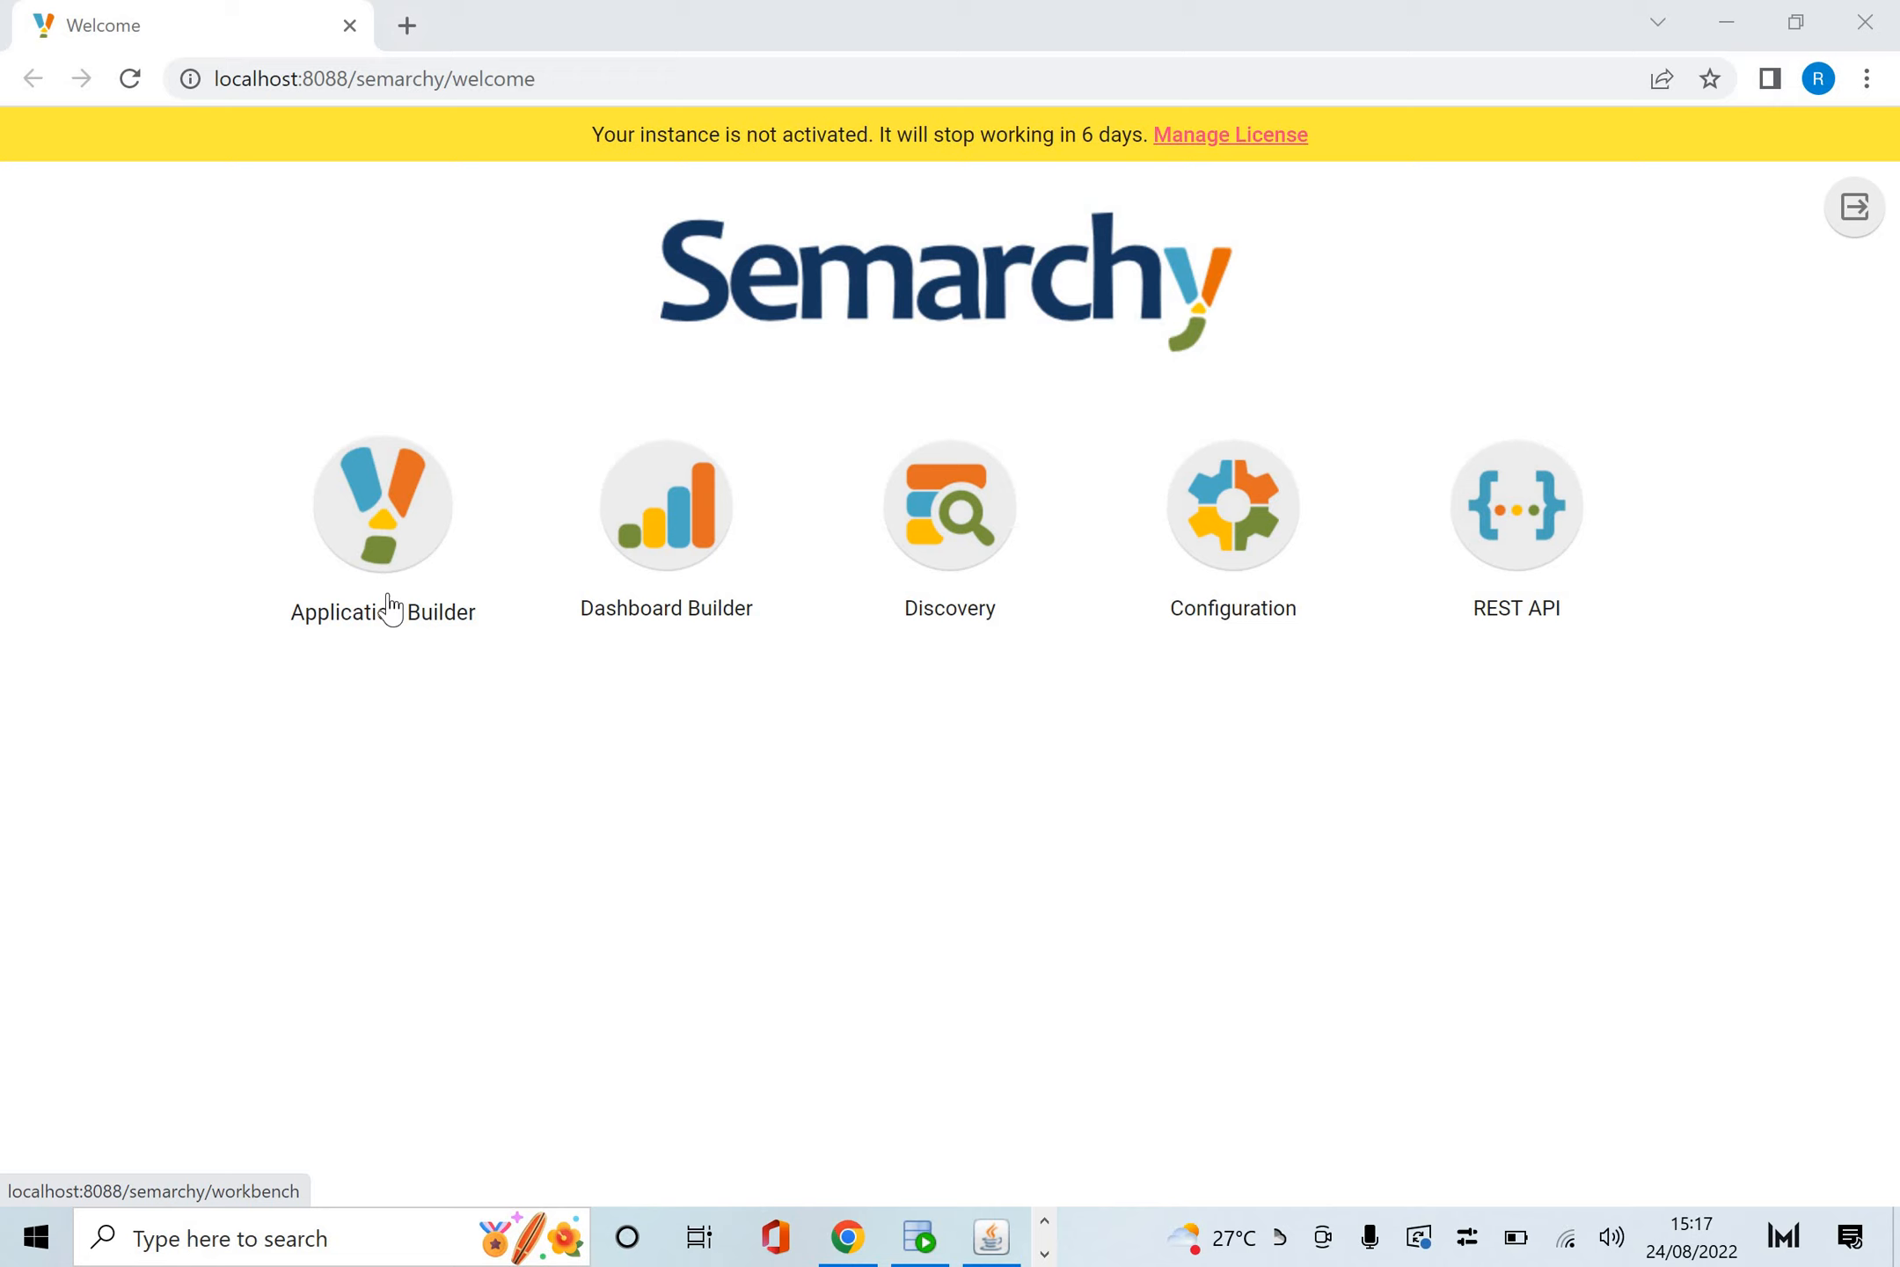
mouse_move(448, 562)
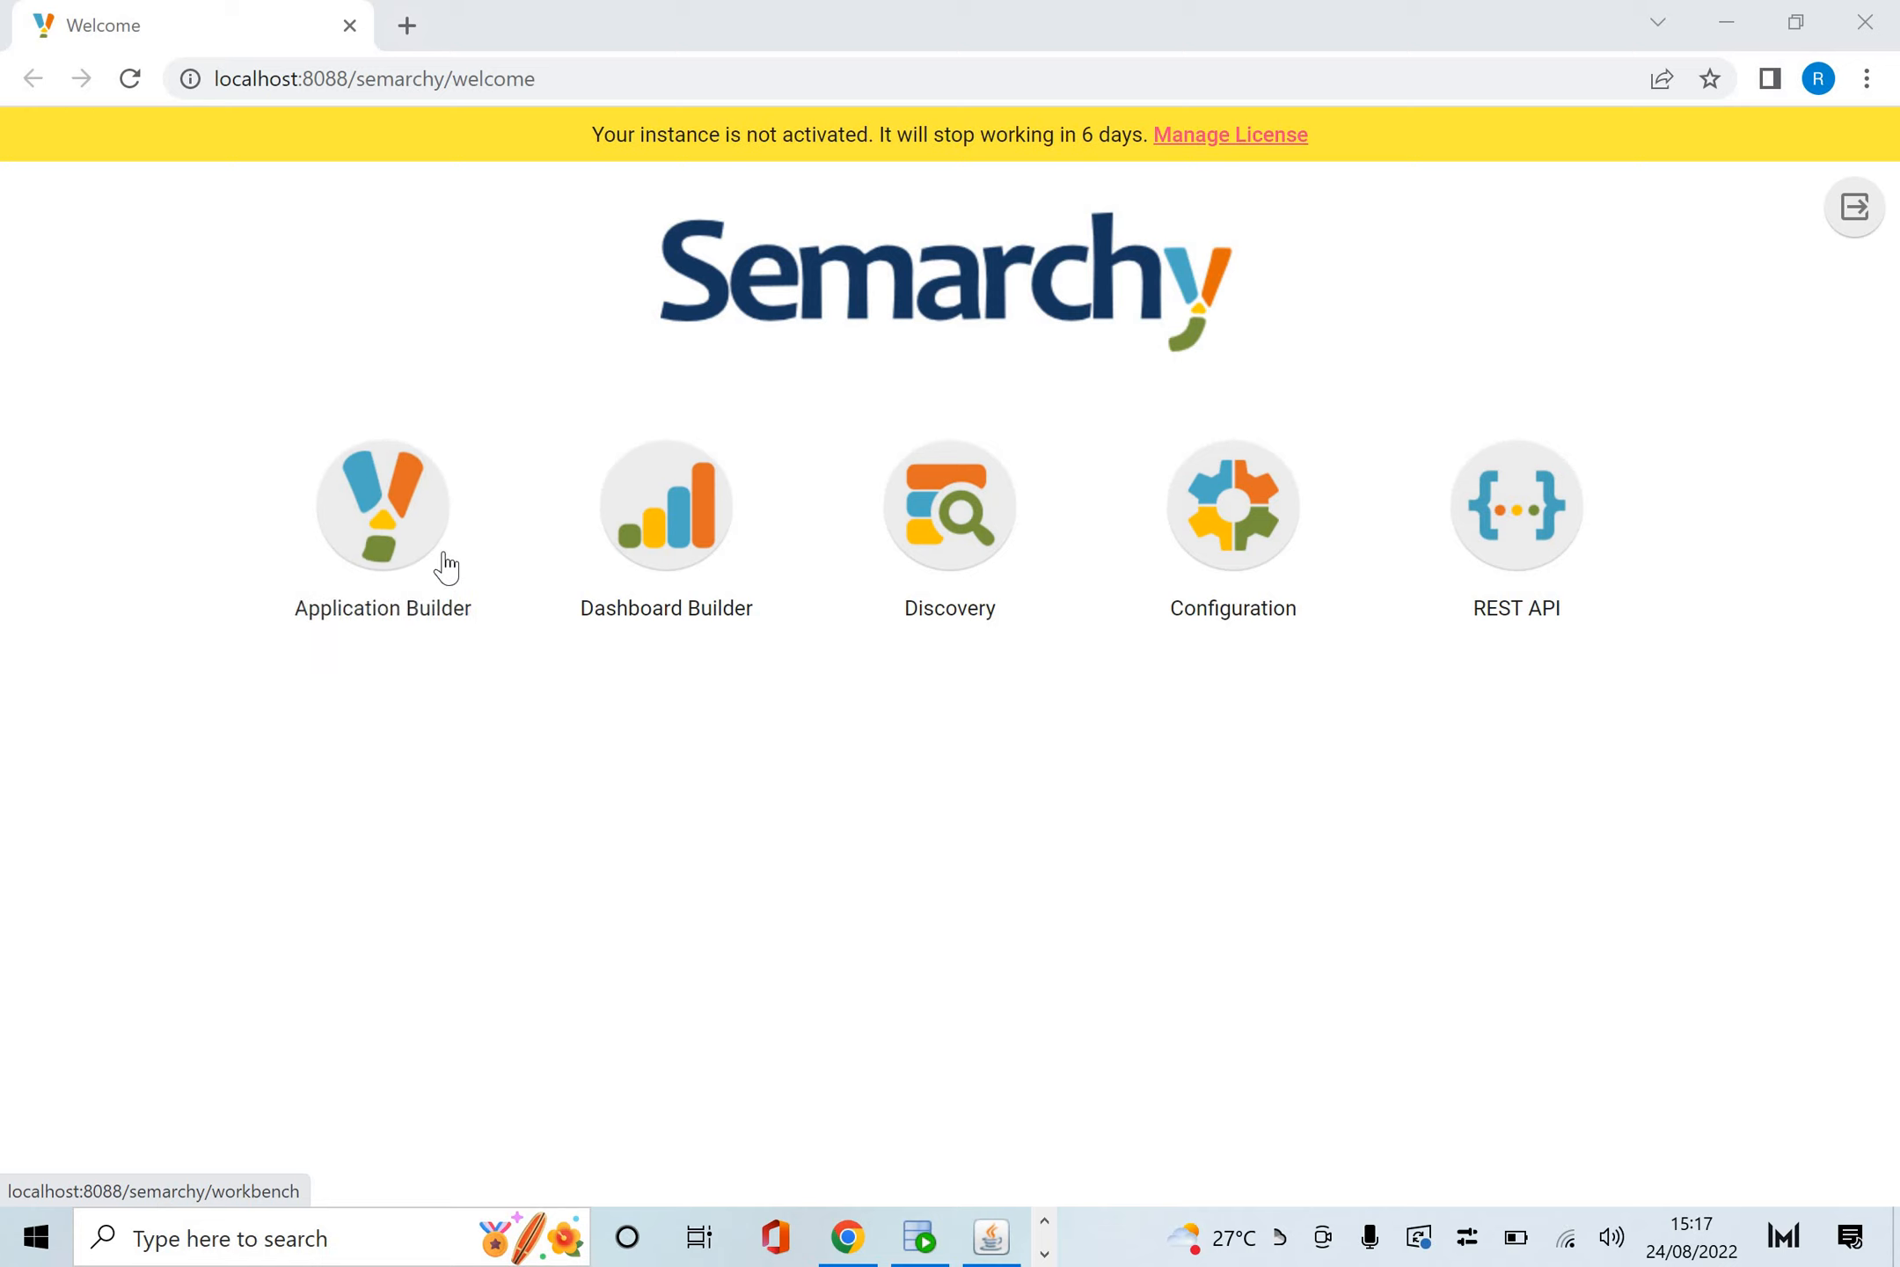
mouse_move(379, 558)
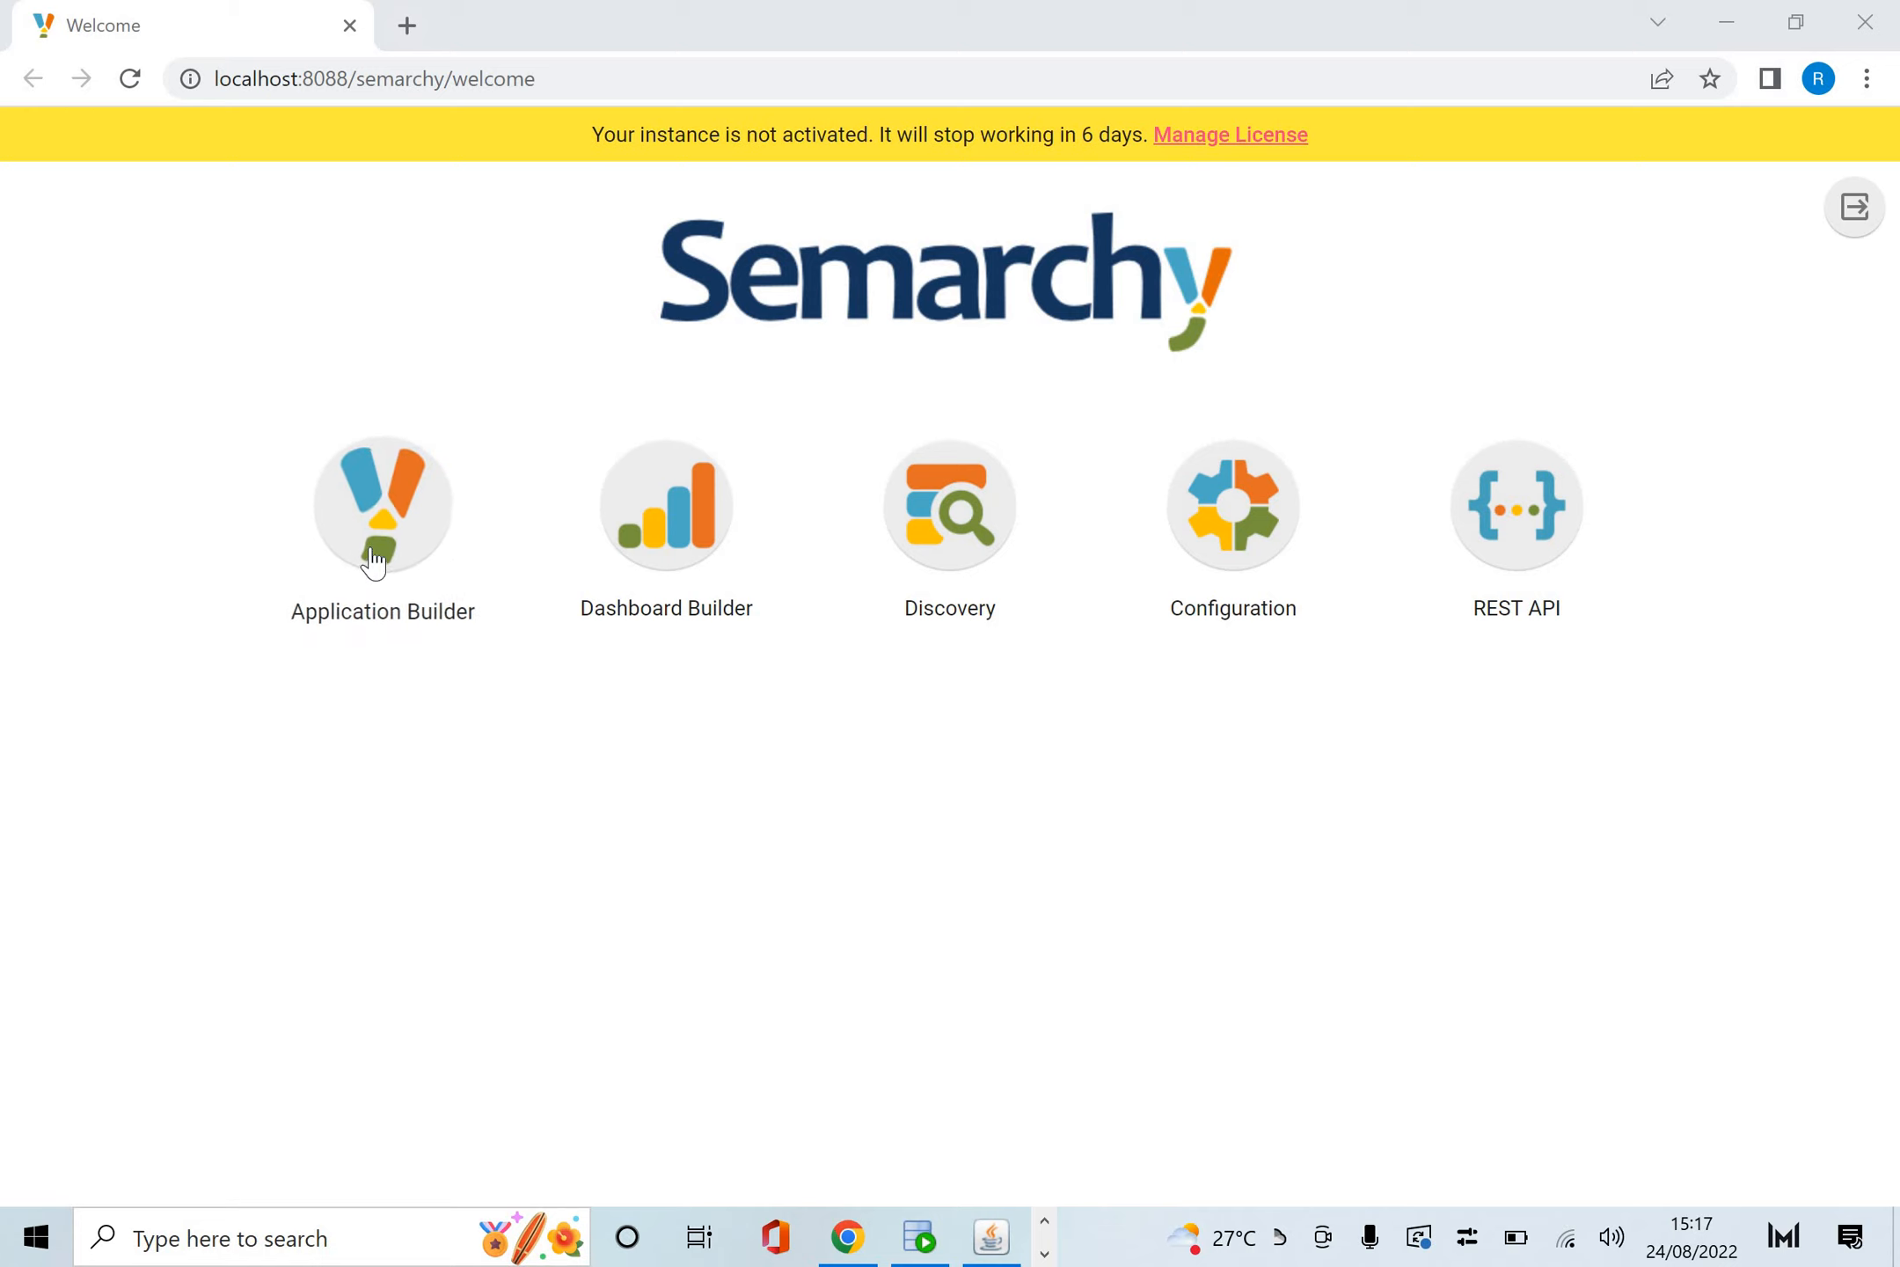
Import gs-customerb2c-5.3.0.xml from Downloads/xdm-tutorials-master/demo-applications/customer-b2c/model as a new model.
left_click(382, 506)
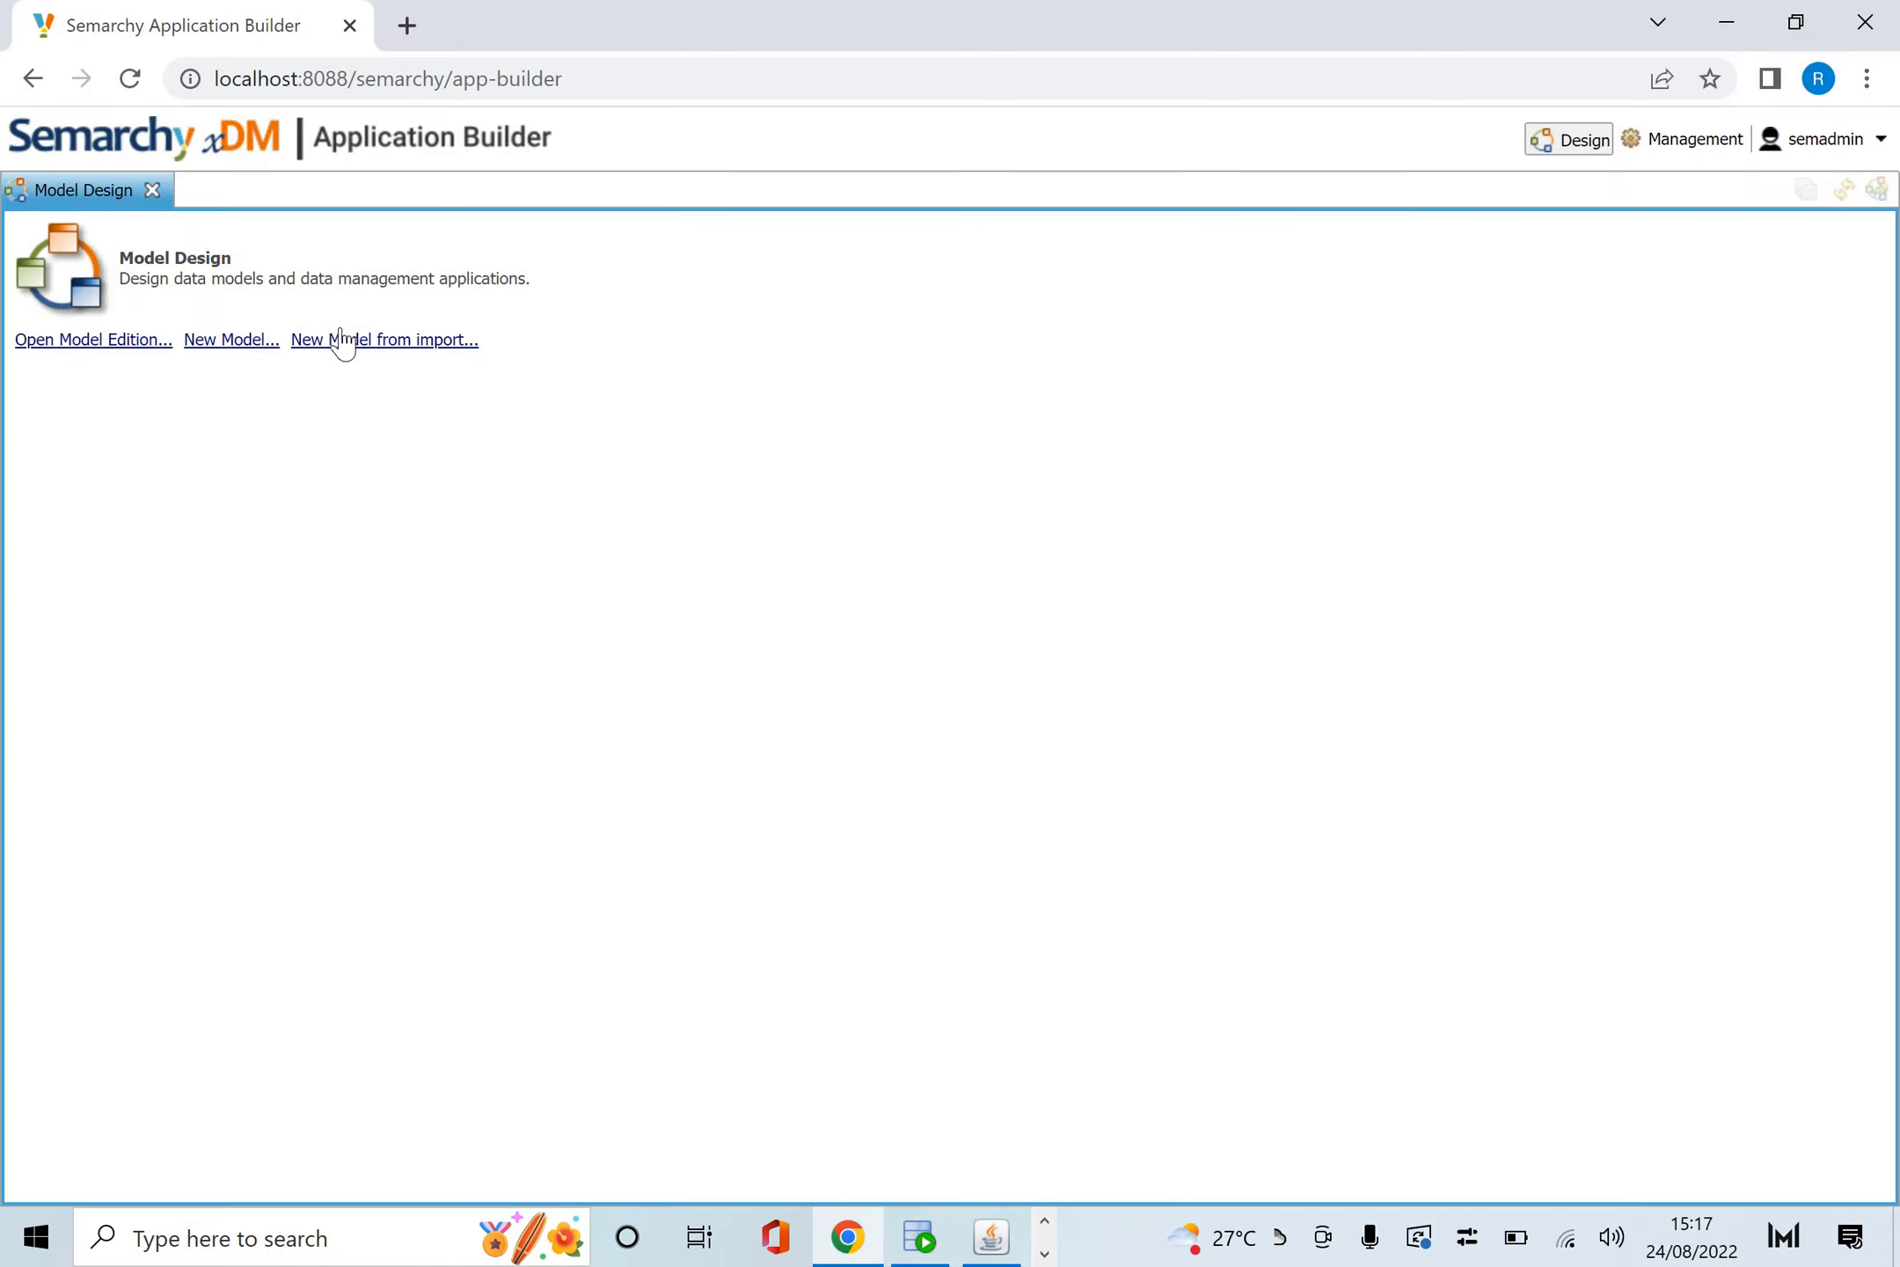
mouse_move(351, 347)
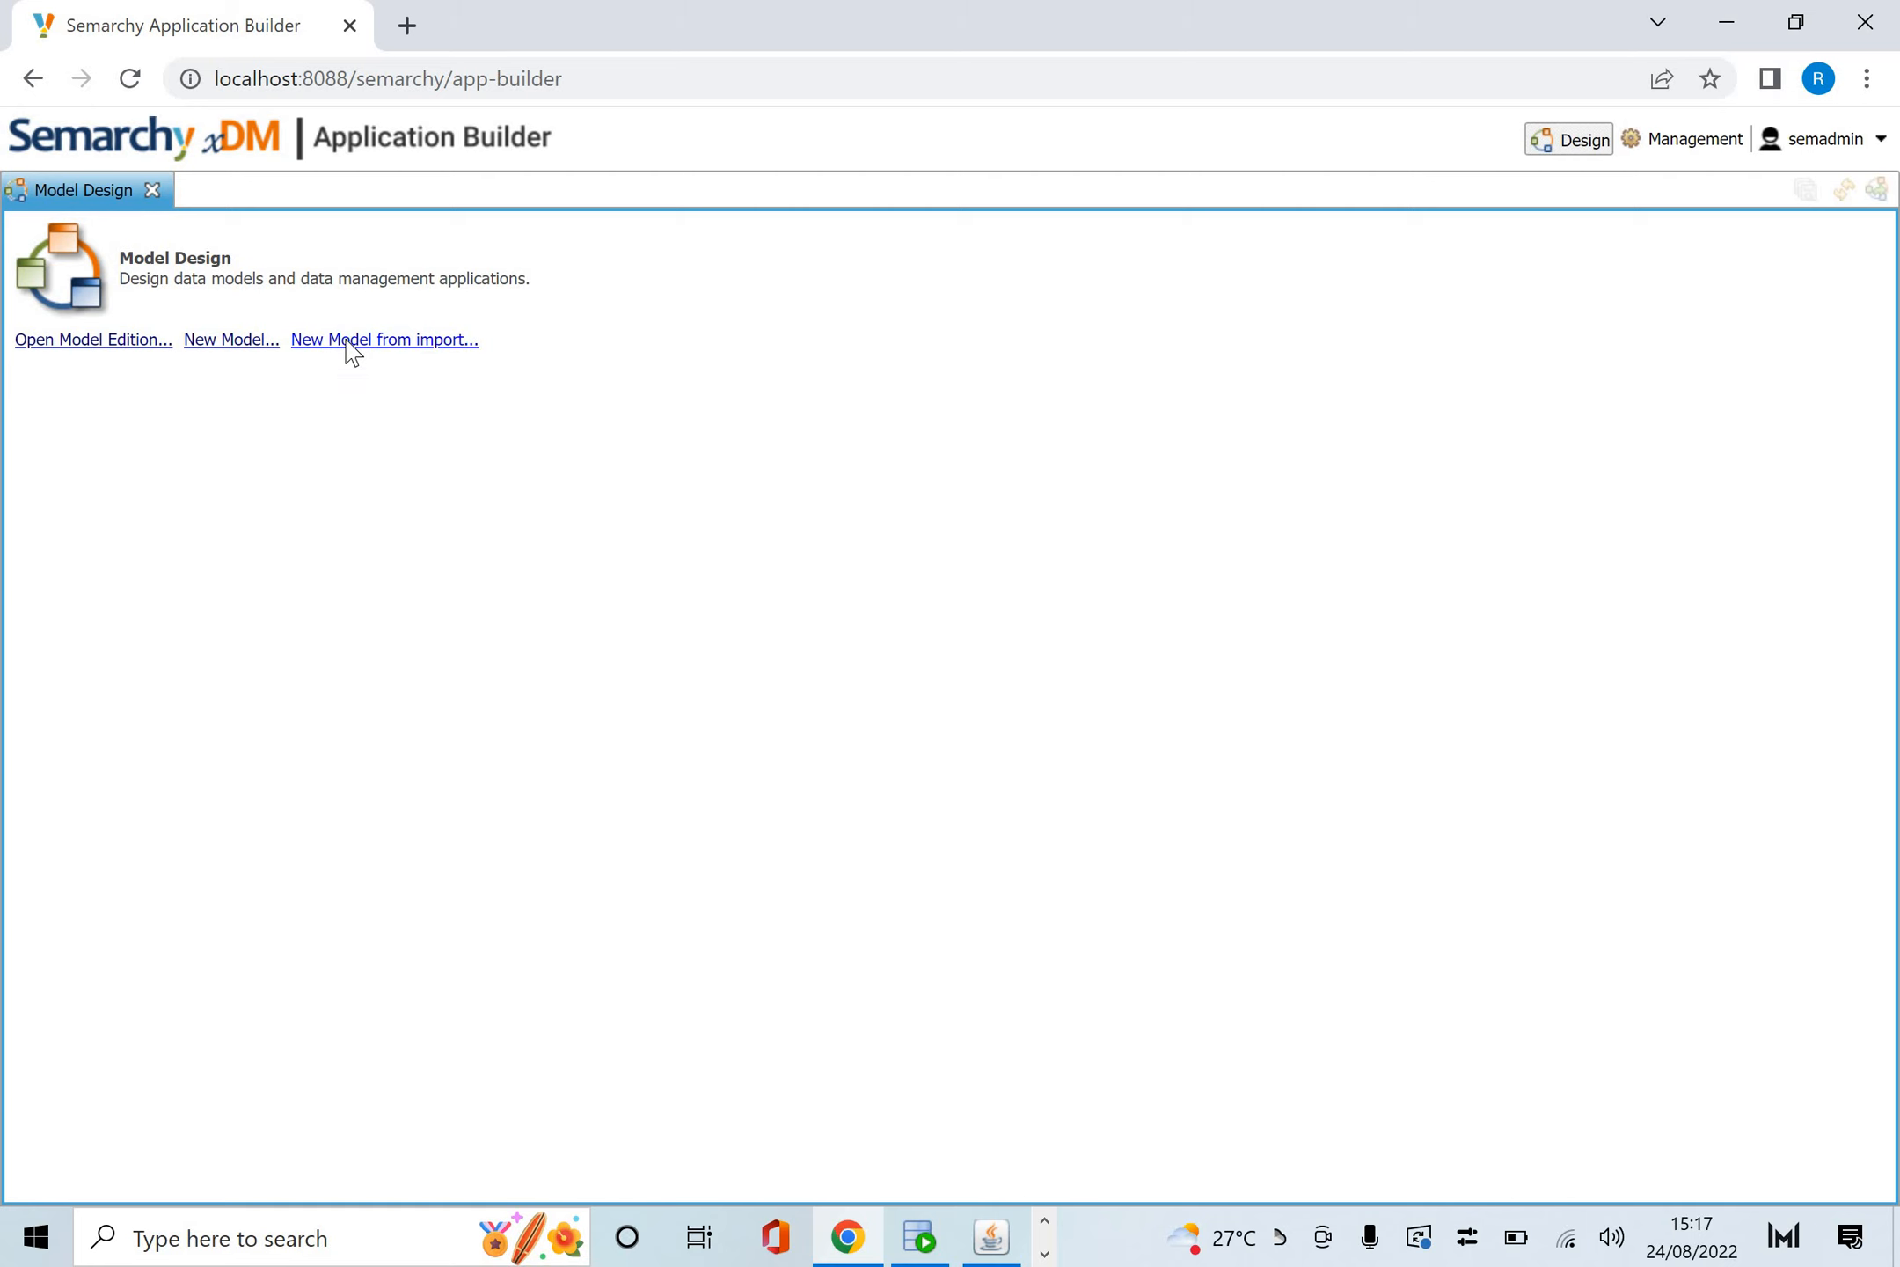
left_click(385, 340)
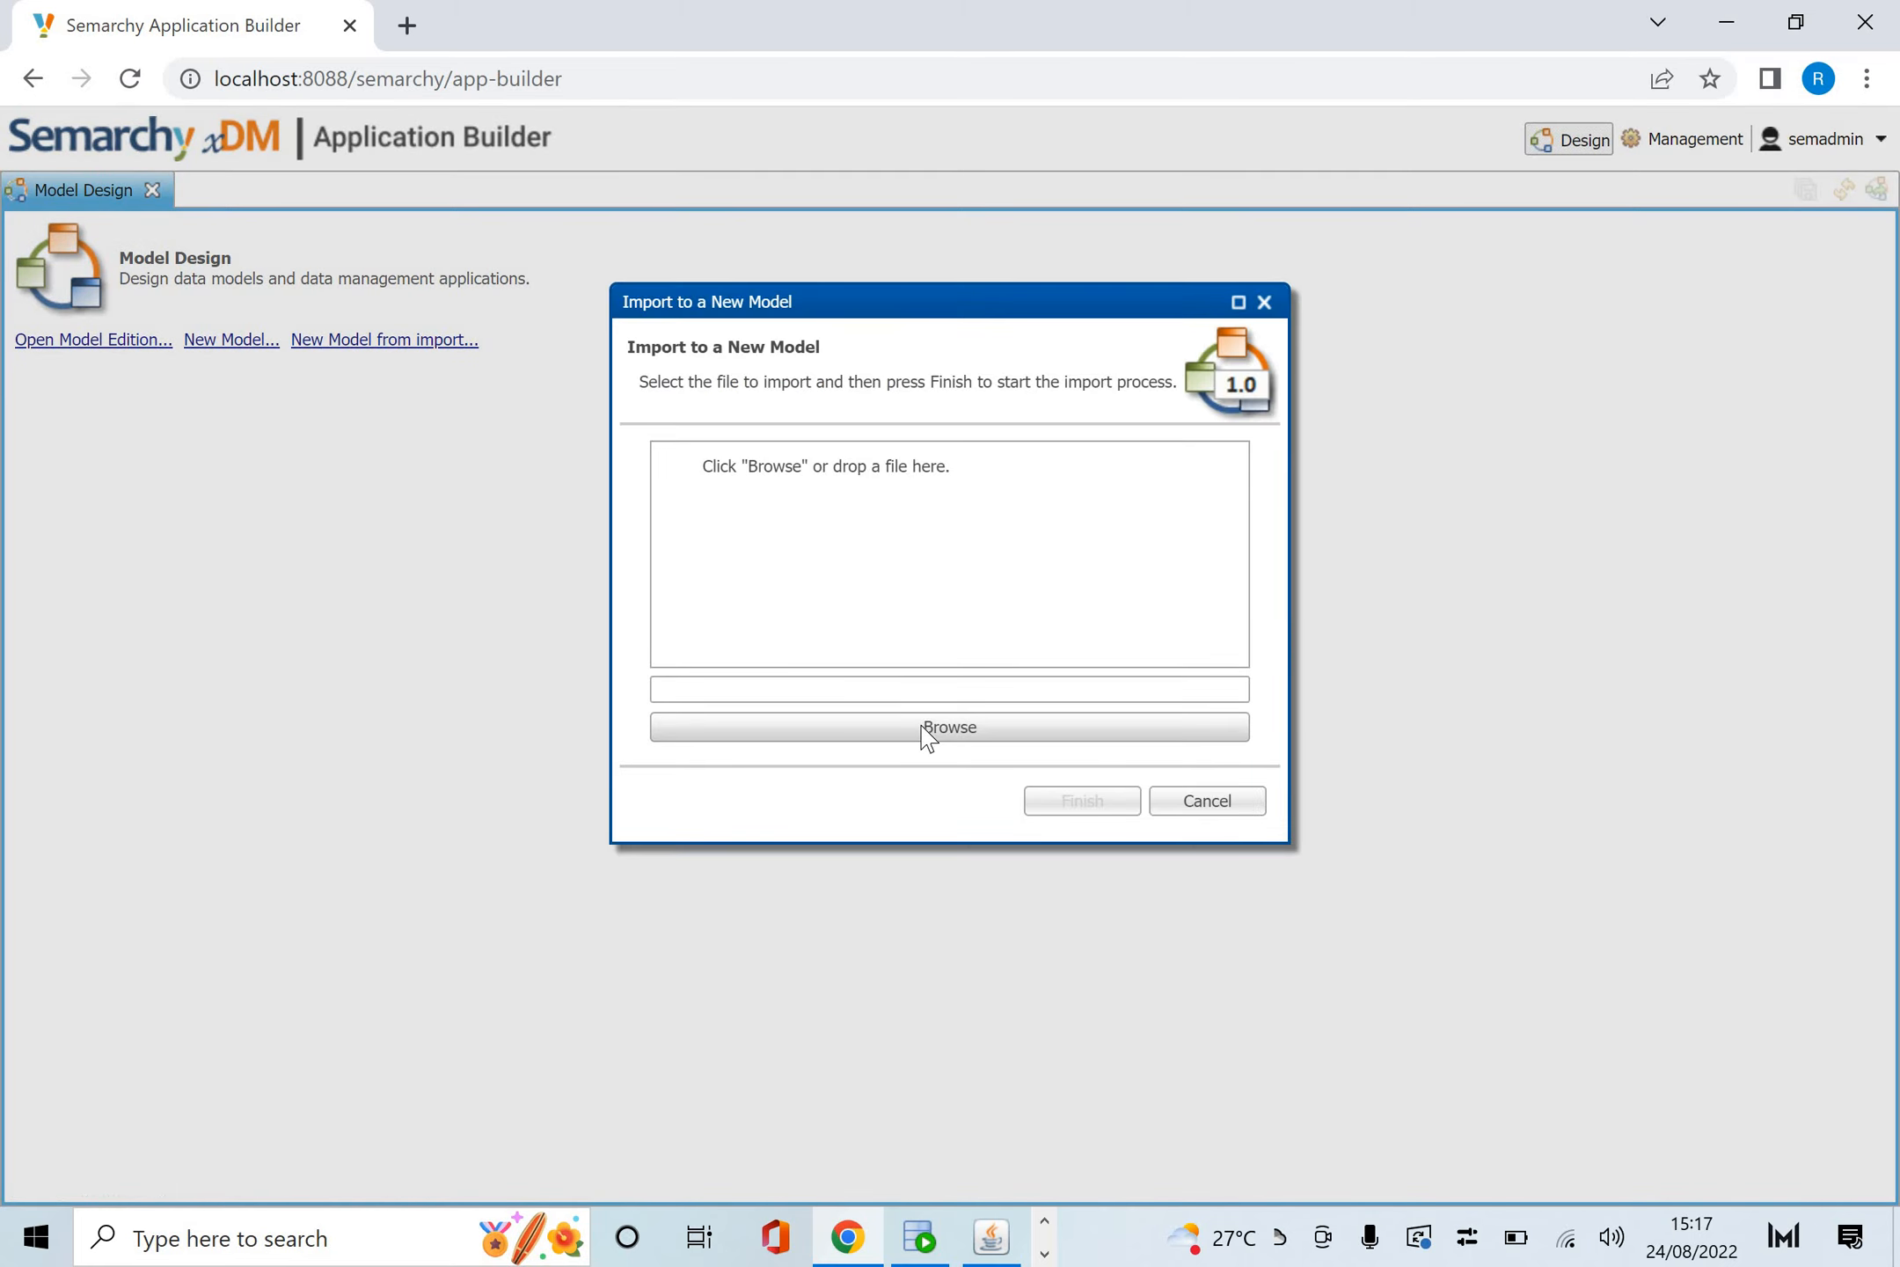
left_click(949, 726)
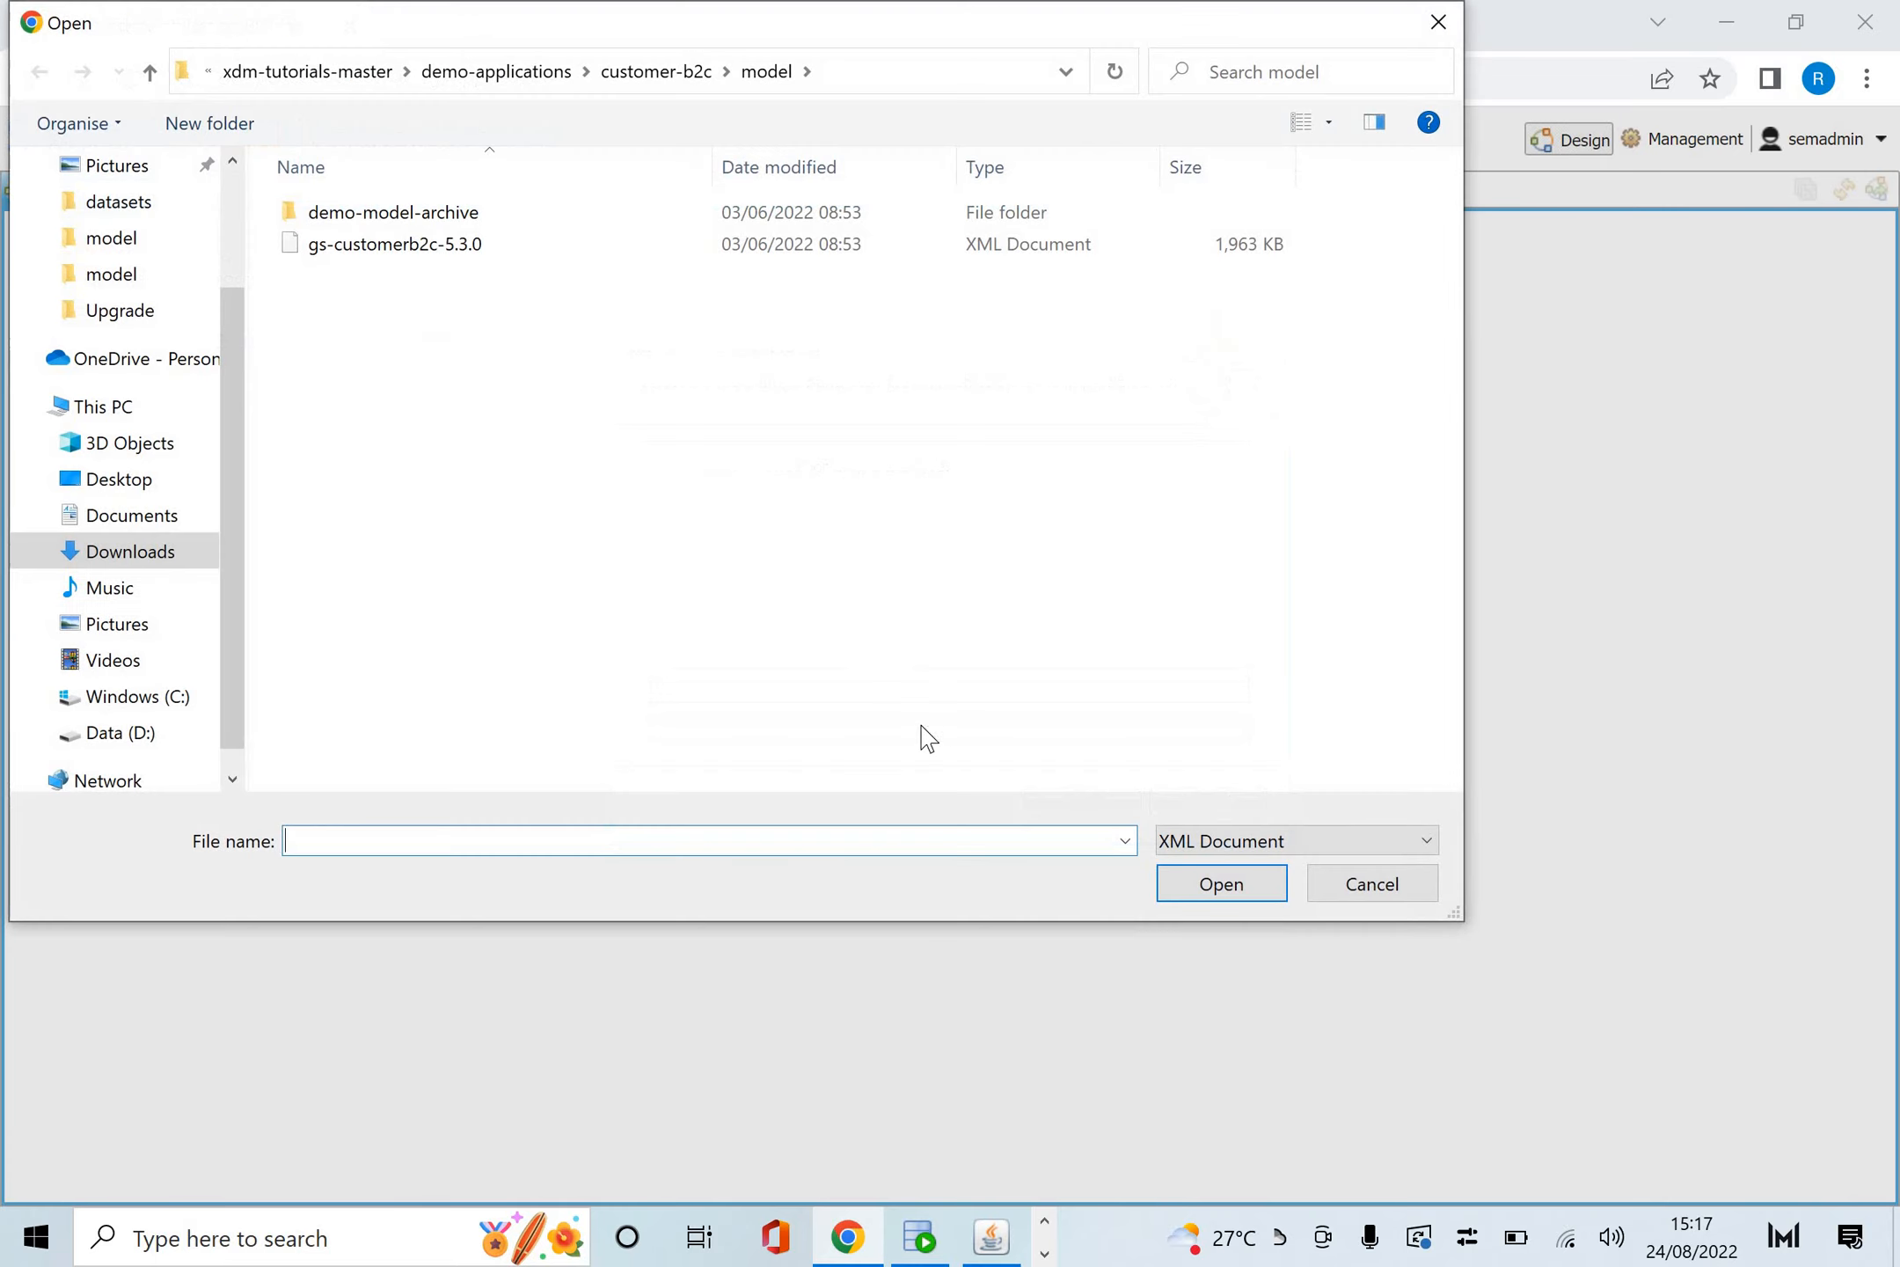
mouse_move(392, 212)
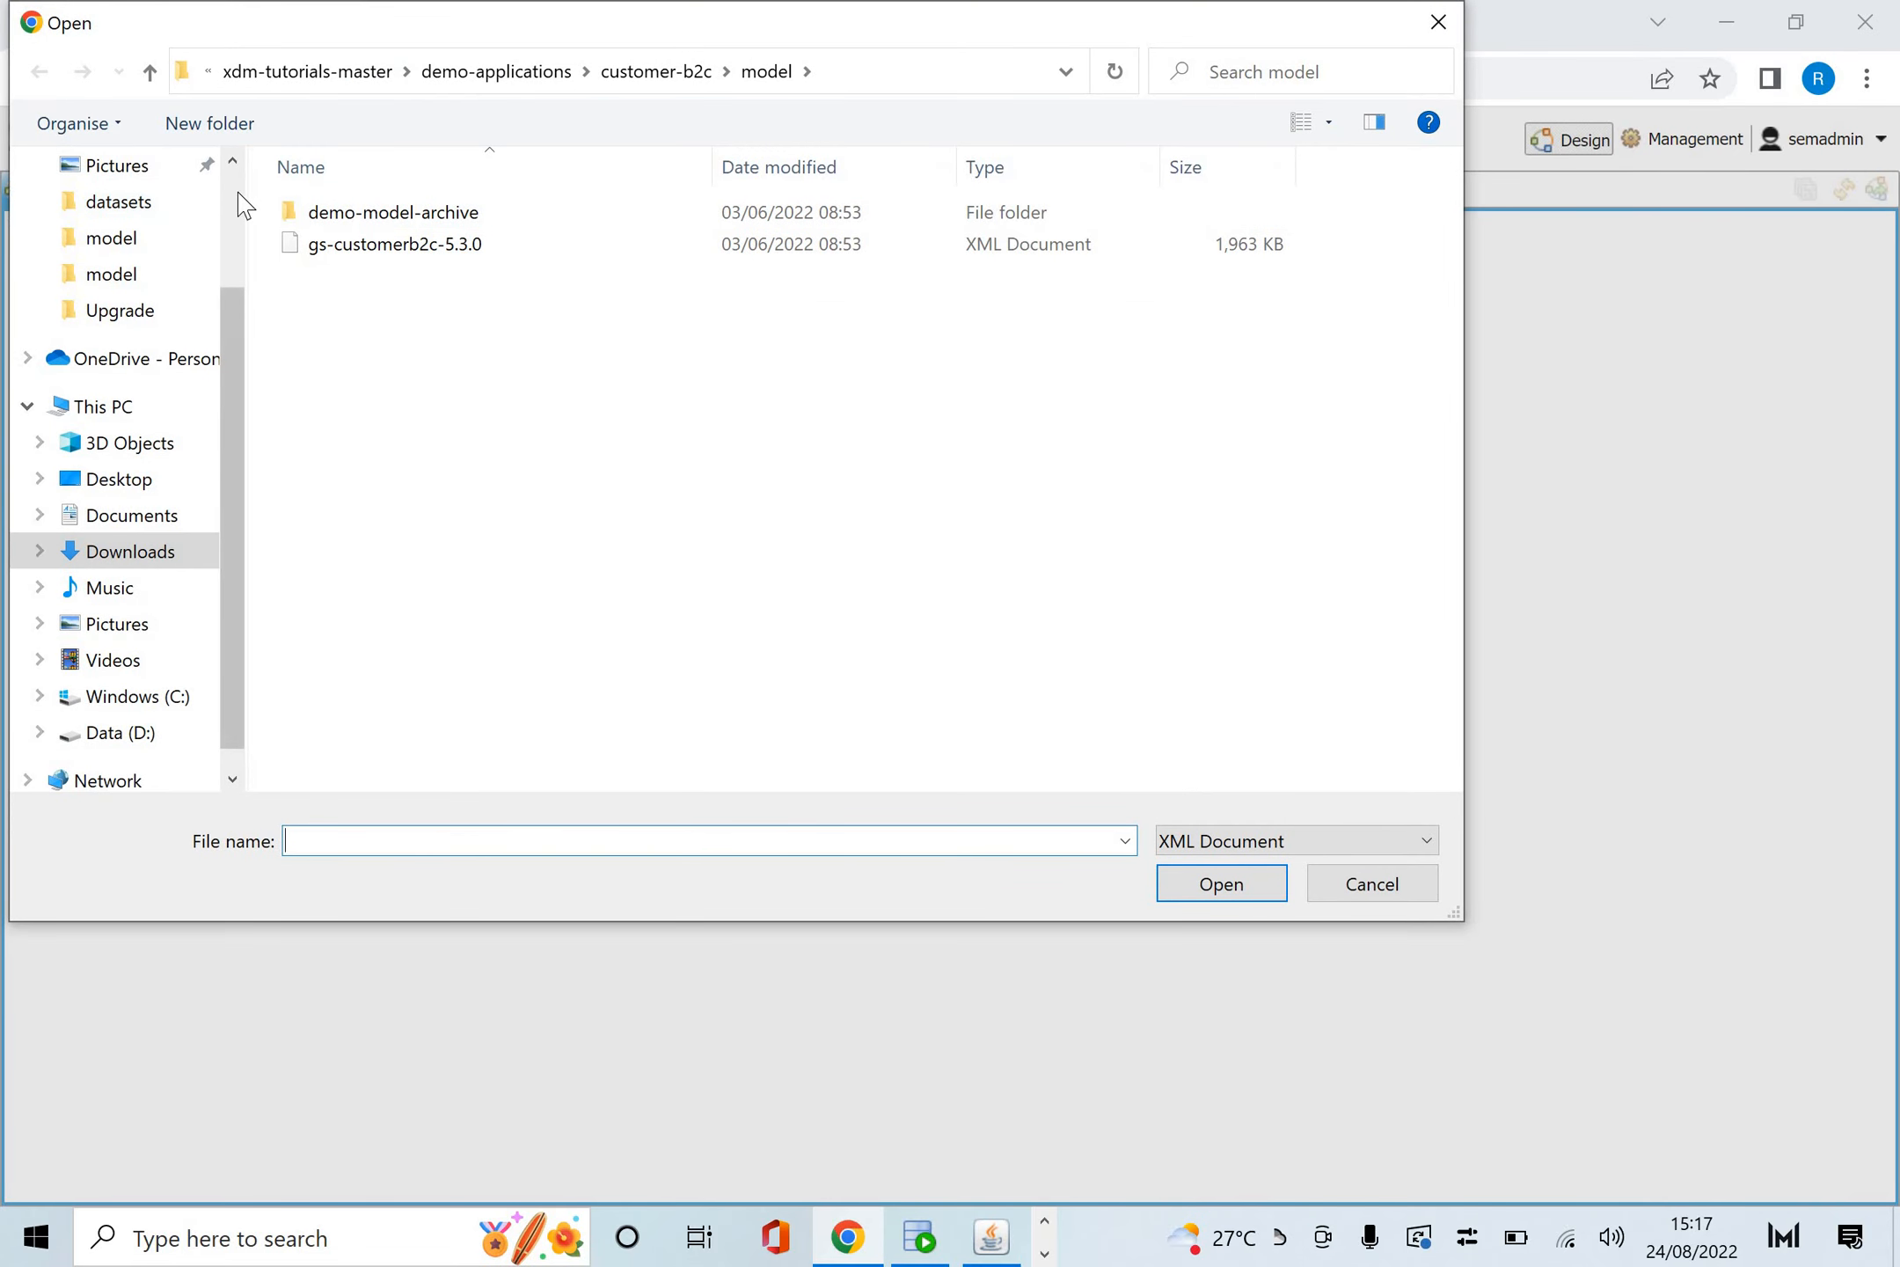
left_click(129, 551)
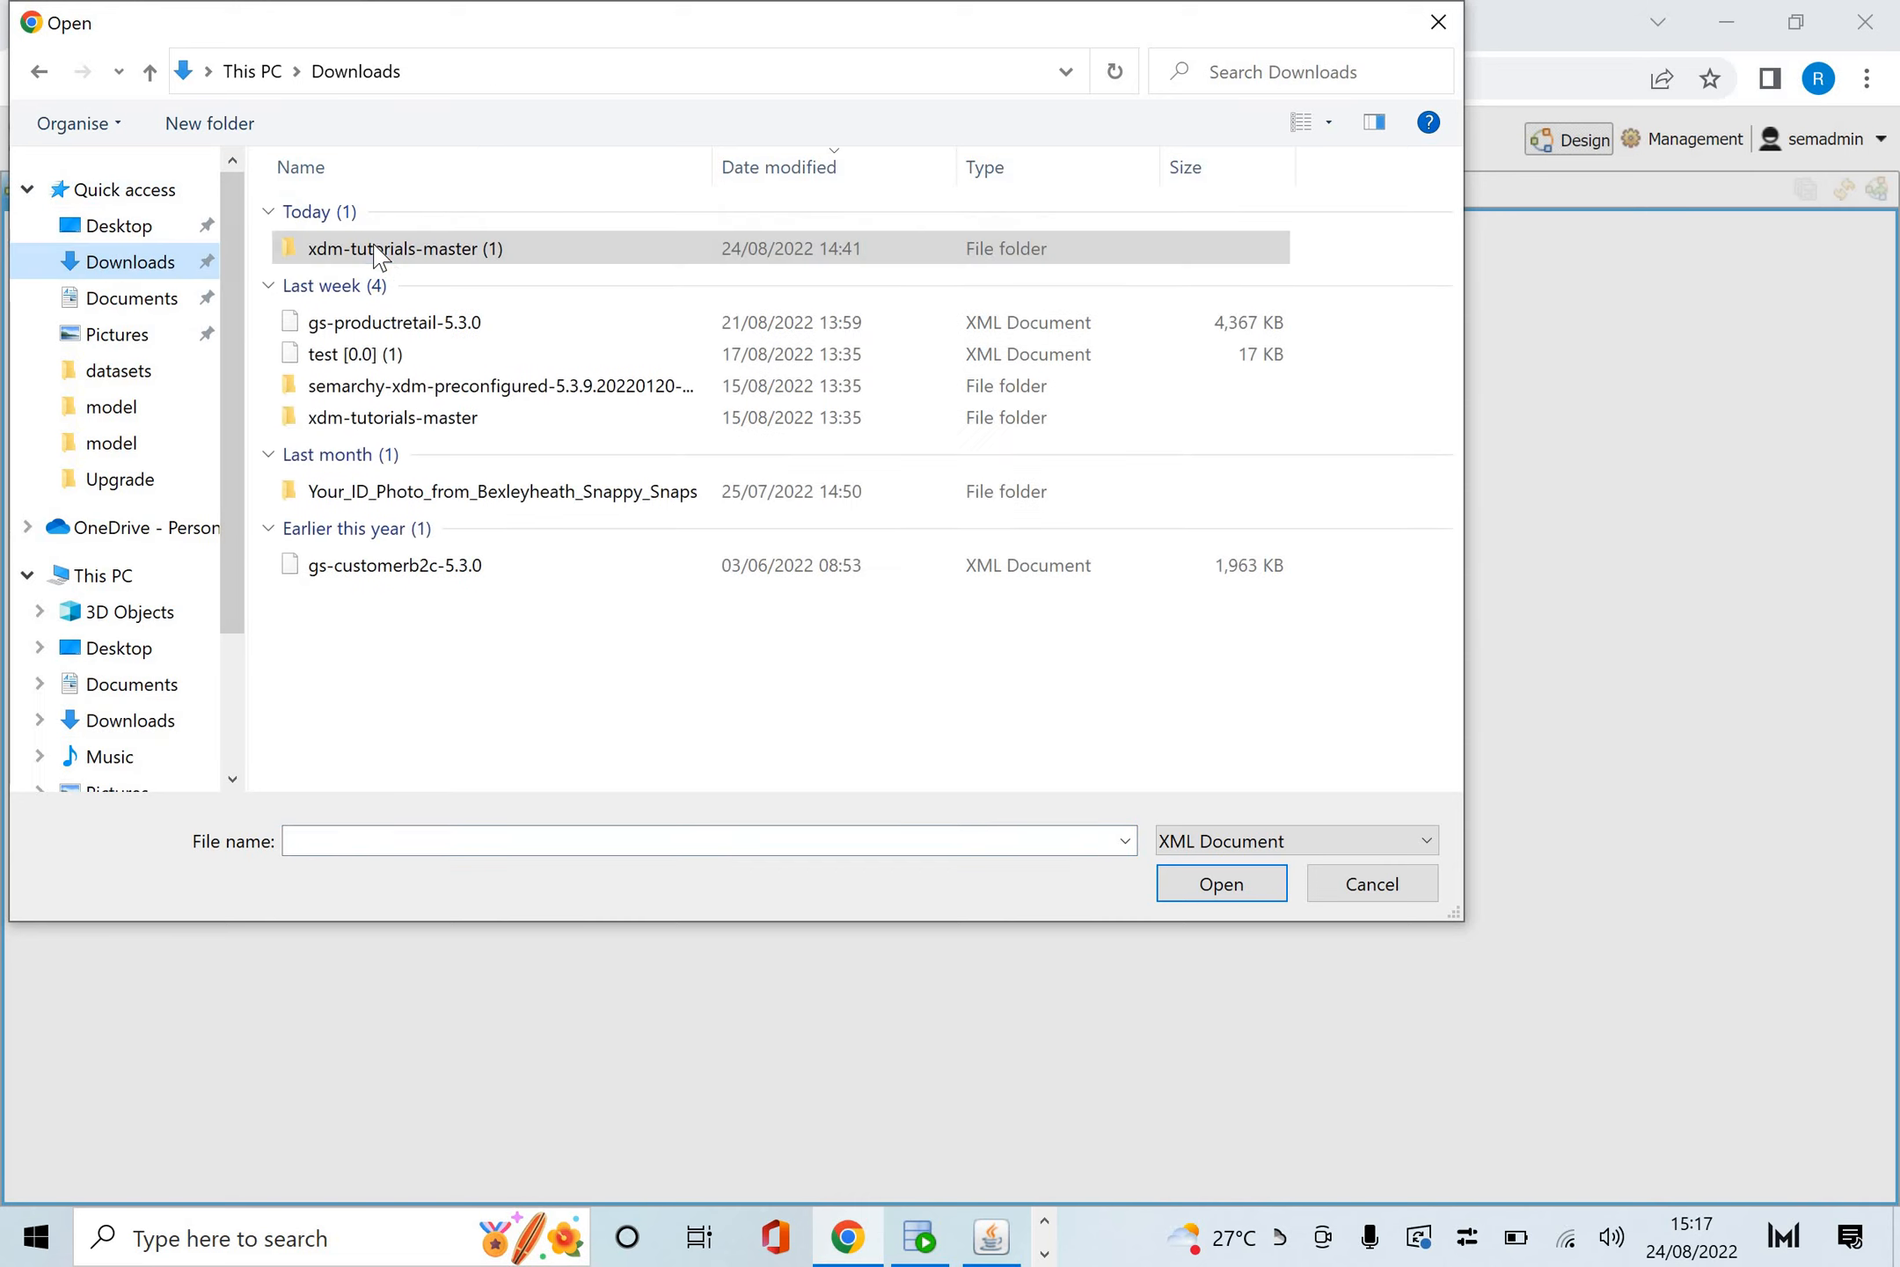
double_click(403, 248)
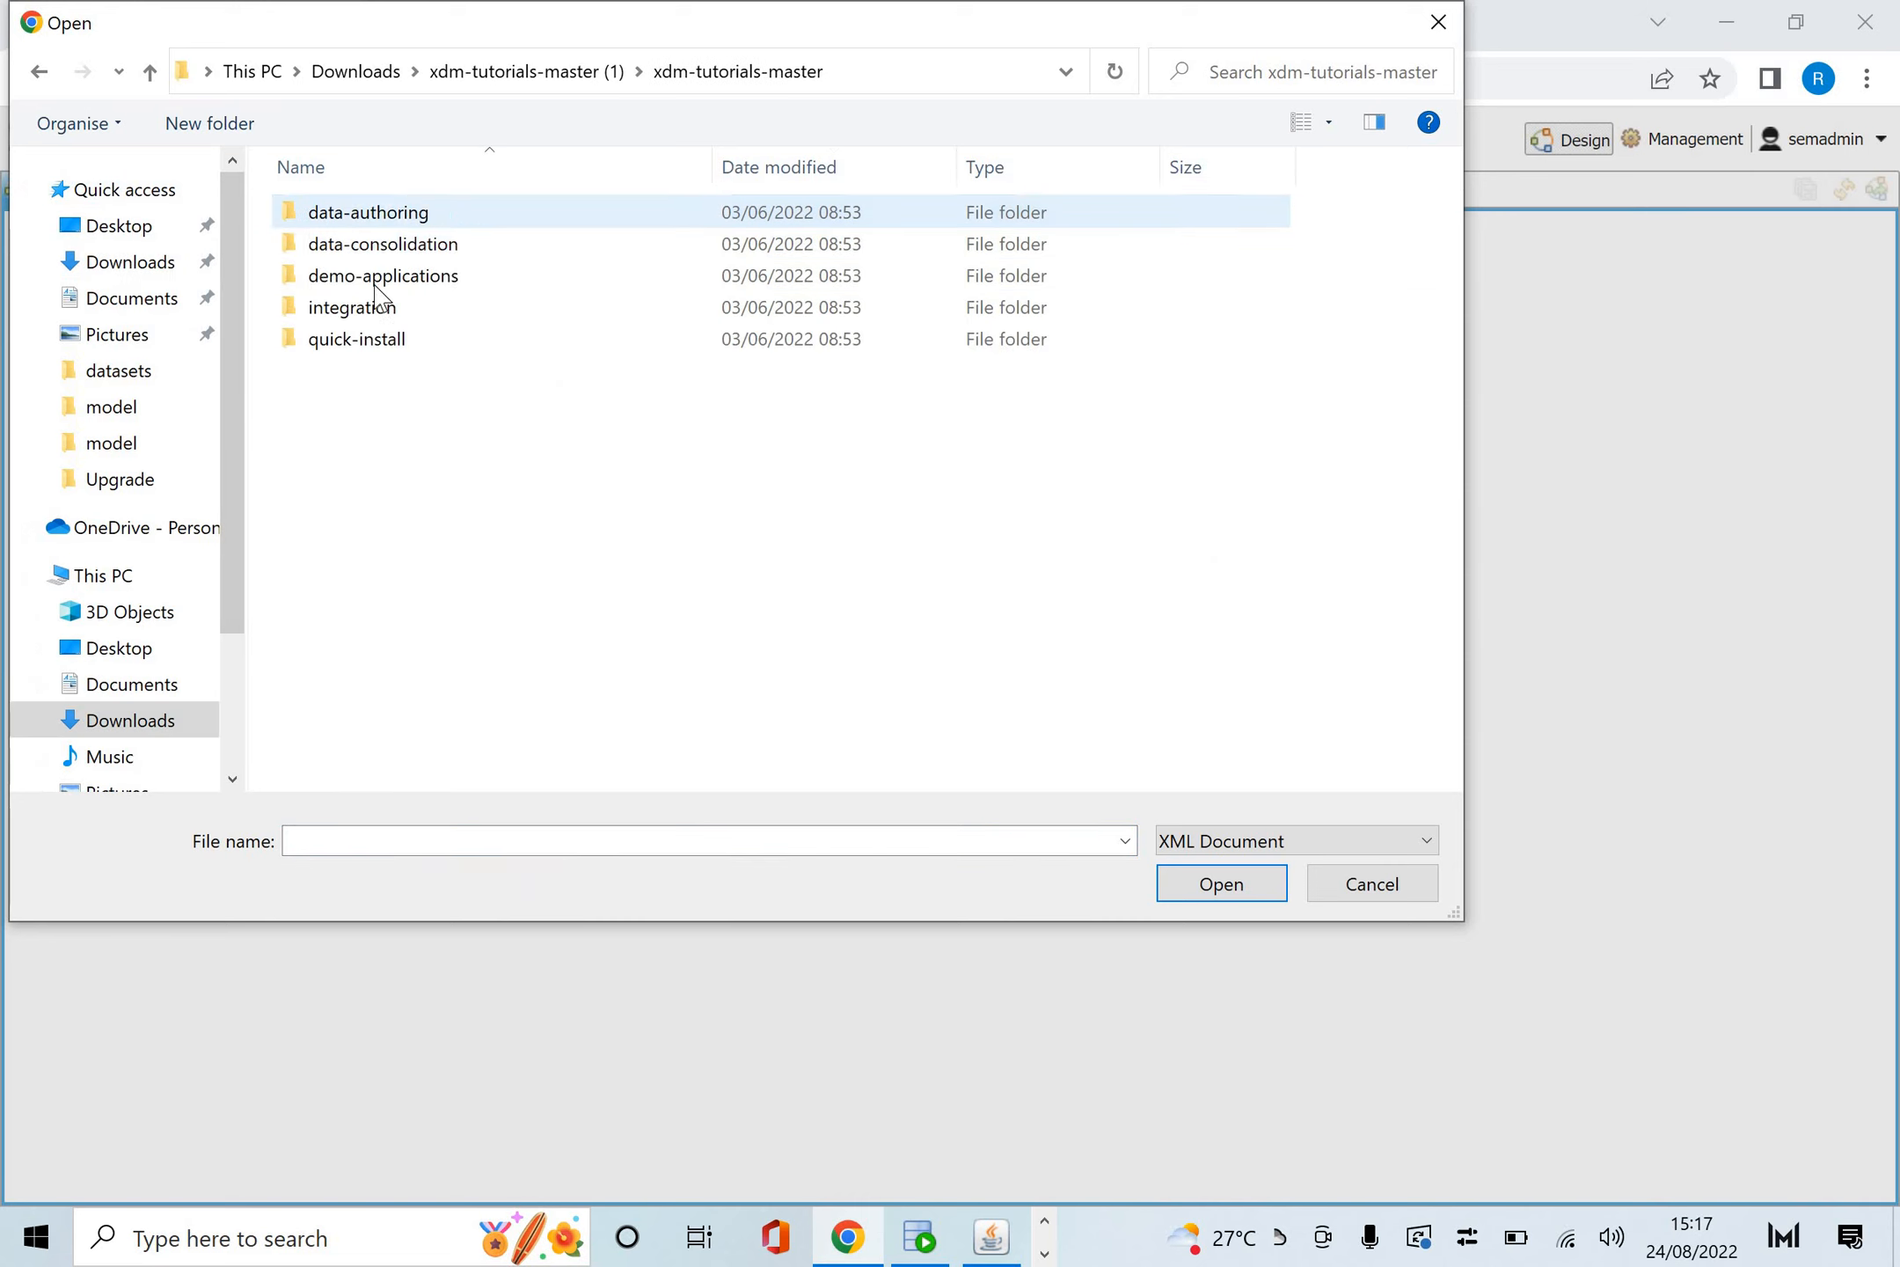
double_click(383, 275)
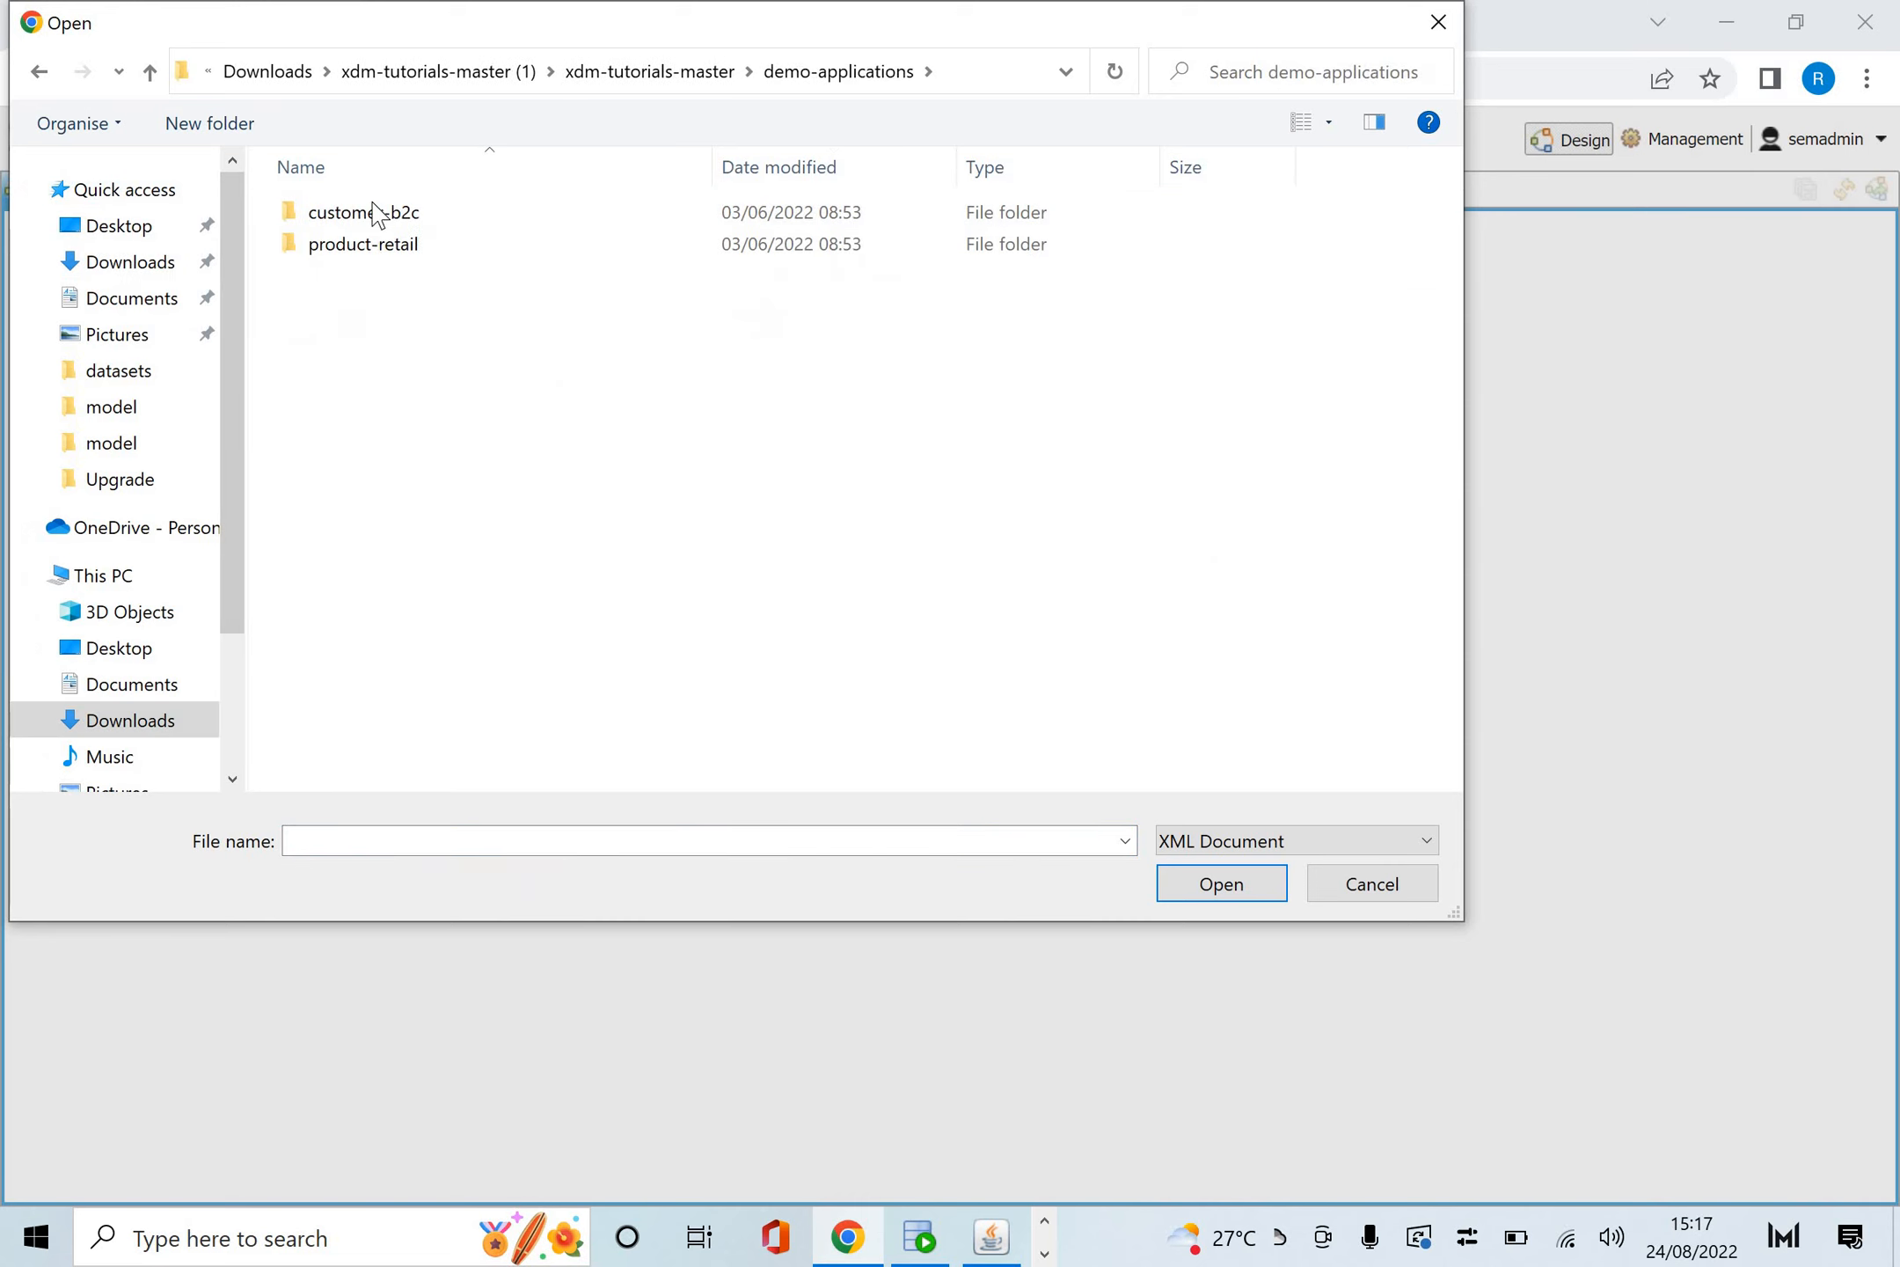
double_click(367, 212)
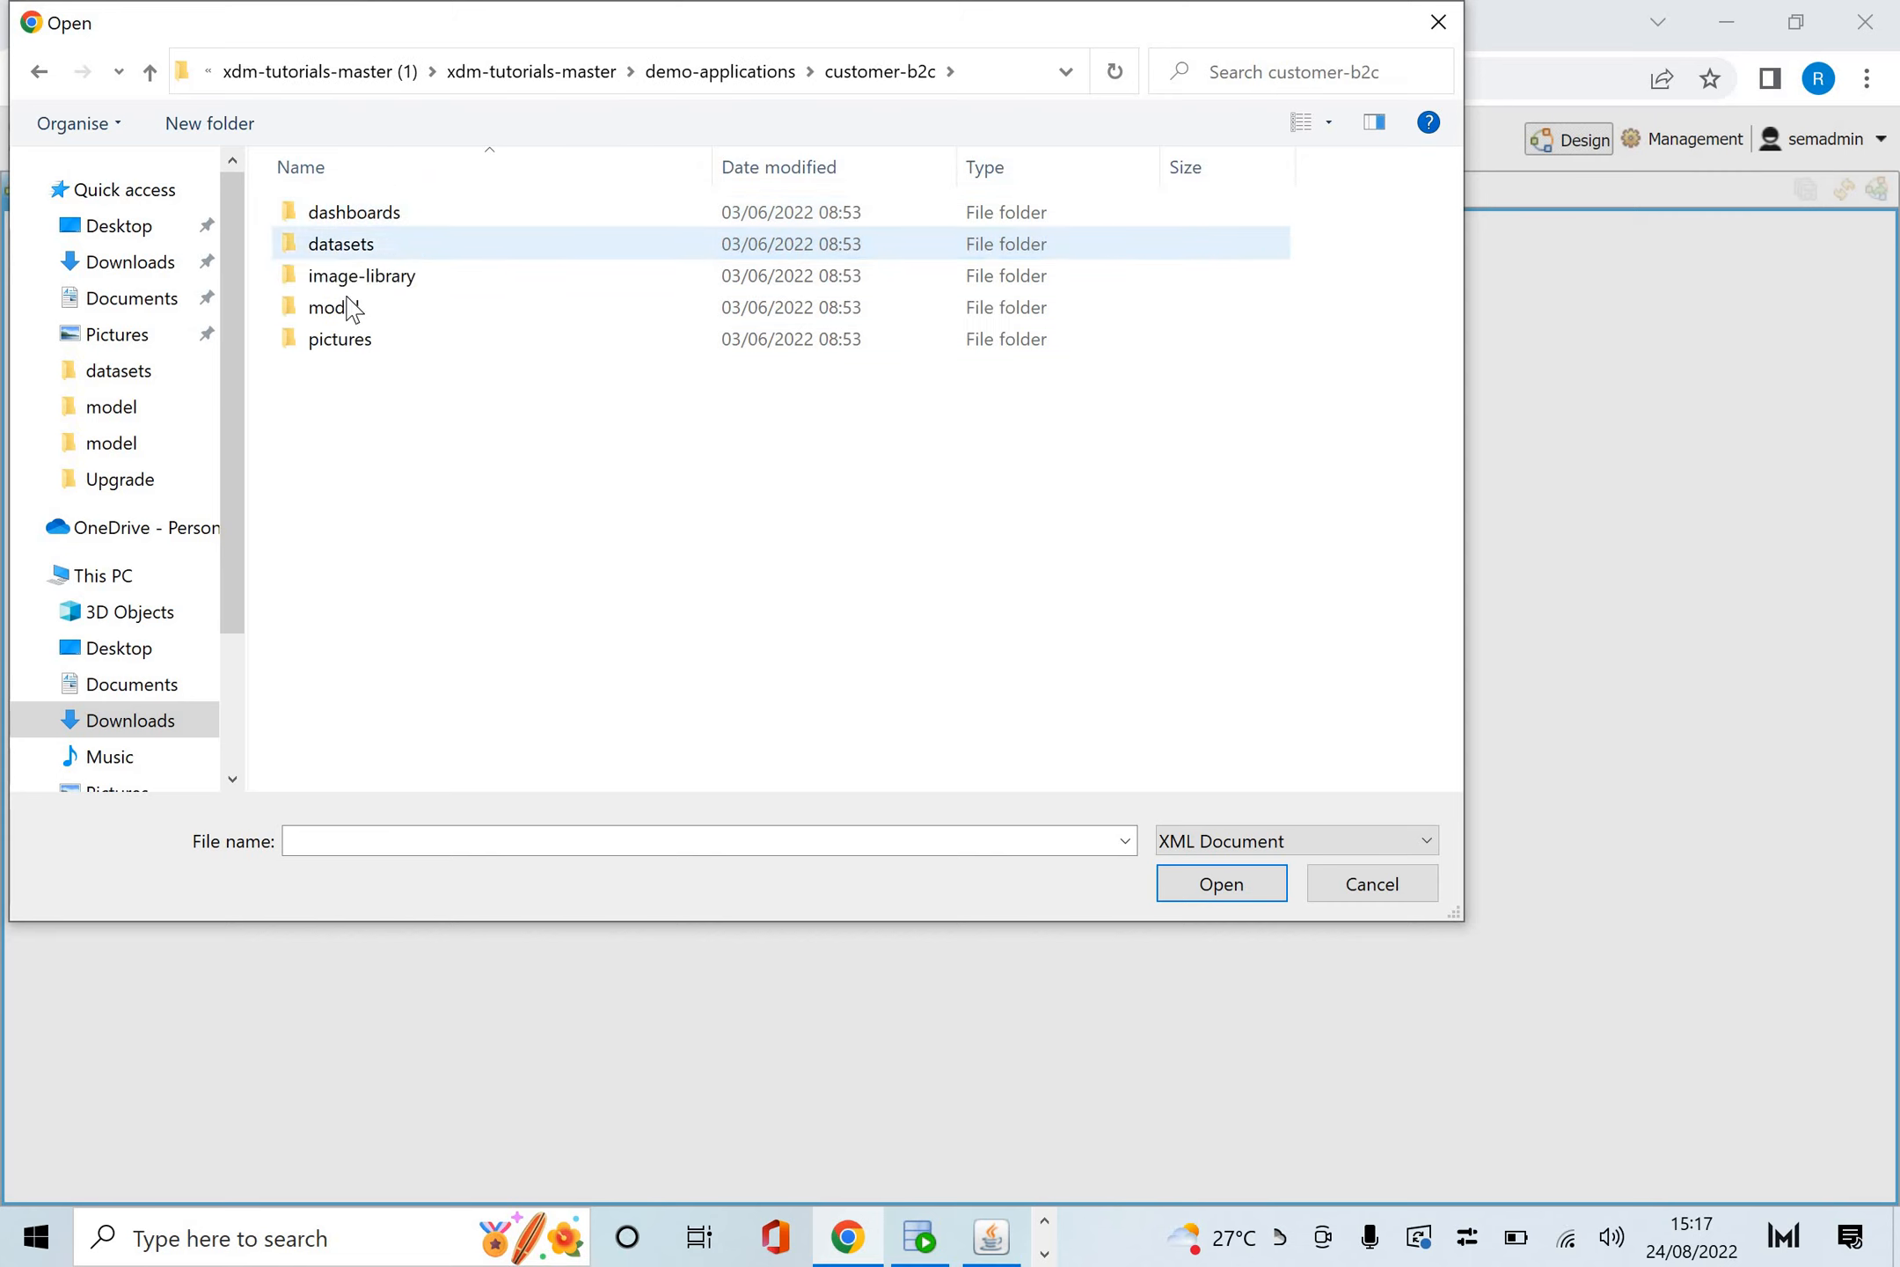
double_click(328, 307)
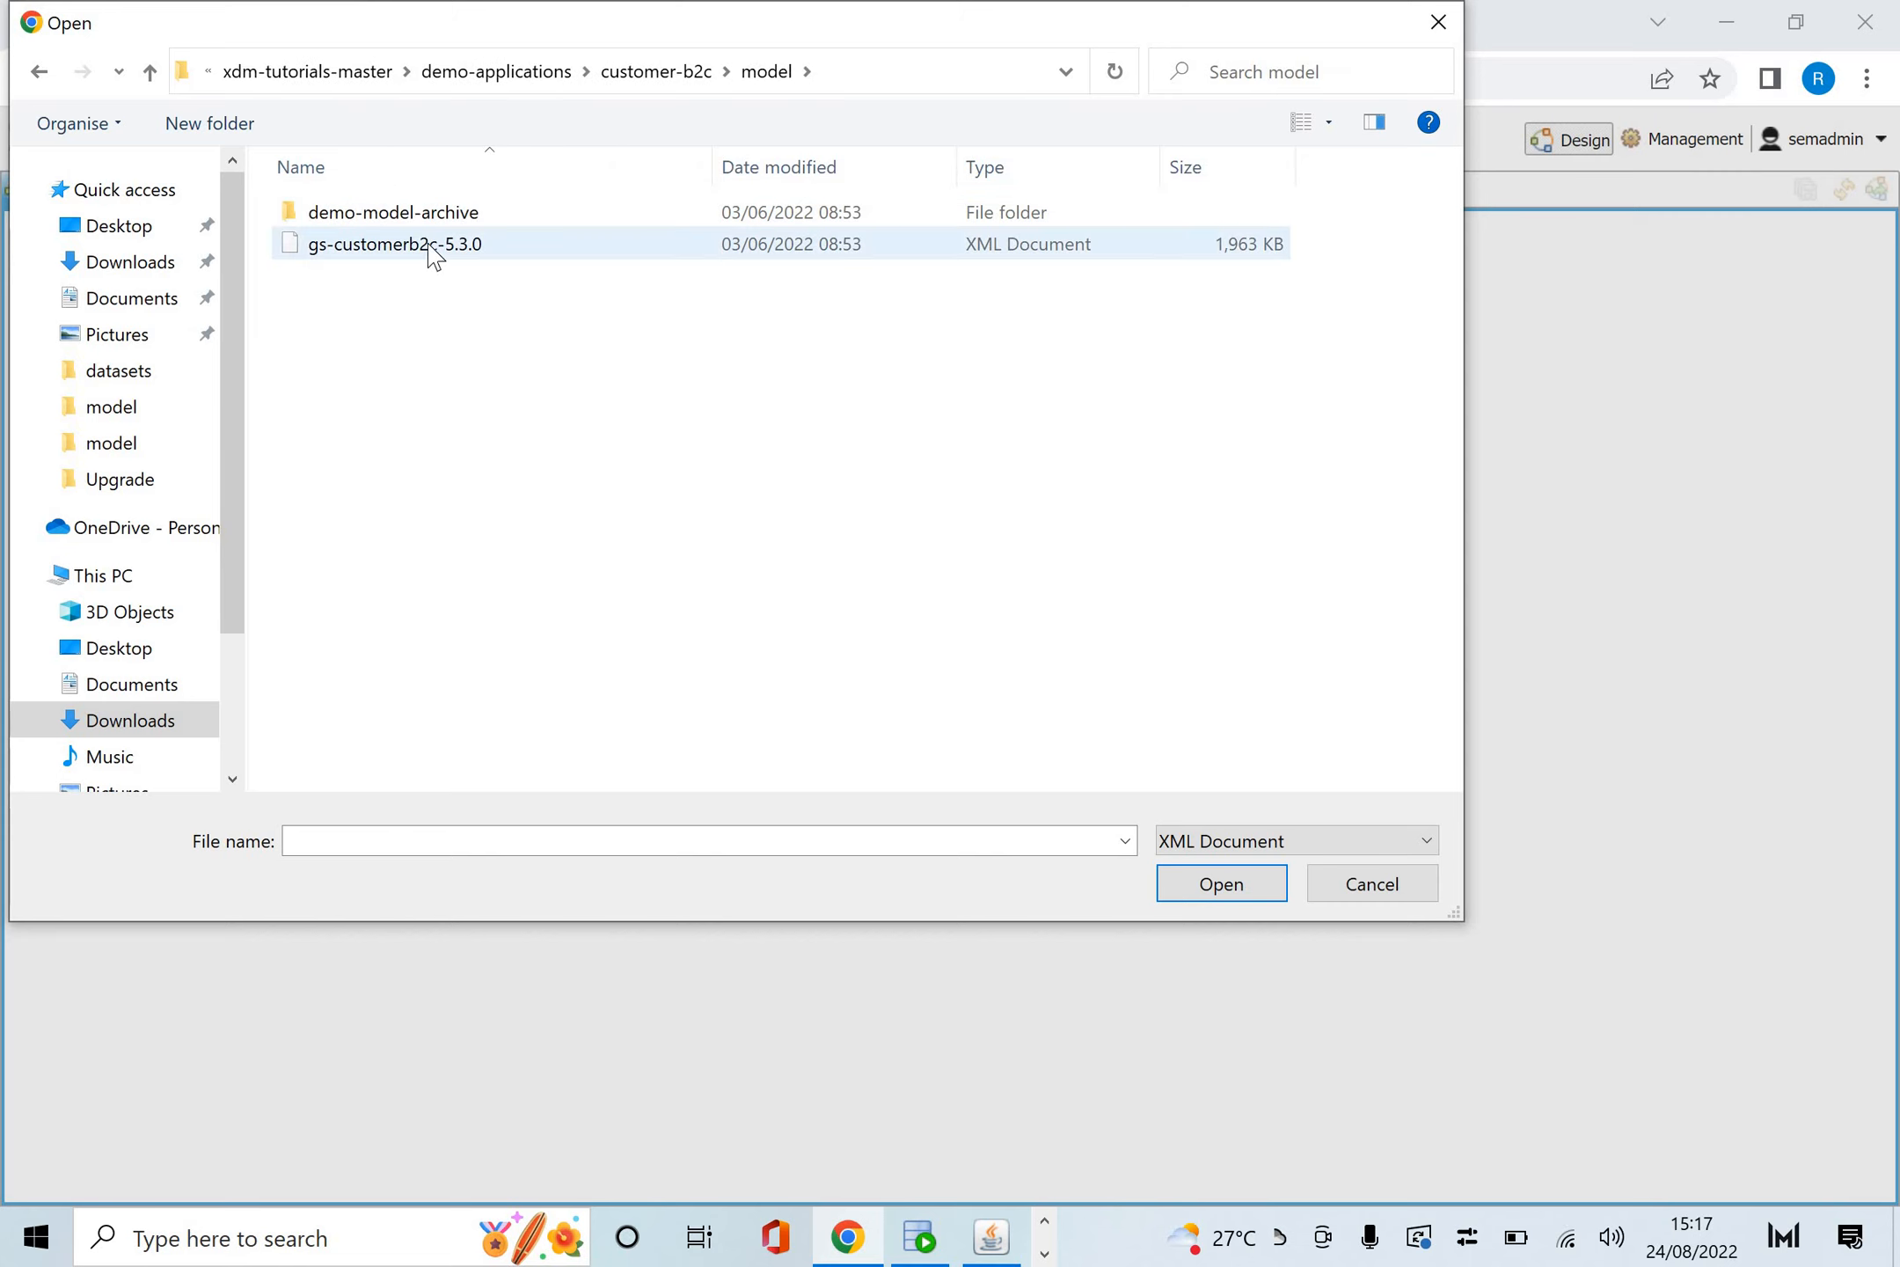
left_click(392, 244)
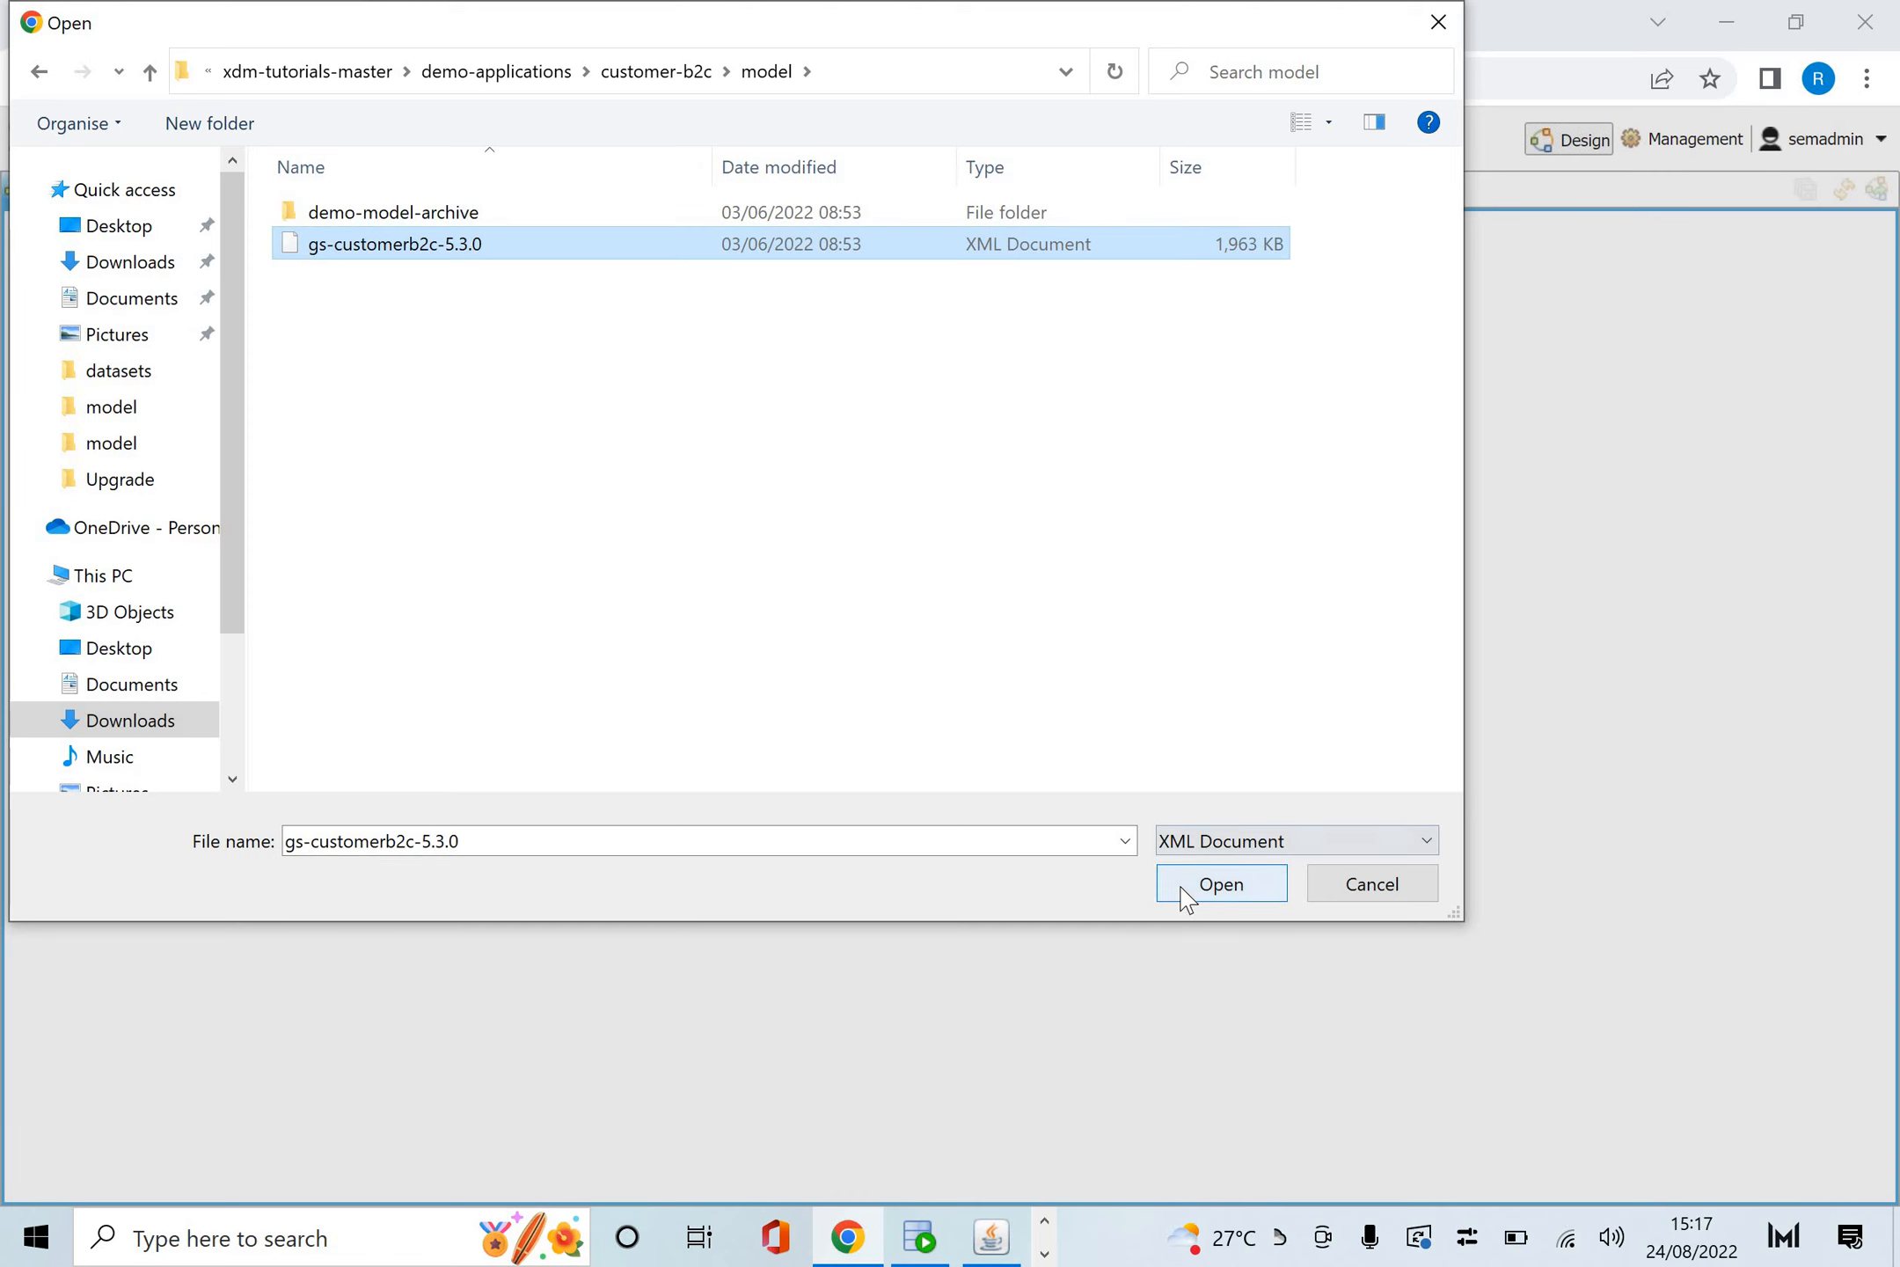
left_click(1220, 883)
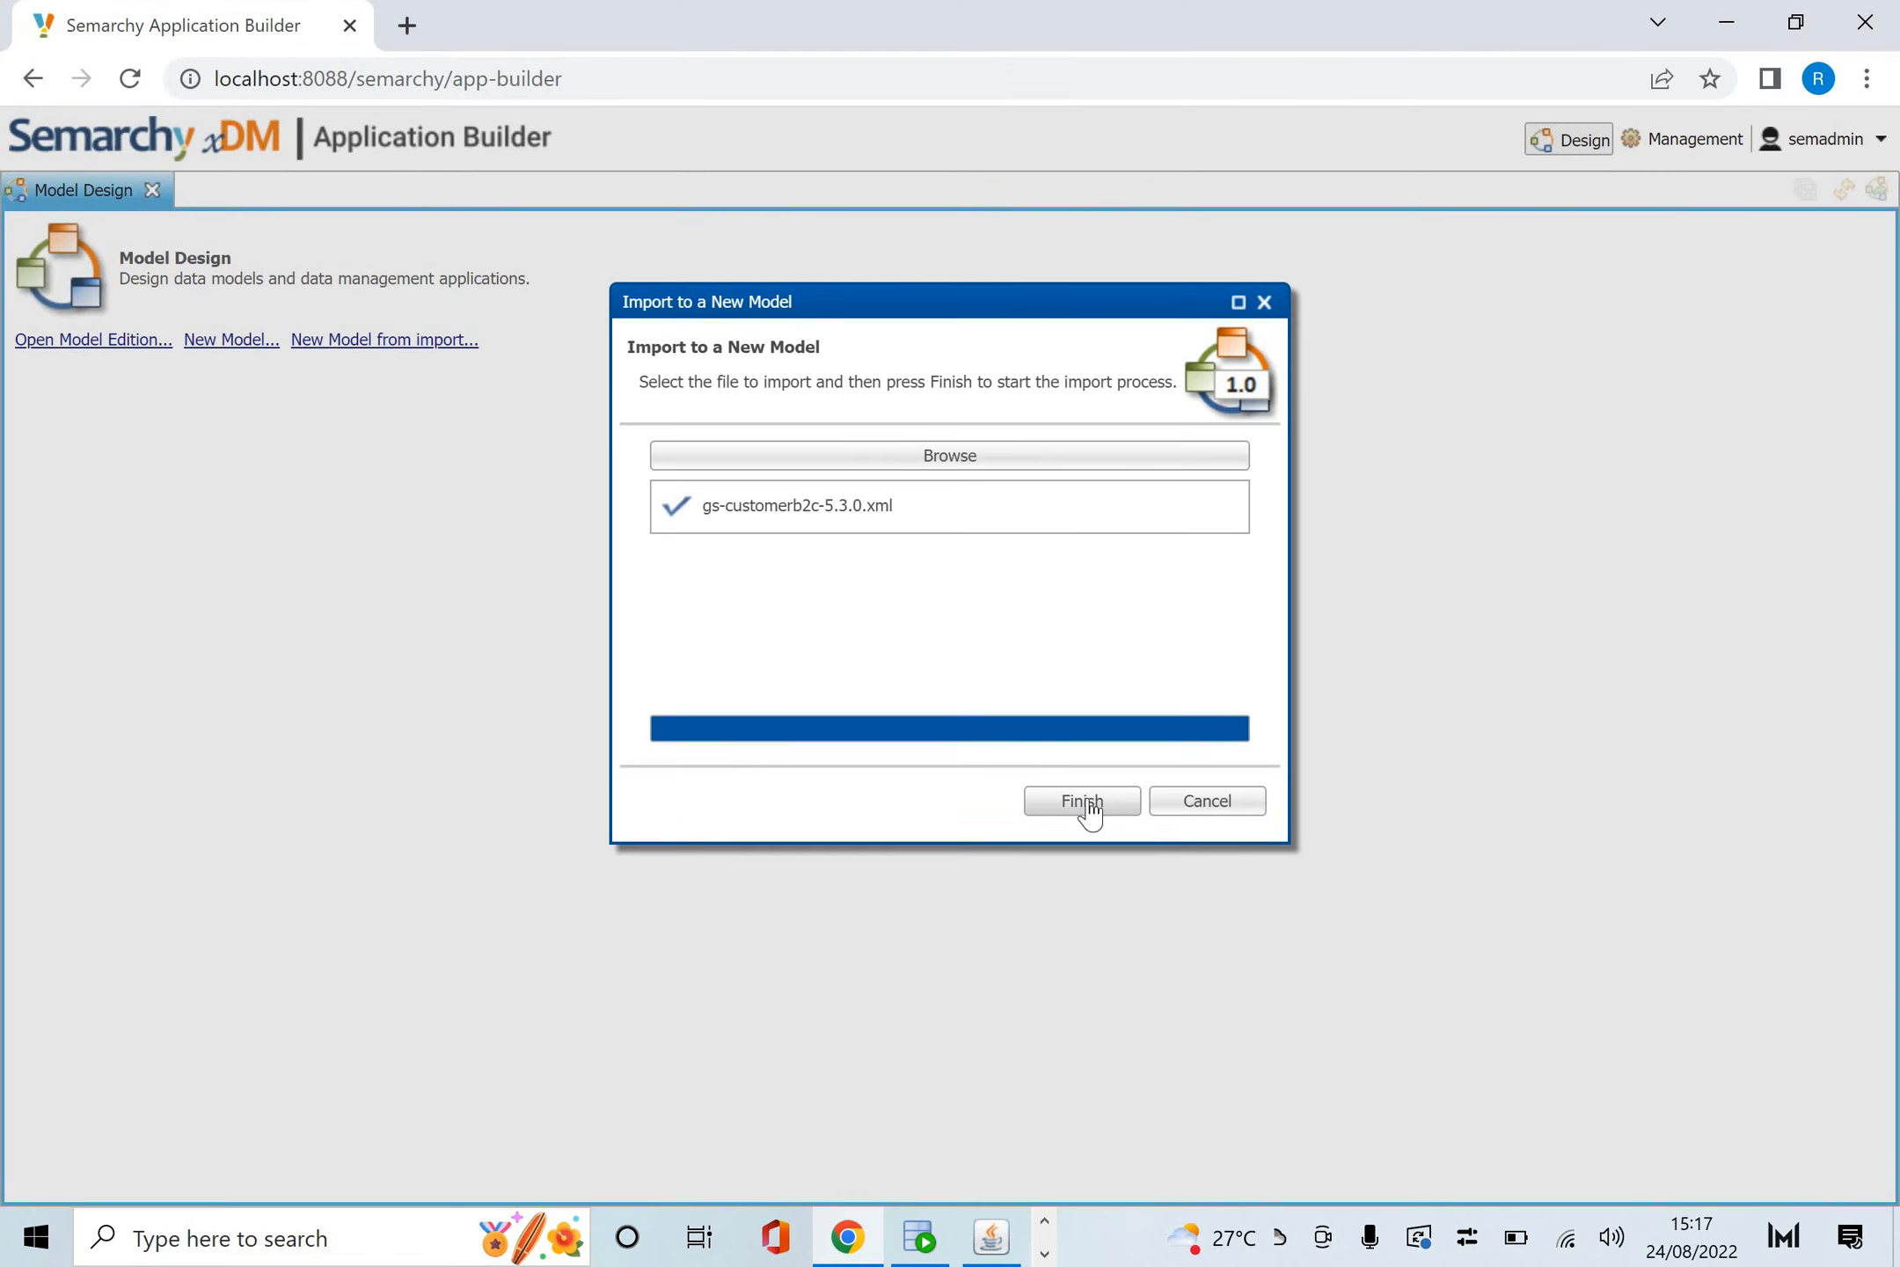
left_click(1080, 799)
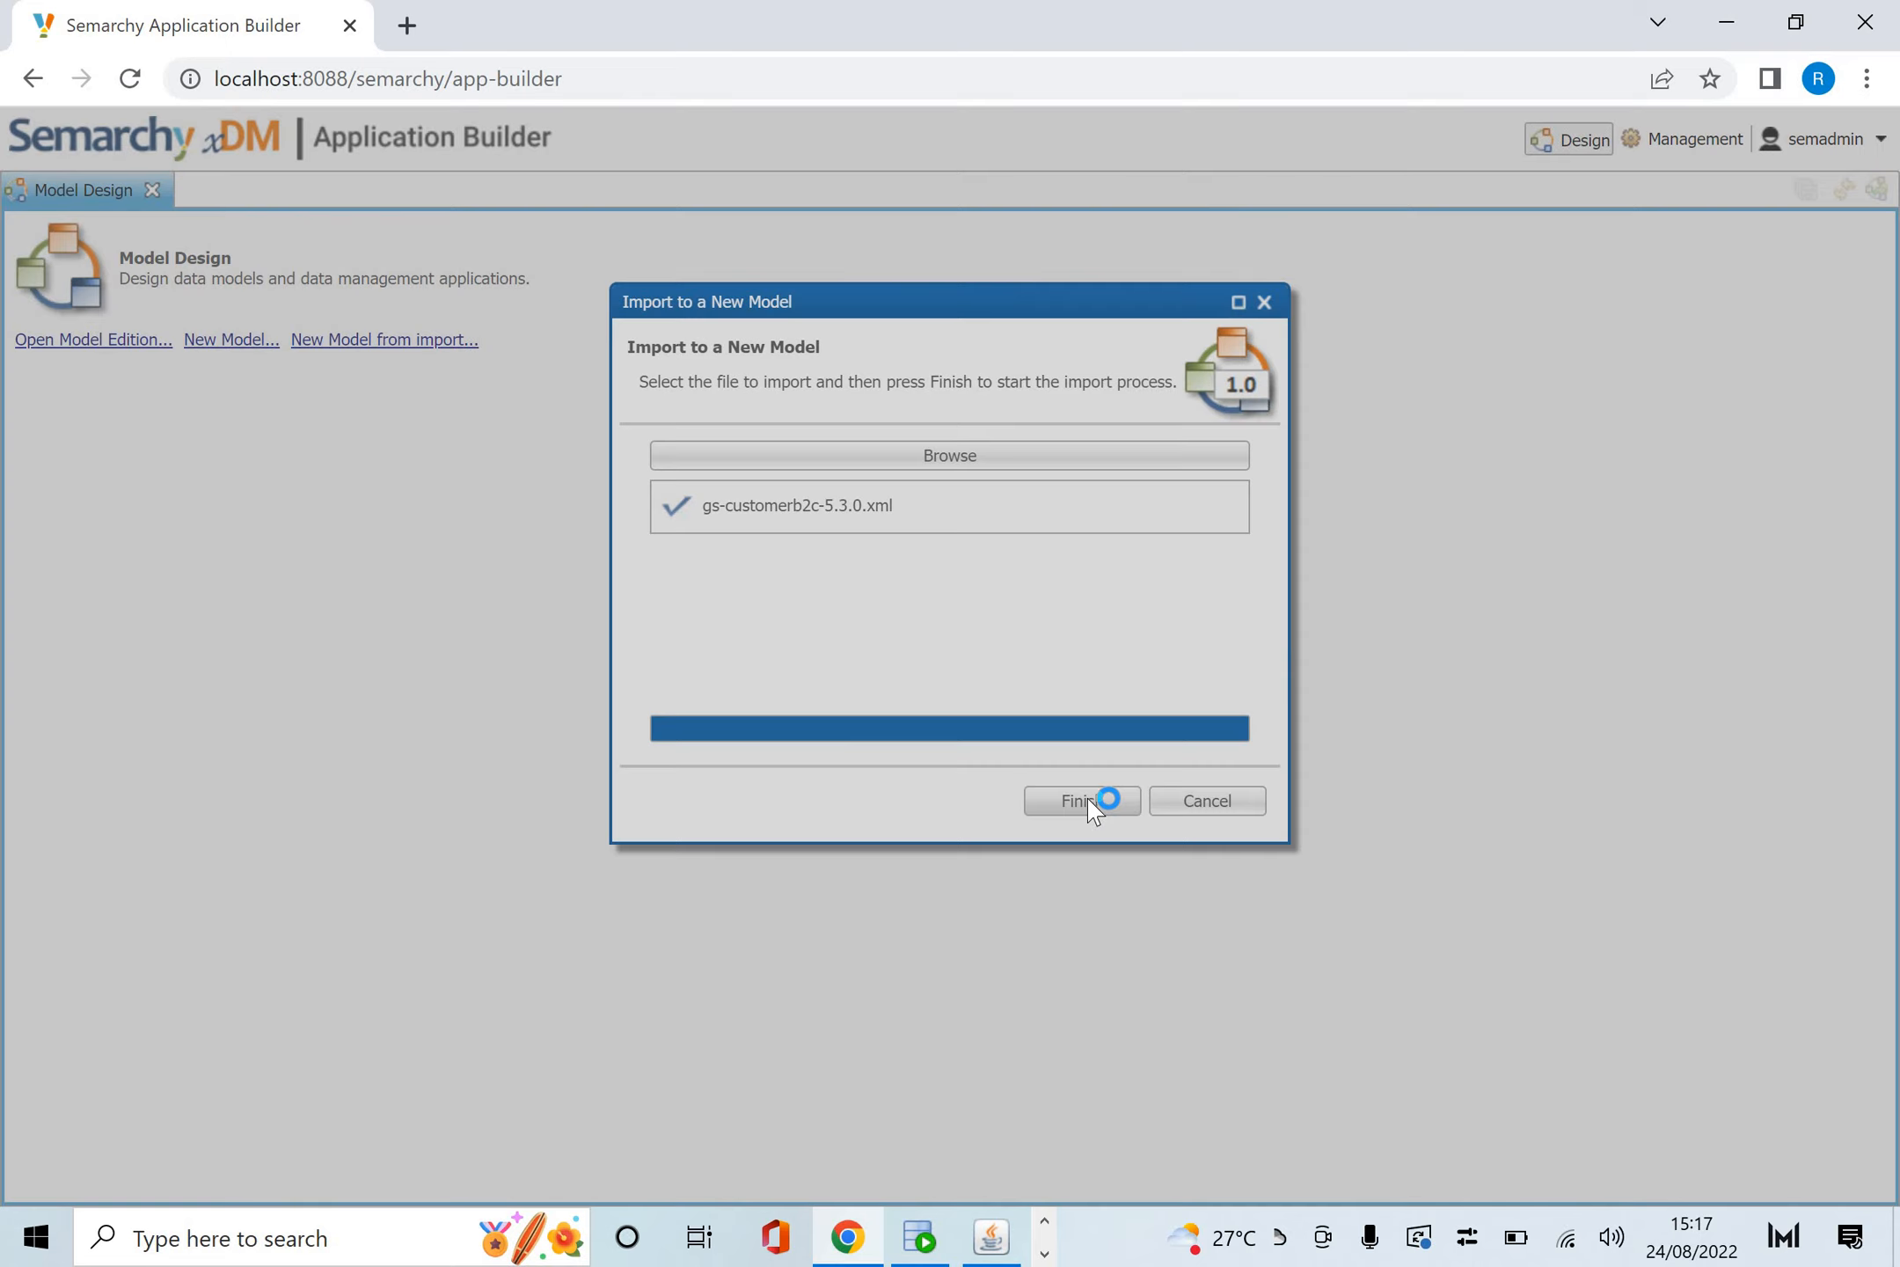
Finish the import and expand the CustomerB2CDemo model's Diagrams node to show CustomerB2CDiagram.
left_click(1072, 800)
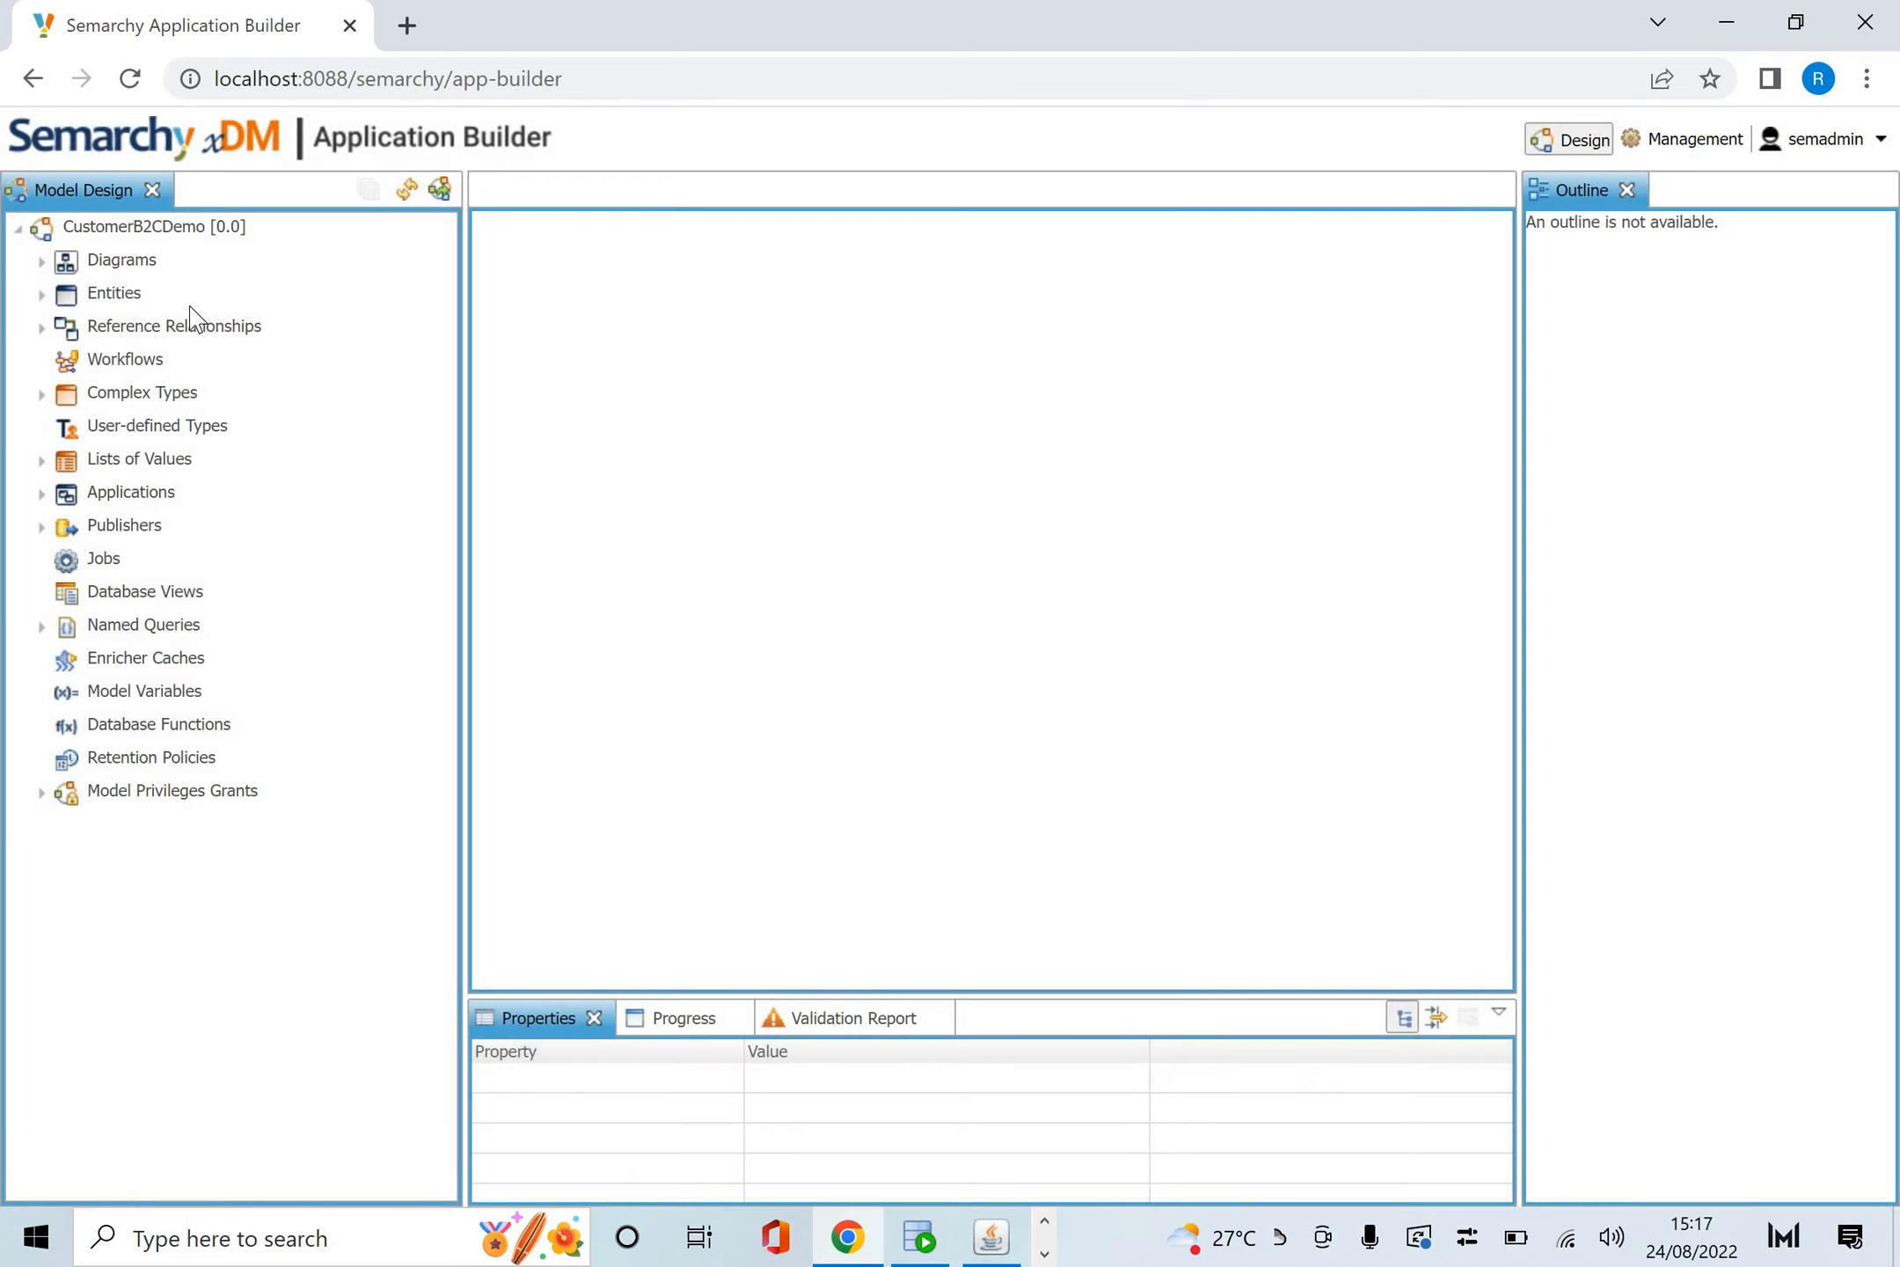
mouse_move(129, 632)
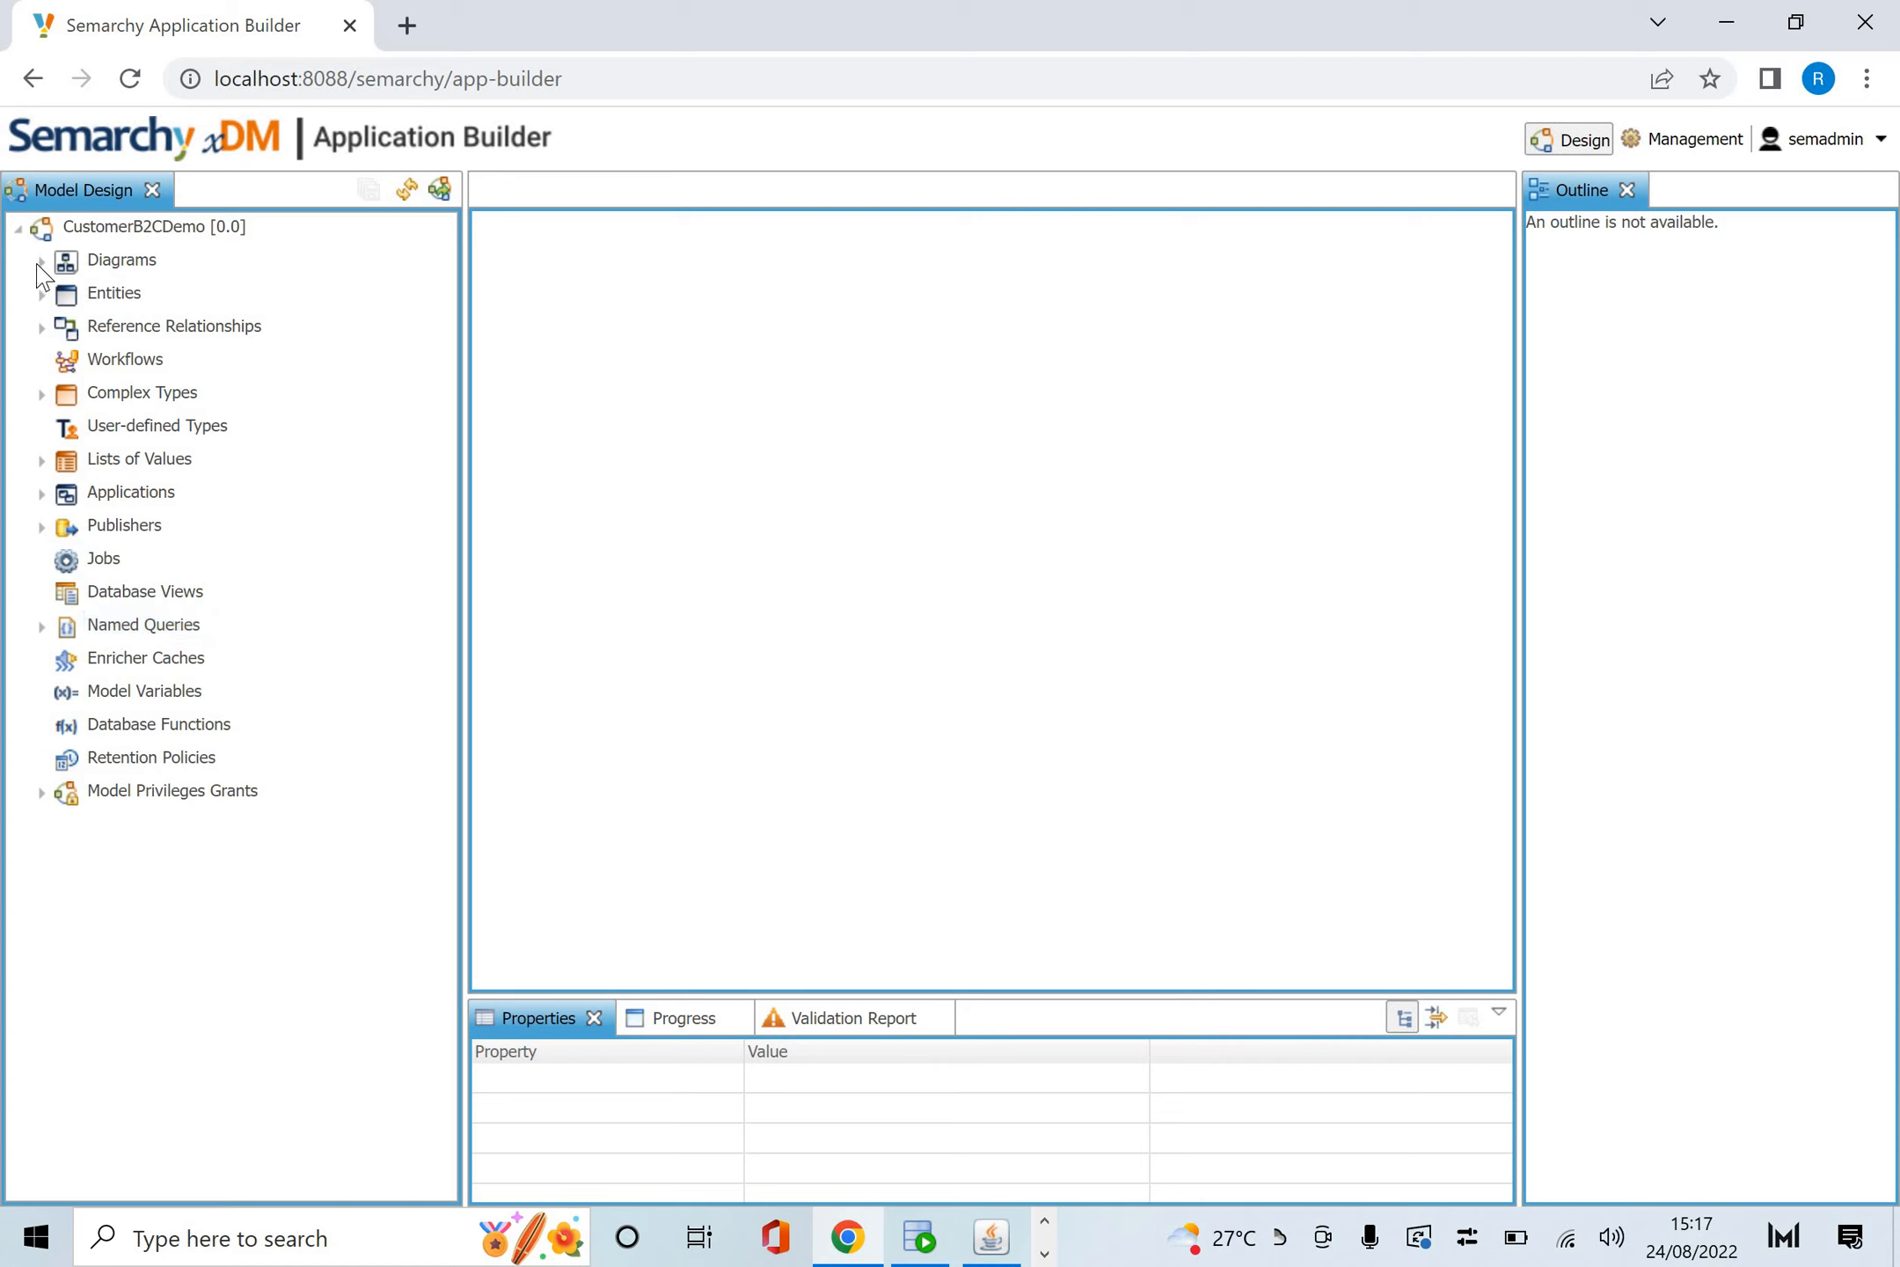
left_click(42, 259)
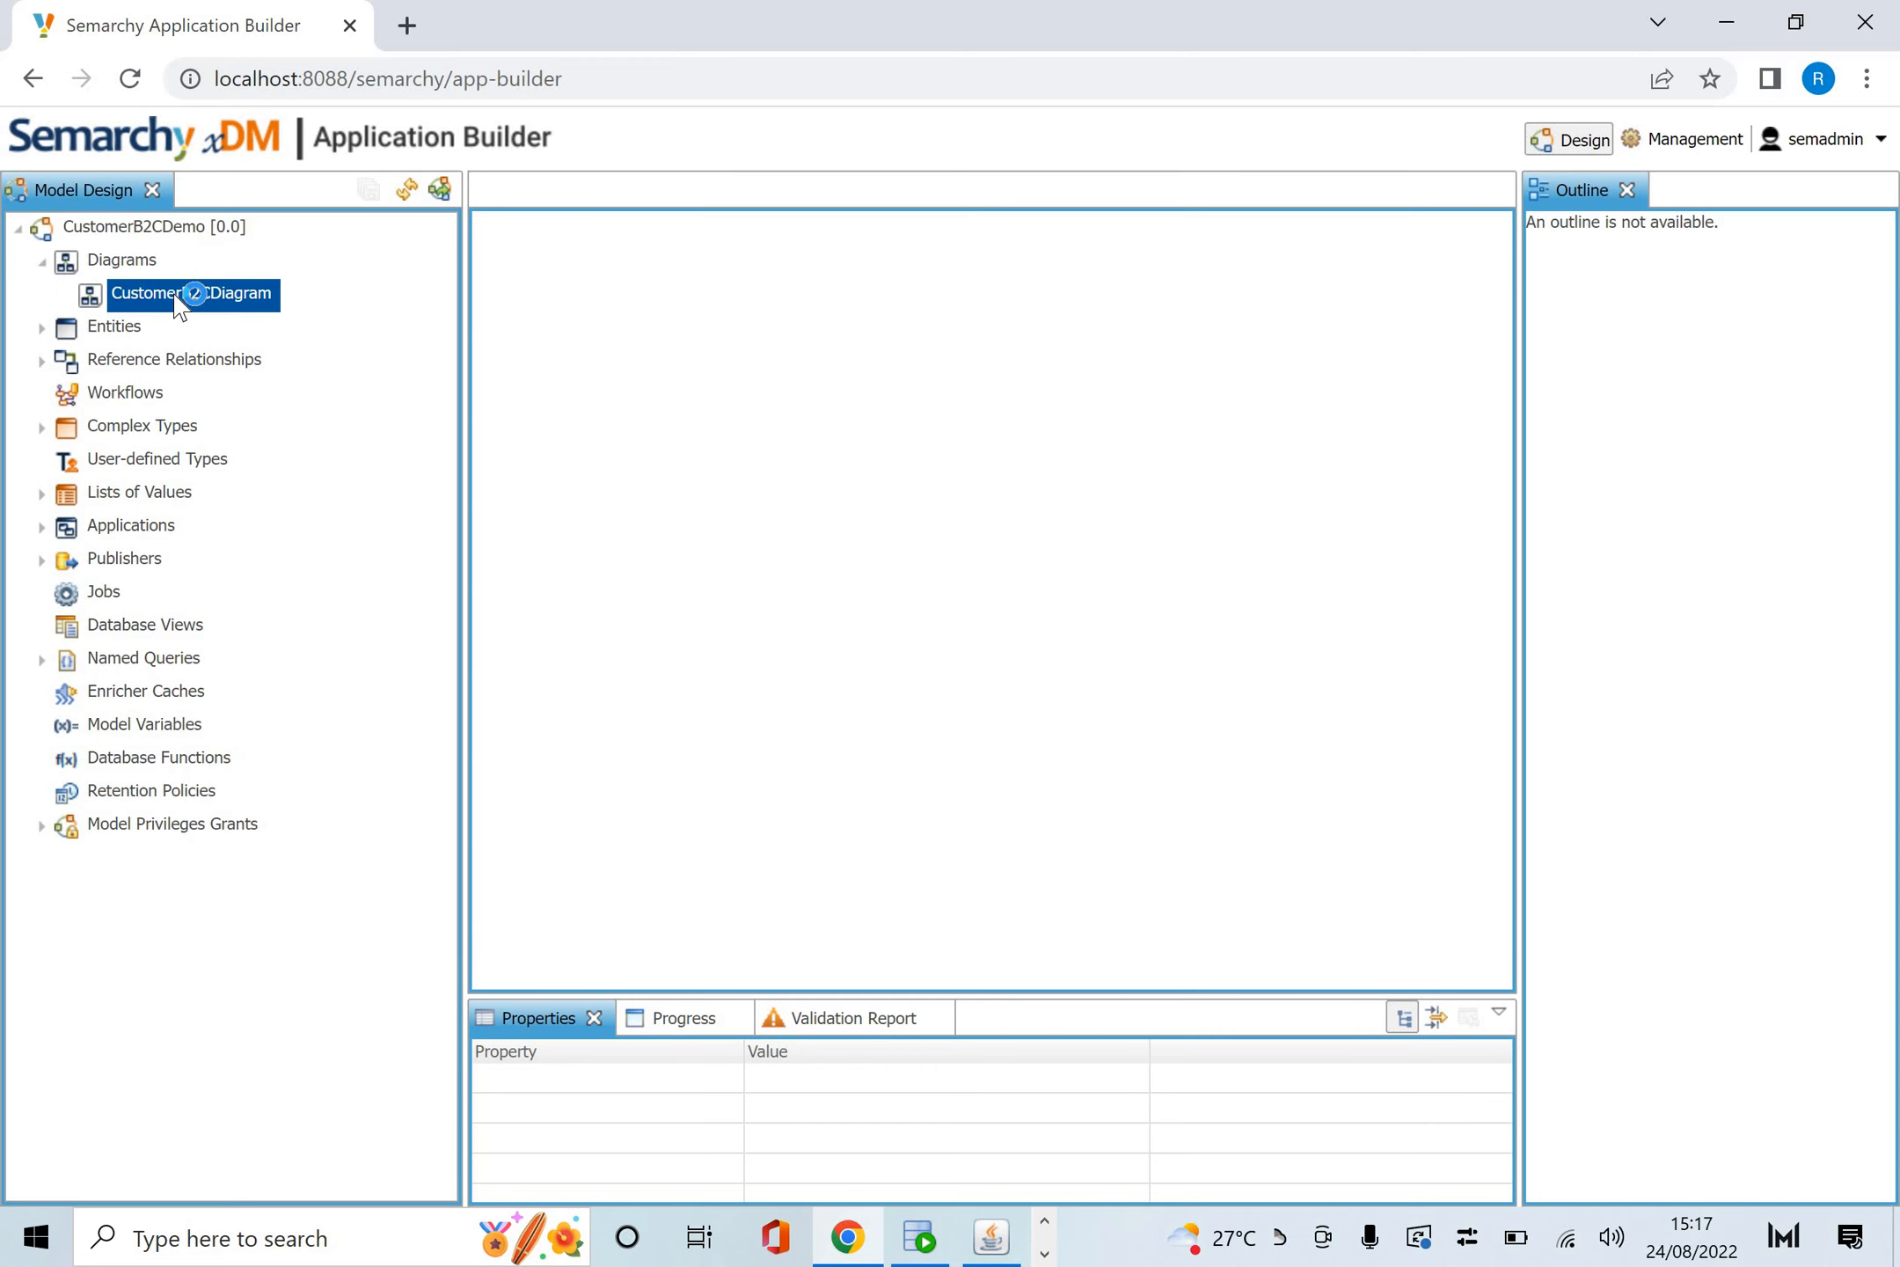
Open CustomerB2CDiagram and maximize its editor to the full workspace.
double_click(190, 293)
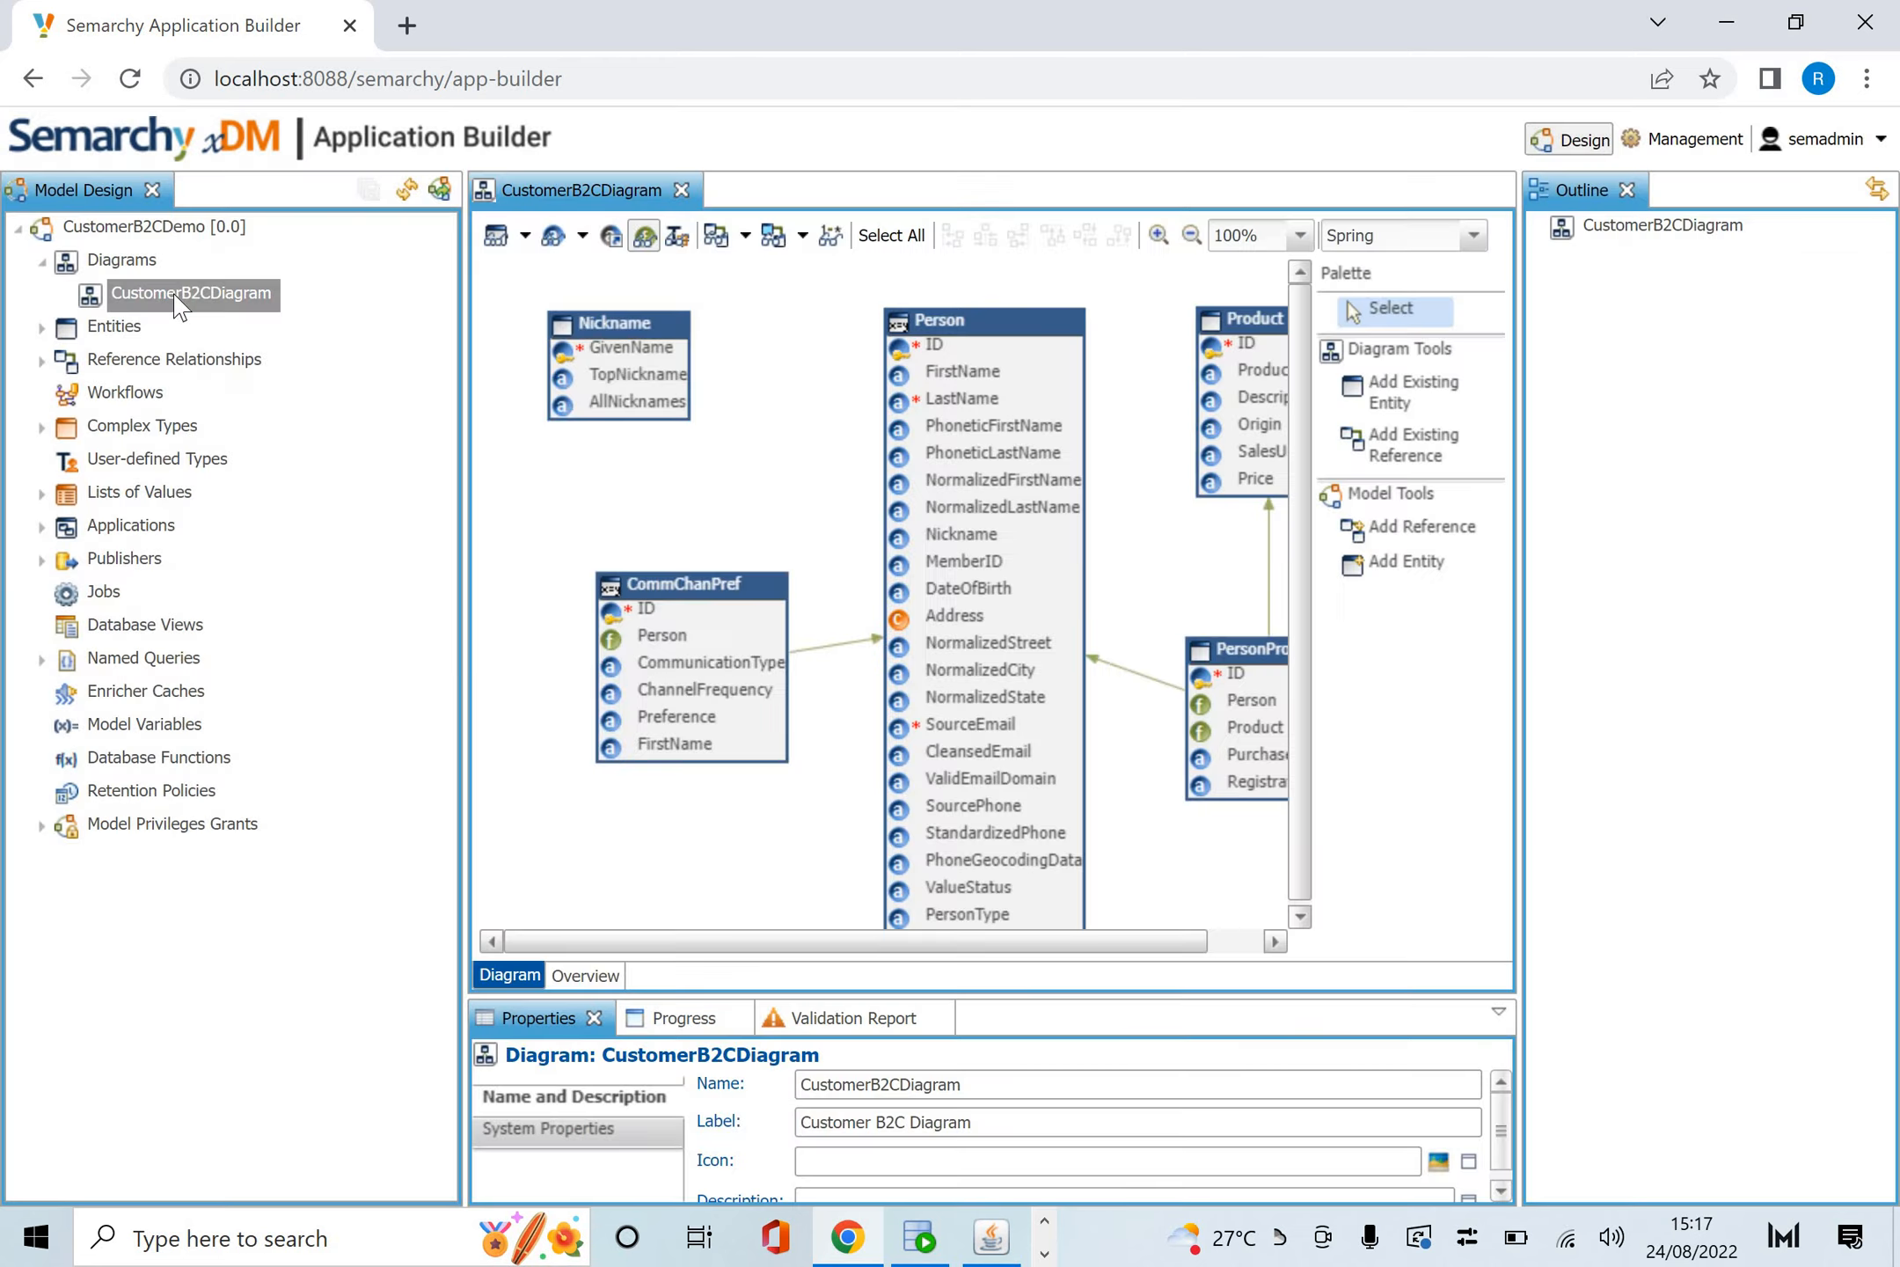
mouse_move(266, 330)
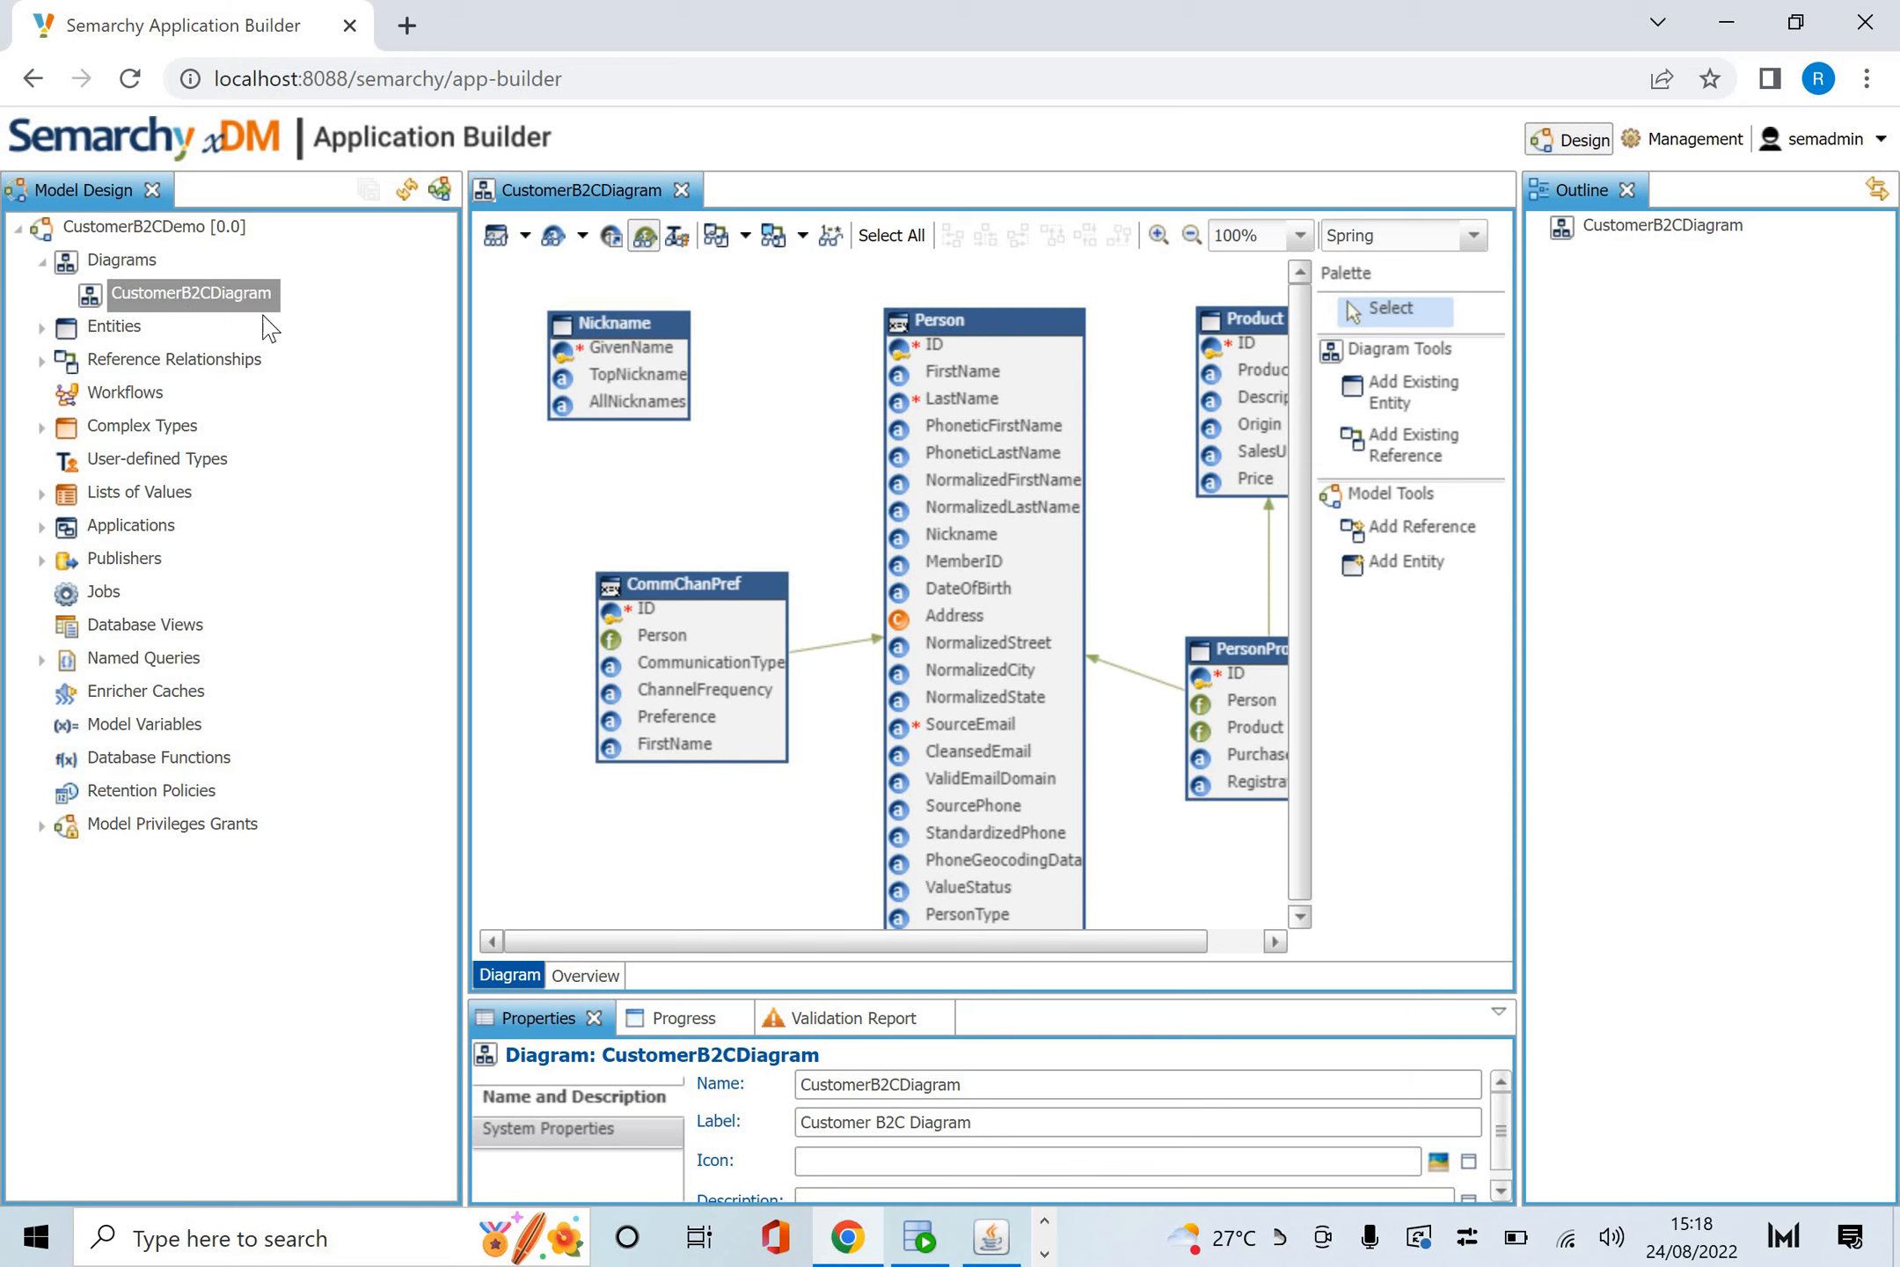
mouse_move(833, 940)
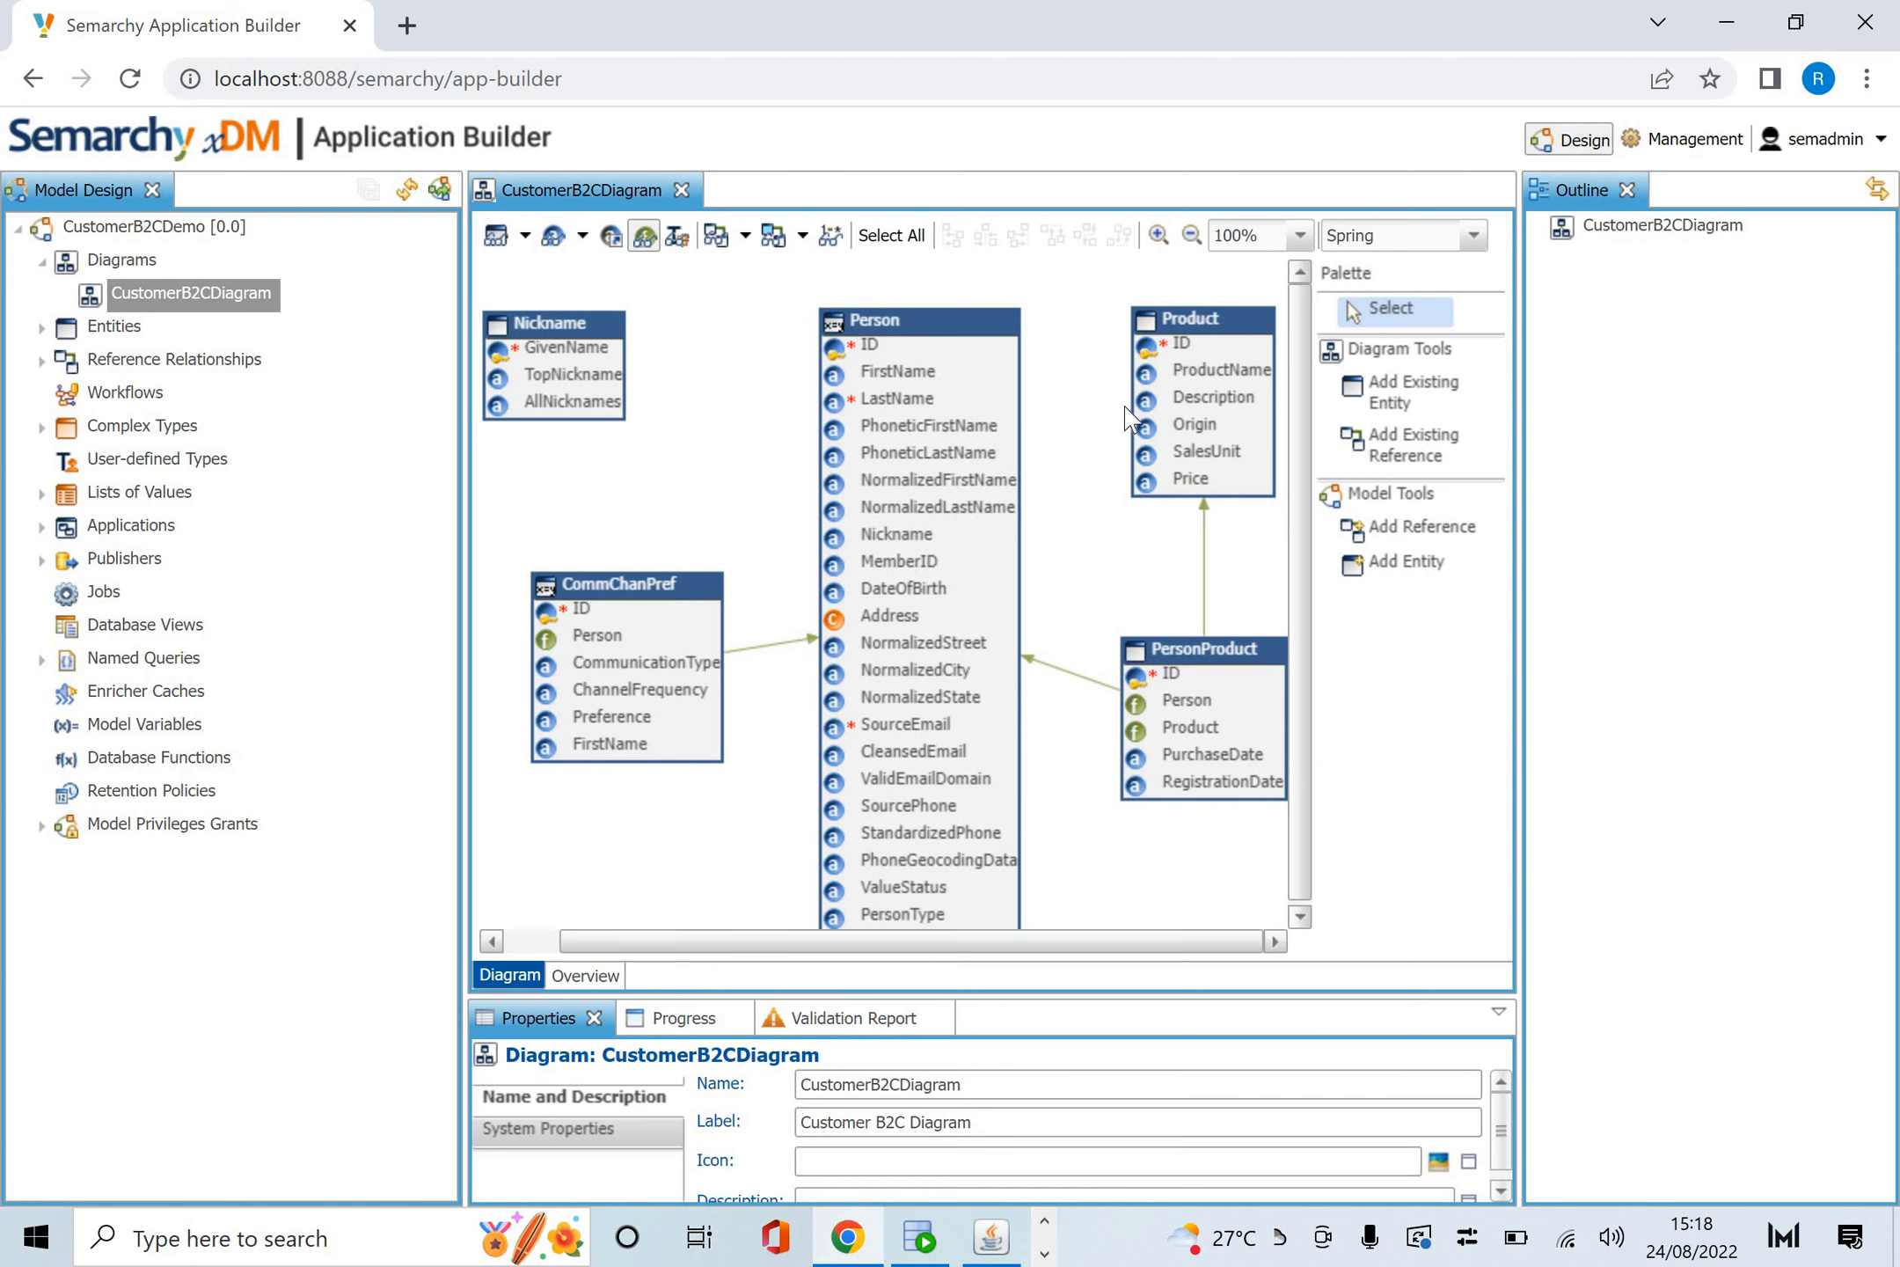
mouse_move(856, 642)
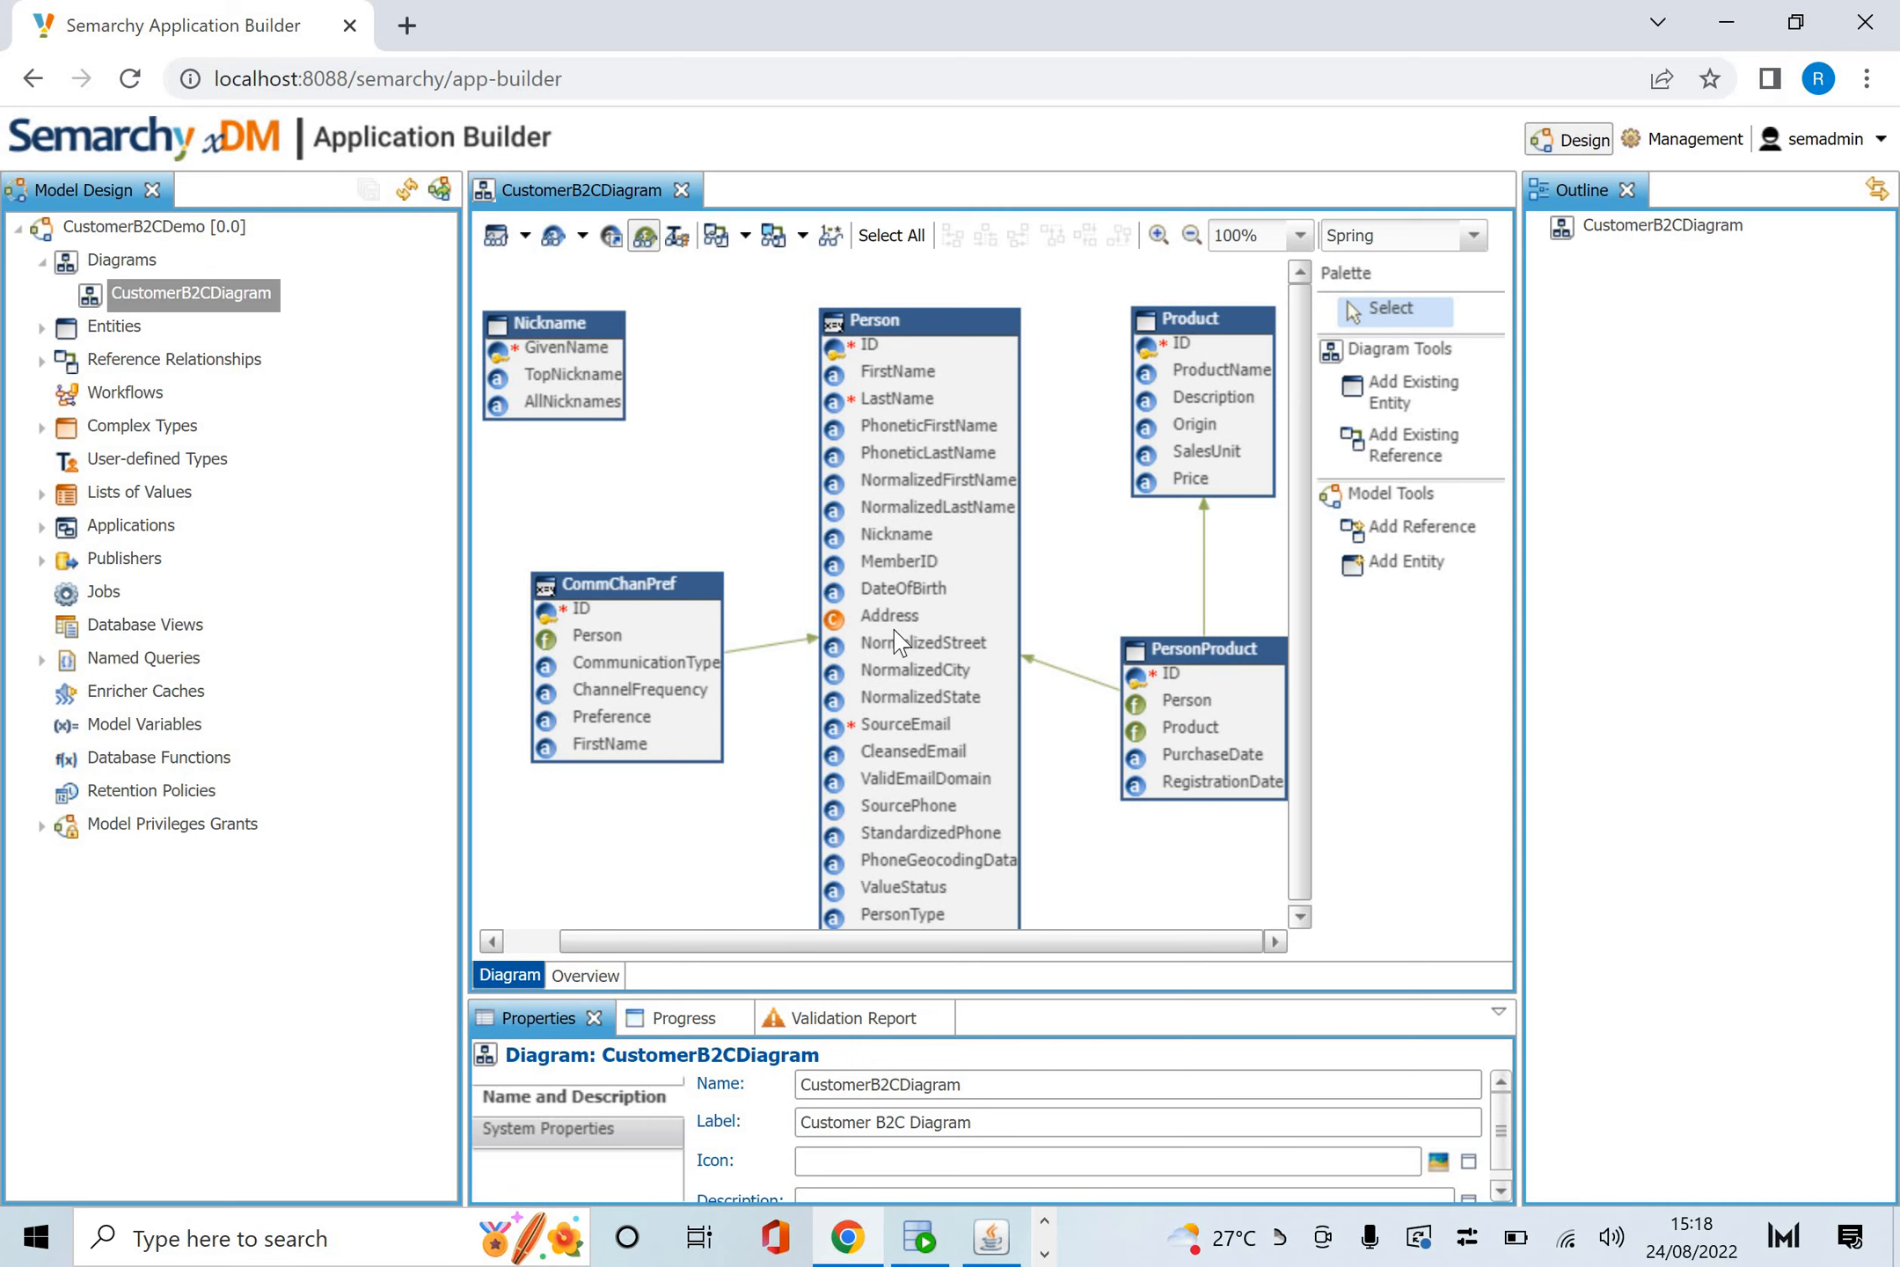
mouse_move(622, 199)
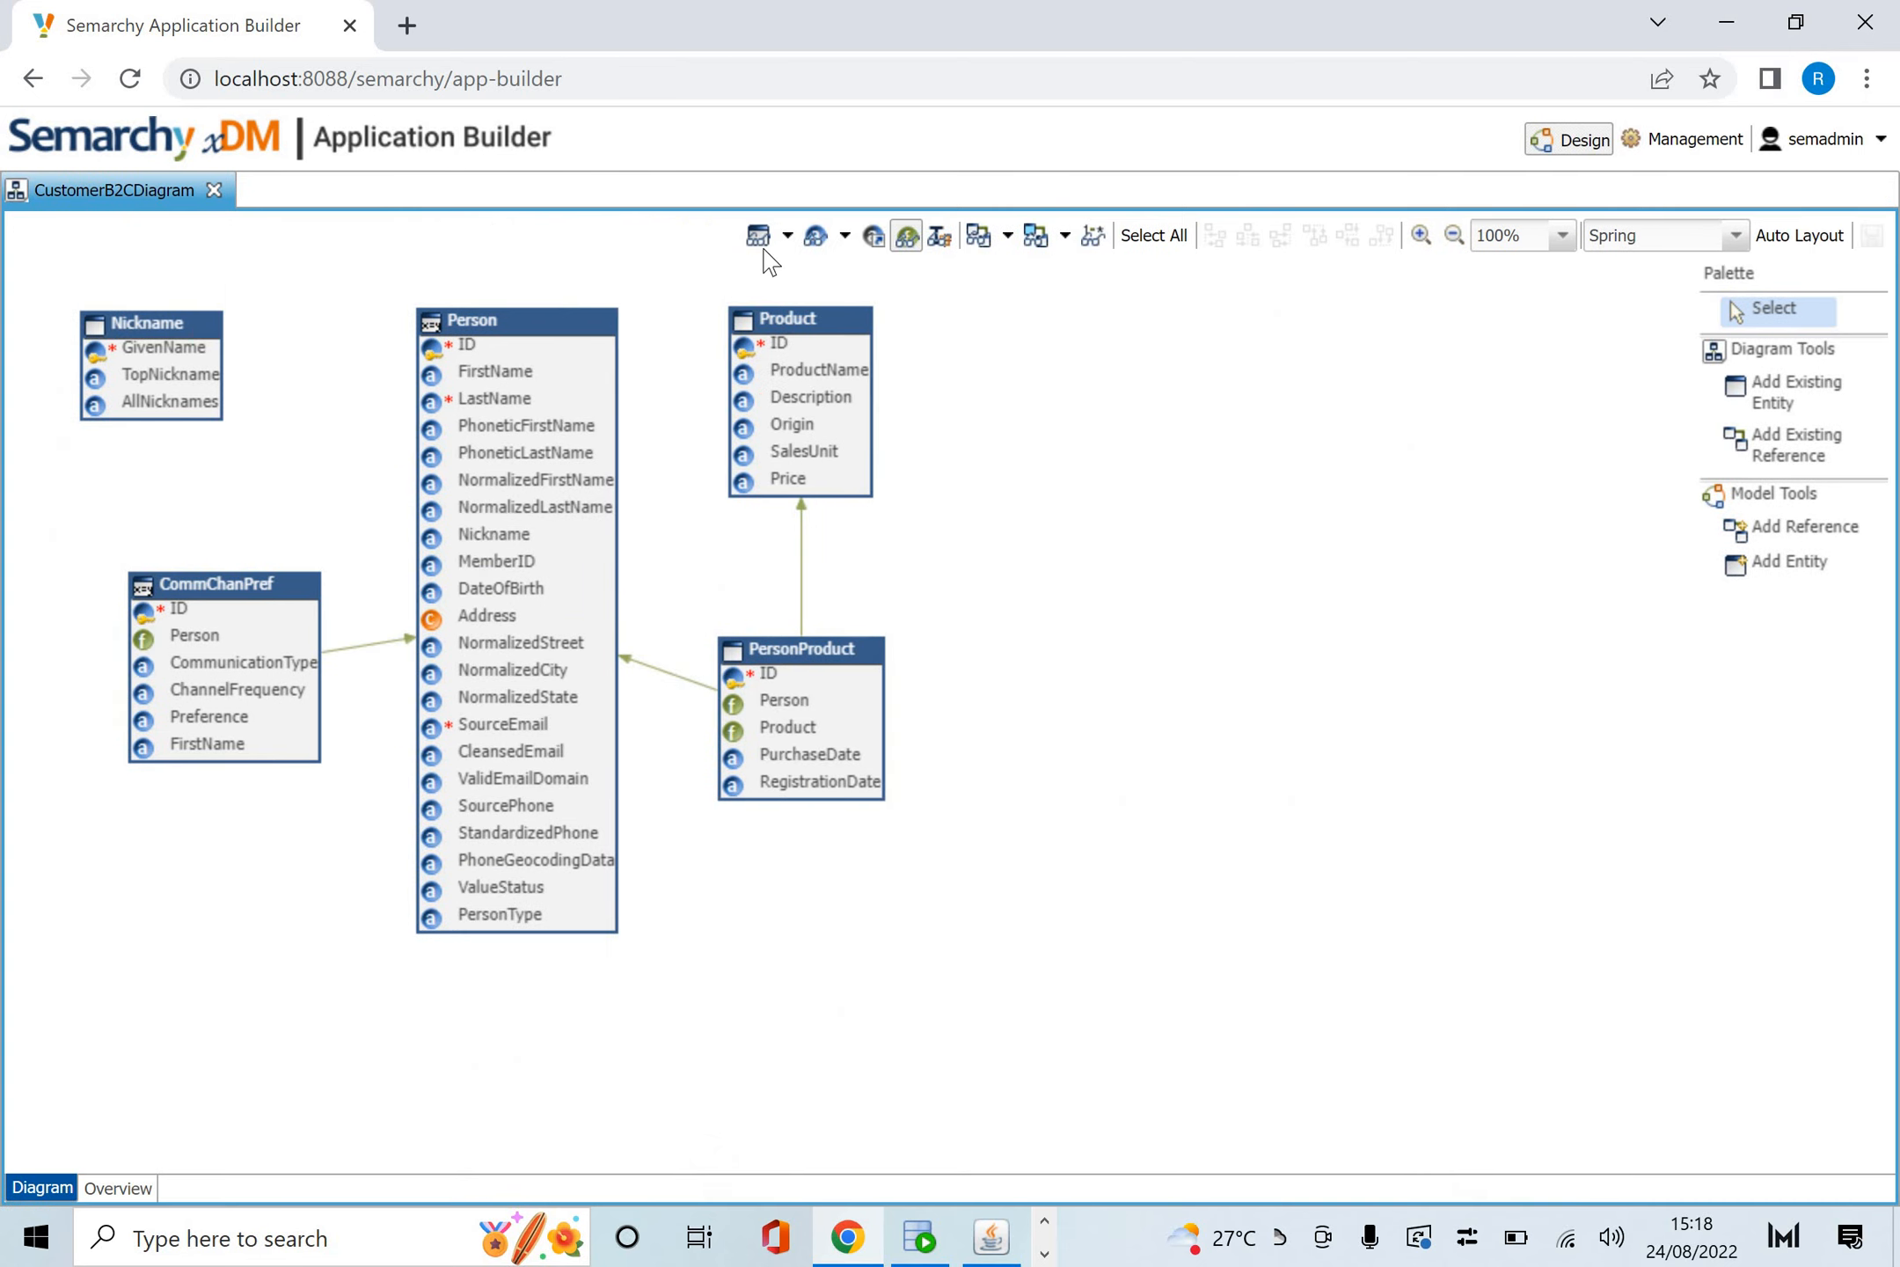
left_click(845, 234)
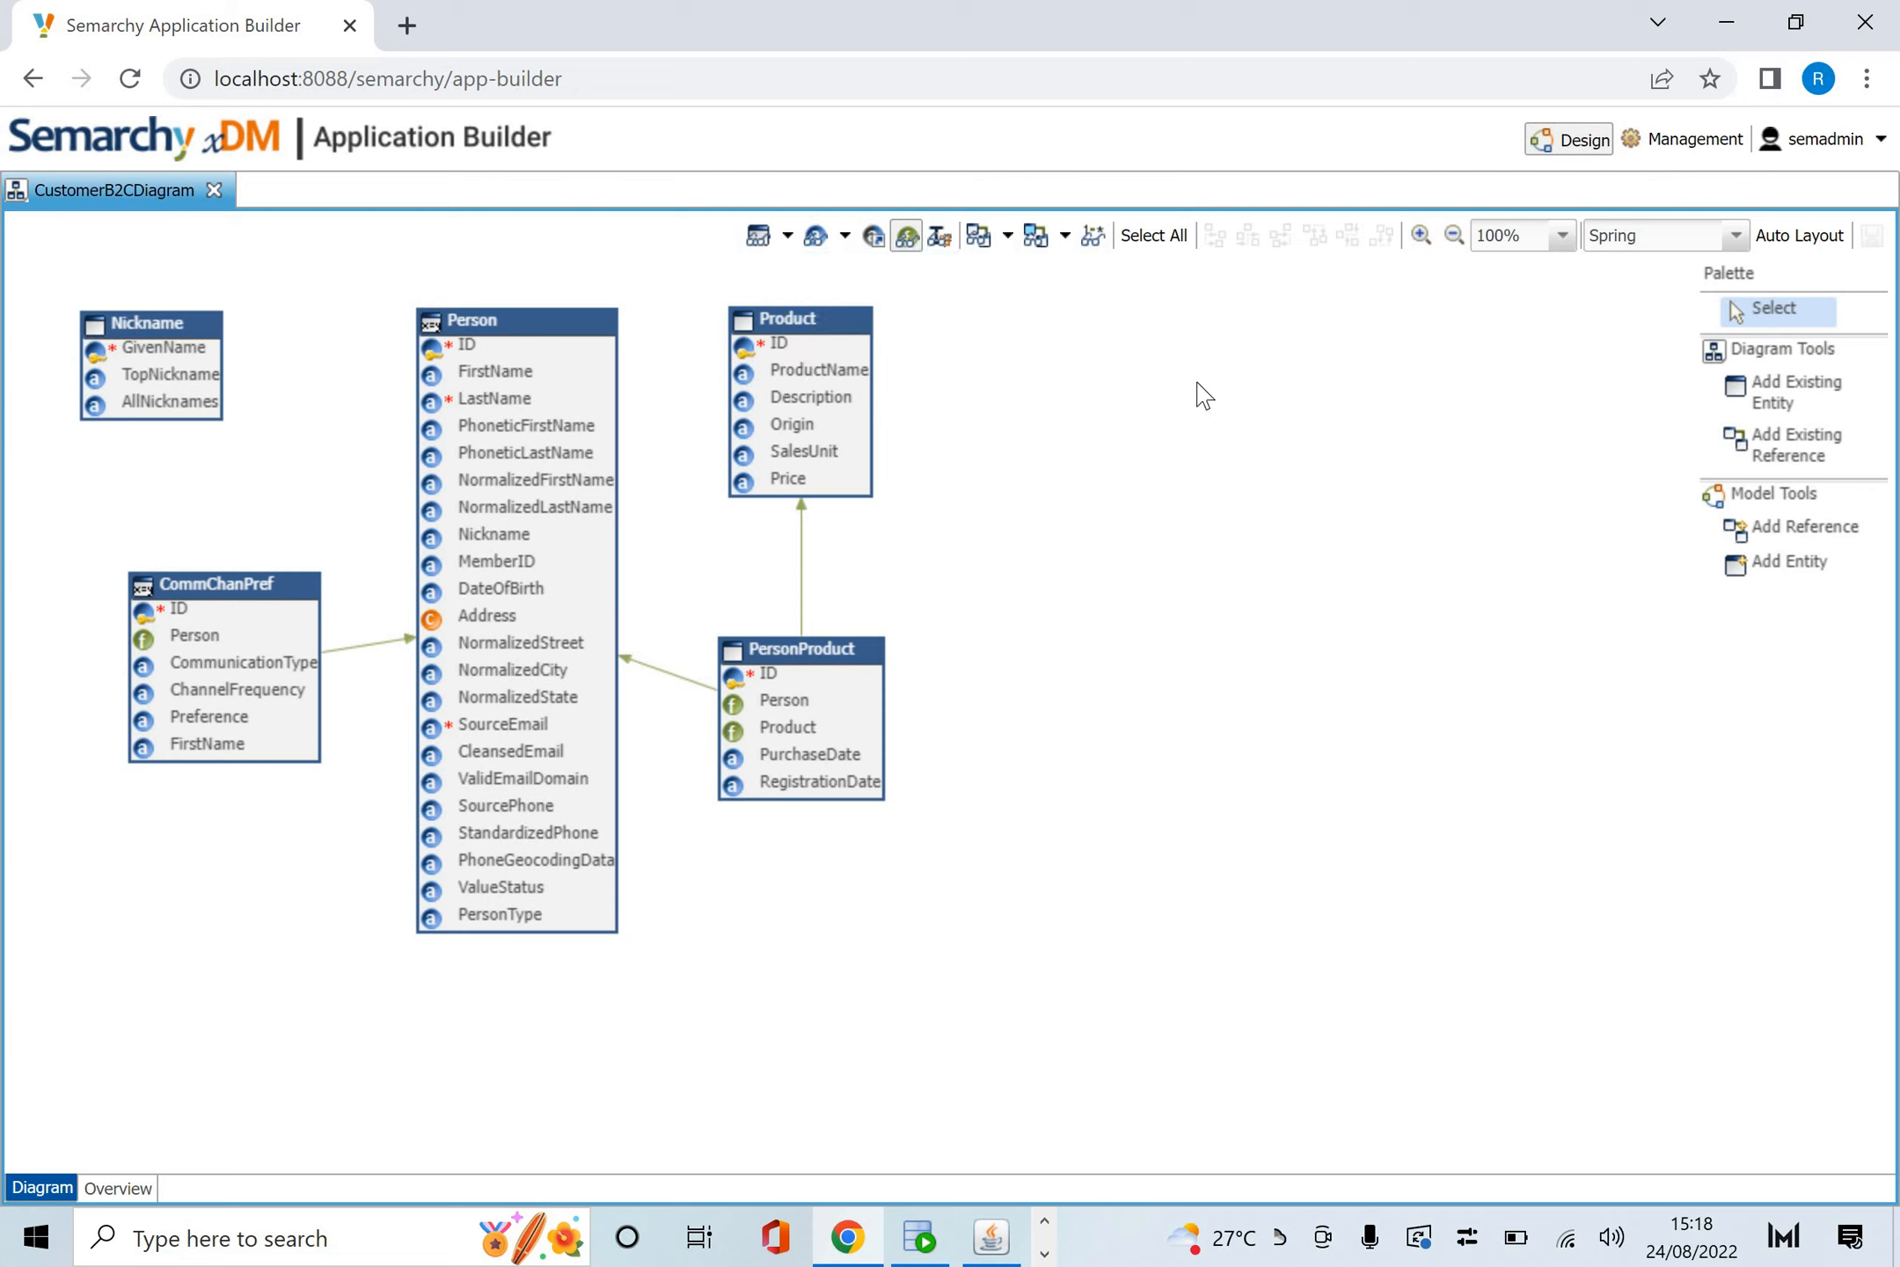
mouse_move(237, 157)
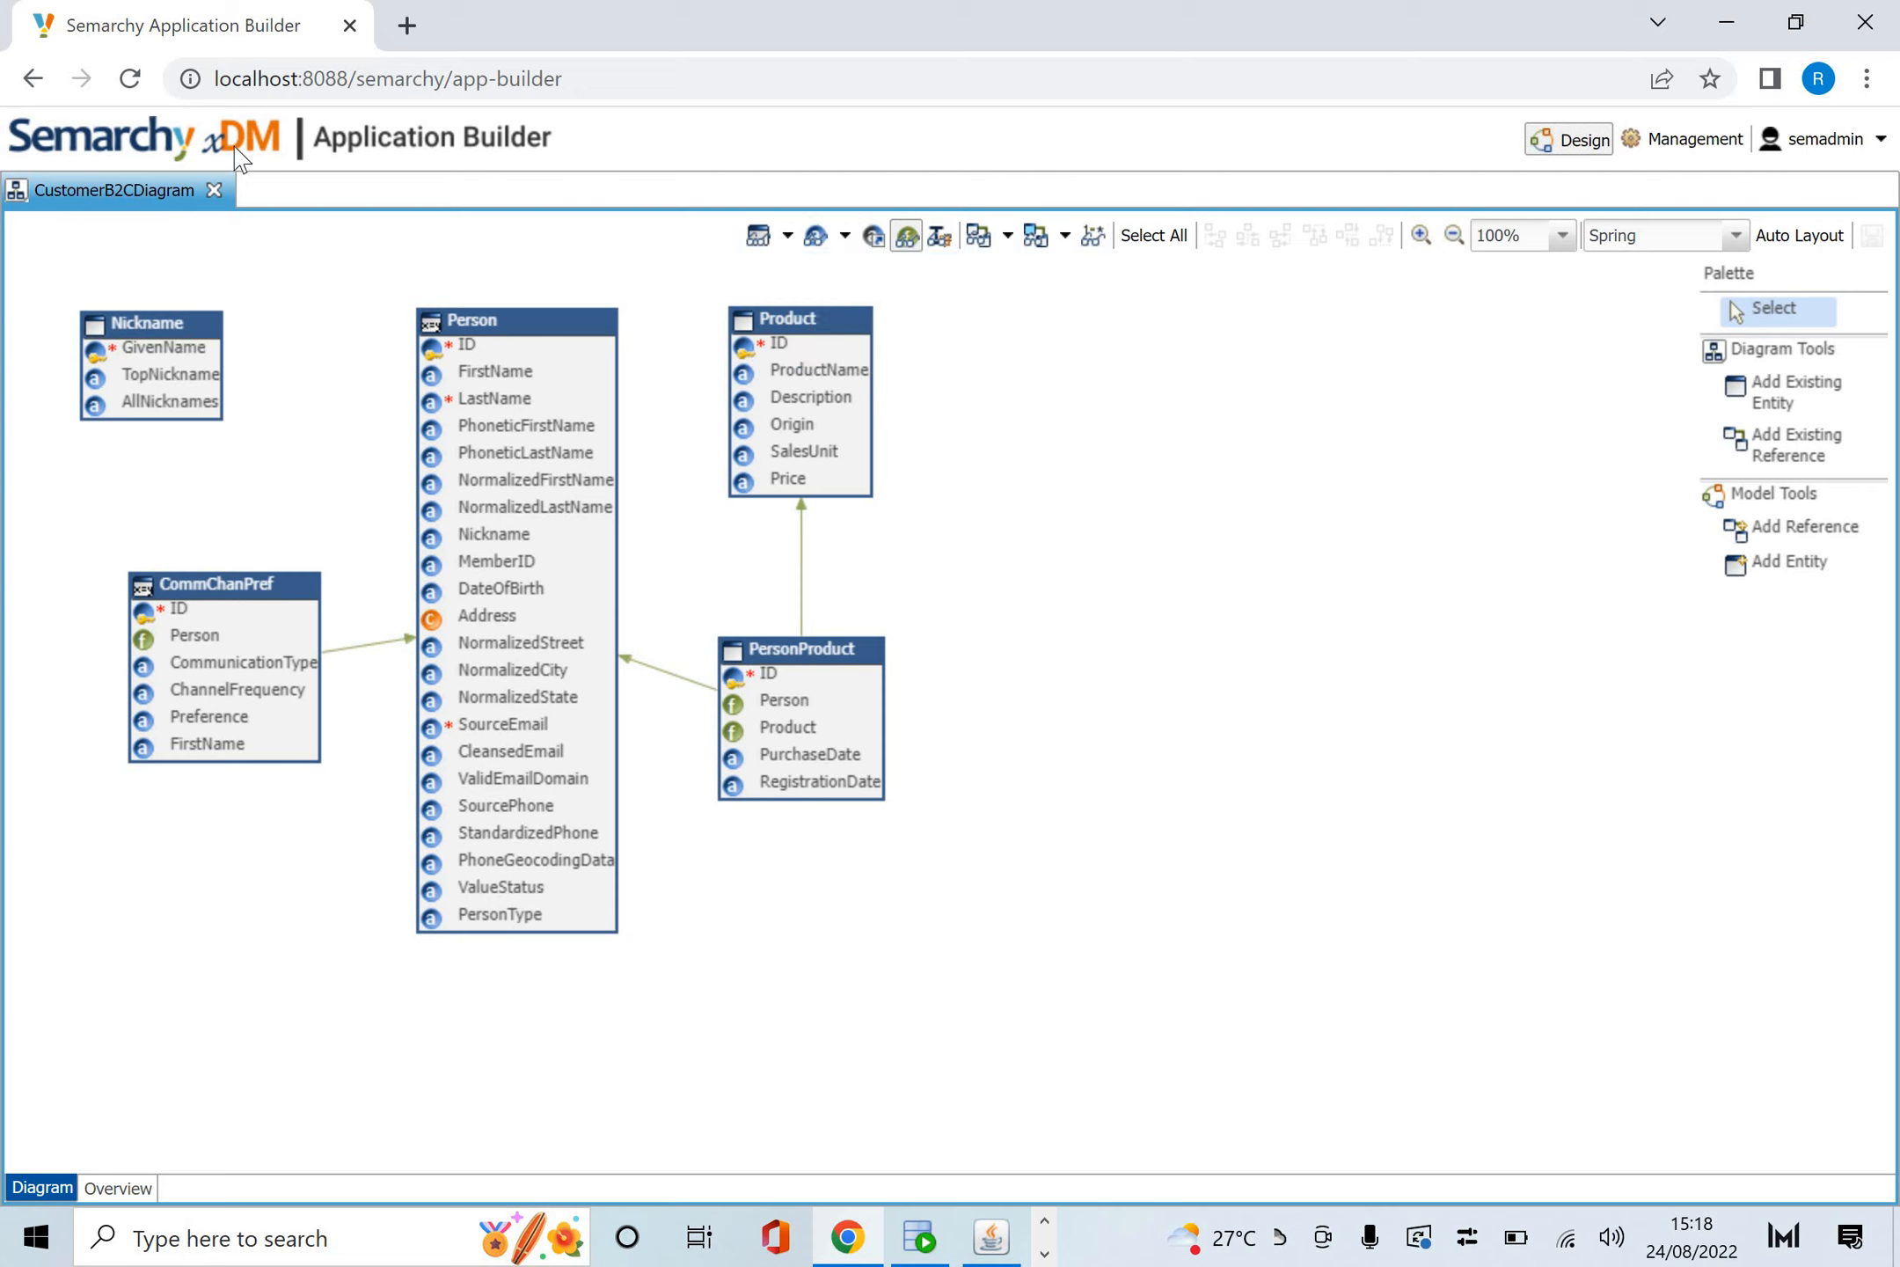
mouse_move(219, 199)
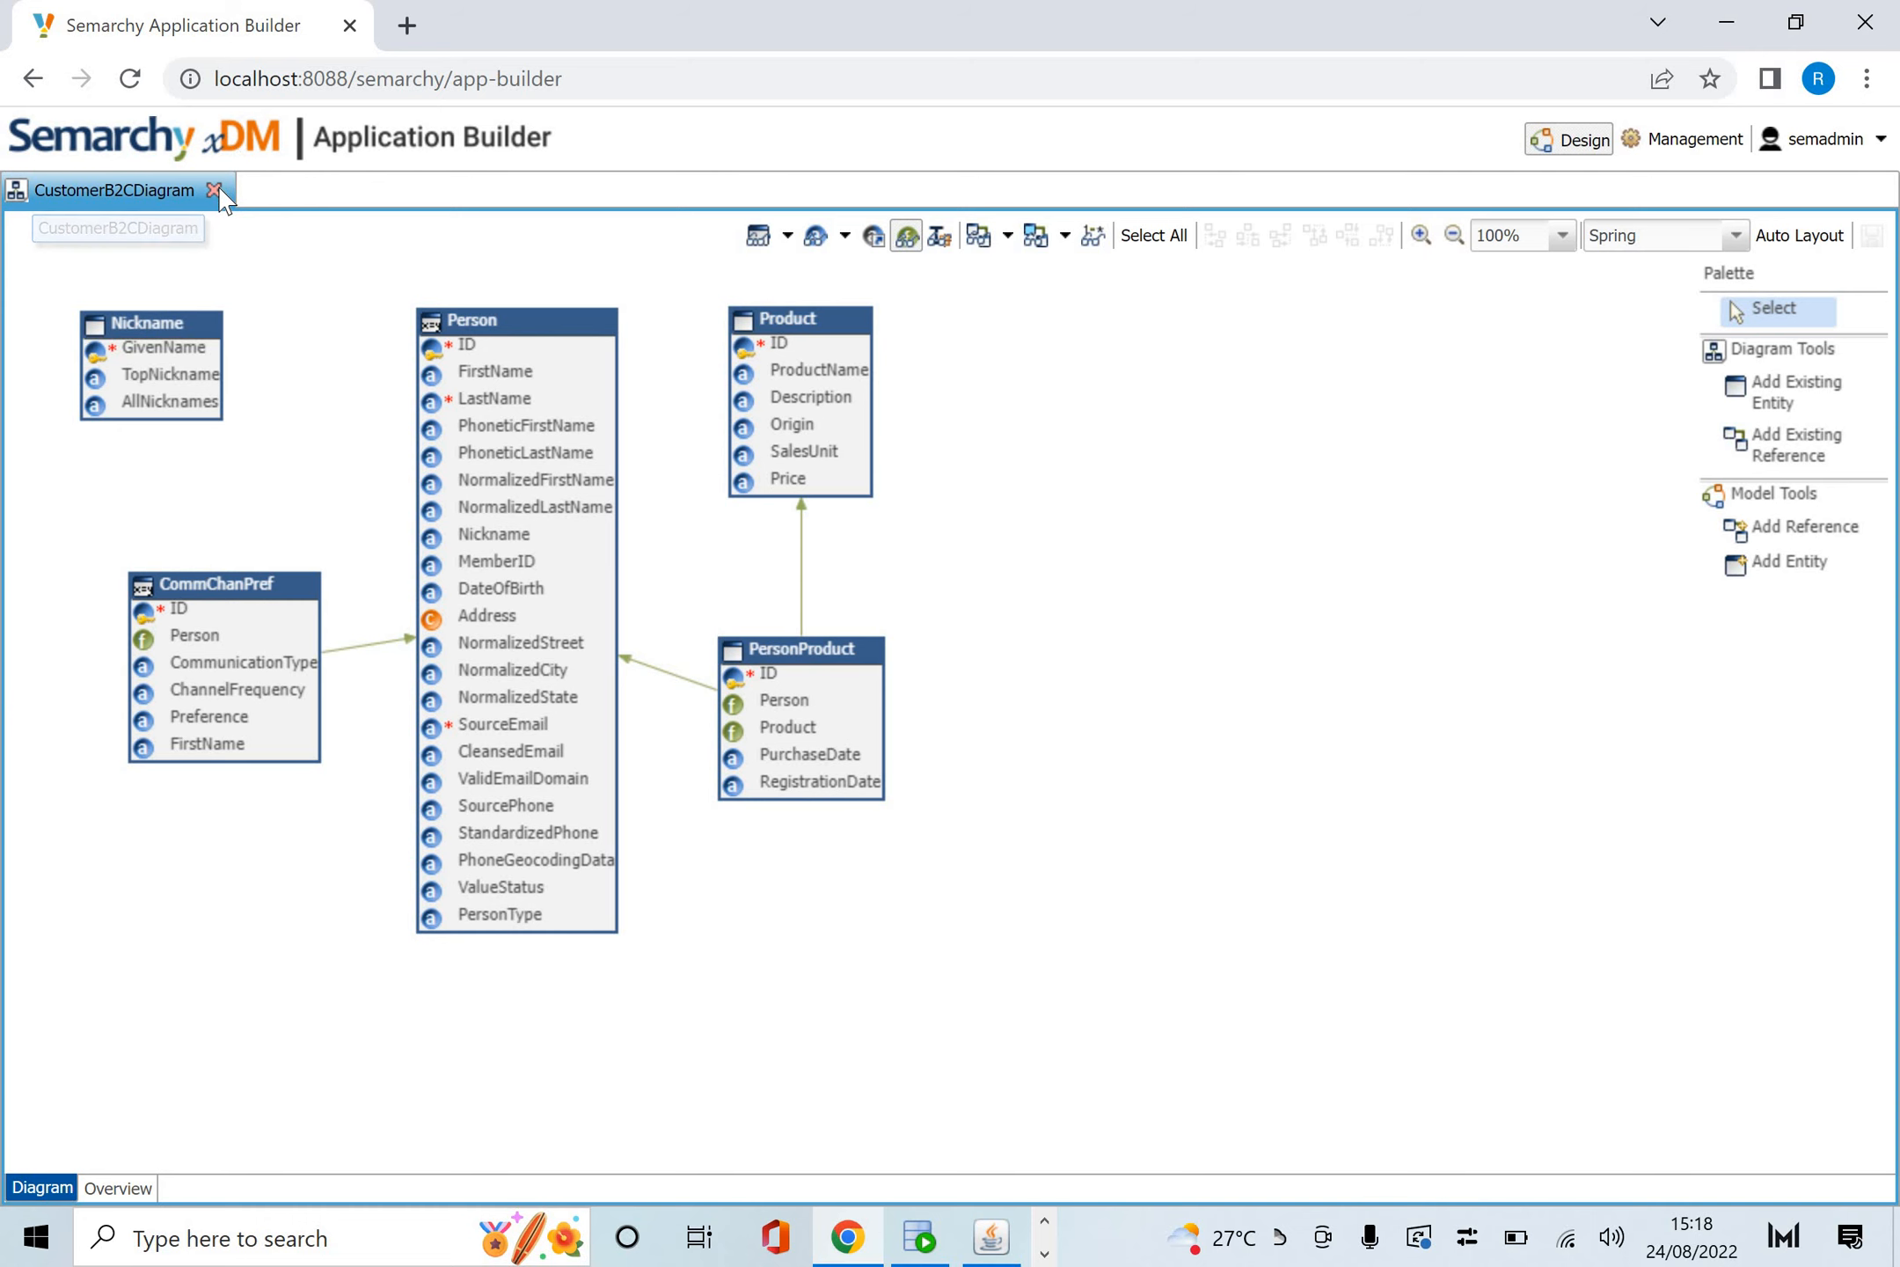
left_click(219, 190)
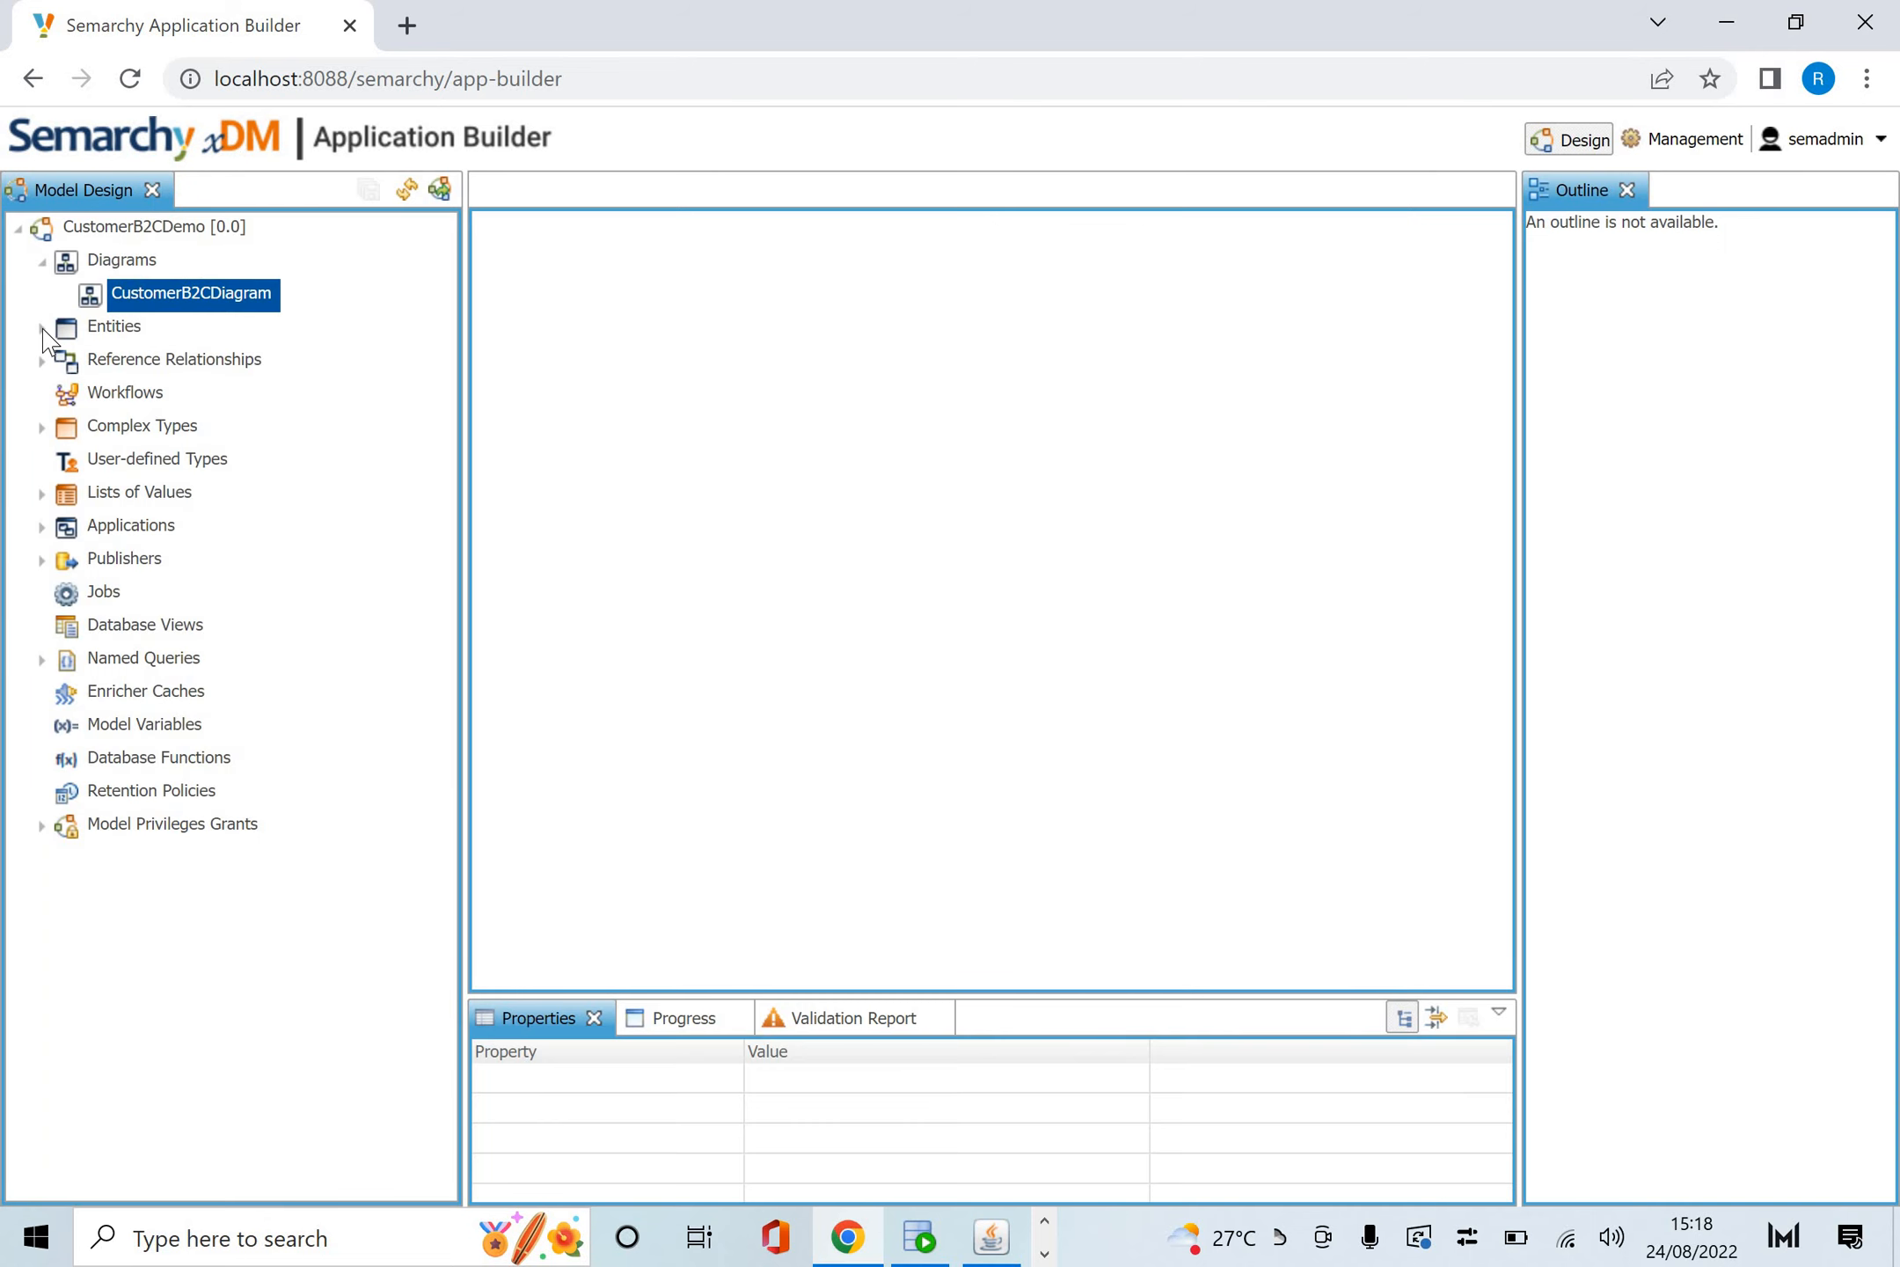
left_click(44, 327)
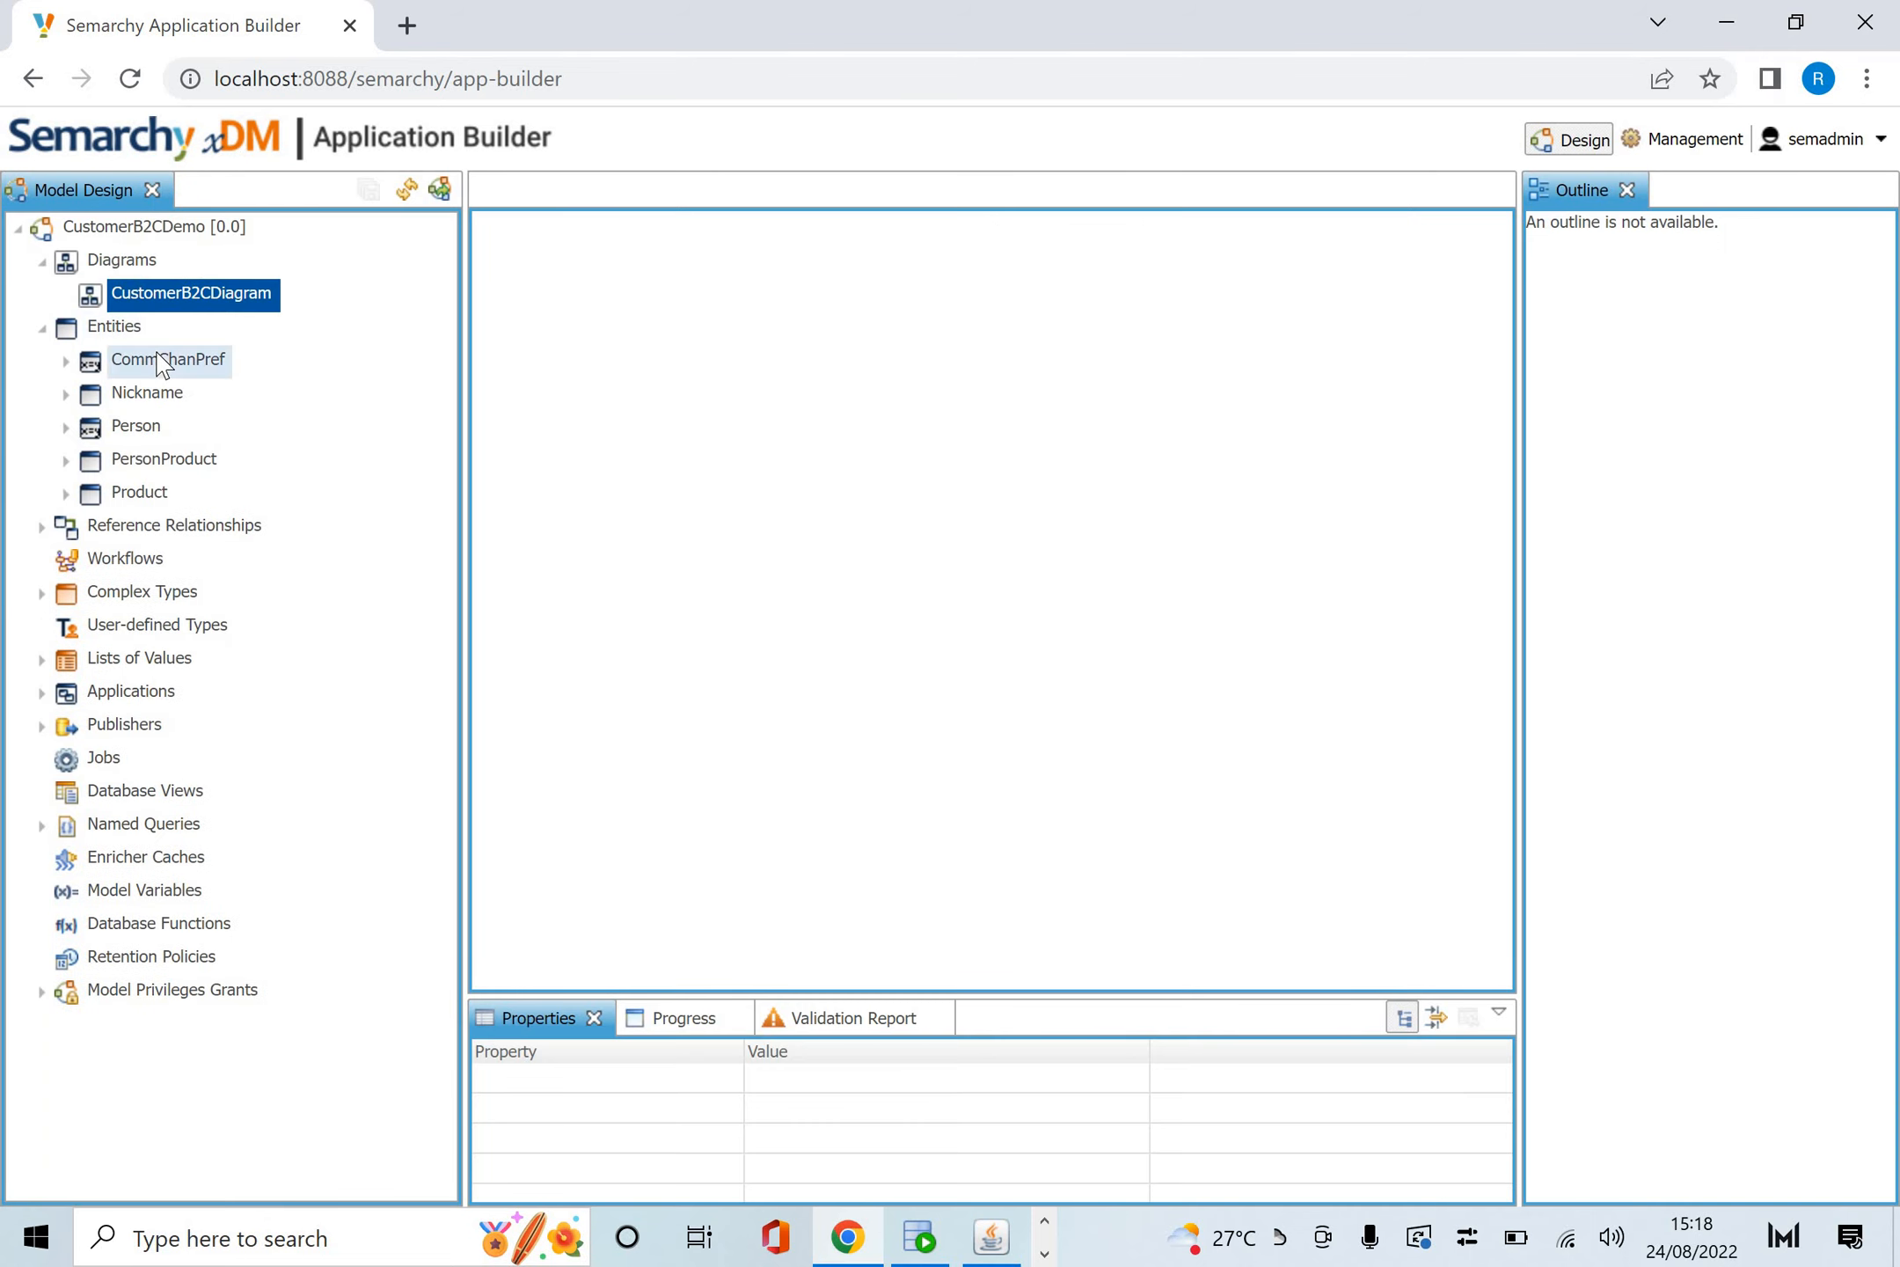
mouse_move(164, 459)
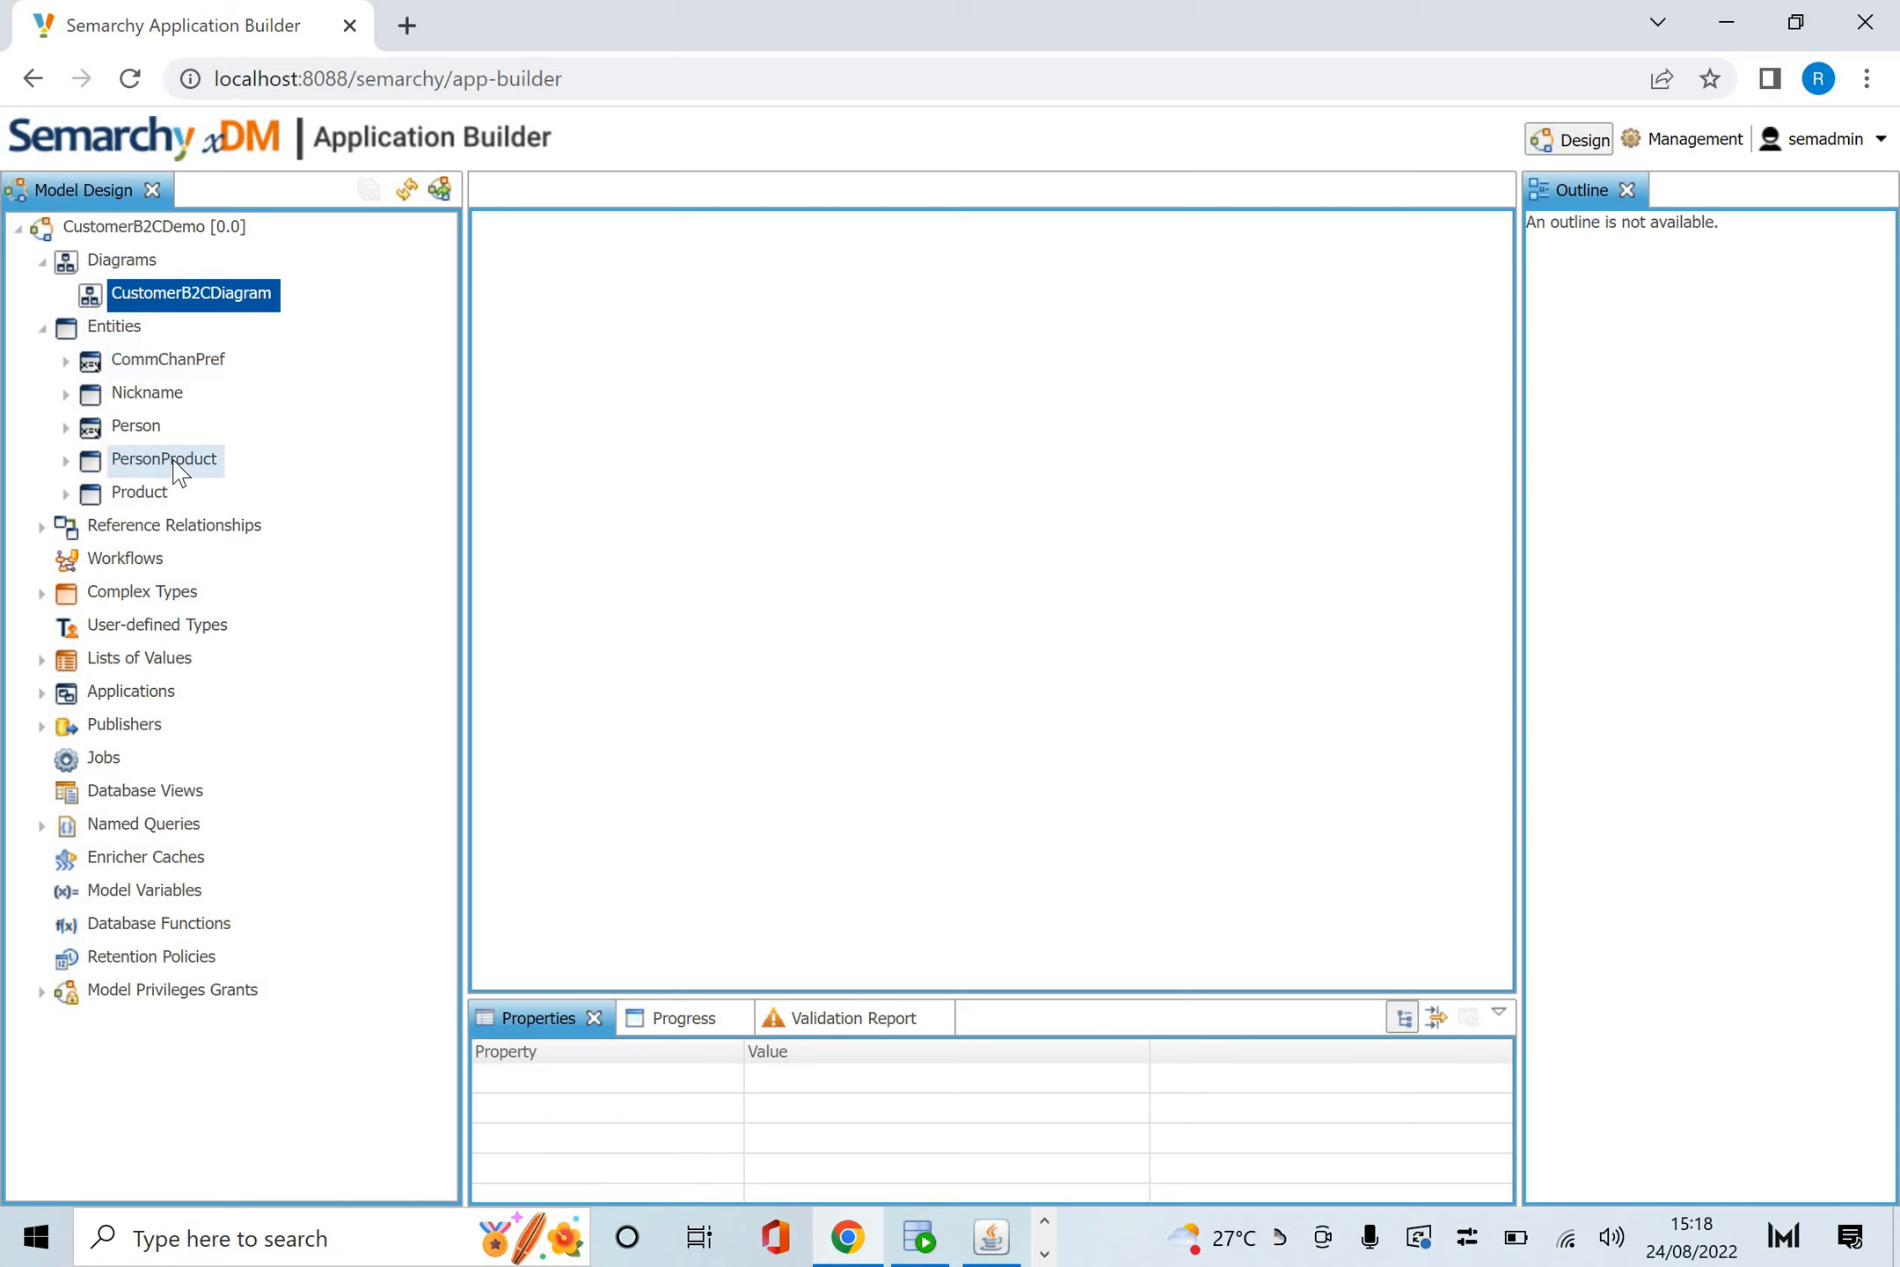
mouse_move(153, 392)
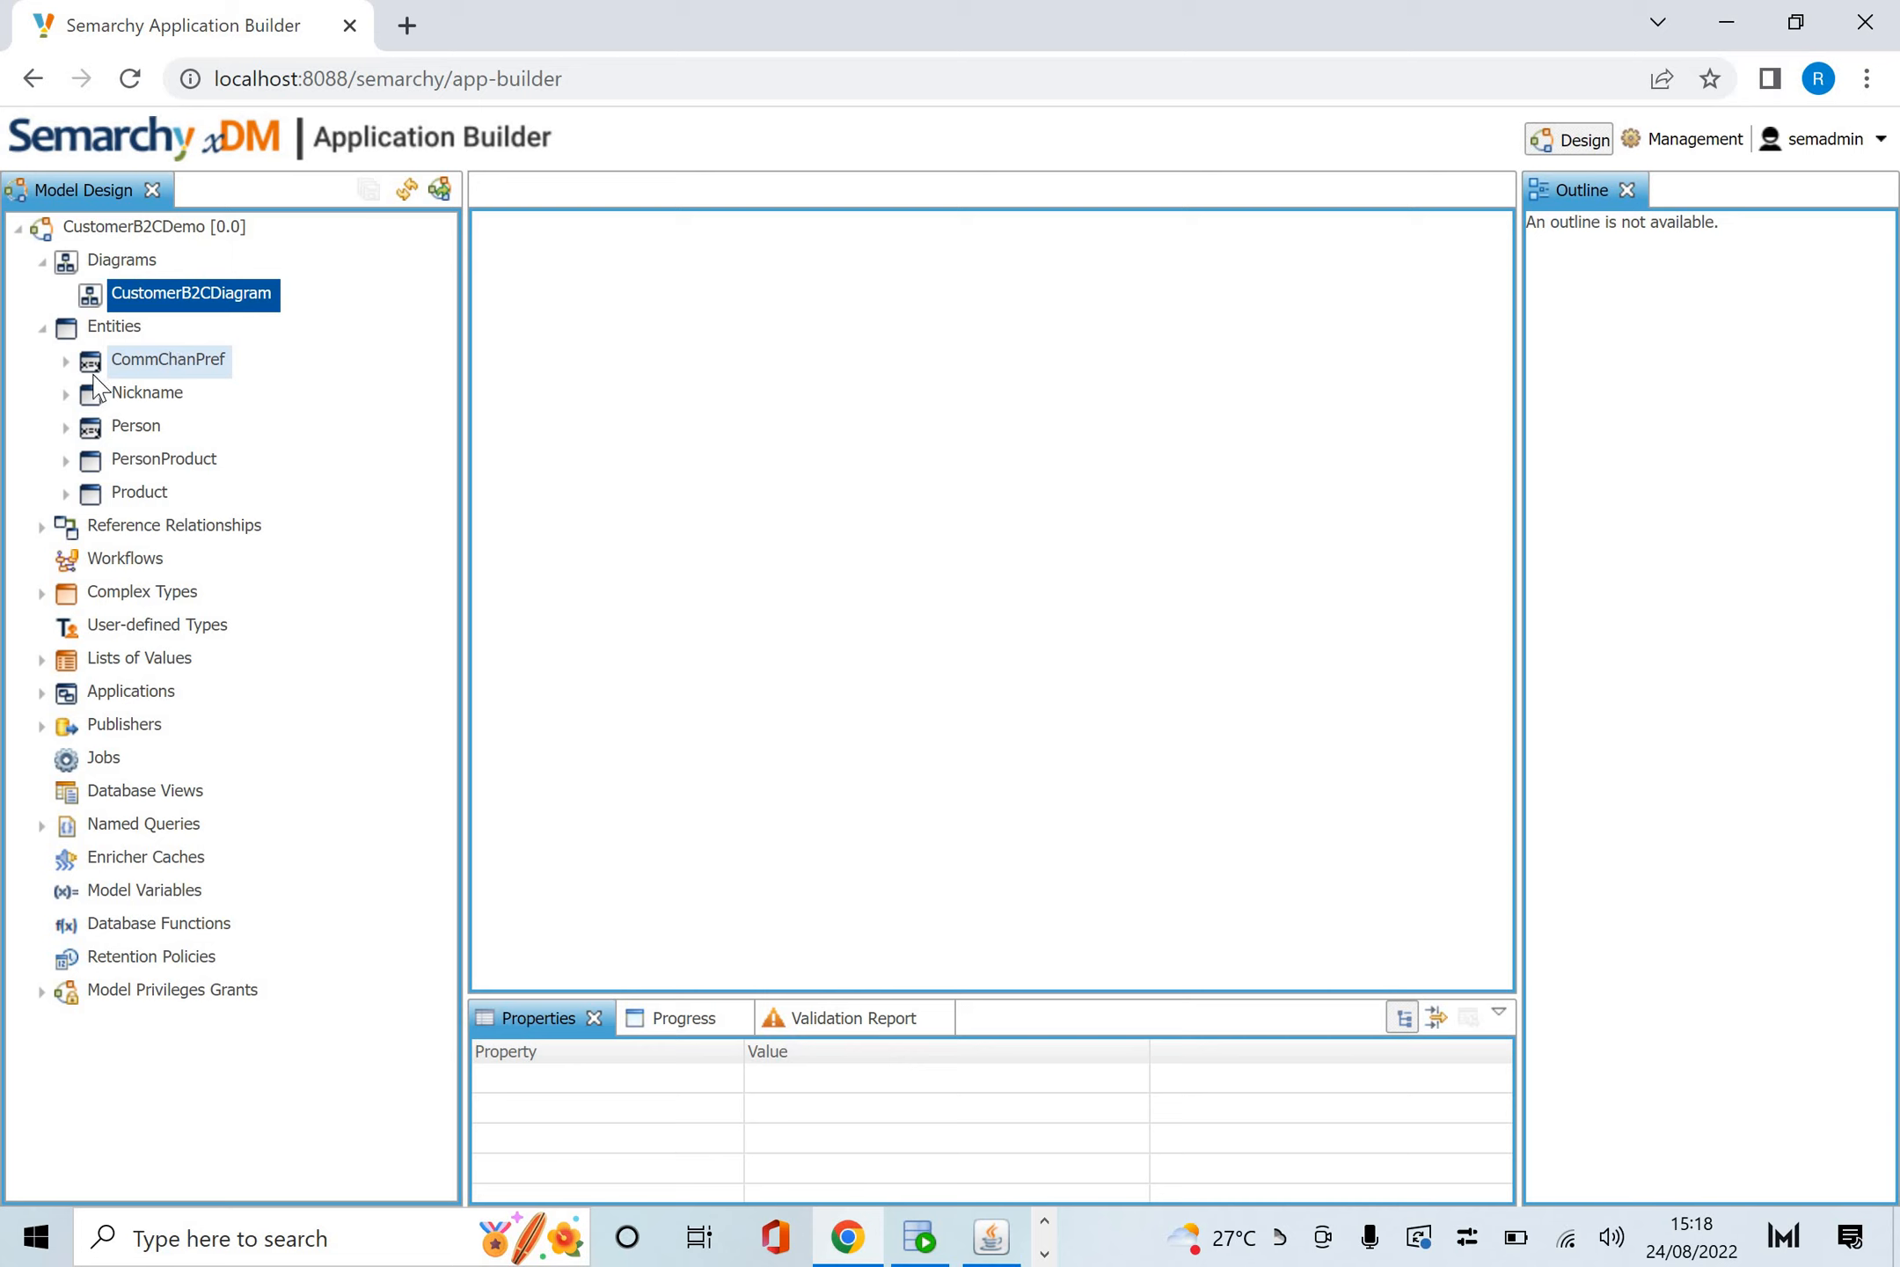
mouse_move(128, 375)
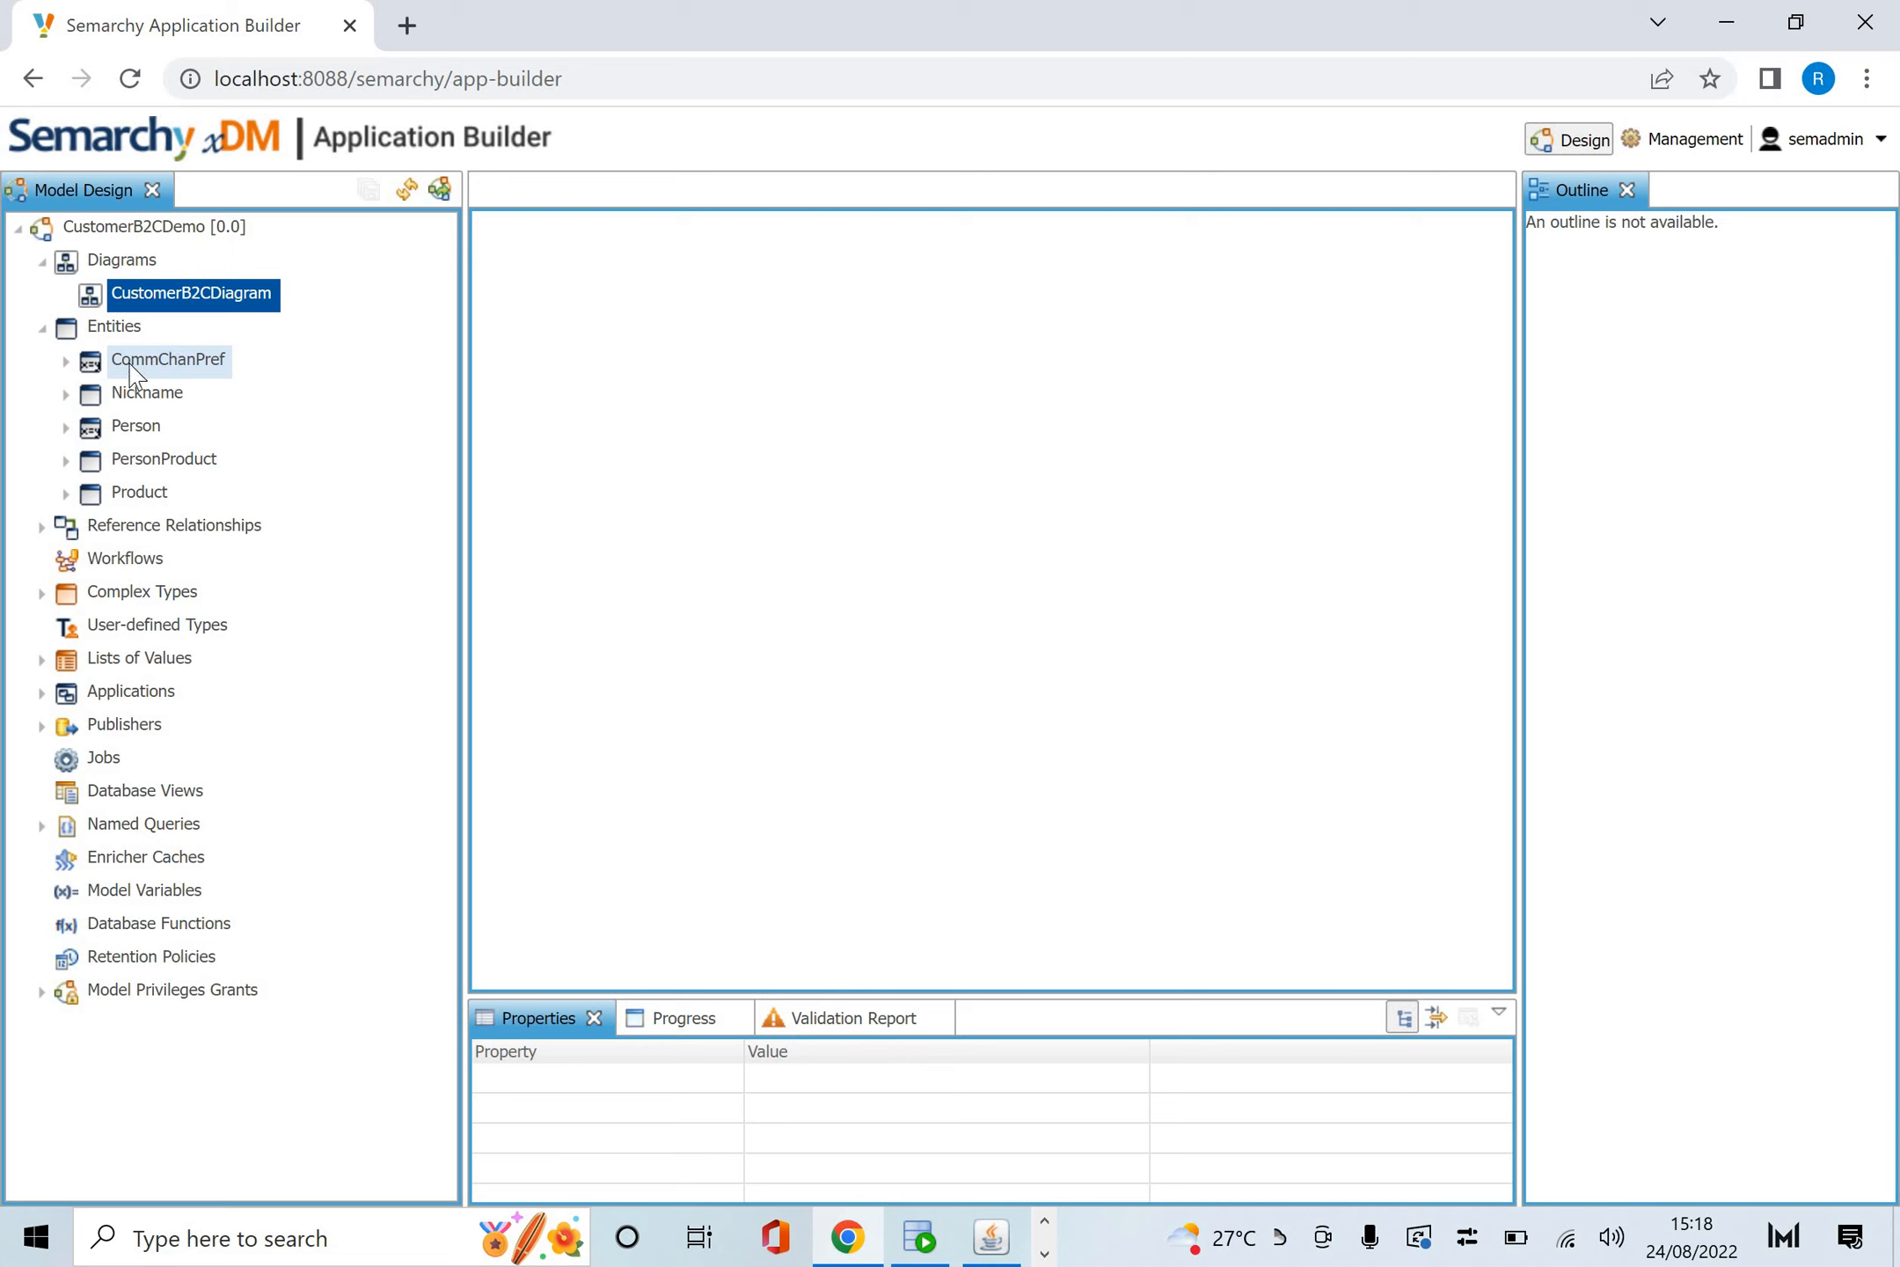
mouse_move(112, 440)
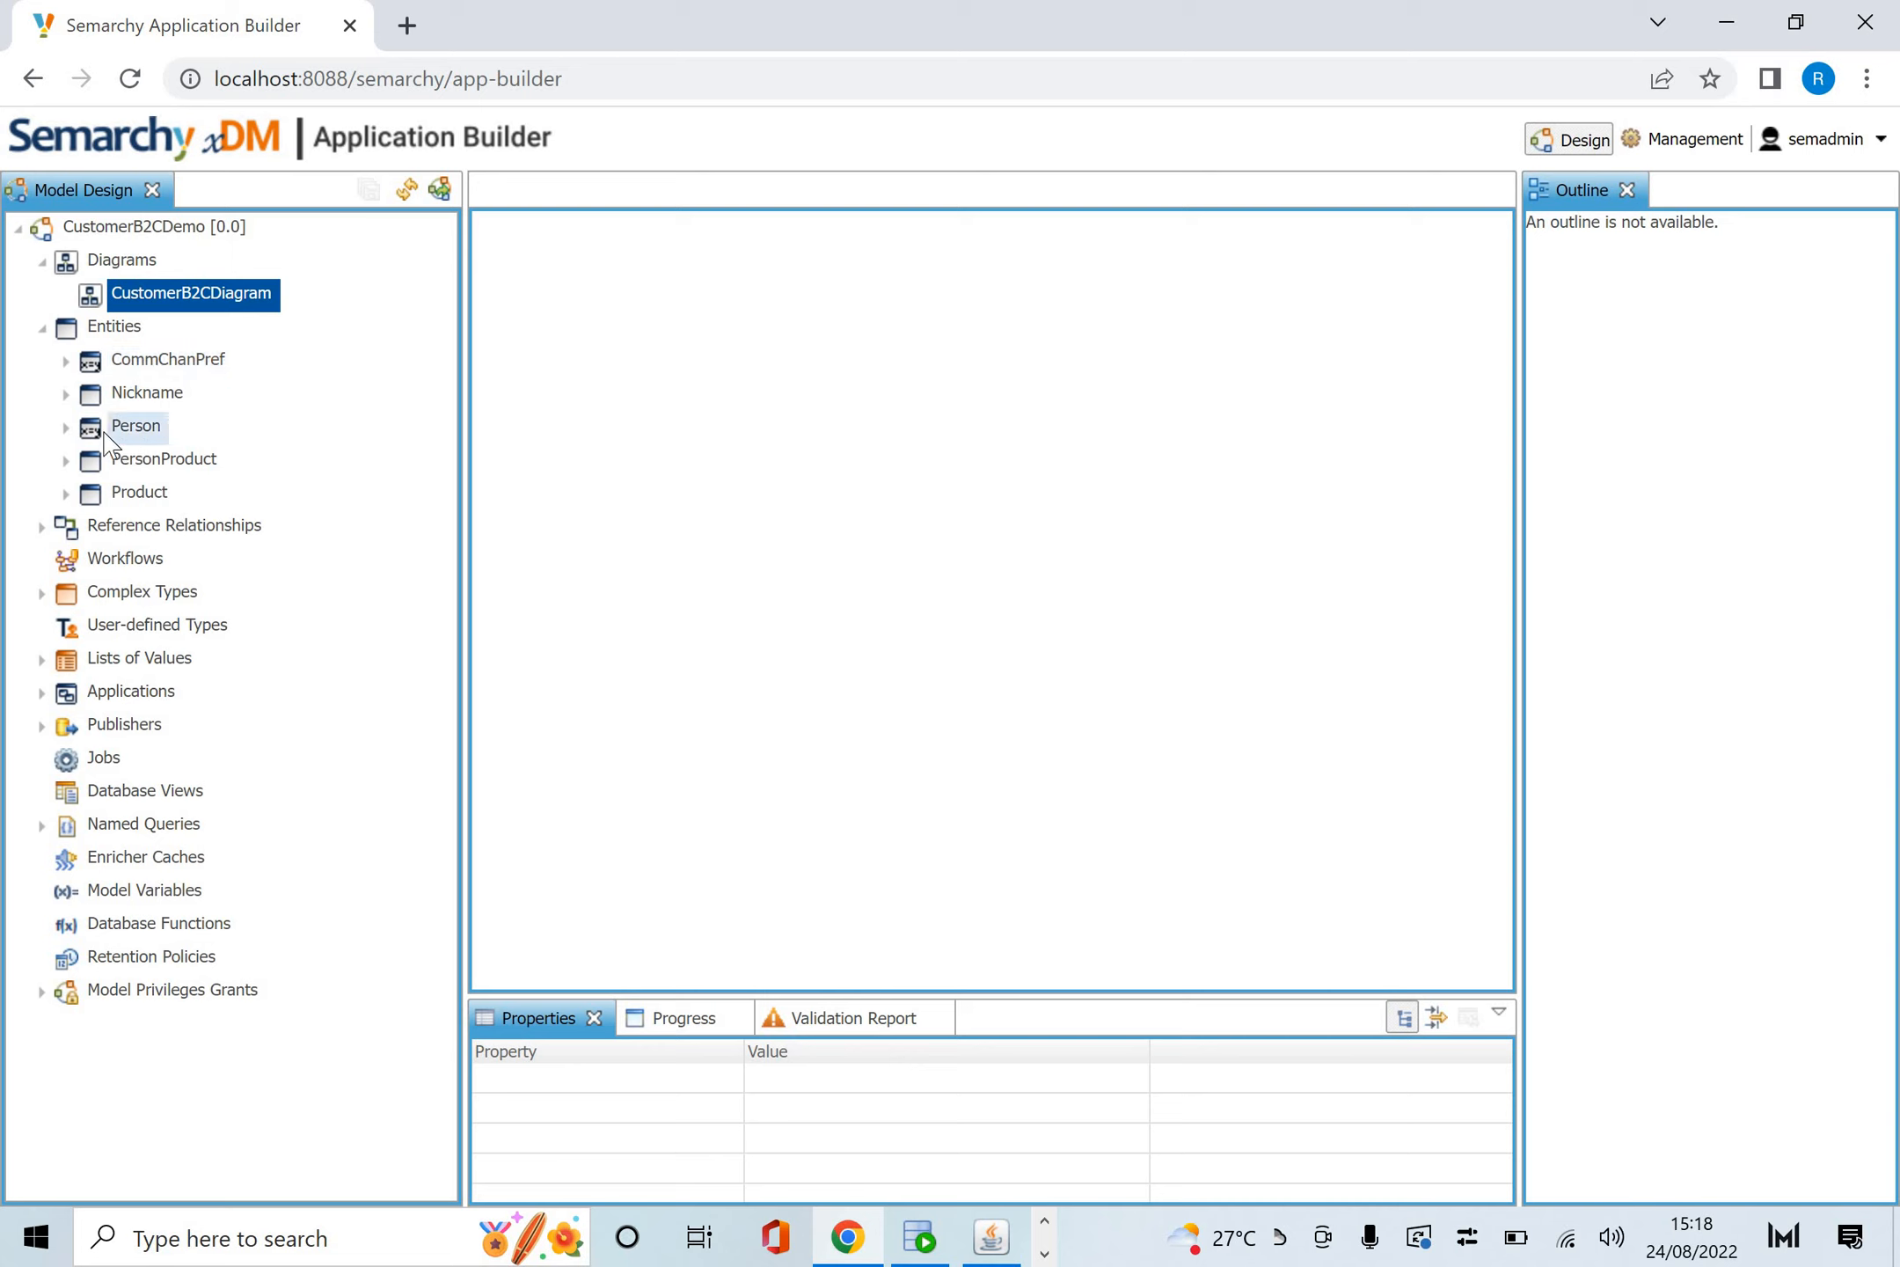
mouse_move(131, 425)
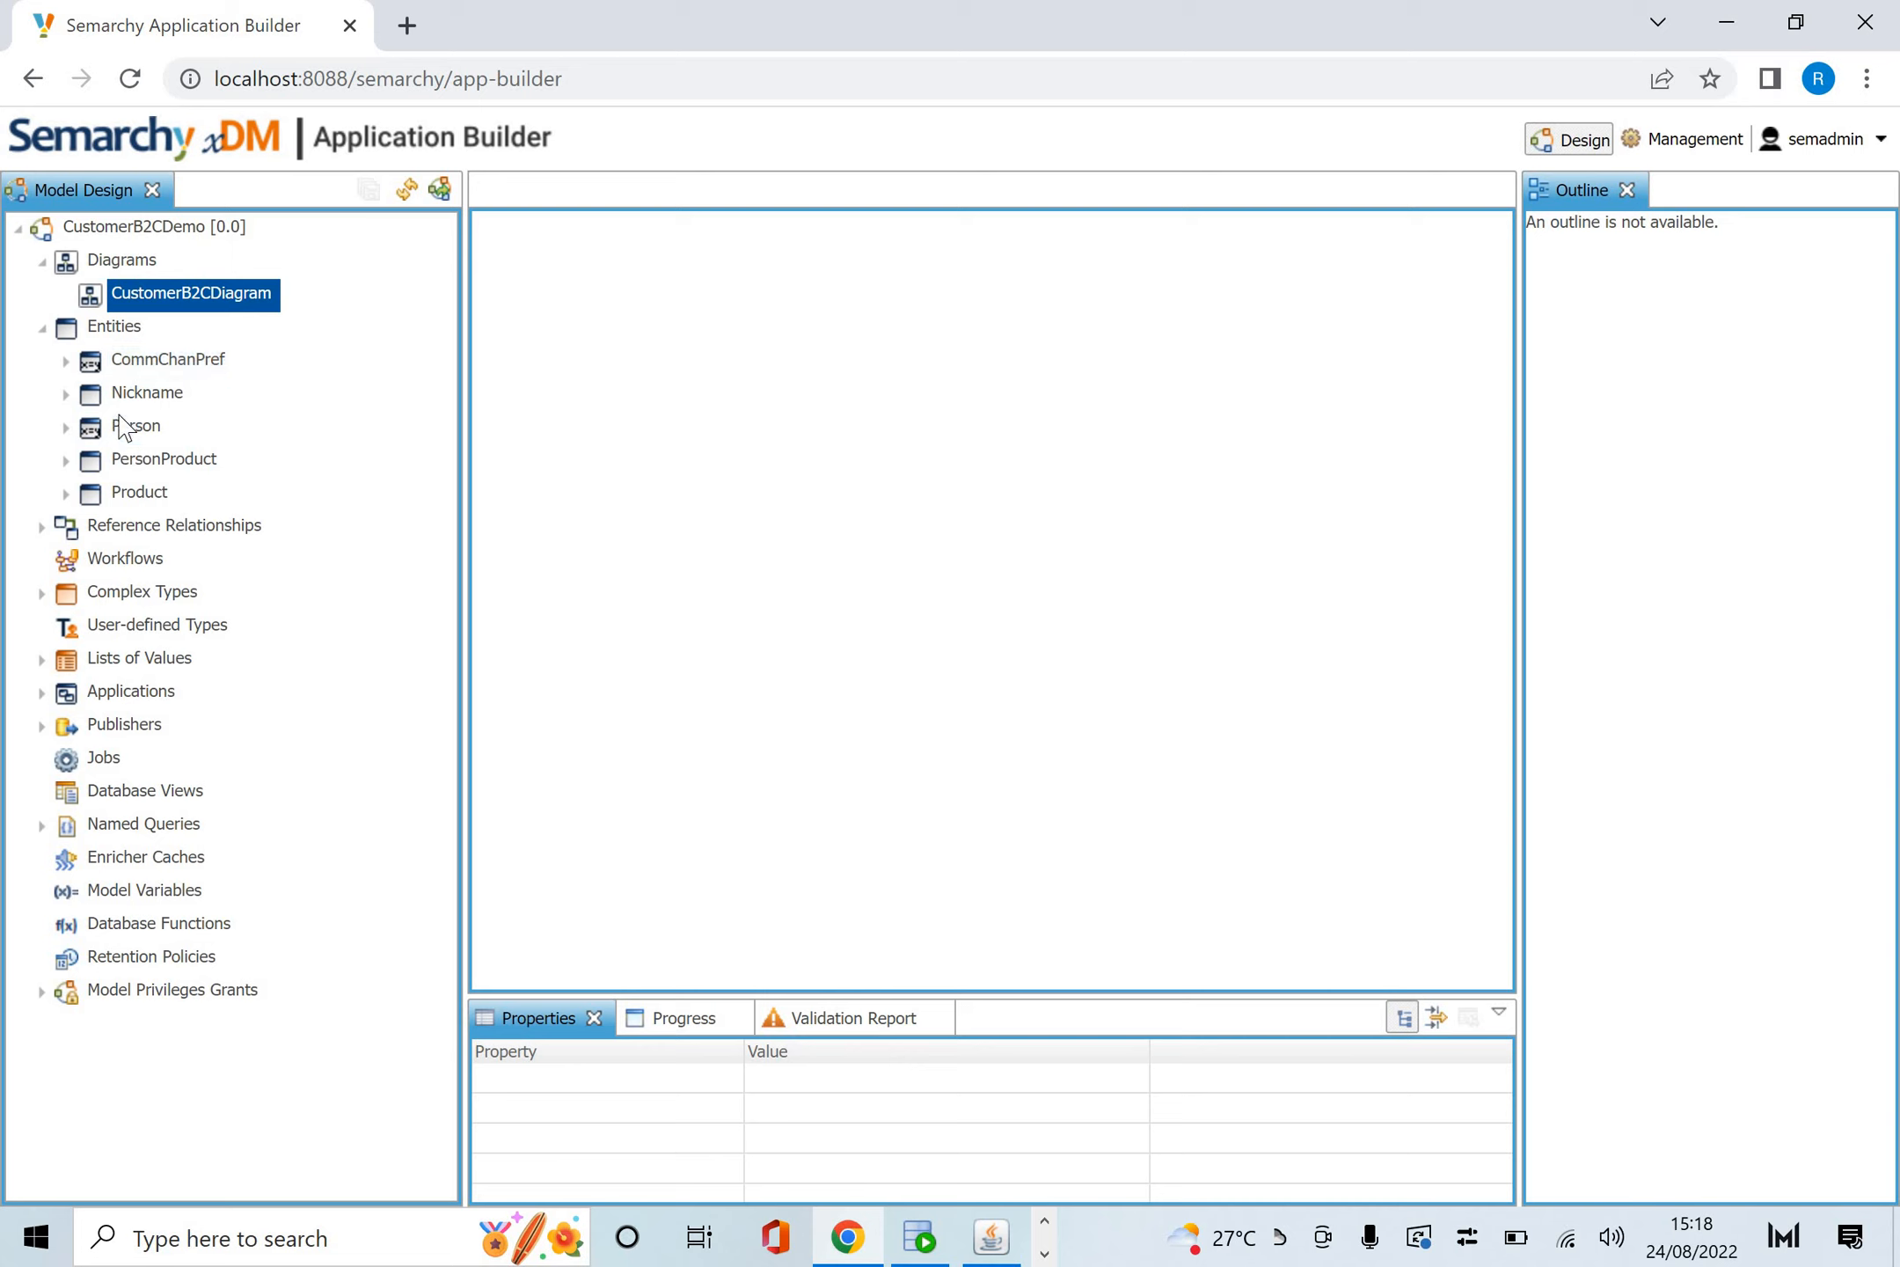
mouse_move(141, 468)
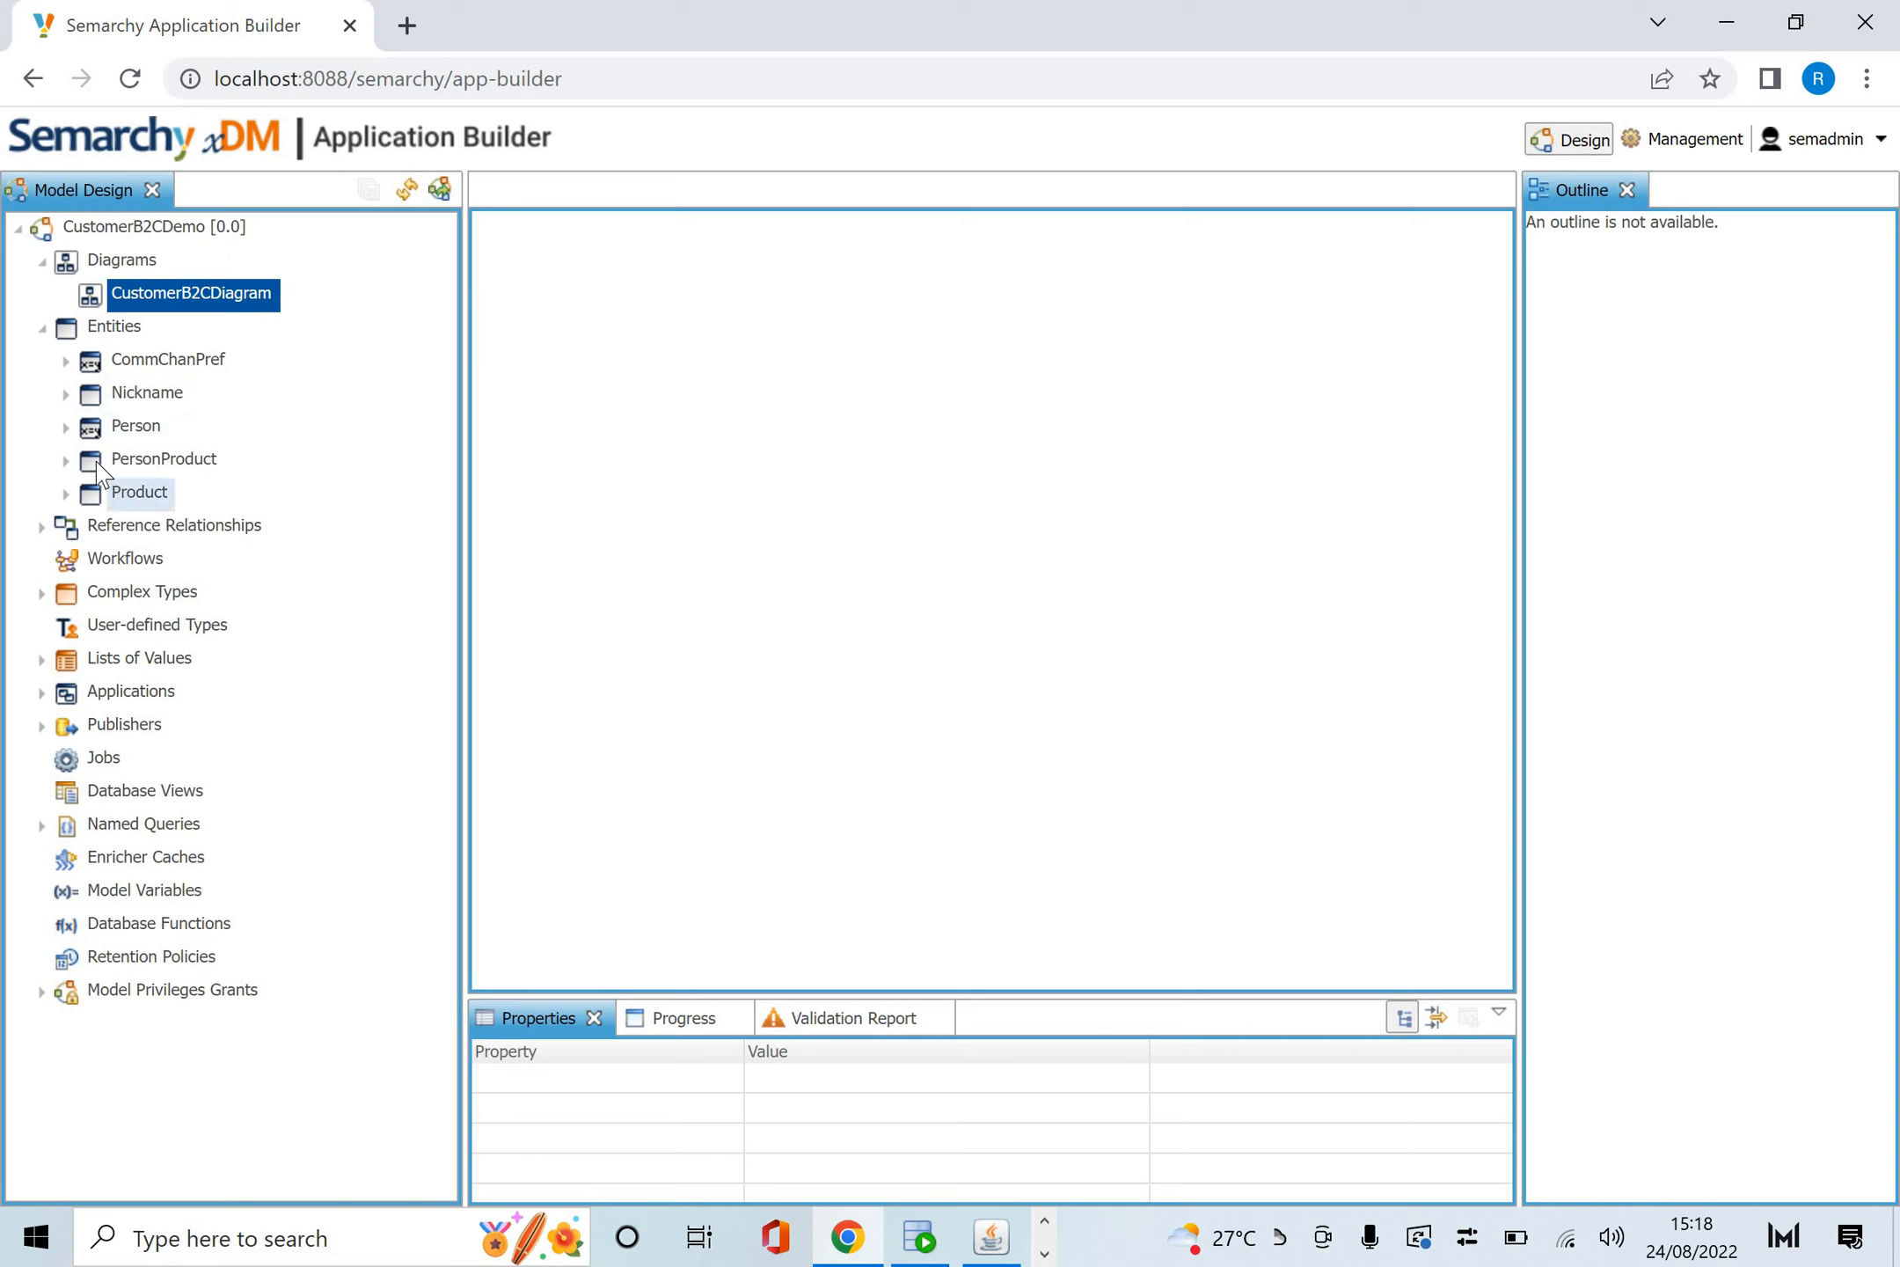
mouse_move(167, 359)
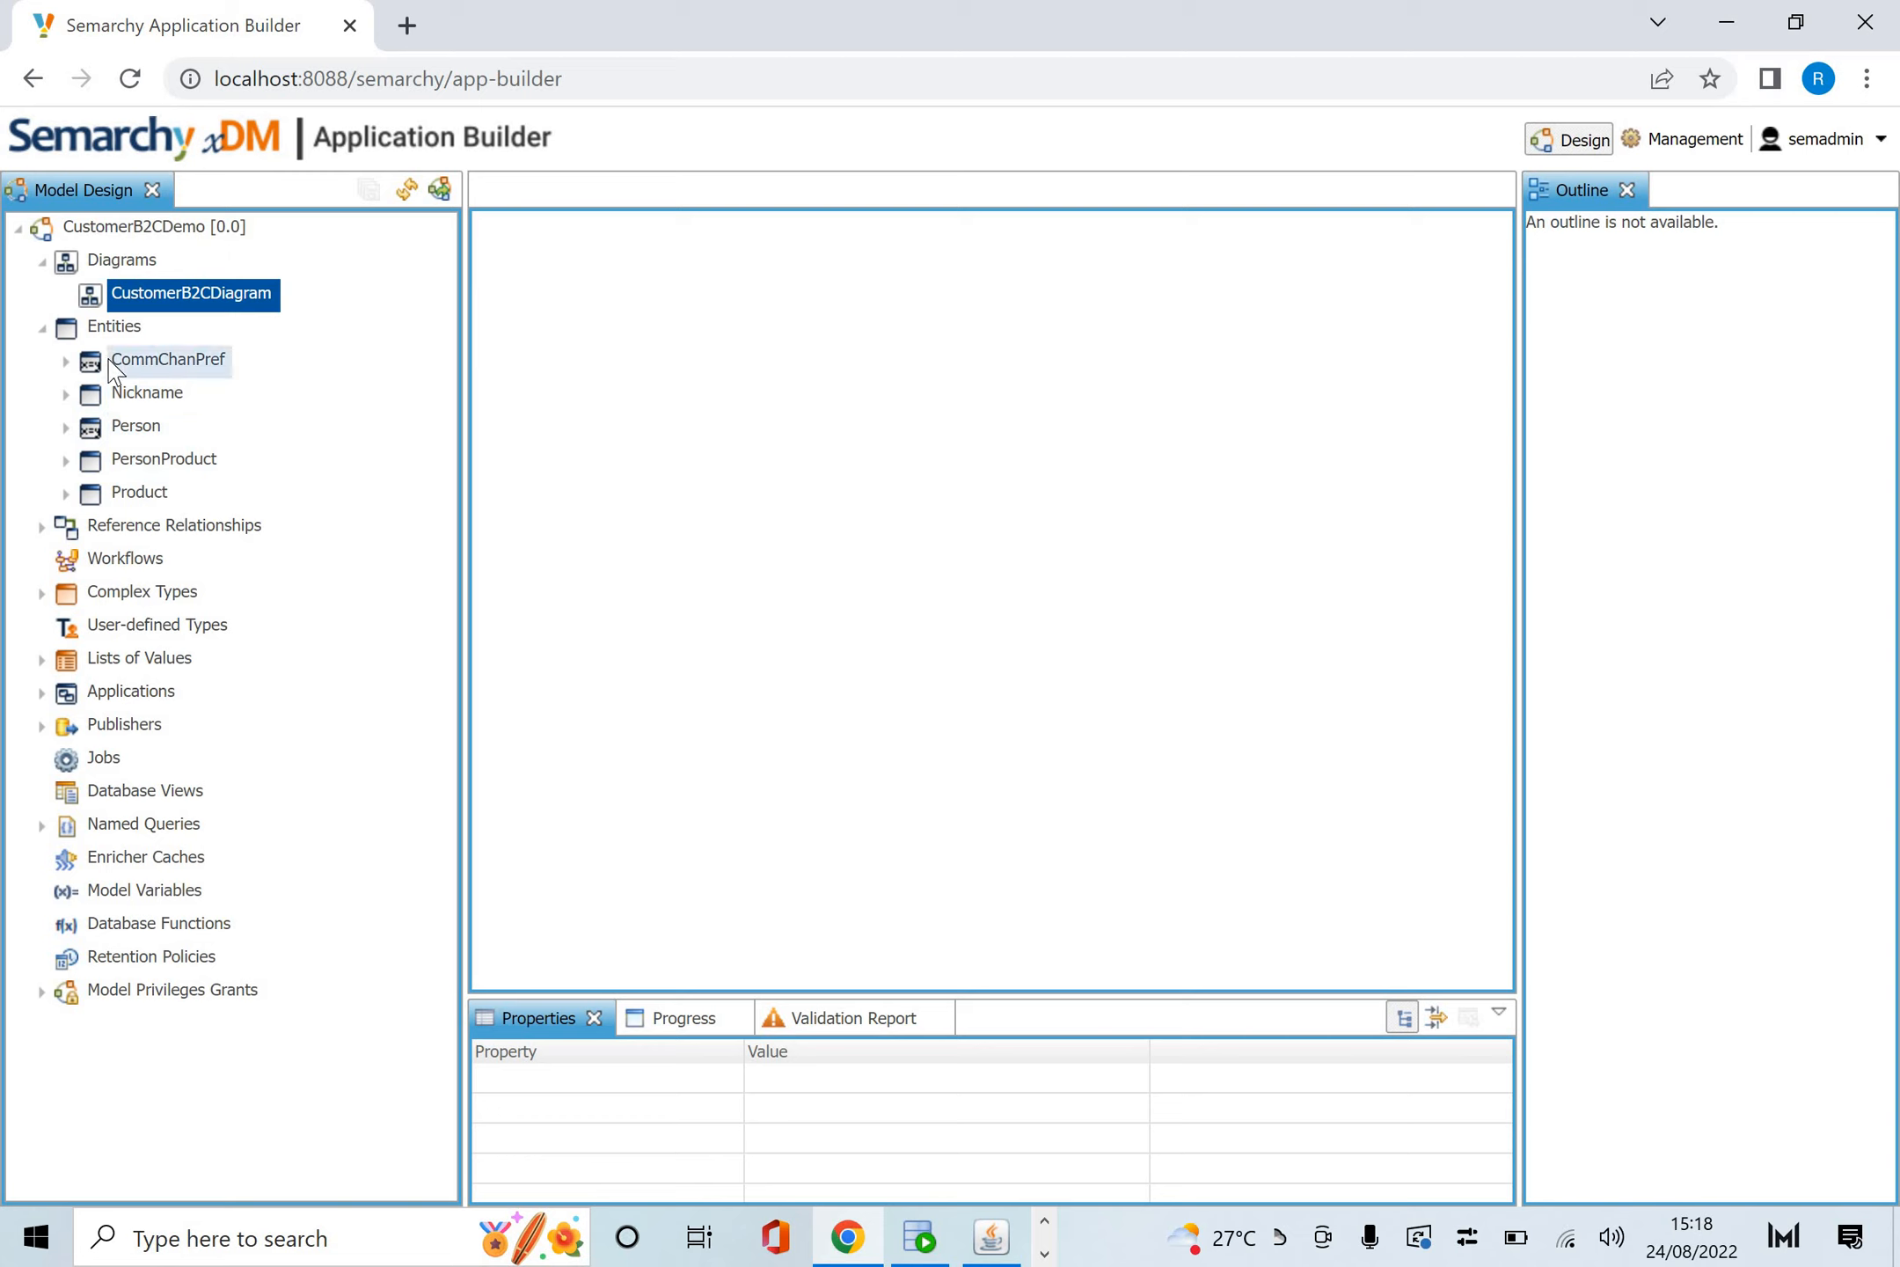
Open the CommChanPref entity's Details page, showing Fuzzy Matched type and COMM_CHAN_PREF table.
double_click(167, 359)
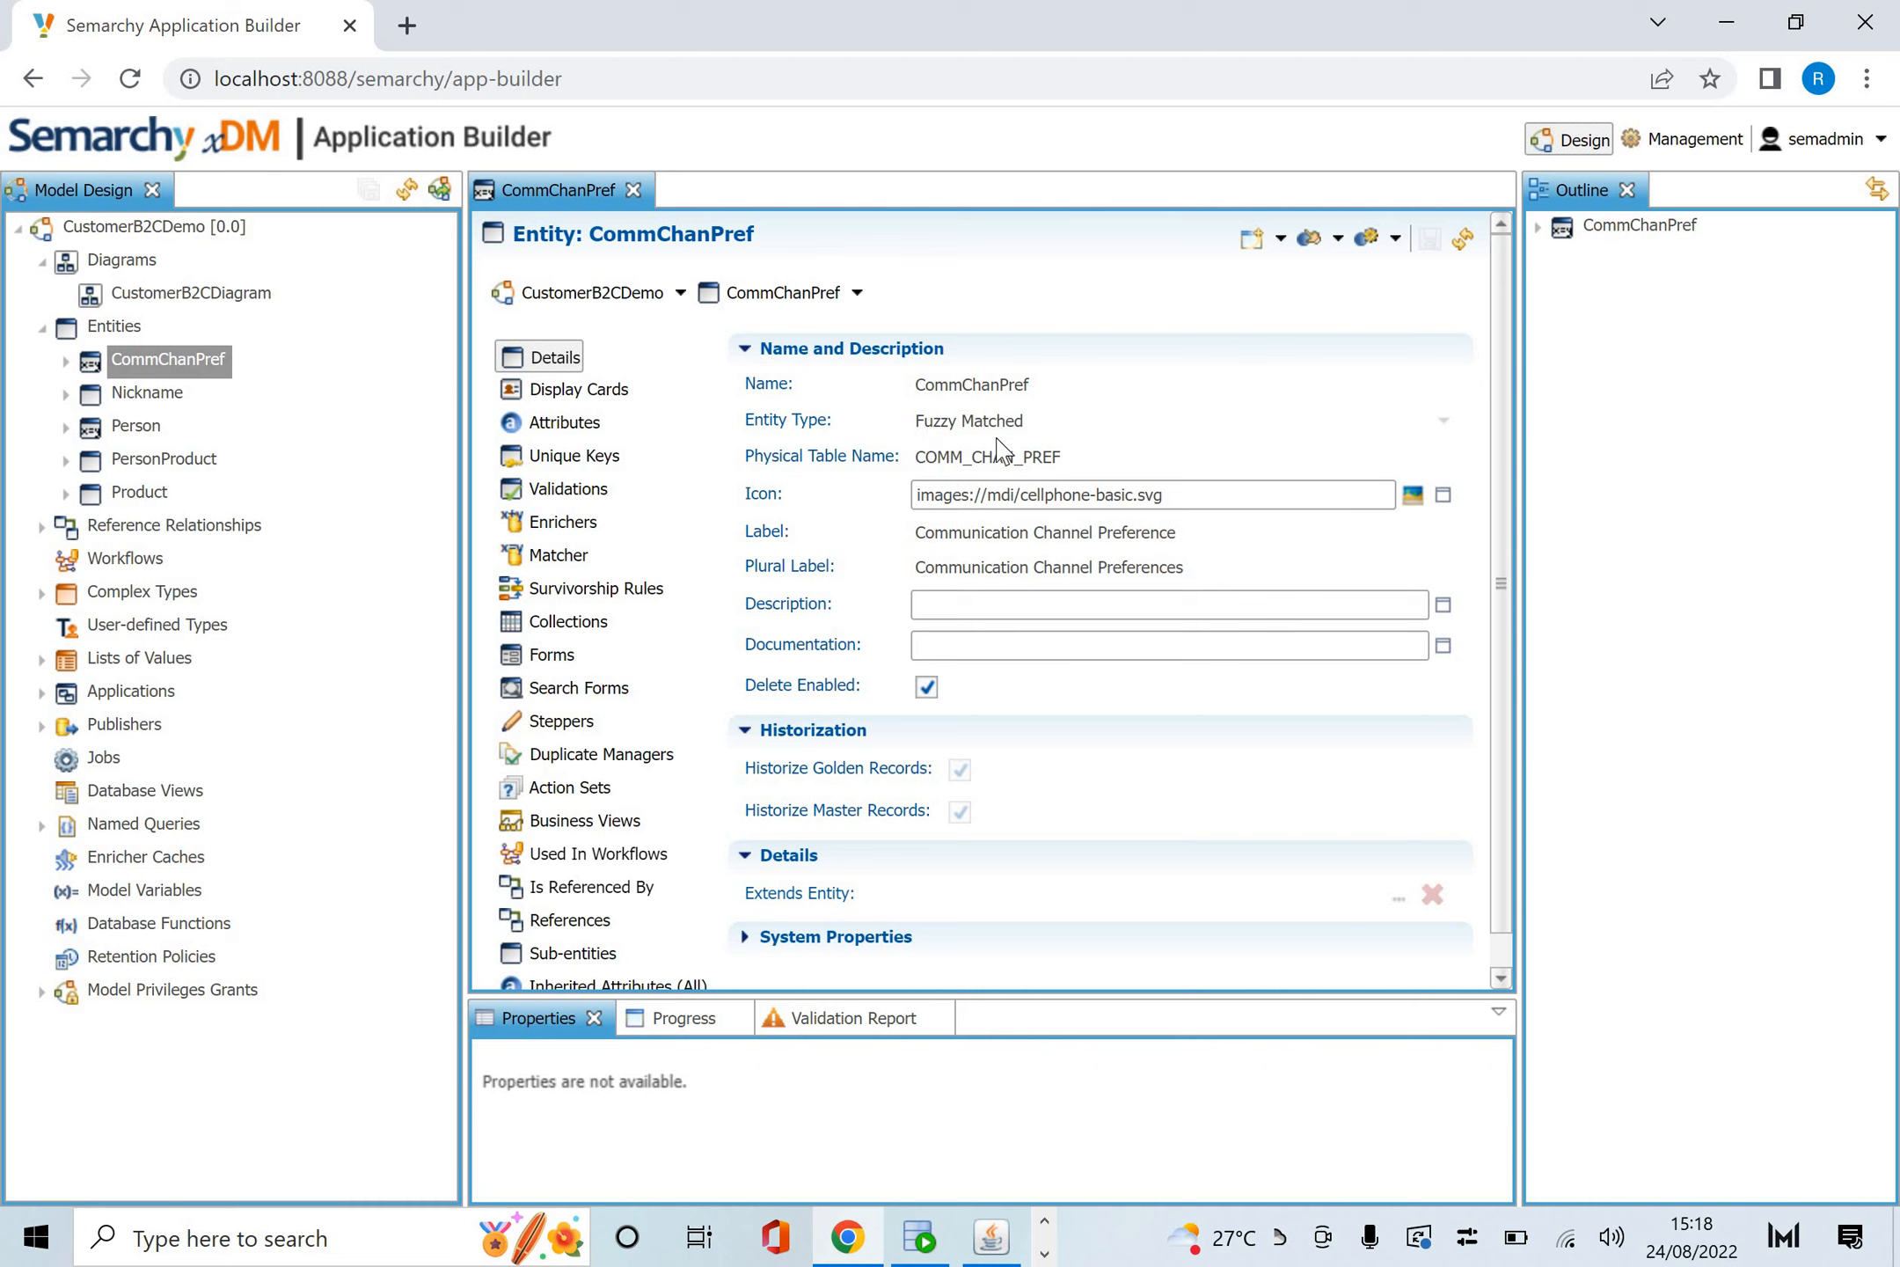
mouse_move(825, 761)
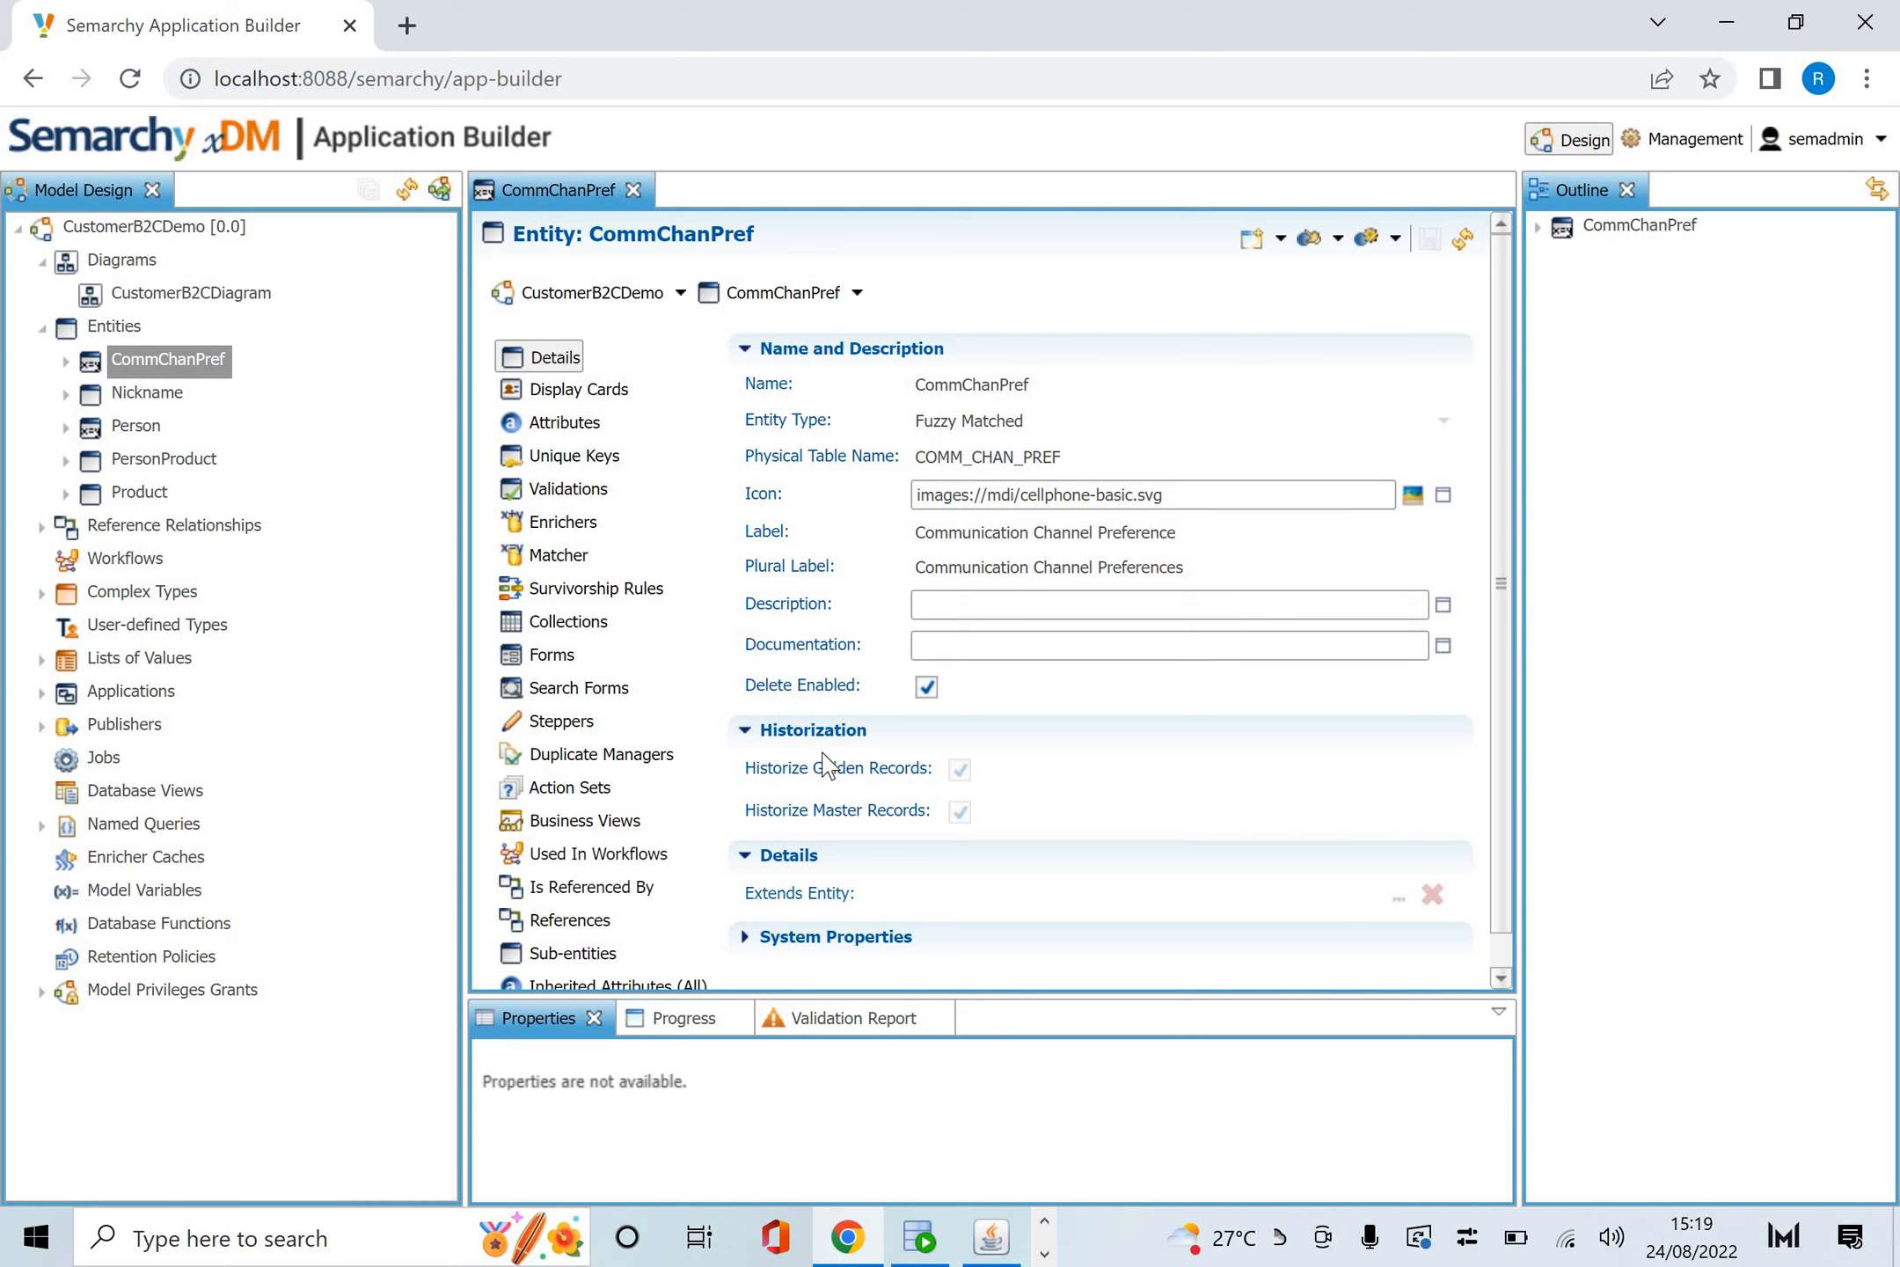
mouse_move(821, 788)
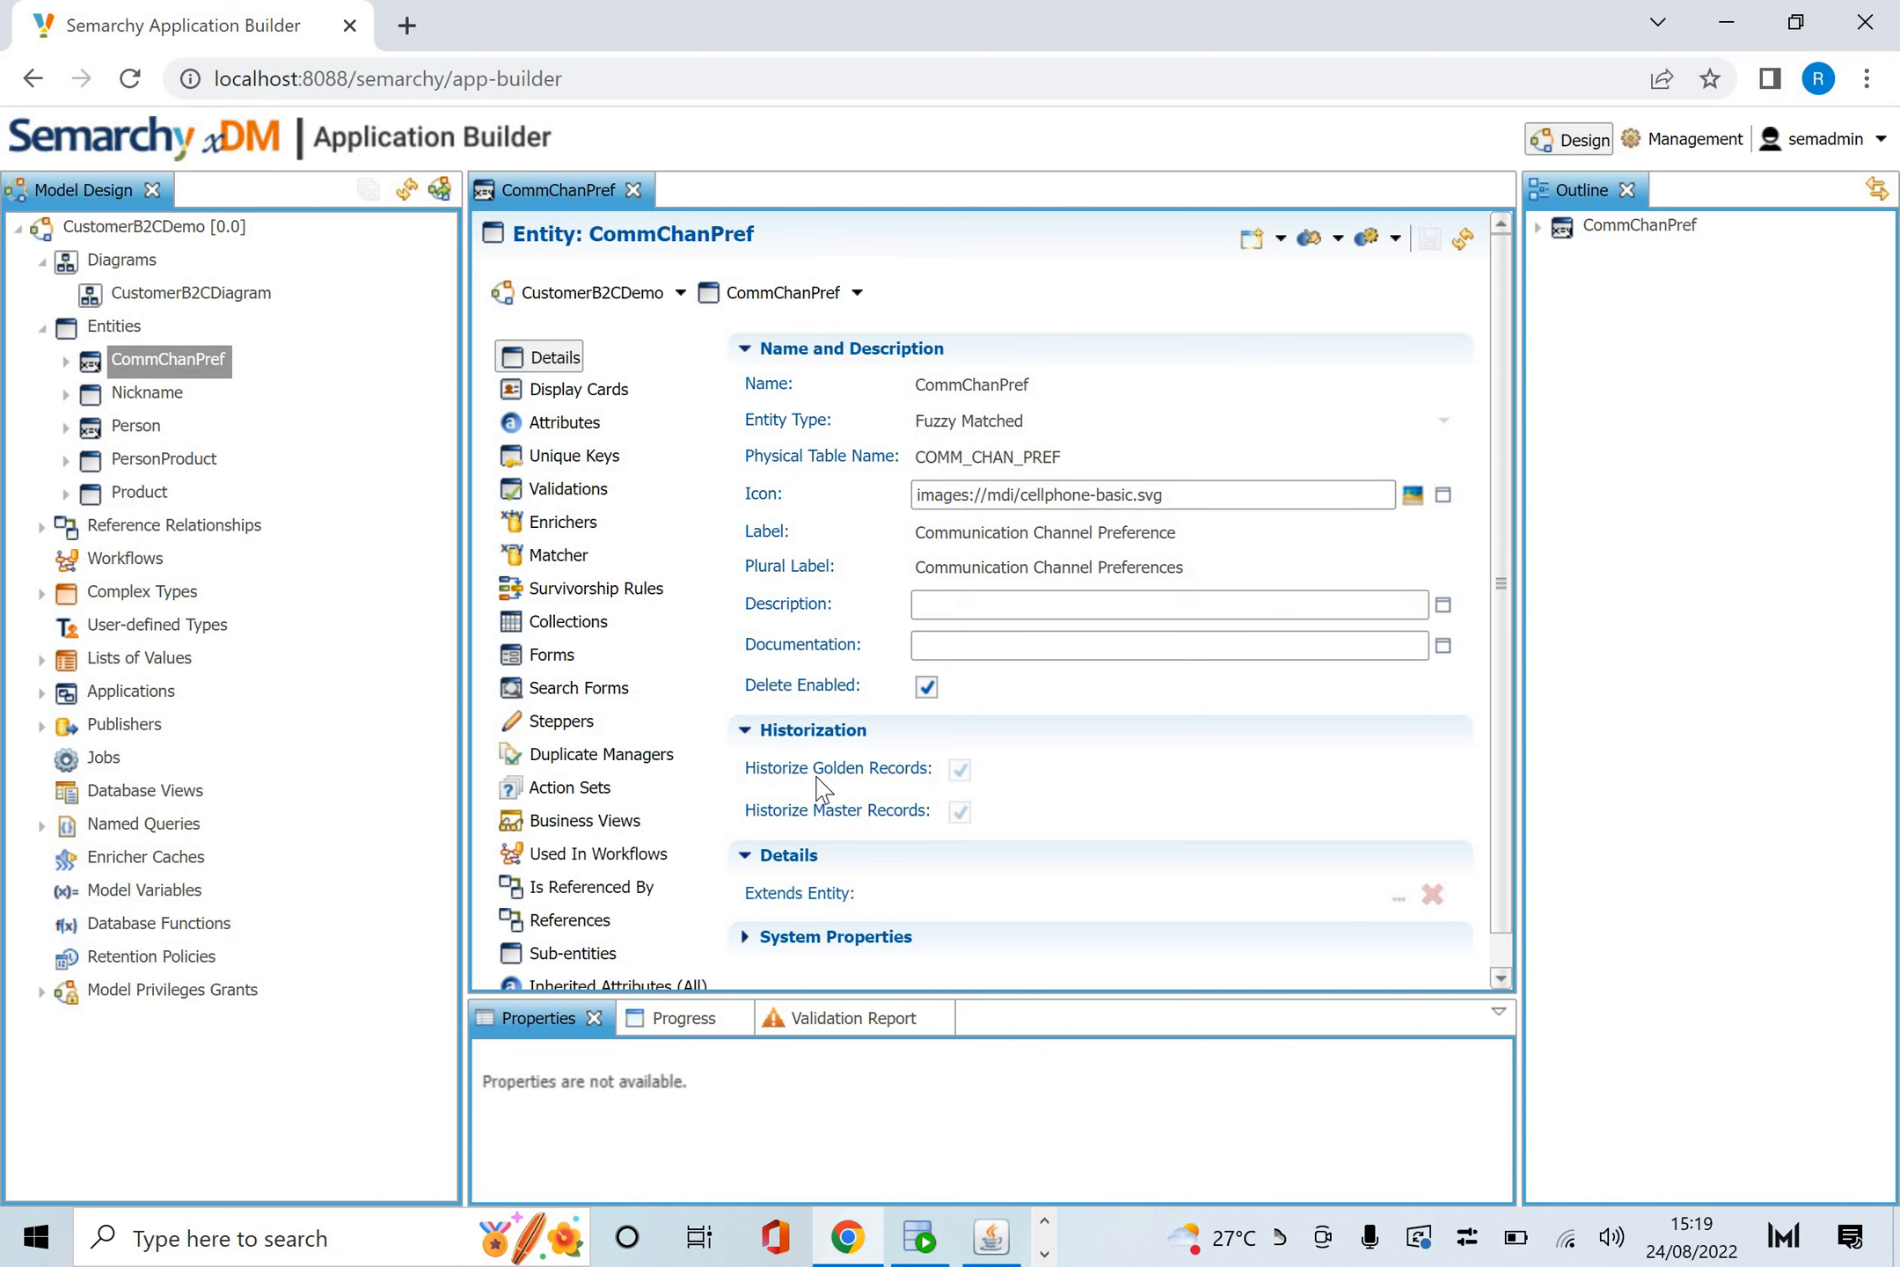
mouse_move(906, 840)
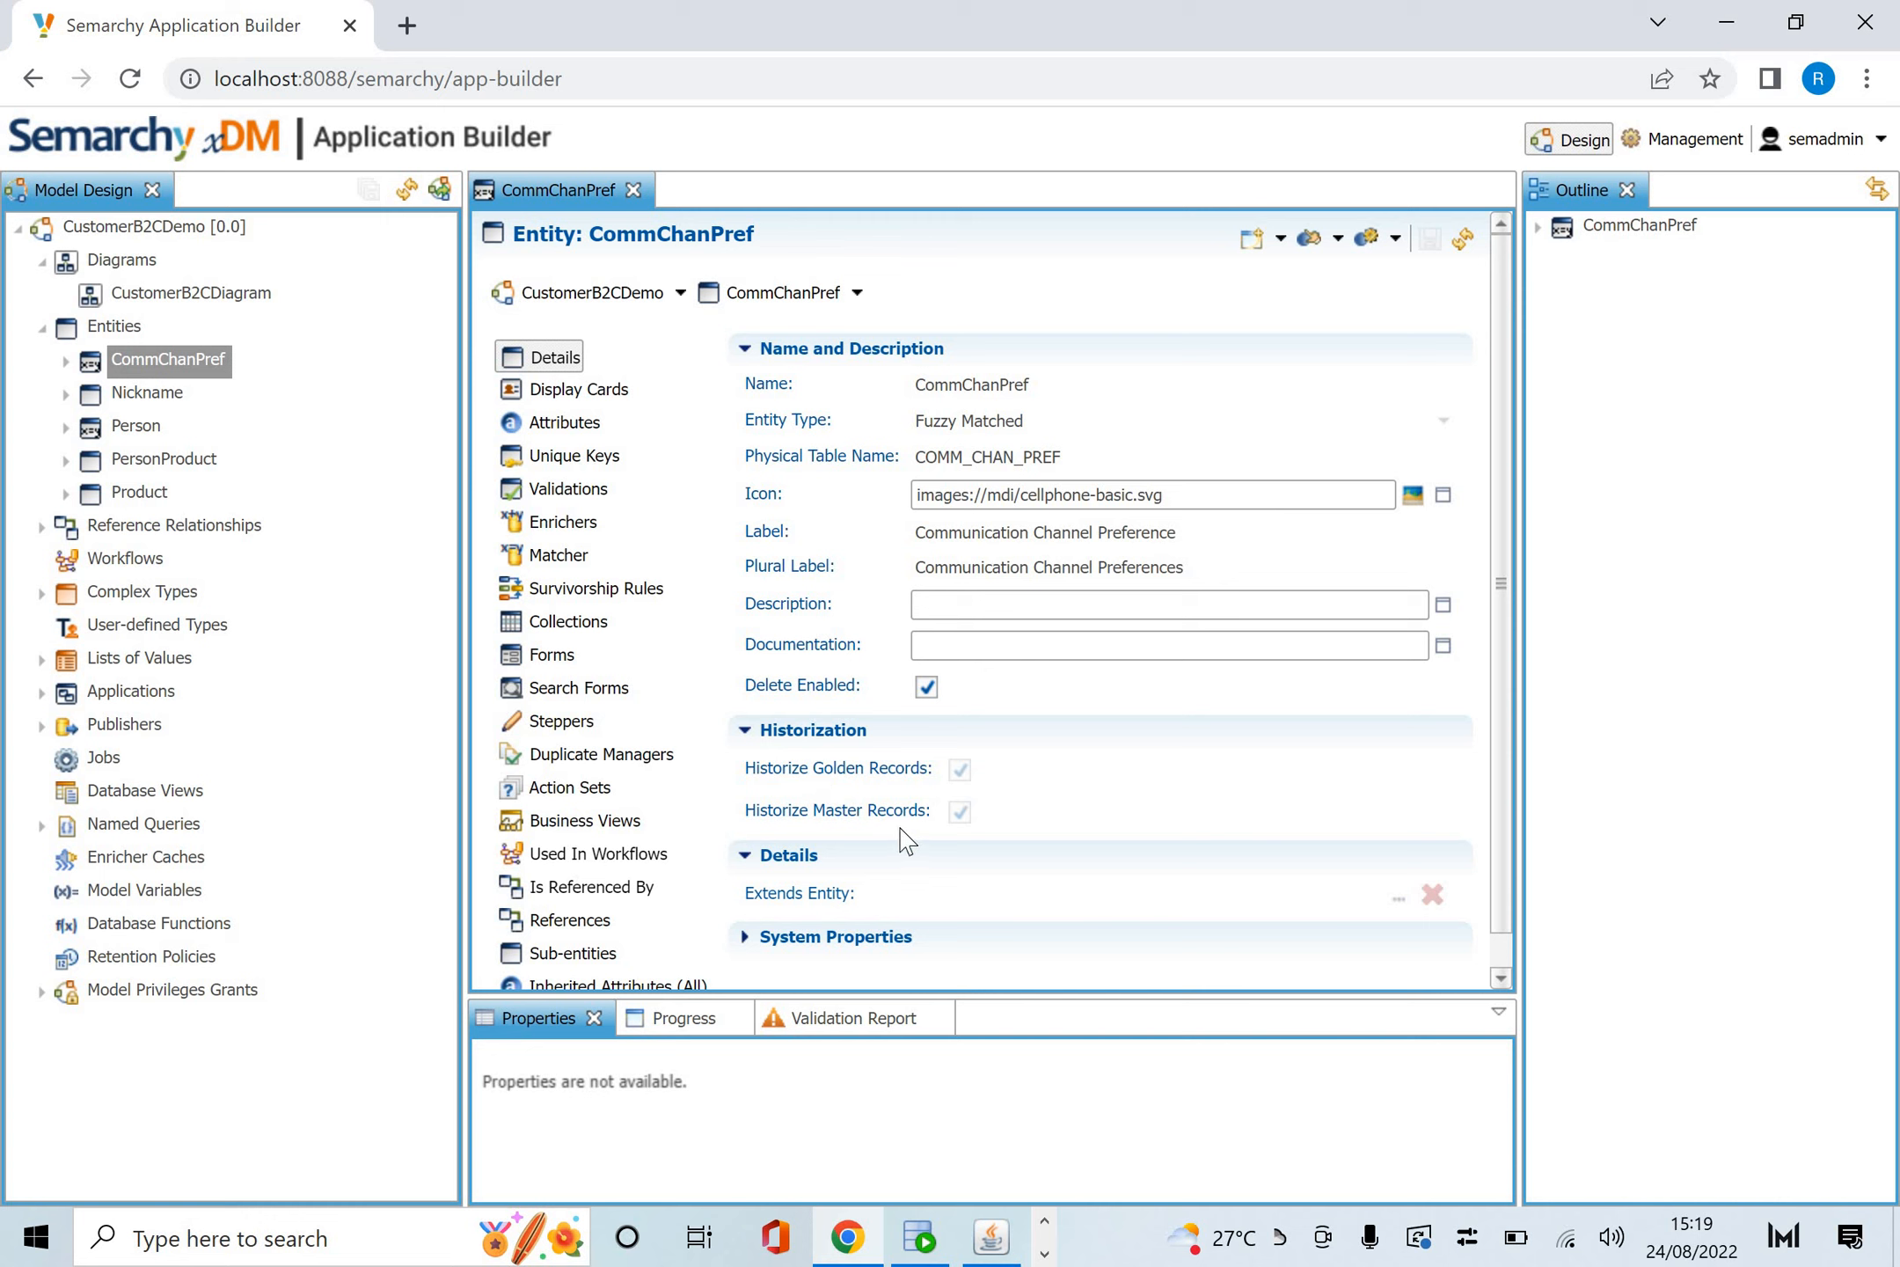
left_click(925, 686)
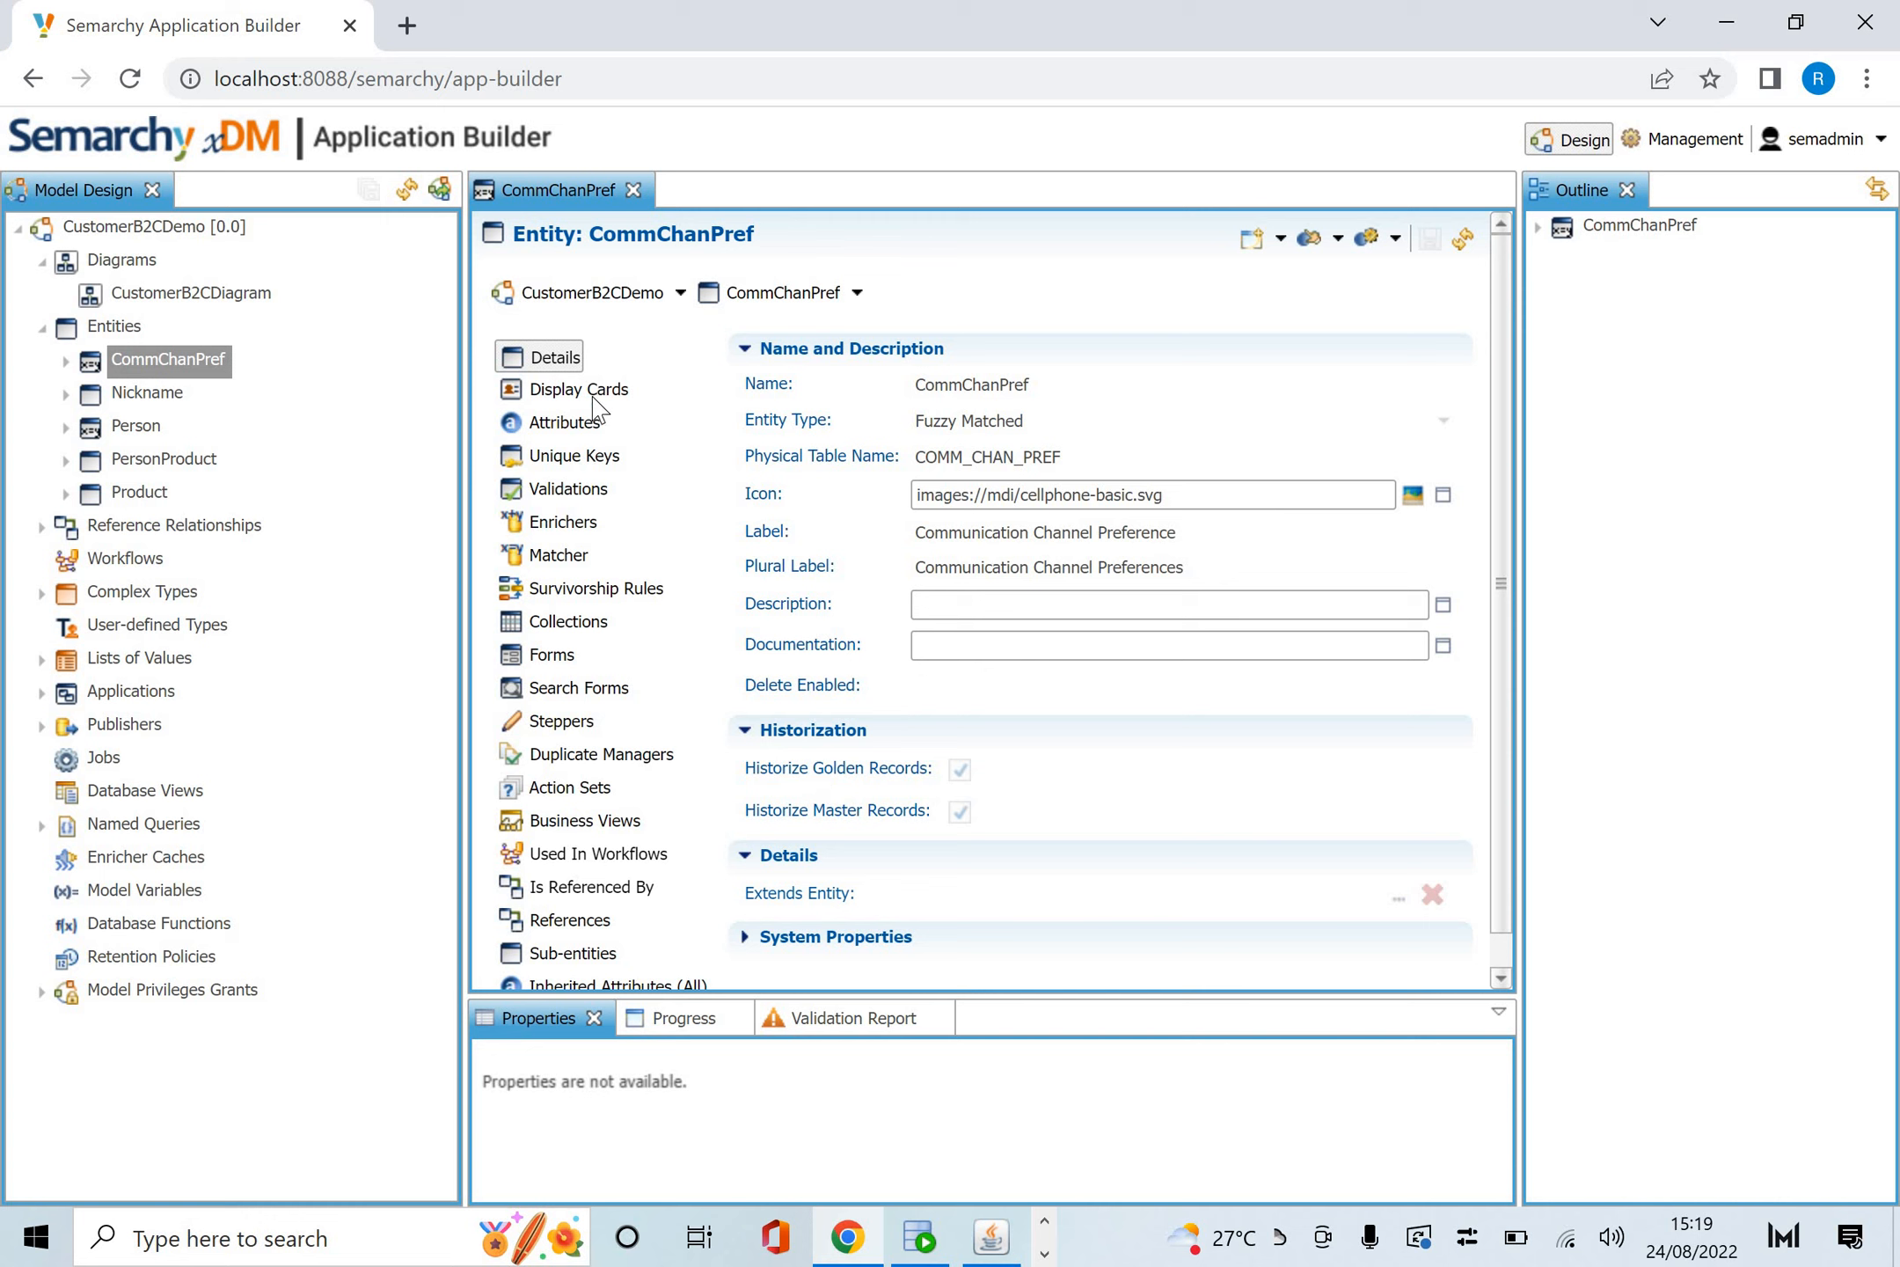
Open CommChanPrefDisplayCard and view its CASE primary text expression in the SemQL editor.
left_click(579, 389)
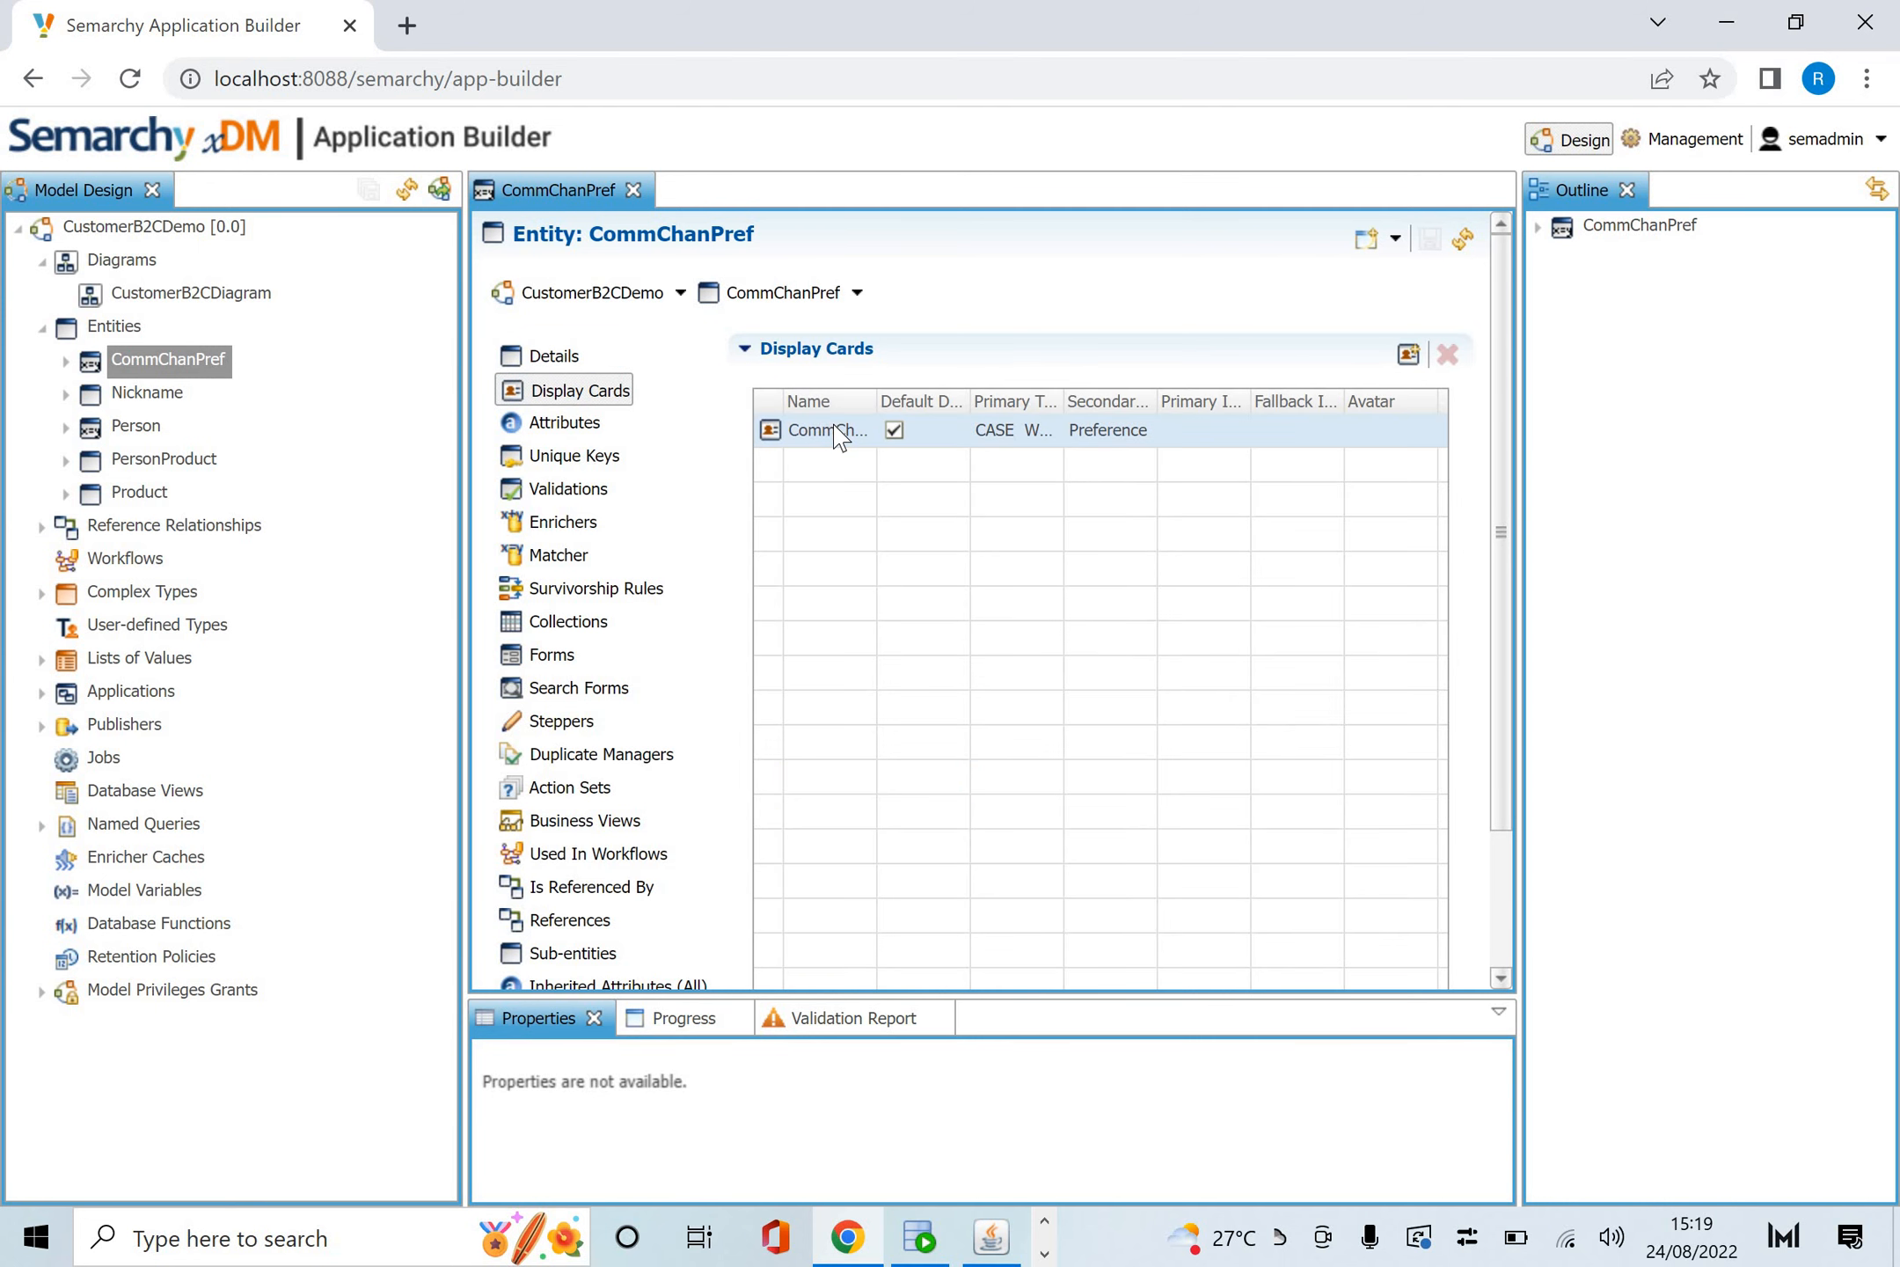
double_click(827, 429)
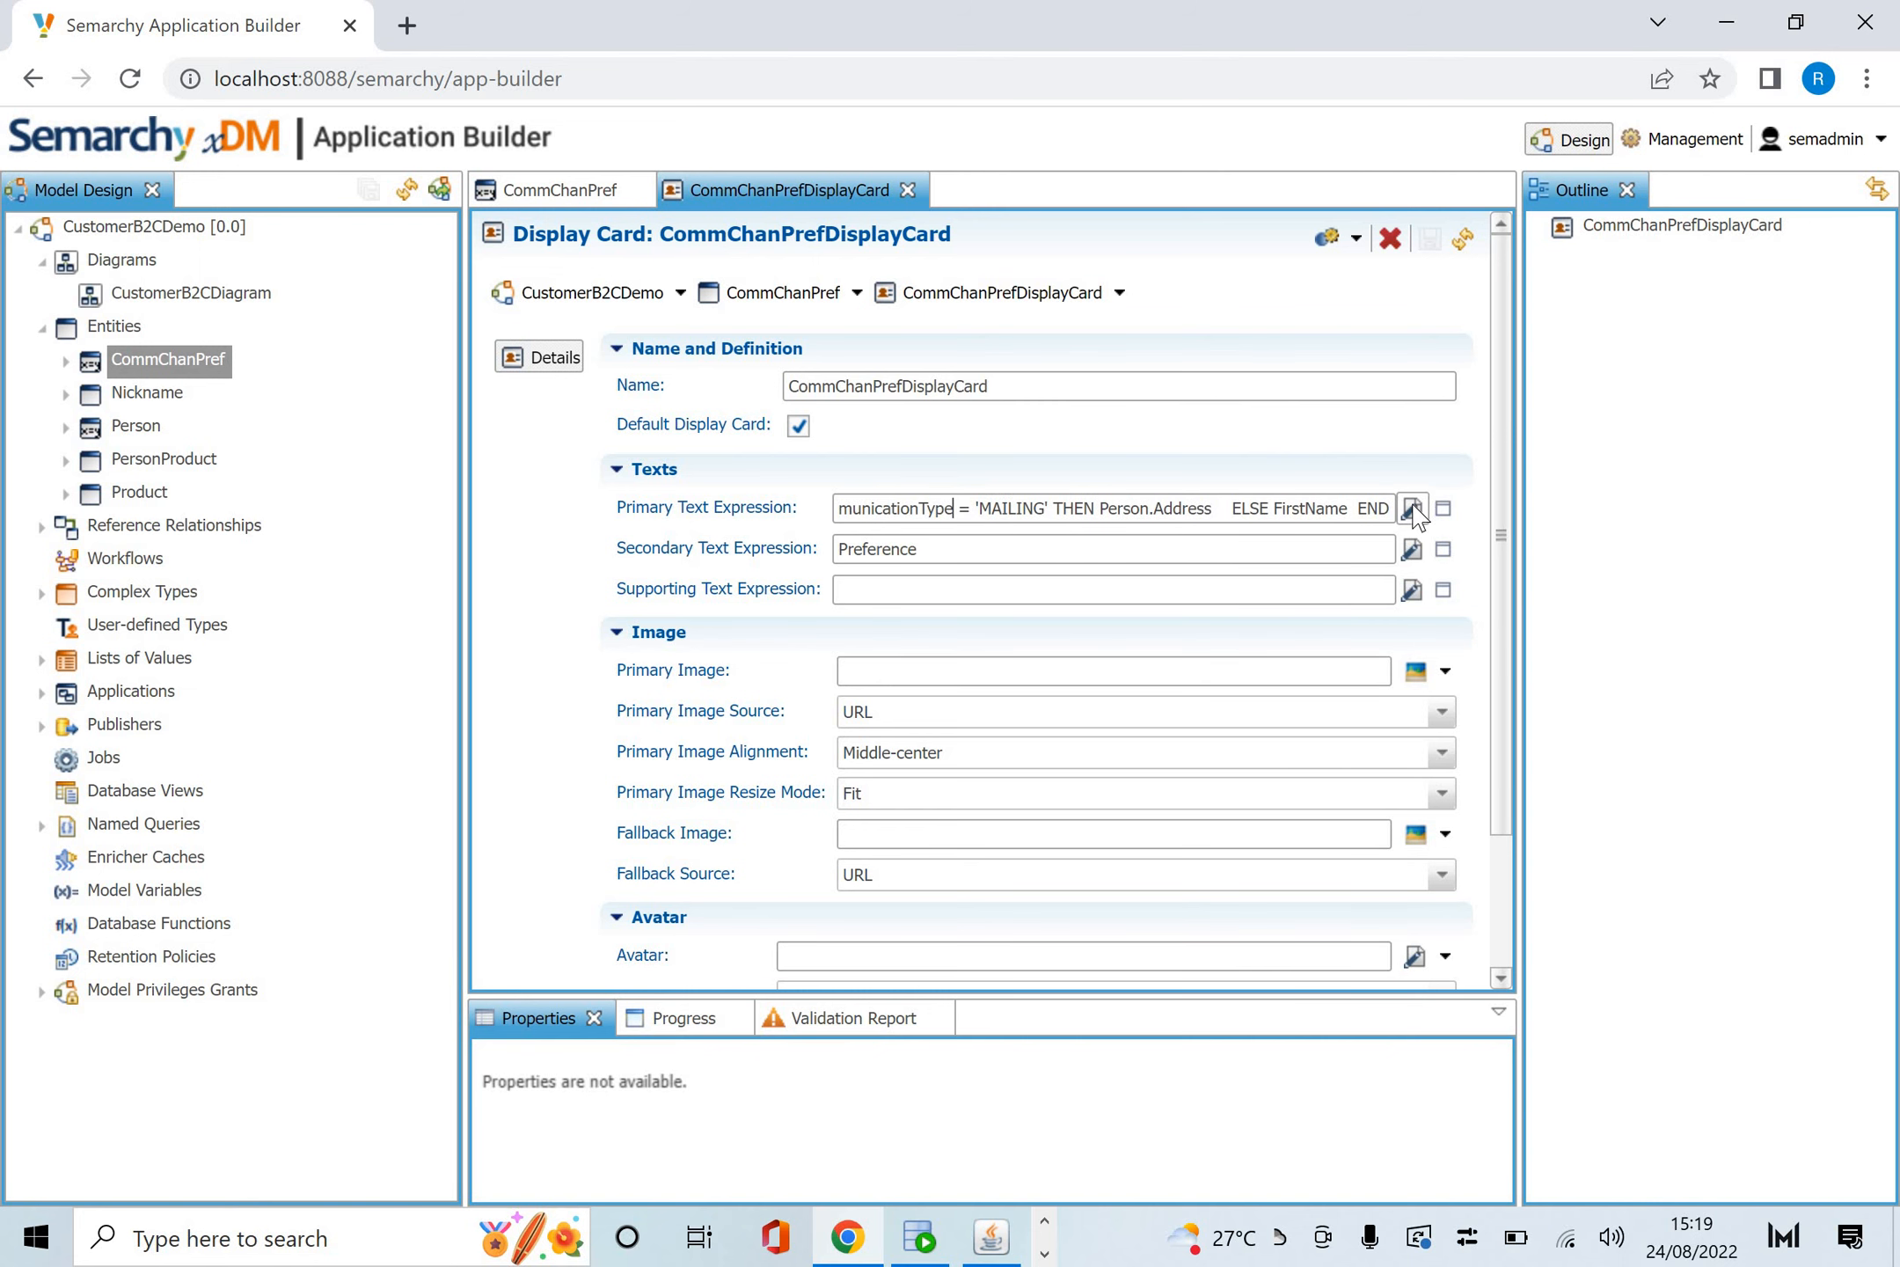
left_click(1414, 507)
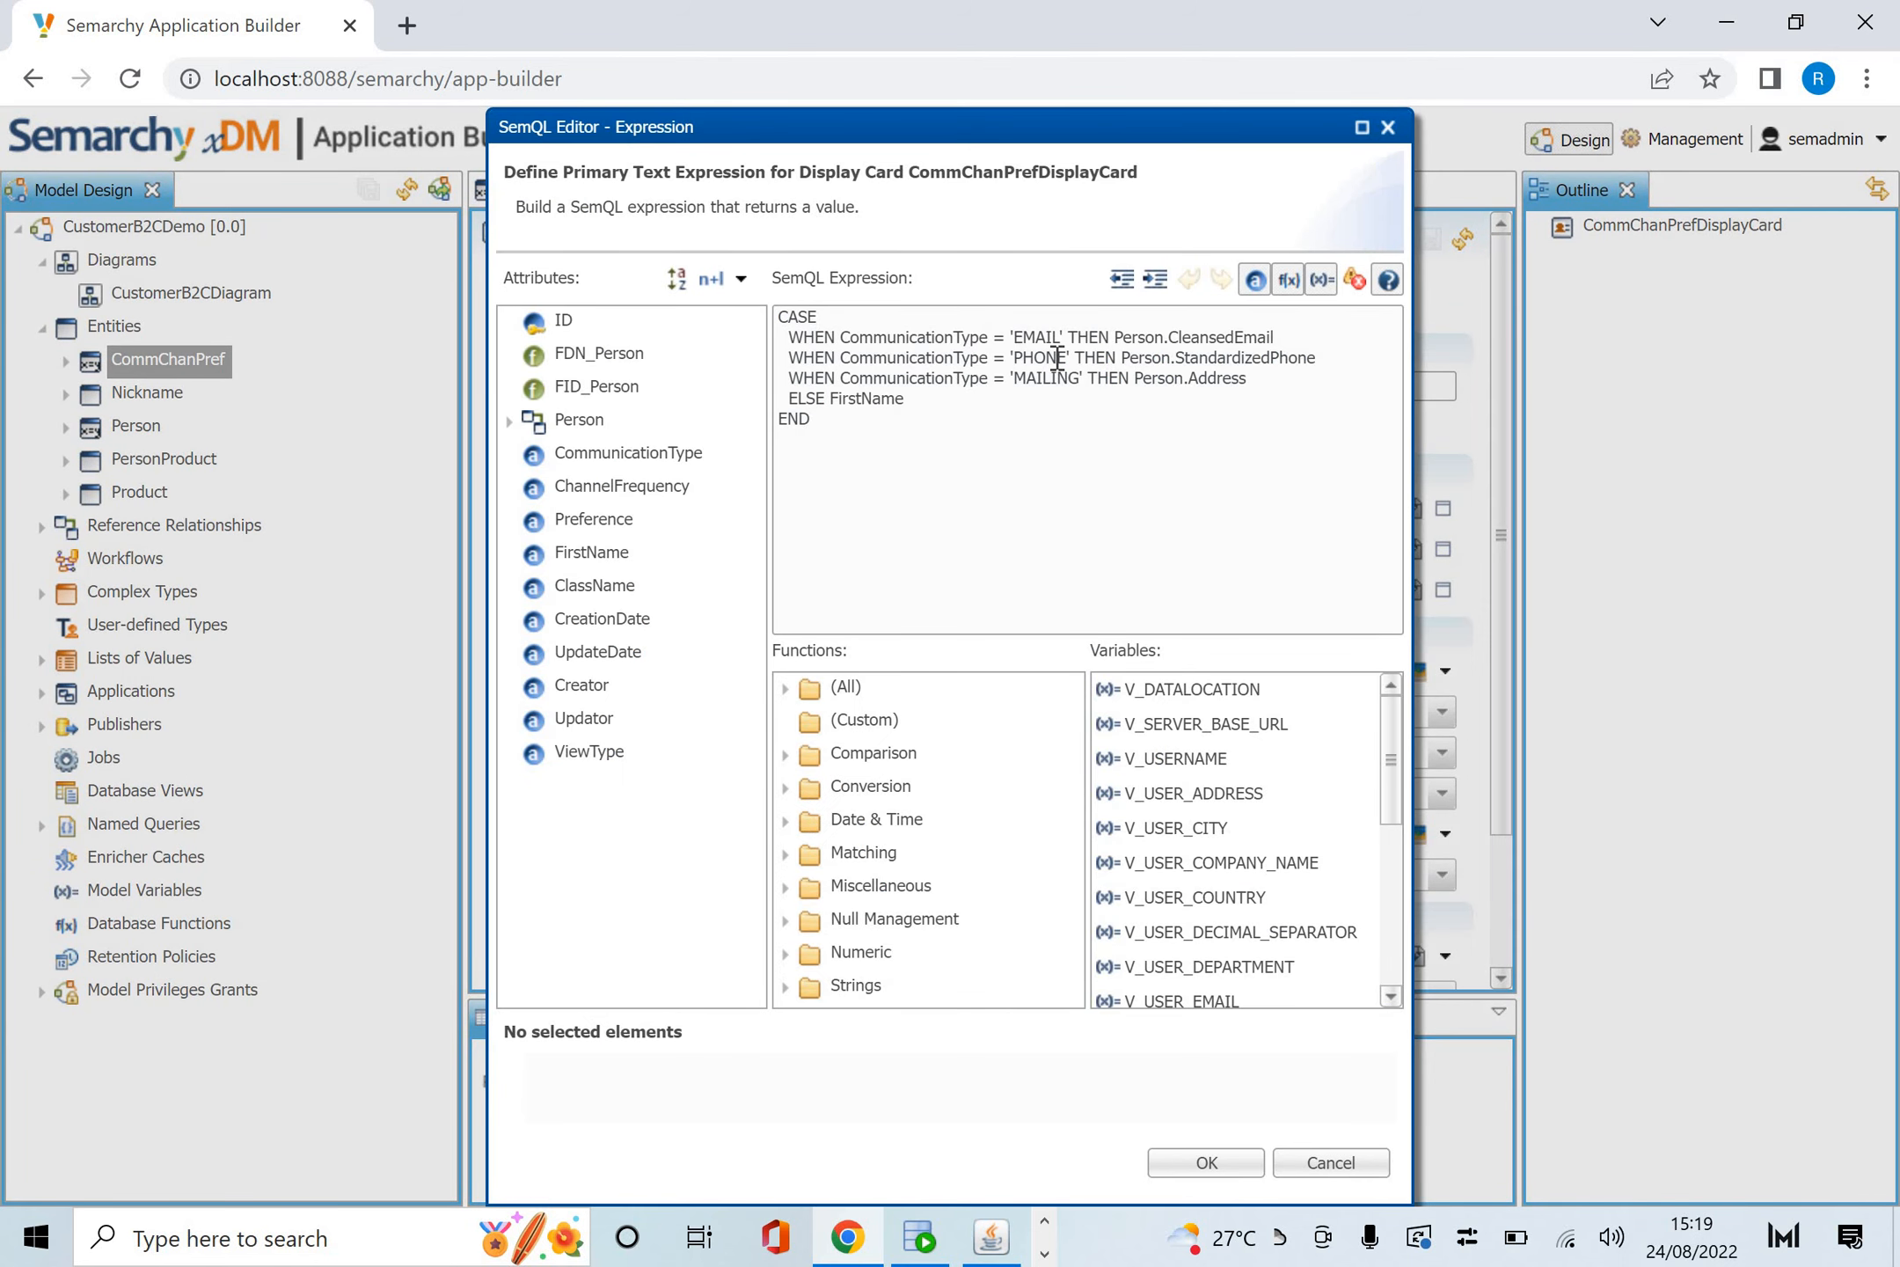
mouse_move(1272, 369)
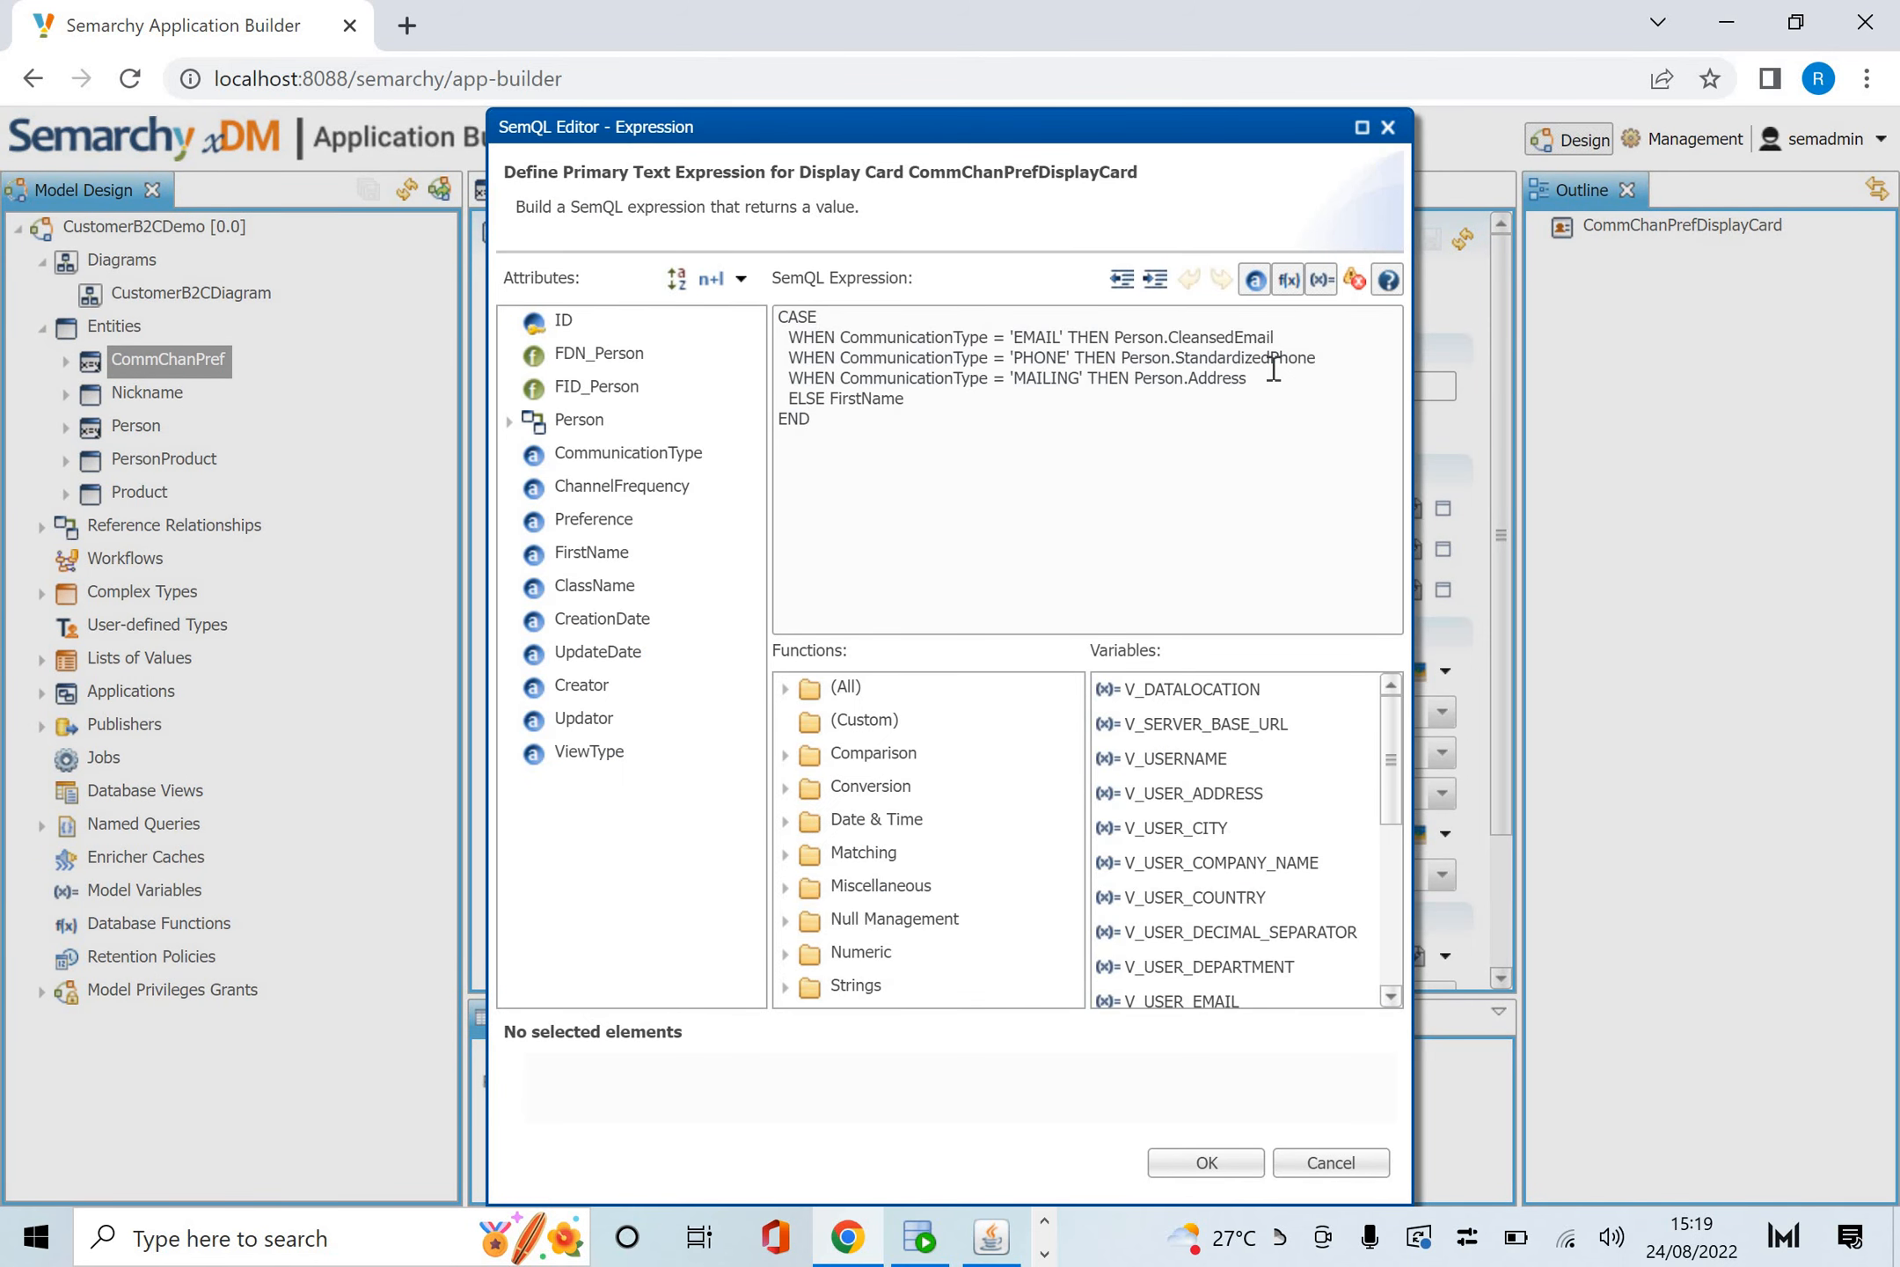
mouse_move(1054, 370)
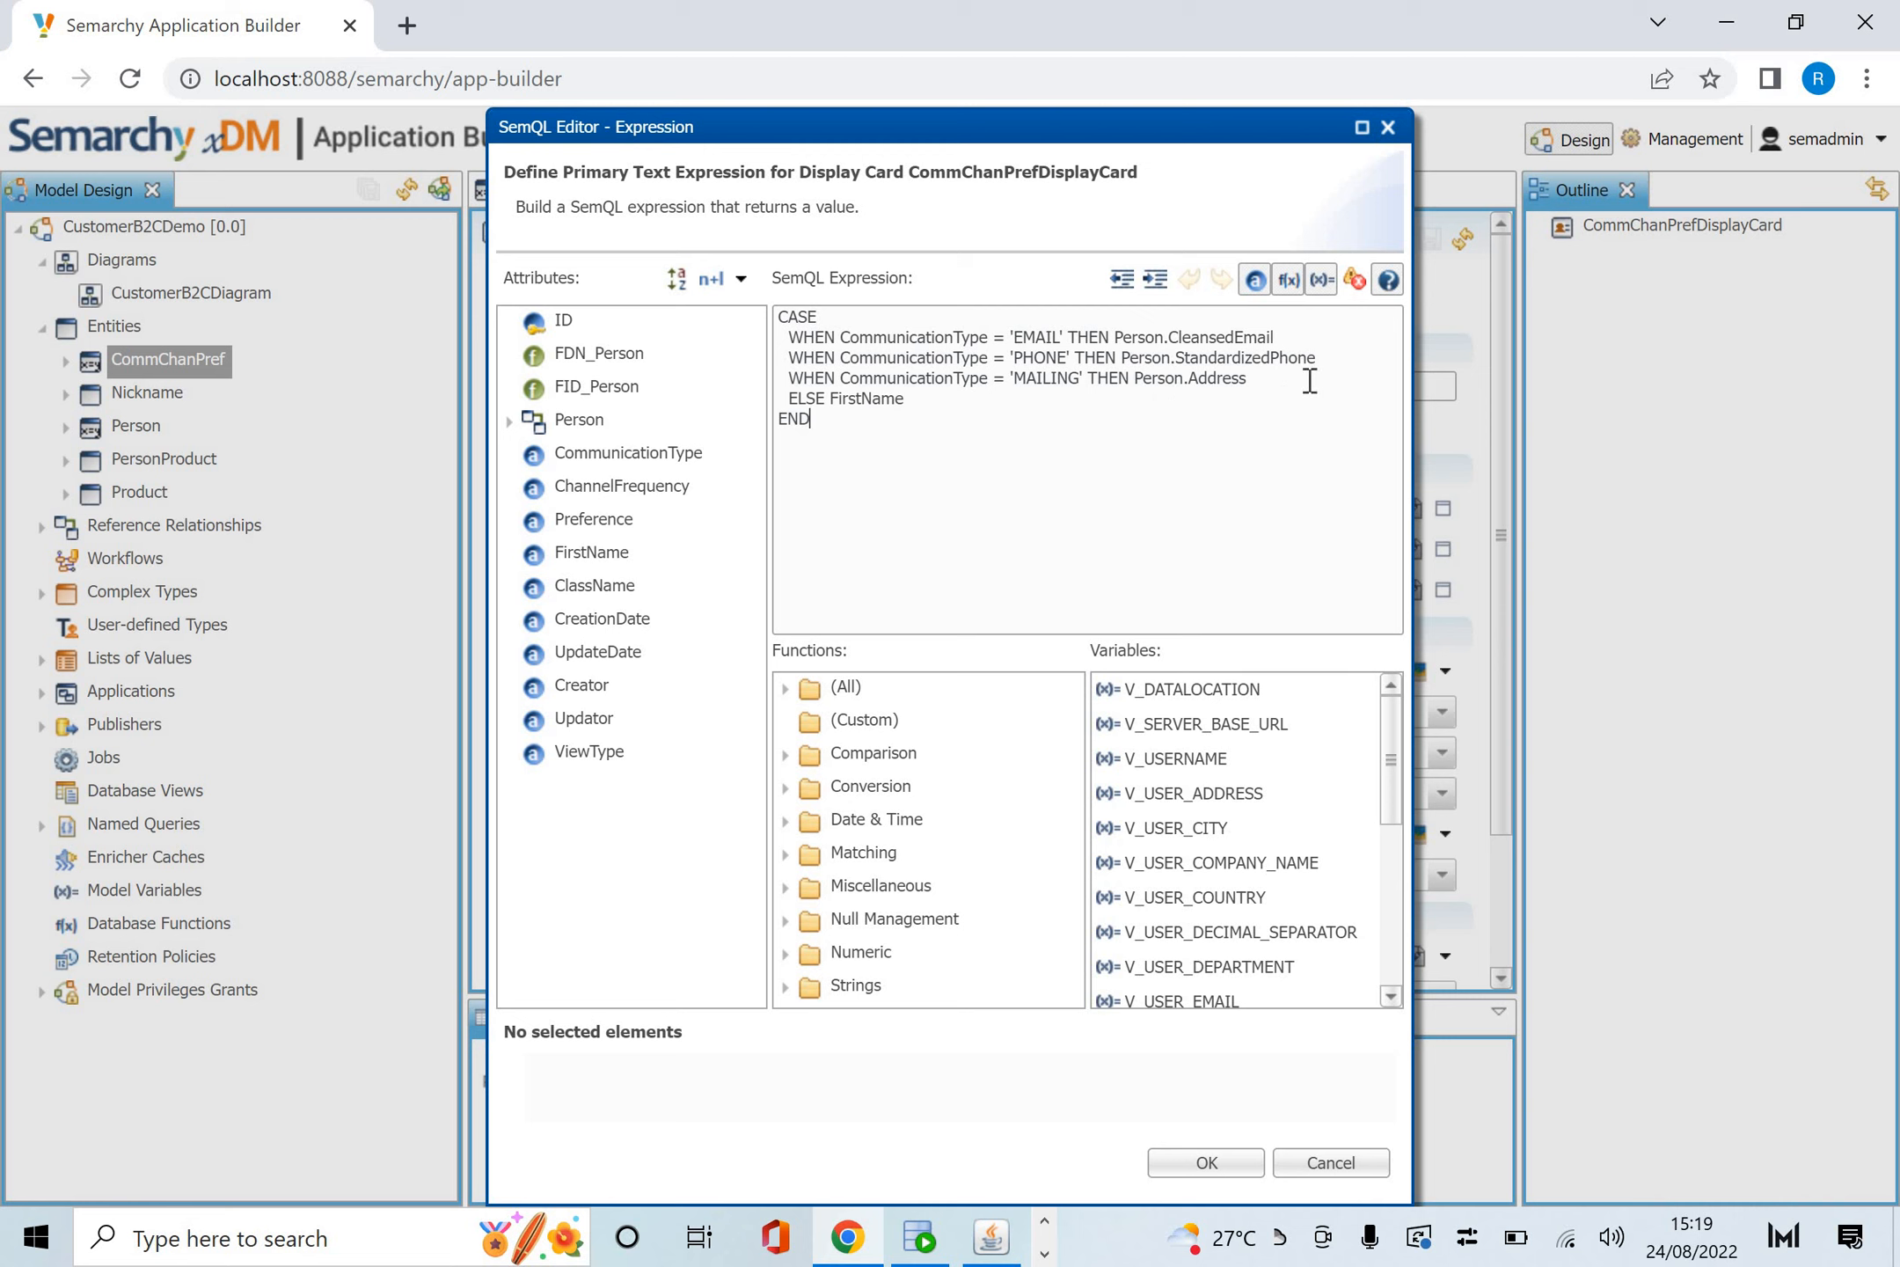
mouse_move(828, 400)
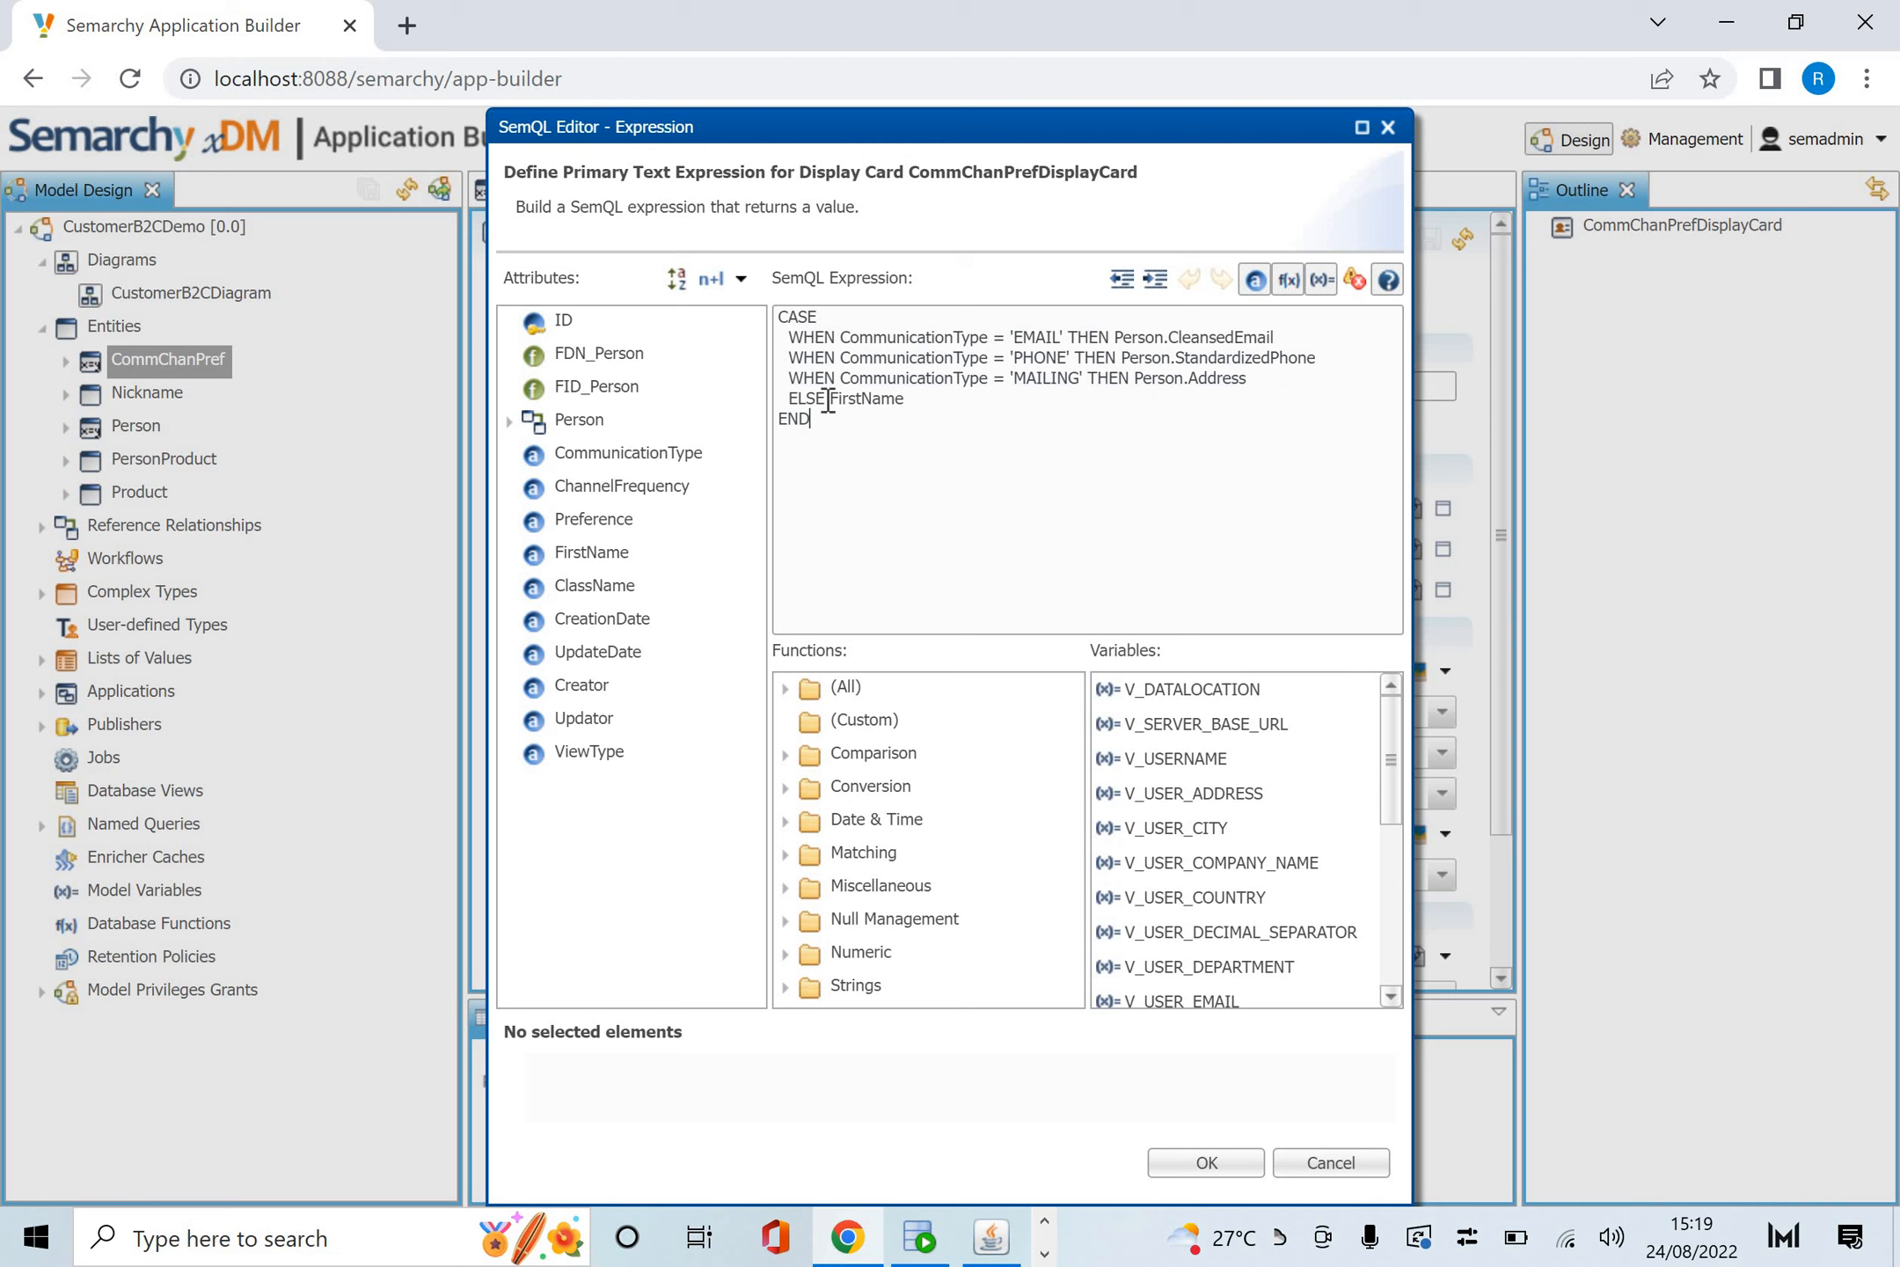
mouse_move(873, 423)
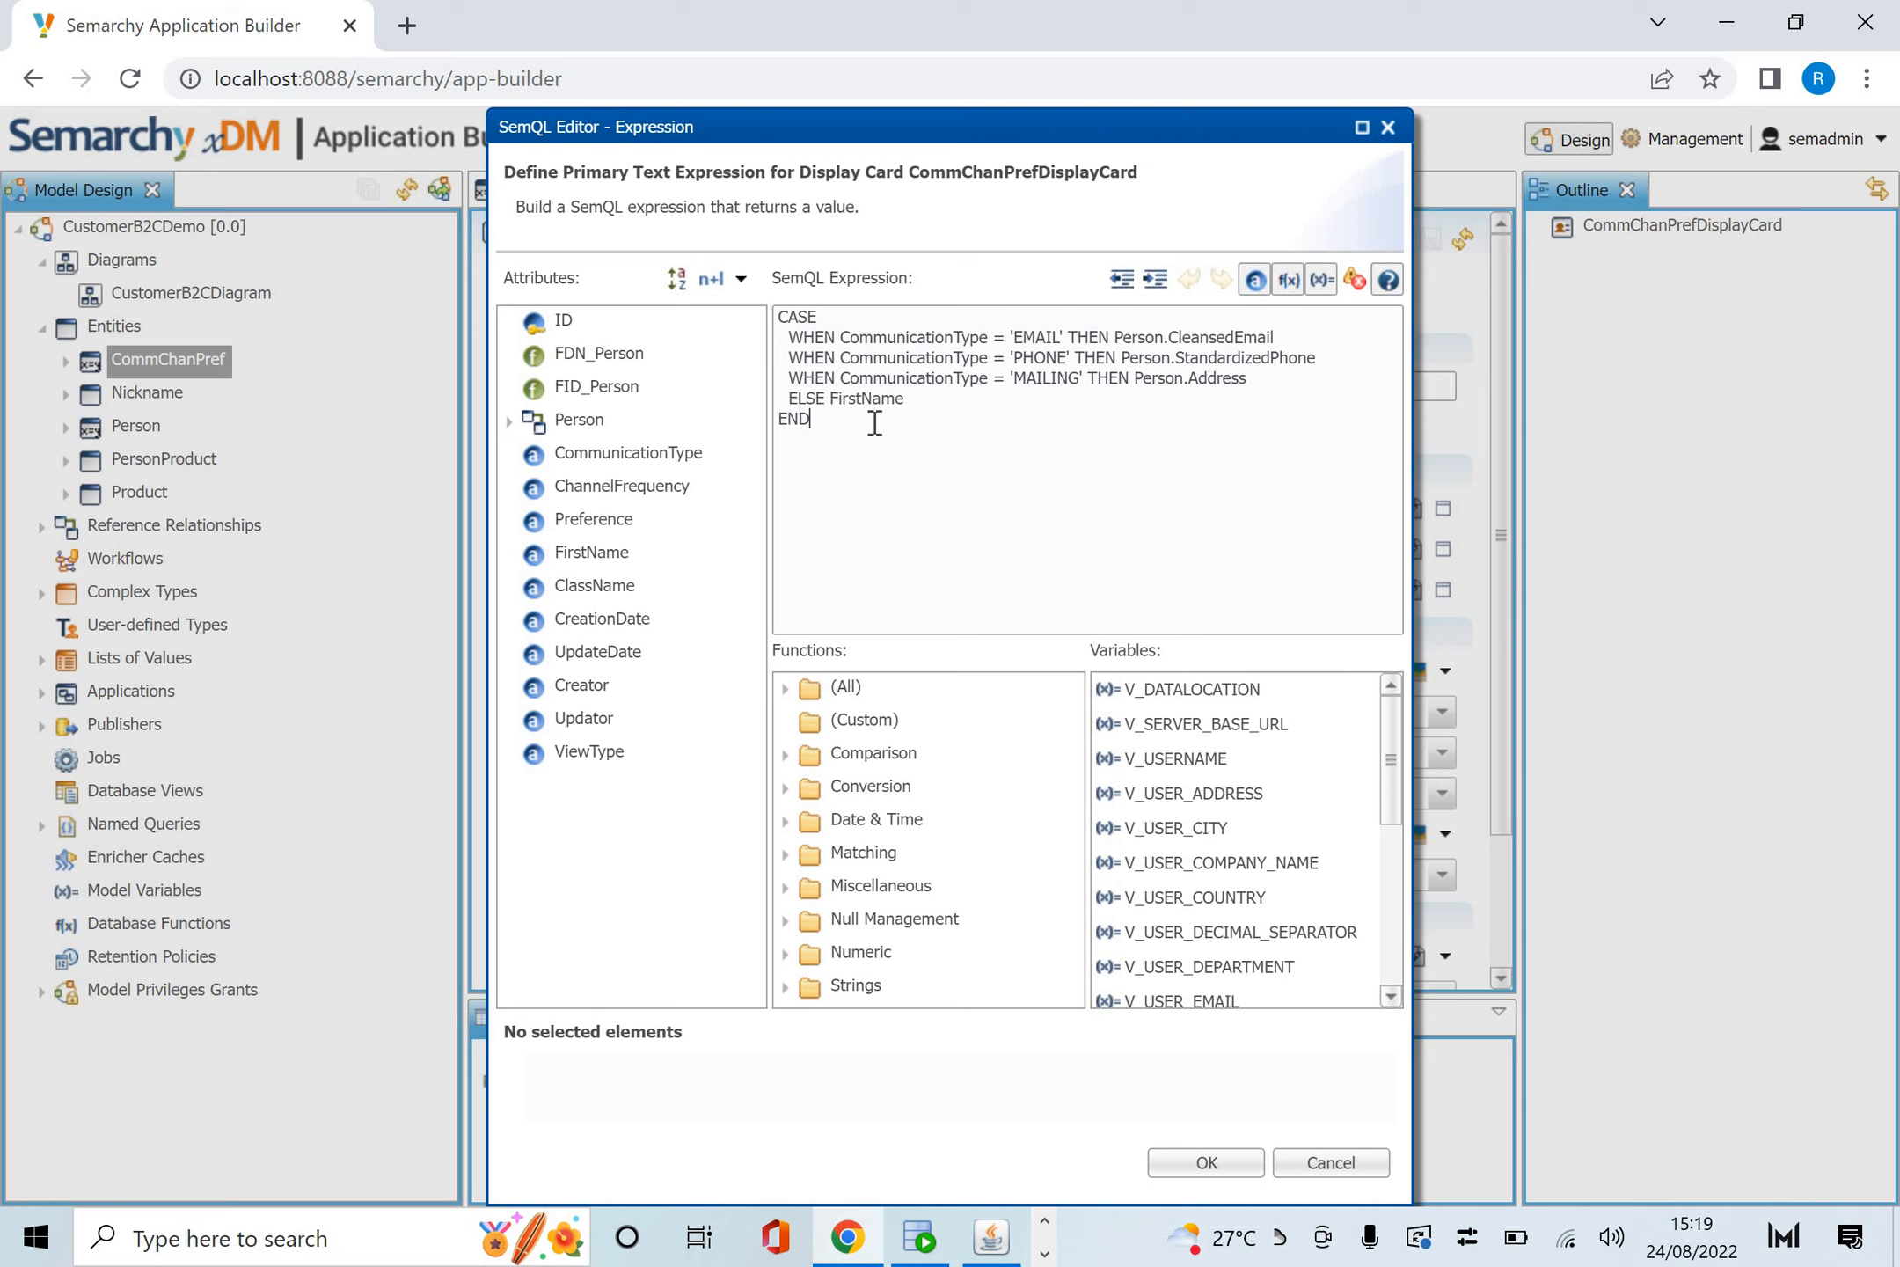
mouse_move(1332, 143)
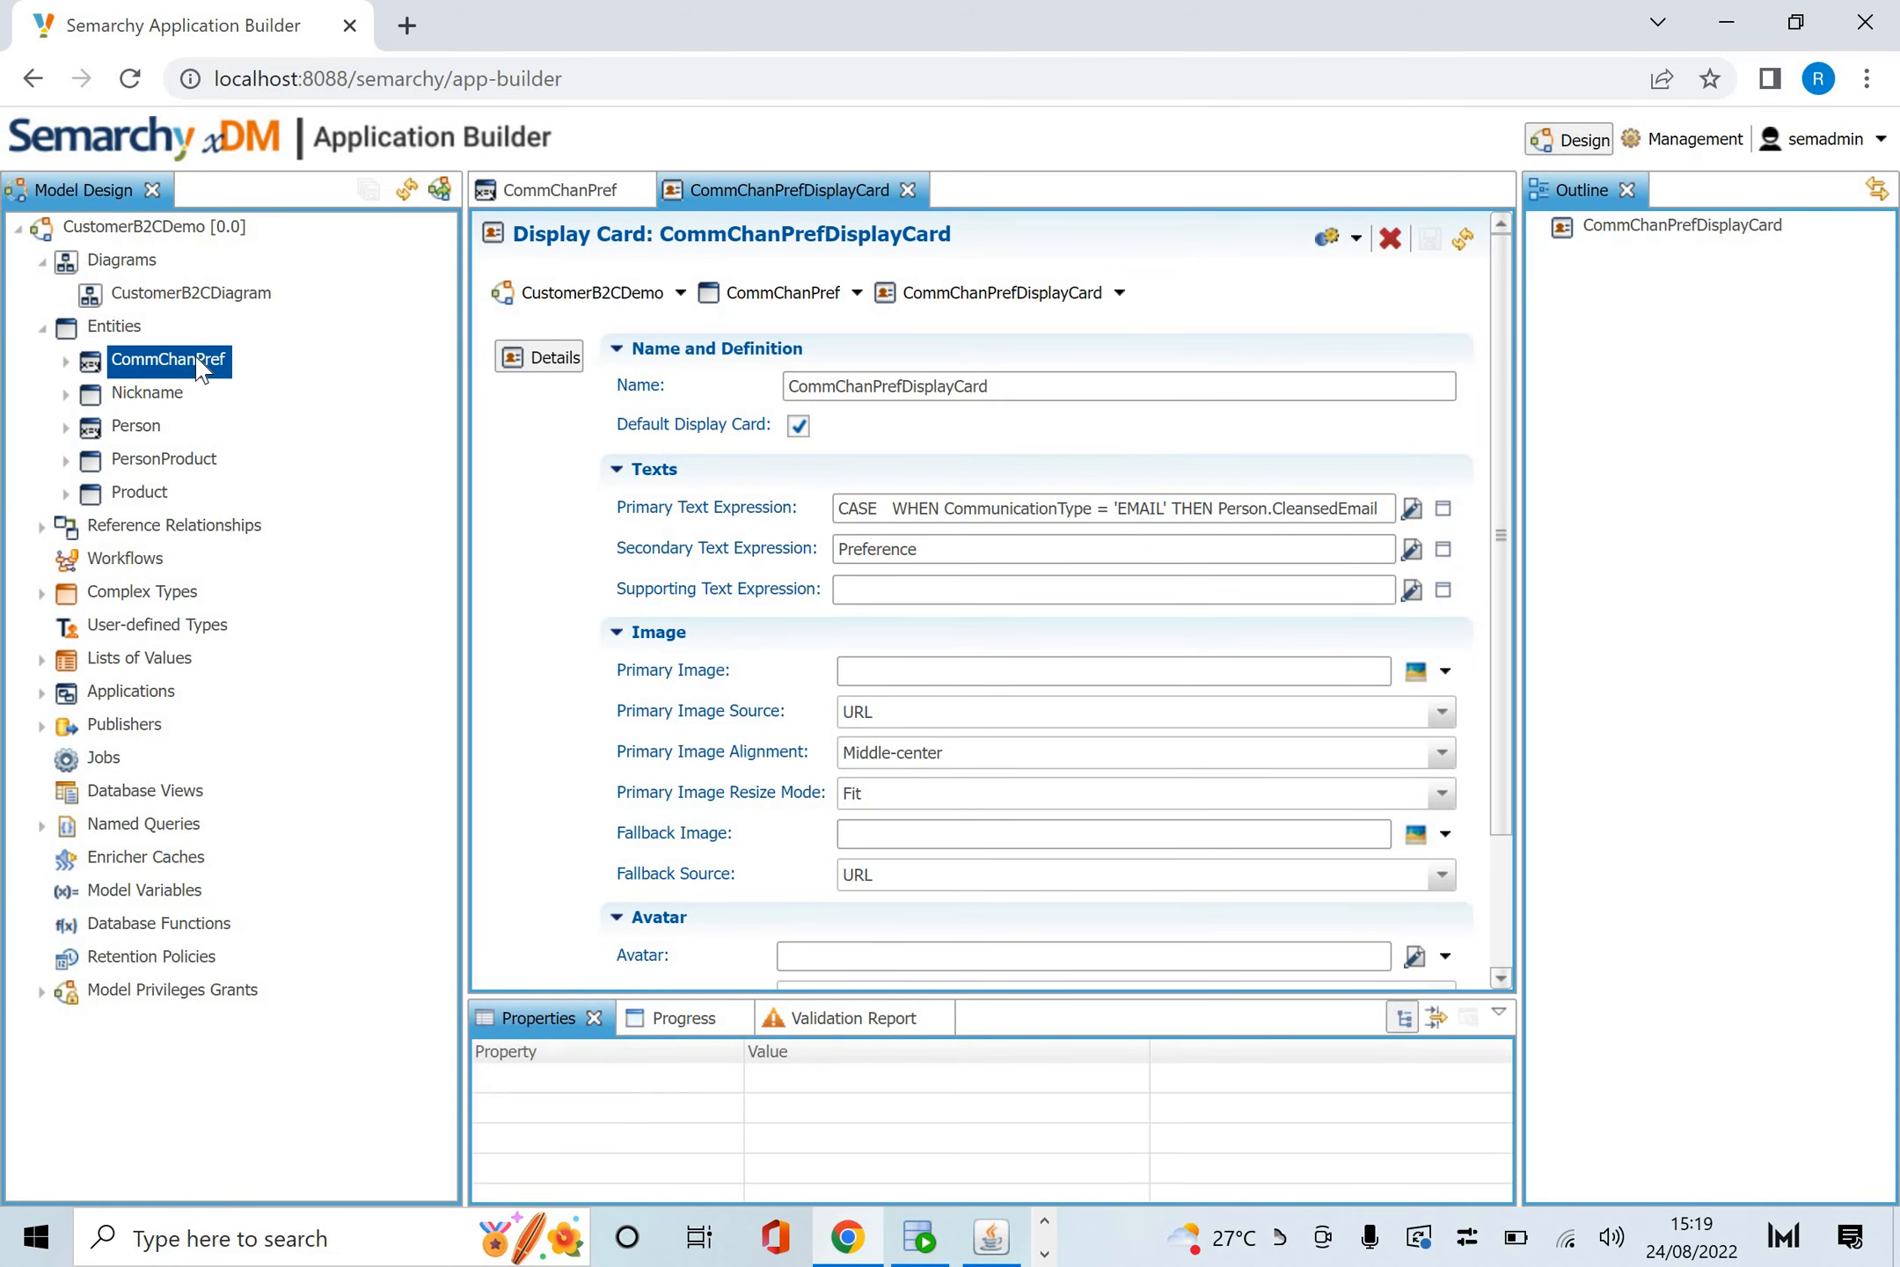
Browse CommChanPref's attributes, unique keys, validations and enrichers, then open its SemQL Matcher.
left_click(556, 189)
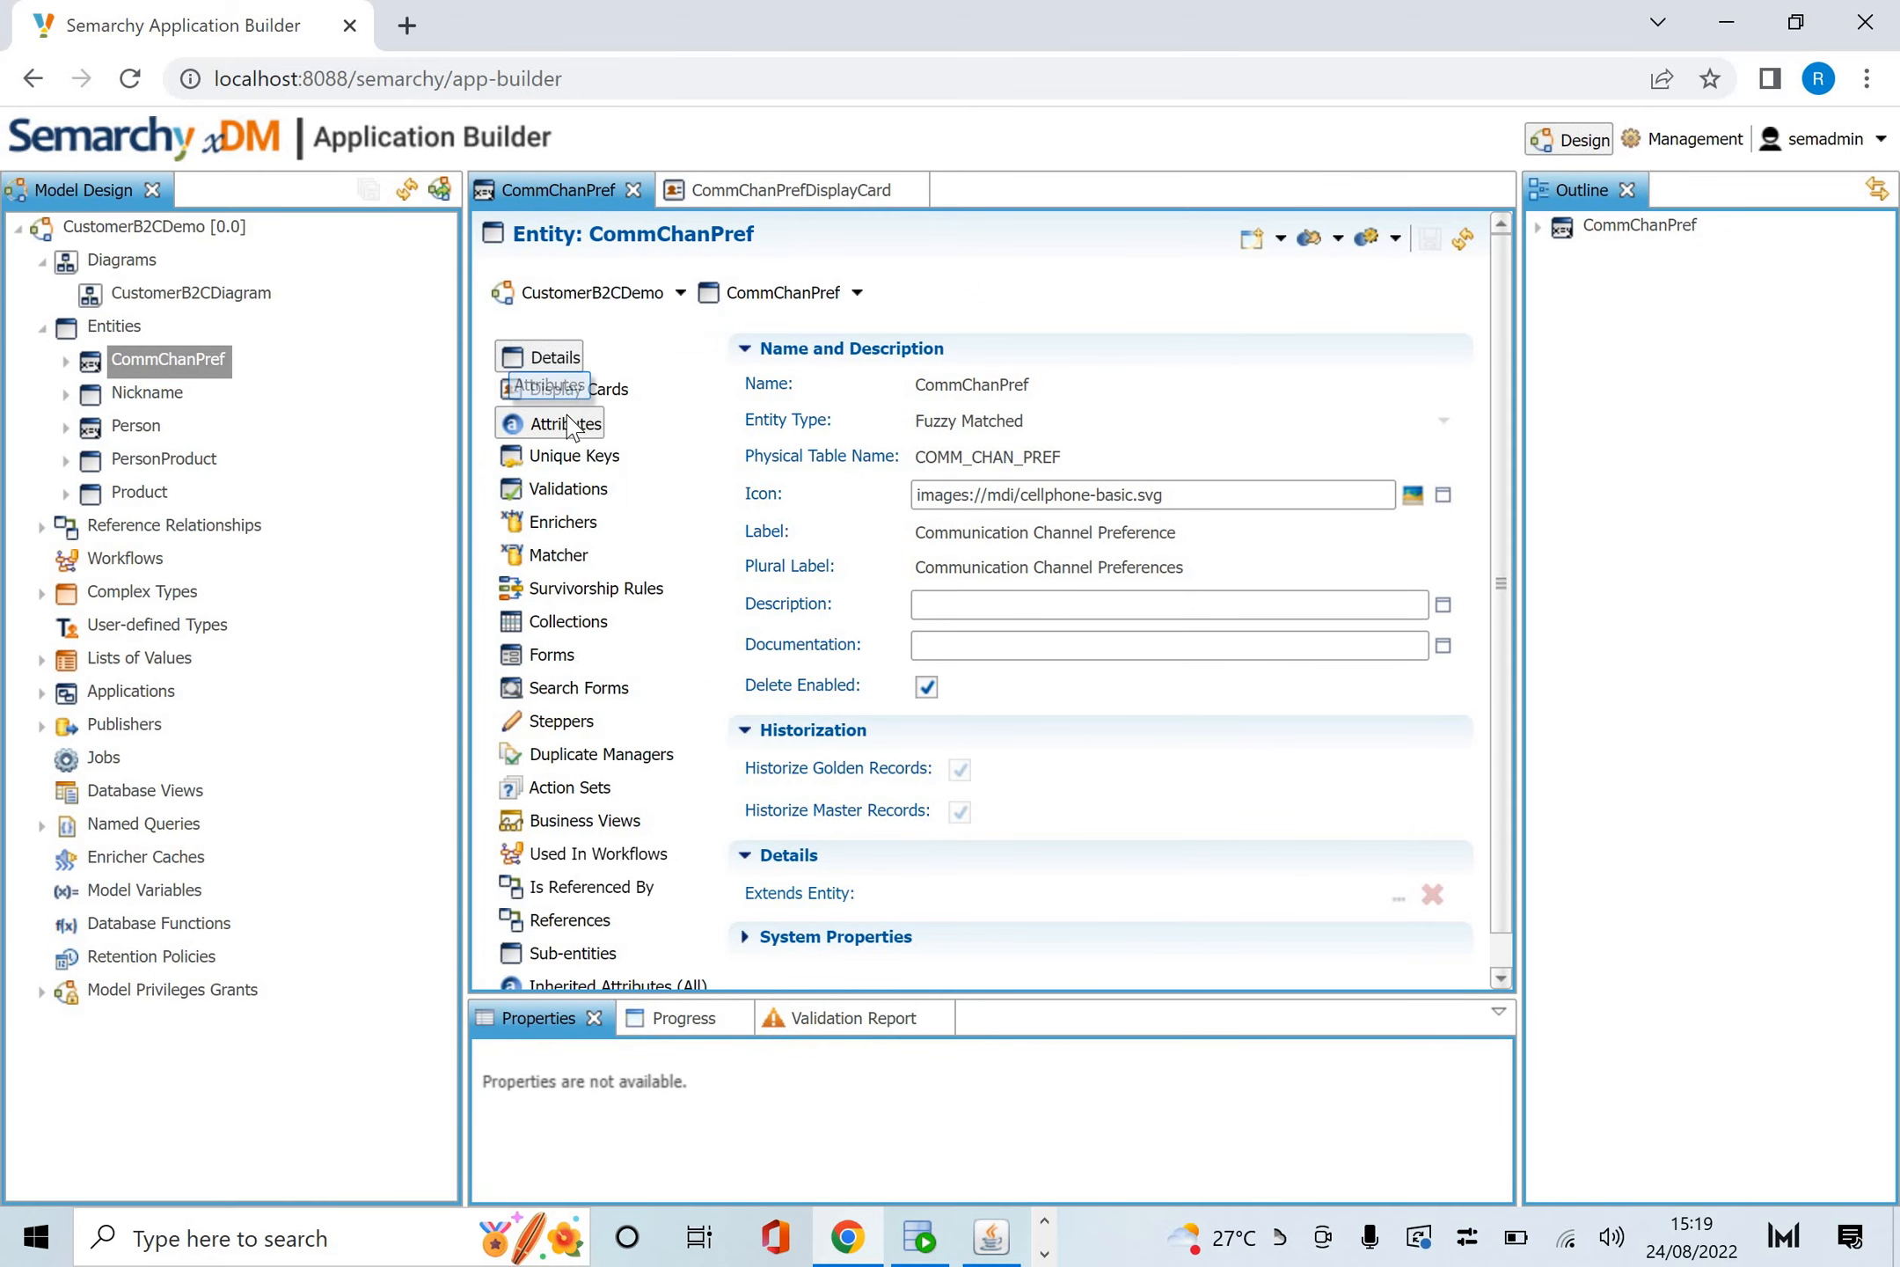
left_click(565, 423)
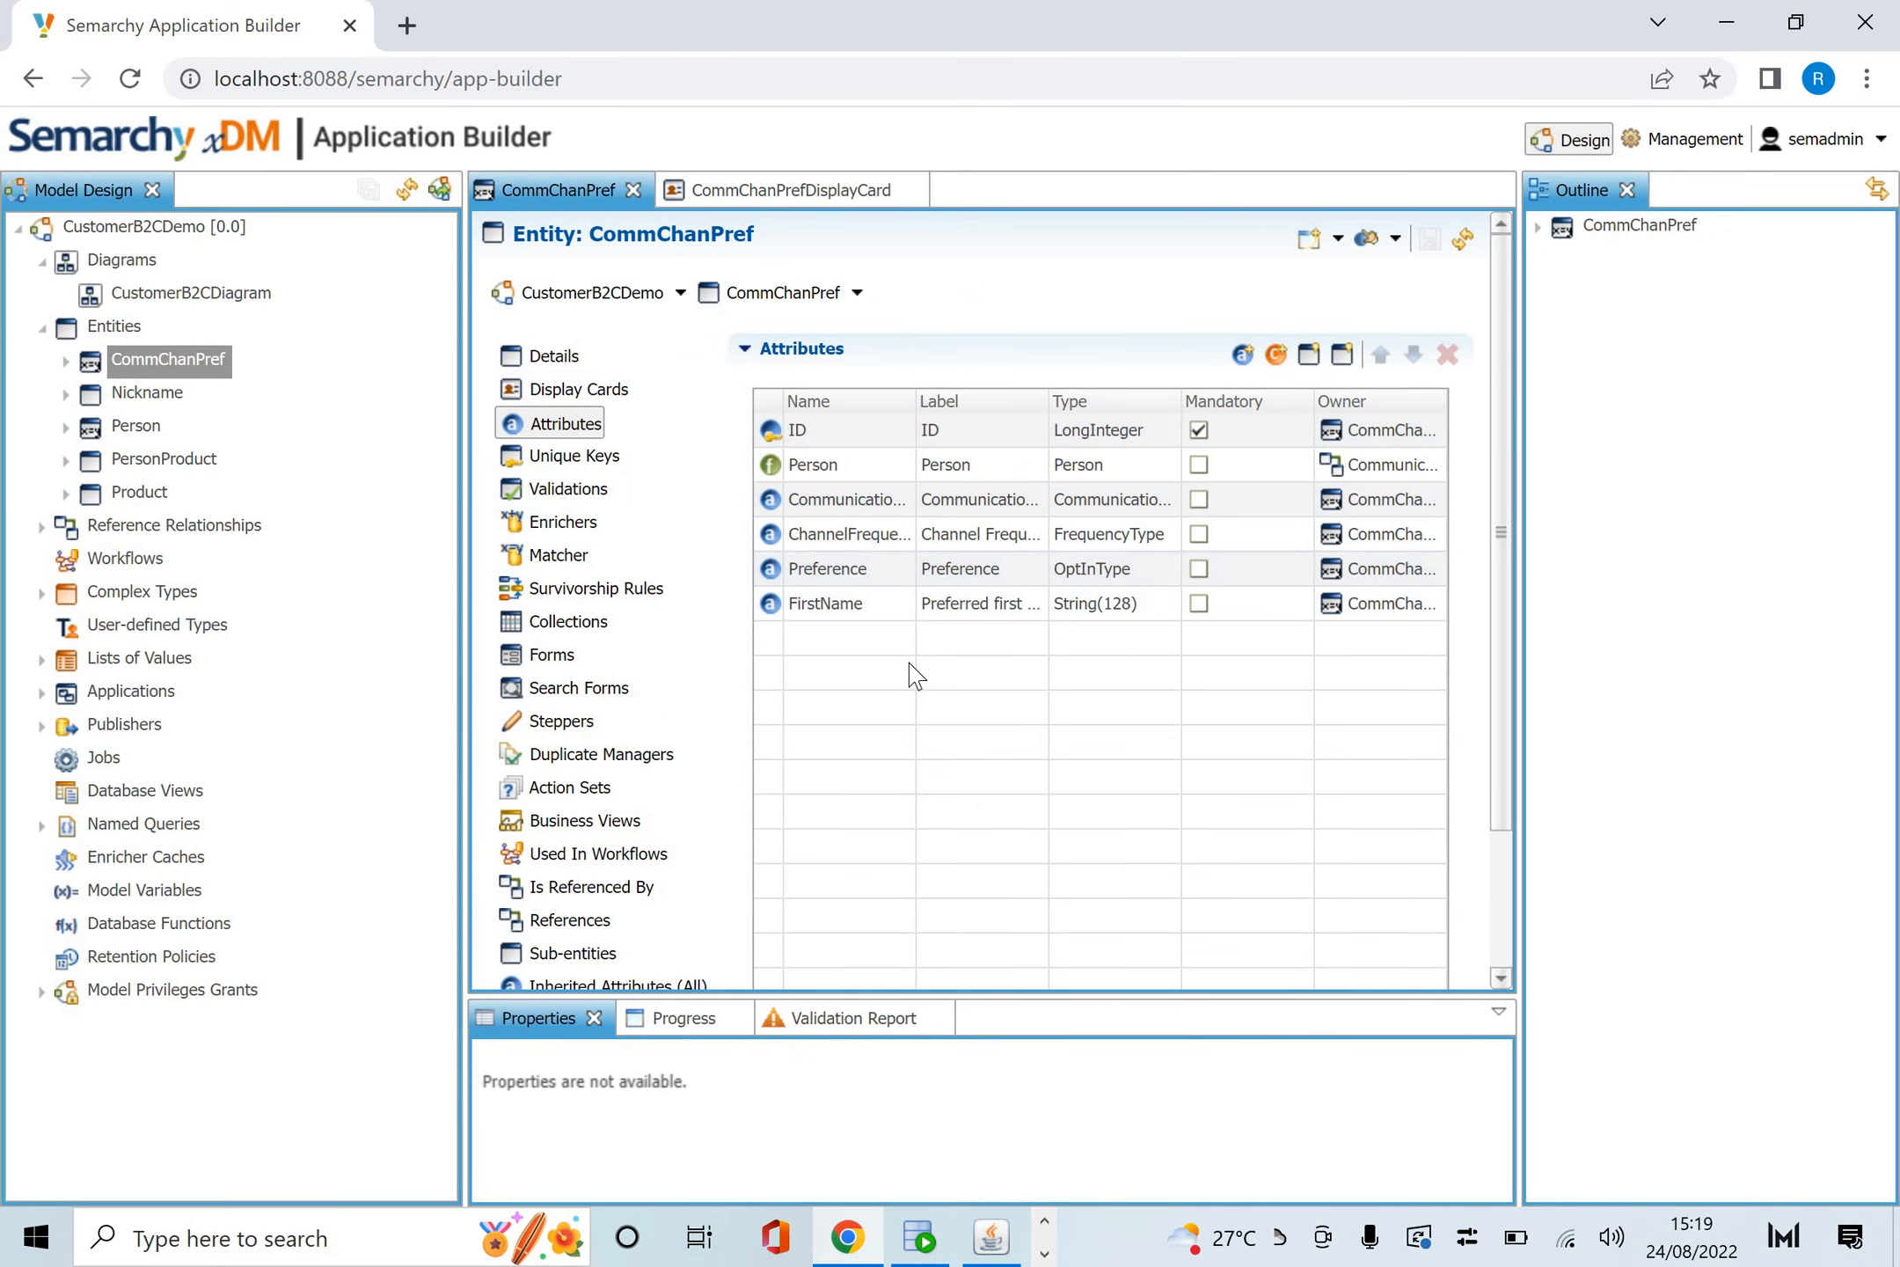
mouse_move(558, 454)
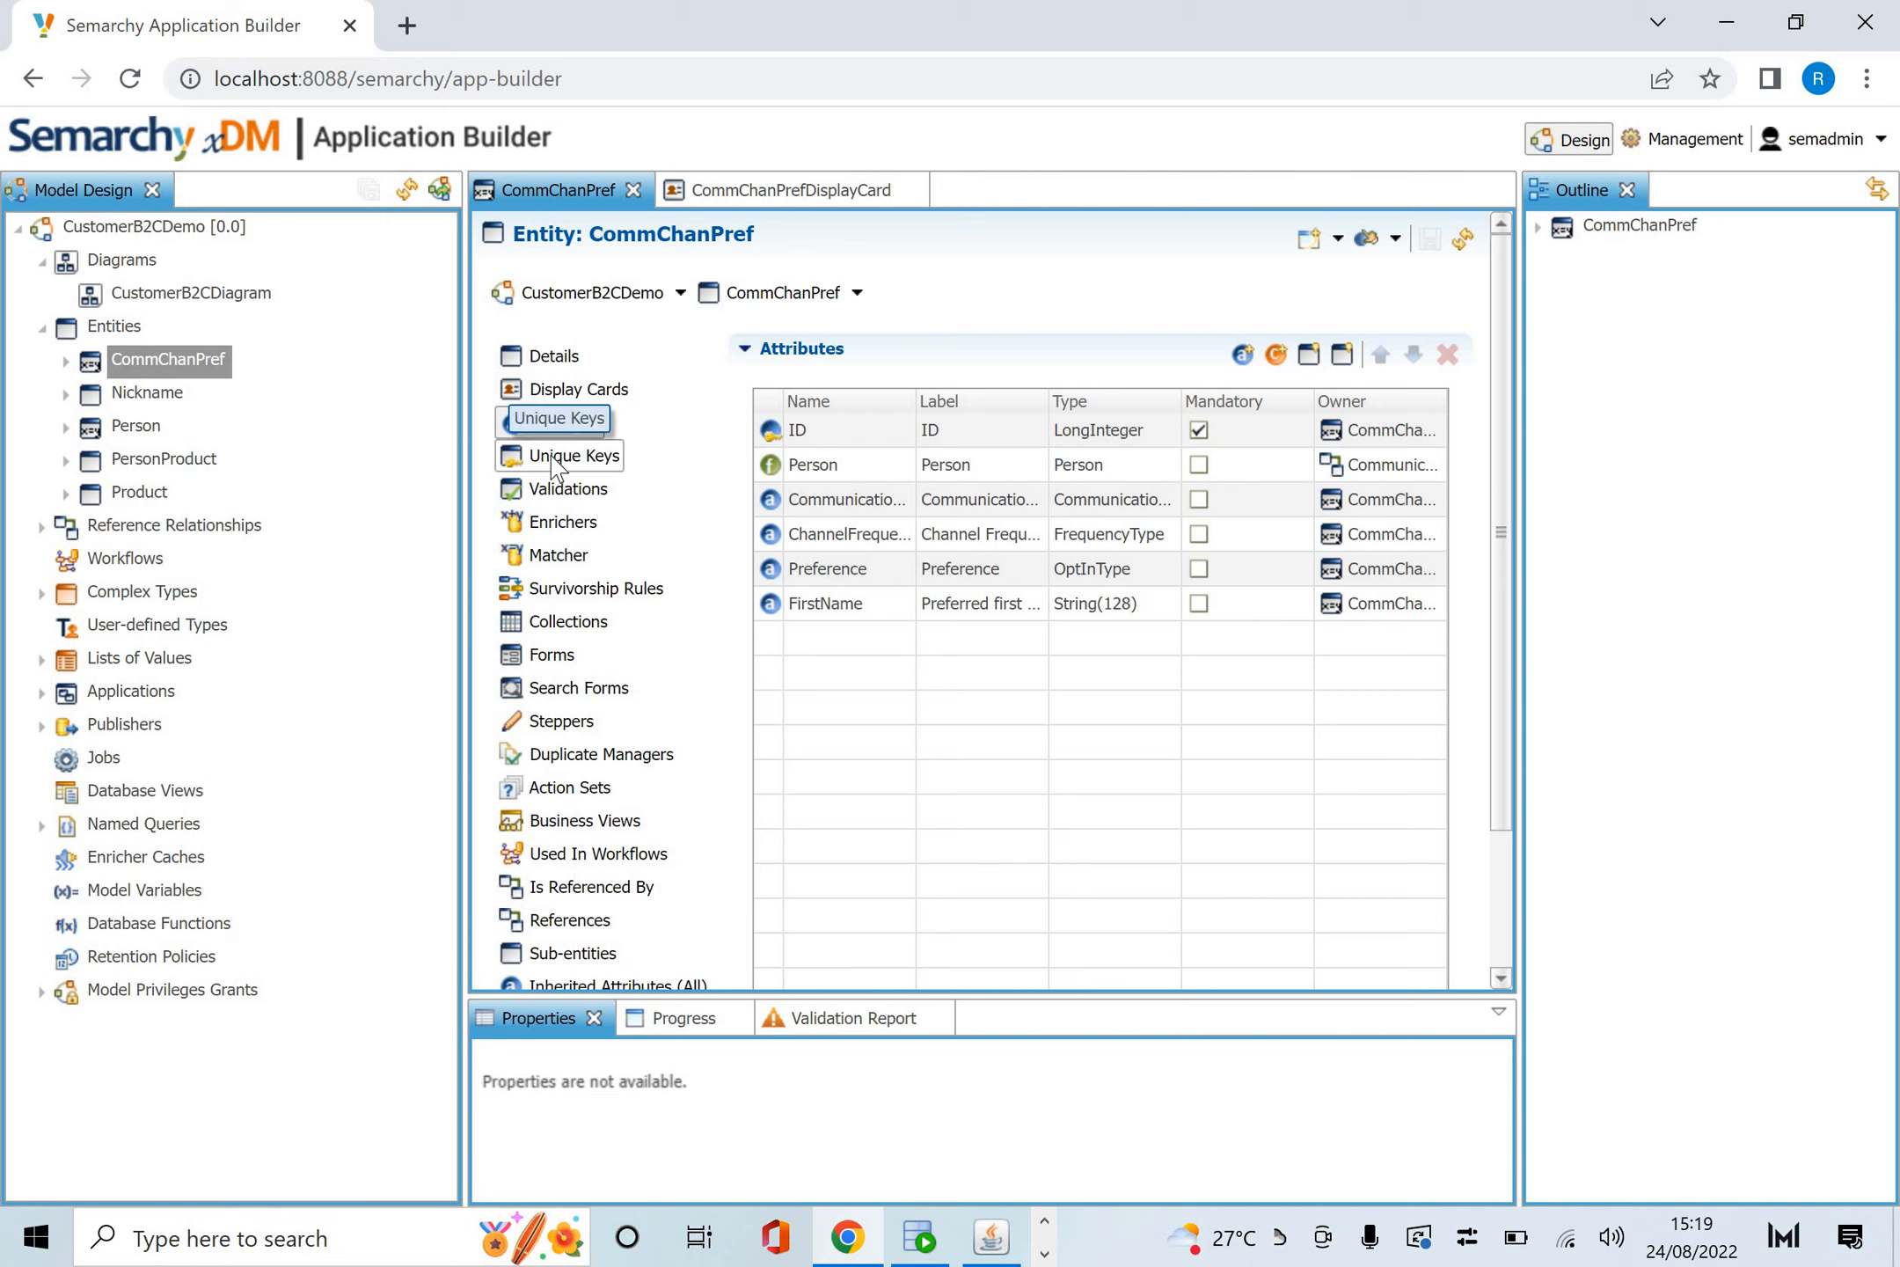
left_click(556, 418)
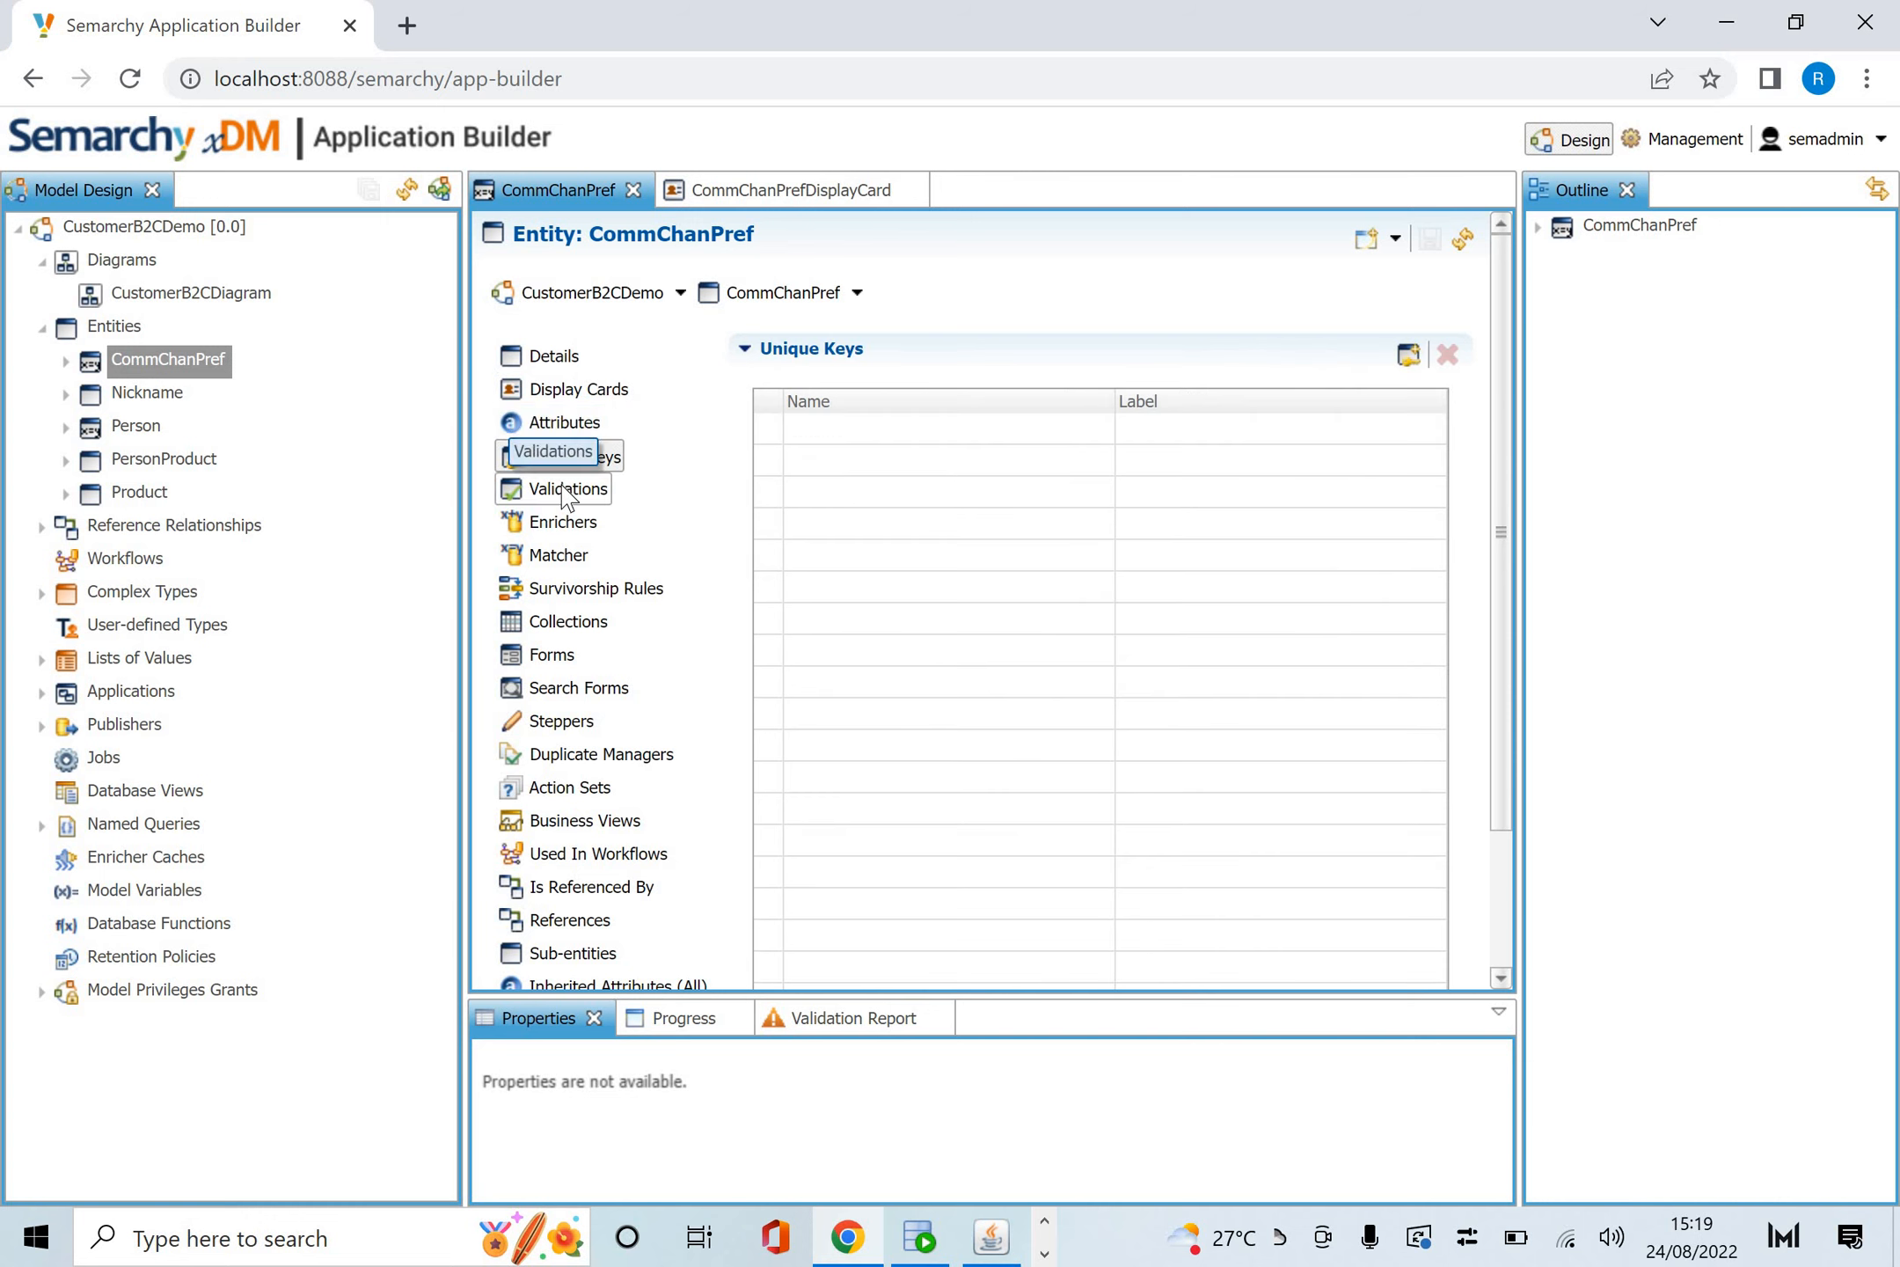
left_click(568, 488)
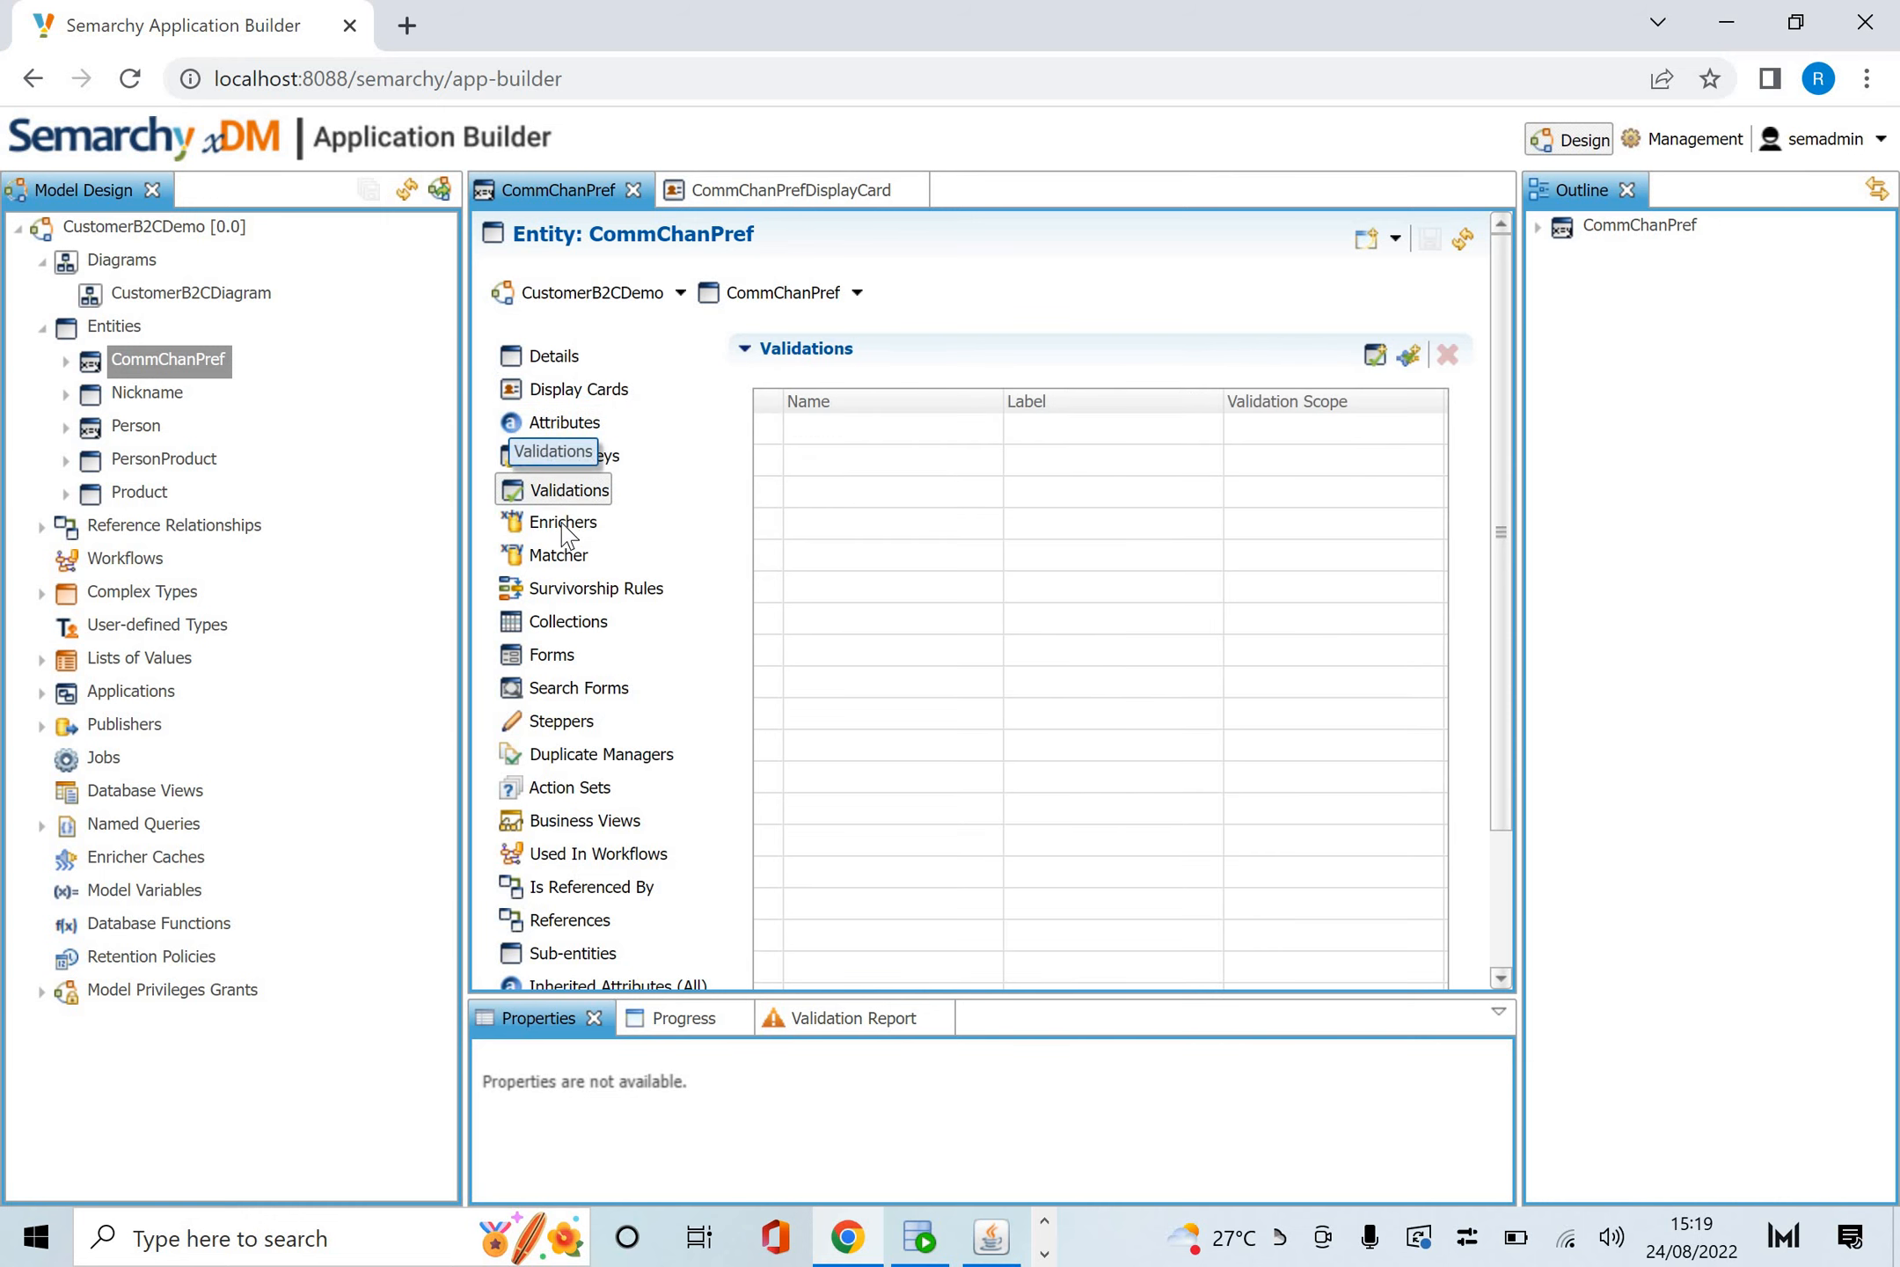
left_click(565, 522)
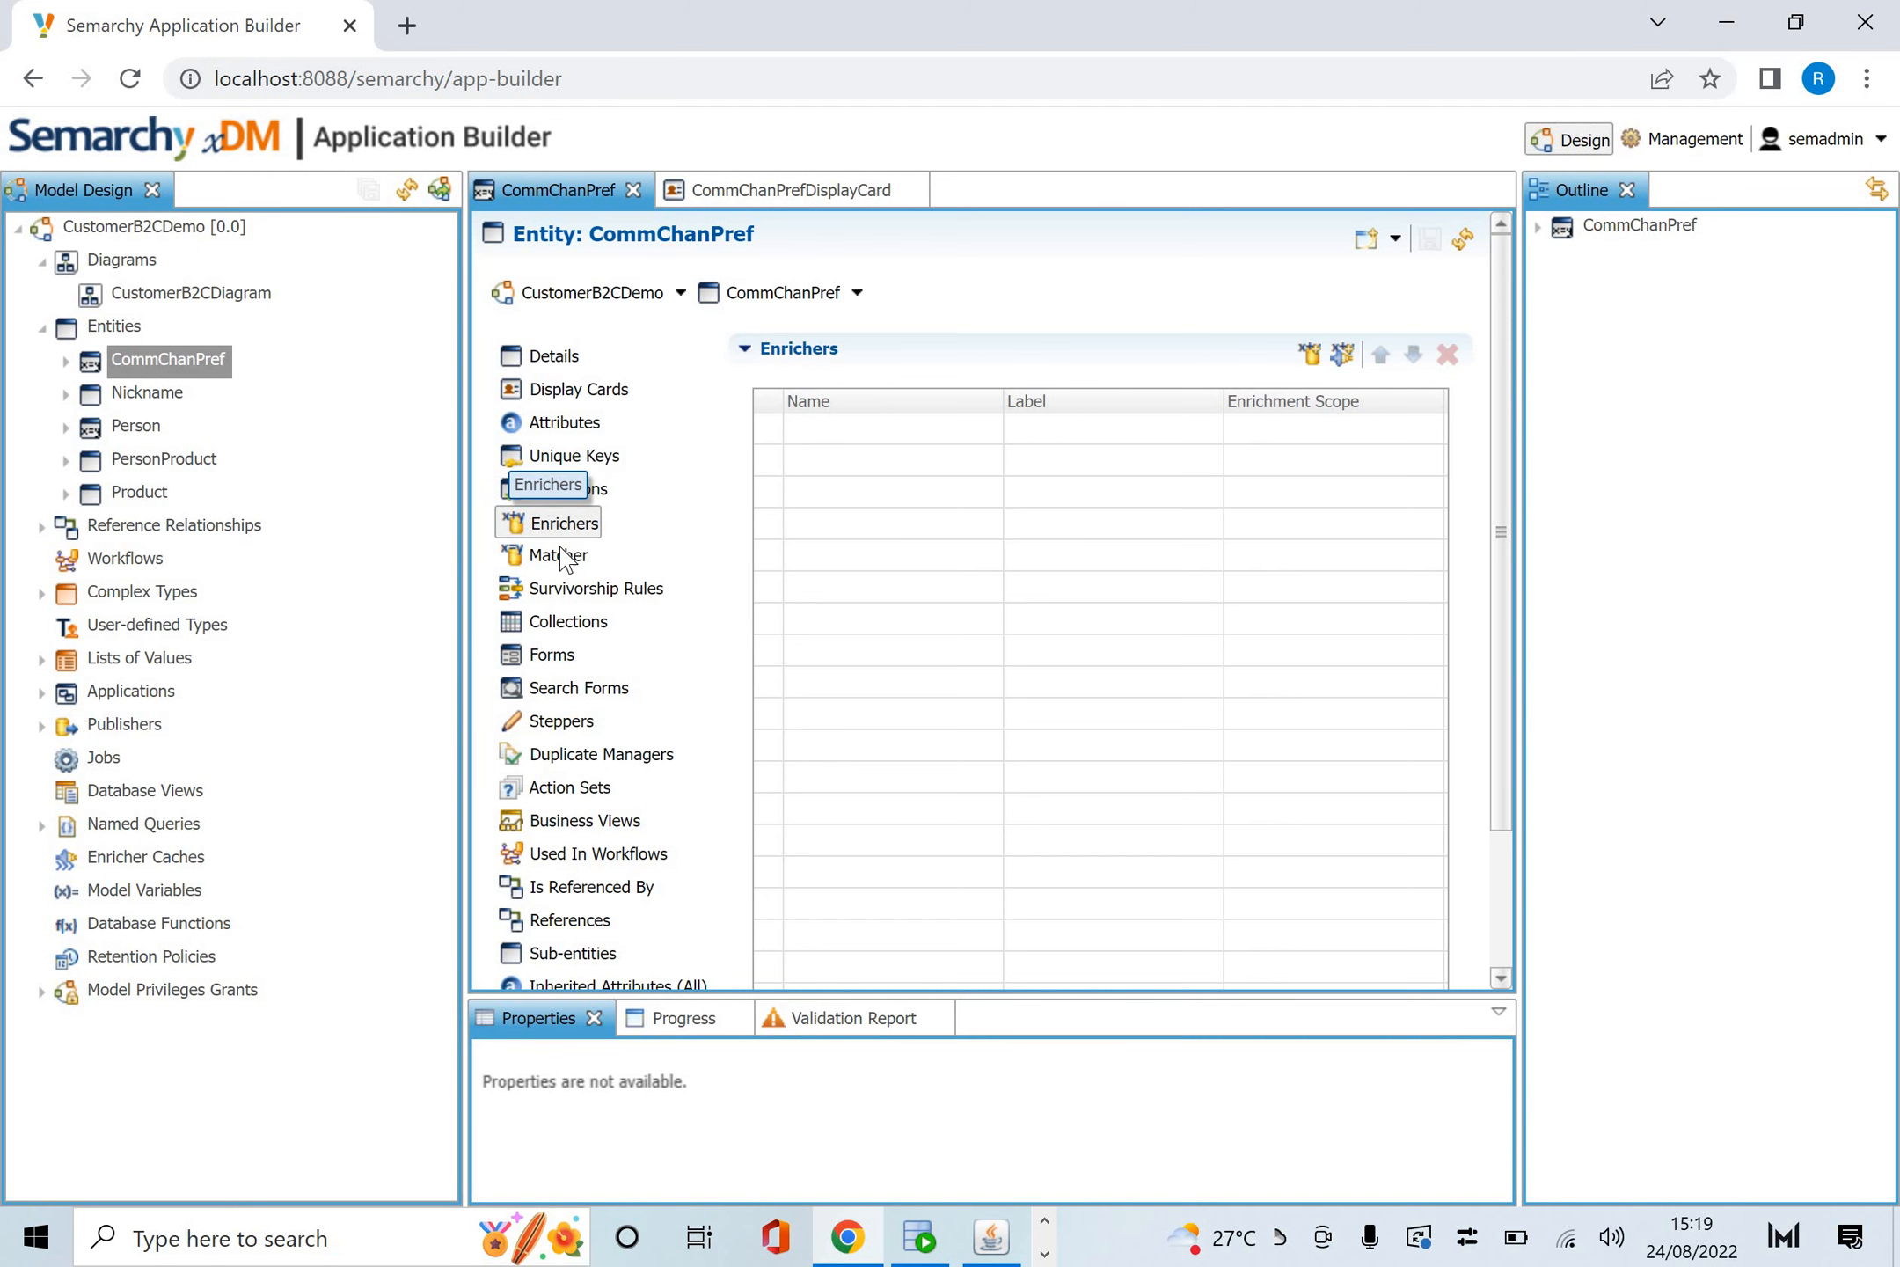
left_click(564, 555)
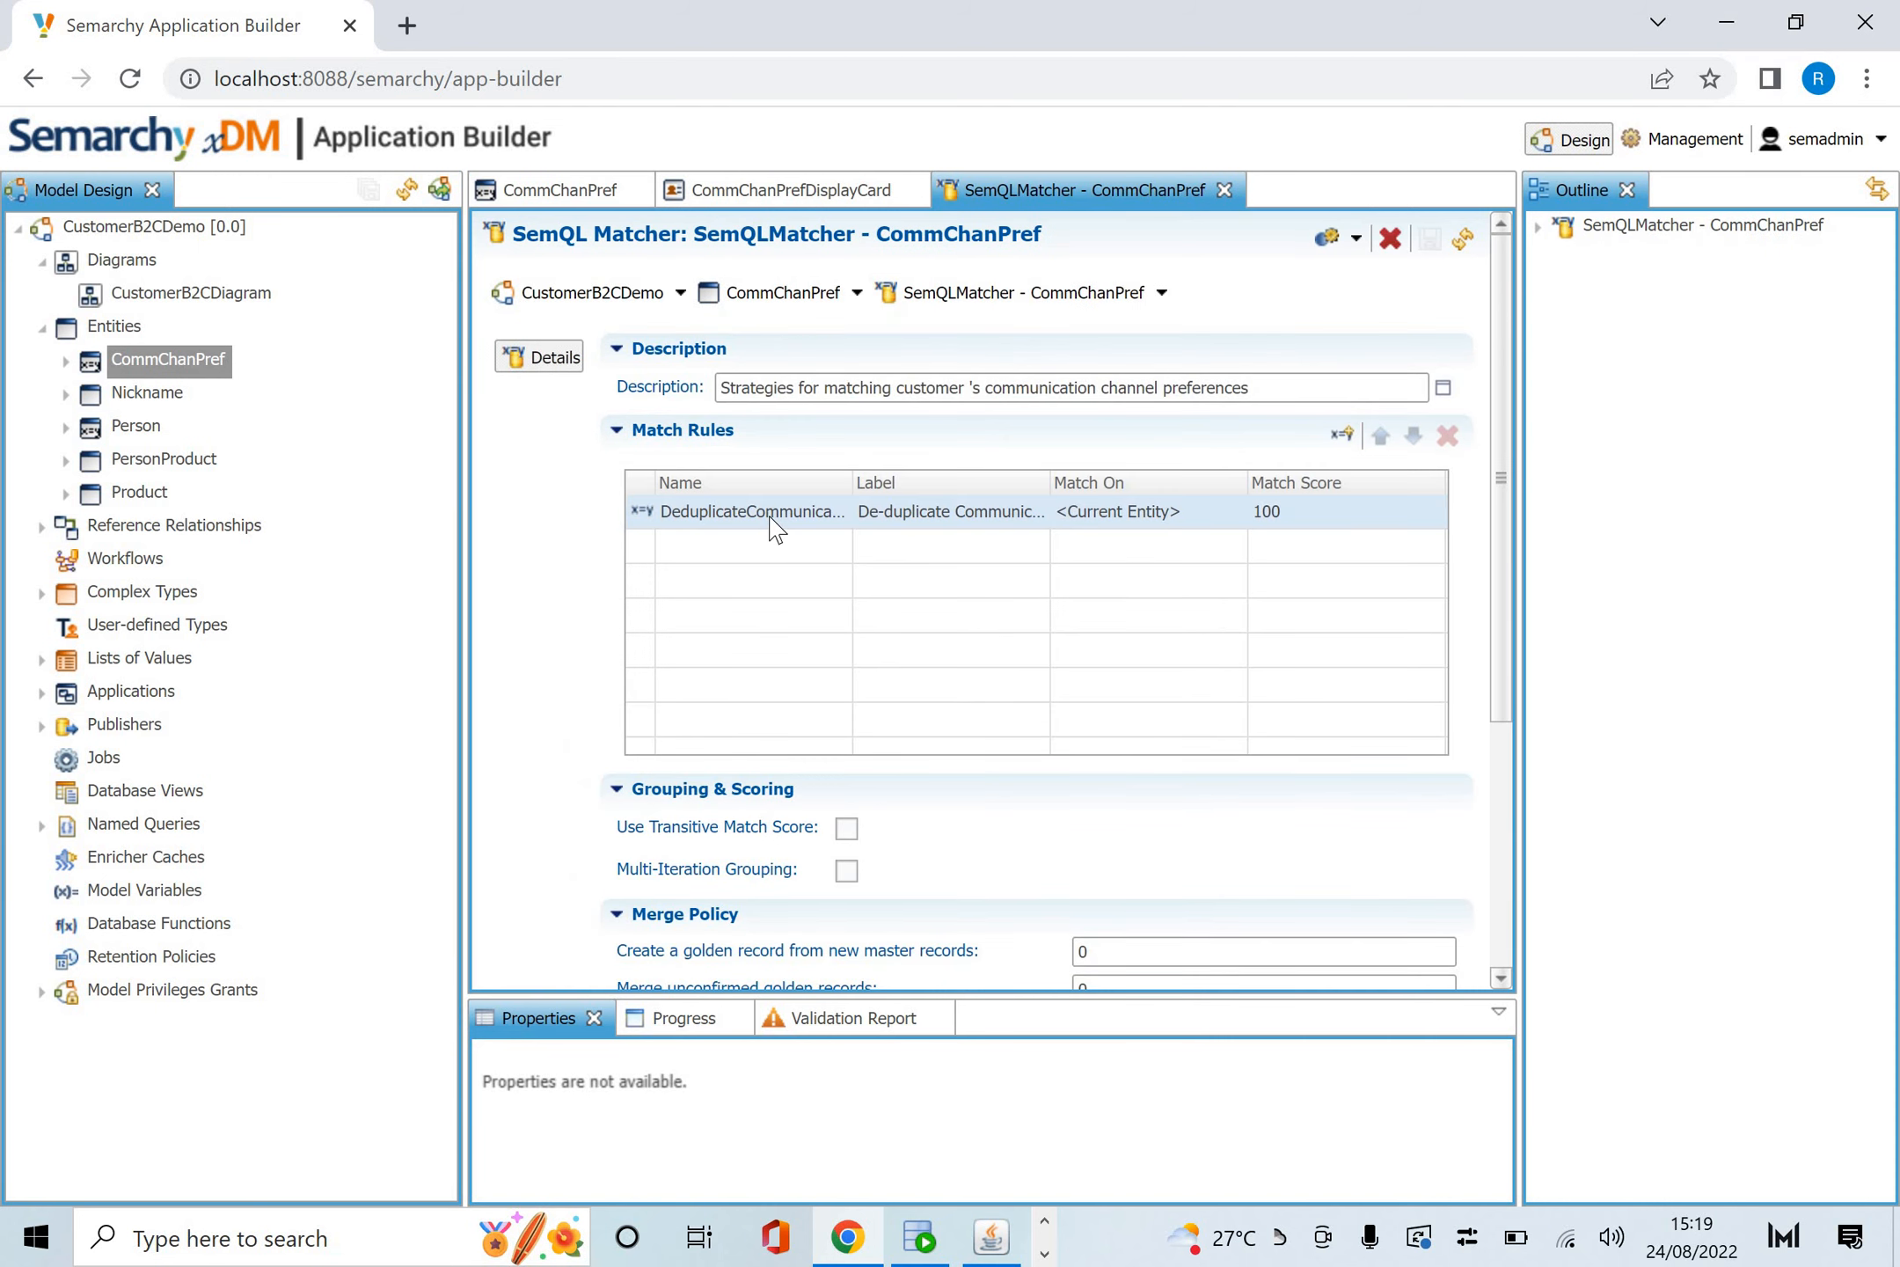
Review the DeduplicateCommunication rule's Person Gold_ID and CommunicationType match condition, then return to the matcher.
left_click(751, 510)
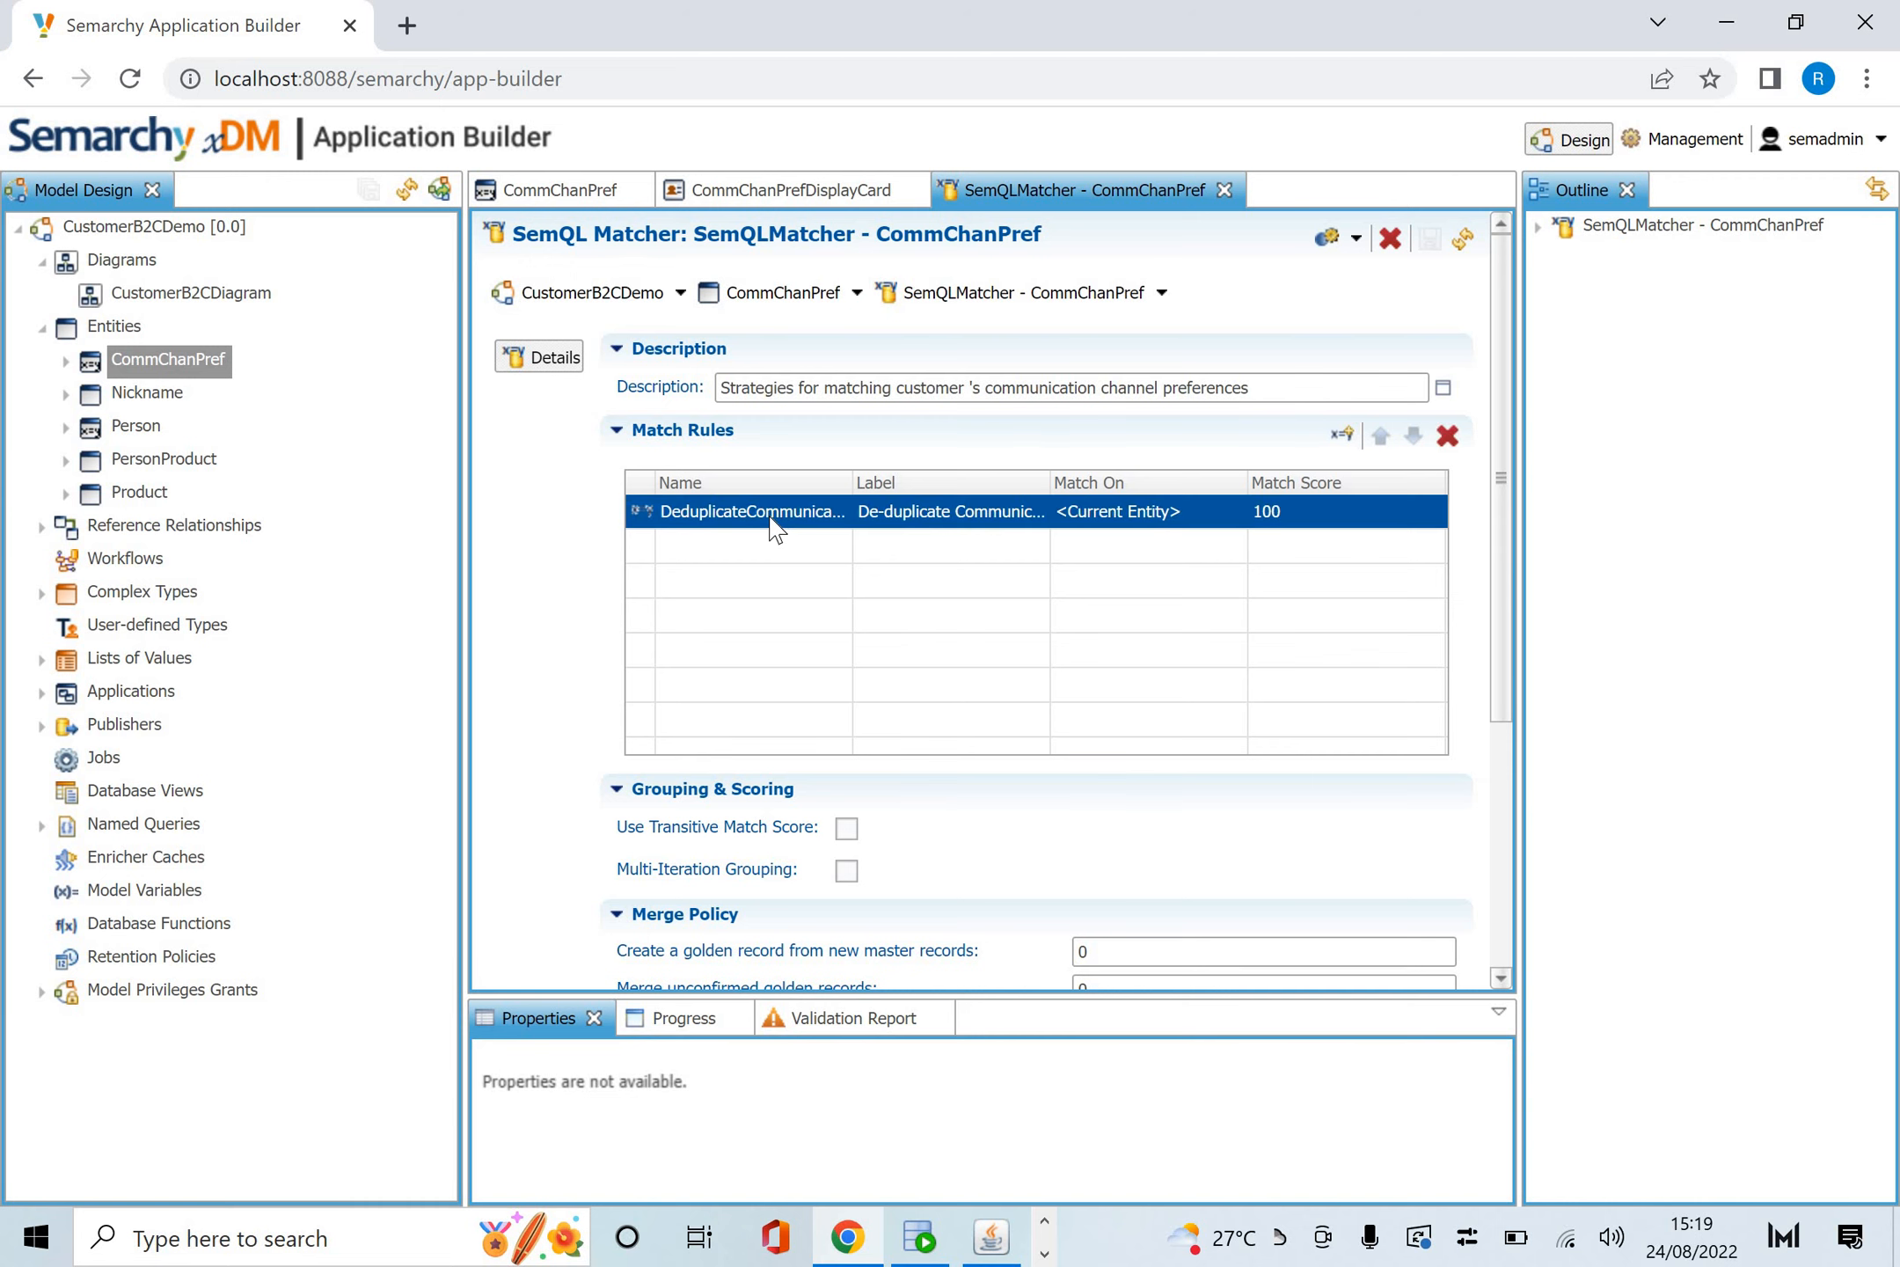
double_click(751, 510)
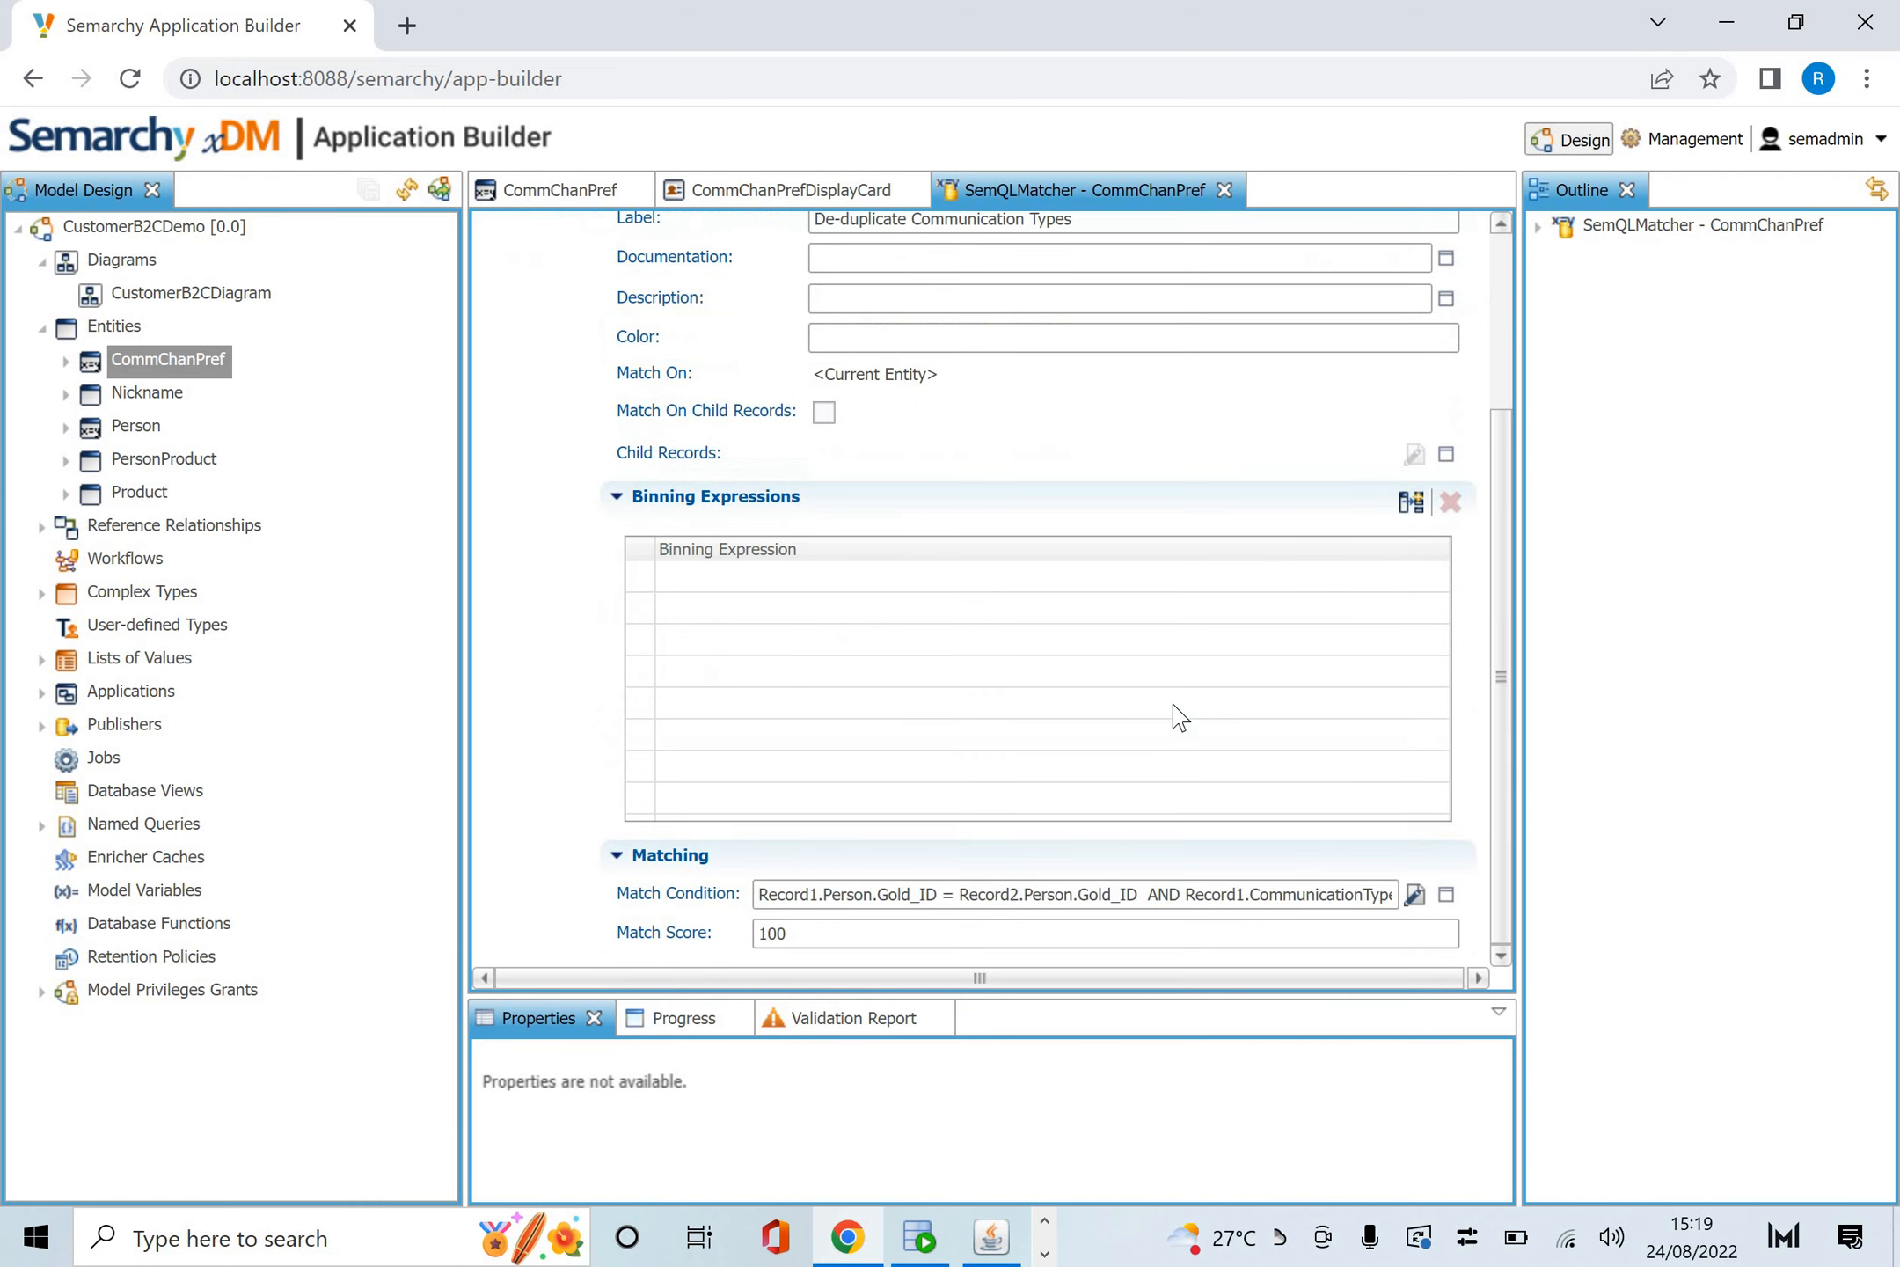
mouse_move(1433, 914)
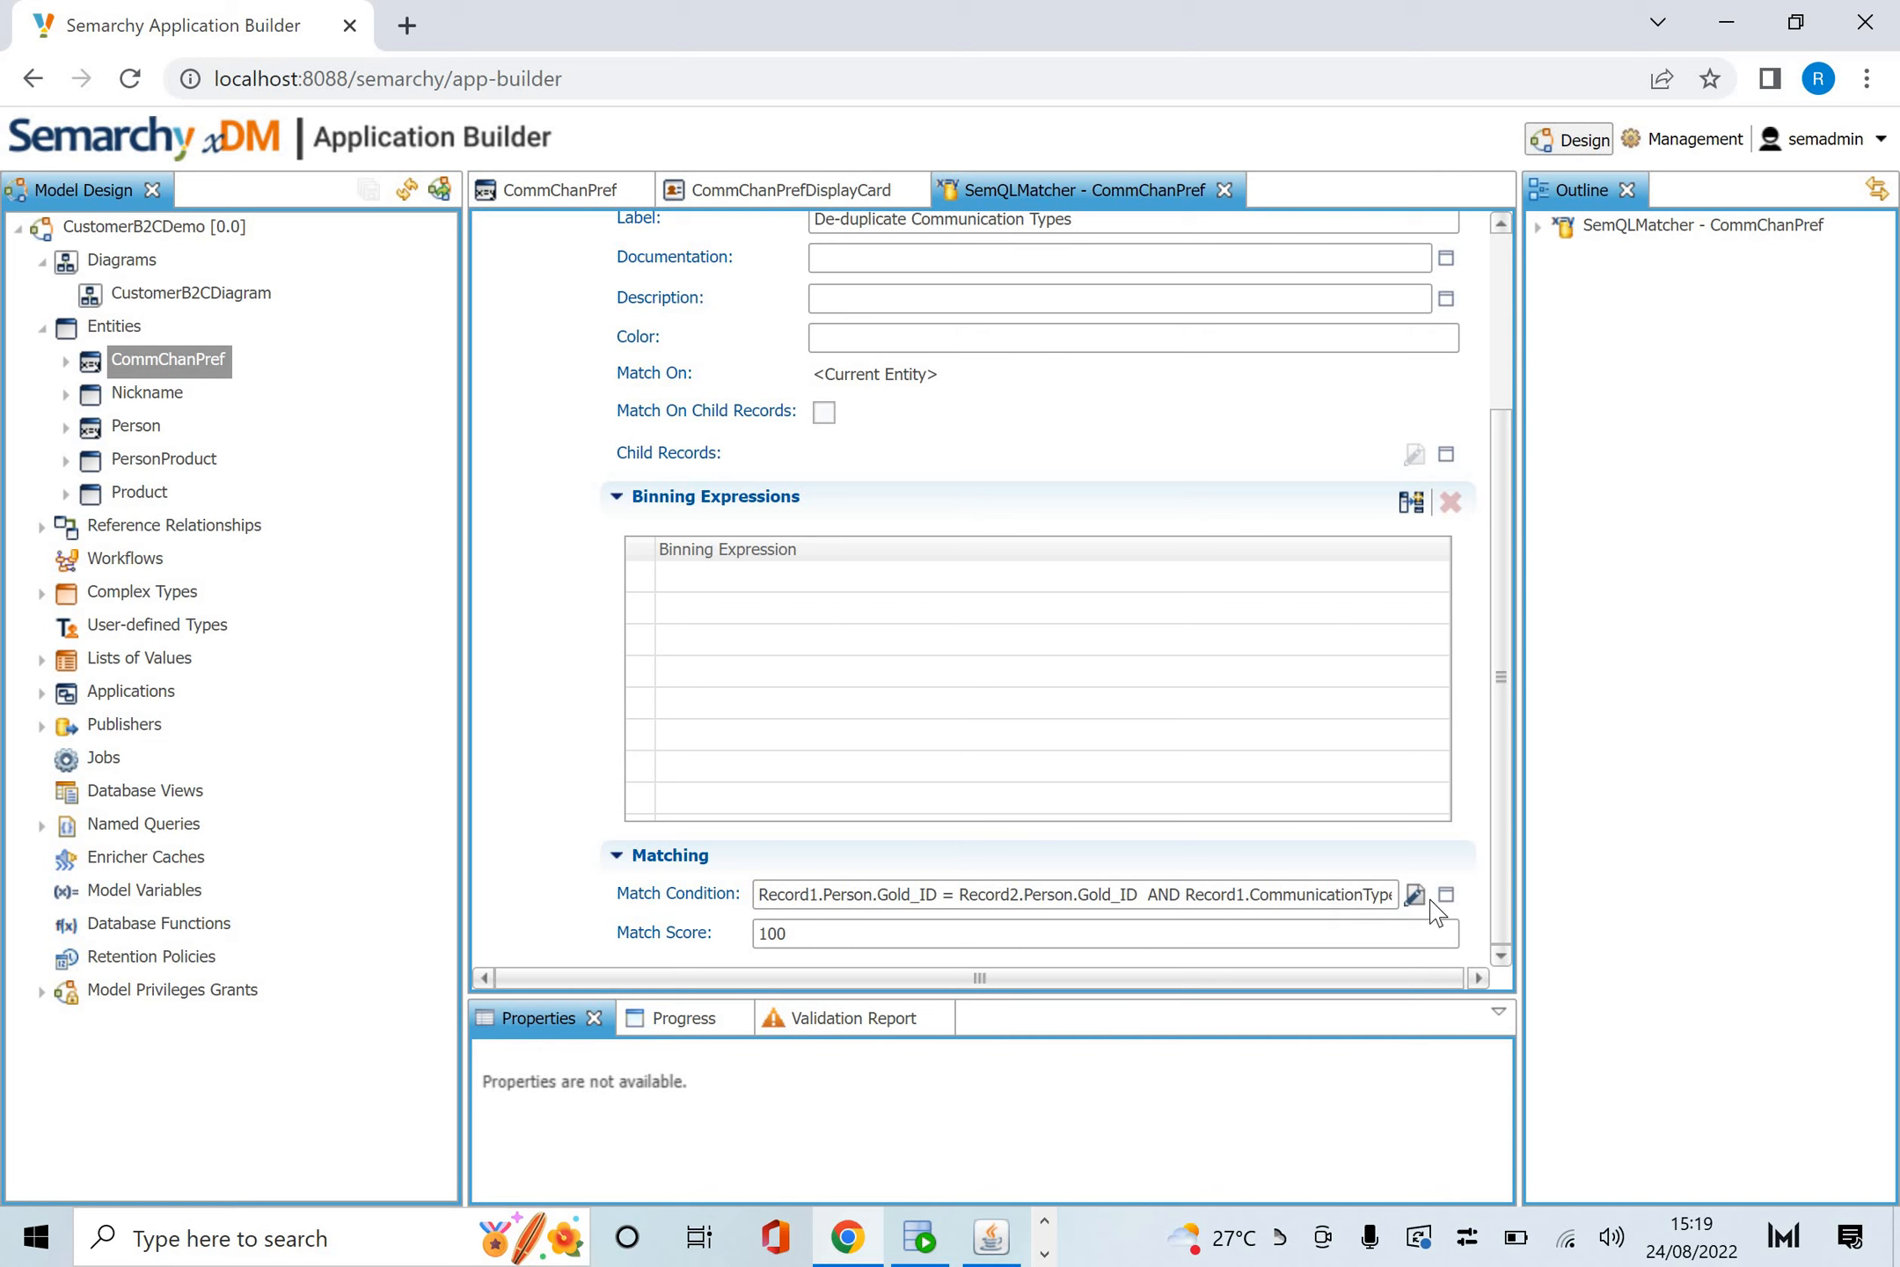
mouse_move(1414, 895)
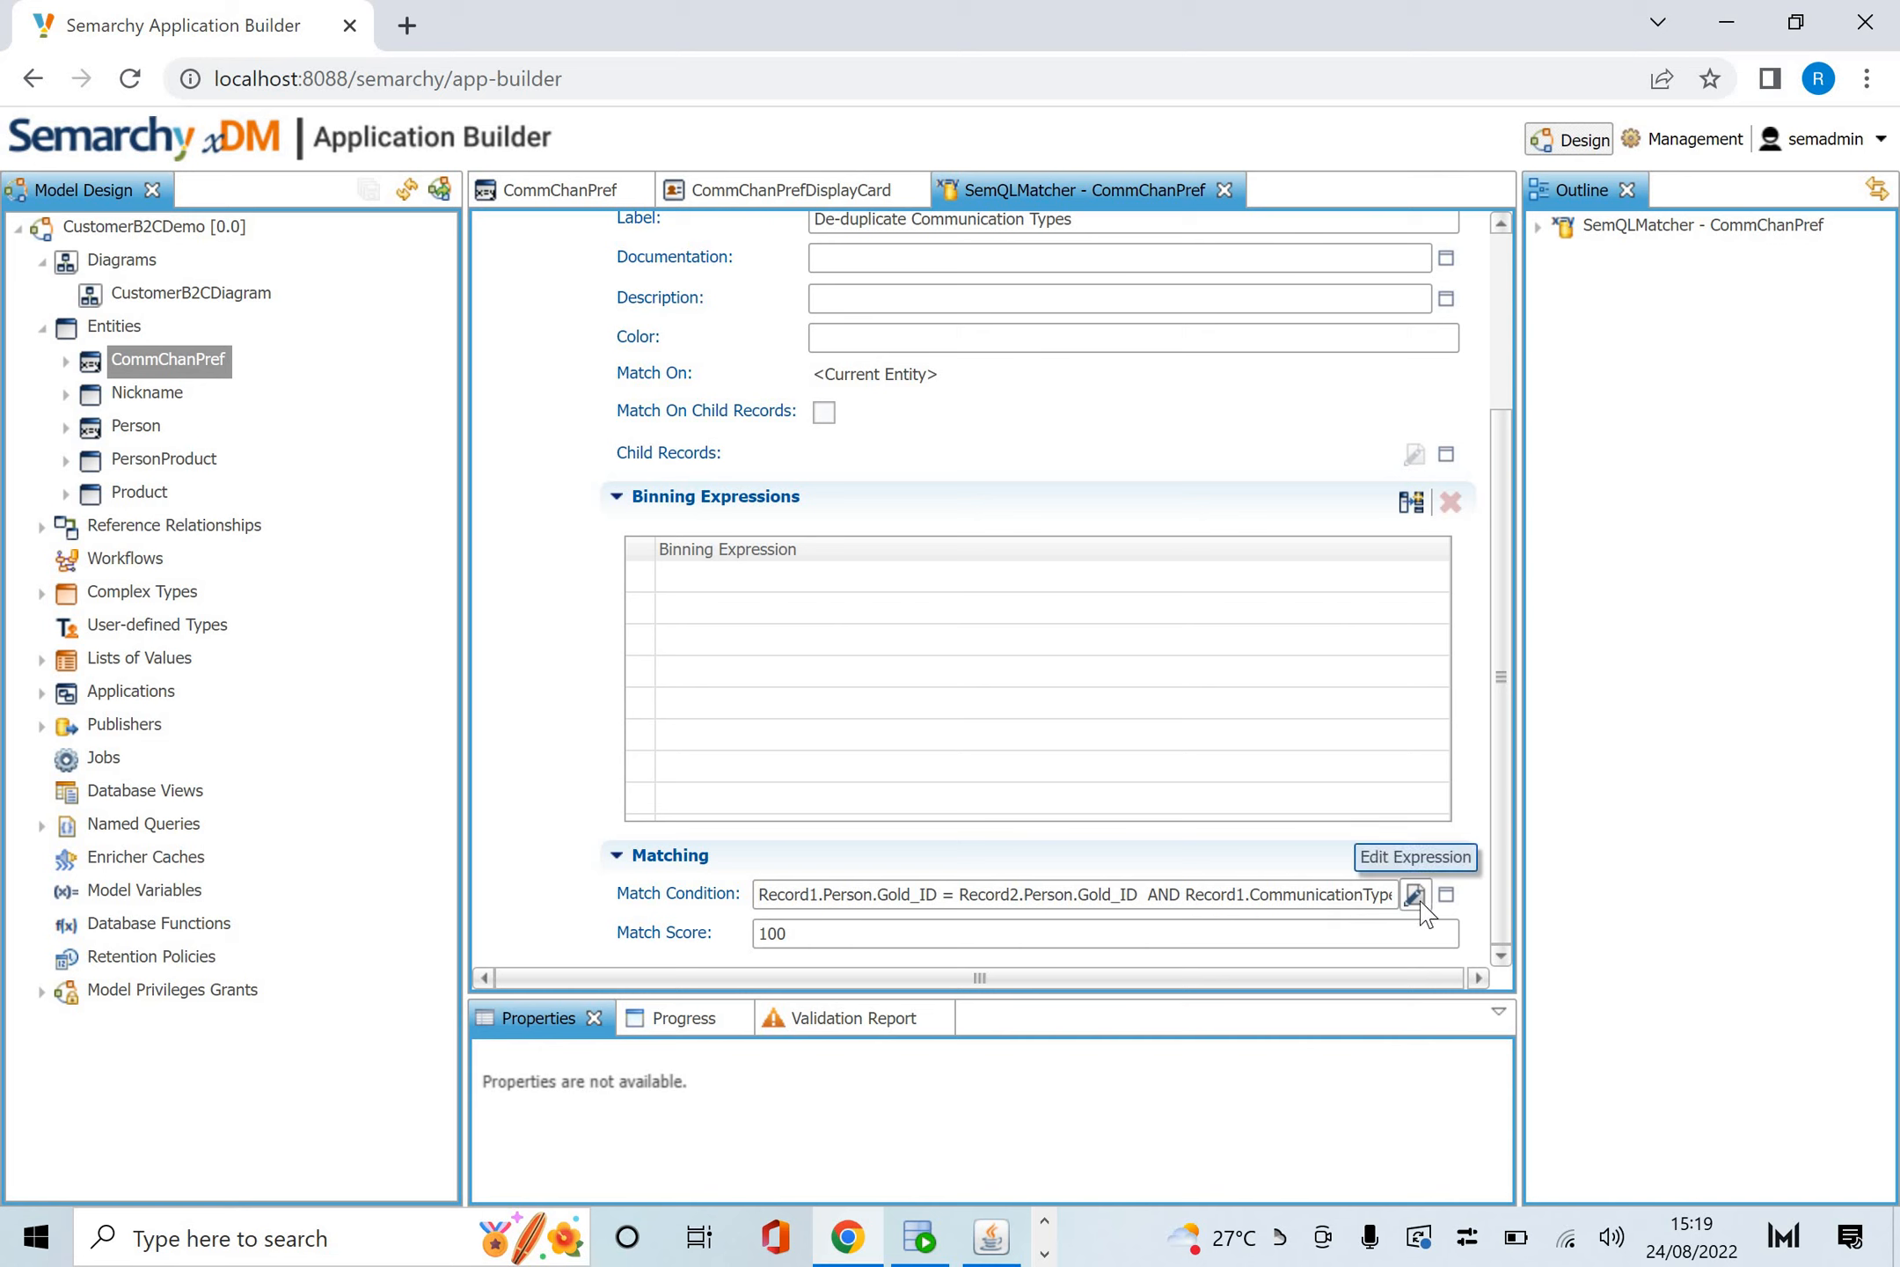
mouse_move(933, 905)
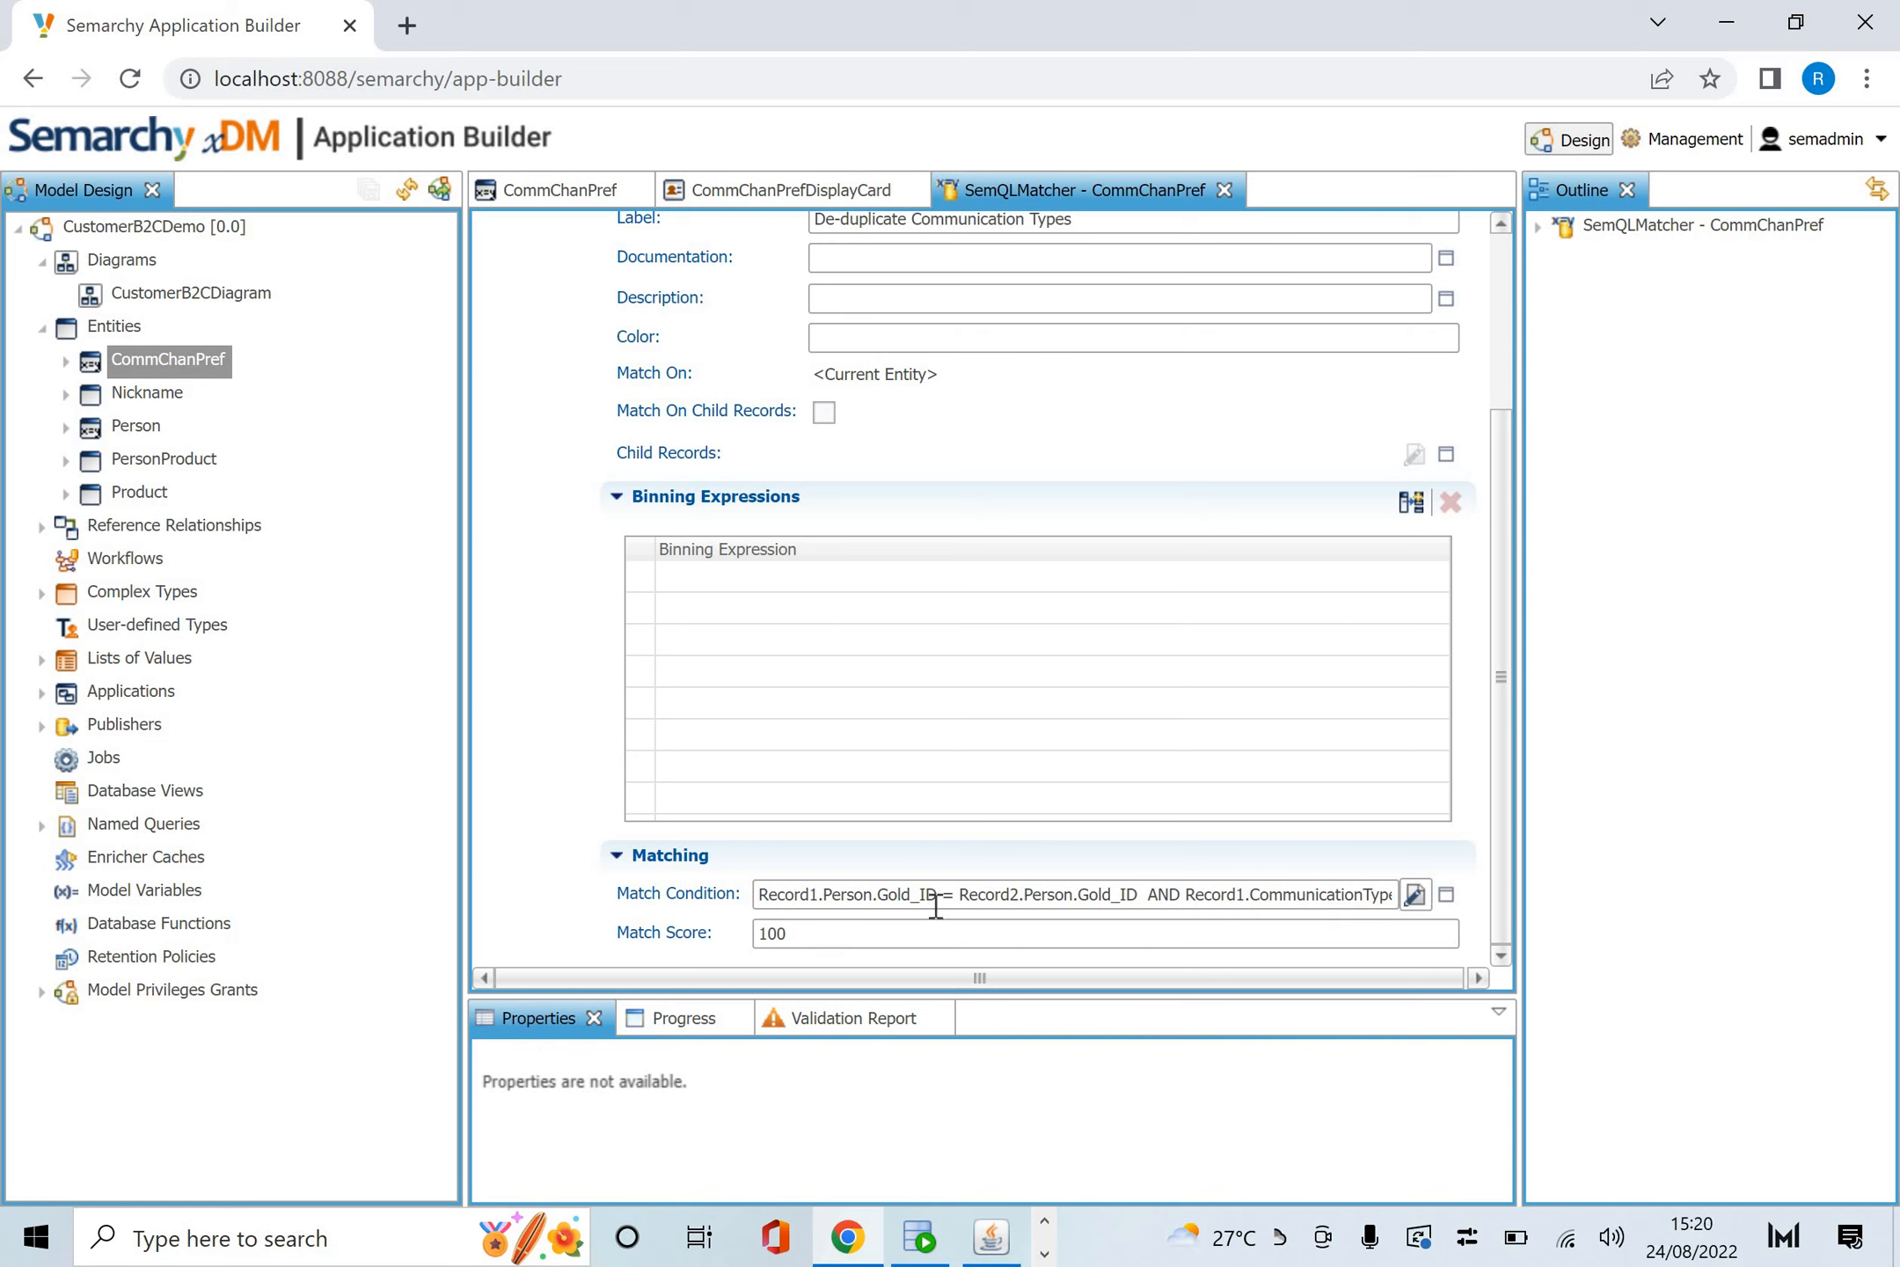
mouse_move(1415, 894)
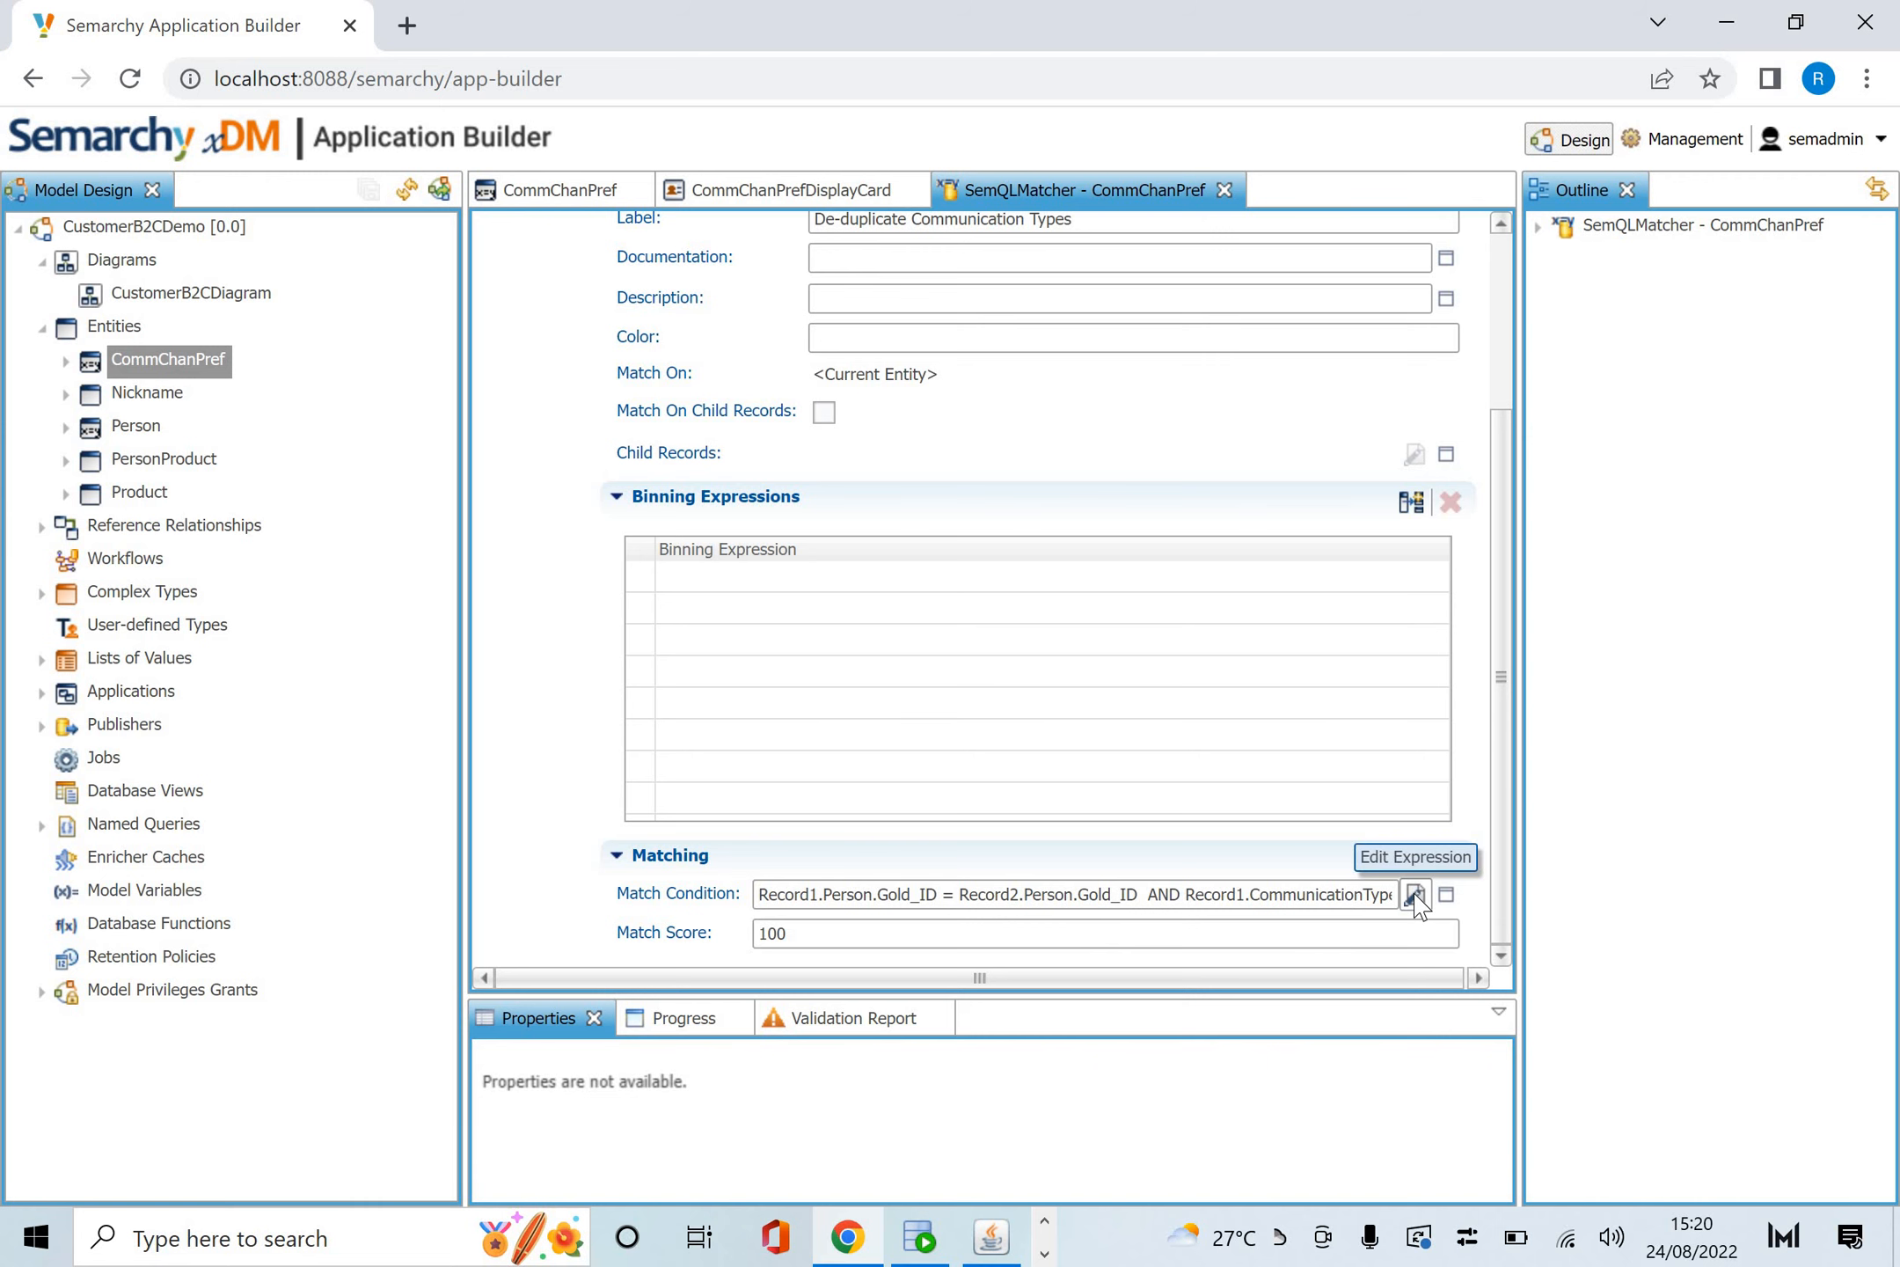
left_click(1415, 895)
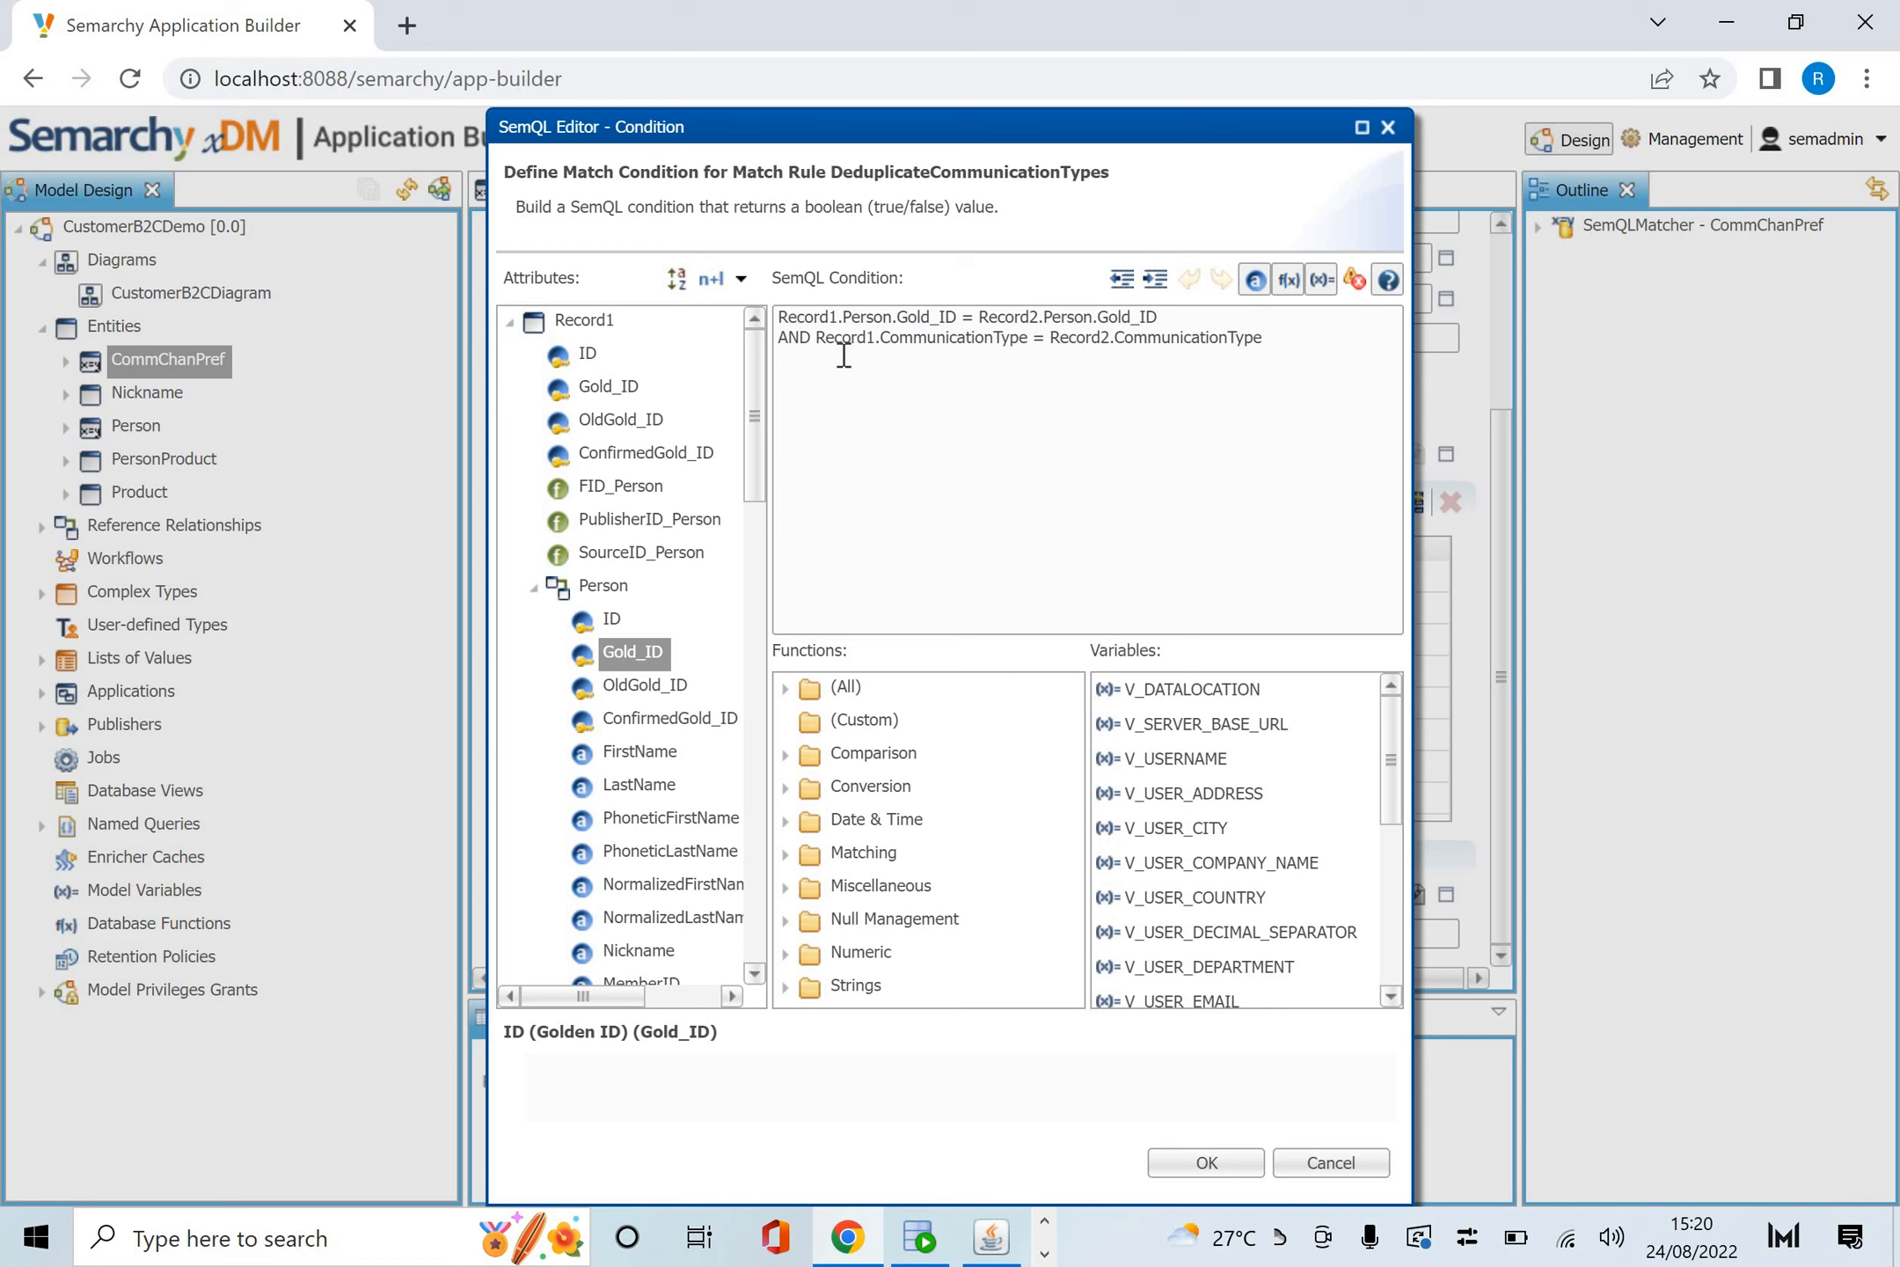
left_click(1264, 337)
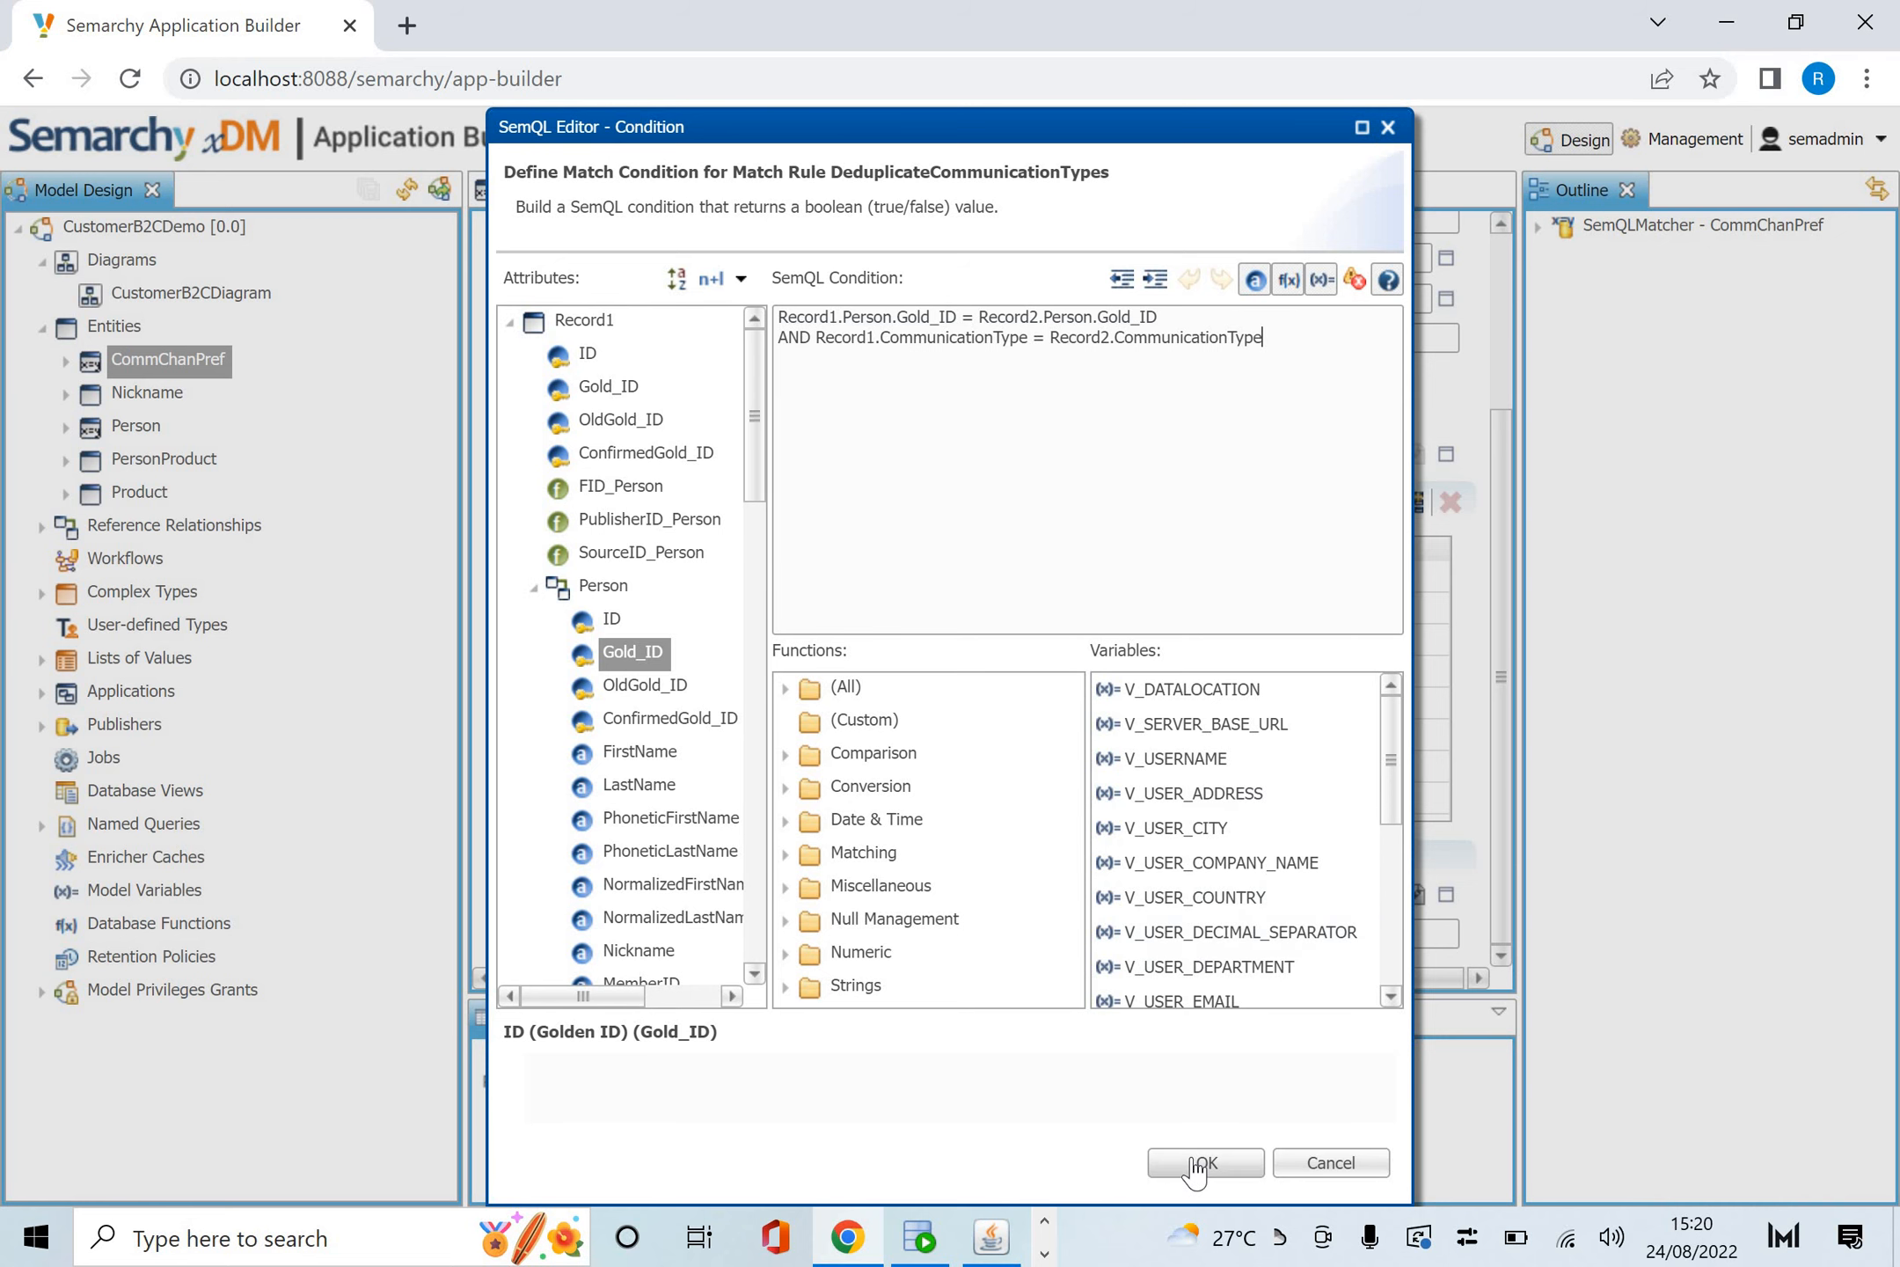
left_click(1203, 1162)
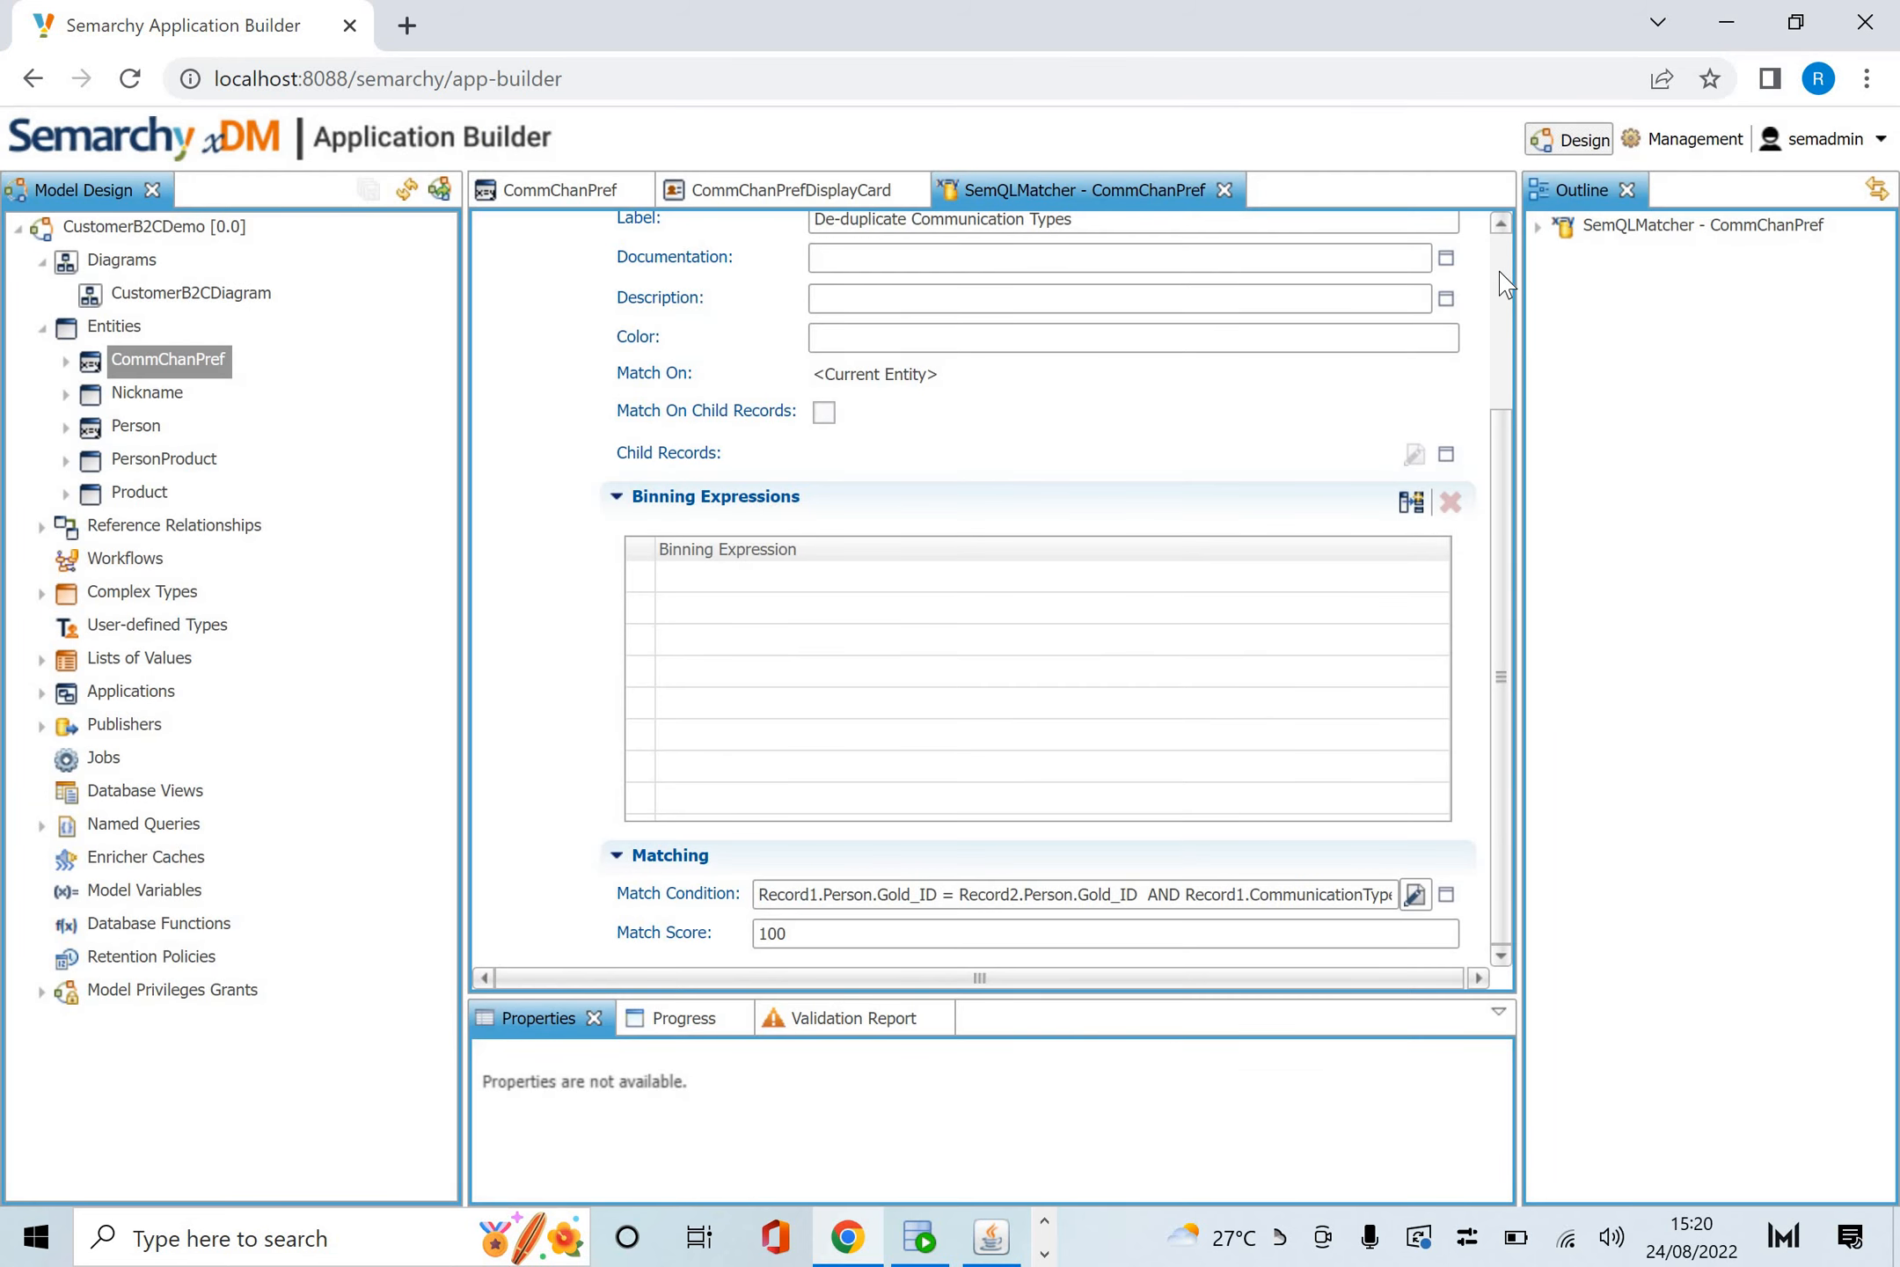
scroll("up", 3)
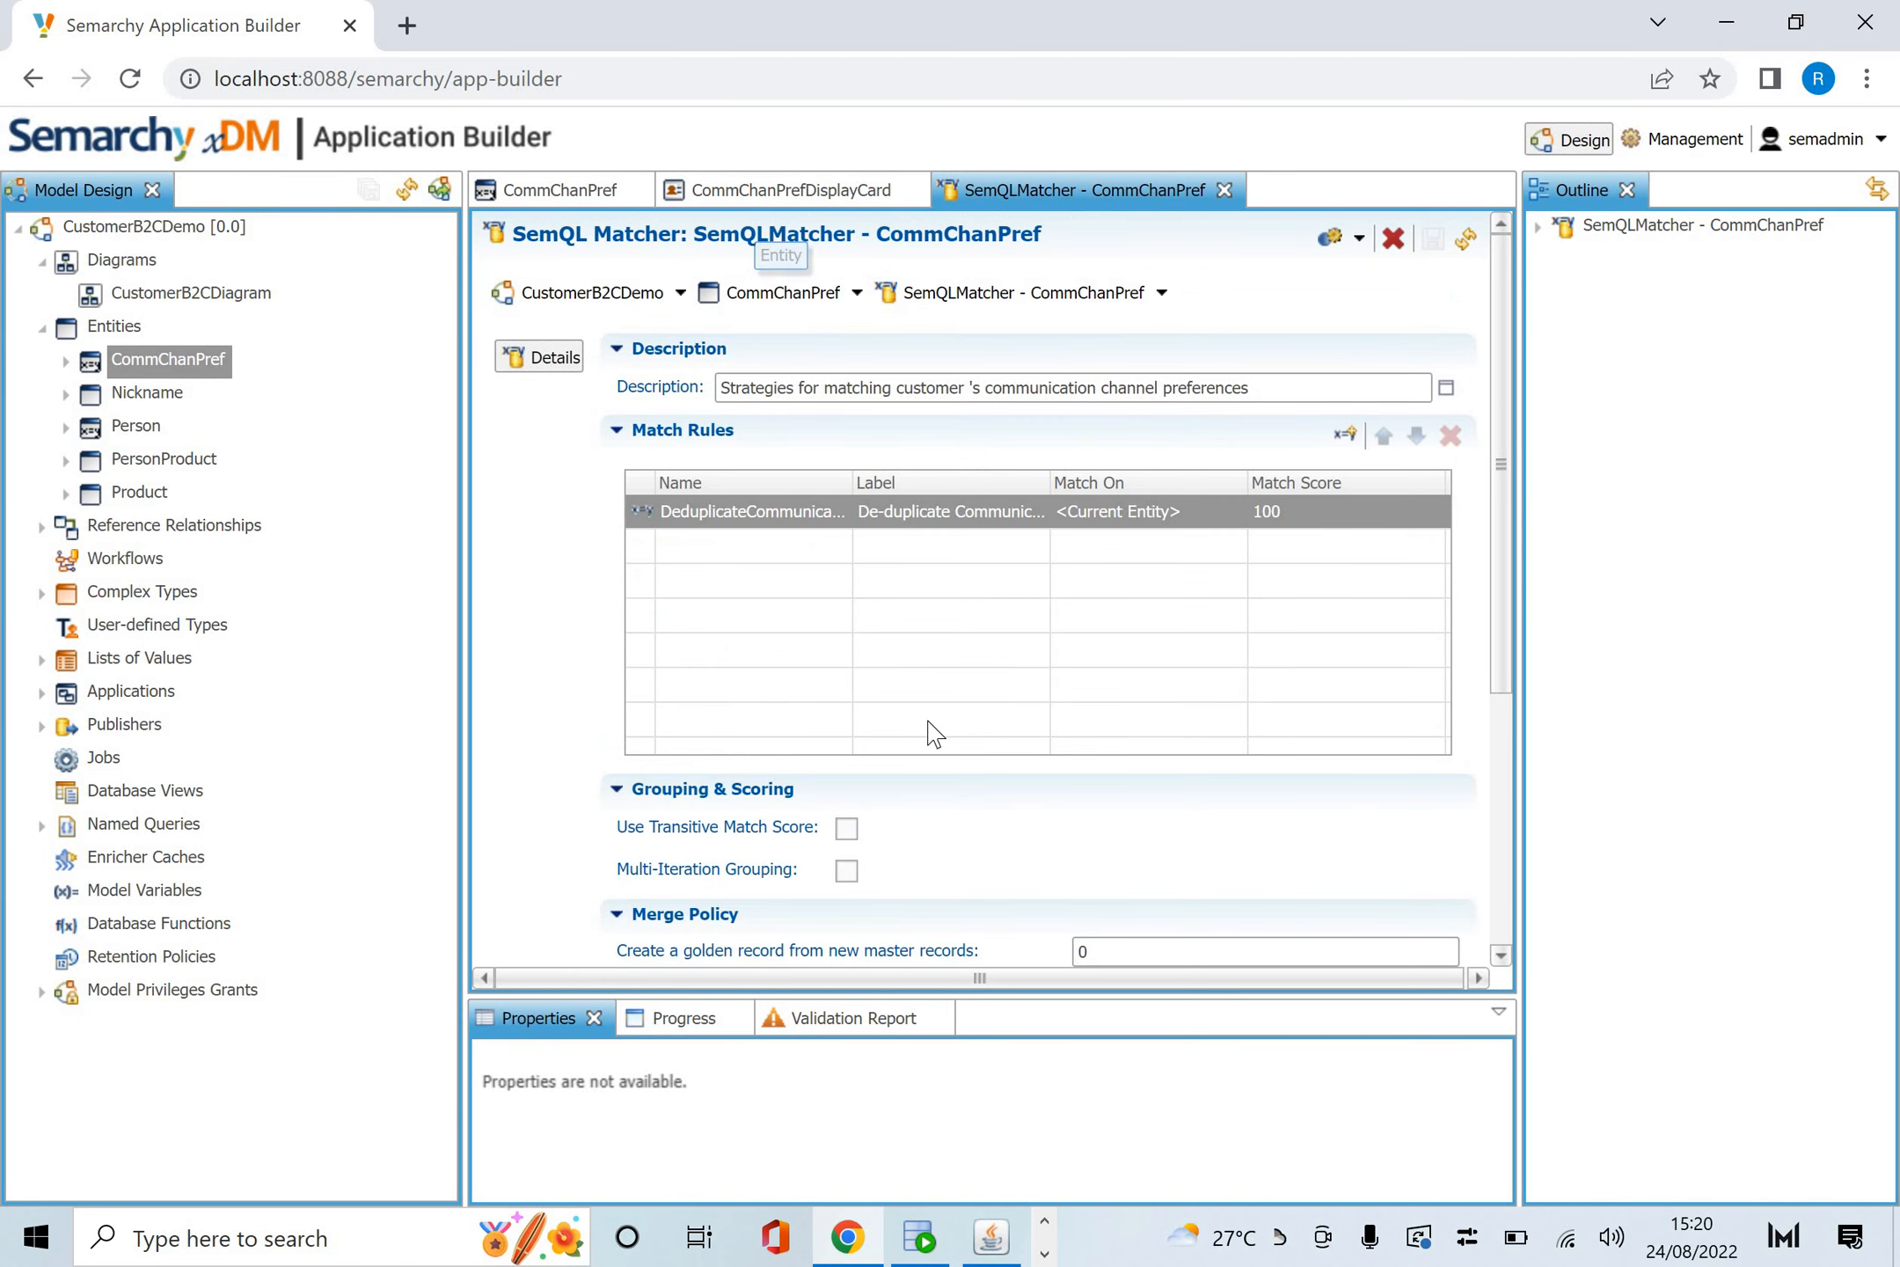
scroll("down", 3)
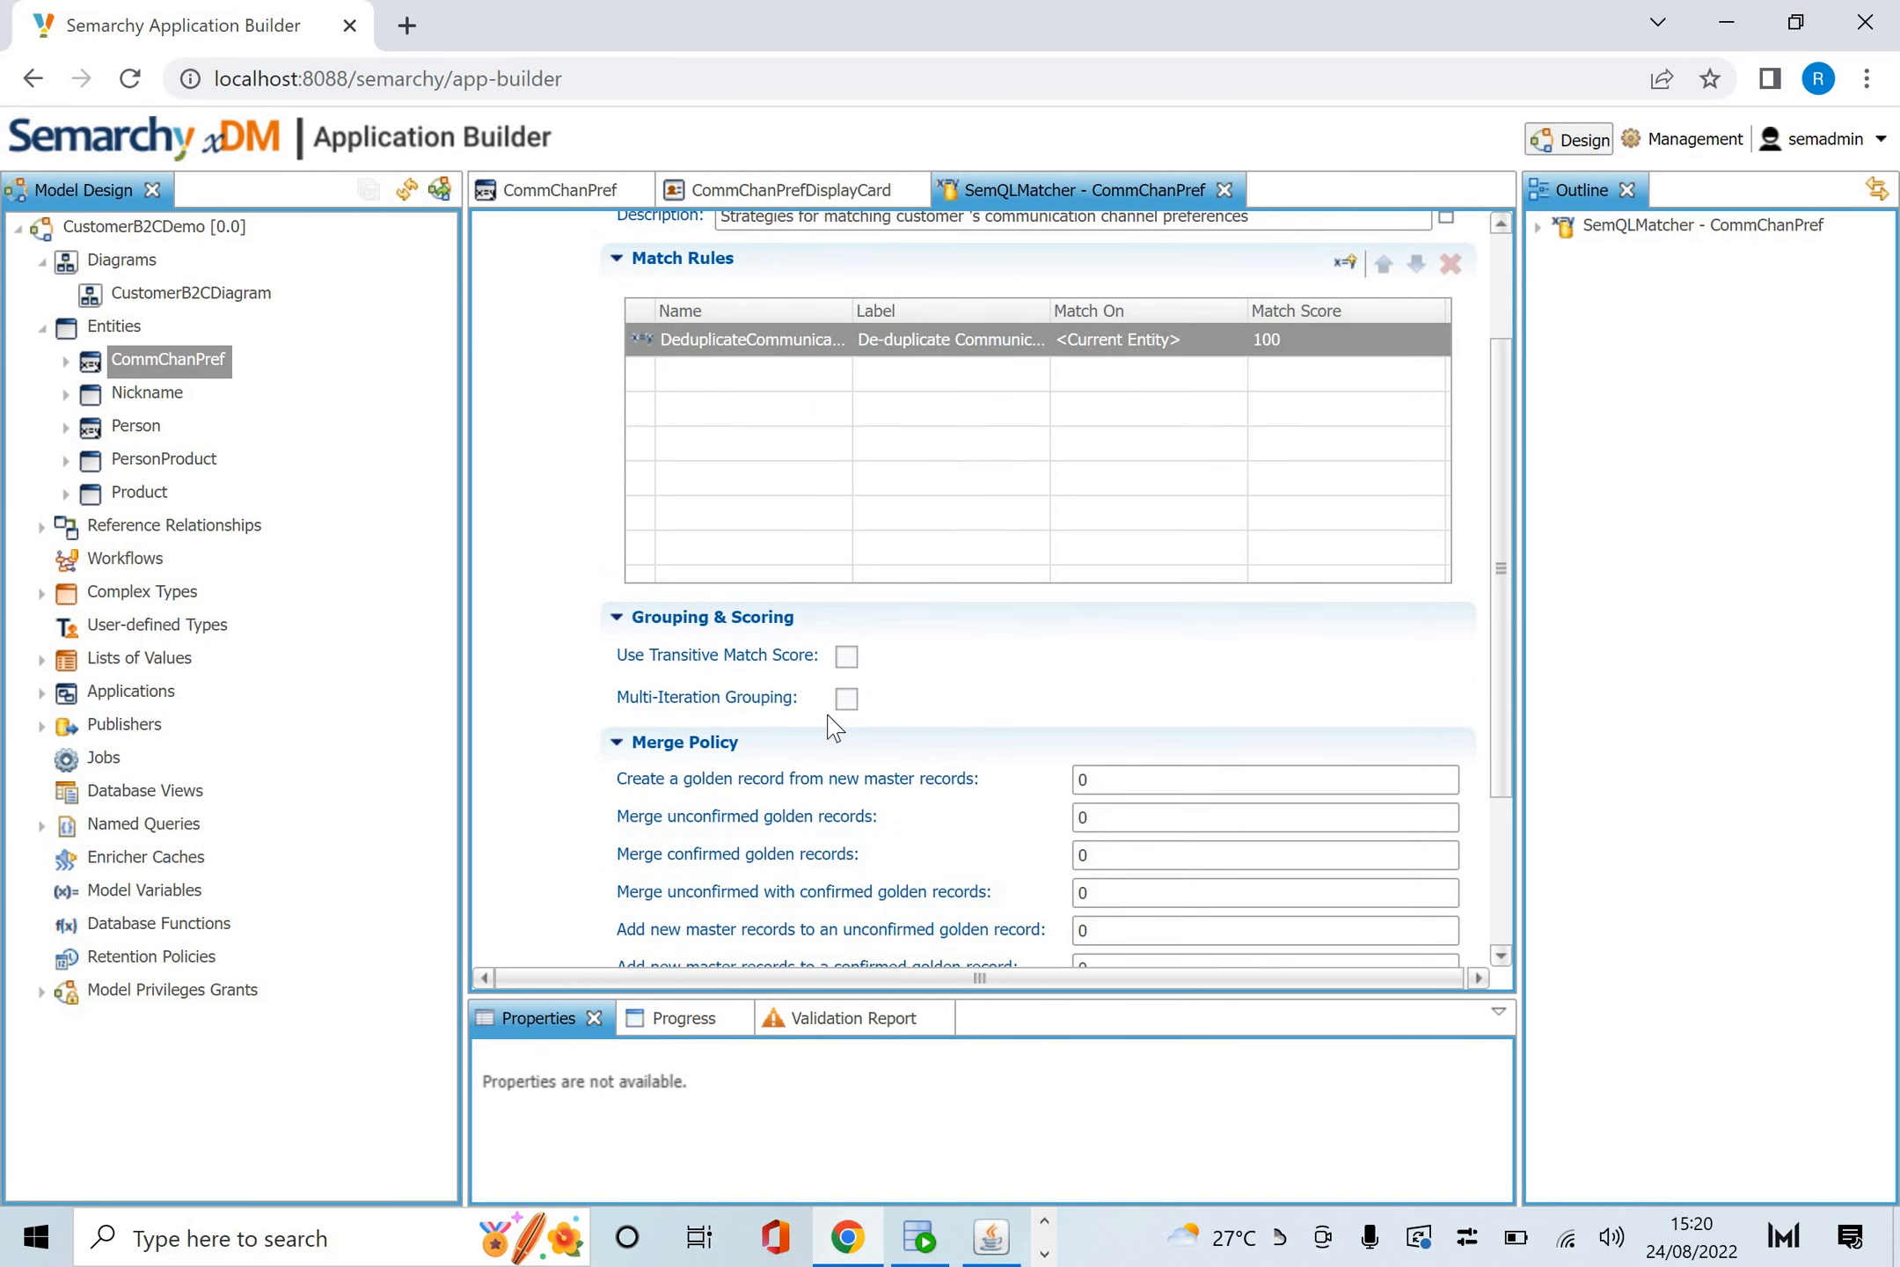
scroll("down", 3)
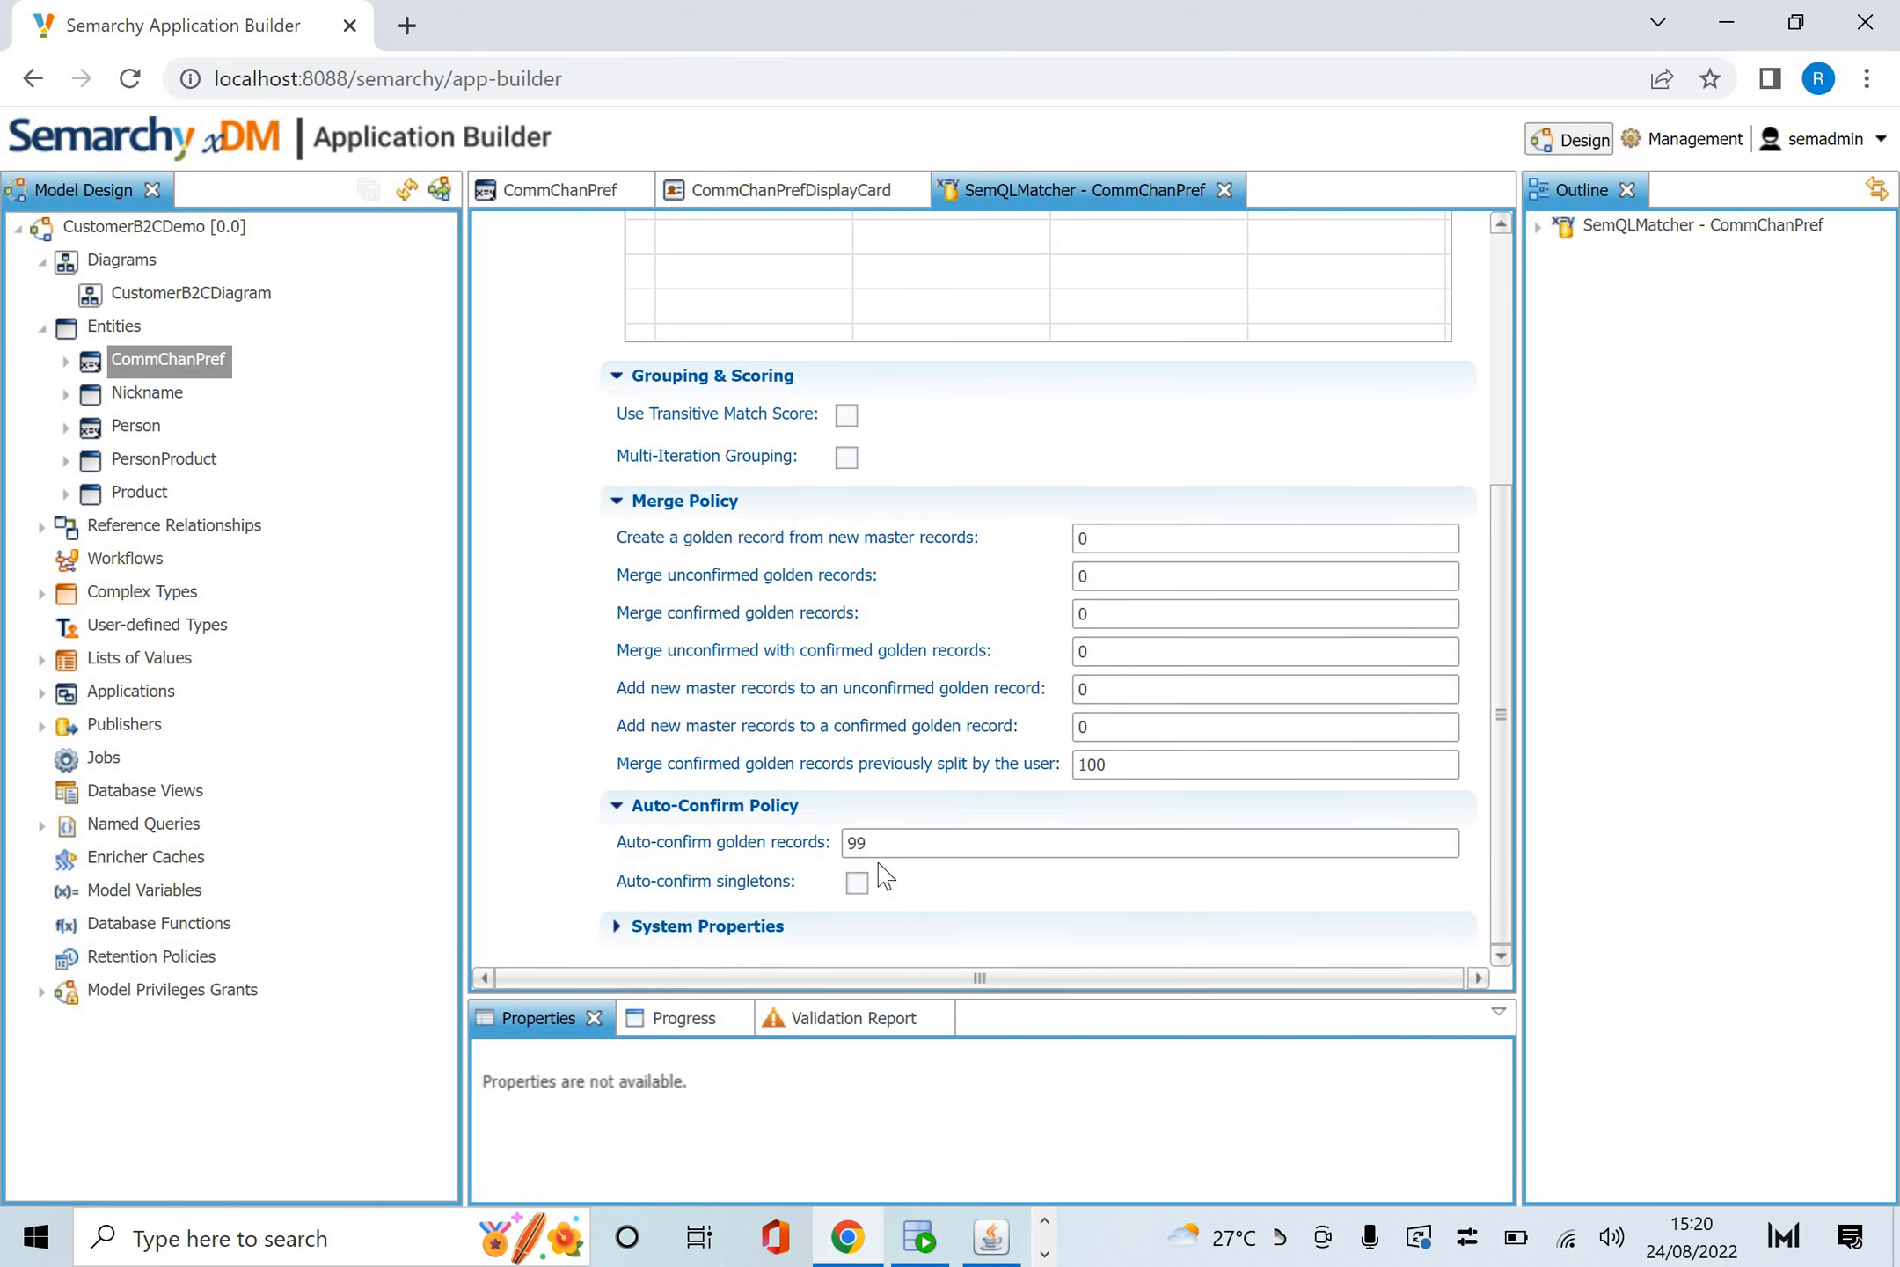
mouse_move(877, 870)
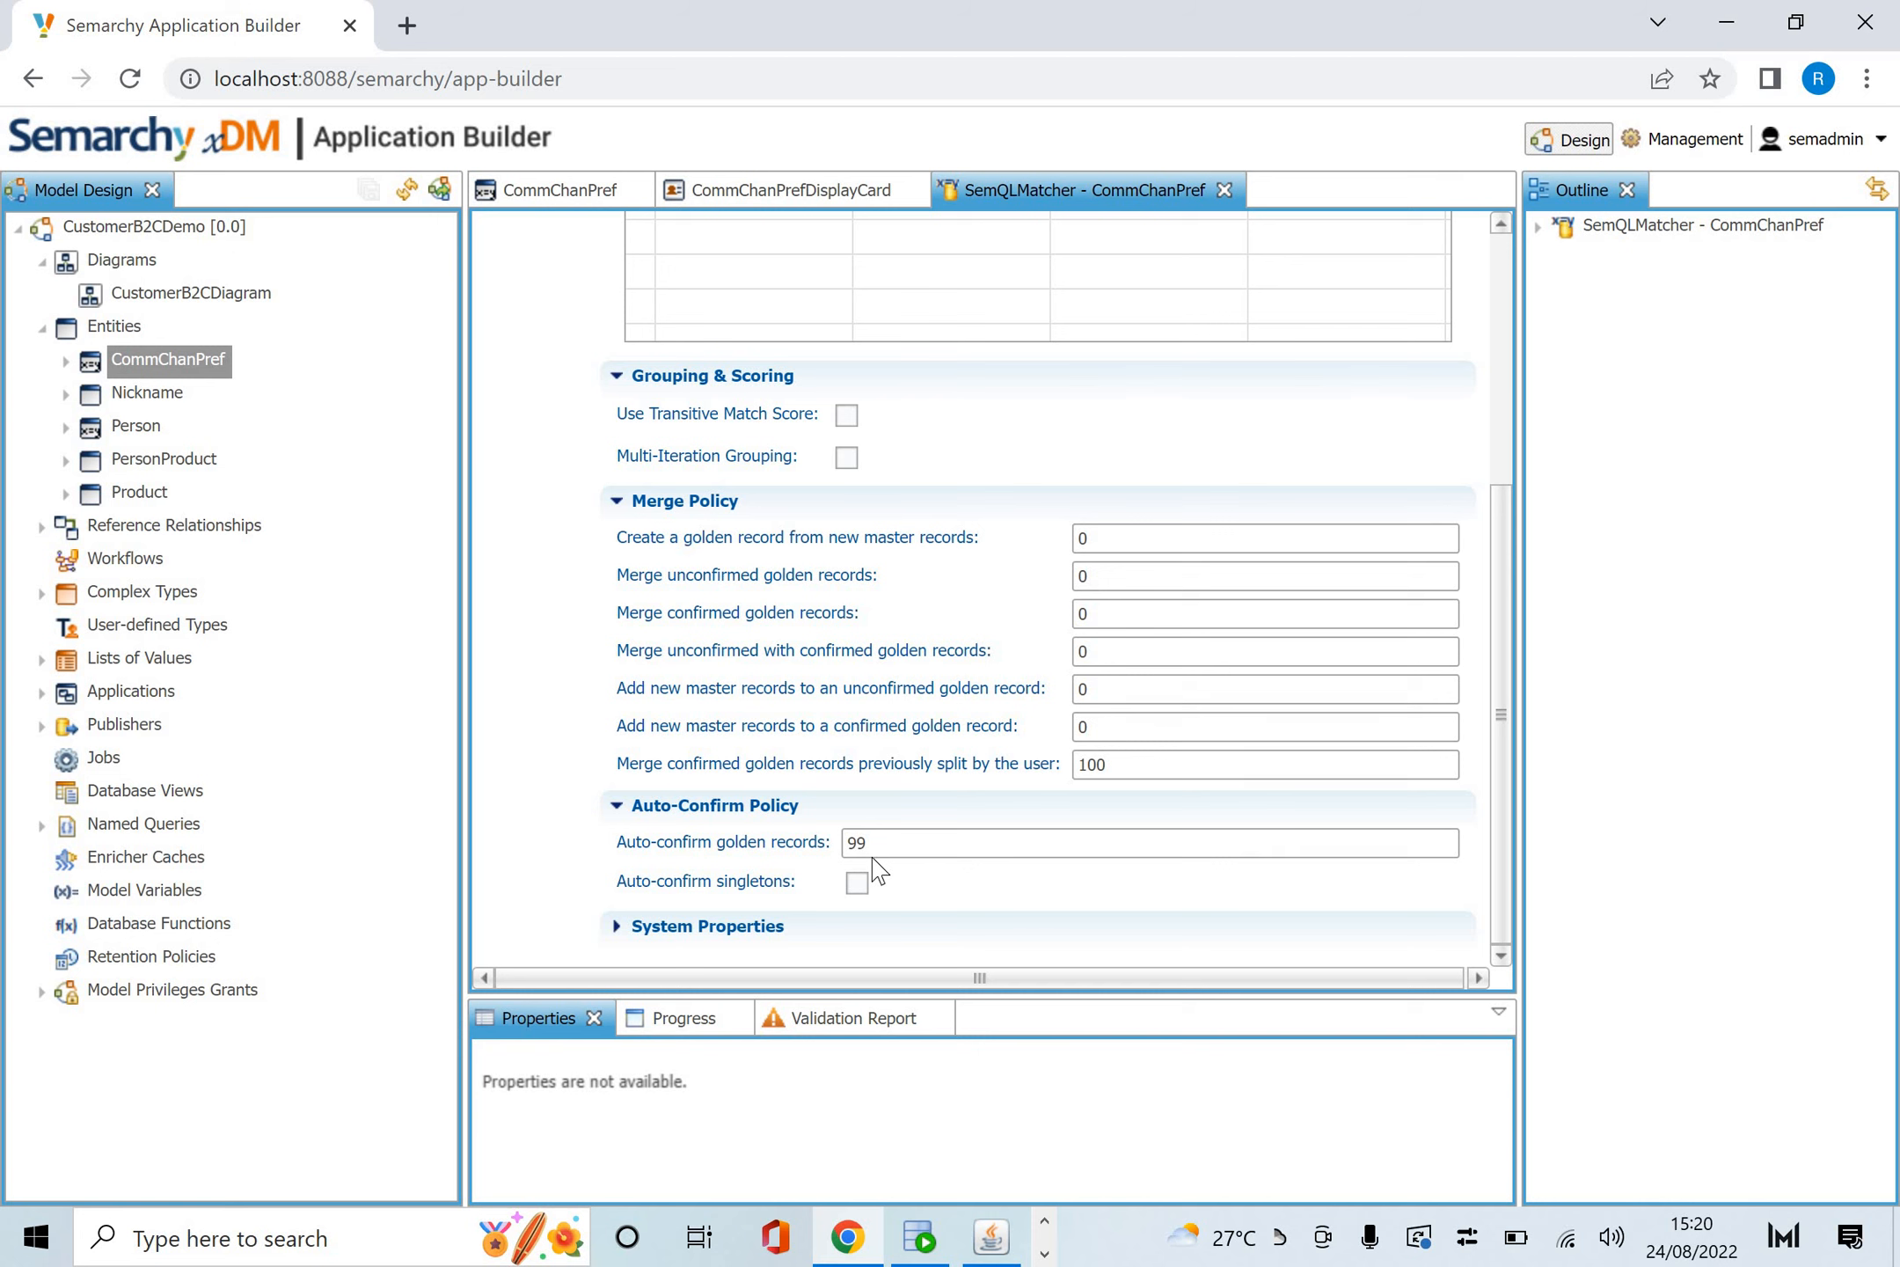
mouse_move(1129, 363)
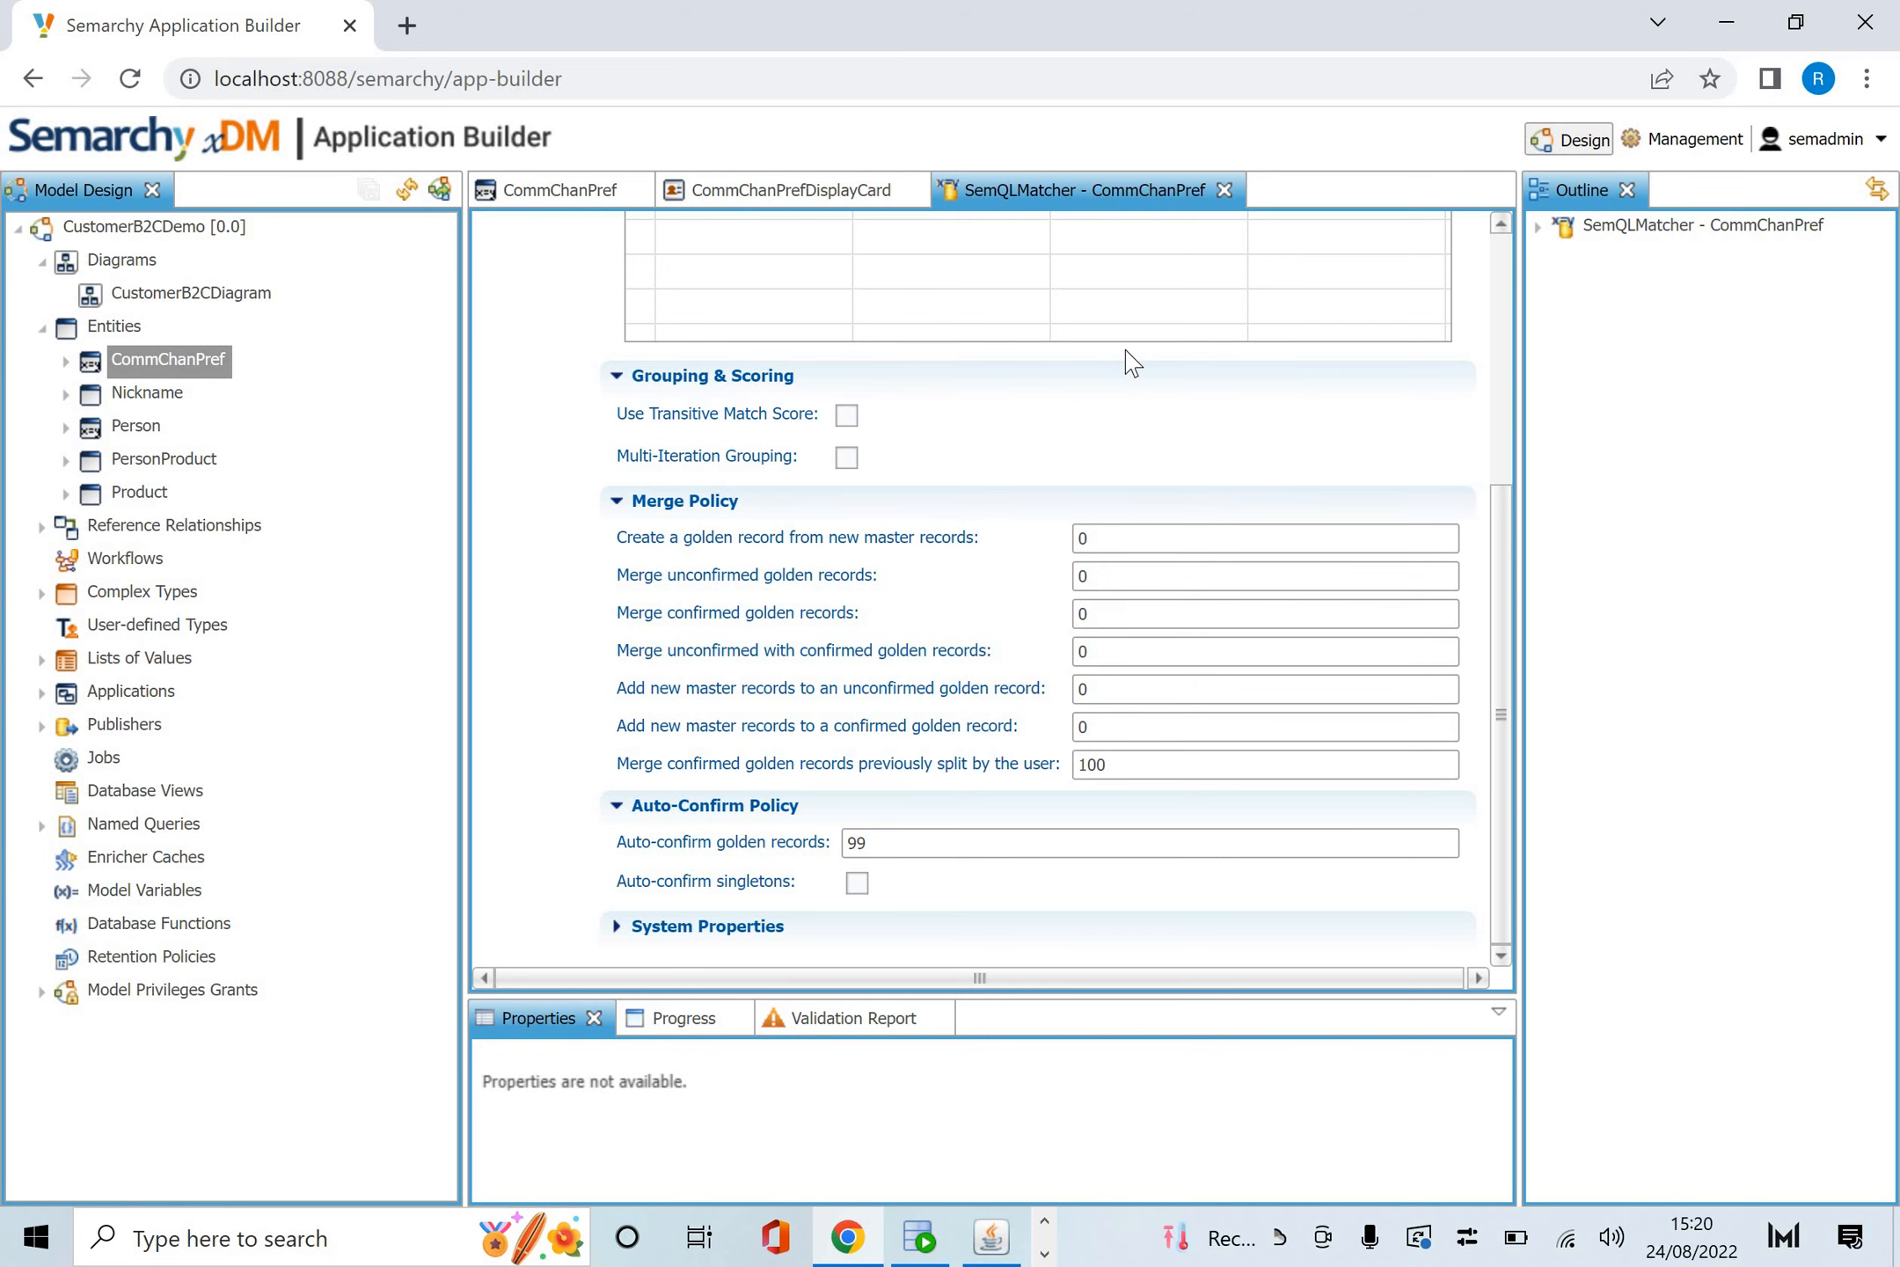
scroll("up", 3)
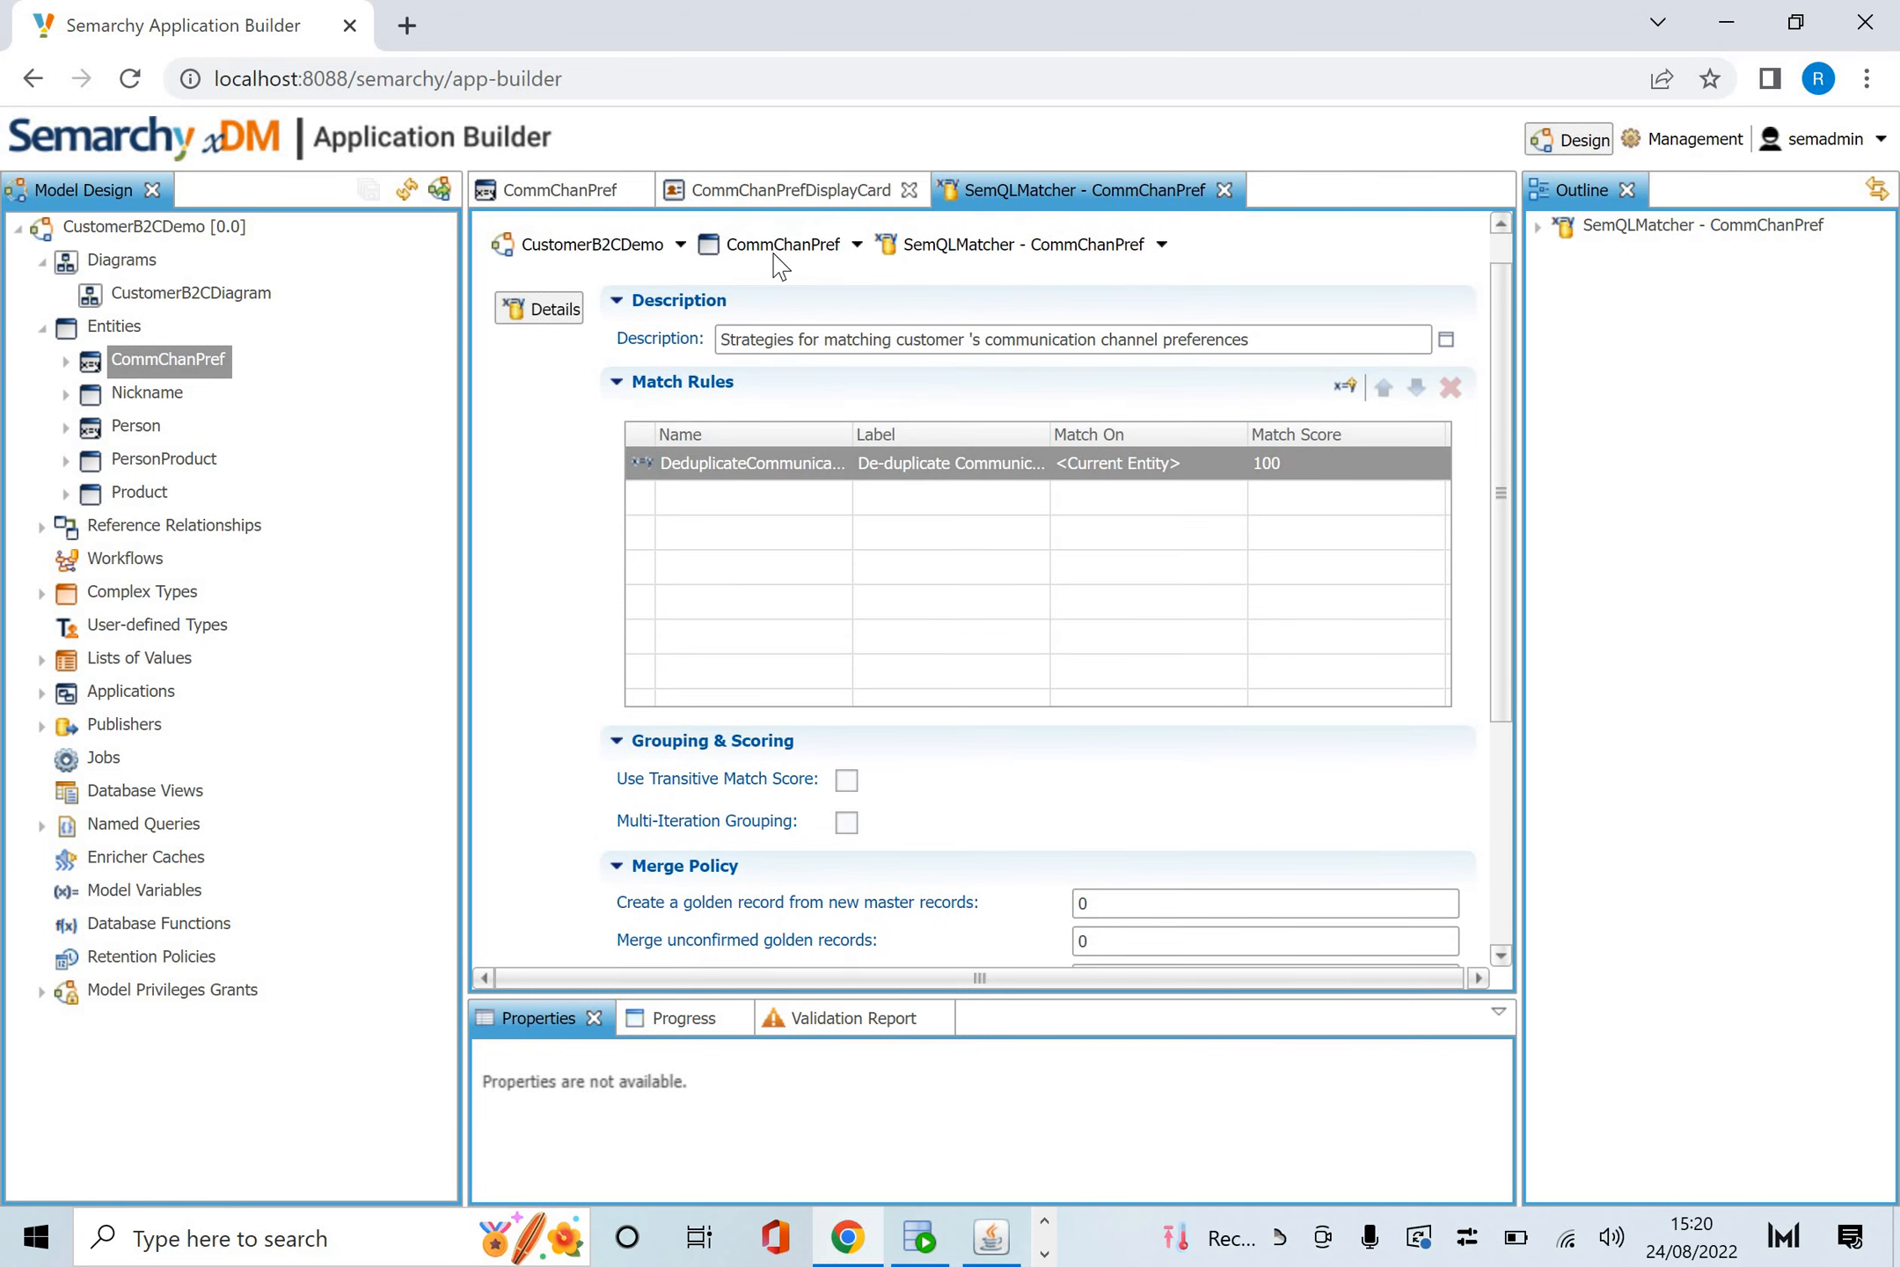
Open CommChanPref's DefaultRule and view its Preferred Publisher consolidation over Marketing, CRM and ERP.
left_click(557, 190)
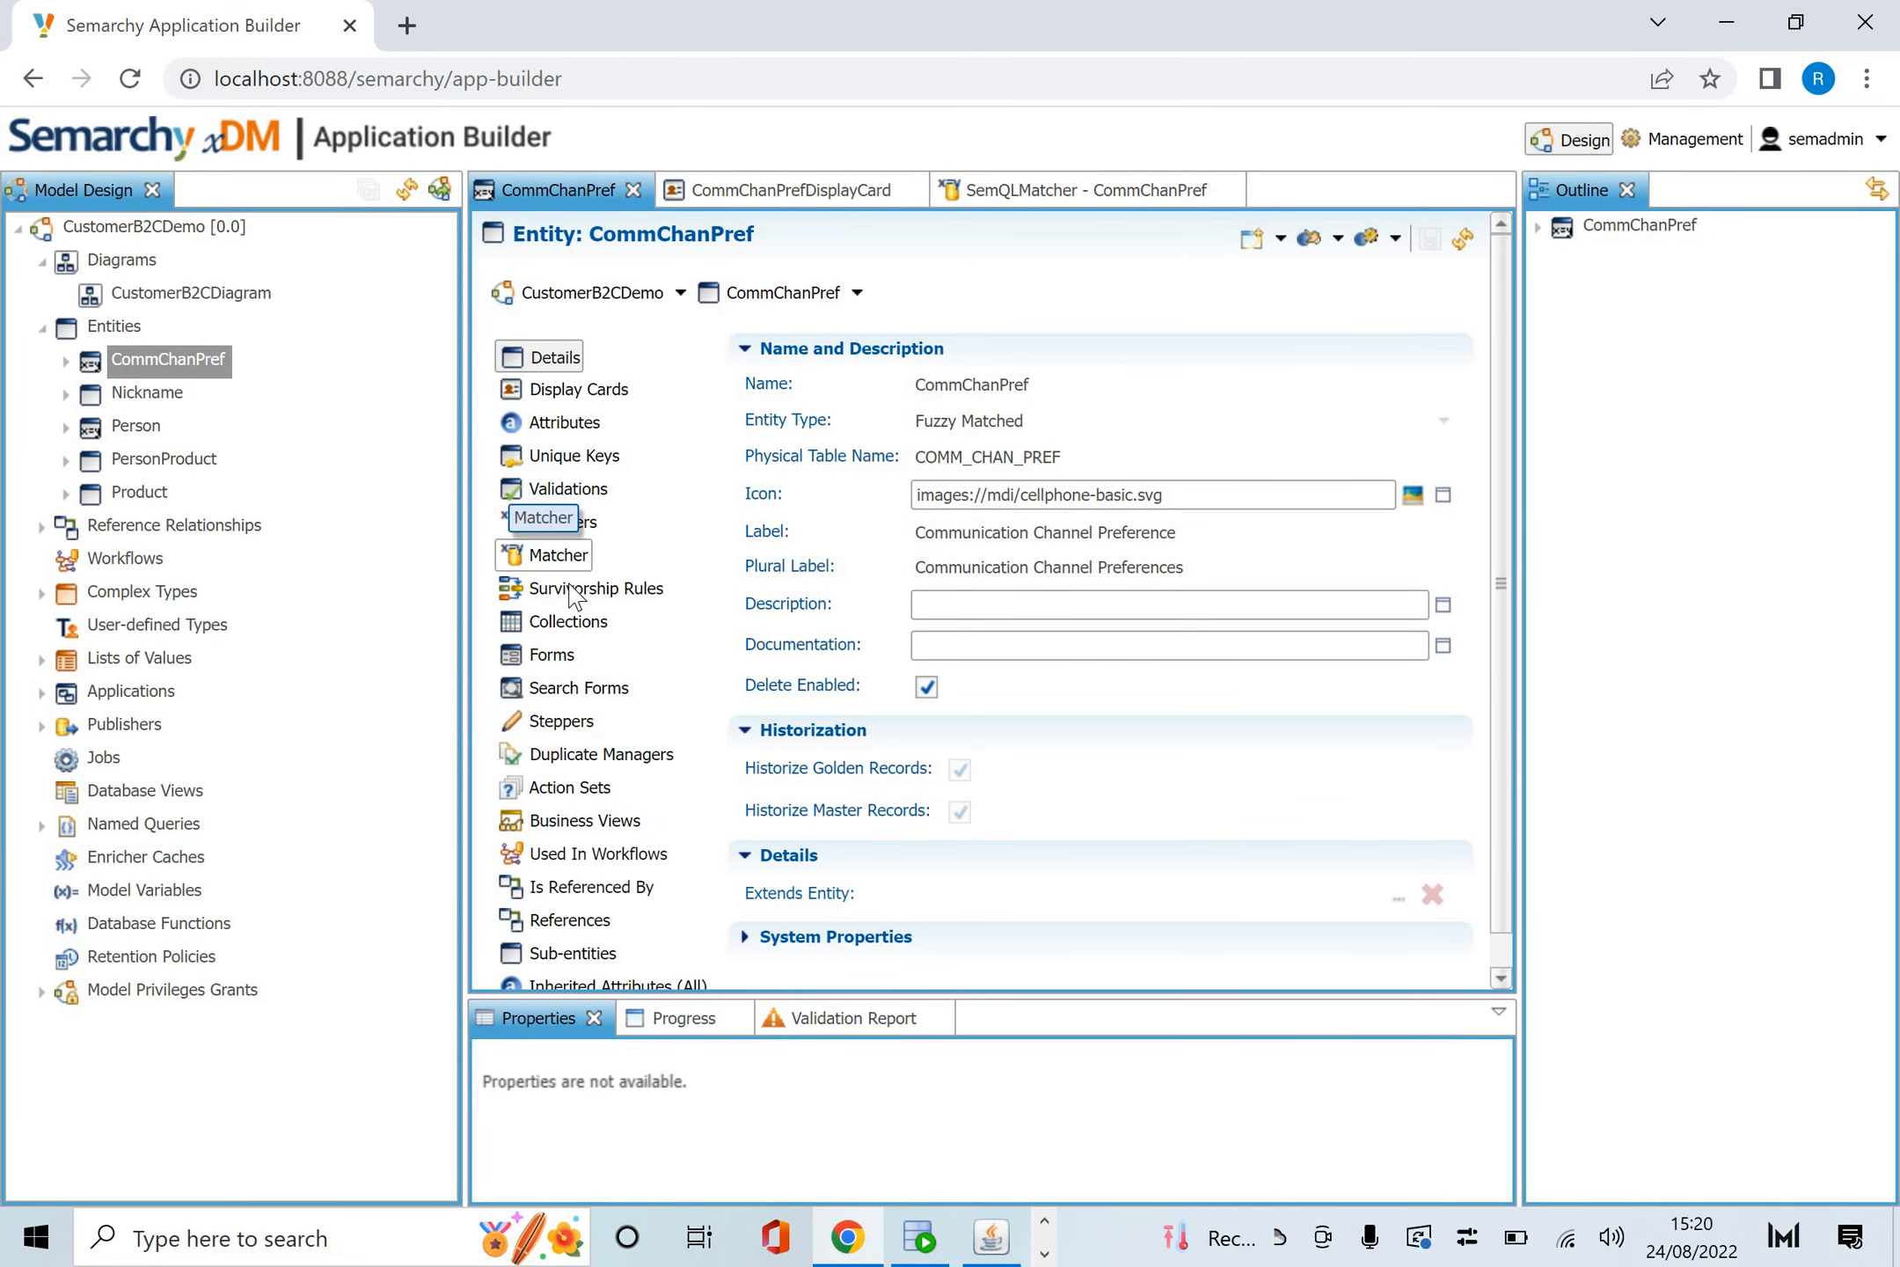
left_click(596, 588)
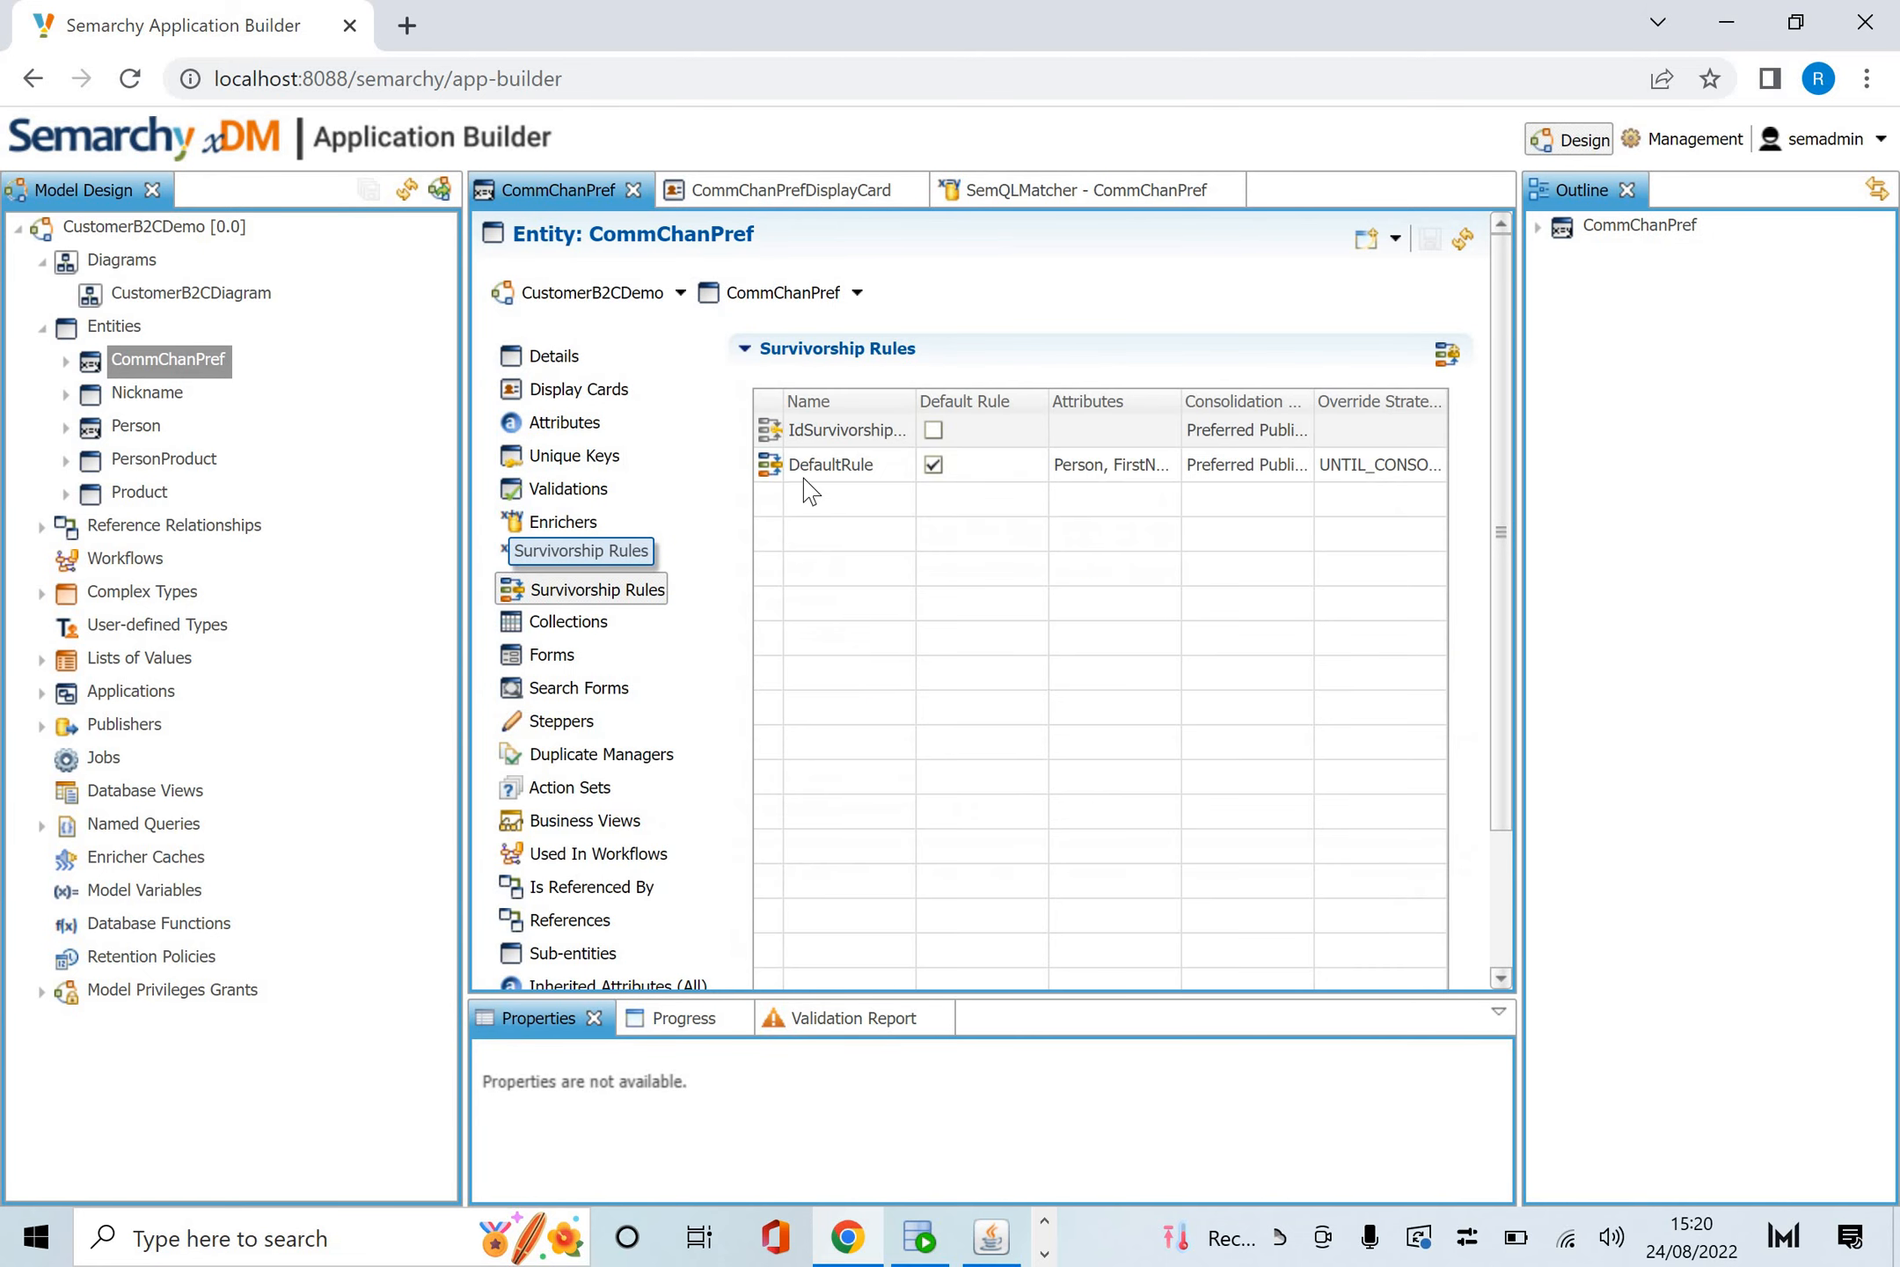
double_click(830, 464)
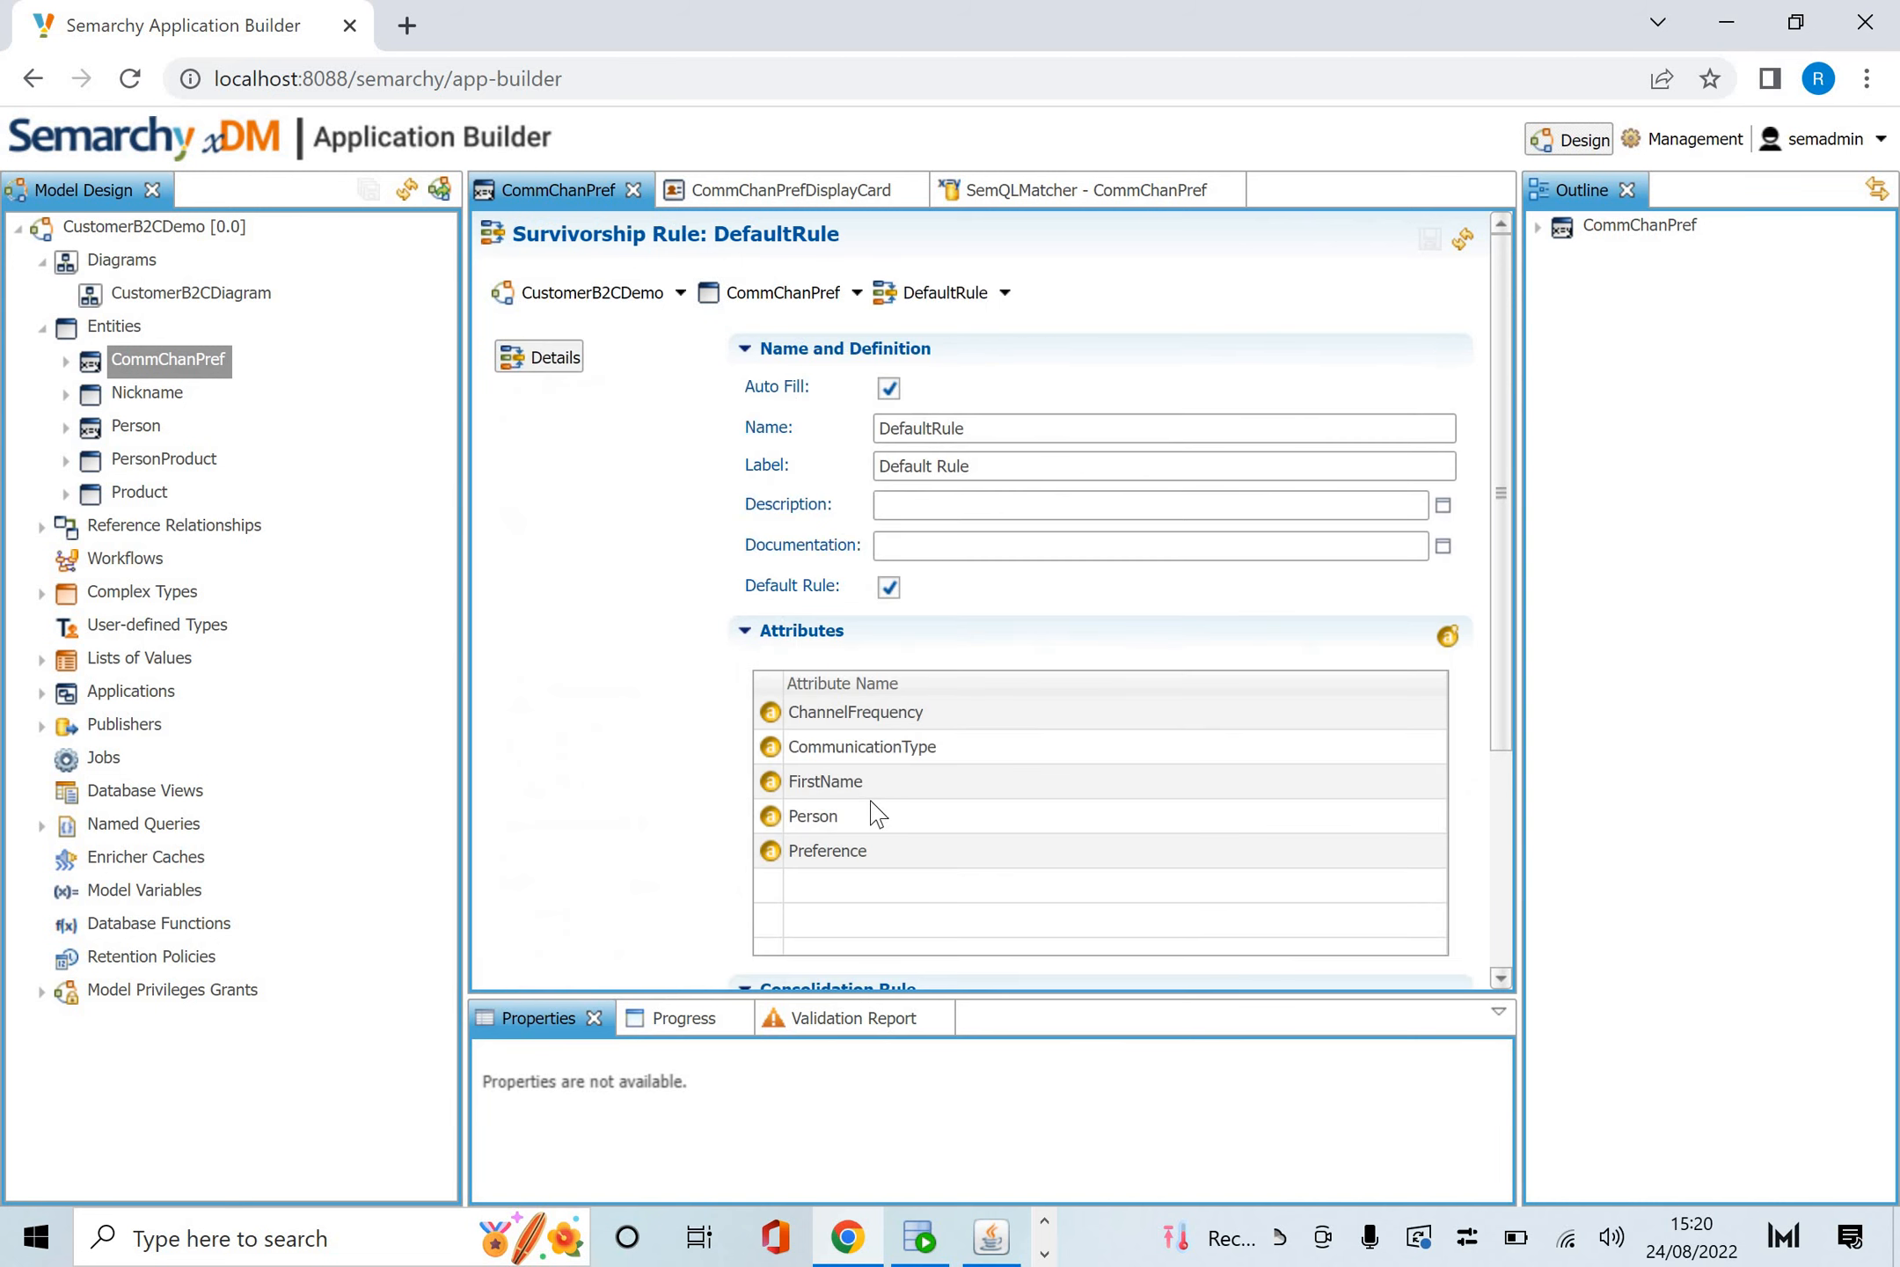
left_click(812, 814)
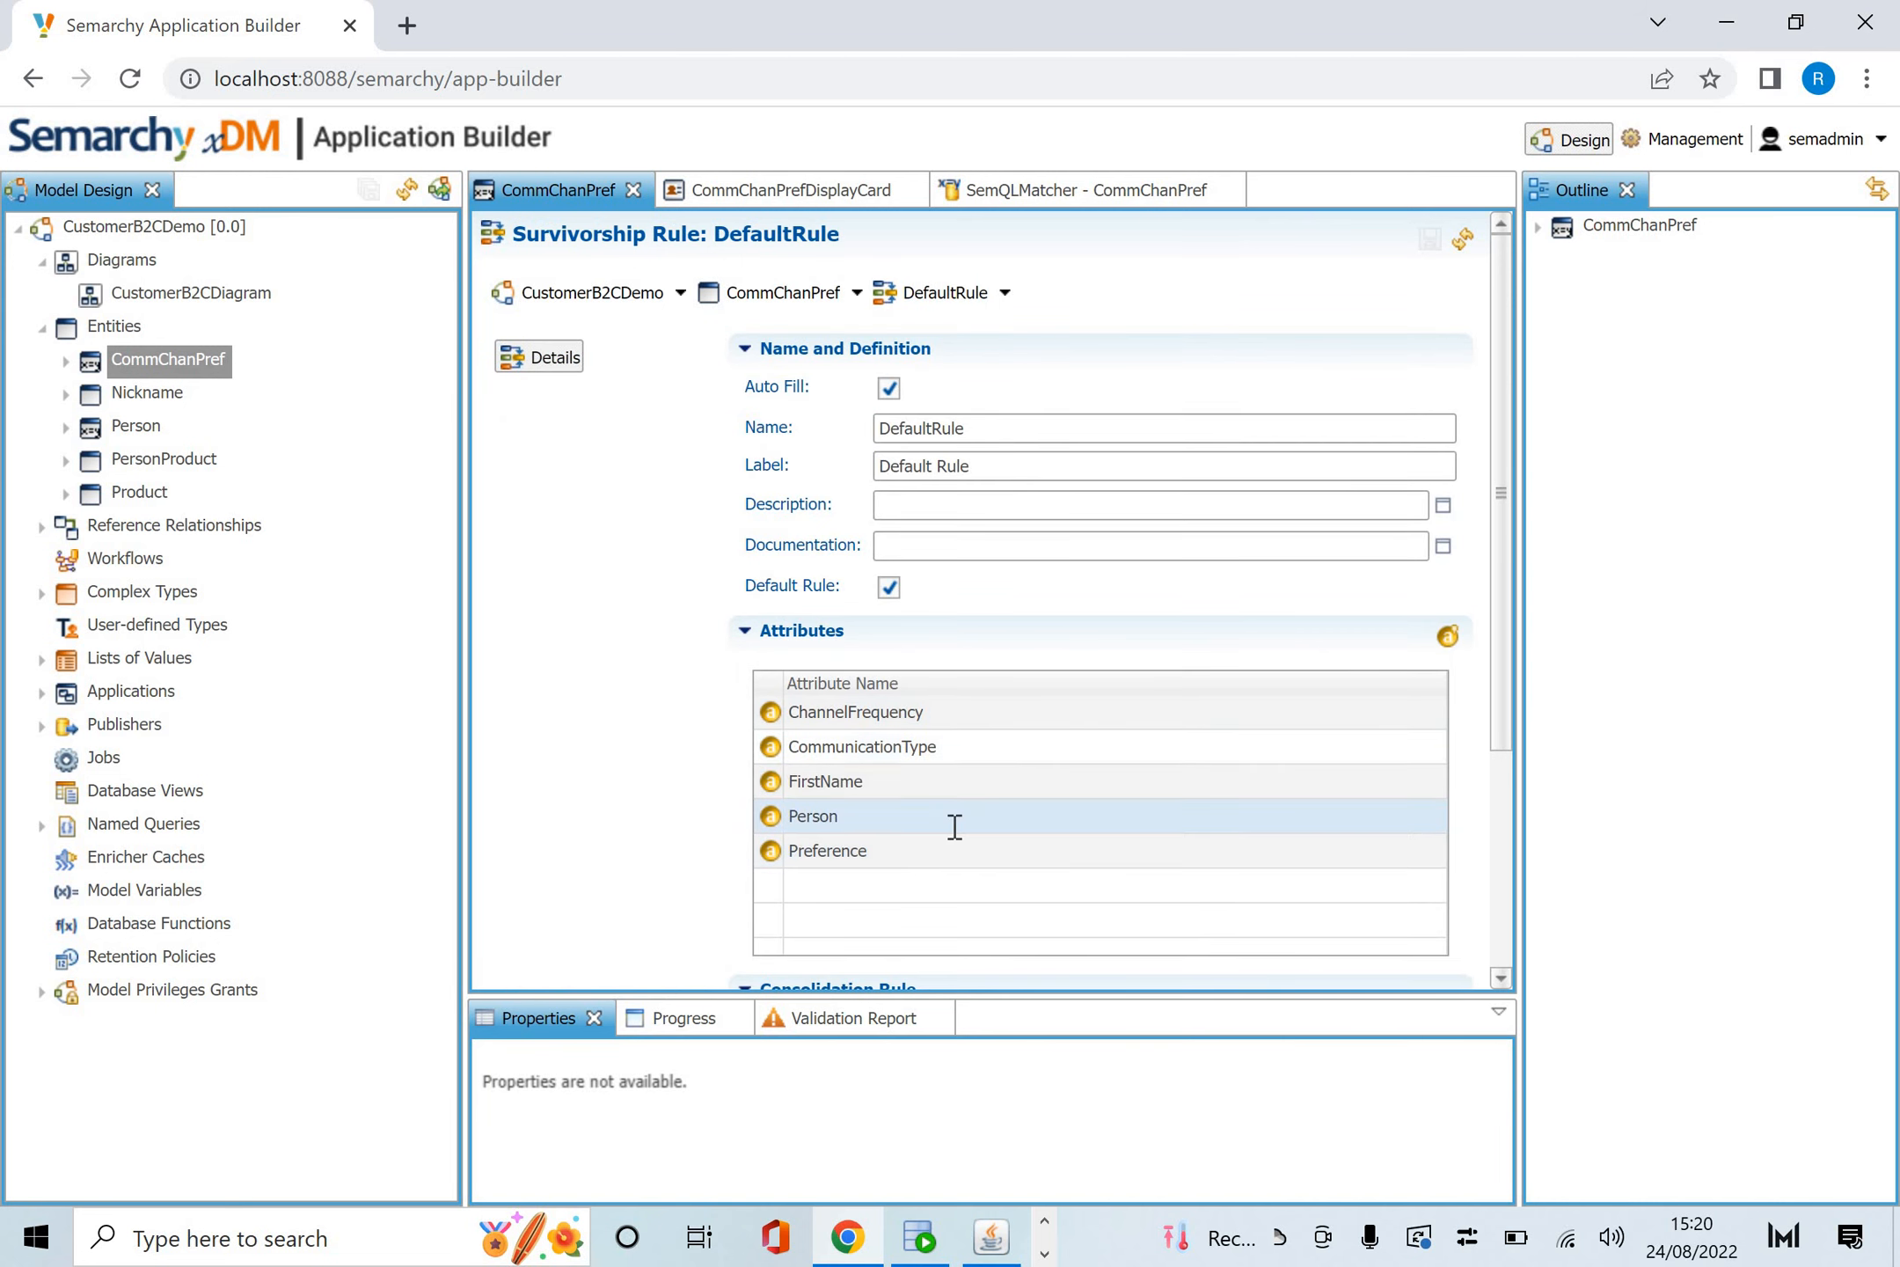
scroll("down", 3)
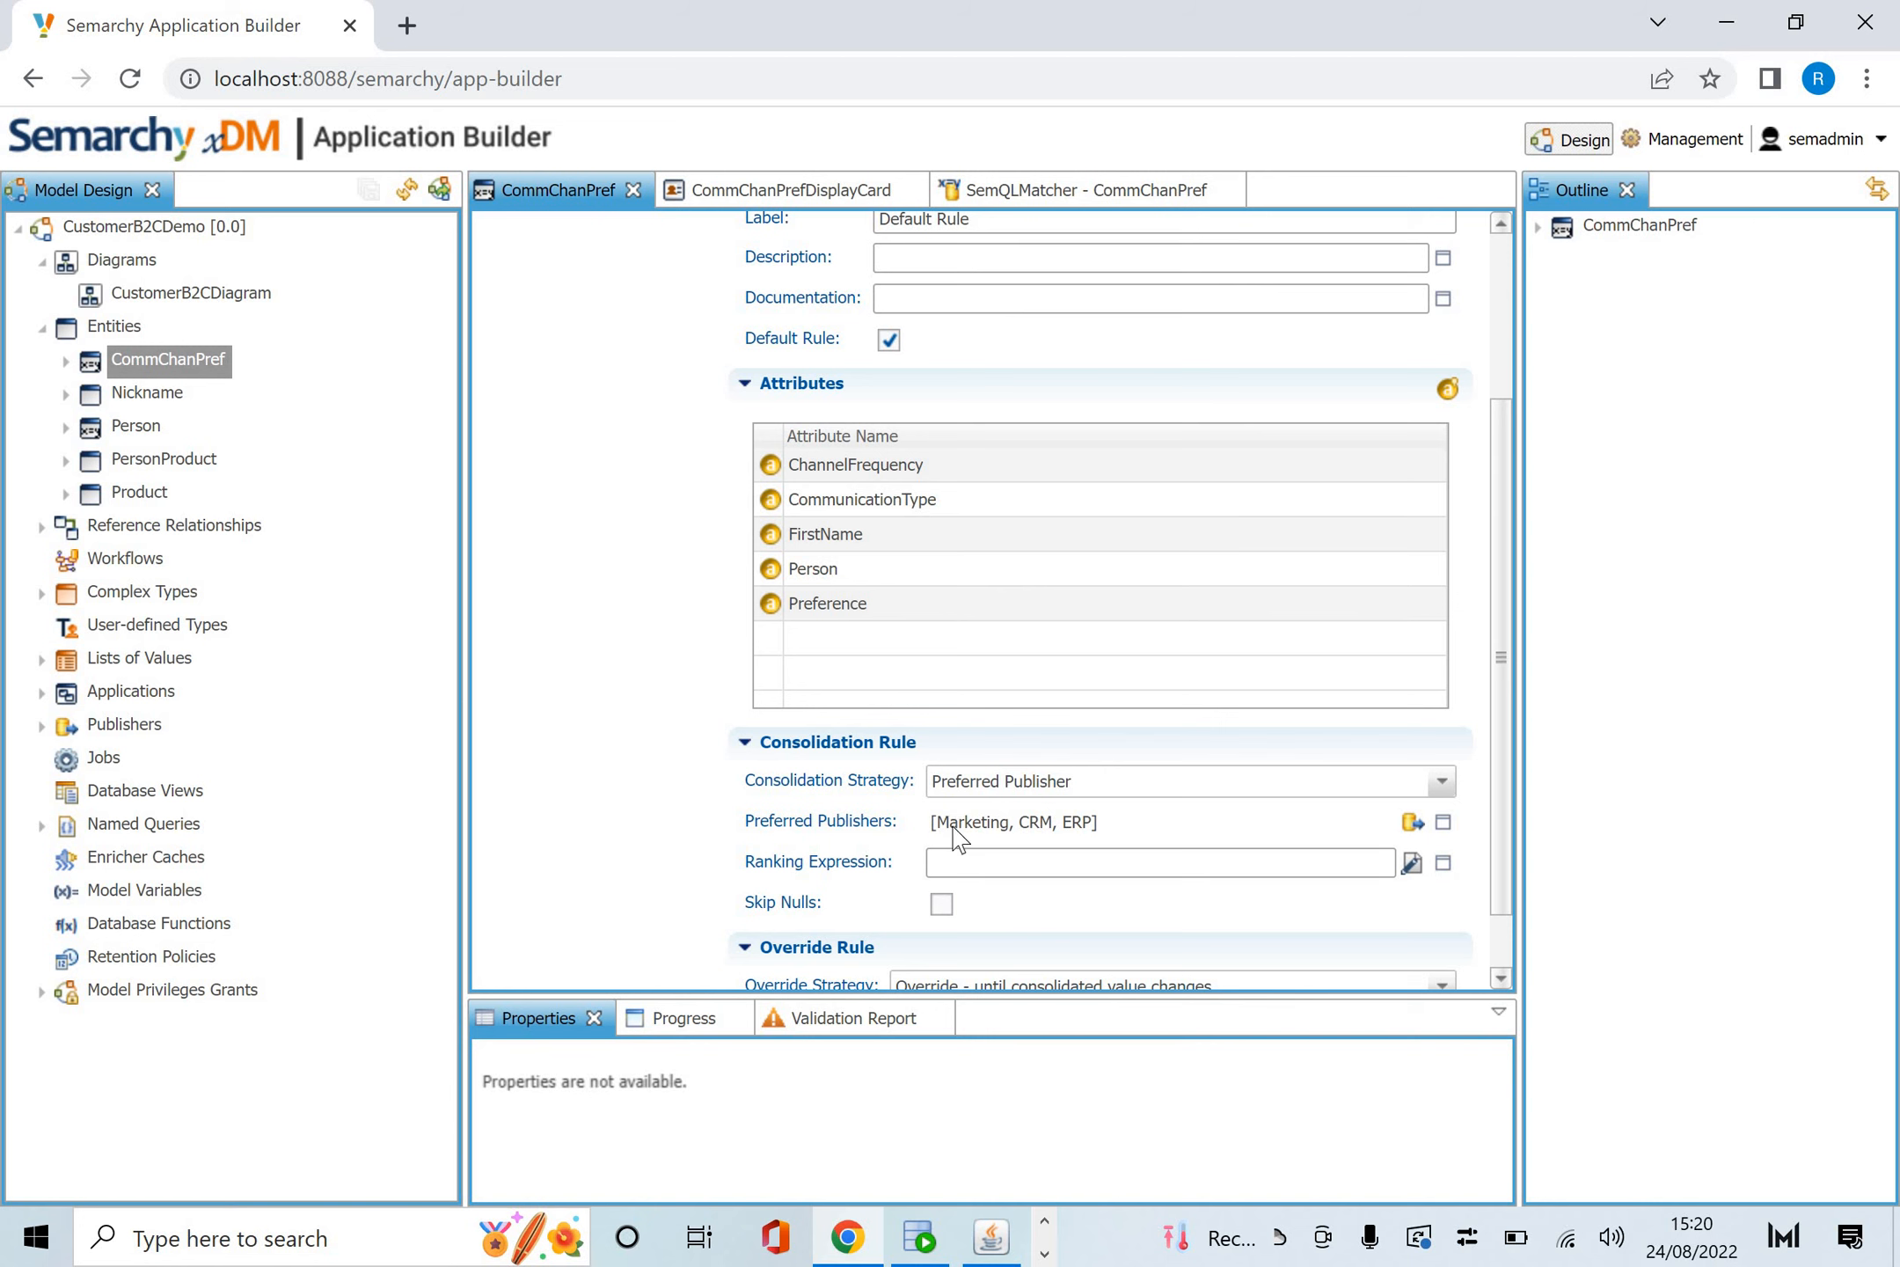
scroll("down", 3)
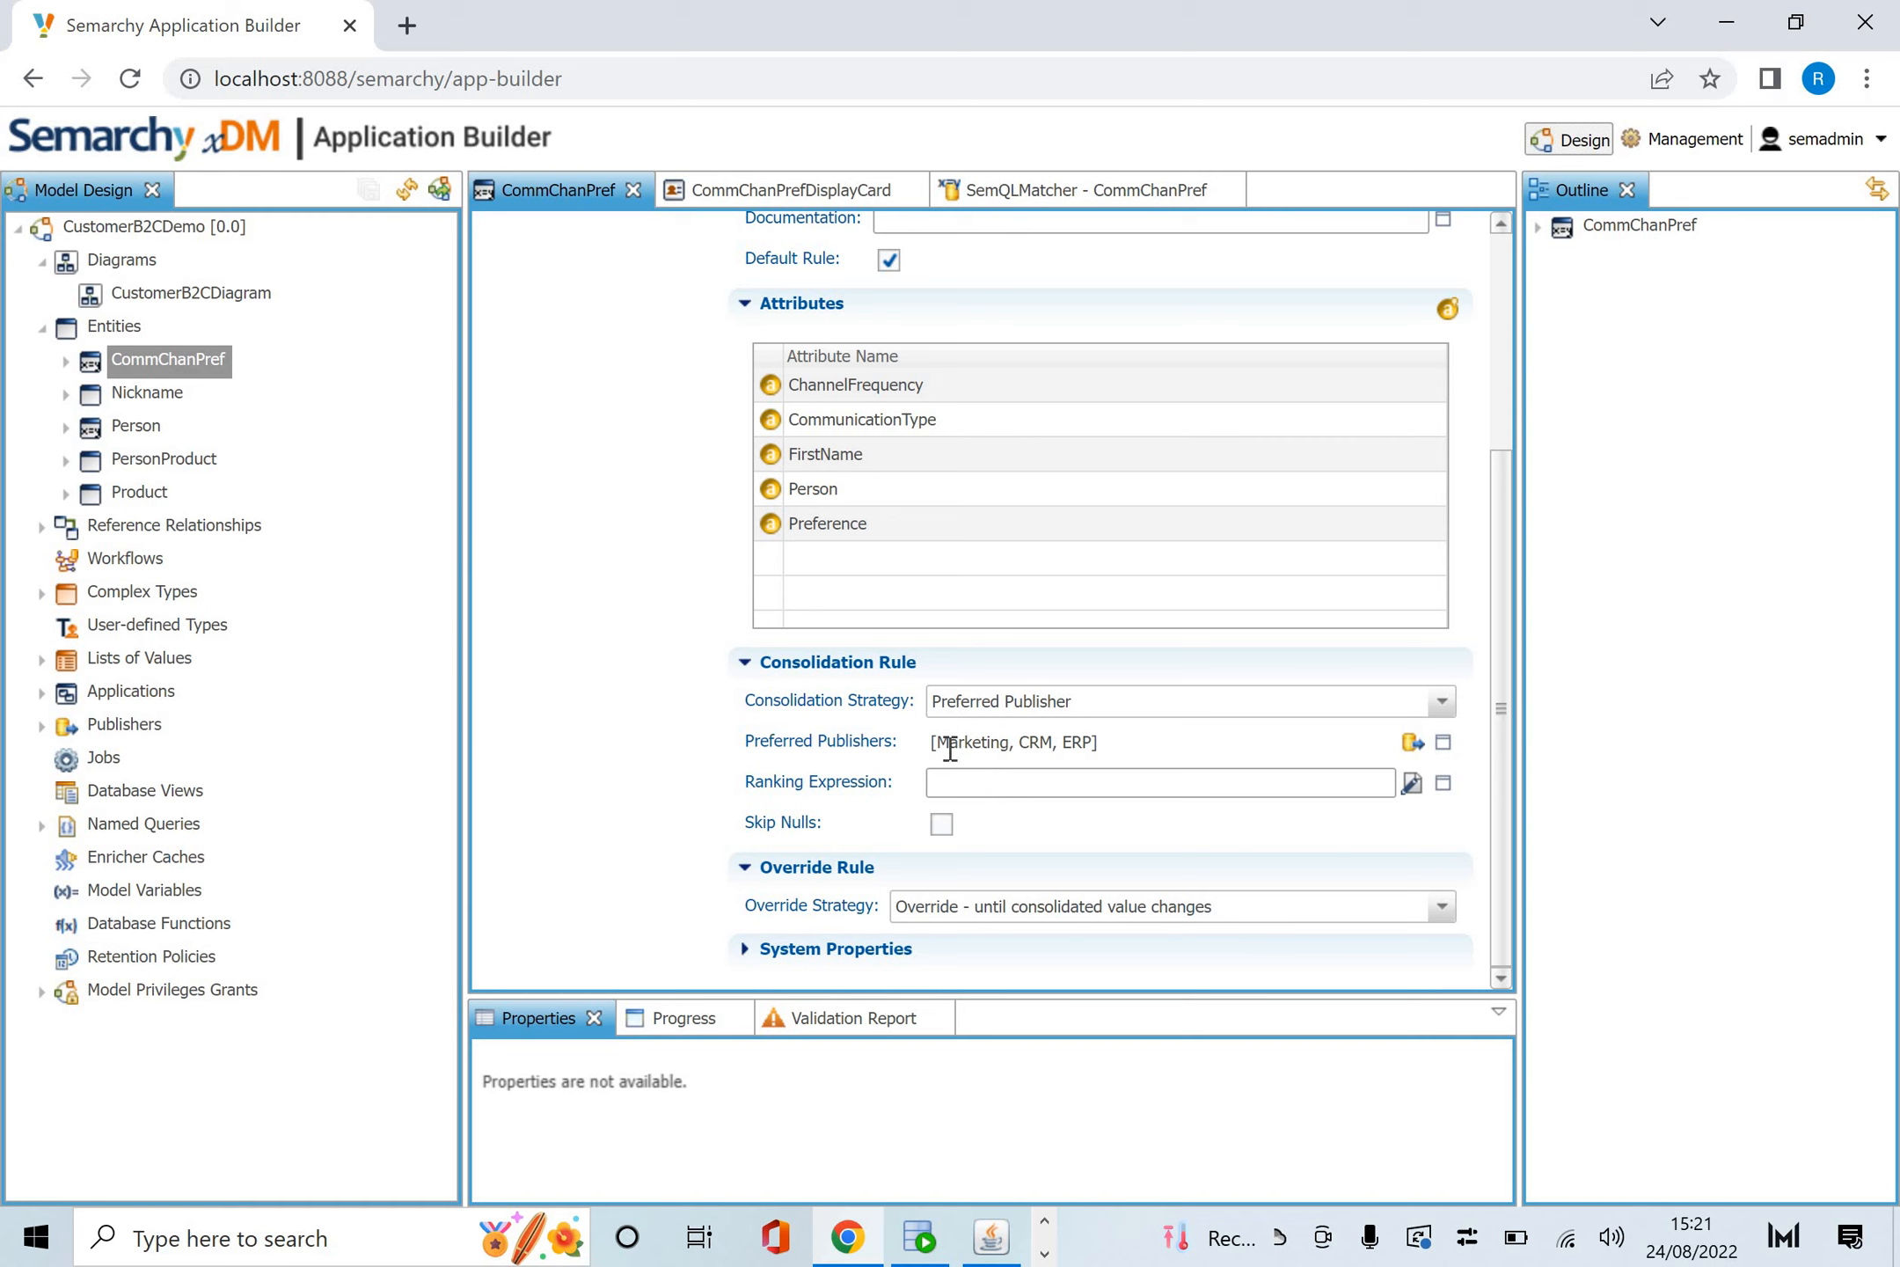
mouse_move(985, 743)
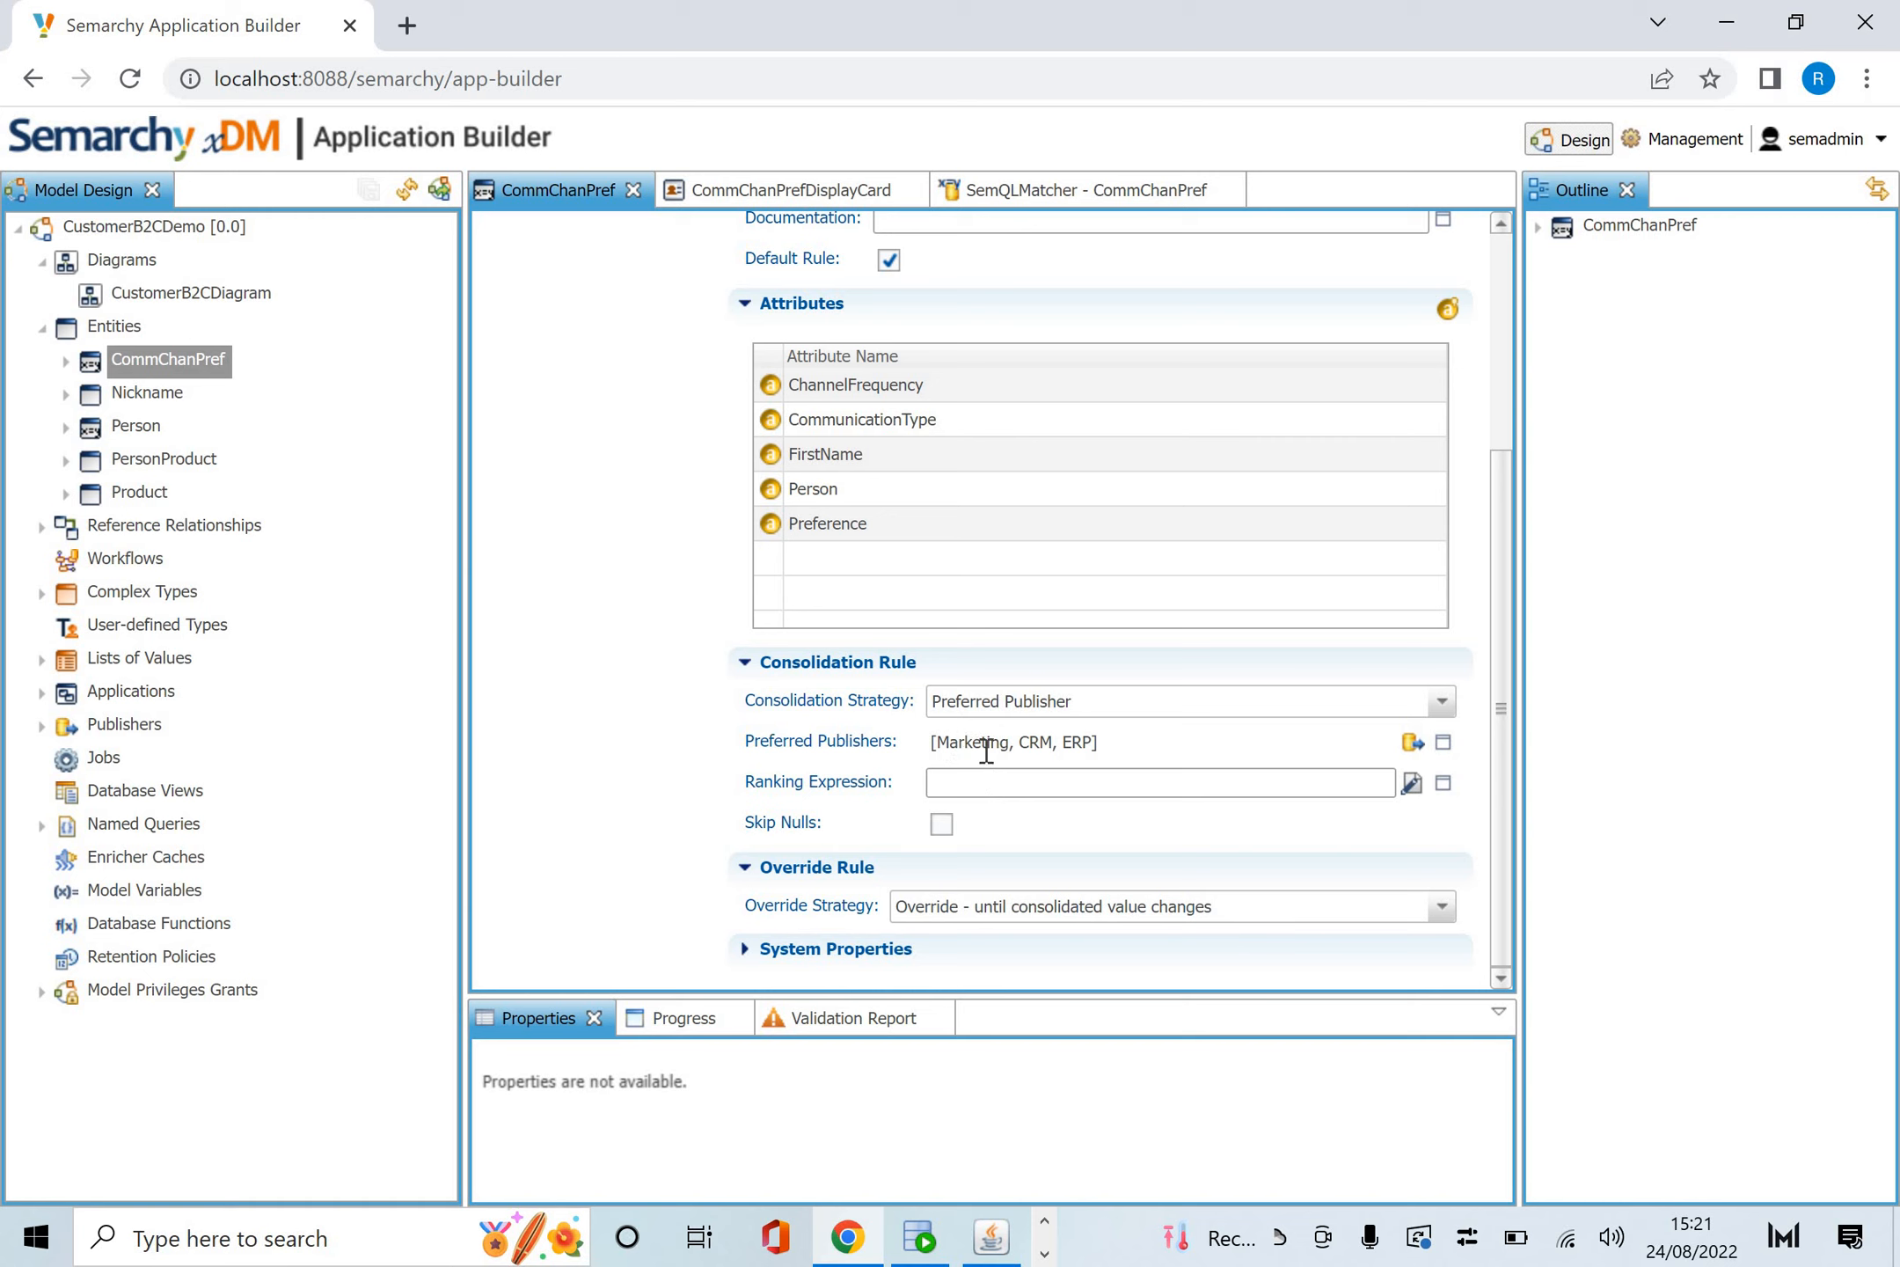
mouse_move(1060, 700)
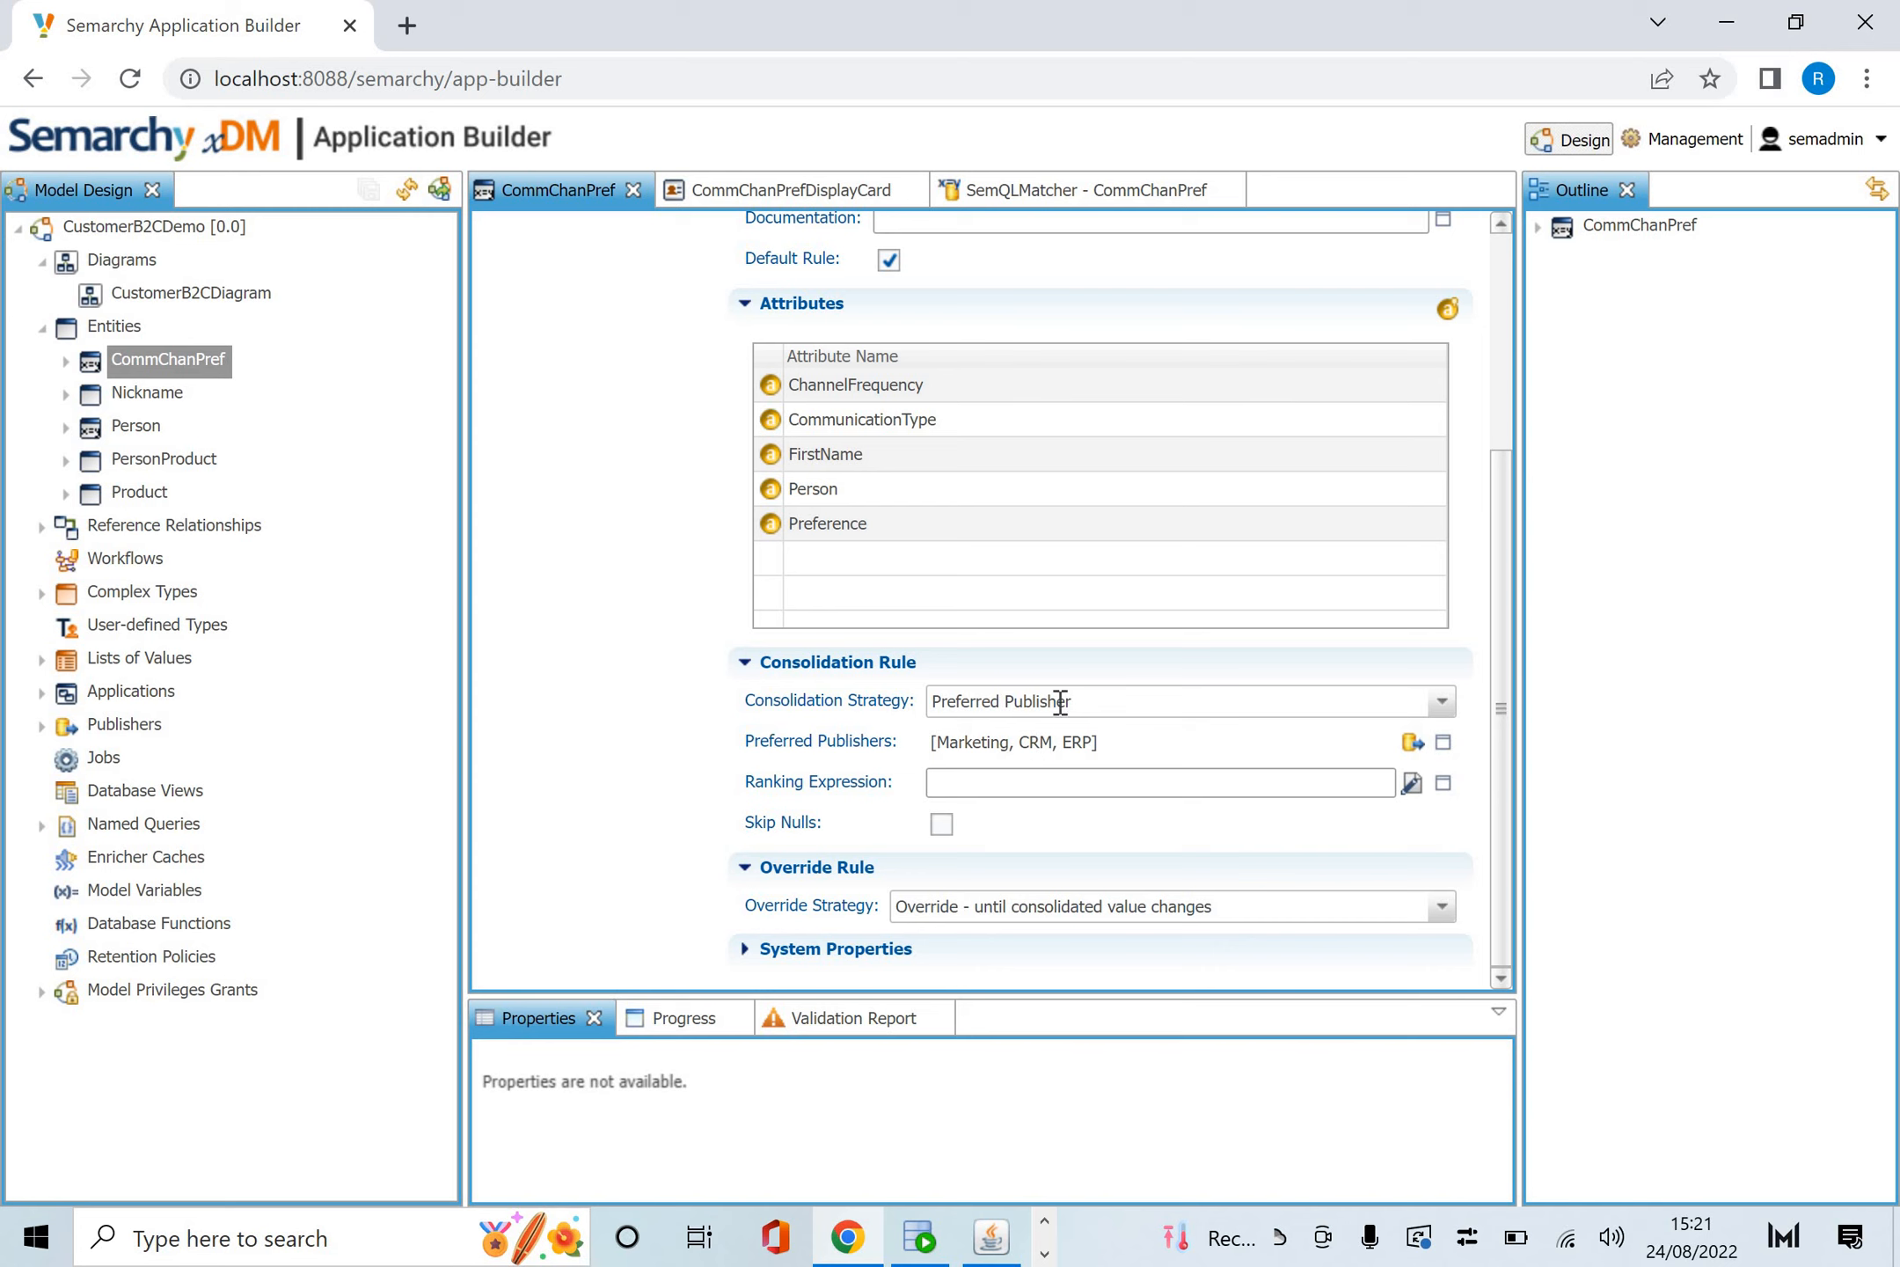
mouse_move(622, 228)
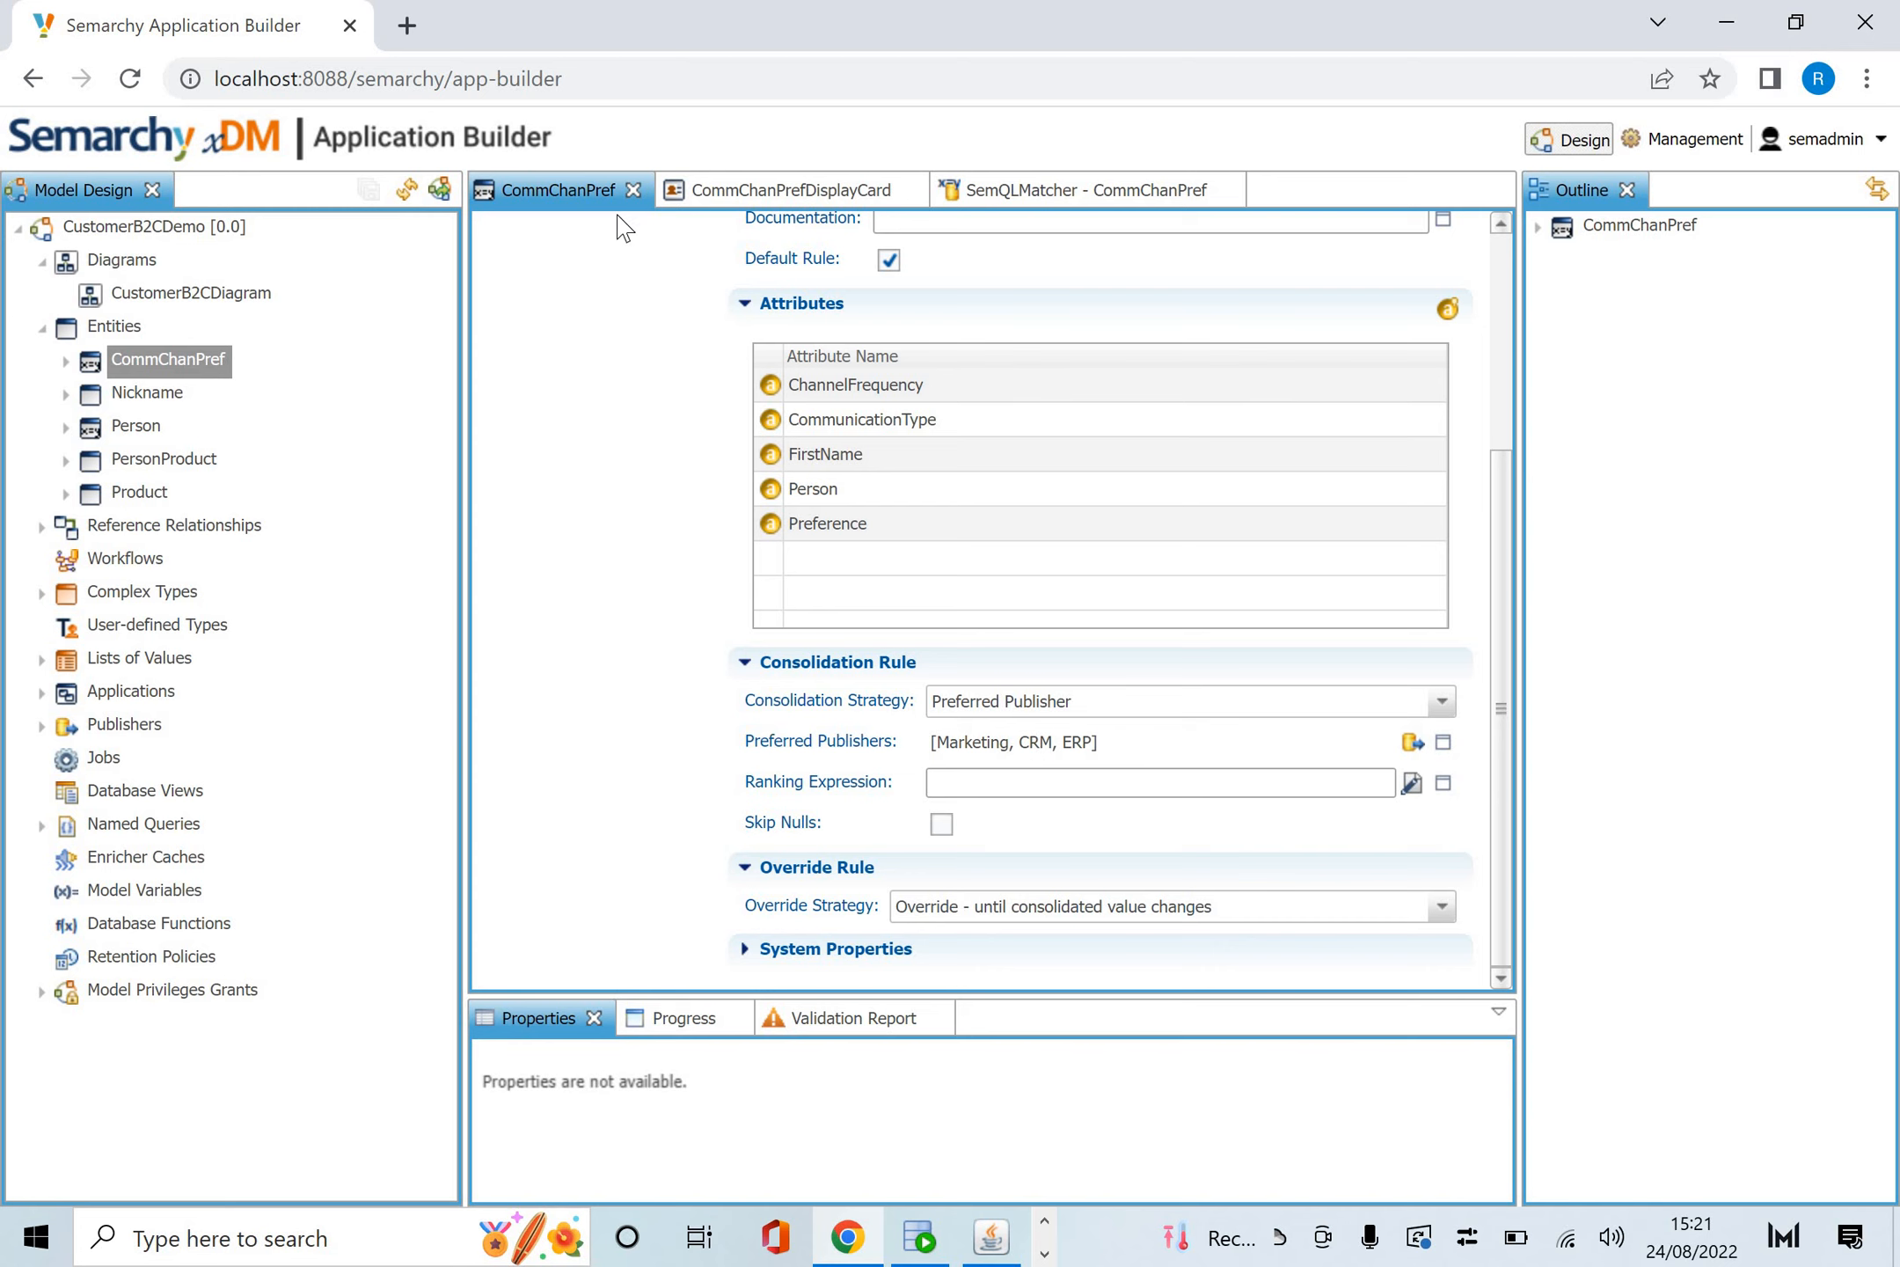
Browse CommChanPref's forms, steppers and duplicate managers, ending on CommChanPrefActionSet in Action Sets.
left_click(168, 360)
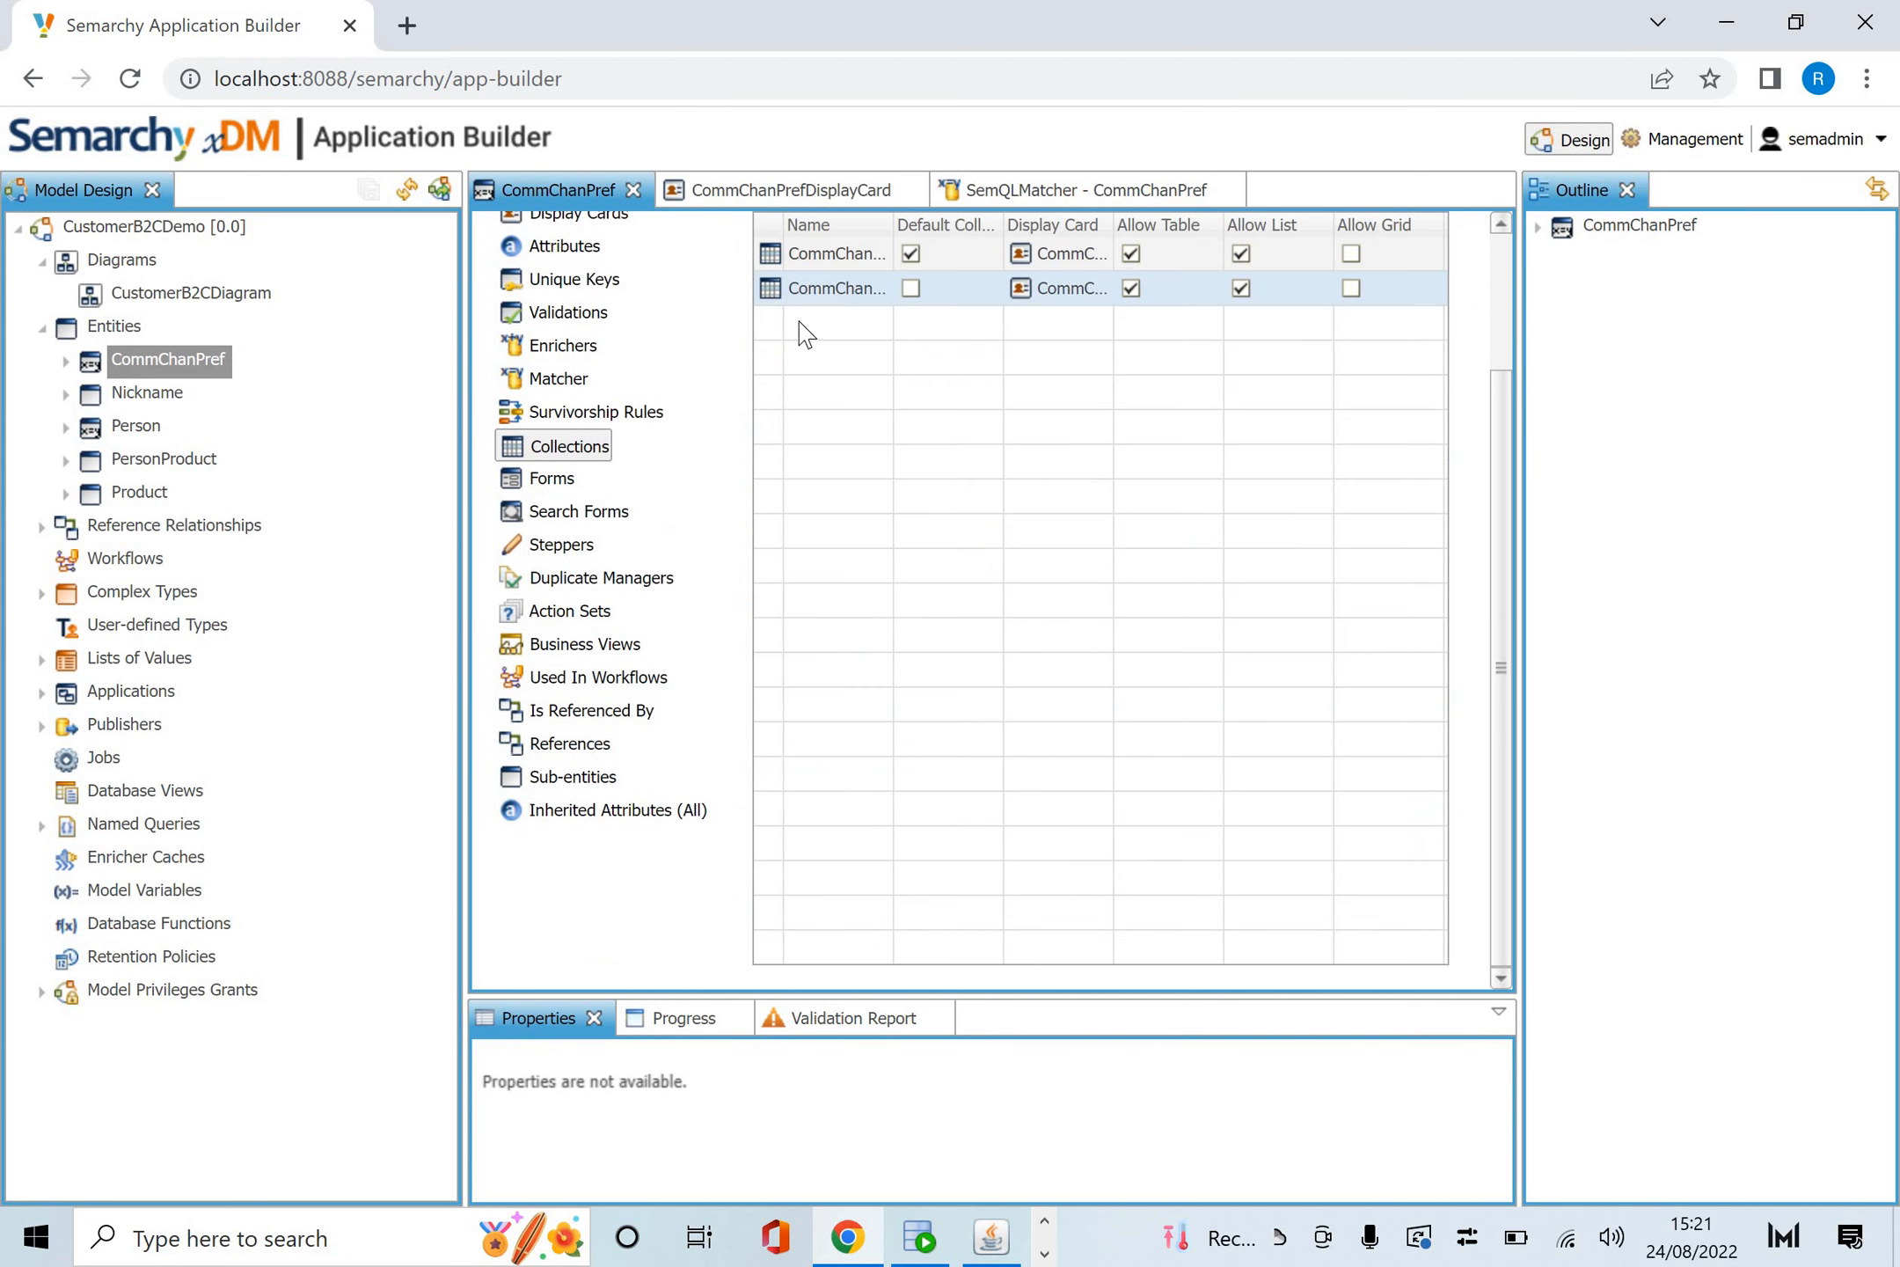
mouse_move(553, 478)
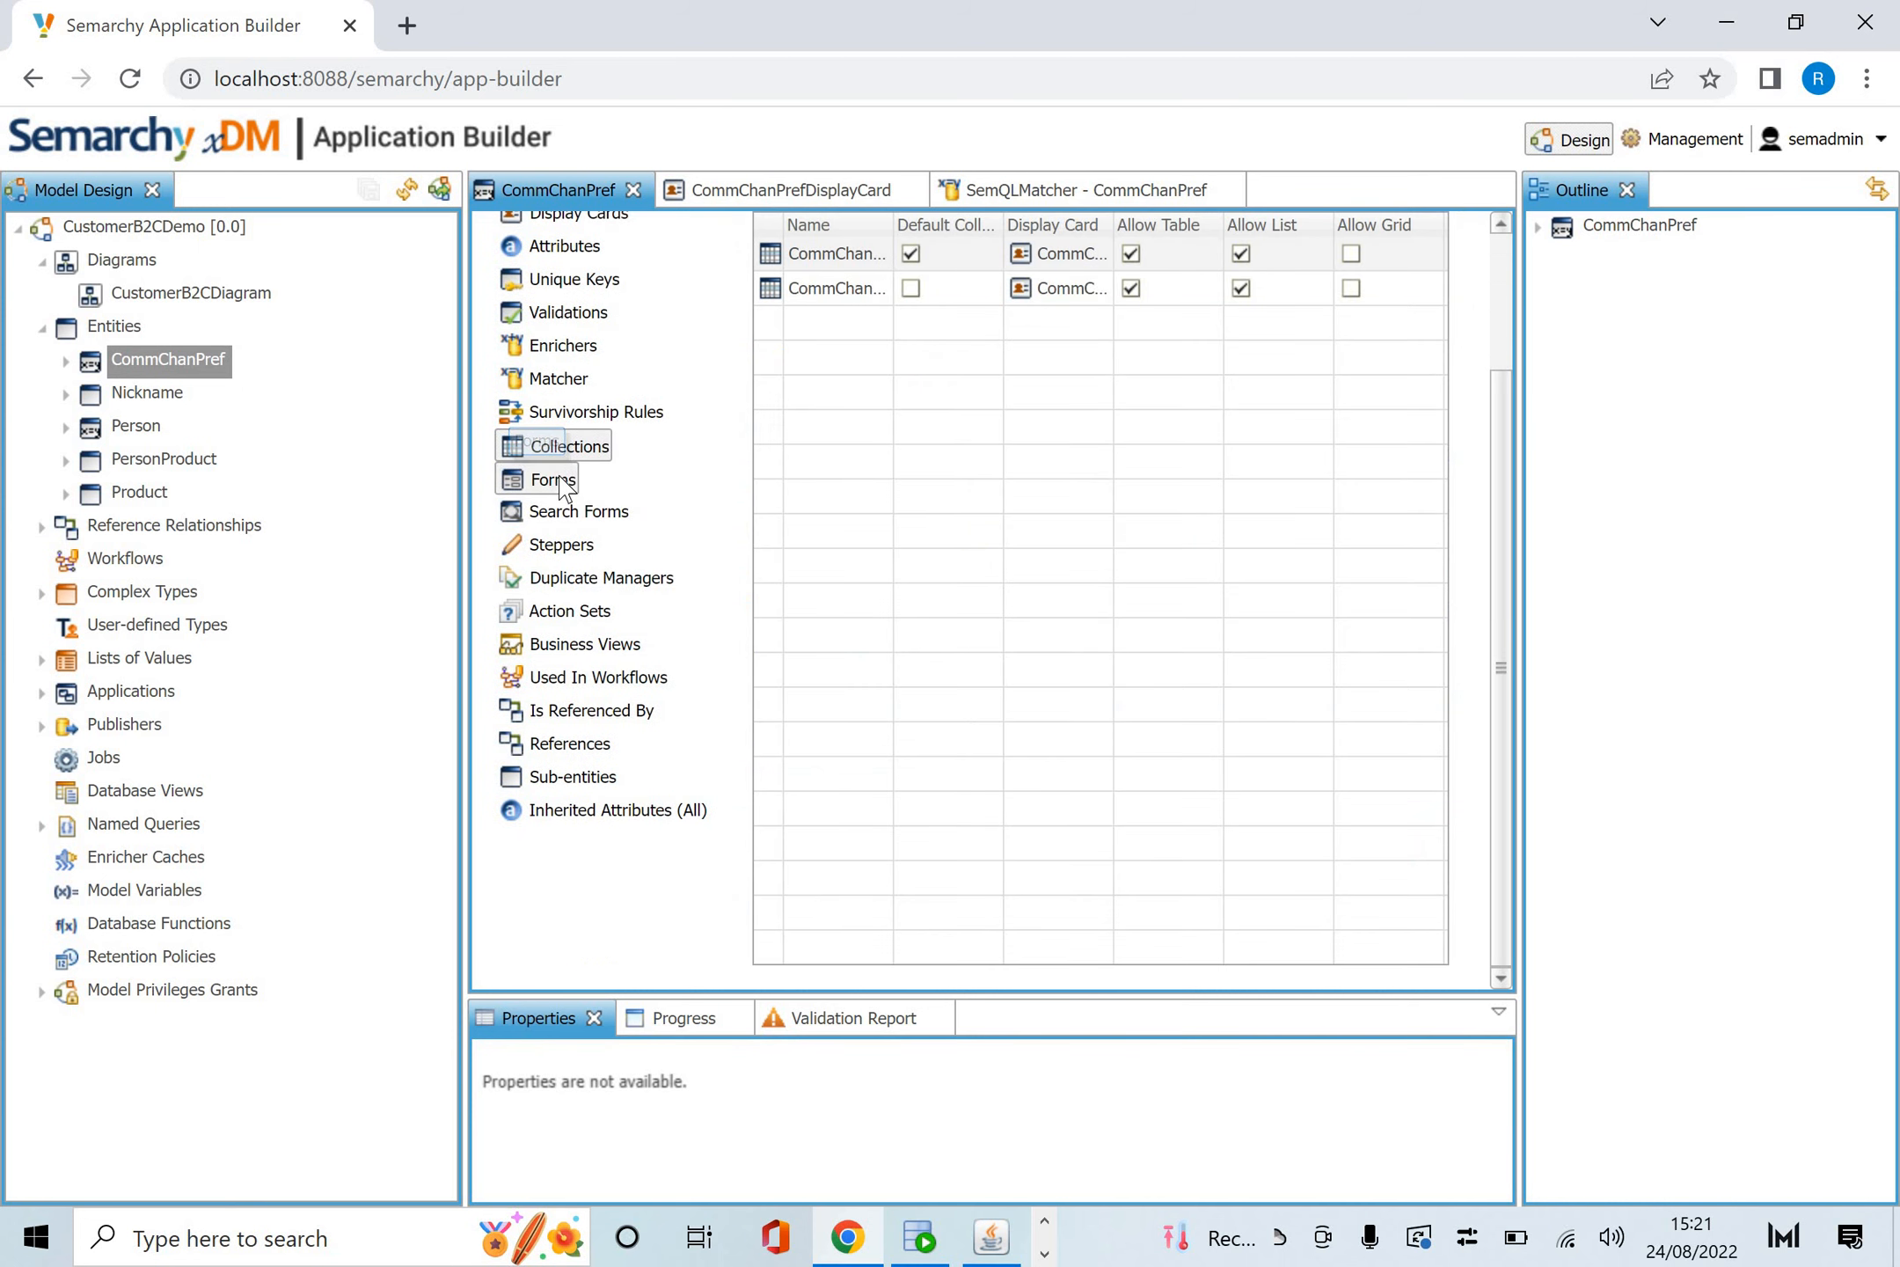
left_click(553, 478)
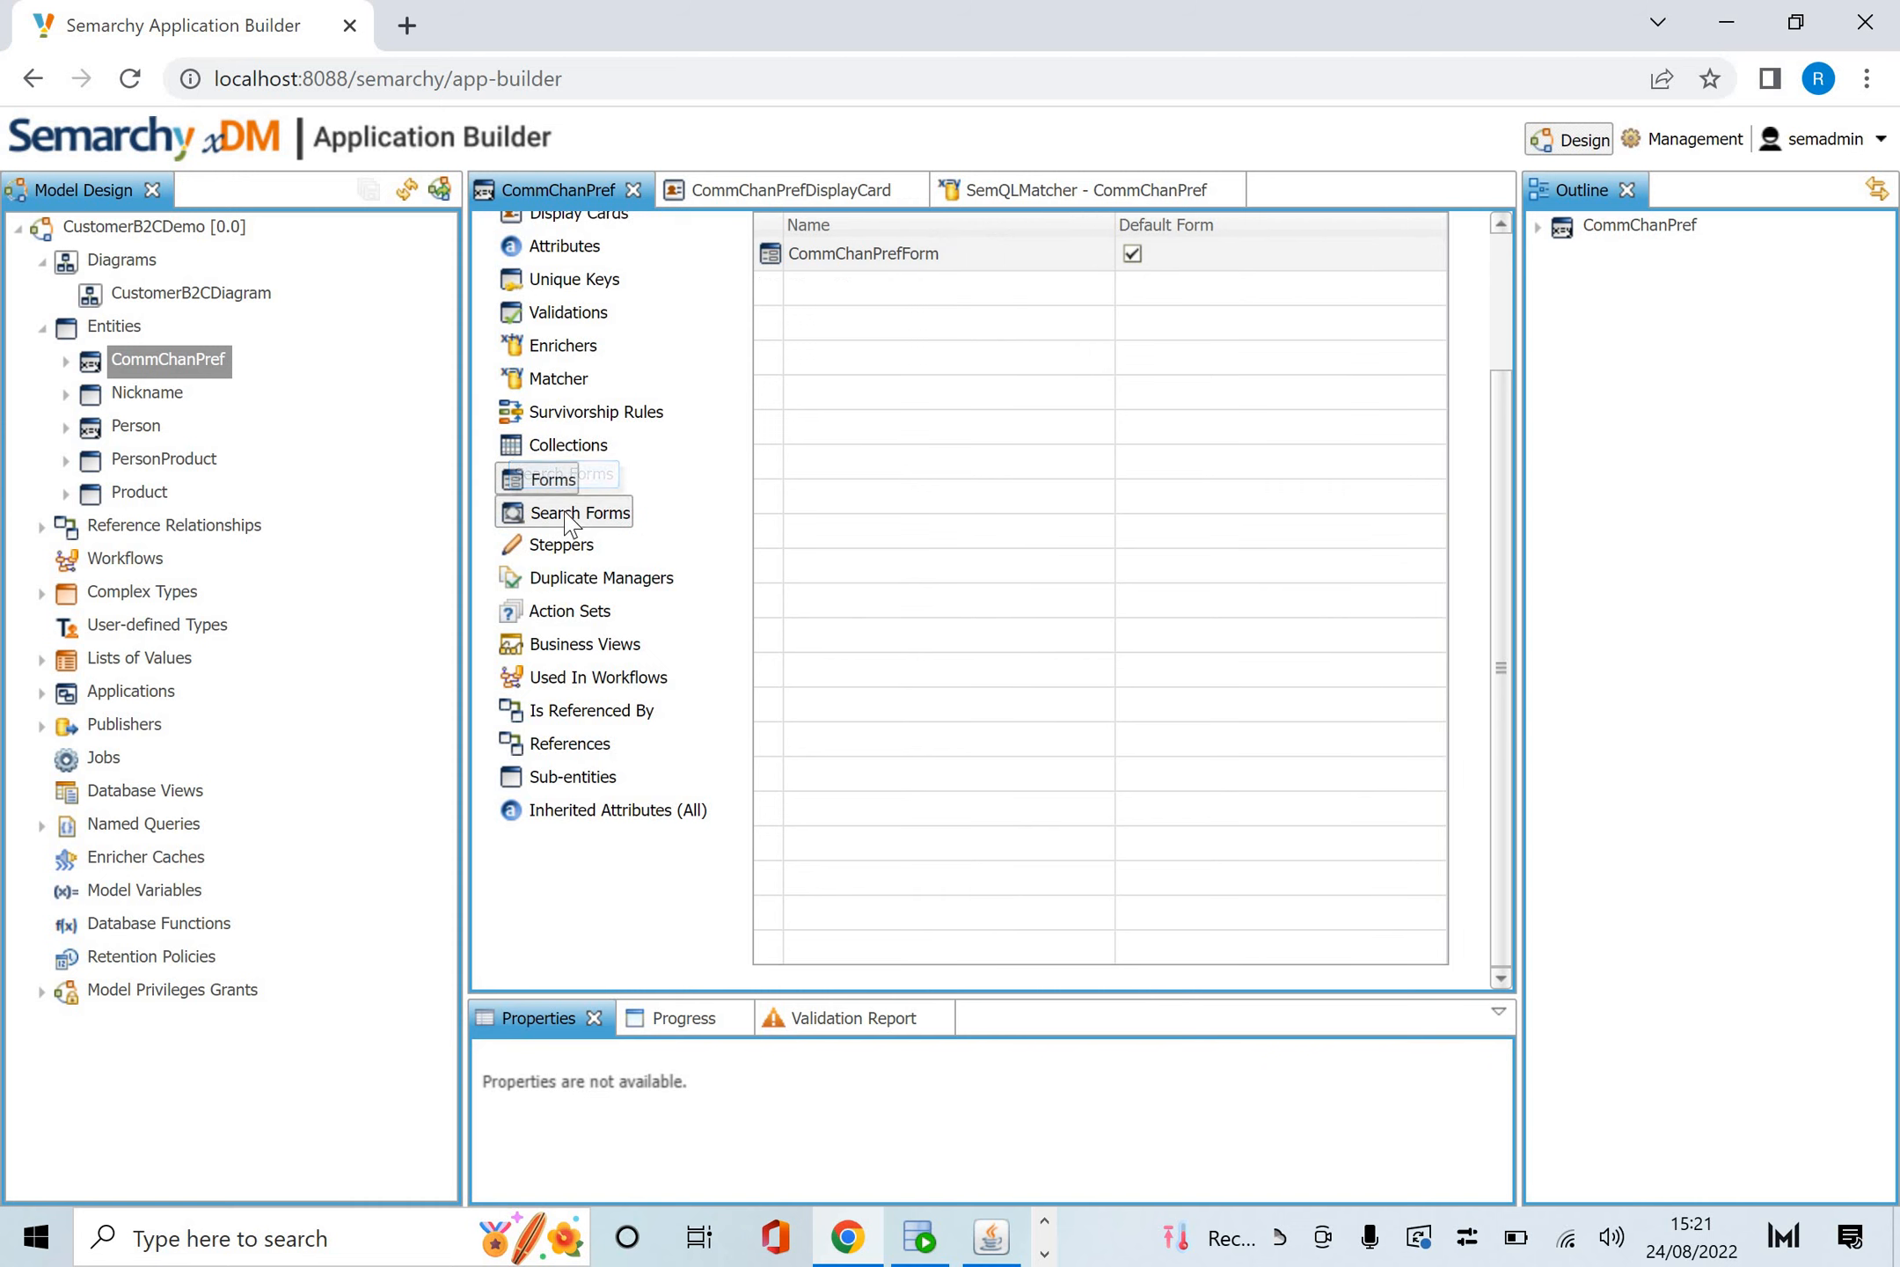
left_click(562, 544)
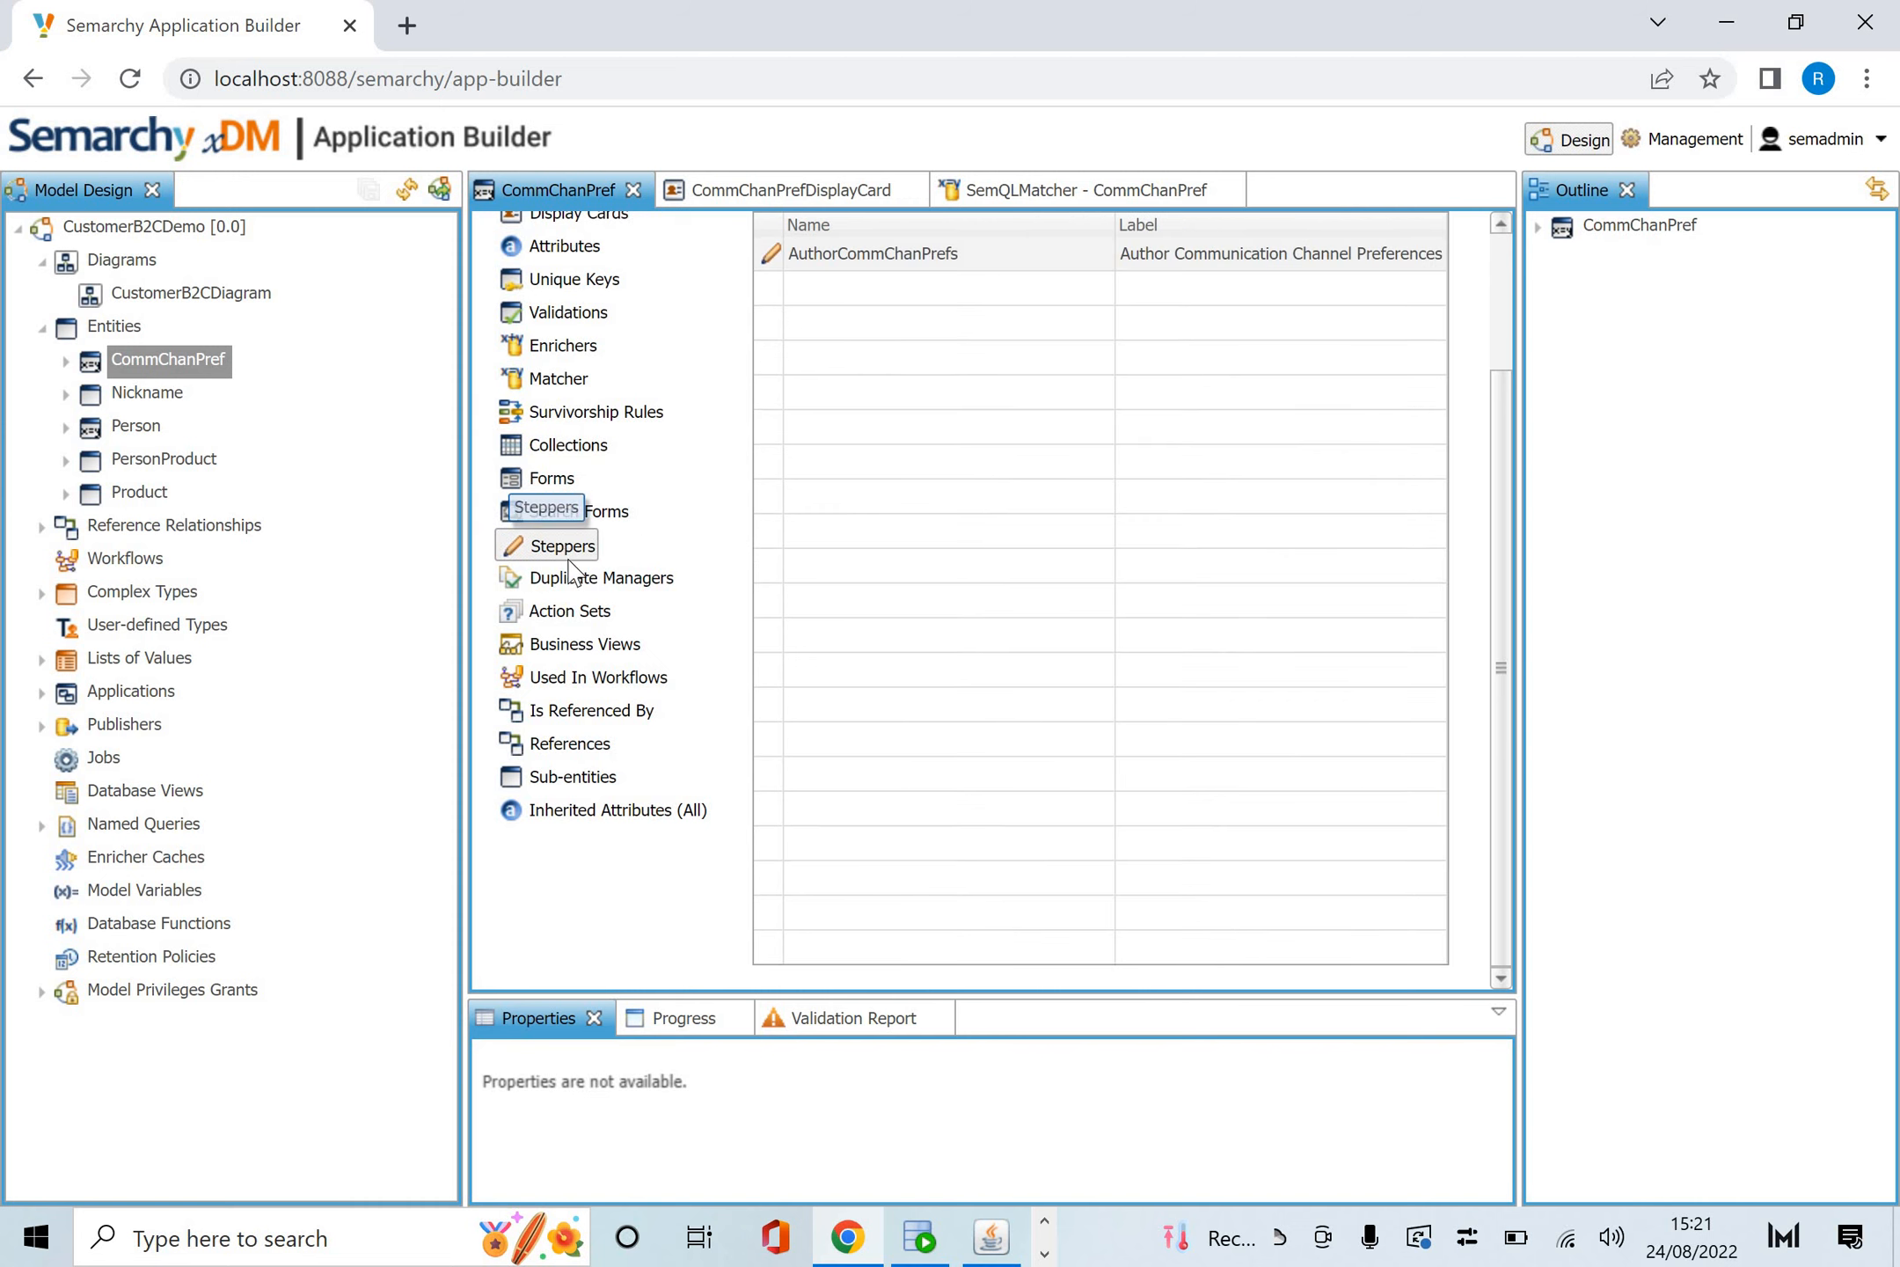
left_click(566, 578)
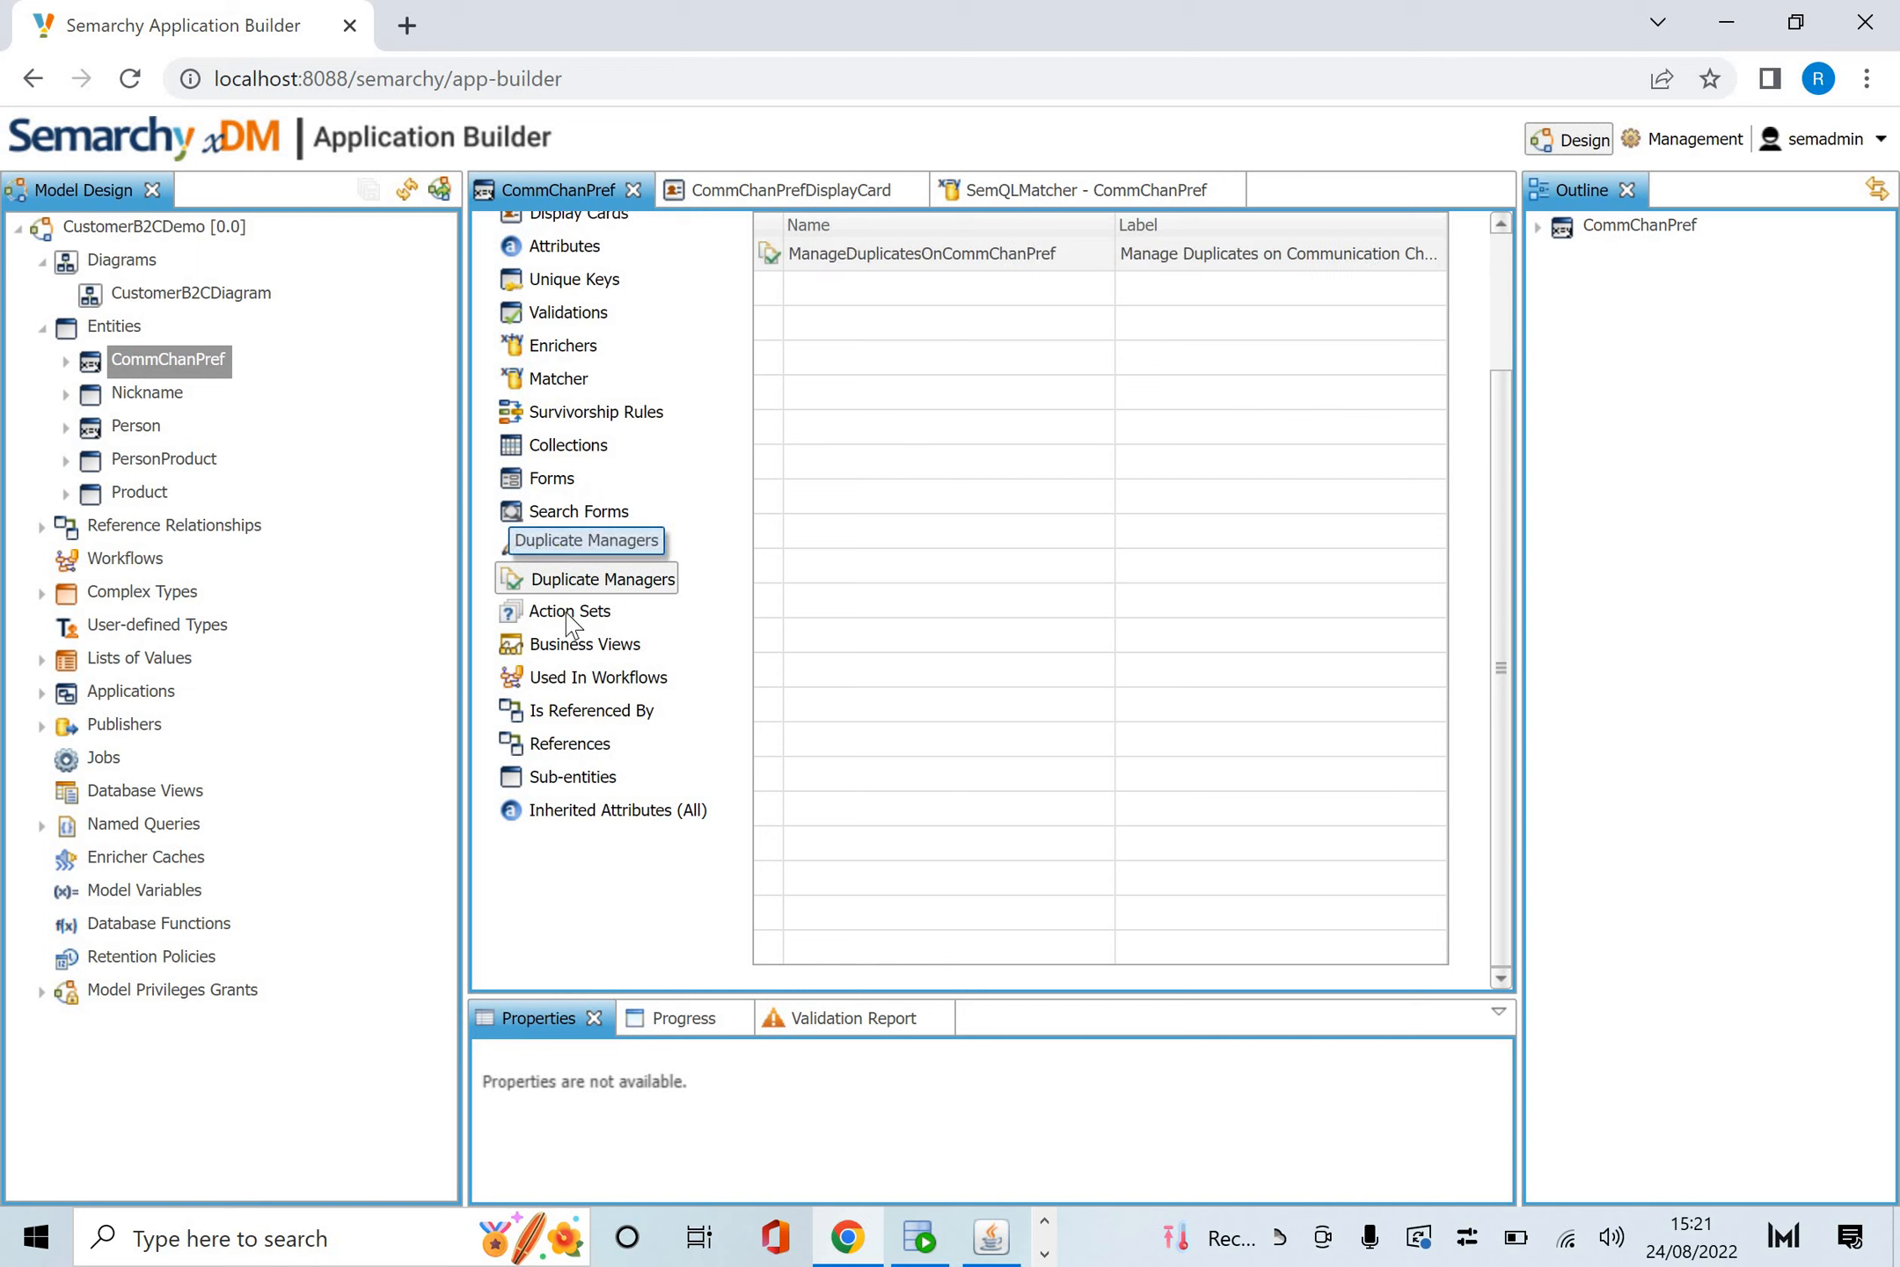
left_click(567, 611)
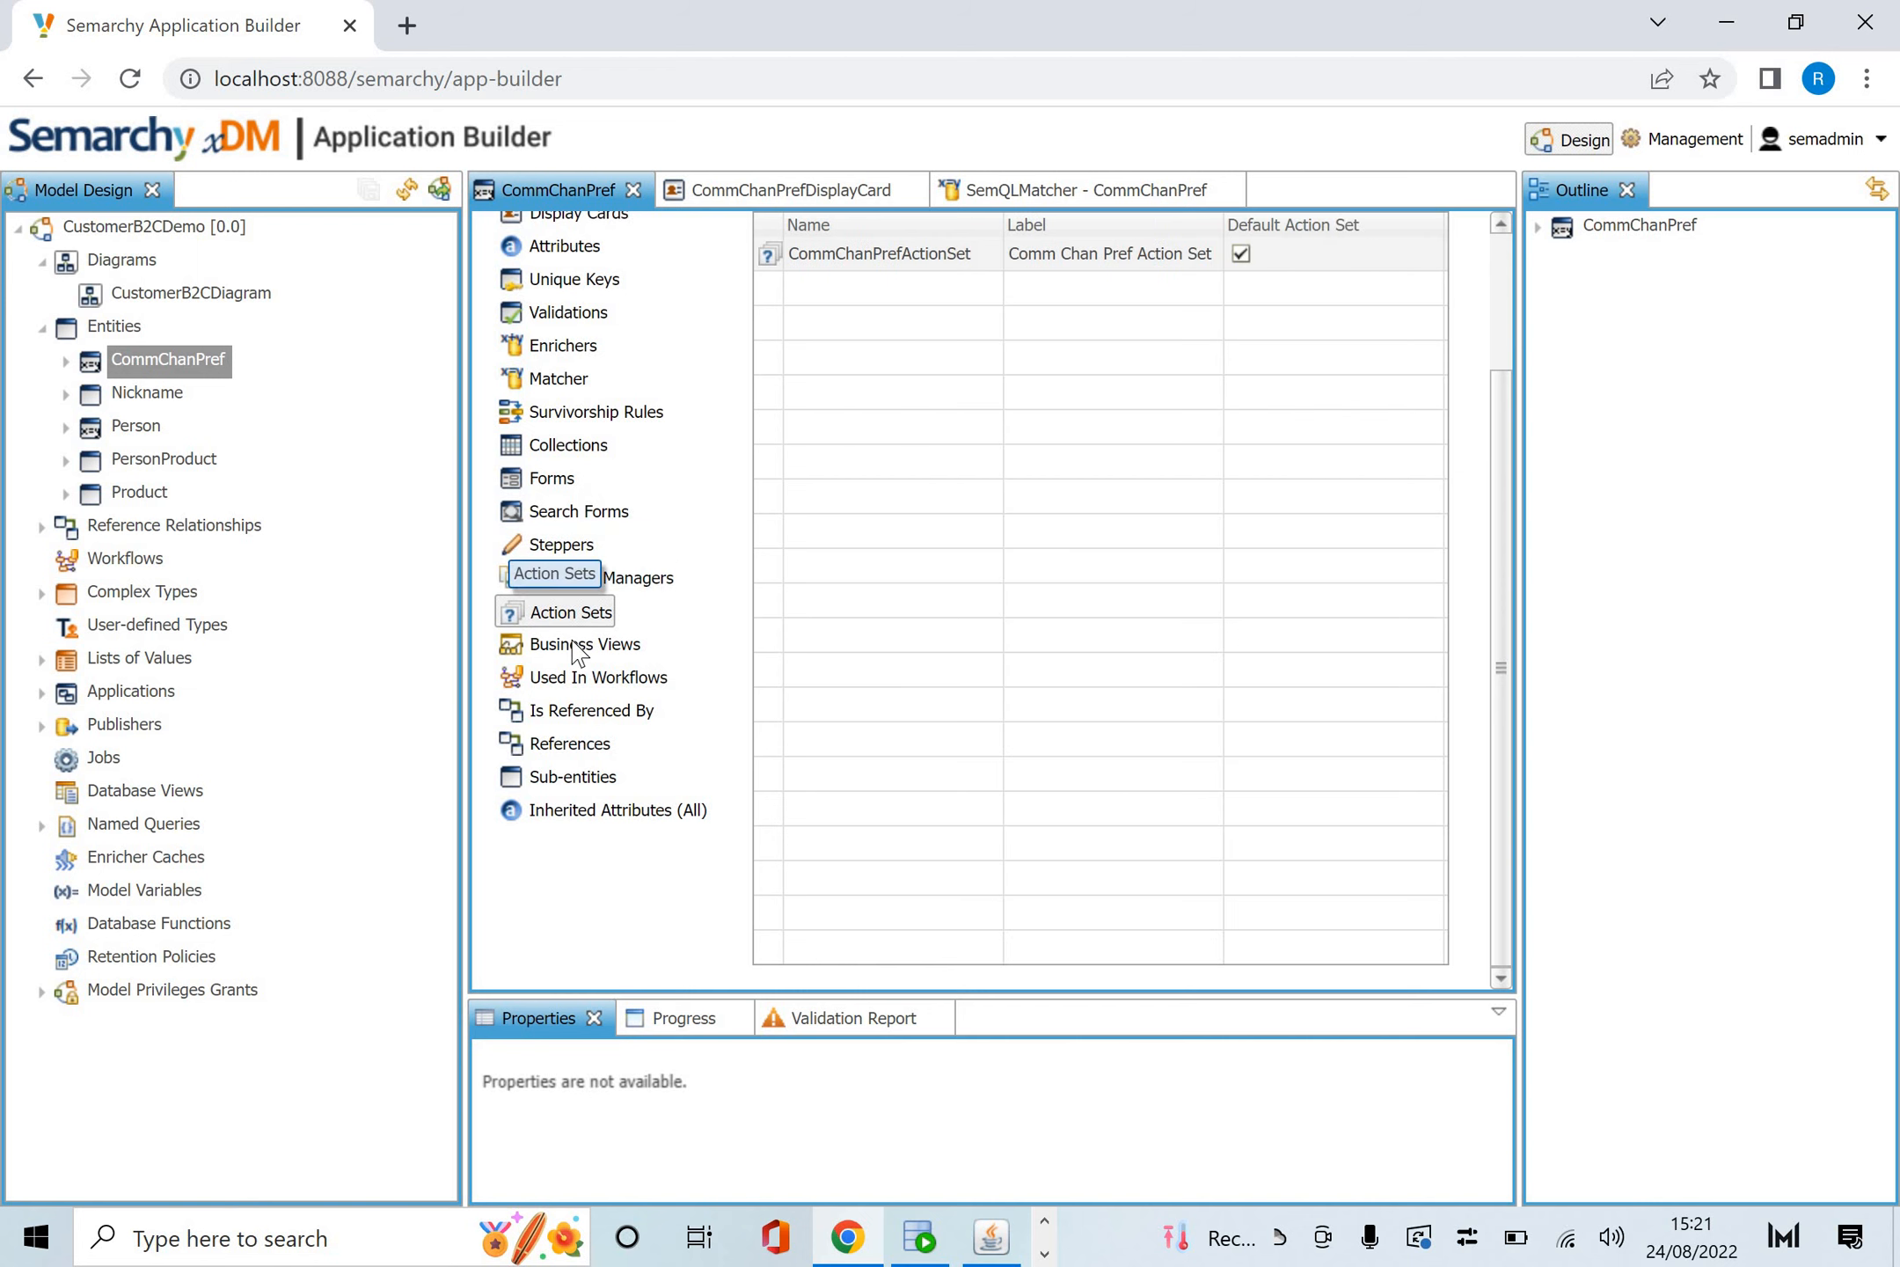
After CommChanPref's business views, browse Nickname's display cards, attributes, keys, validations, enrichers and survivorship rules.
left_click(585, 644)
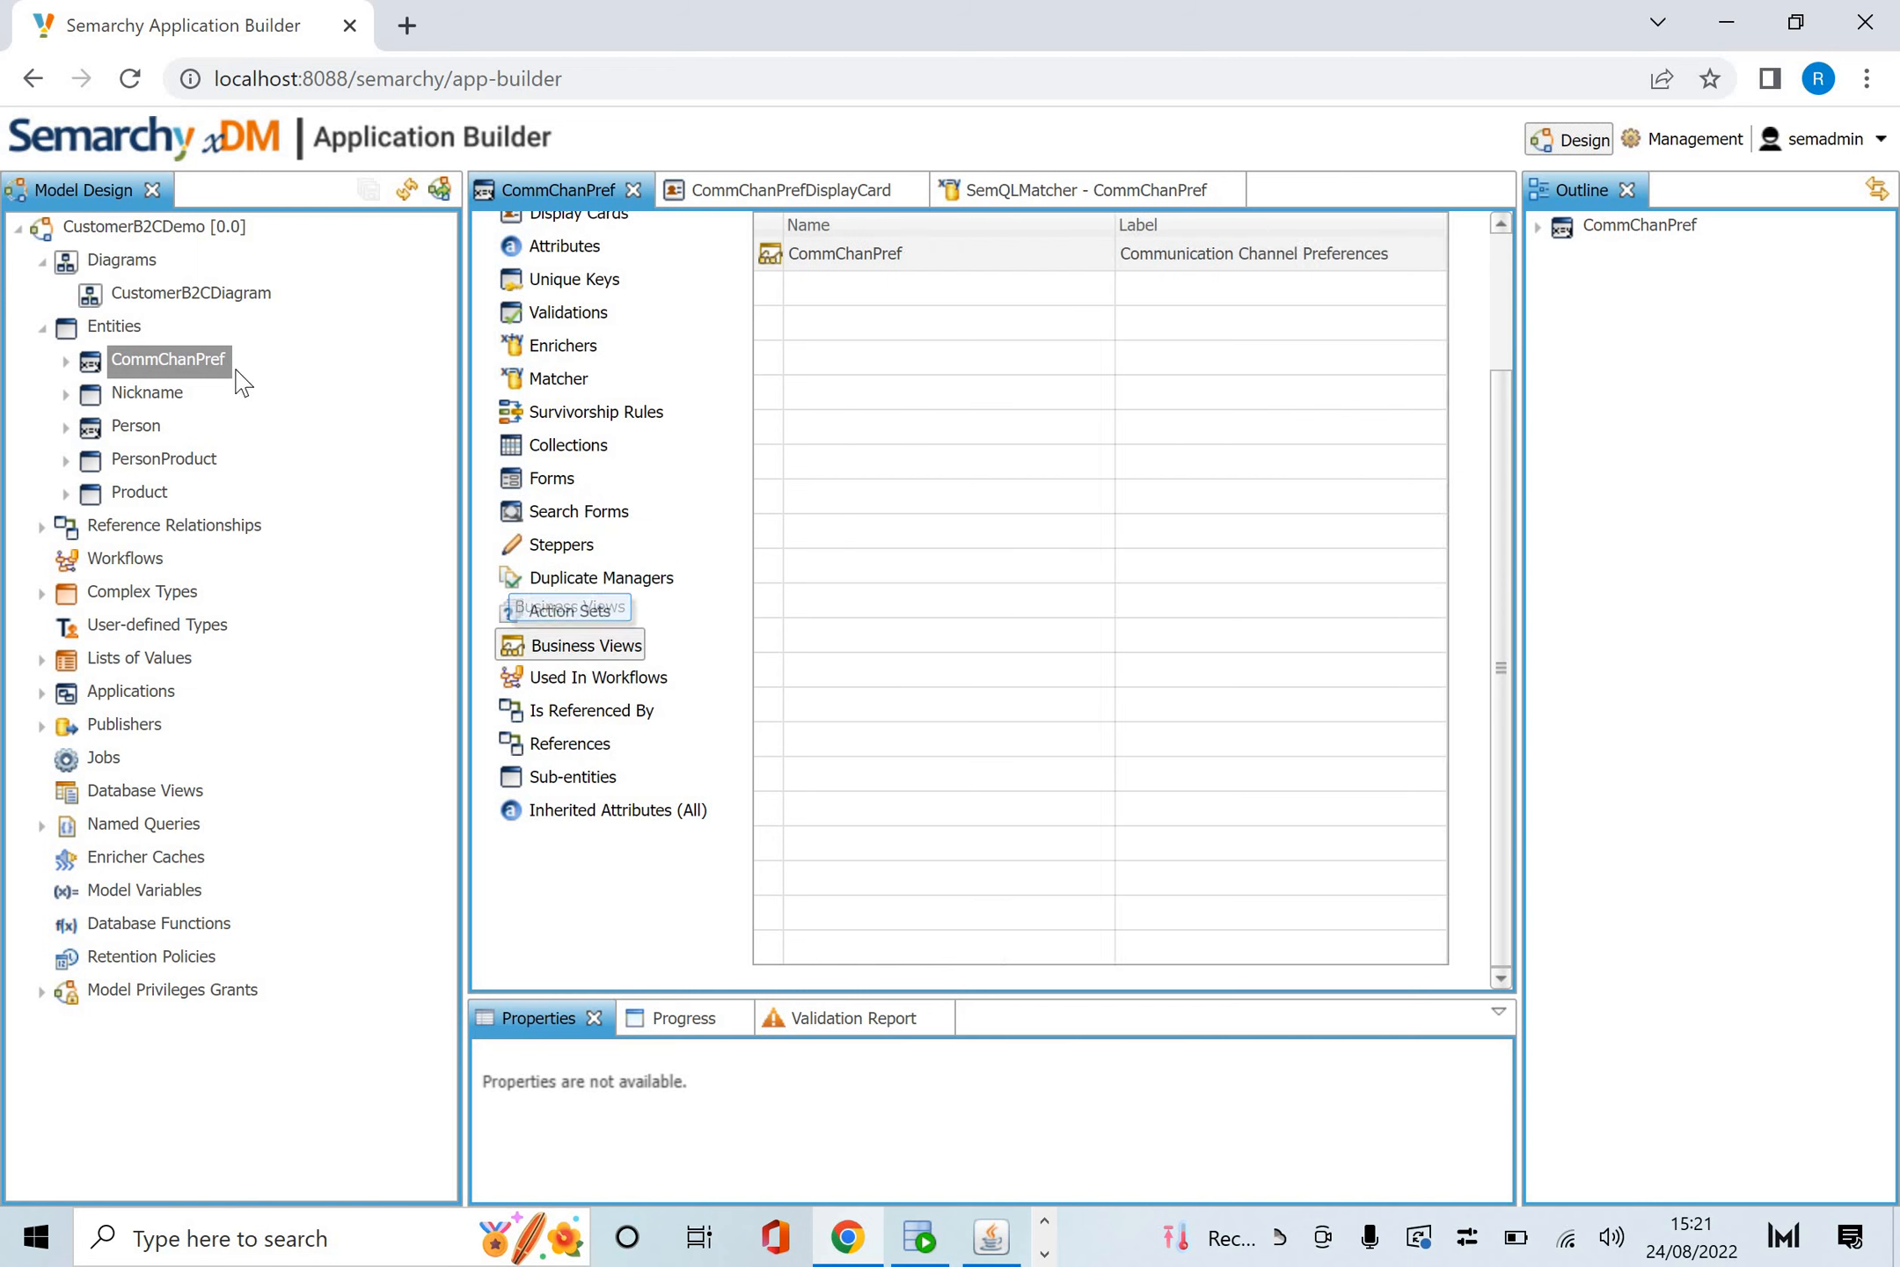
mouse_move(166, 409)
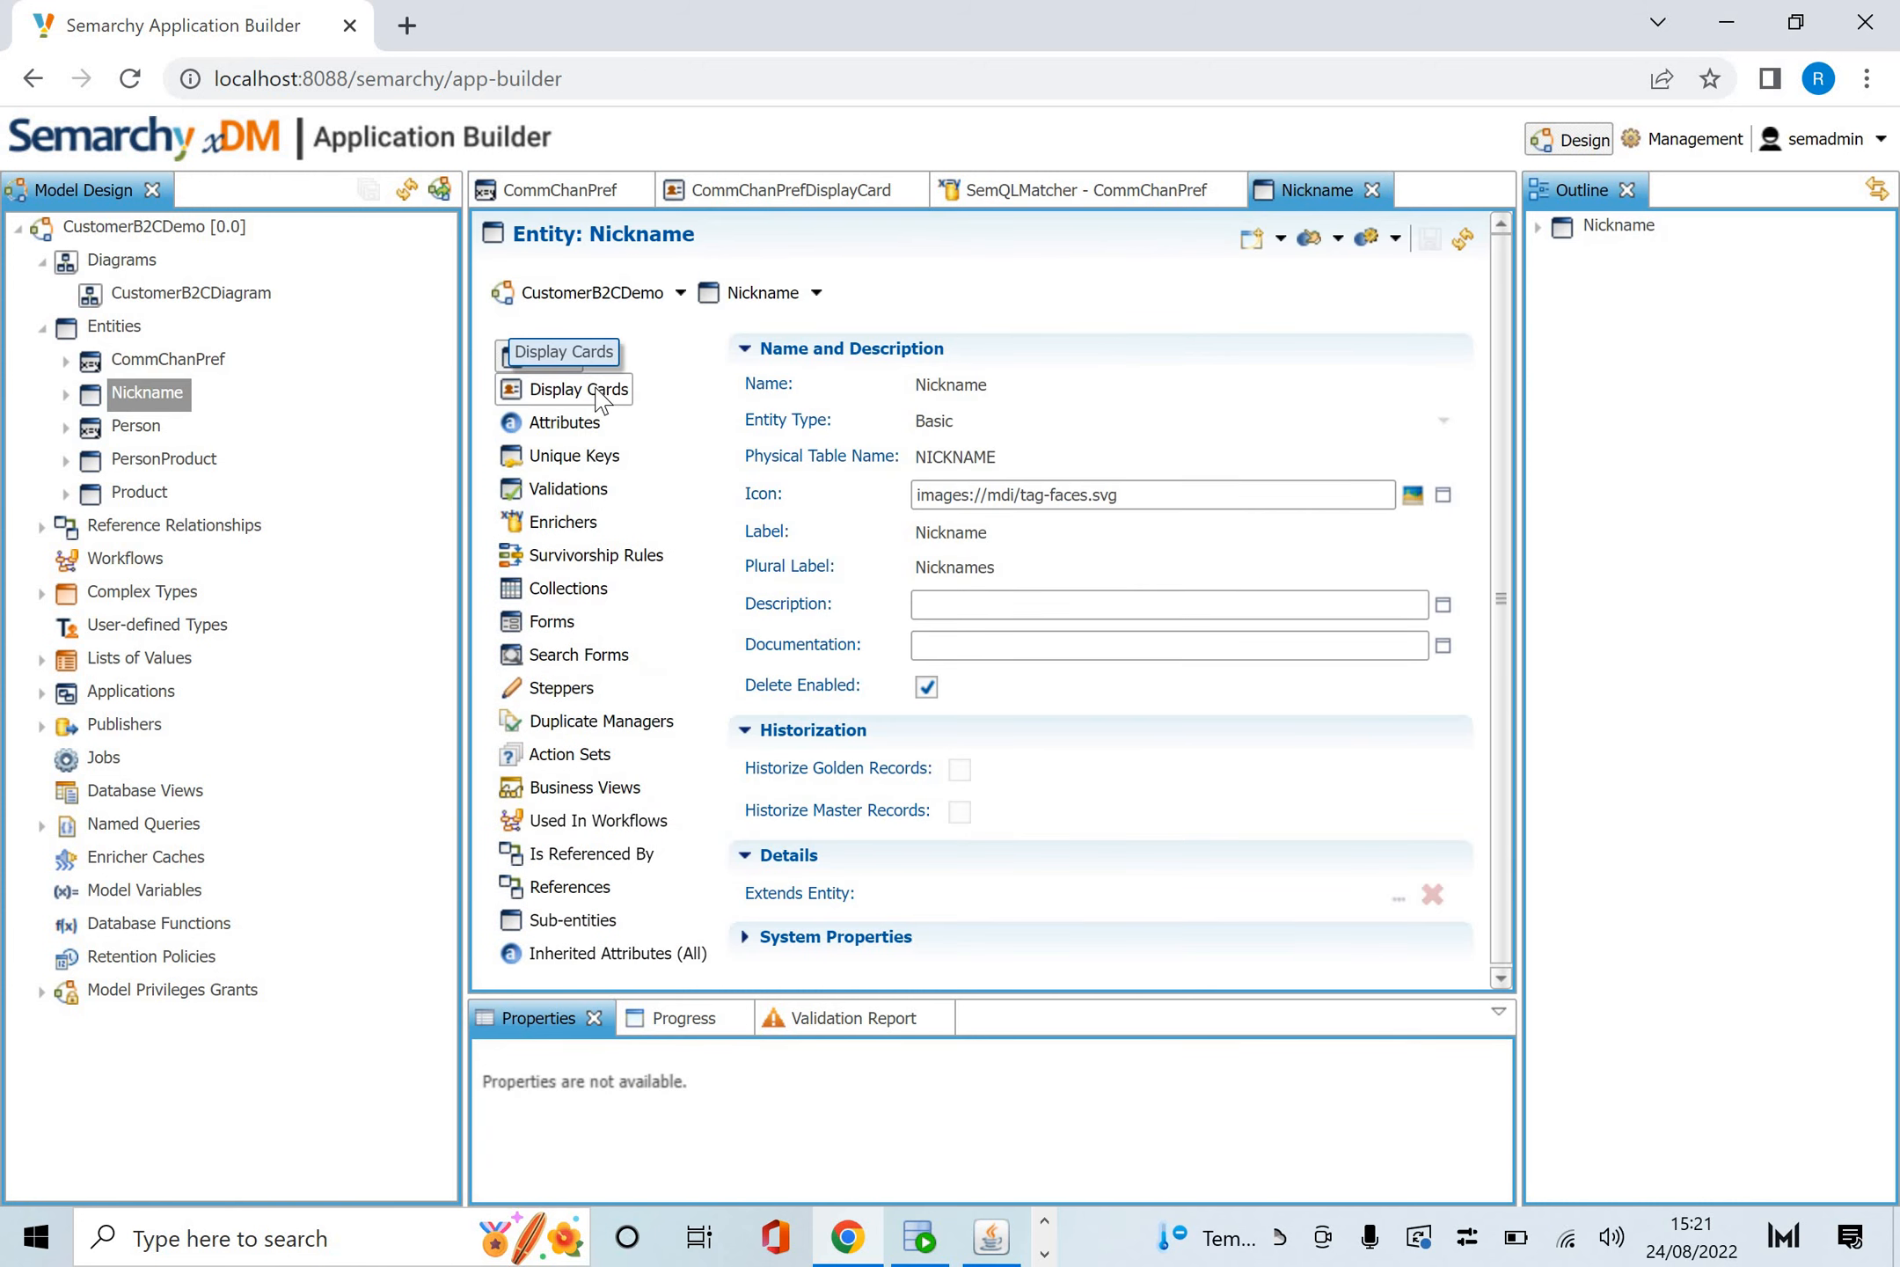
left_click(578, 388)
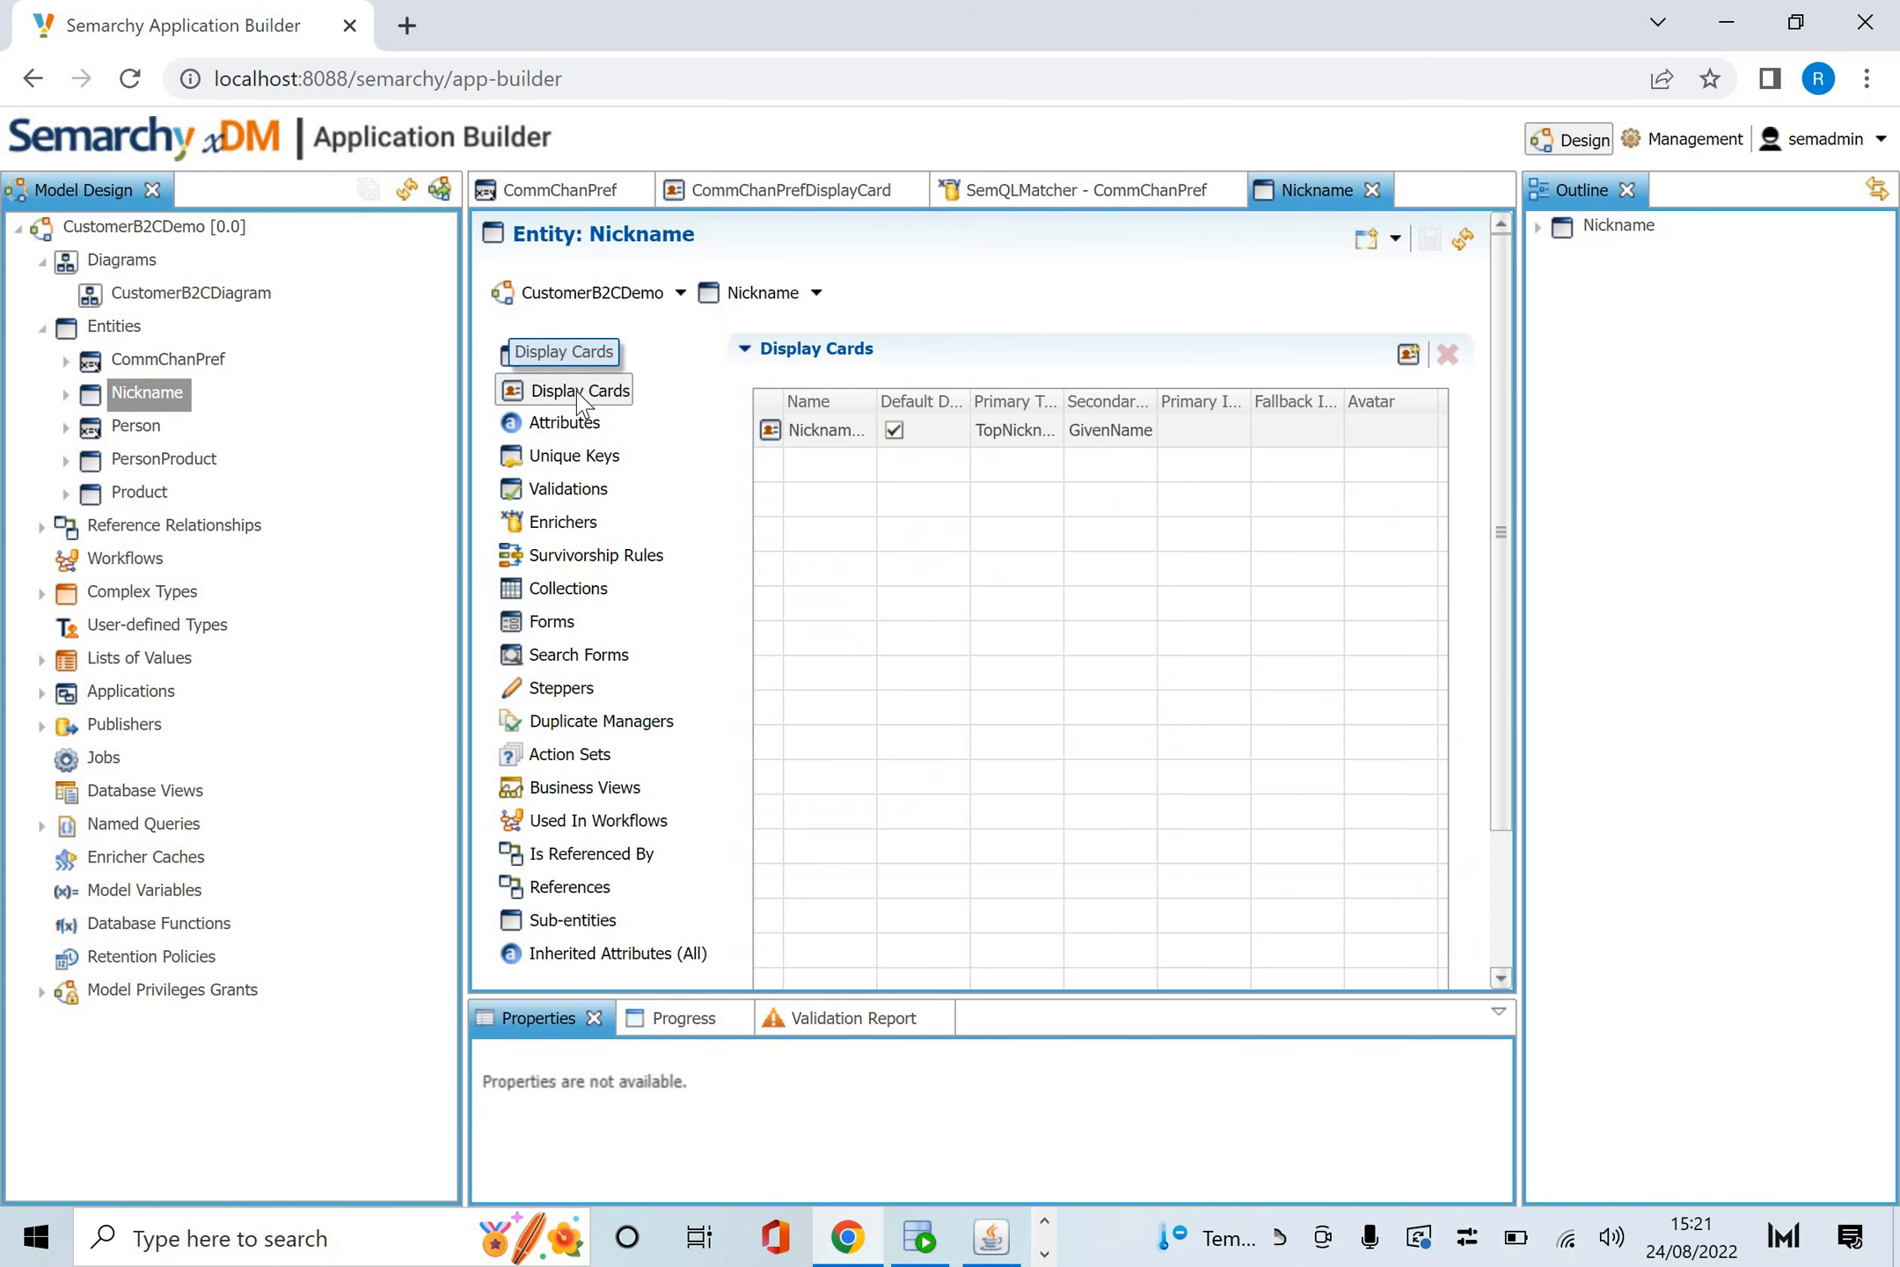
left_click(565, 423)
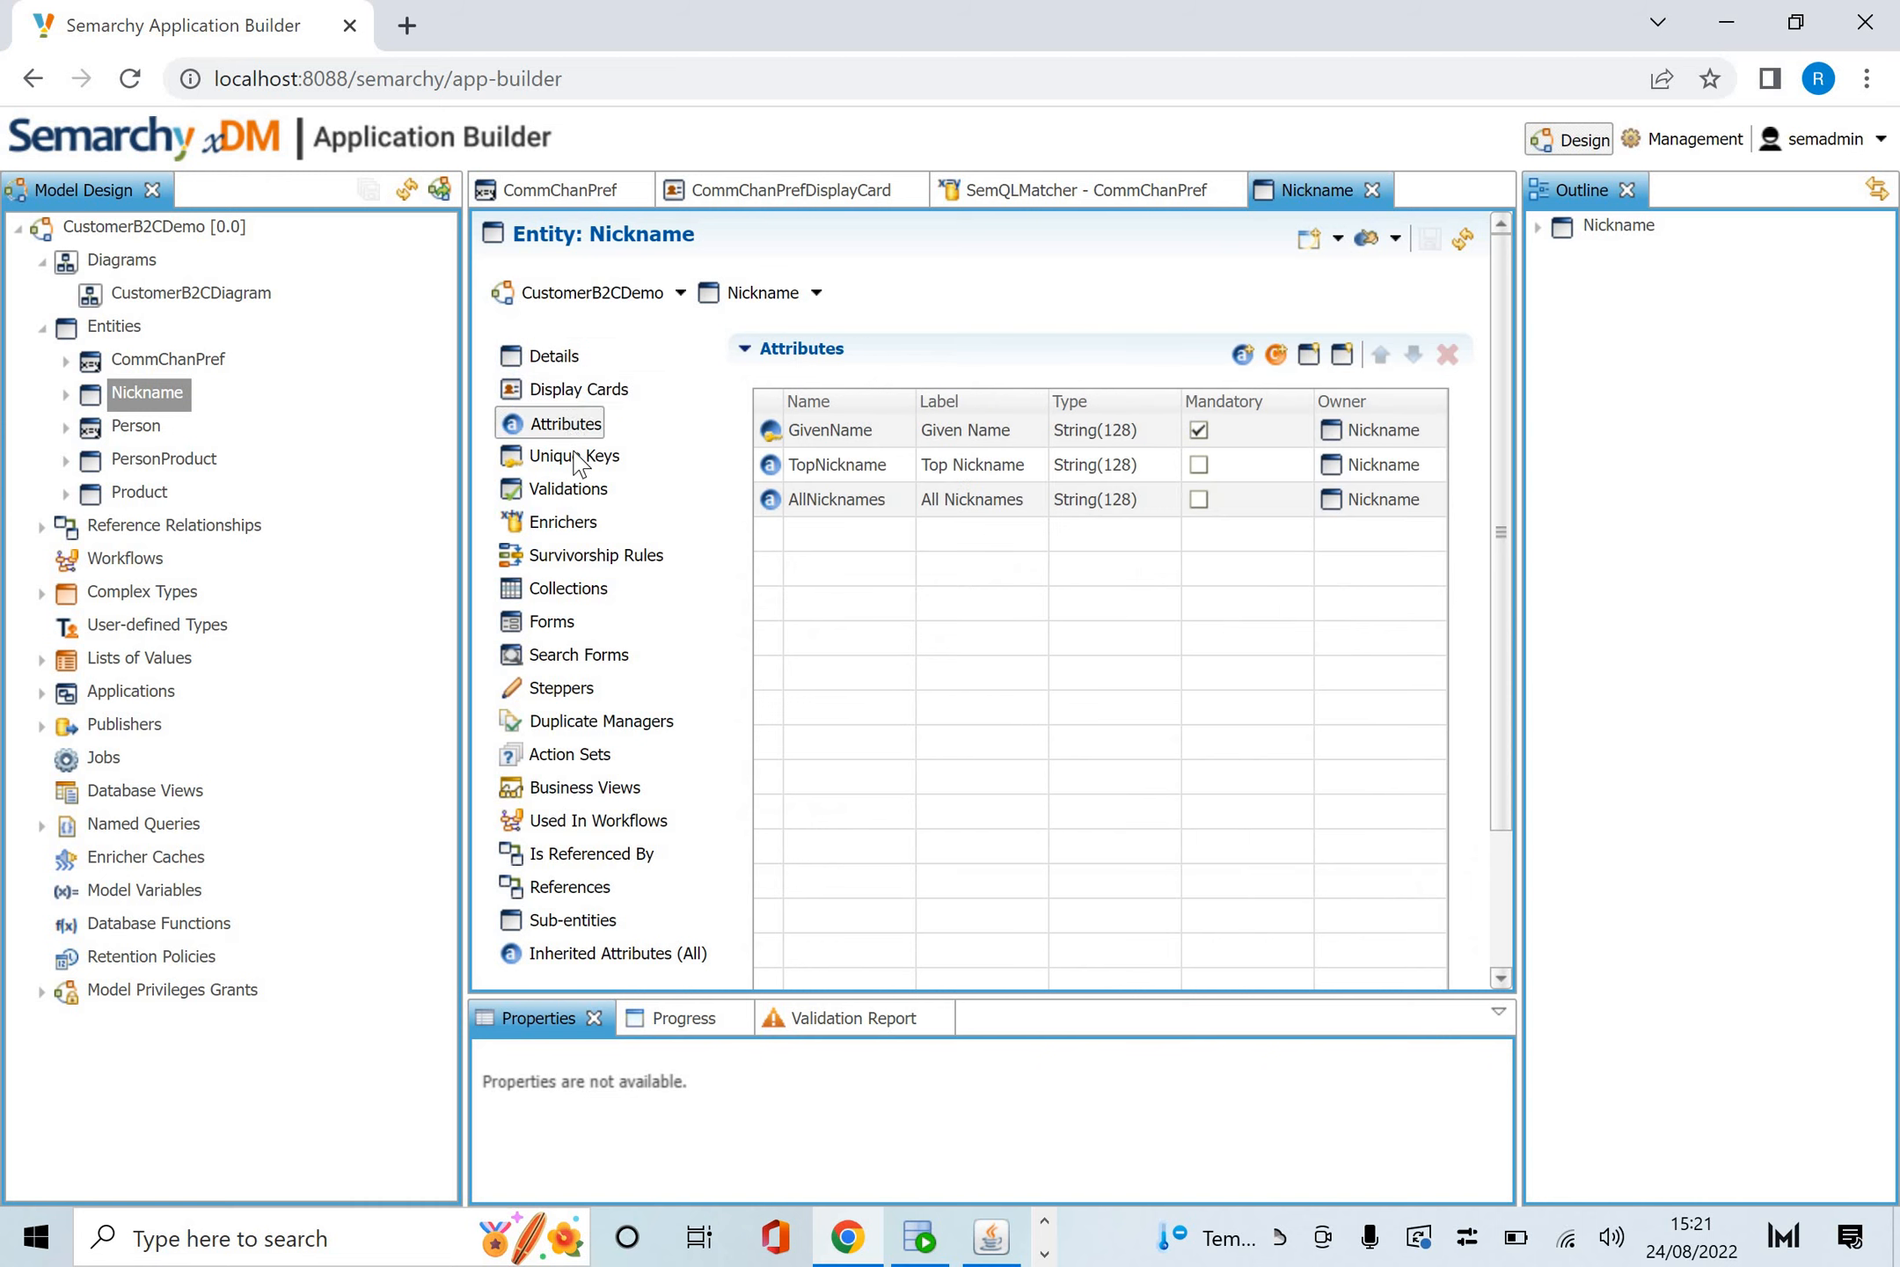
left_click(577, 456)
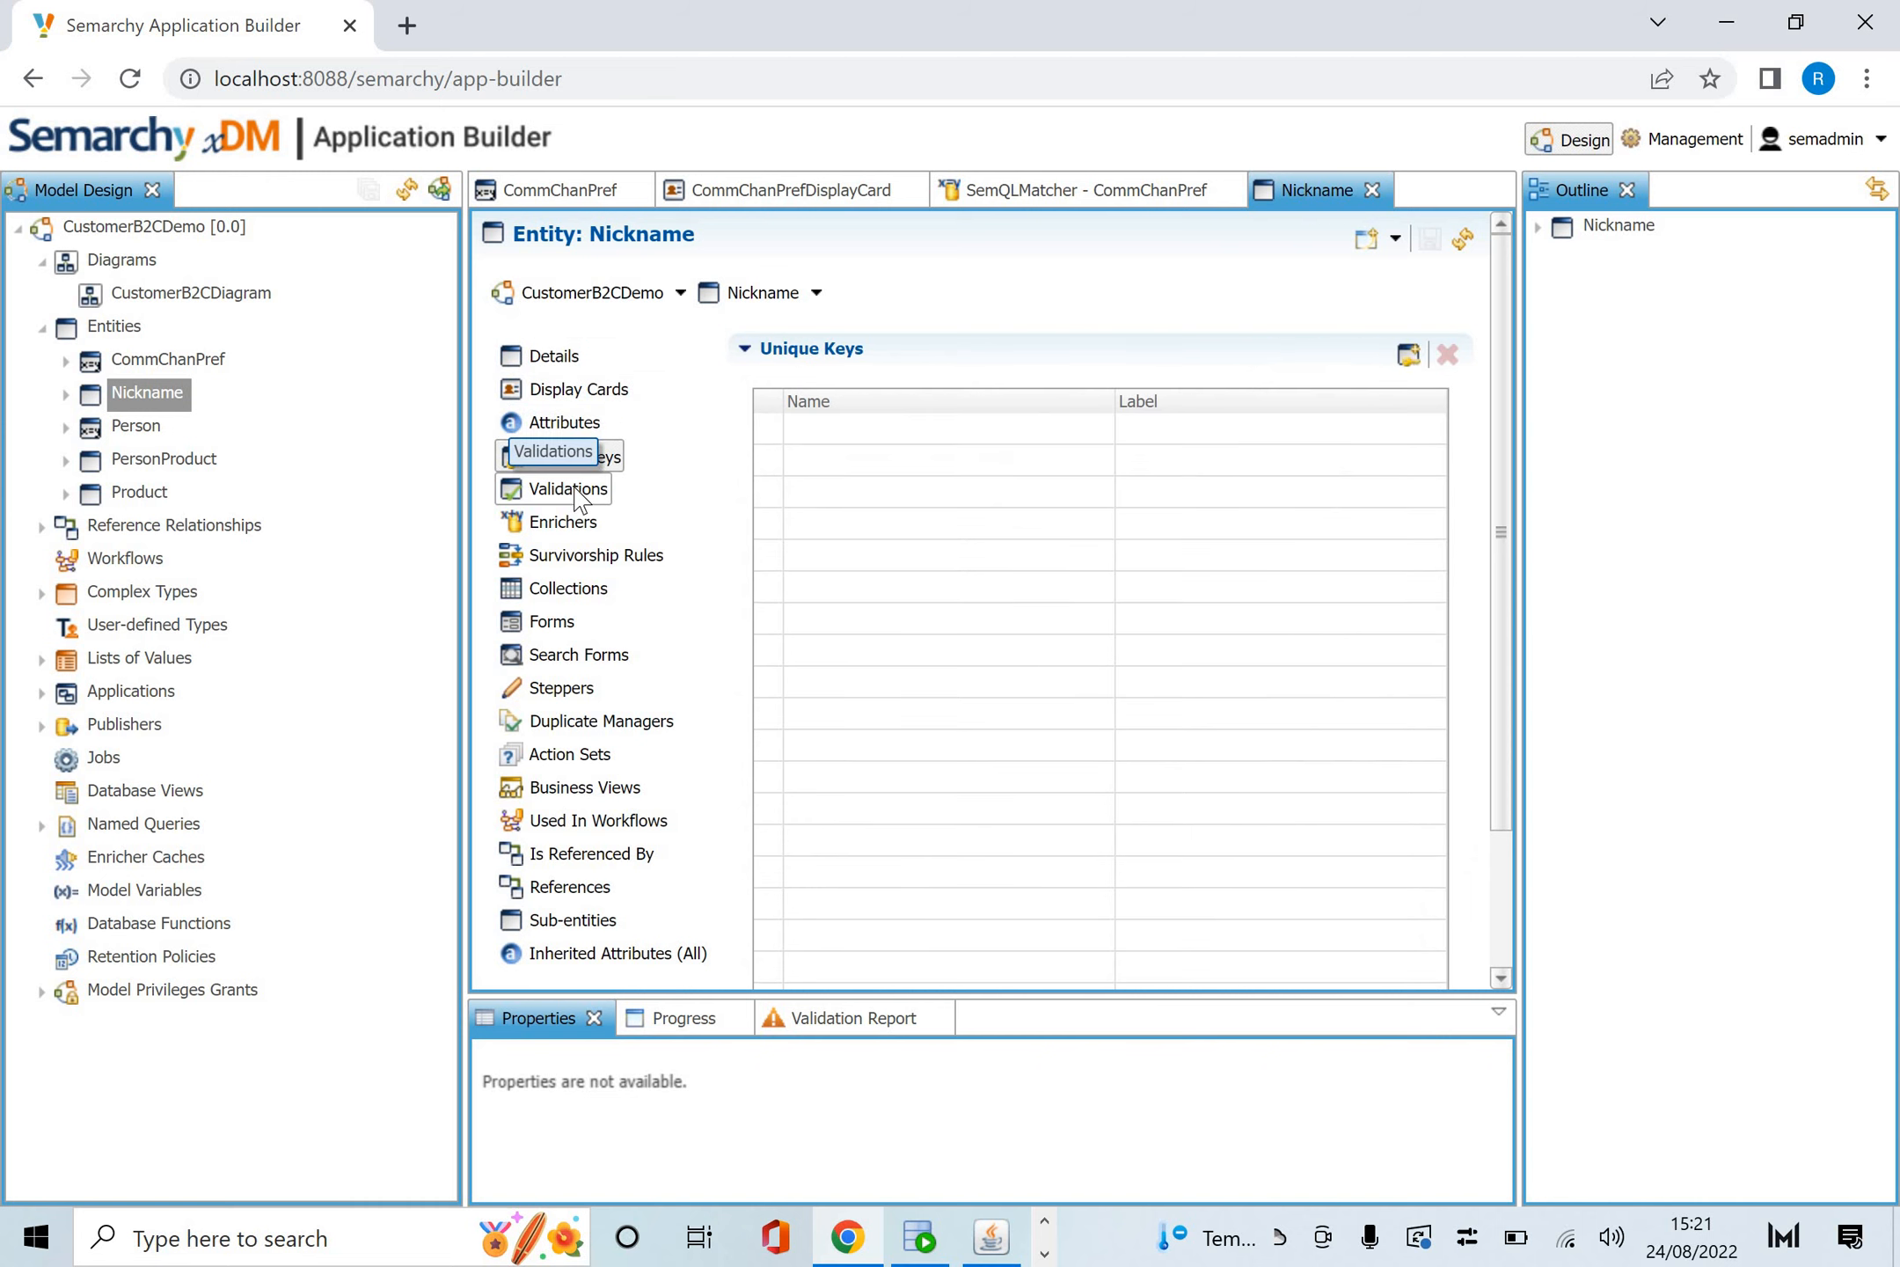
left_click(565, 455)
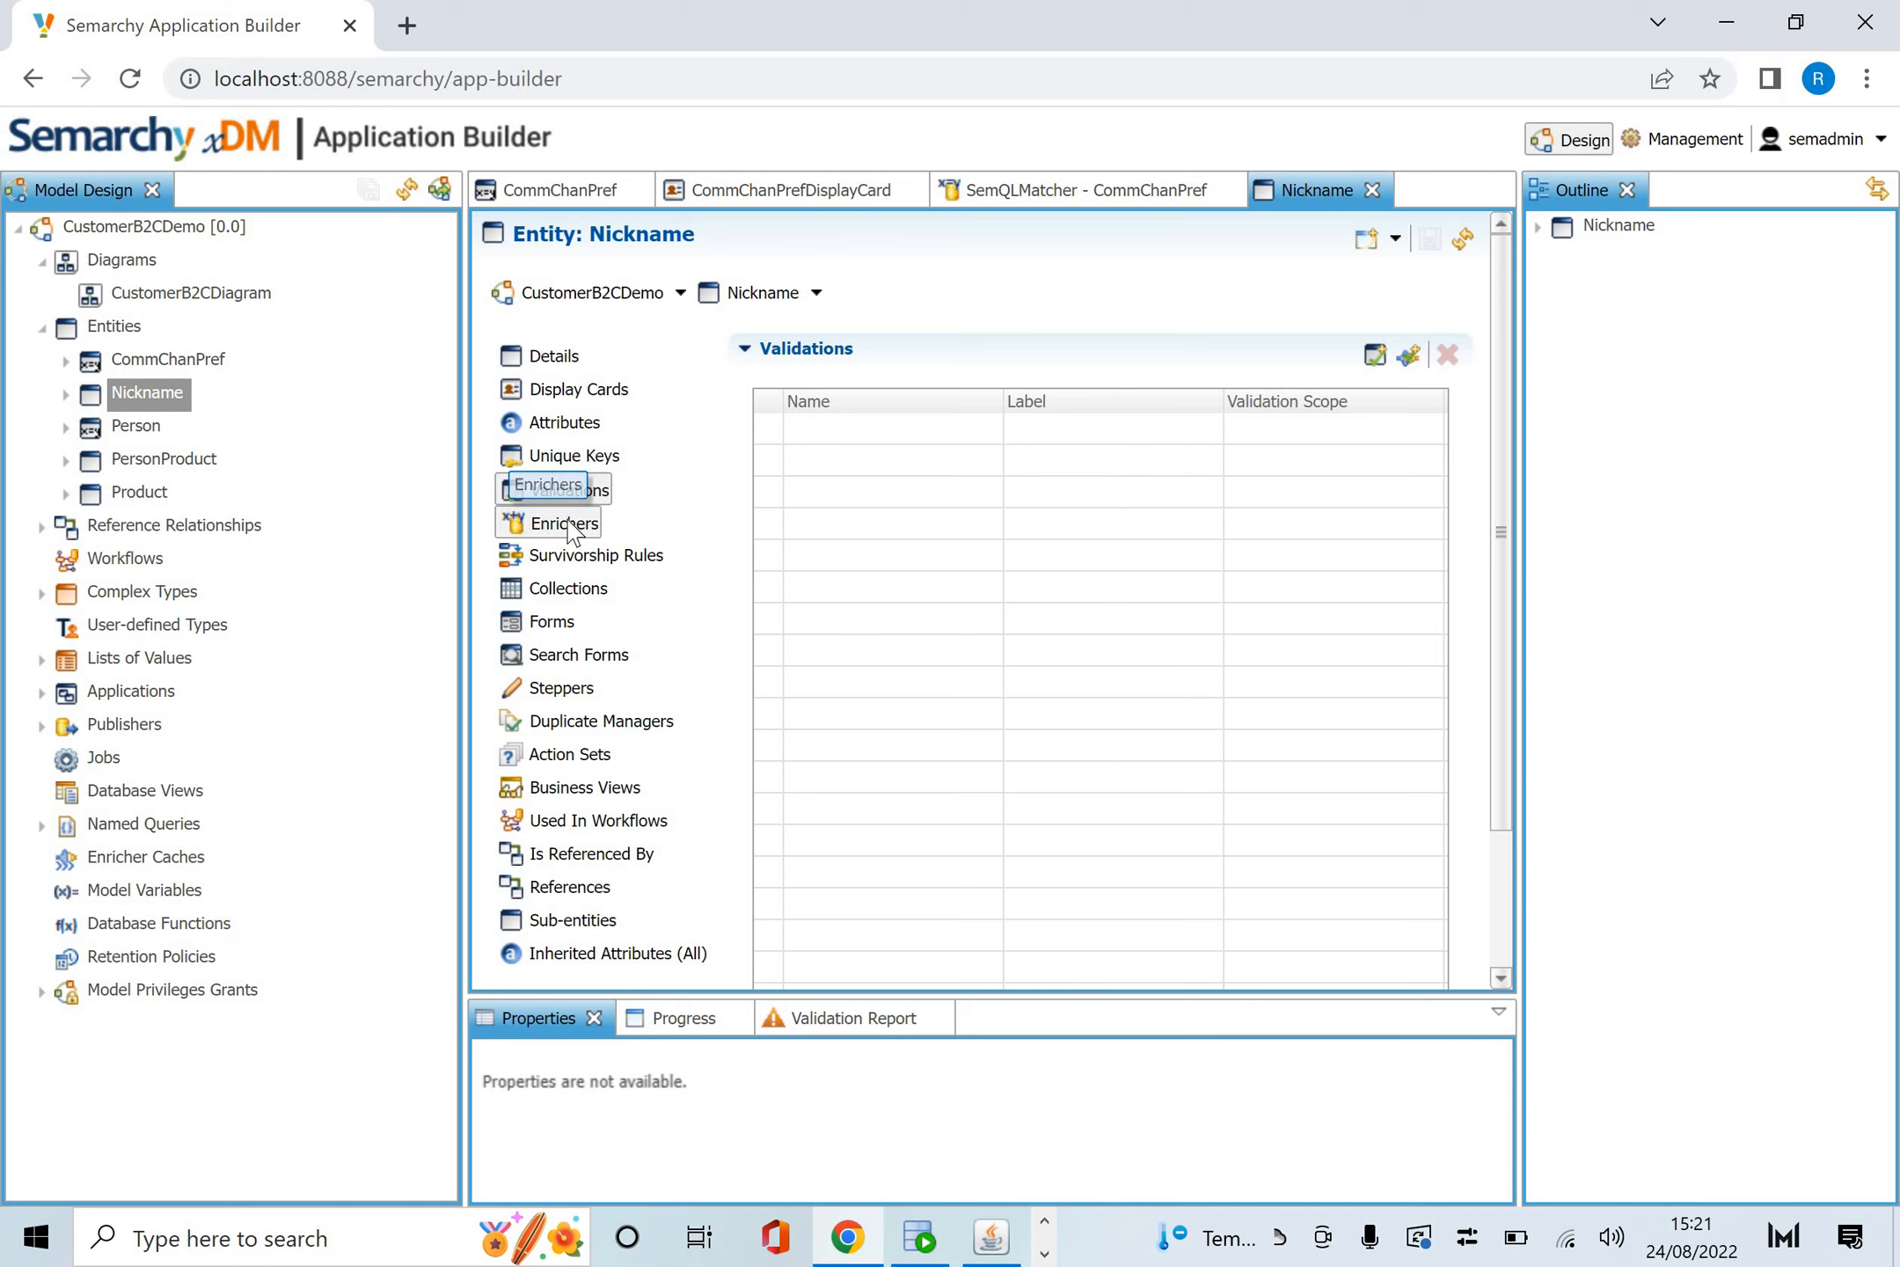
left_click(564, 523)
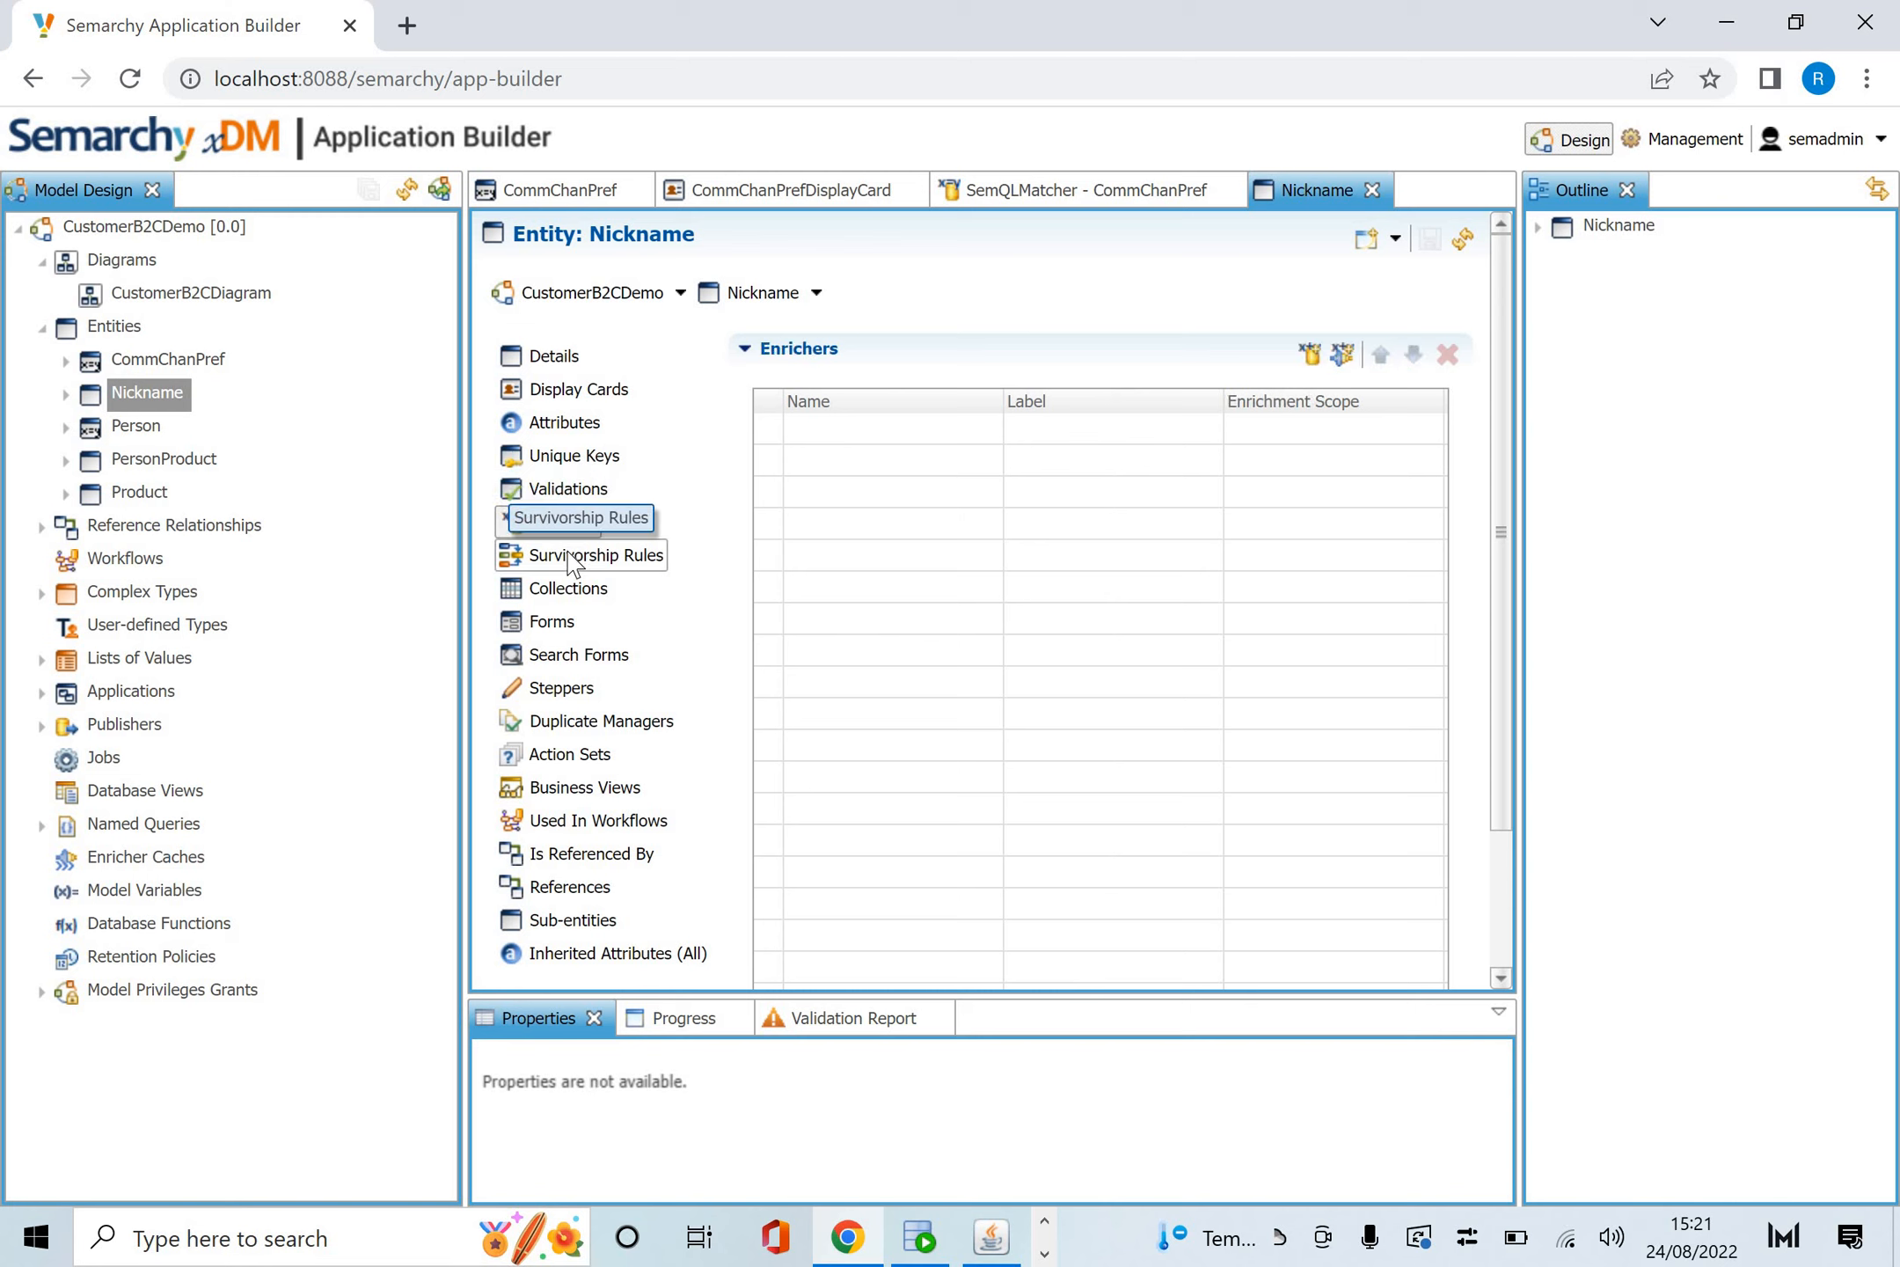
left_click(594, 554)
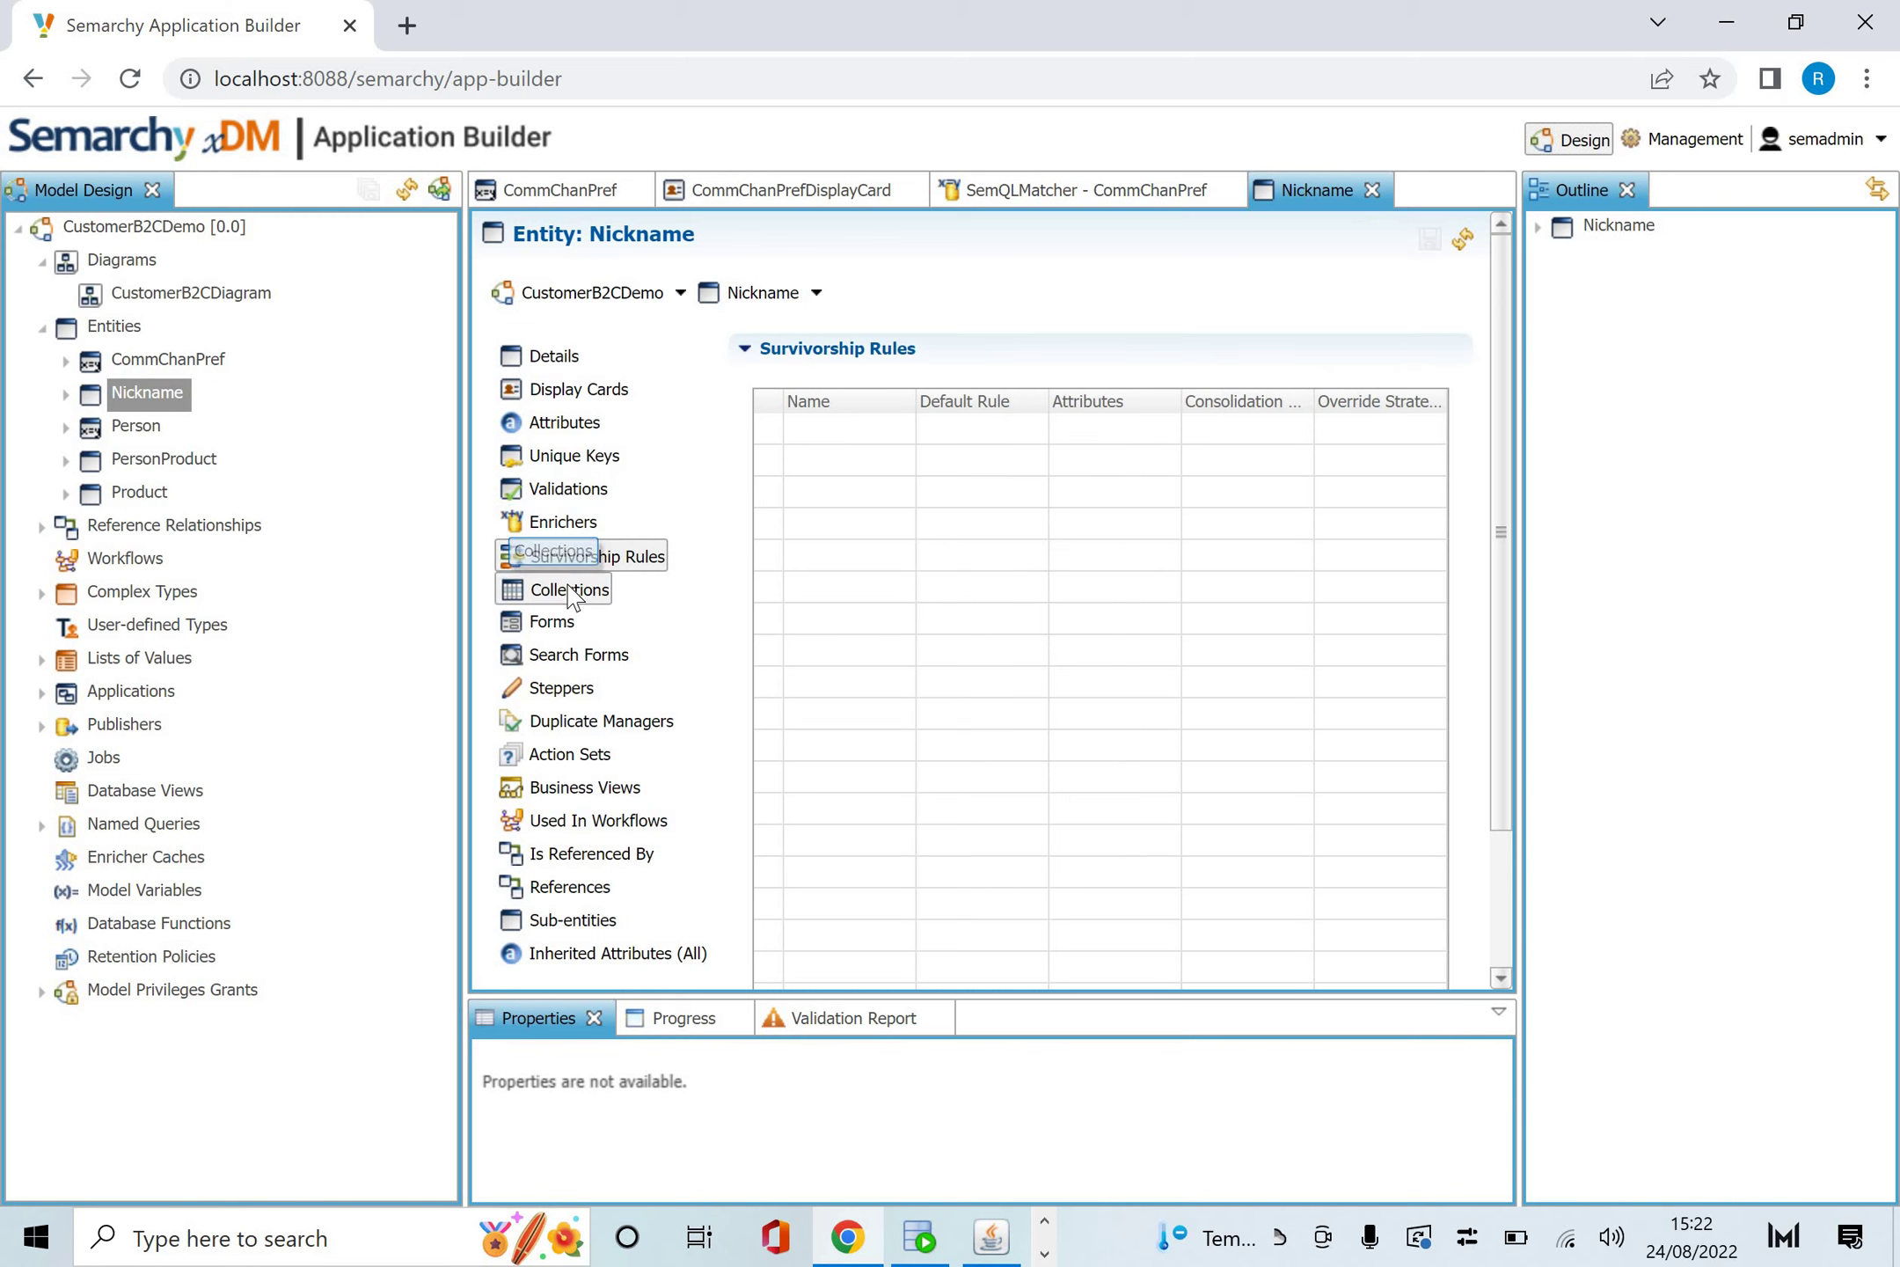
Browse Nickname's collections, search forms, AuthorNicknames stepper, duplicate managers, action sets and business views.
left_click(569, 589)
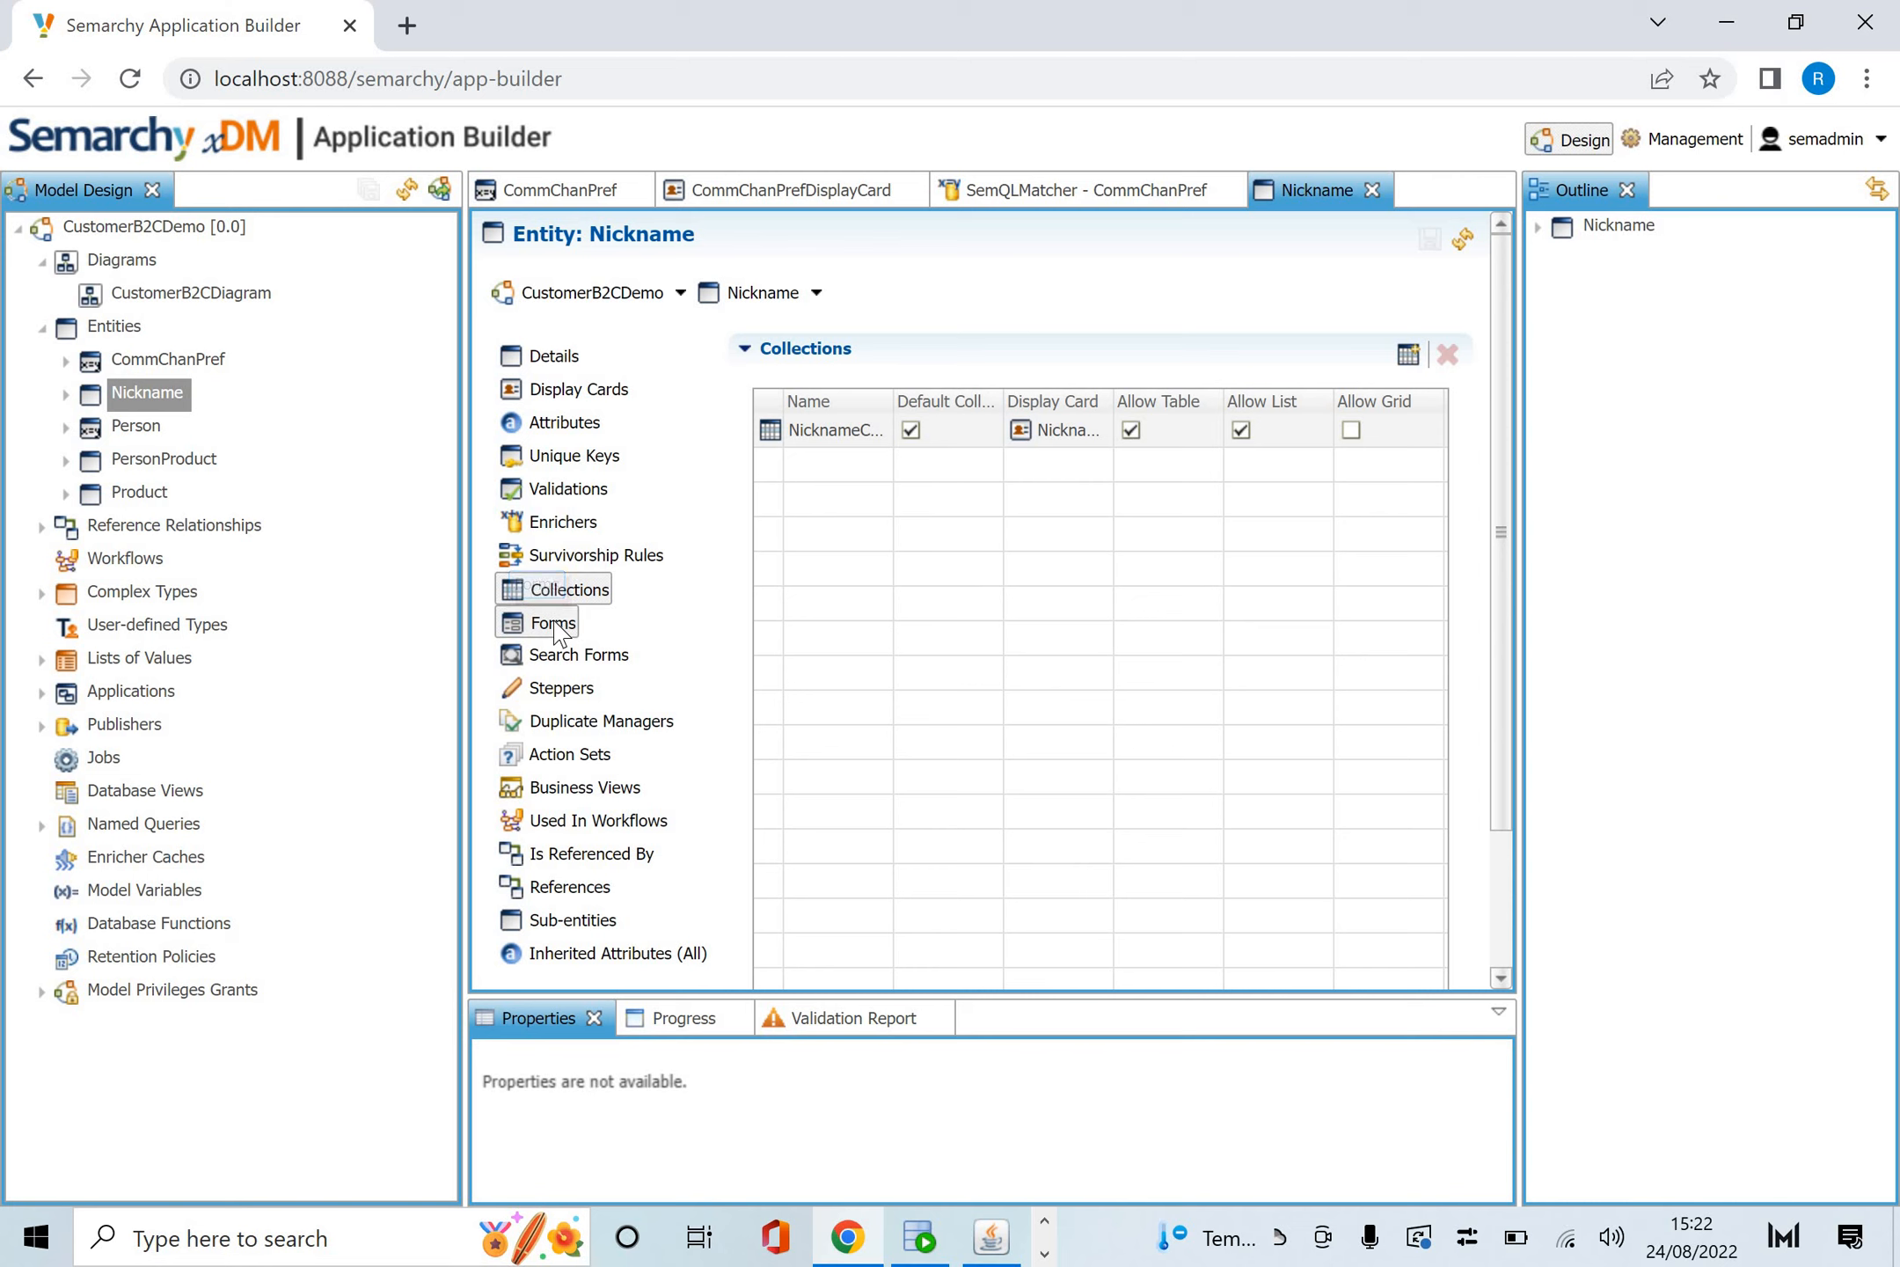
left_click(577, 655)
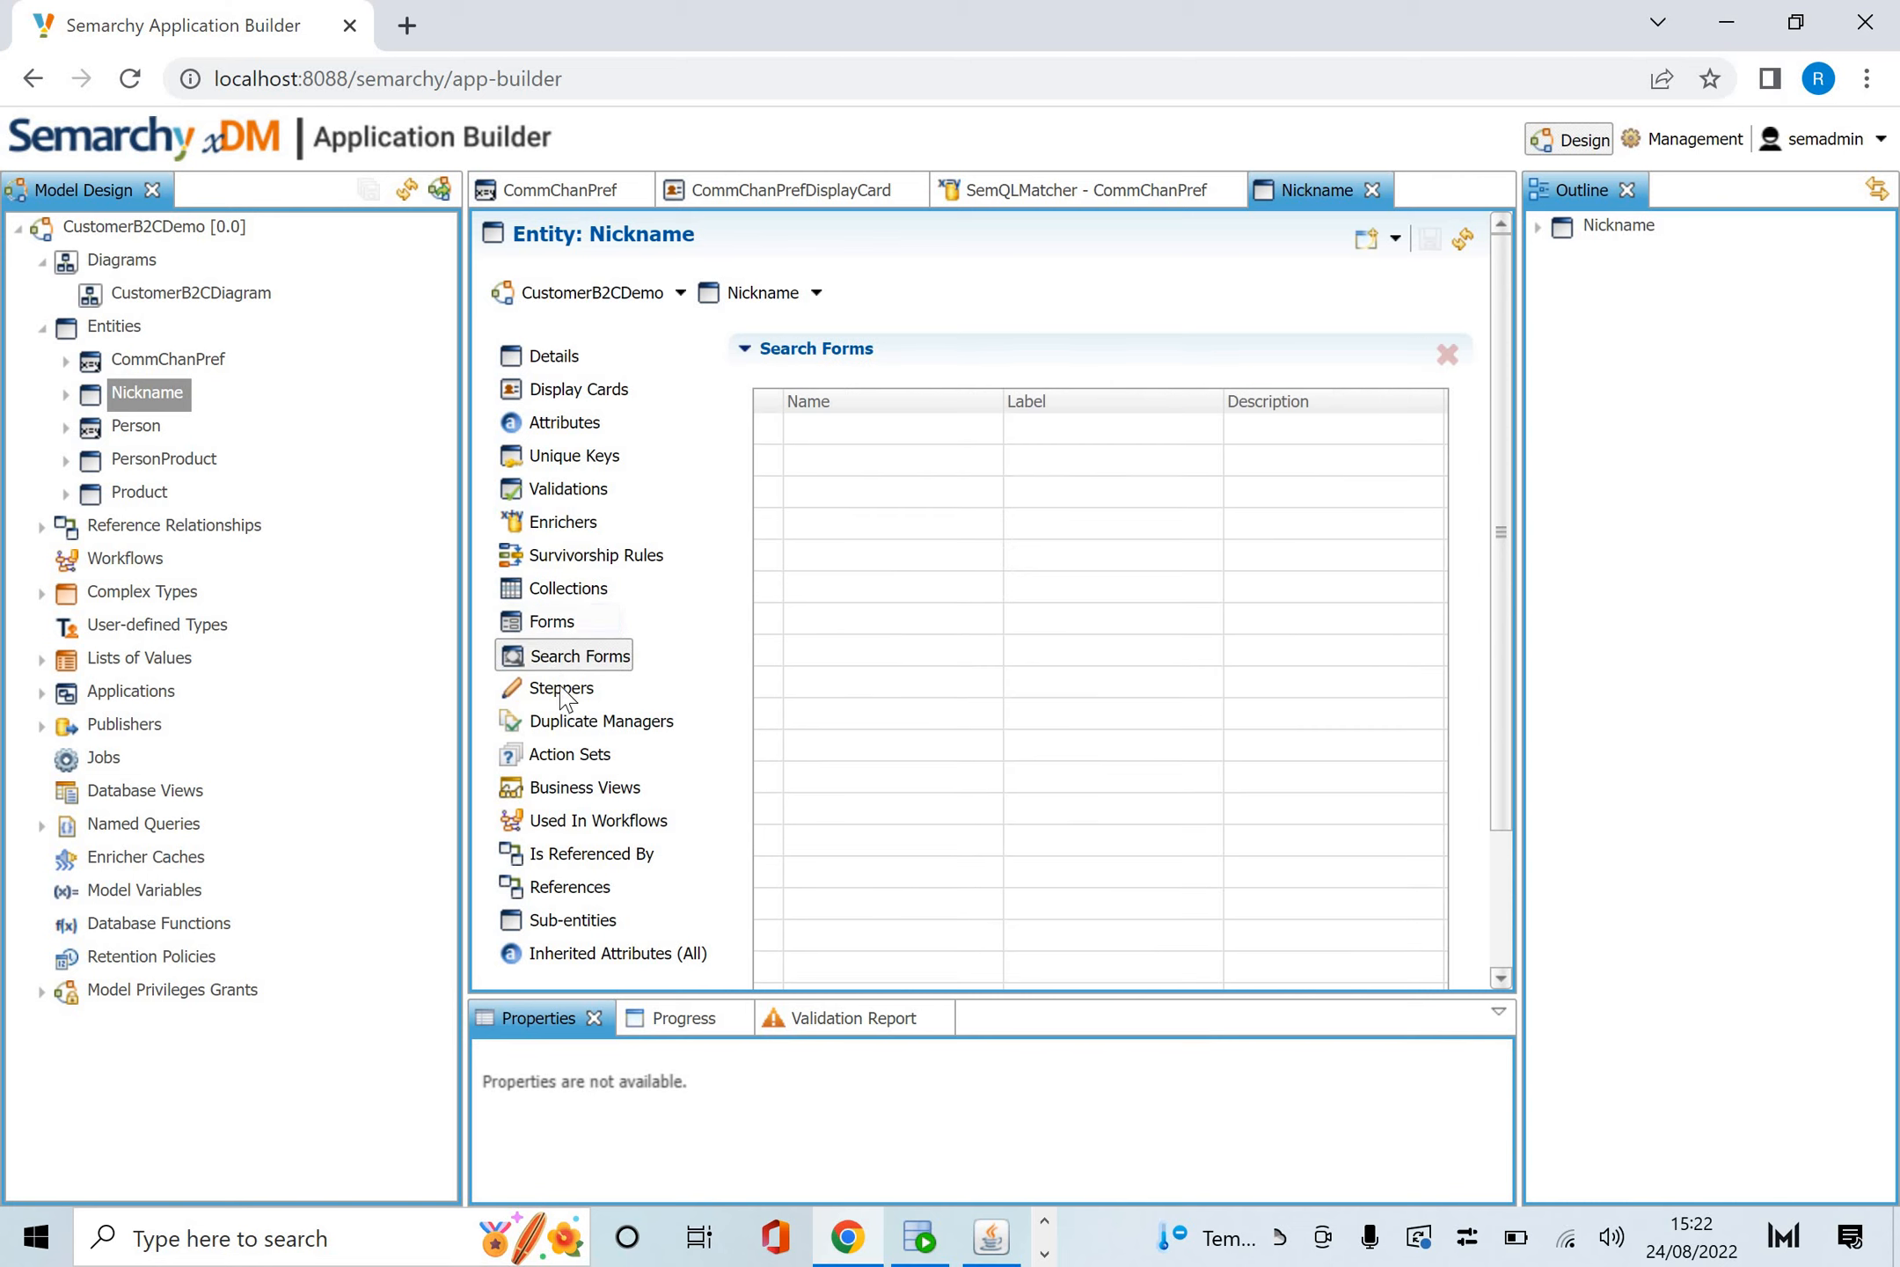
left_click(560, 687)
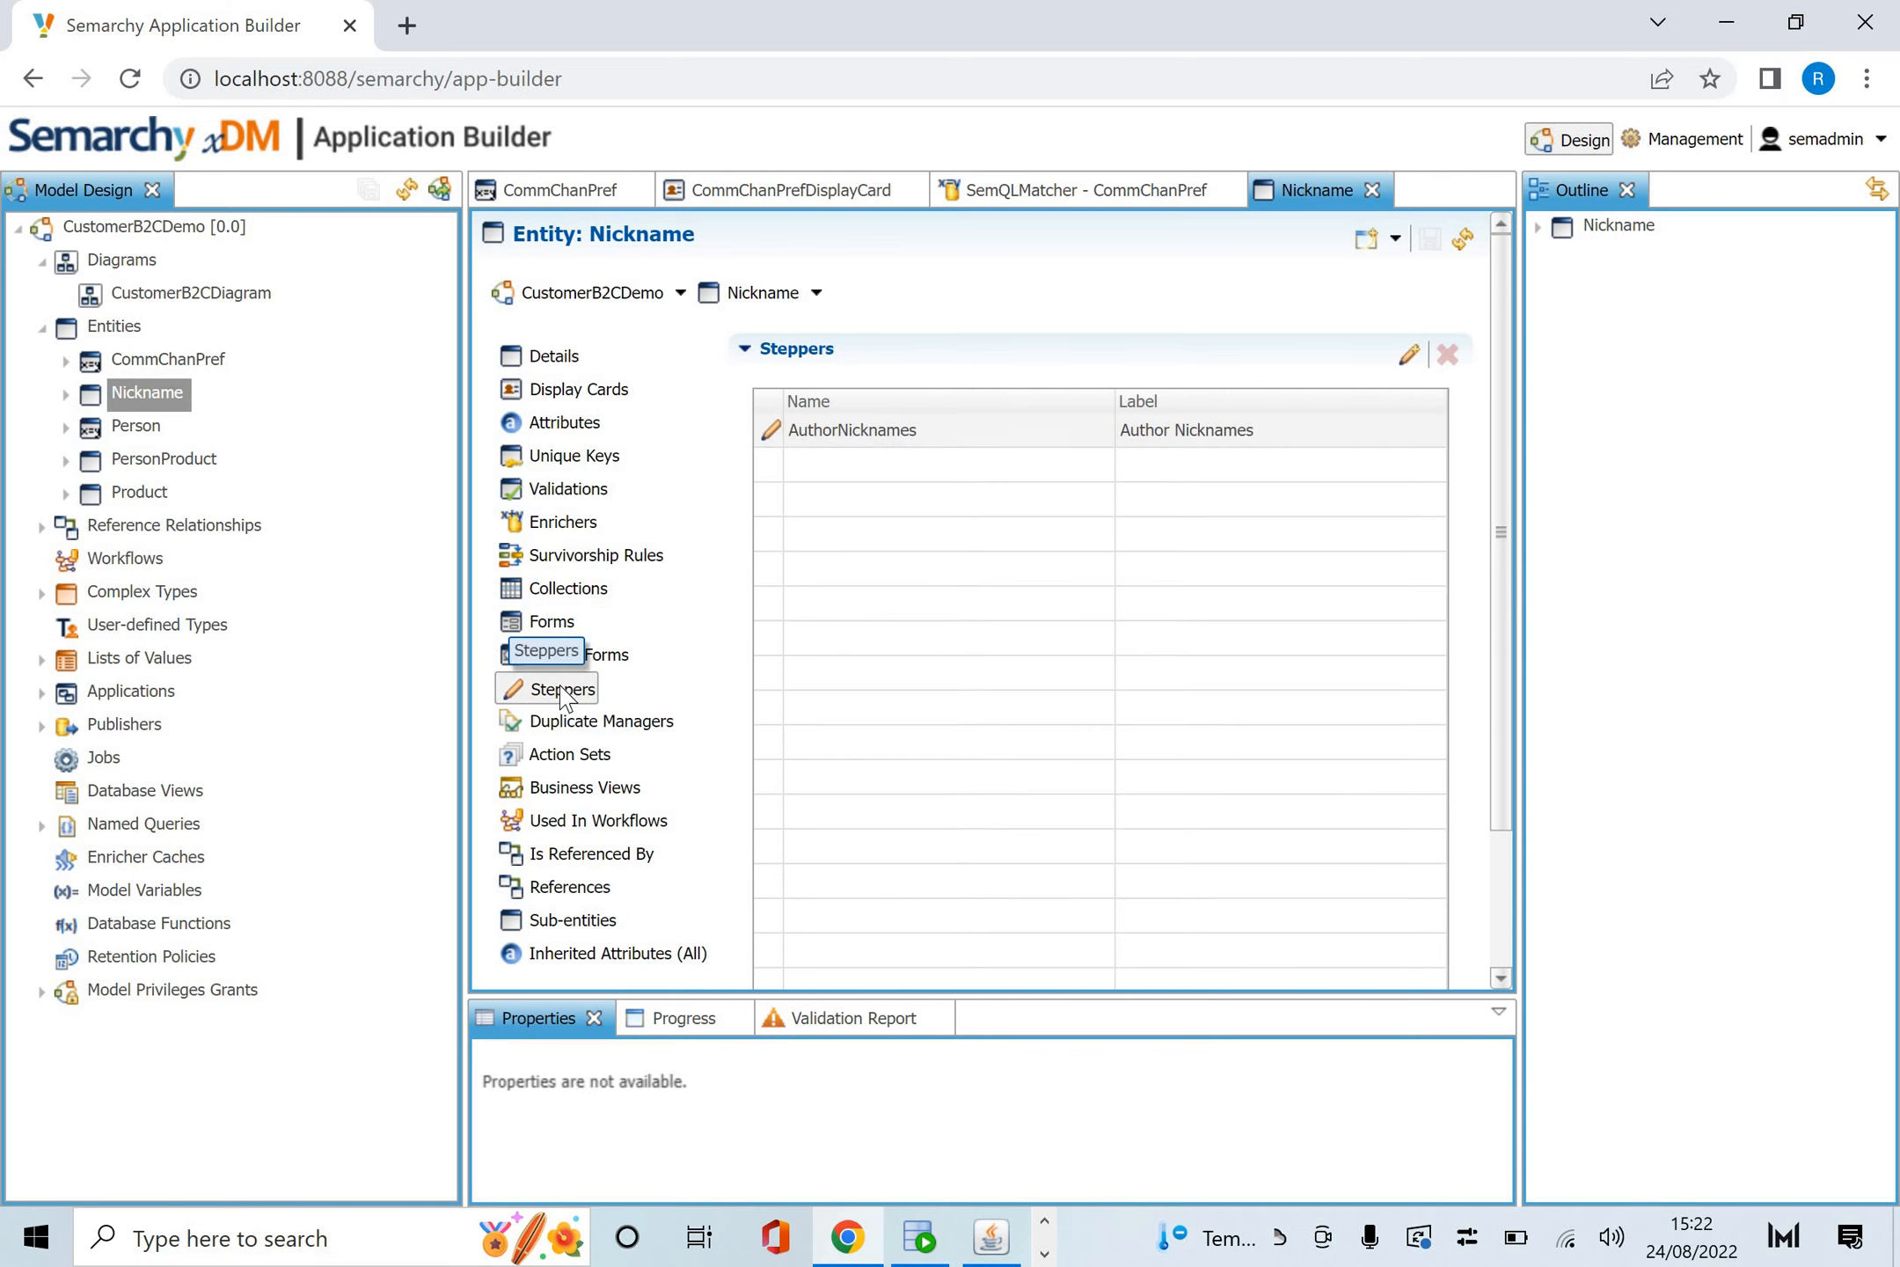
mouse_move(585, 722)
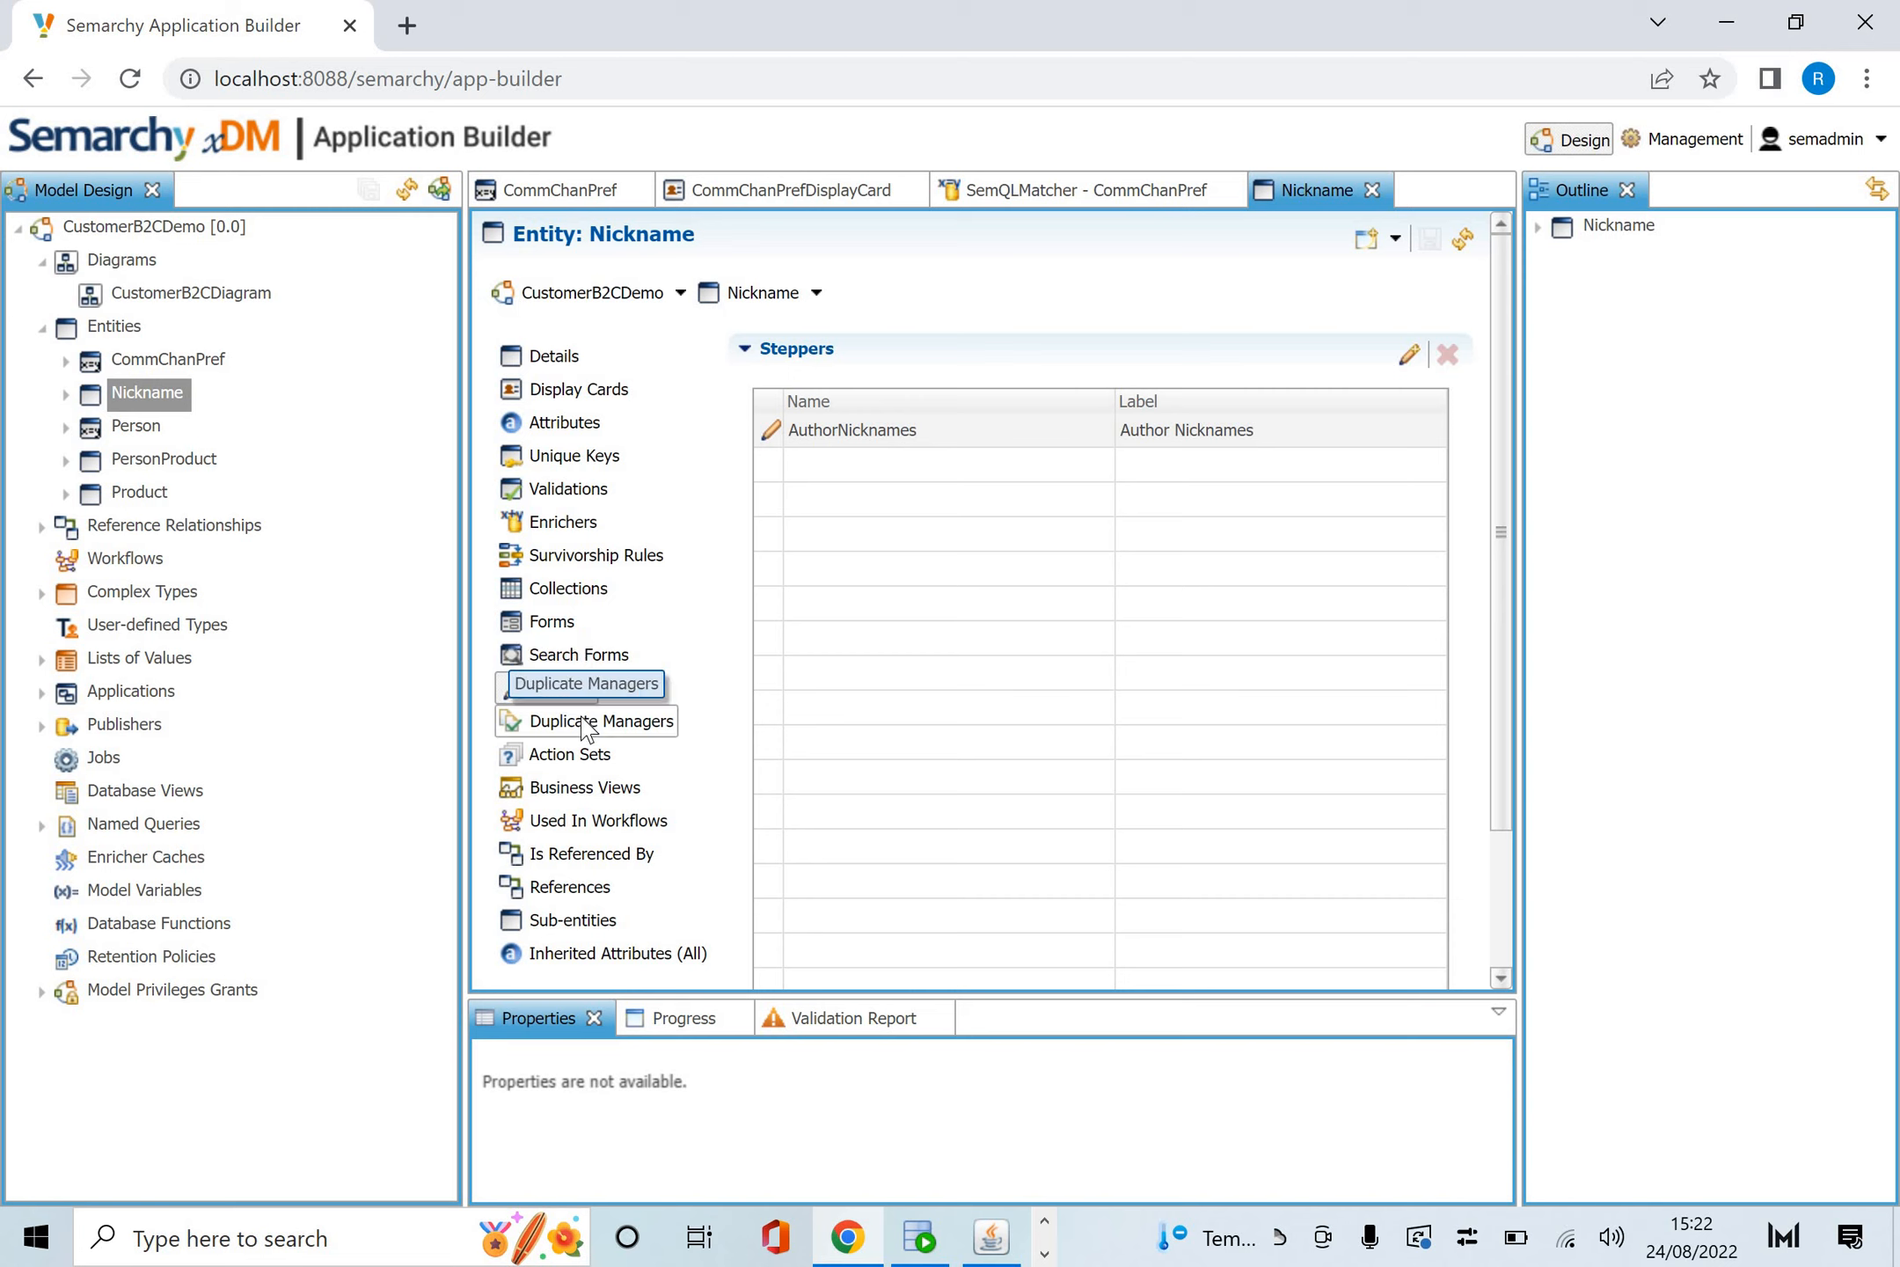
left_click(600, 722)
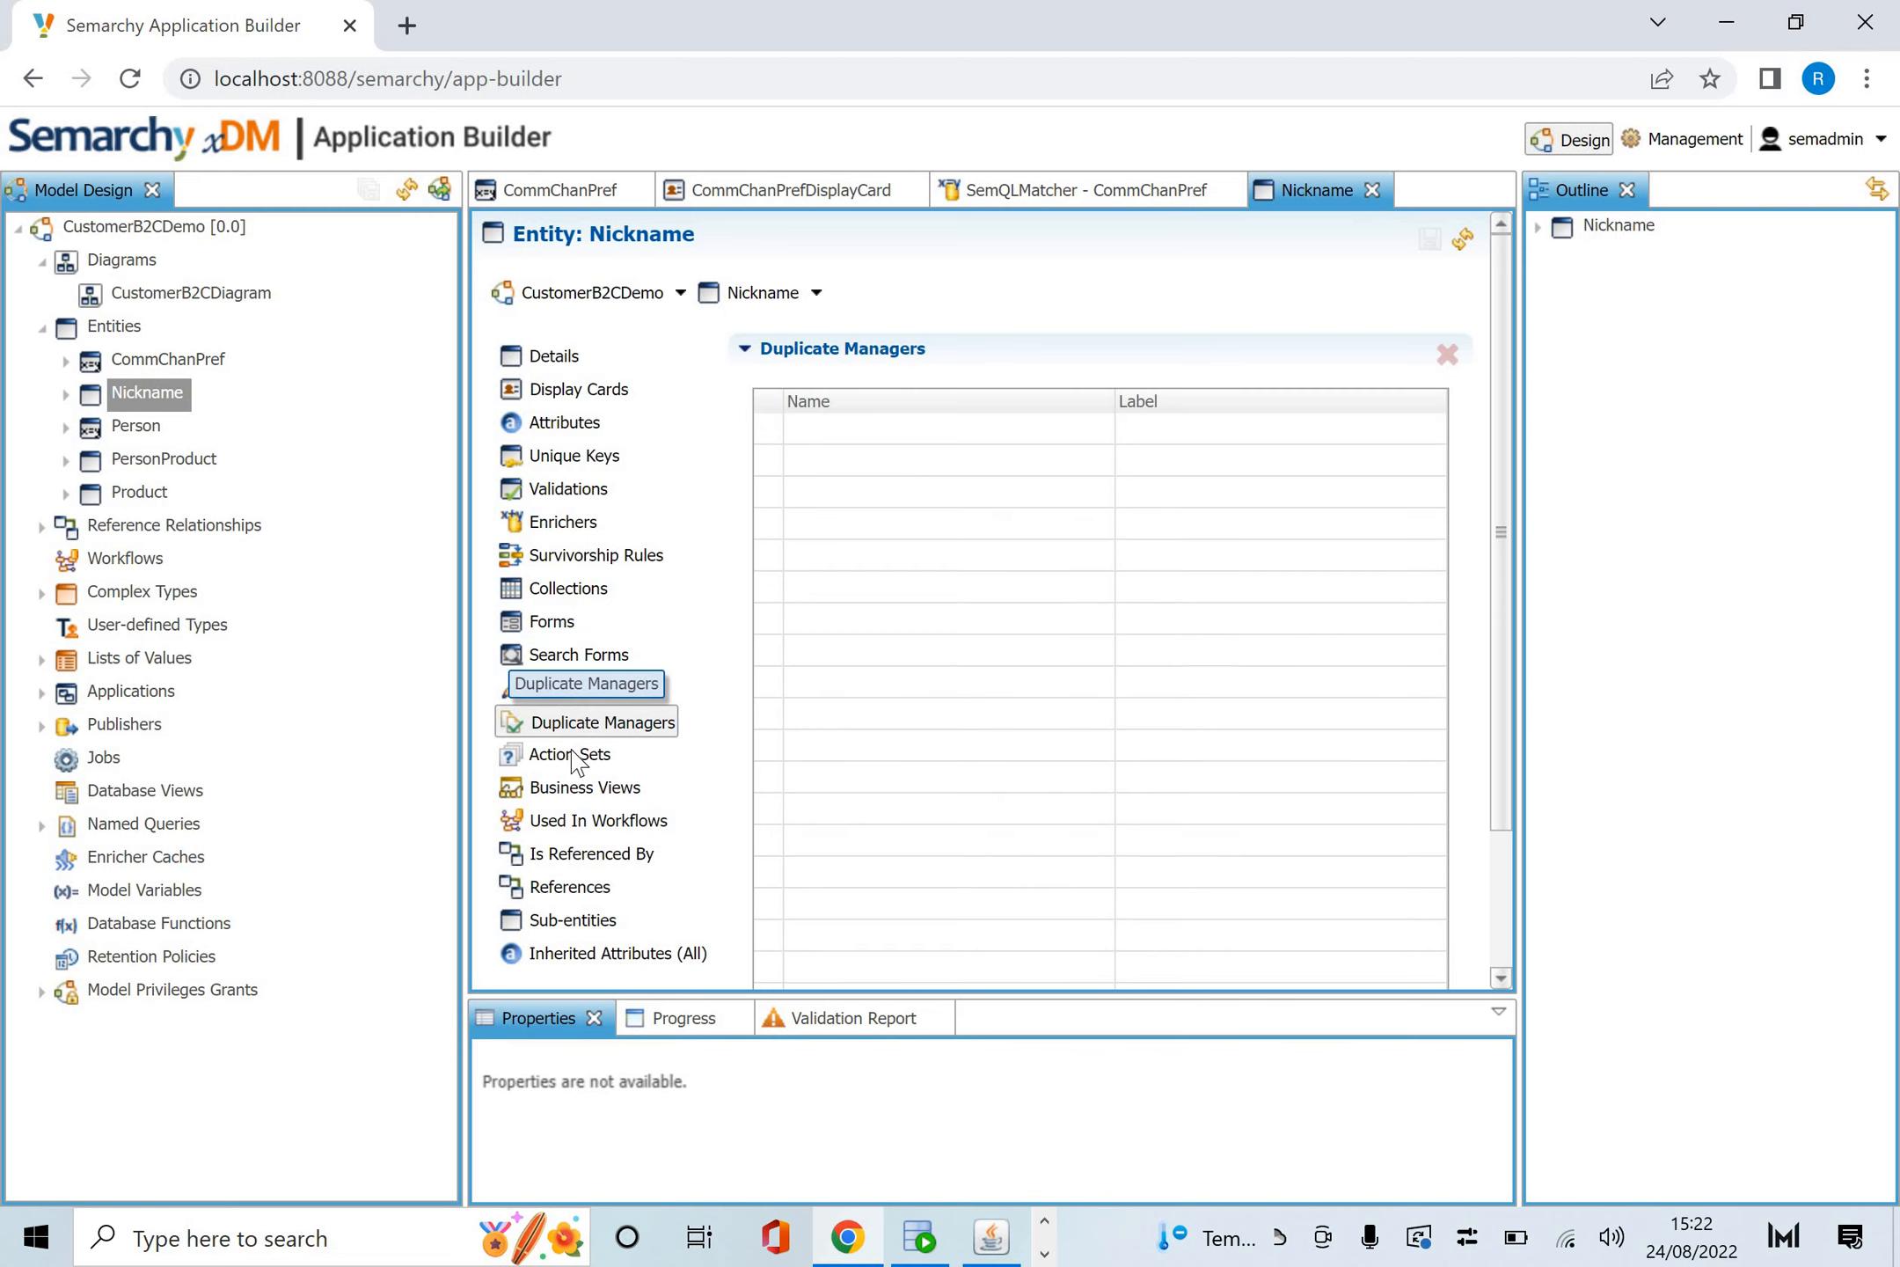
left_click(569, 754)
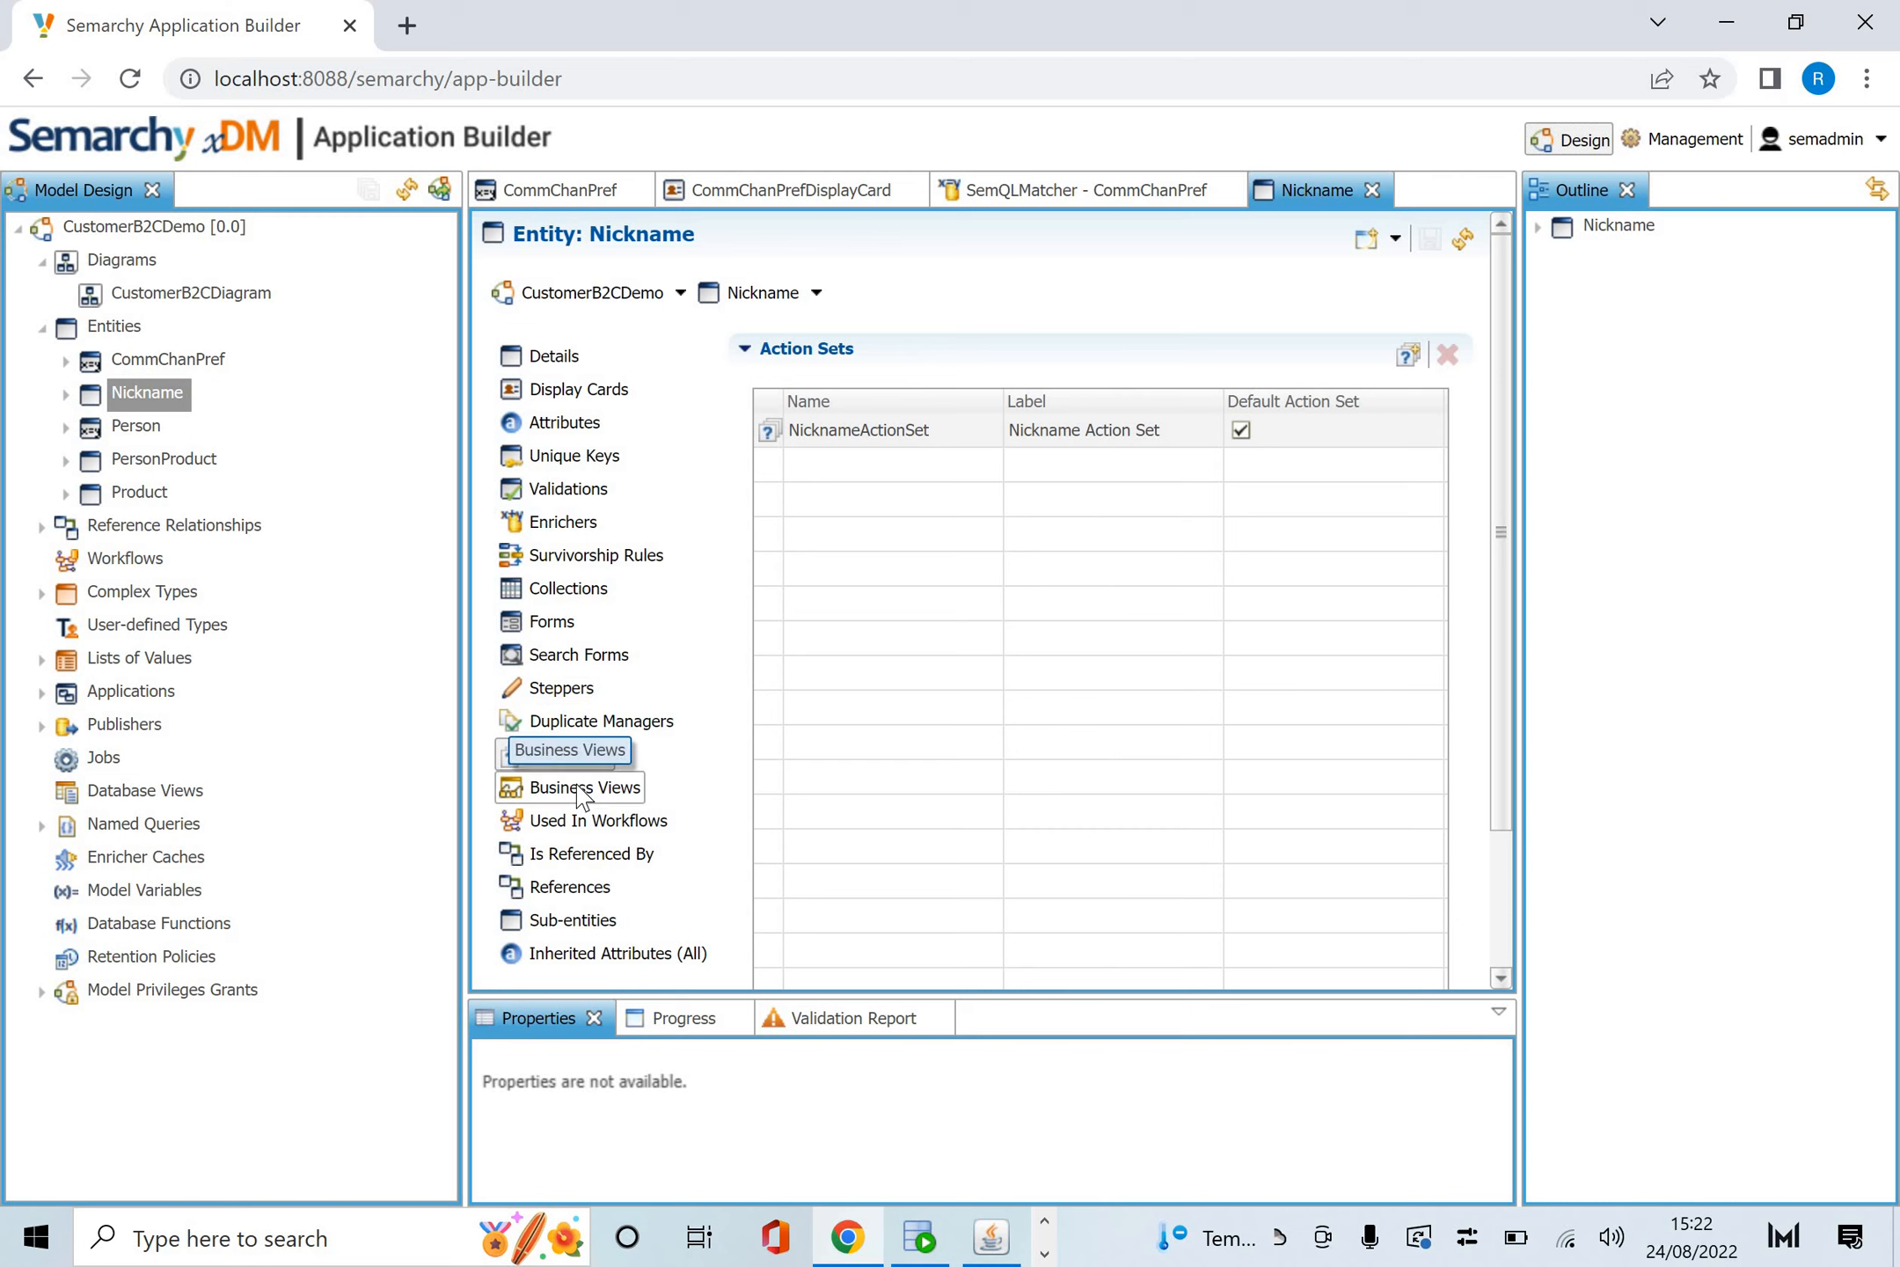
left_click(584, 786)
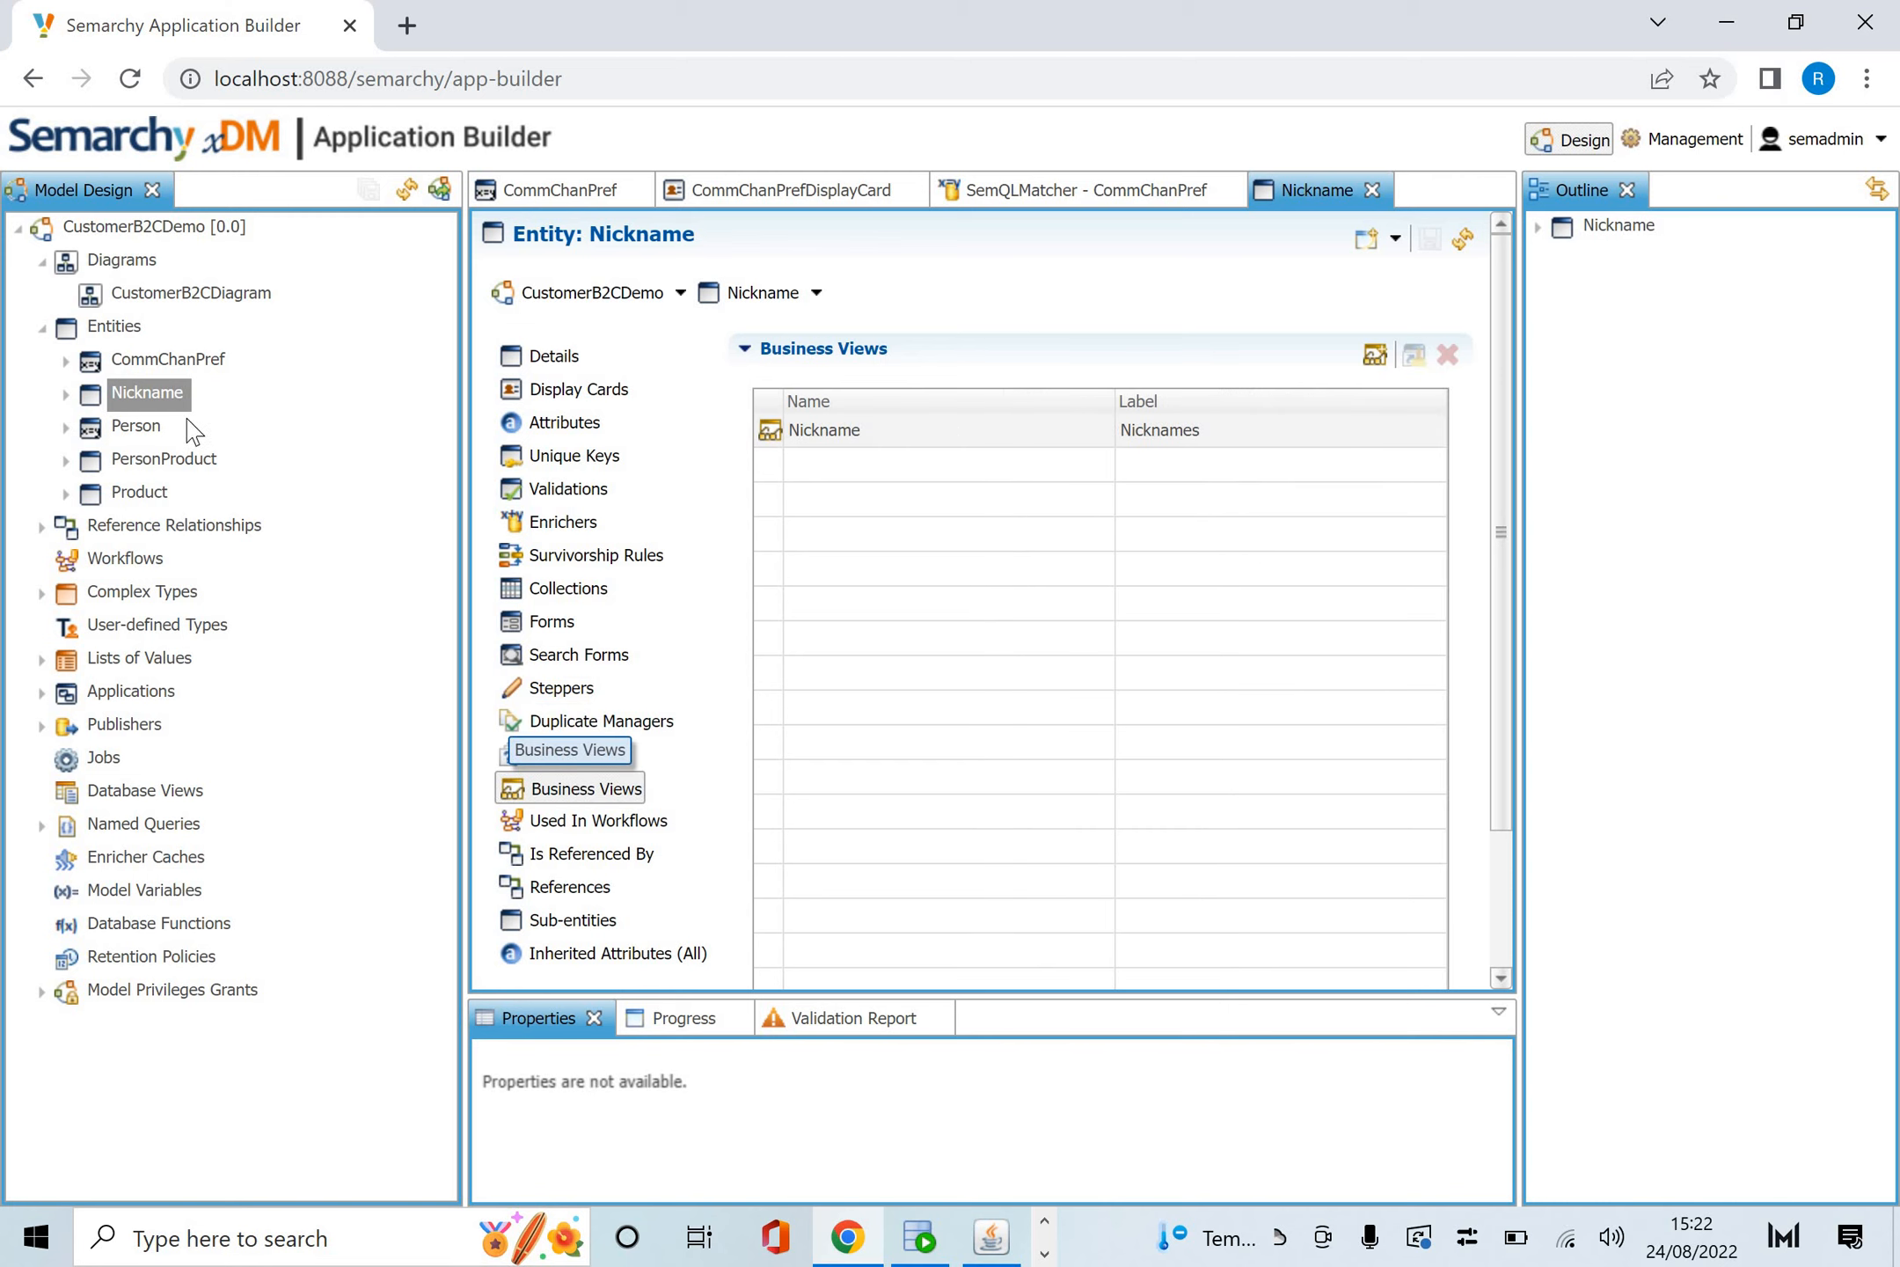
Open the Person entity and list its two display cards.
left_click(136, 426)
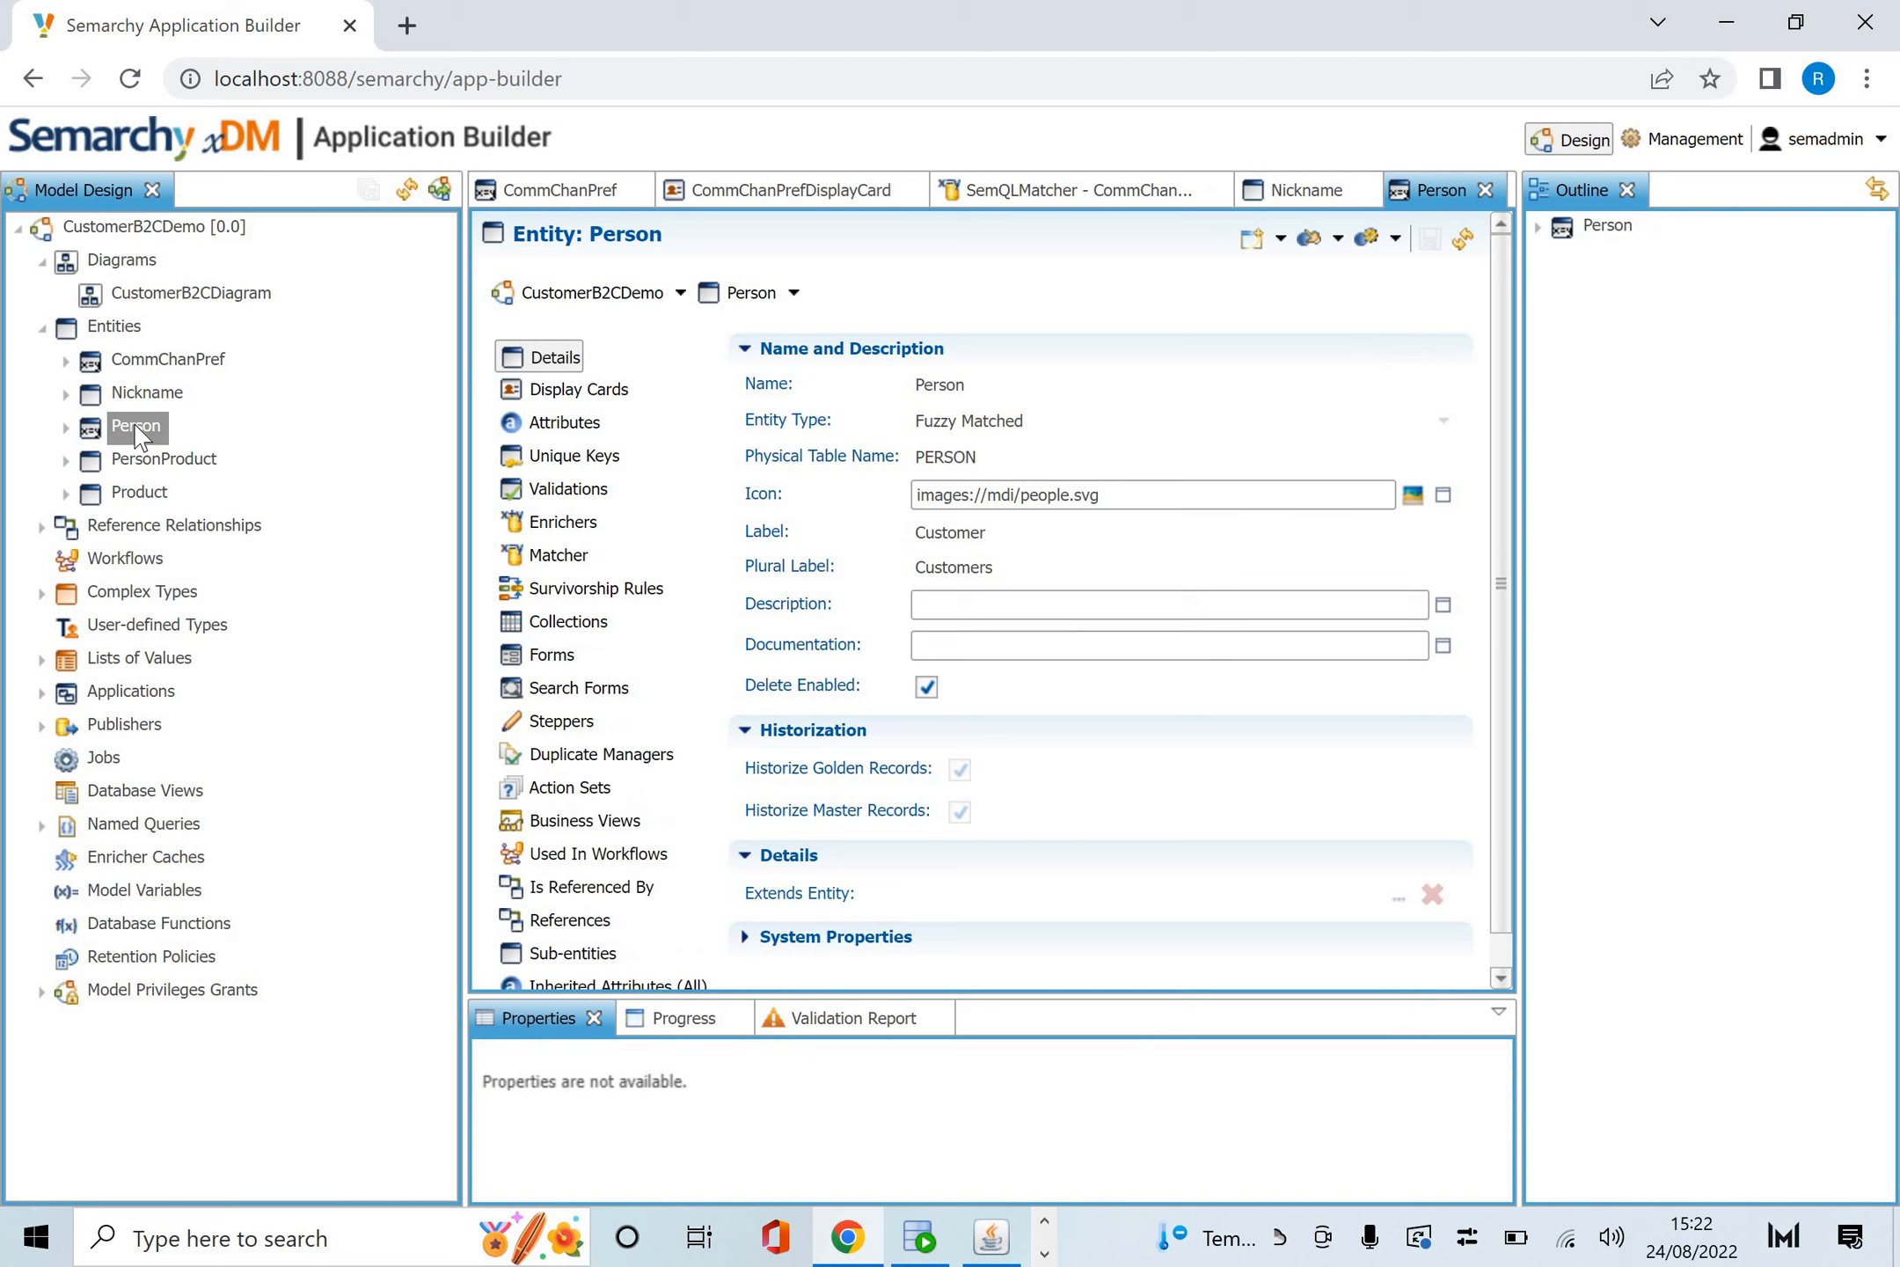
mouse_move(578, 389)
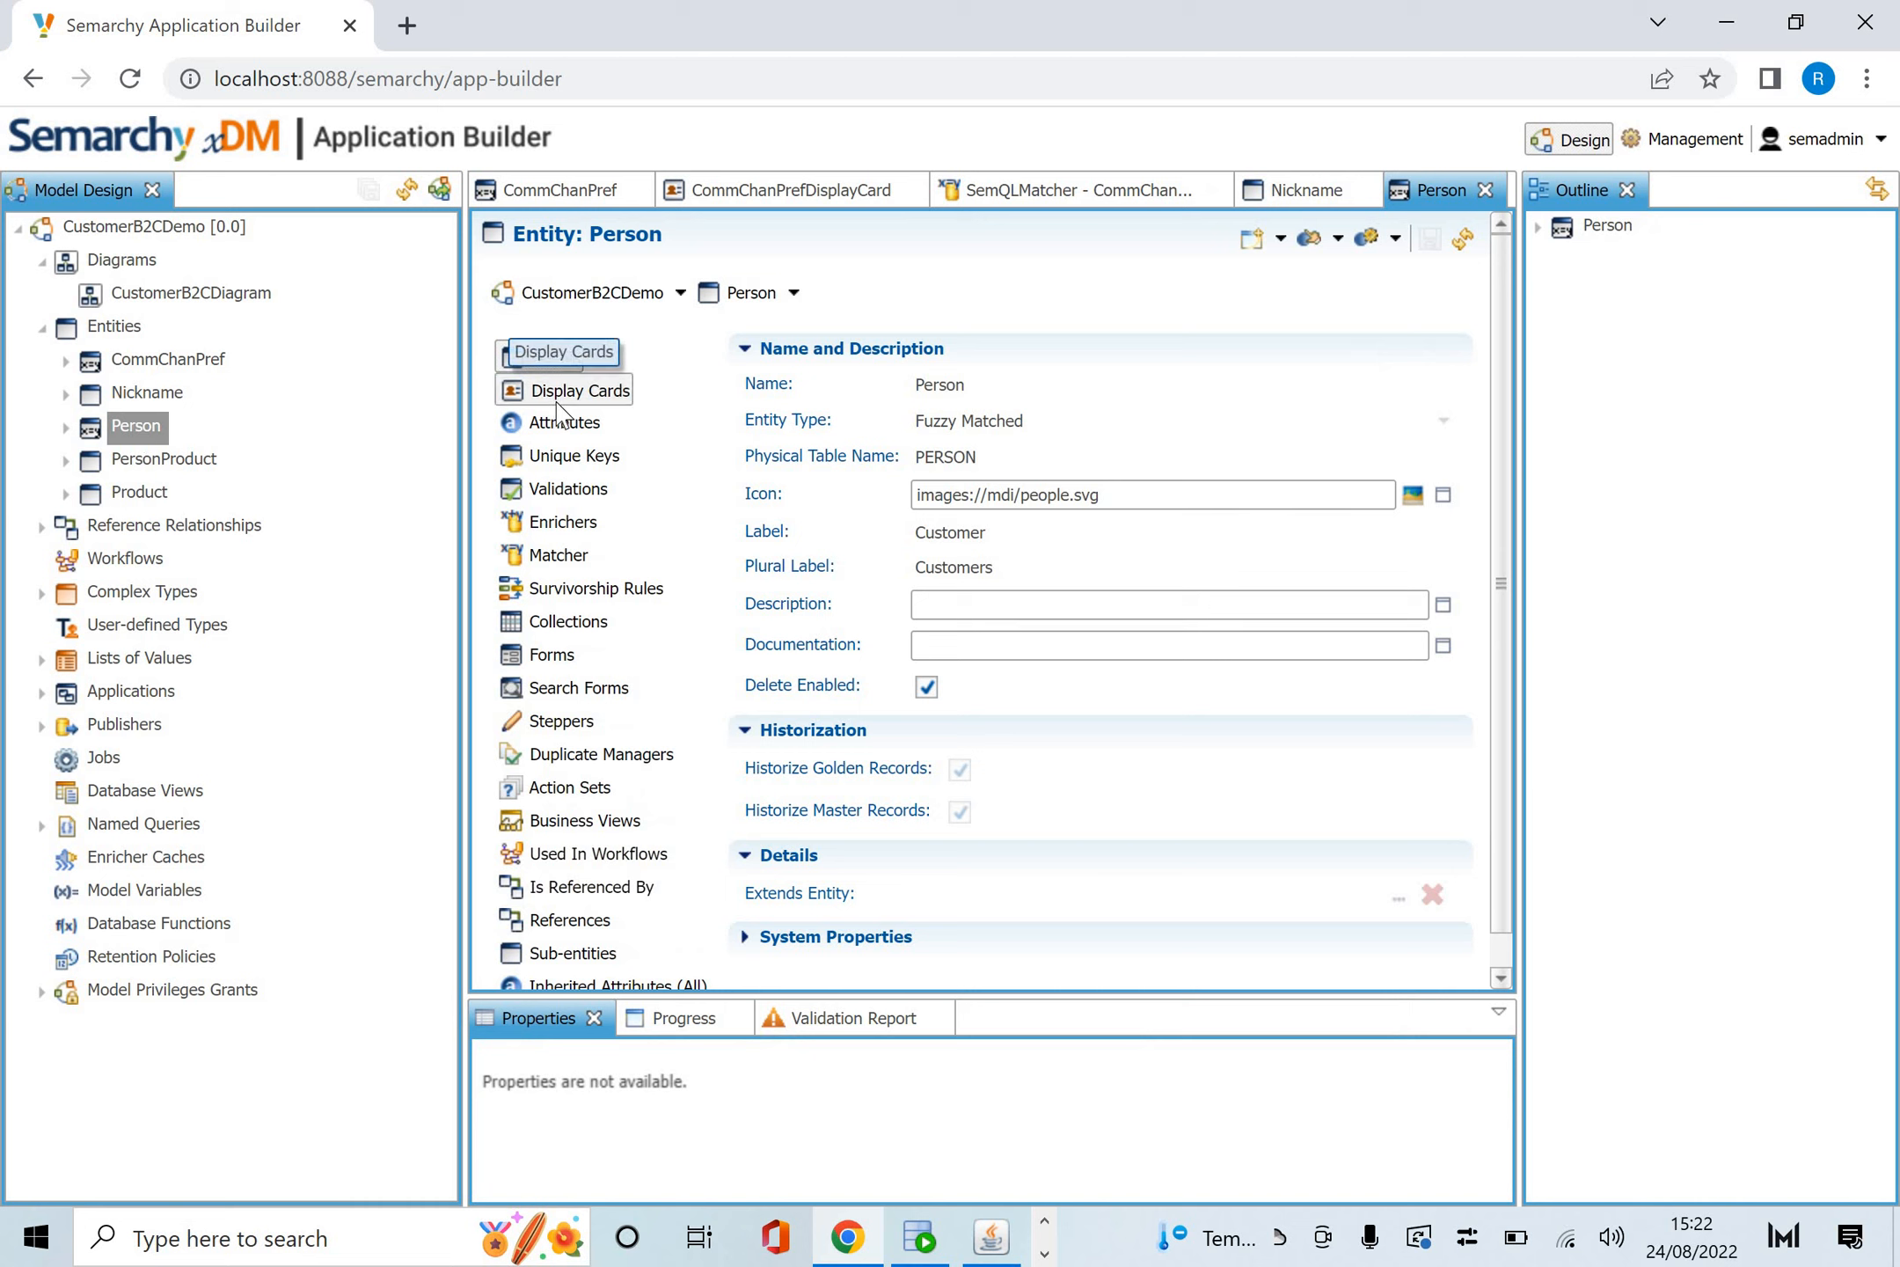
left_click(578, 389)
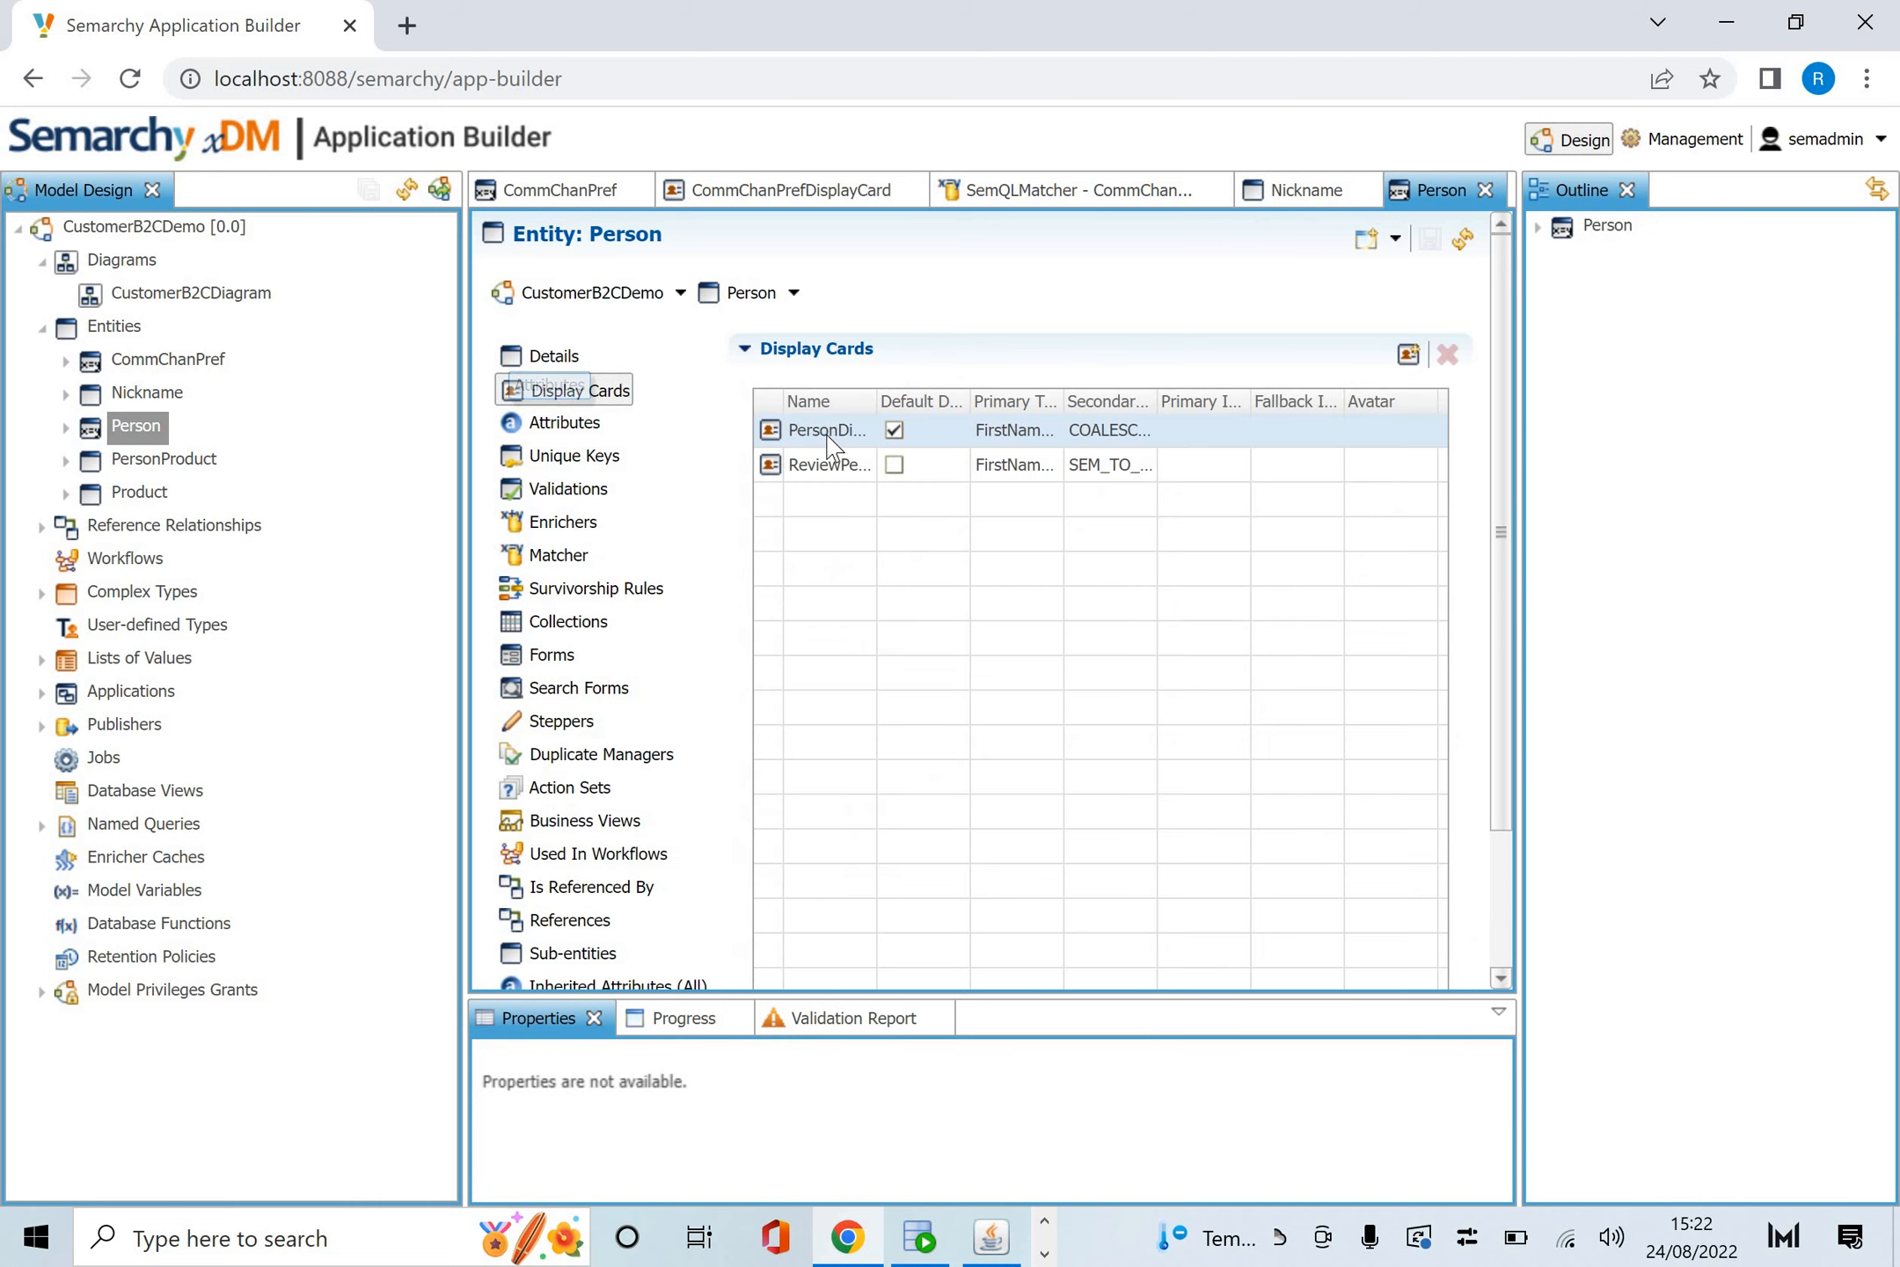
Review PersonDisplayCard's first-and-last-name primary text and COALESCE secondary text, then return to Person.
double_click(830, 431)
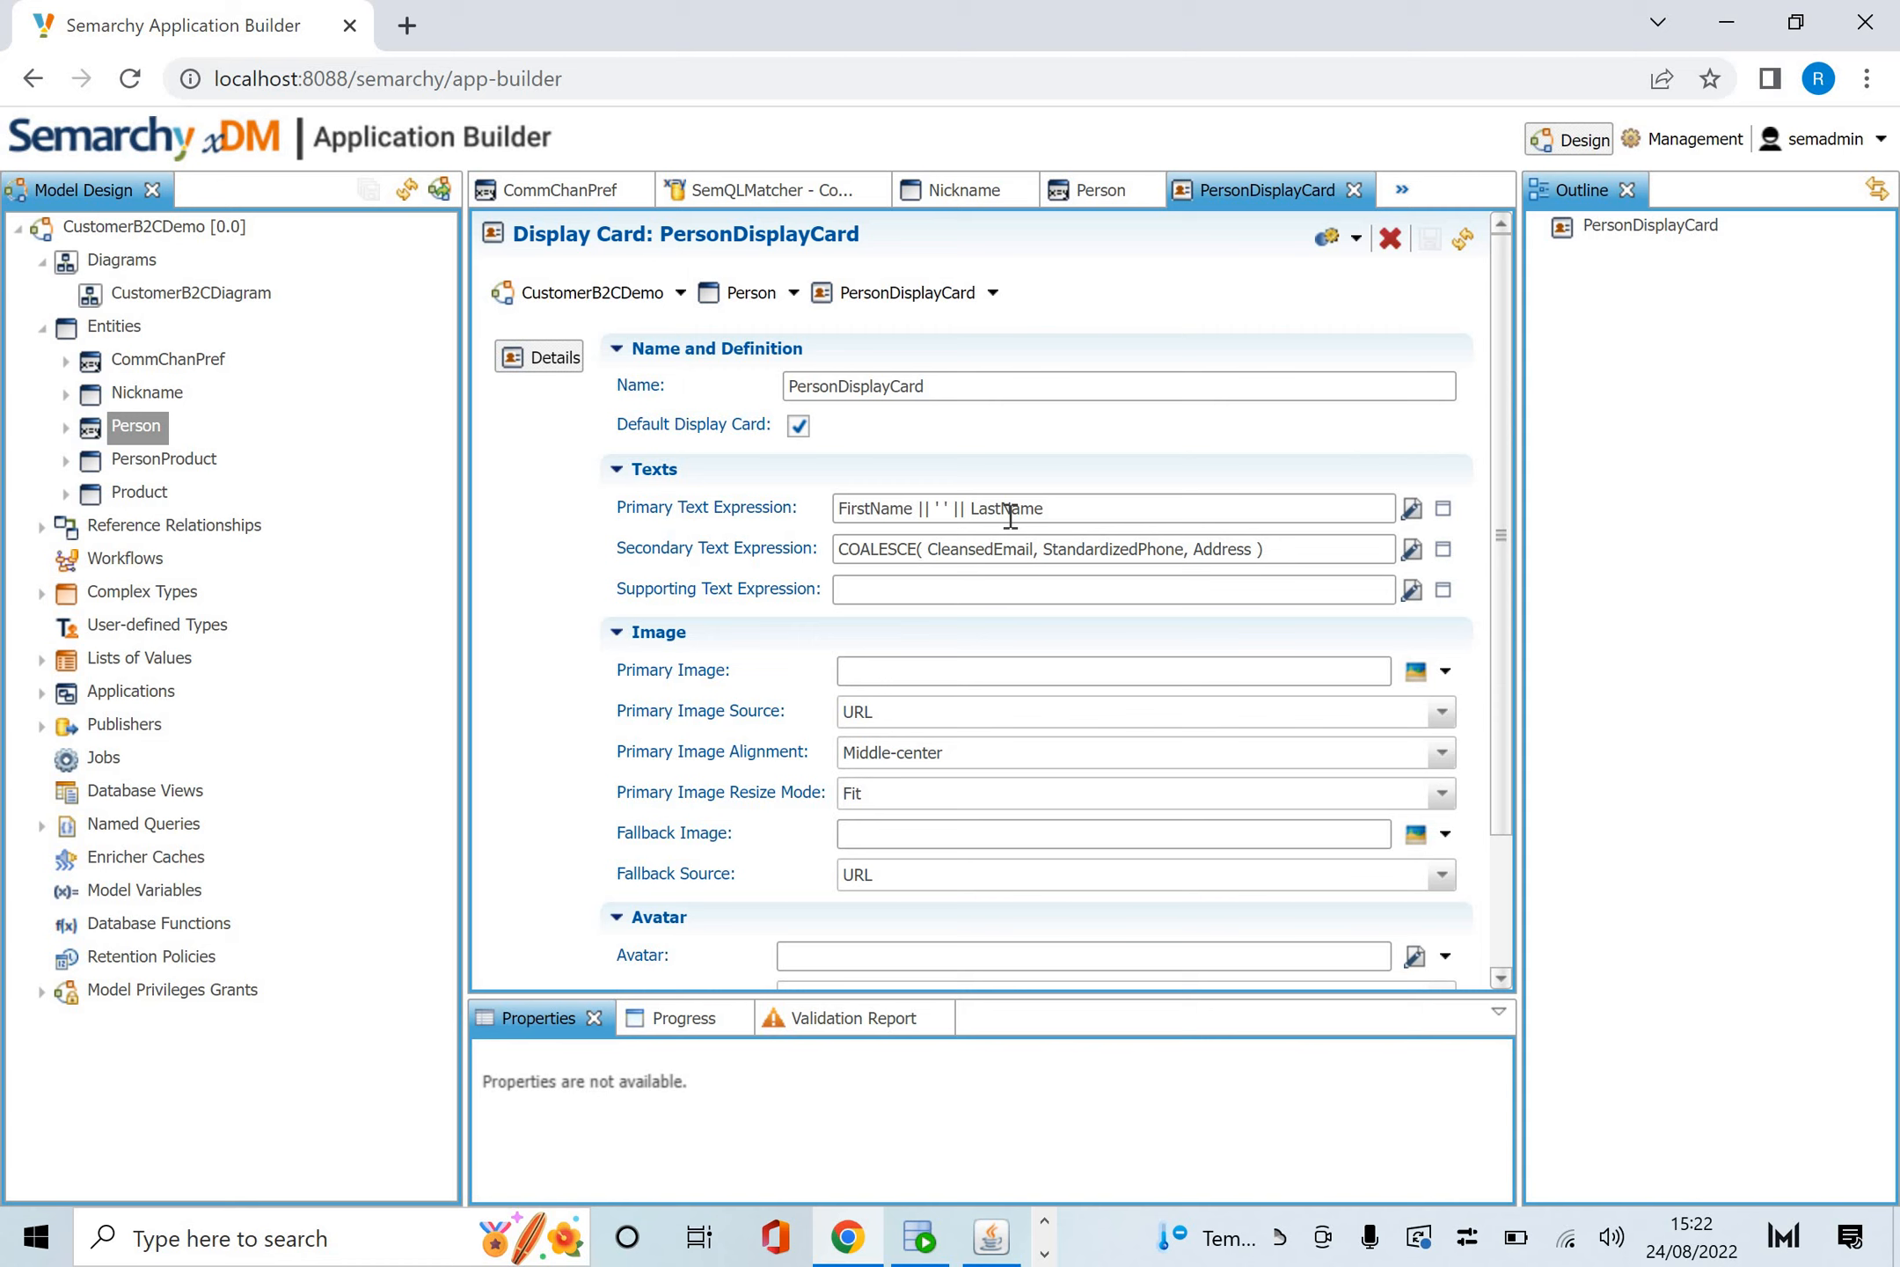
mouse_move(977, 558)
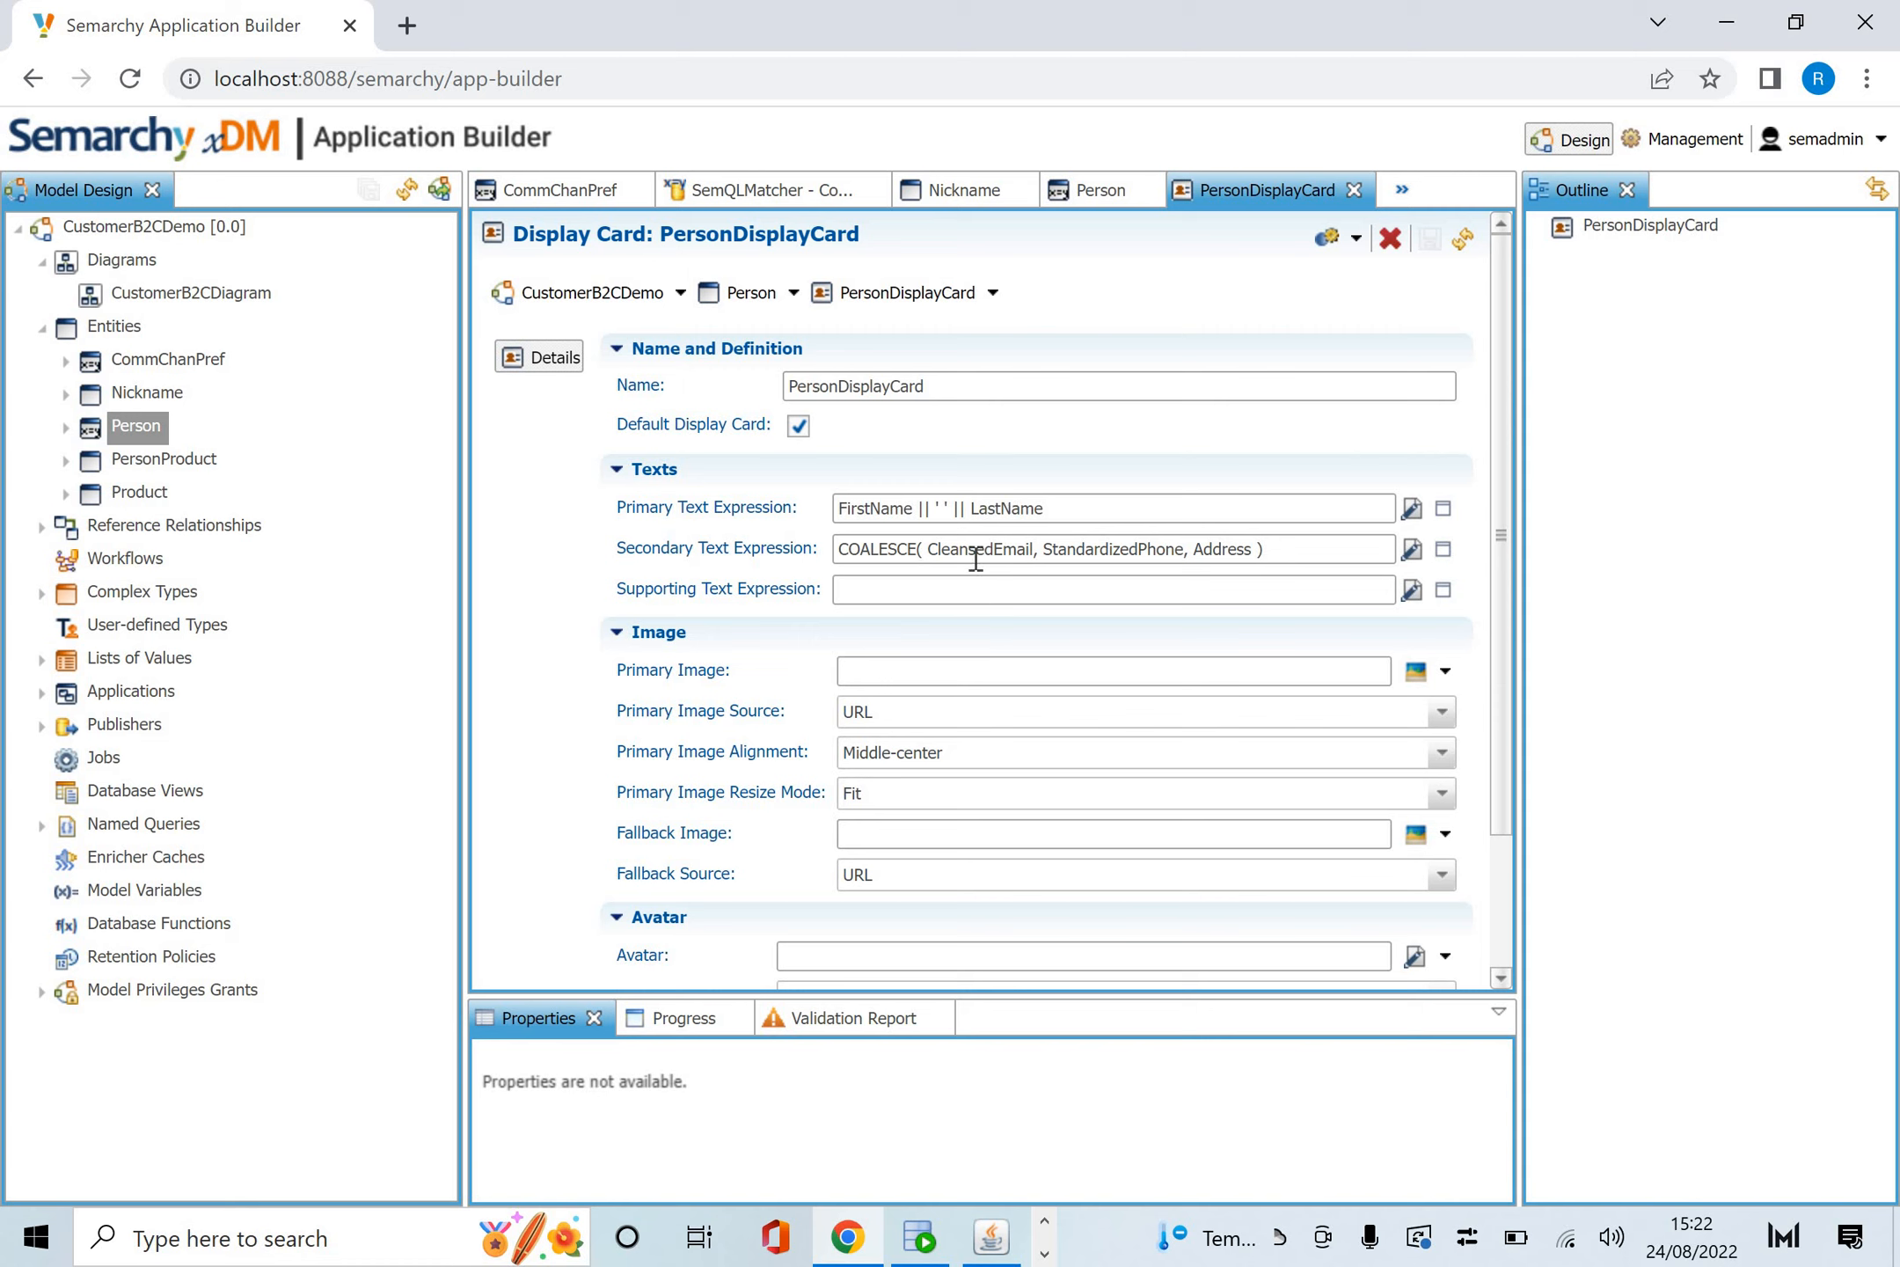
mouse_move(990, 580)
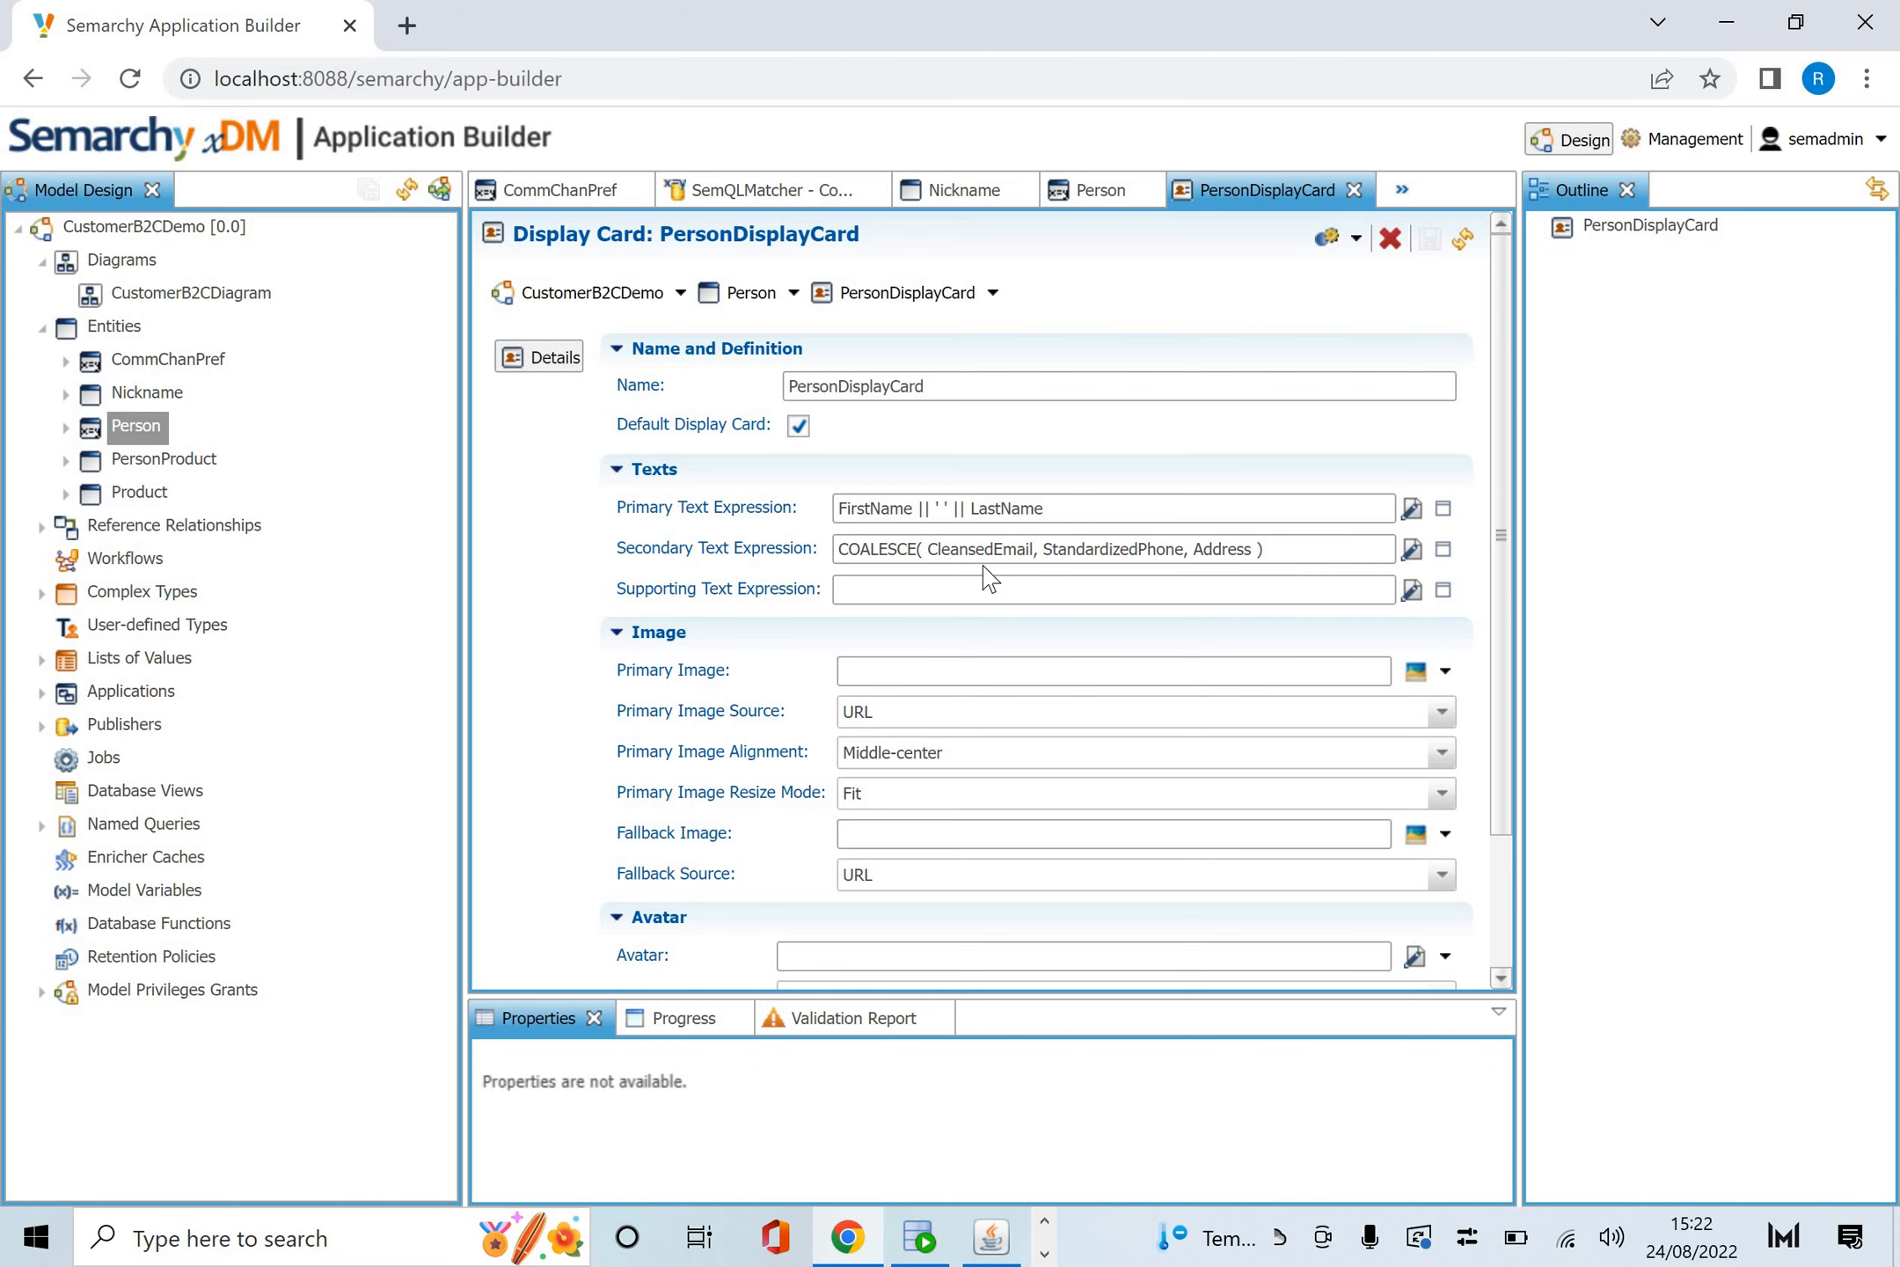
left_click(136, 426)
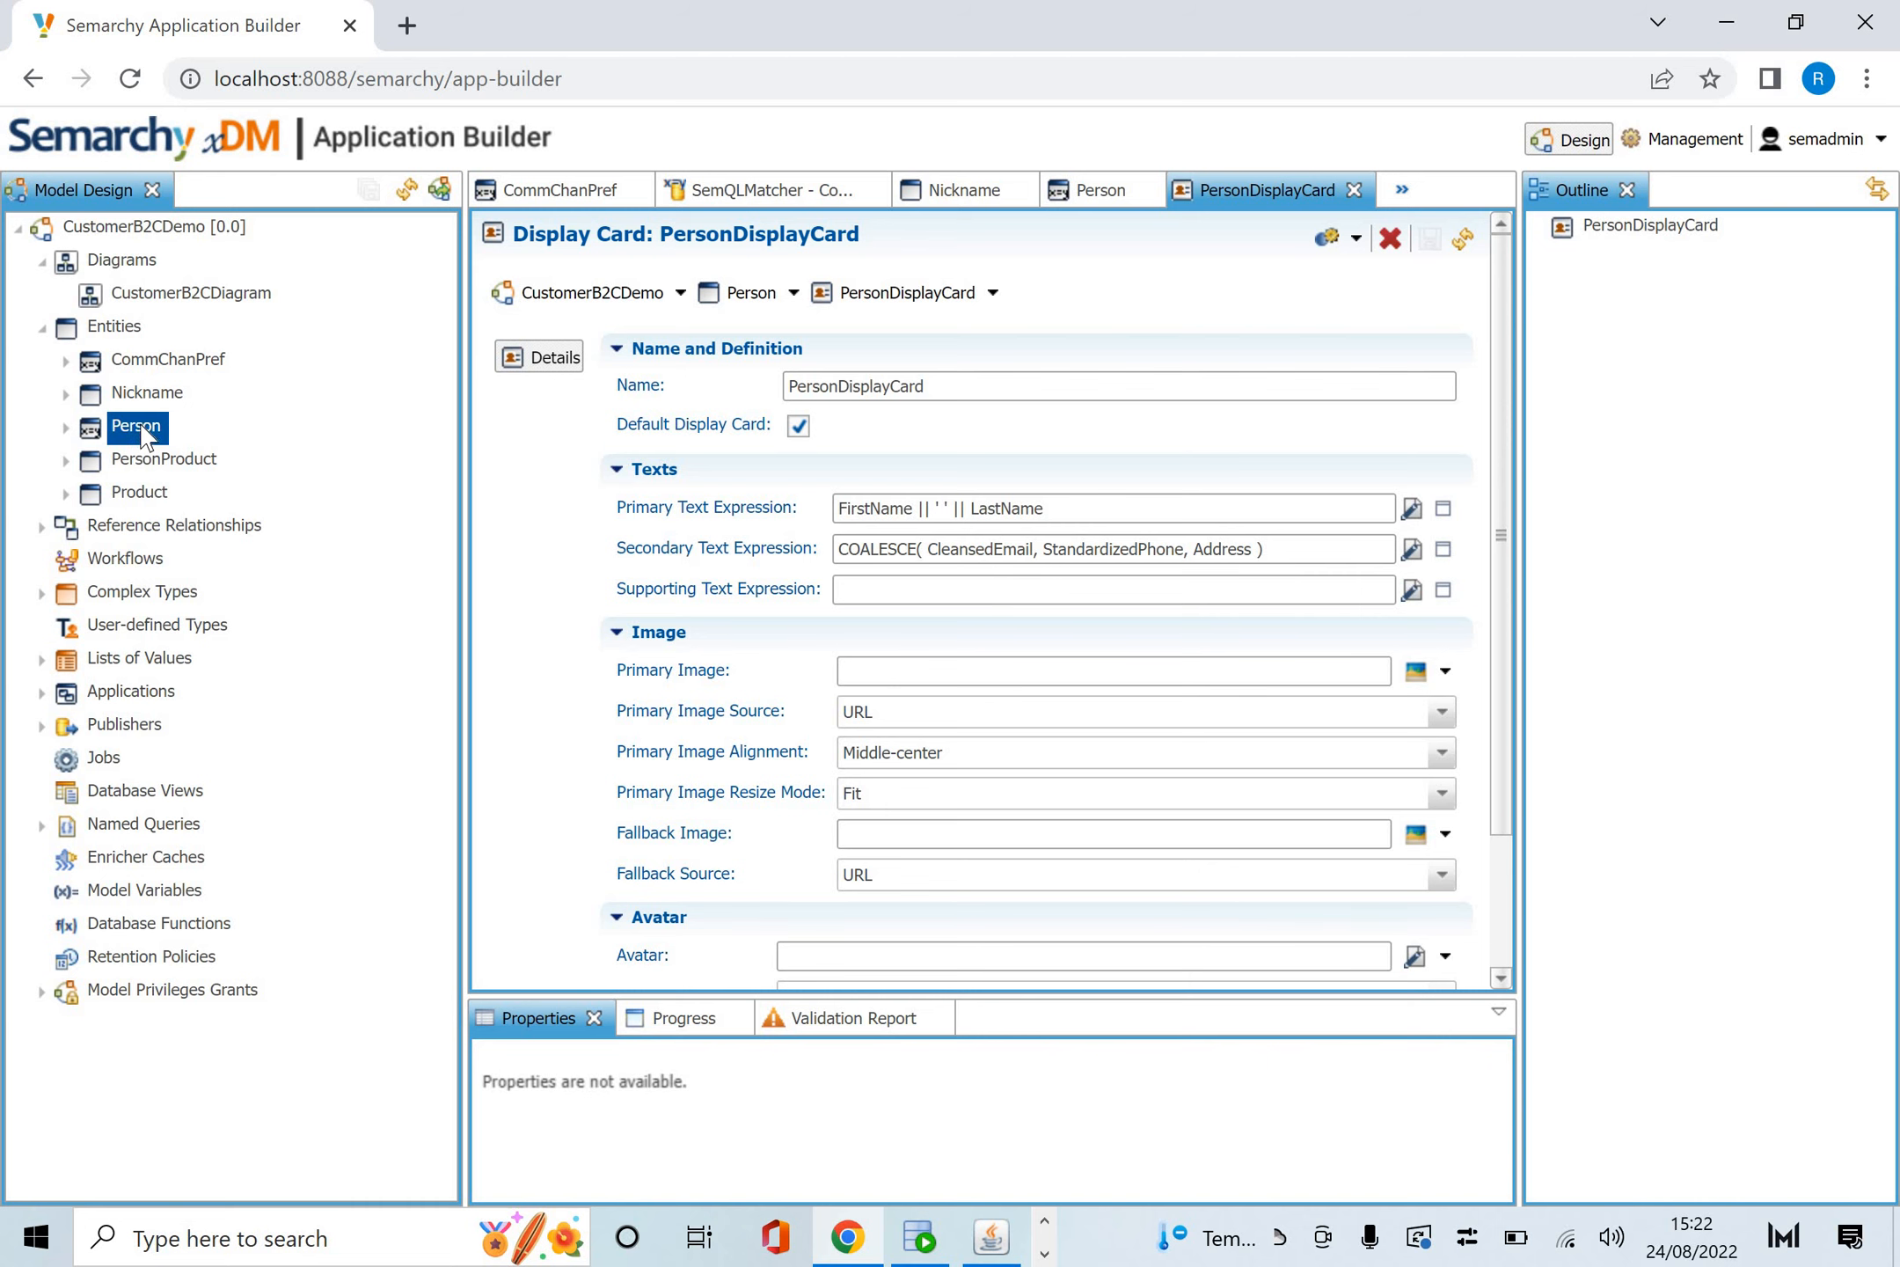
Browse Person's attributes, unique keys and validations.
left_click(1096, 189)
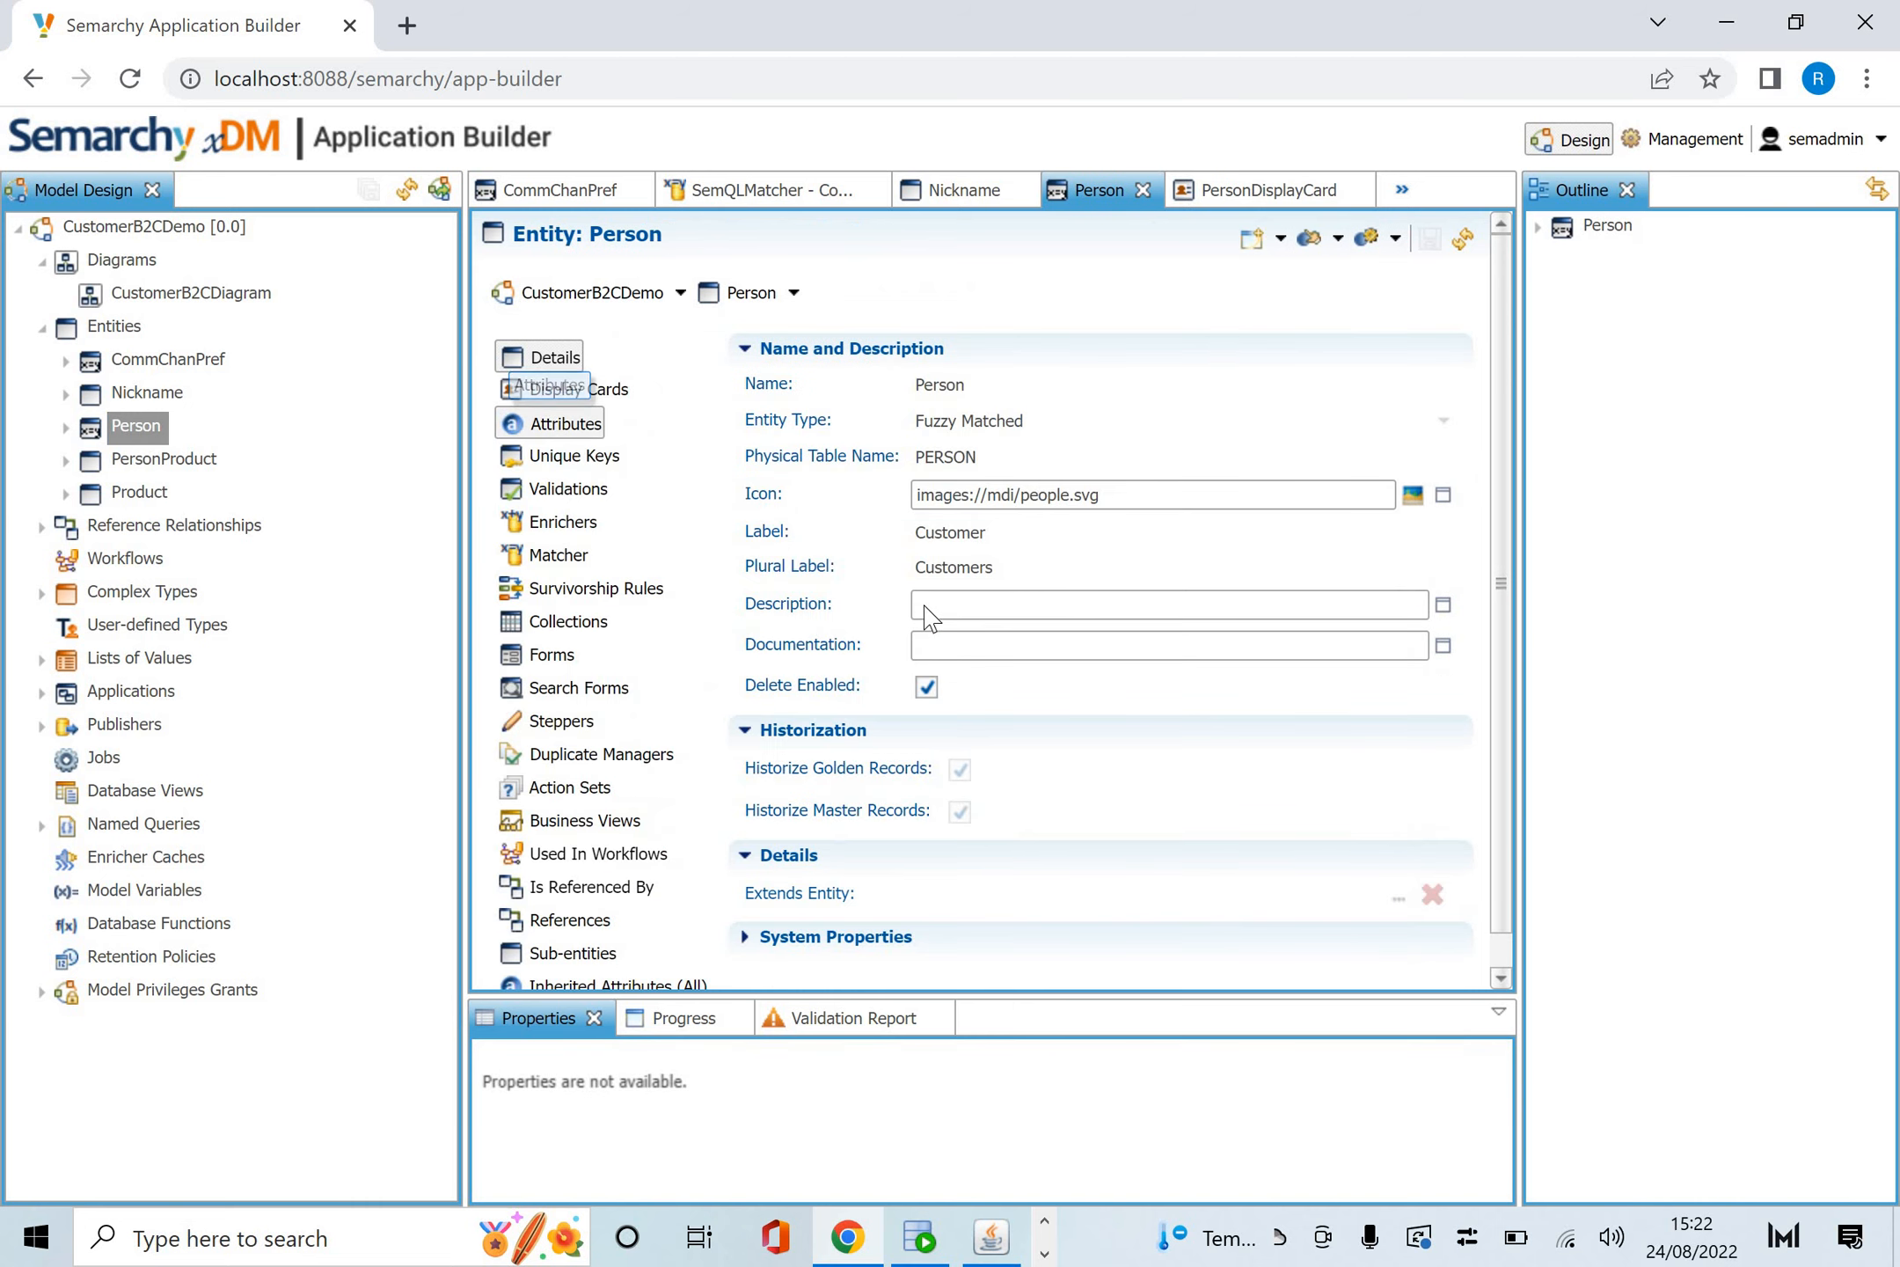
left_click(566, 423)
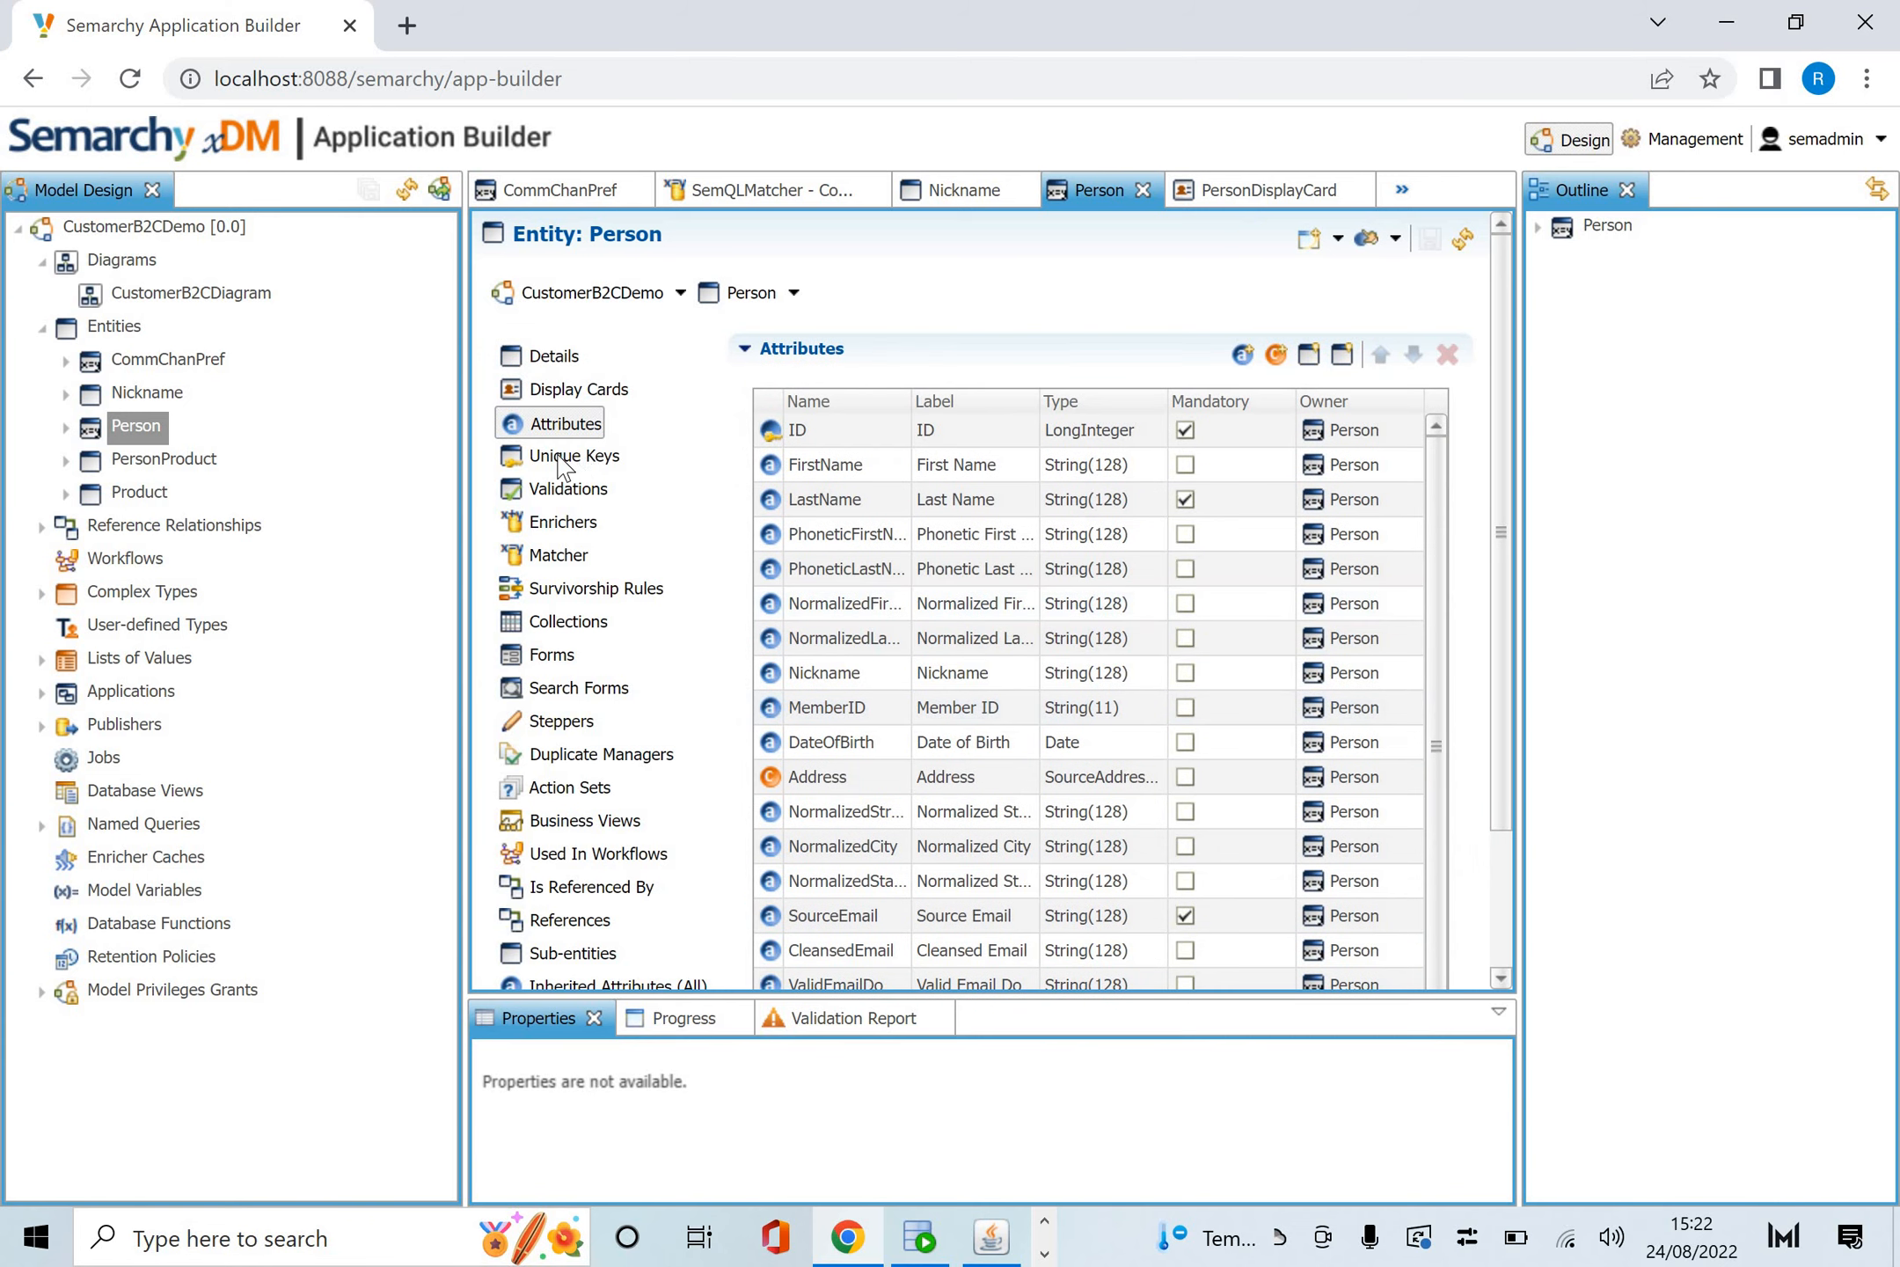
left_click(575, 455)
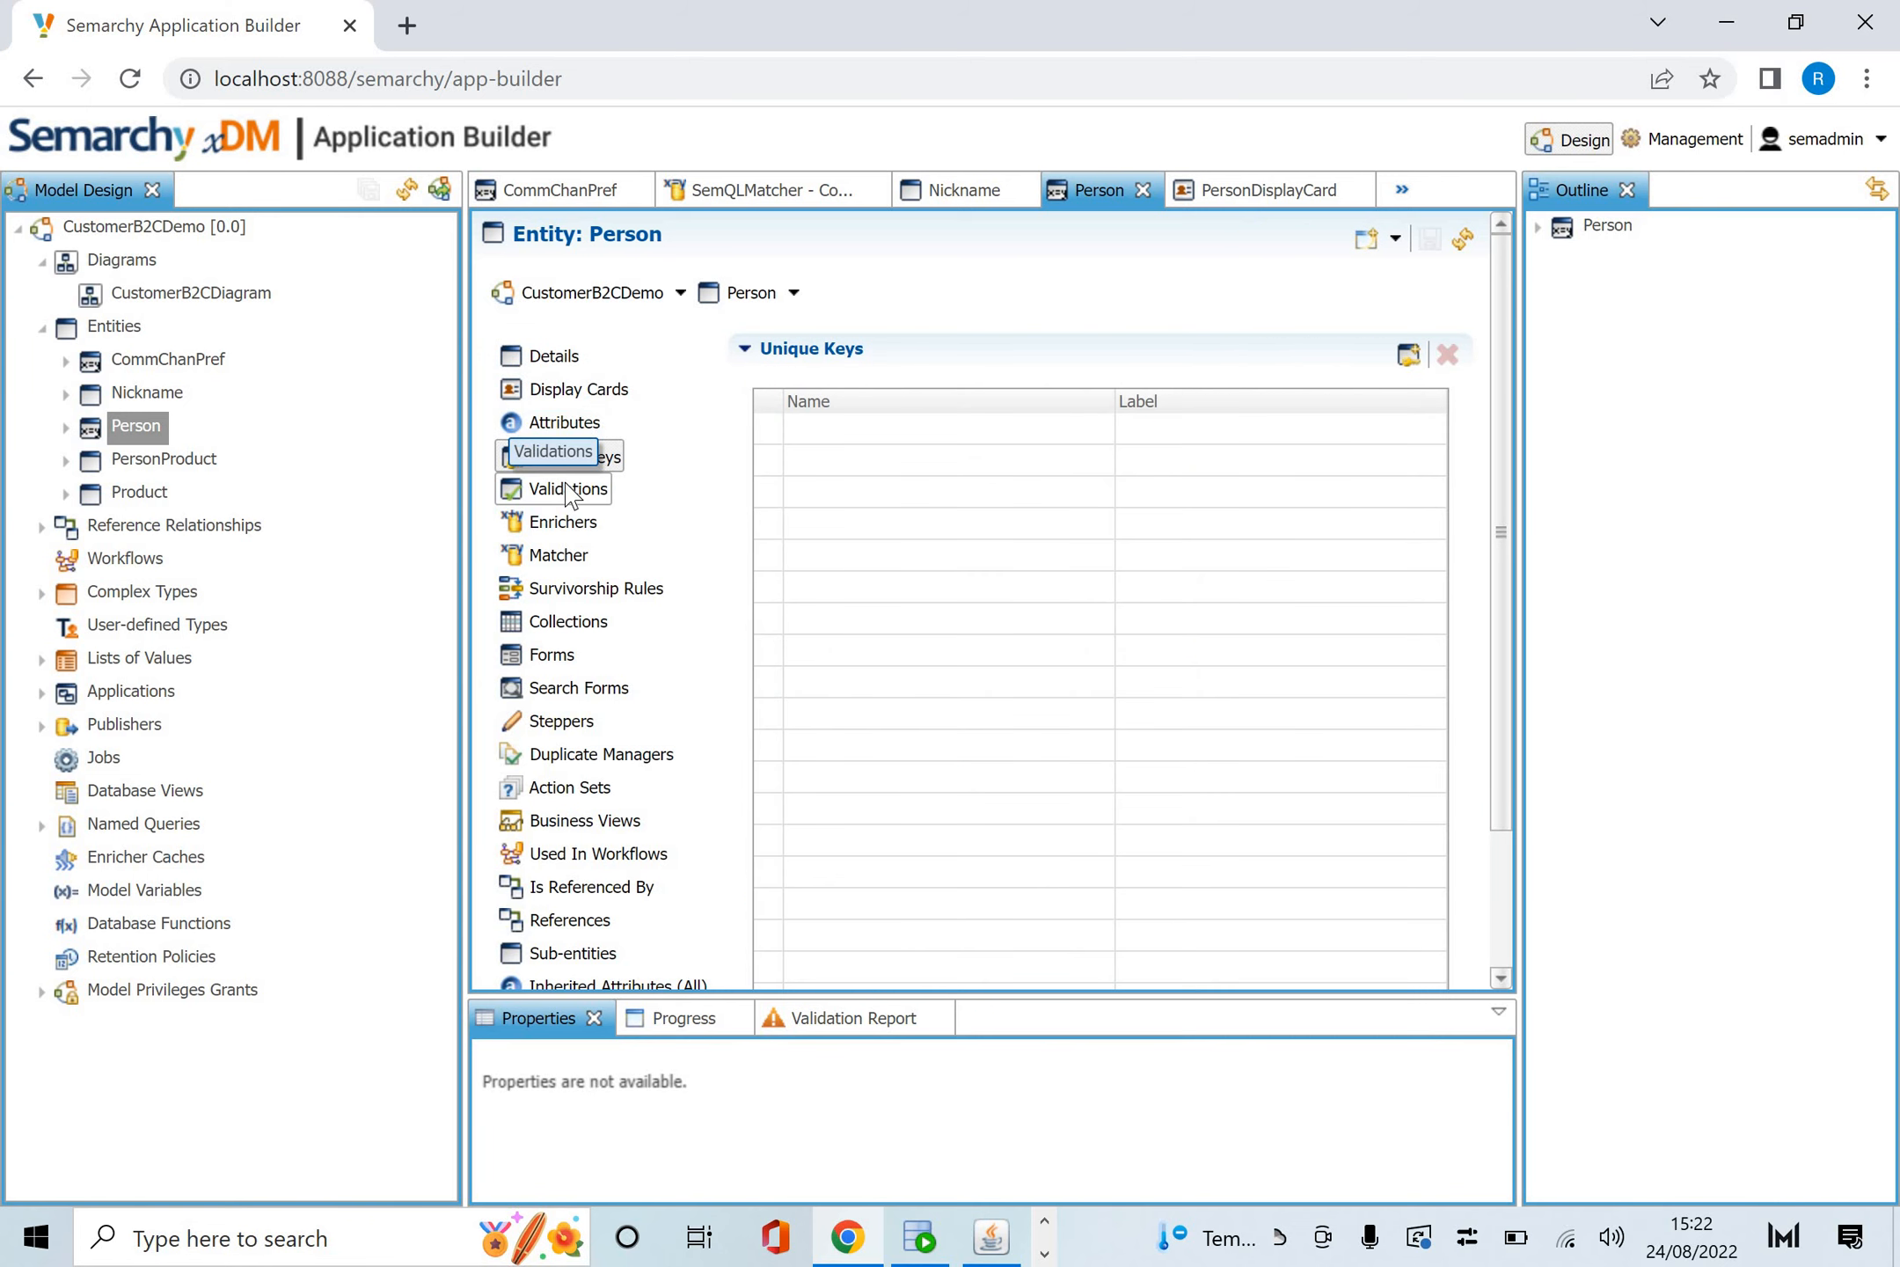
left_click(565, 489)
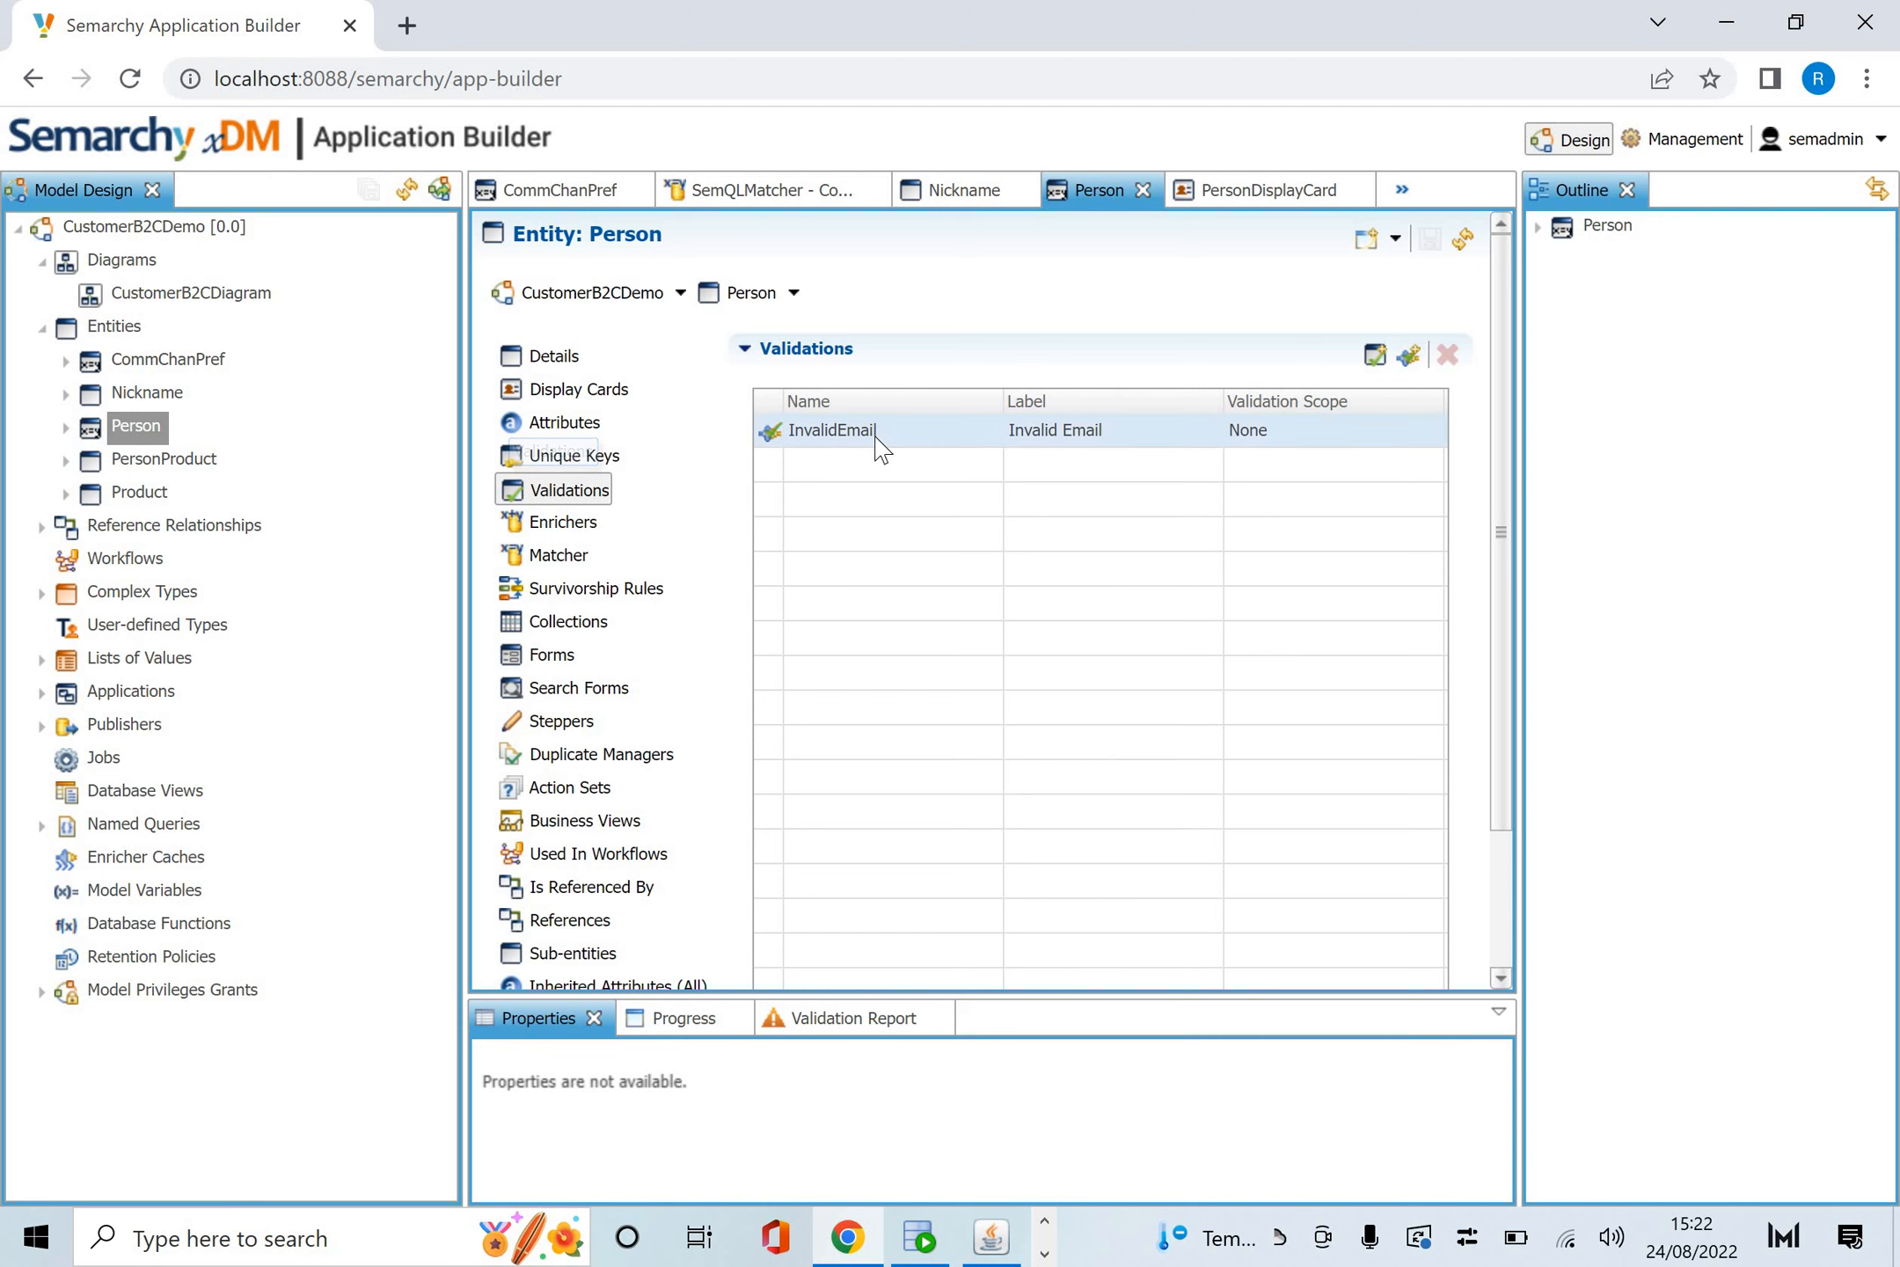
Open InvalidEmail to review its Email Validator plug-in, VALID_DOMAINS and SourceEmail input.
left_click(873, 430)
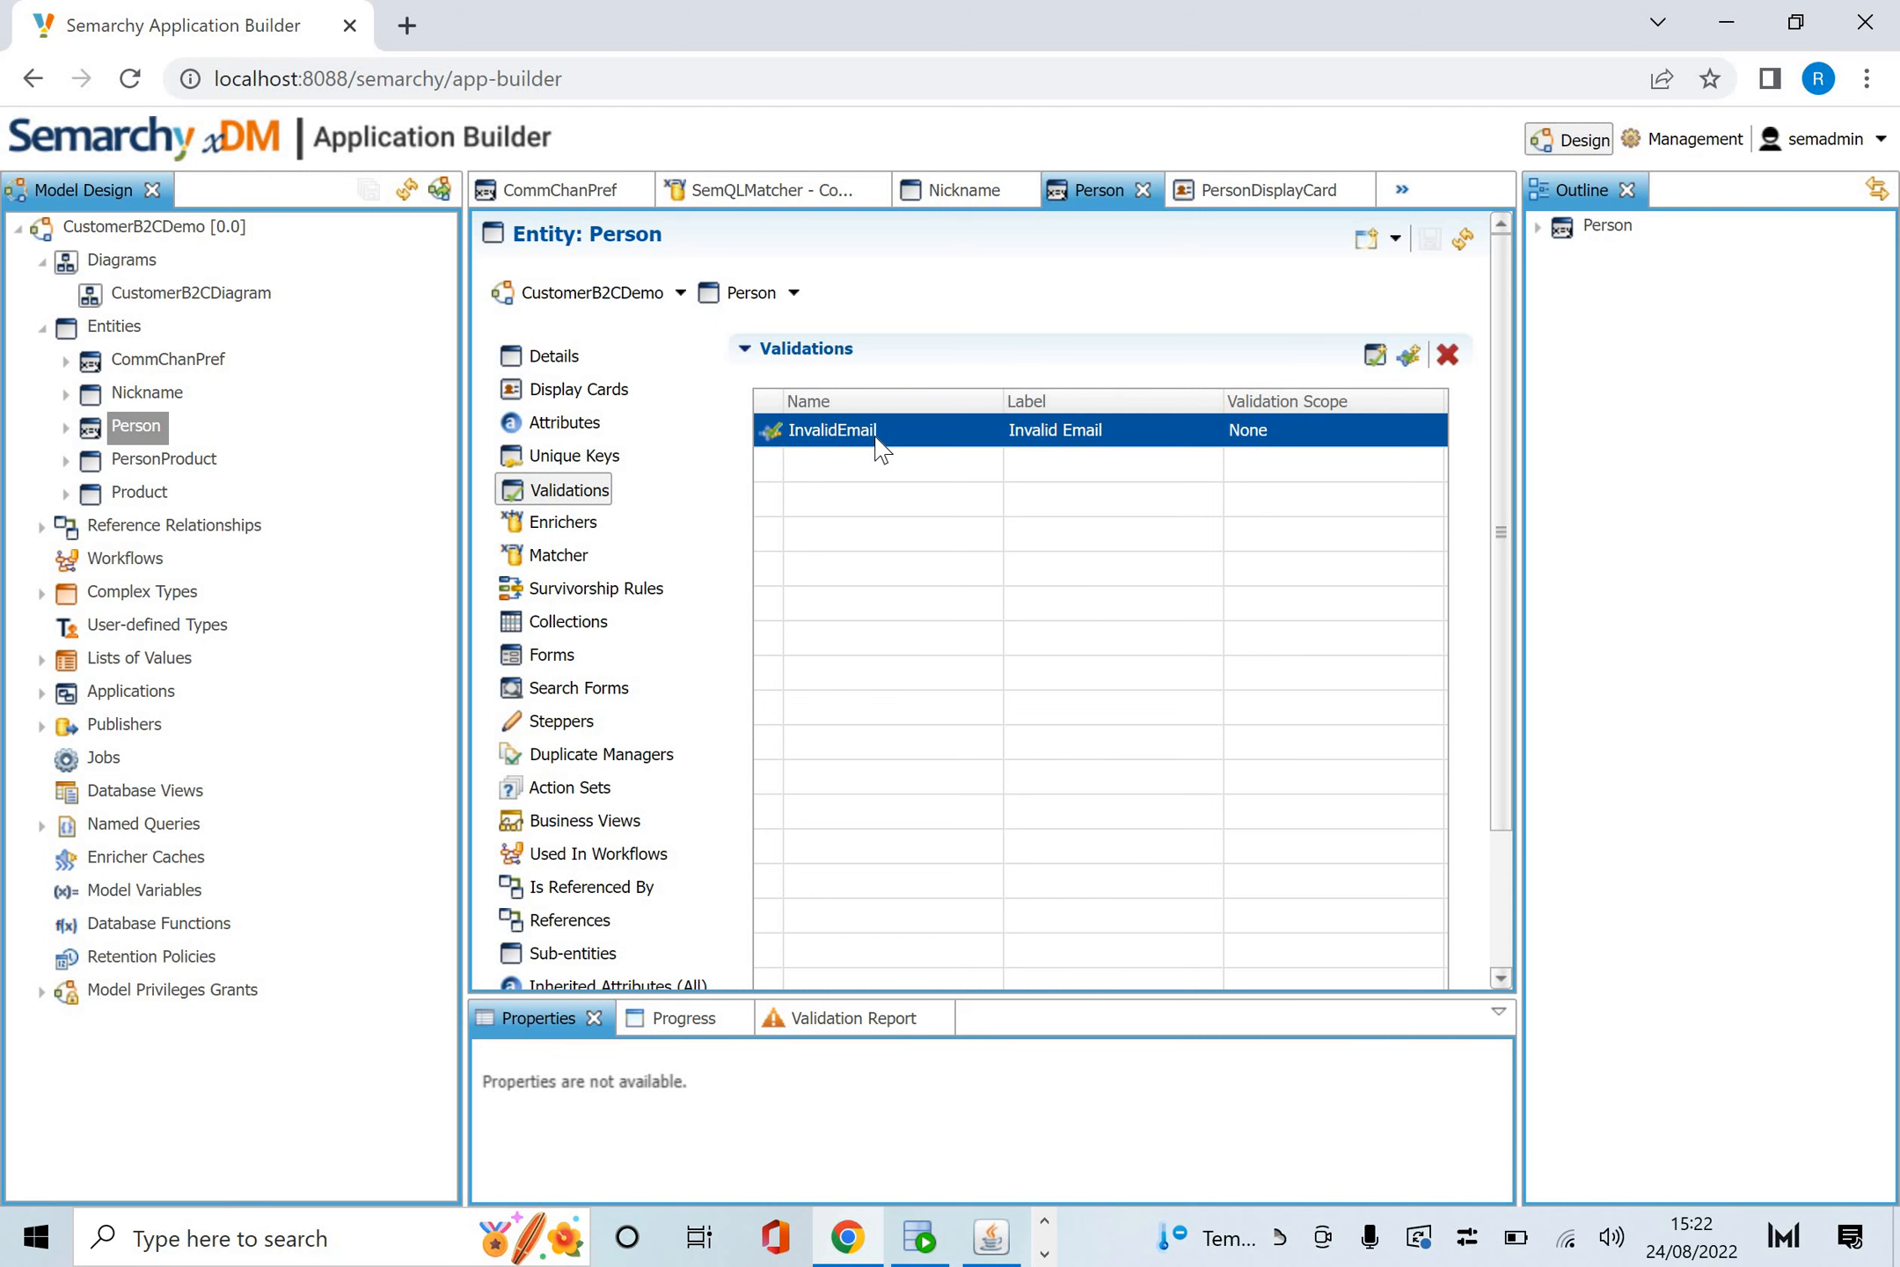
double_click(833, 429)
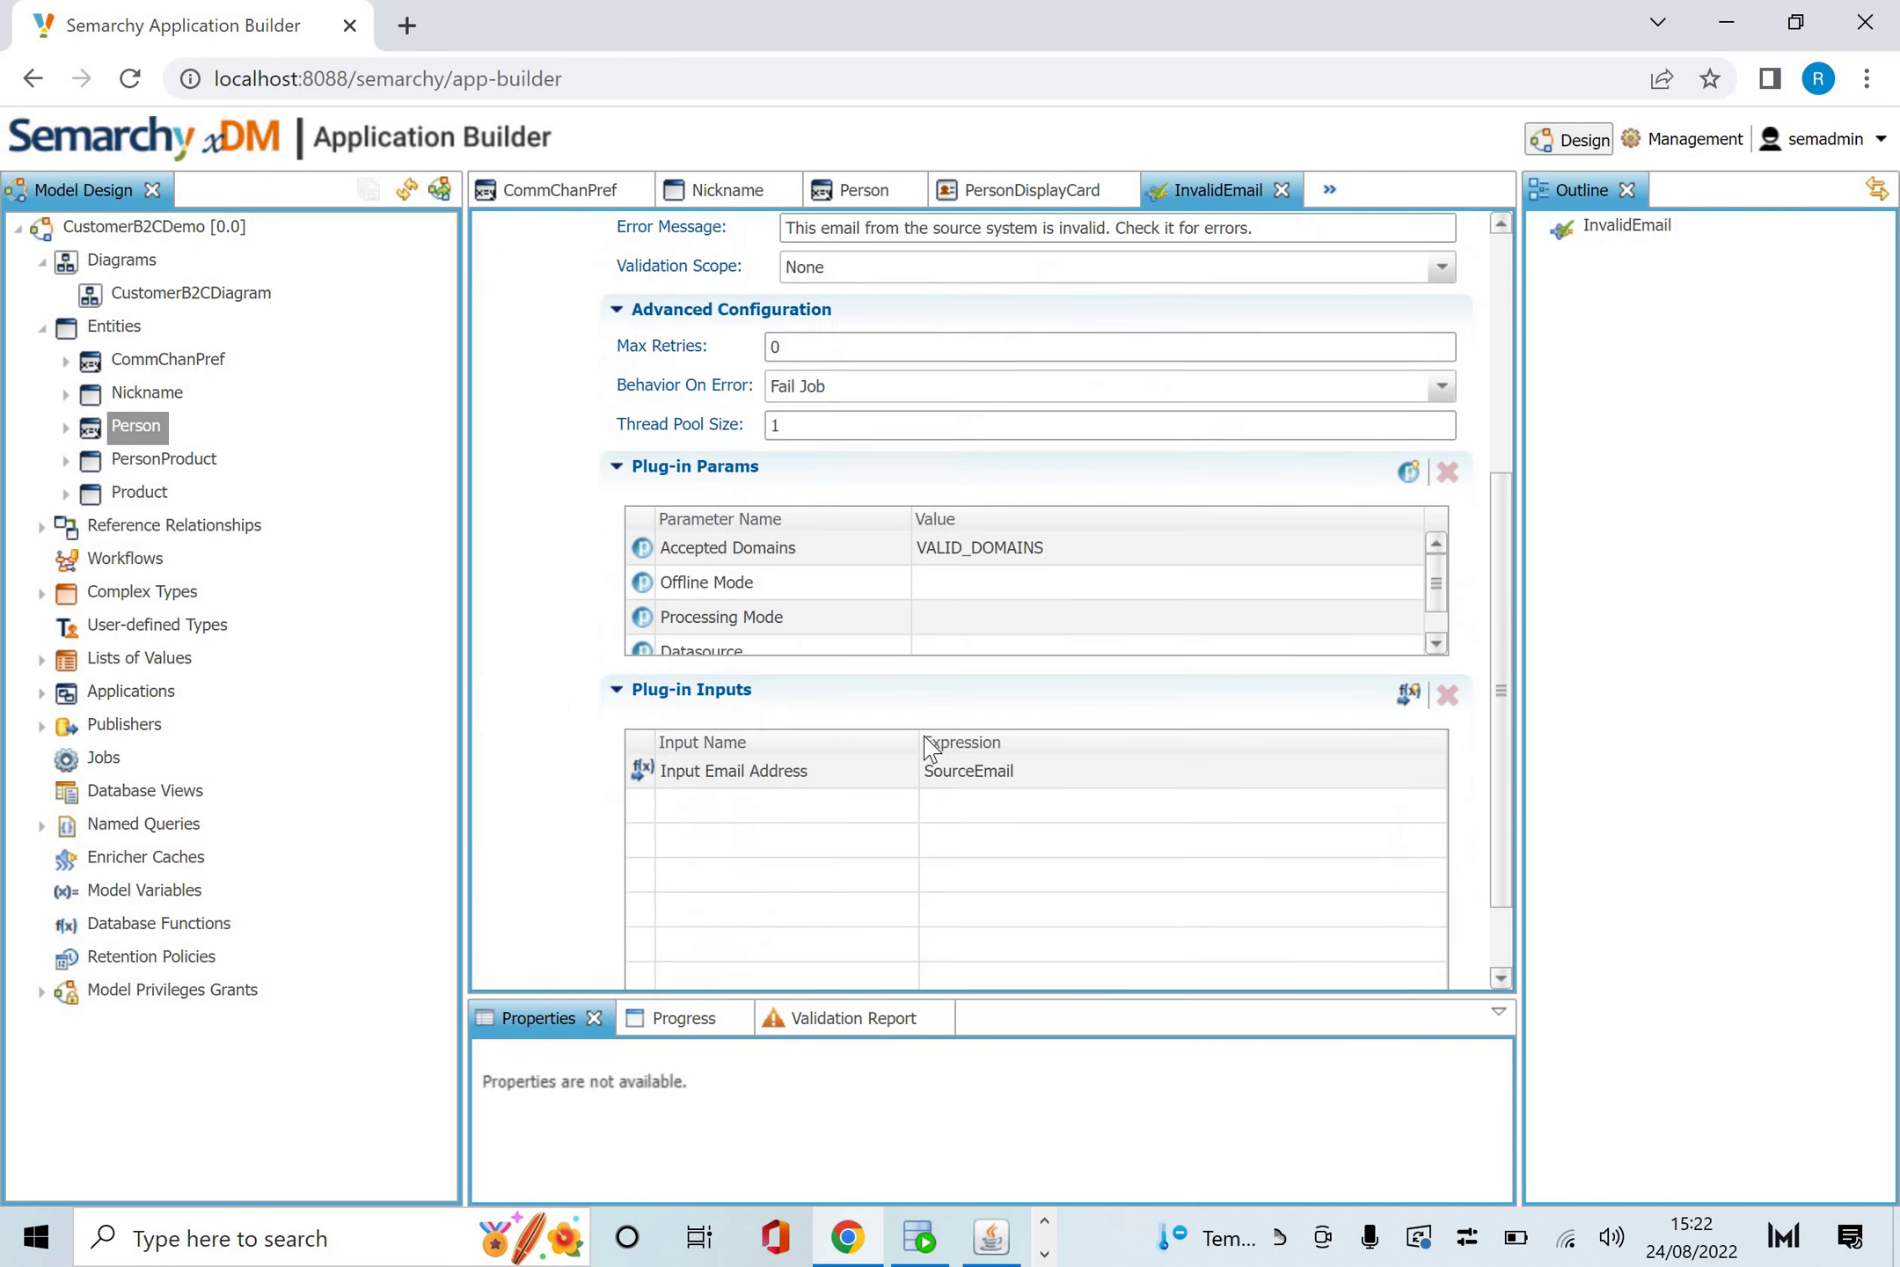
scroll("up", 3)
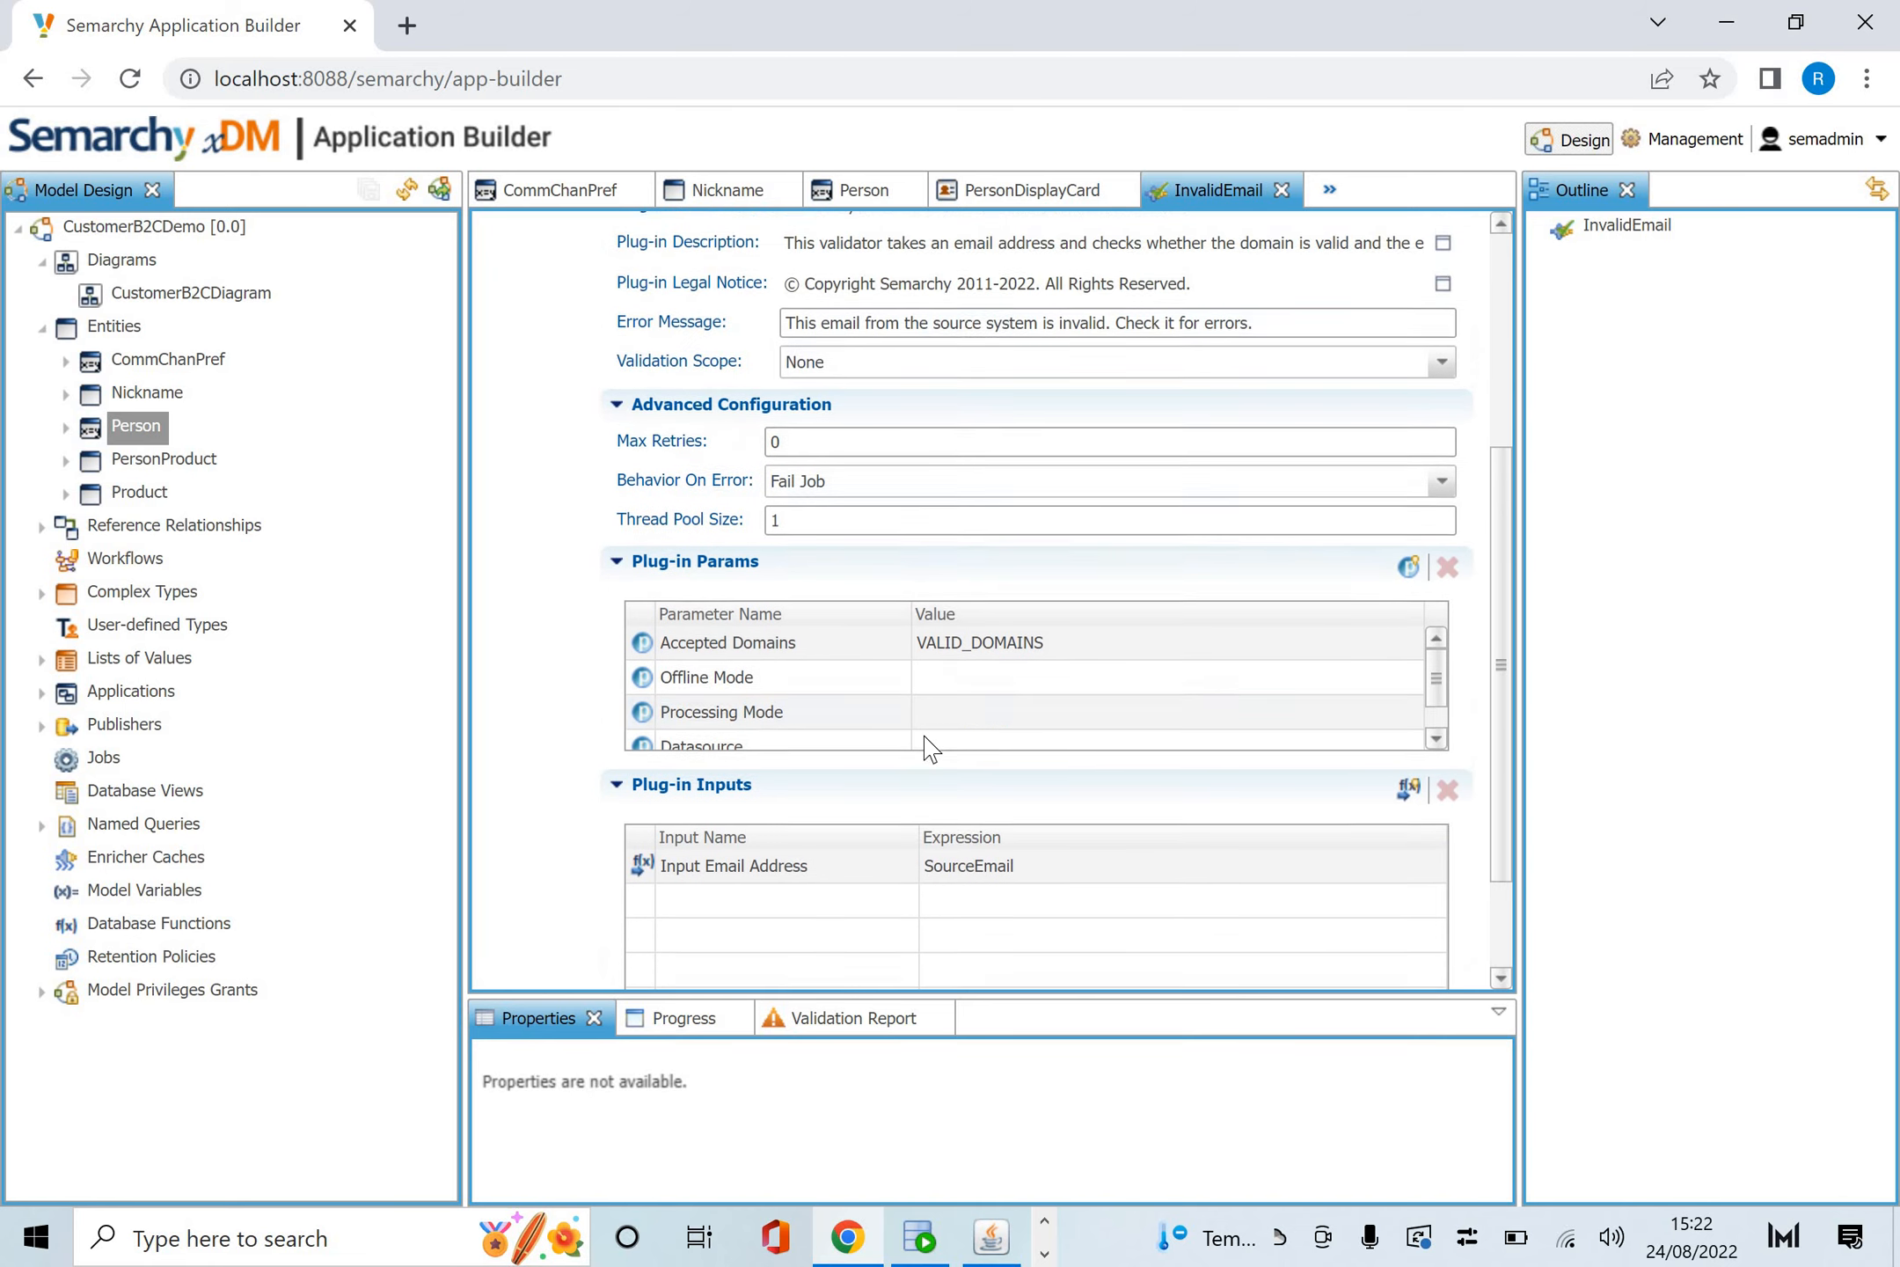
scroll("up", 3)
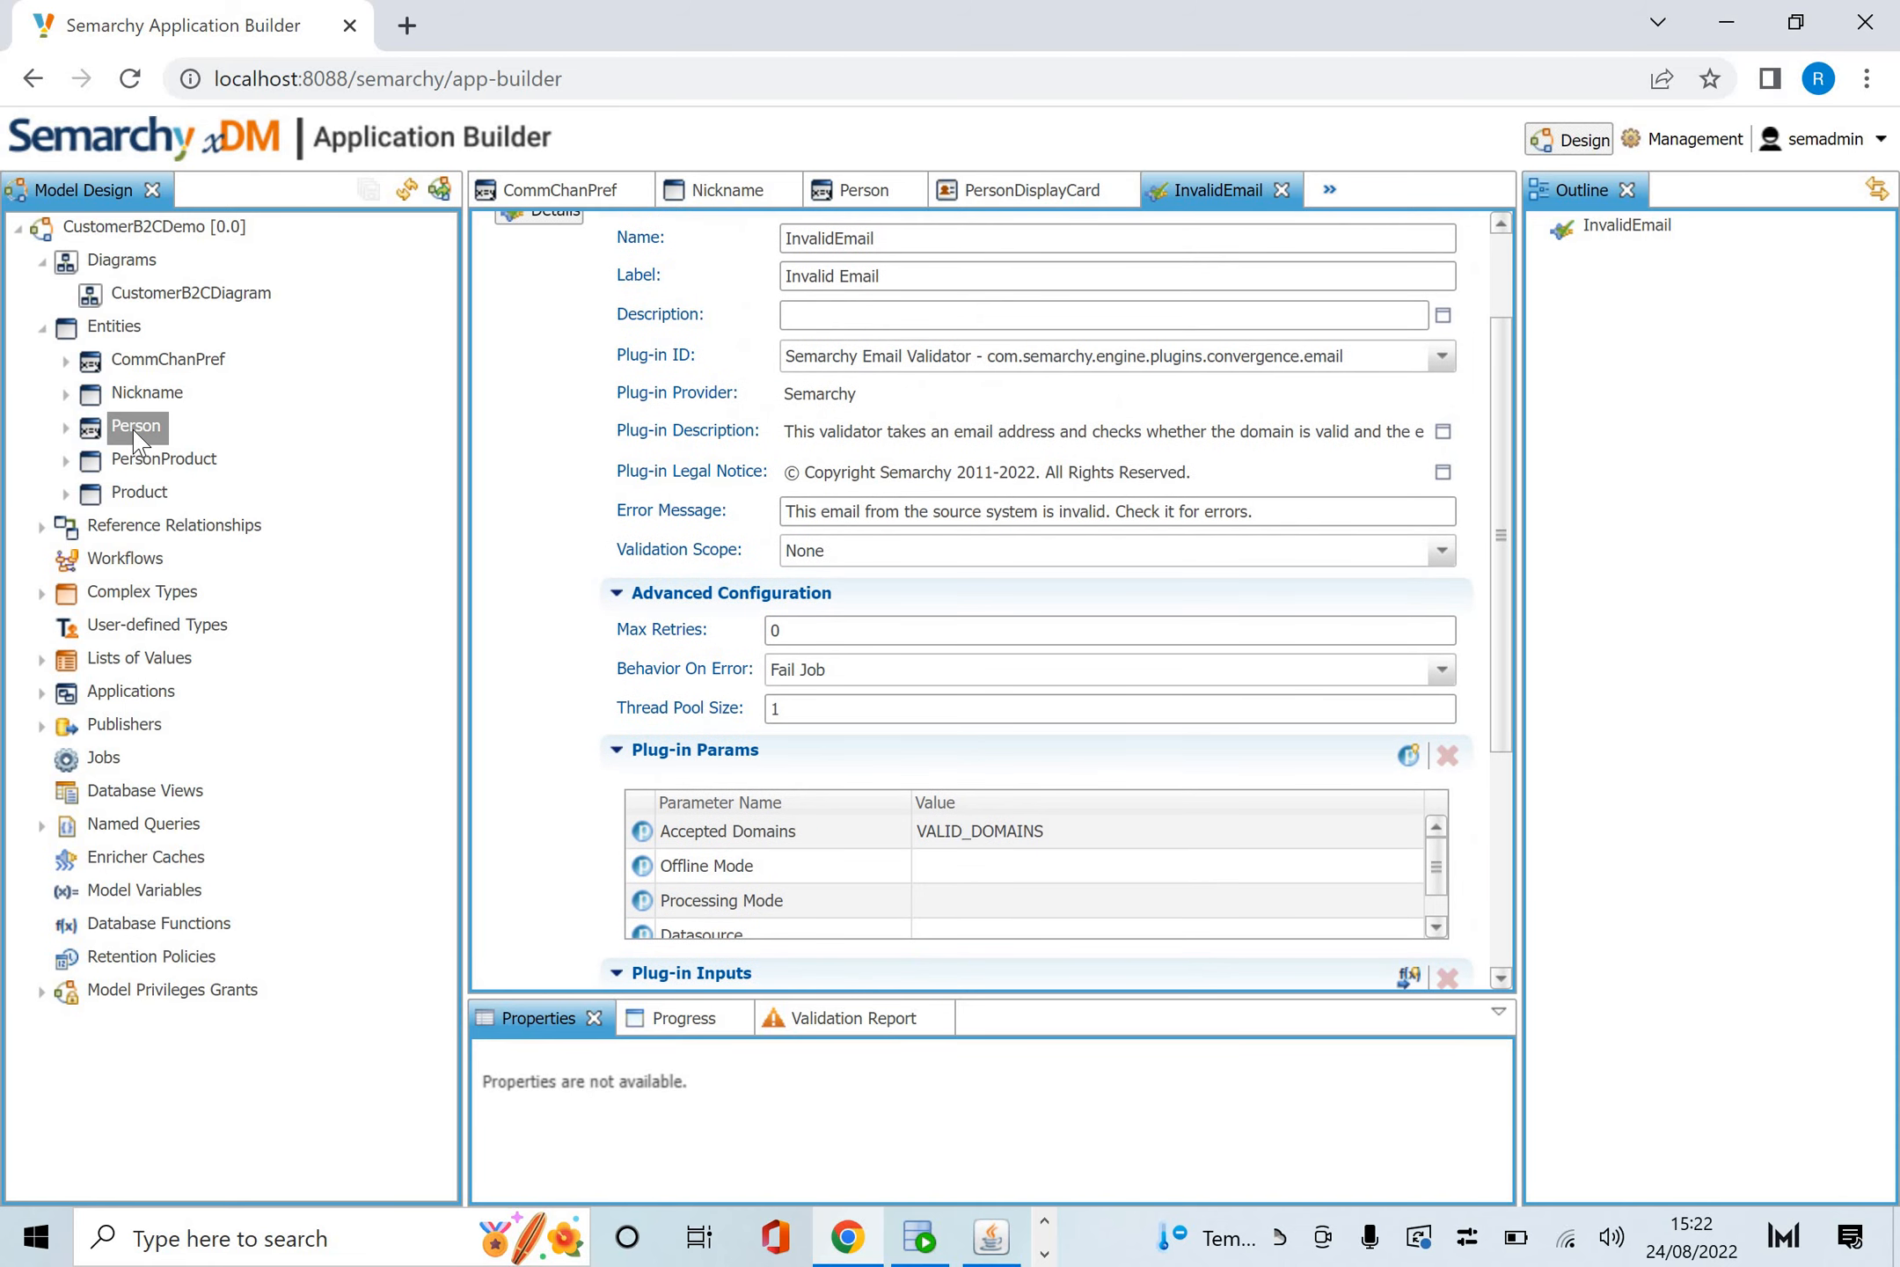
List Person's eight enrichers and select NormalizeName and LookupNickname.
left_click(860, 189)
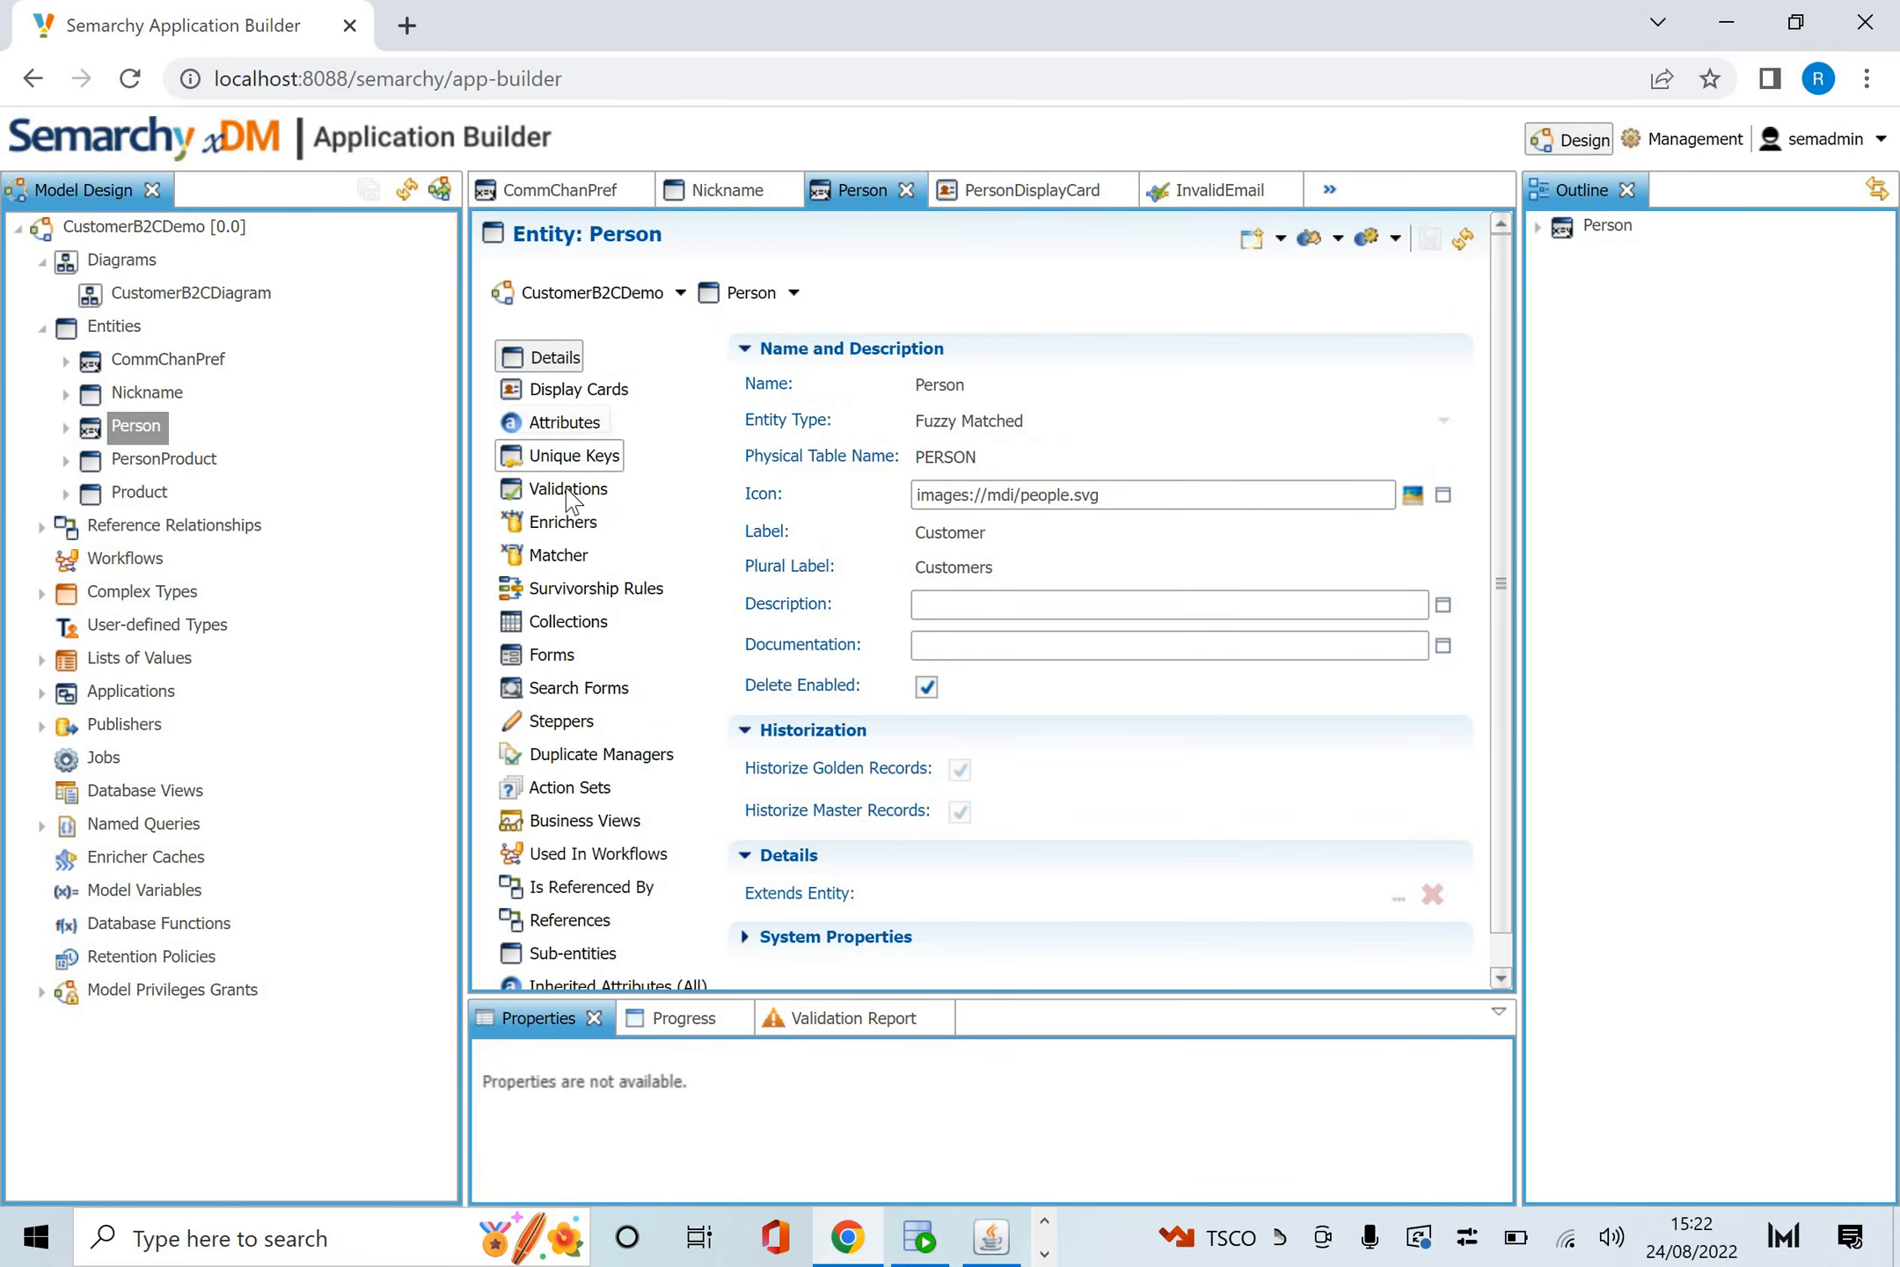
left_click(569, 489)
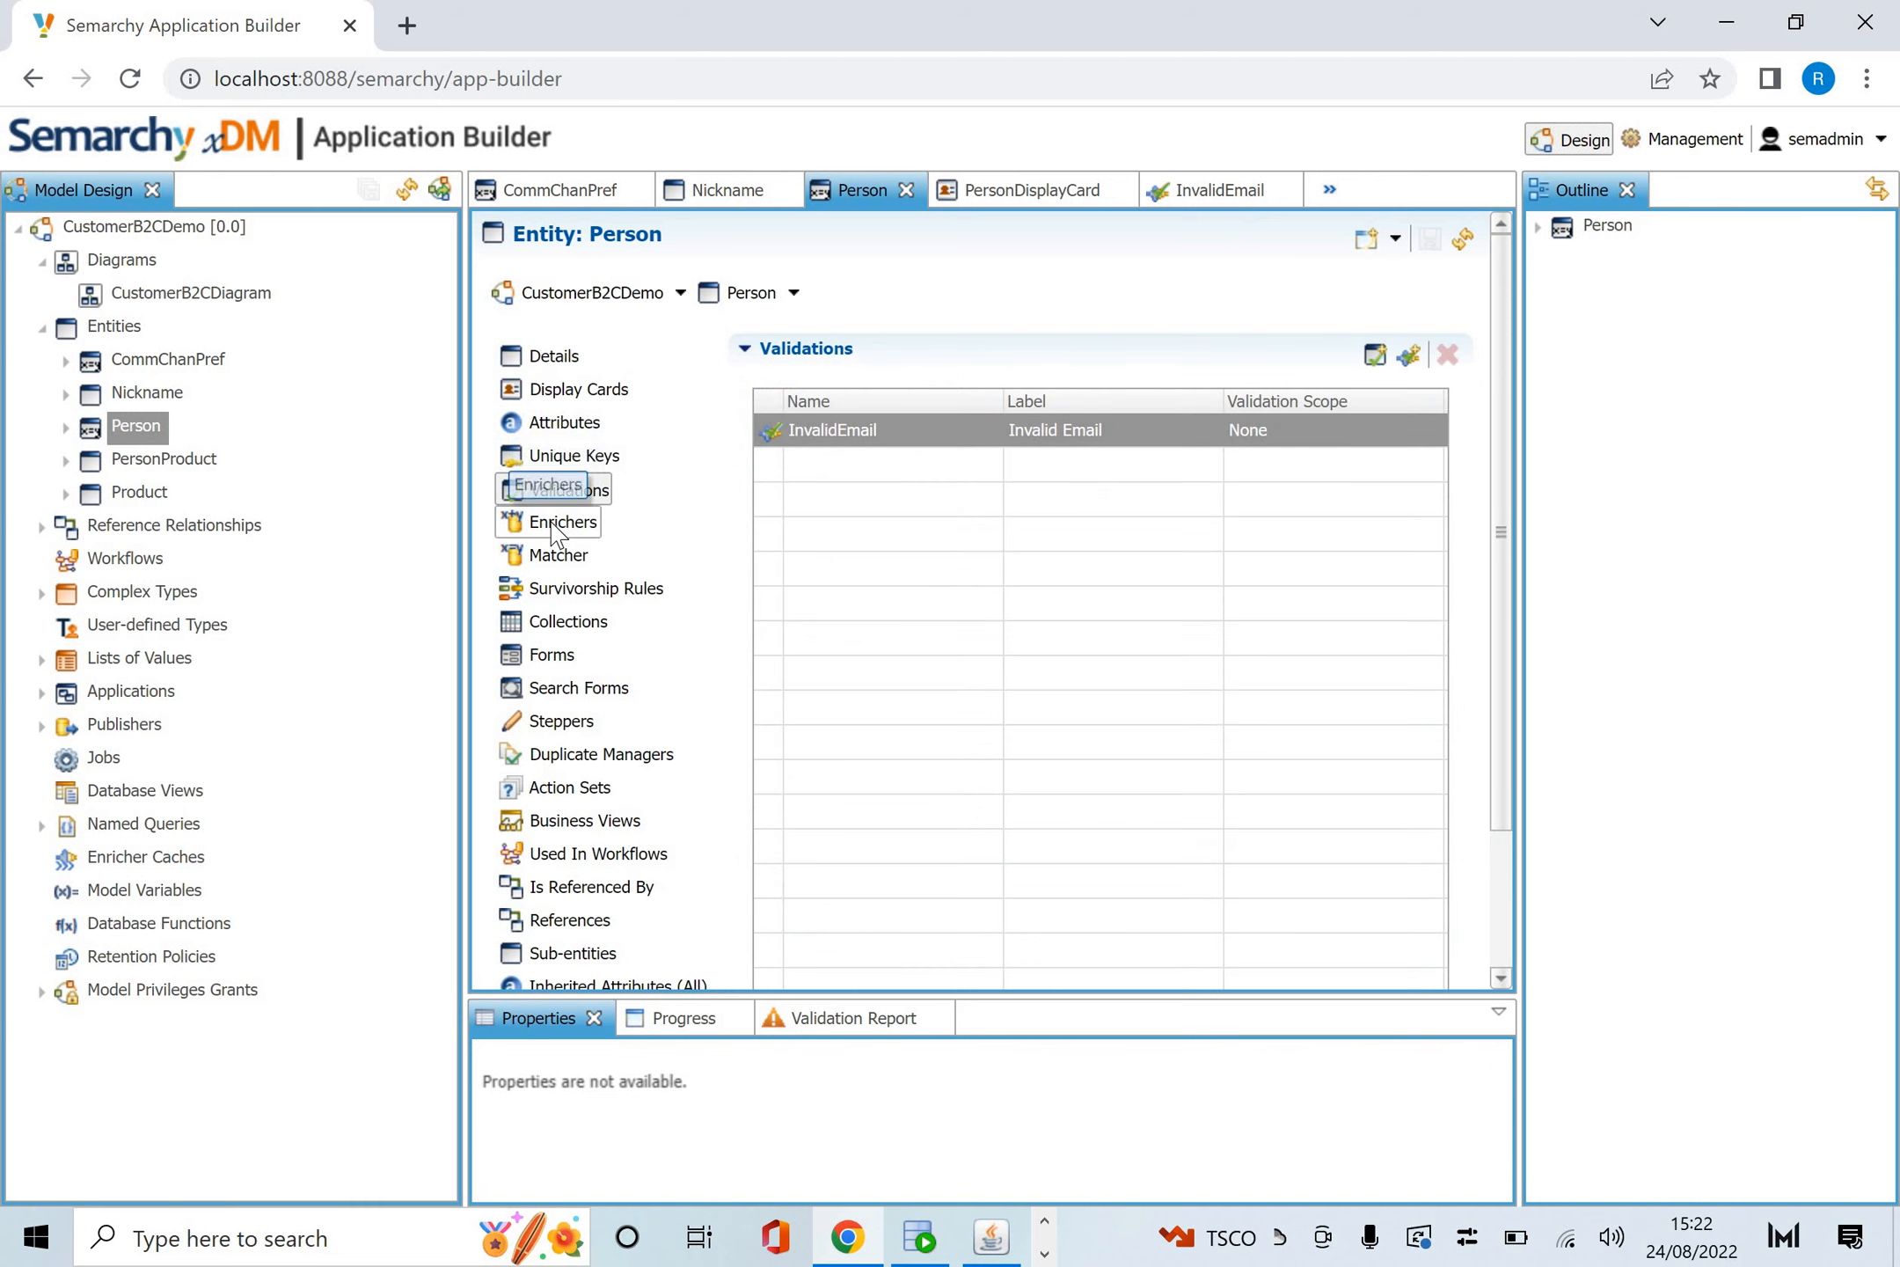
left_click(565, 522)
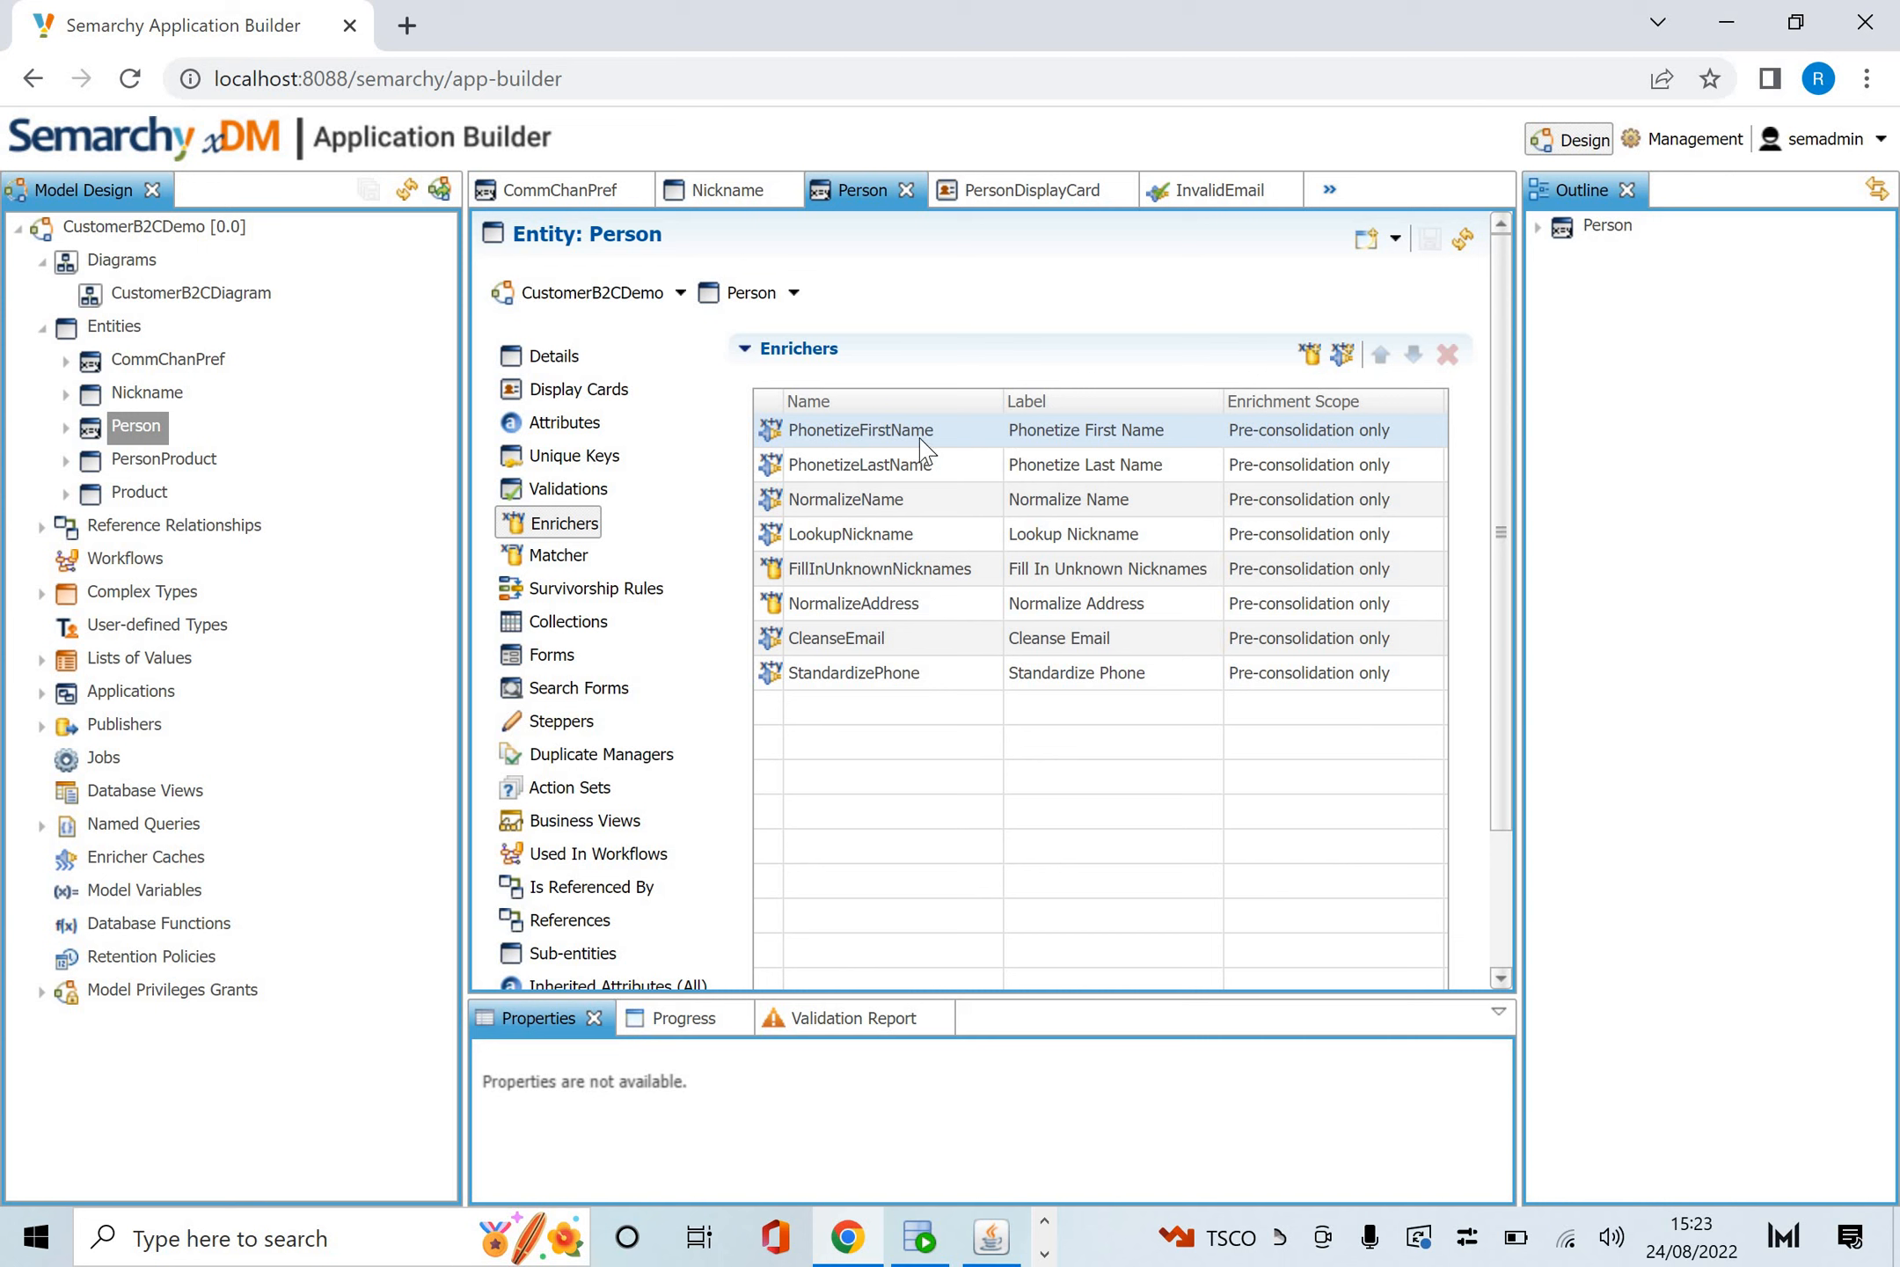
left_click(845, 498)
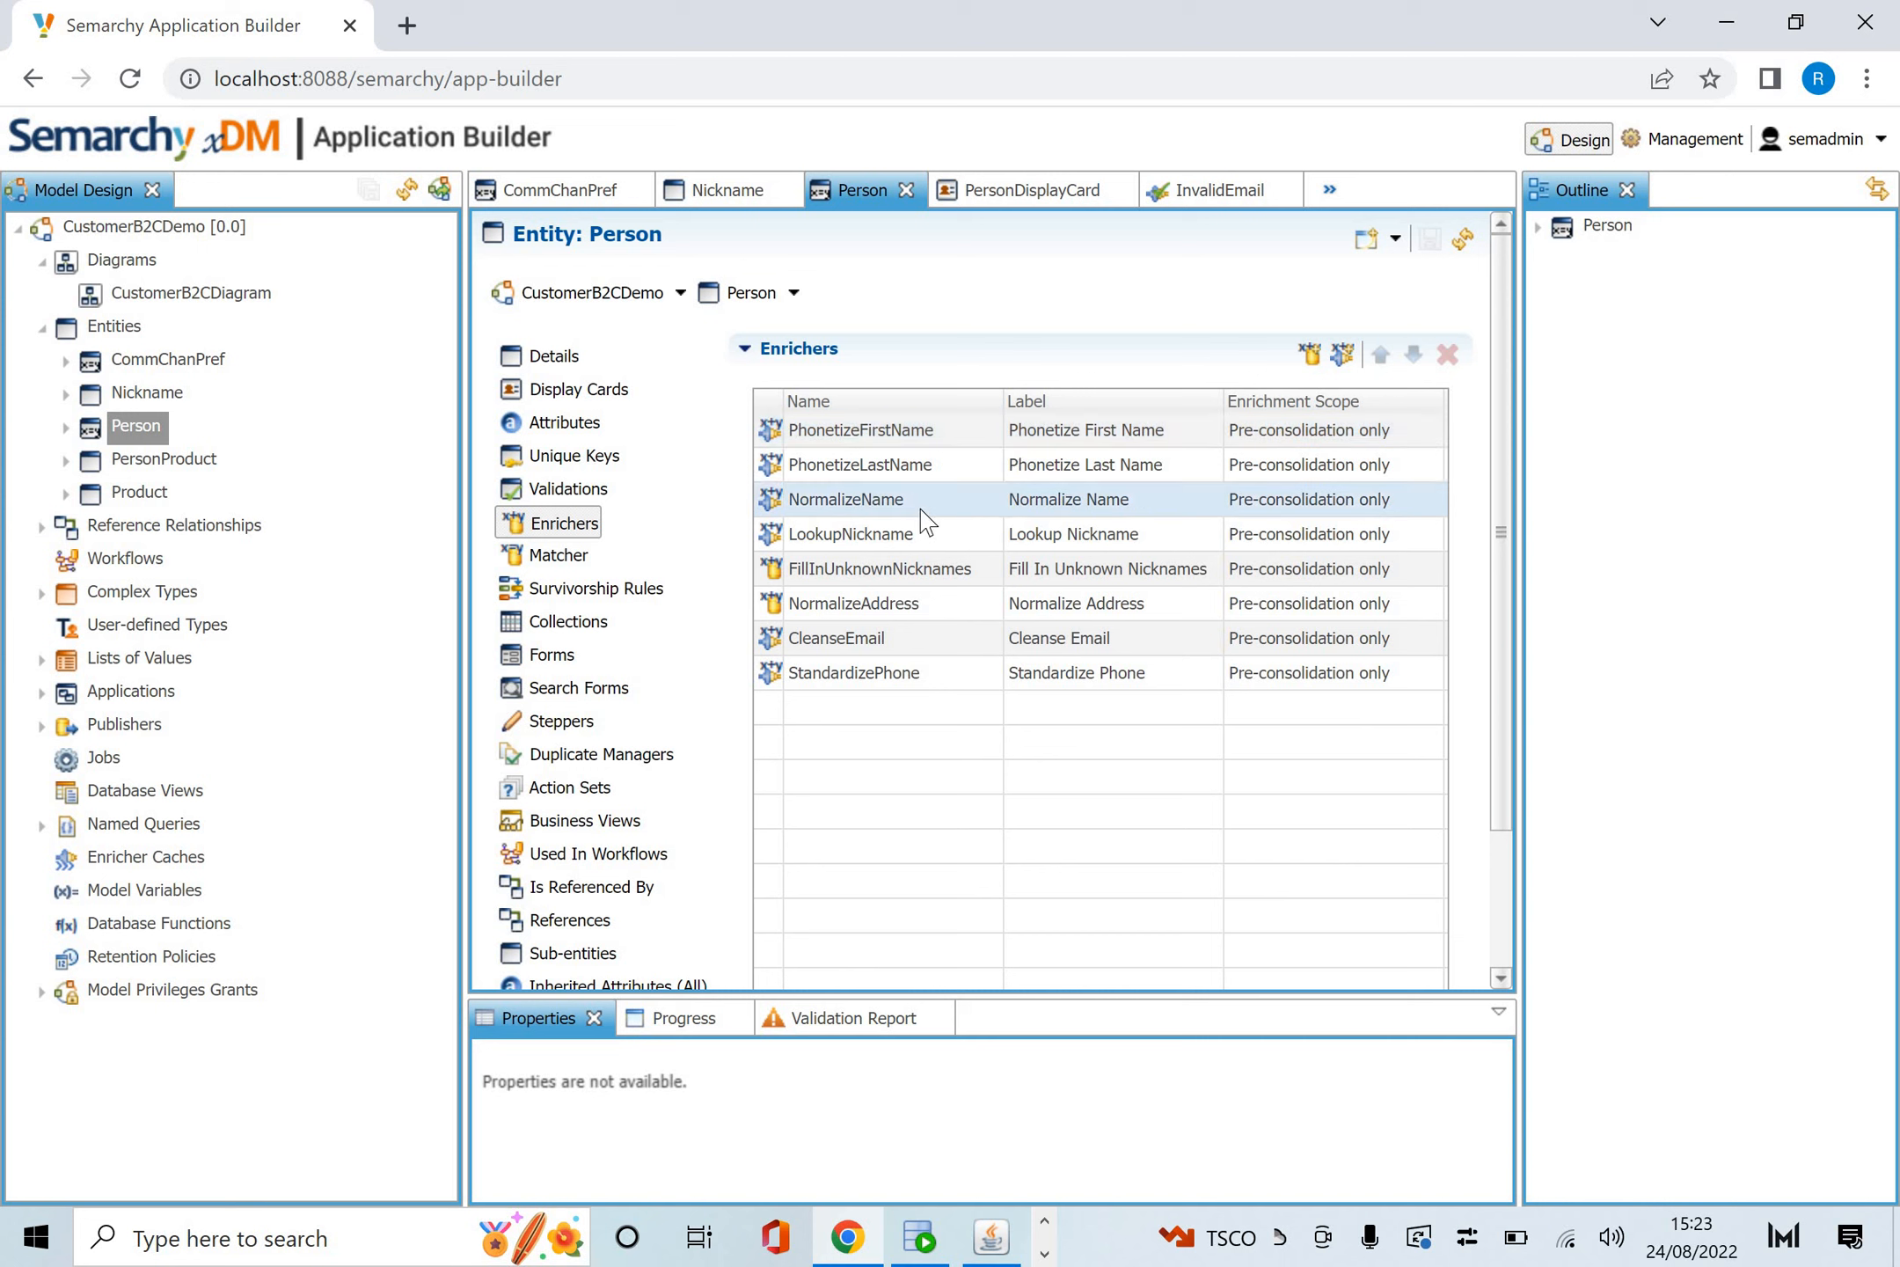
left_click(851, 533)
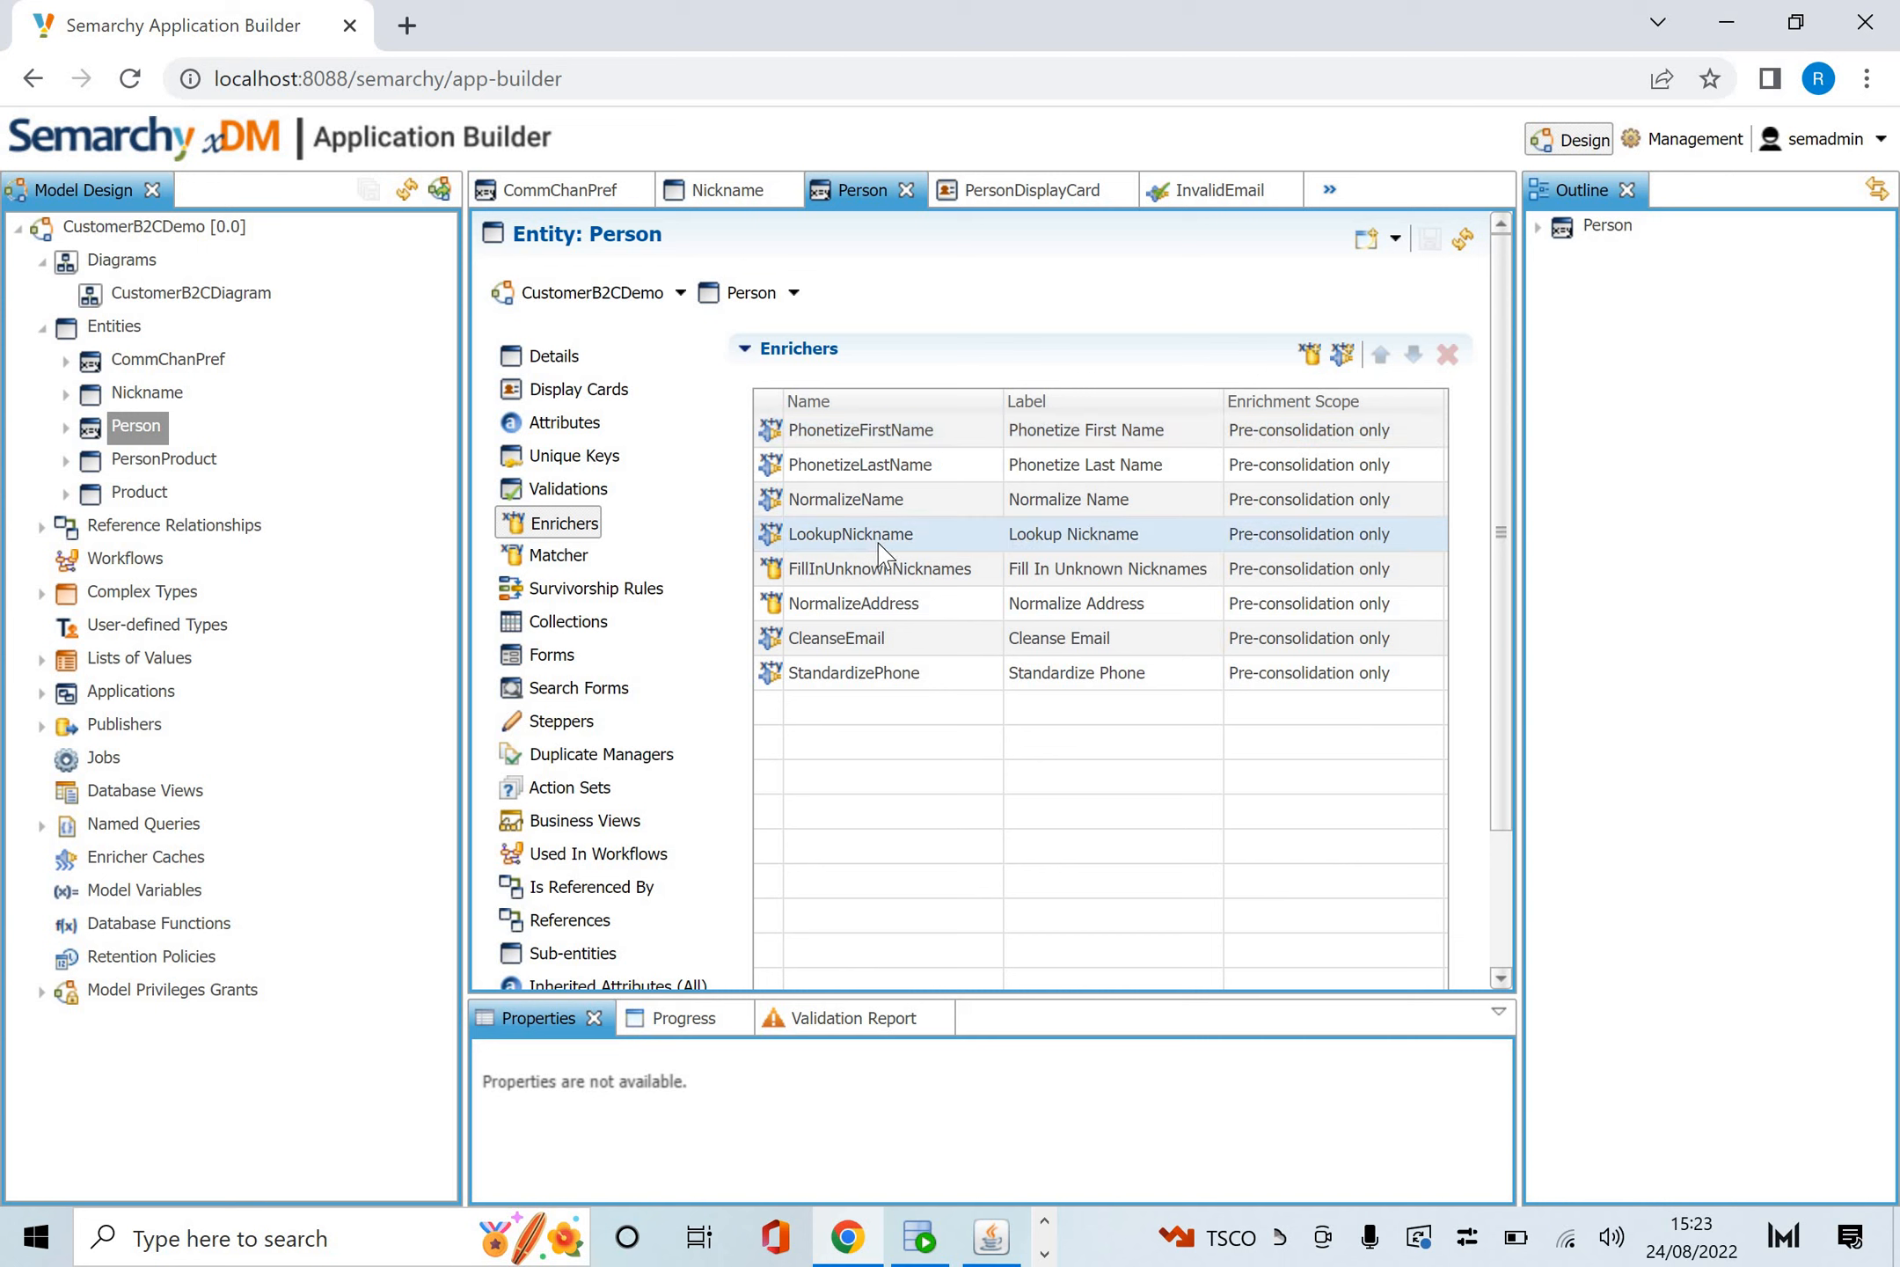
mouse_move(834, 542)
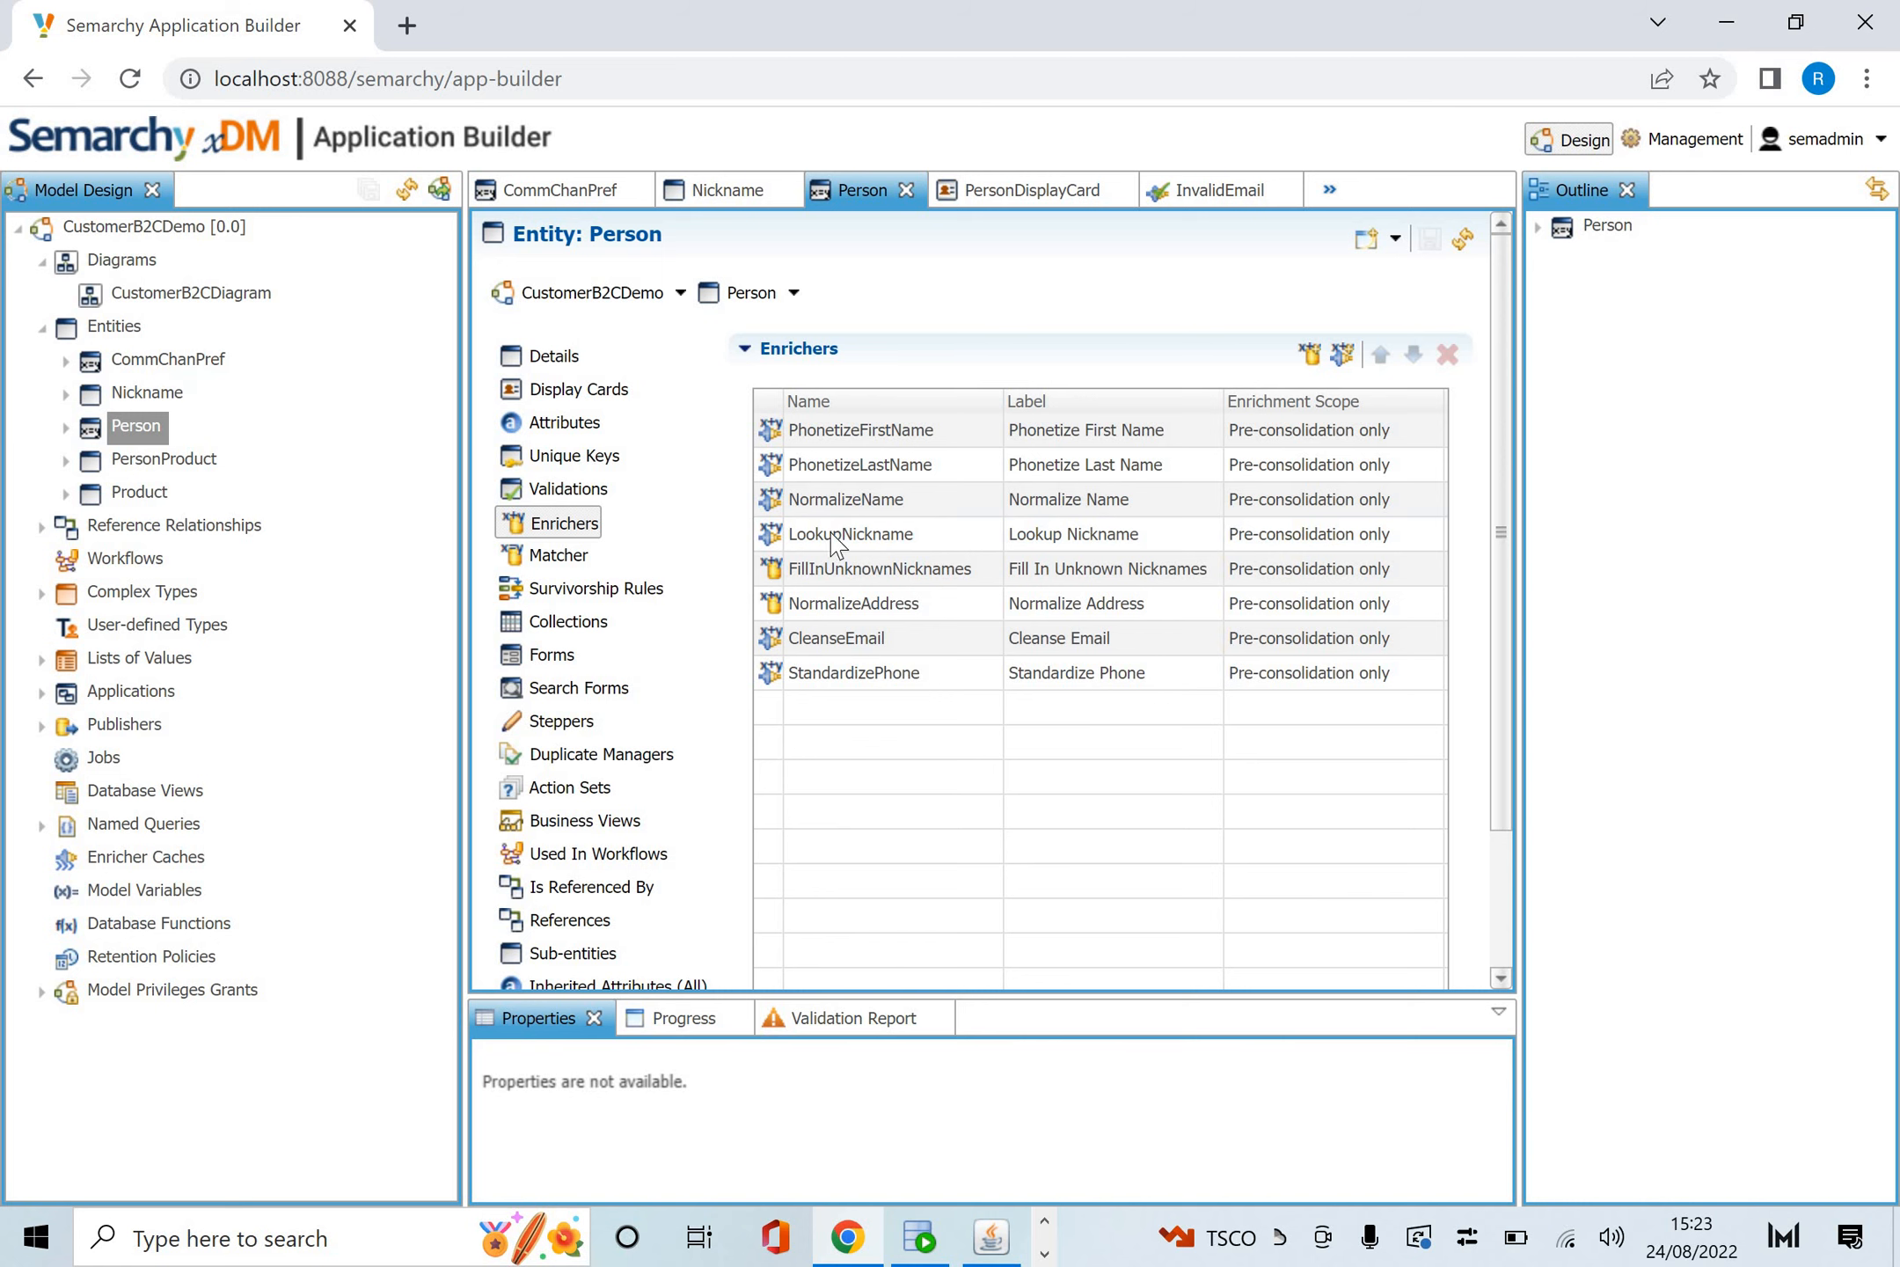
Review LookupNickname's Lookup Enricher params and LOWER(COALESCE(NormalizedFirstName, FirstName)) input.
double_click(850, 533)
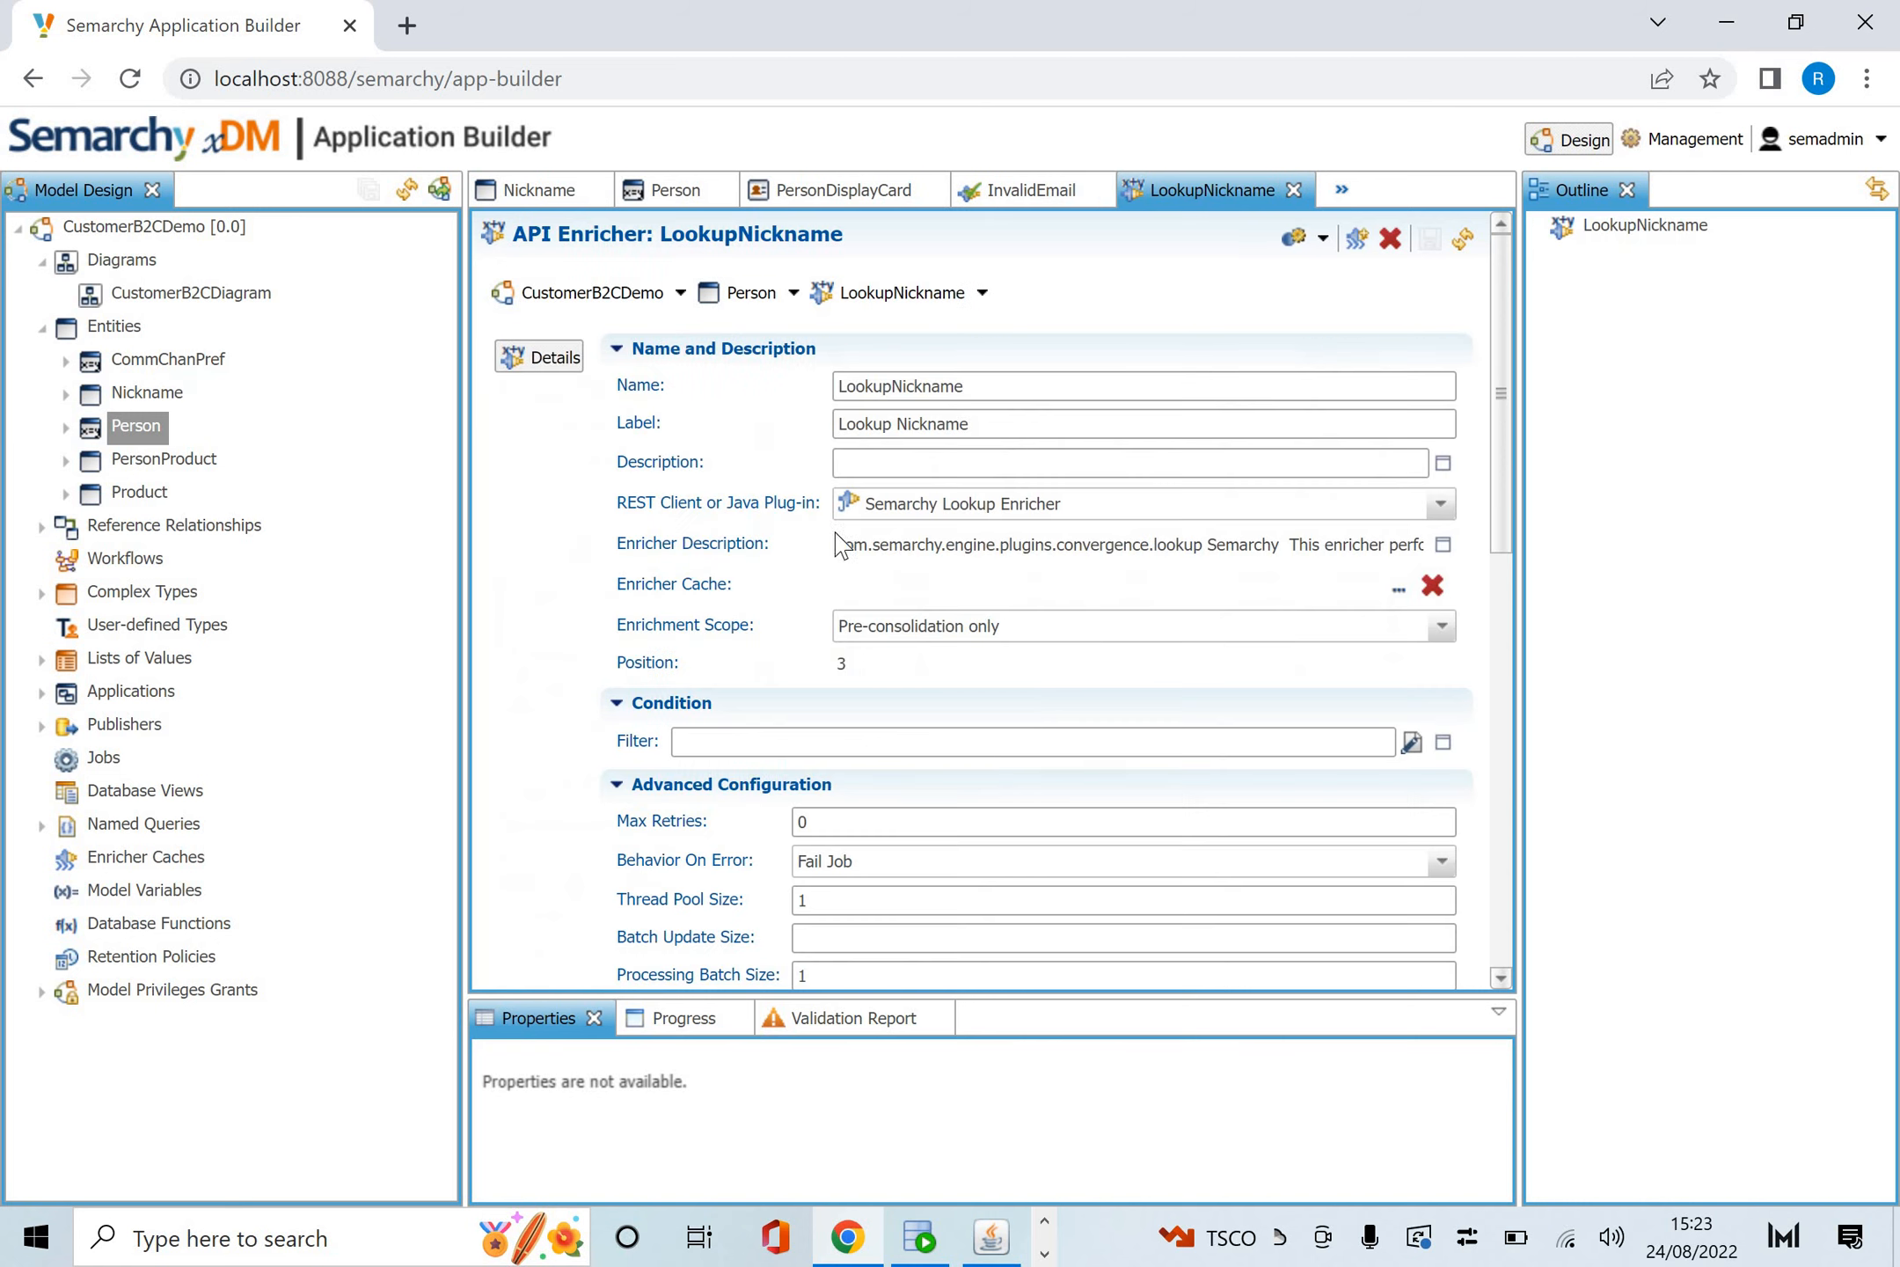
scroll("down", 3)
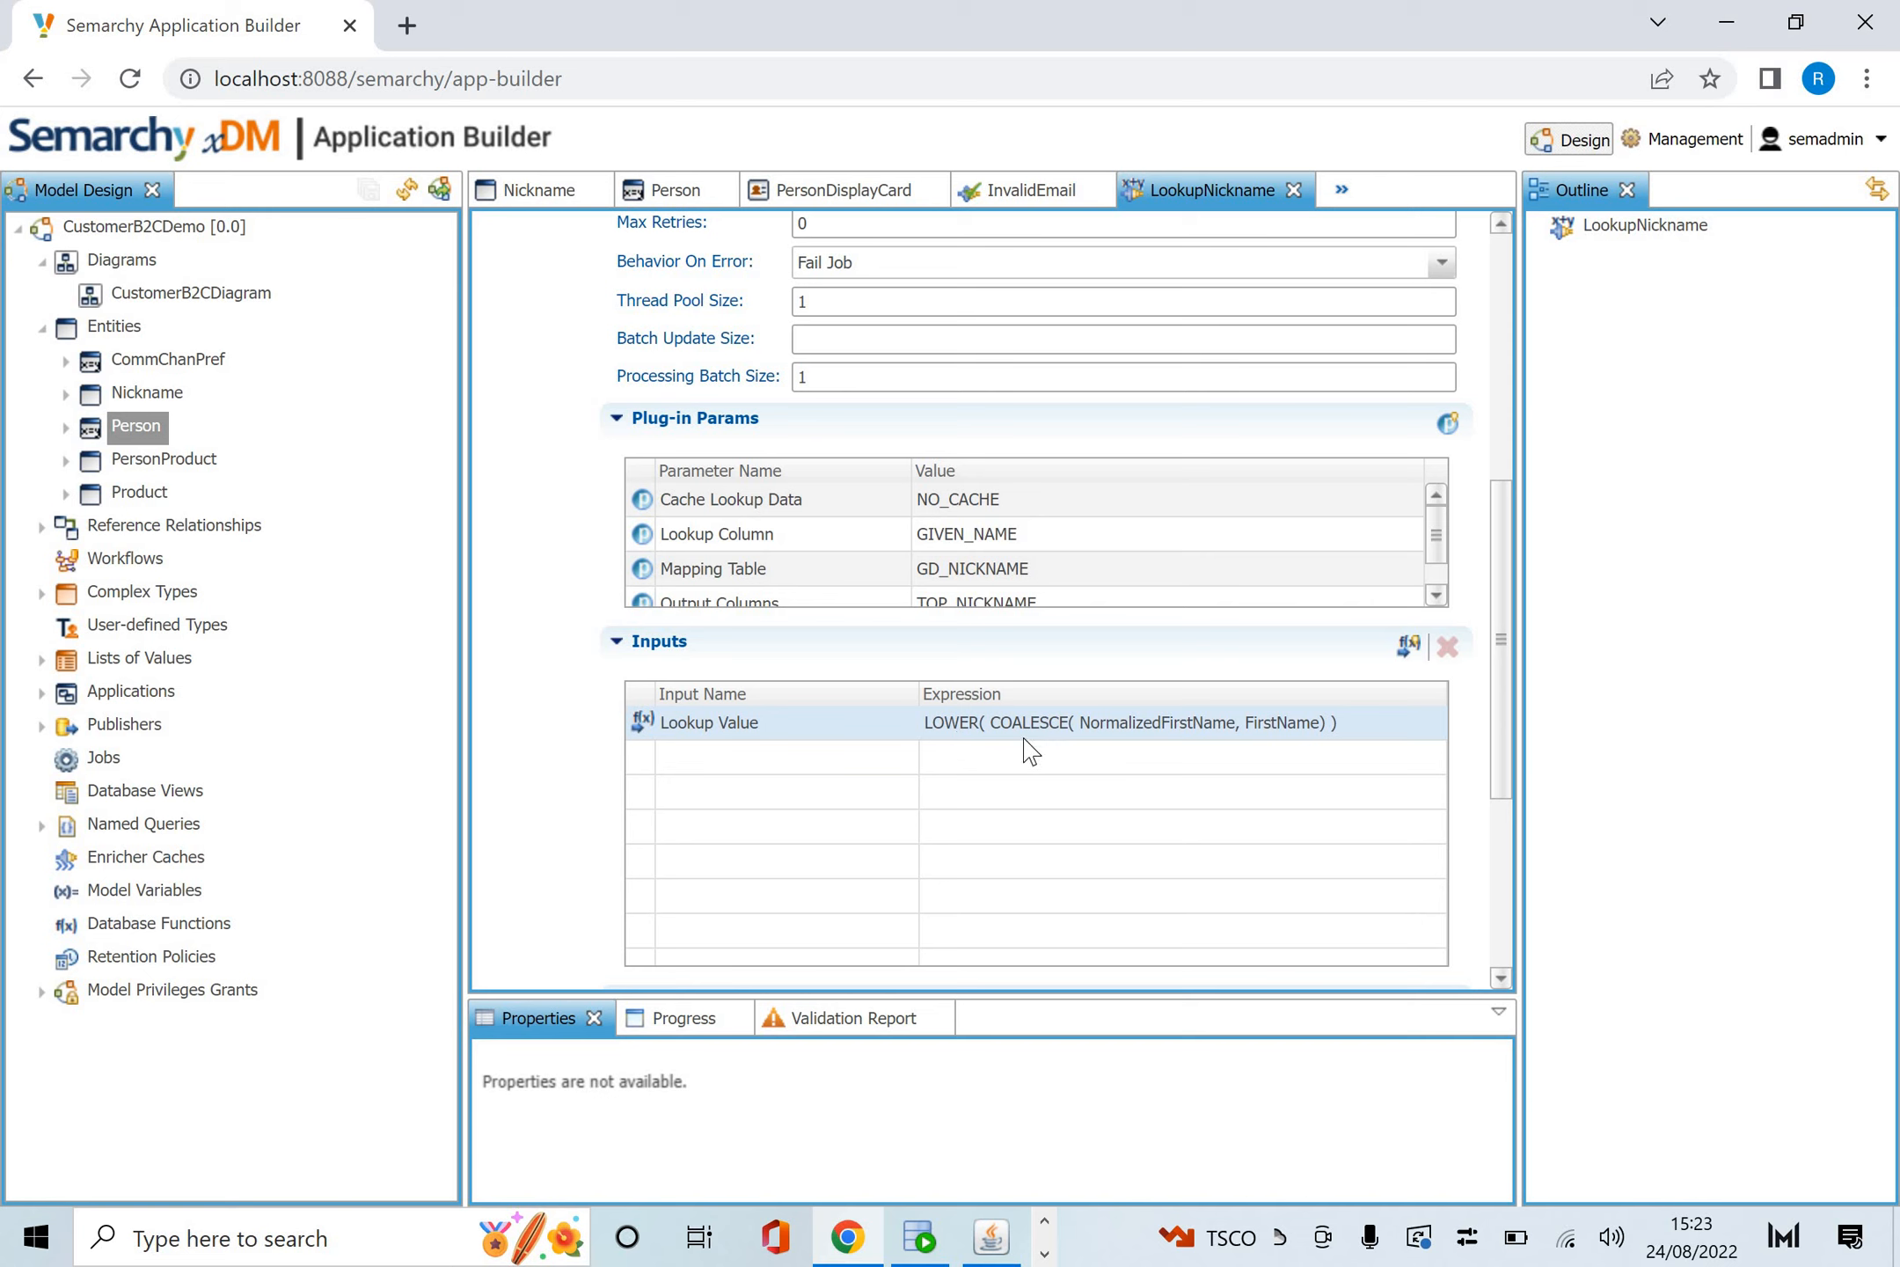
mouse_move(1358, 752)
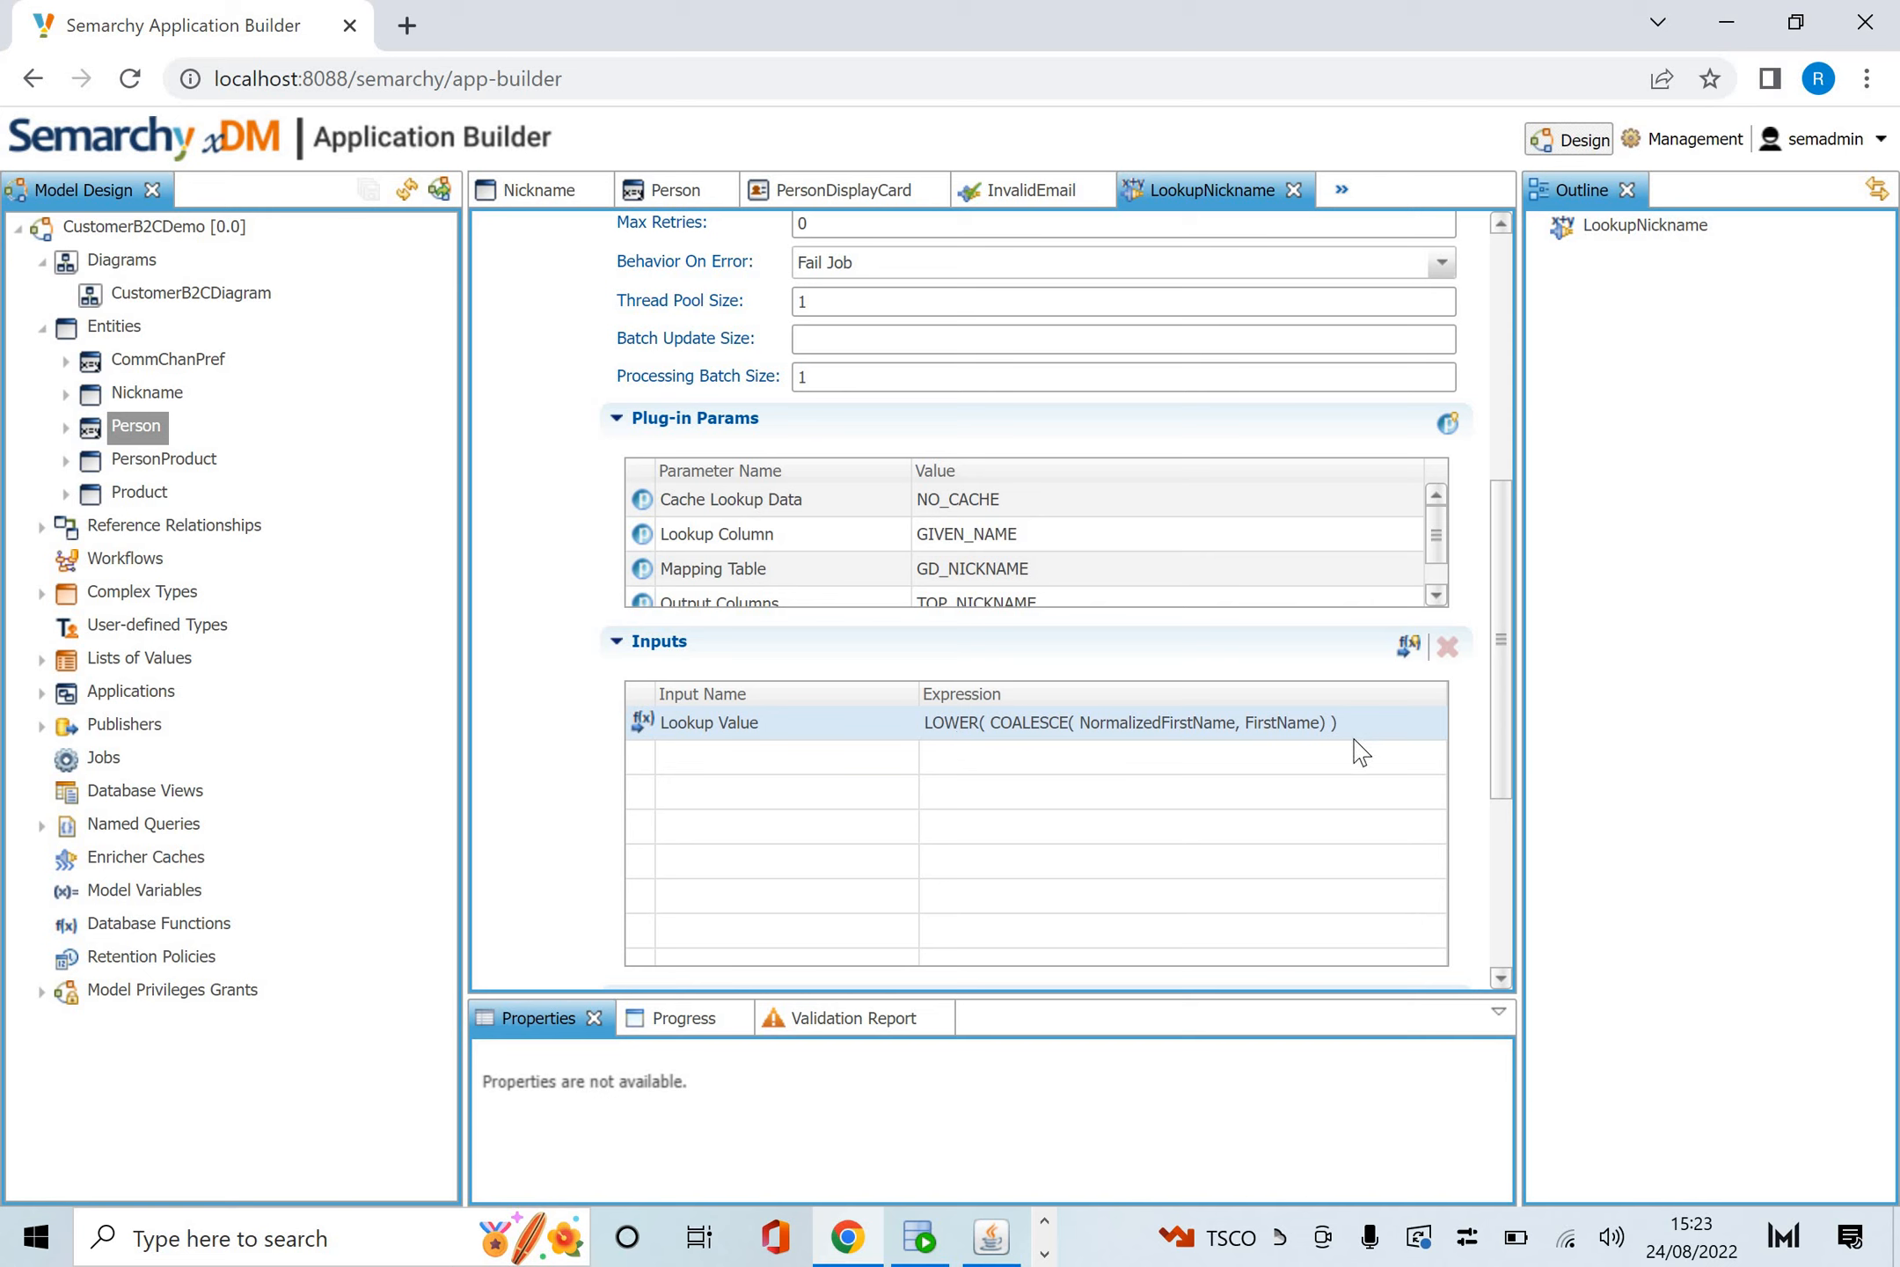
mouse_move(1152, 739)
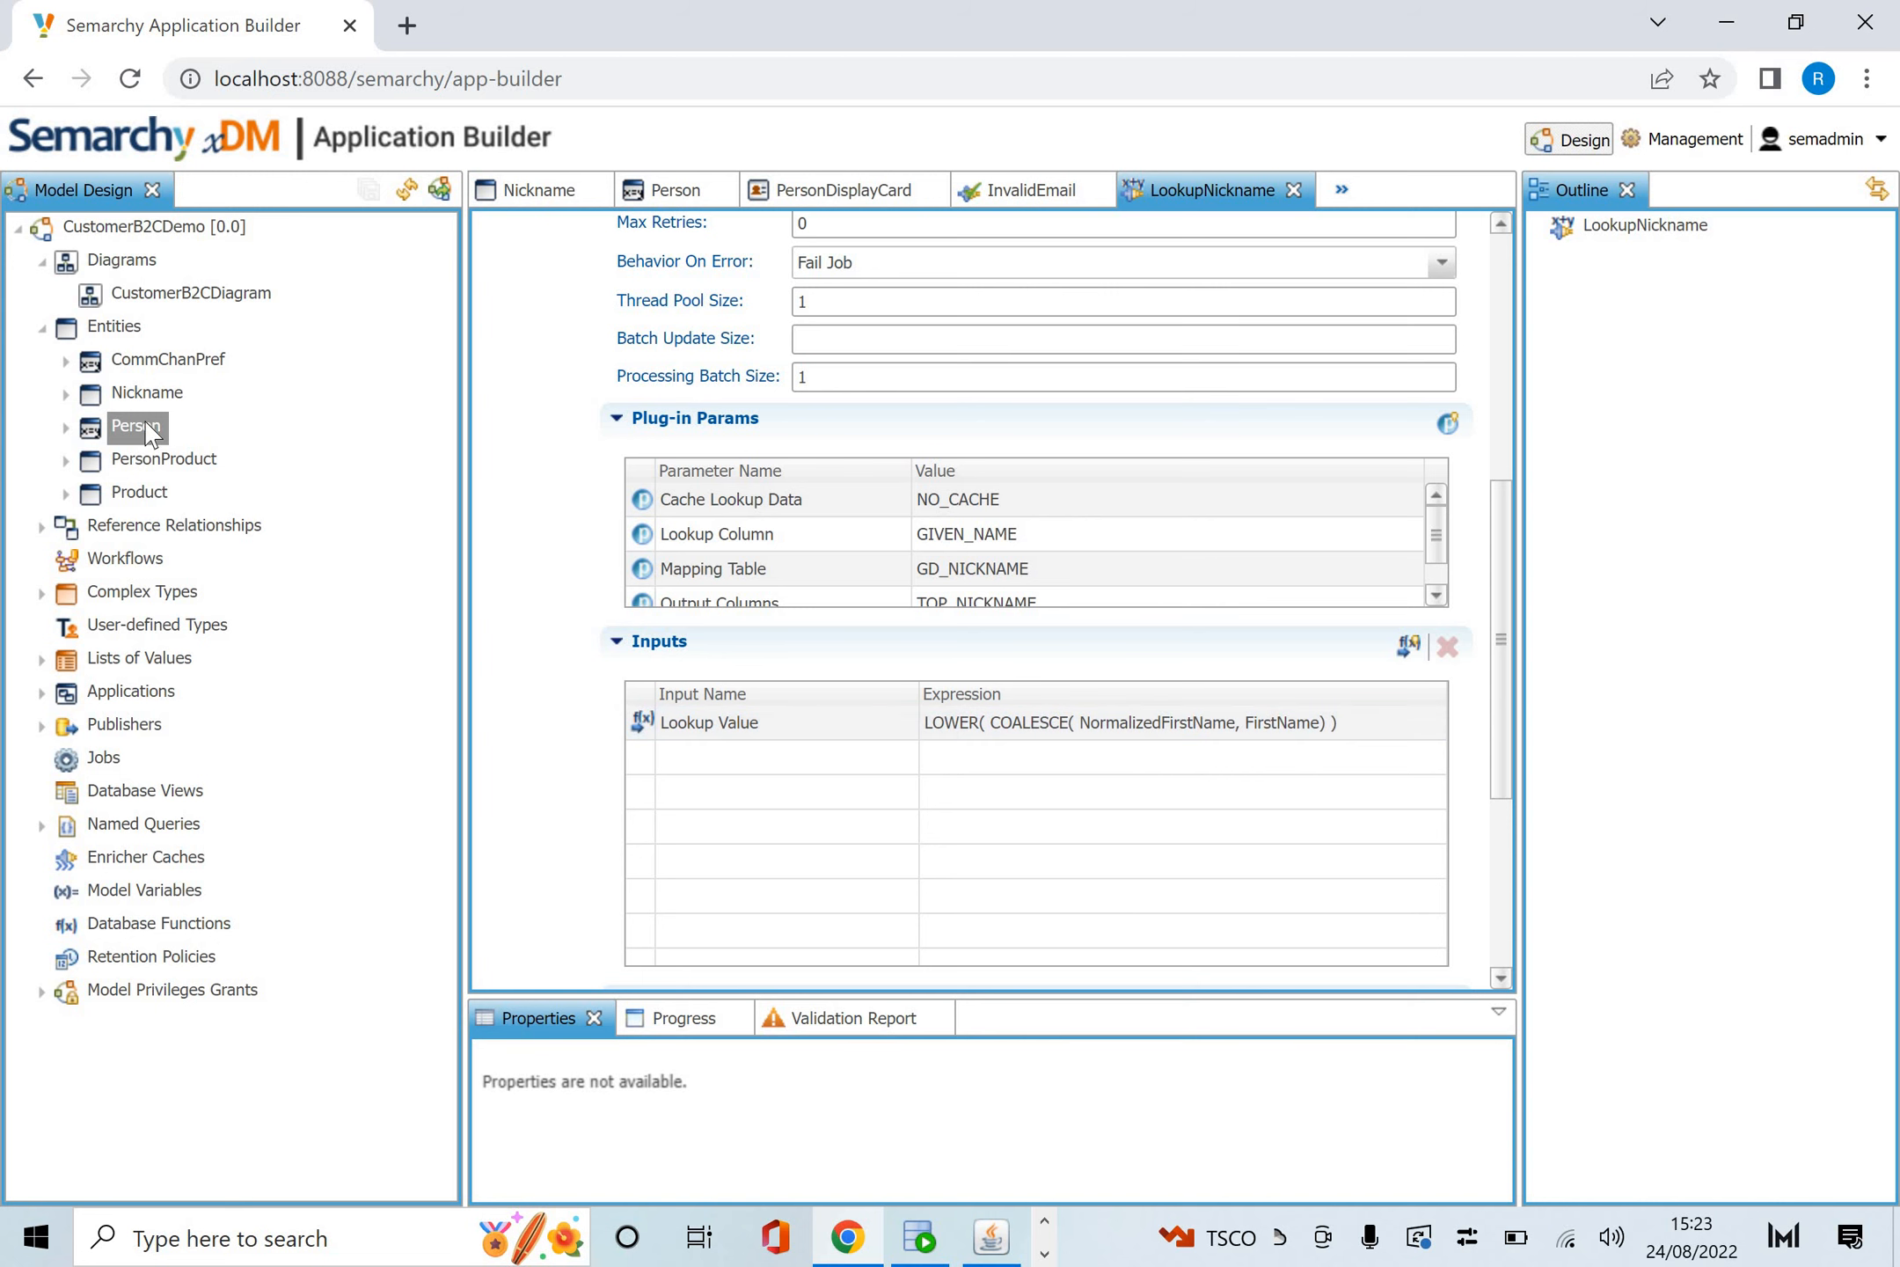
Review NormalizeAddress's NormalizedCity, NormalizedState and NormalizedStreet expressions, then return to Person.
left_click(669, 190)
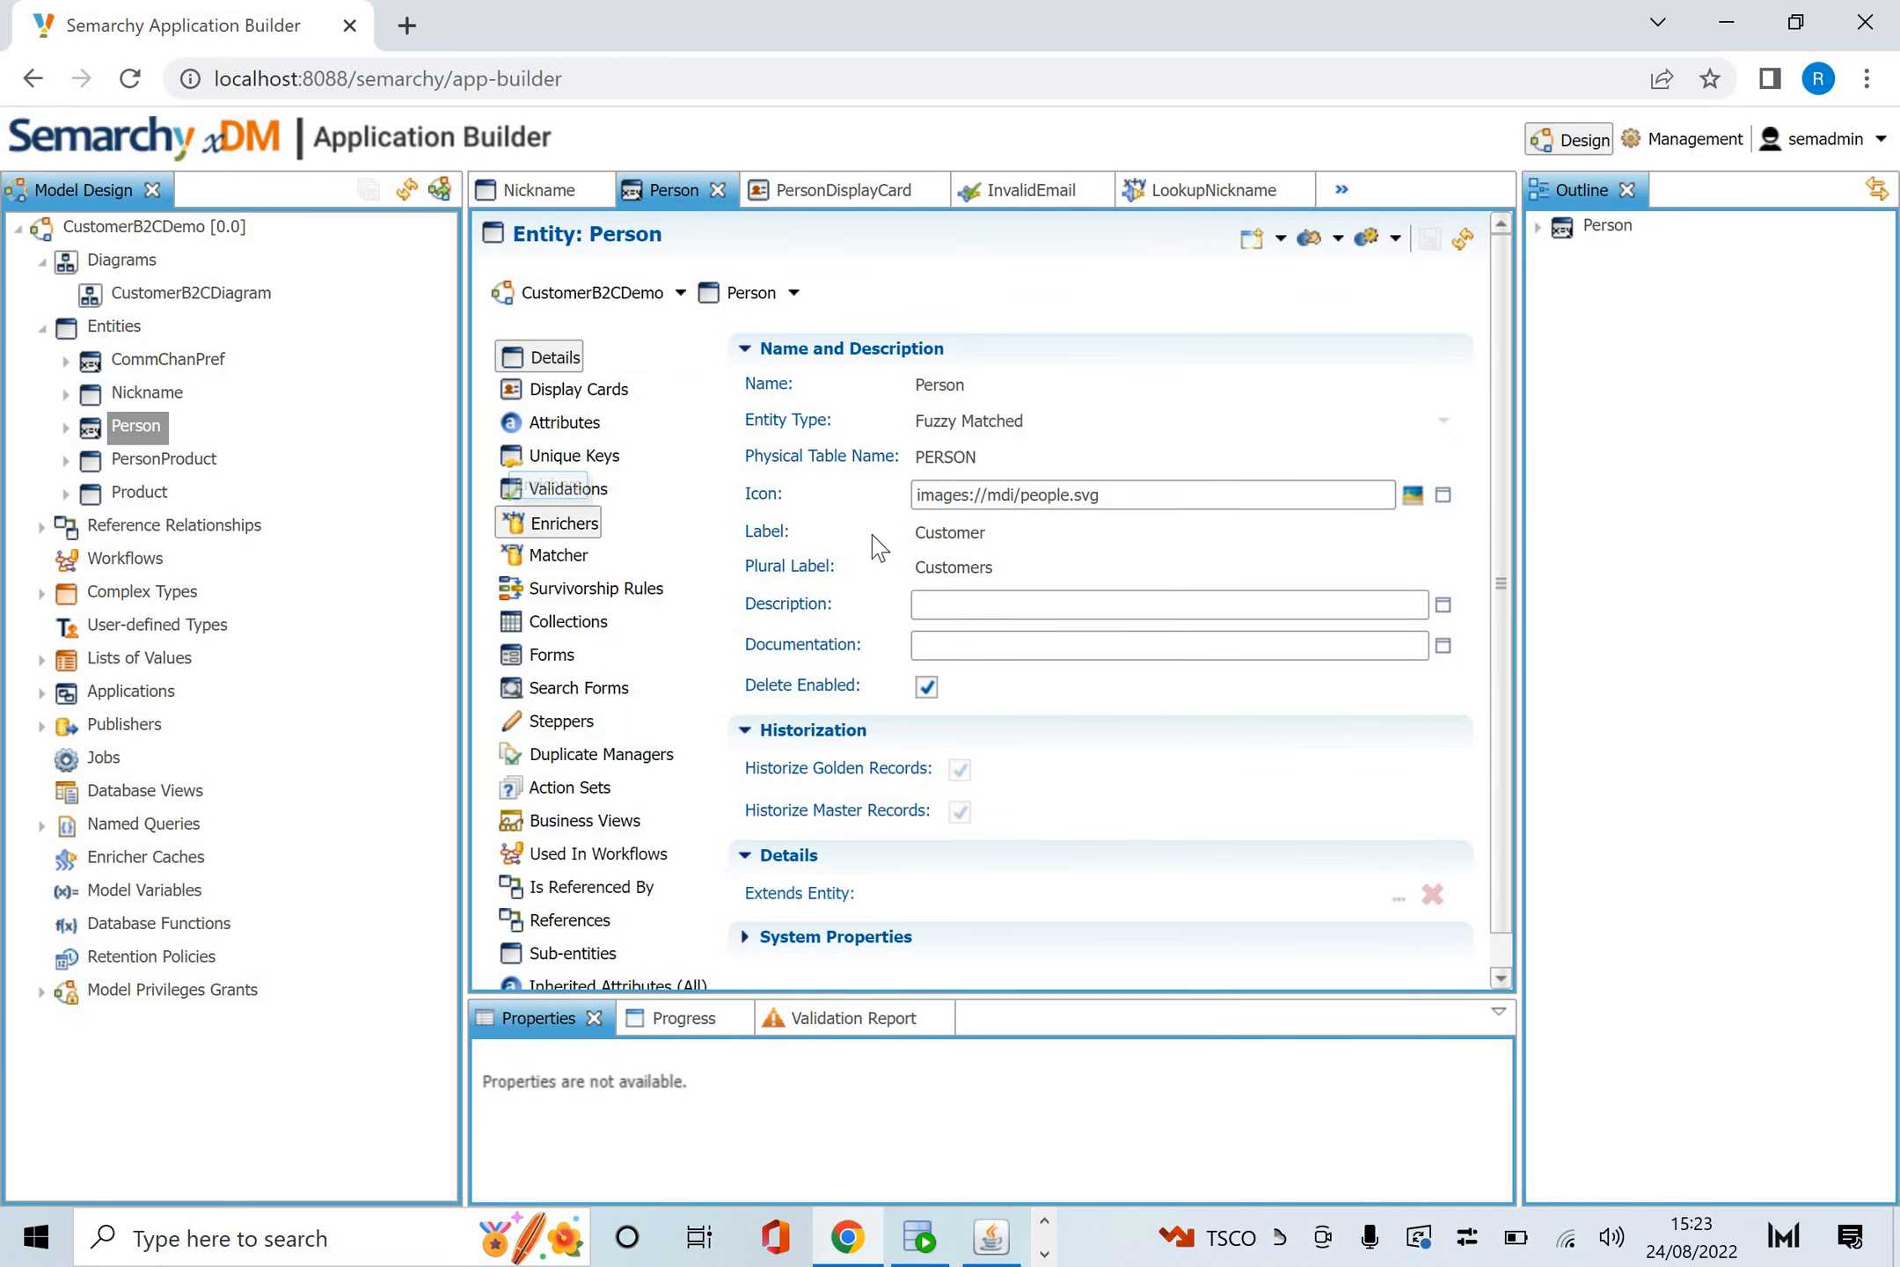
left_click(564, 523)
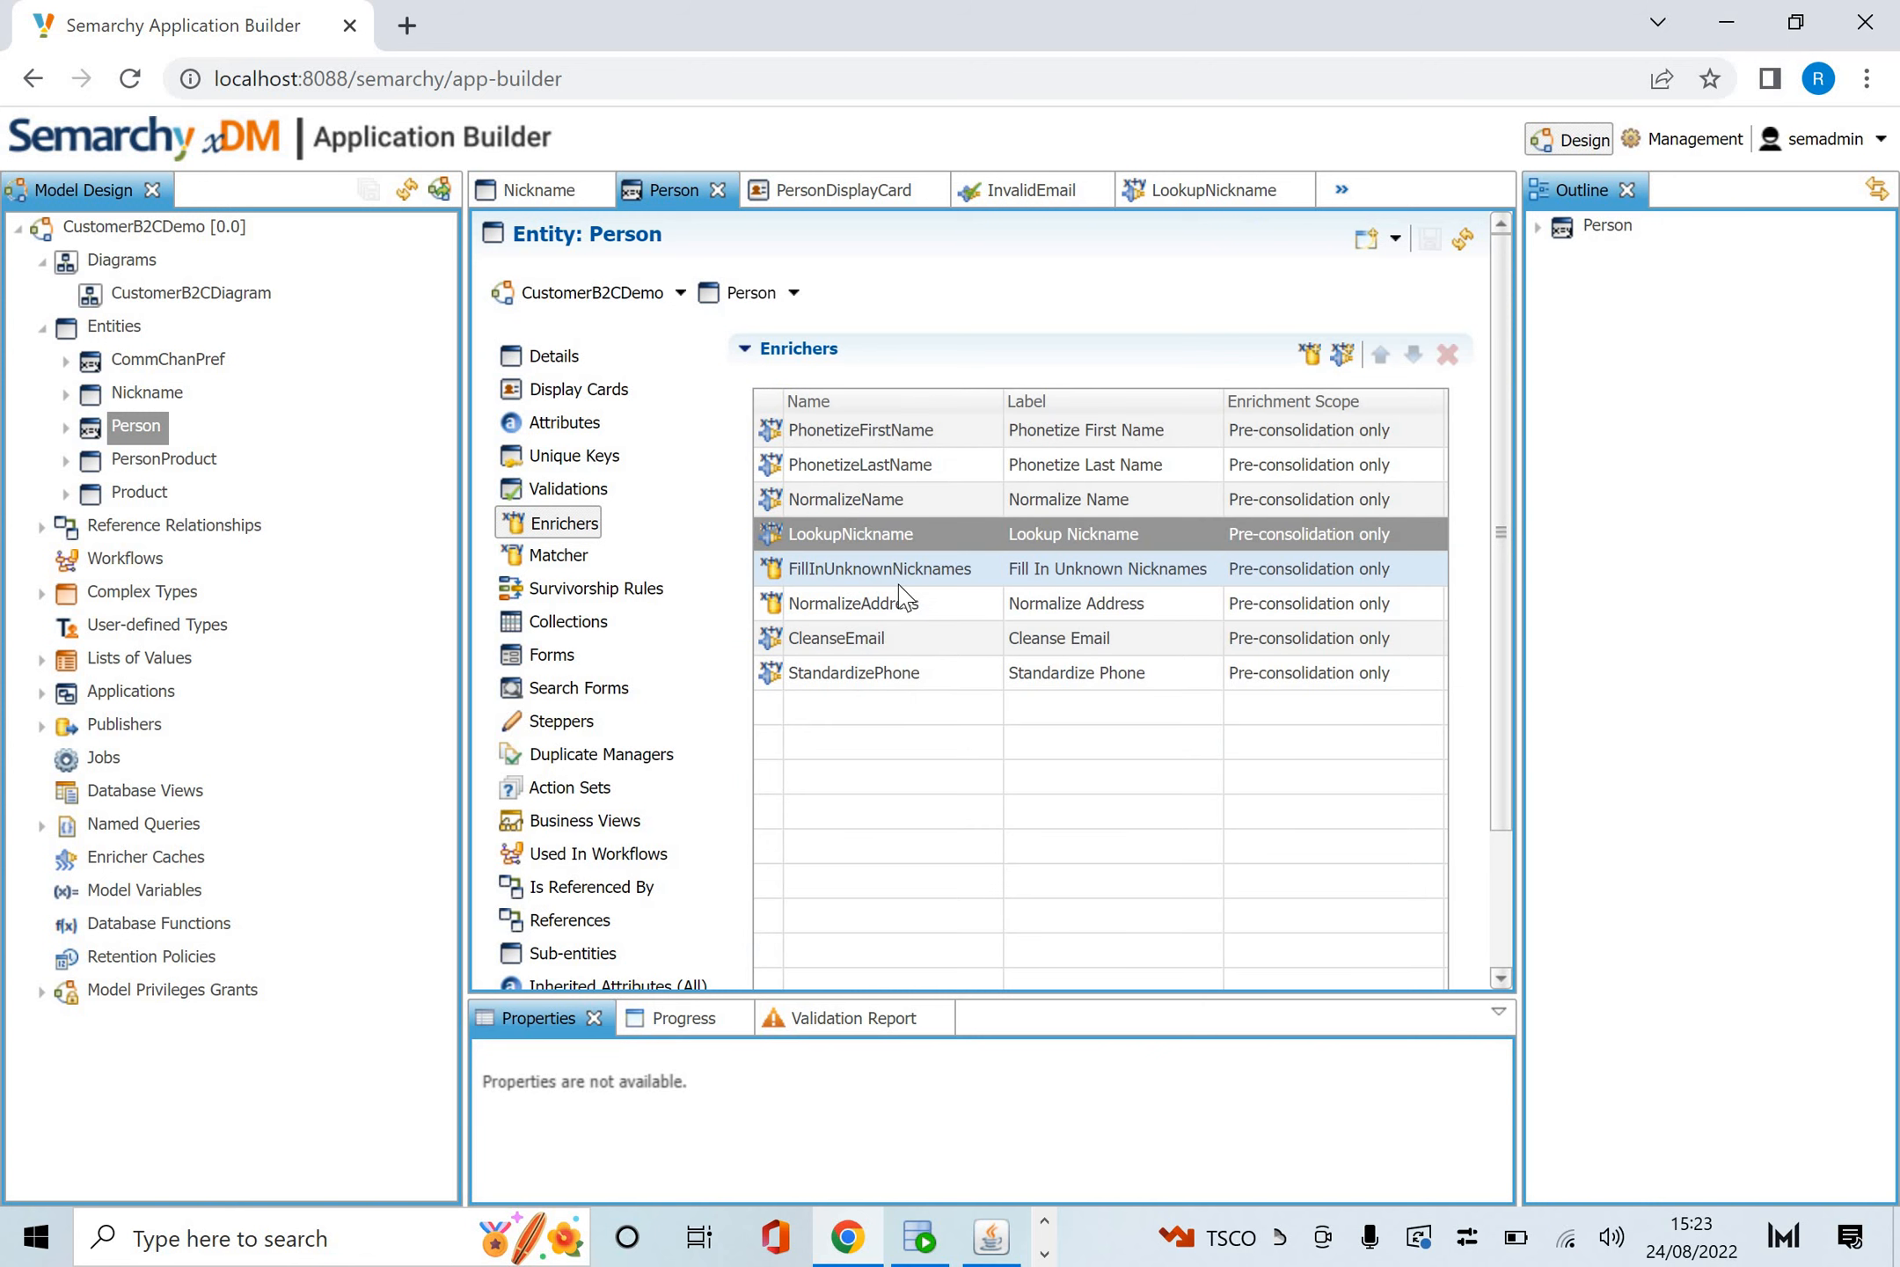
mouse_move(853, 602)
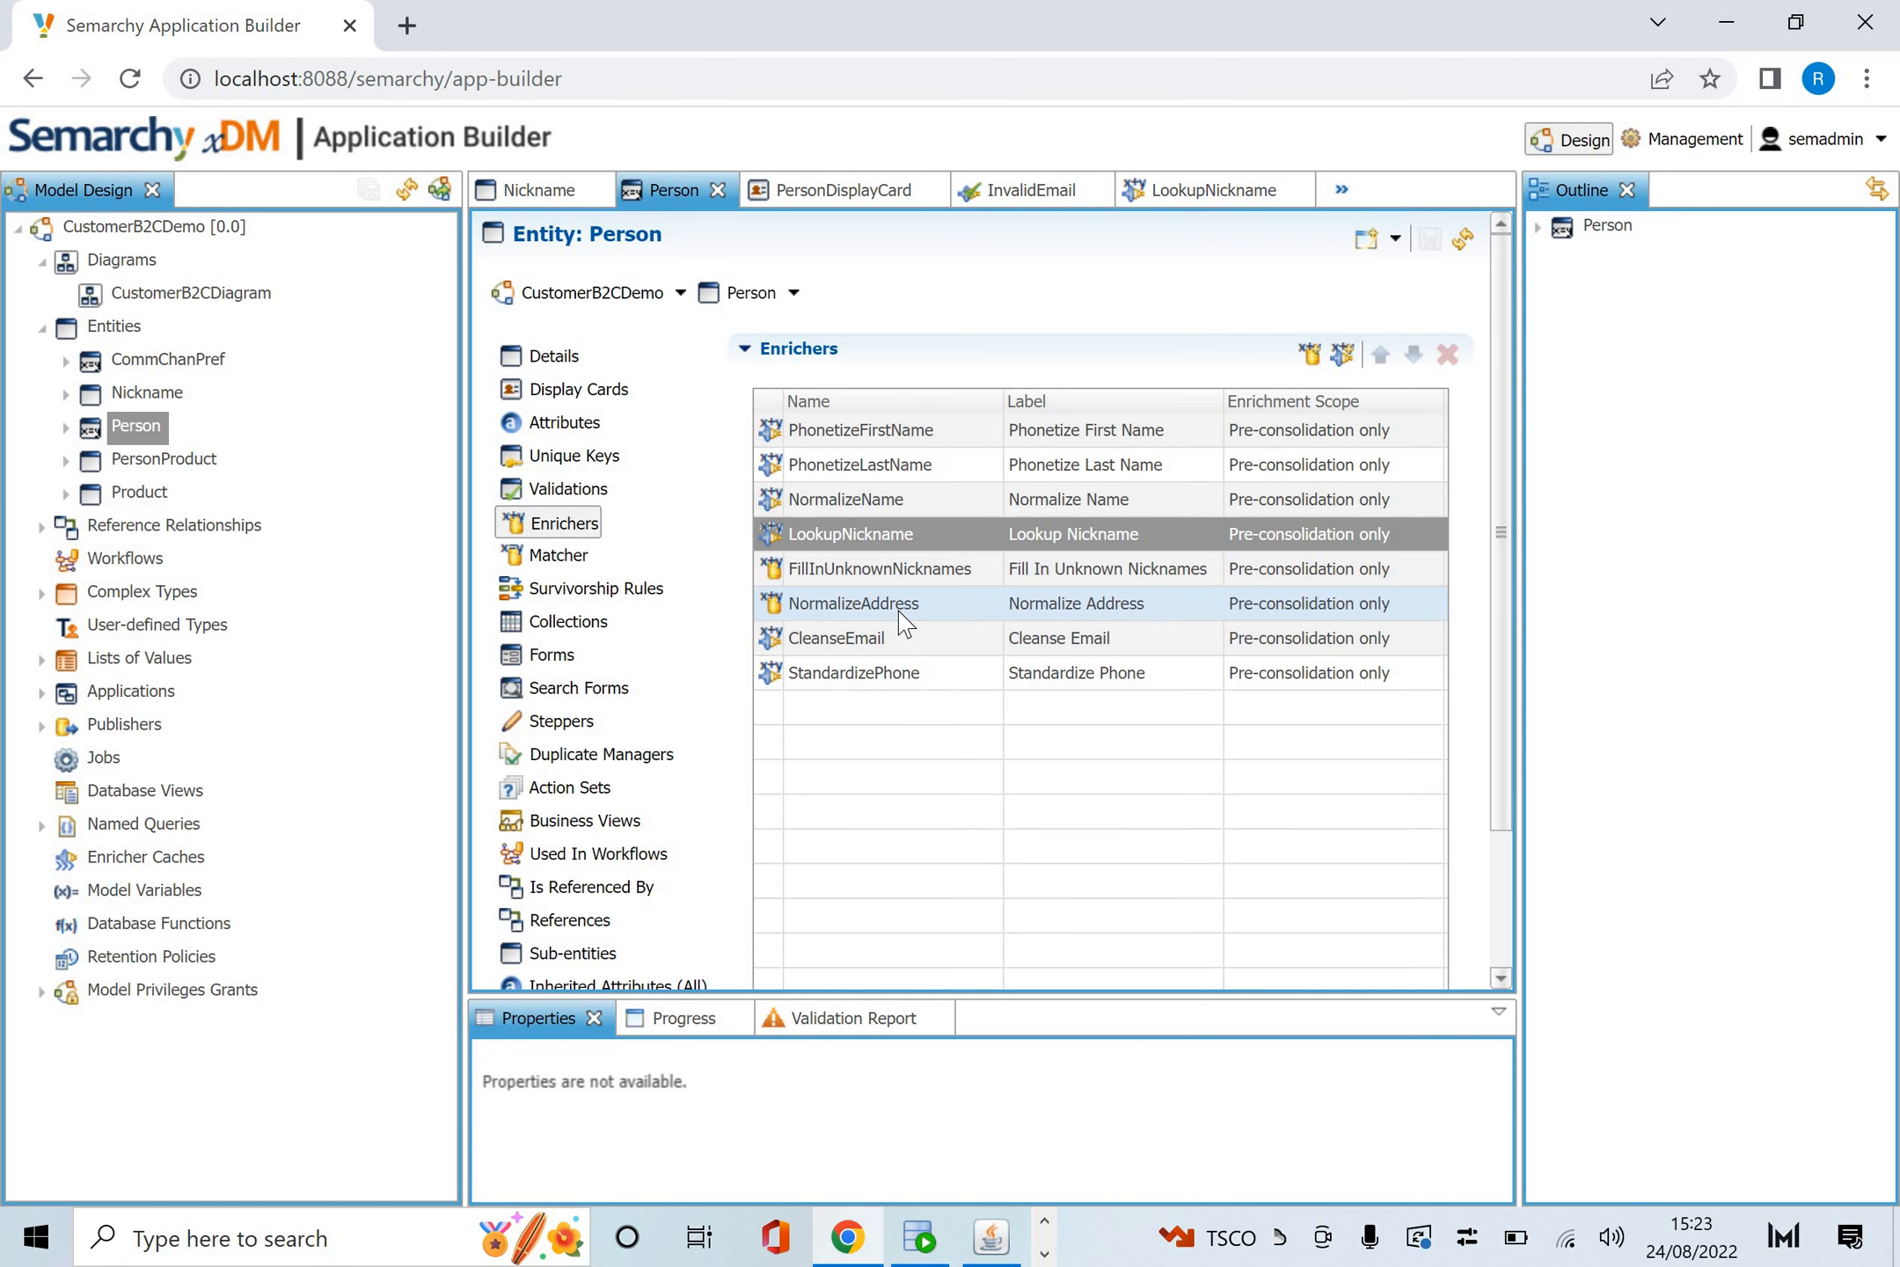
double_click(854, 603)
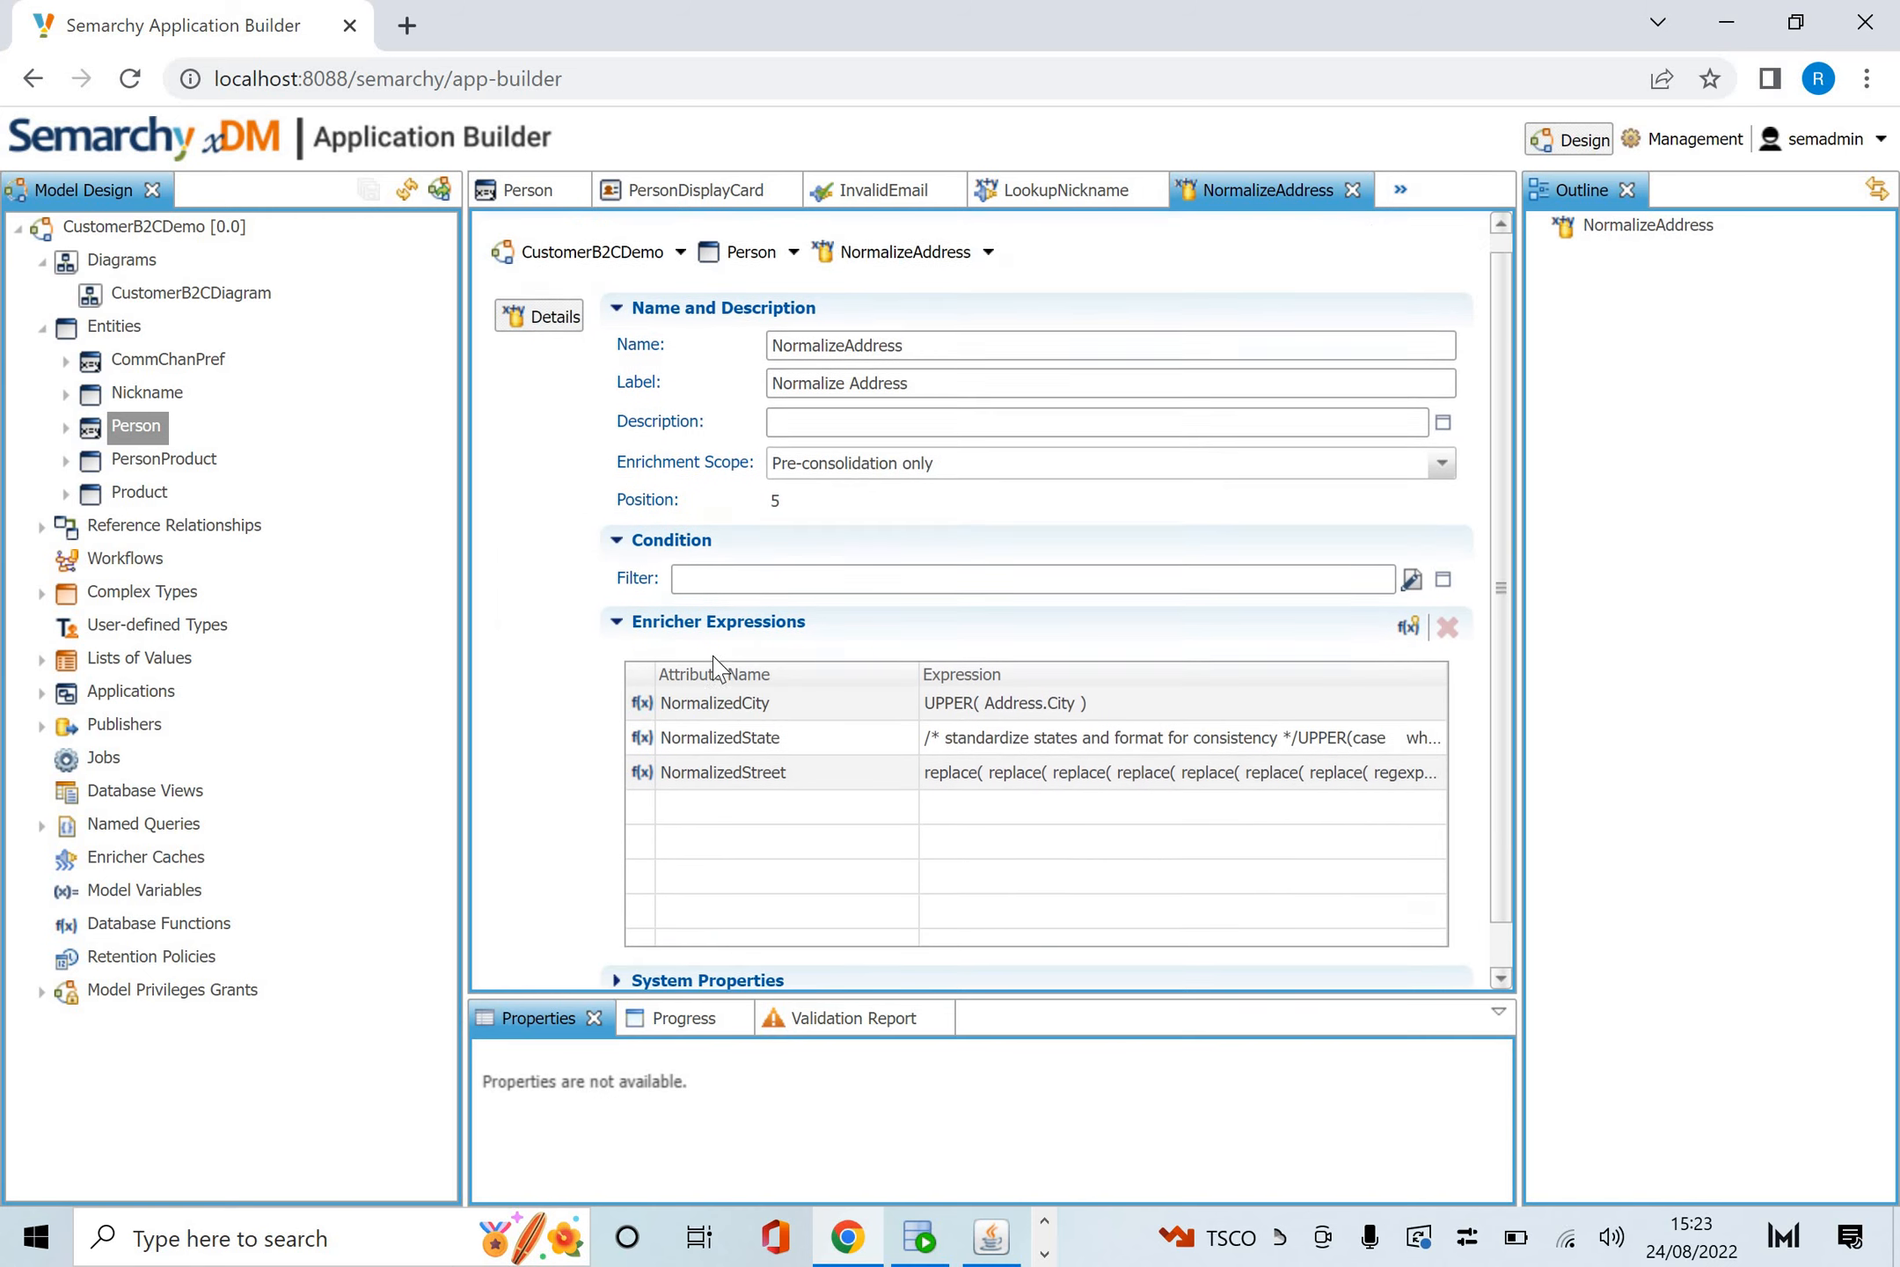
scroll("up", 3)
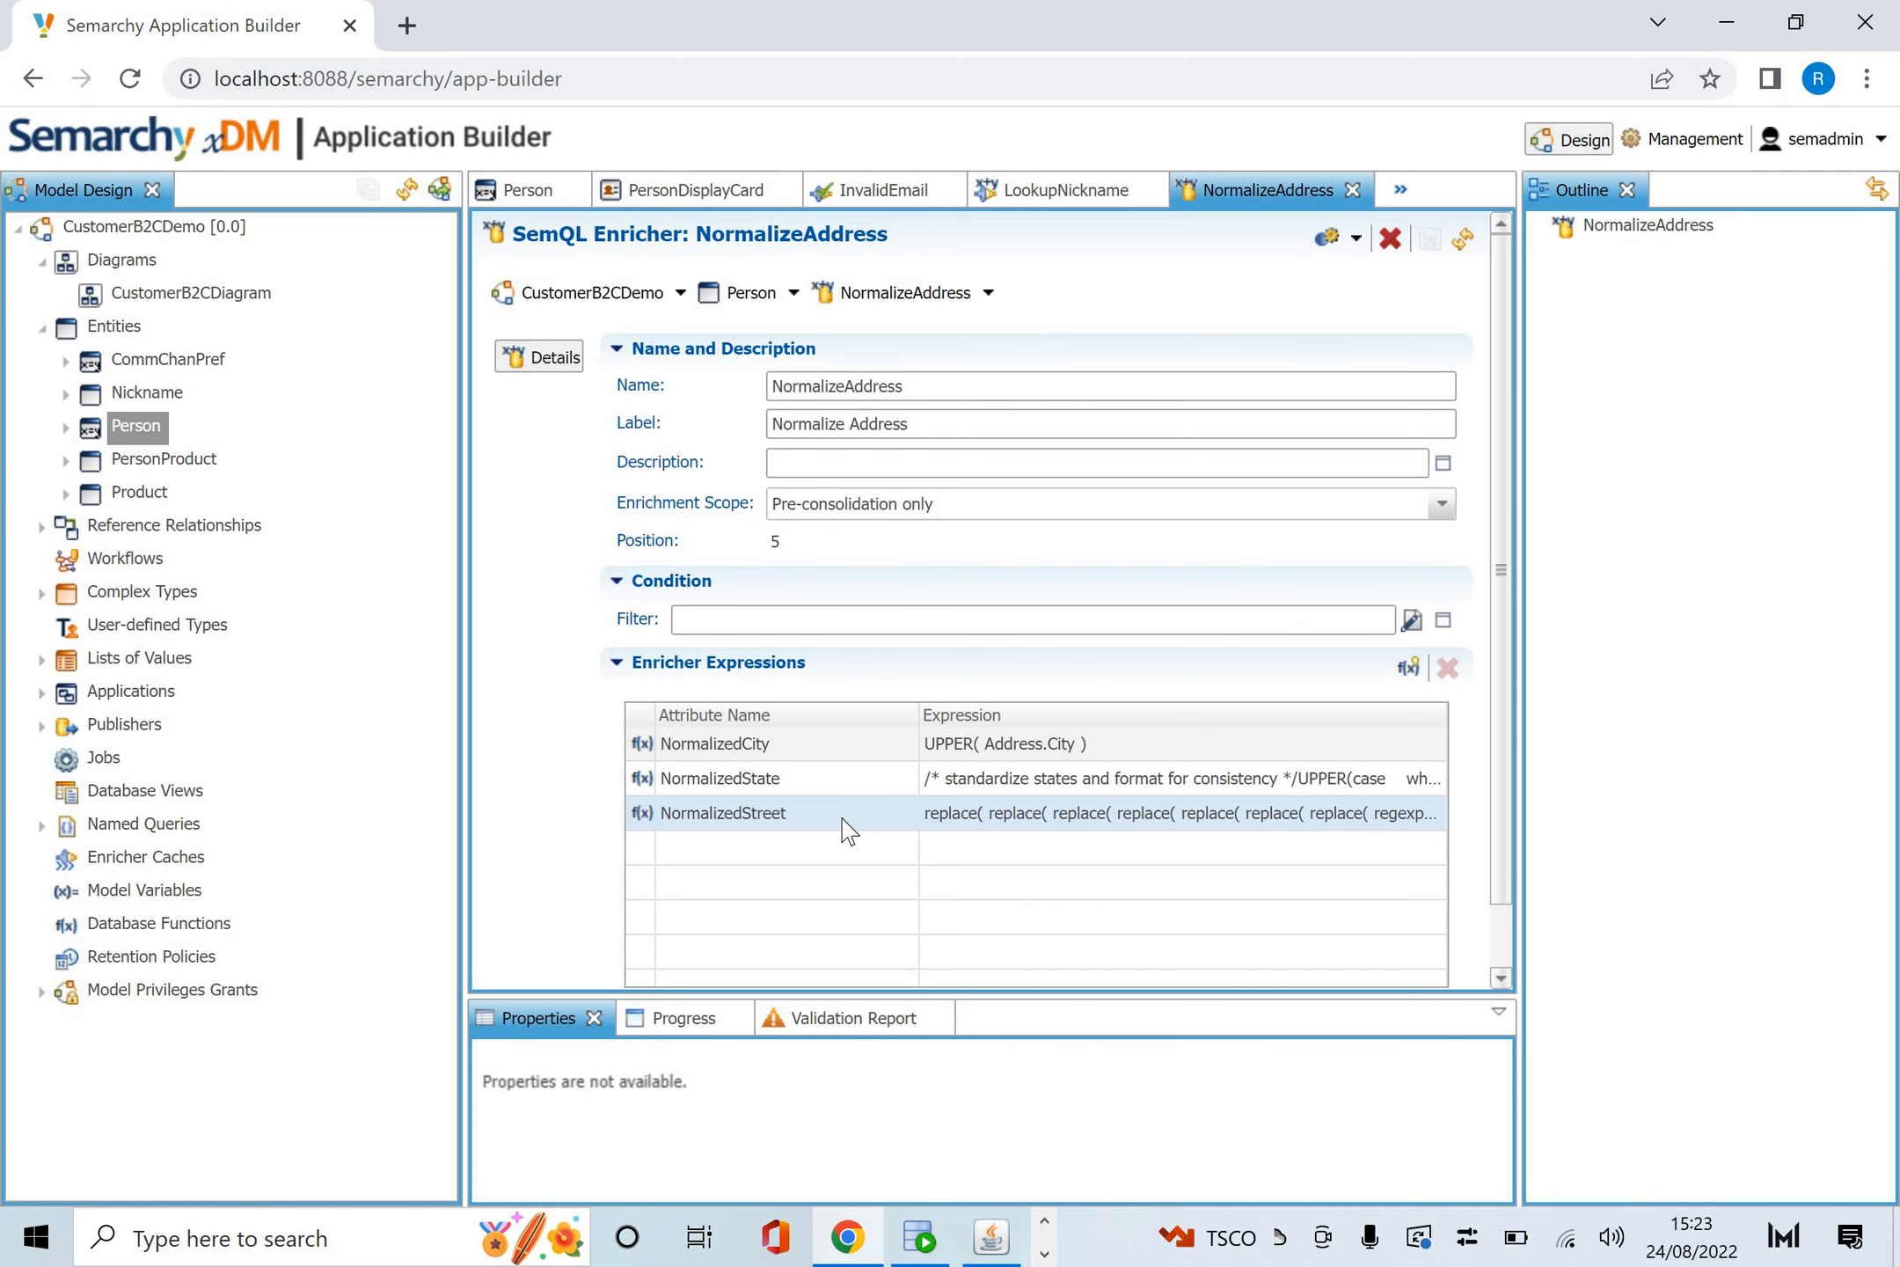
mouse_move(747, 293)
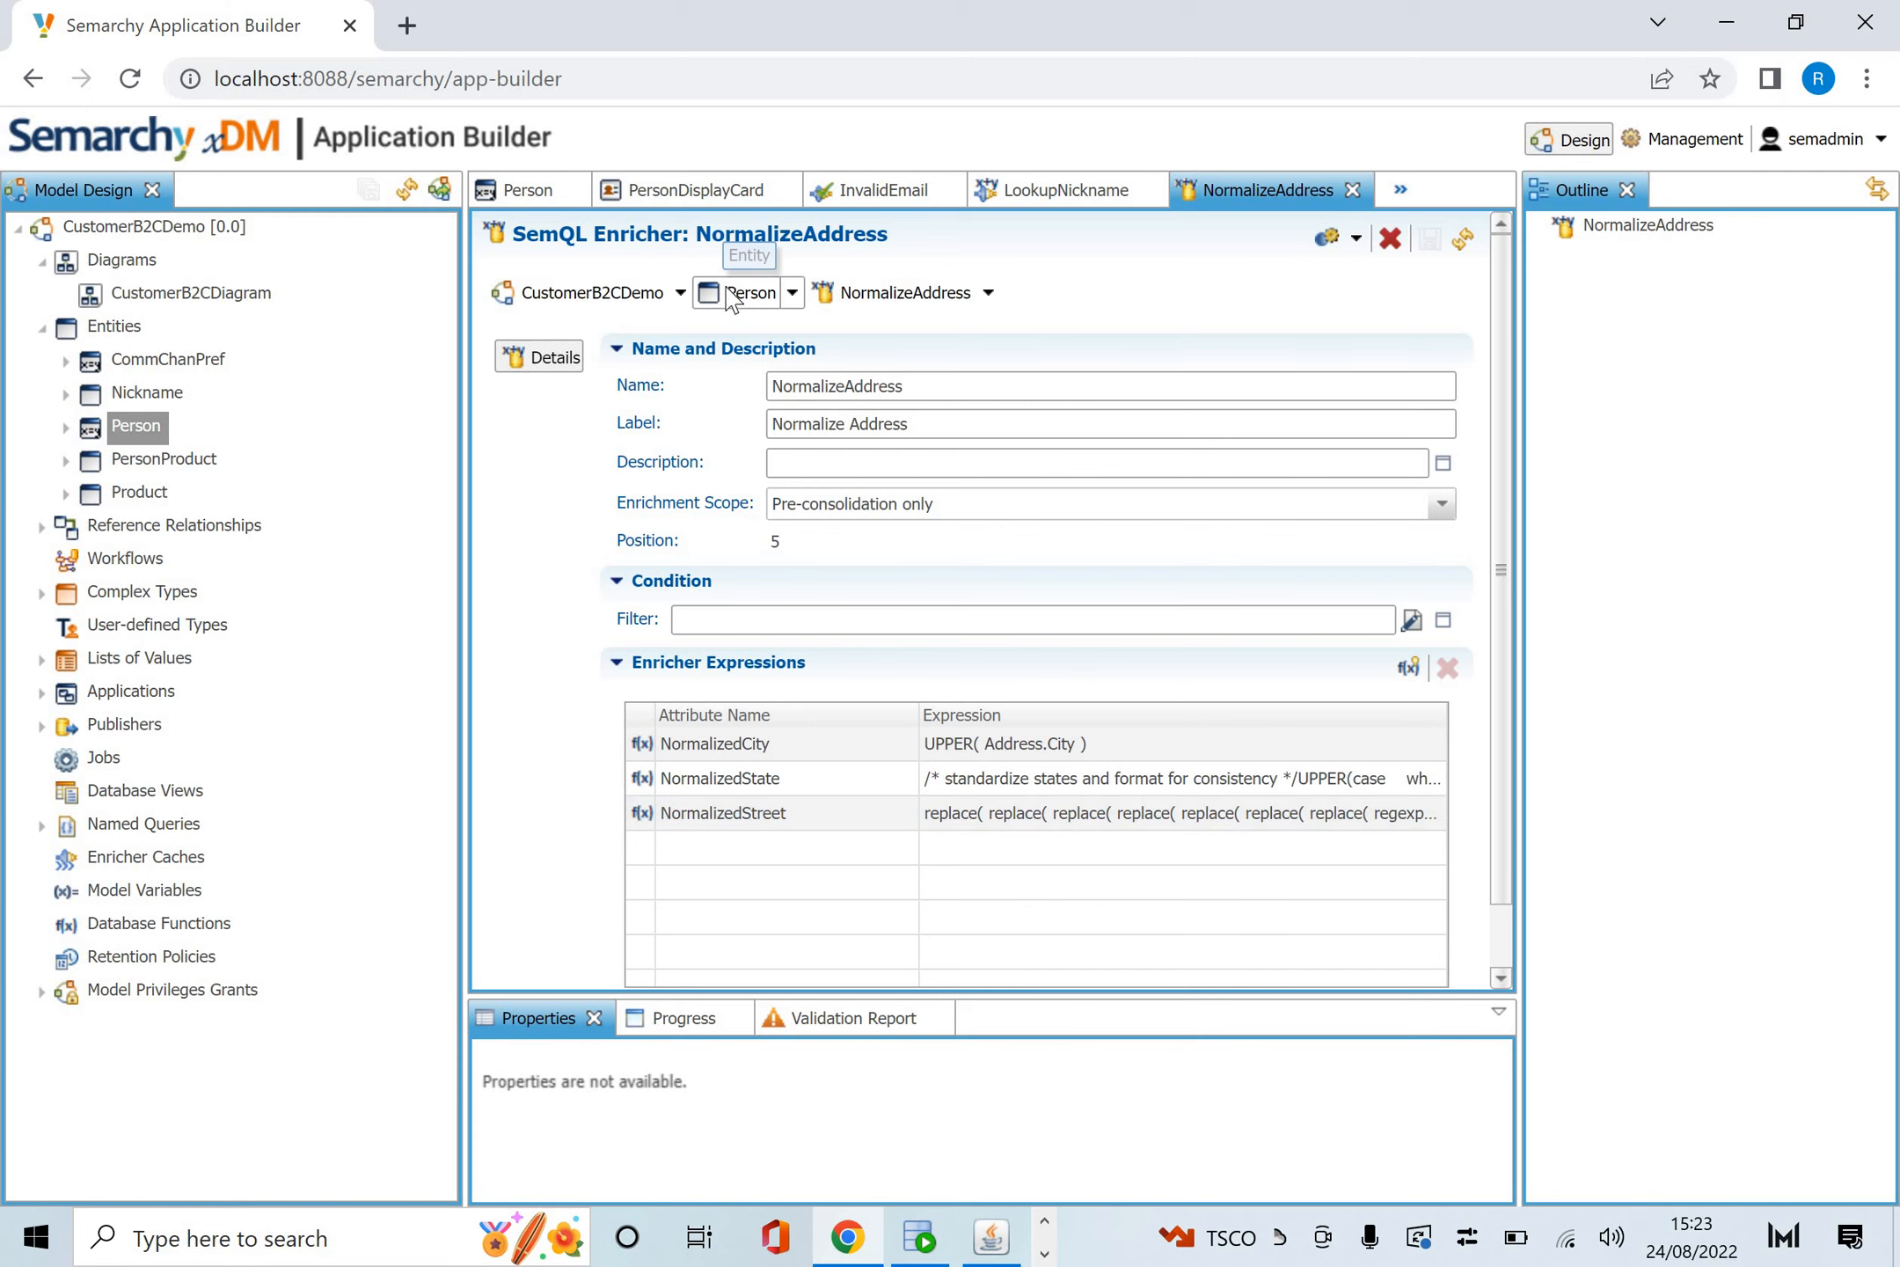
left_click(519, 189)
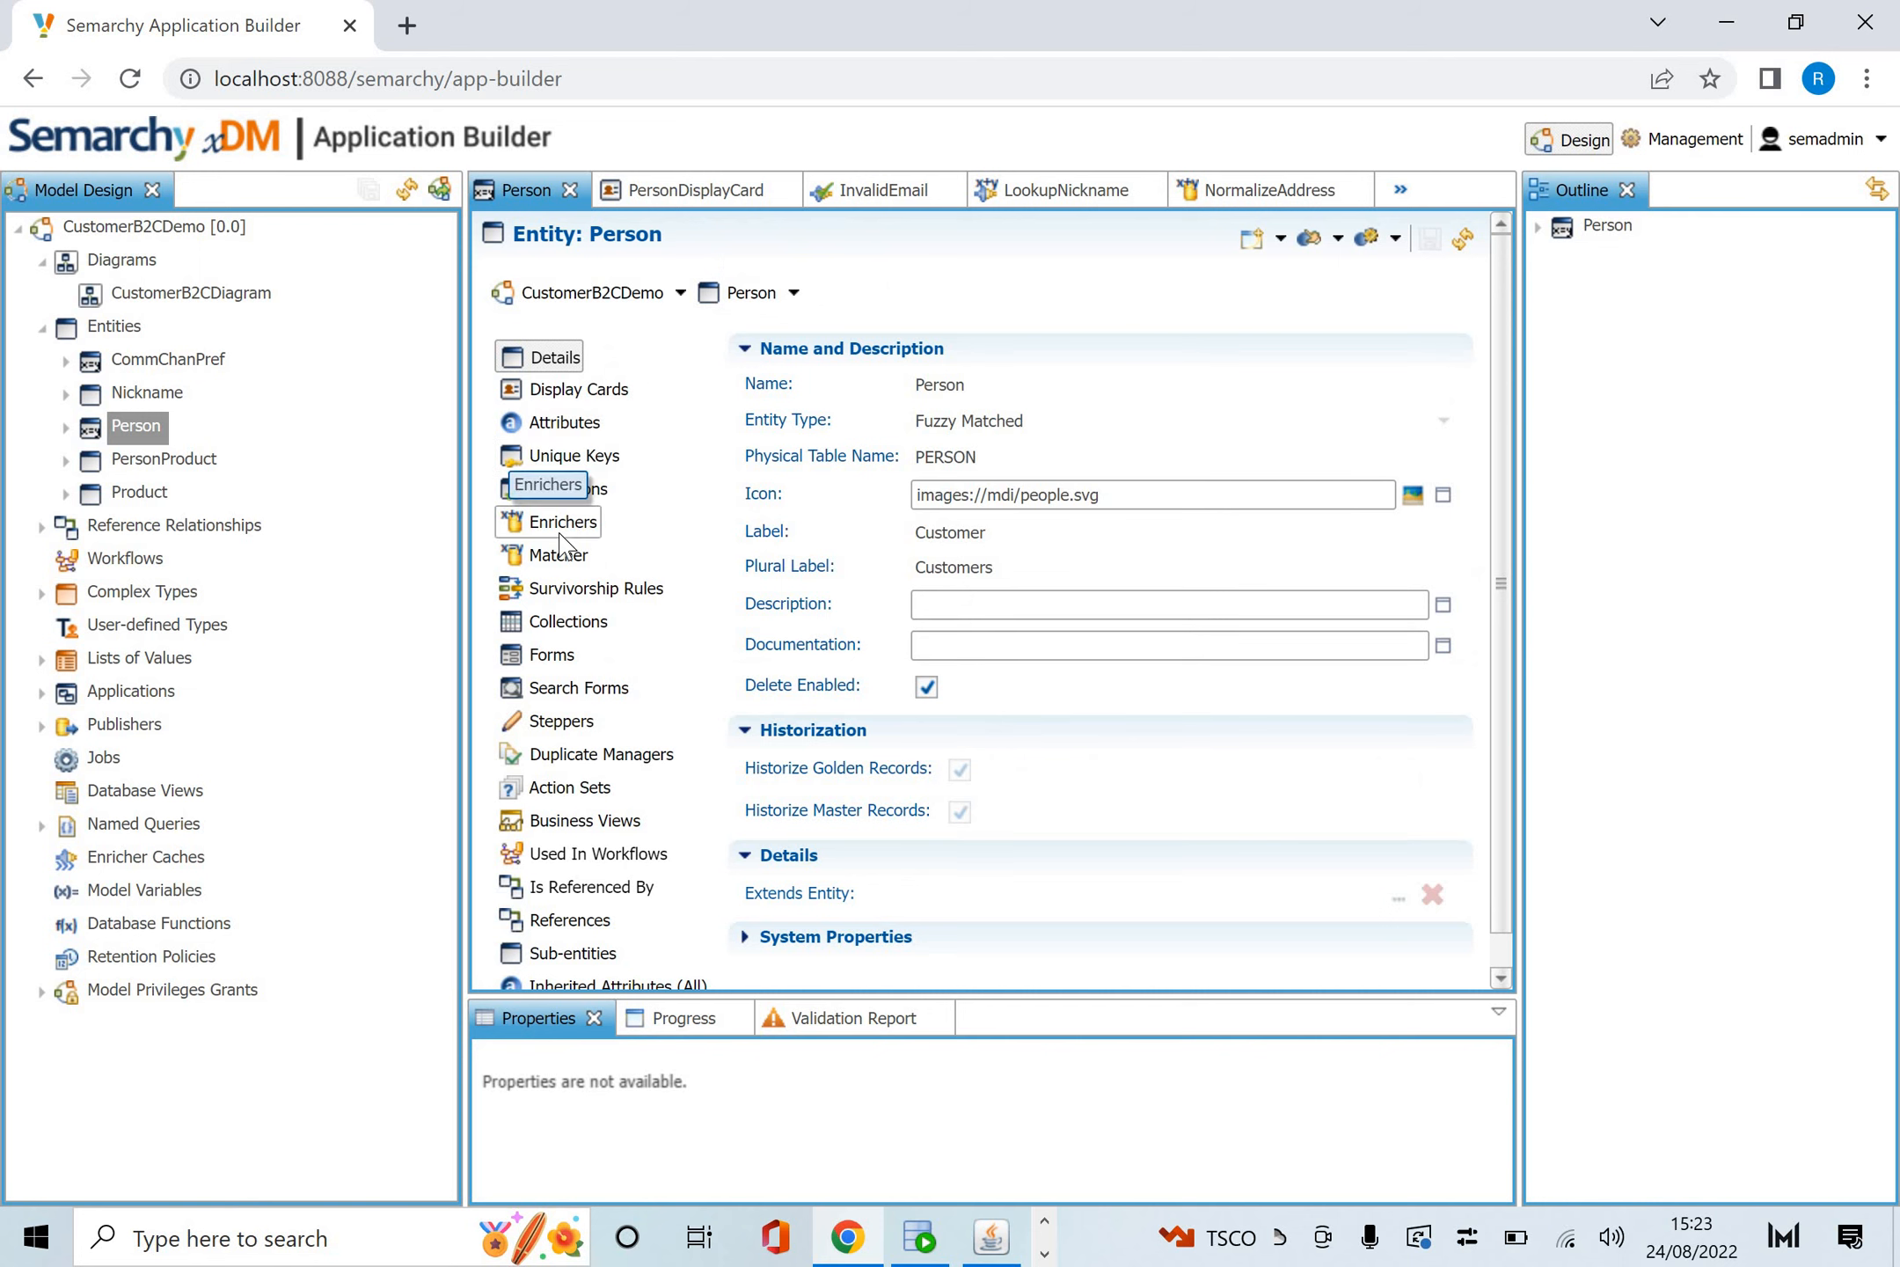
Inspect CleanseEmail's Semarchy Email Enricher plug-in settings, then return to Person.
left_click(564, 522)
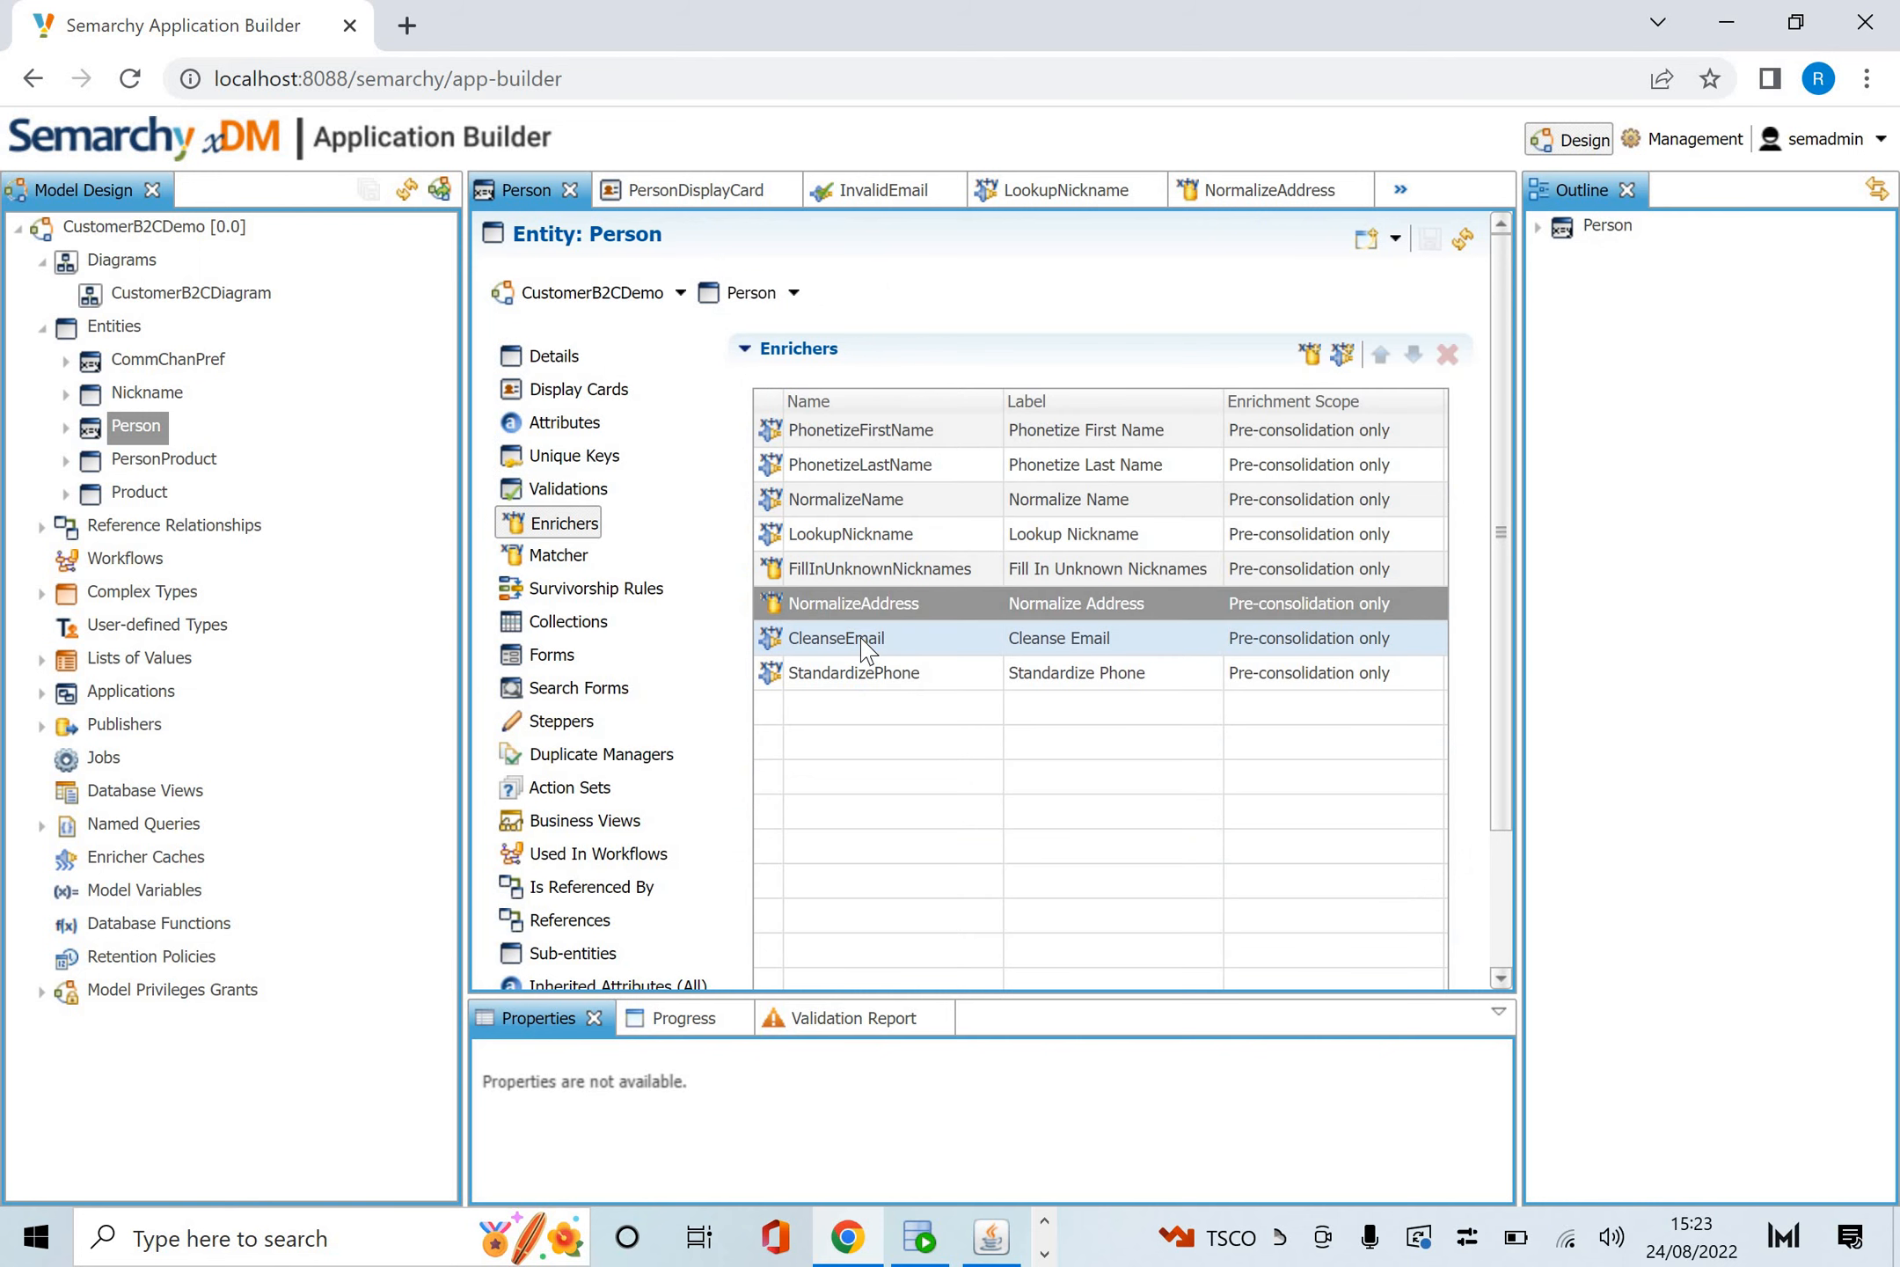
mouse_move(906, 658)
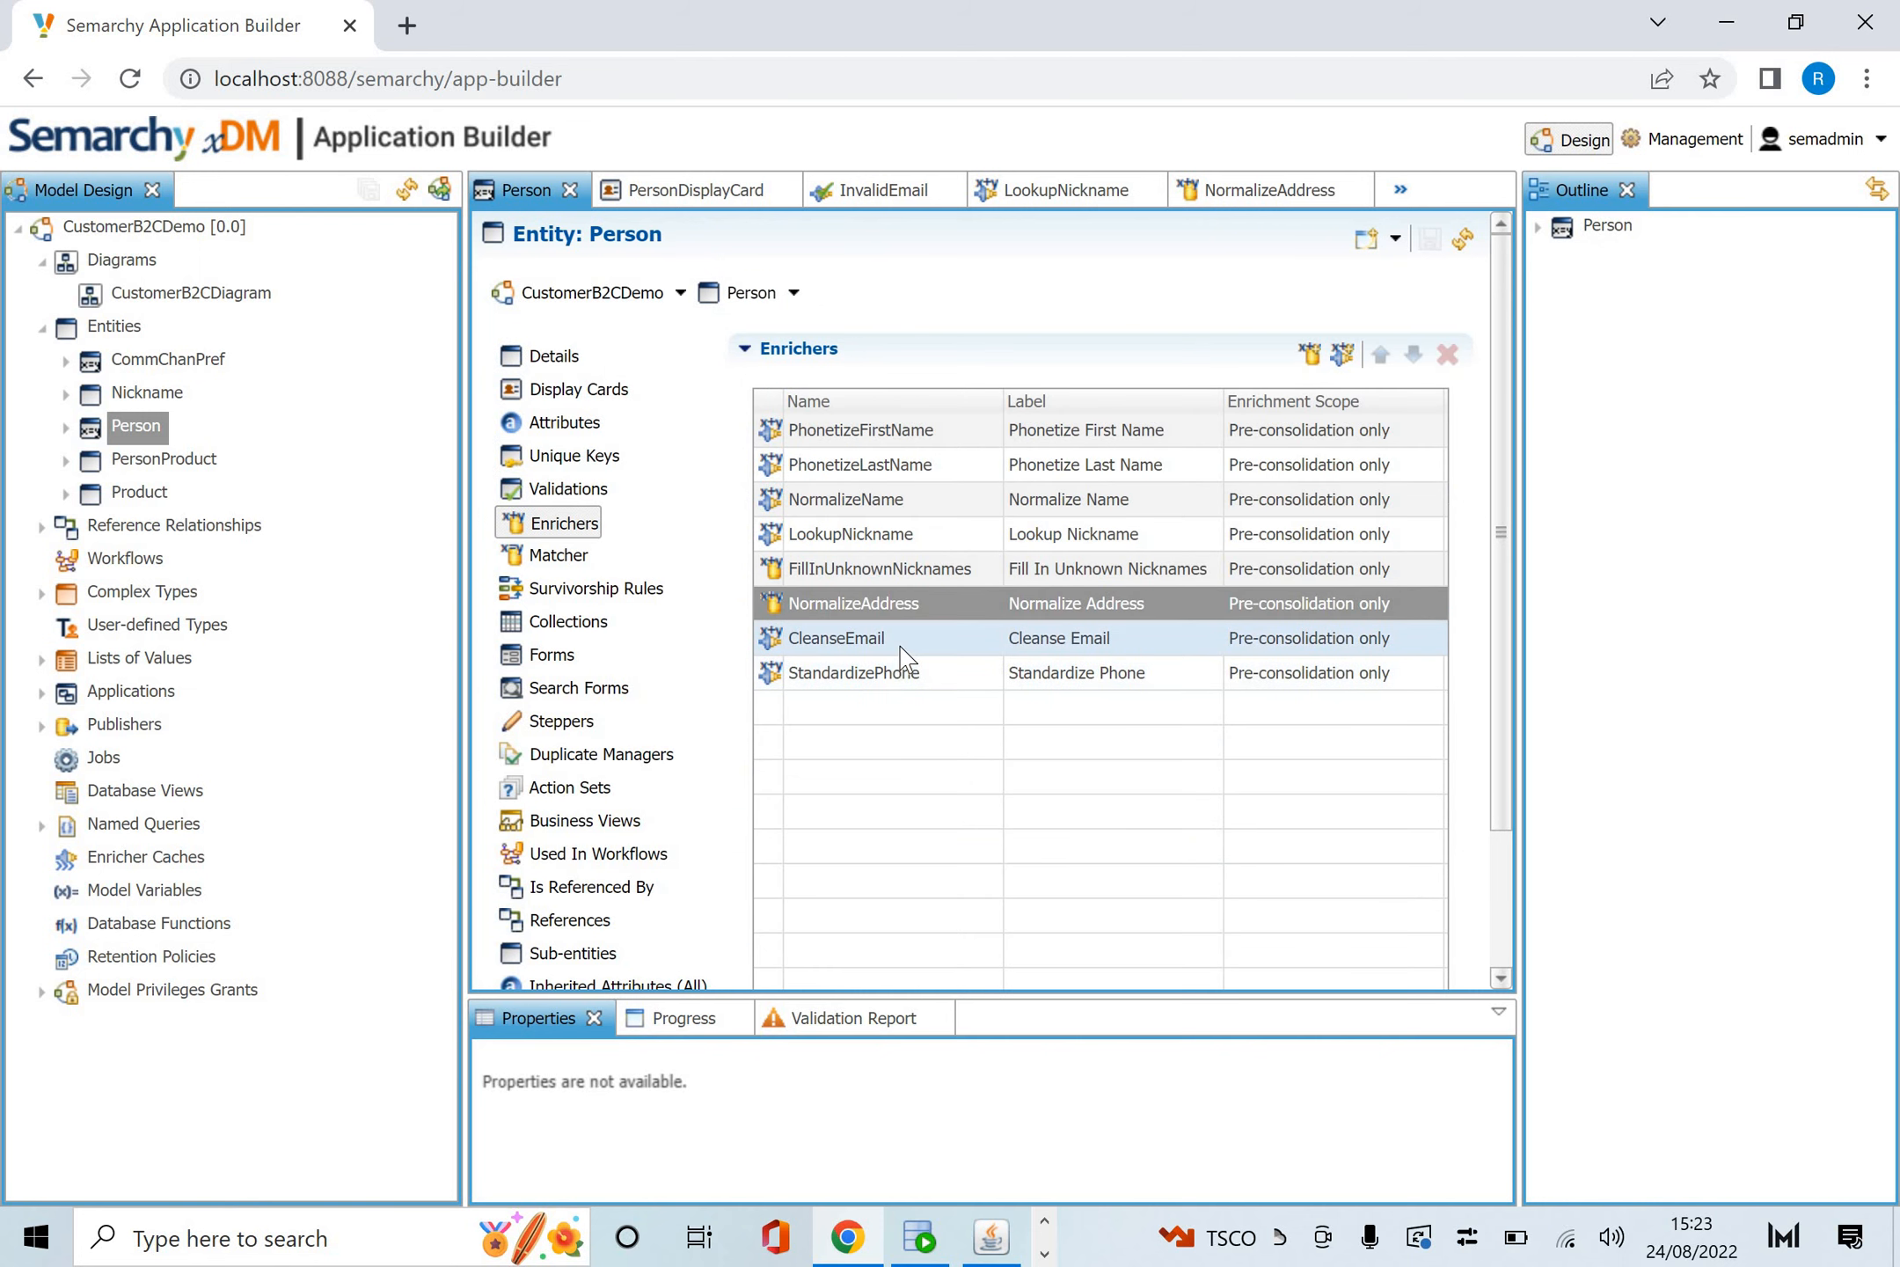
double_click(834, 638)
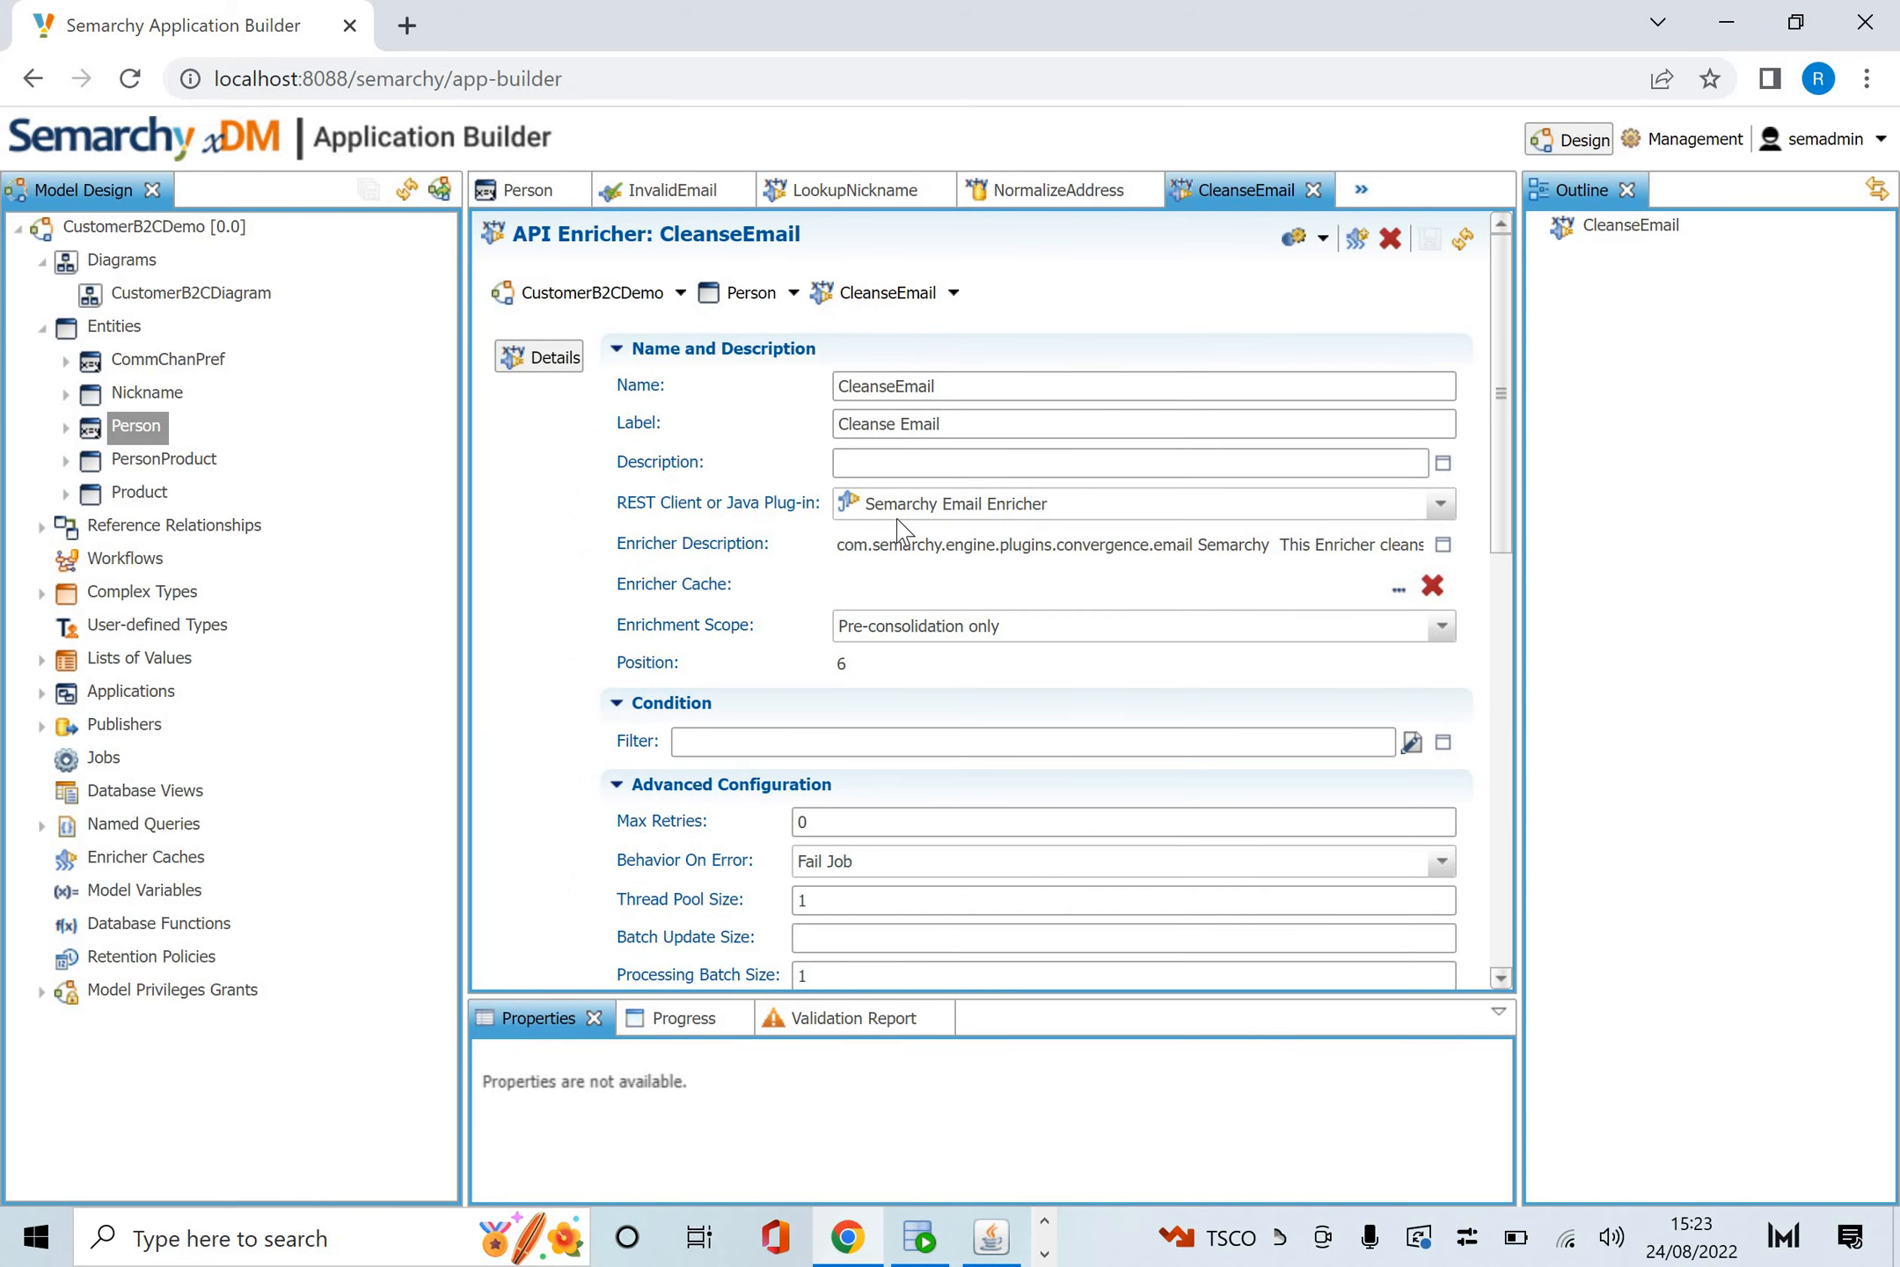
mouse_move(1060, 596)
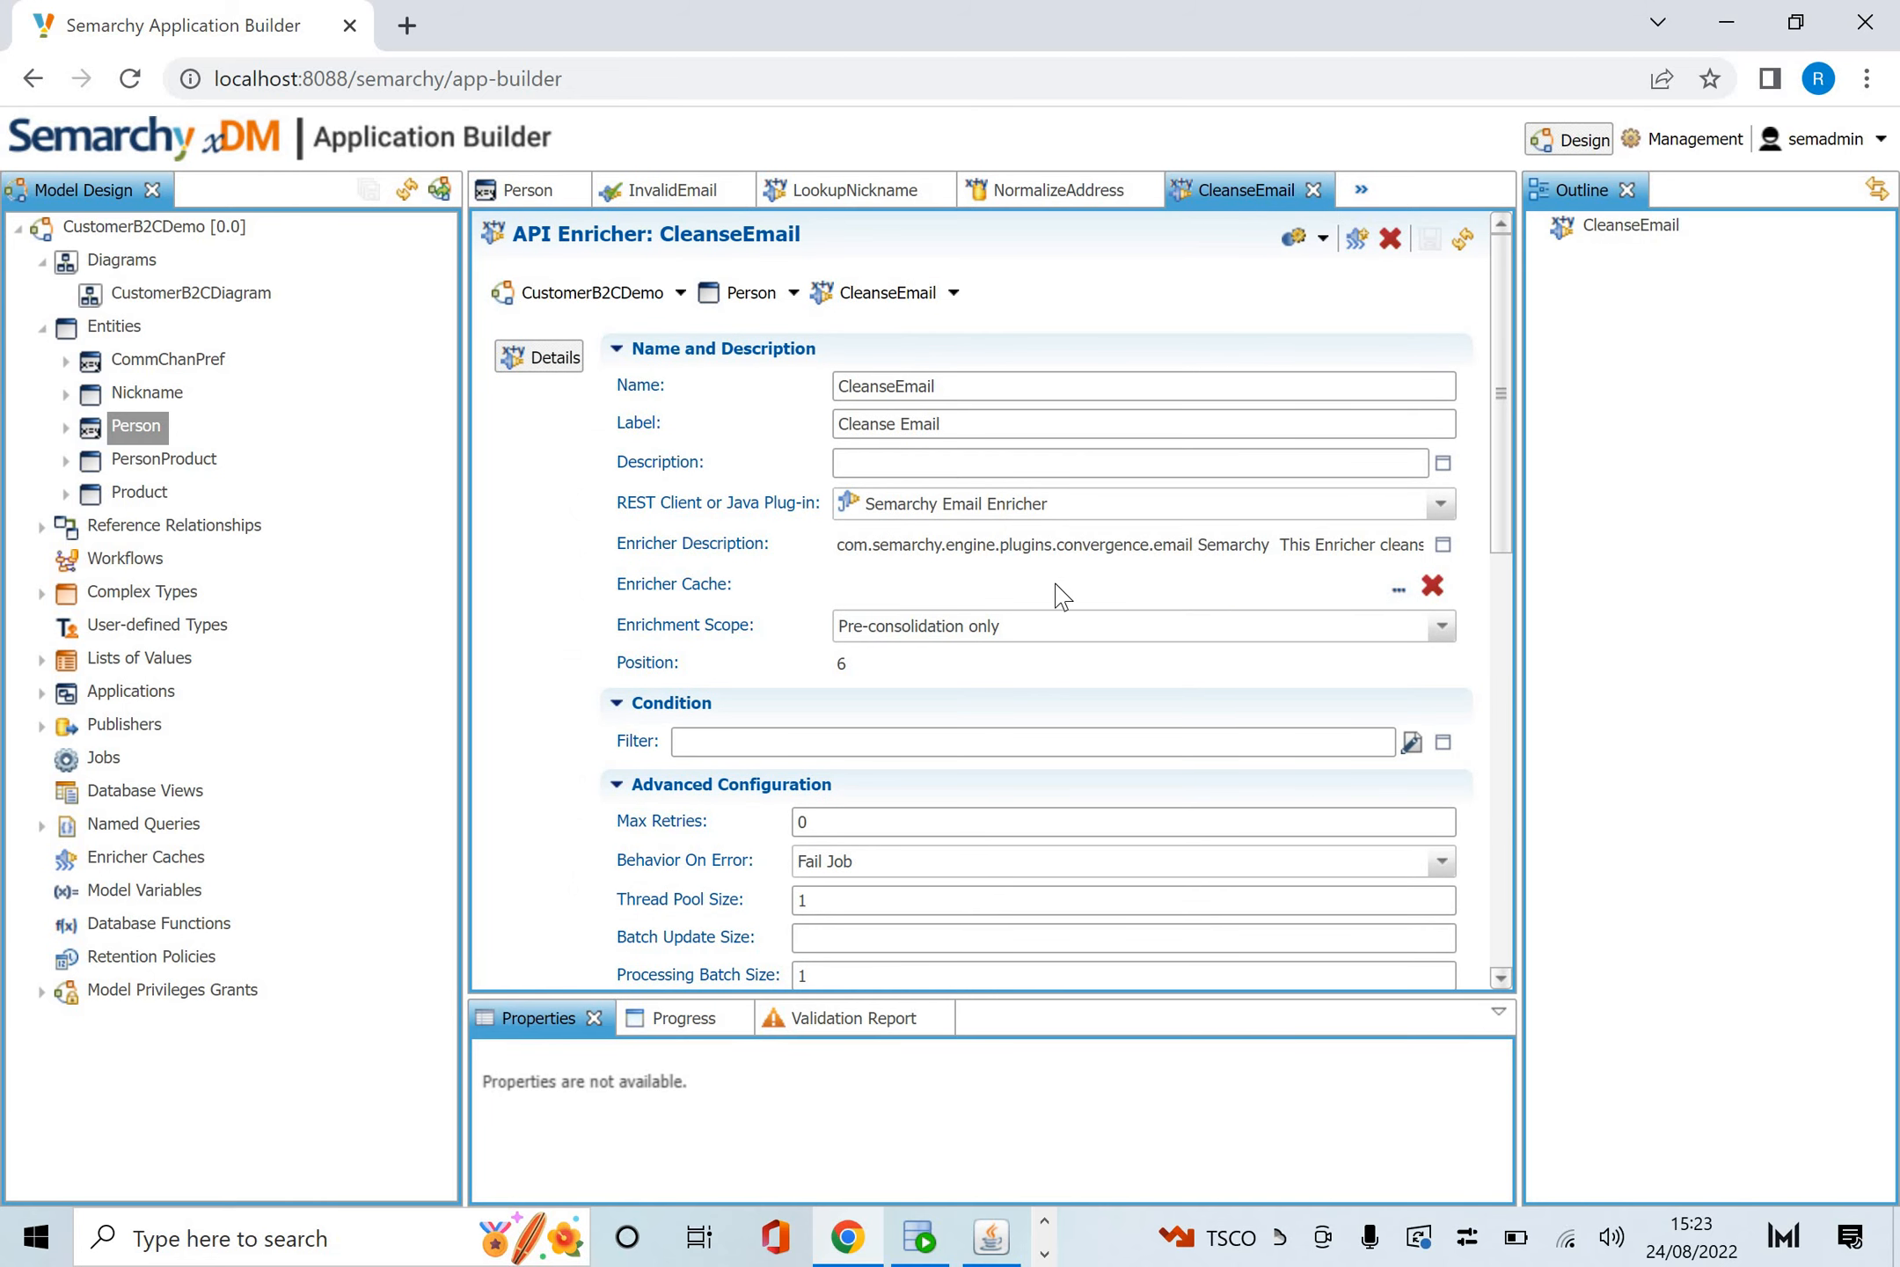
mouse_move(745, 491)
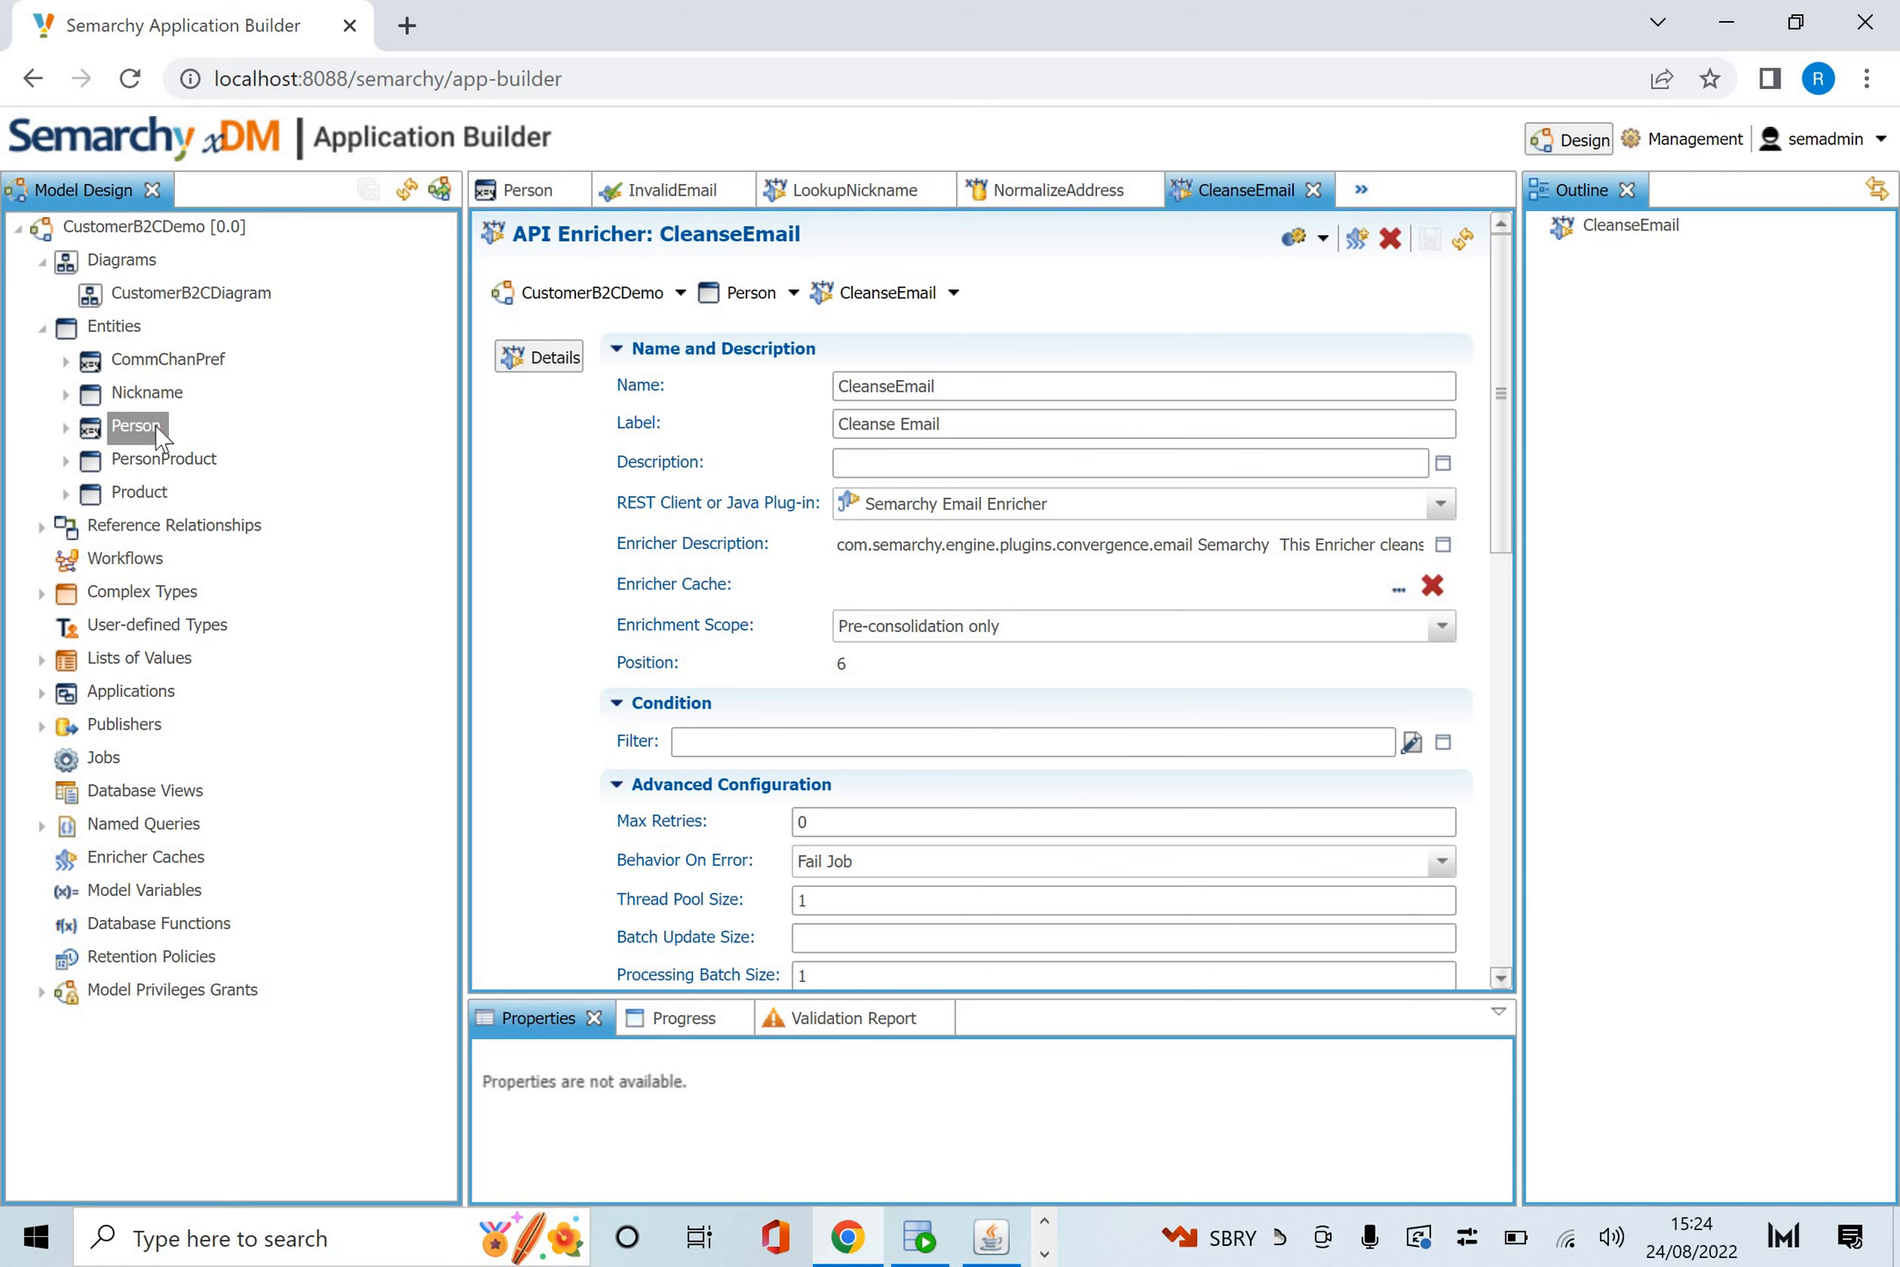
left_click(519, 190)
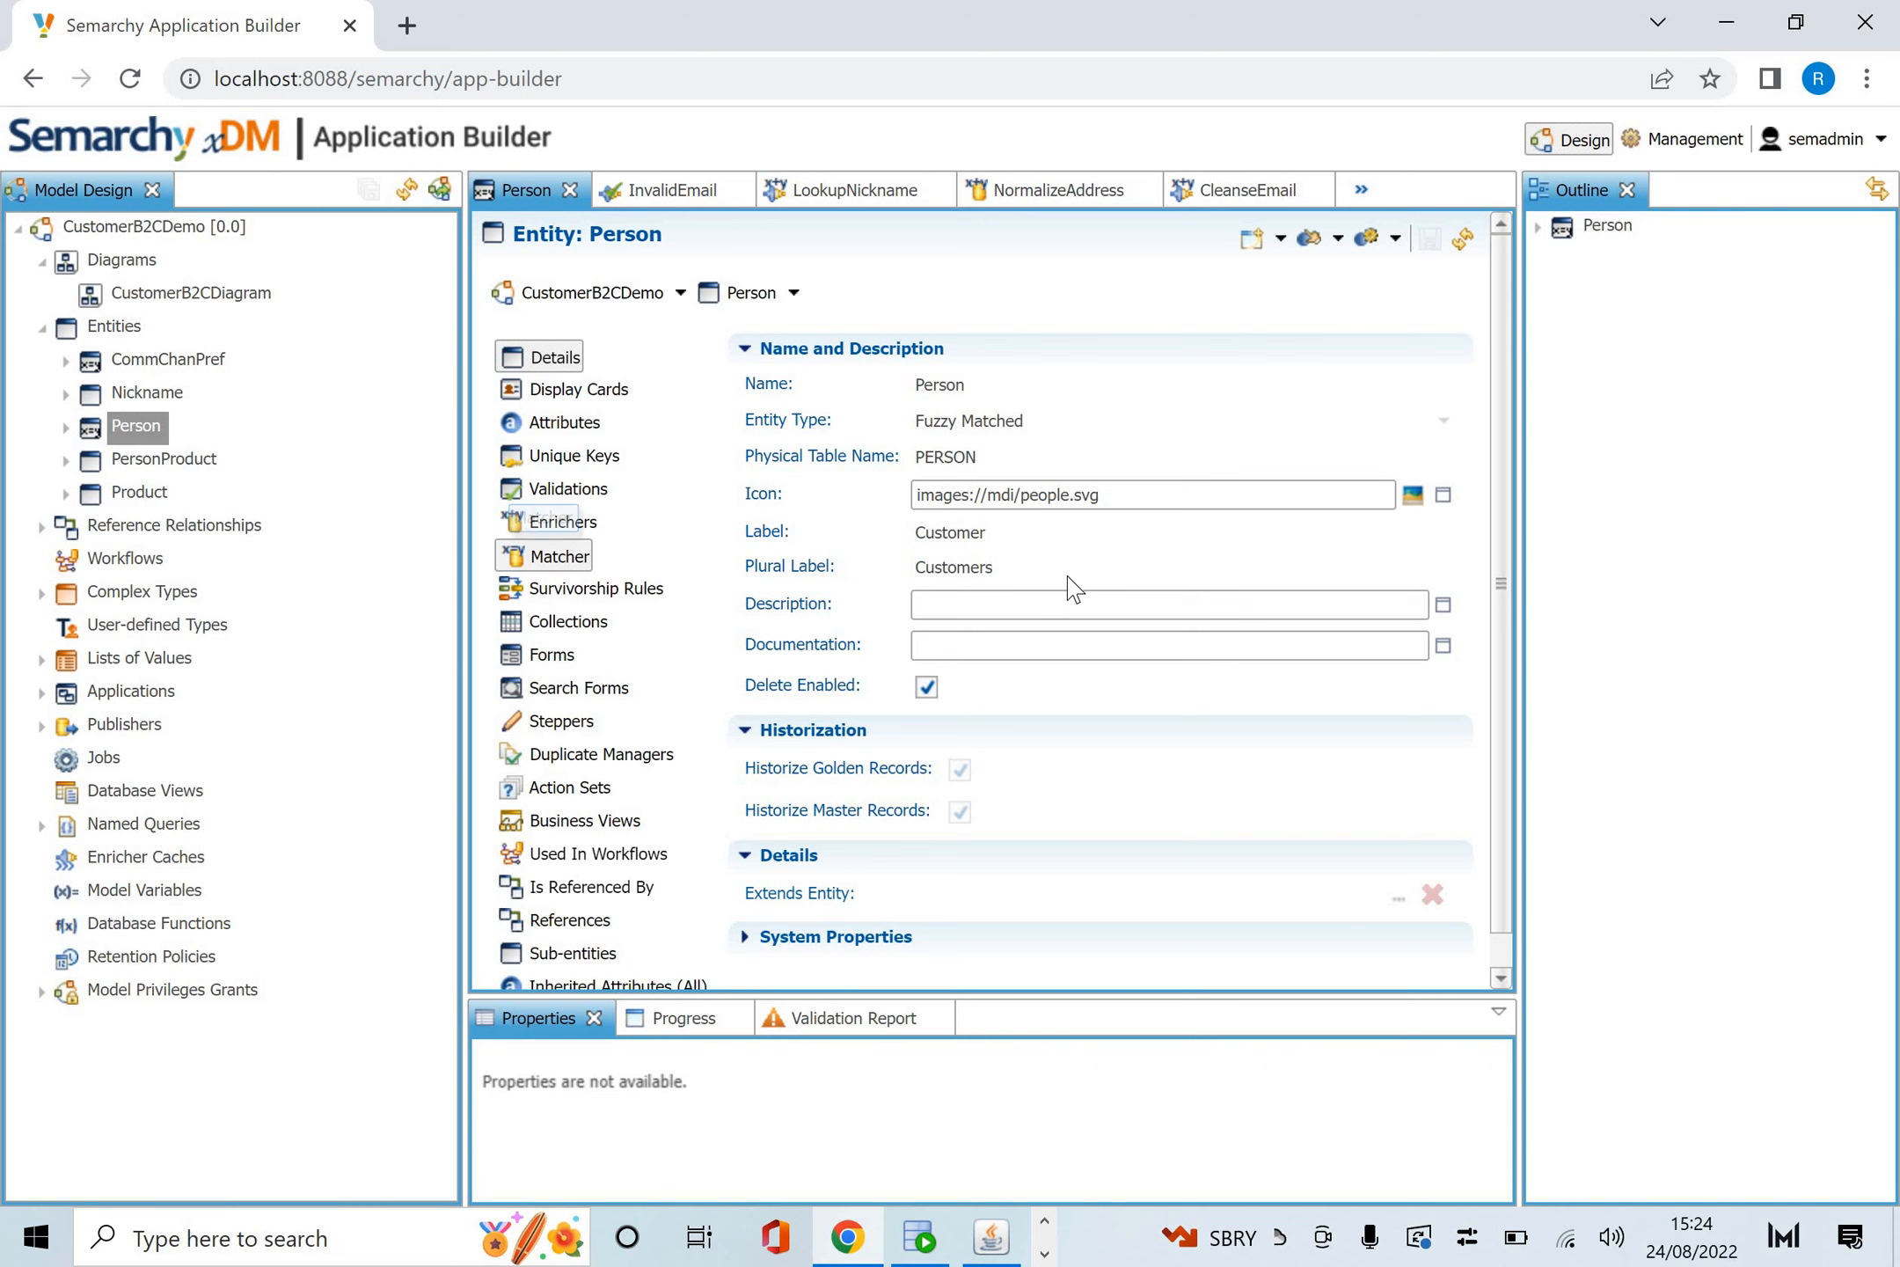
Open Person's SemQL Matcher and its NormalizedNameOrNicknameDOBEmail rule scoring 98.
left_click(559, 555)
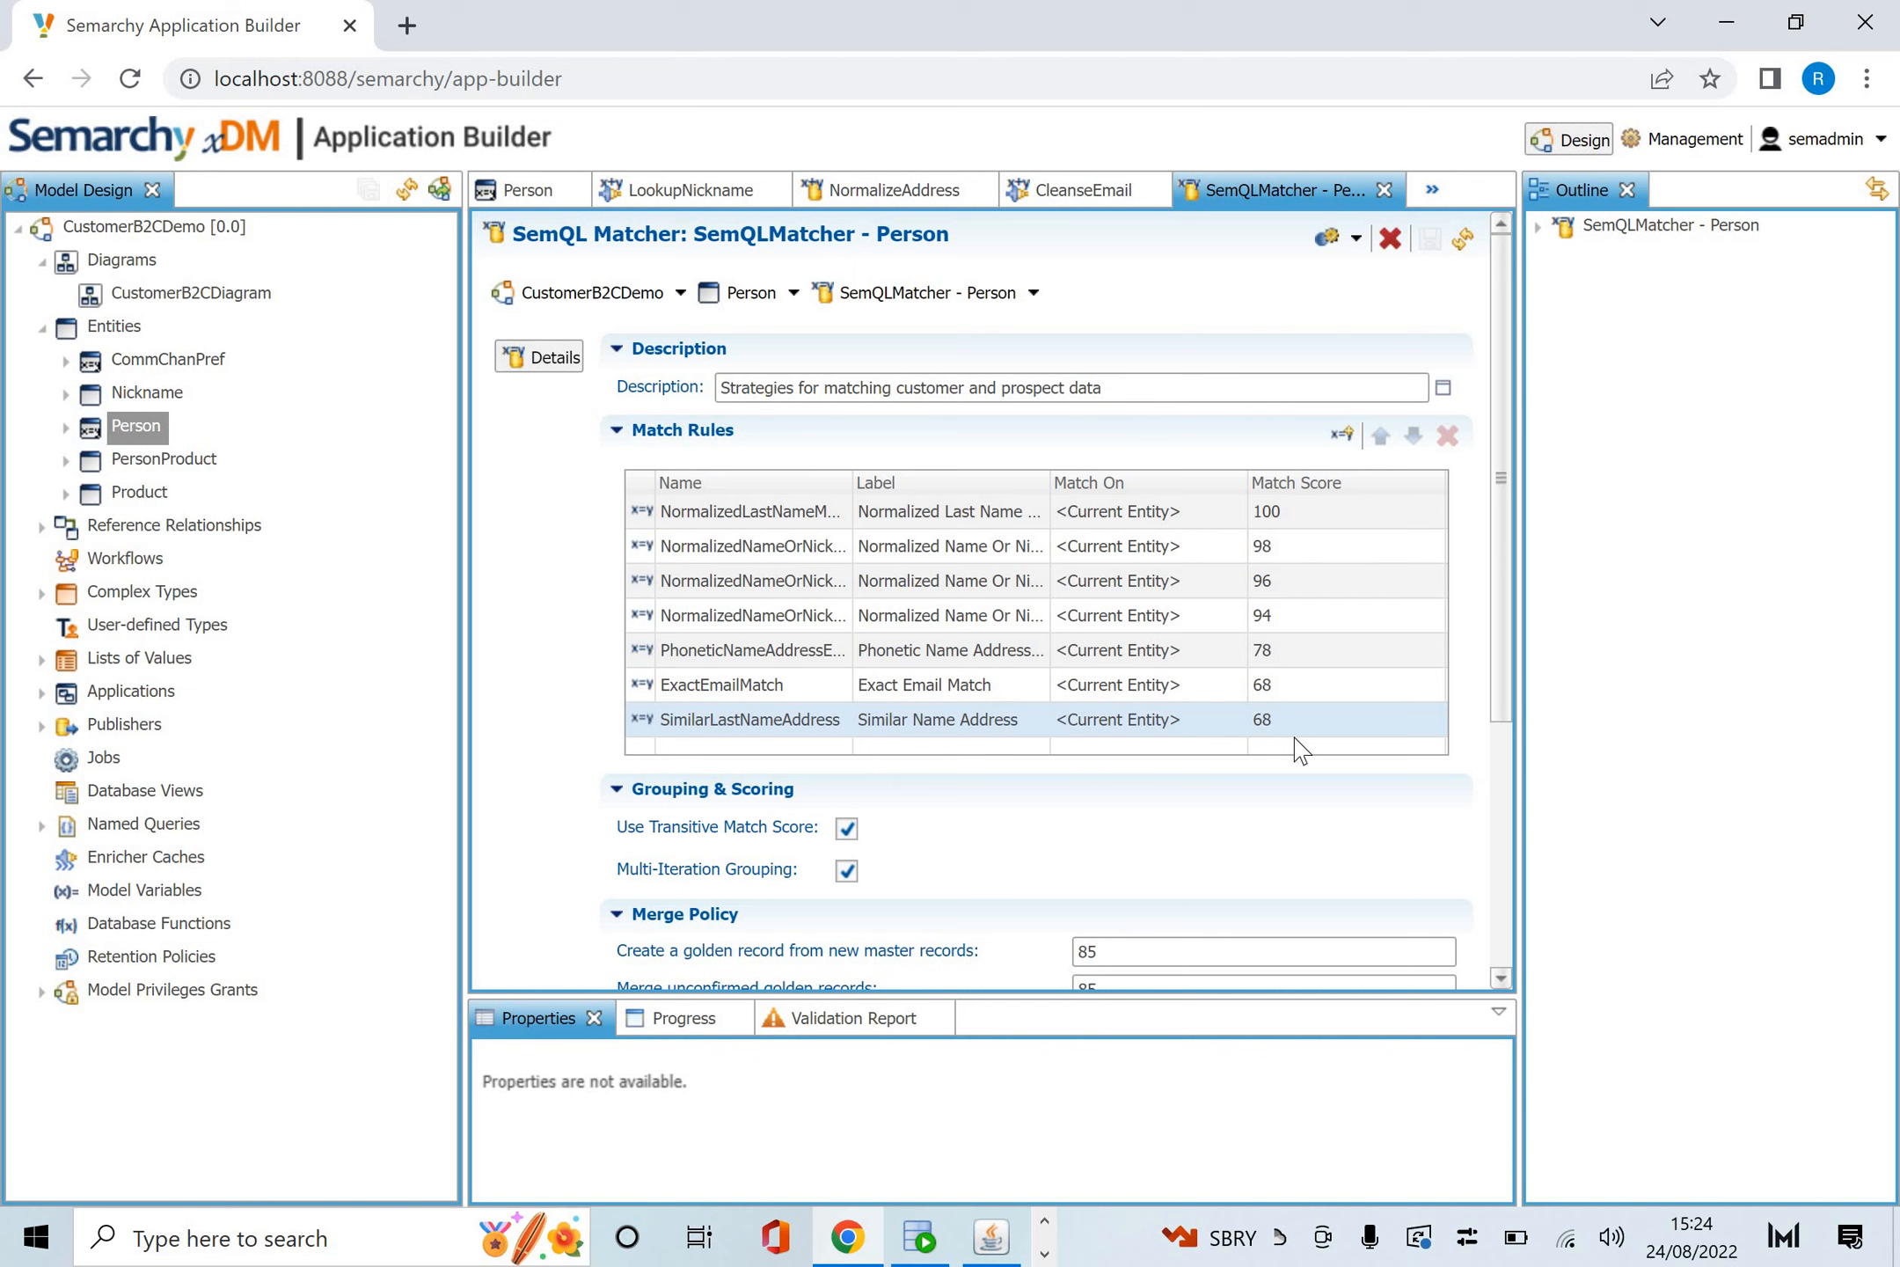
mouse_move(1137, 807)
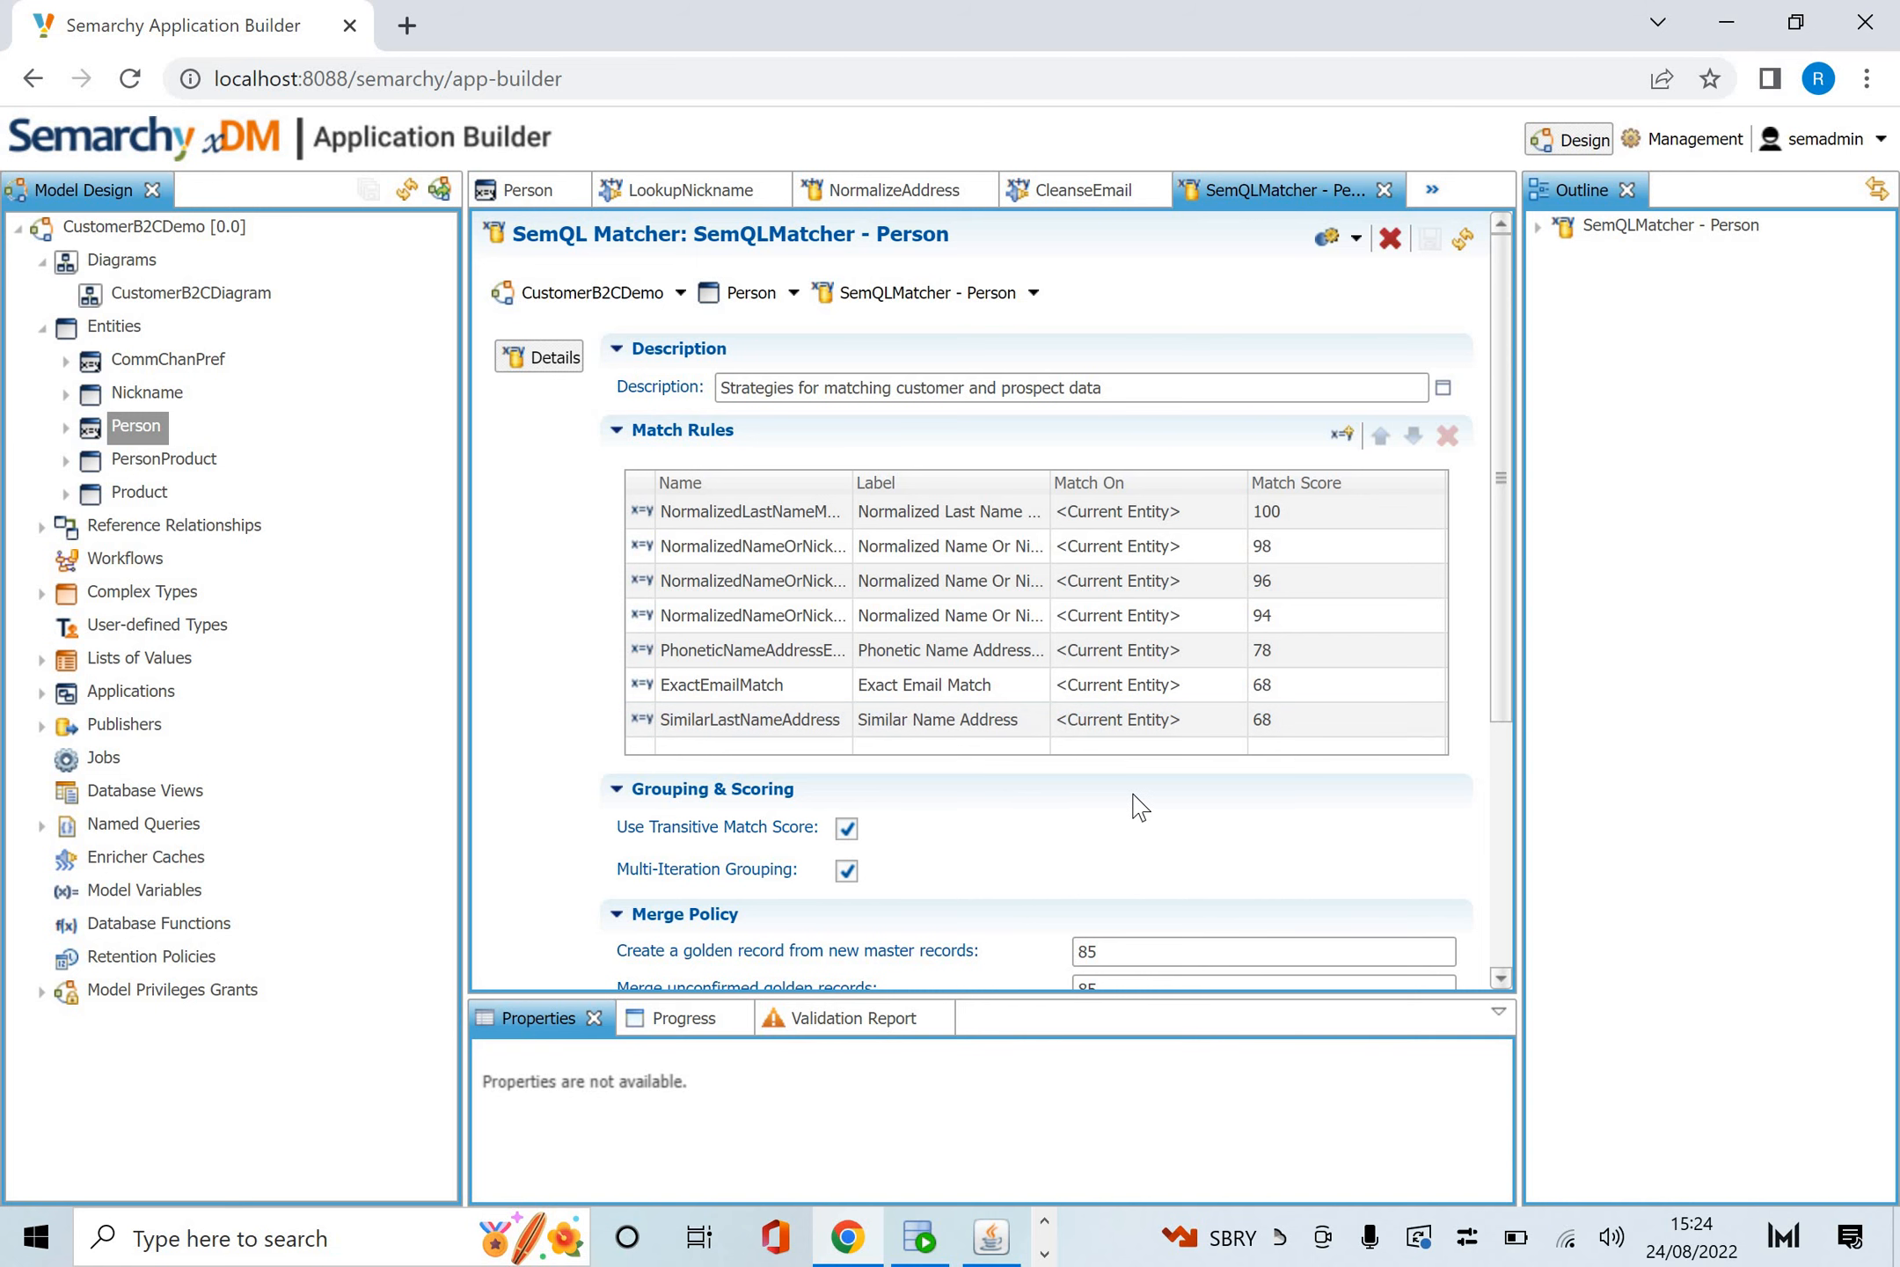
scroll("down", 3)
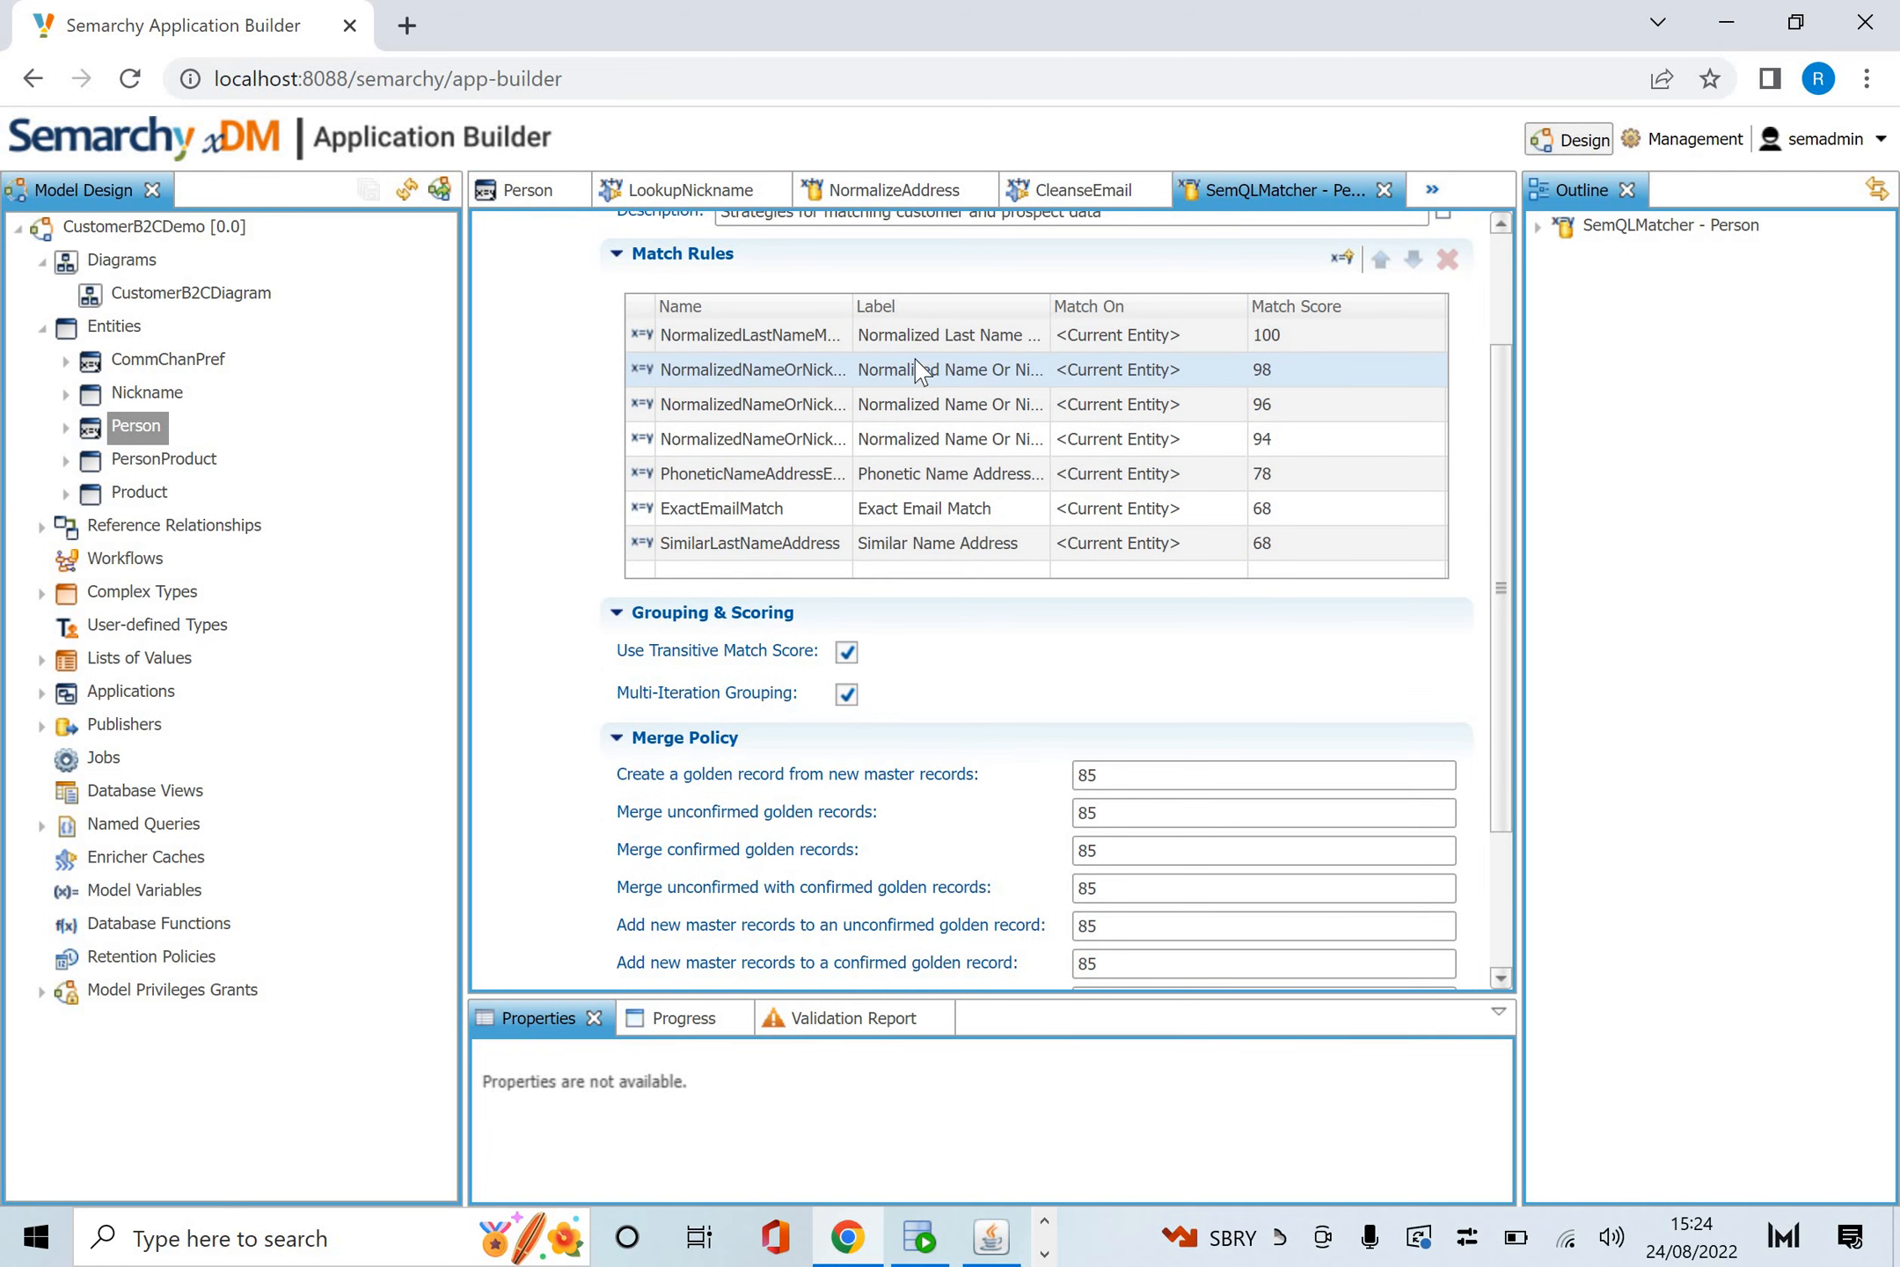
double_click(752, 369)
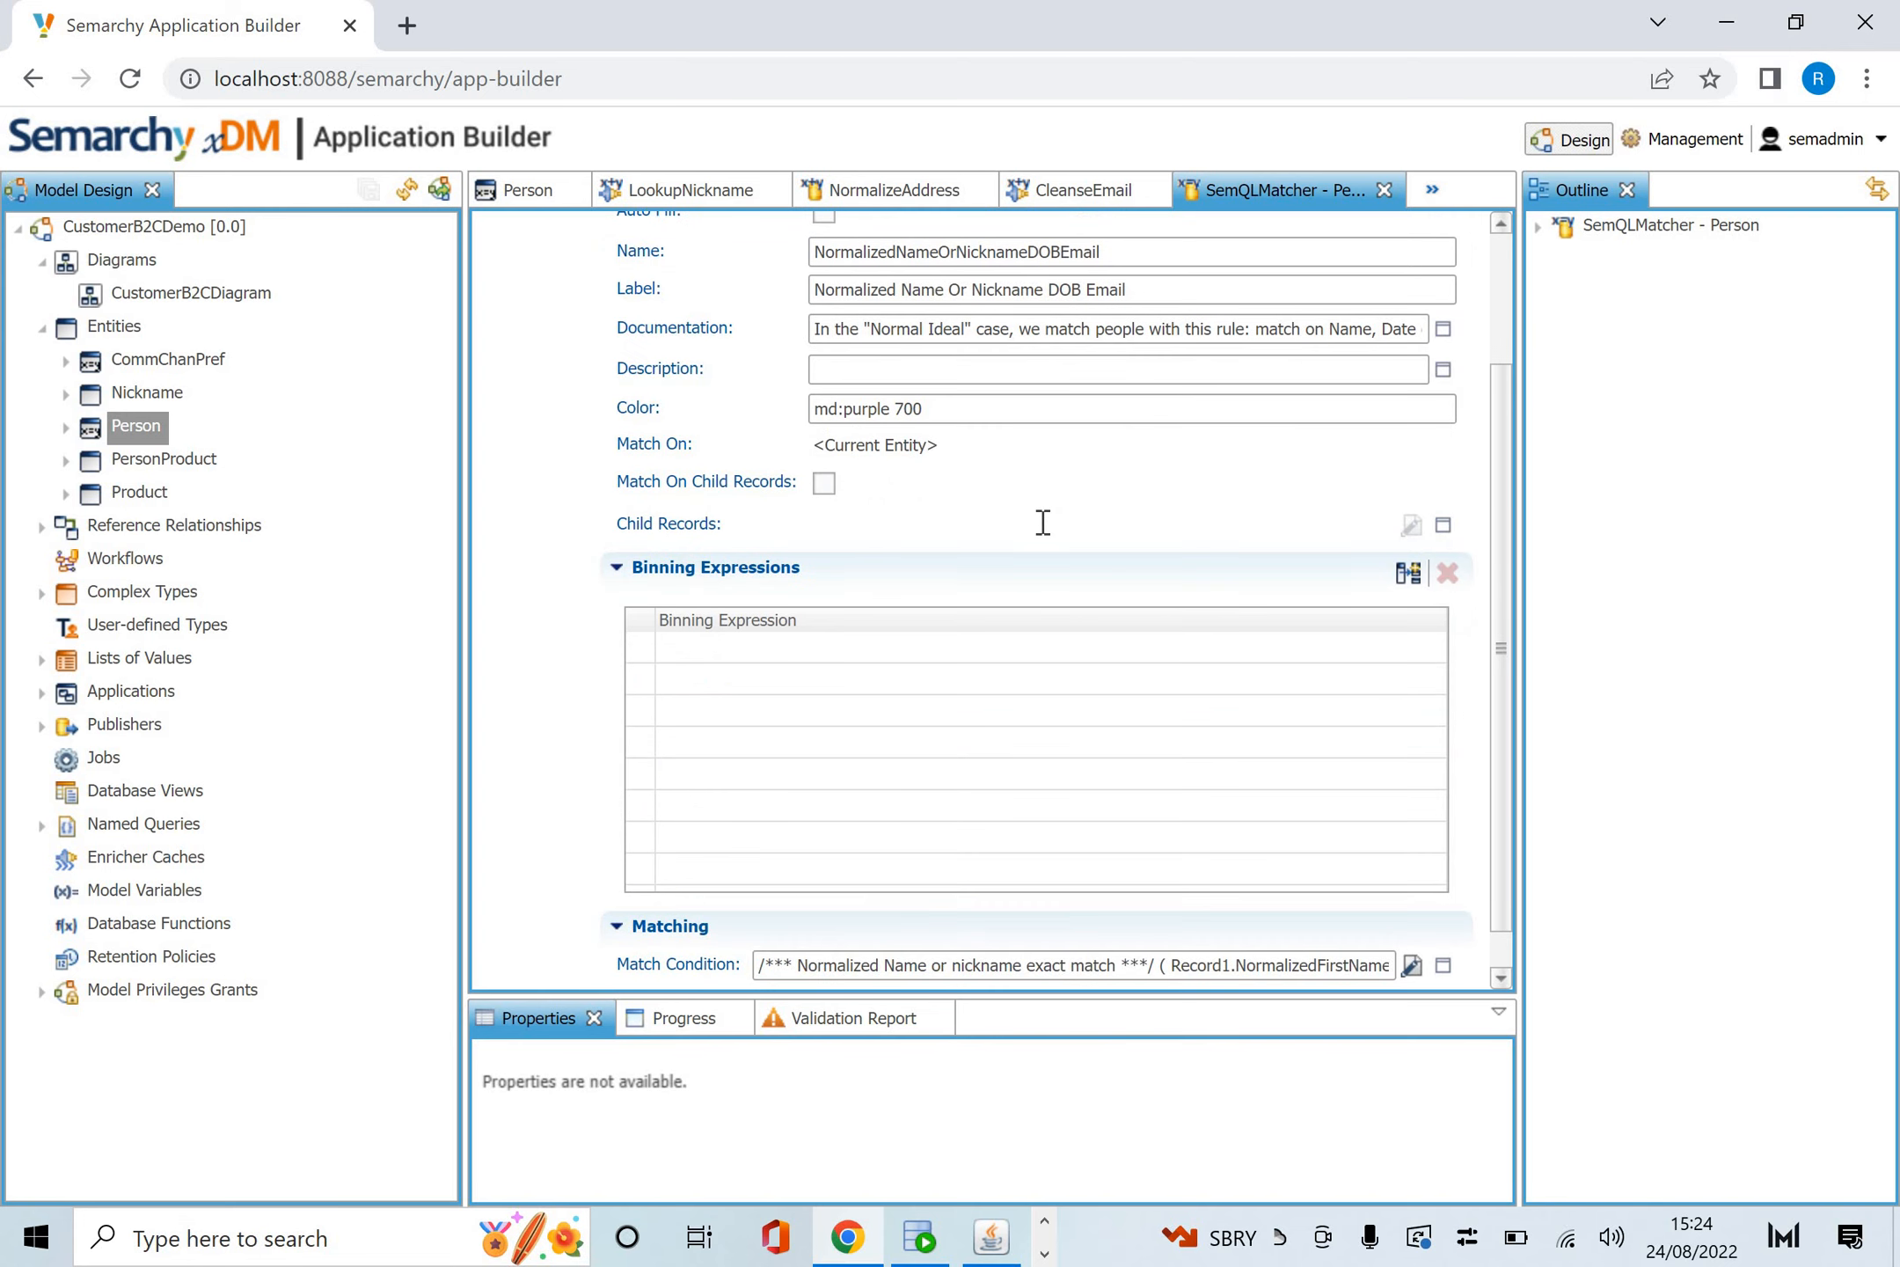
scroll("down", 3)
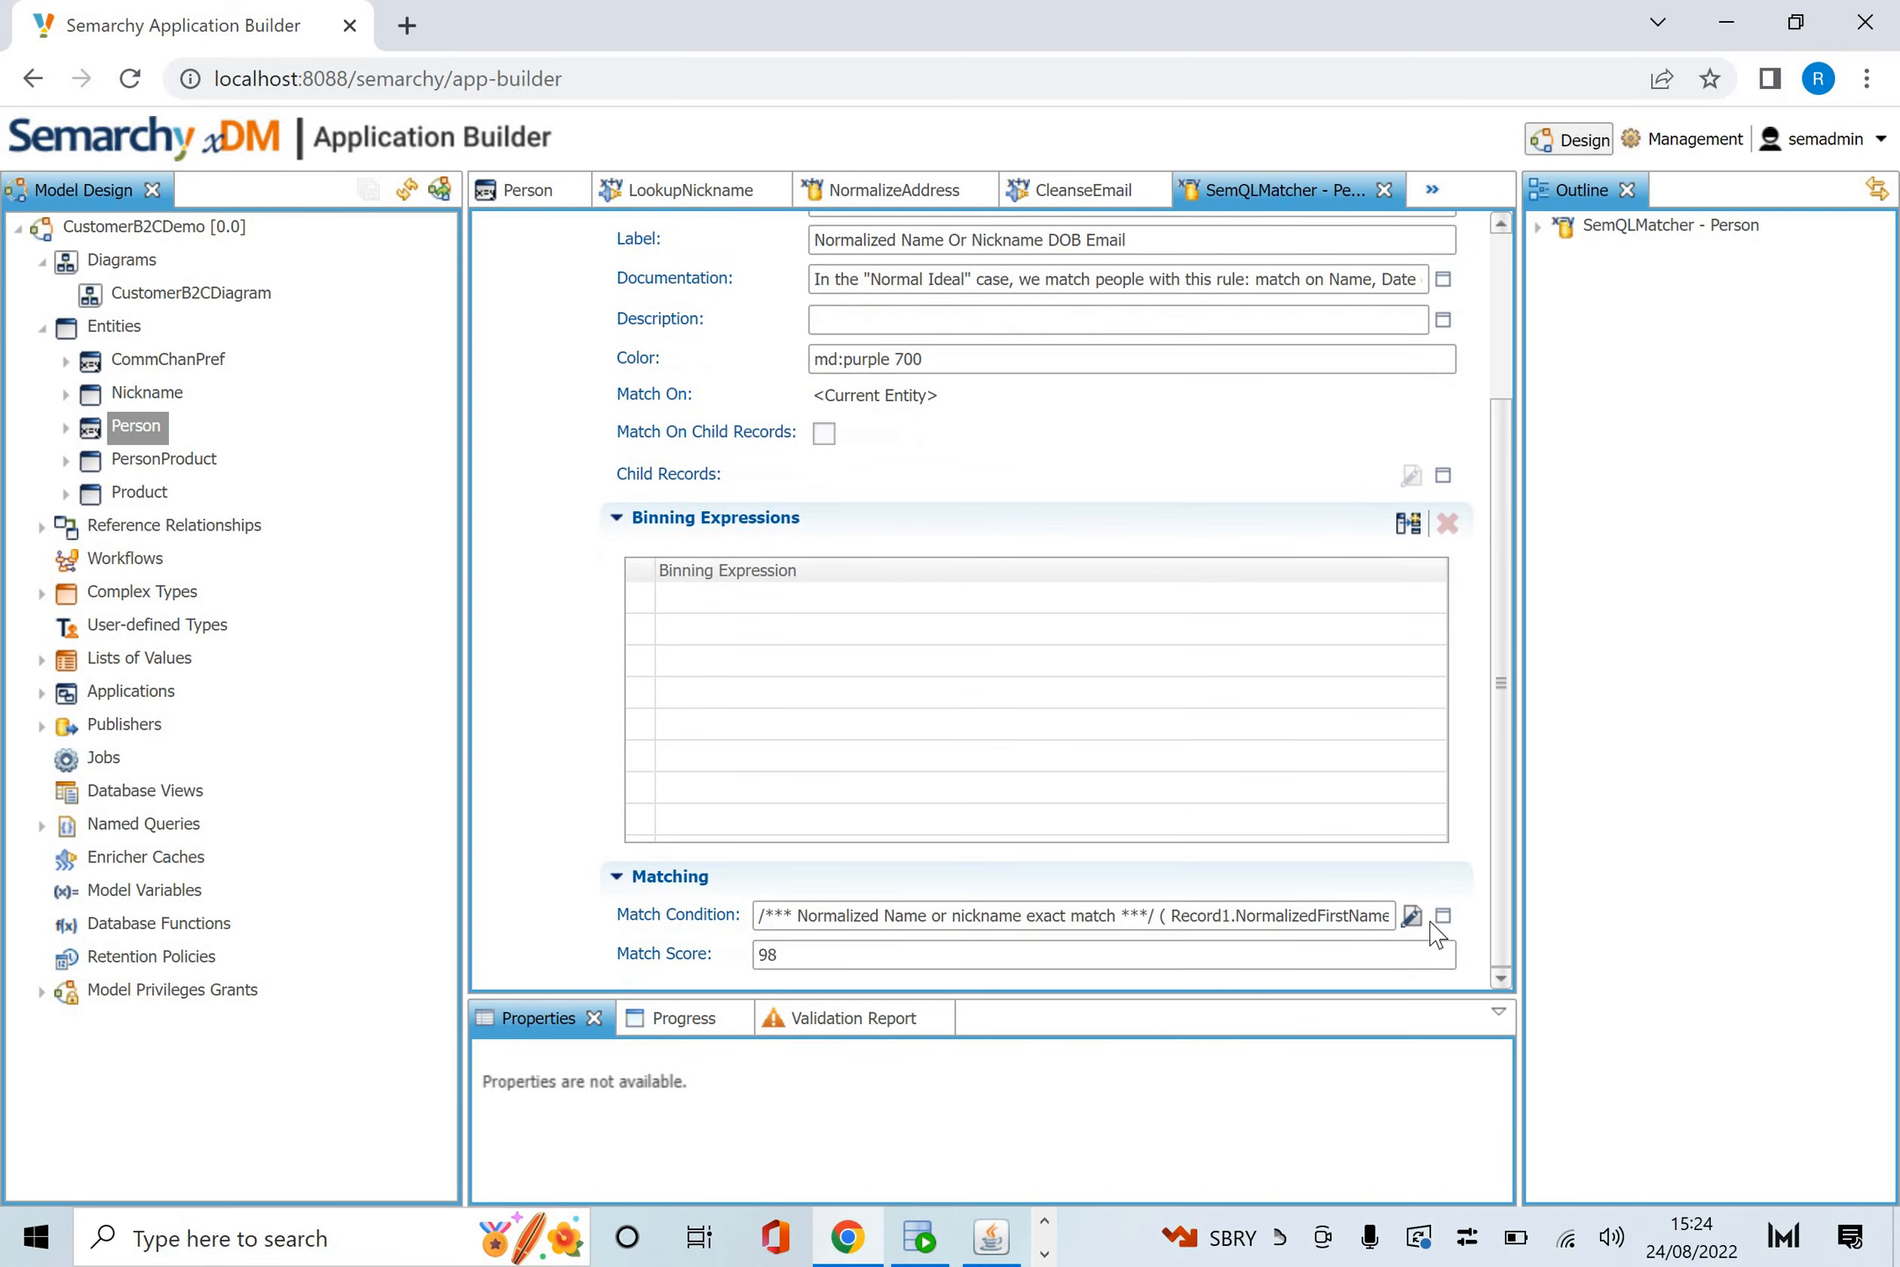
View the rule's name-or-nickname, last name, date-of-birth and email condition in the SemQL Editor.
left_click(1412, 914)
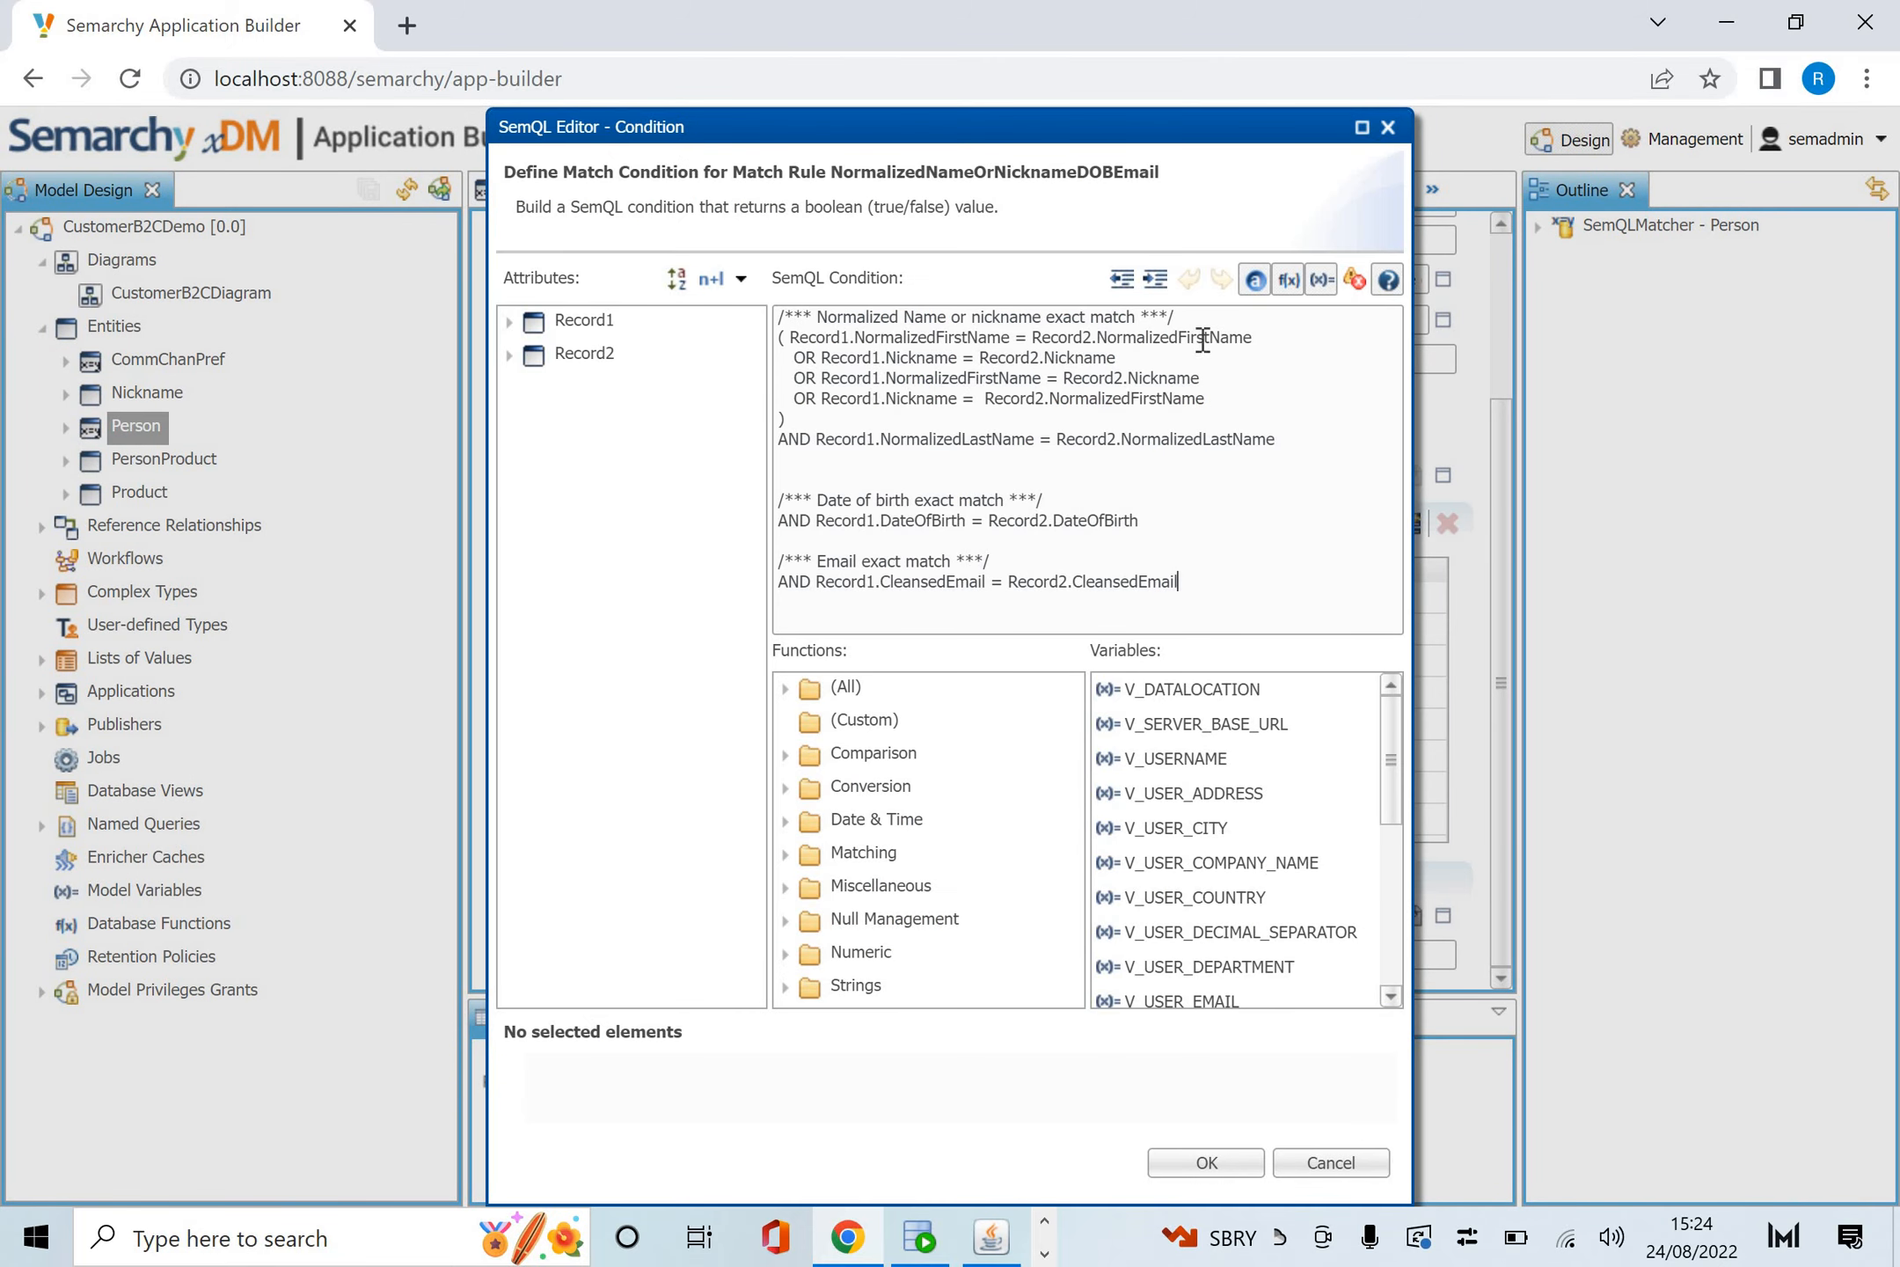
mouse_move(1079, 365)
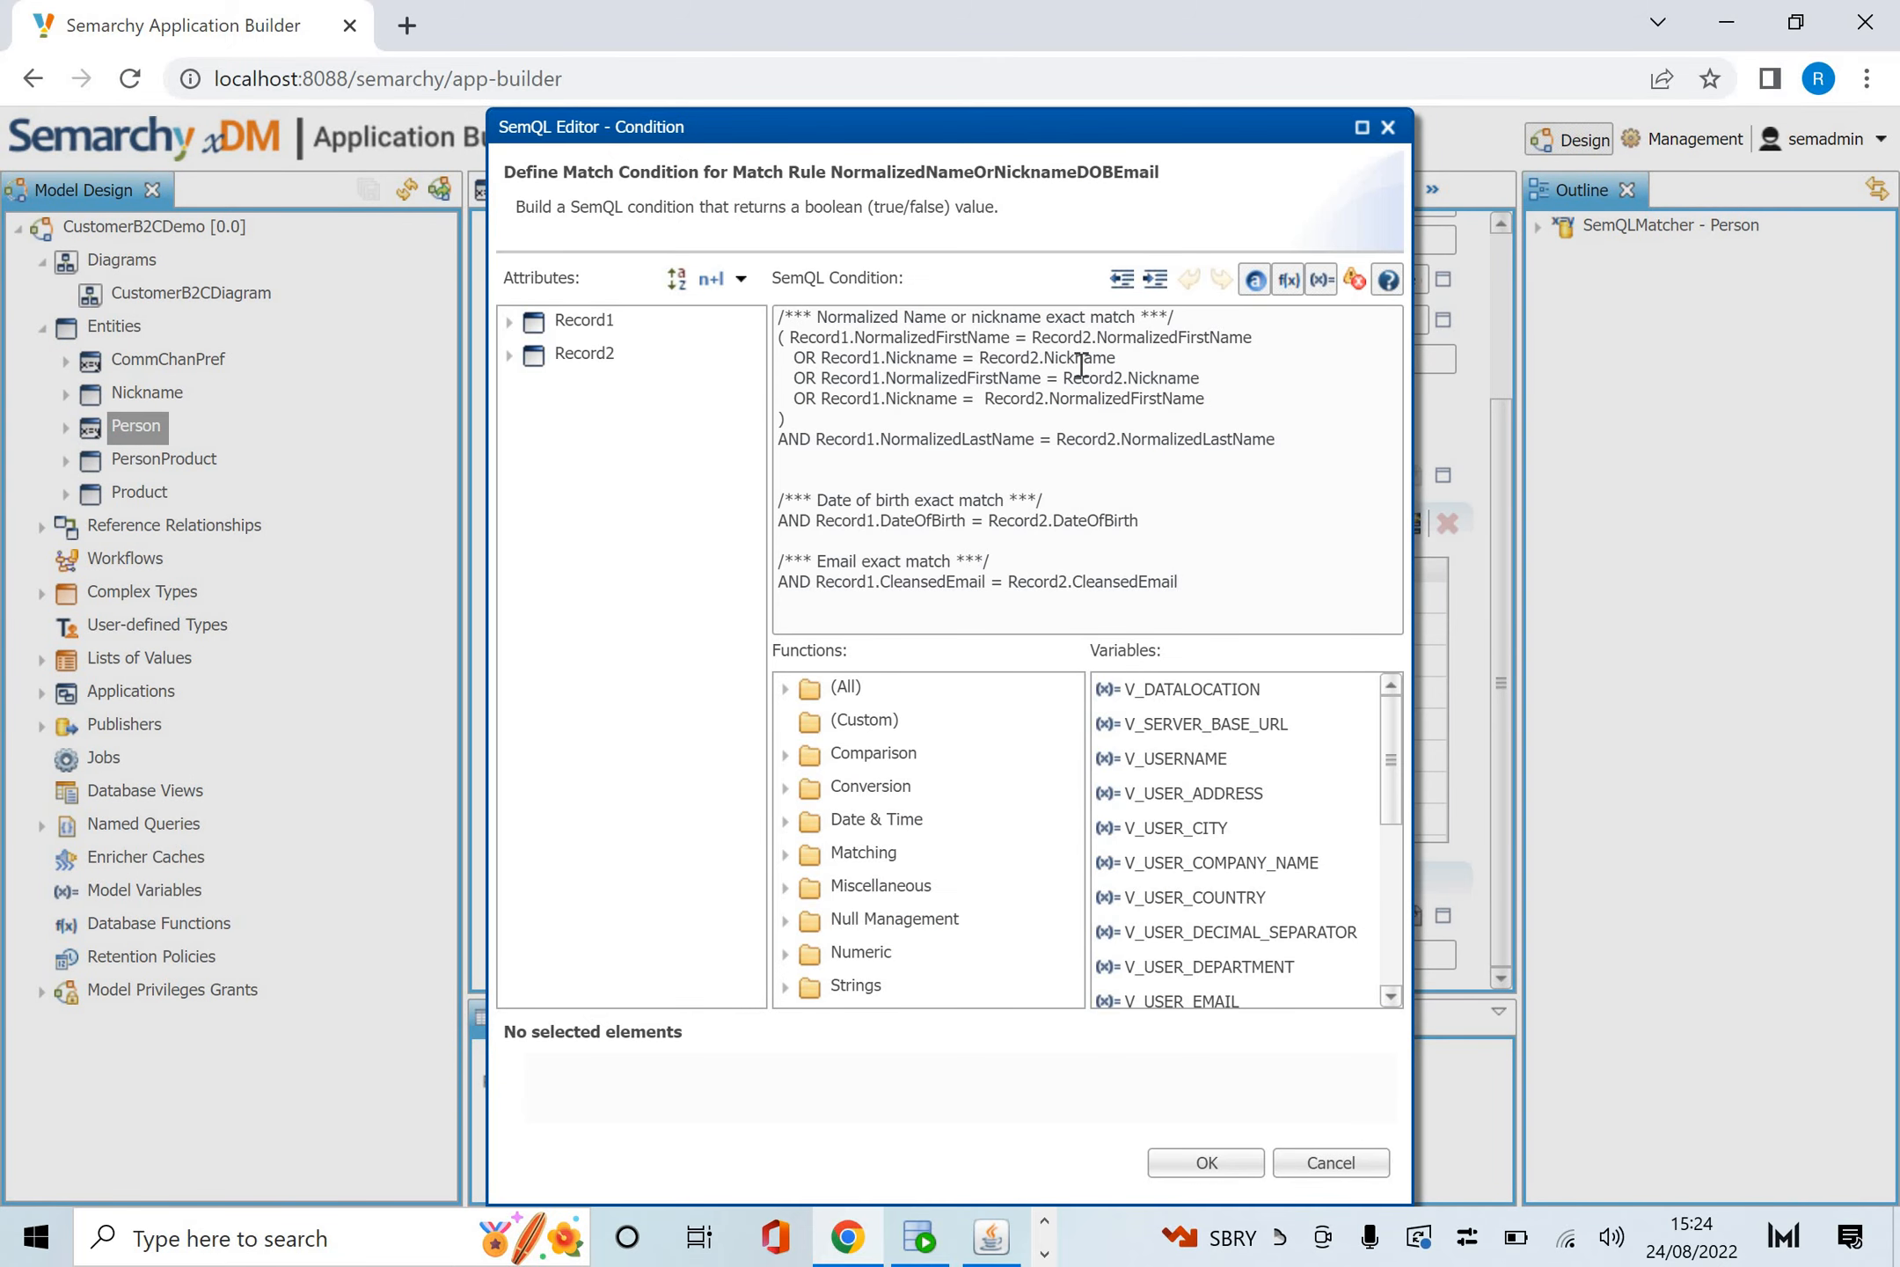
mouse_move(804, 378)
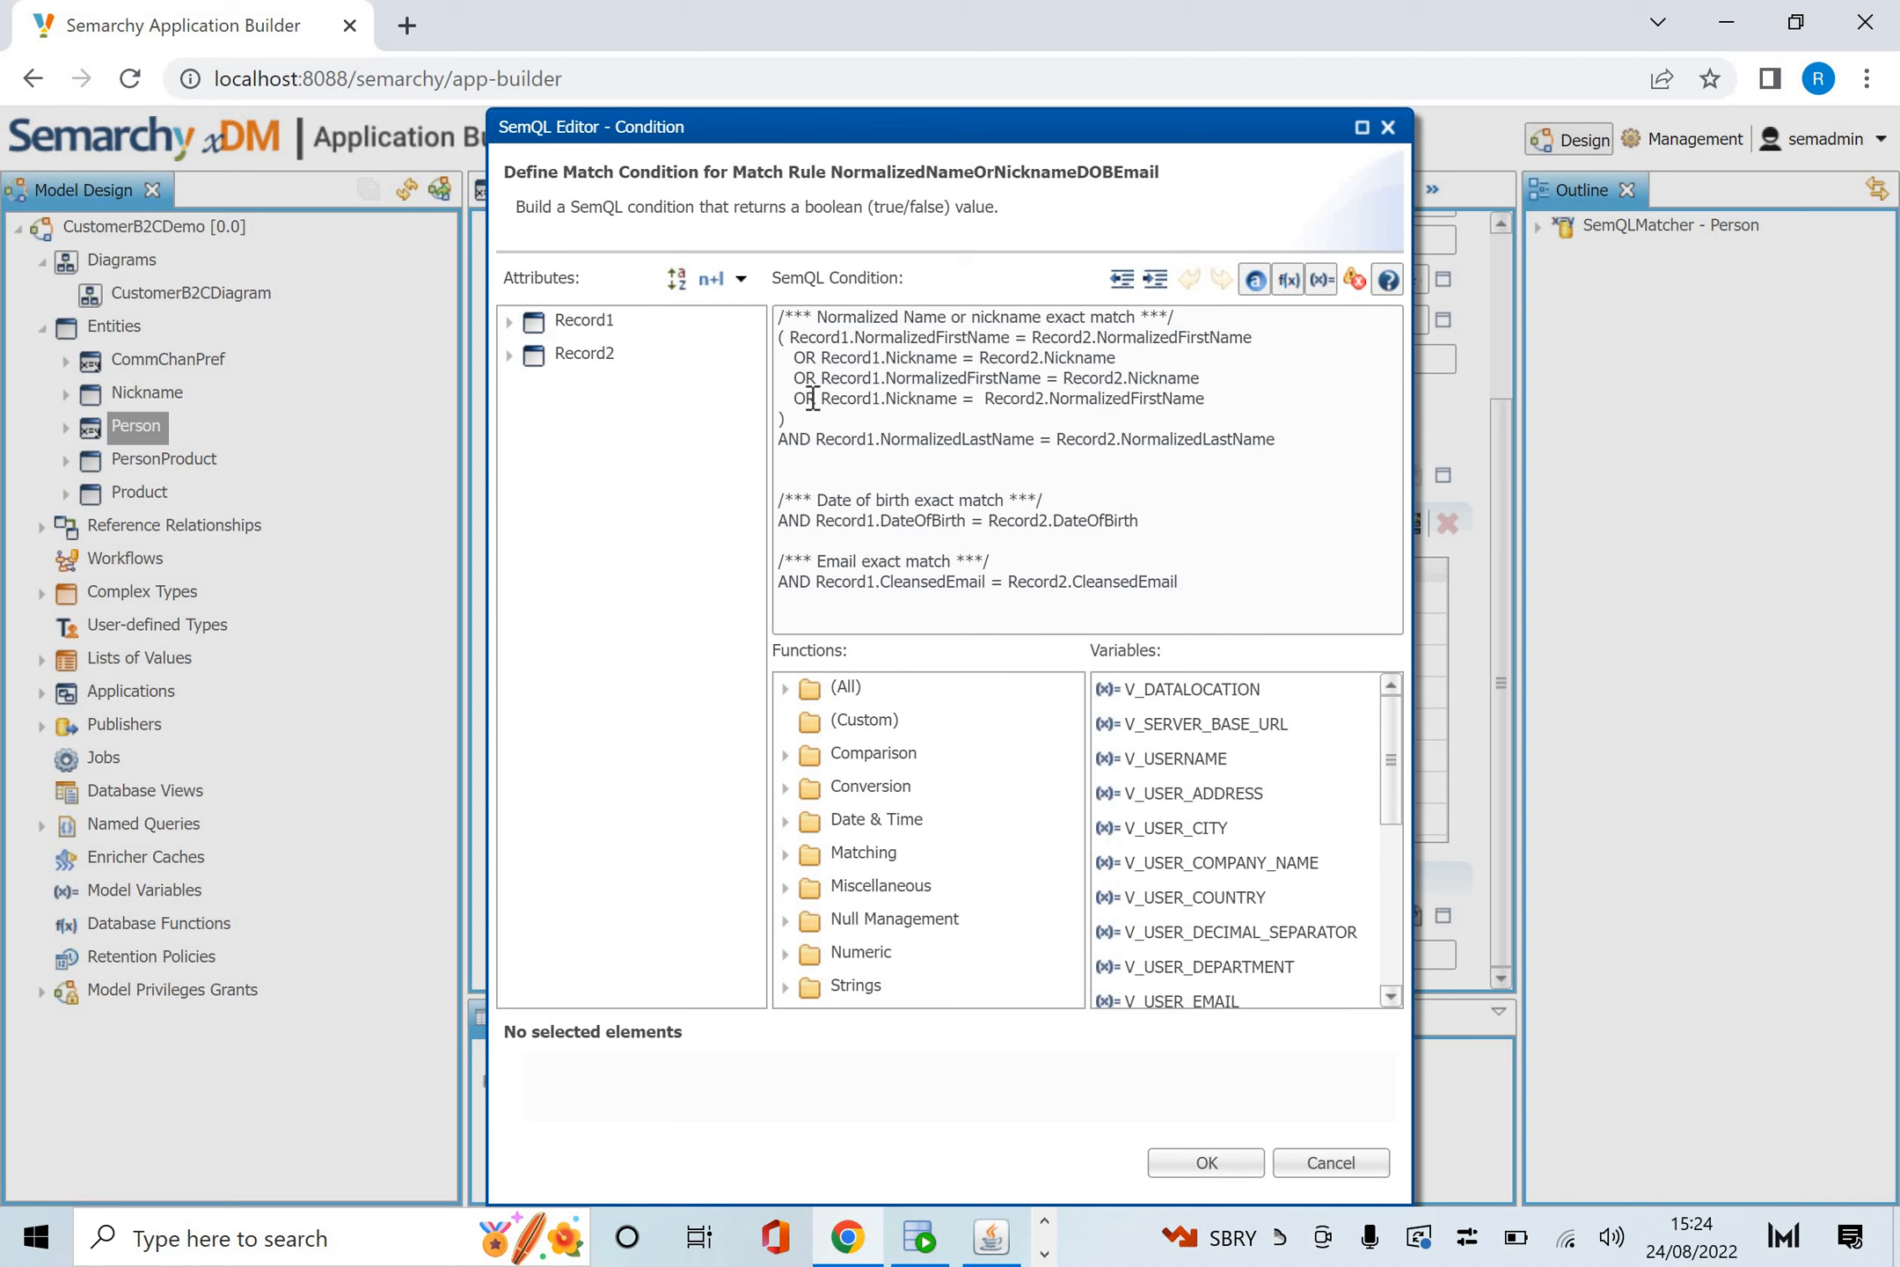
mouse_move(994, 383)
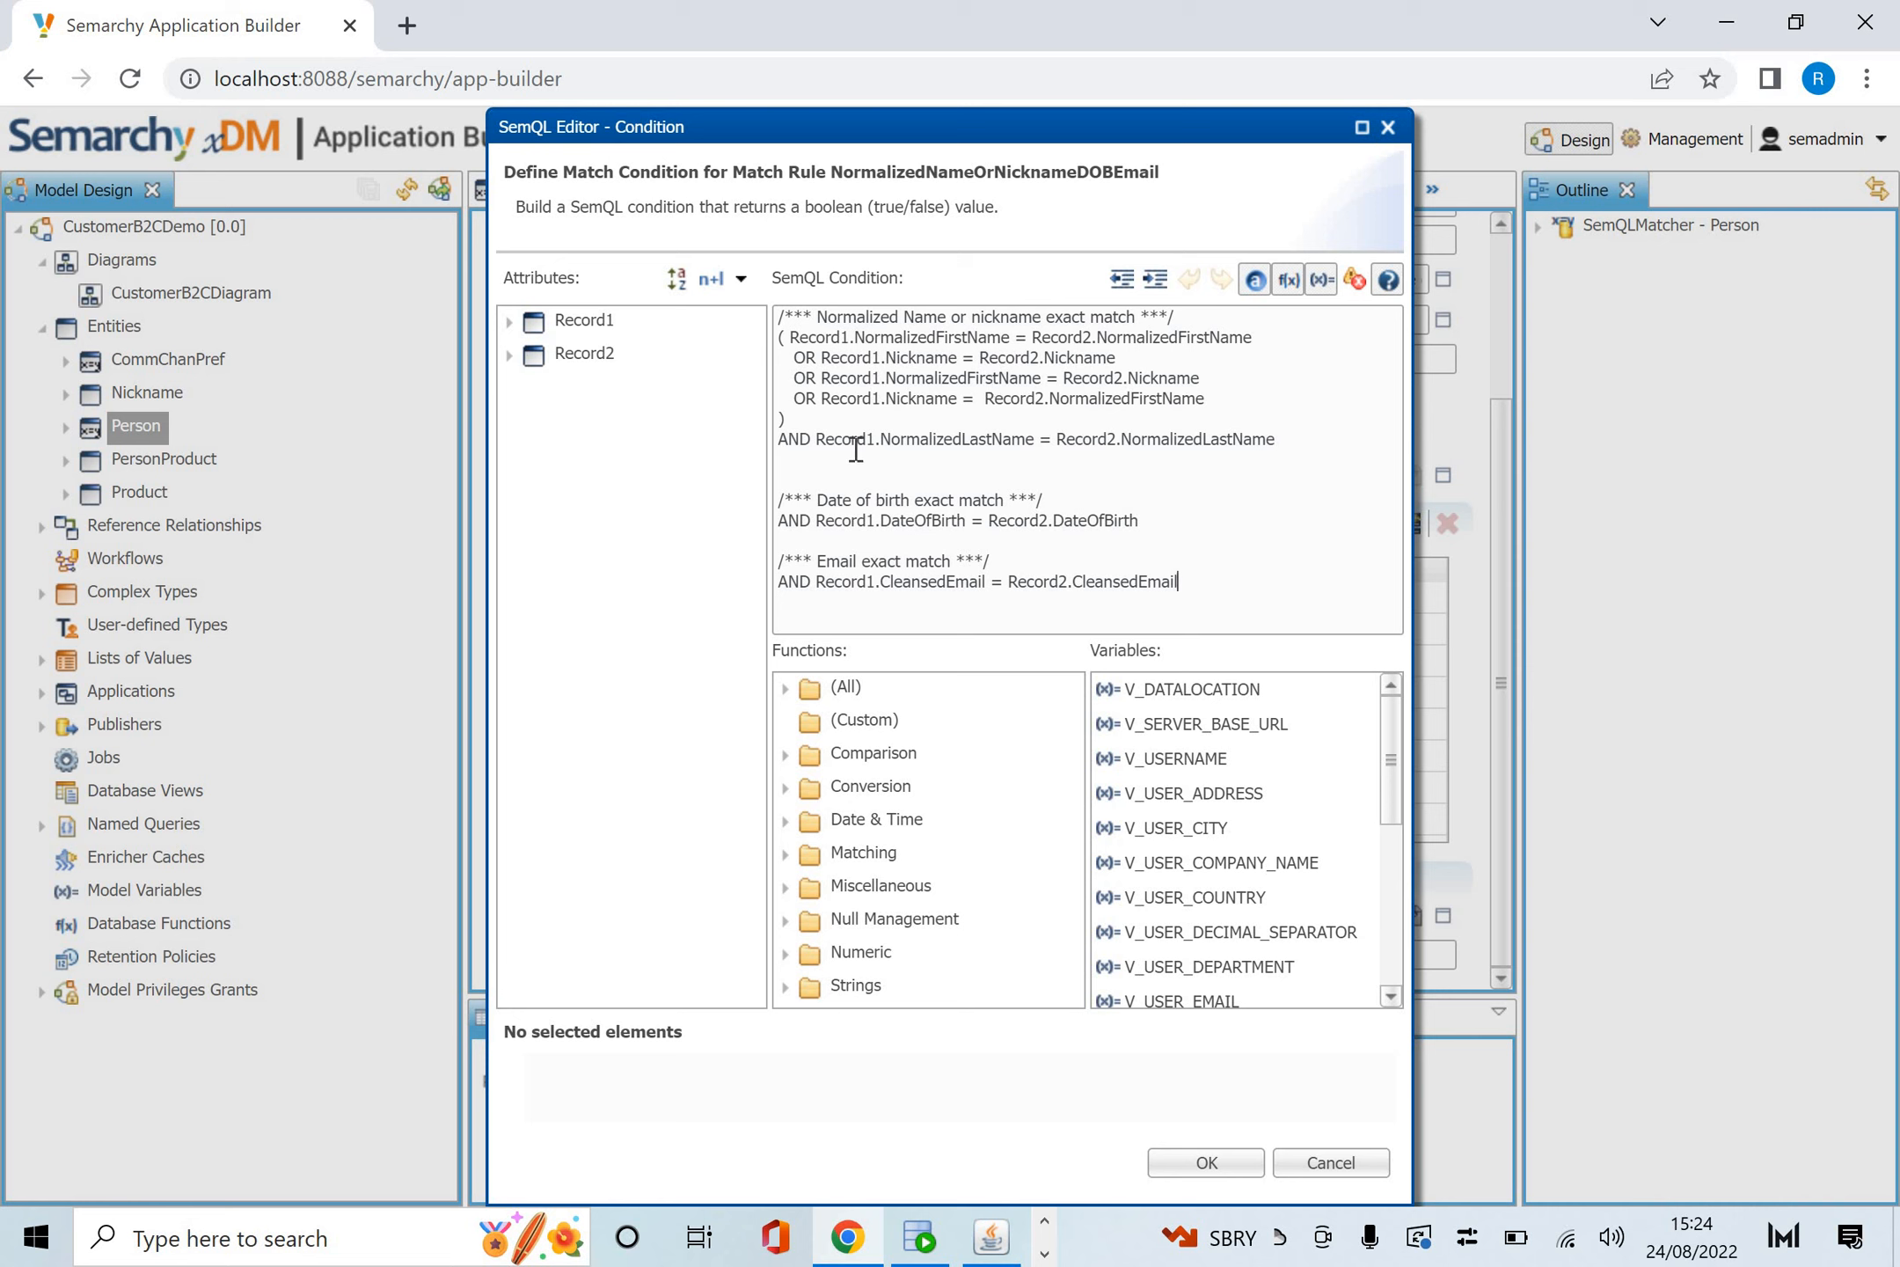
mouse_move(1143, 452)
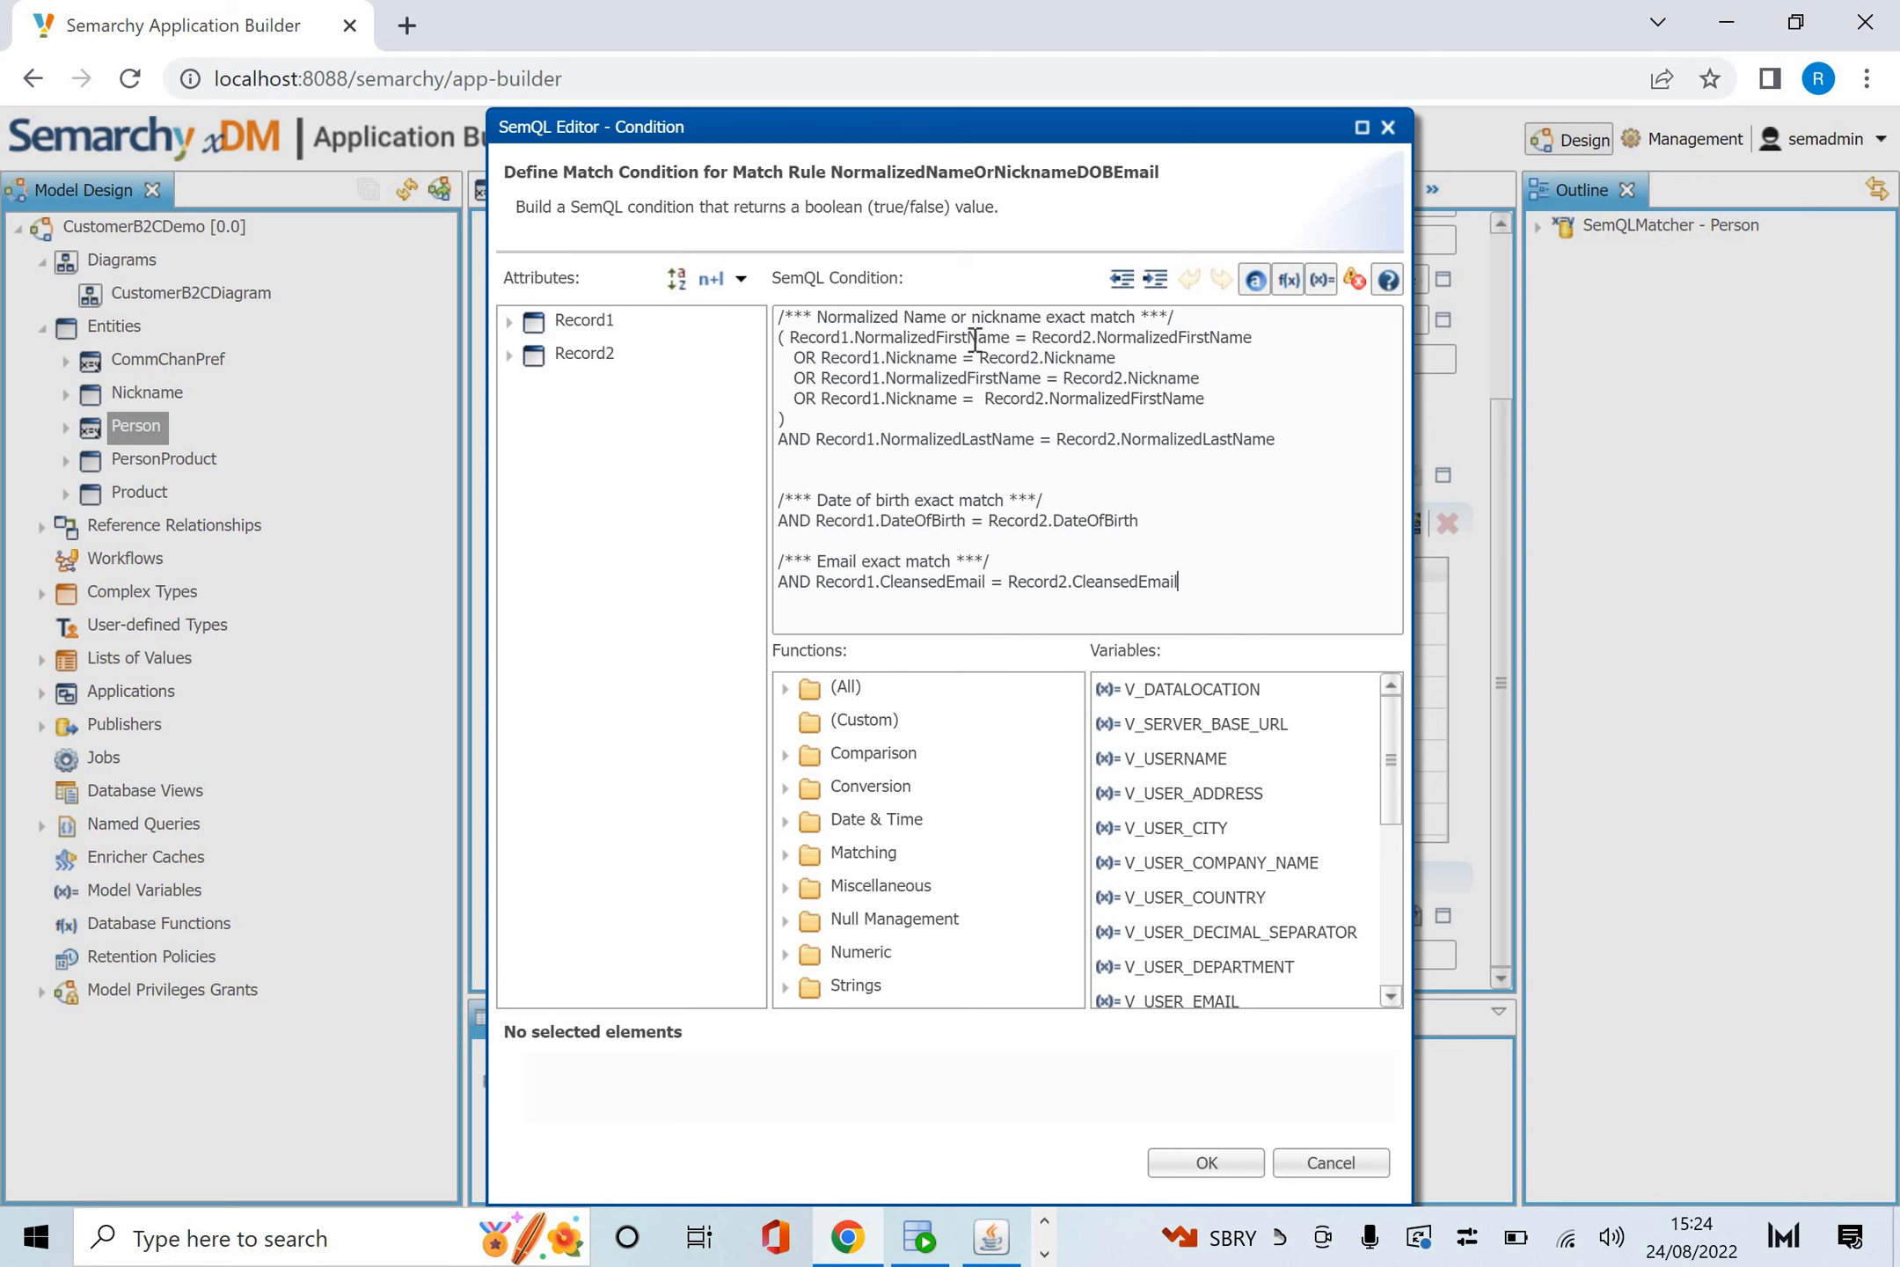
mouse_move(935, 393)
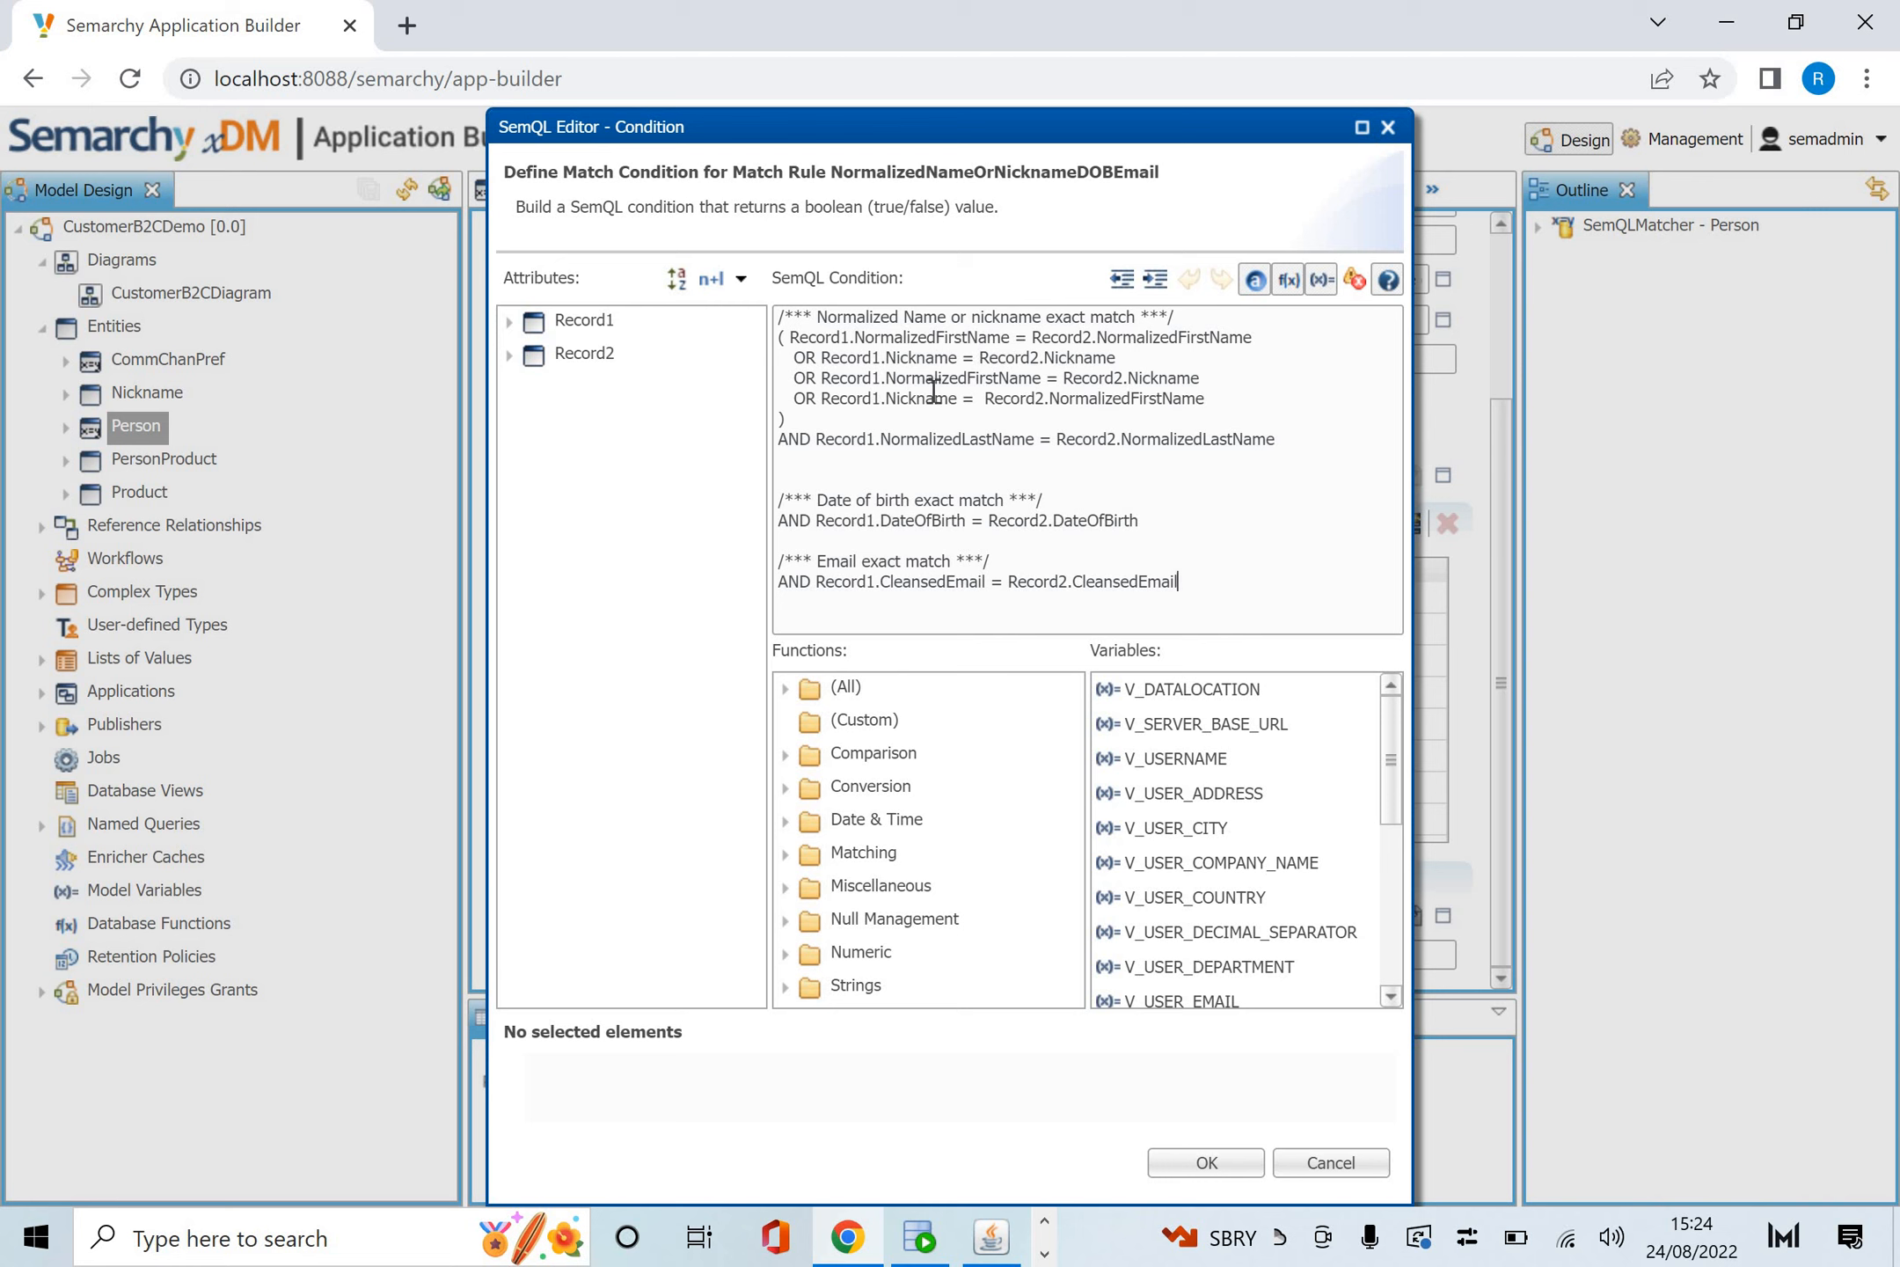
mouse_move(1044, 445)
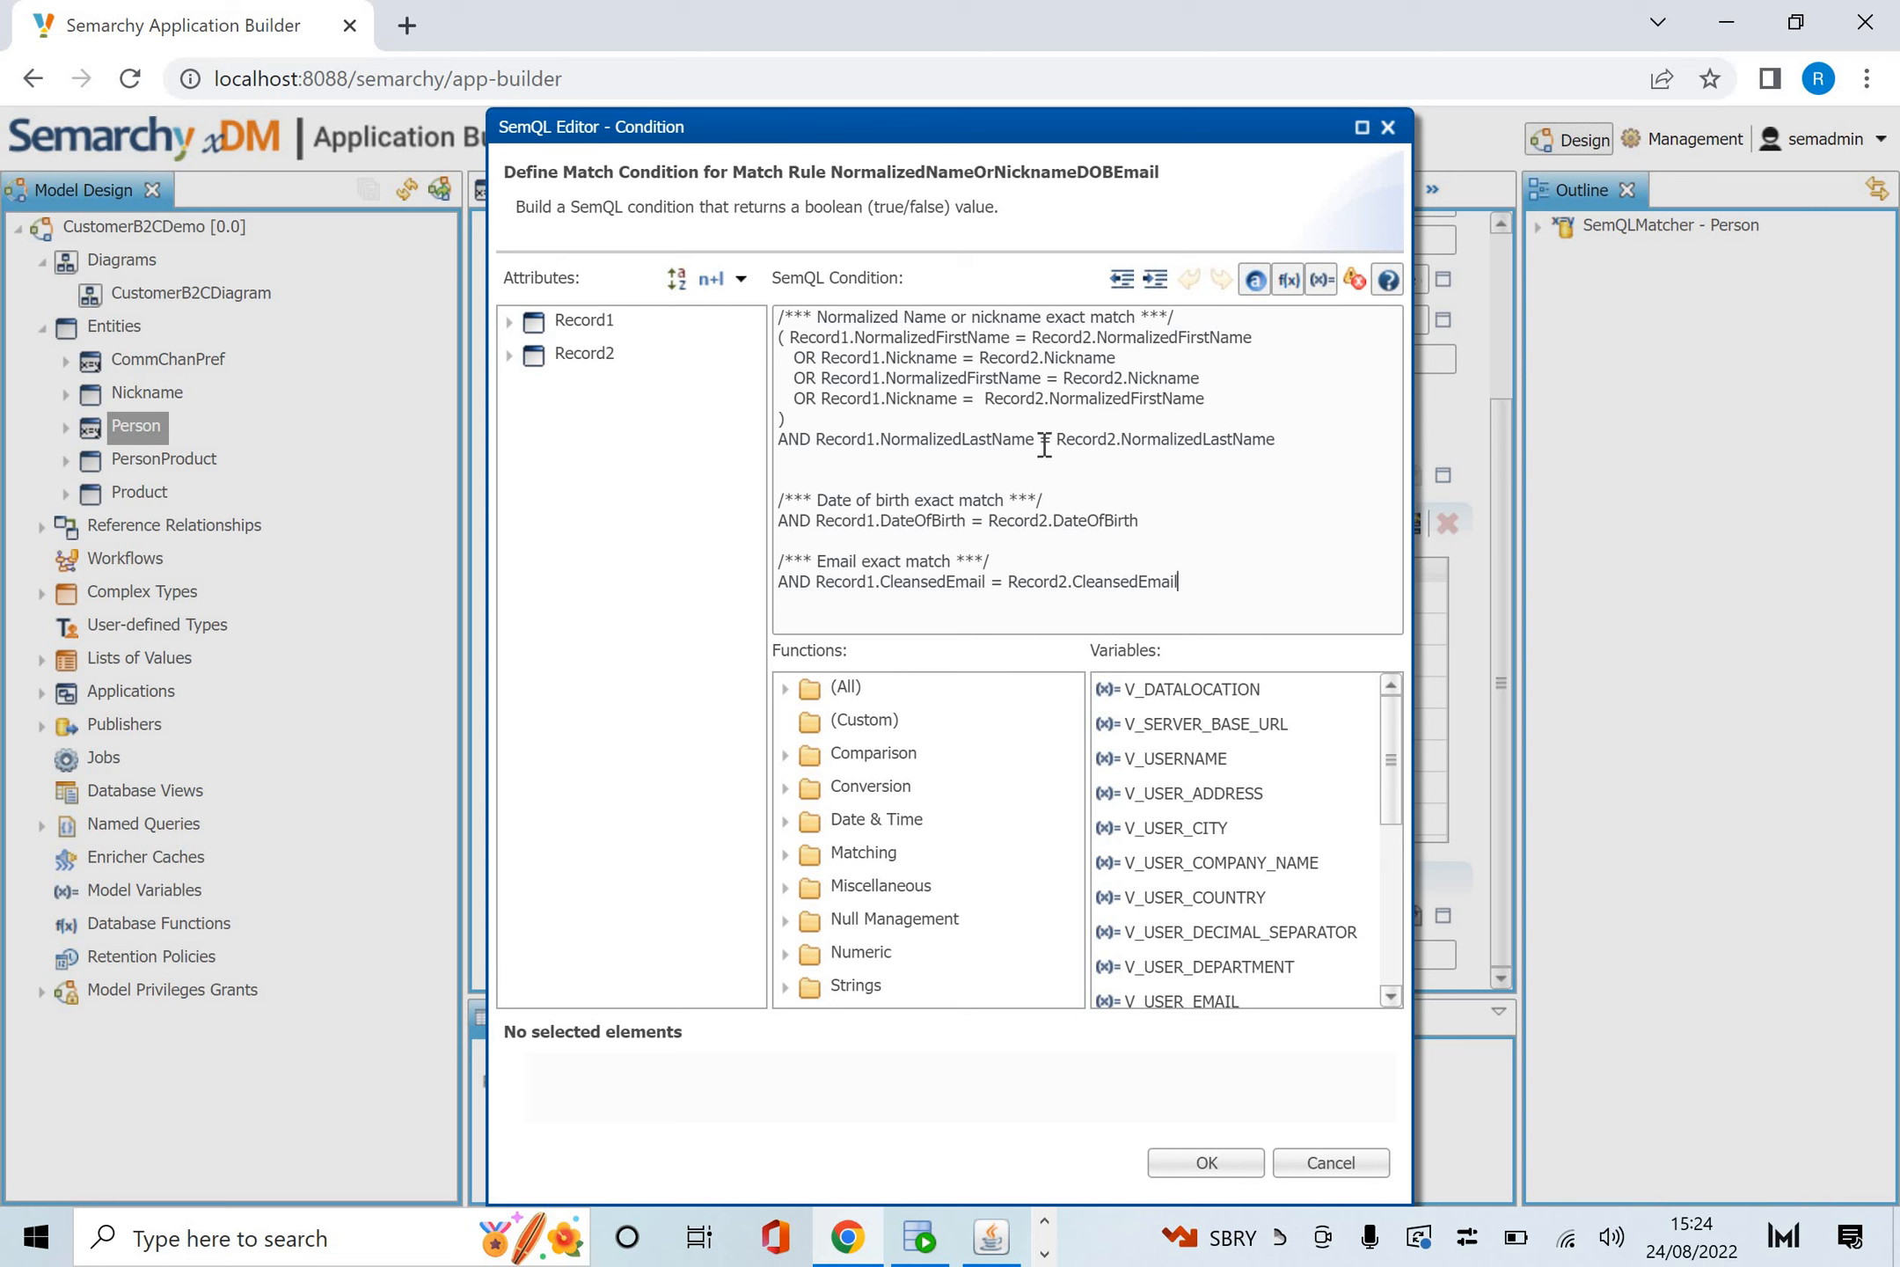
mouse_move(896, 531)
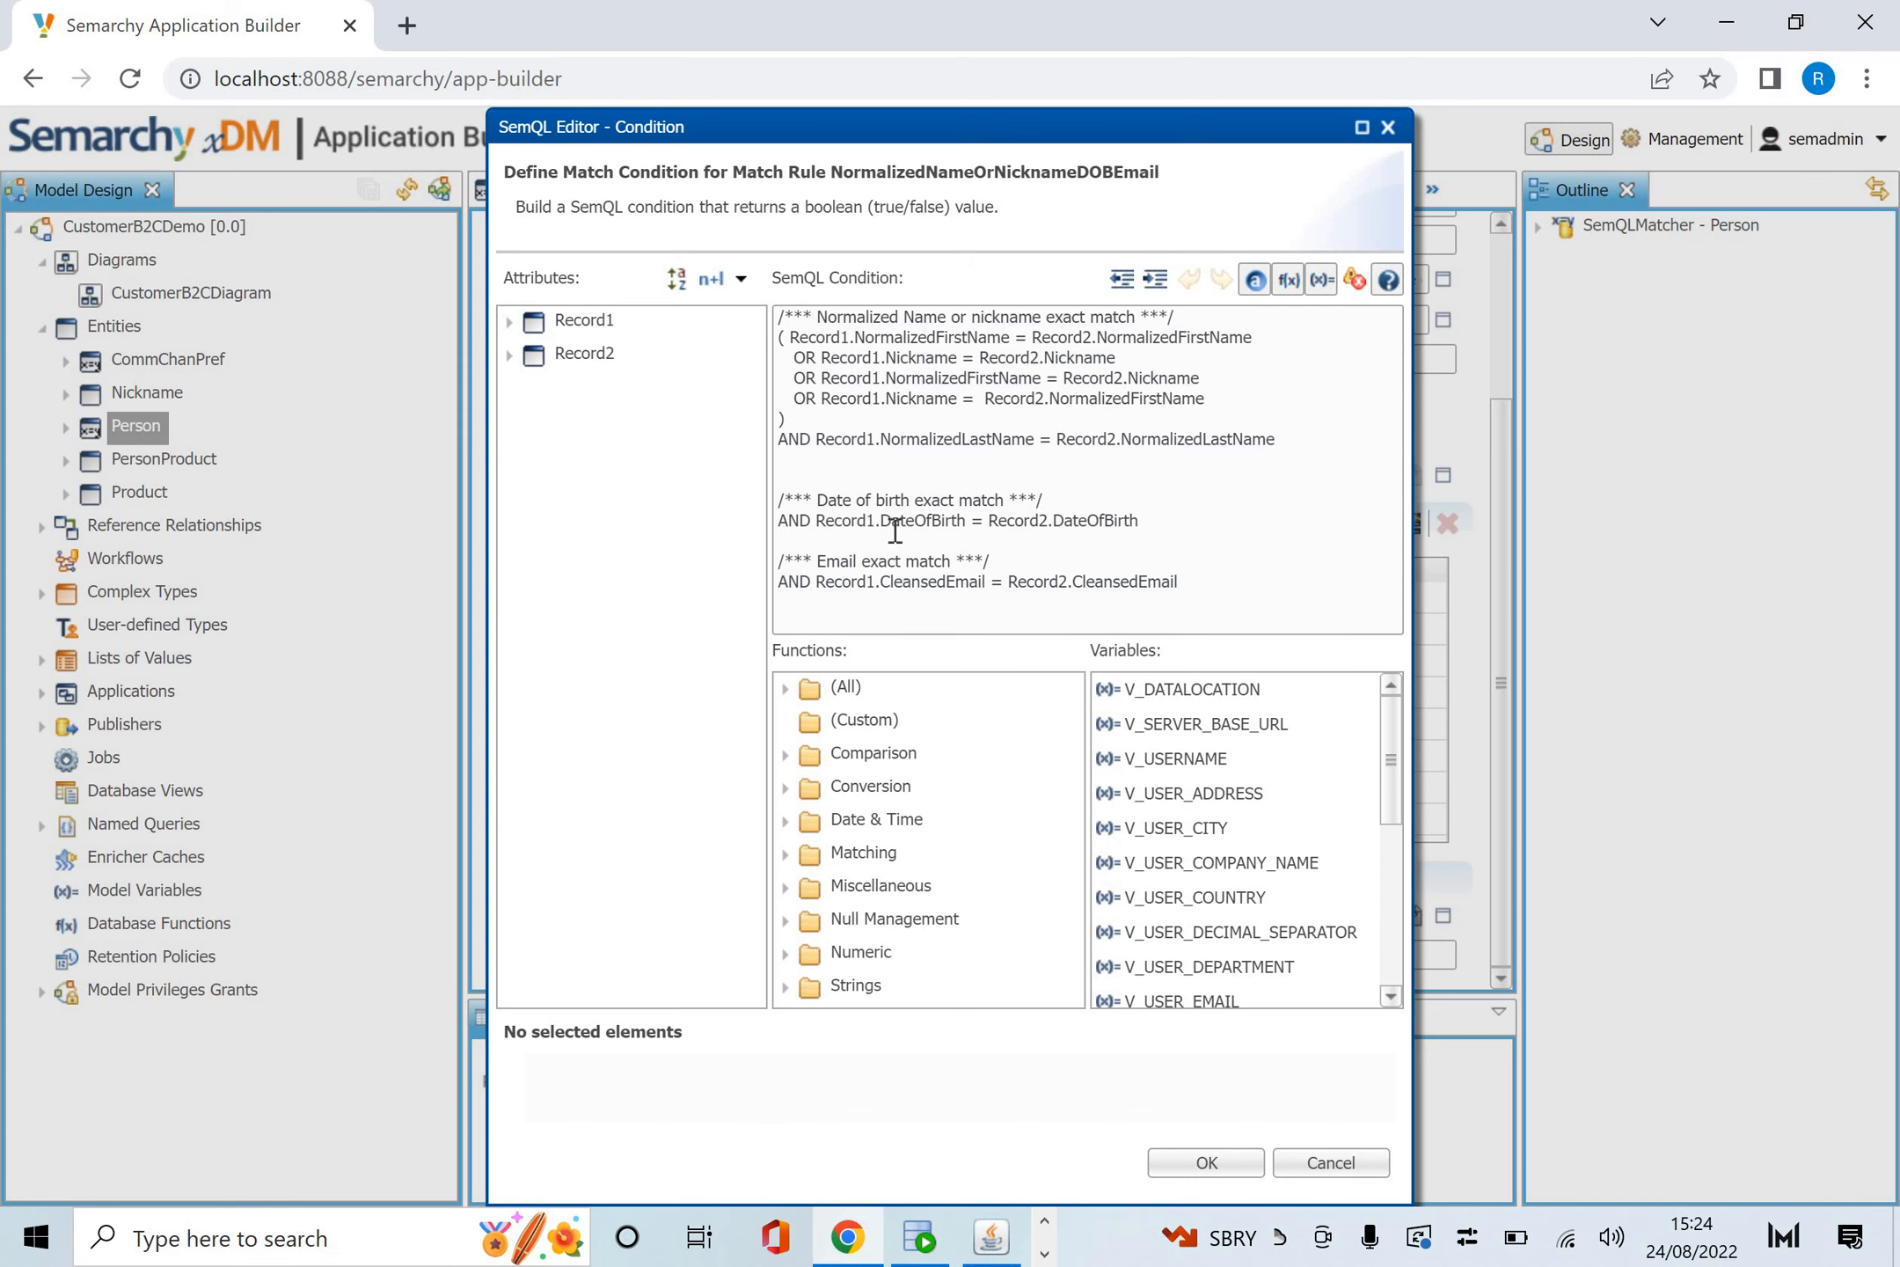
left_click(1222, 932)
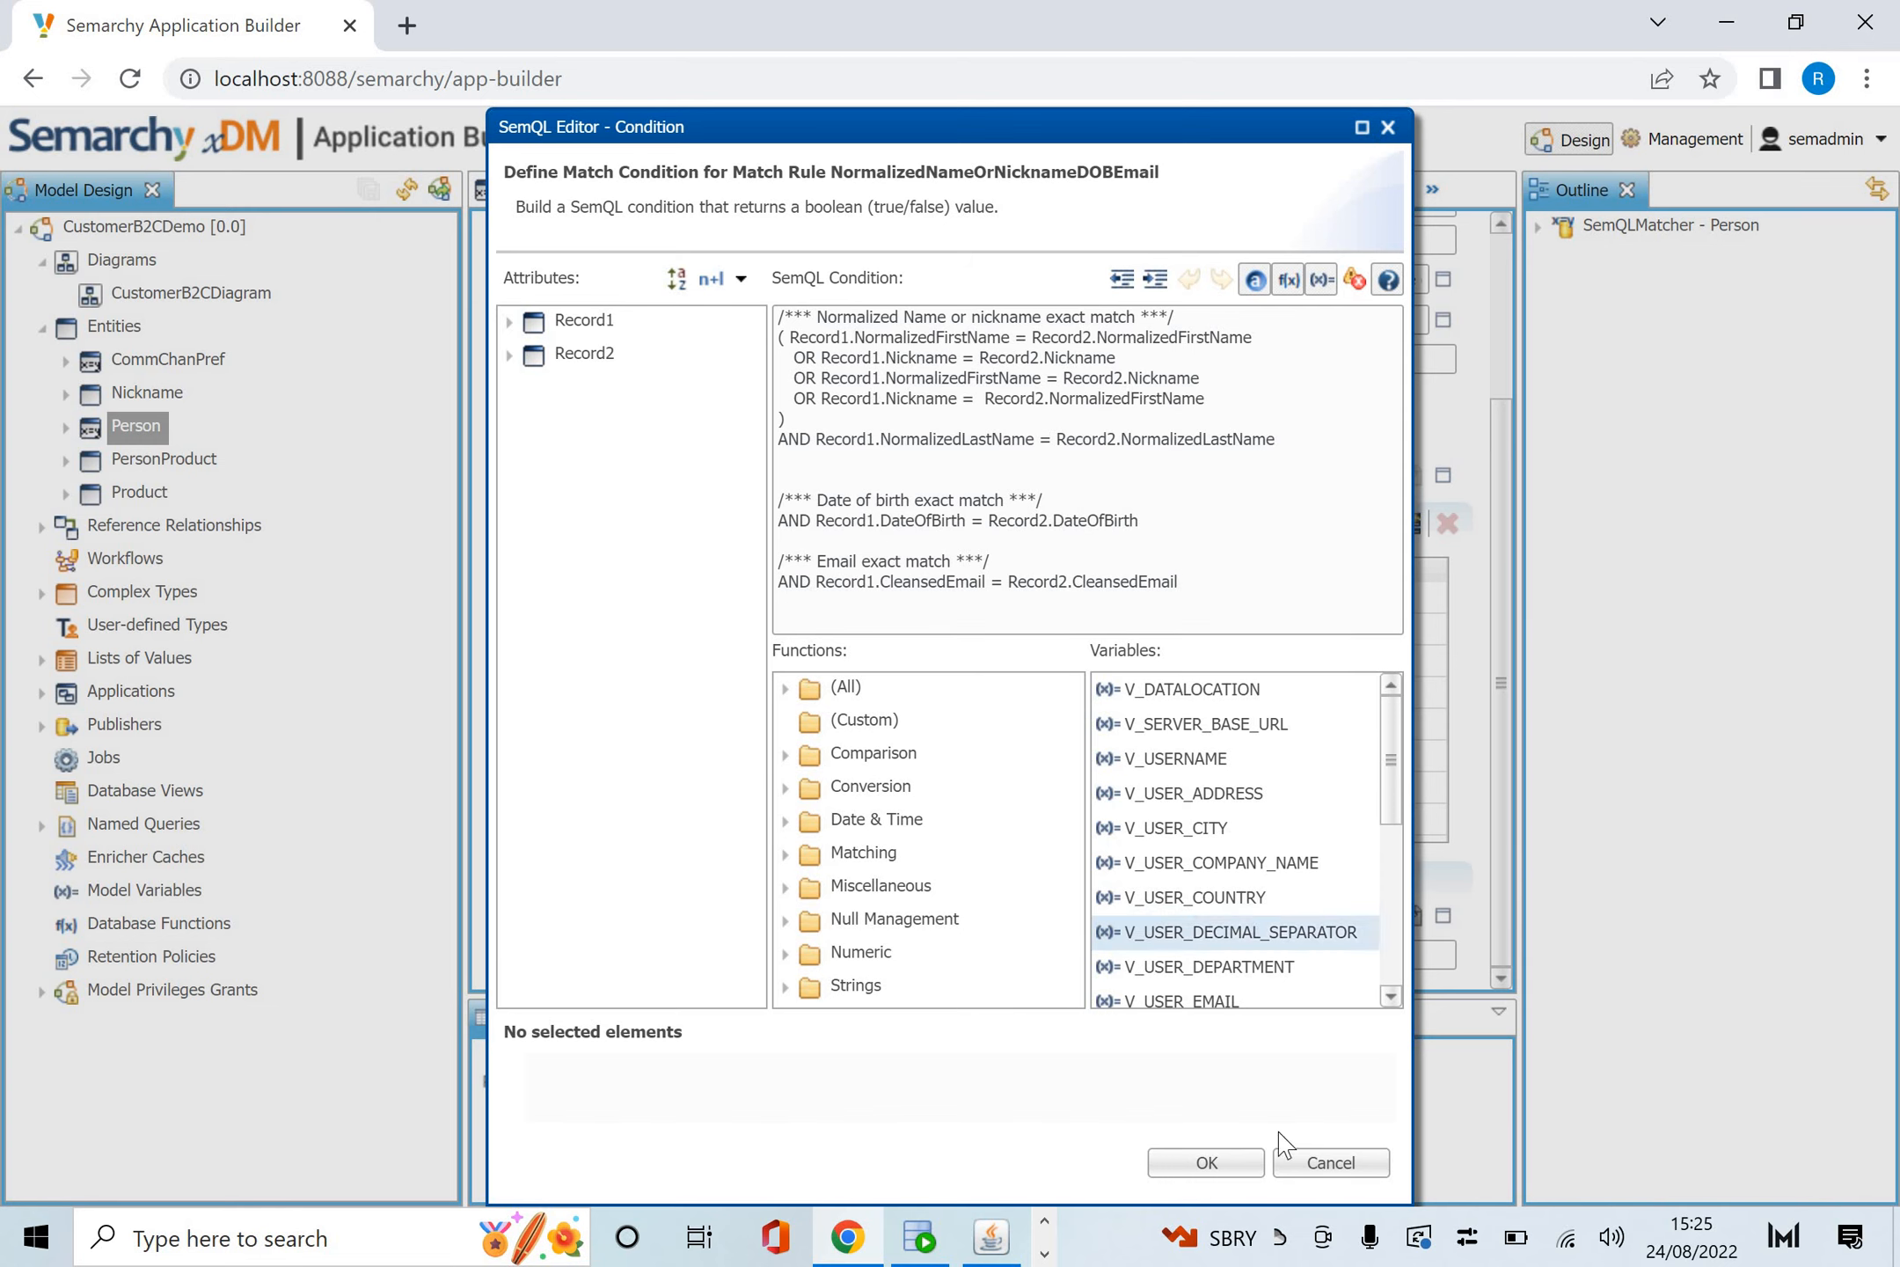
Cancel the SemQL Editor and return to the matcher's rule list.
left_click(1202, 1161)
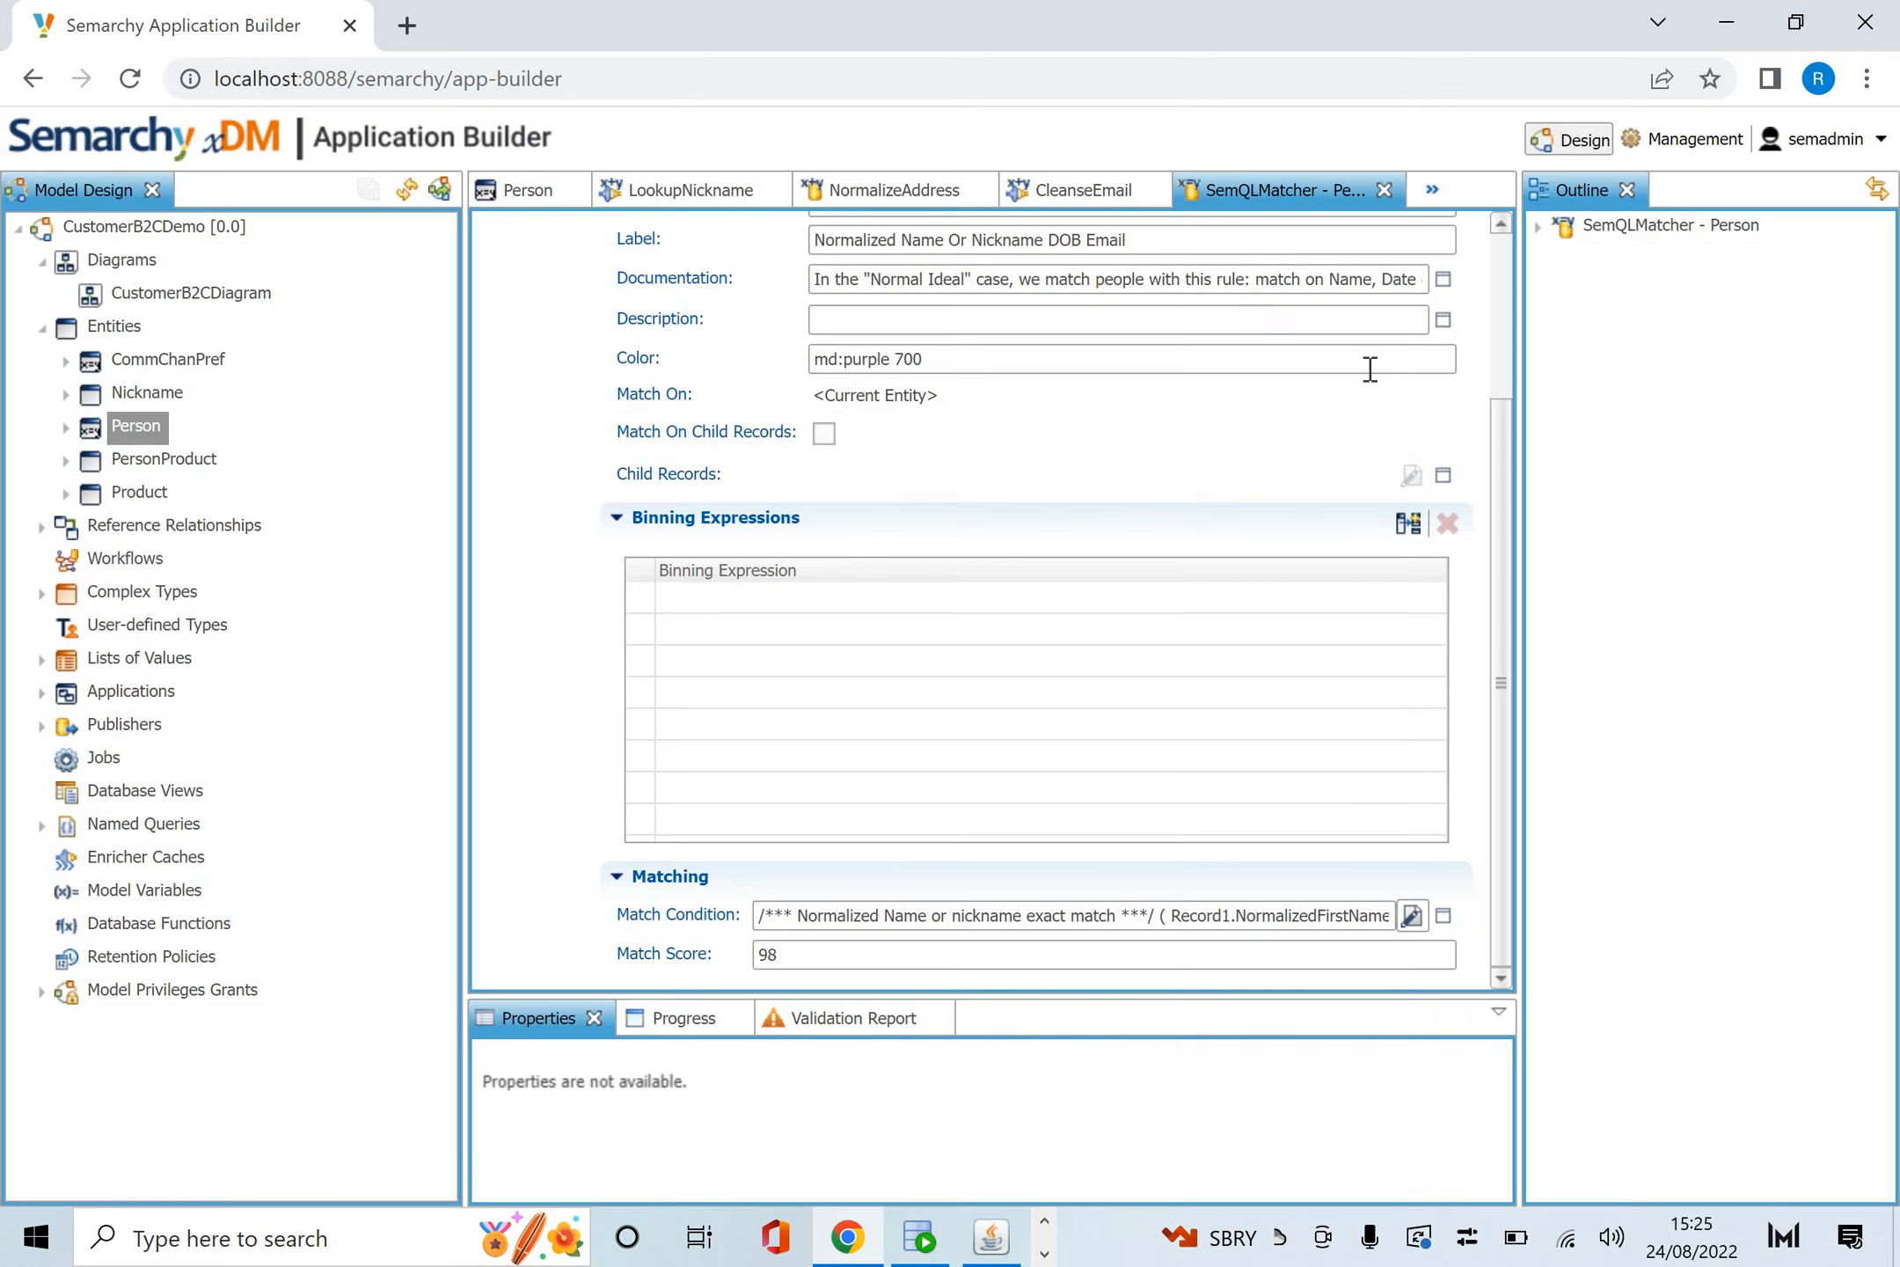
scroll("up", 3)
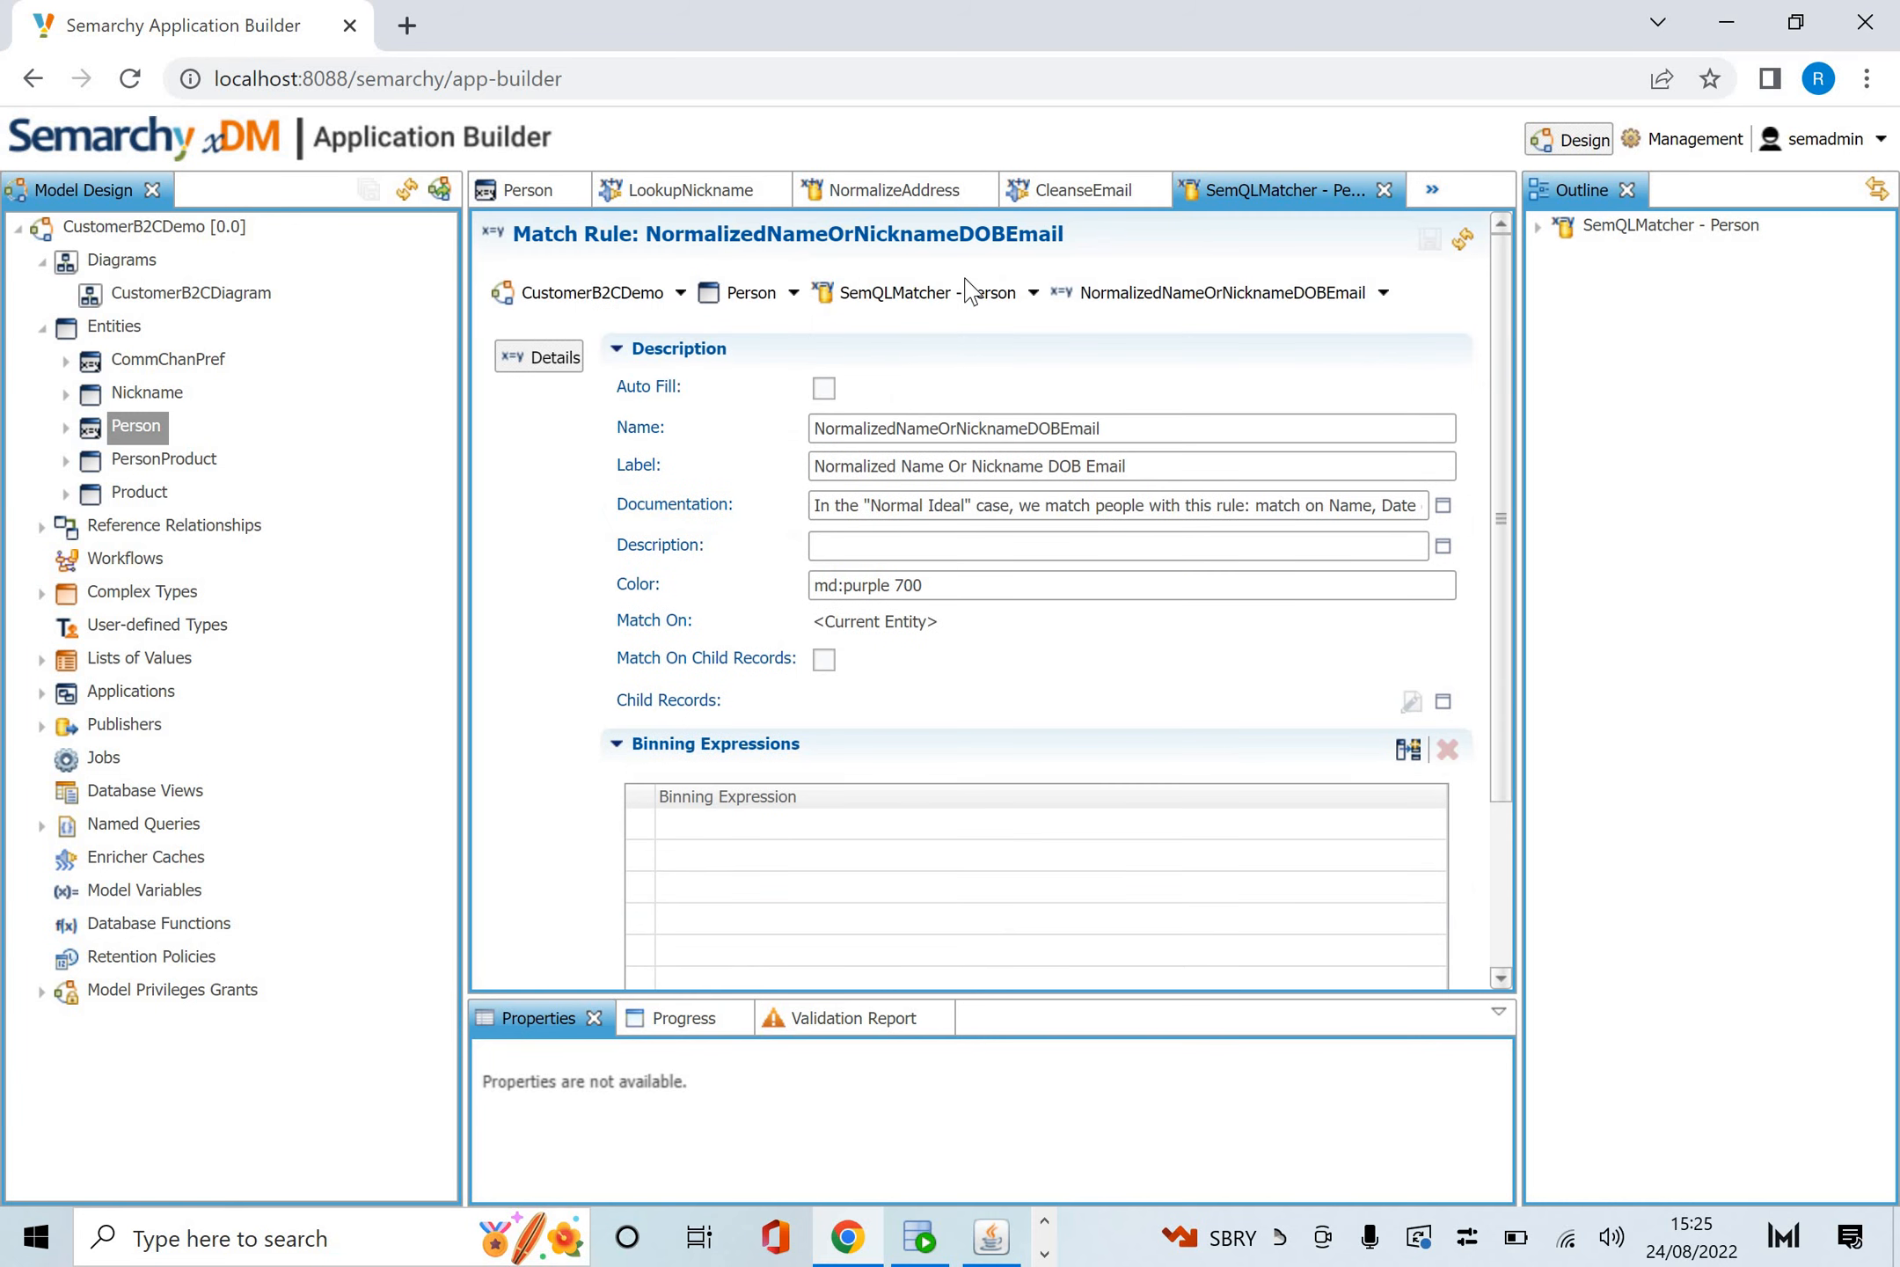
left_click(923, 292)
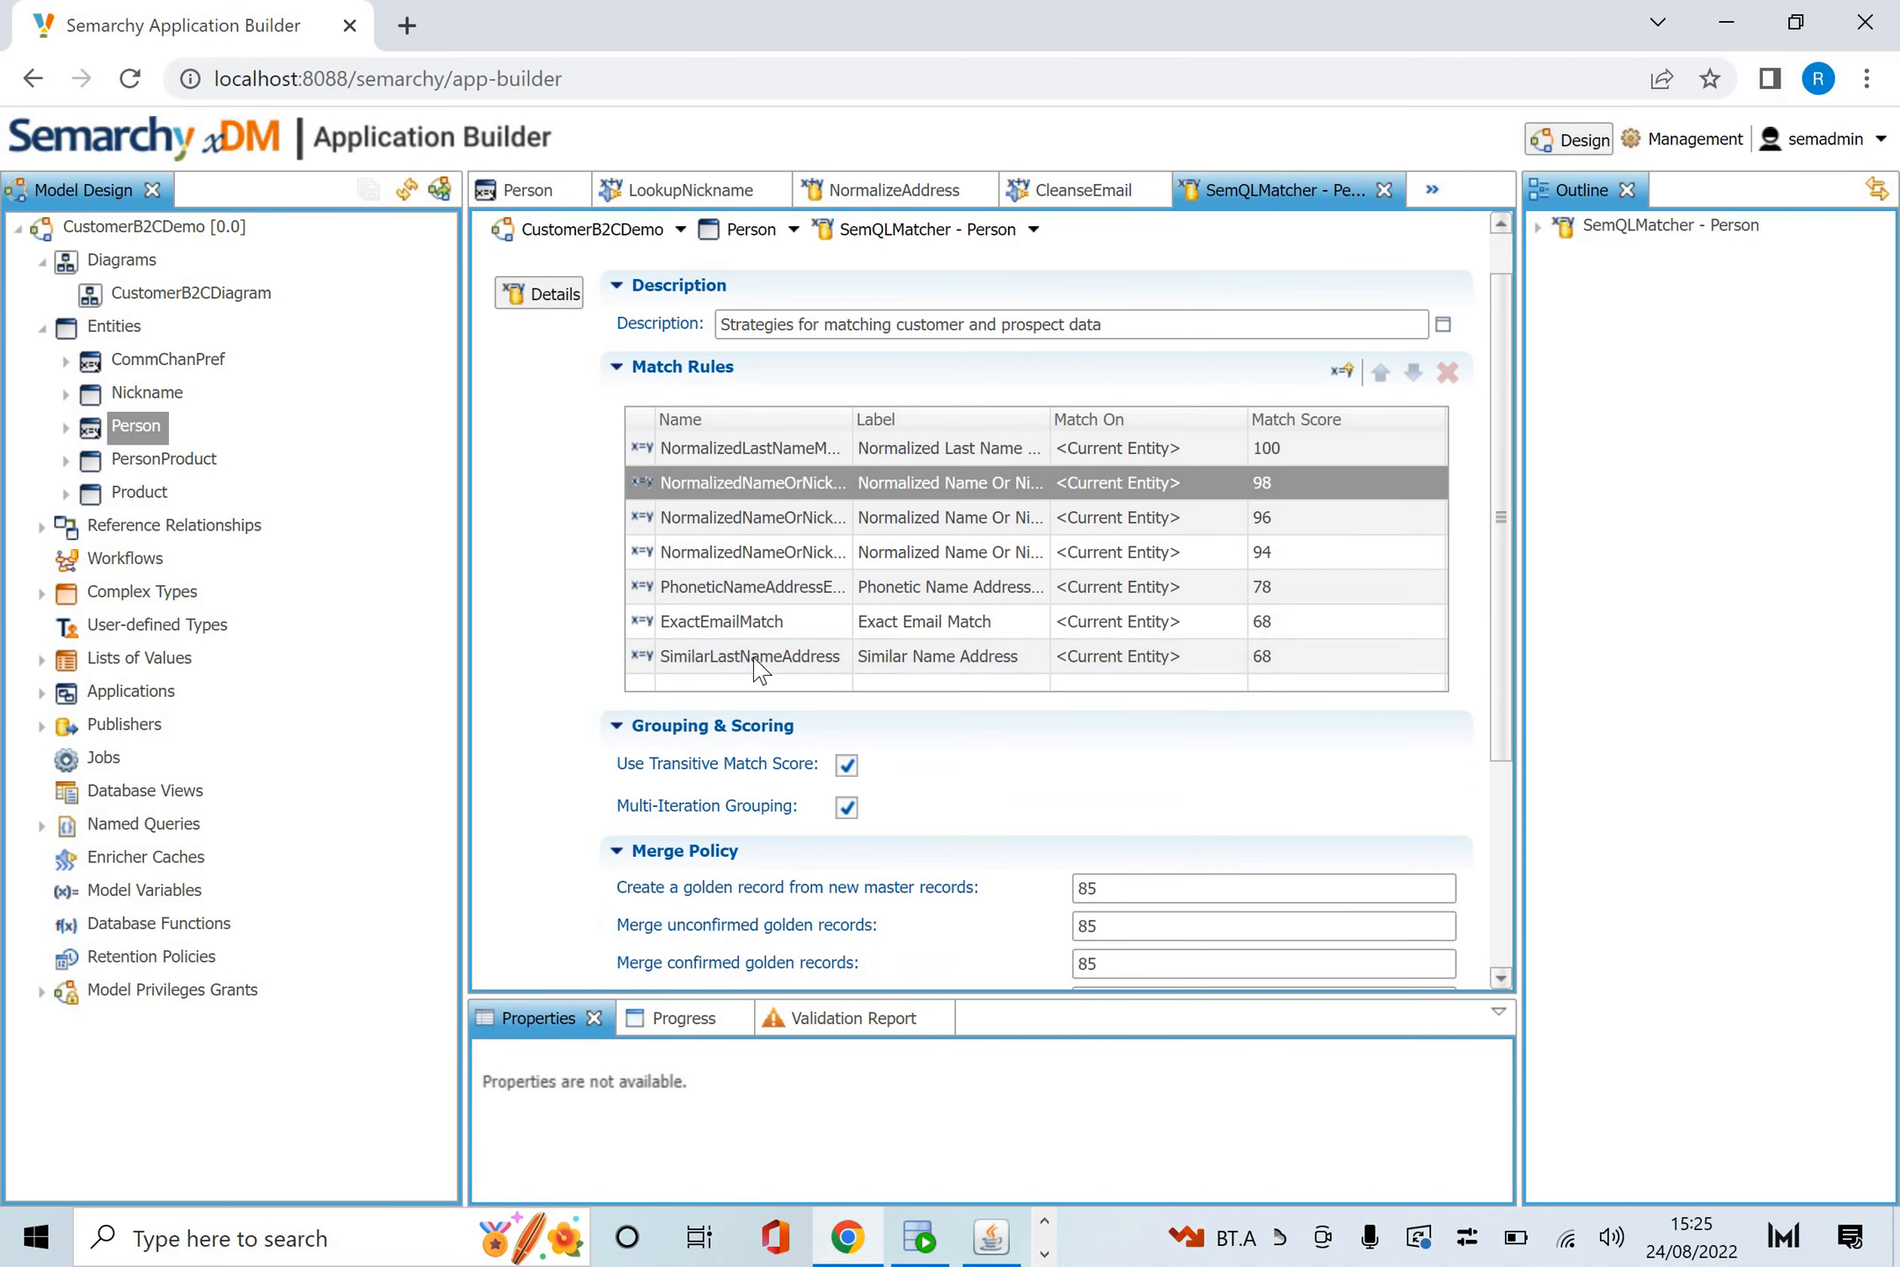
Open the SimilarLastNameAddress fuzzy name-and-address rule scoring 68.
left_click(748, 655)
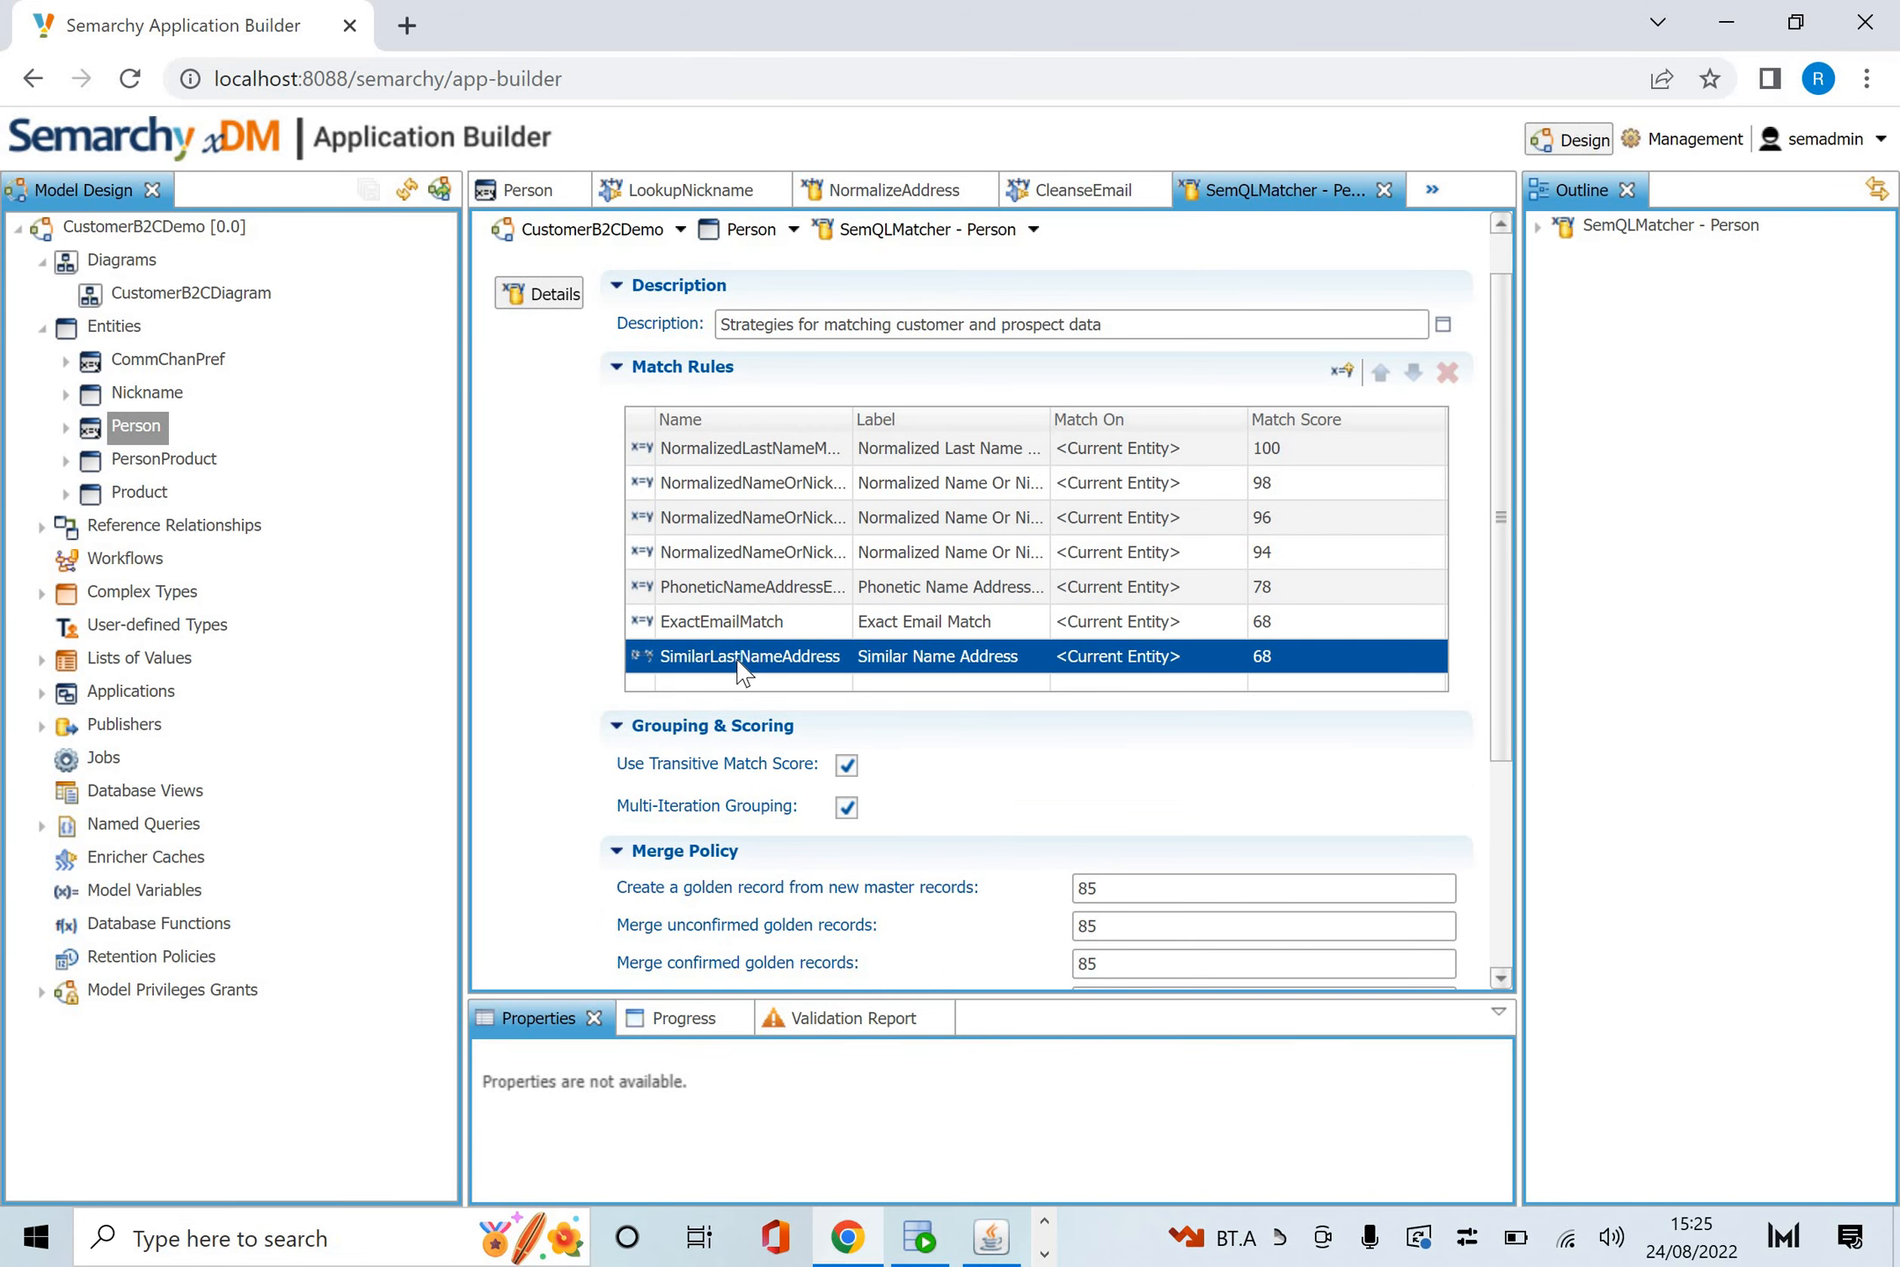
double_click(750, 655)
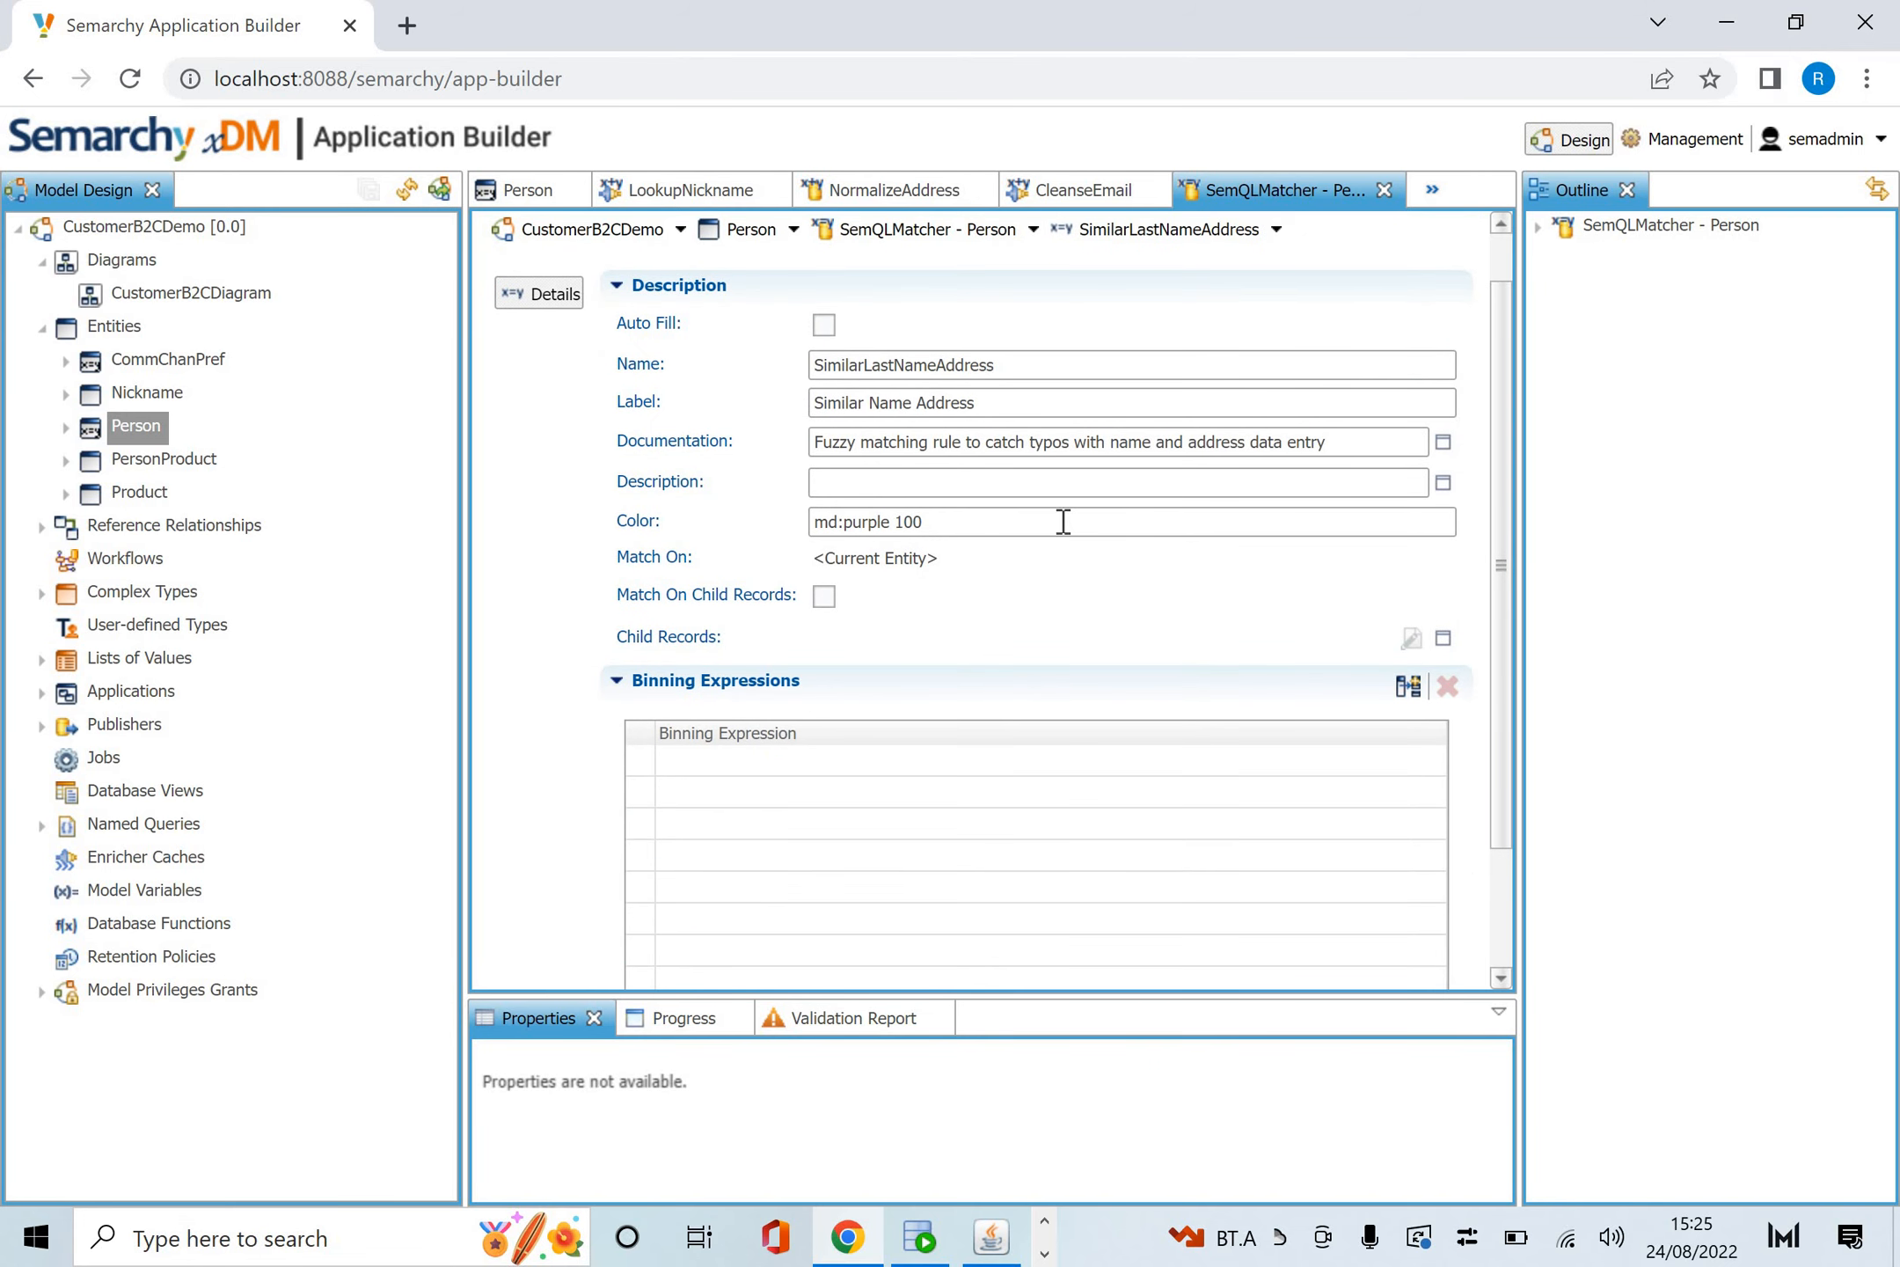
scroll("down", 3)
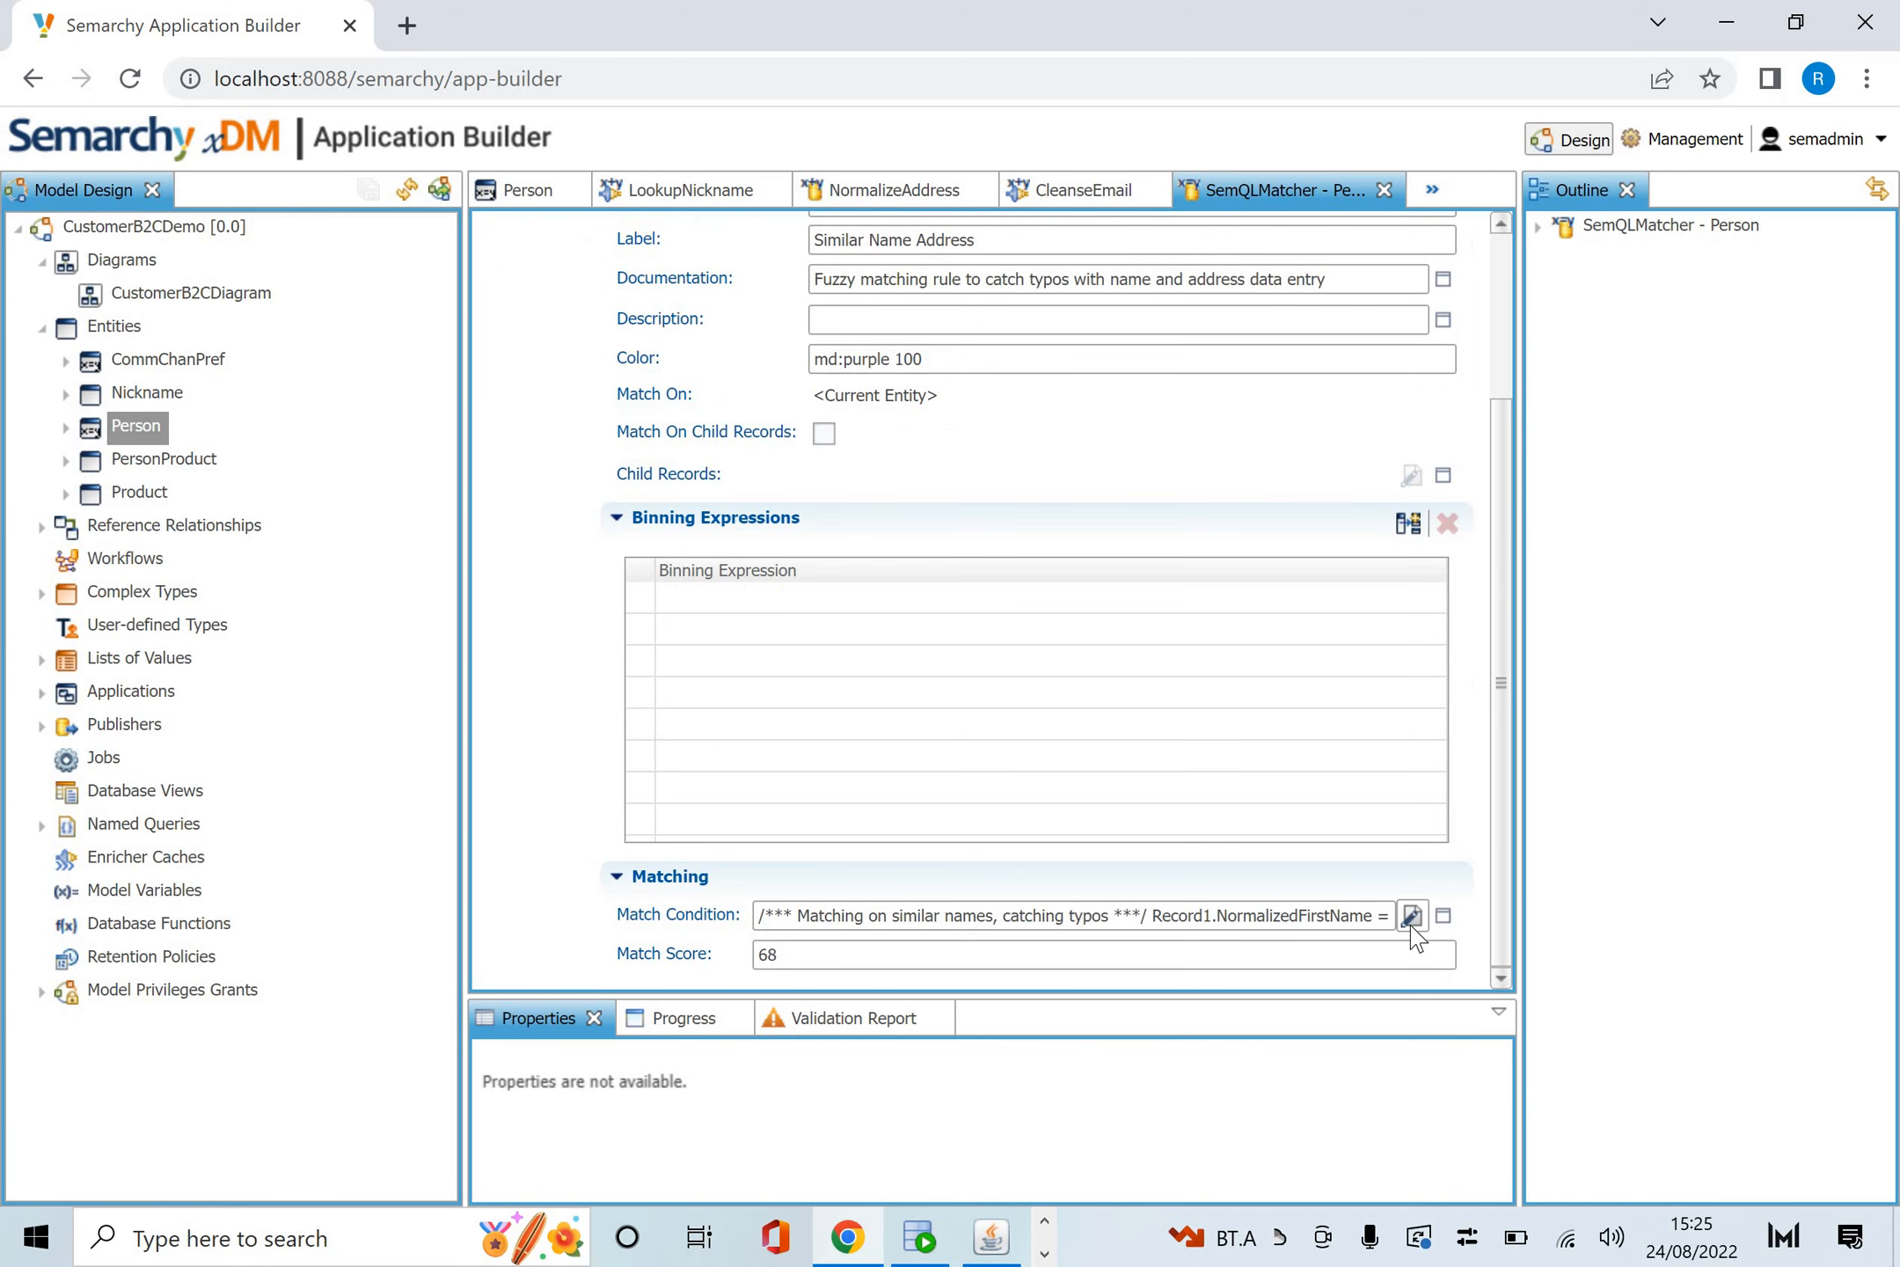
Read the SEM_EDIT_DISTANCE_SIMILARITY function help for the SimilarLastNameAddress match condition.
left_click(1413, 914)
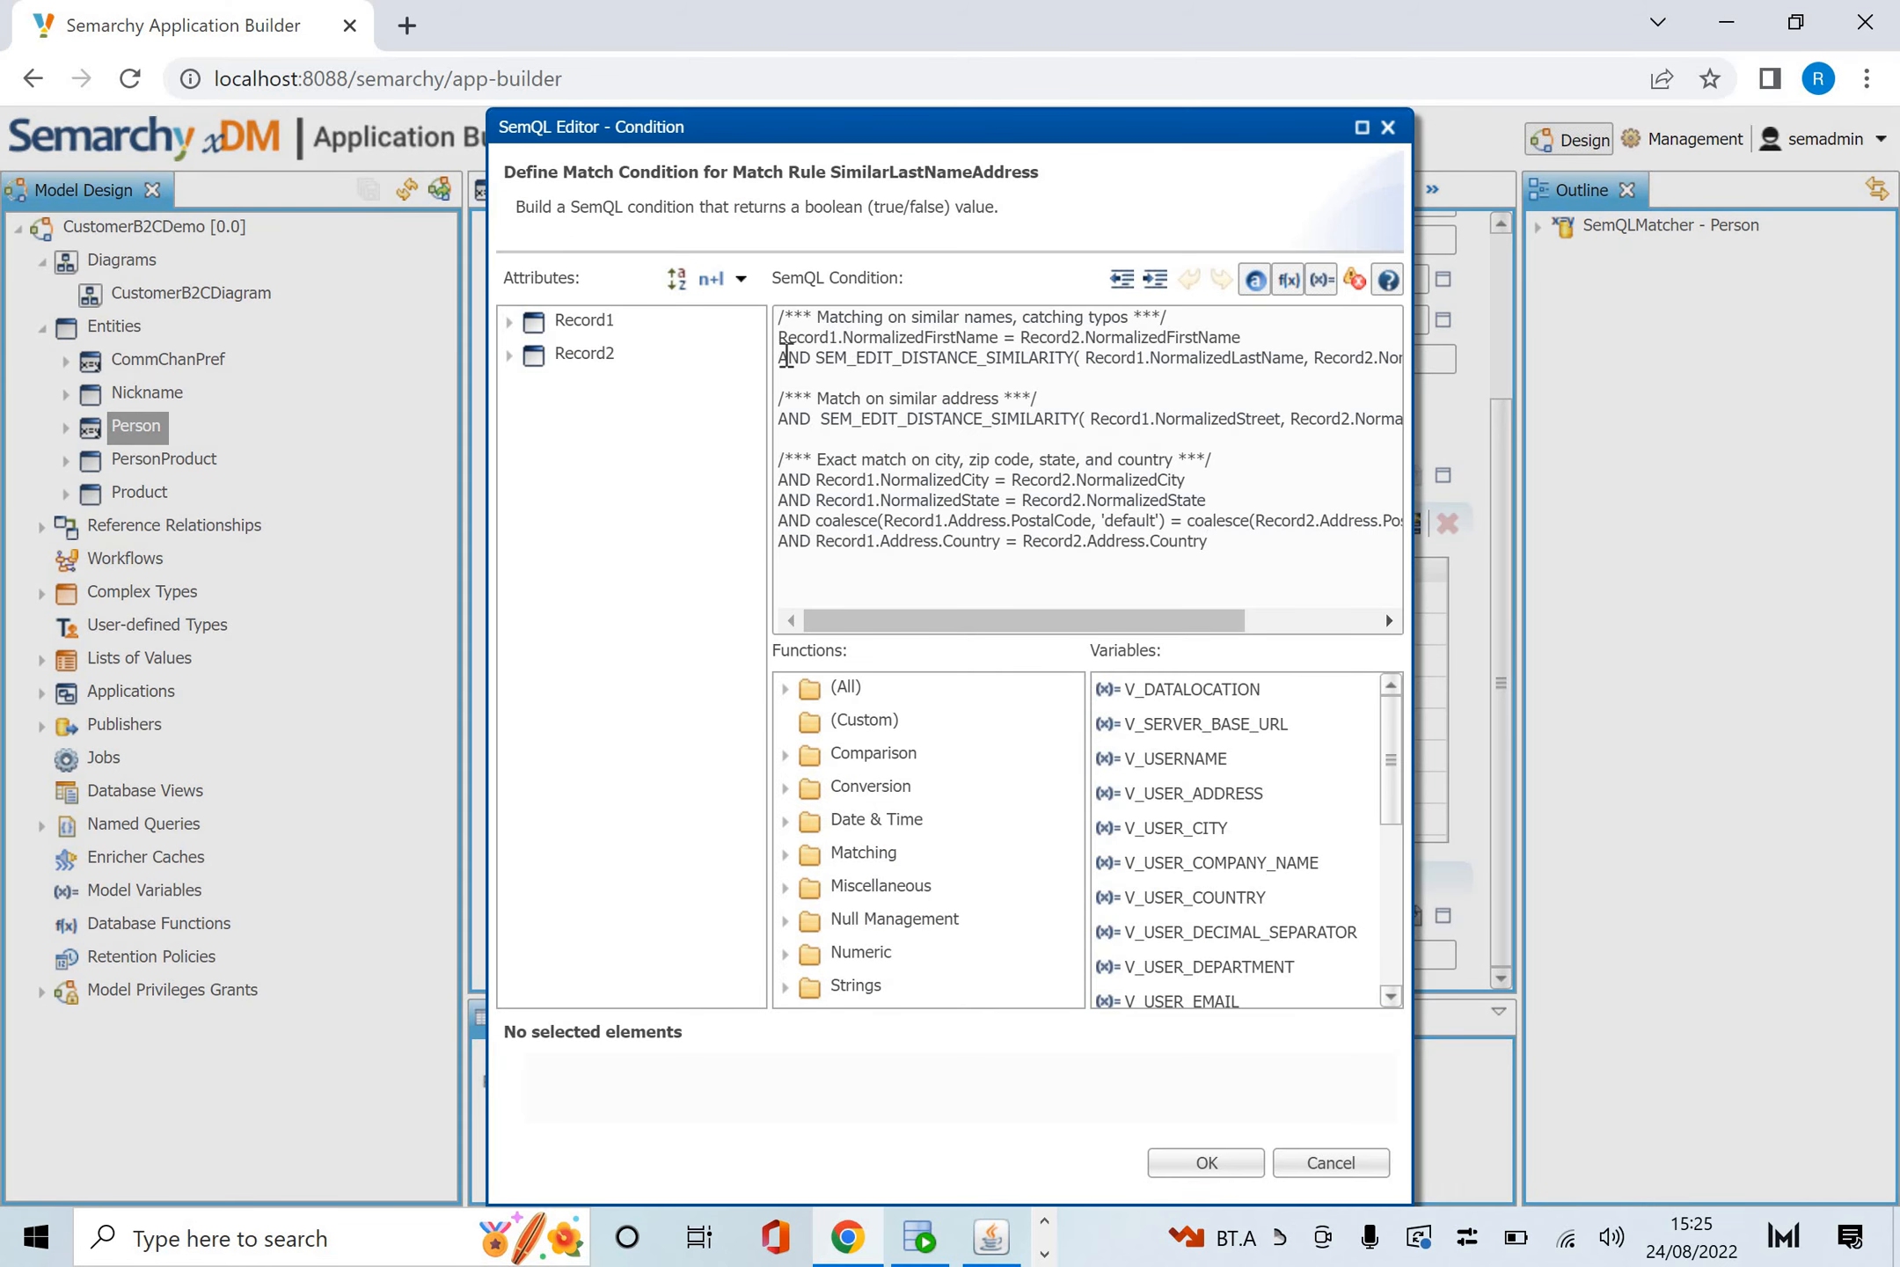
mouse_move(1012, 379)
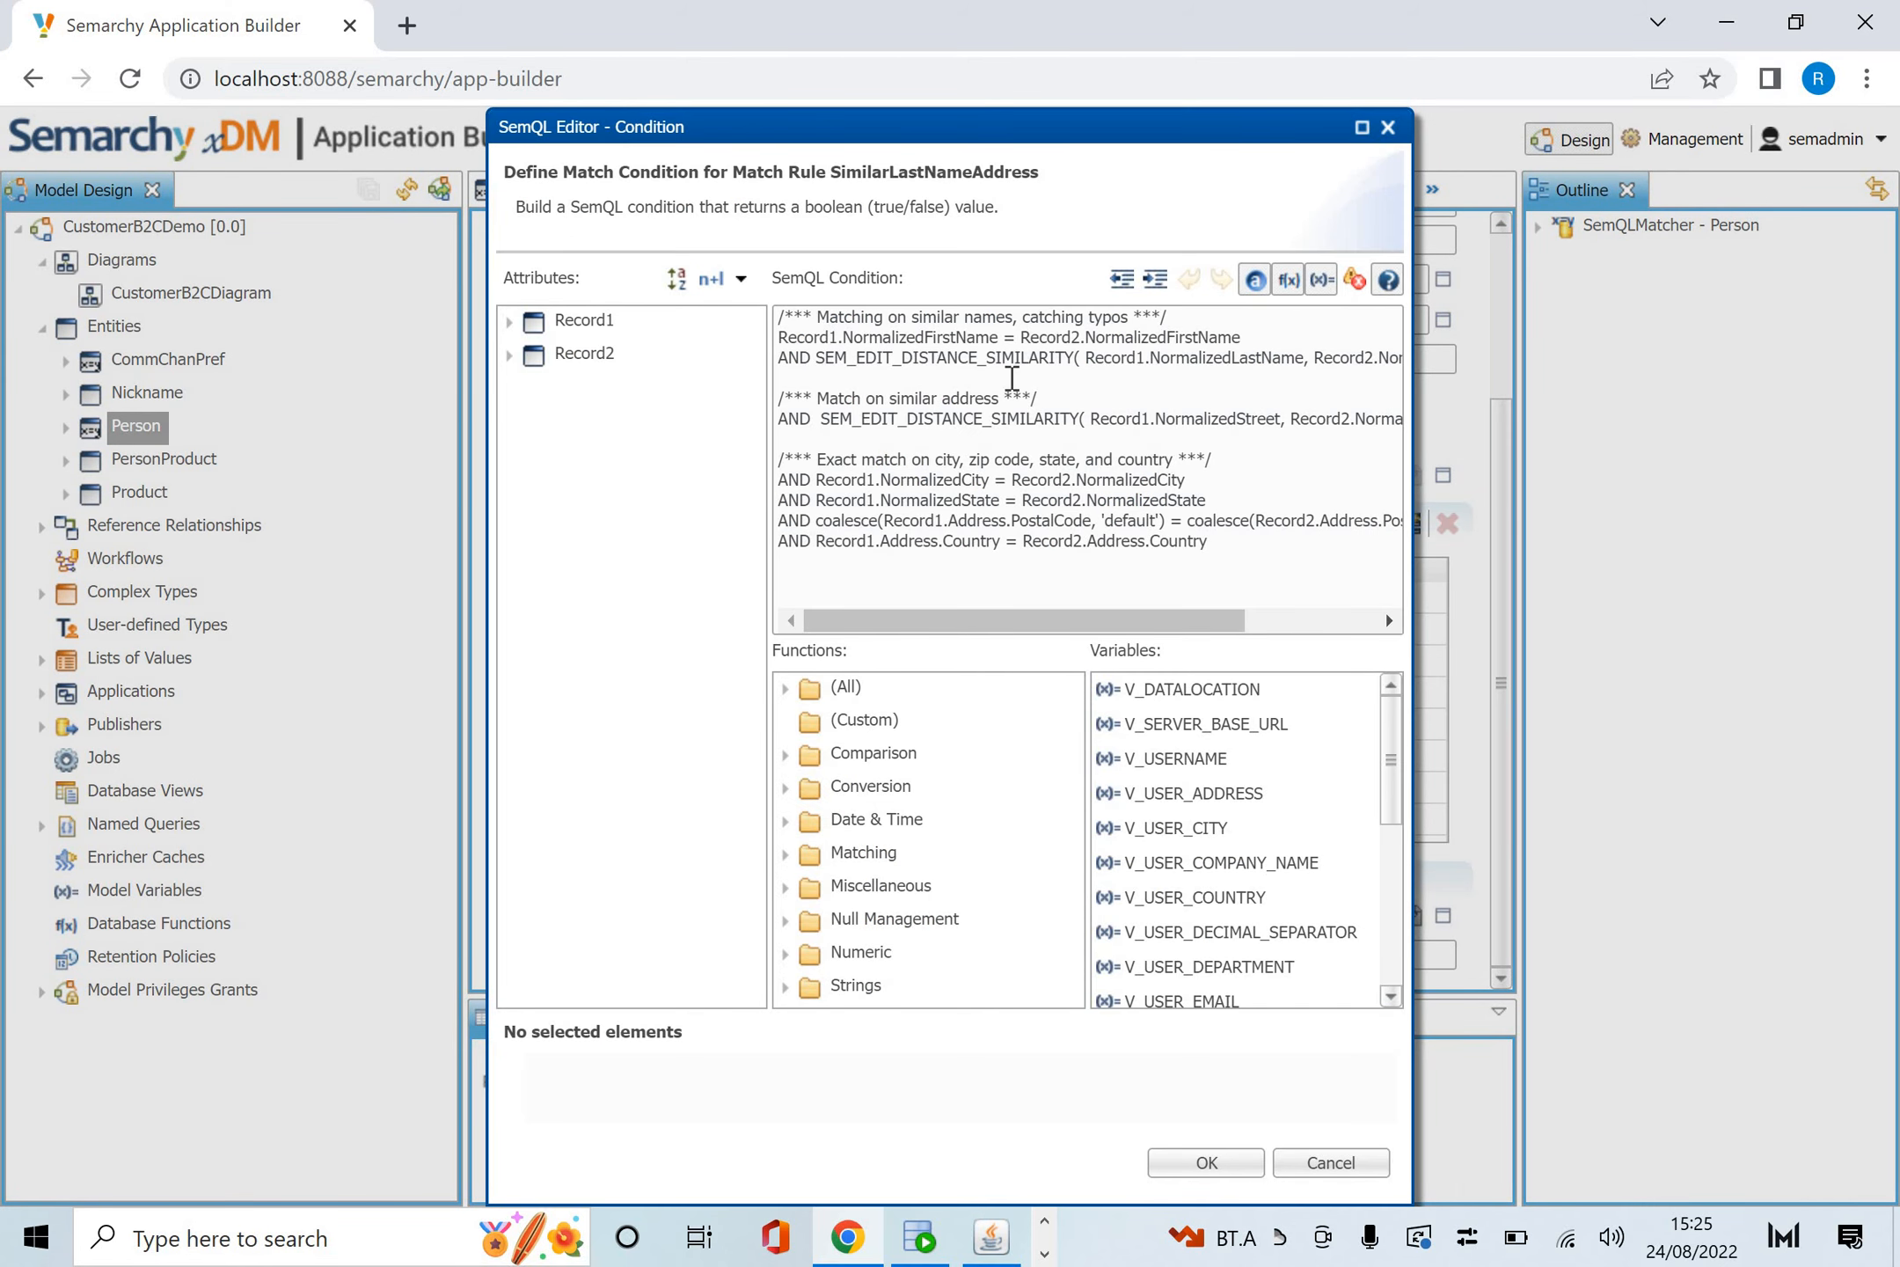
mouse_move(804, 865)
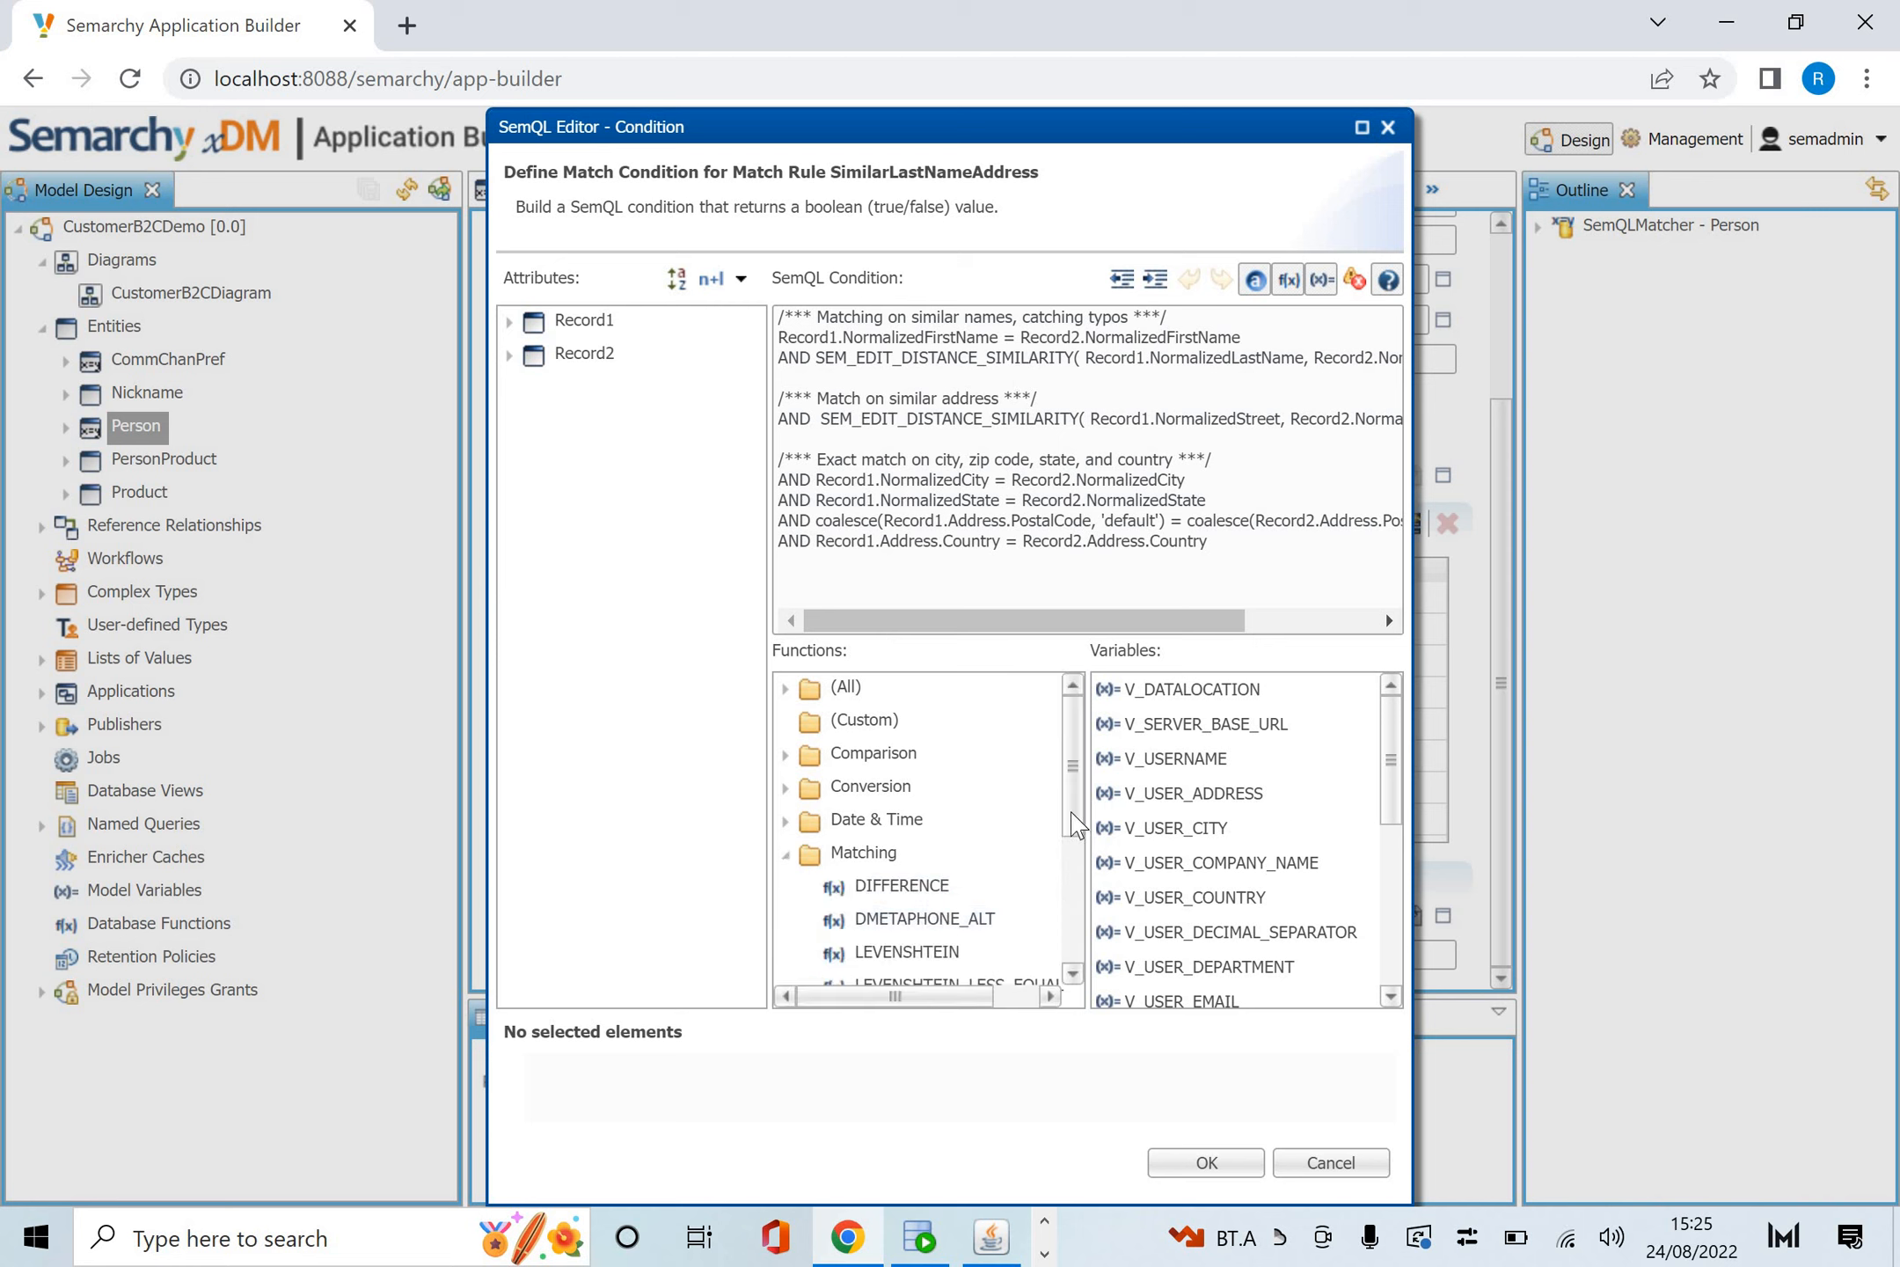
scroll("down", 3)
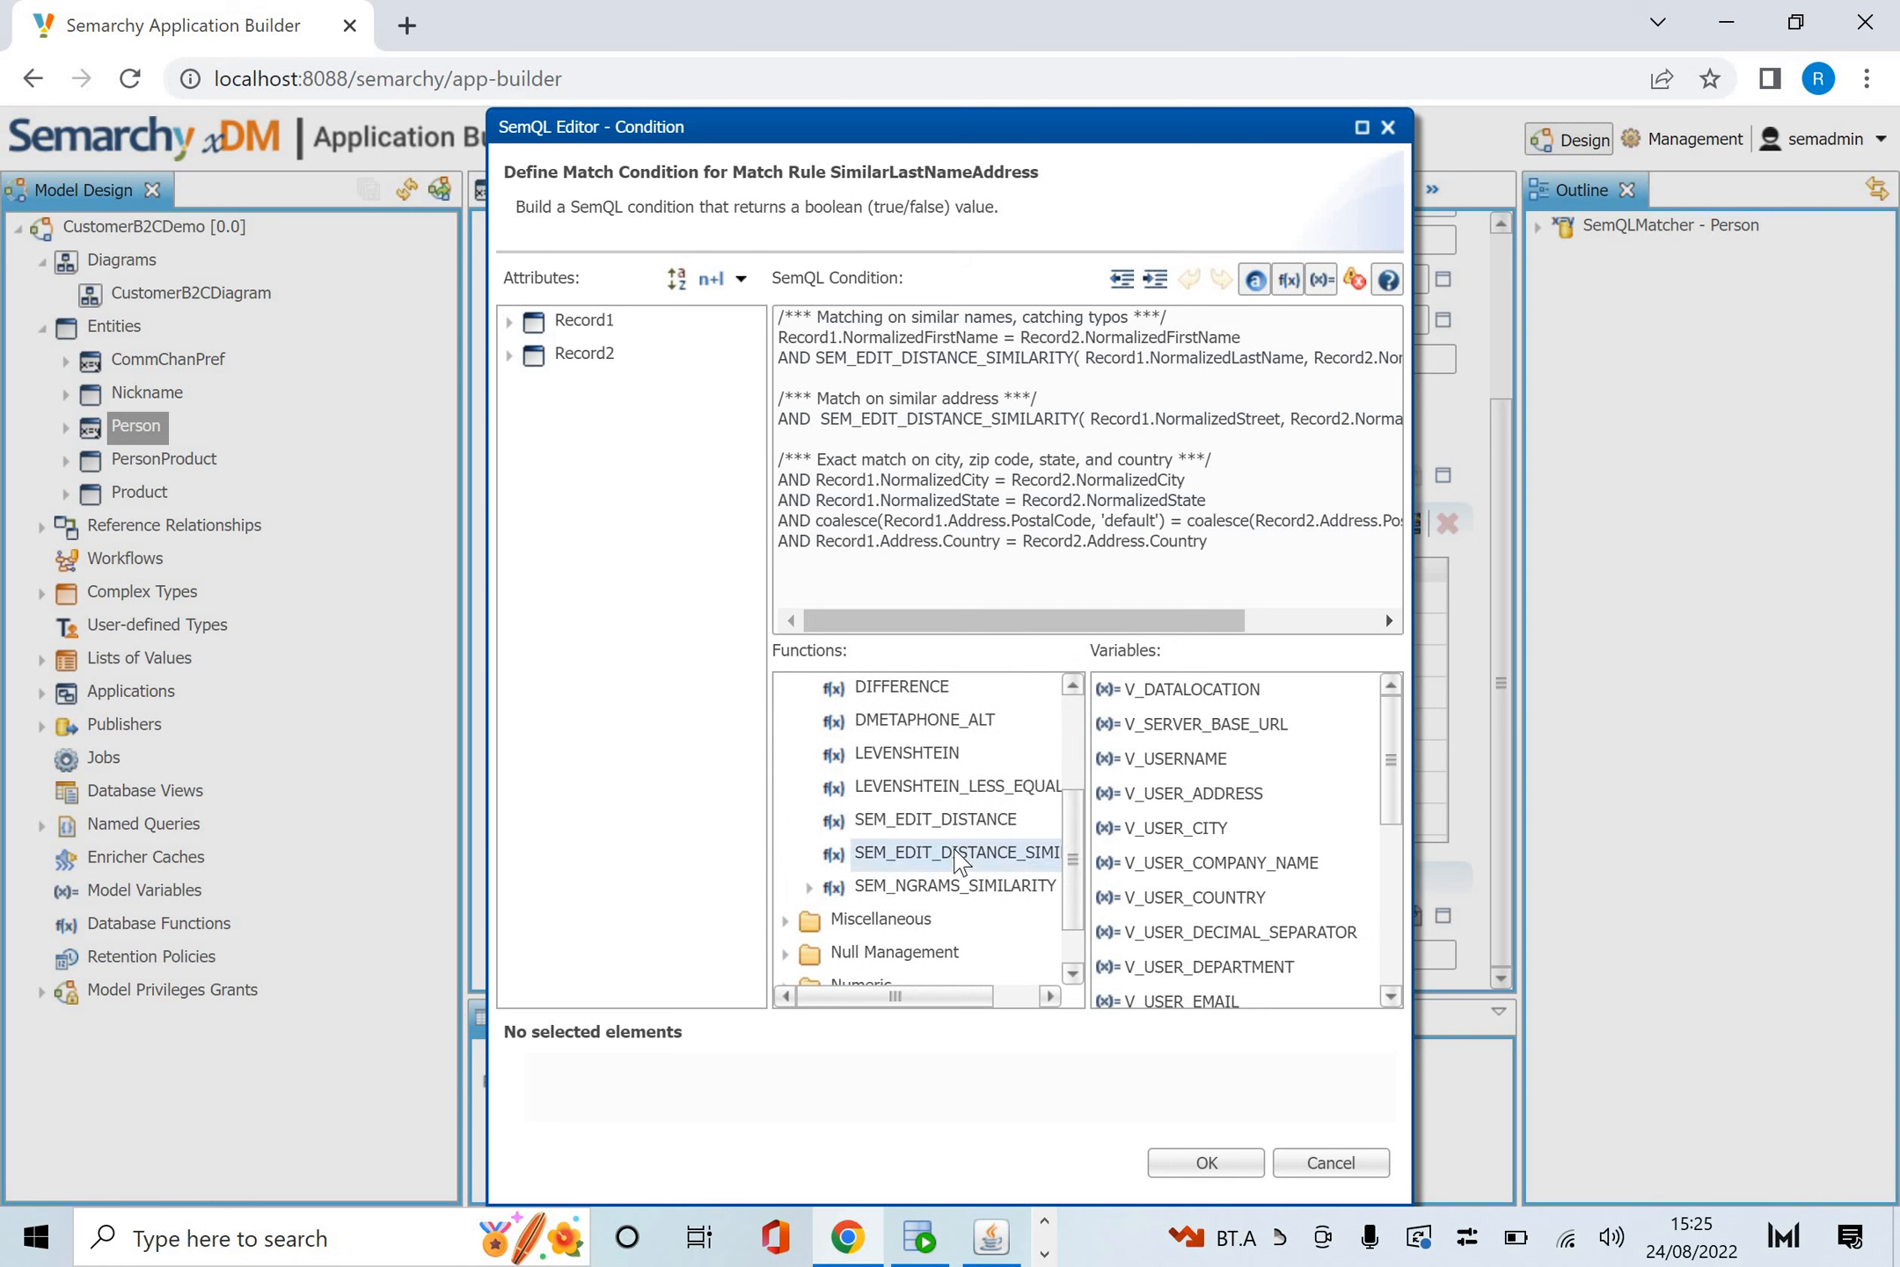
left_click(955, 853)
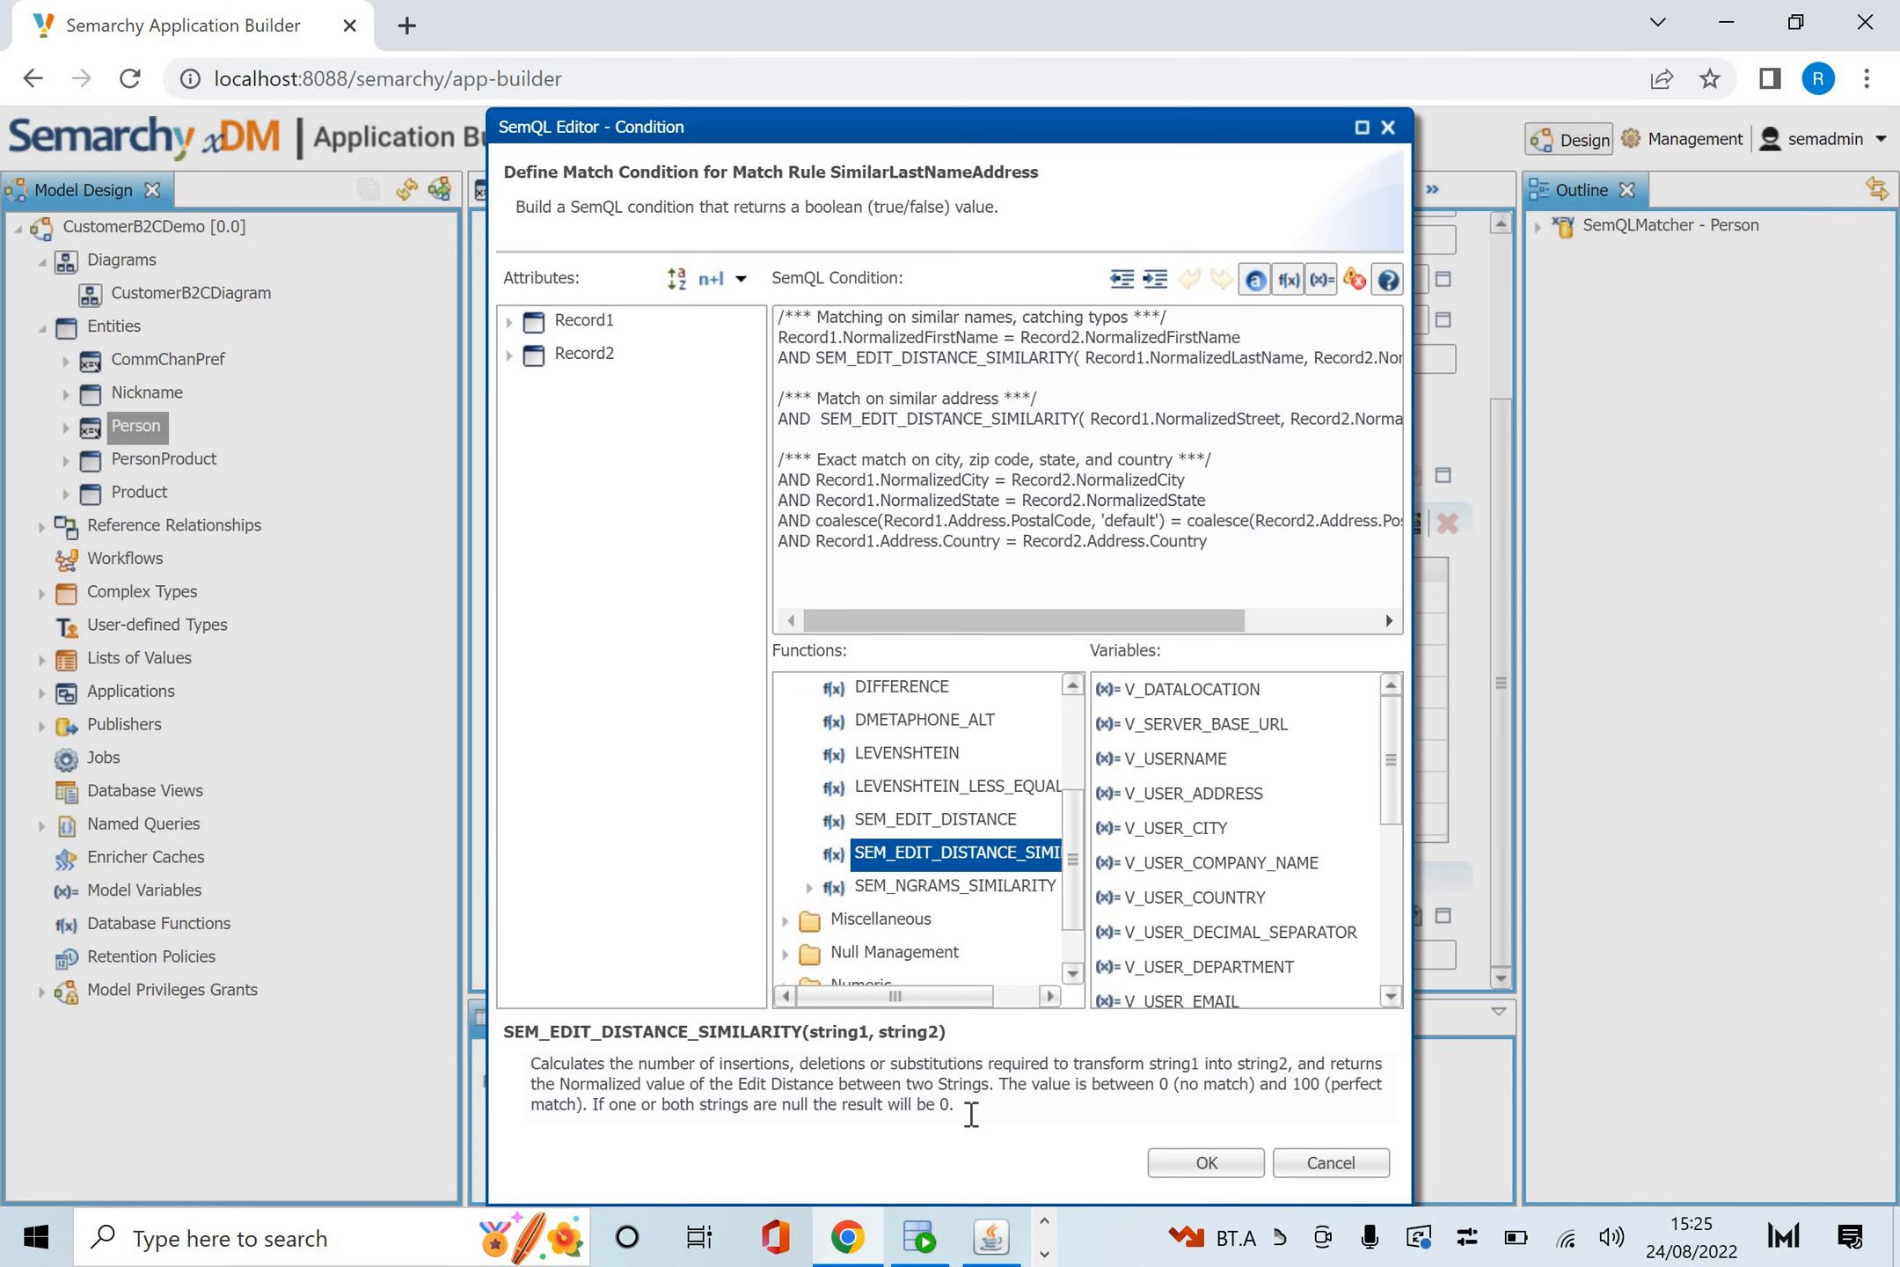
mouse_move(1276, 991)
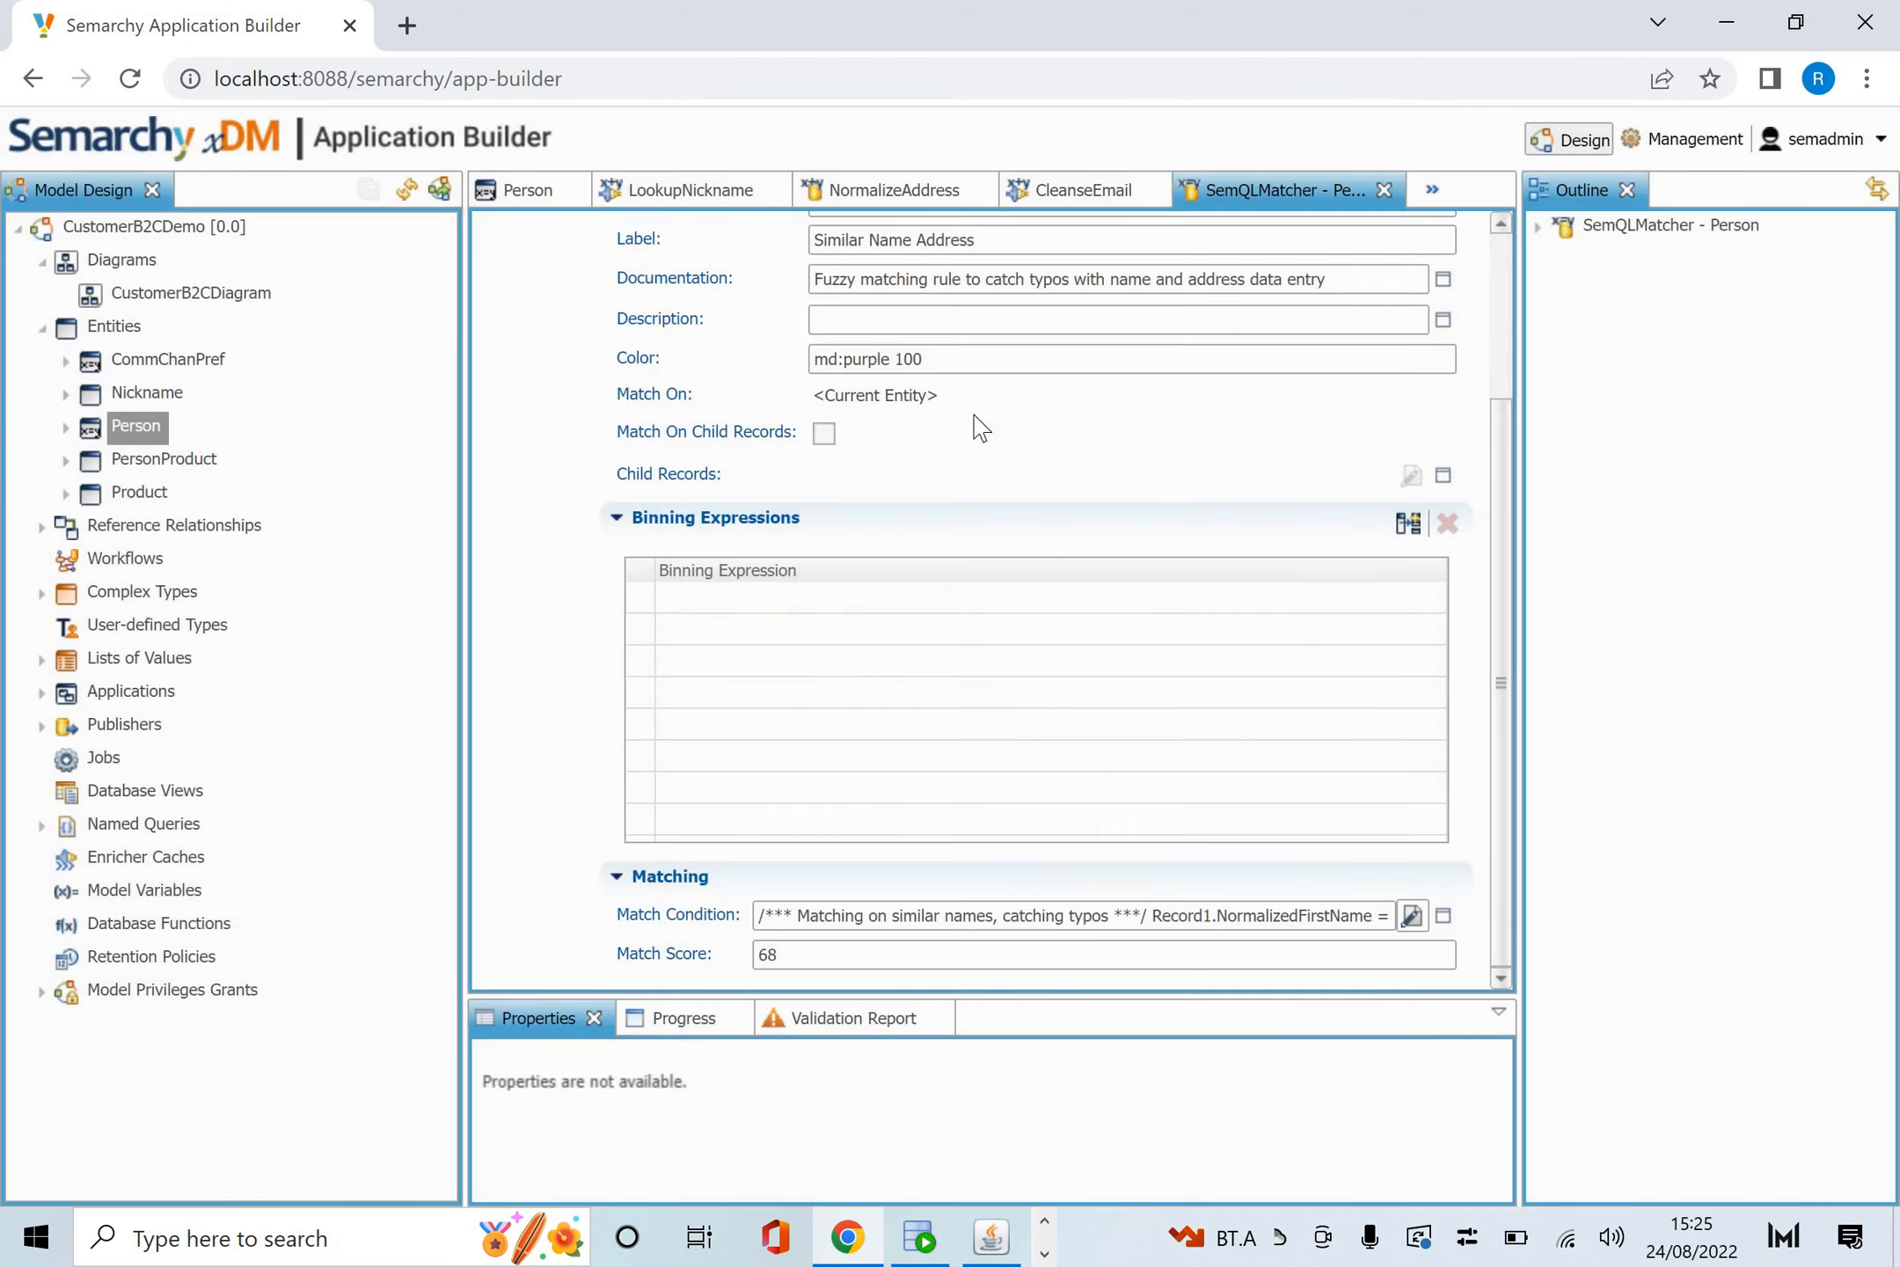
Return to the Person SemQL matcher and review its match rules, merge policy and 95 auto-confirm threshold.
scroll("up", 3)
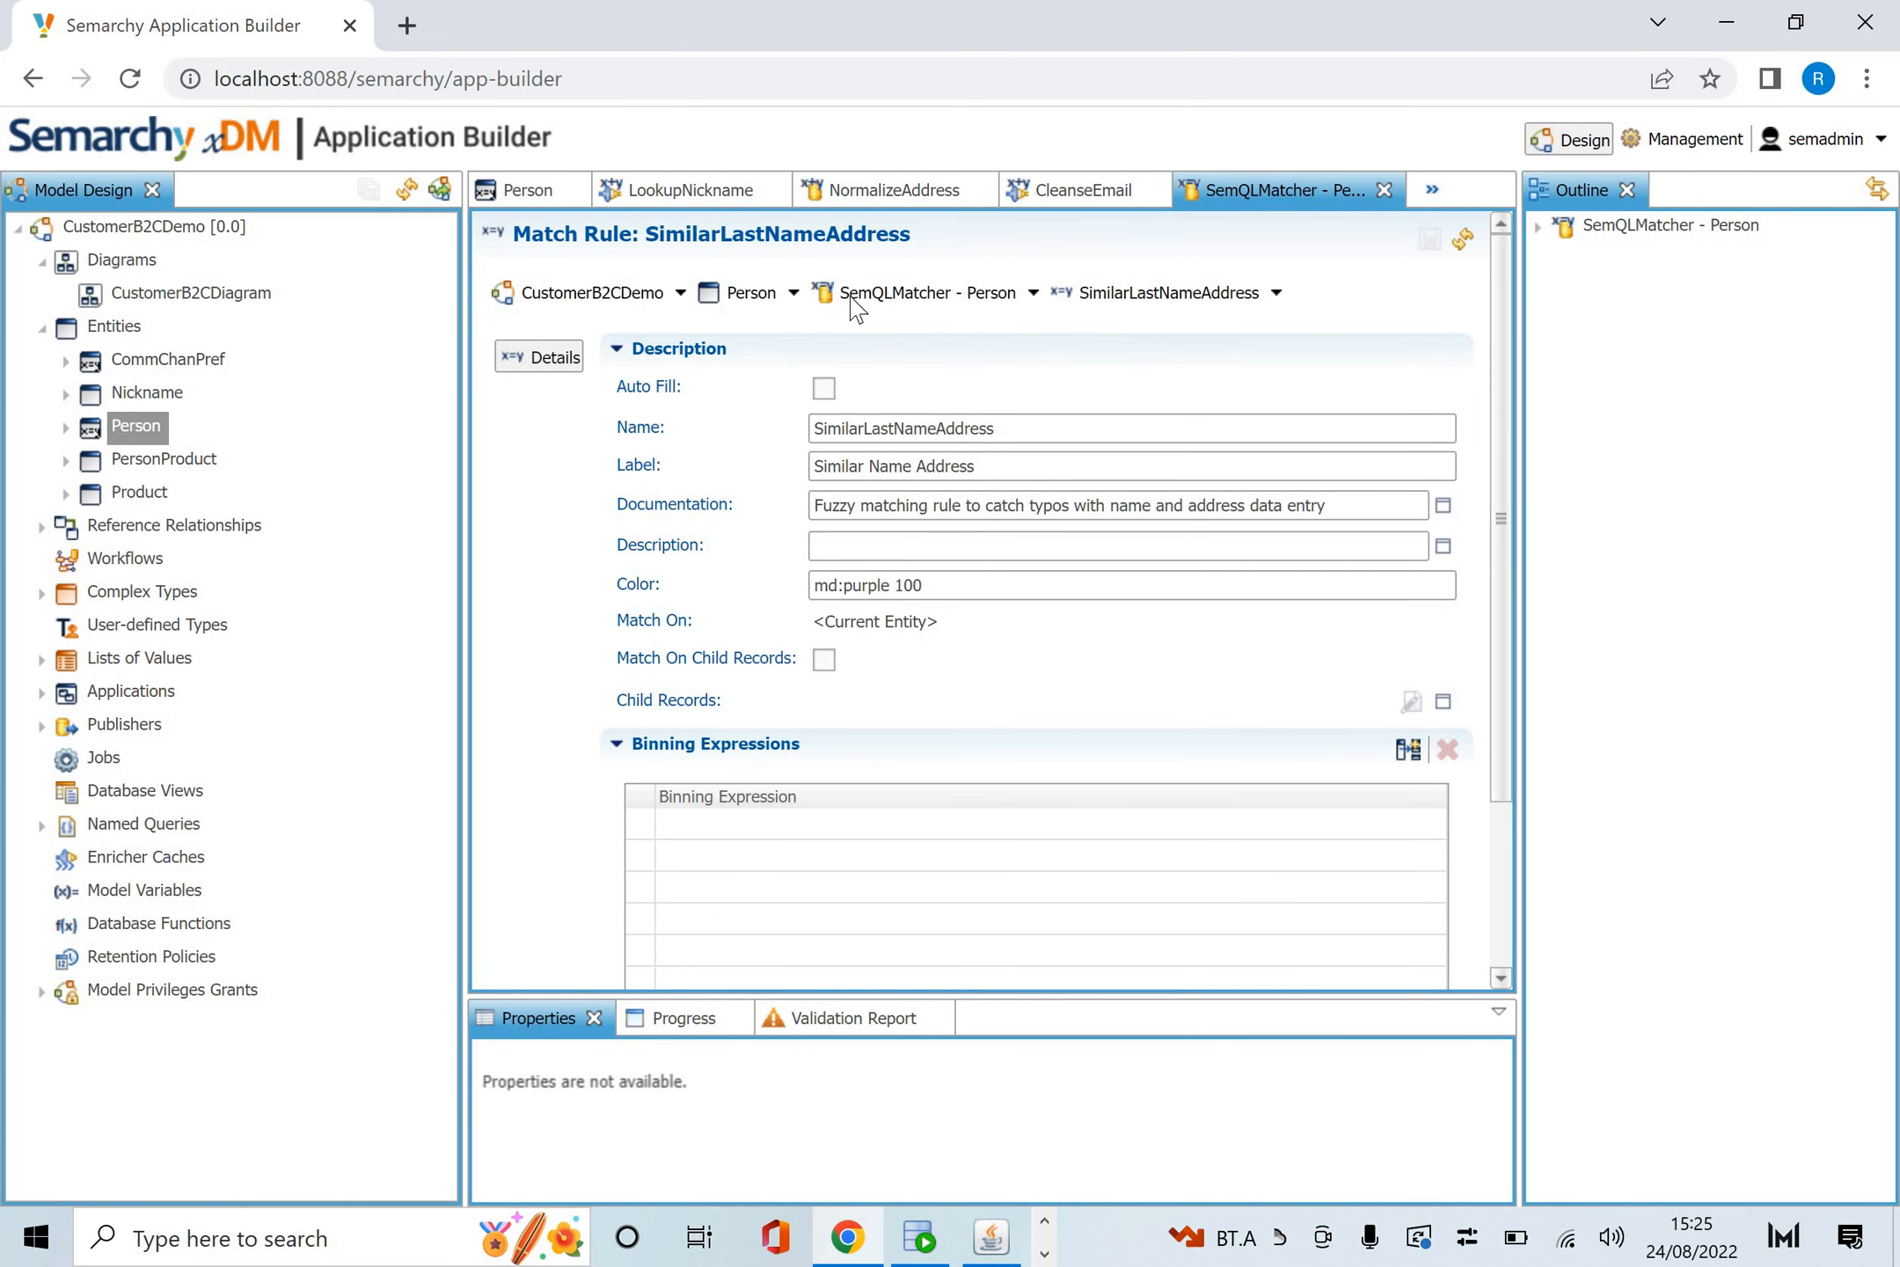
left_click(931, 292)
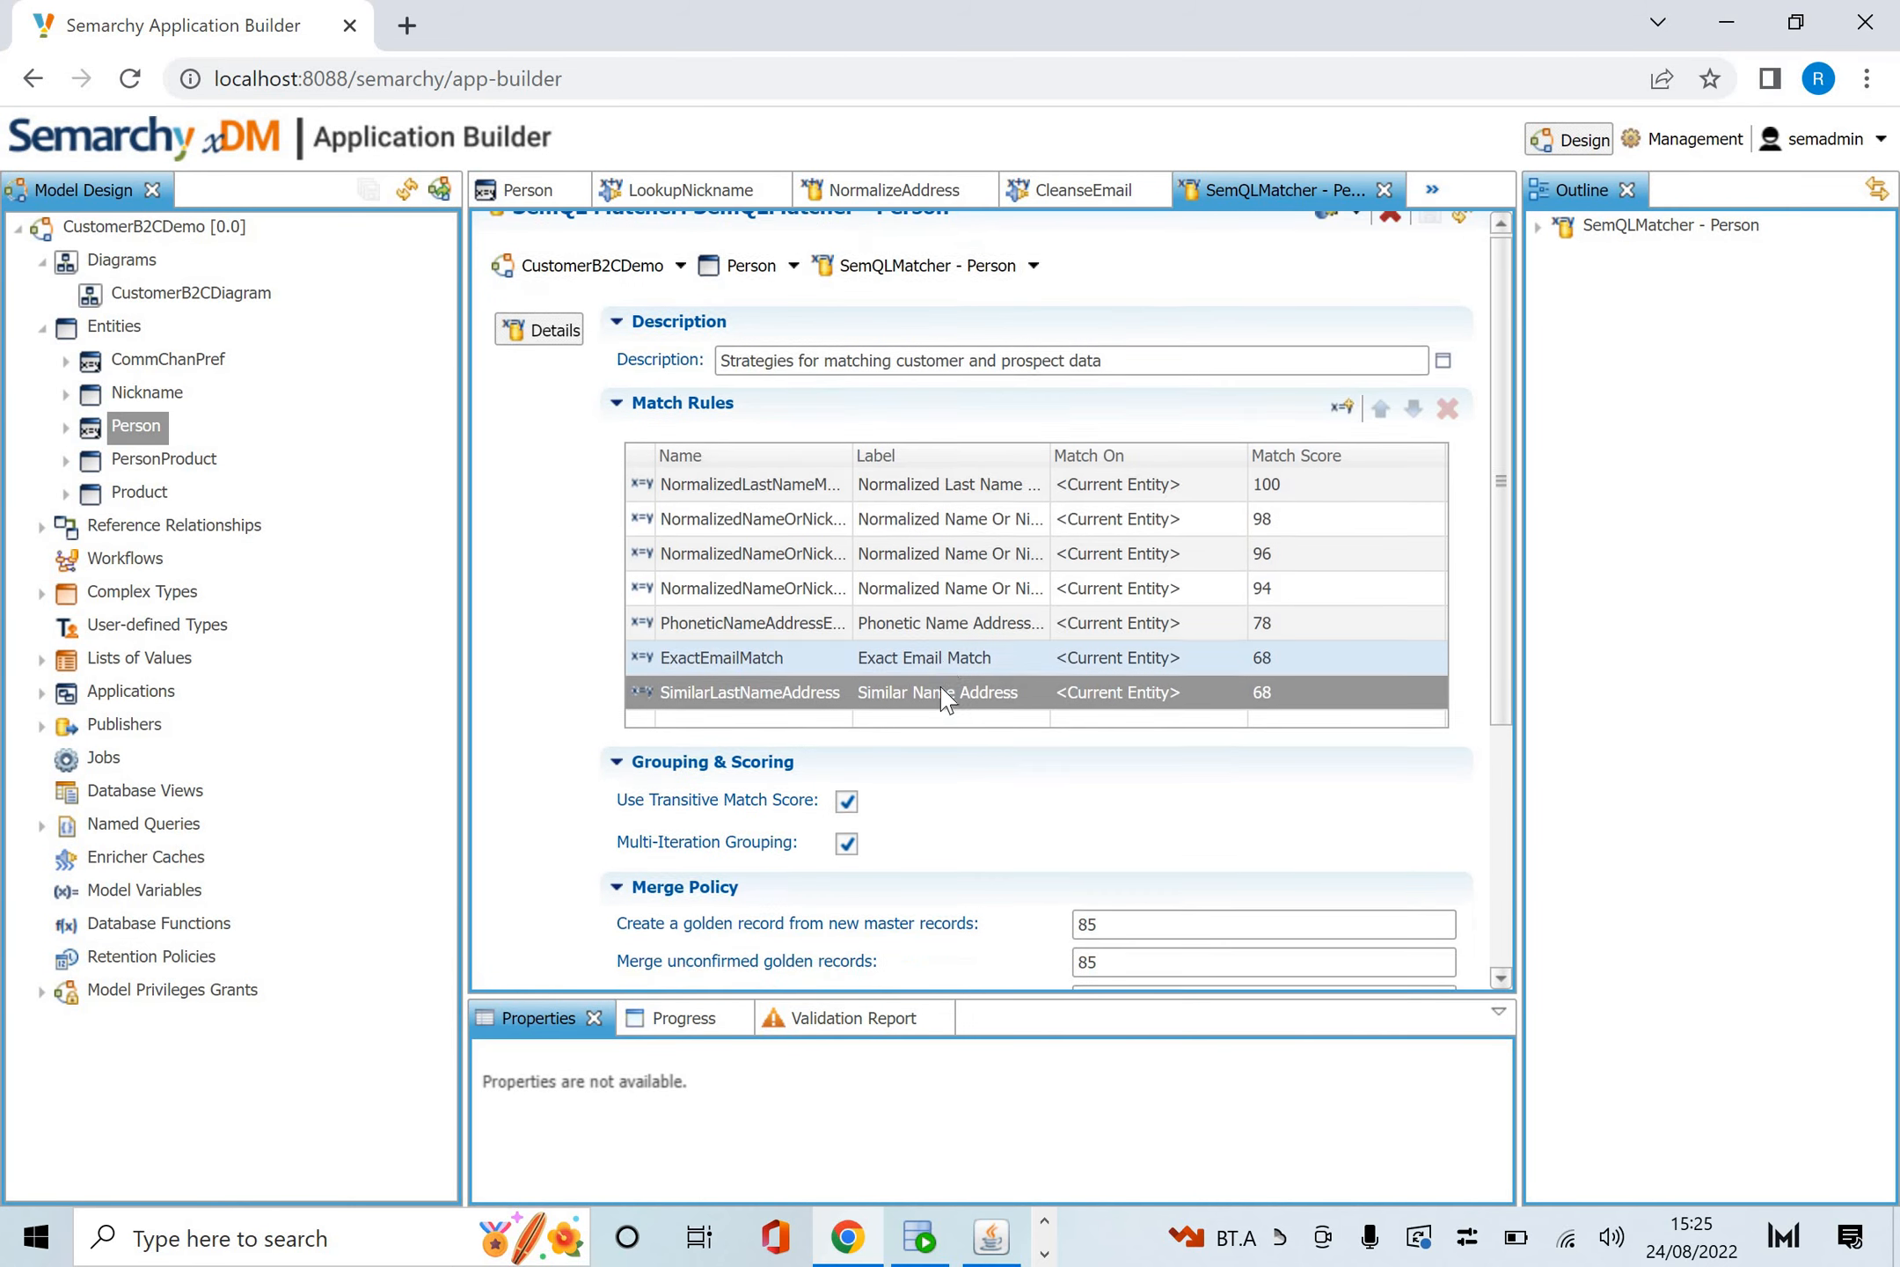
scroll("down", 3)
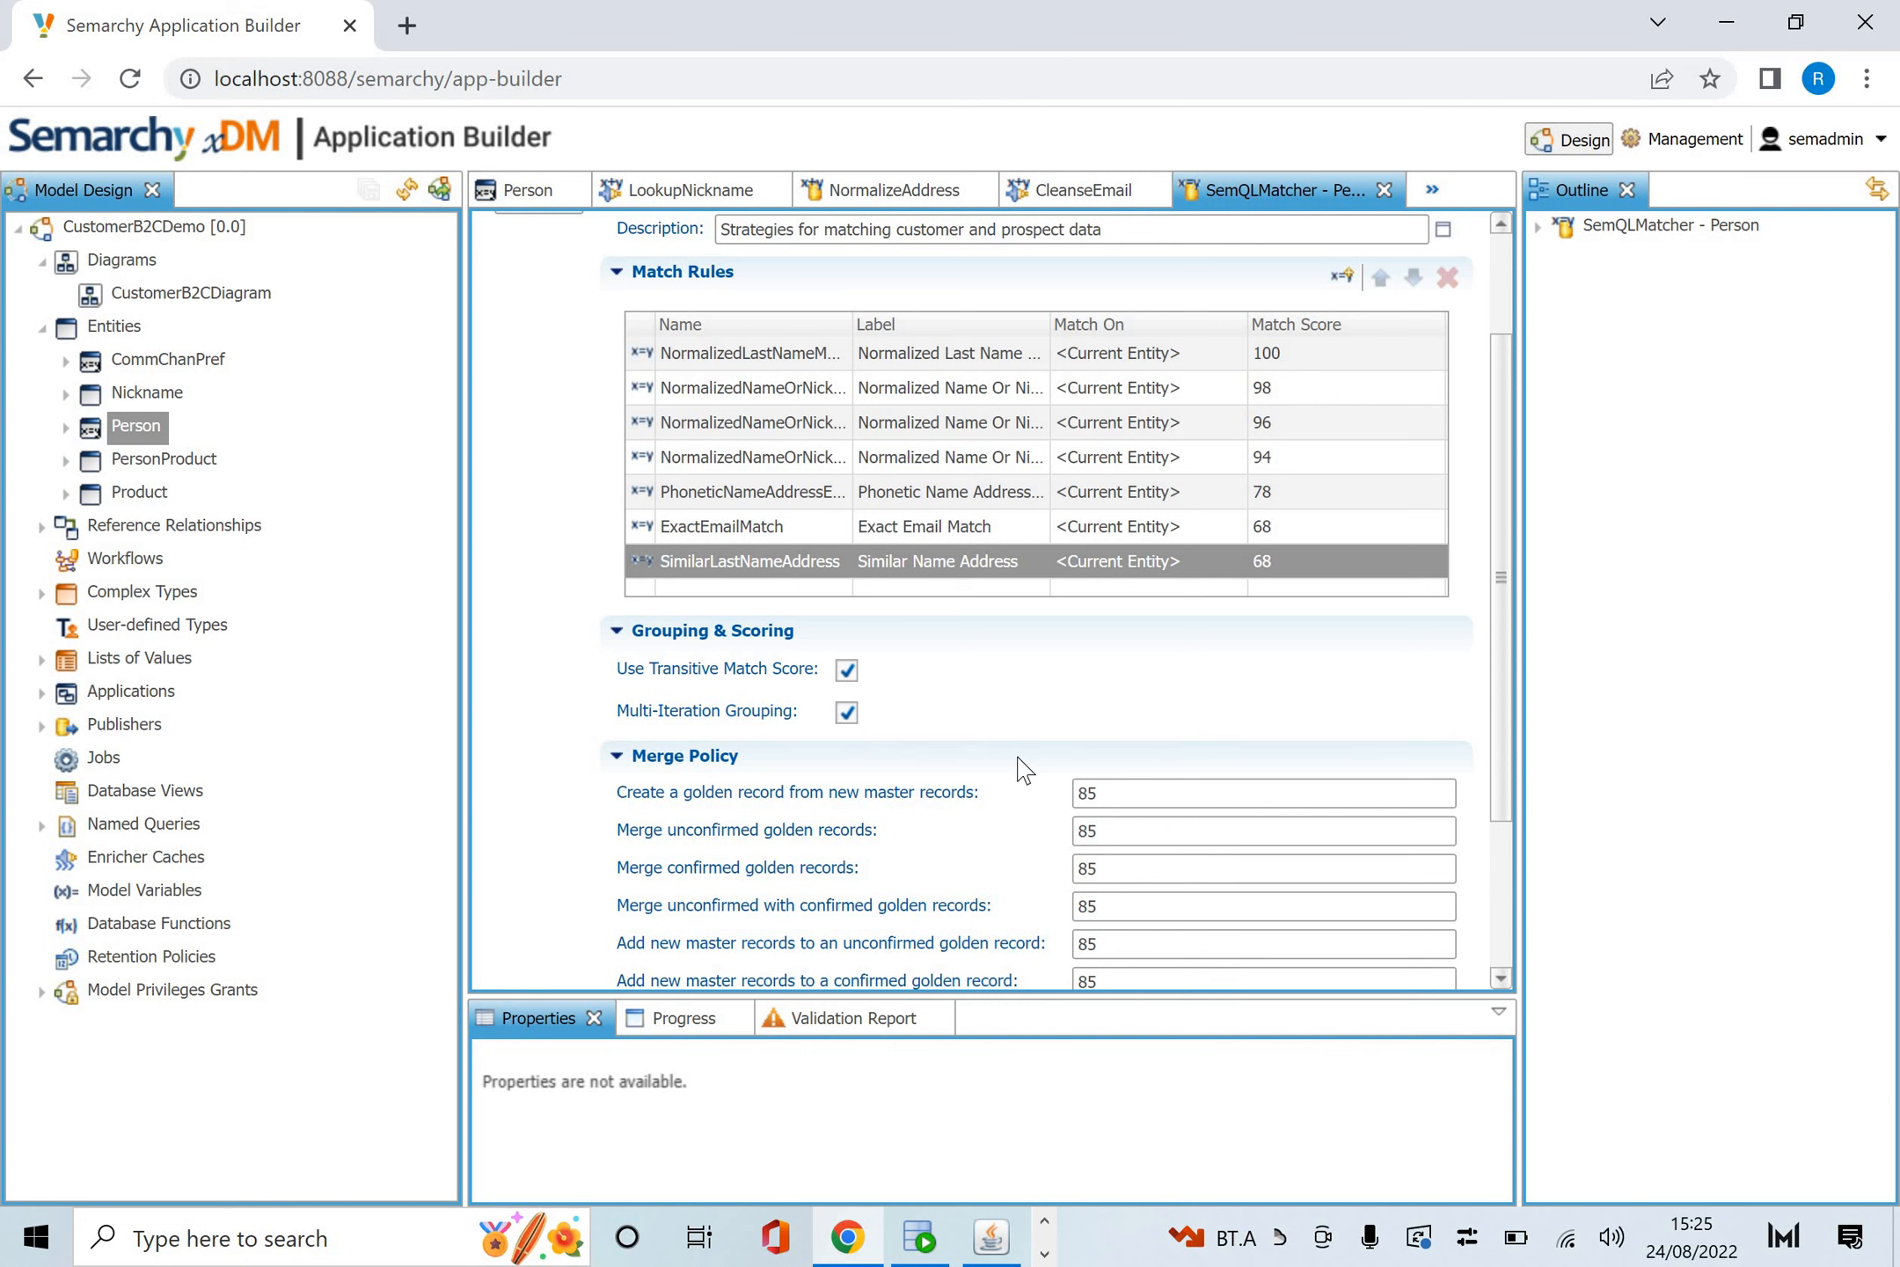
scroll("down", 3)
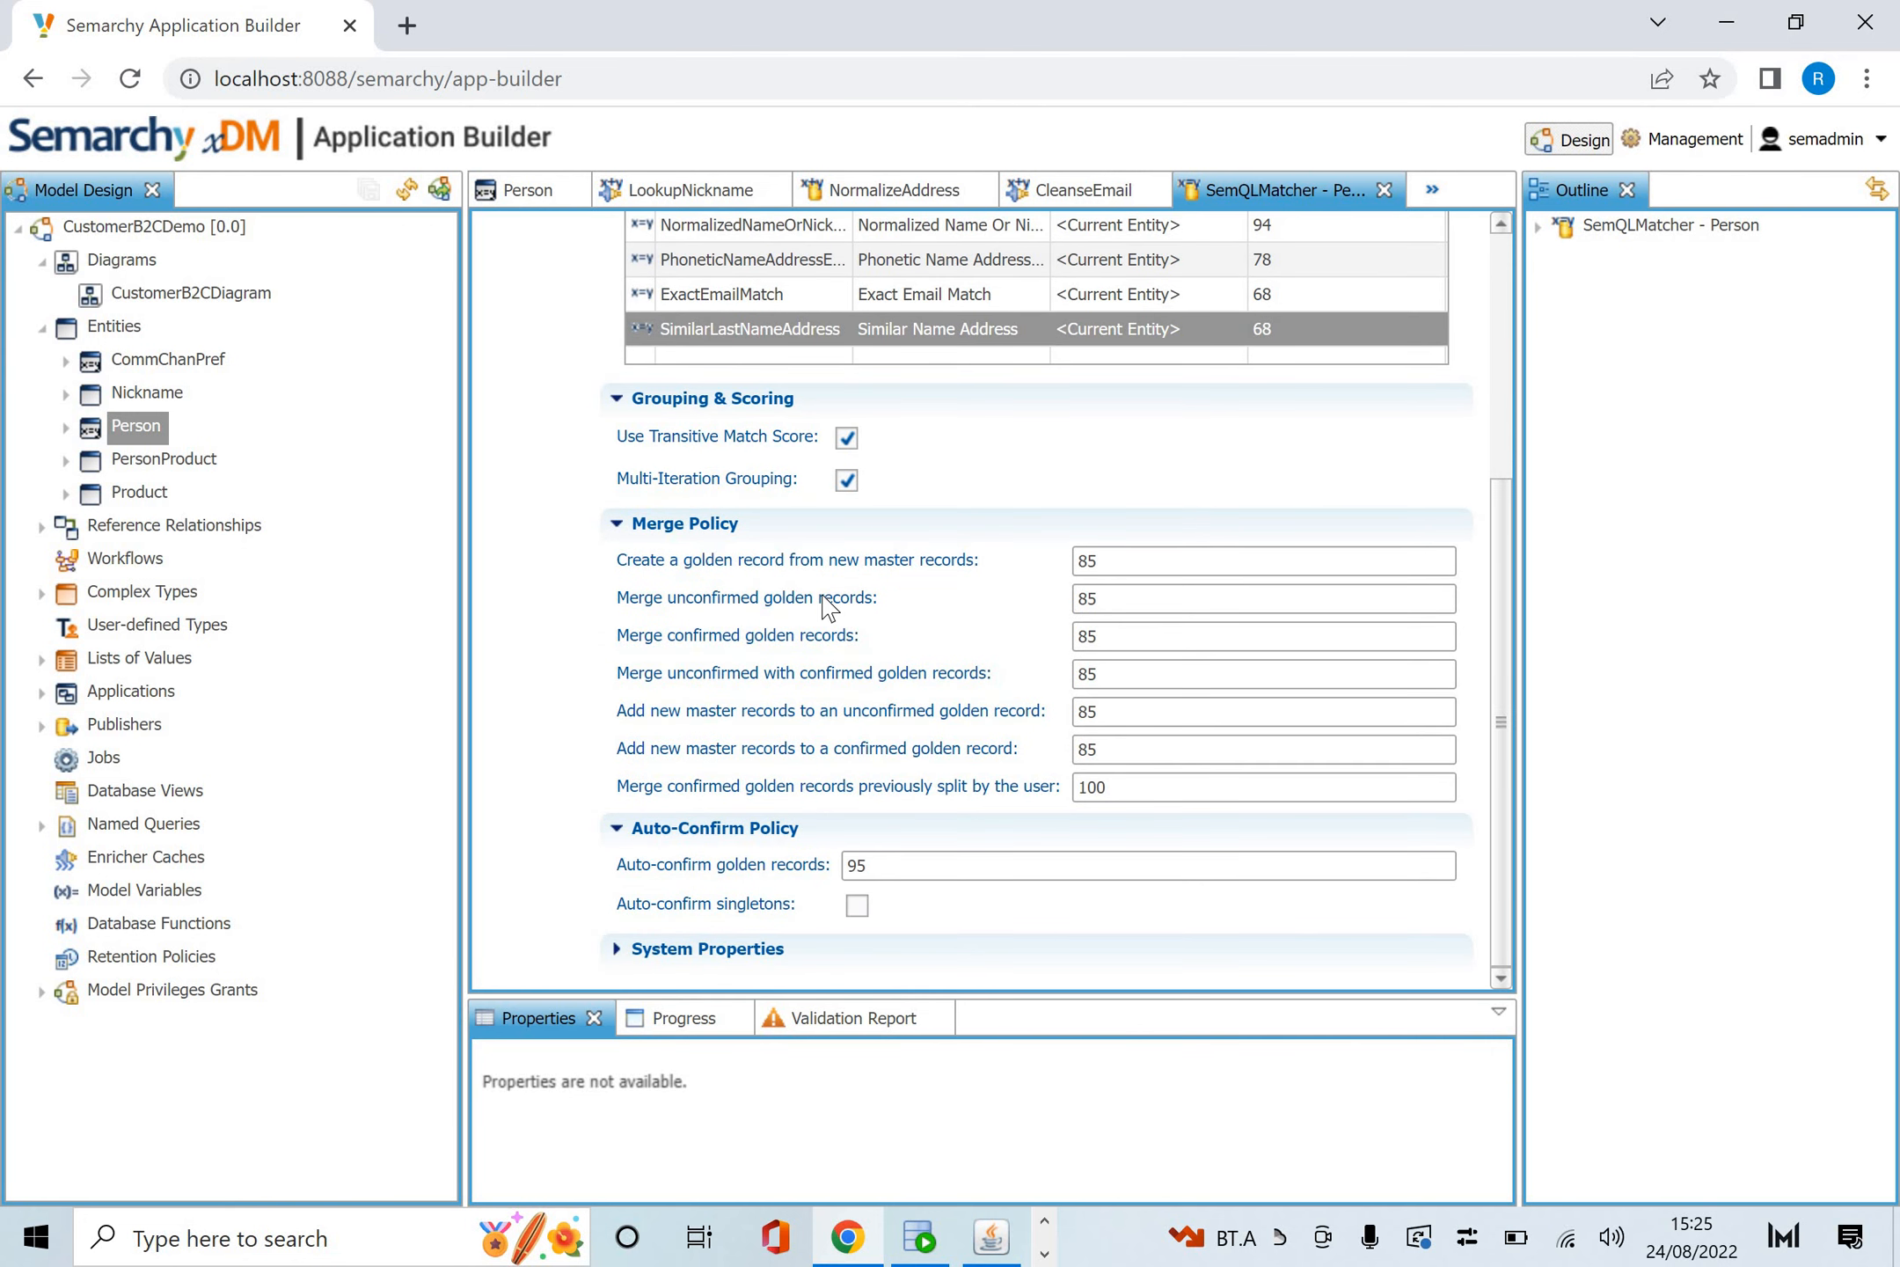
mouse_move(825, 598)
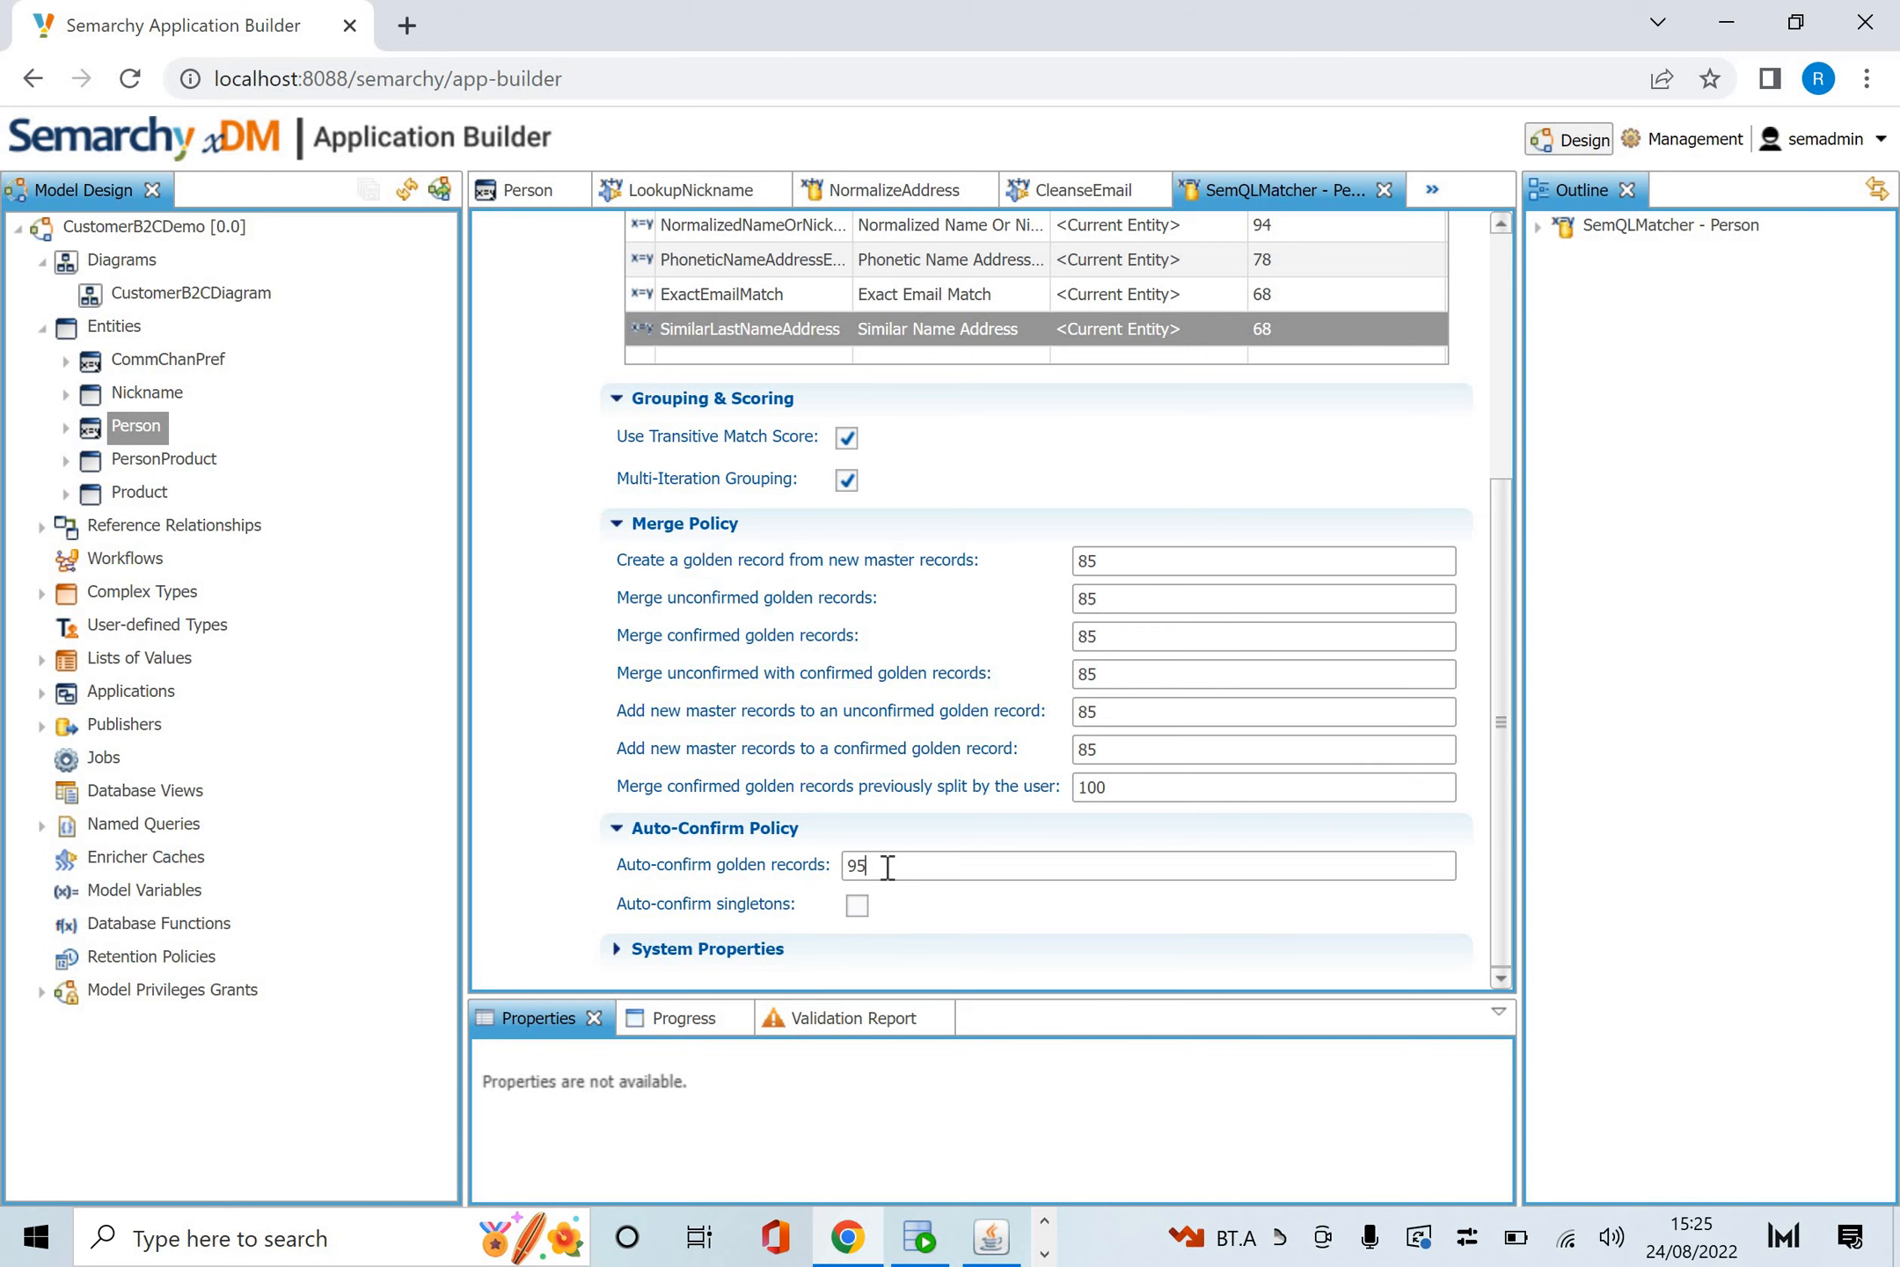
scroll("up", 3)
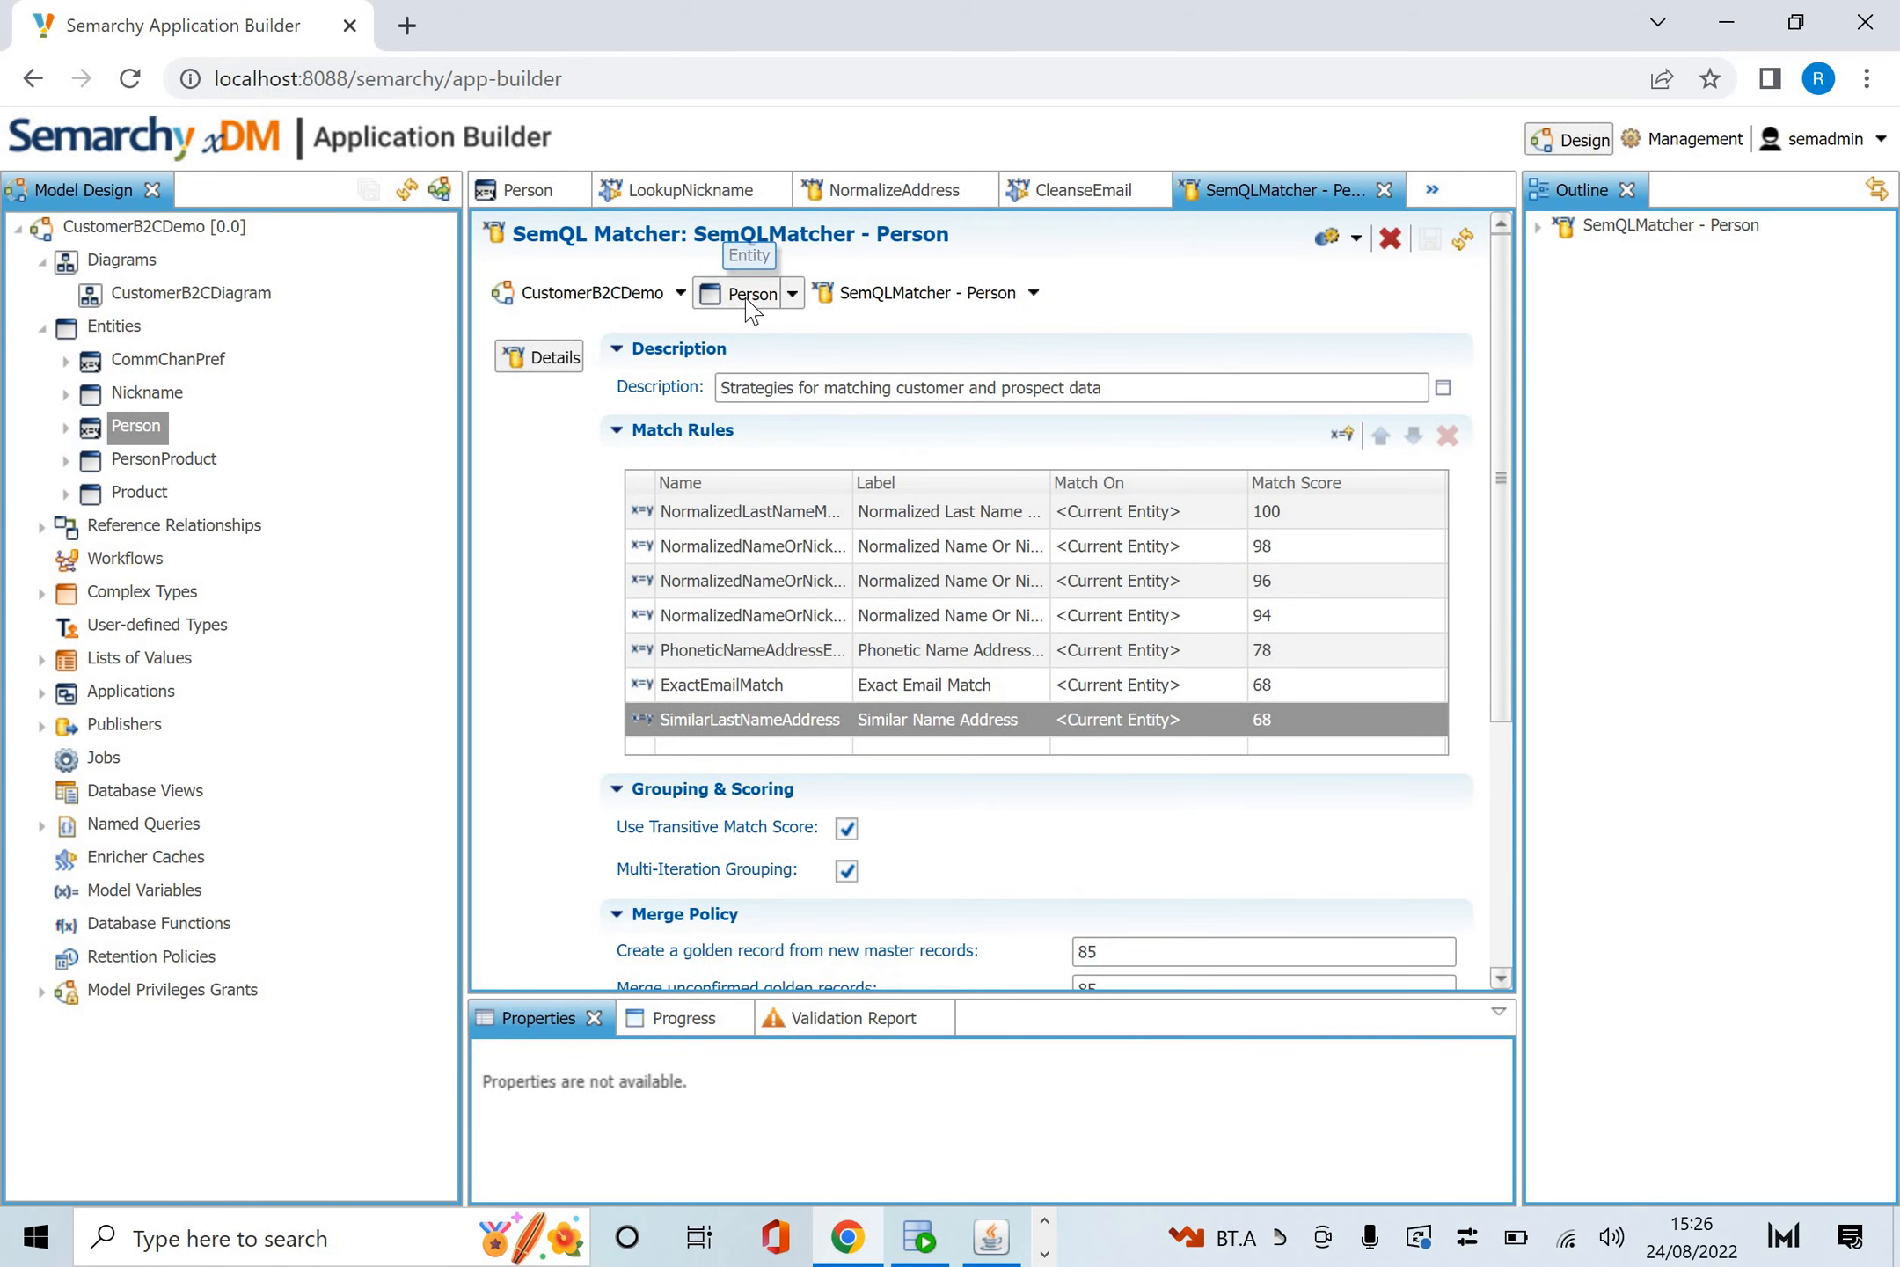
Open the Person entity's AddressRule survivorship rule.
left_click(521, 190)
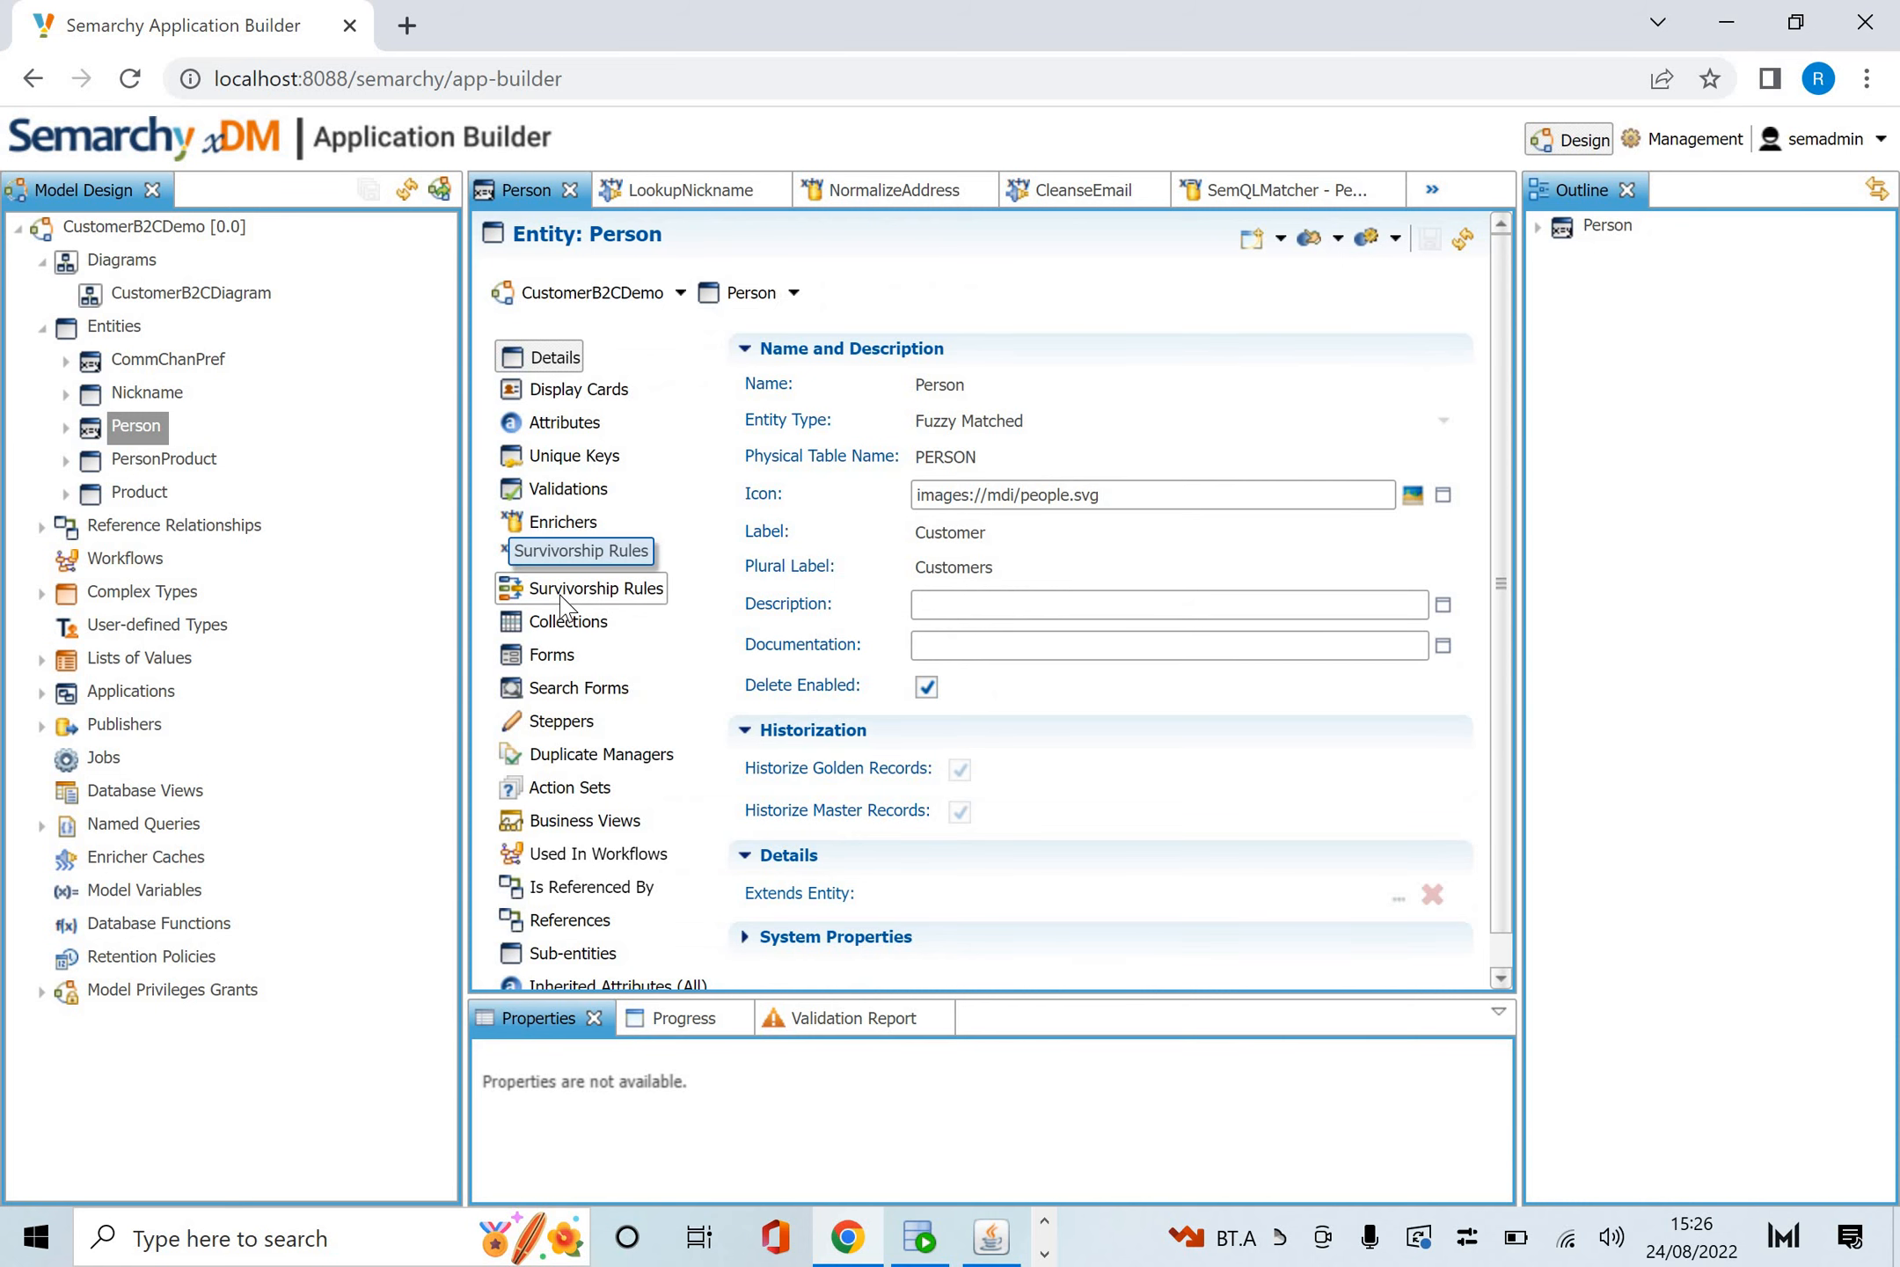
left_click(593, 587)
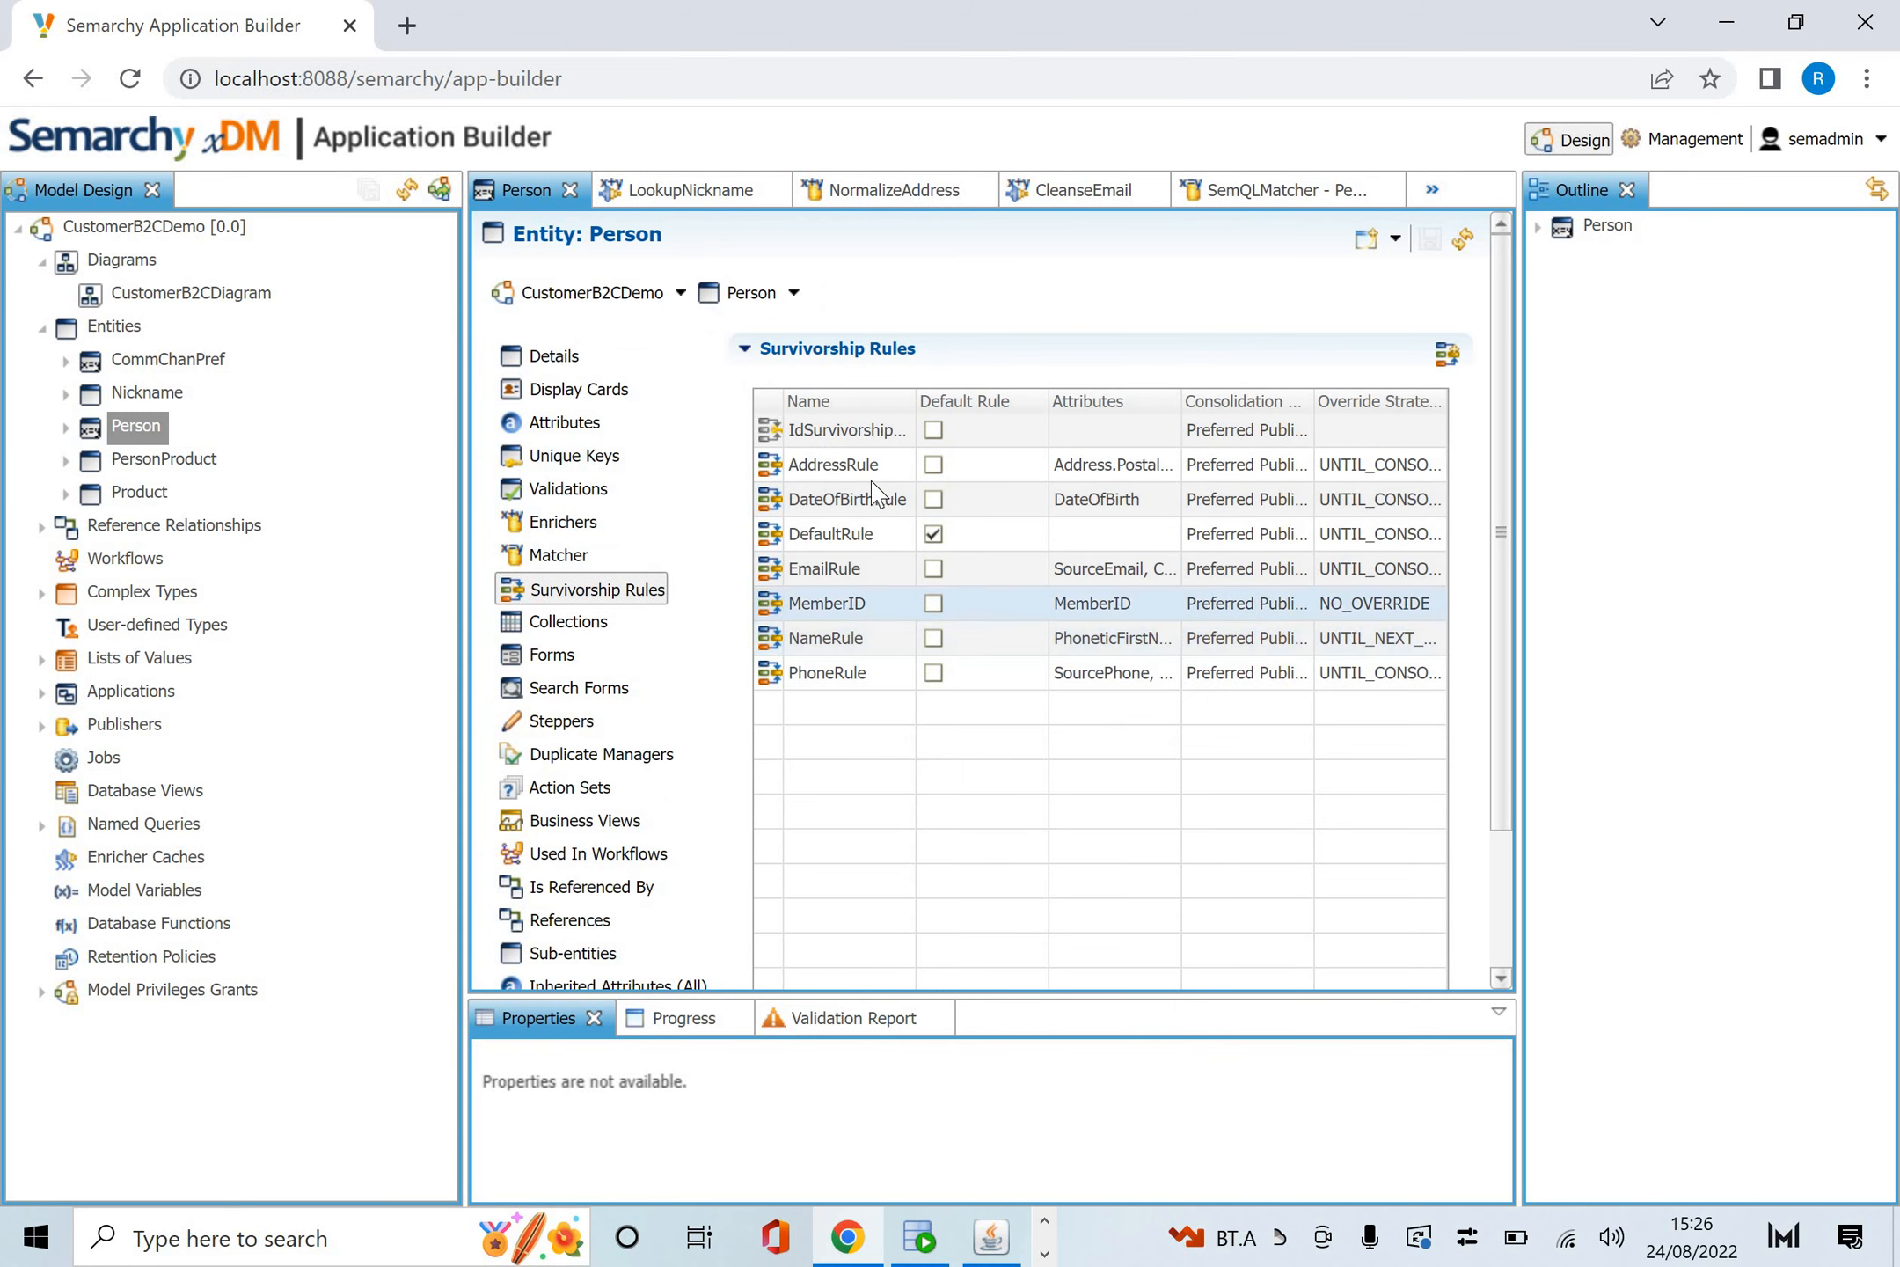
left_click(831, 465)
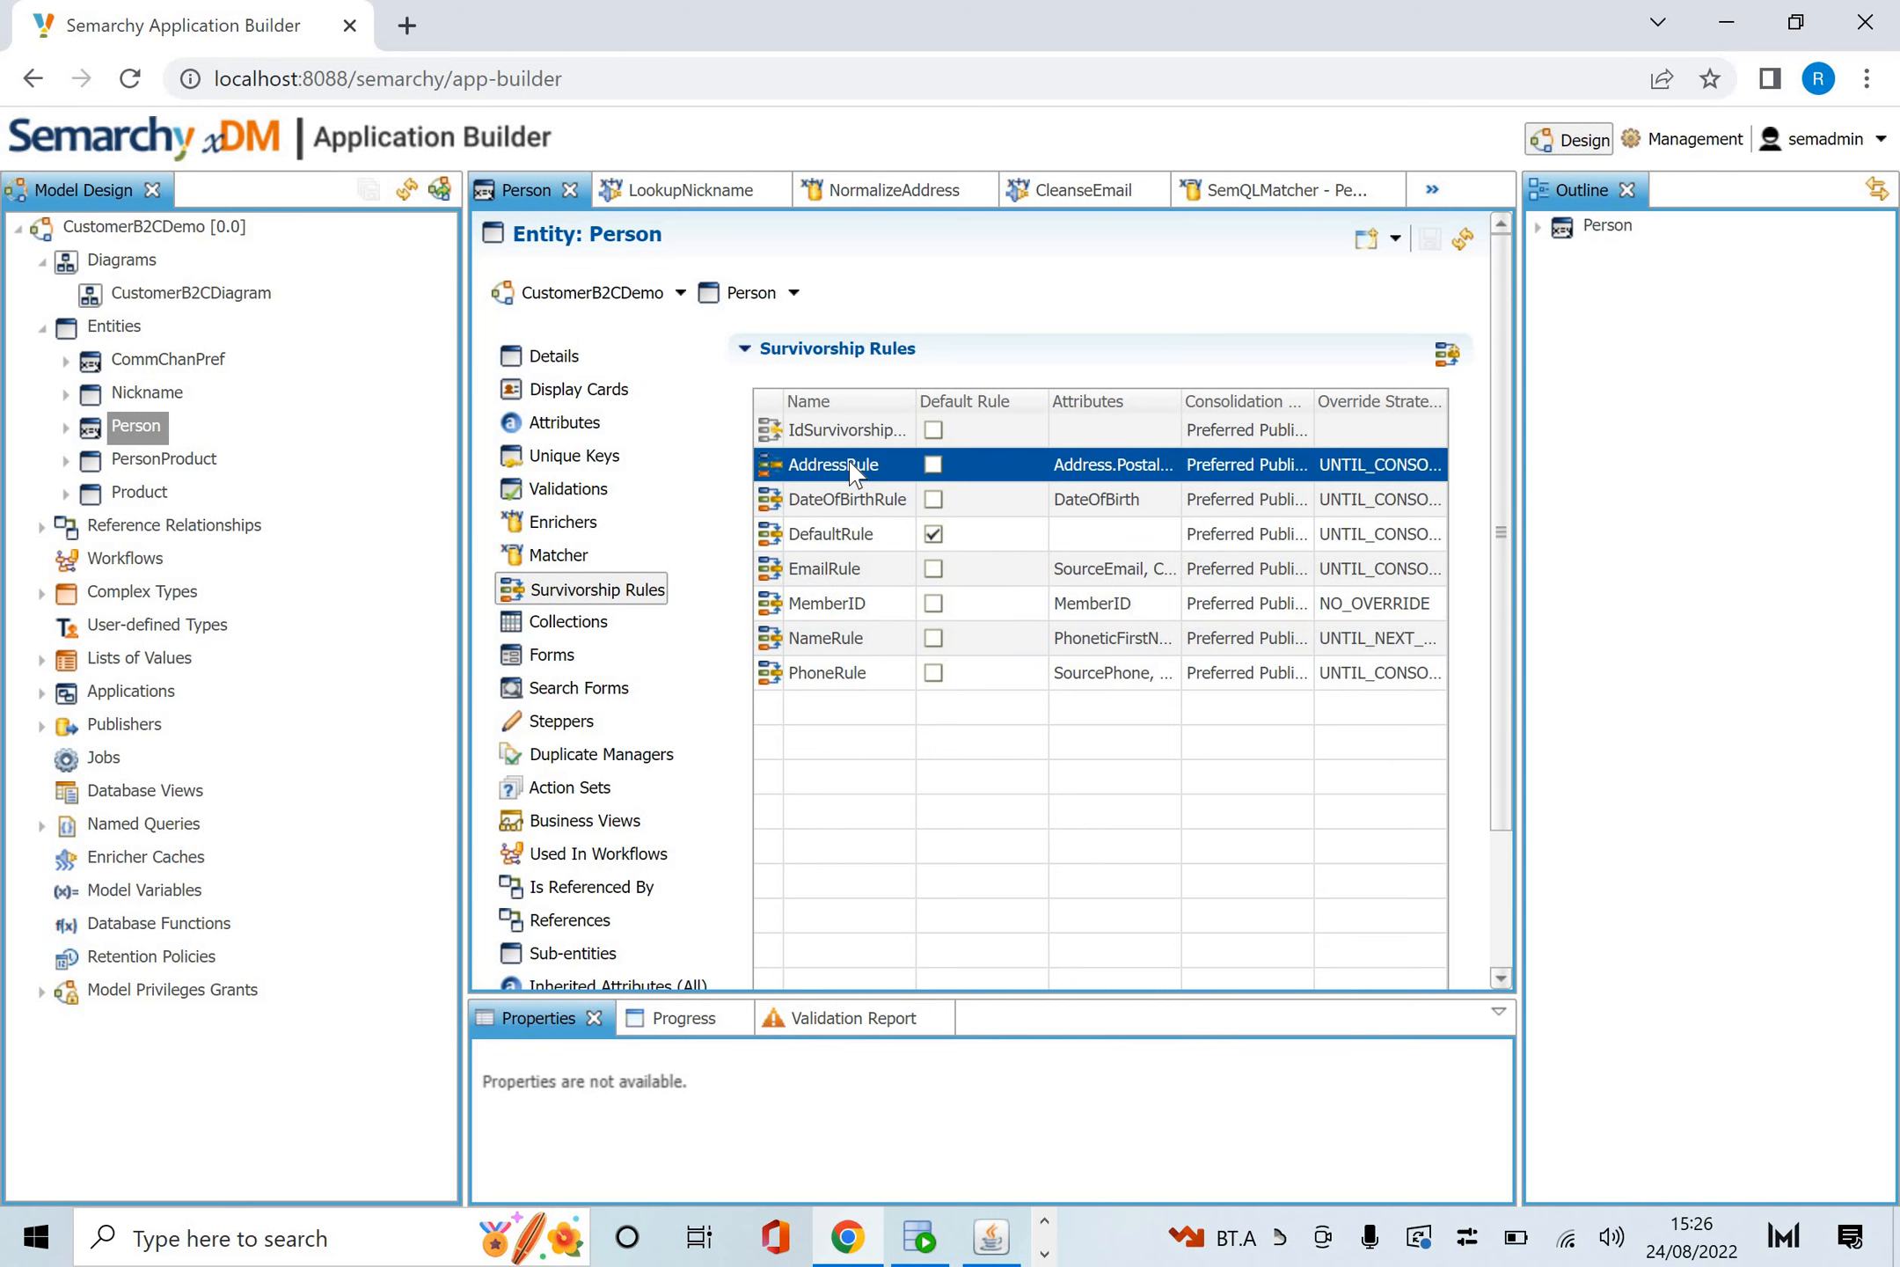
double_click(837, 464)
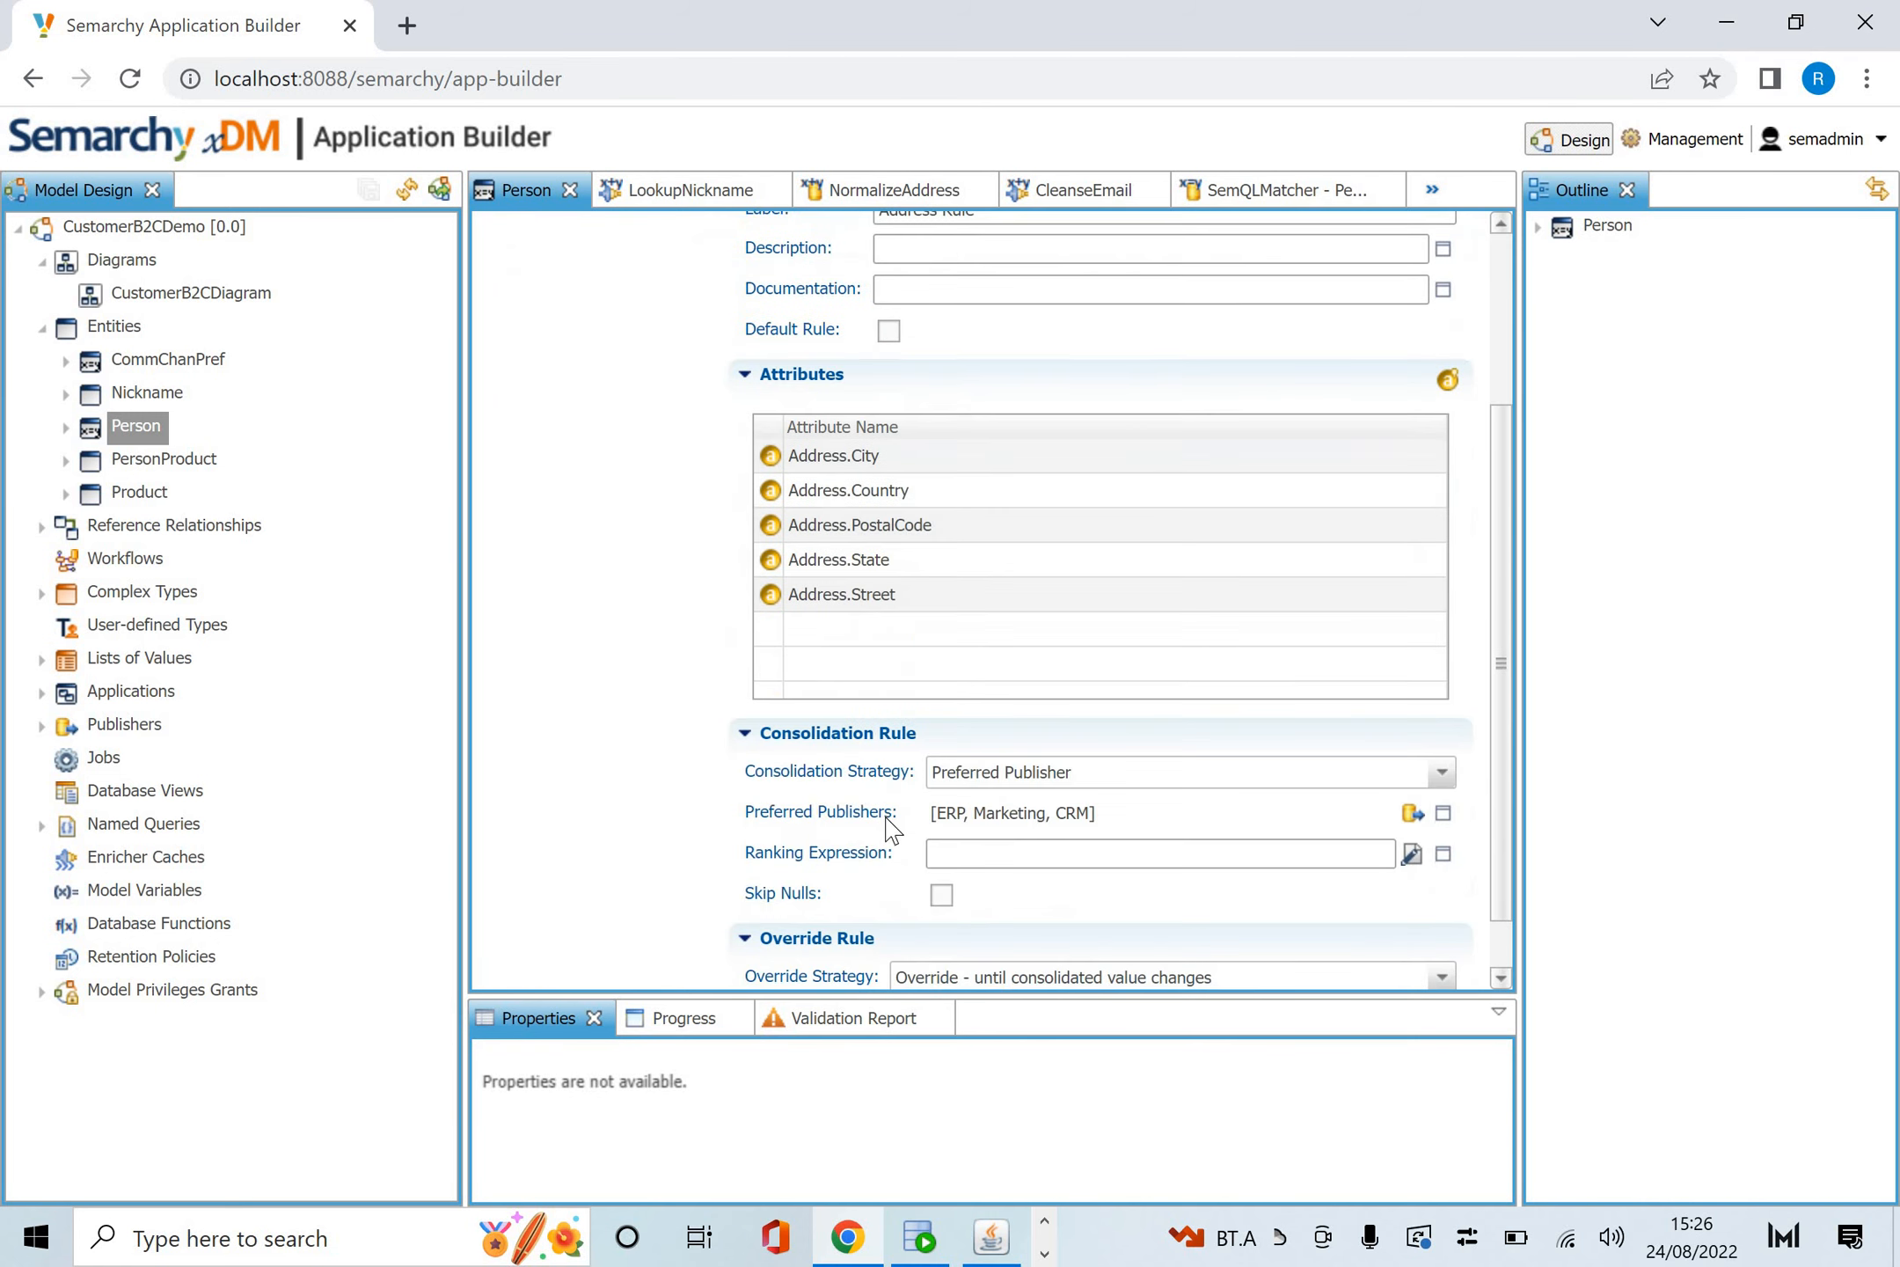
scroll("down", 3)
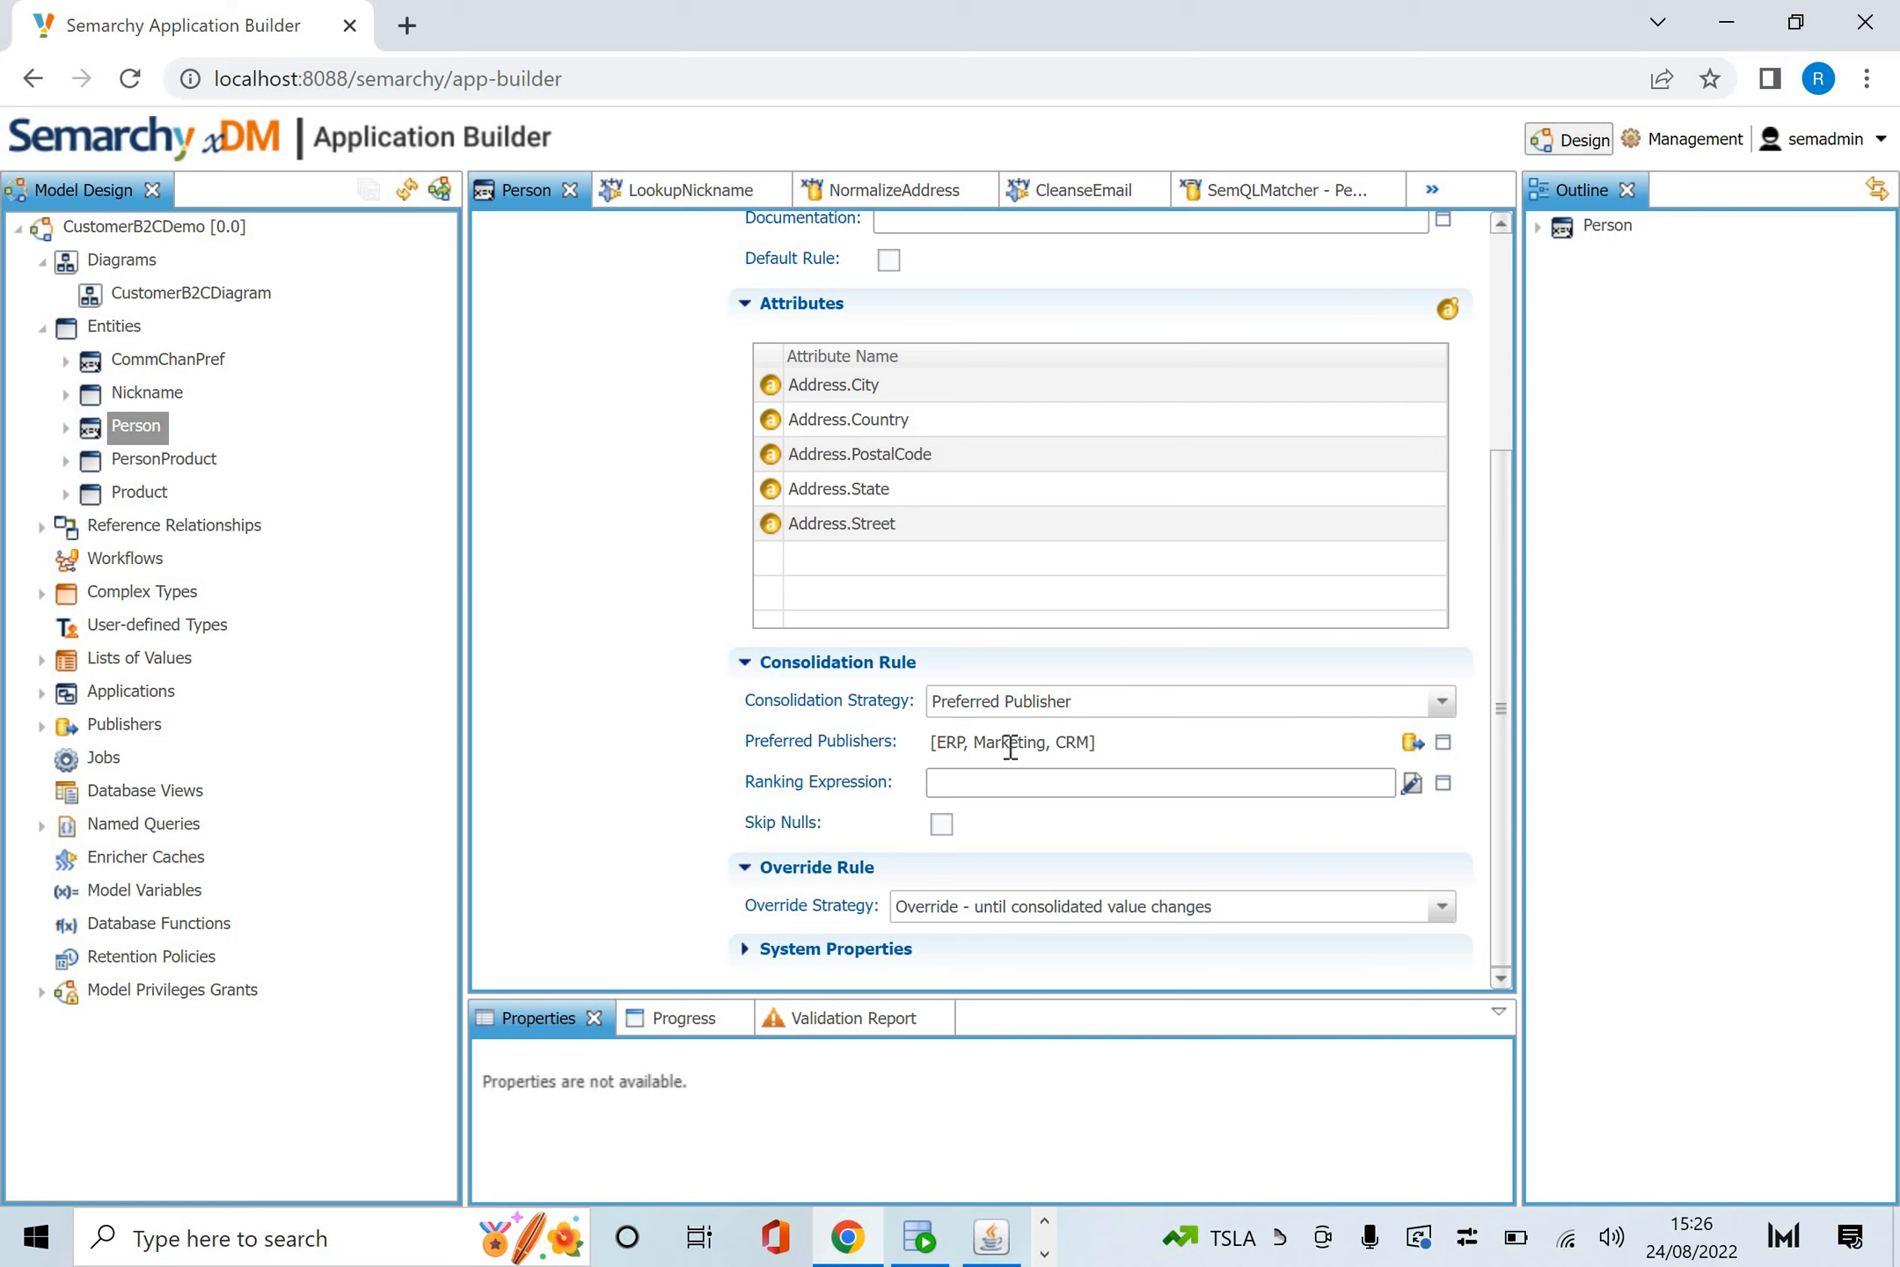
mouse_move(1079, 705)
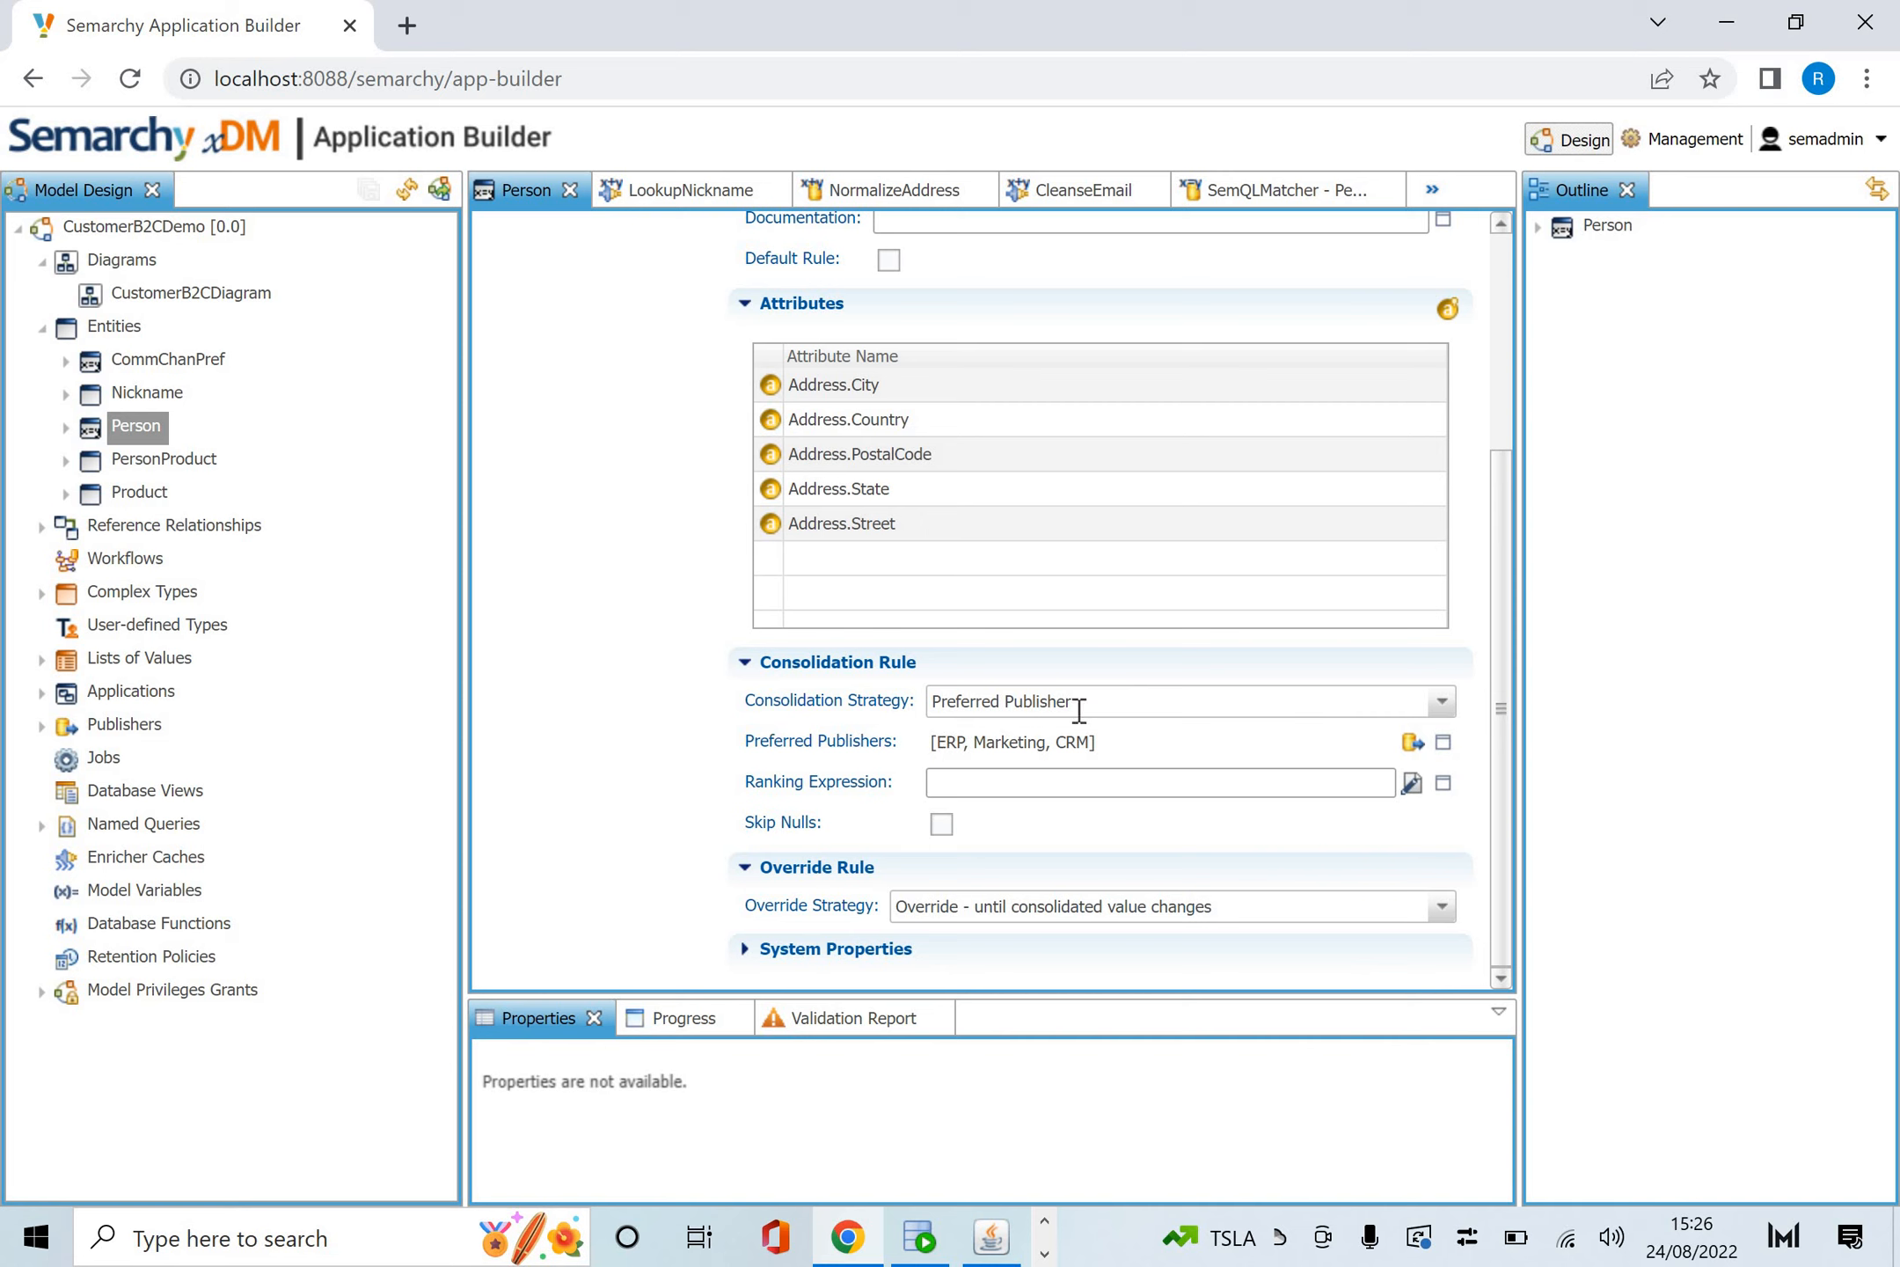
mouse_move(966, 700)
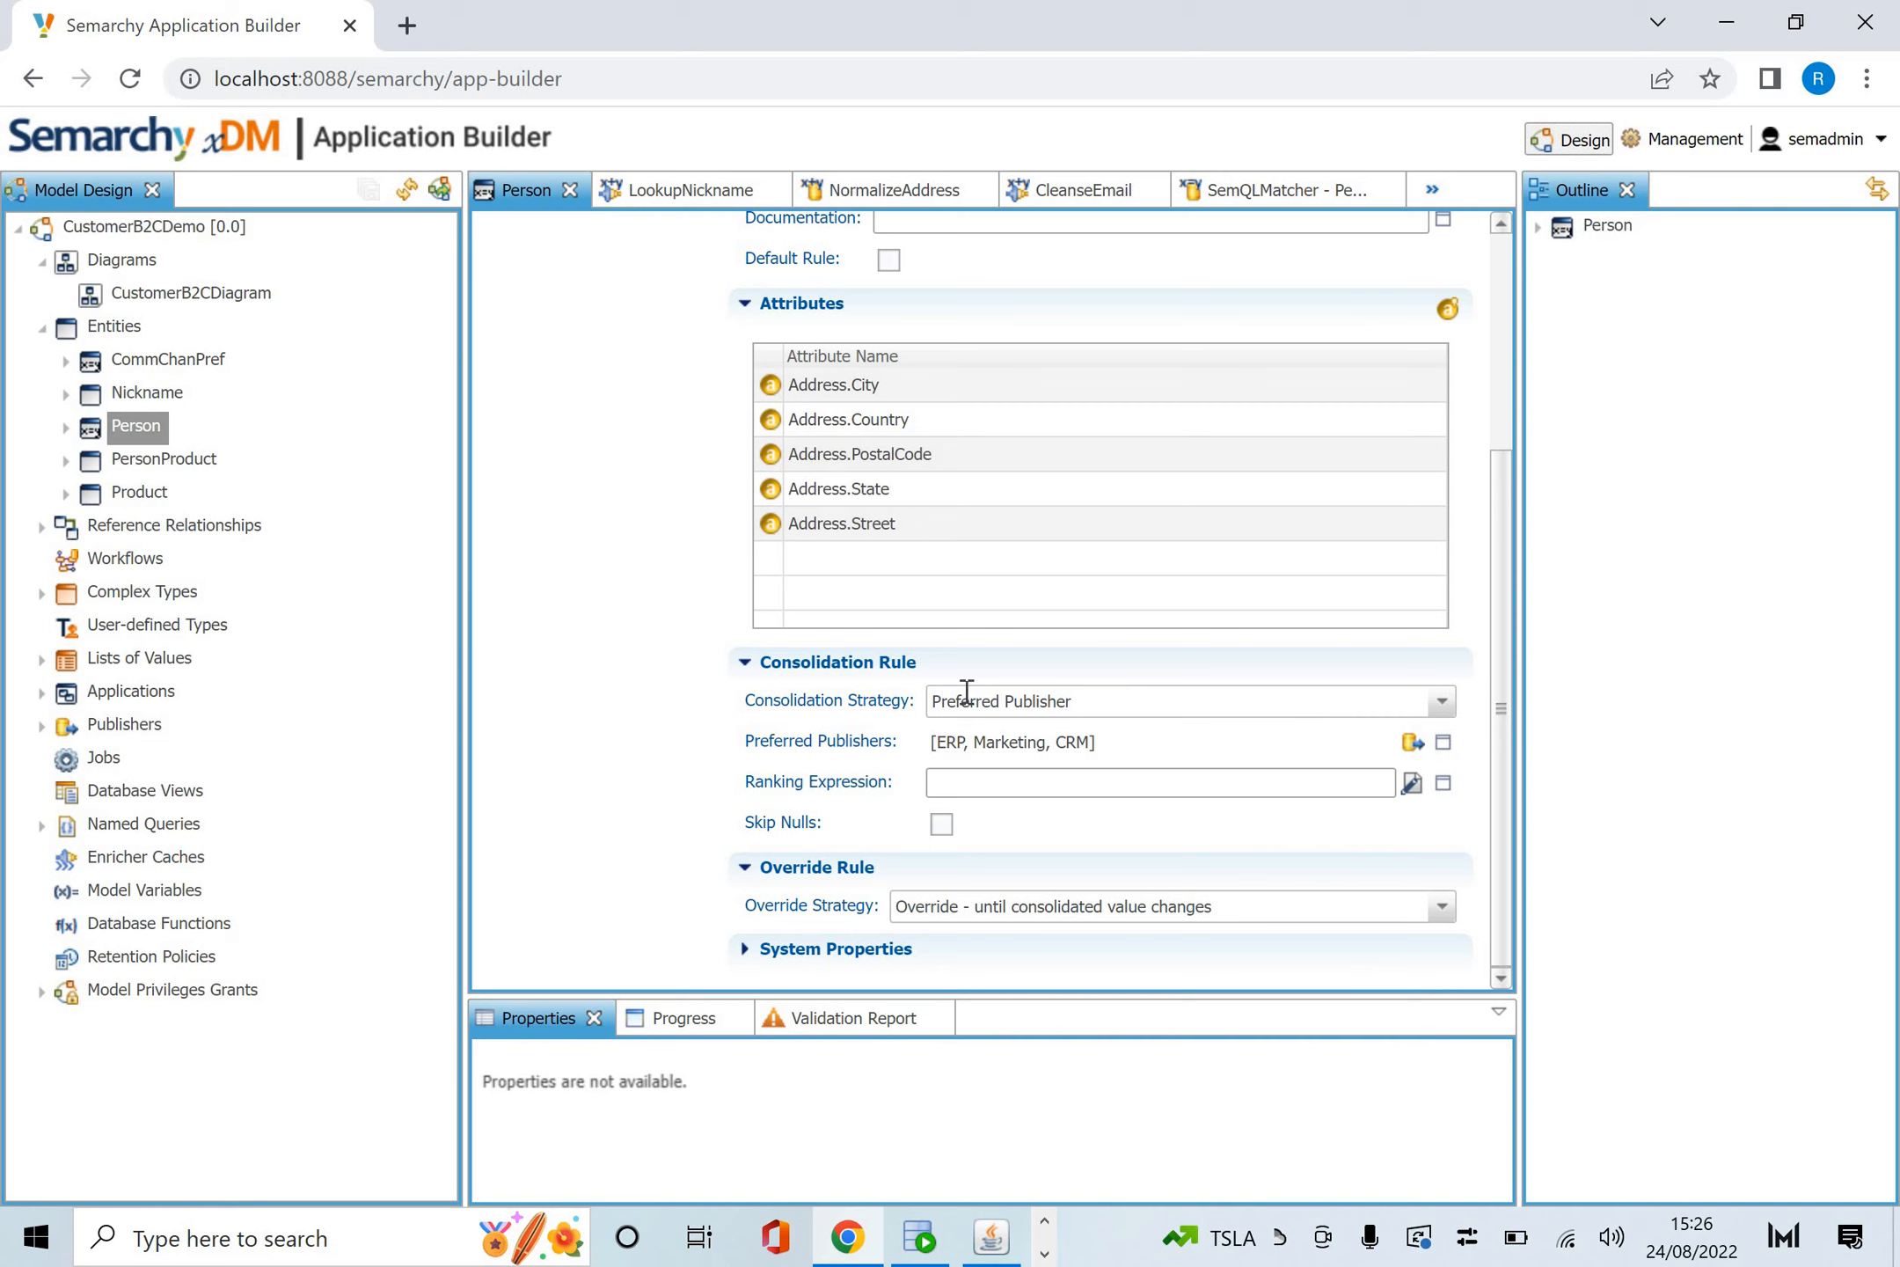
mouse_move(1459, 716)
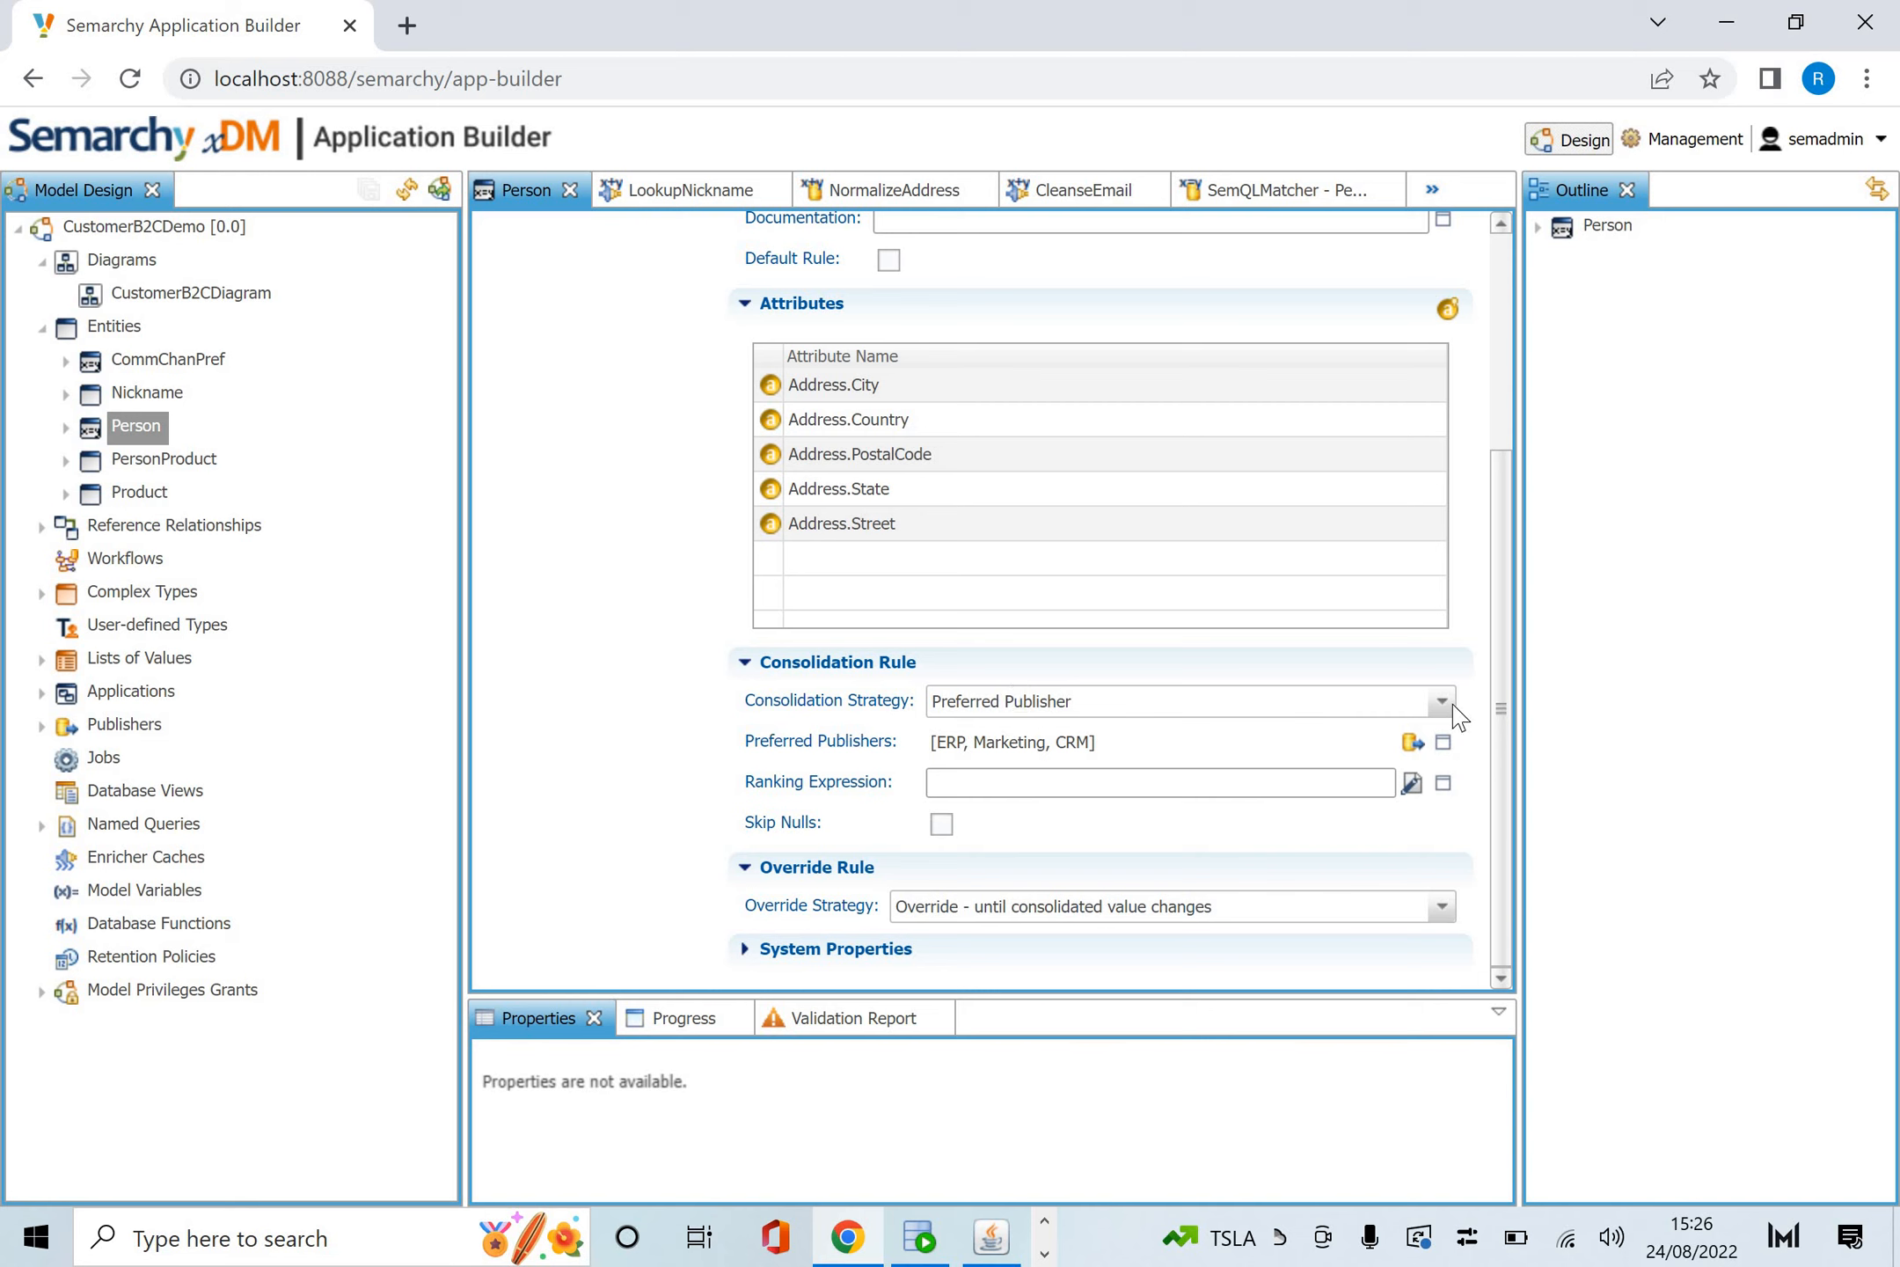
Keep Preferred Publisher (ERP, Marketing, CRM) as AddressRule's consolidation strategy.
left_click(1440, 700)
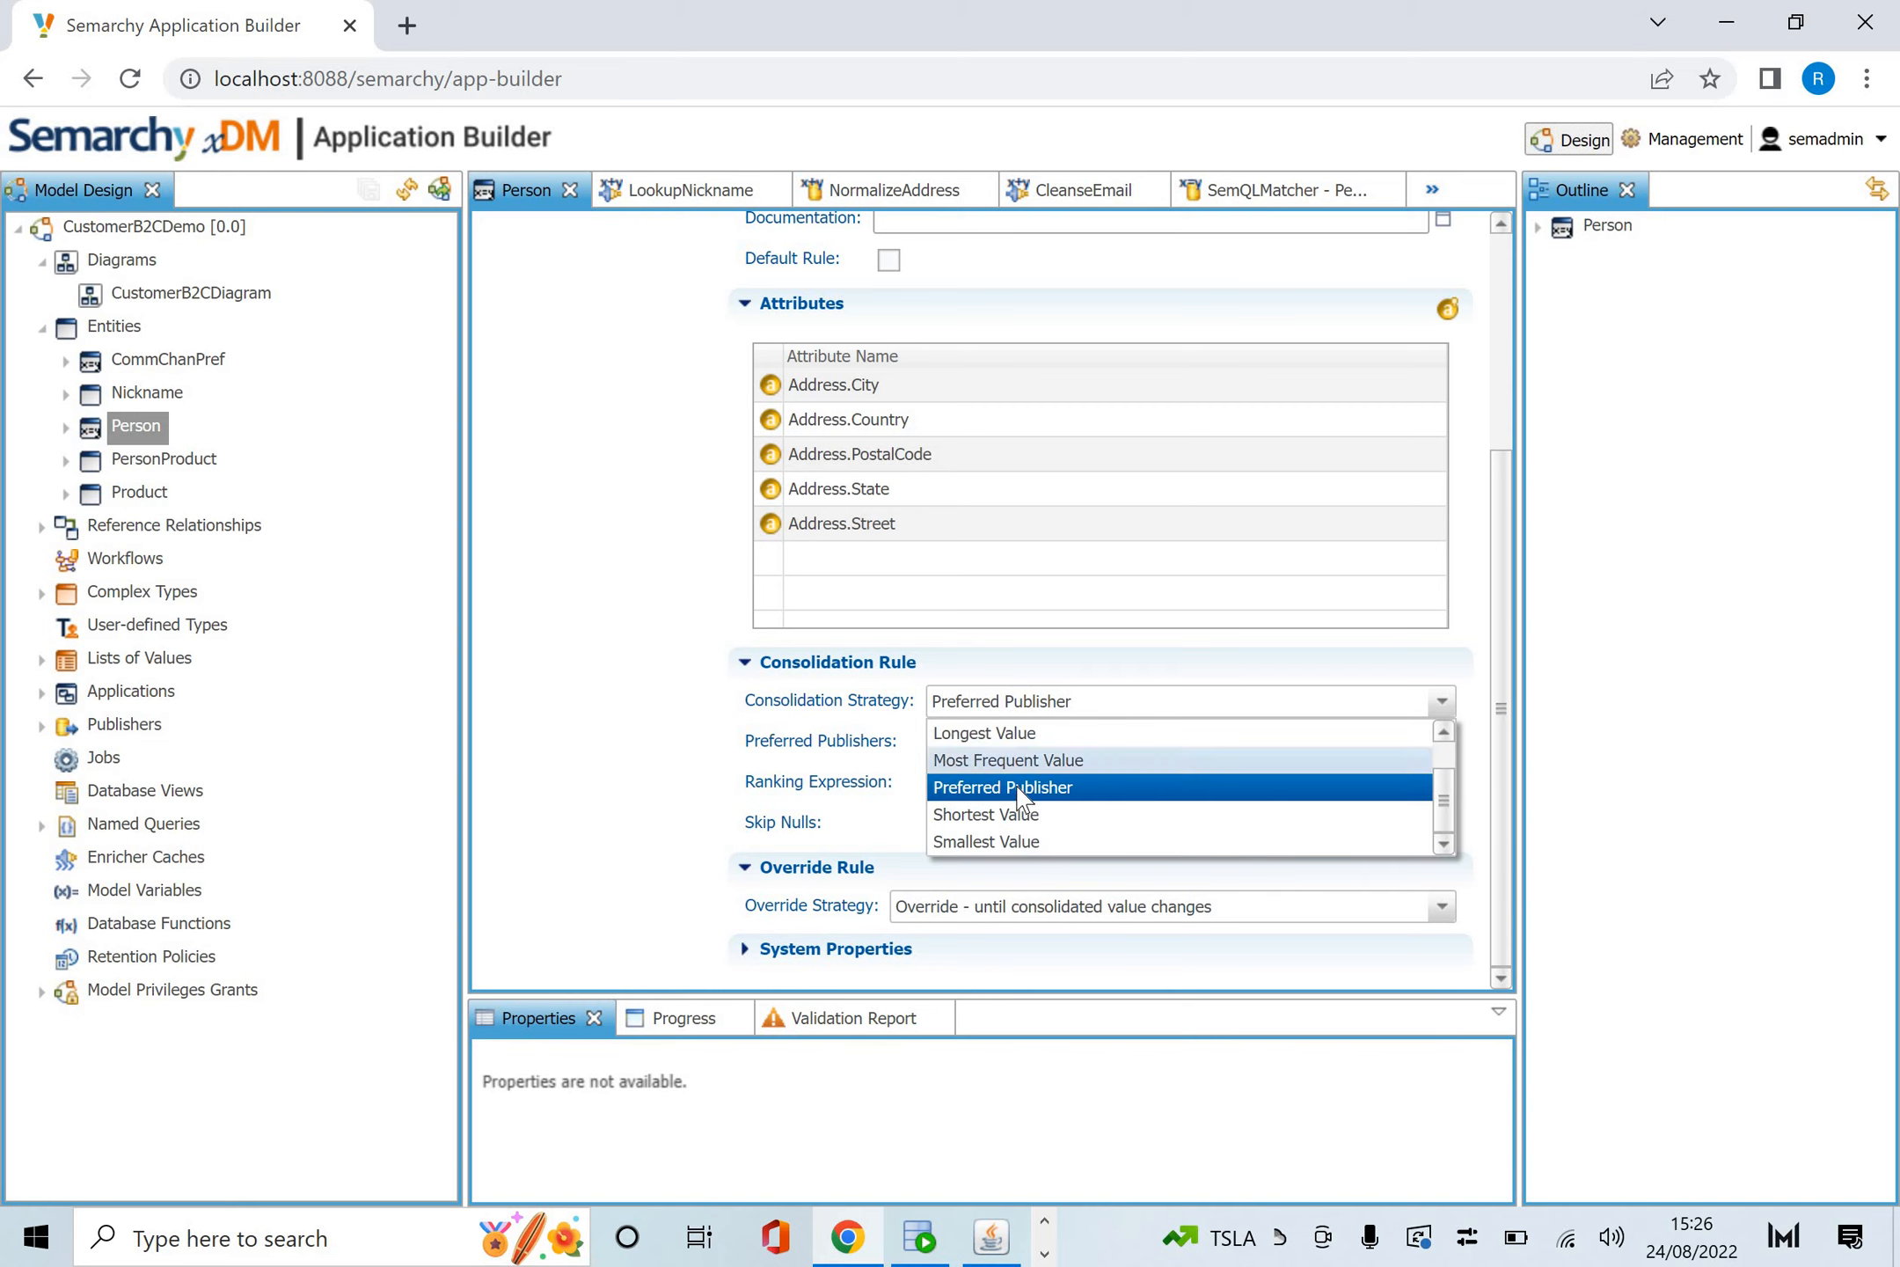
left_click(1001, 786)
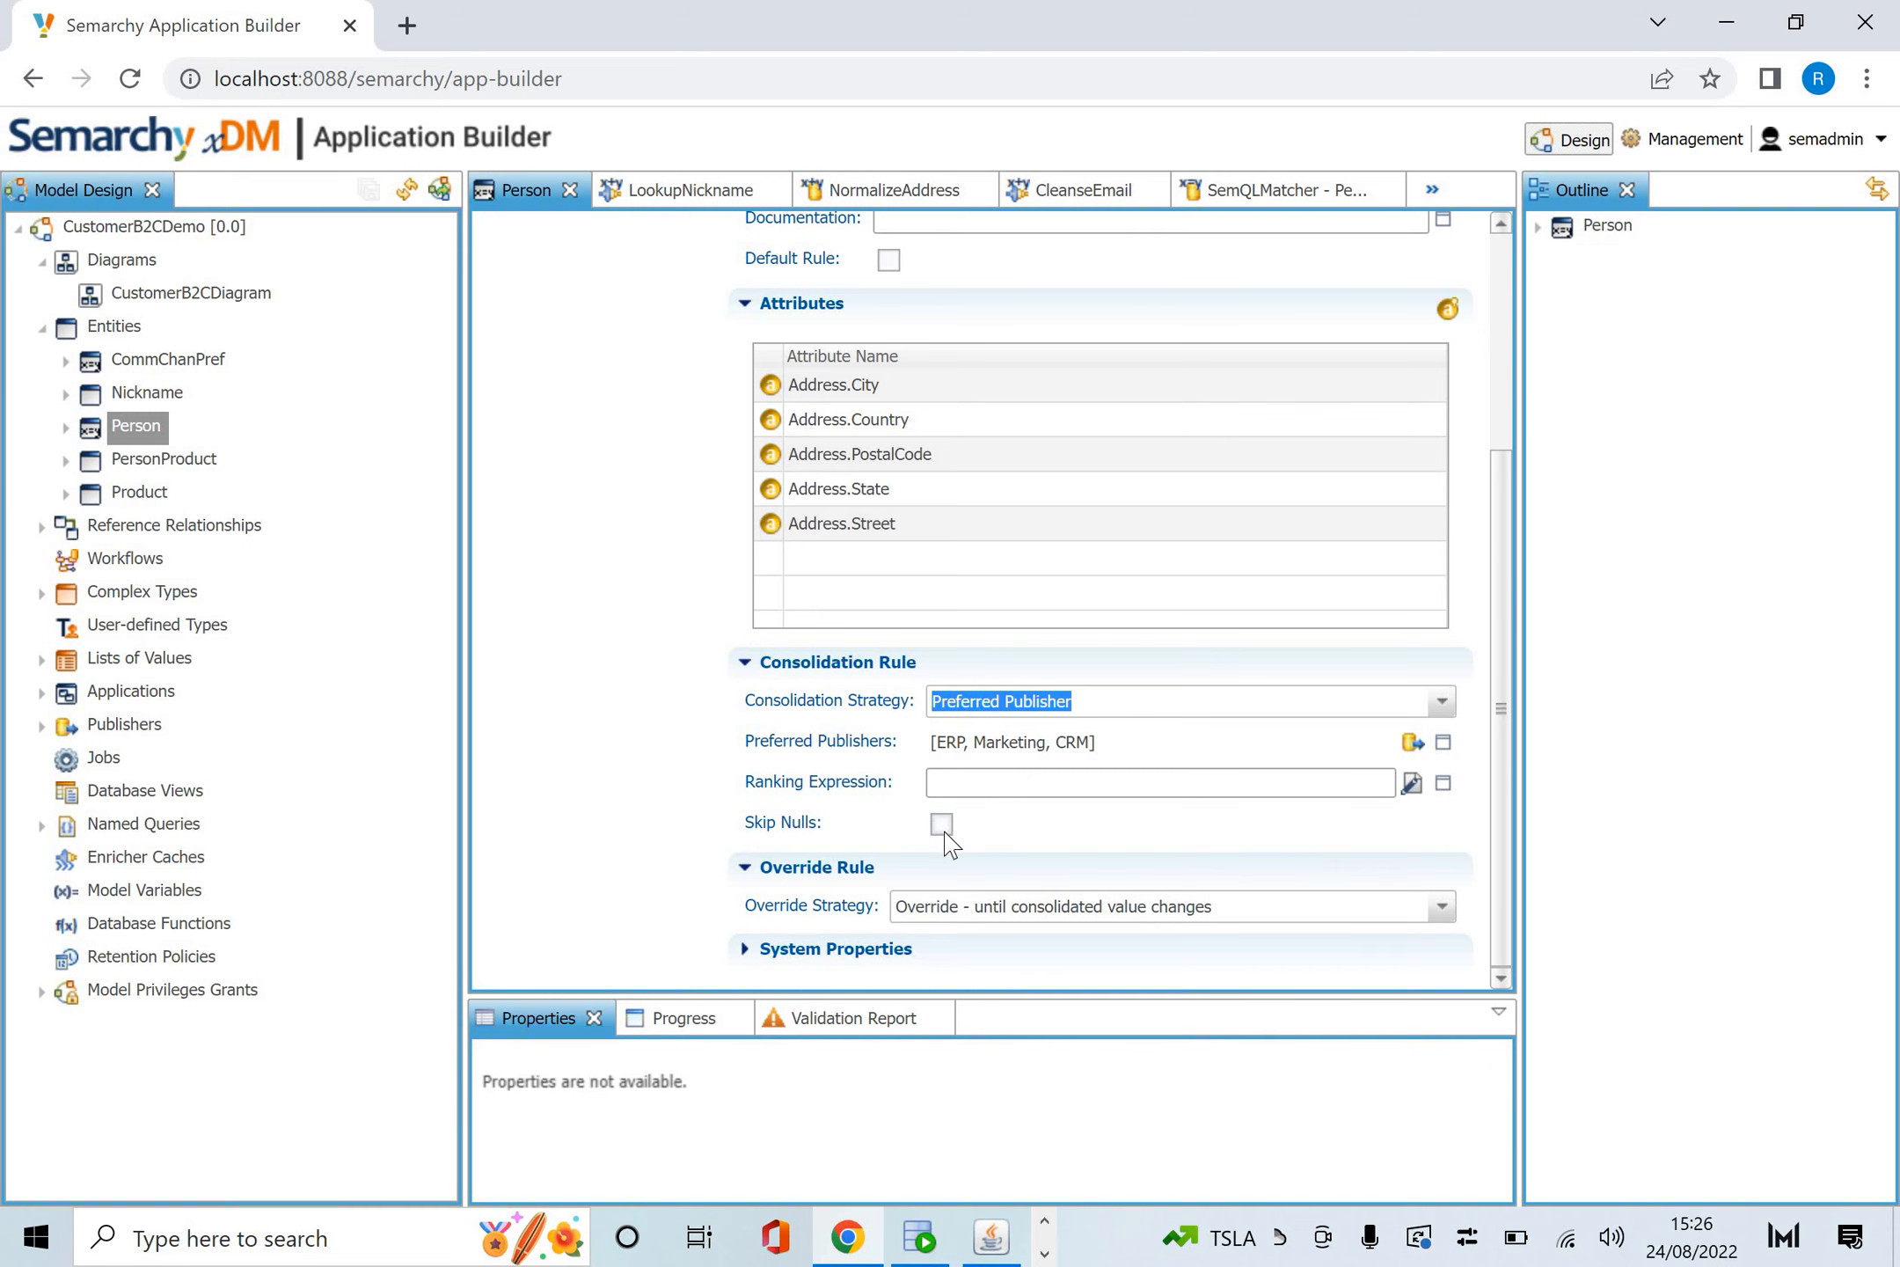
scroll("up", 3)
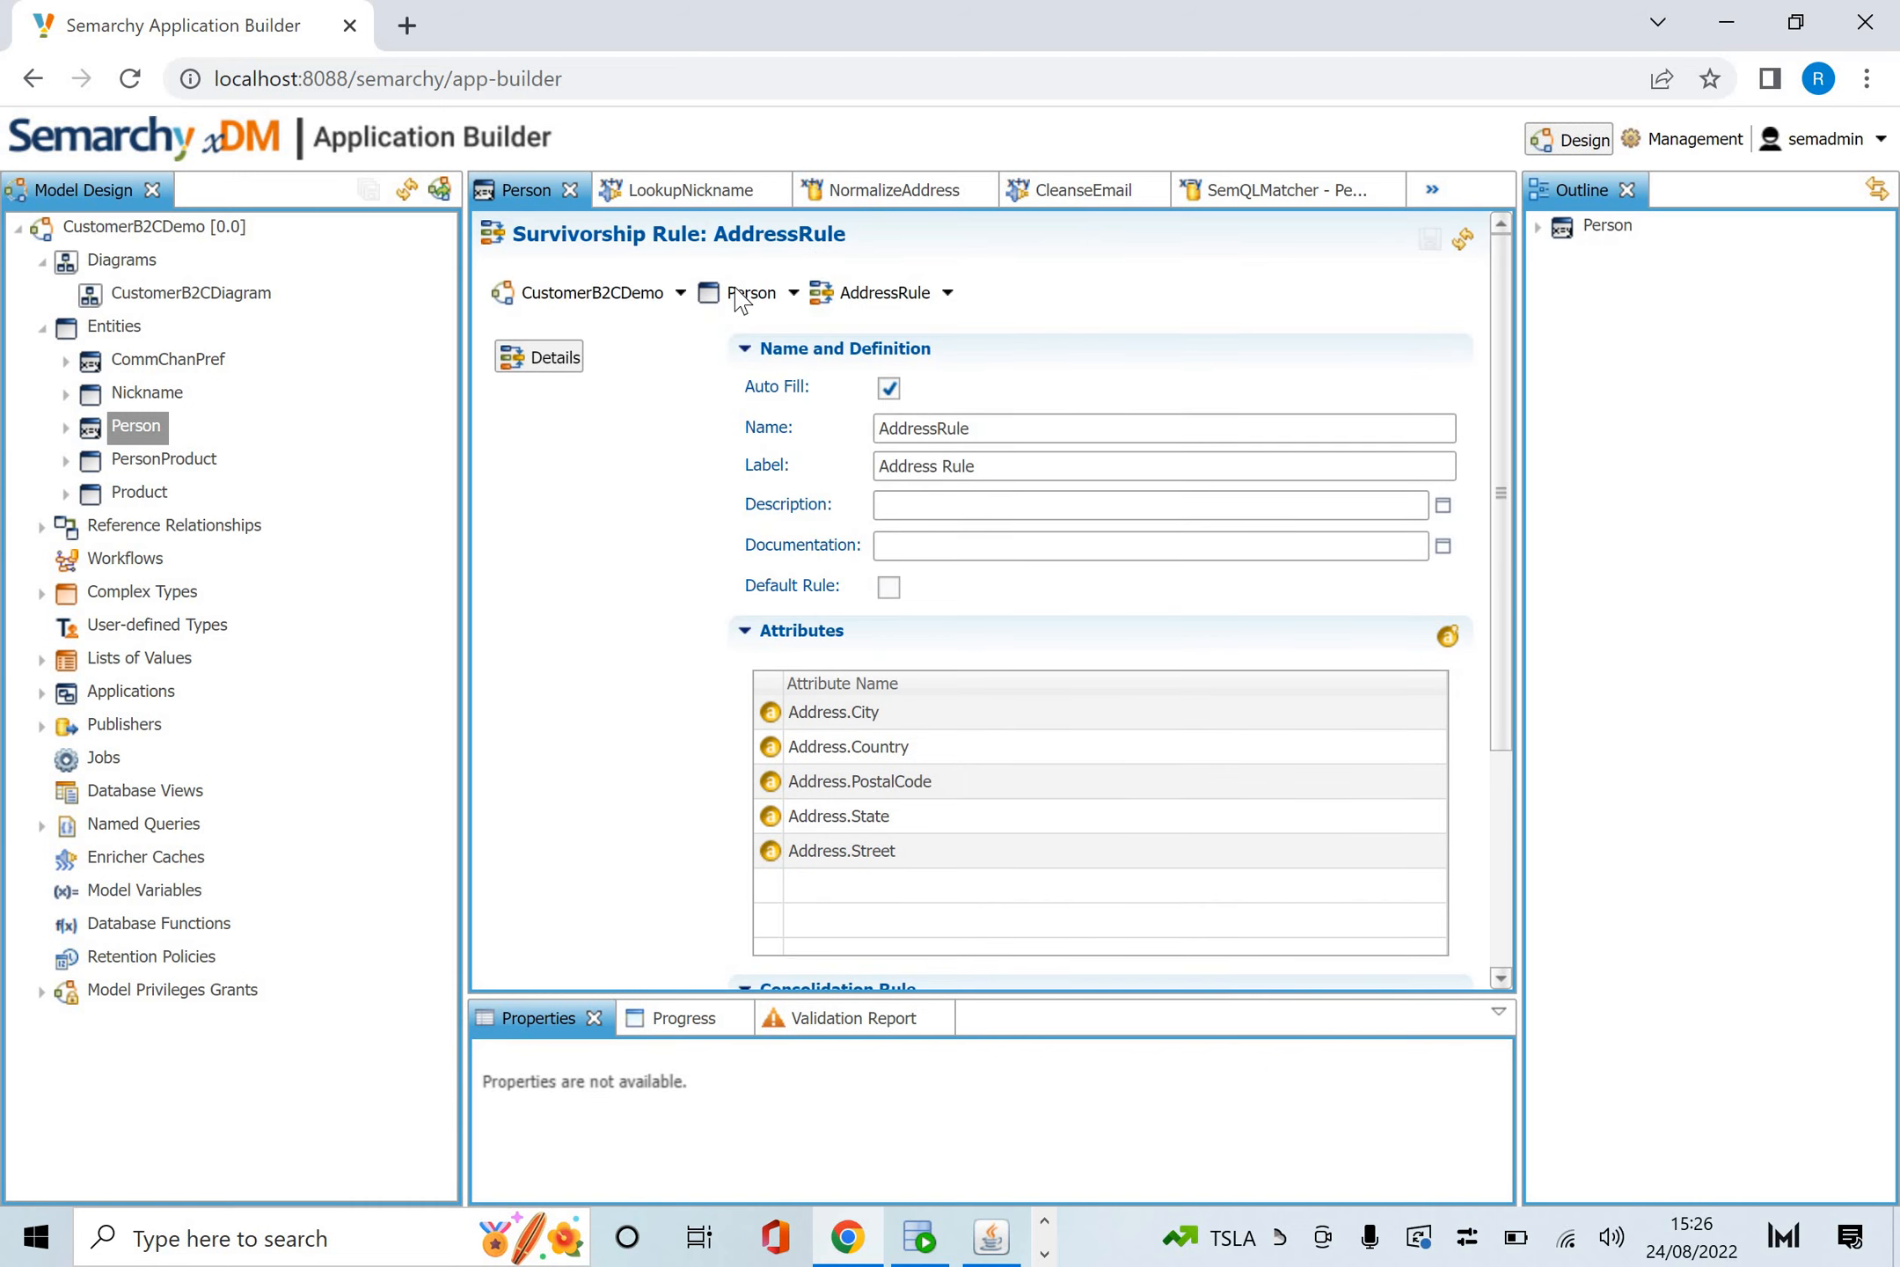
Browse the Person entity's survivorship rules and collections.
left_click(751, 292)
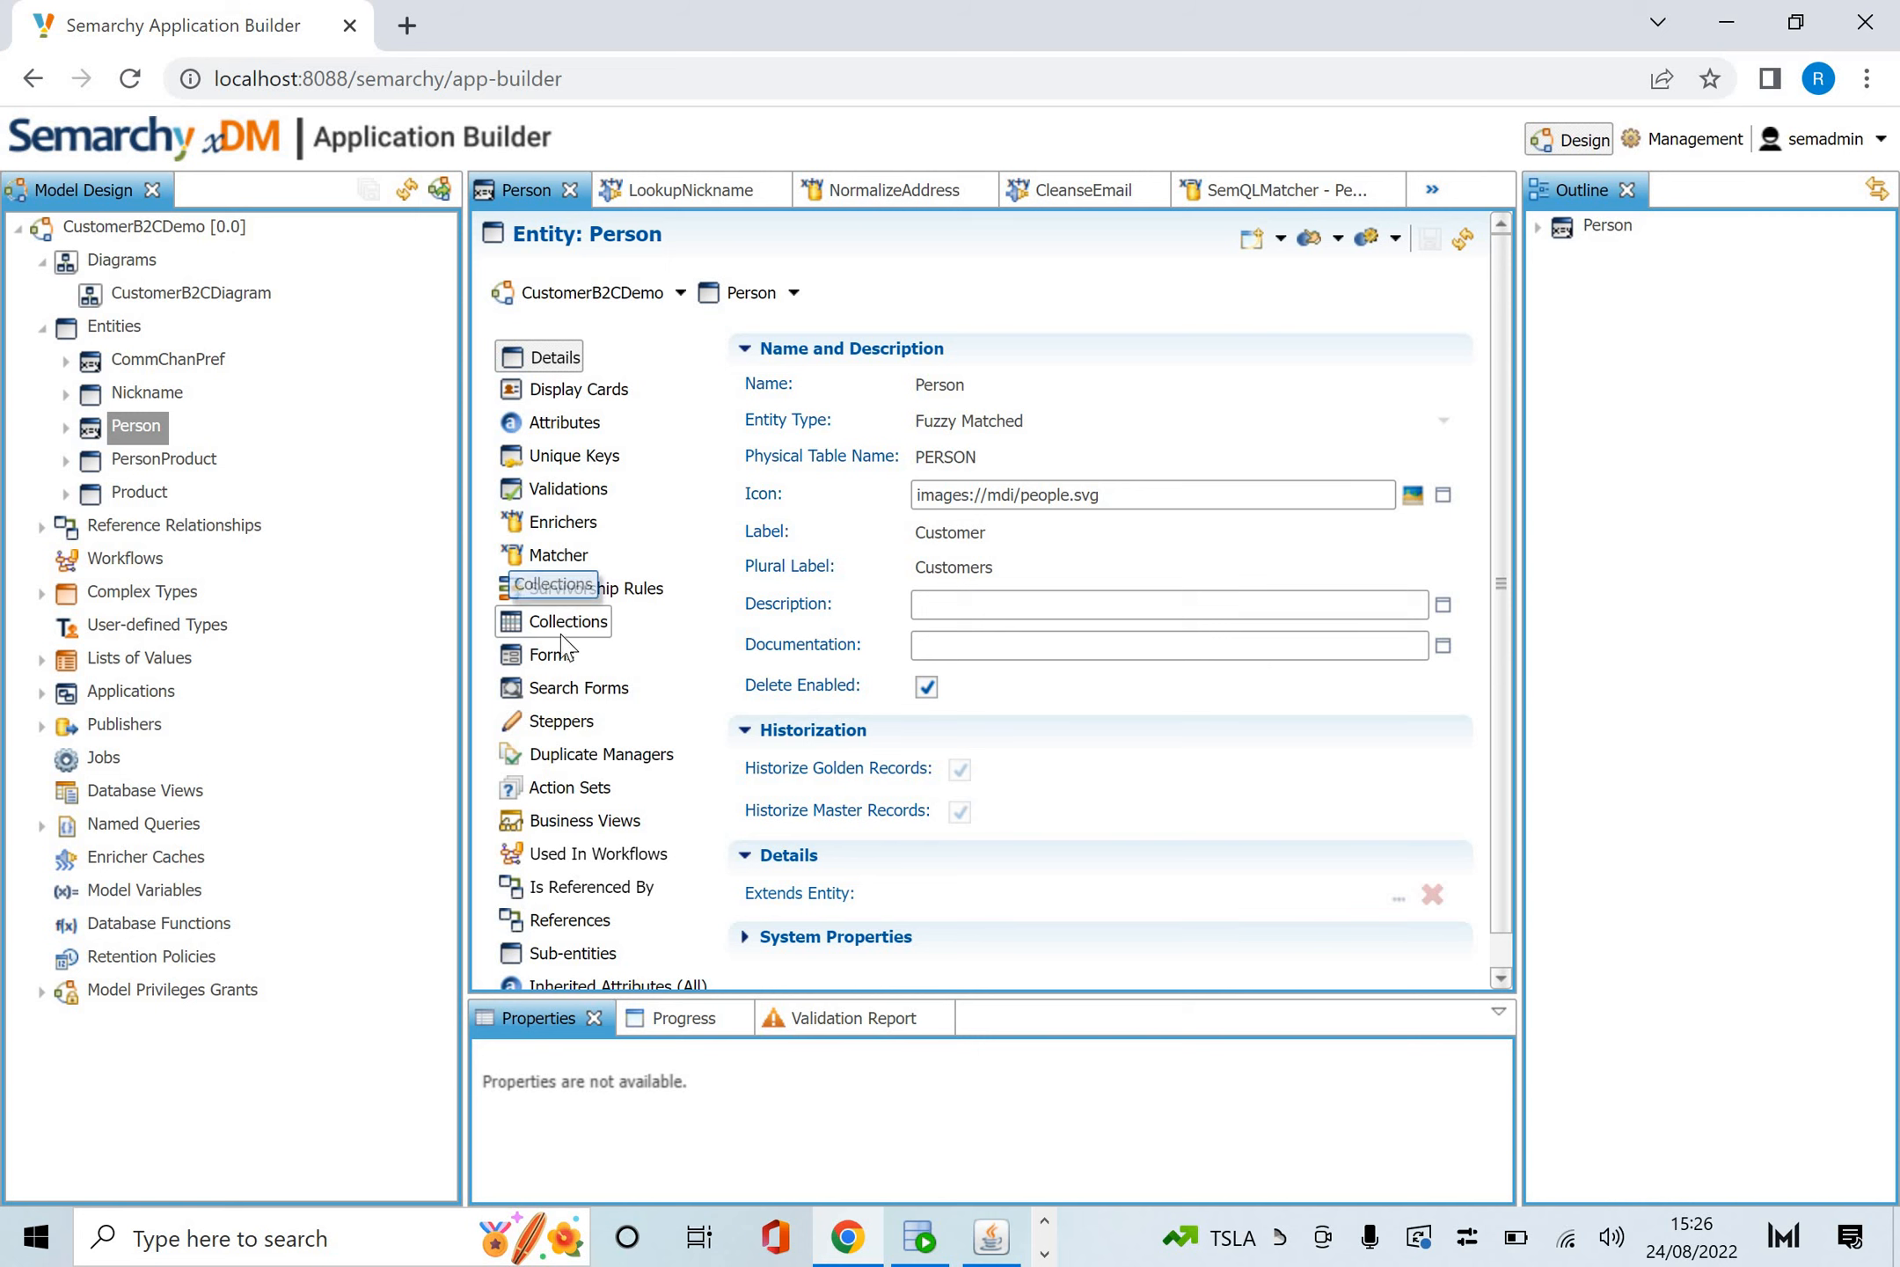
left_click(595, 589)
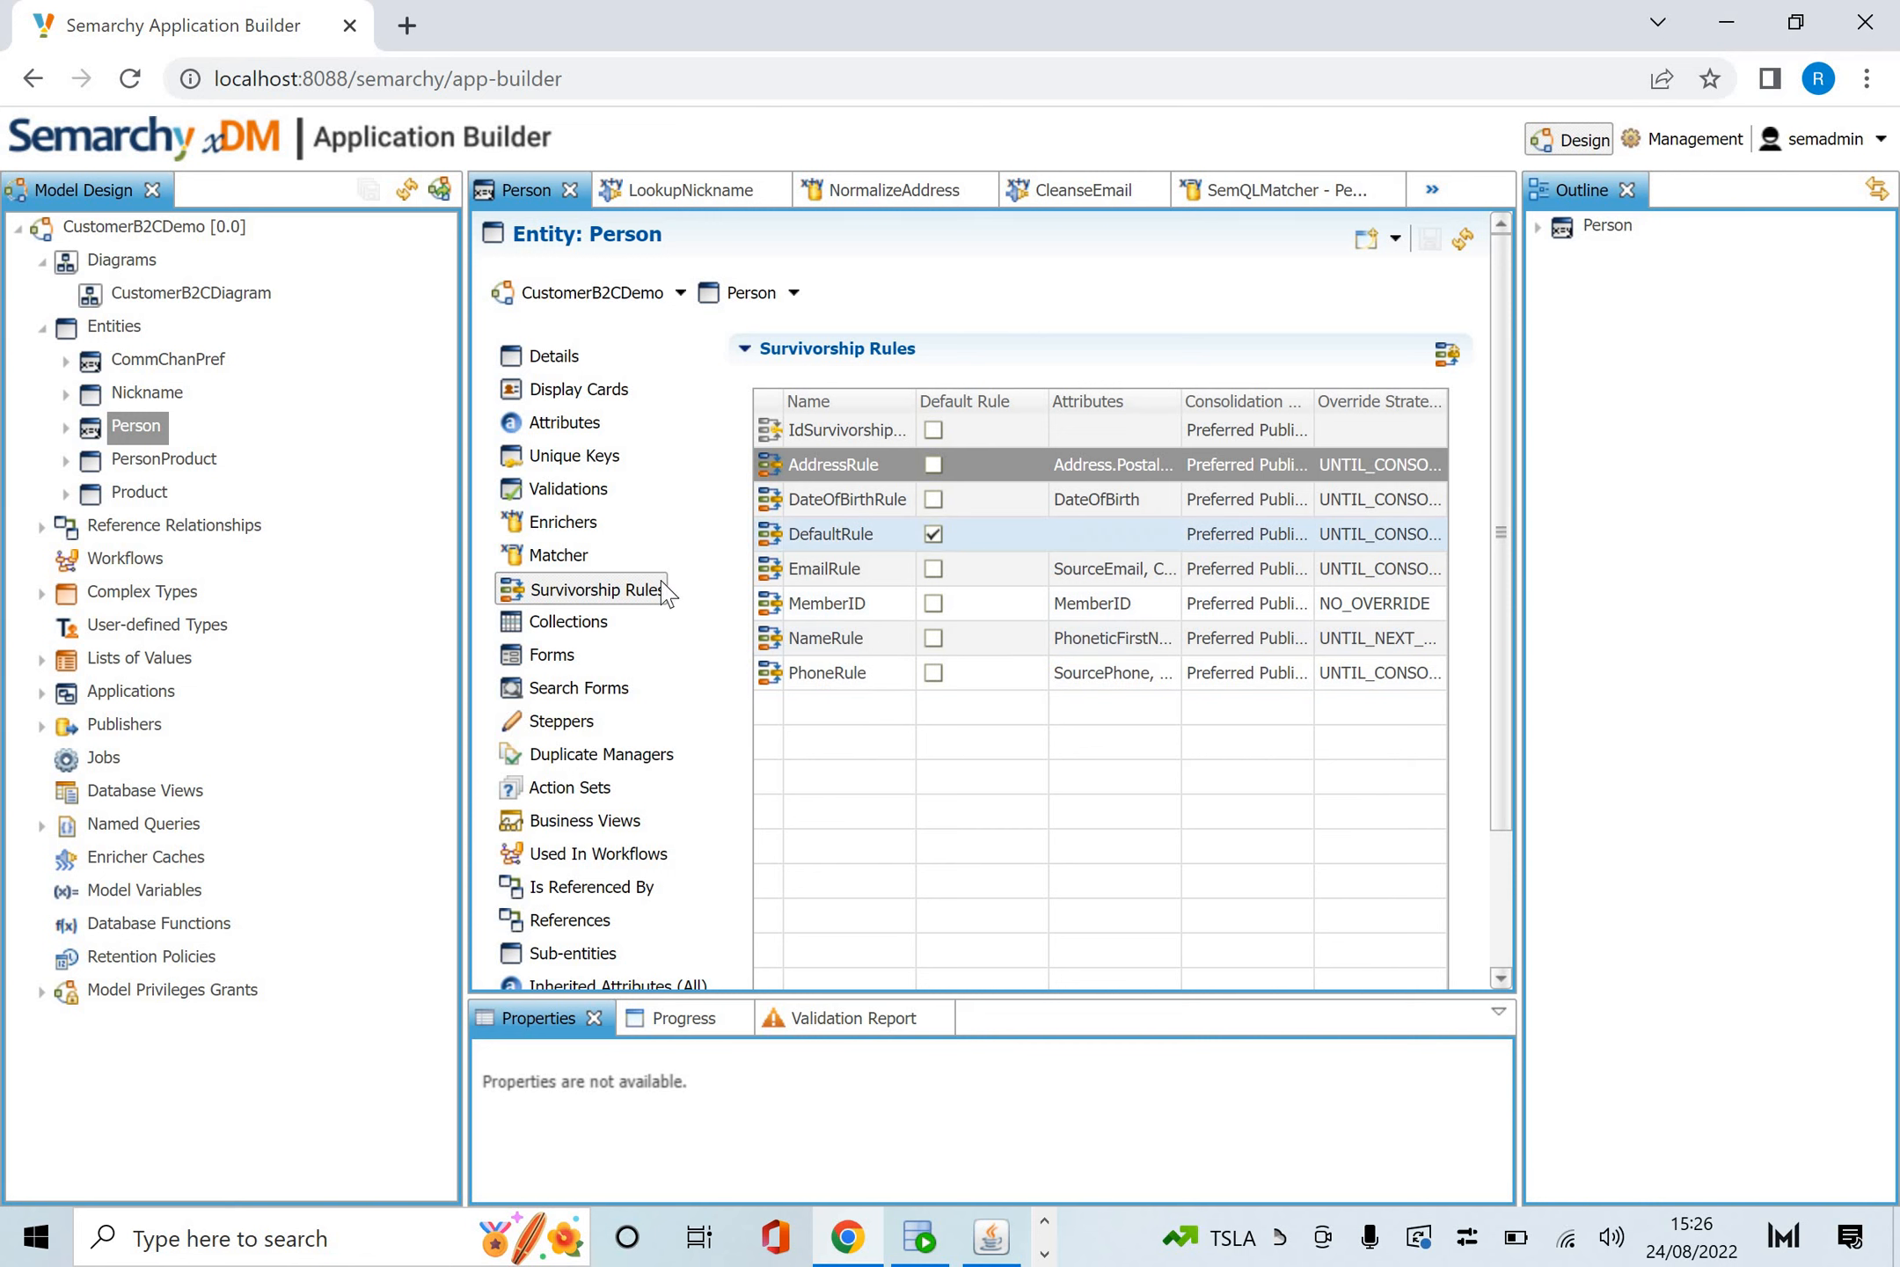
left_click(572, 587)
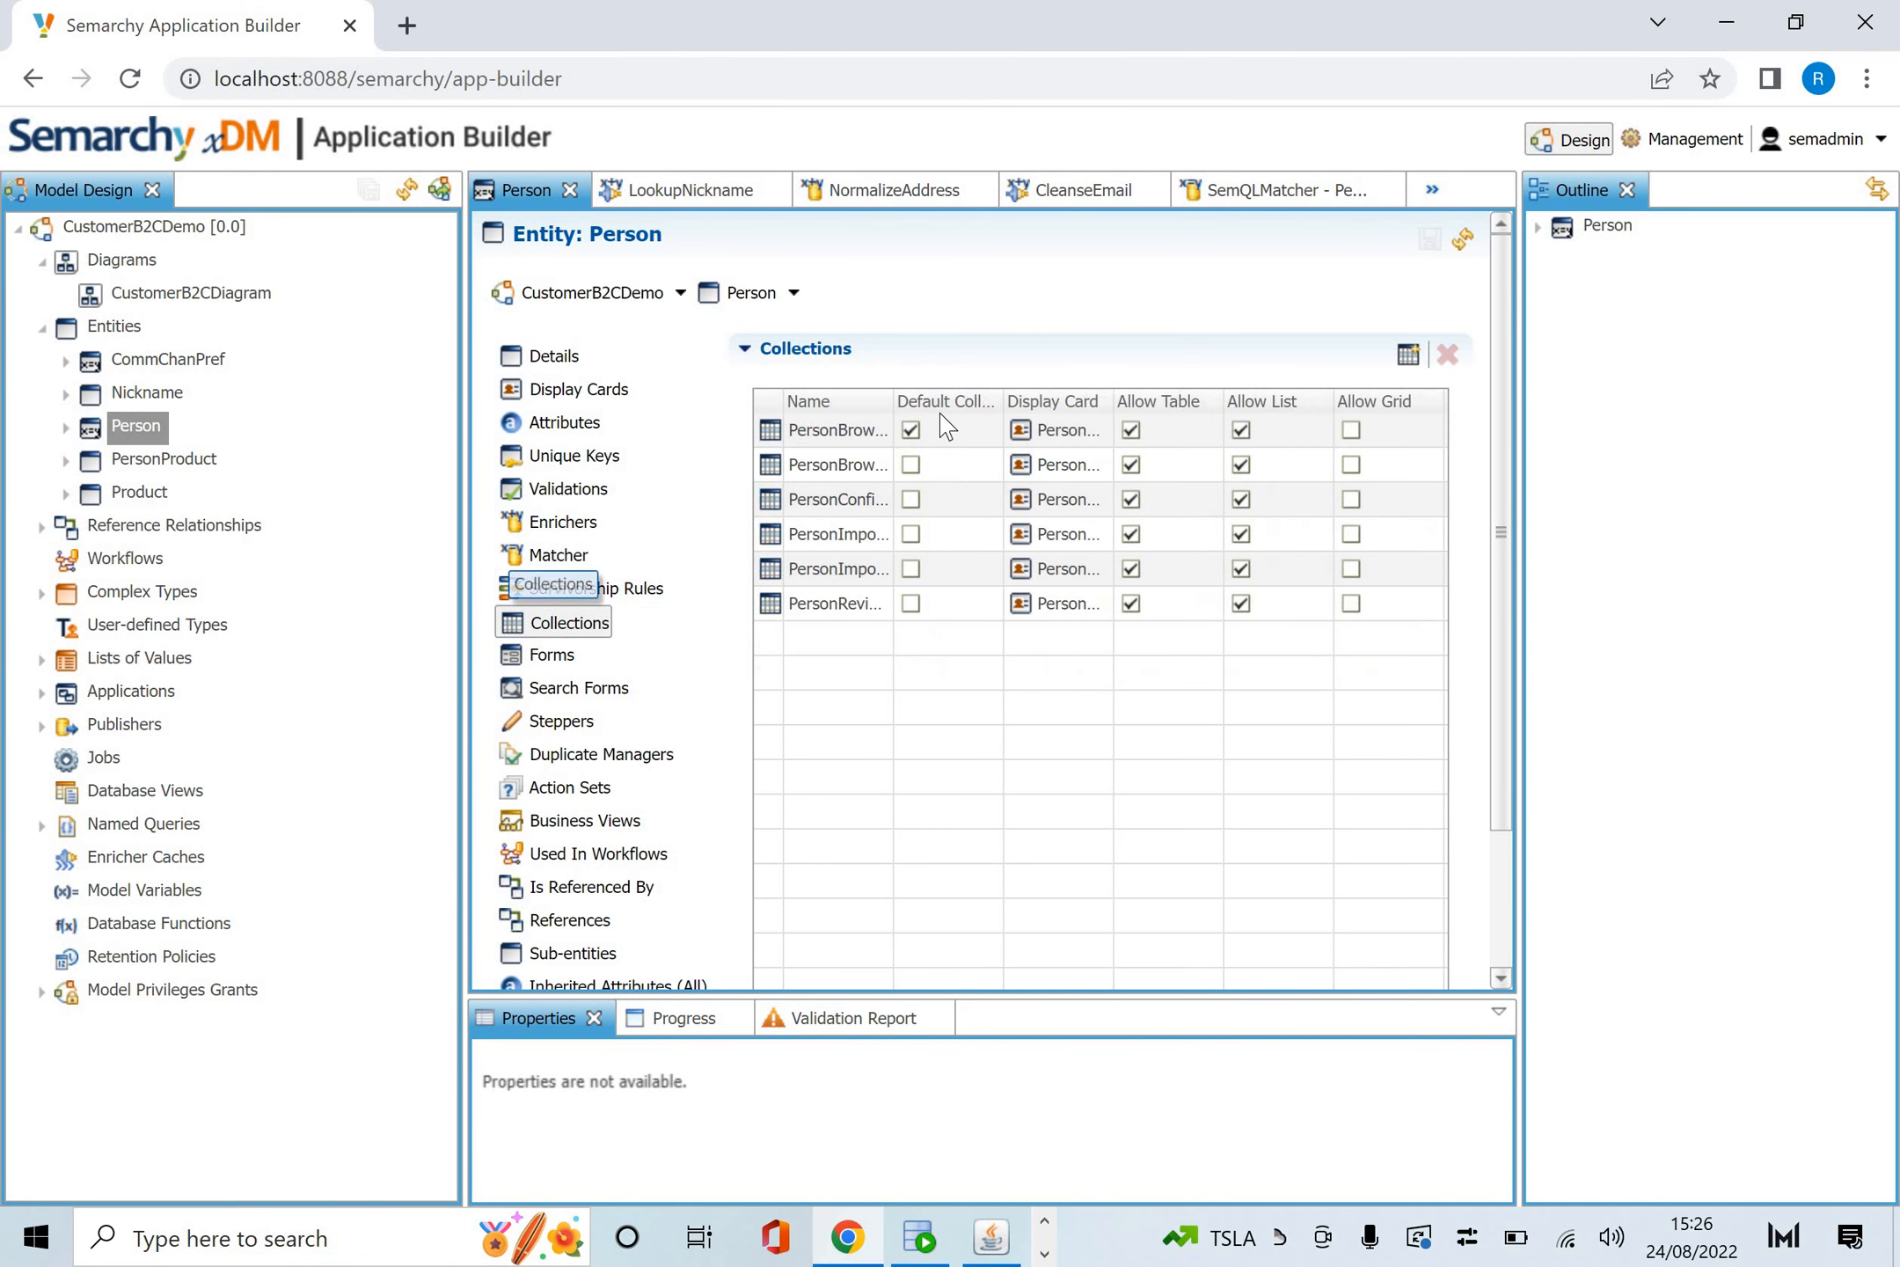
mouse_move(893, 400)
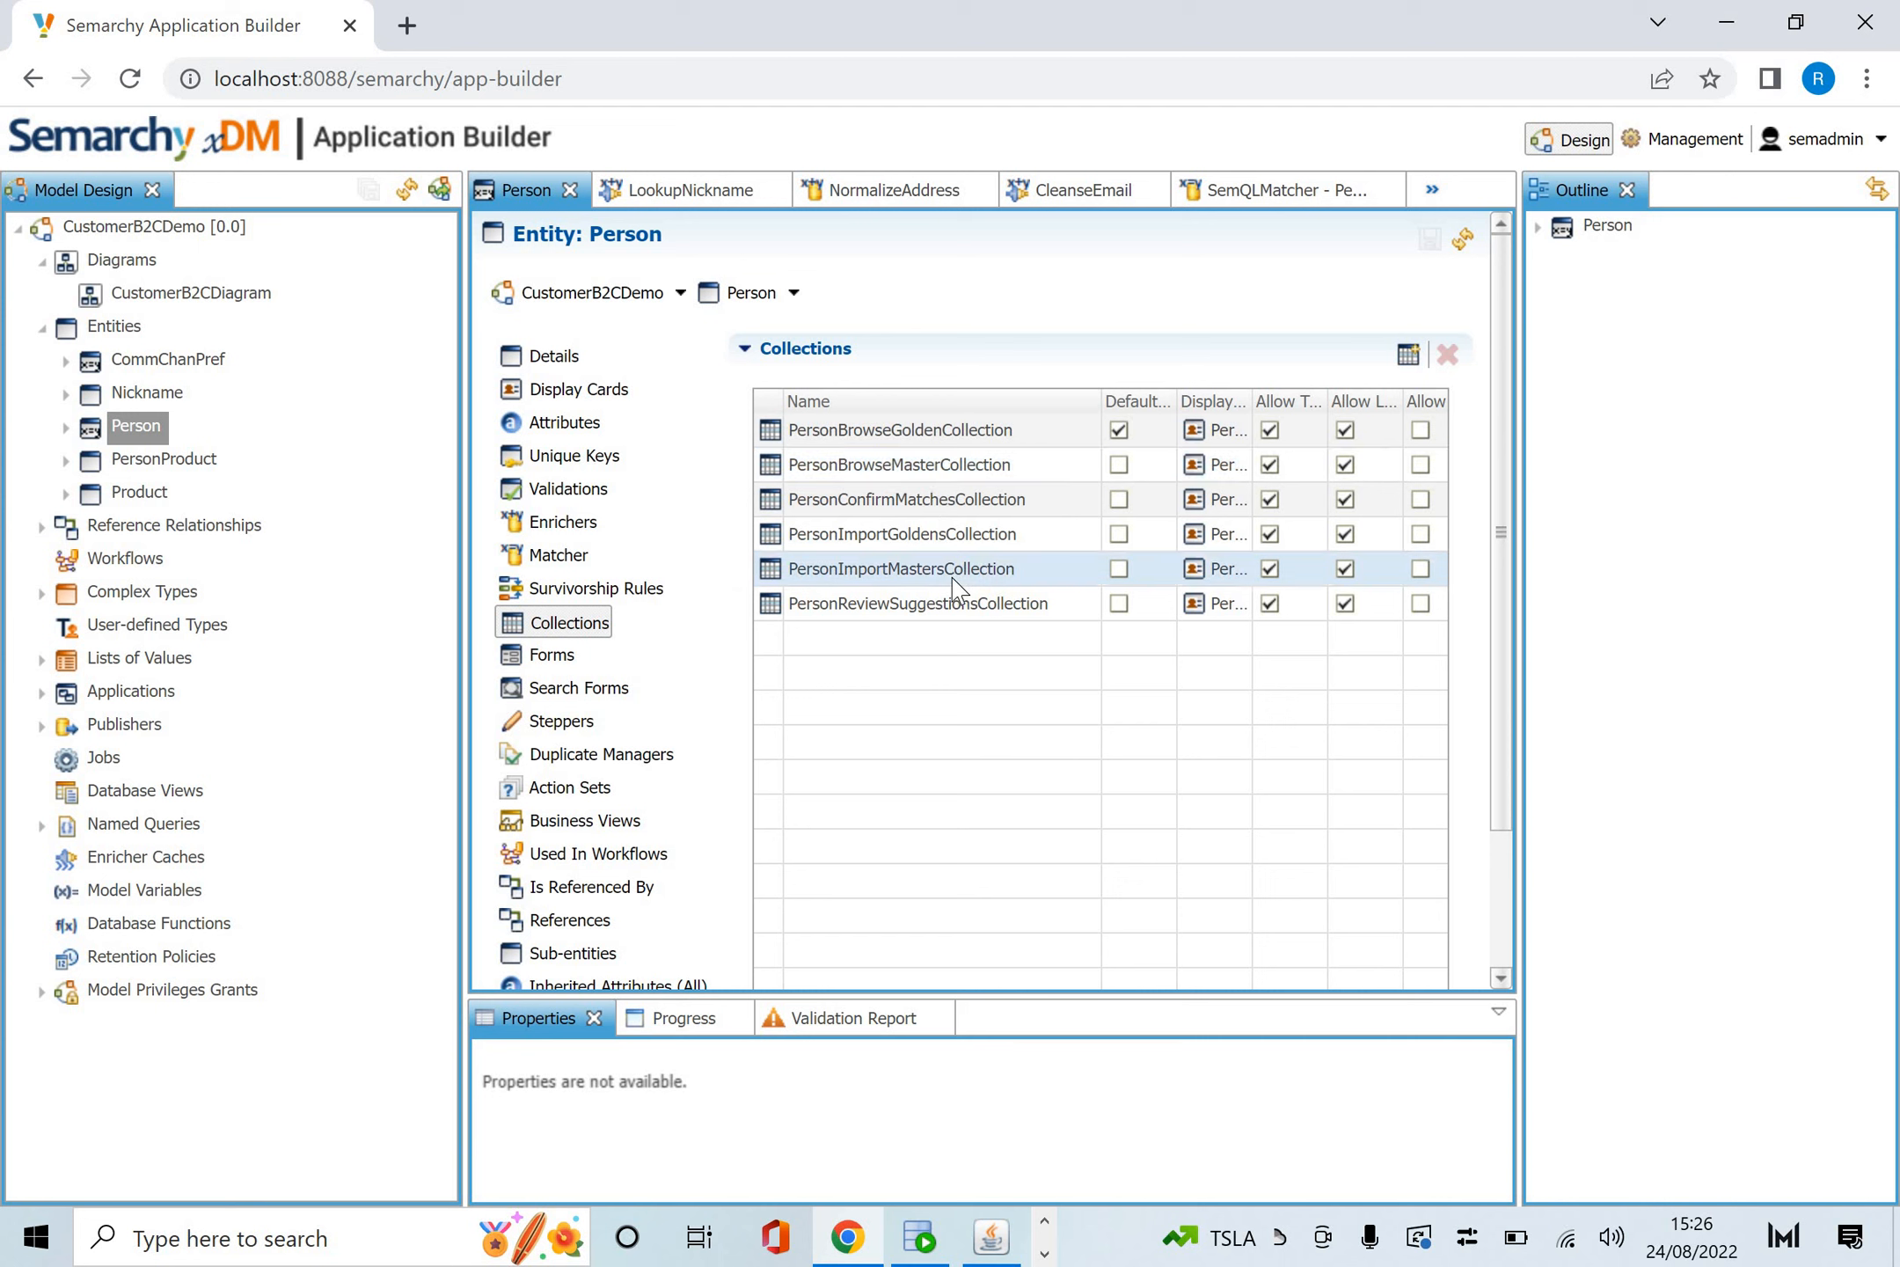
mouse_move(555, 668)
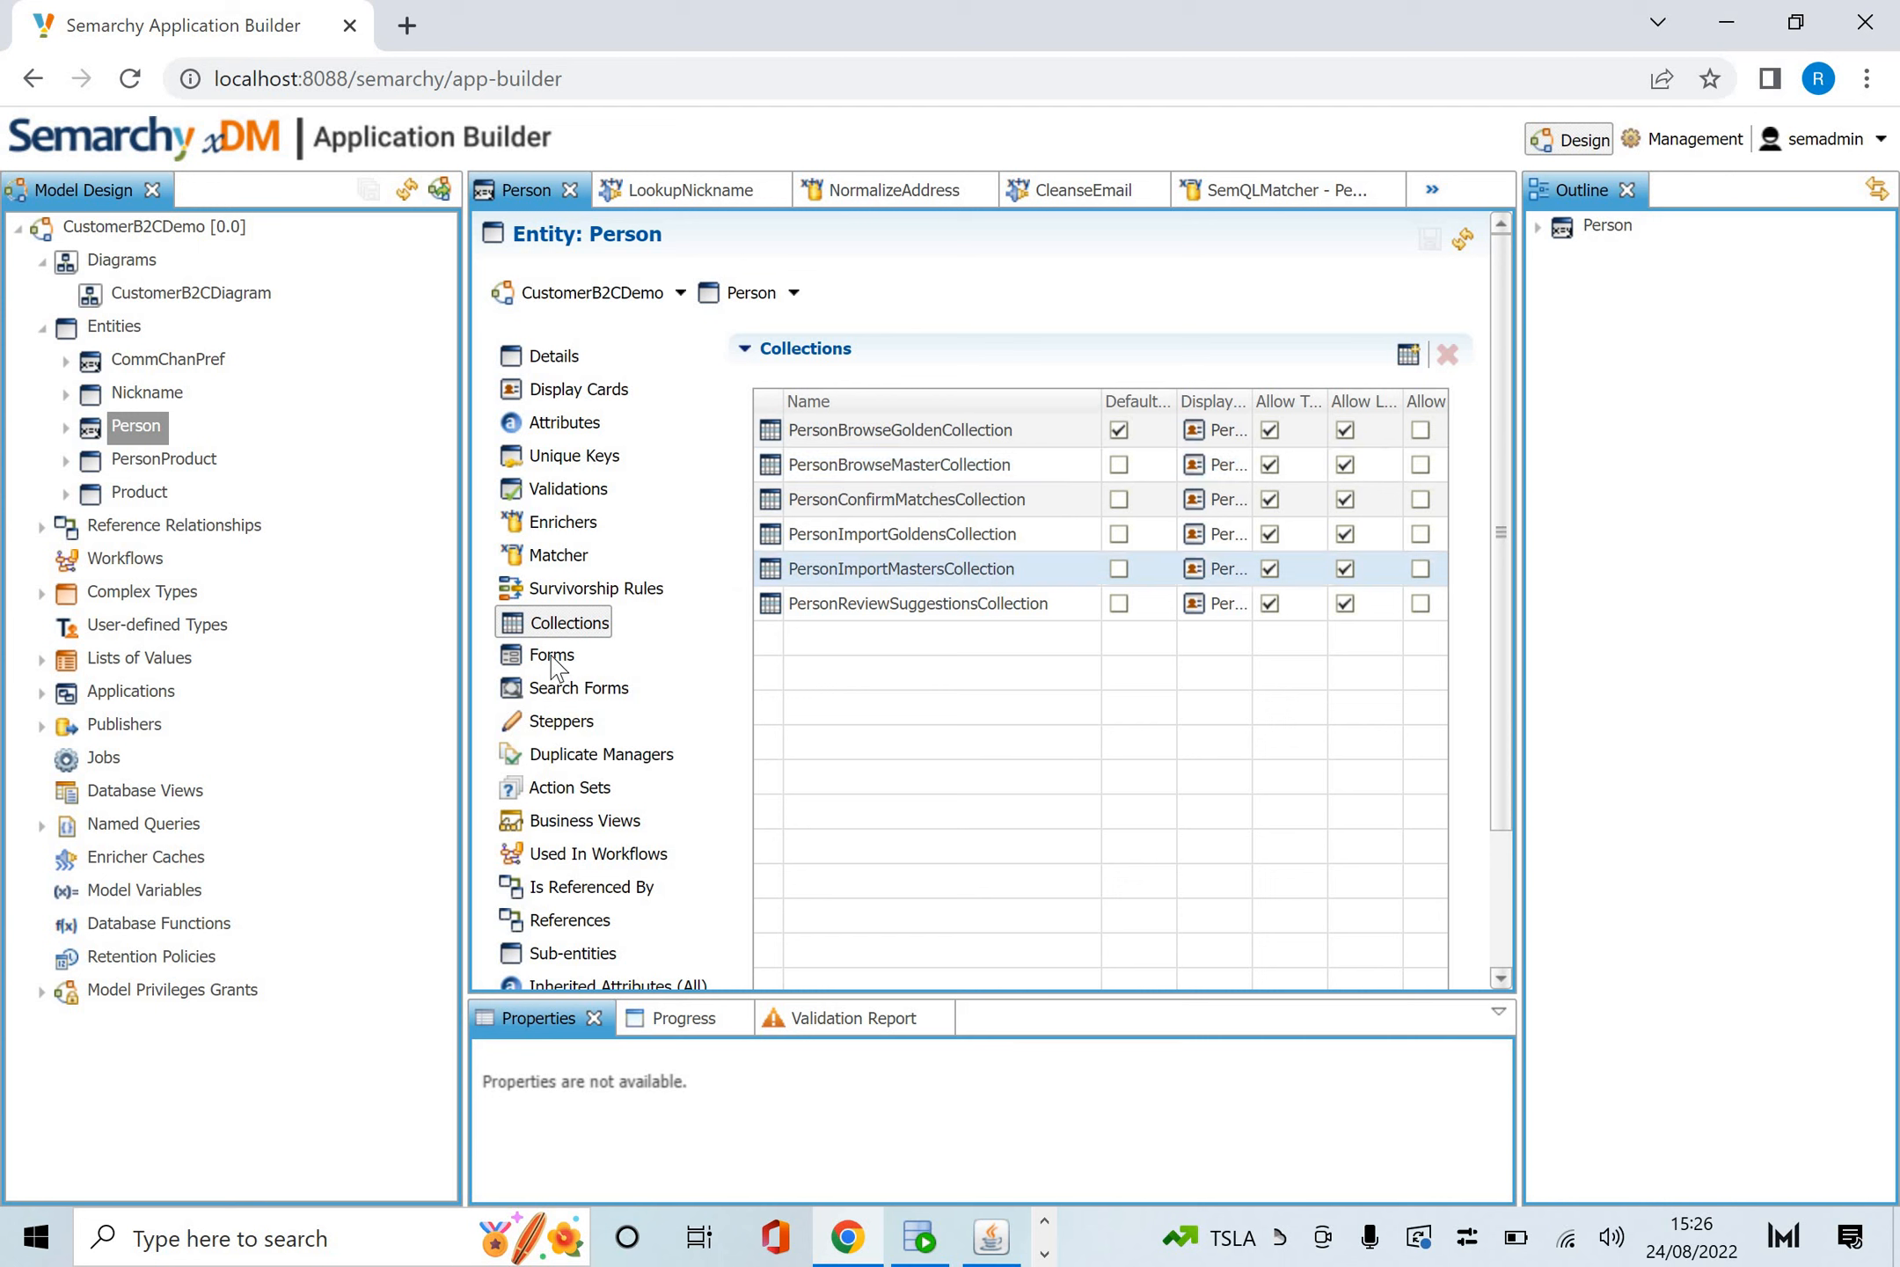
Browse Person's forms, search forms, AuthorPersons stepper, duplicate managers, action sets and workflow usage.
left_click(550, 654)
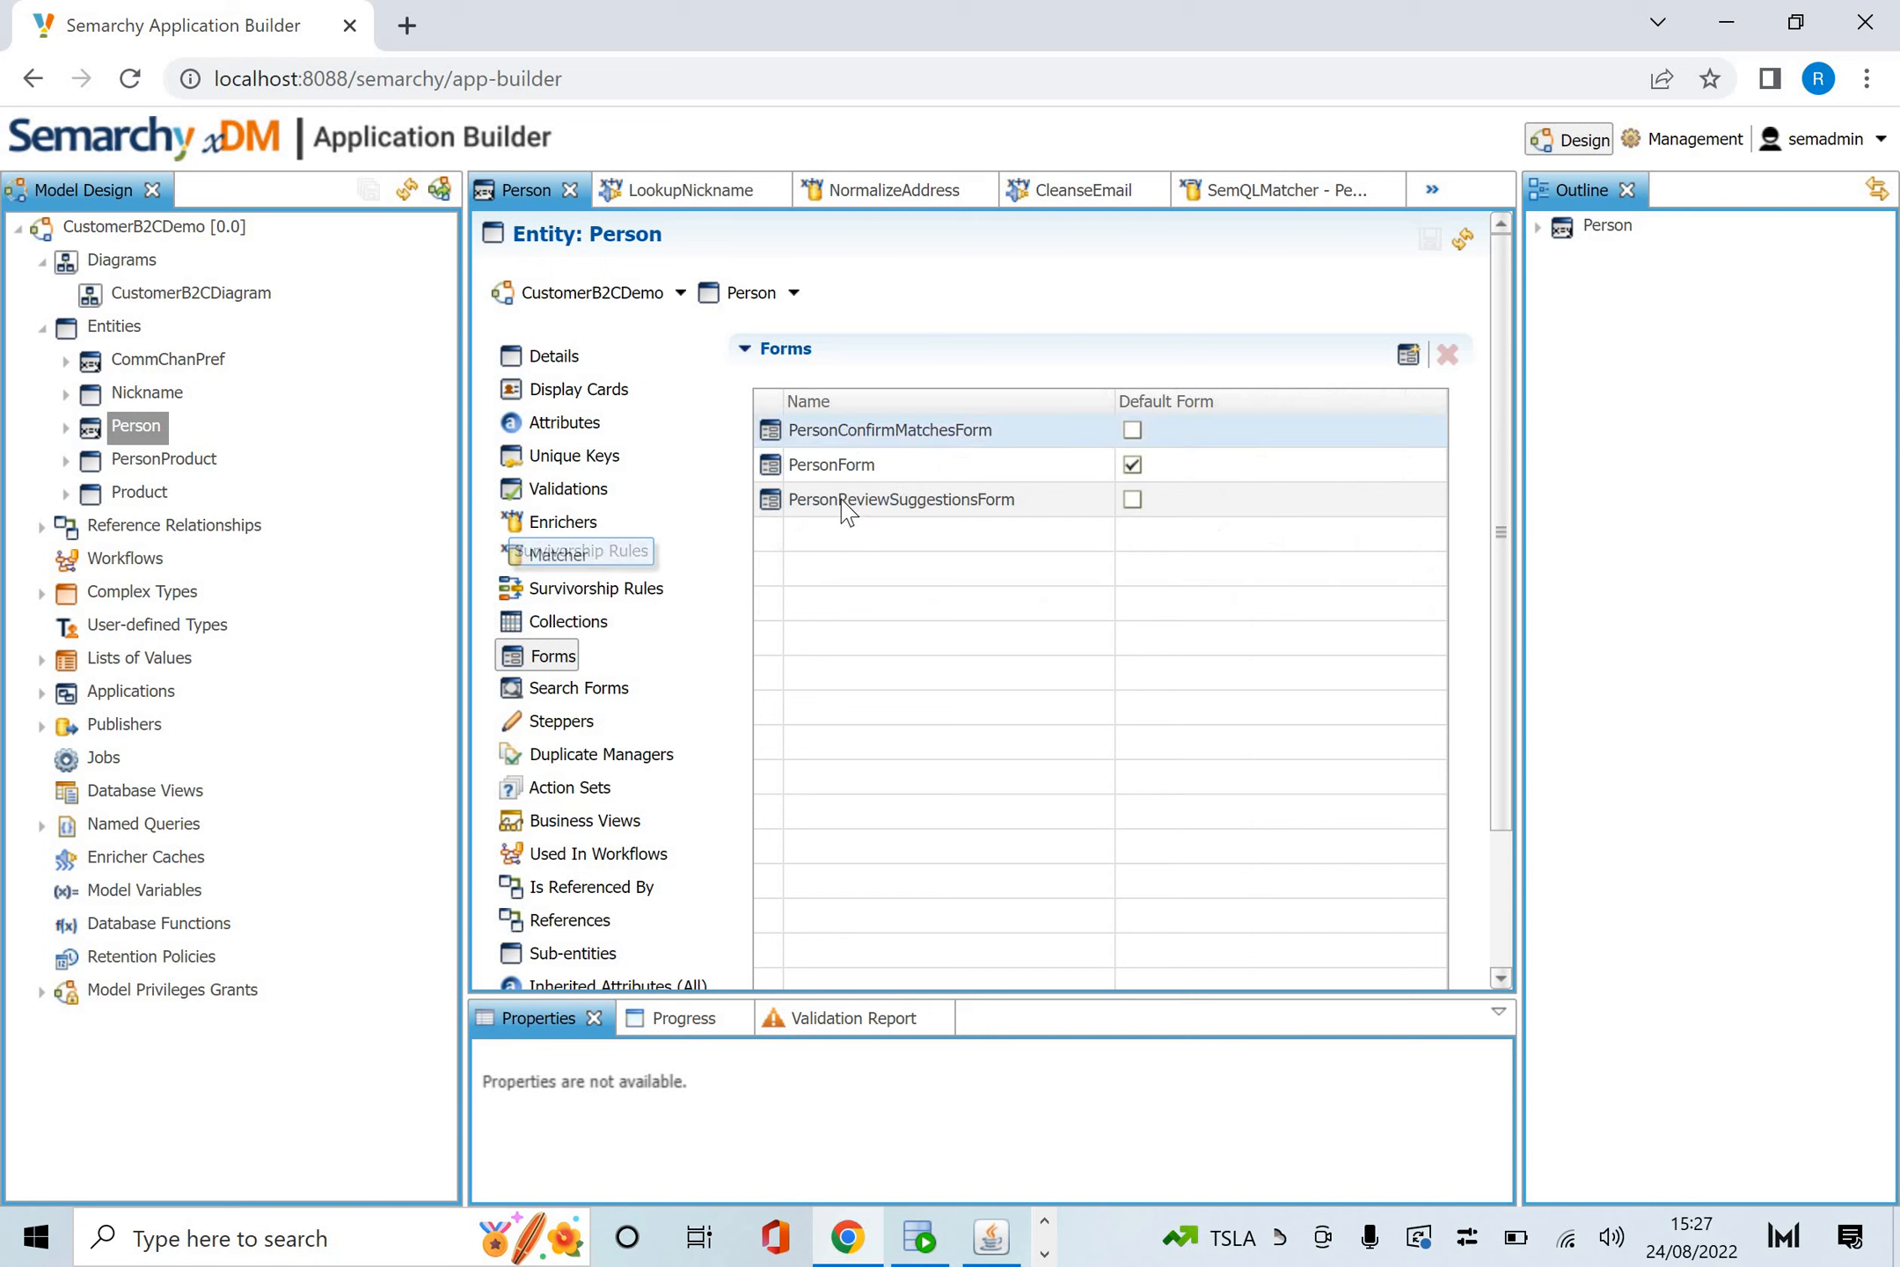
mouse_move(873, 471)
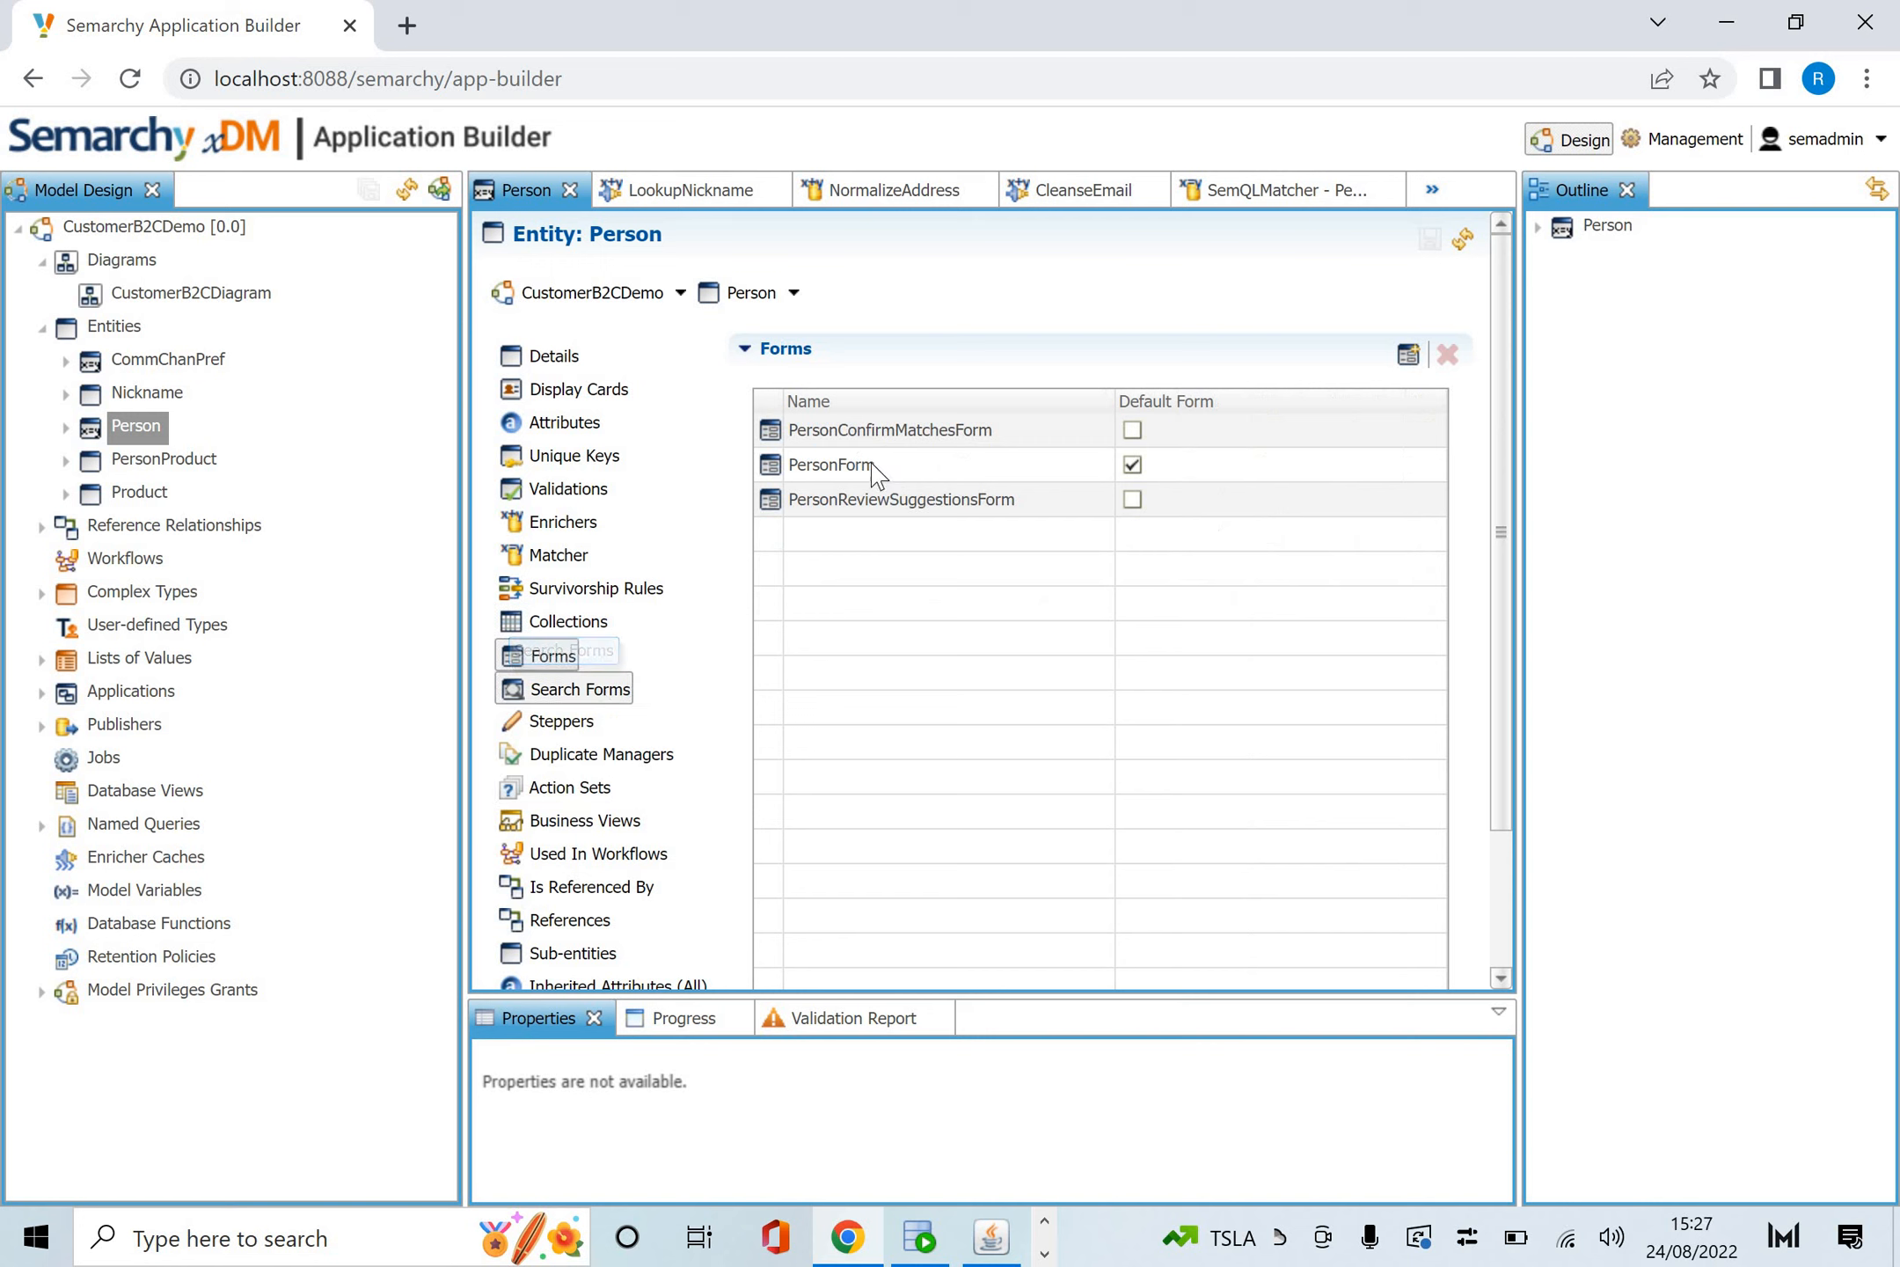
left_click(581, 689)
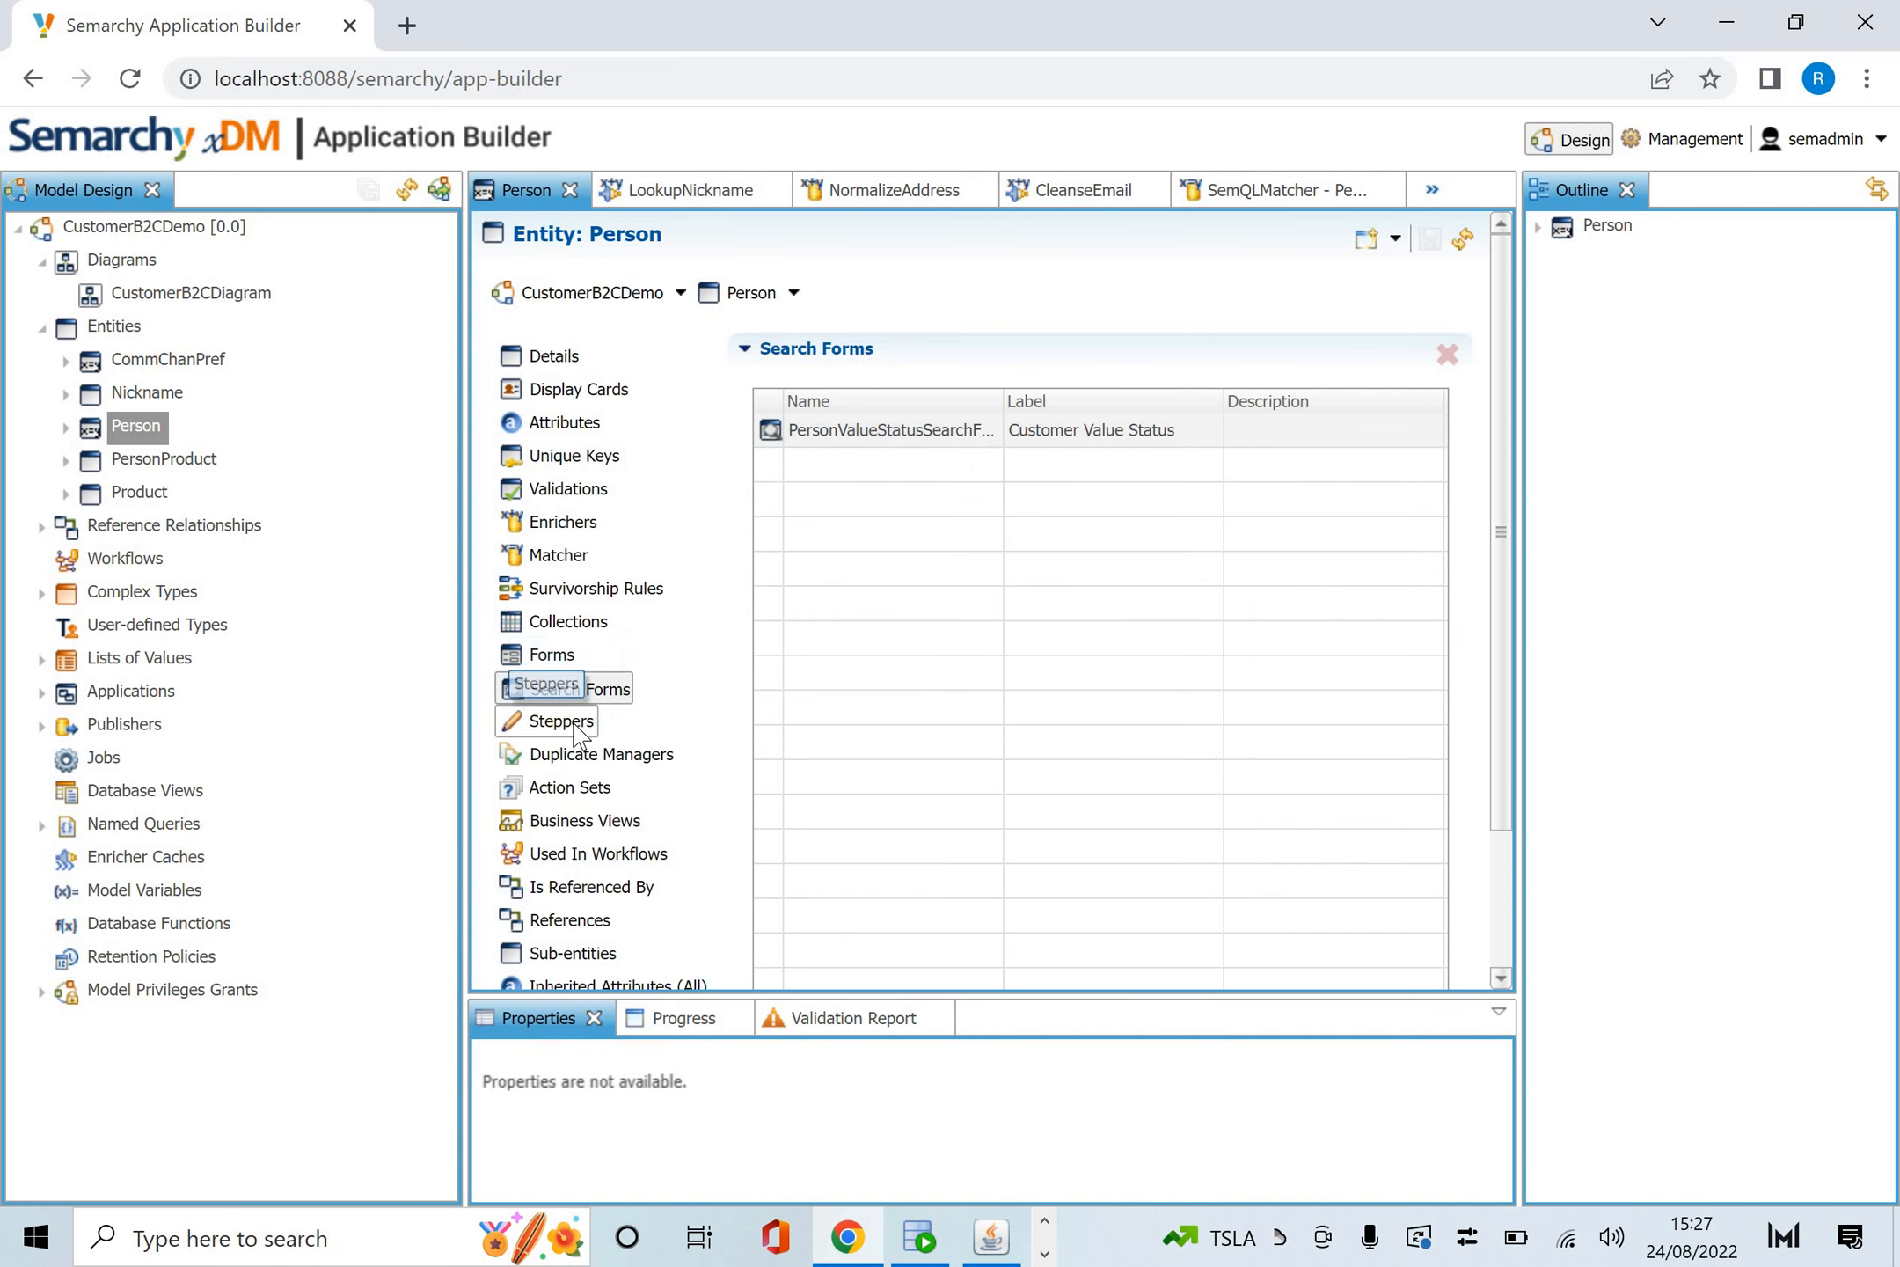
left_click(561, 721)
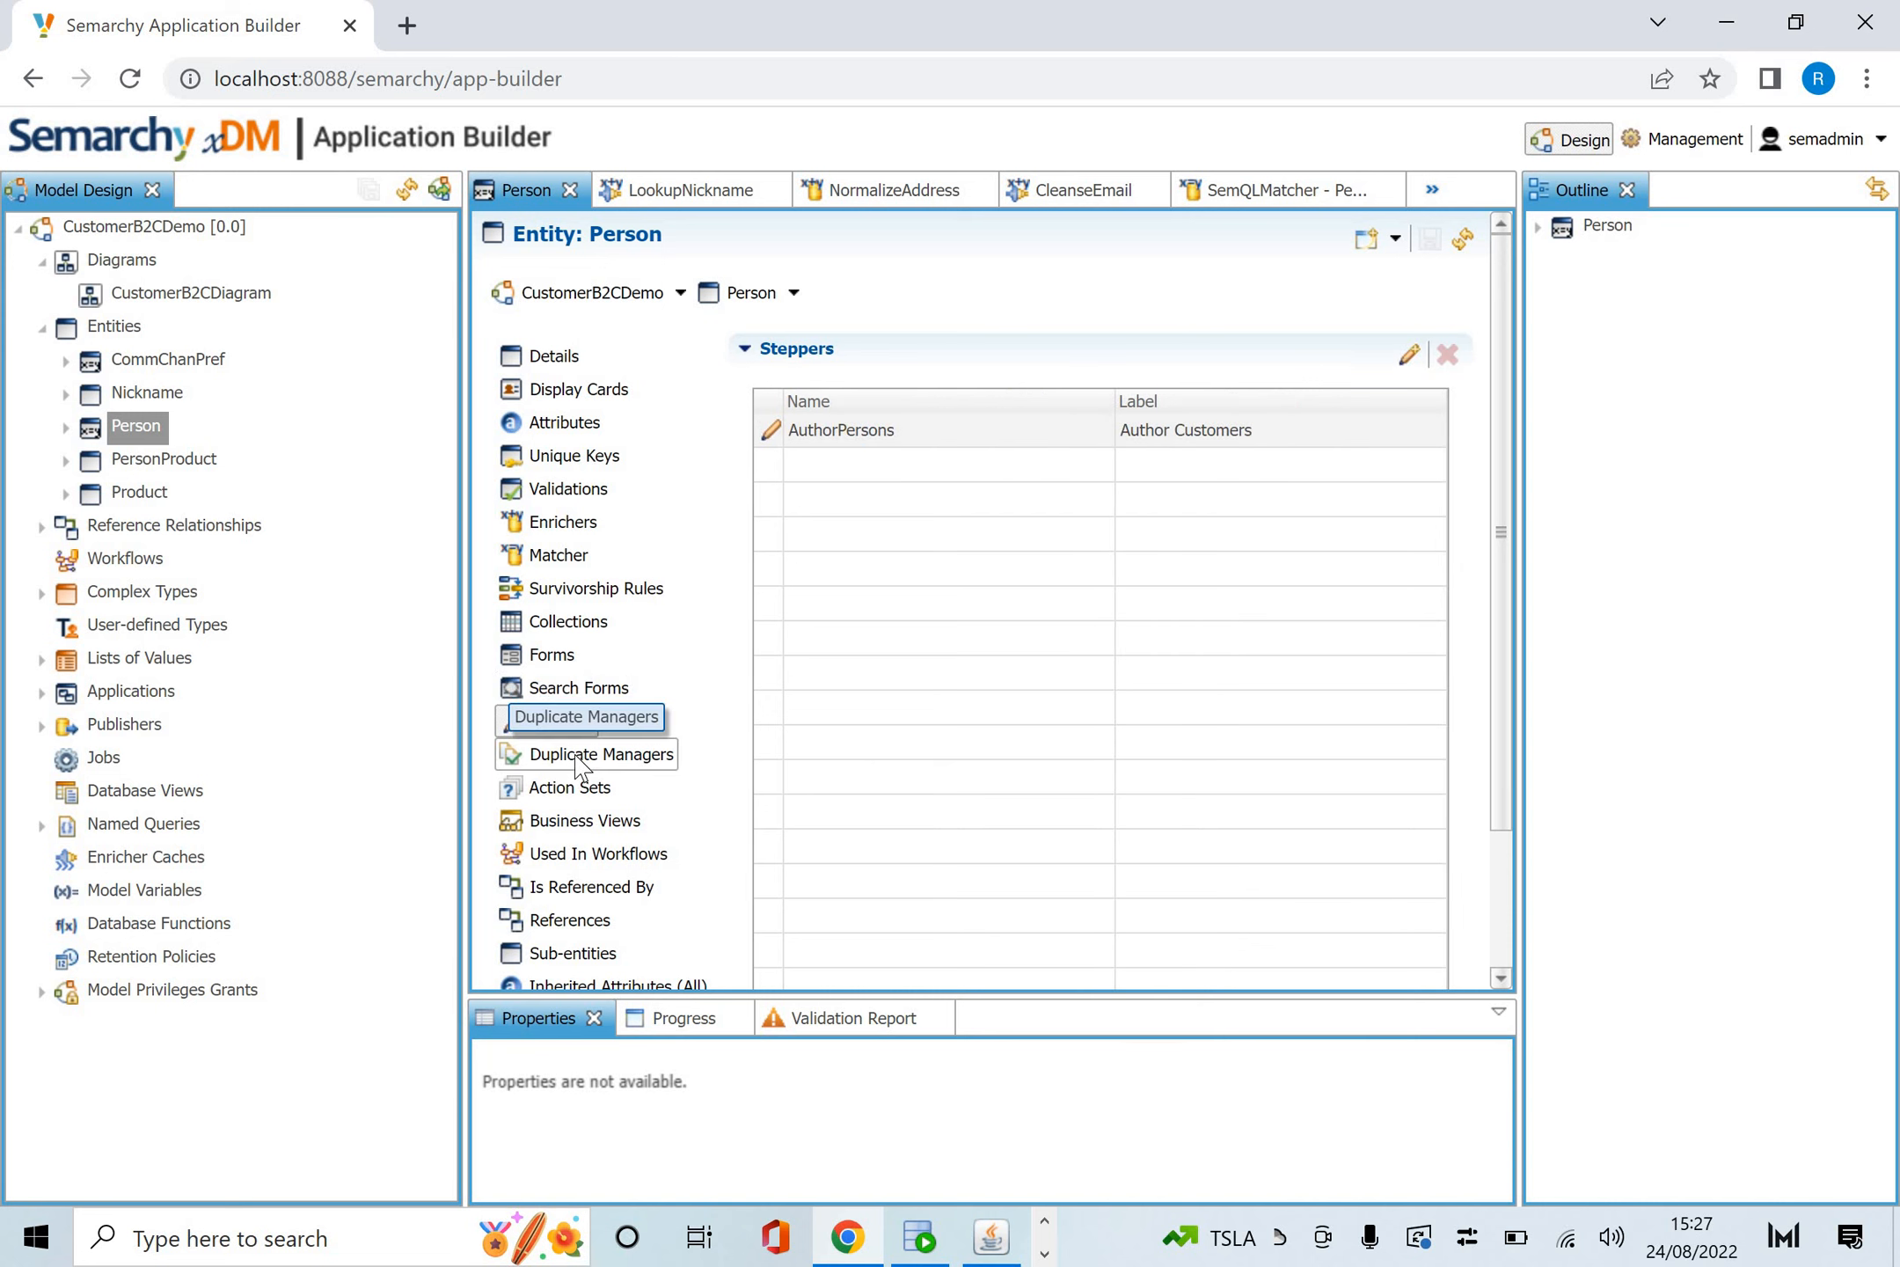
left_click(600, 753)
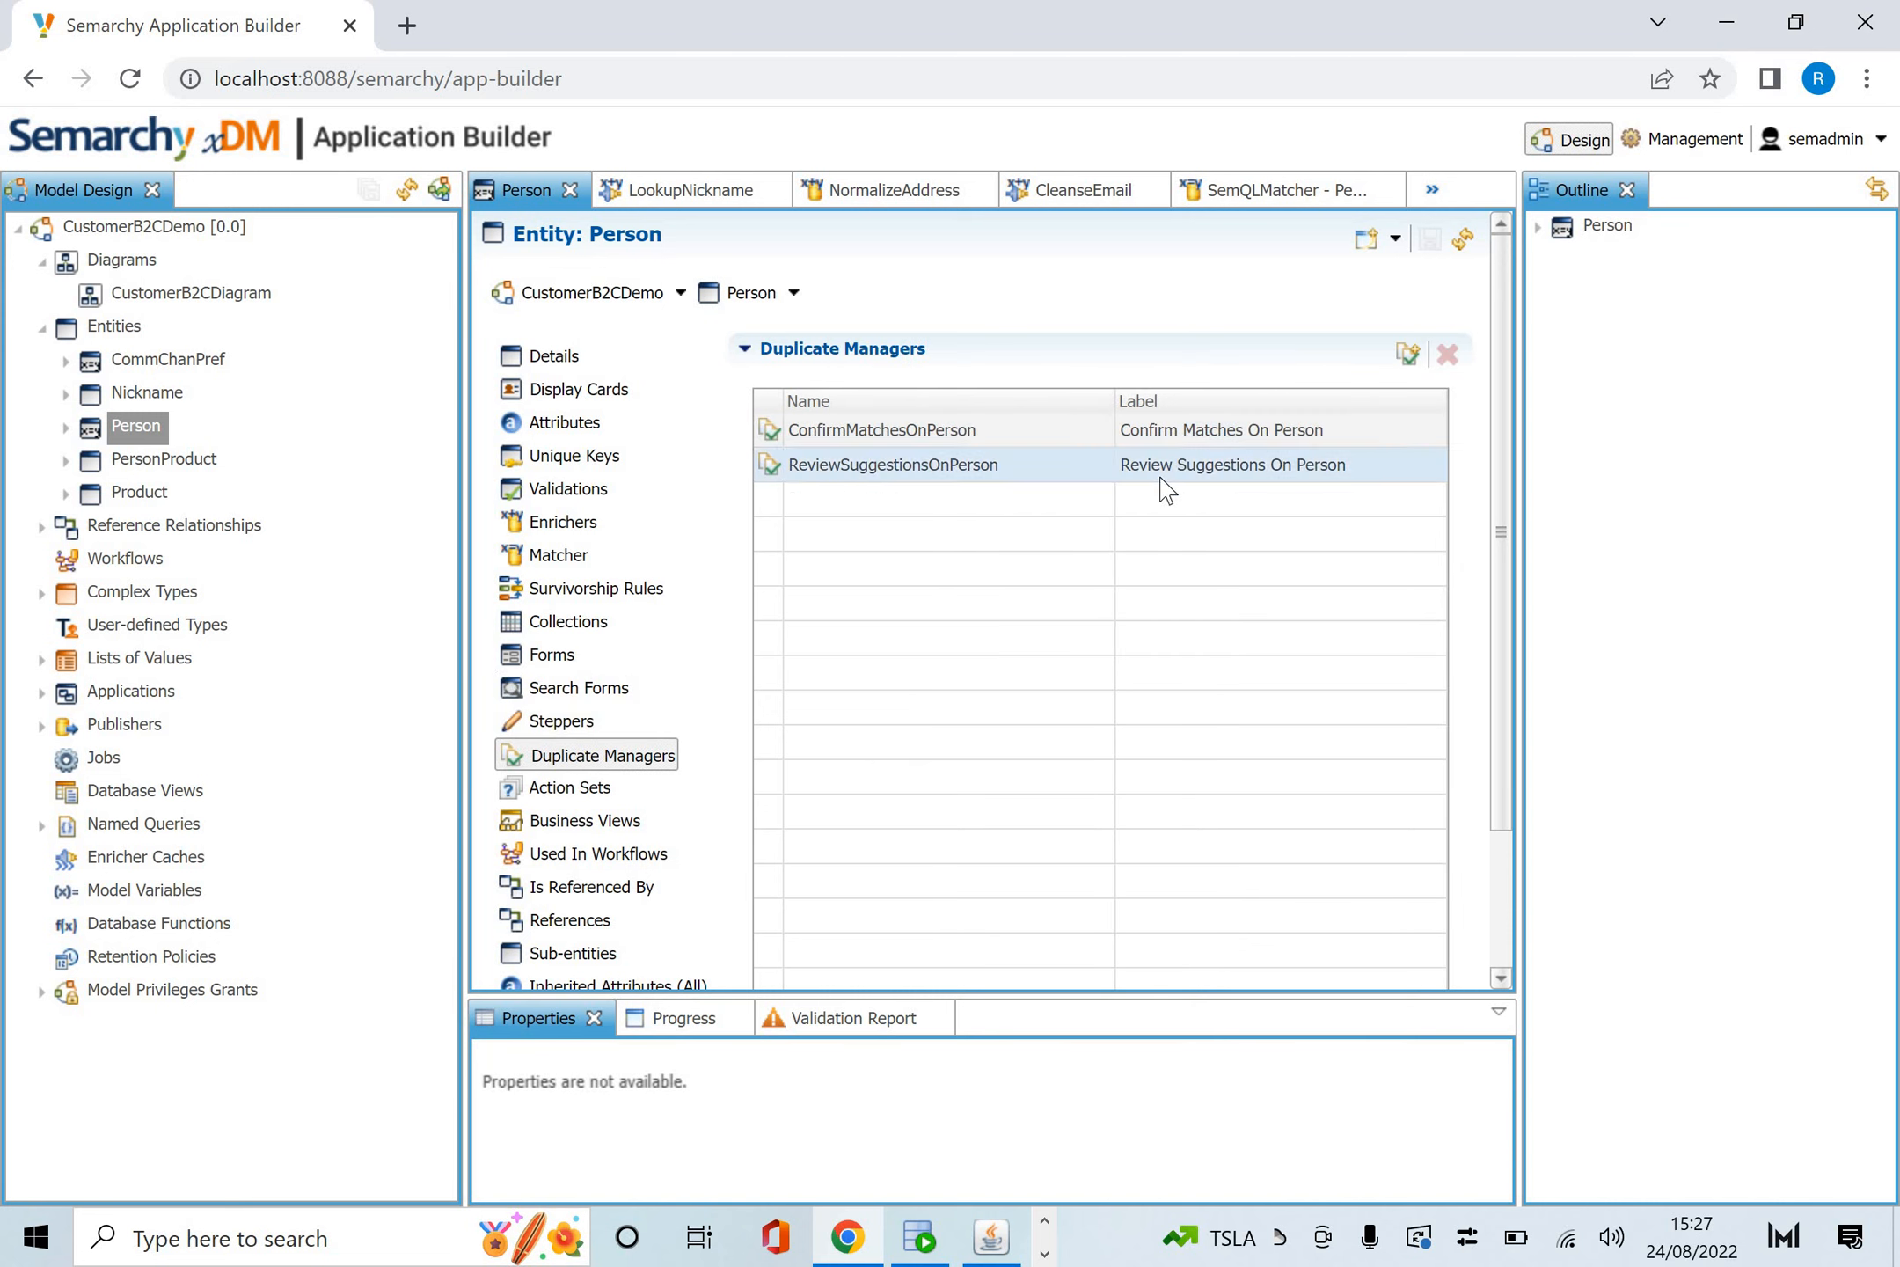
mouse_move(569, 788)
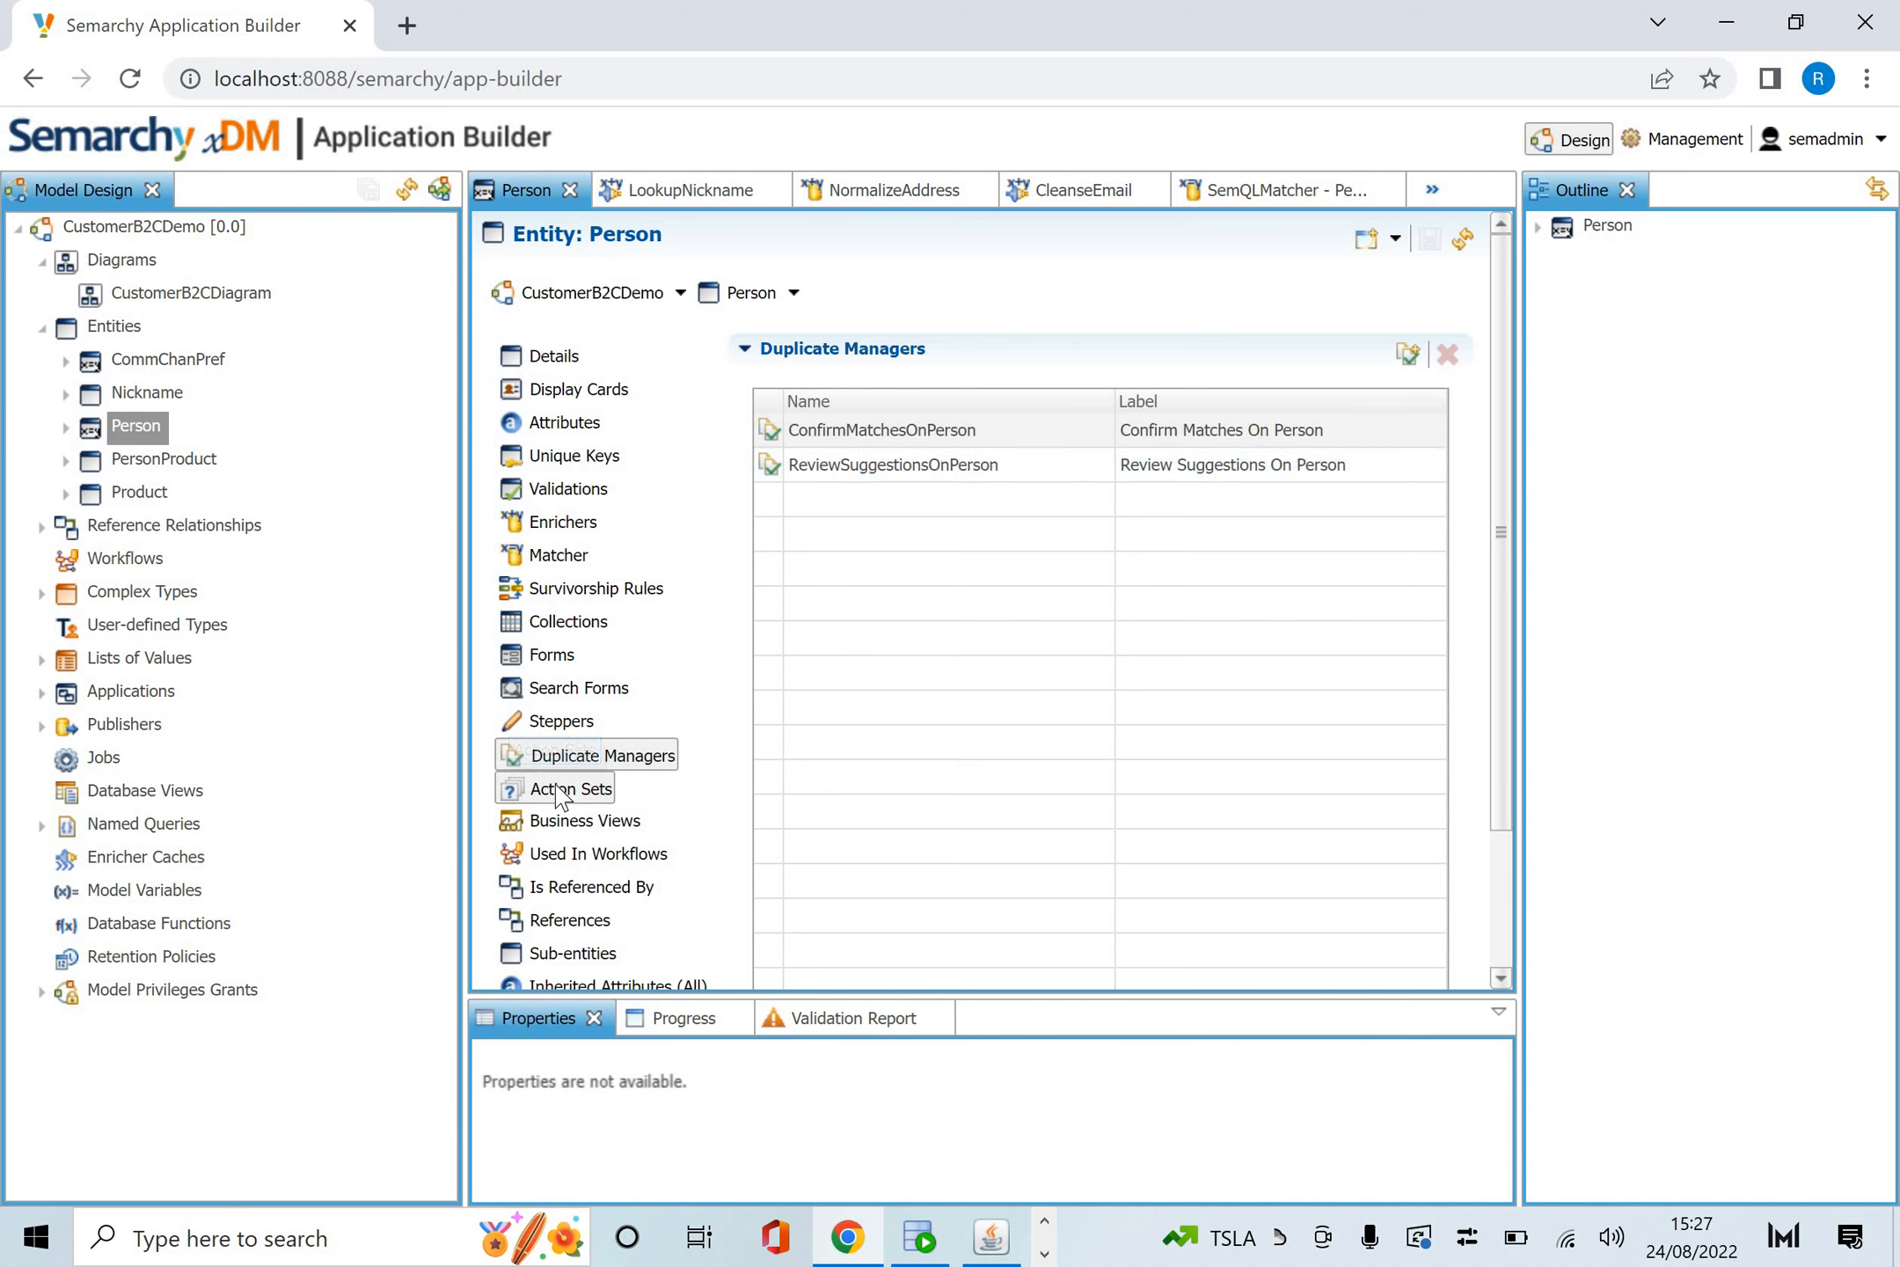
left_click(571, 788)
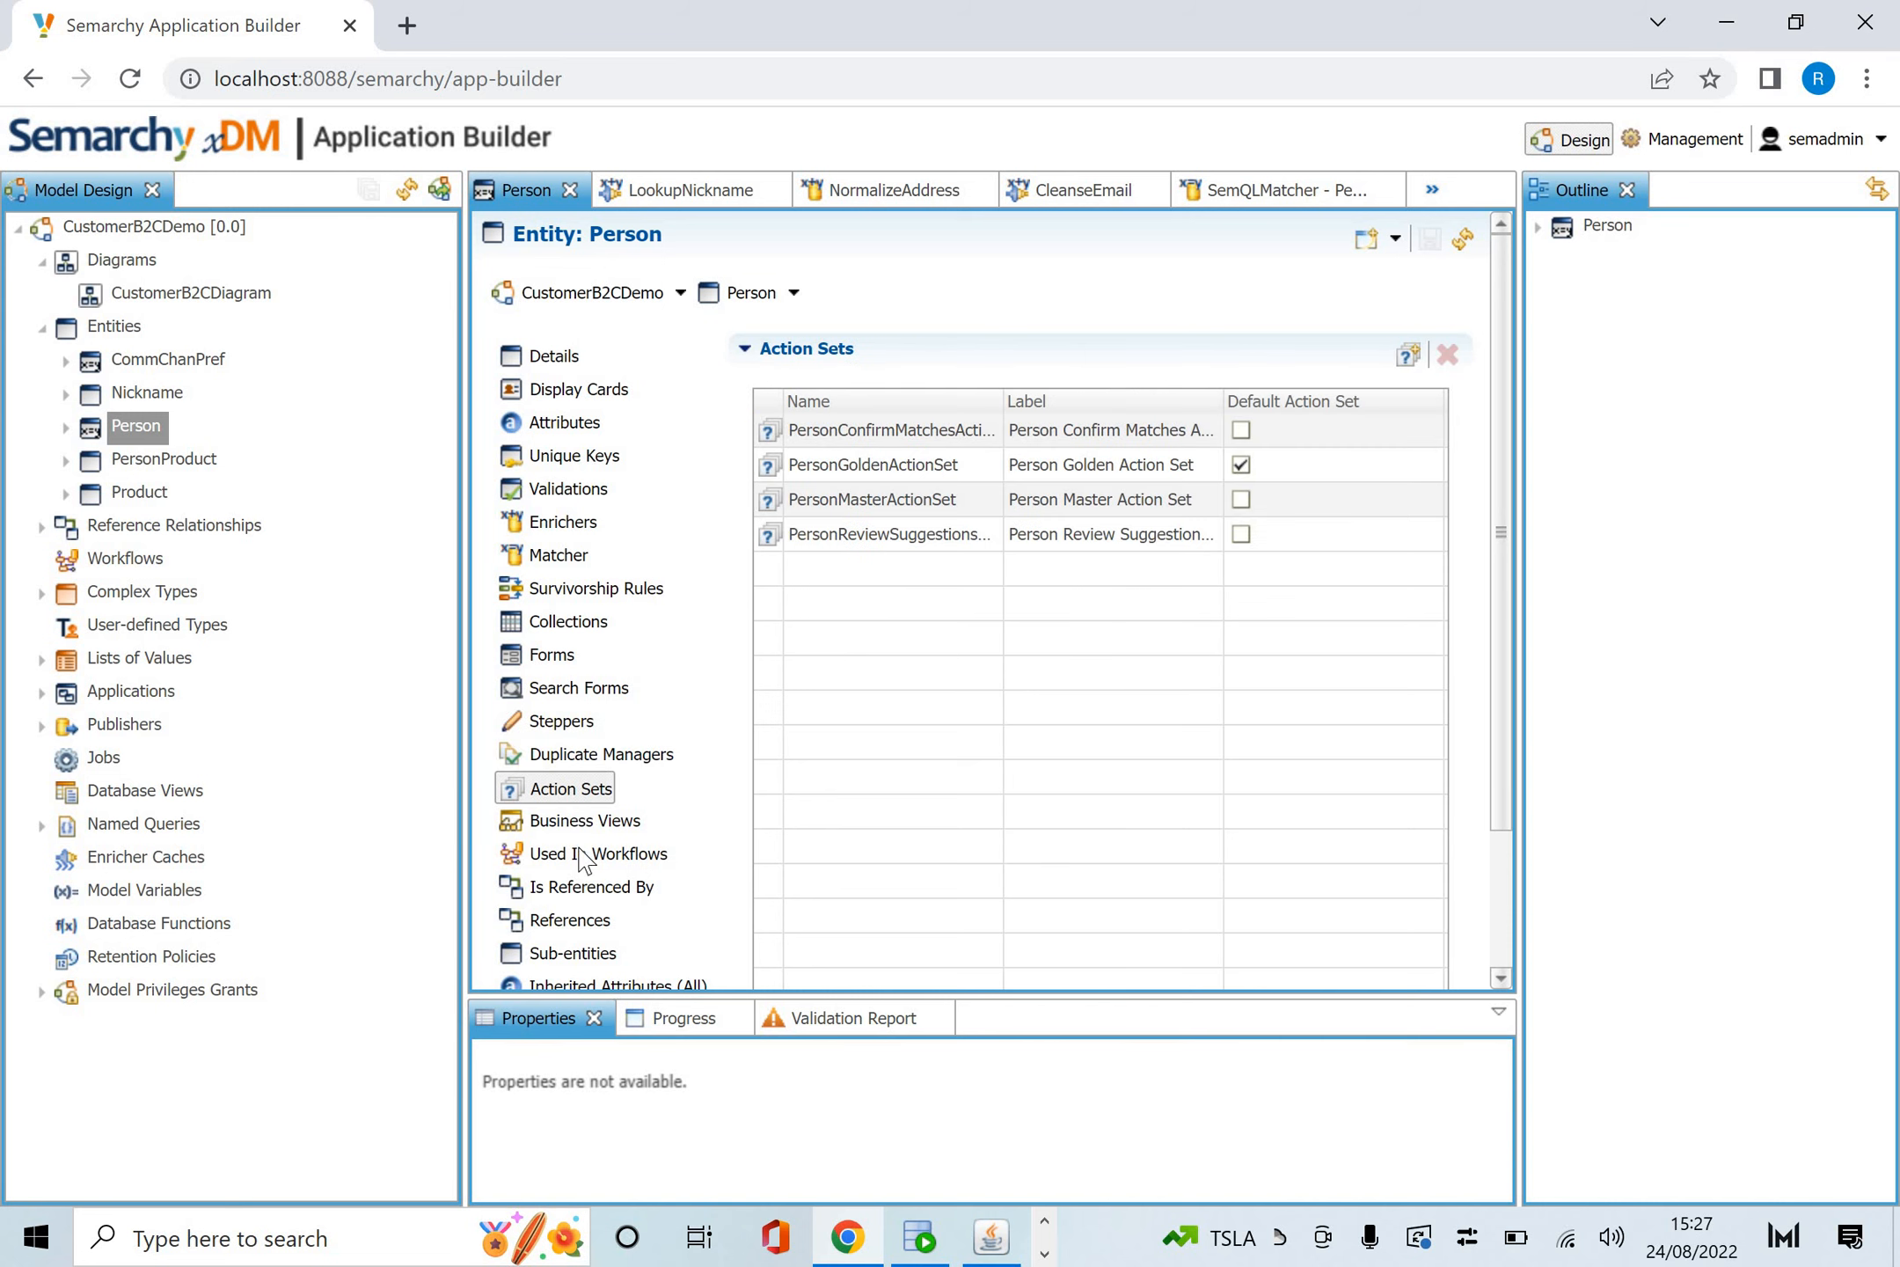
left_click(584, 821)
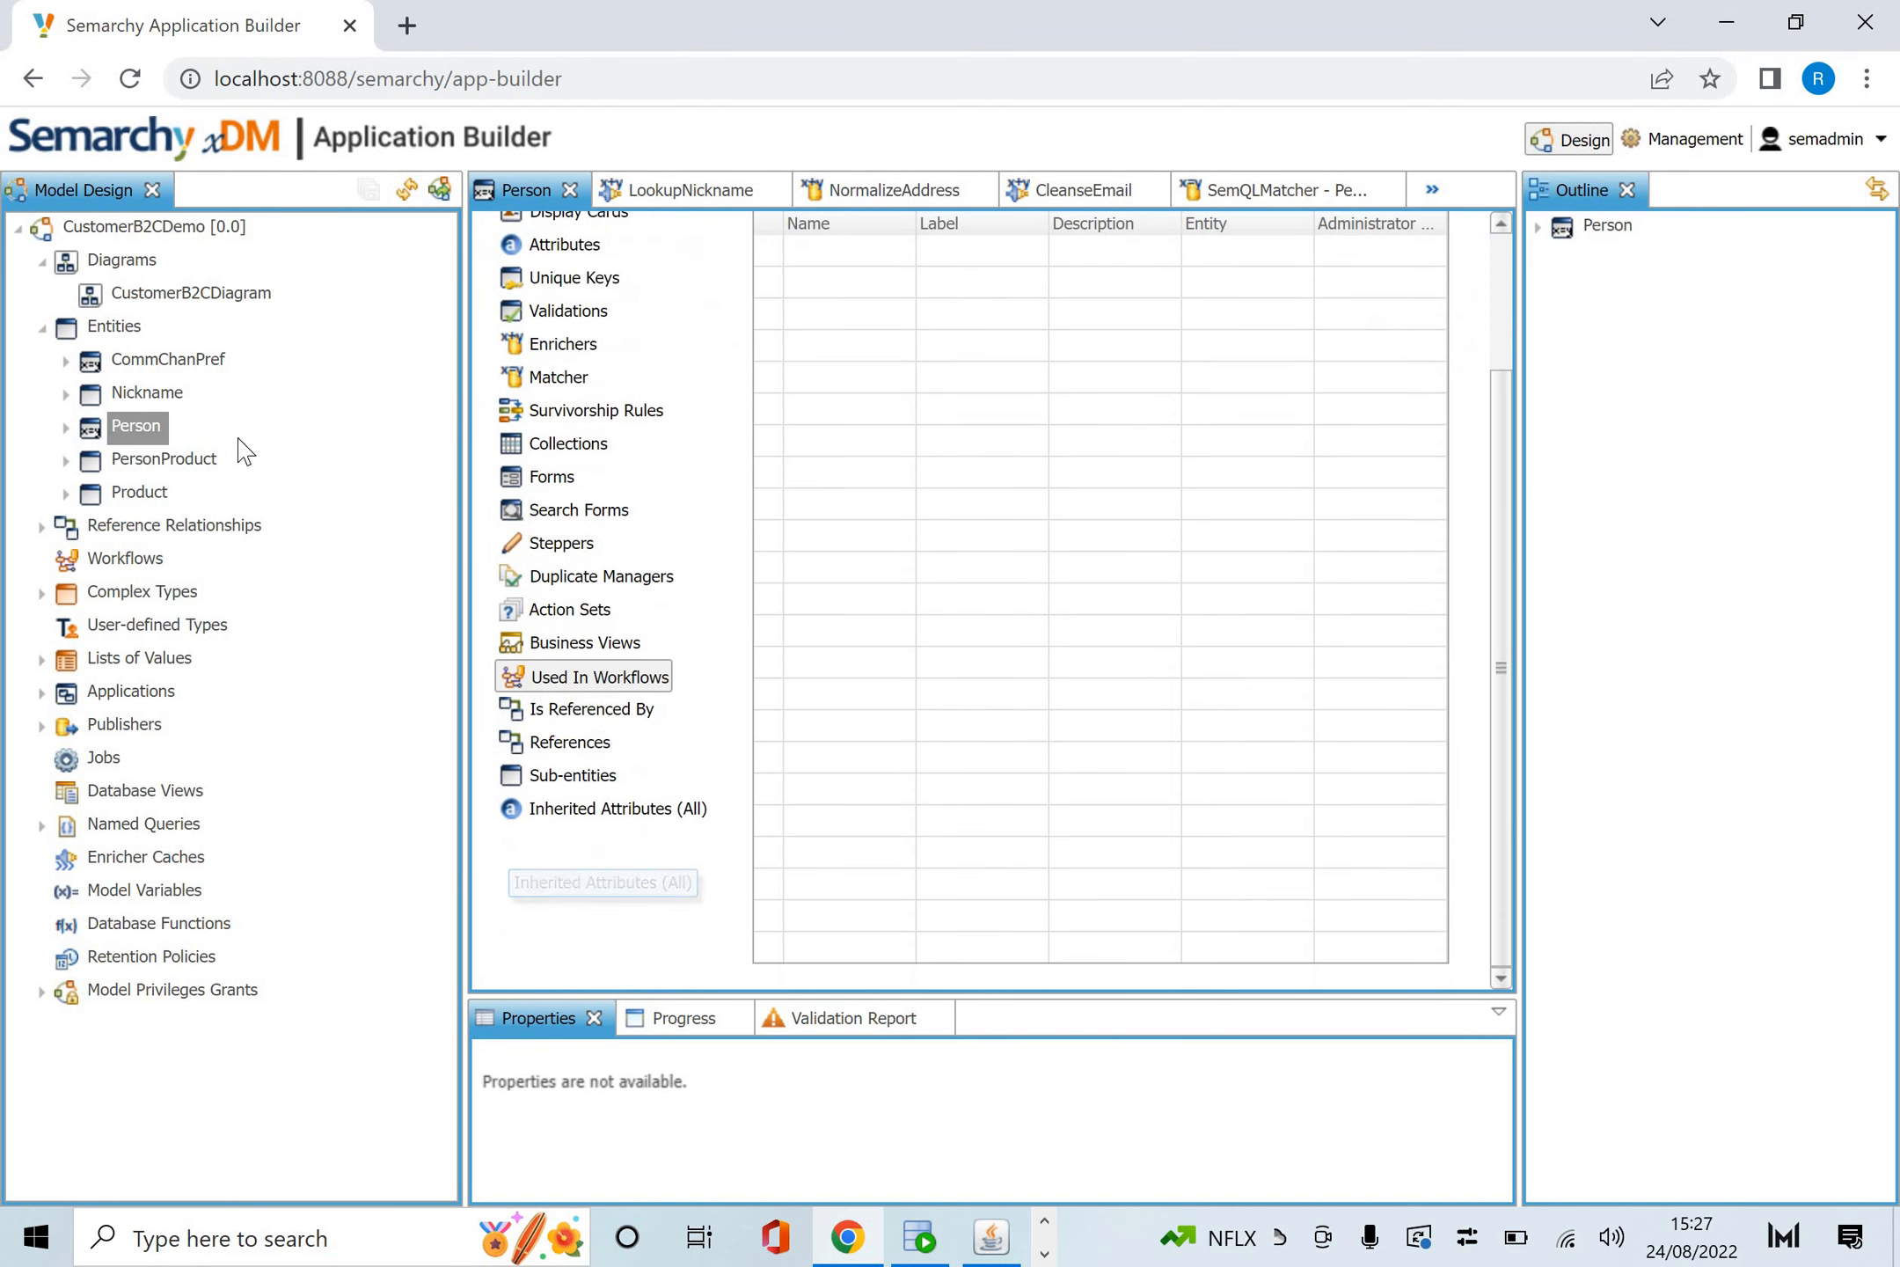
left_click(164, 458)
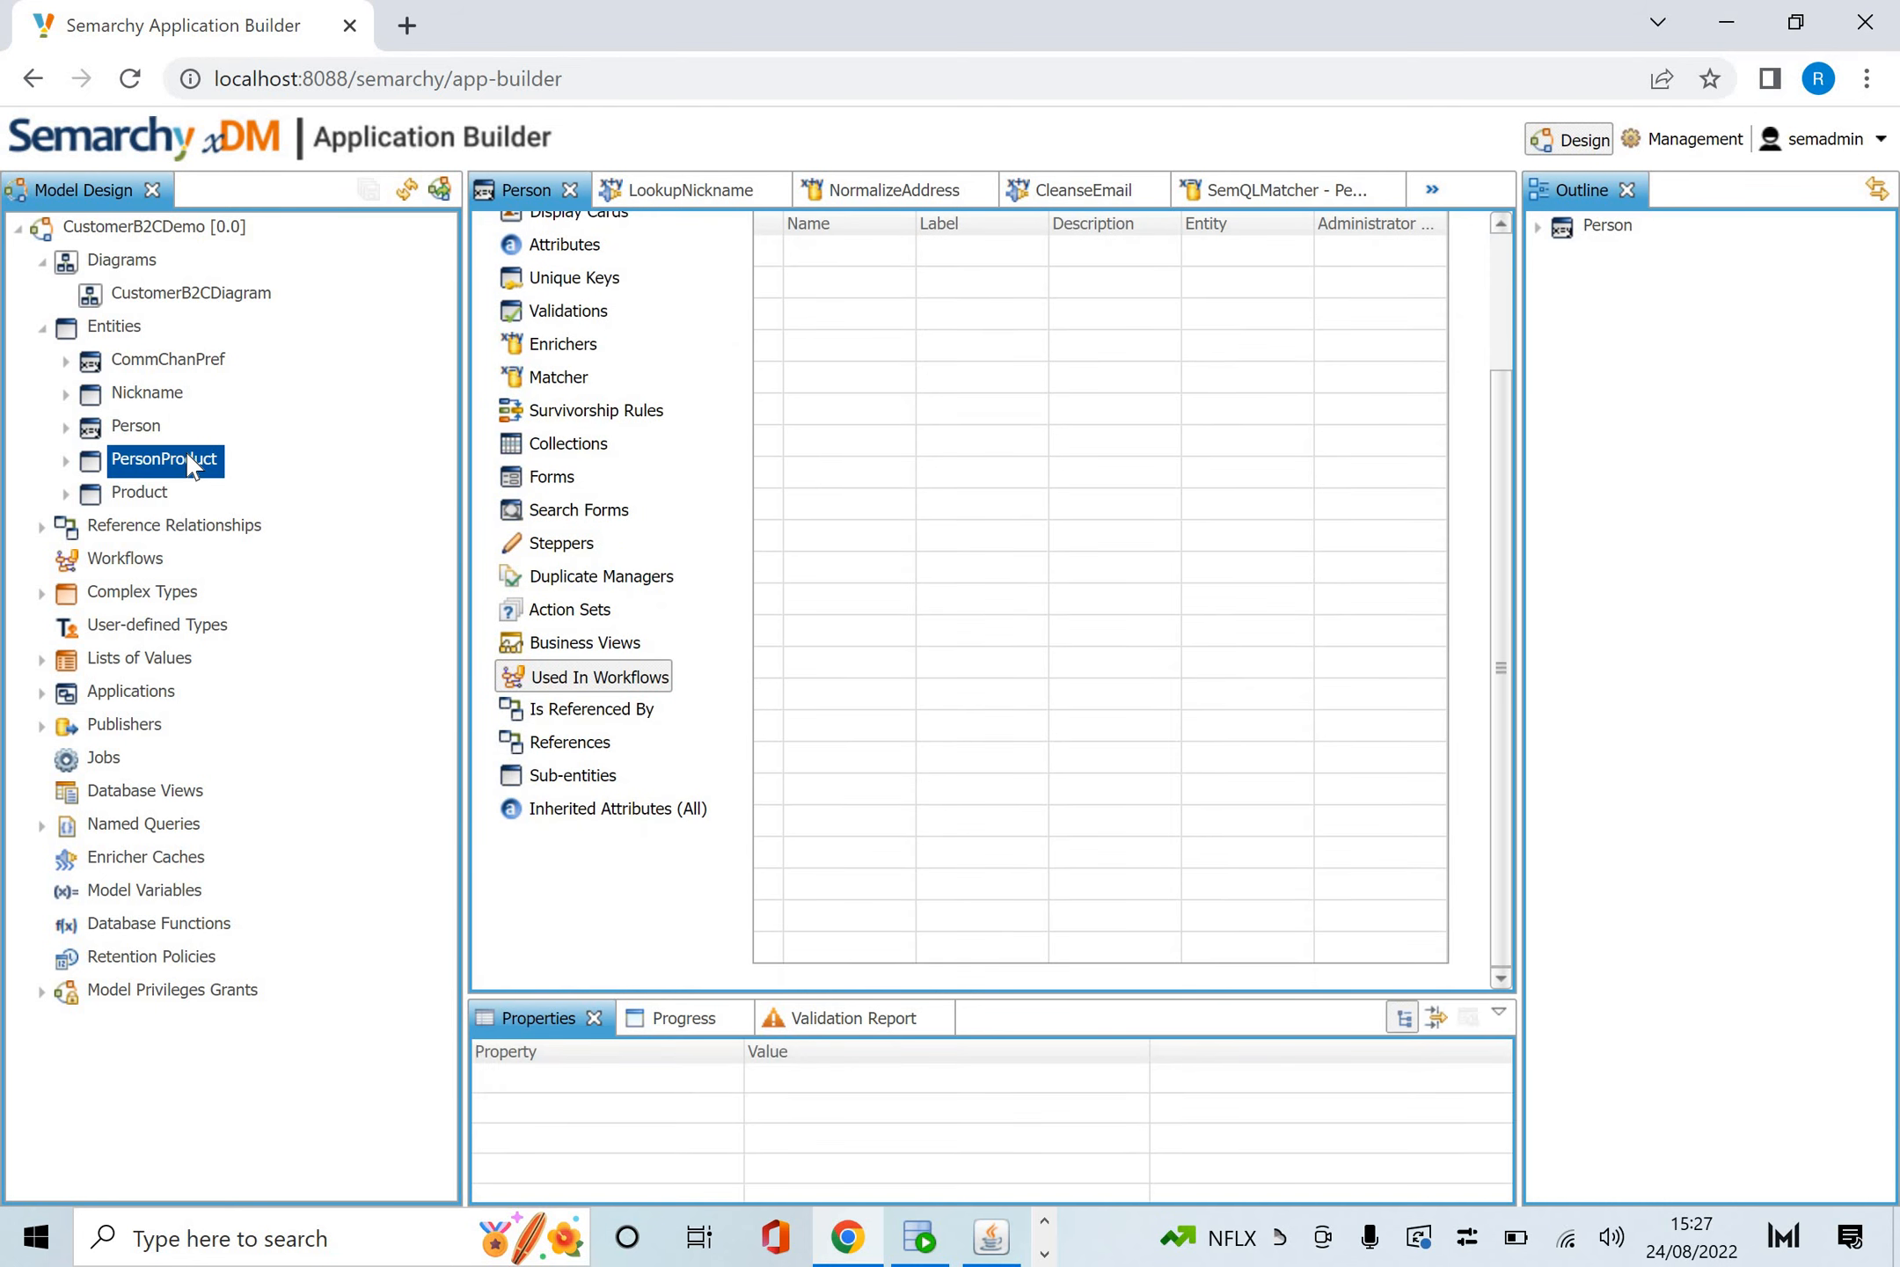
Browse PersonProduct's default display card, then Product's enrichers and empty validations list.
double_click(165, 459)
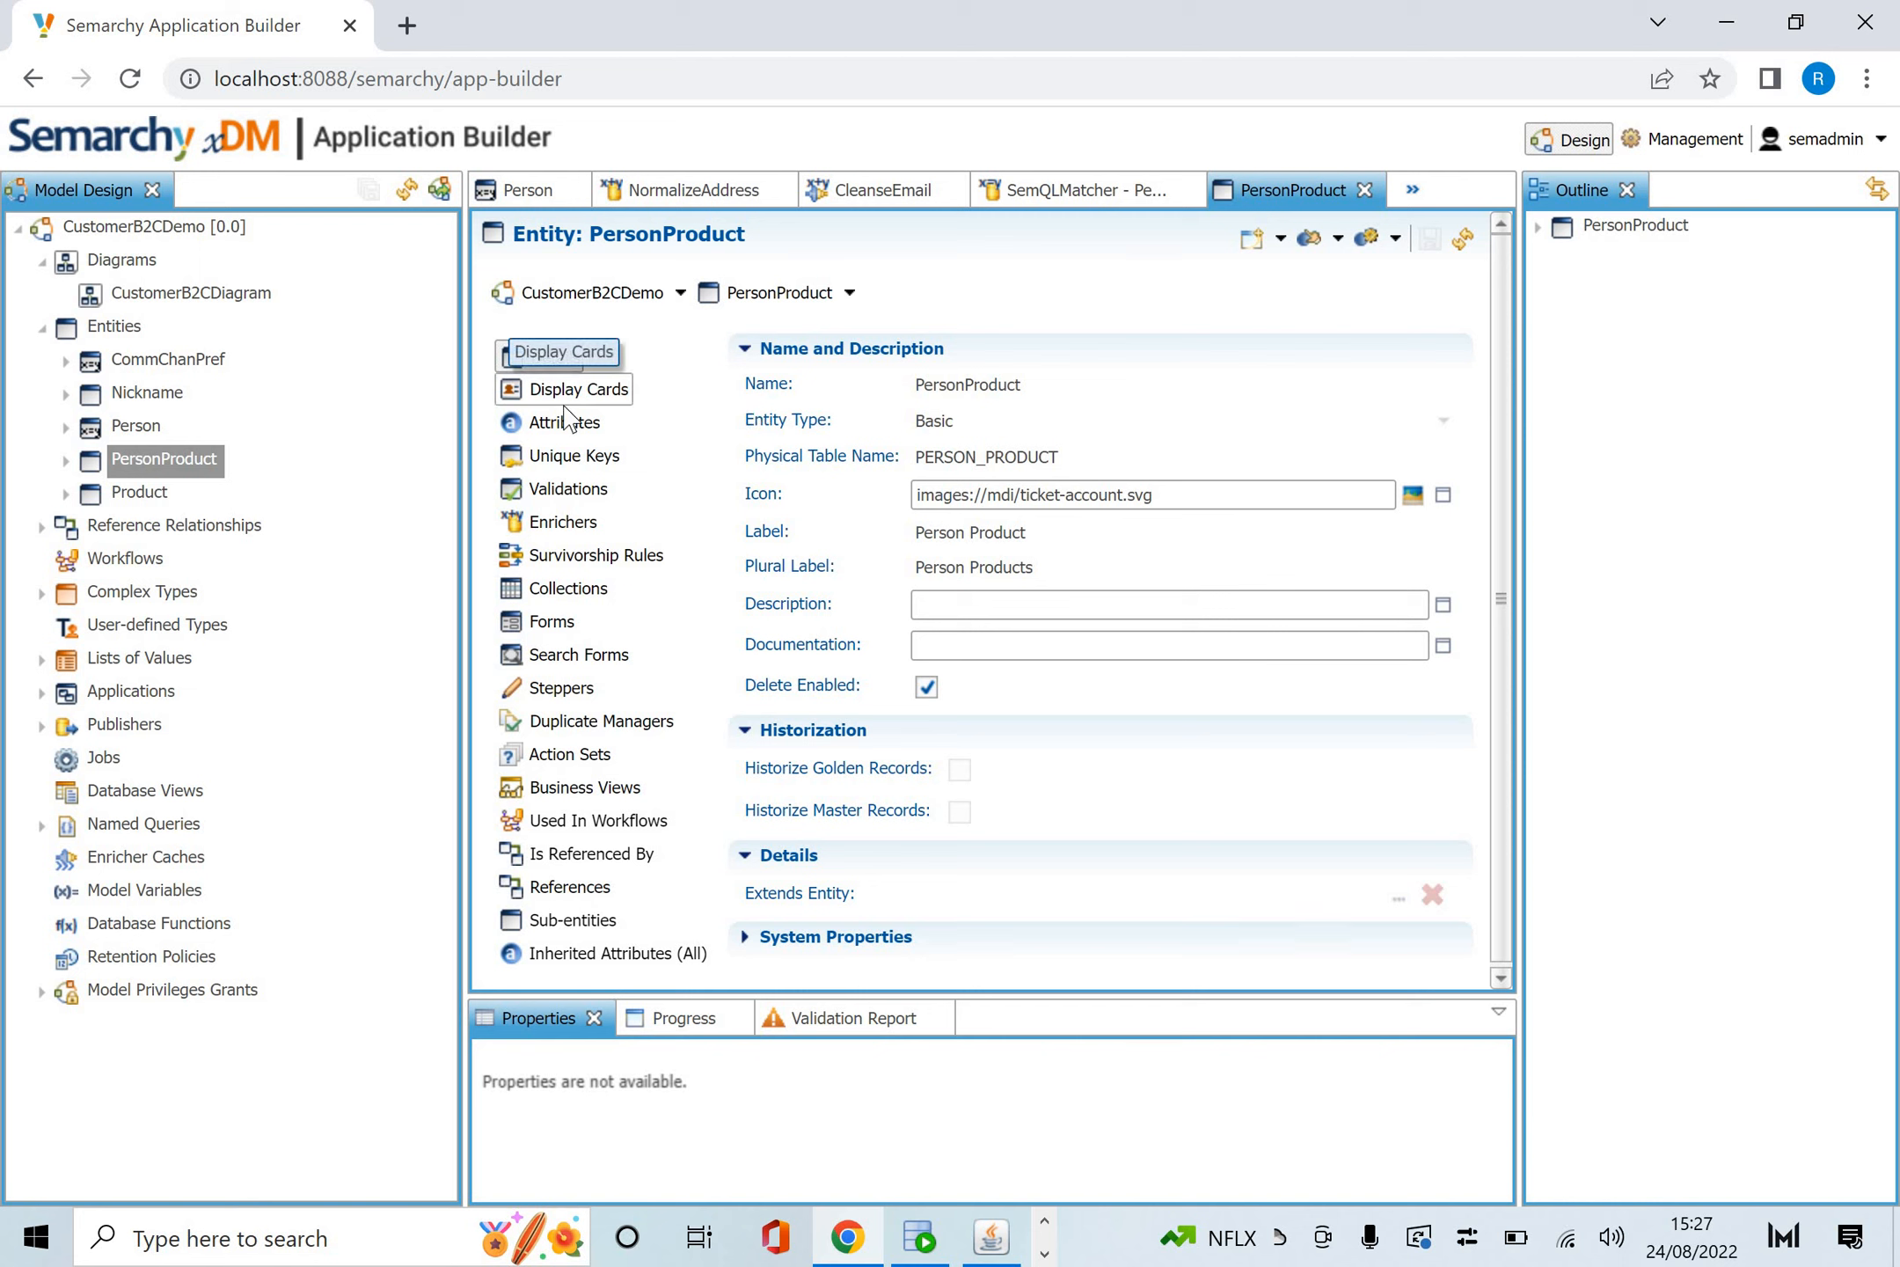
mouse_move(590, 737)
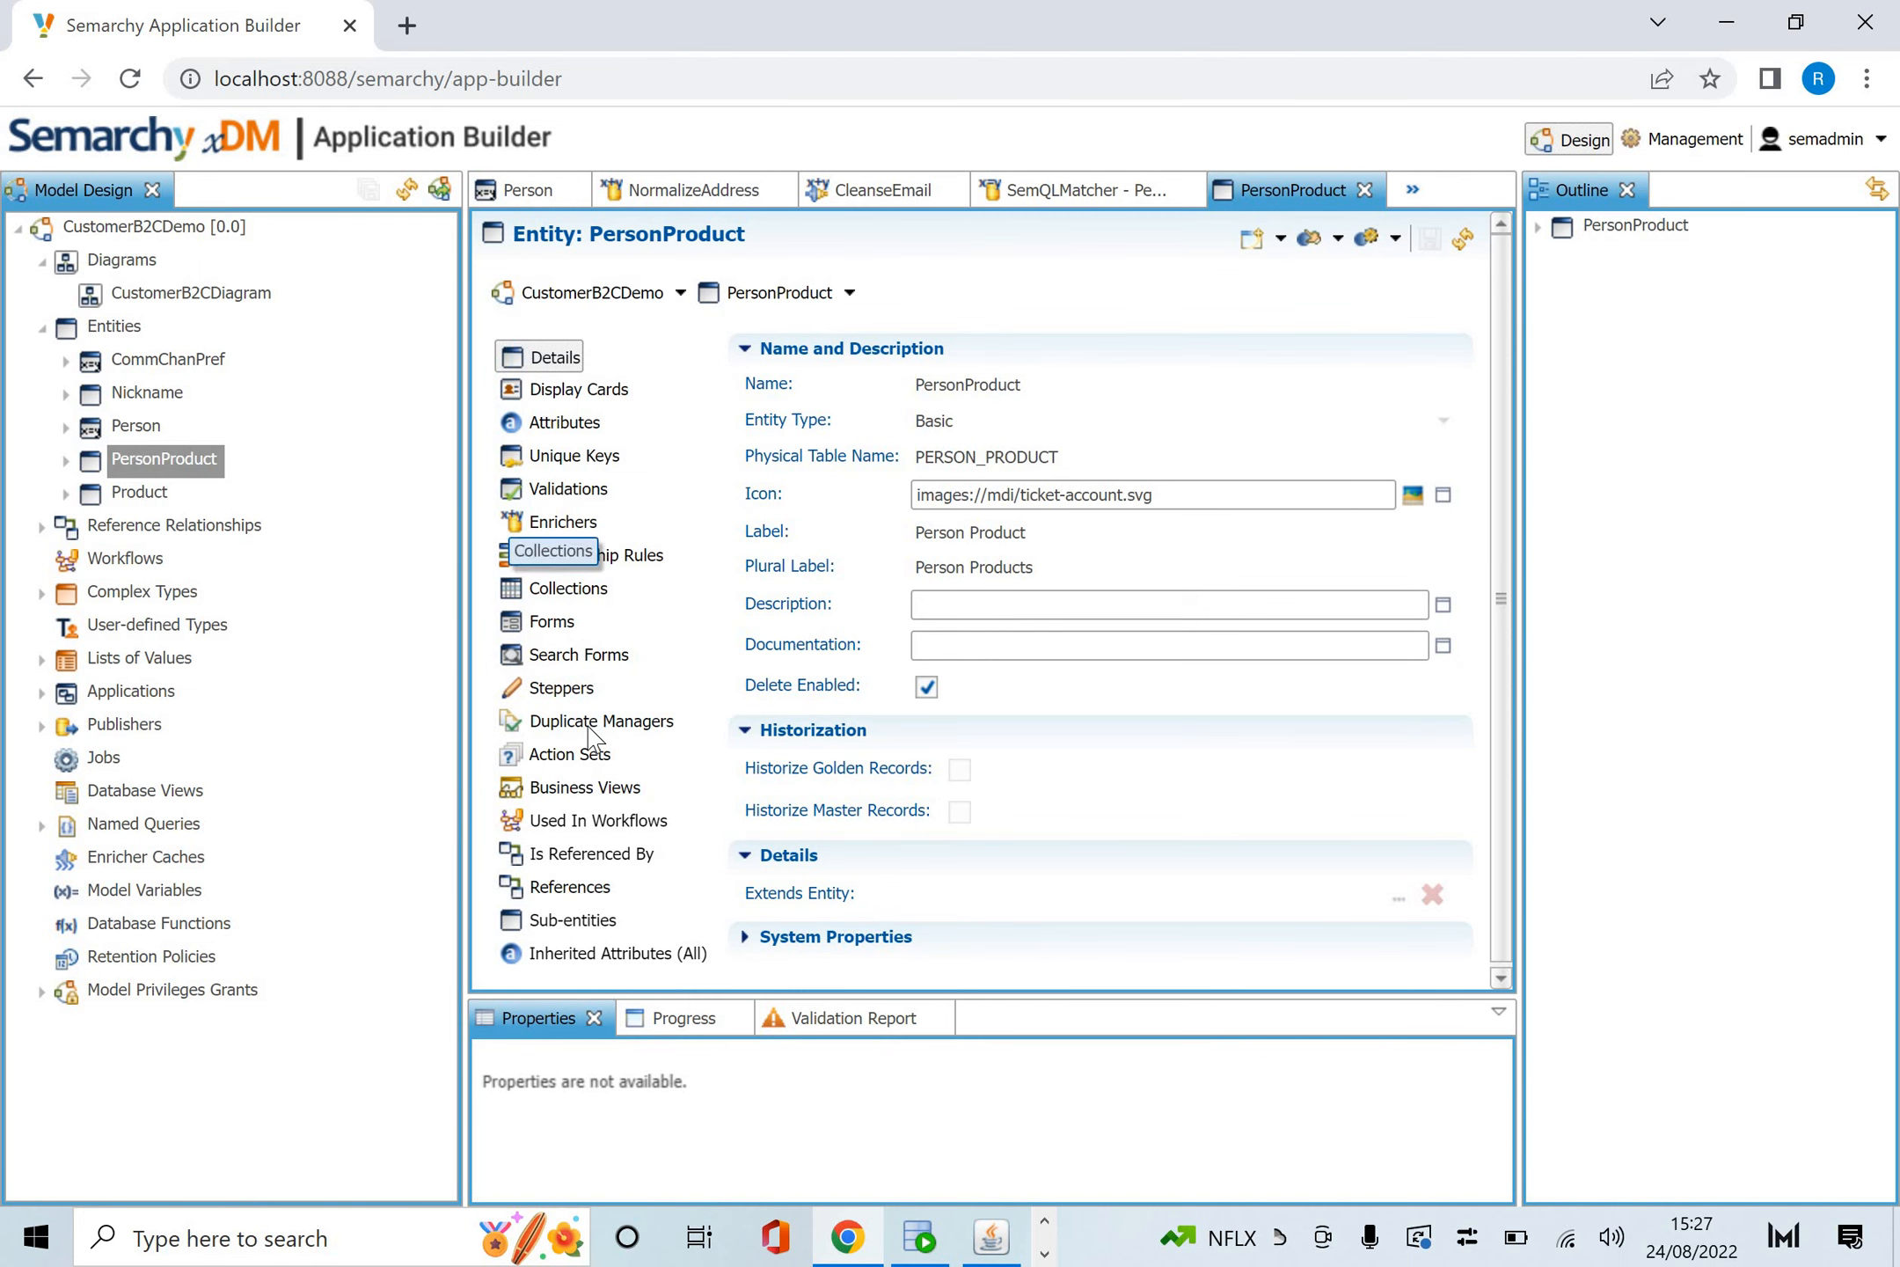
mouse_move(579, 389)
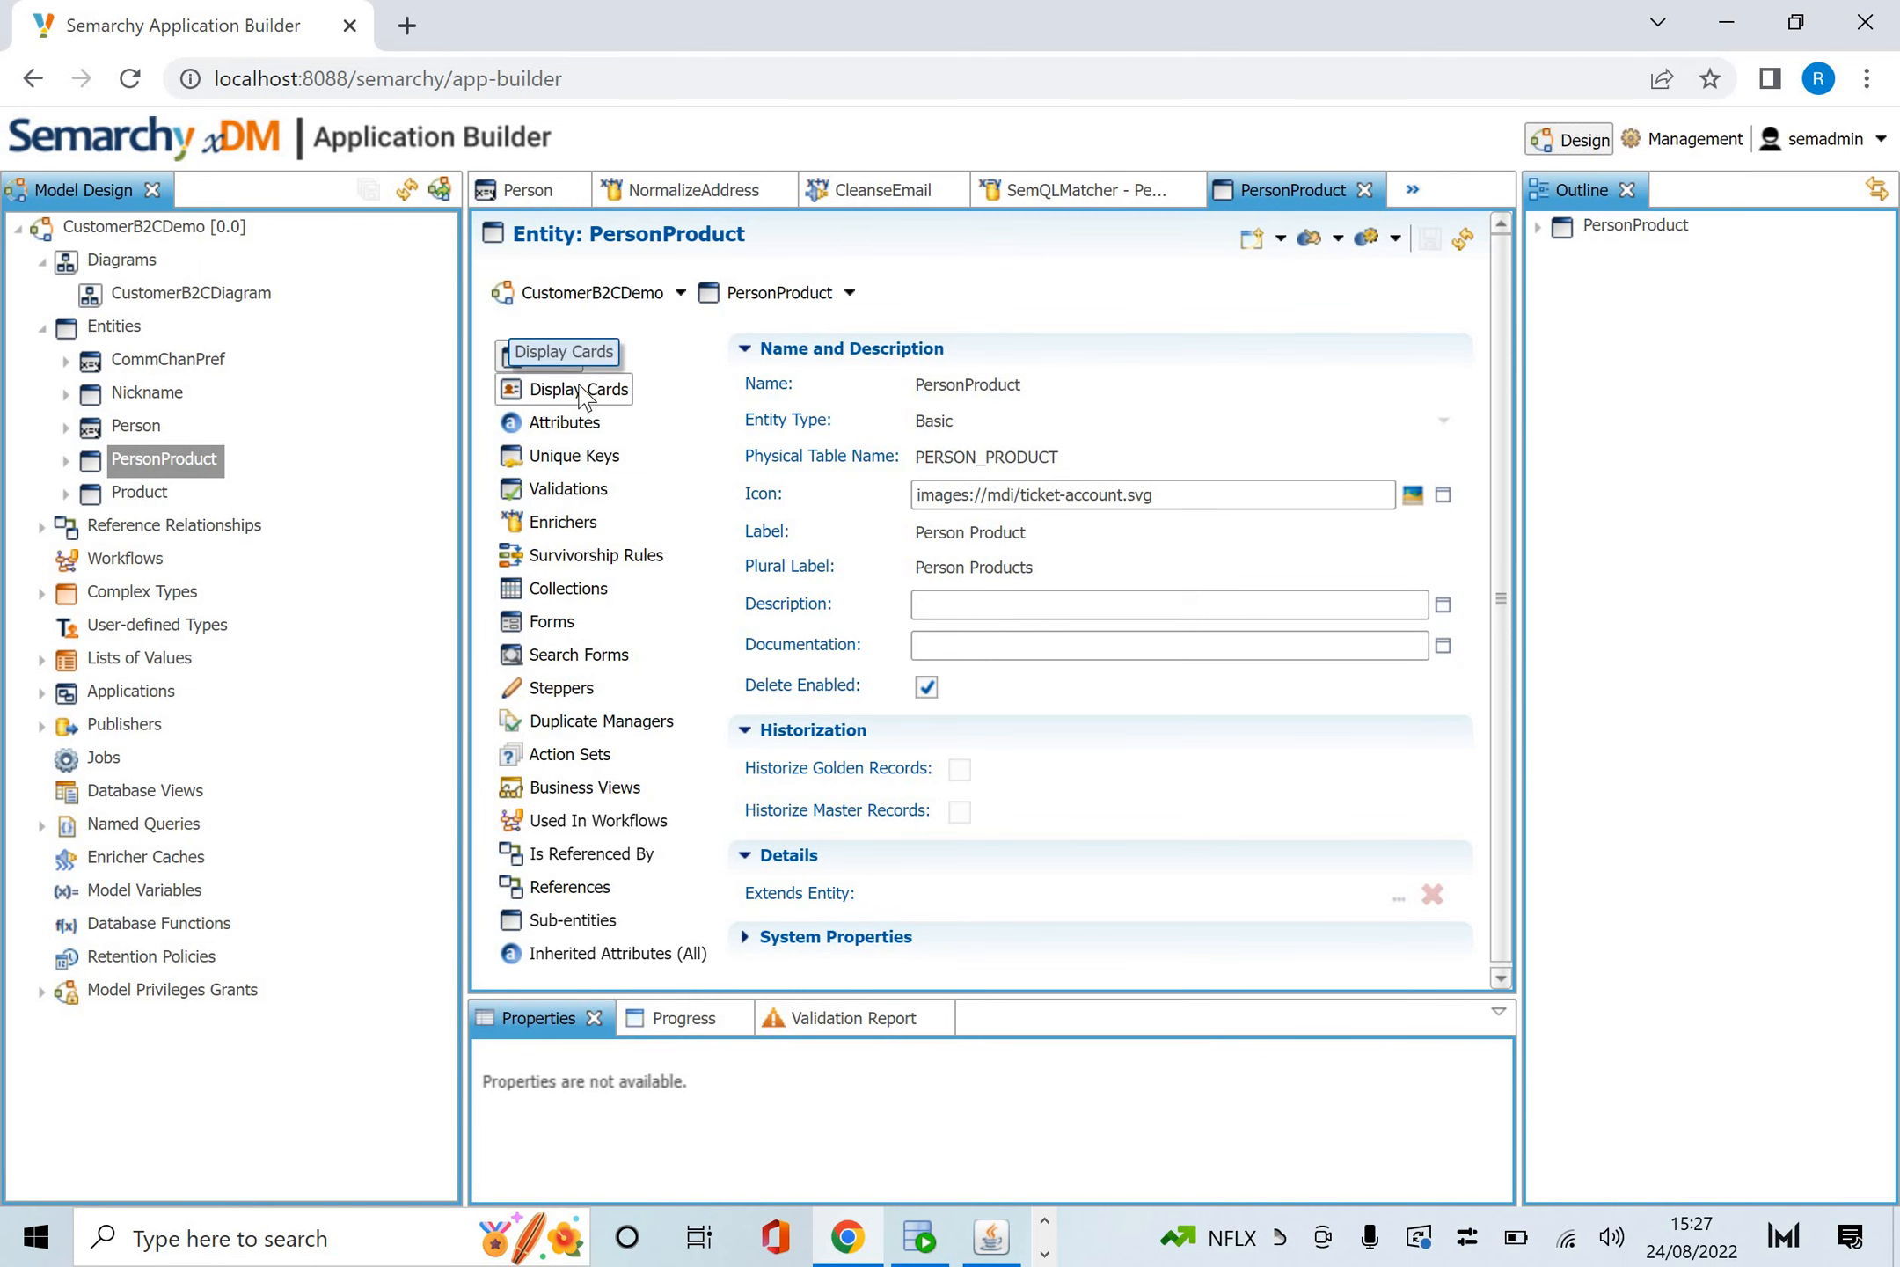
left_click(577, 389)
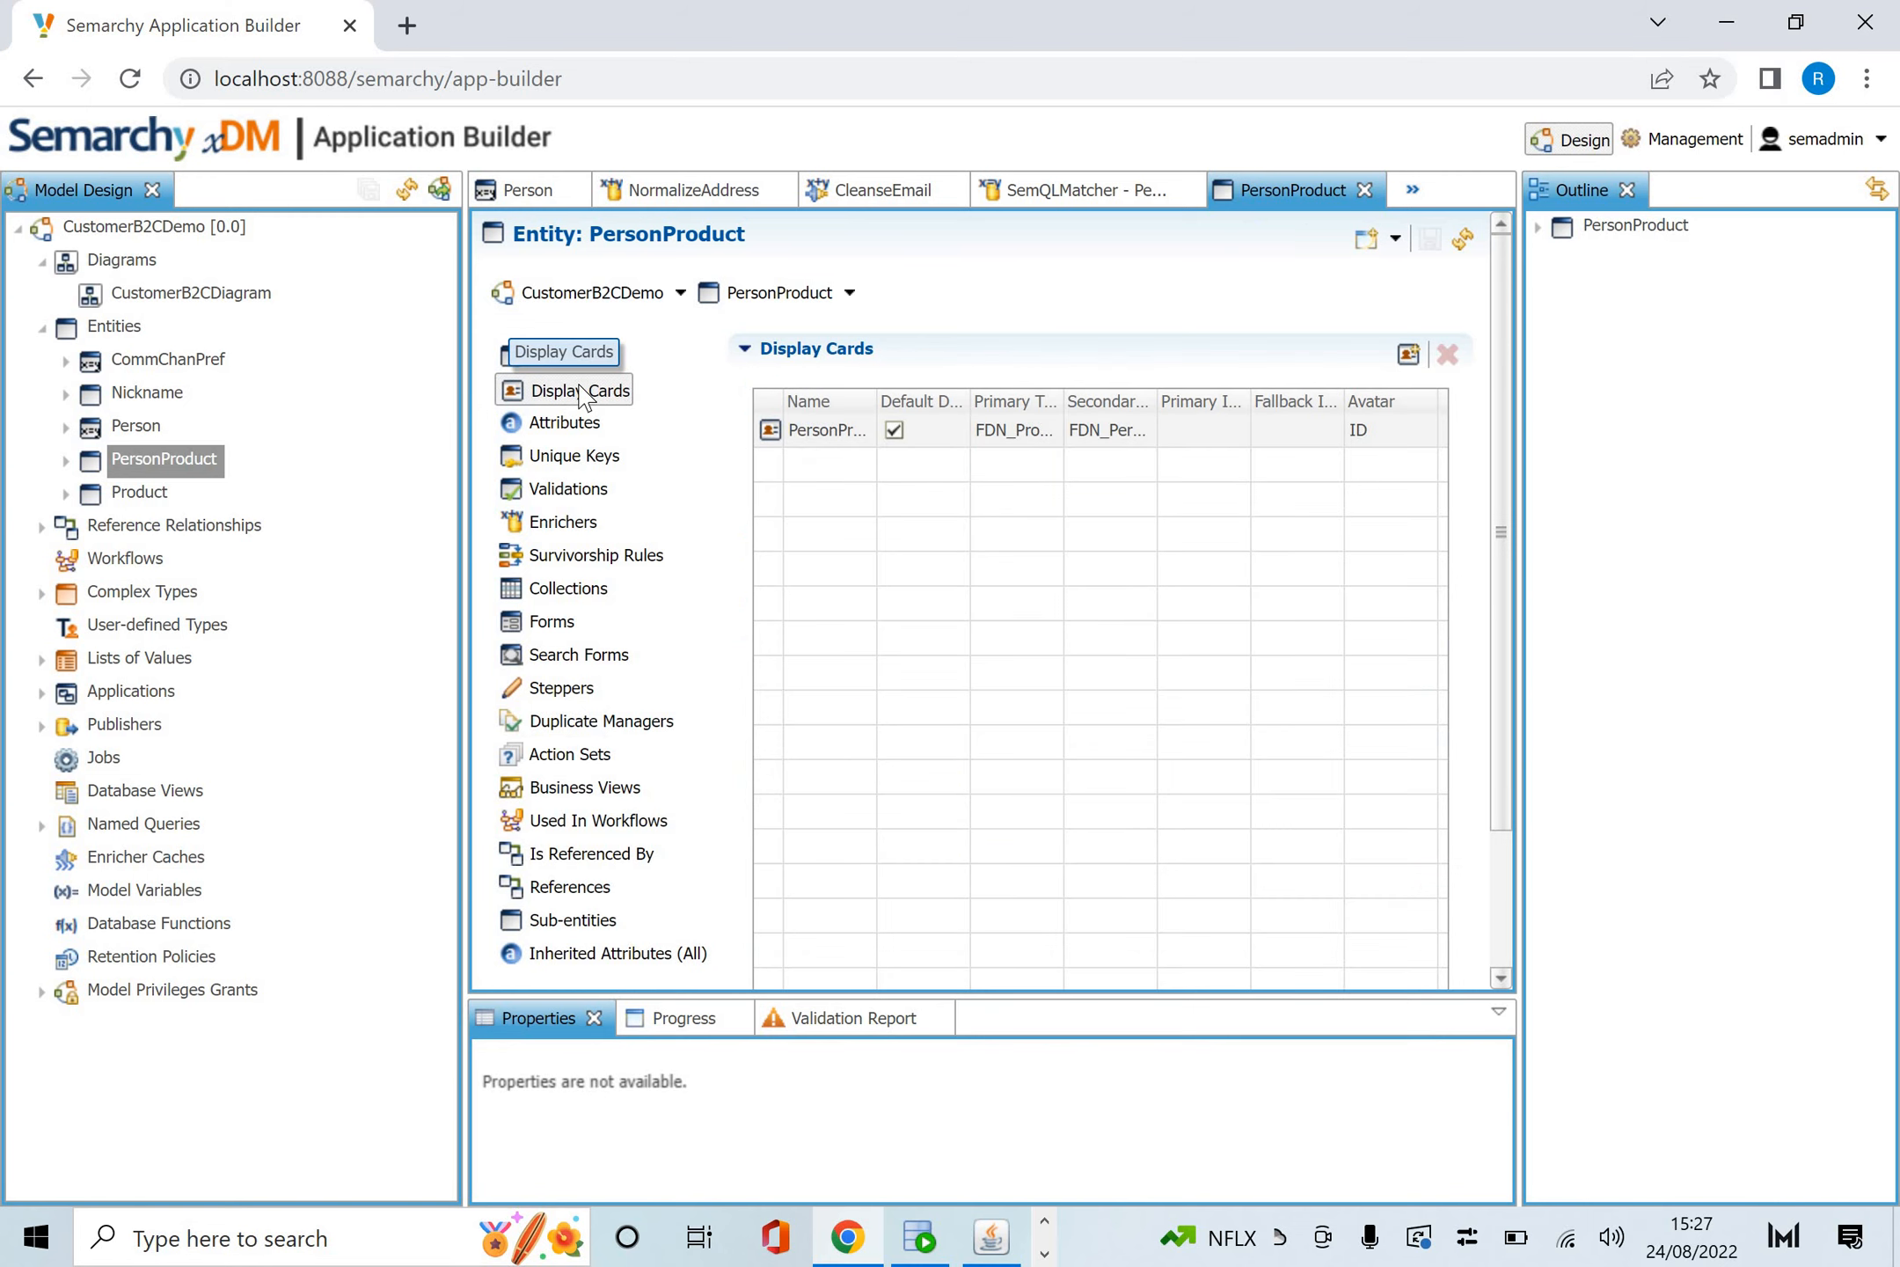
mouse_move(460, 719)
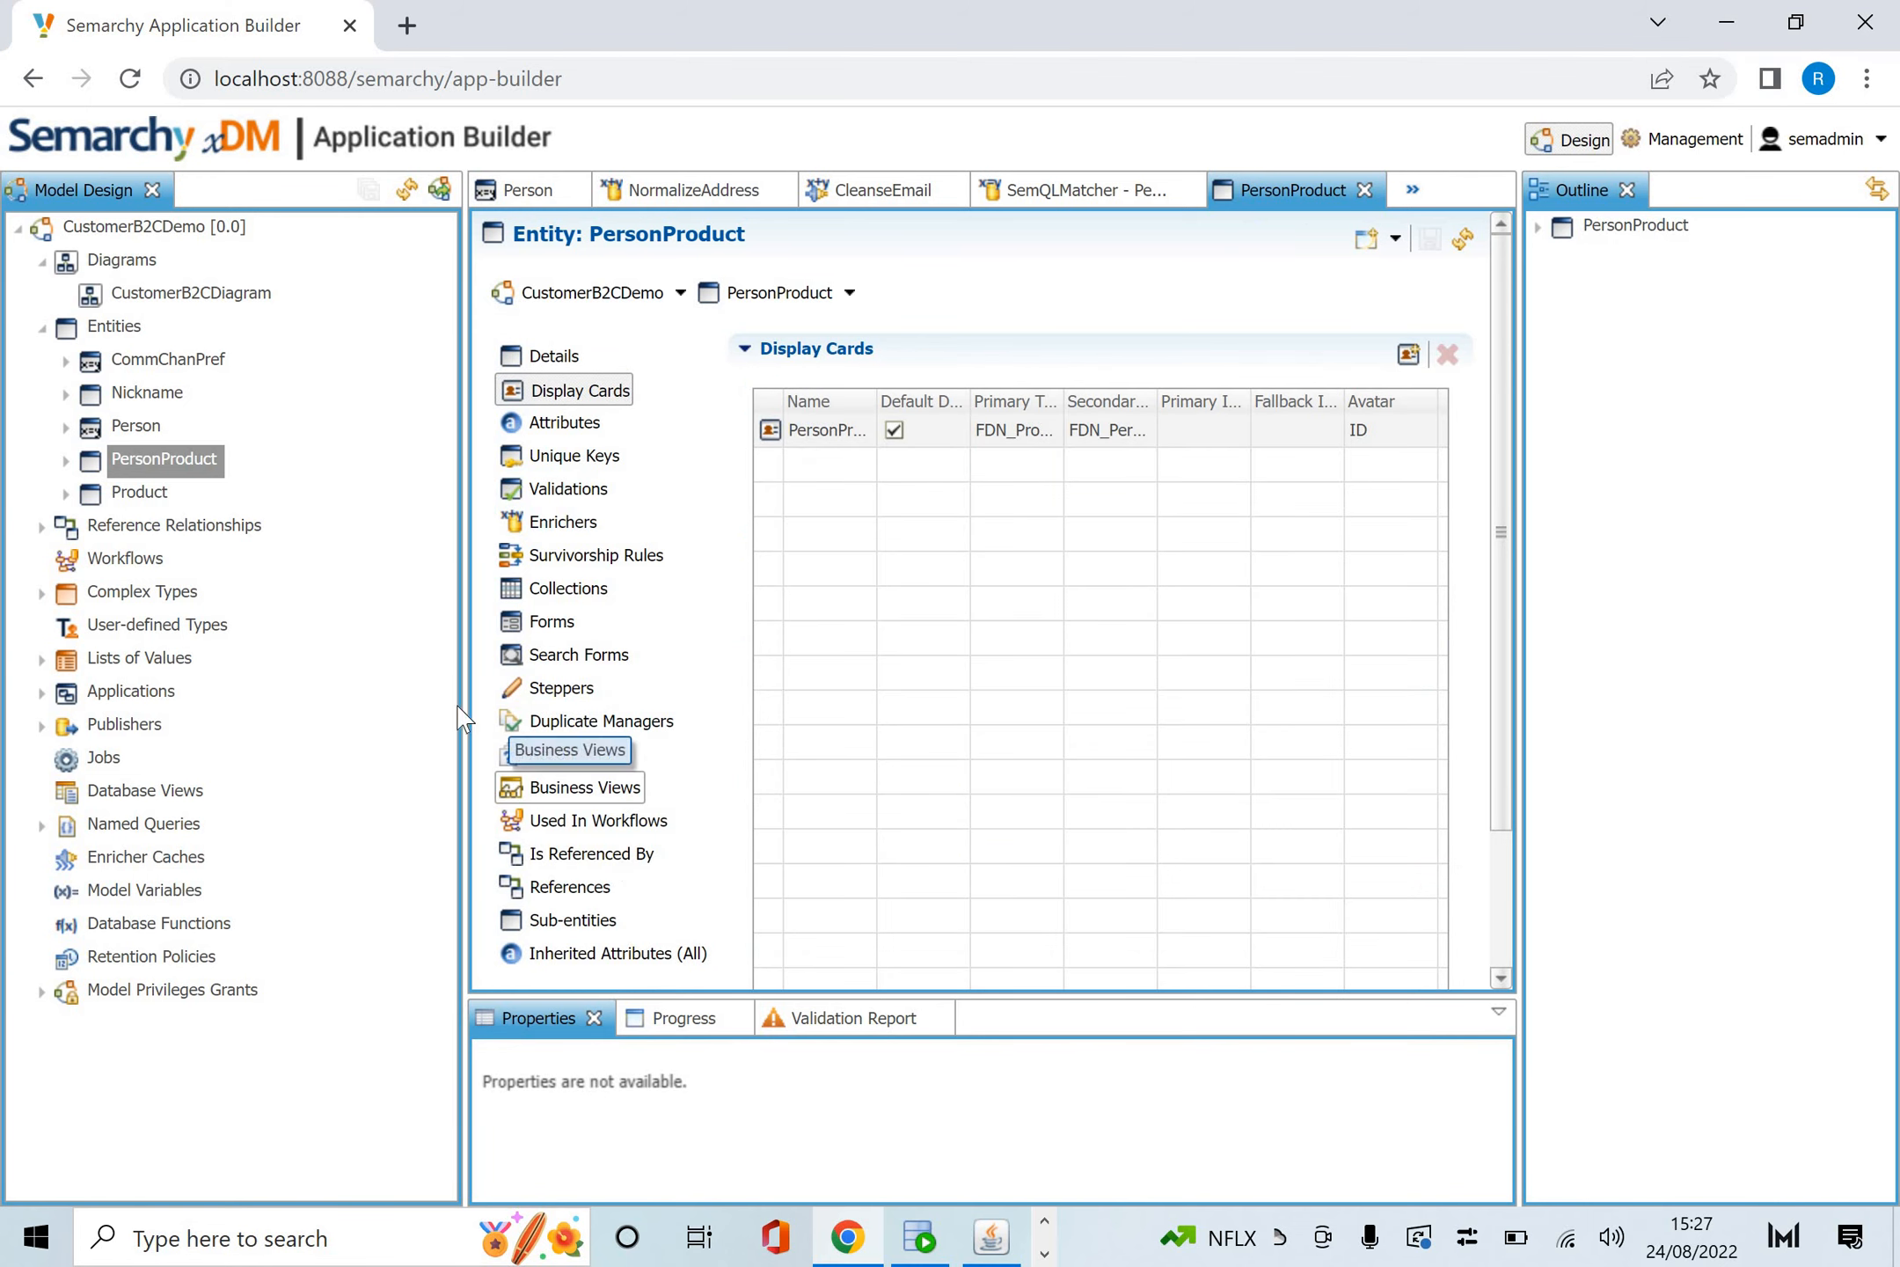
left_click(138, 492)
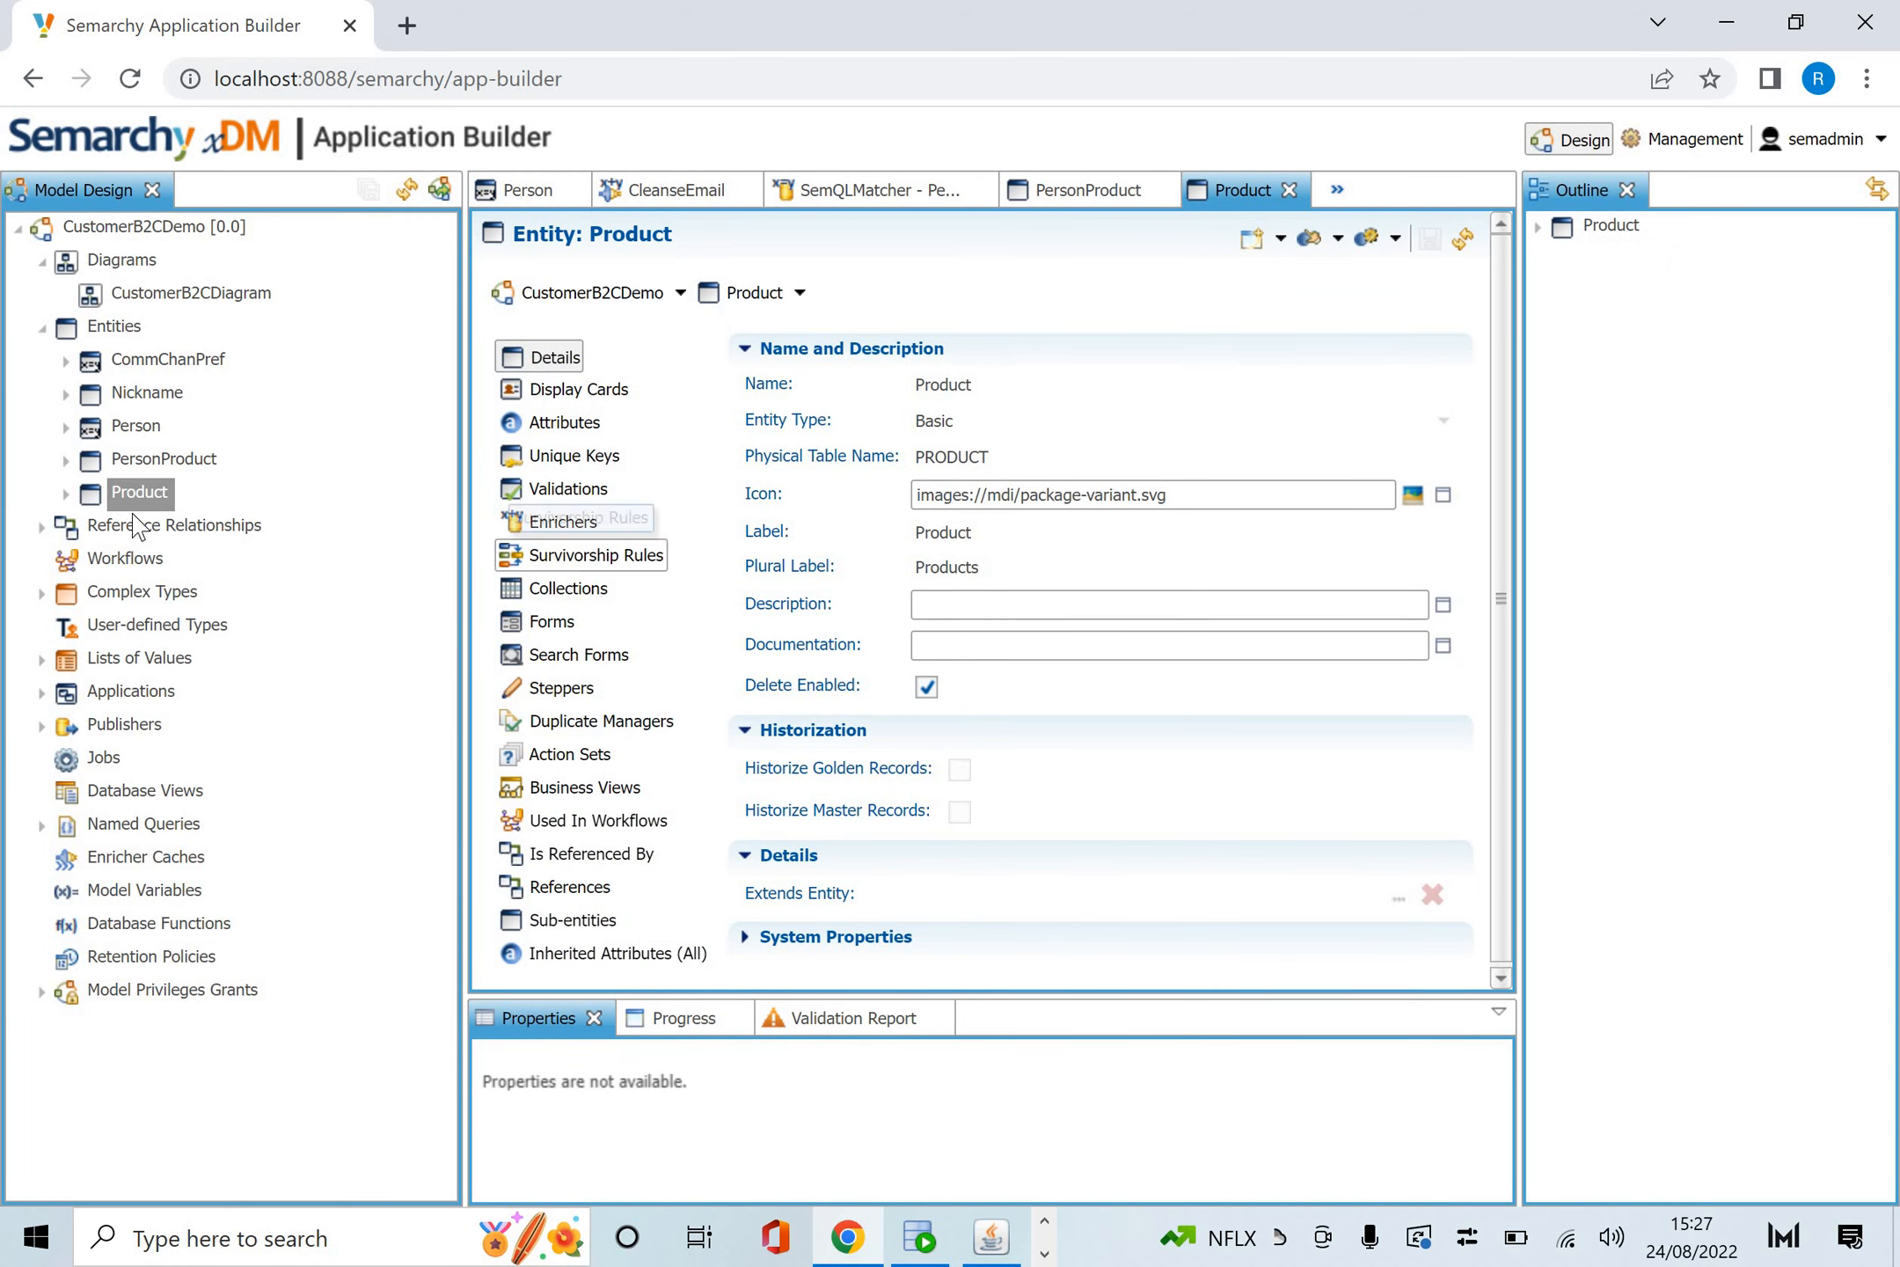
mouse_move(579, 455)
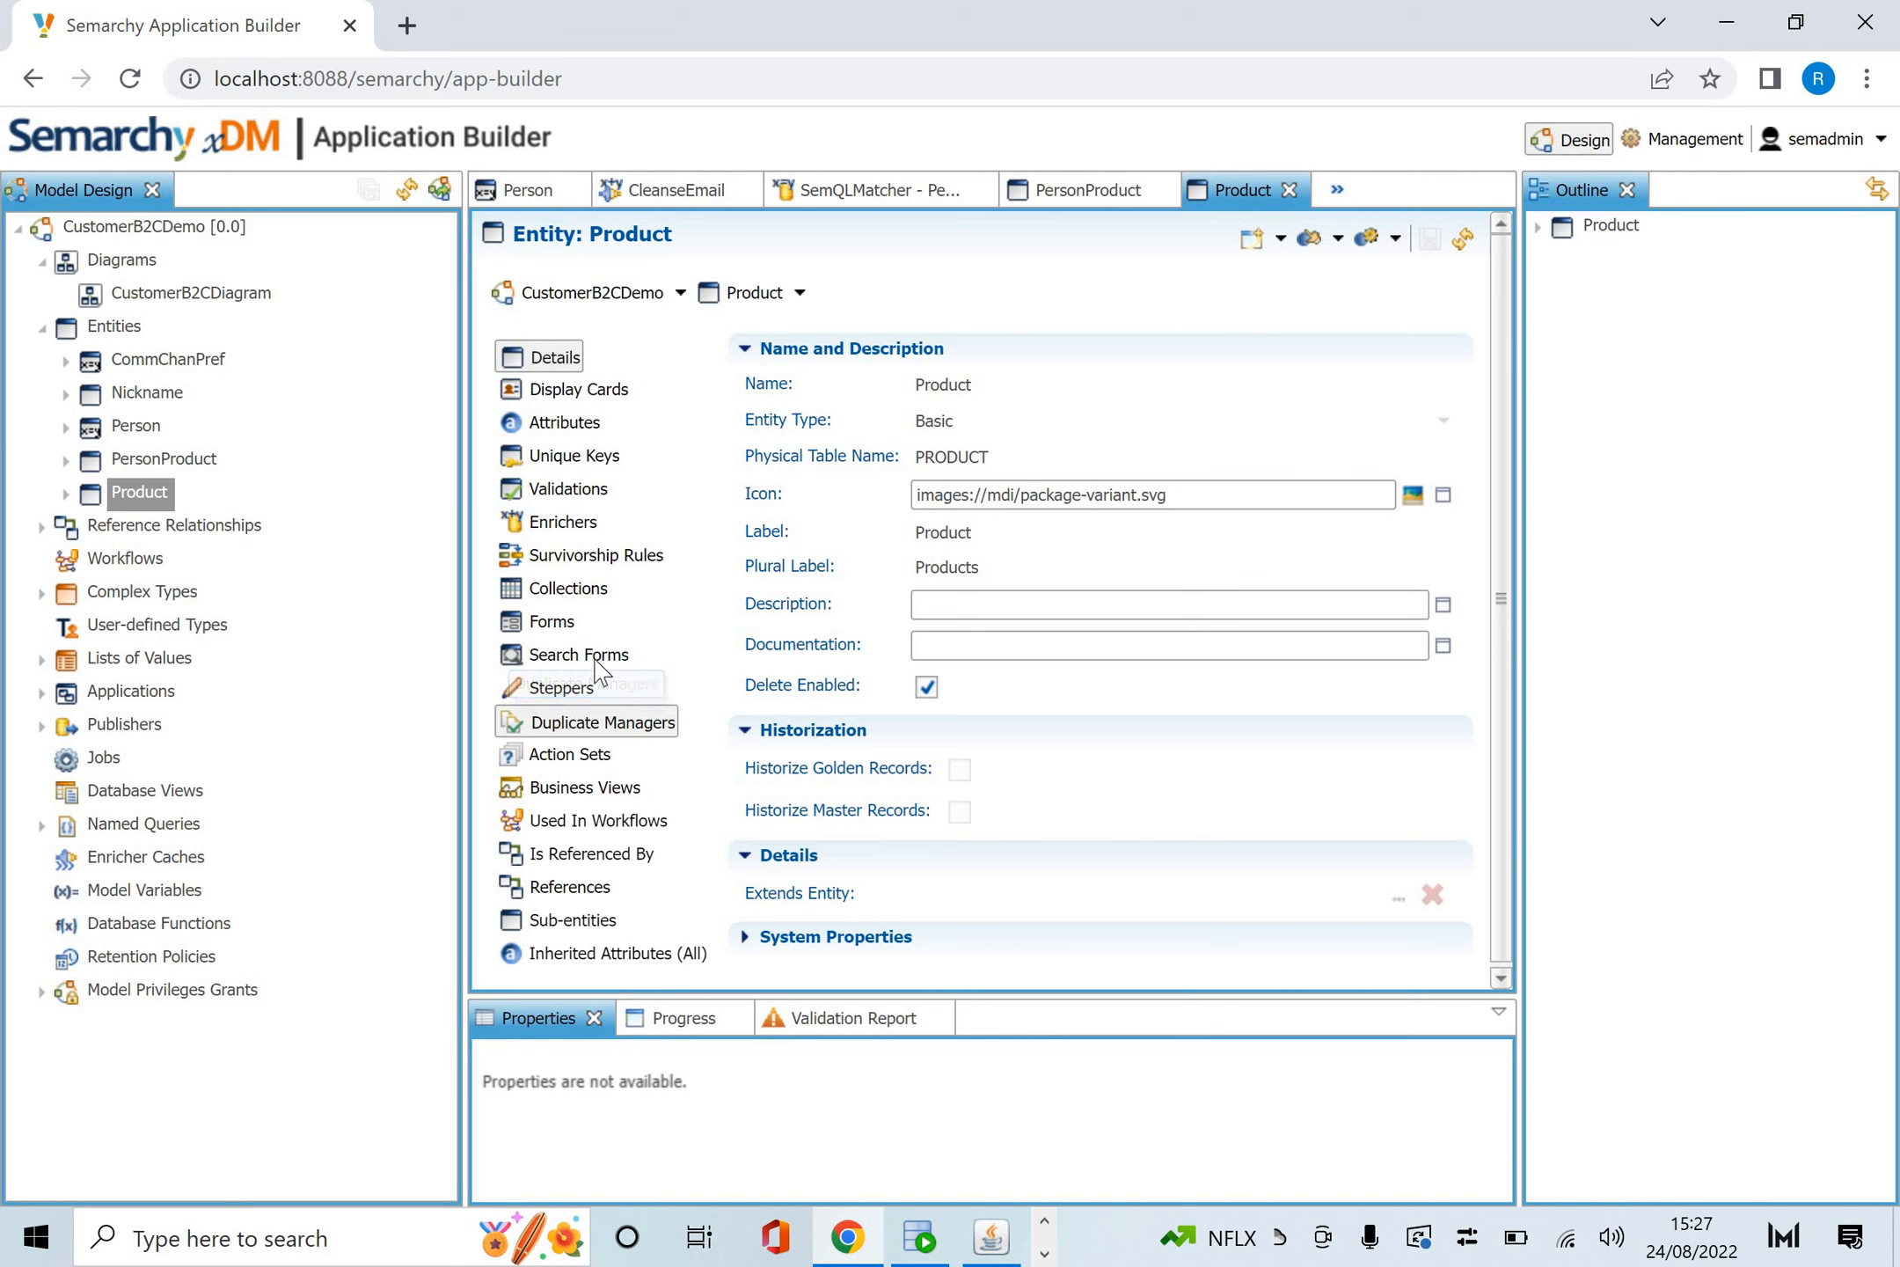
left_click(564, 522)
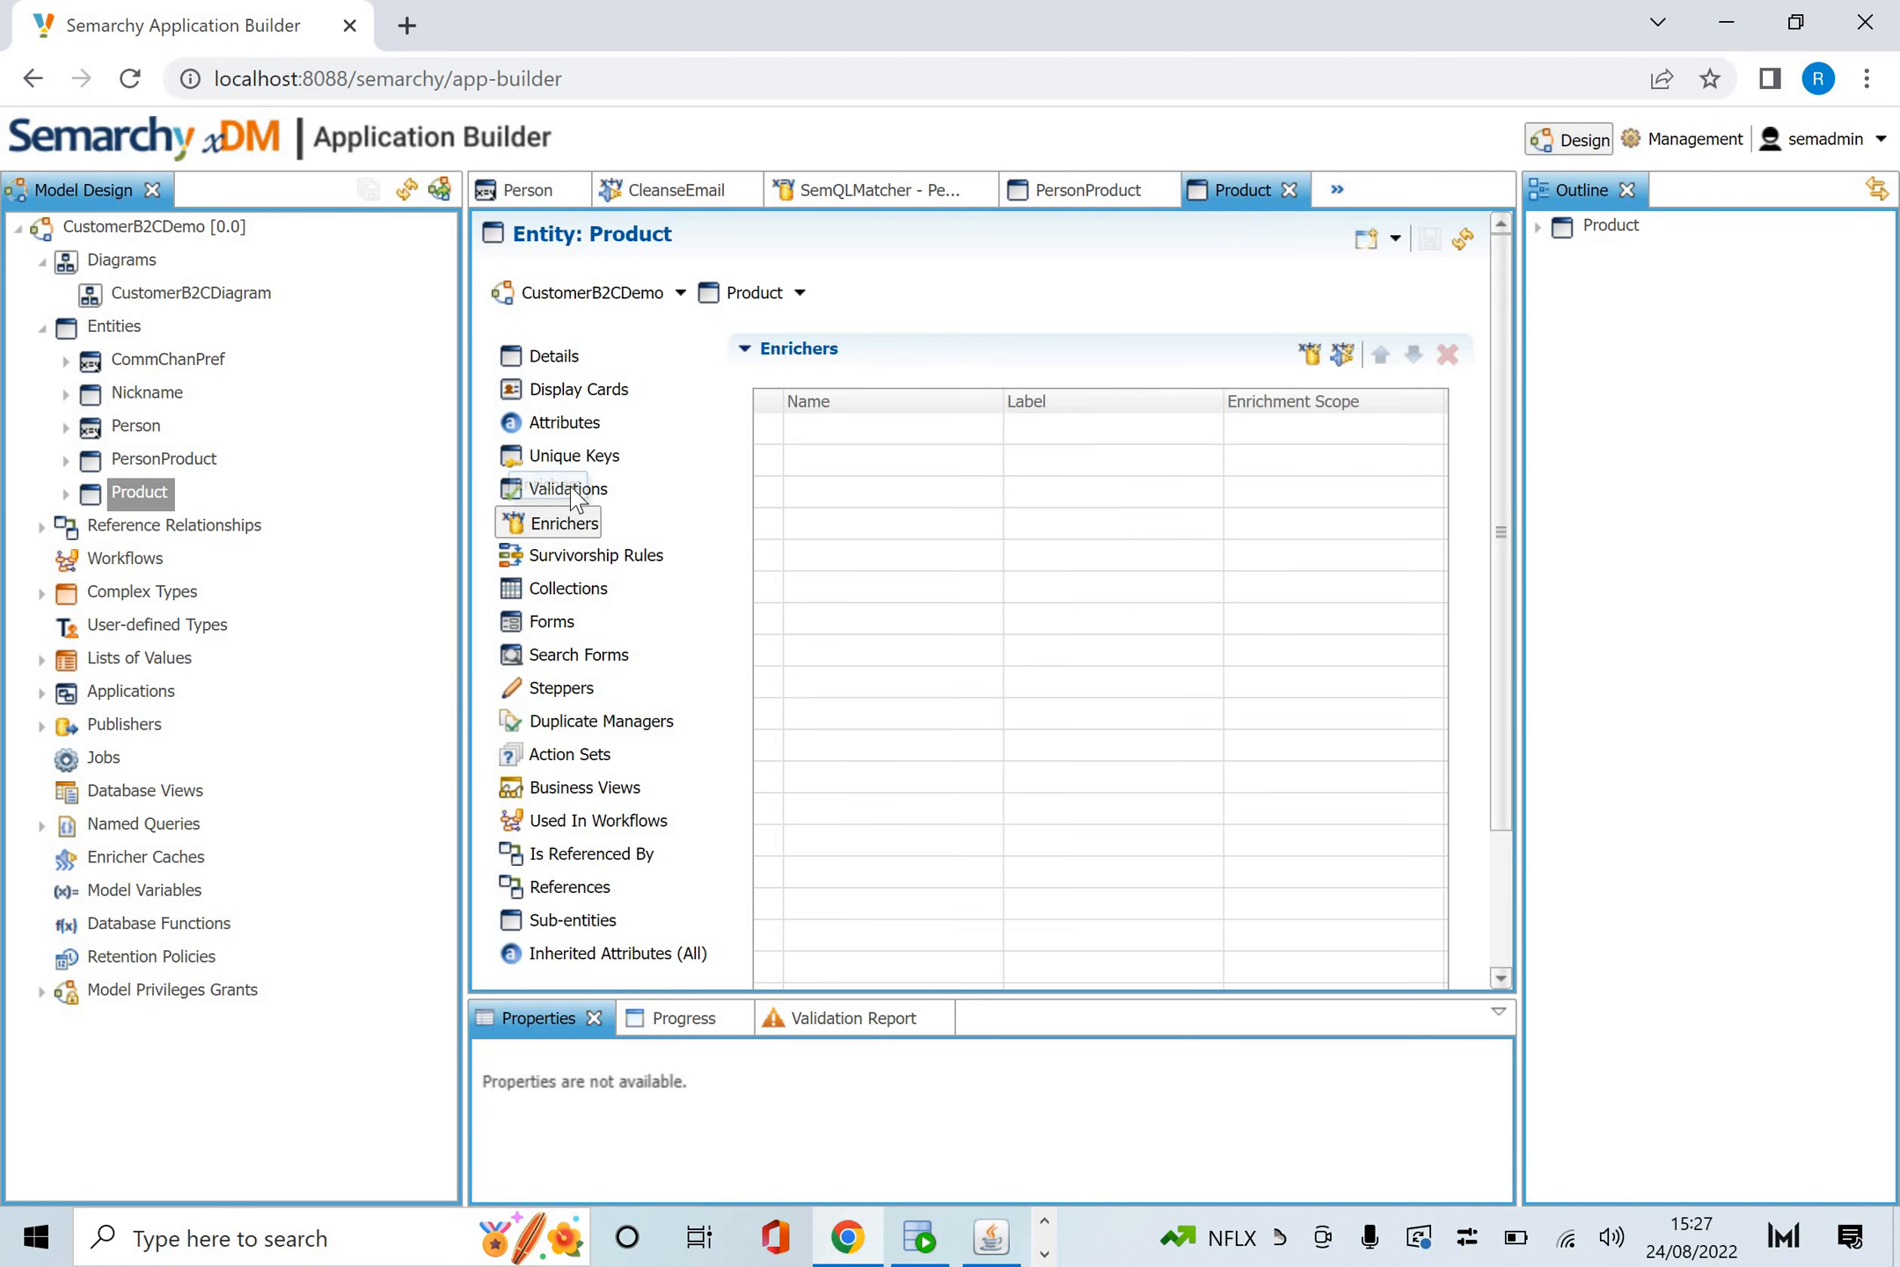
left_click(569, 488)
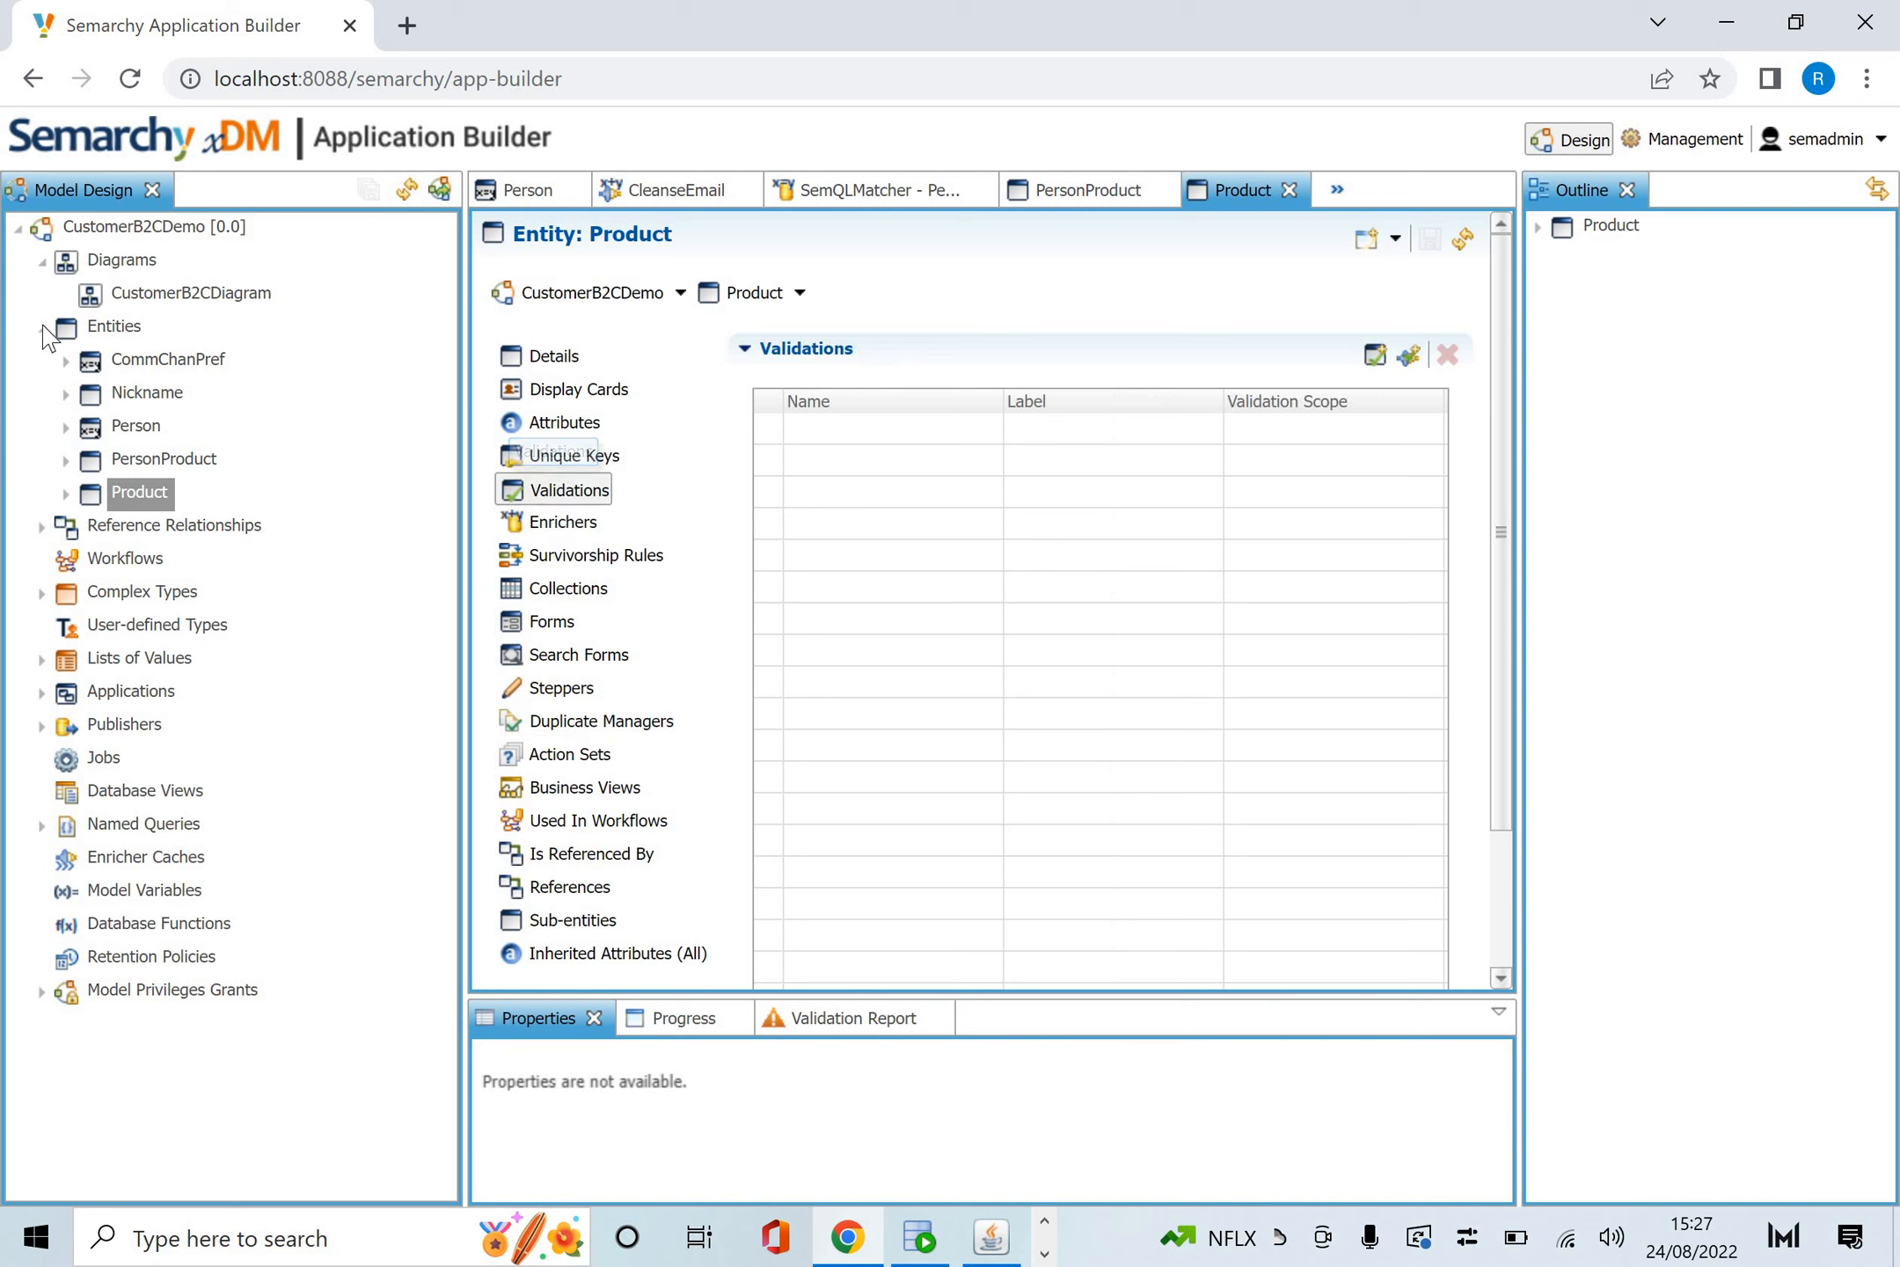
left_click(42, 326)
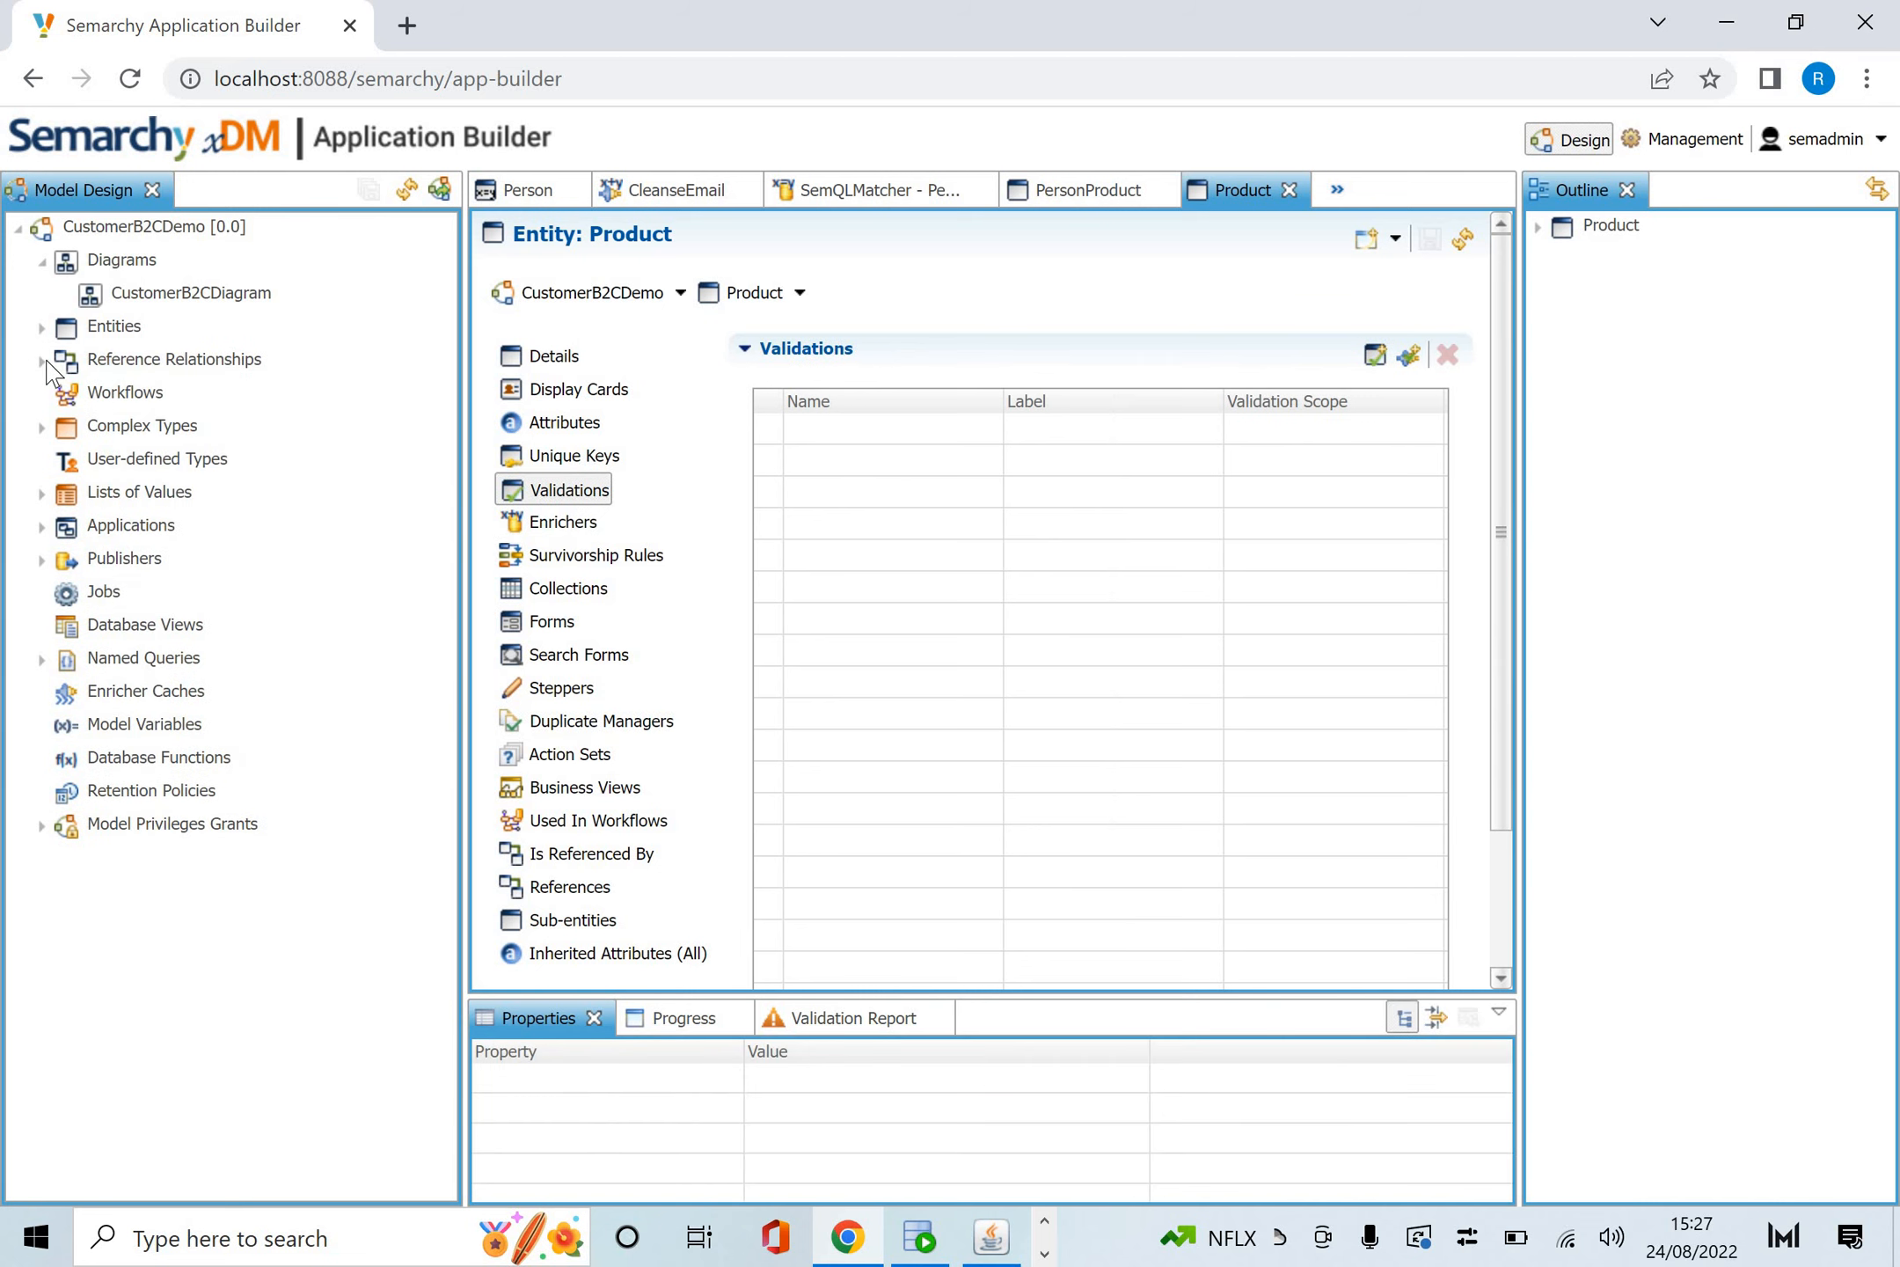
Expand Reference Relationships: CommunicationChannelPreferencesPerson, PersonProductsPerson and PersonProductsProduct.
left_click(42, 359)
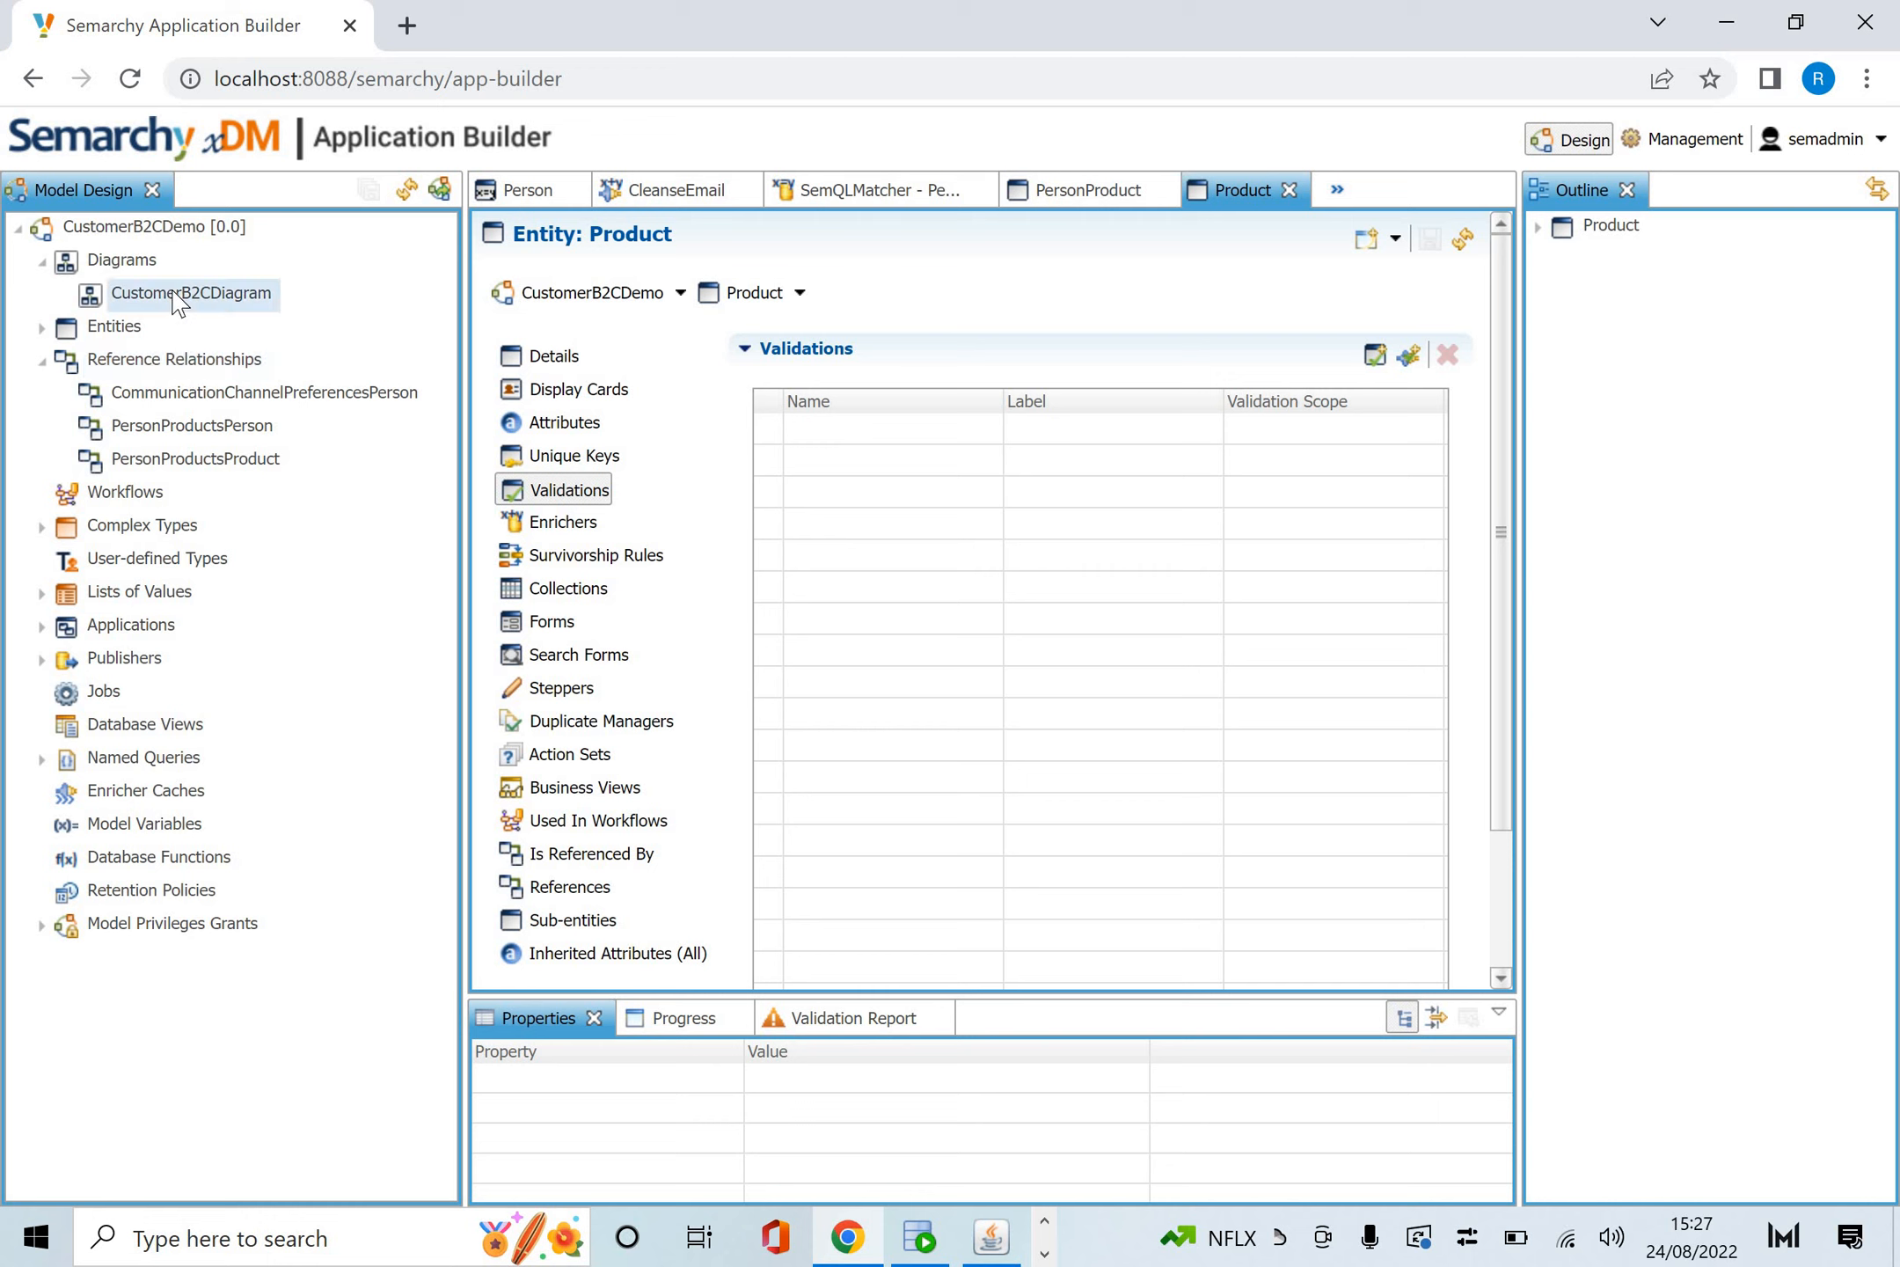
left_click(190, 292)
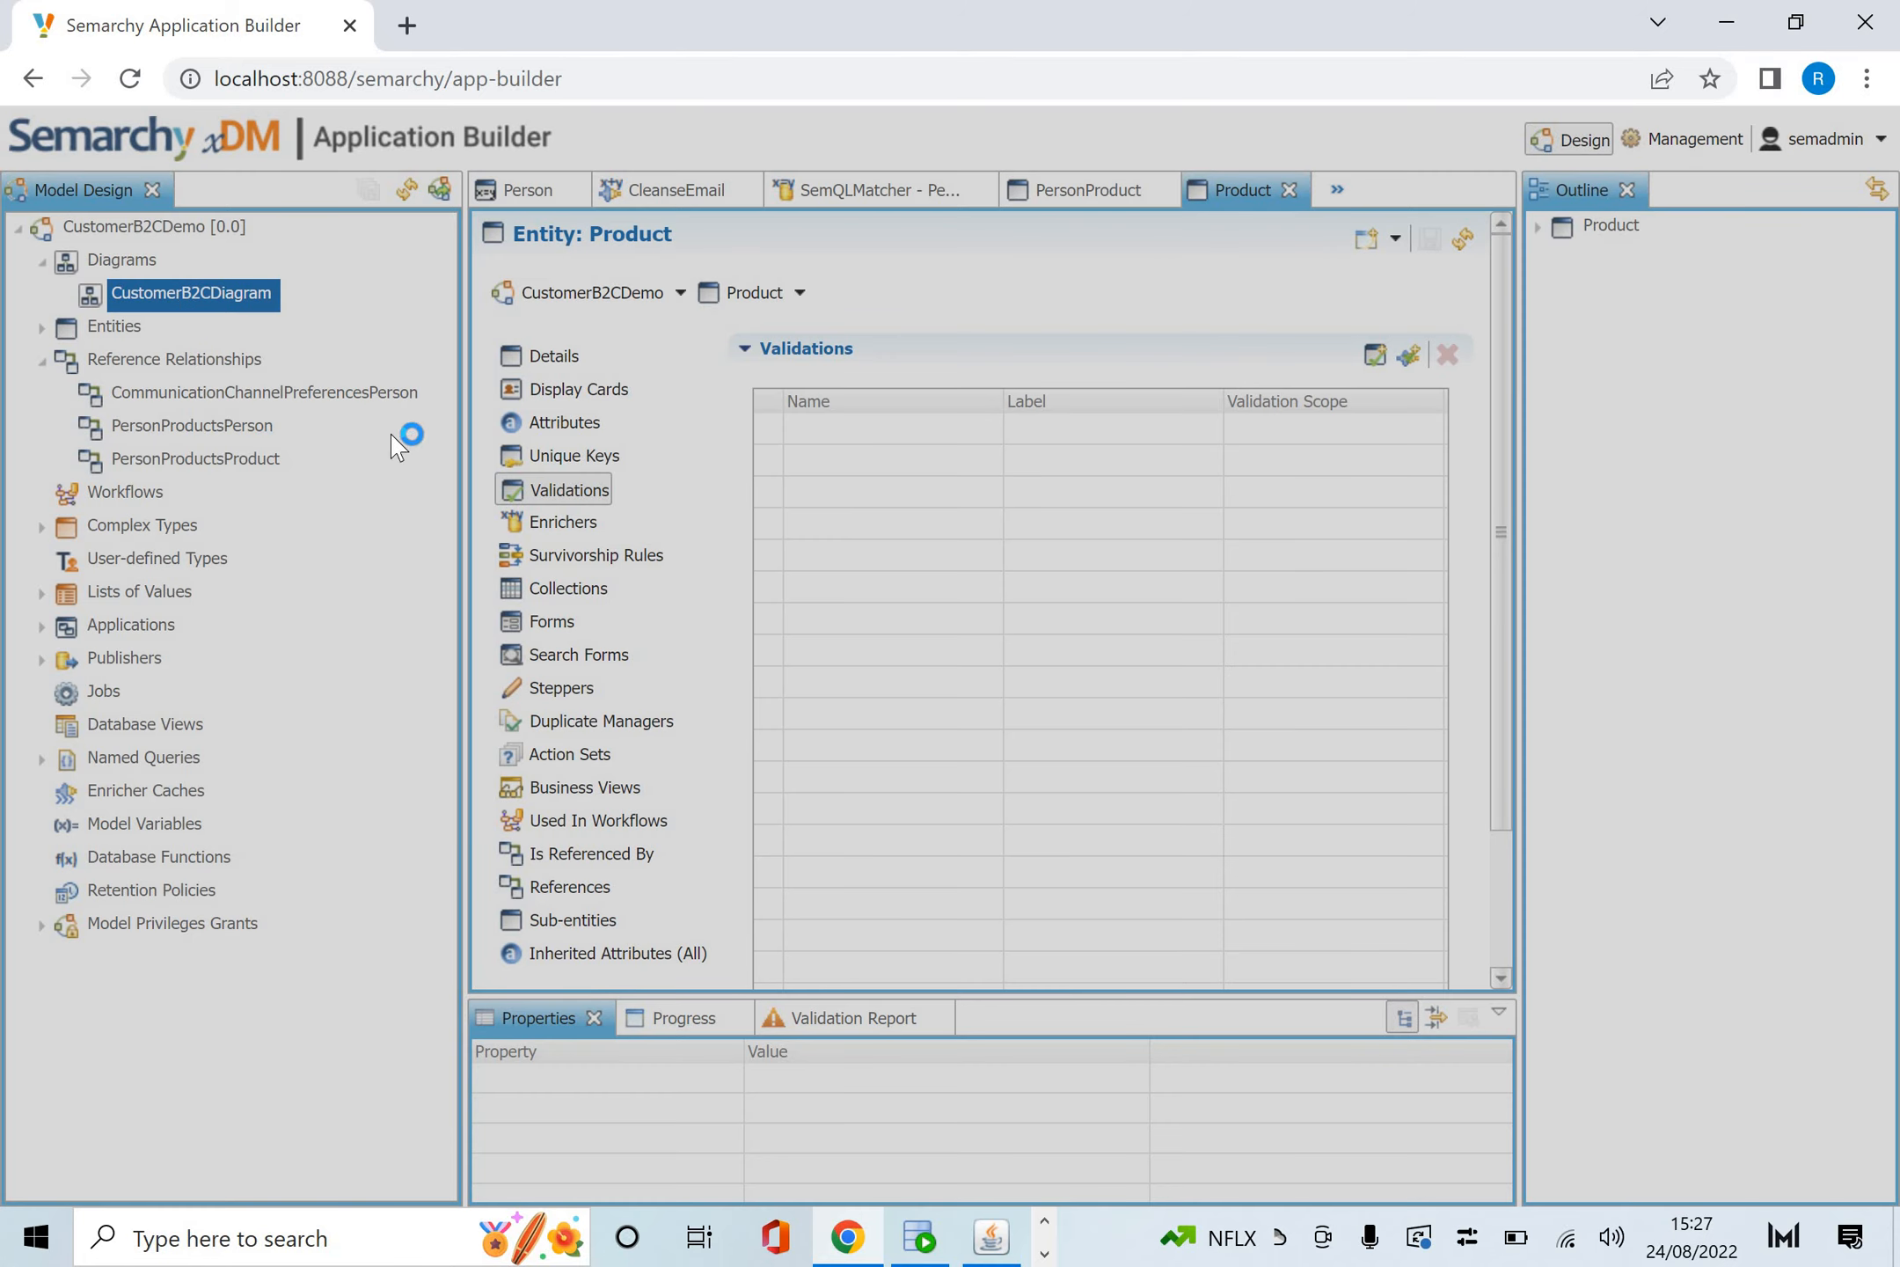
Open CustomerB2CDiagram and browse SourceAddressType's definition attributes and where it is used.
double_click(190, 292)
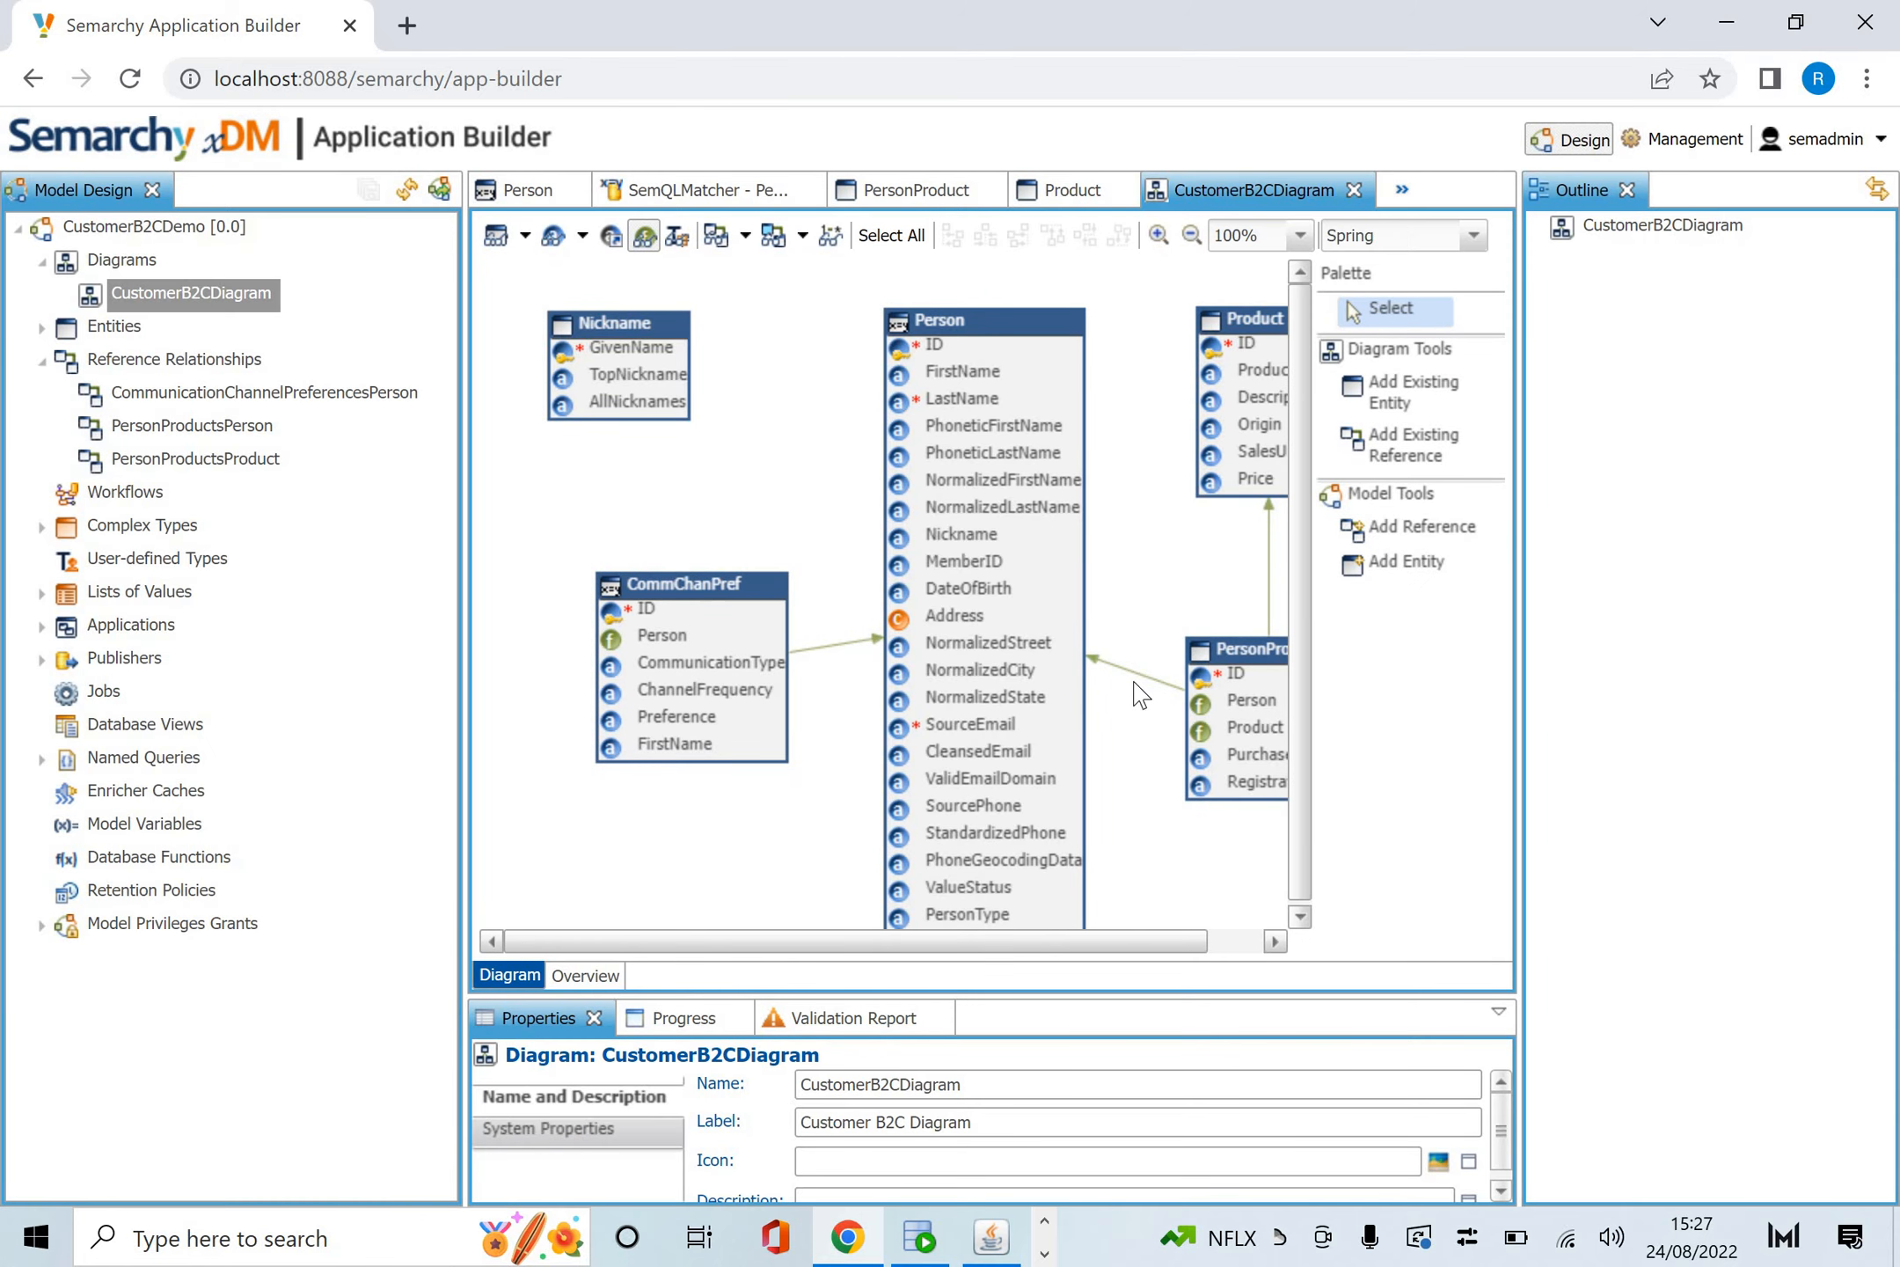
mouse_move(196, 471)
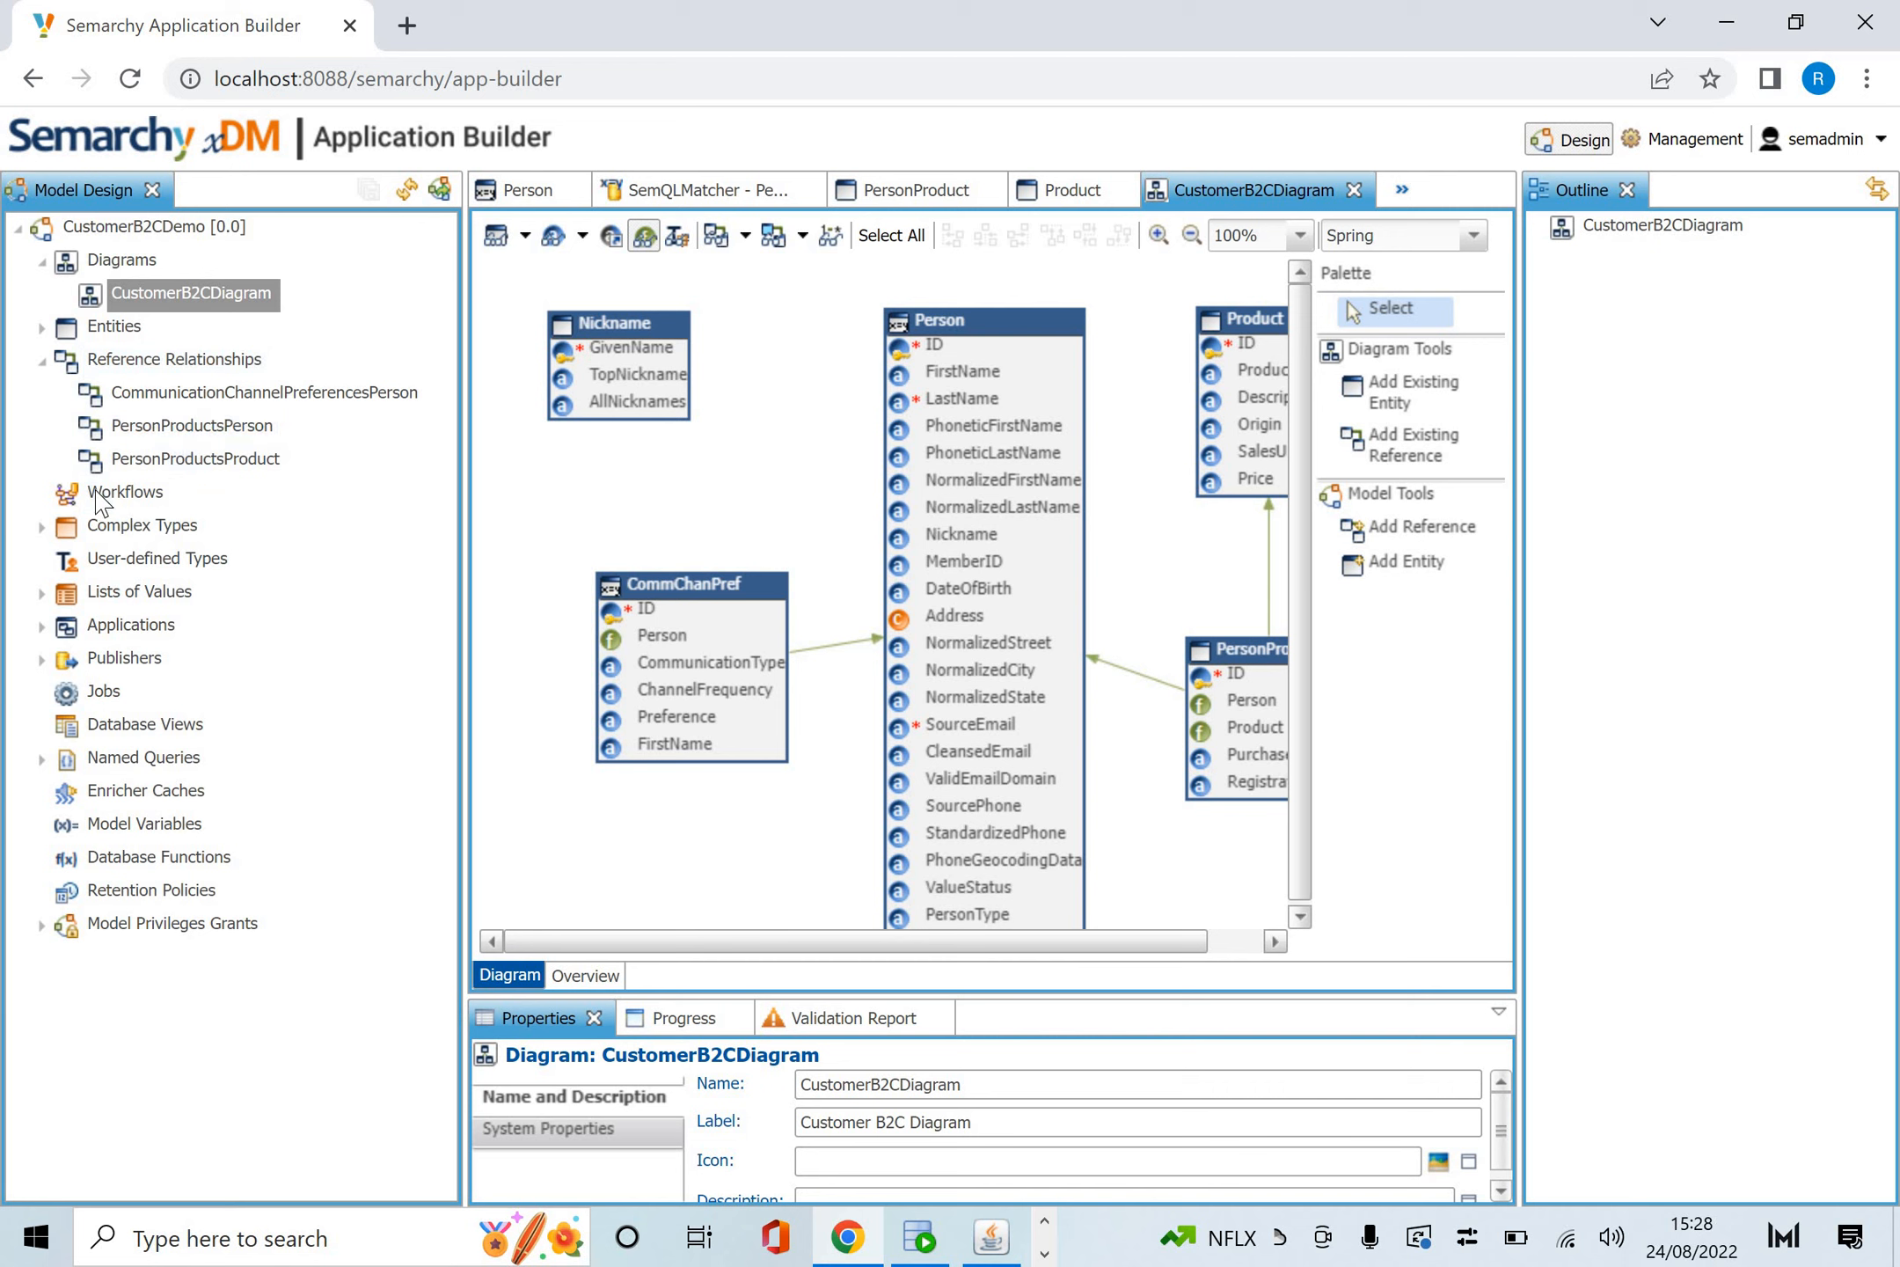
left_click(124, 492)
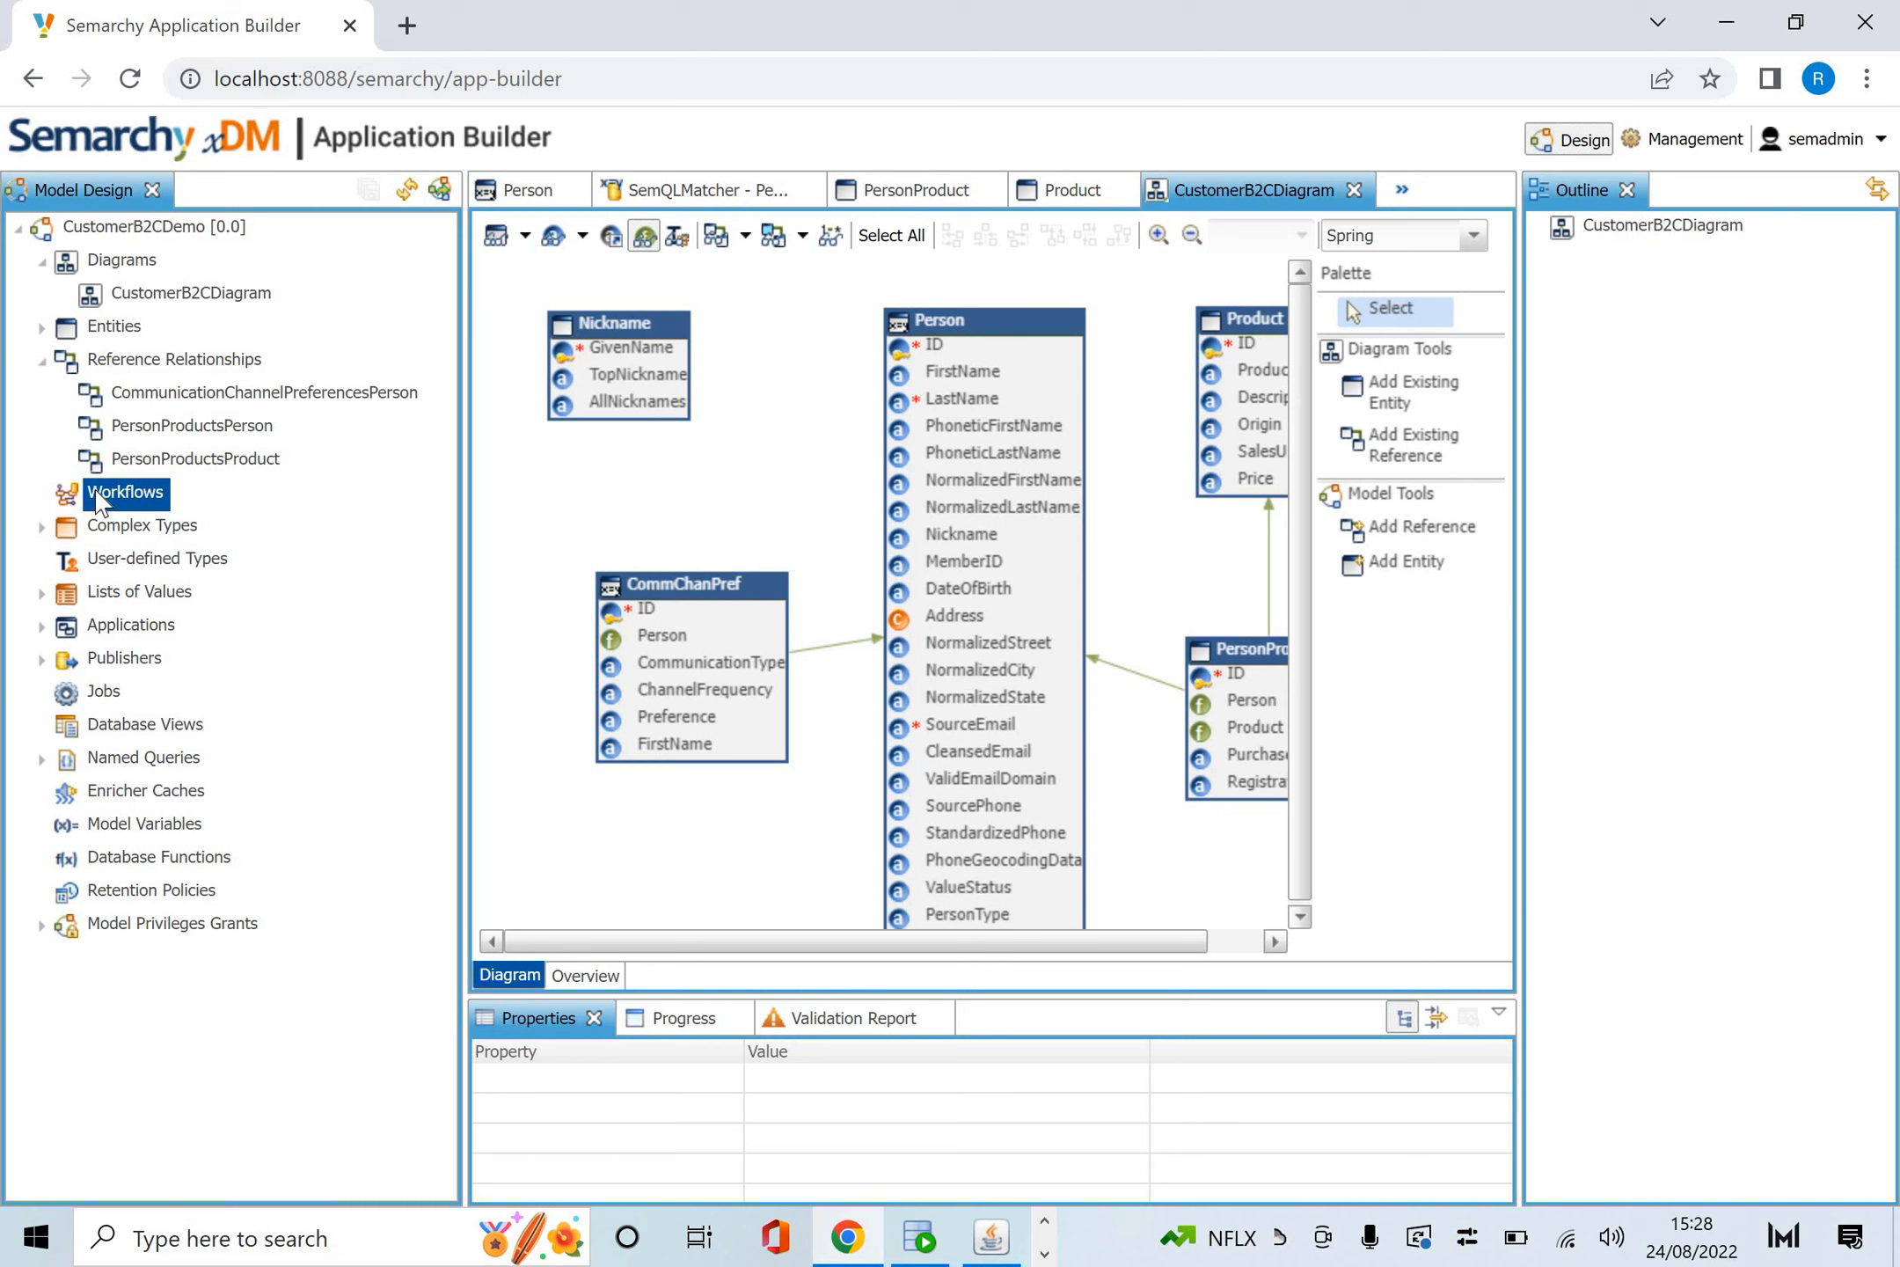
left_click(42, 525)
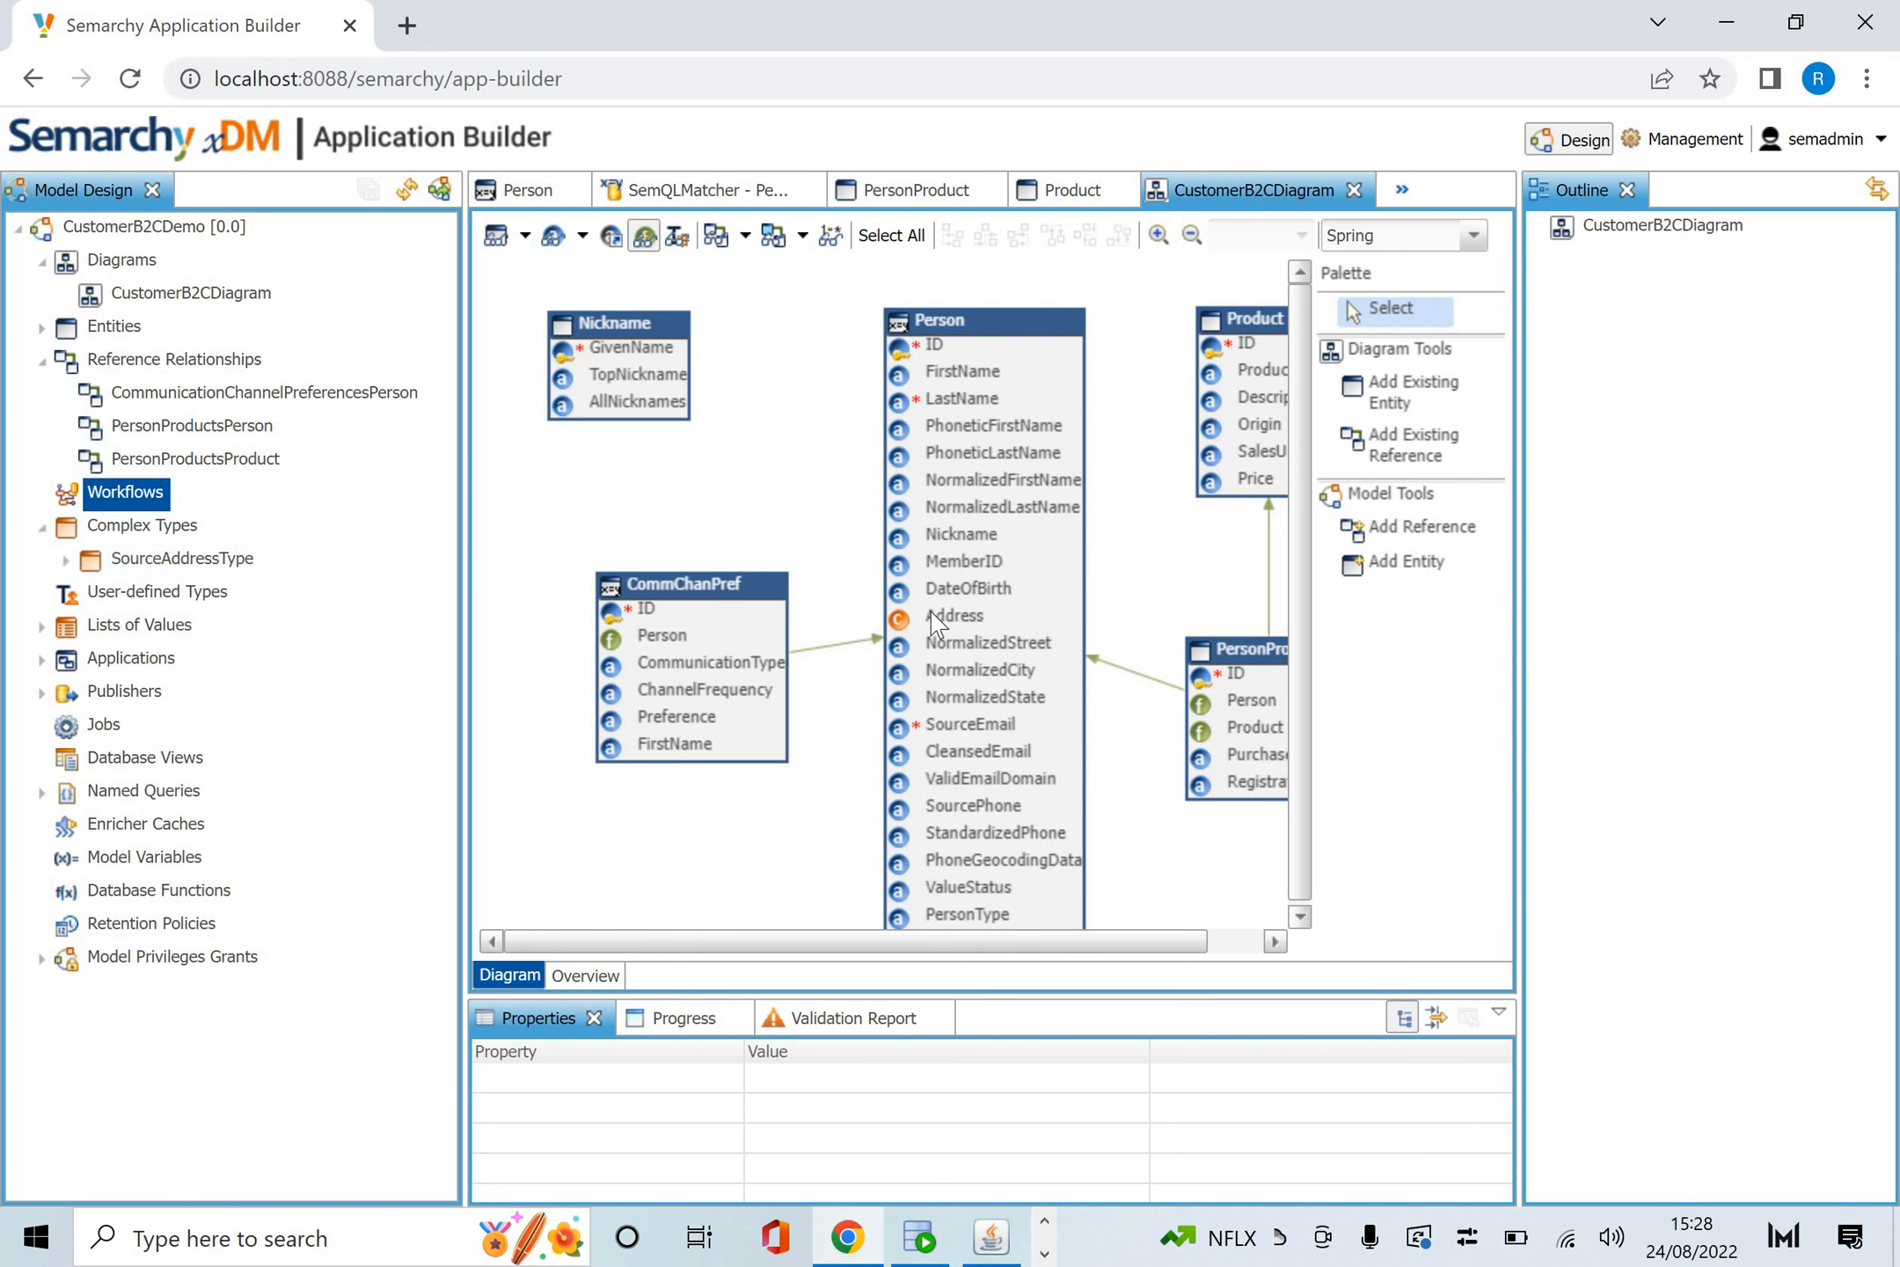
mouse_move(890, 638)
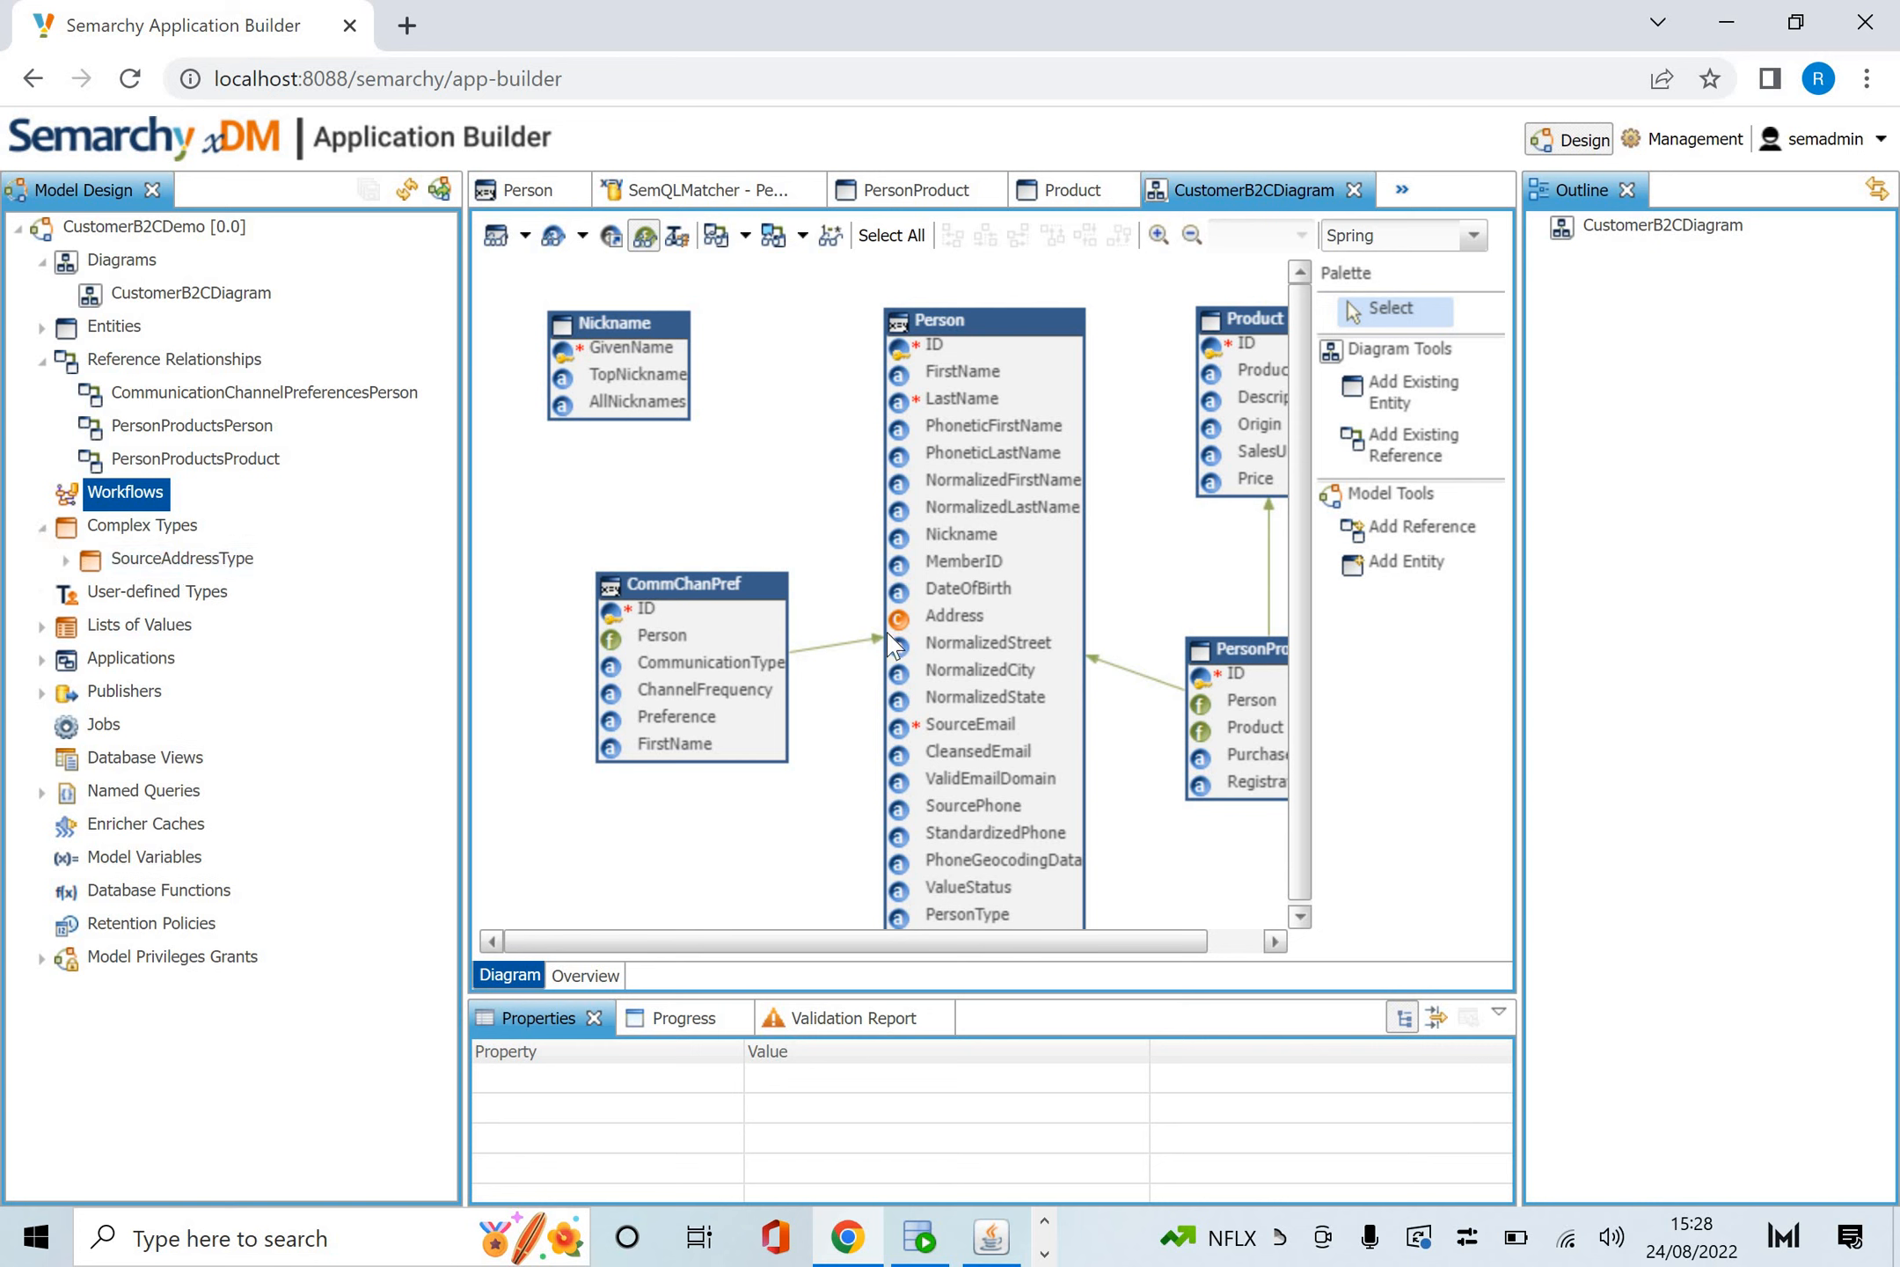
mouse_move(912, 626)
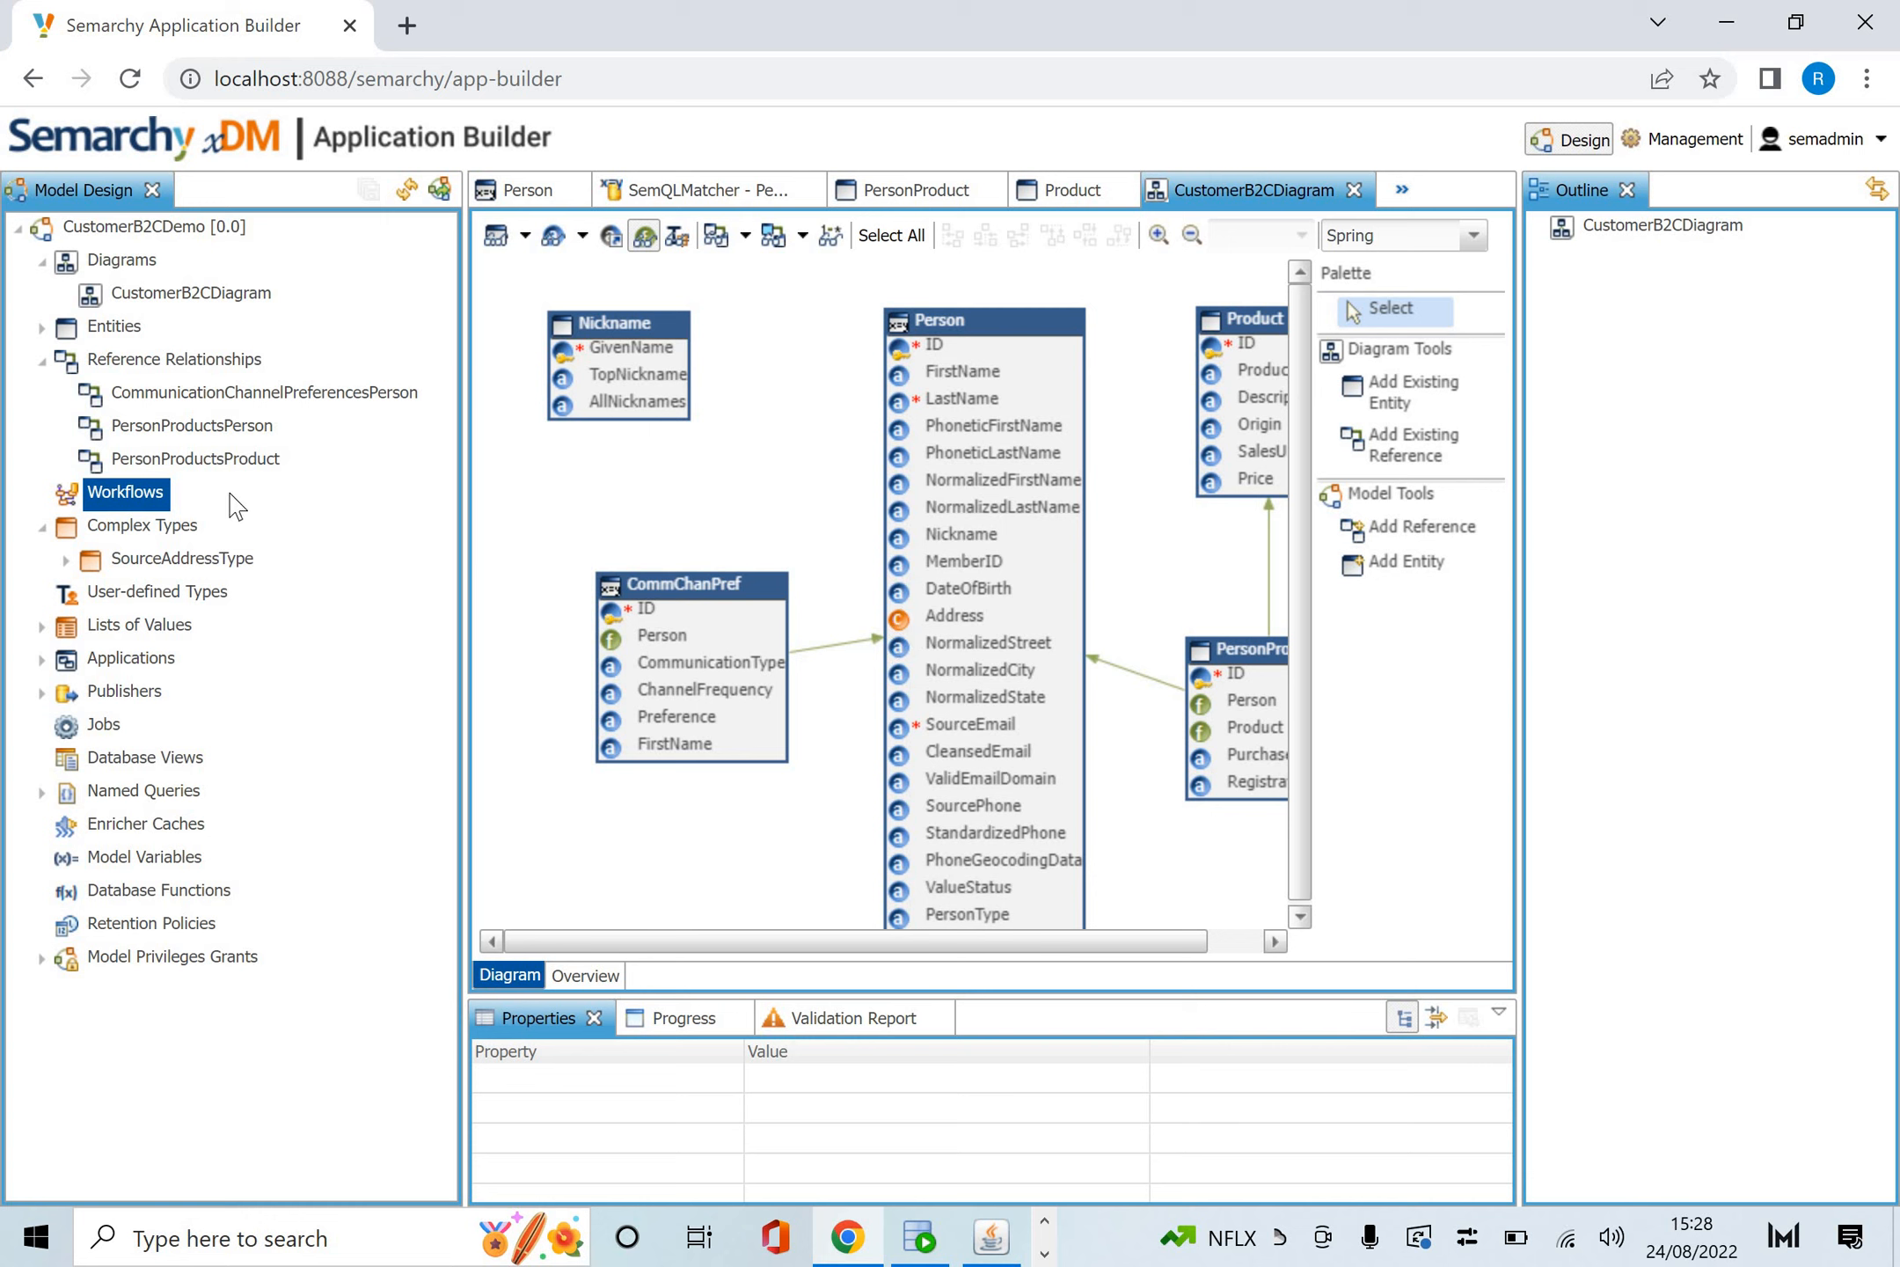
mouse_move(172, 571)
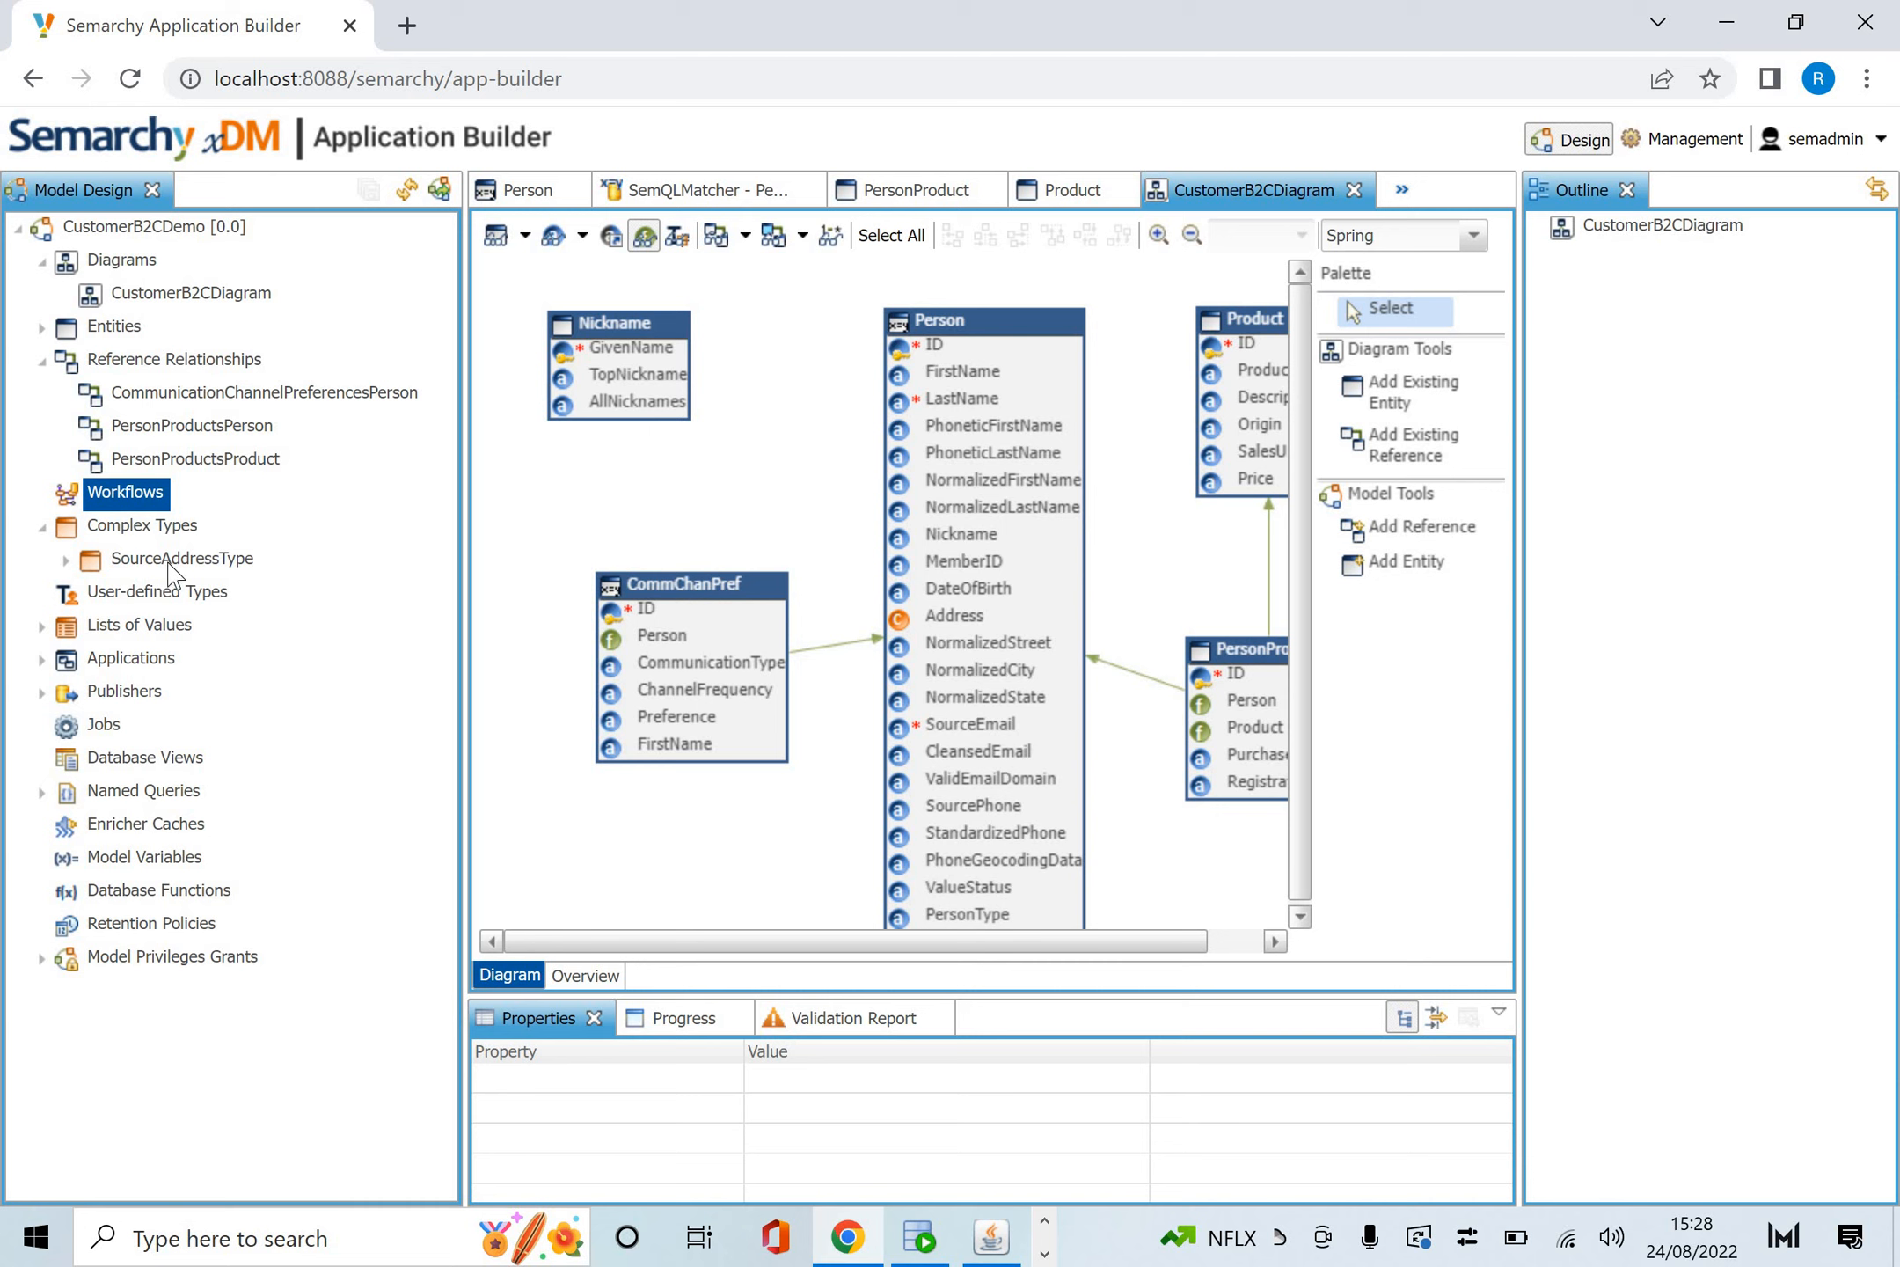
mouse_move(73, 573)
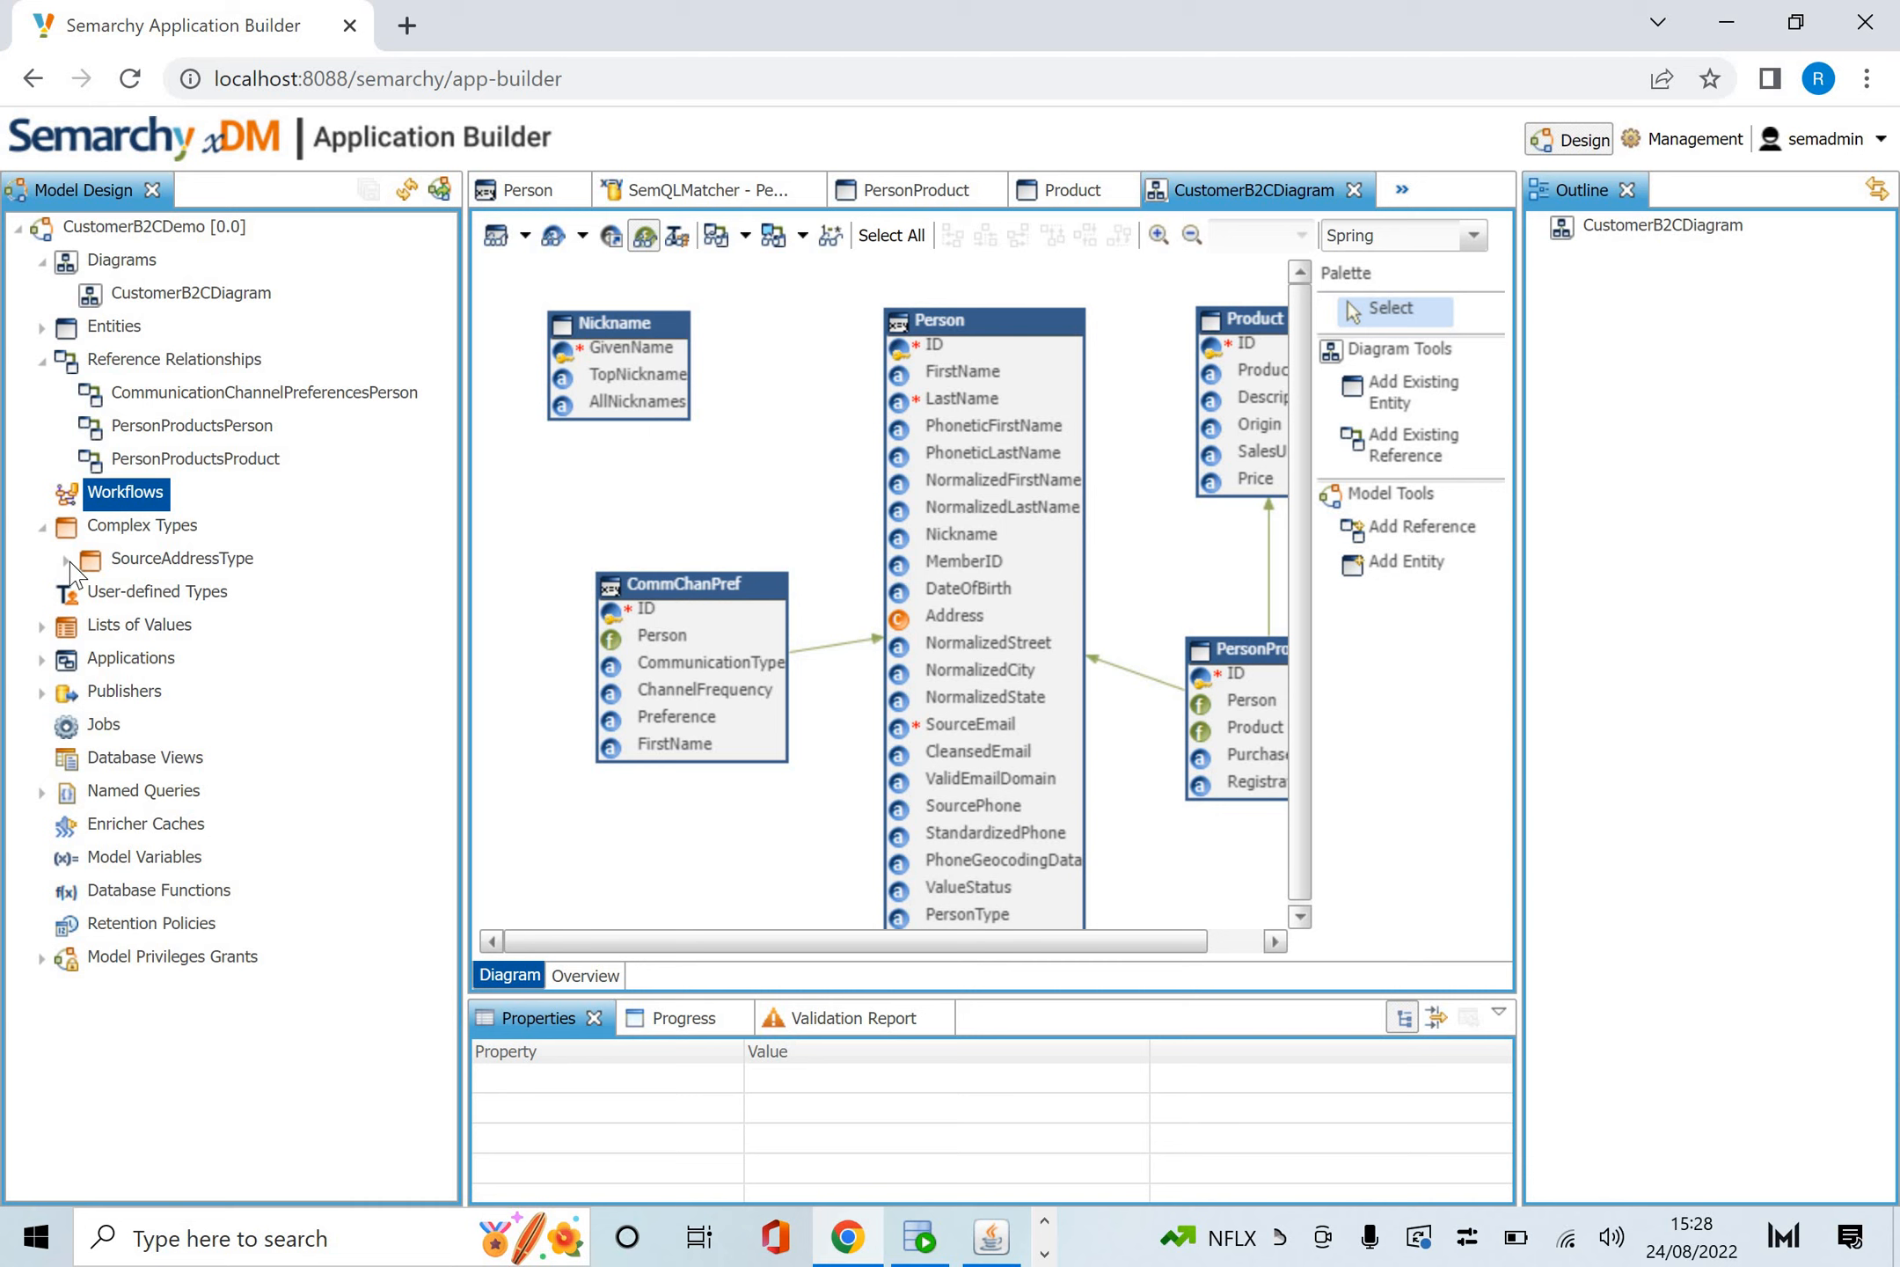
left_click(71, 559)
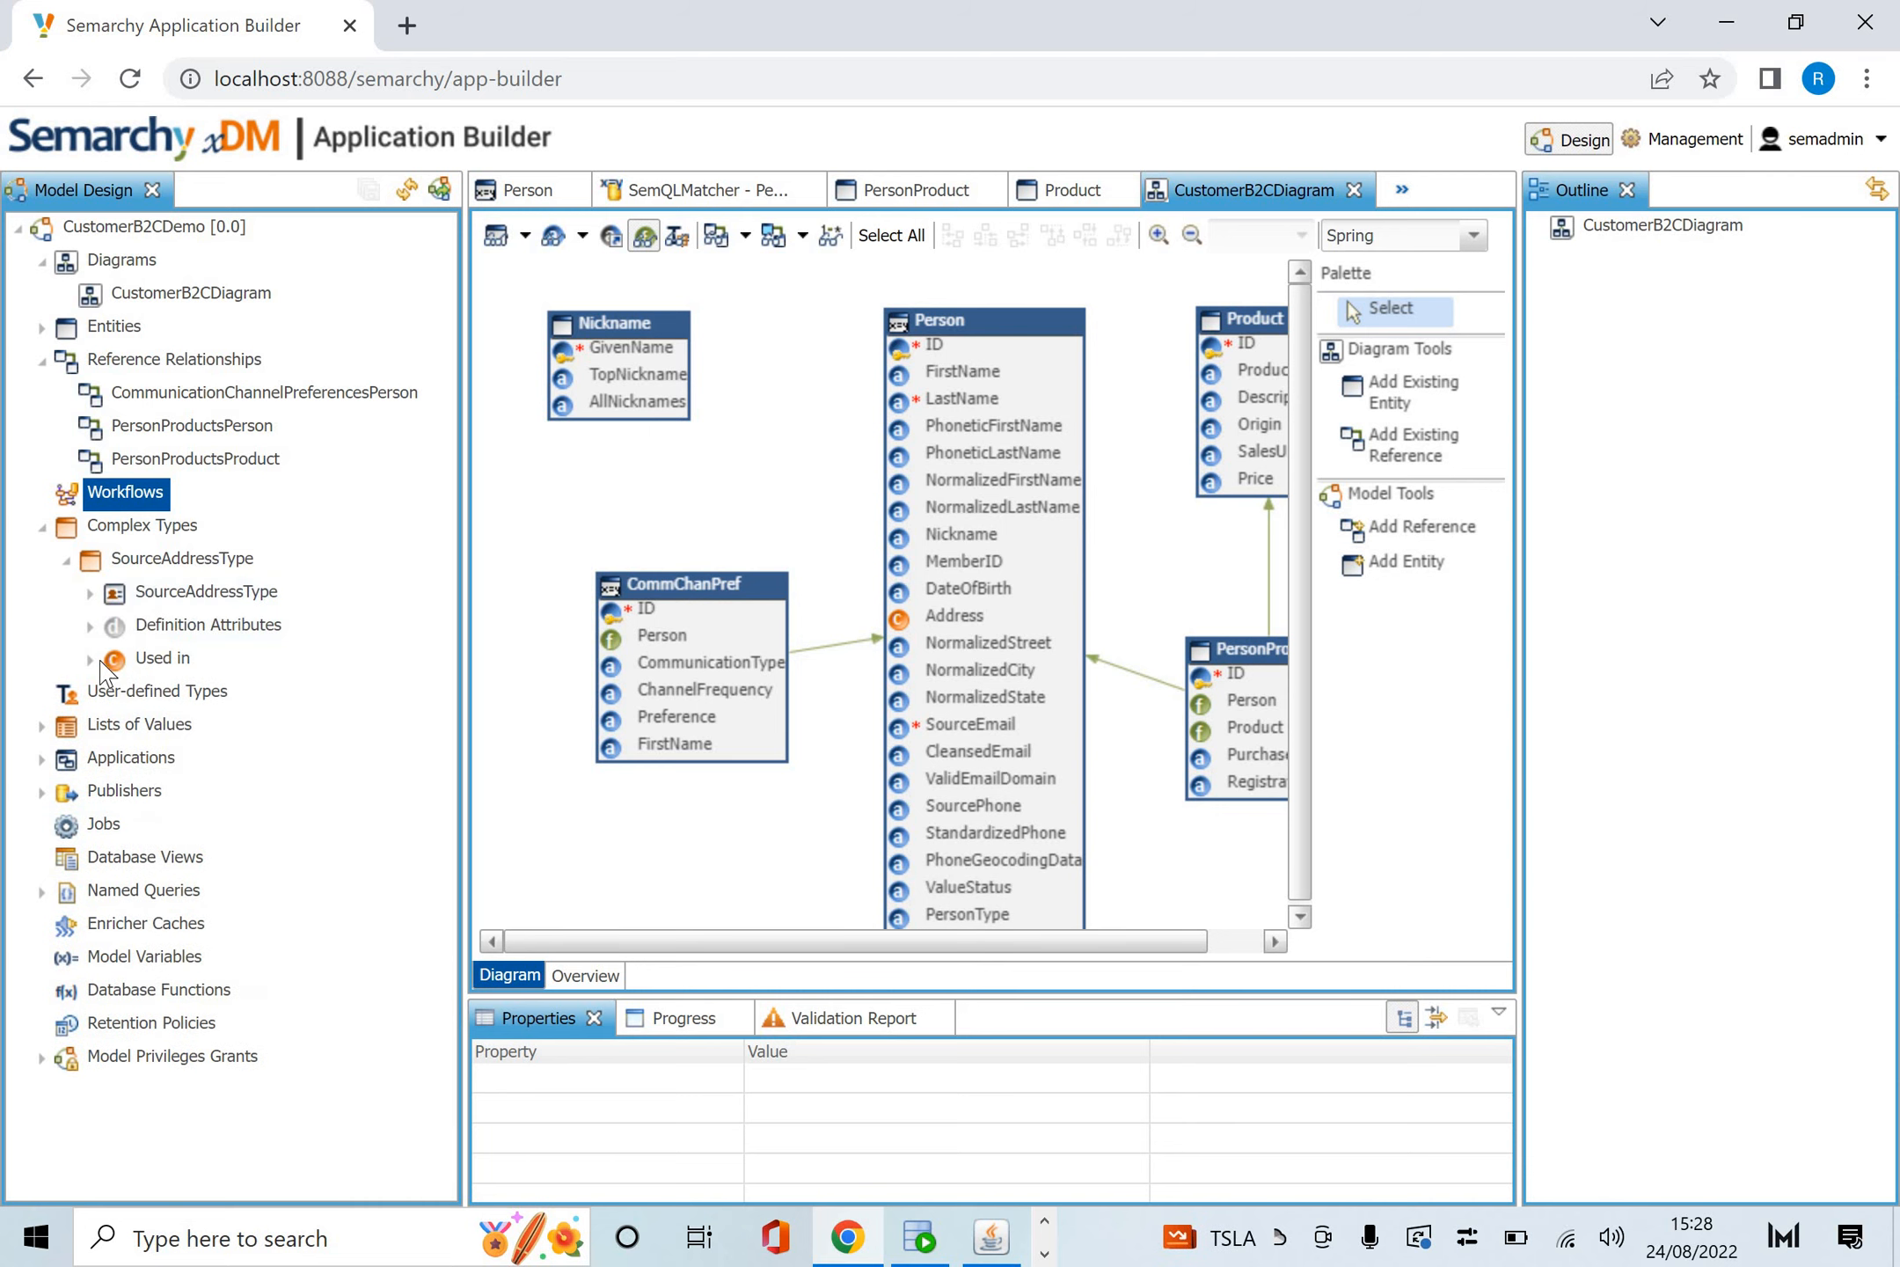
left_click(90, 657)
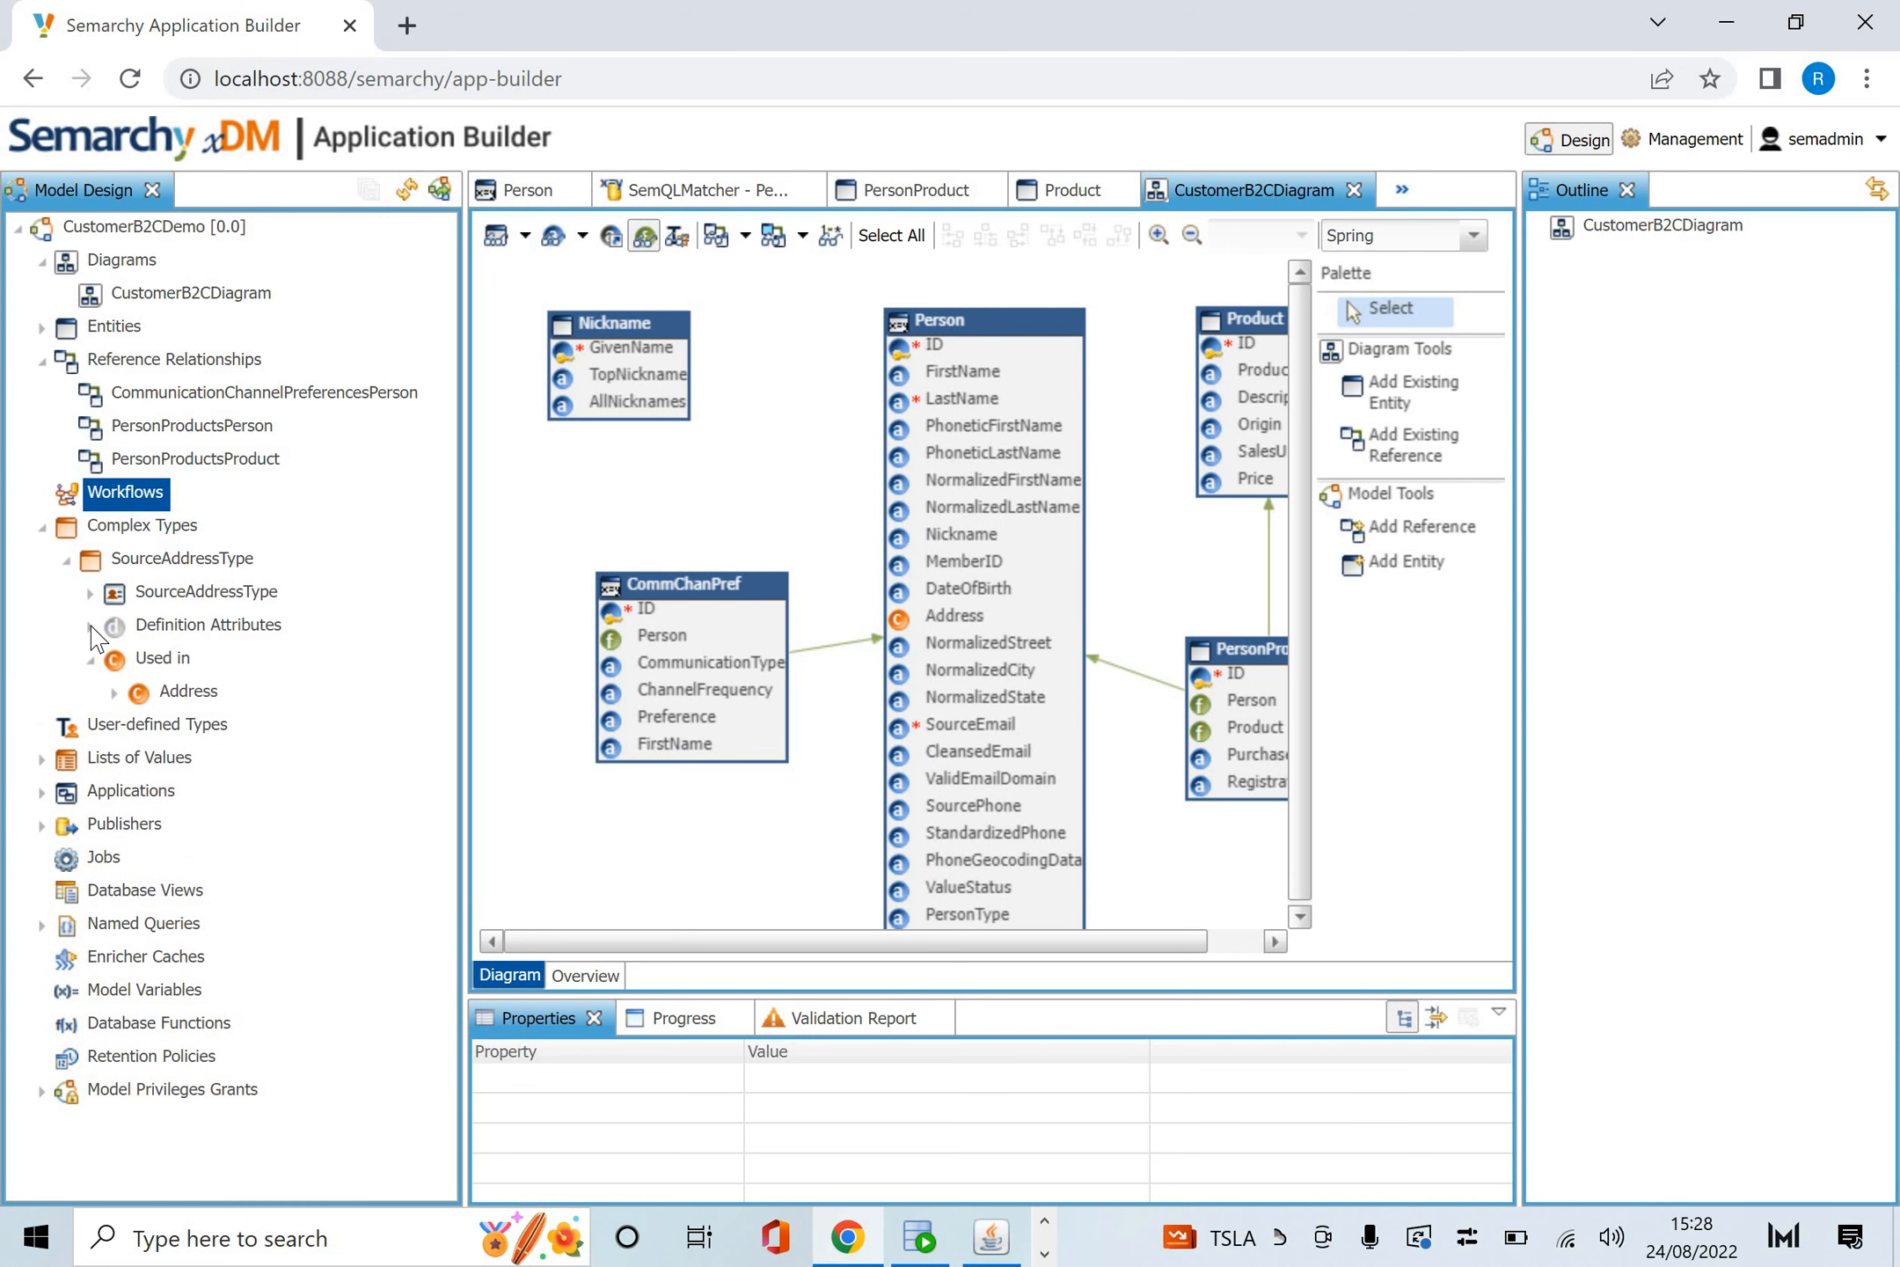
left_click(90, 624)
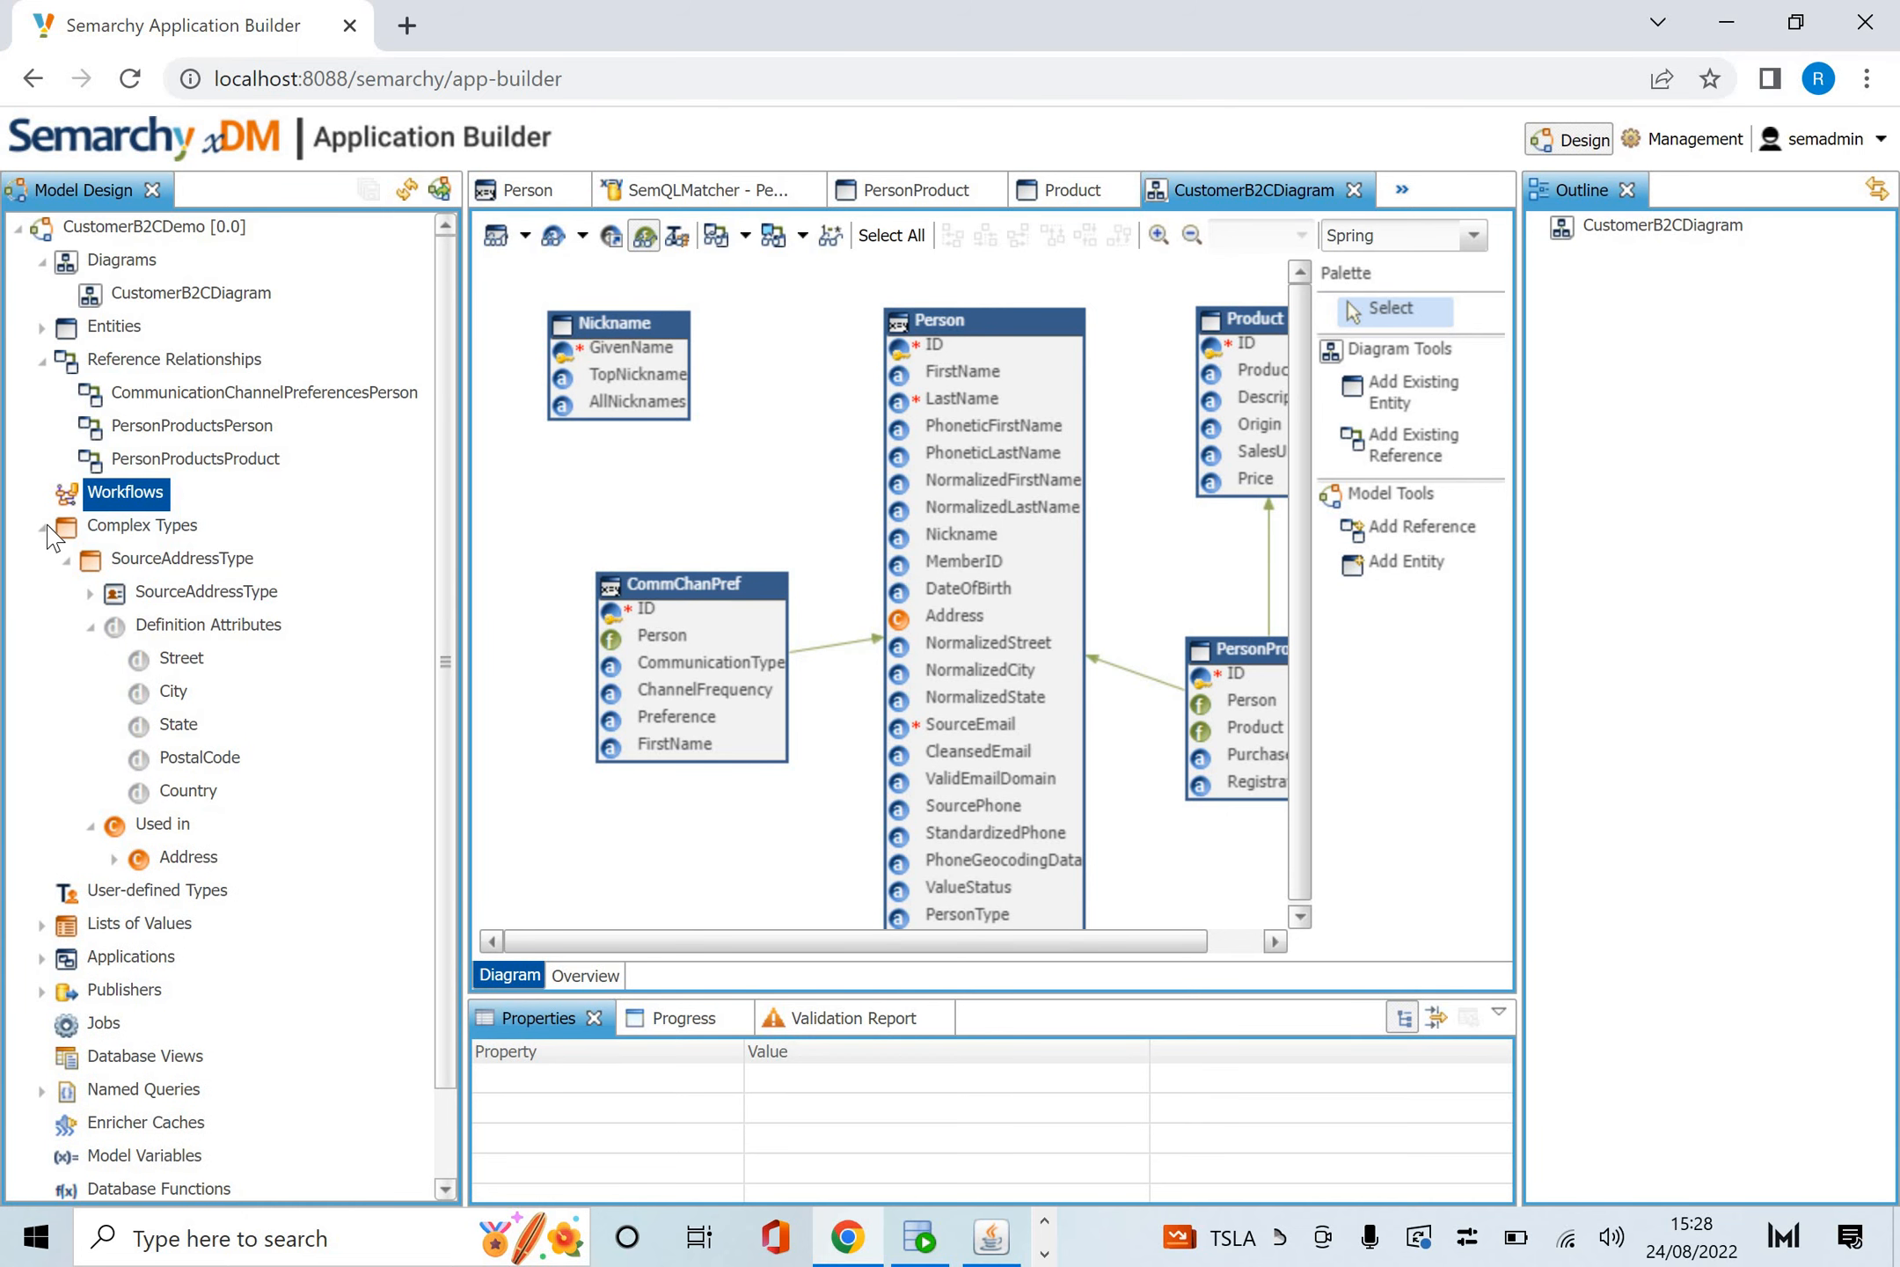
left_click(46, 525)
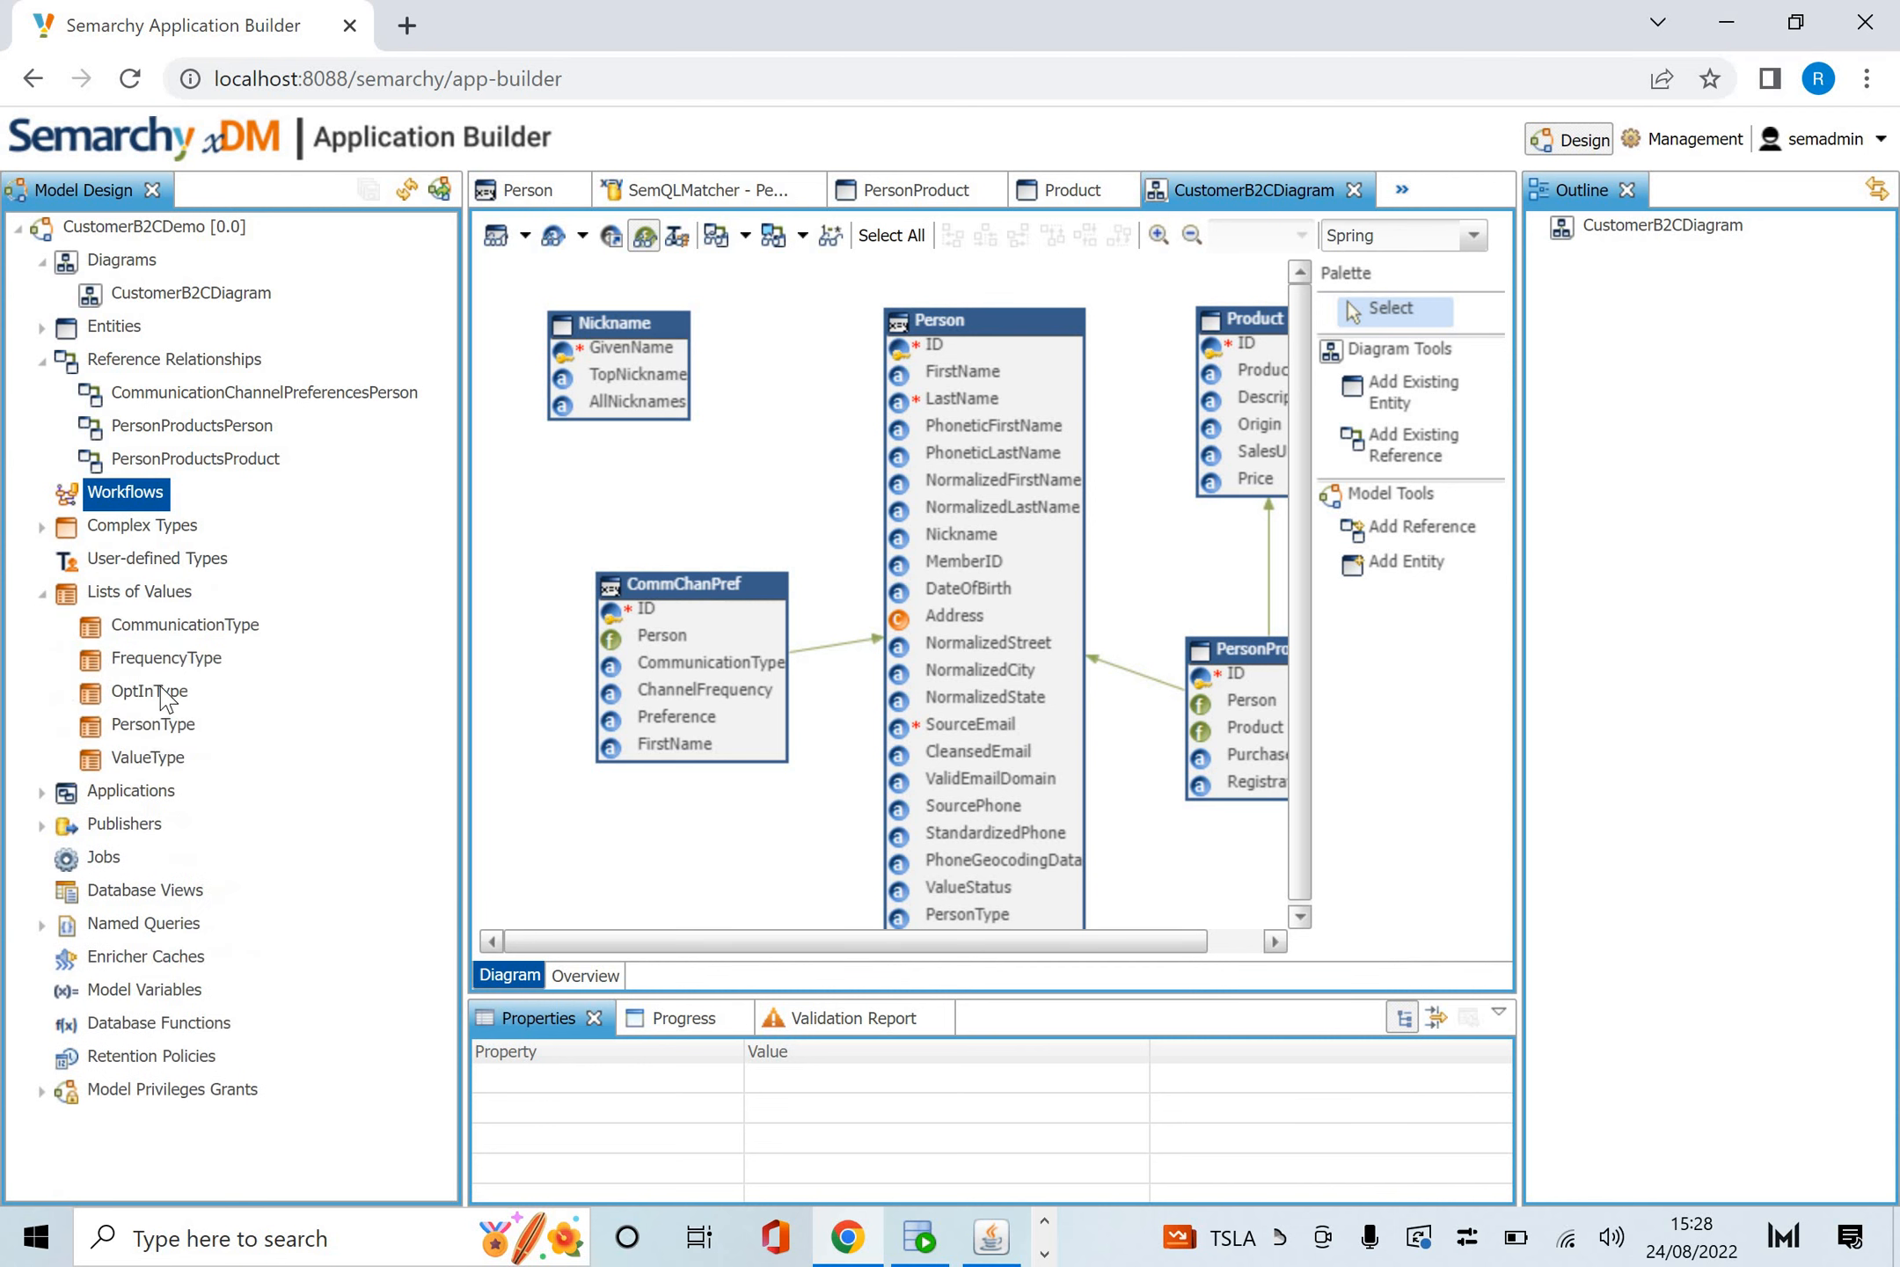
Re-expand Lists of Values and expand Applications to show CustomerB2C.
left_click(43, 593)
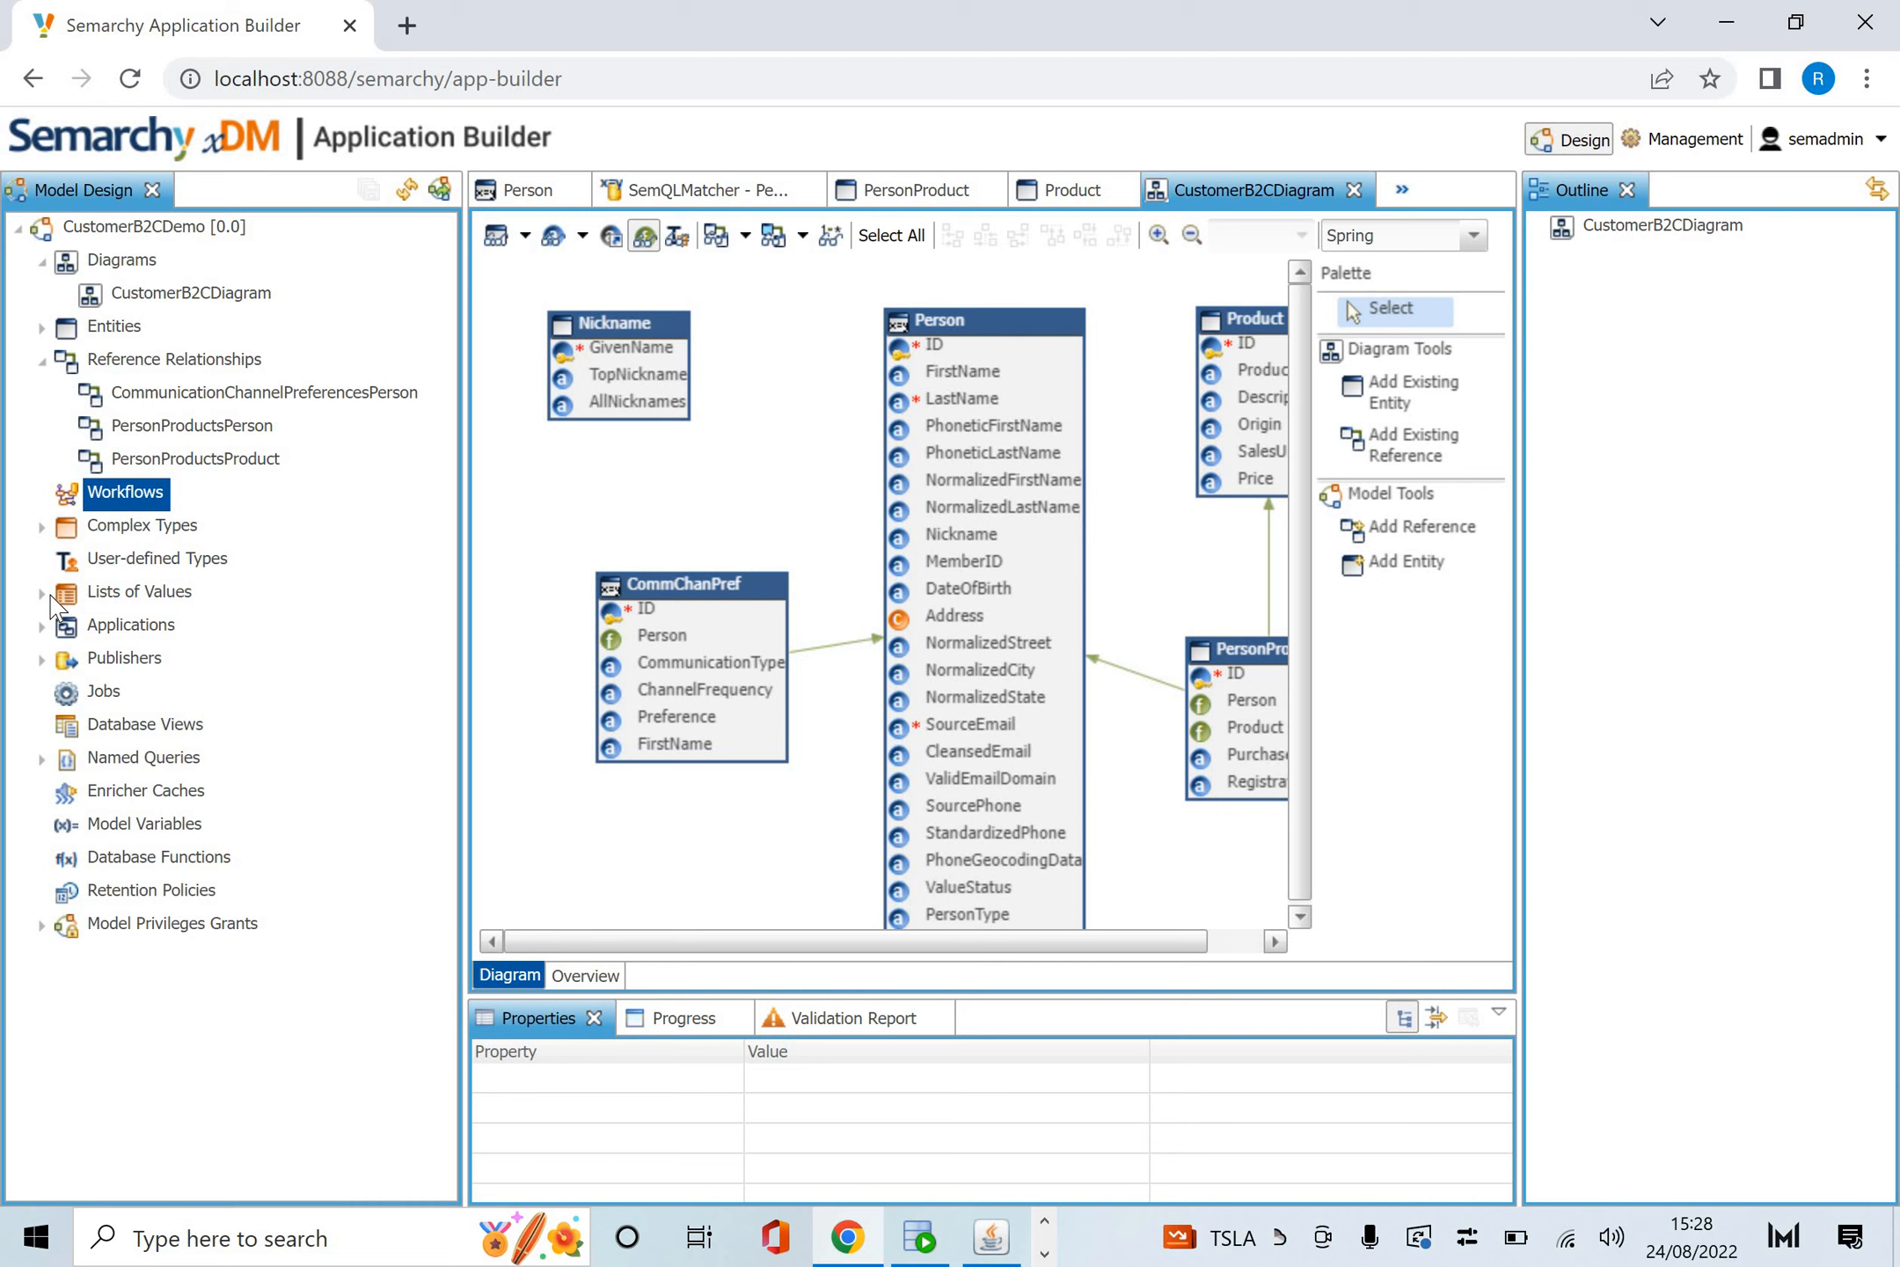
left_click(43, 591)
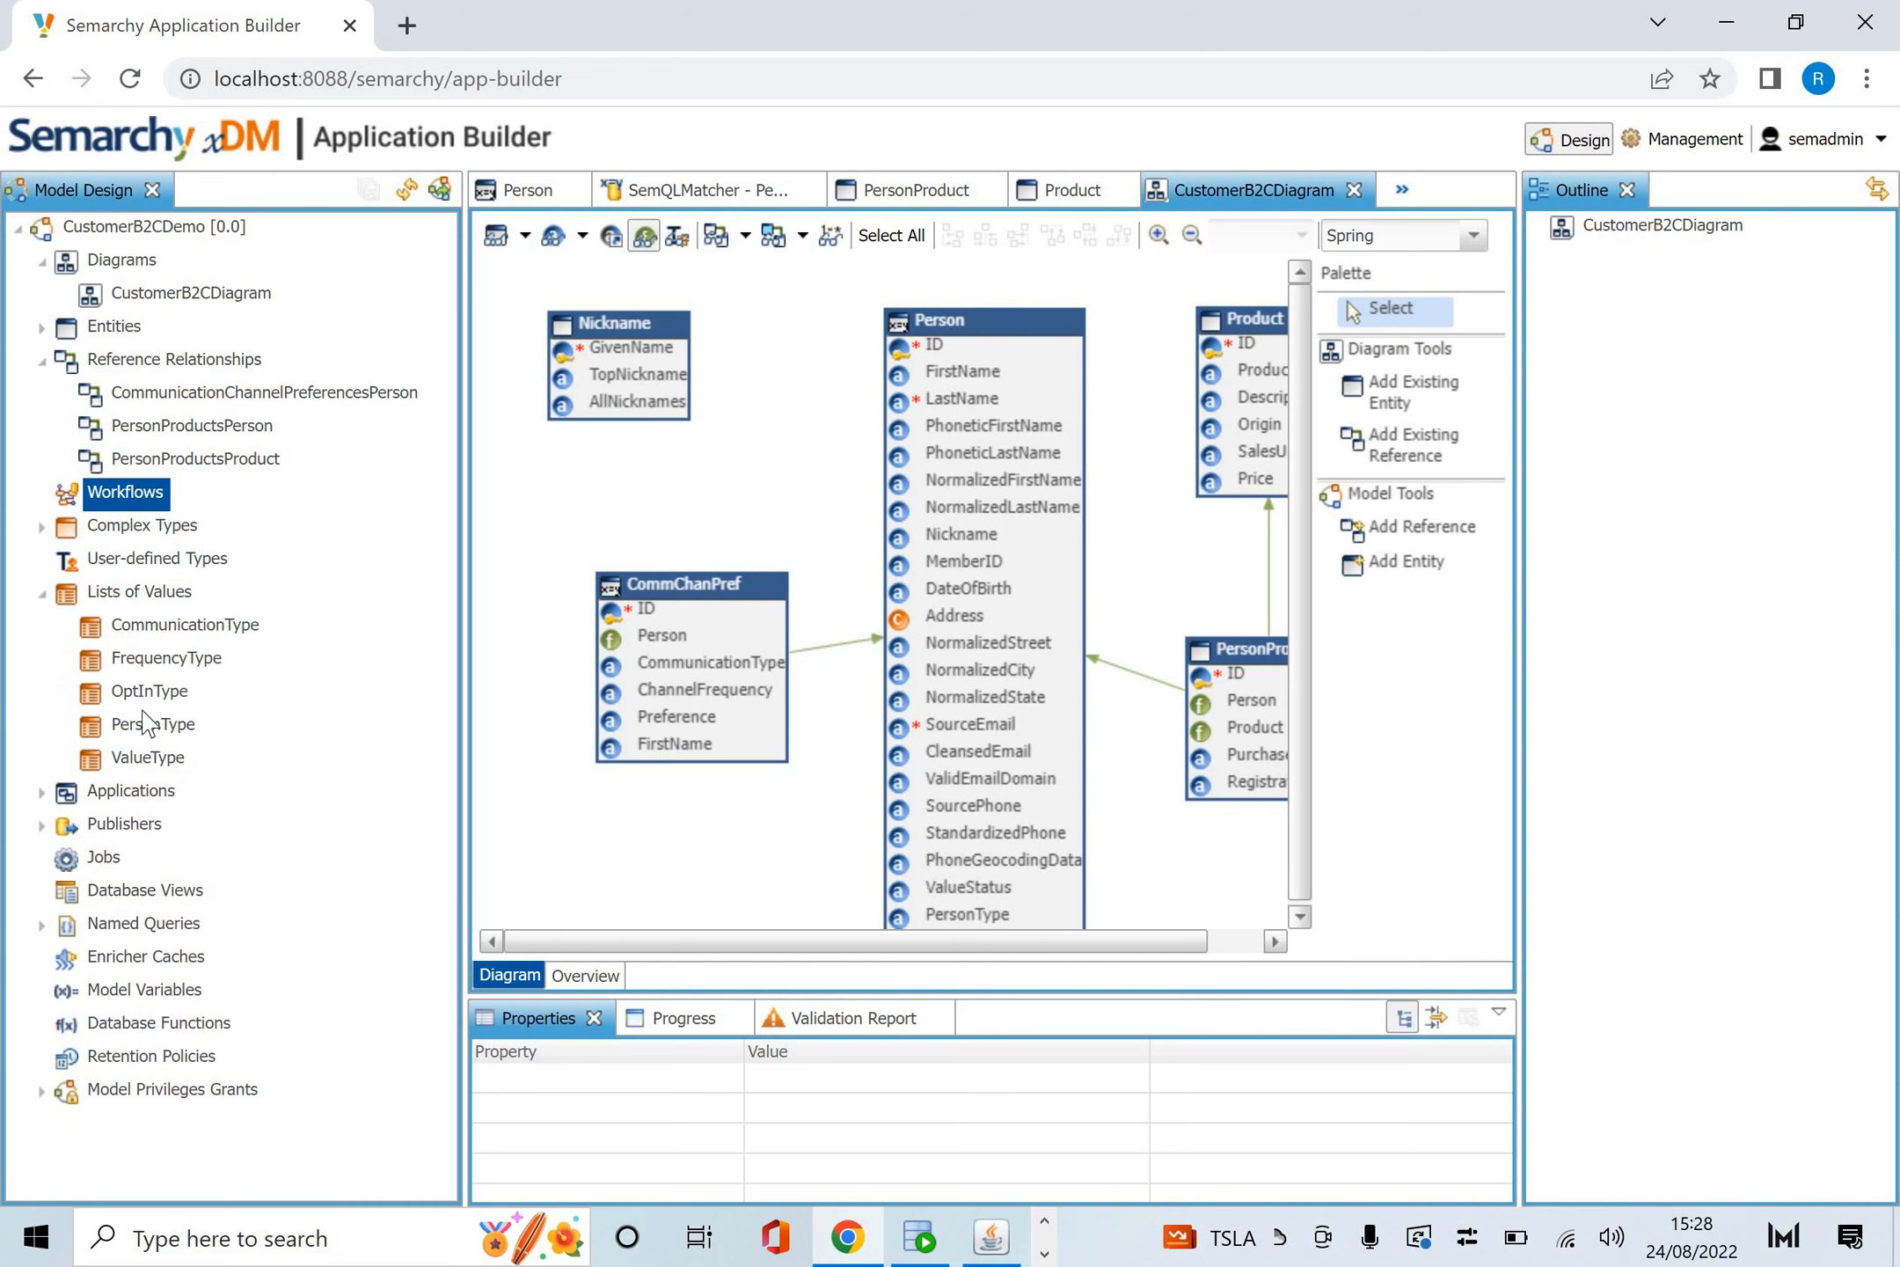
mouse_move(79, 759)
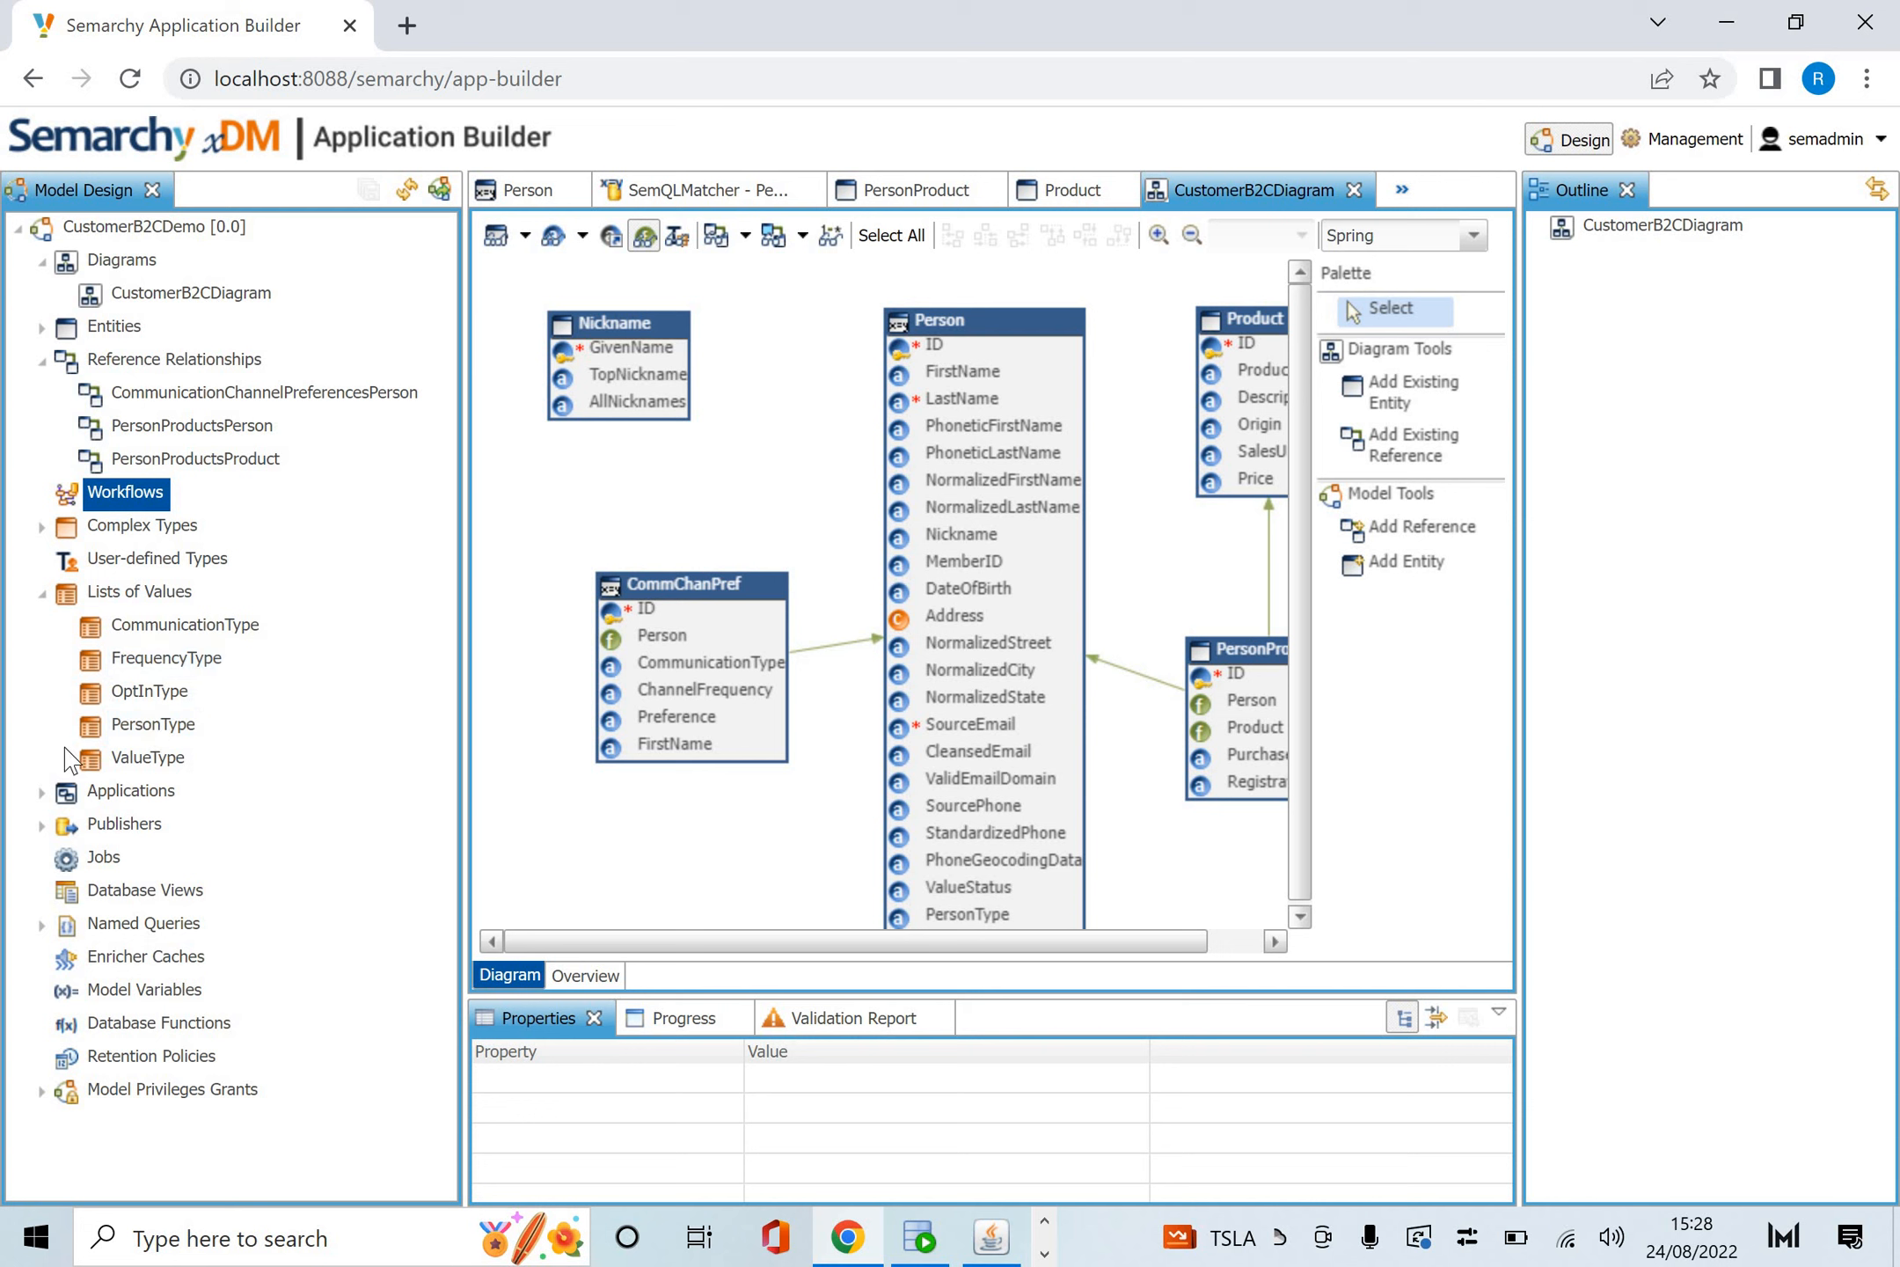
left_click(42, 789)
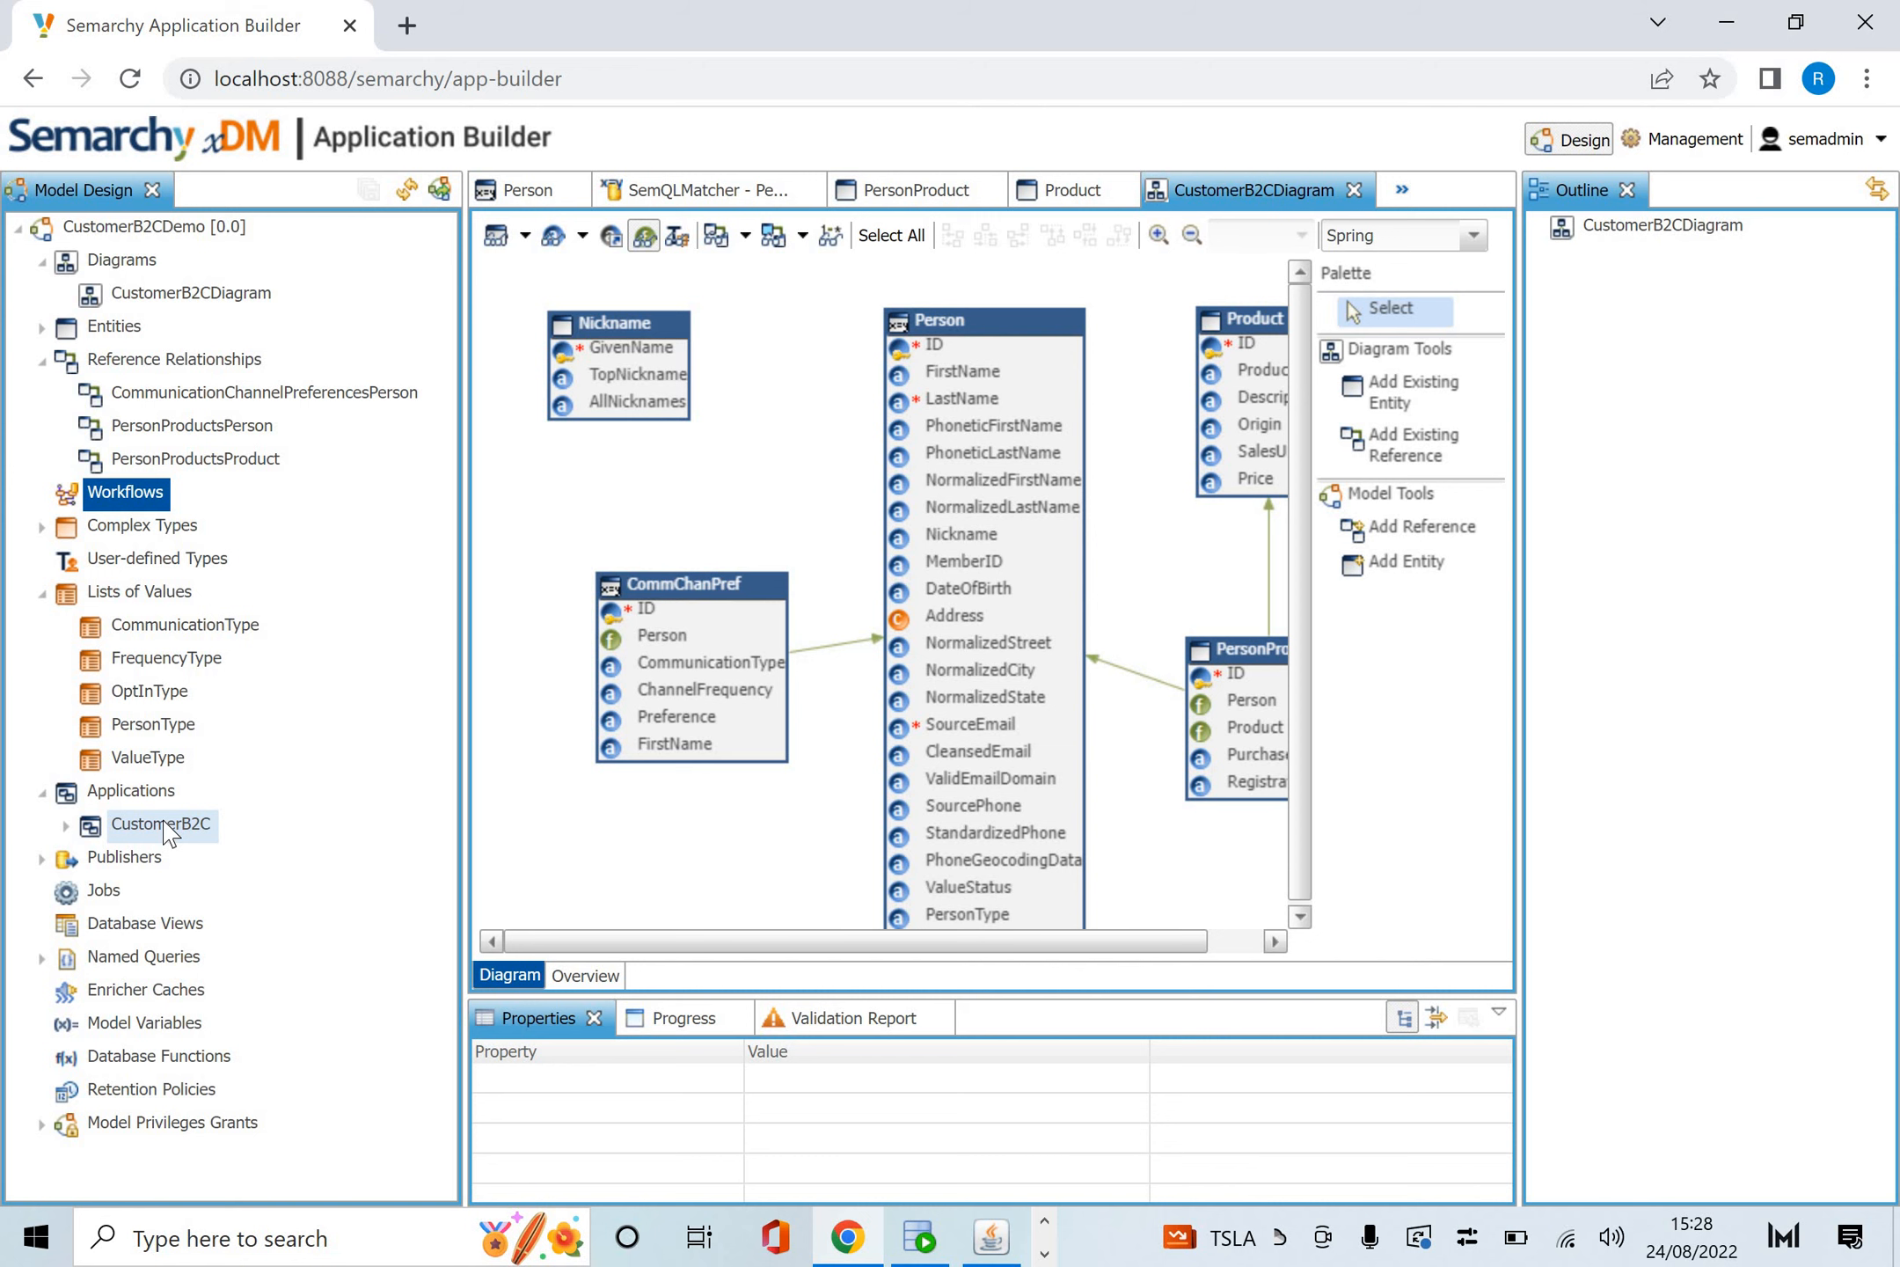
Open CustomerB2C and review its folders and actions, from ImportNicknames through Errors to Dashboards.
double_click(159, 825)
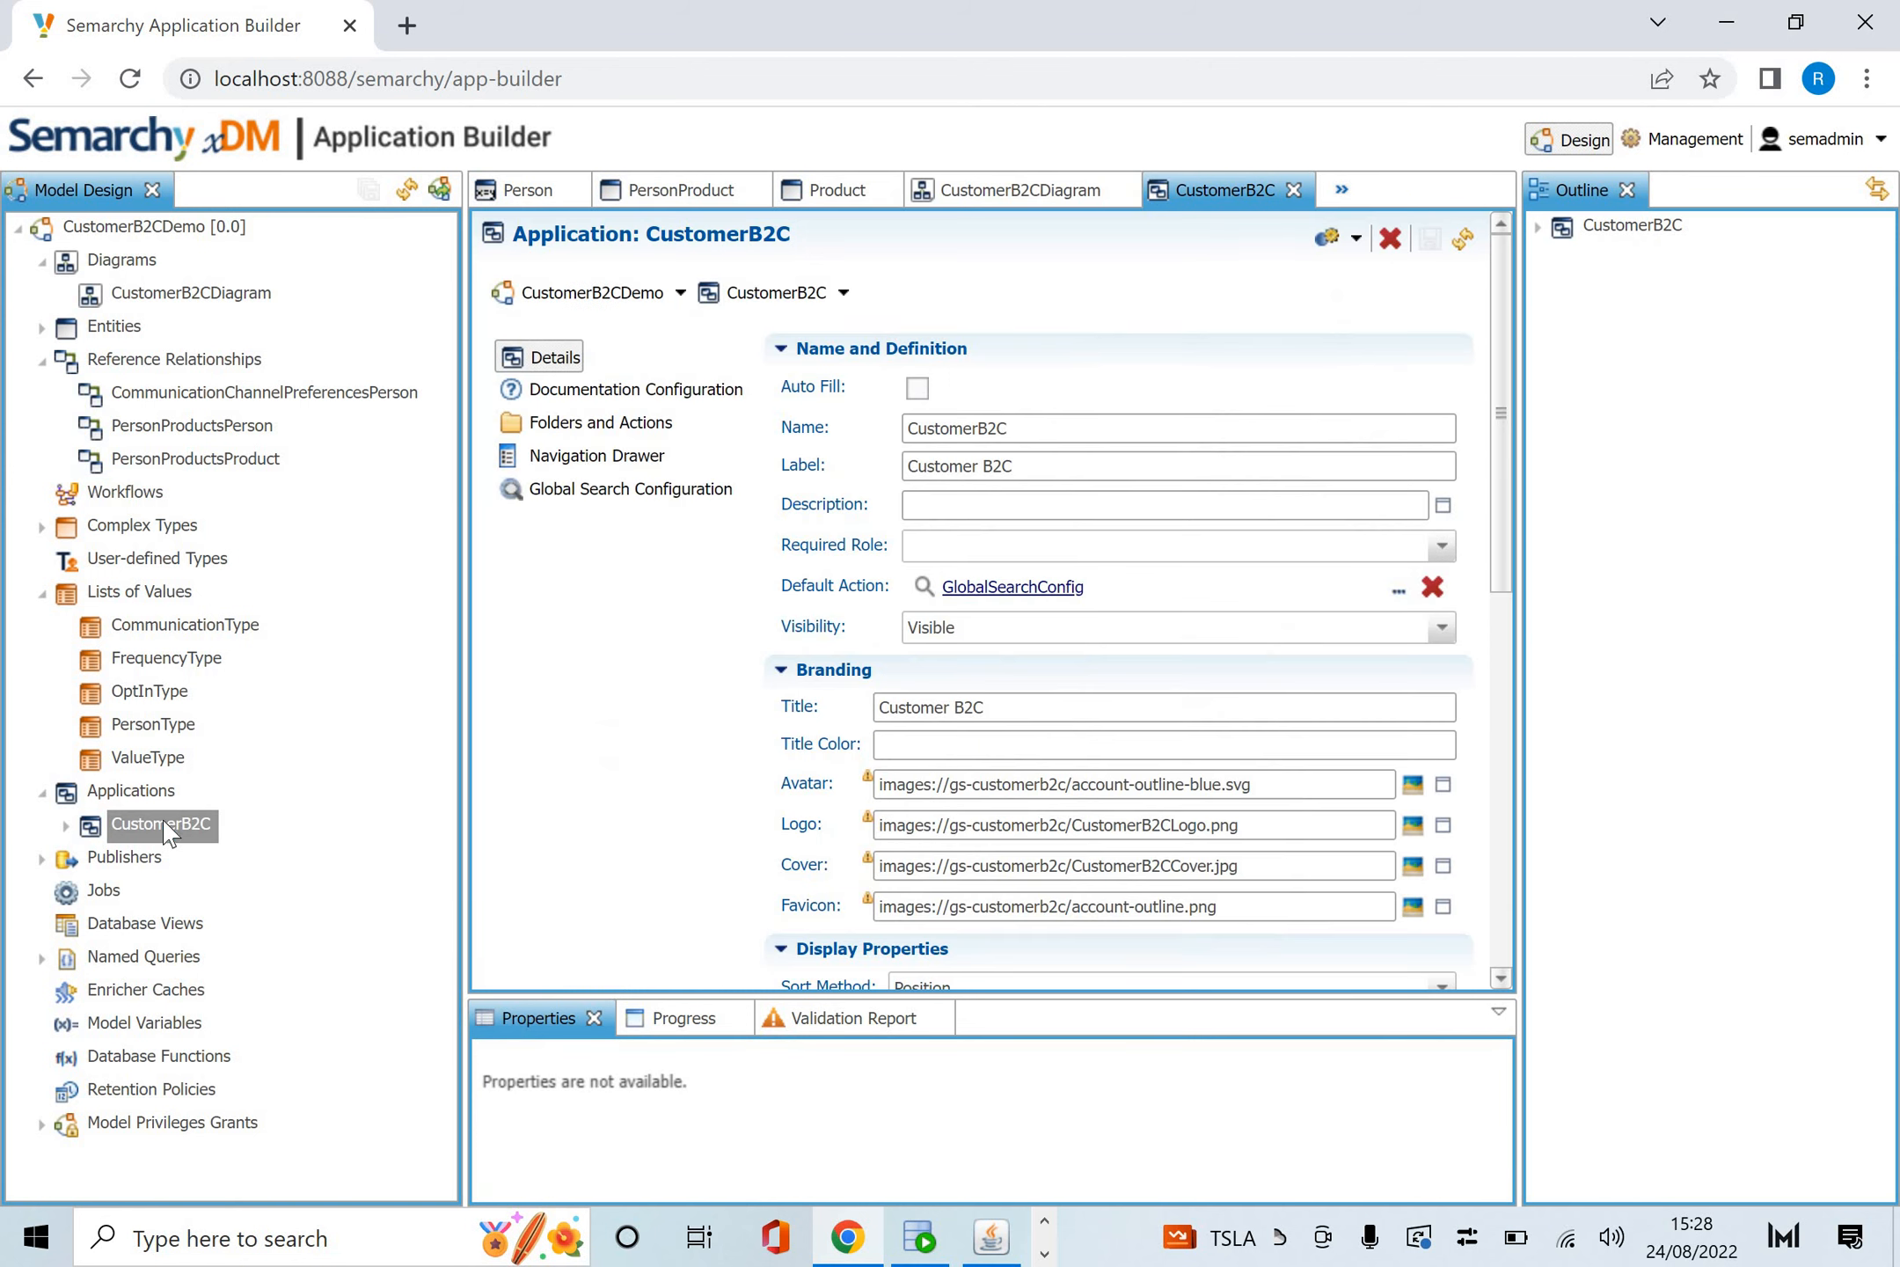
mouse_move(600, 423)
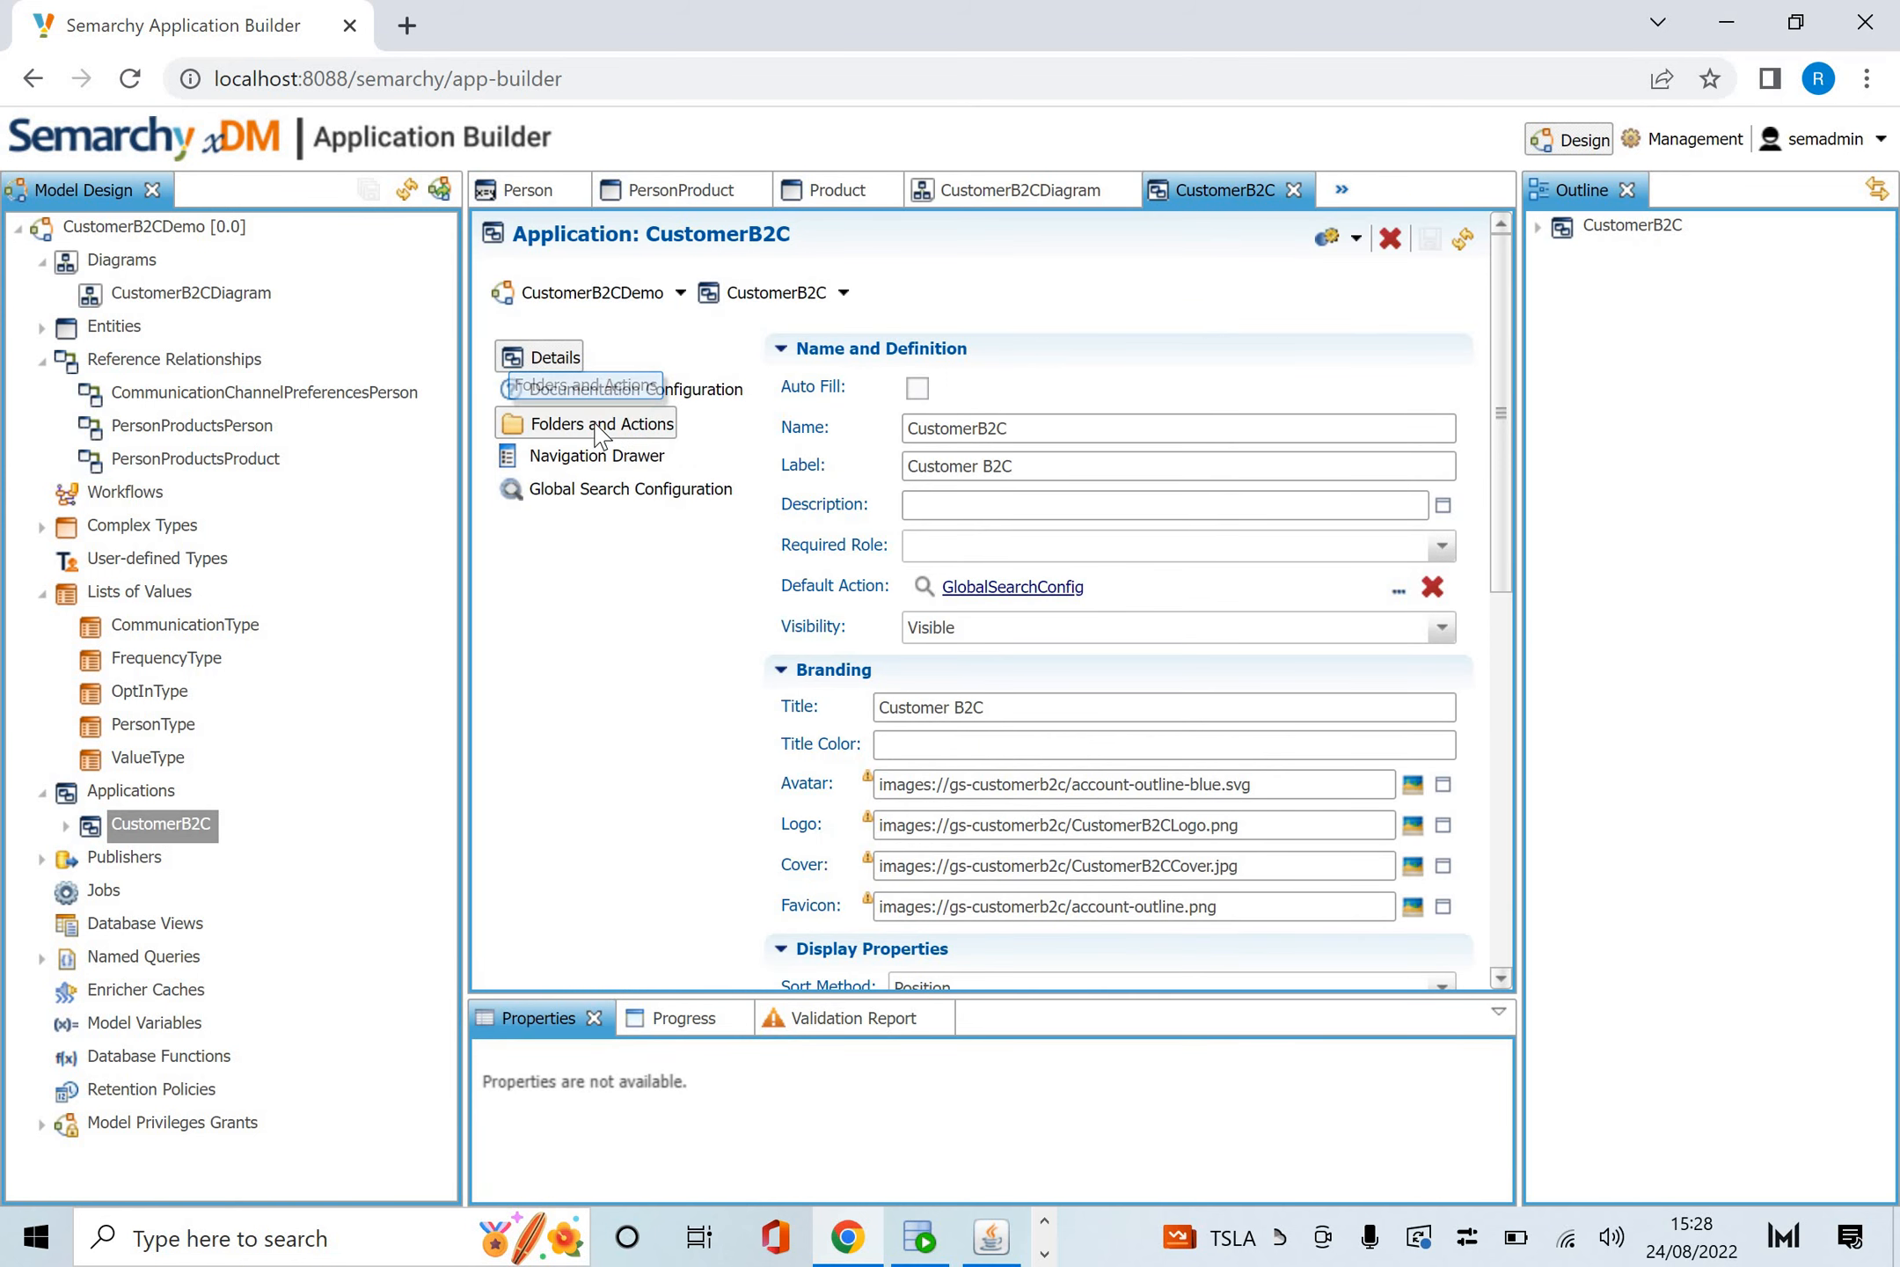
left_click(600, 423)
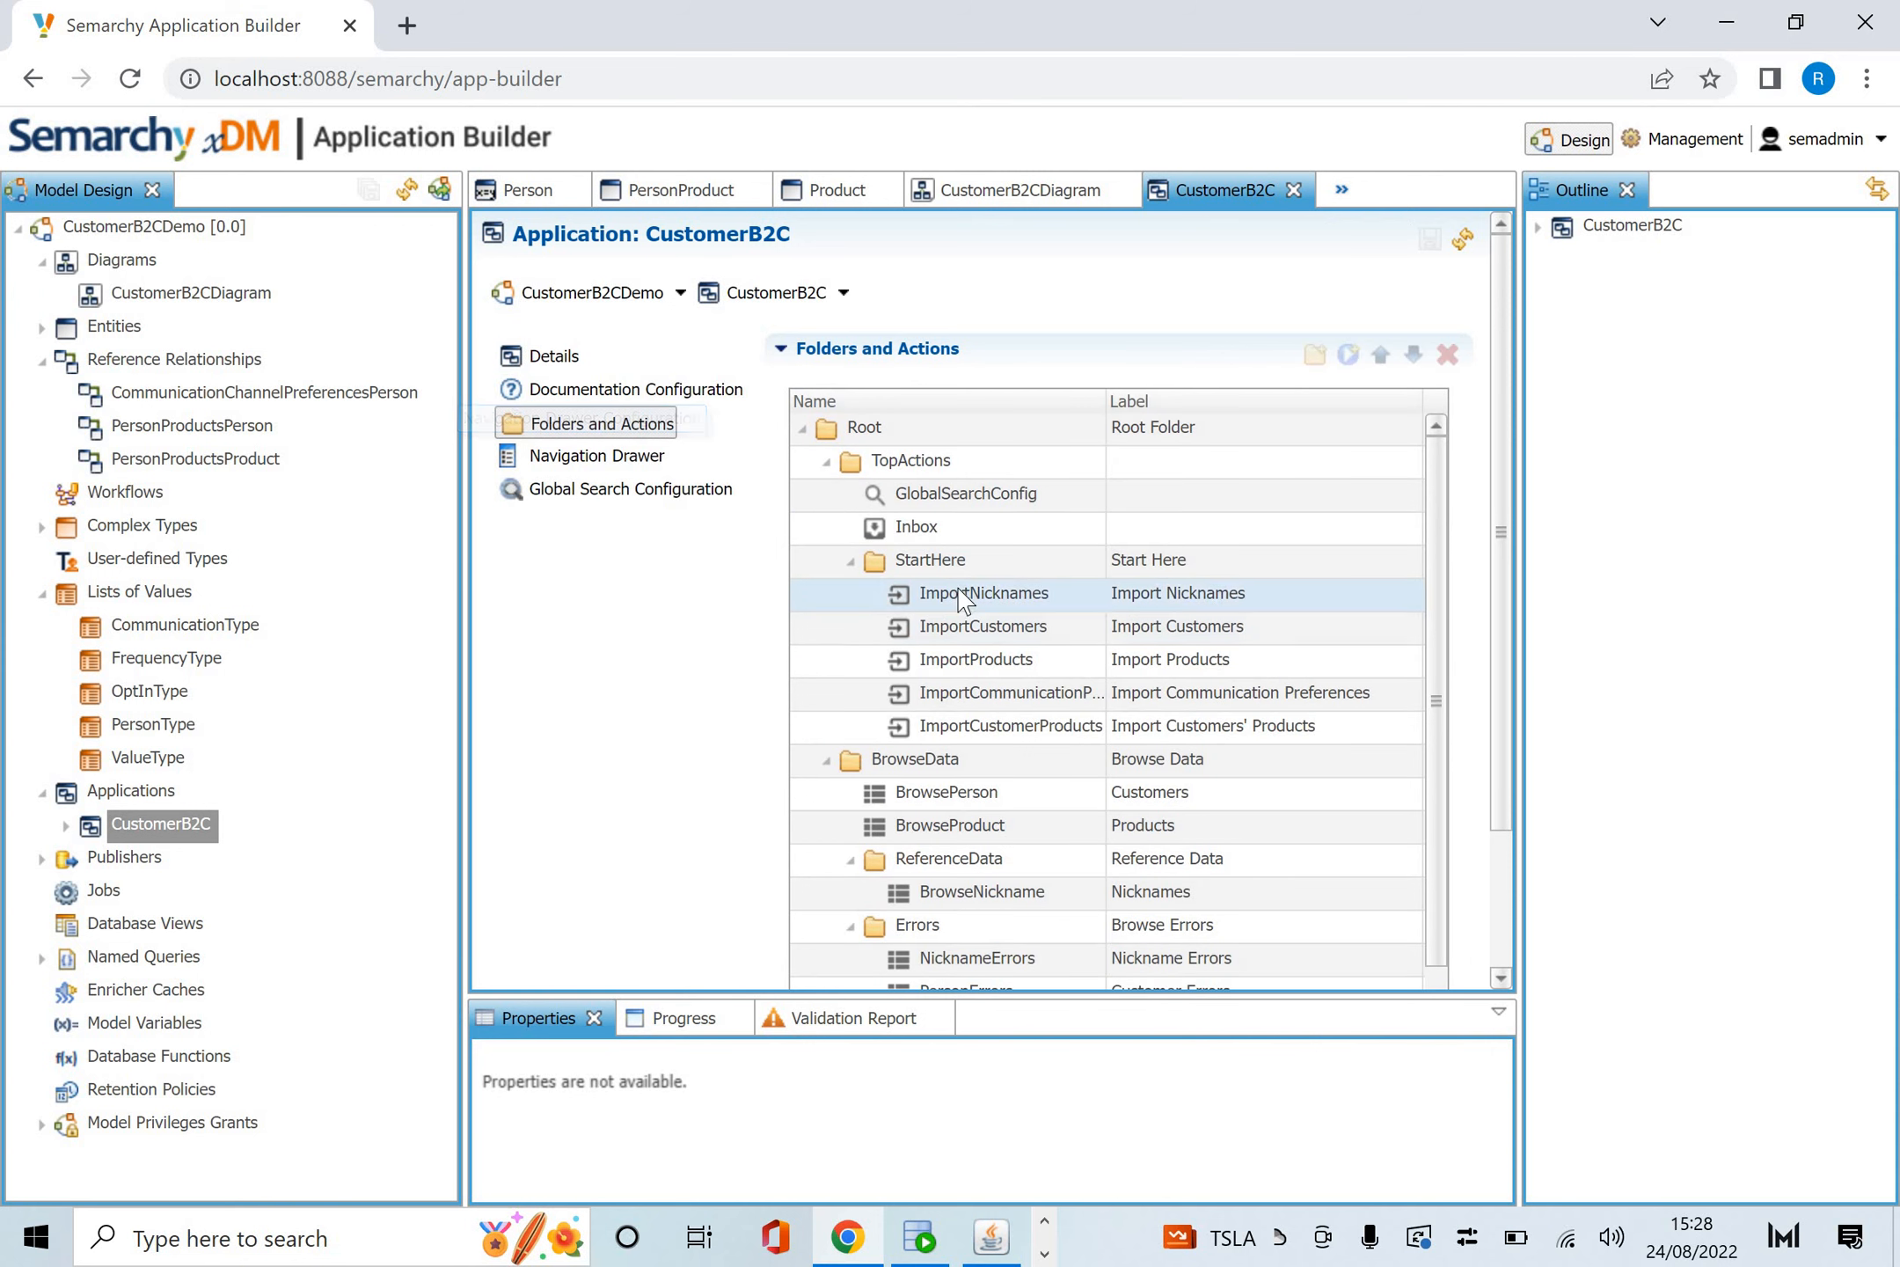
left_click(1010, 725)
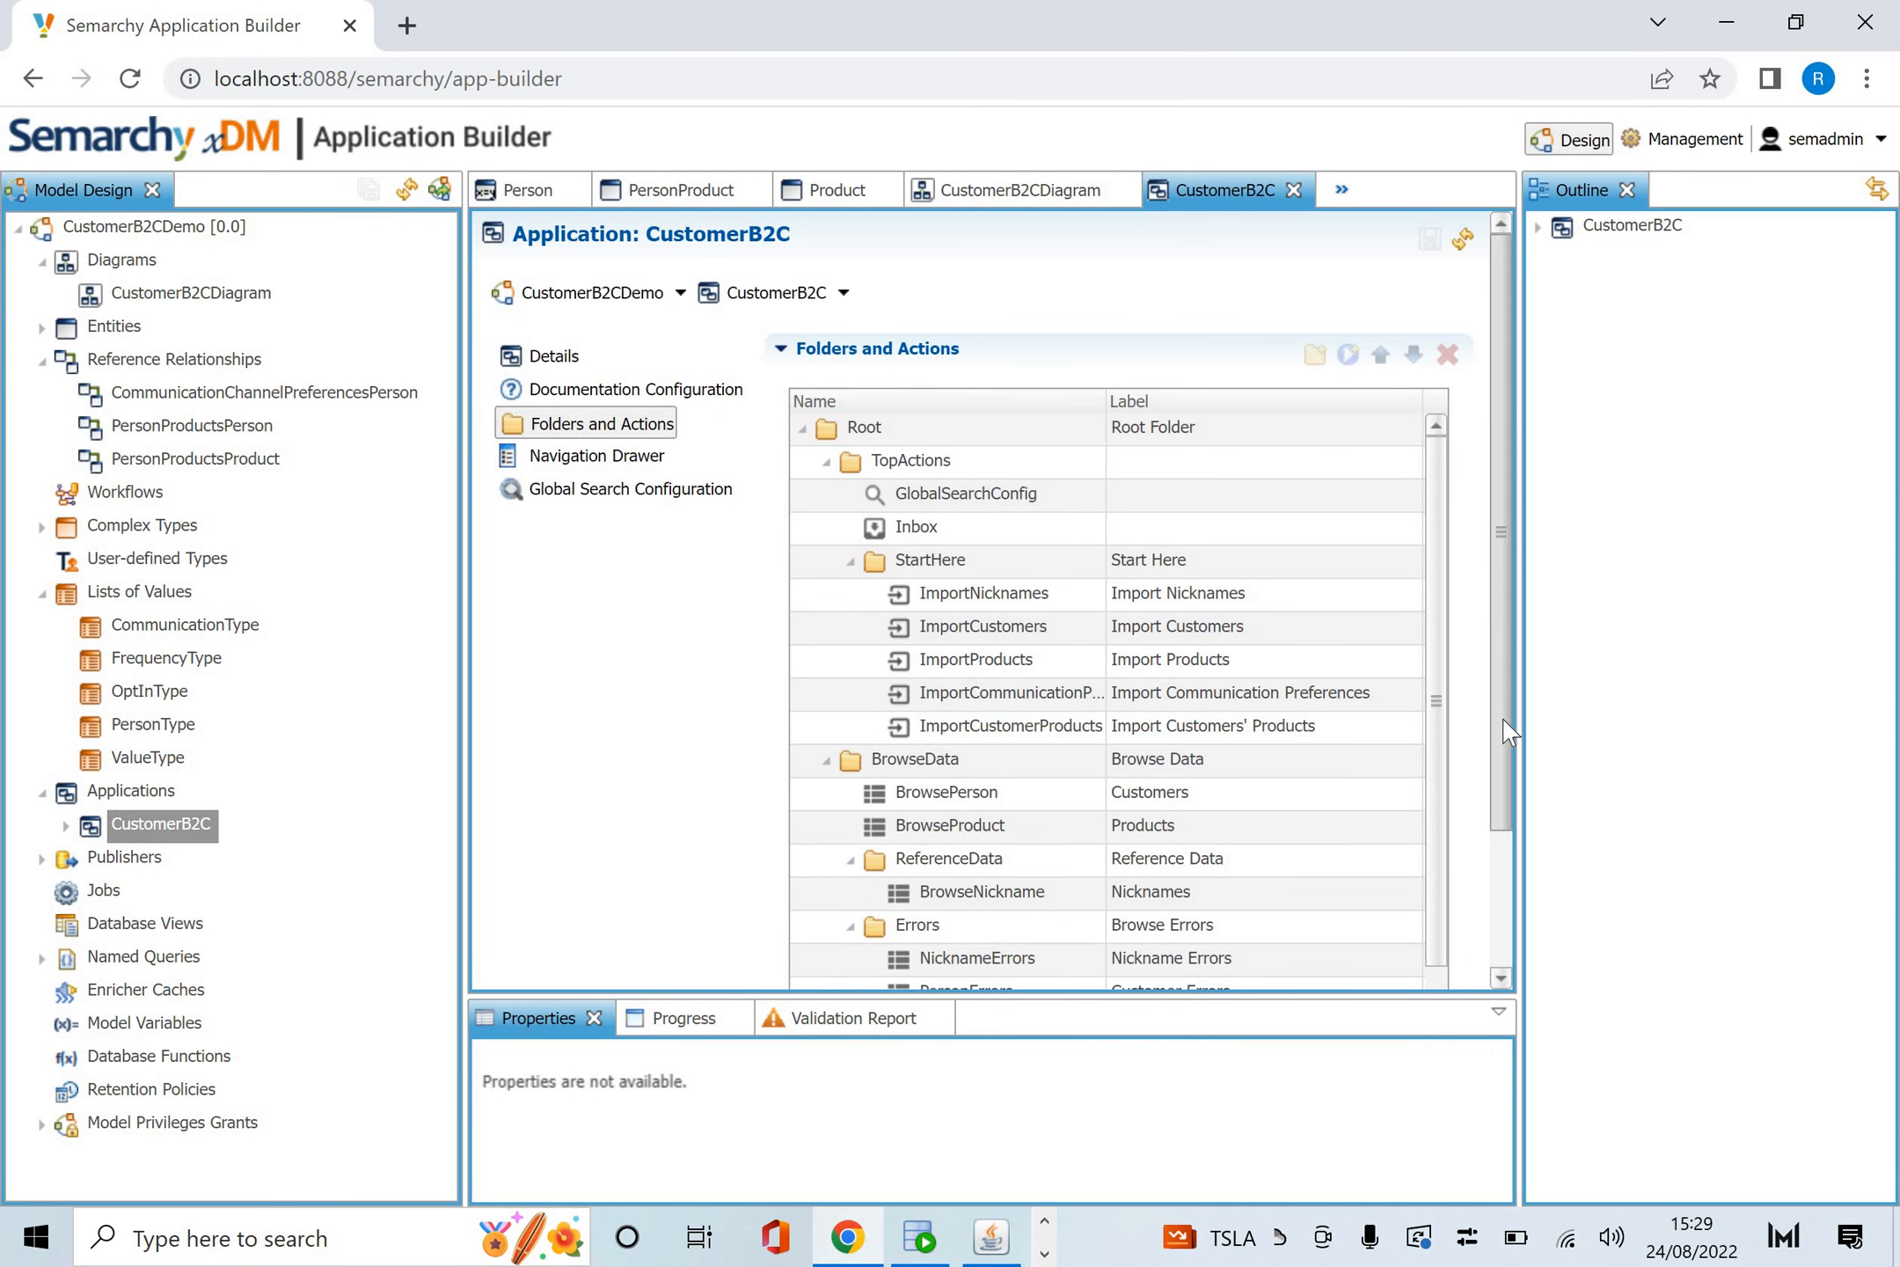
scroll("down", 3)
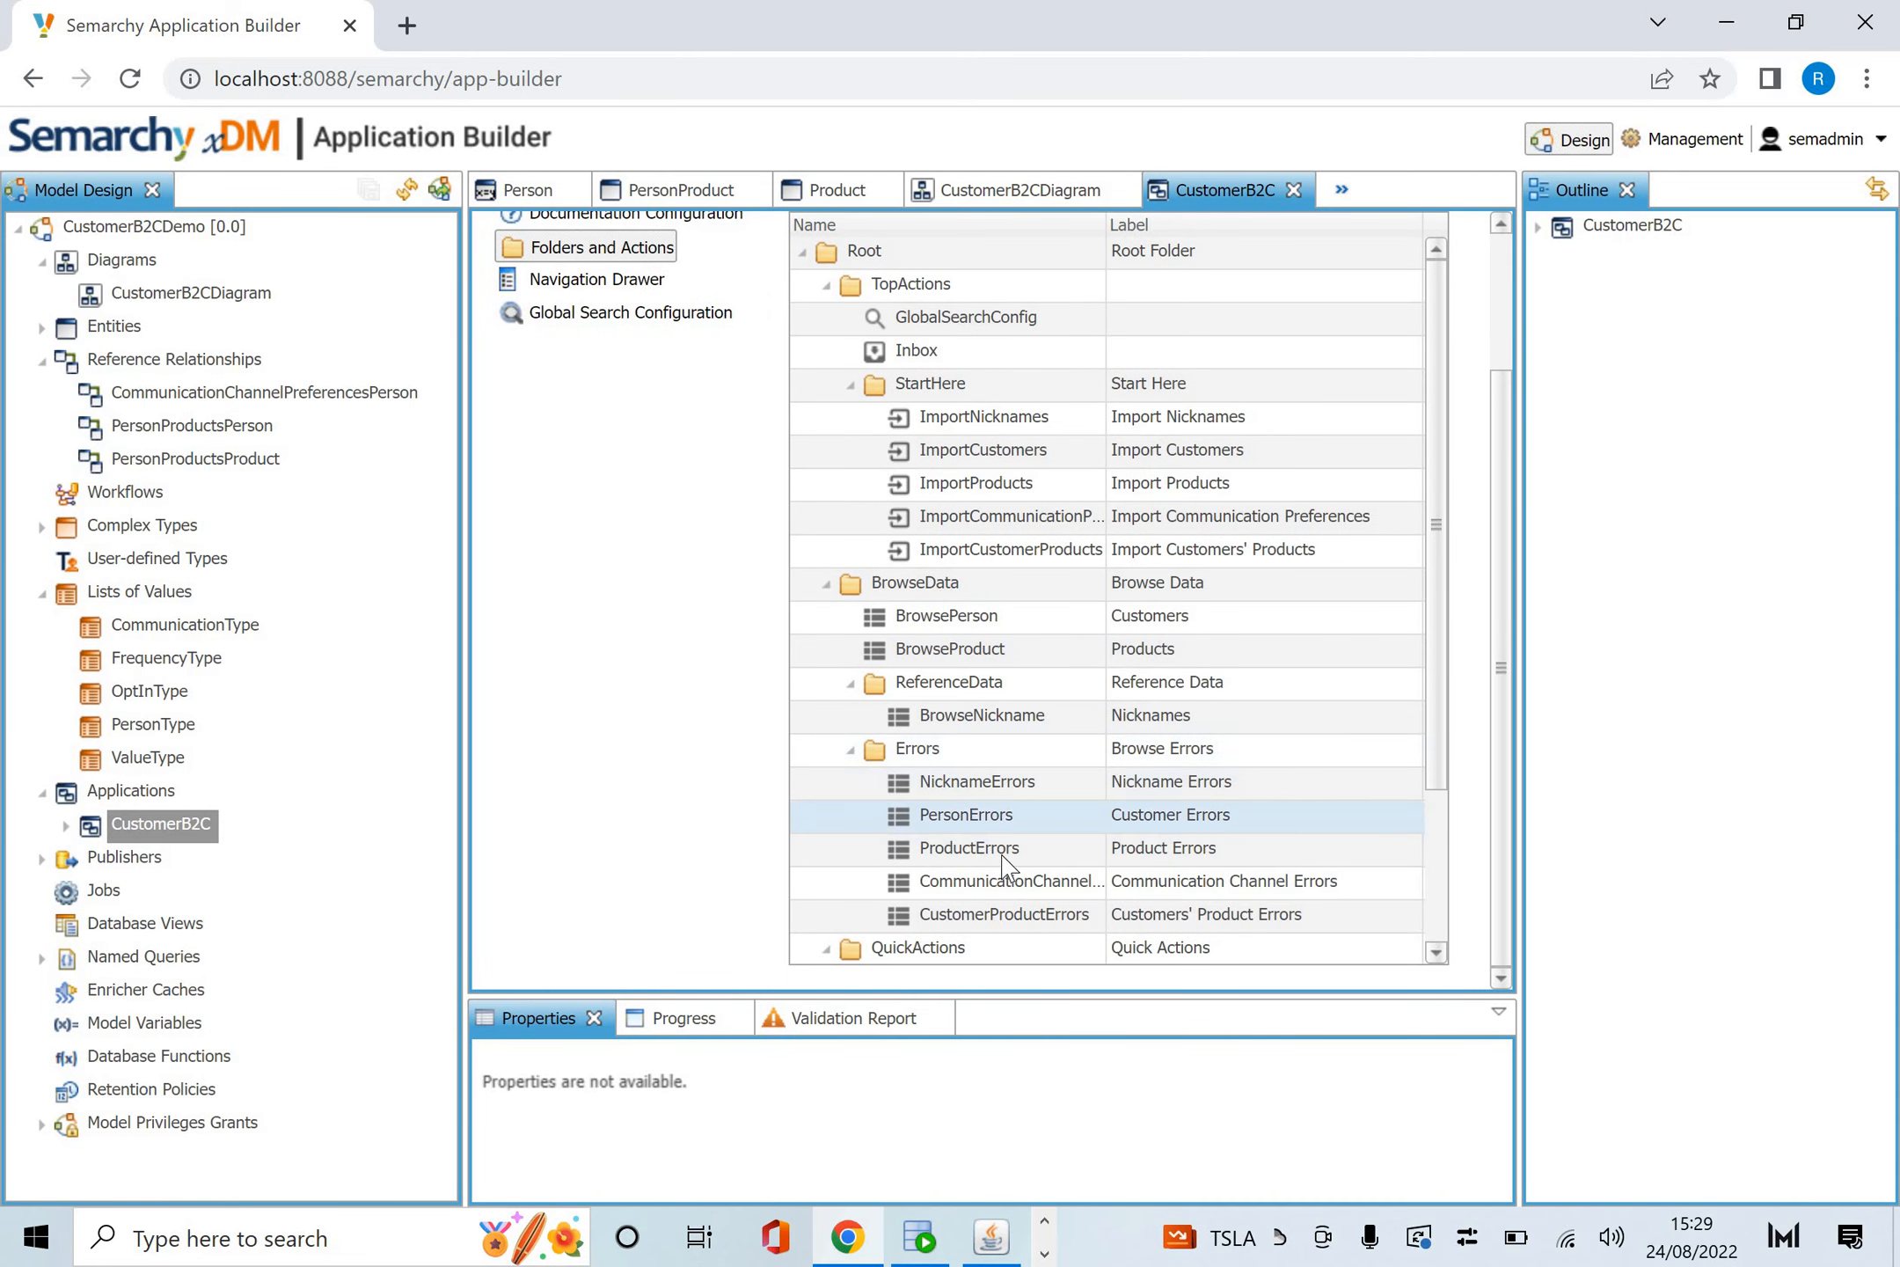
left_click(1009, 881)
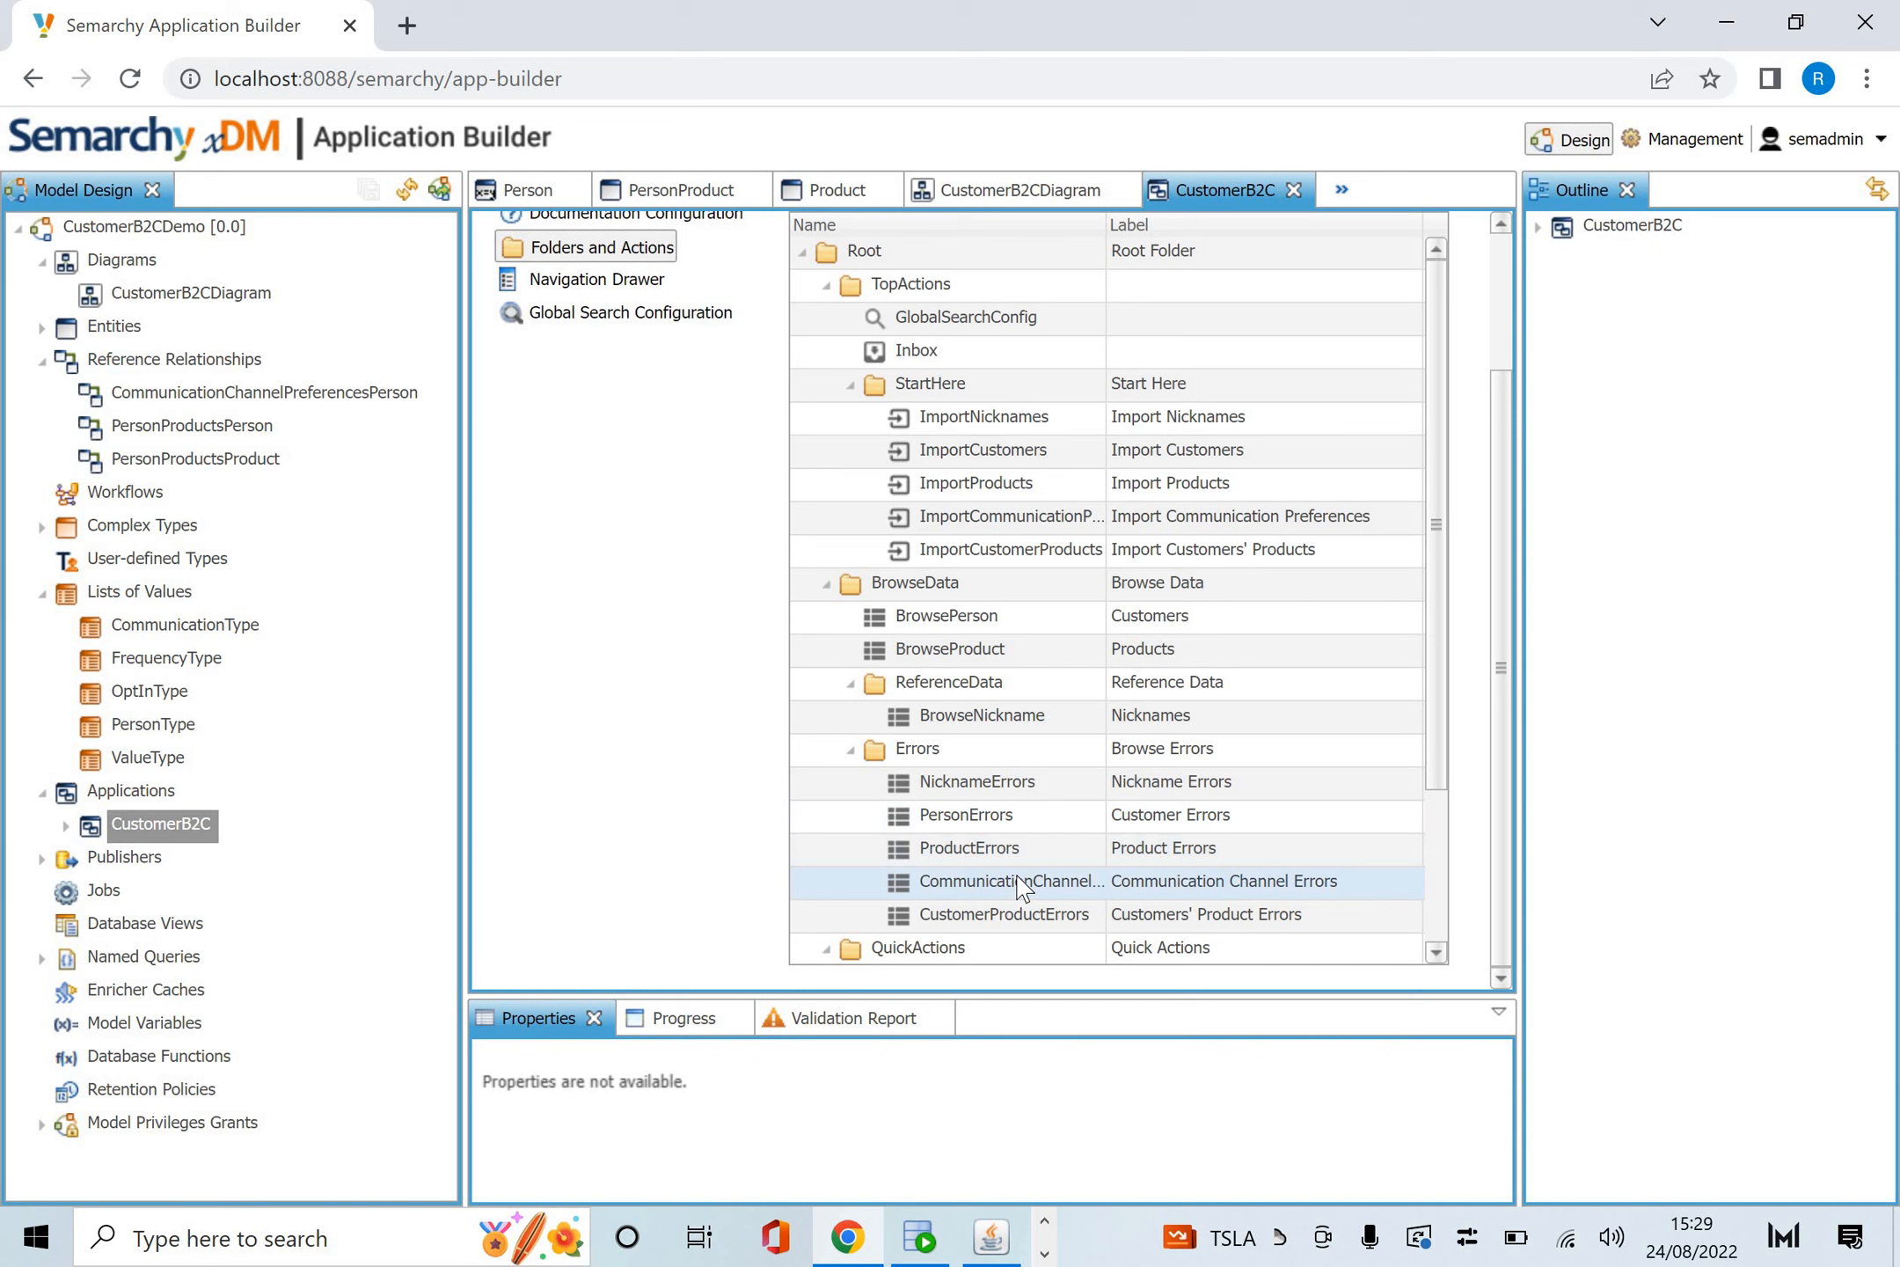
left_click(918, 748)
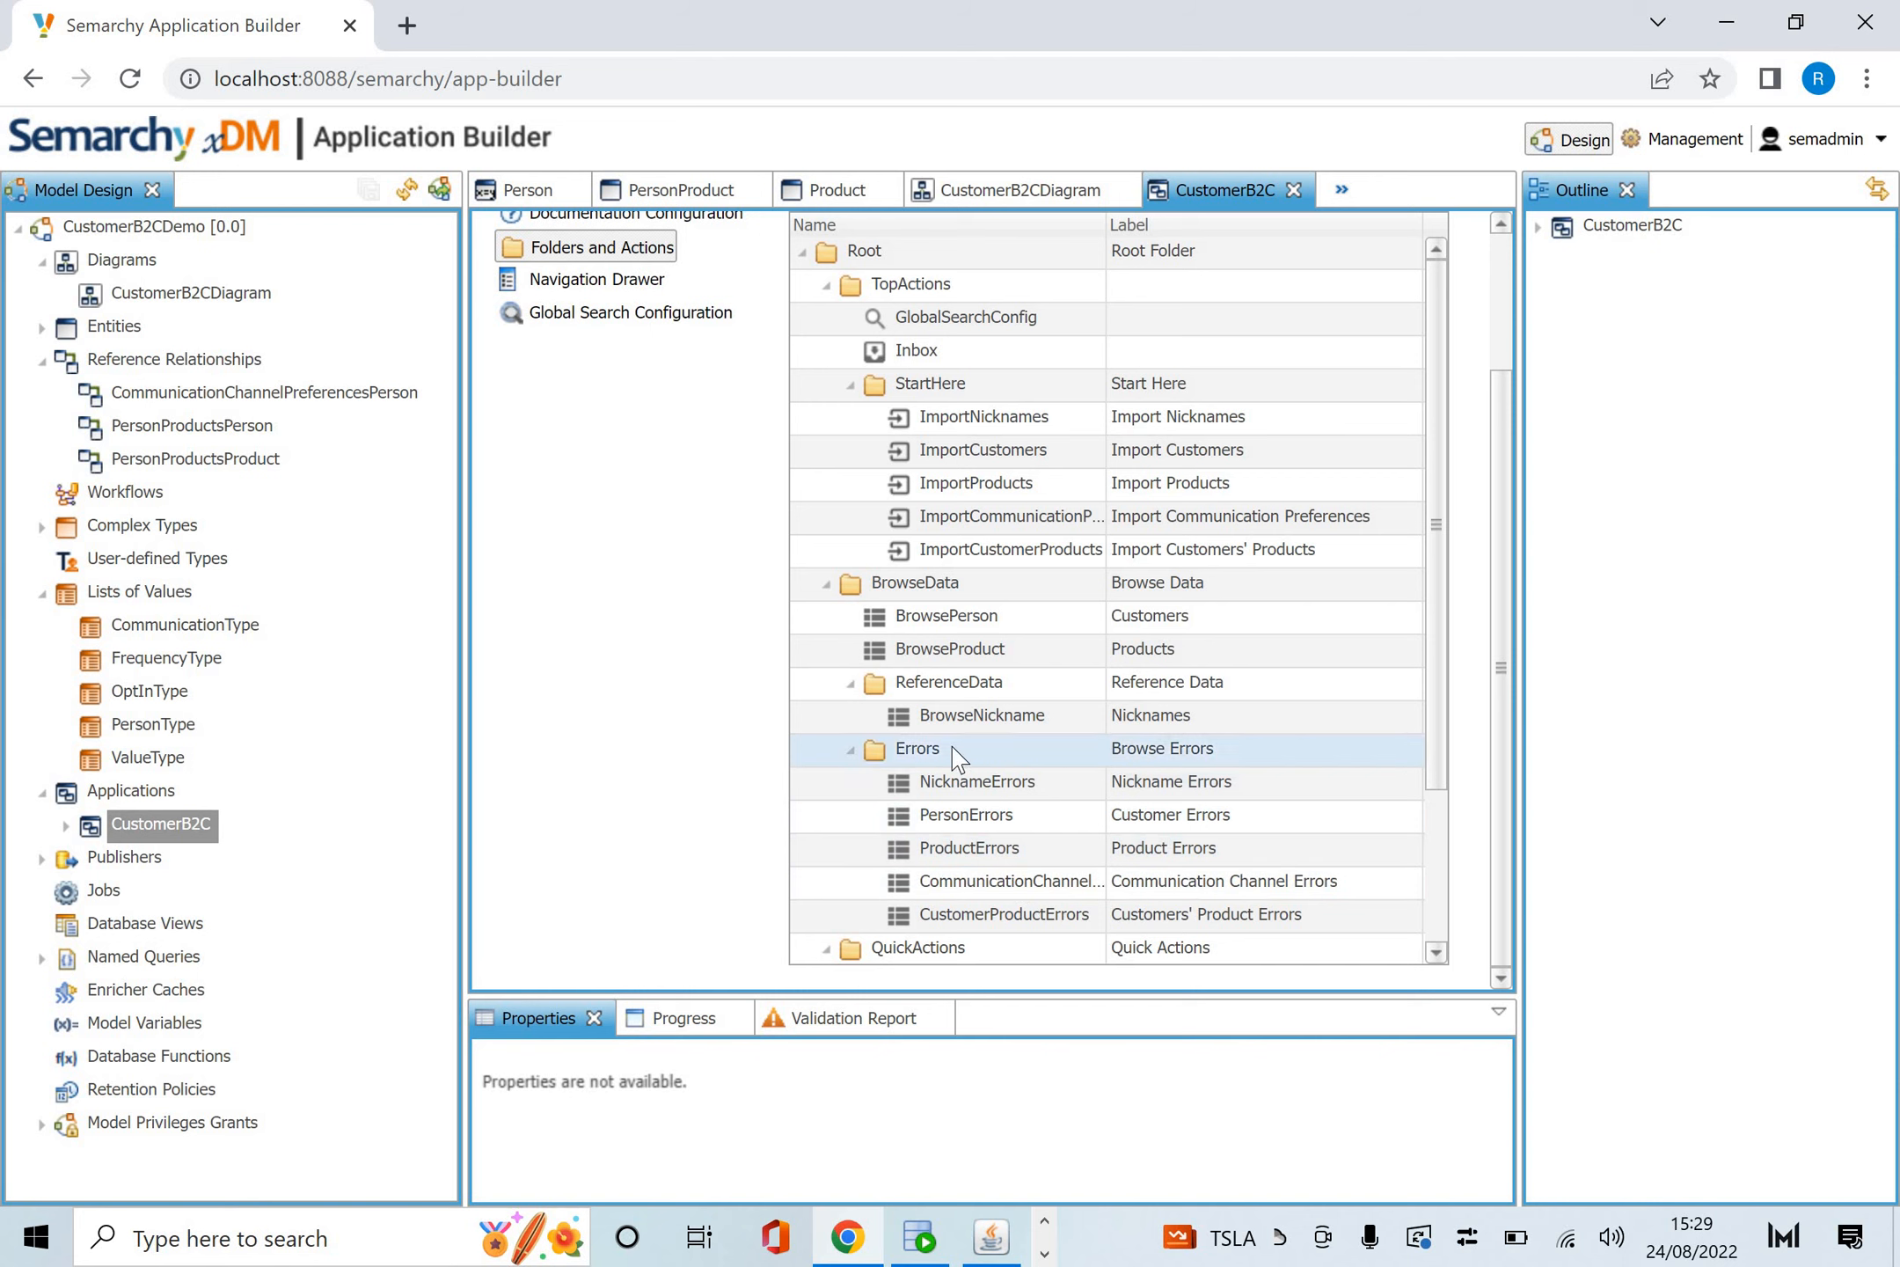
mouse_move(1441, 782)
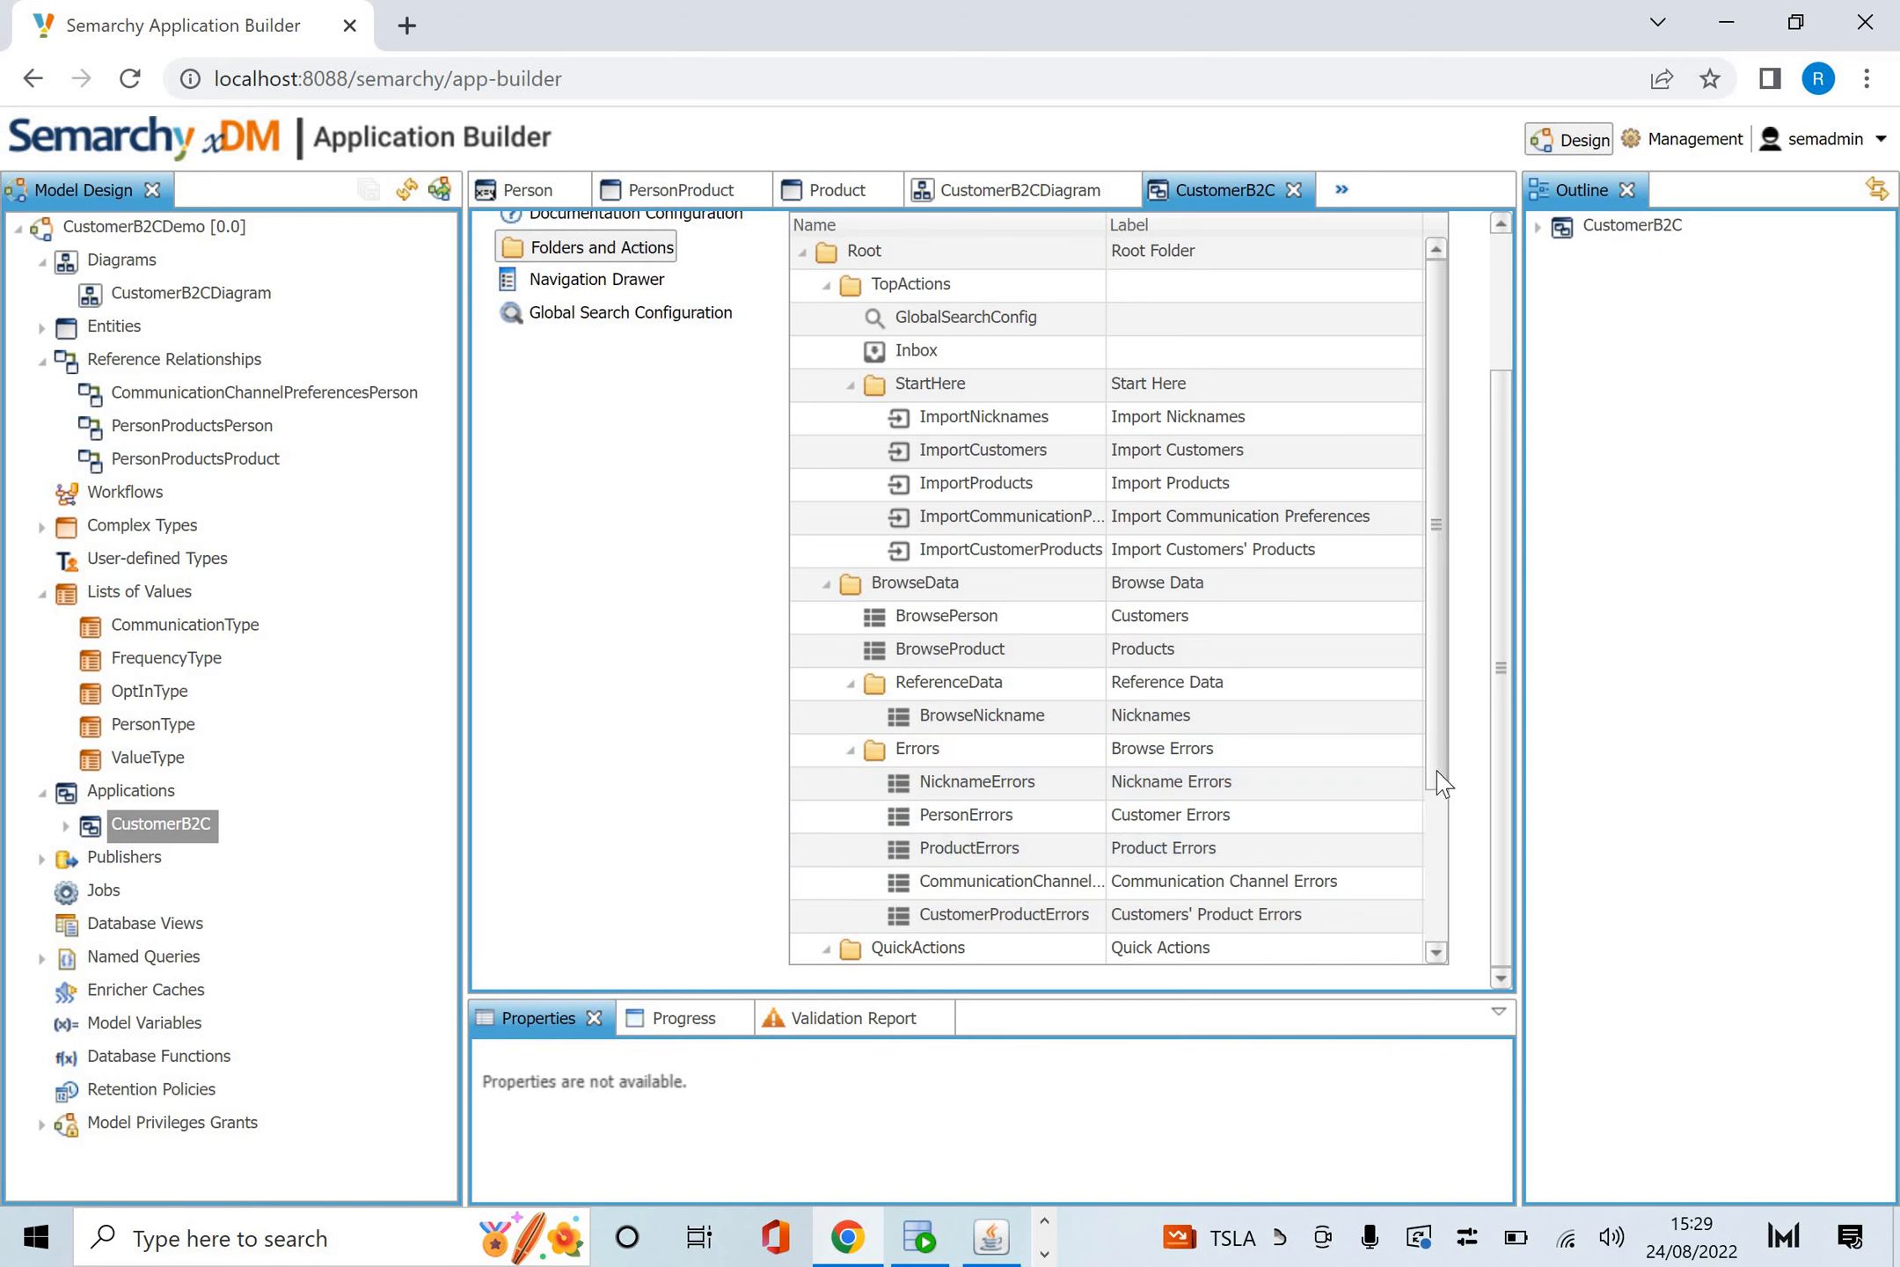
scroll("down", 3)
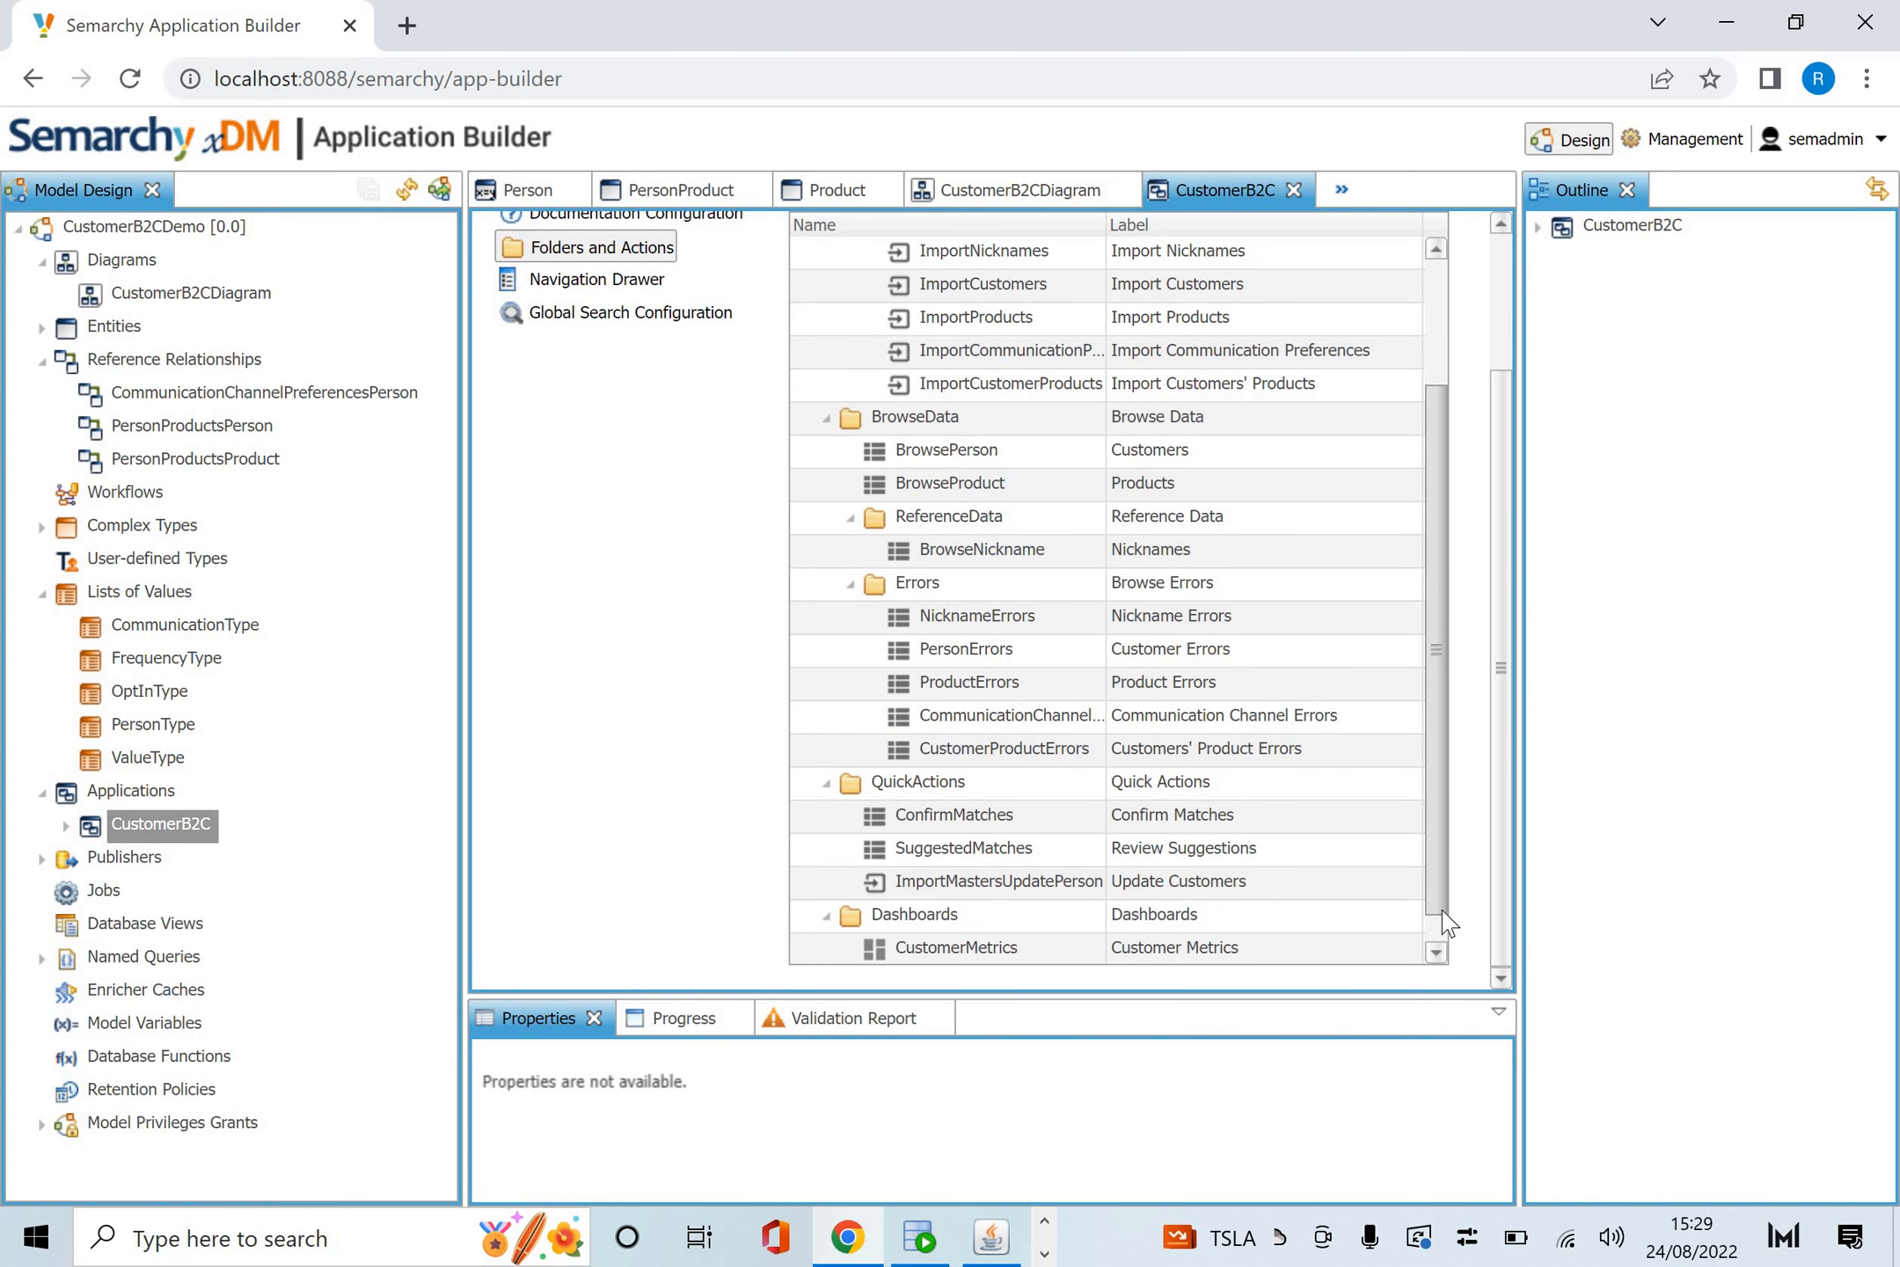
scroll("down", 3)
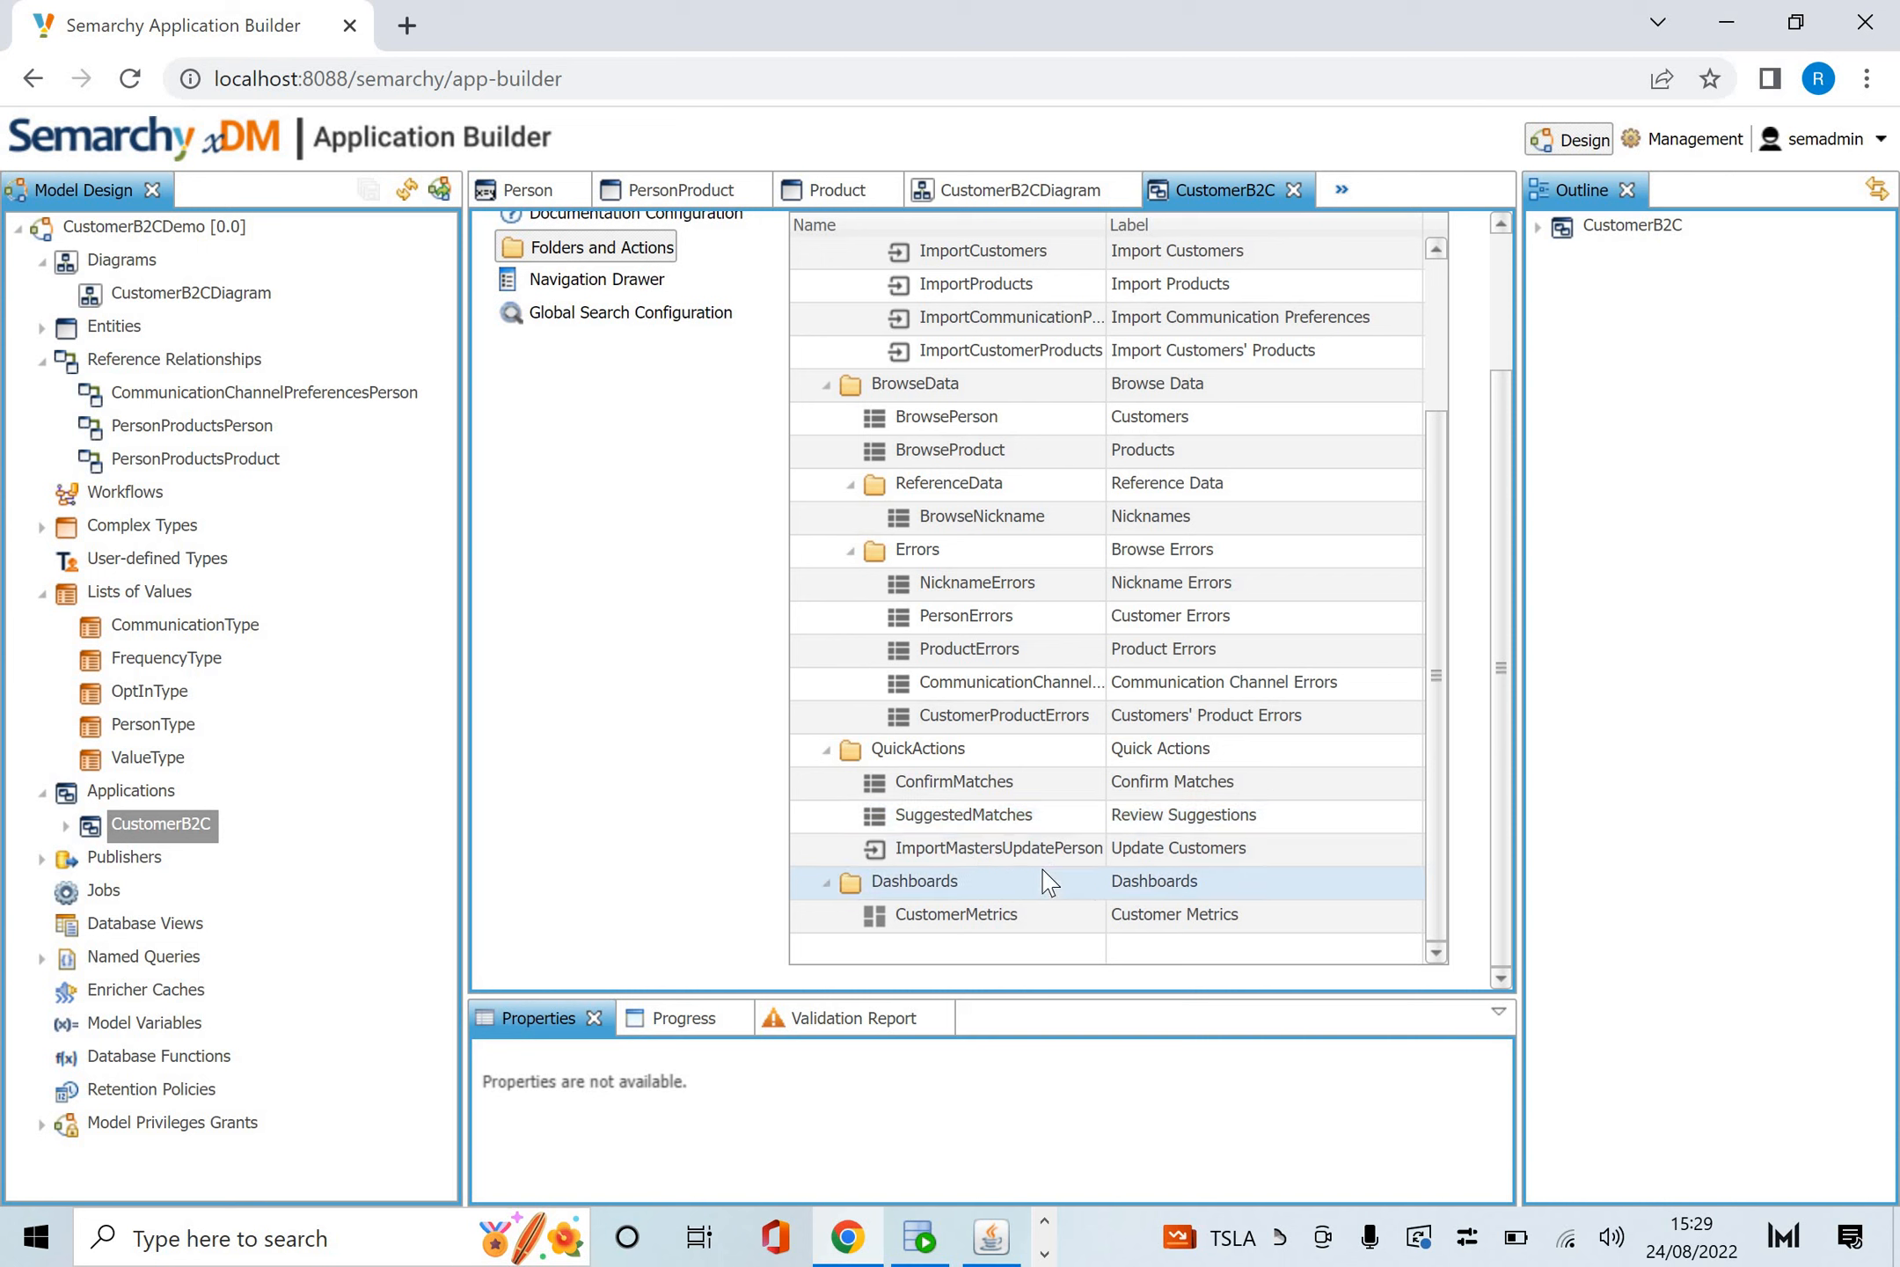
left_click(956, 914)
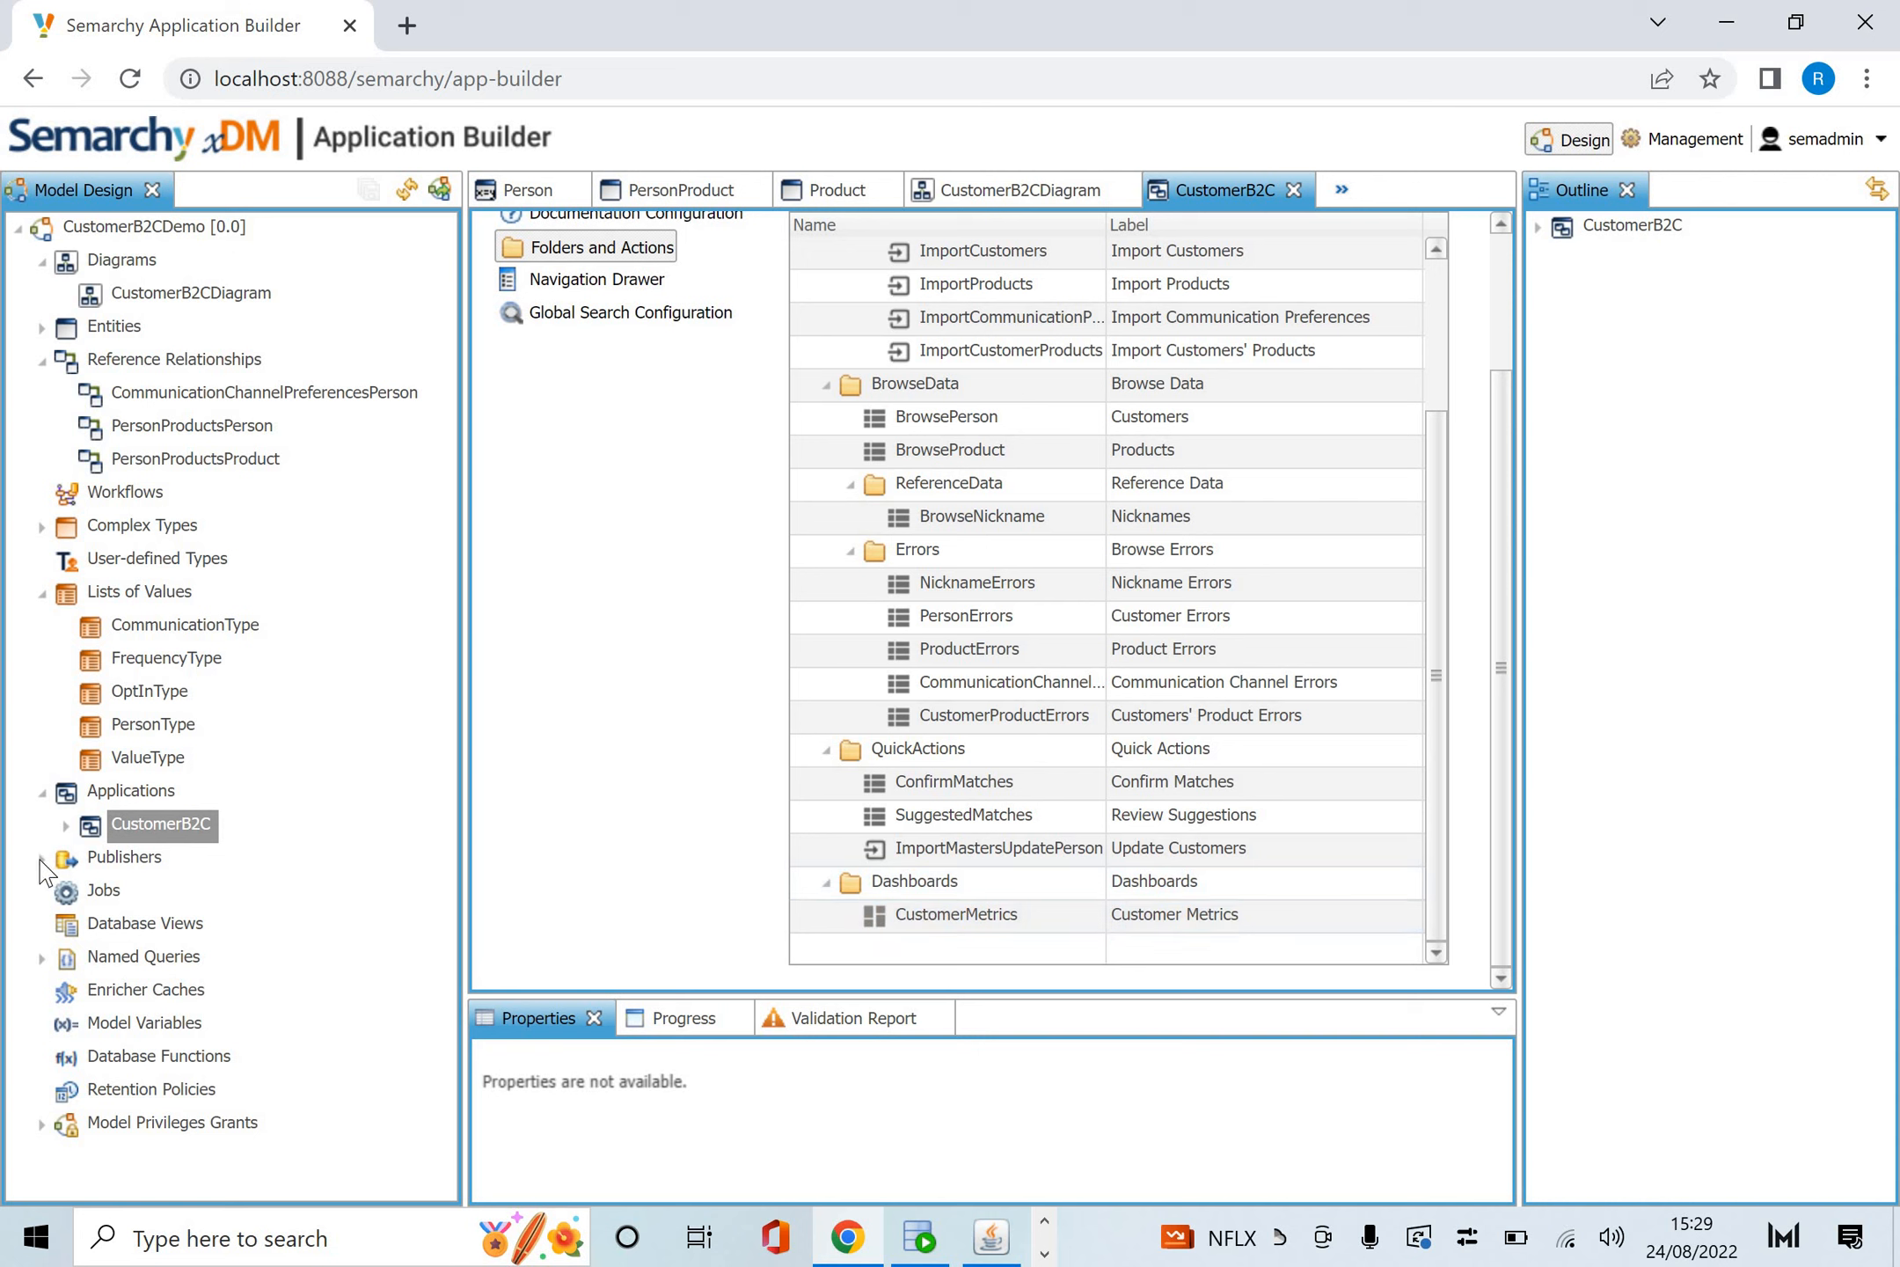
Expand Publishers (CRM, ERP, Marketing) and Named Queries (PersonWithProductsCommPrefs).
left_click(65, 856)
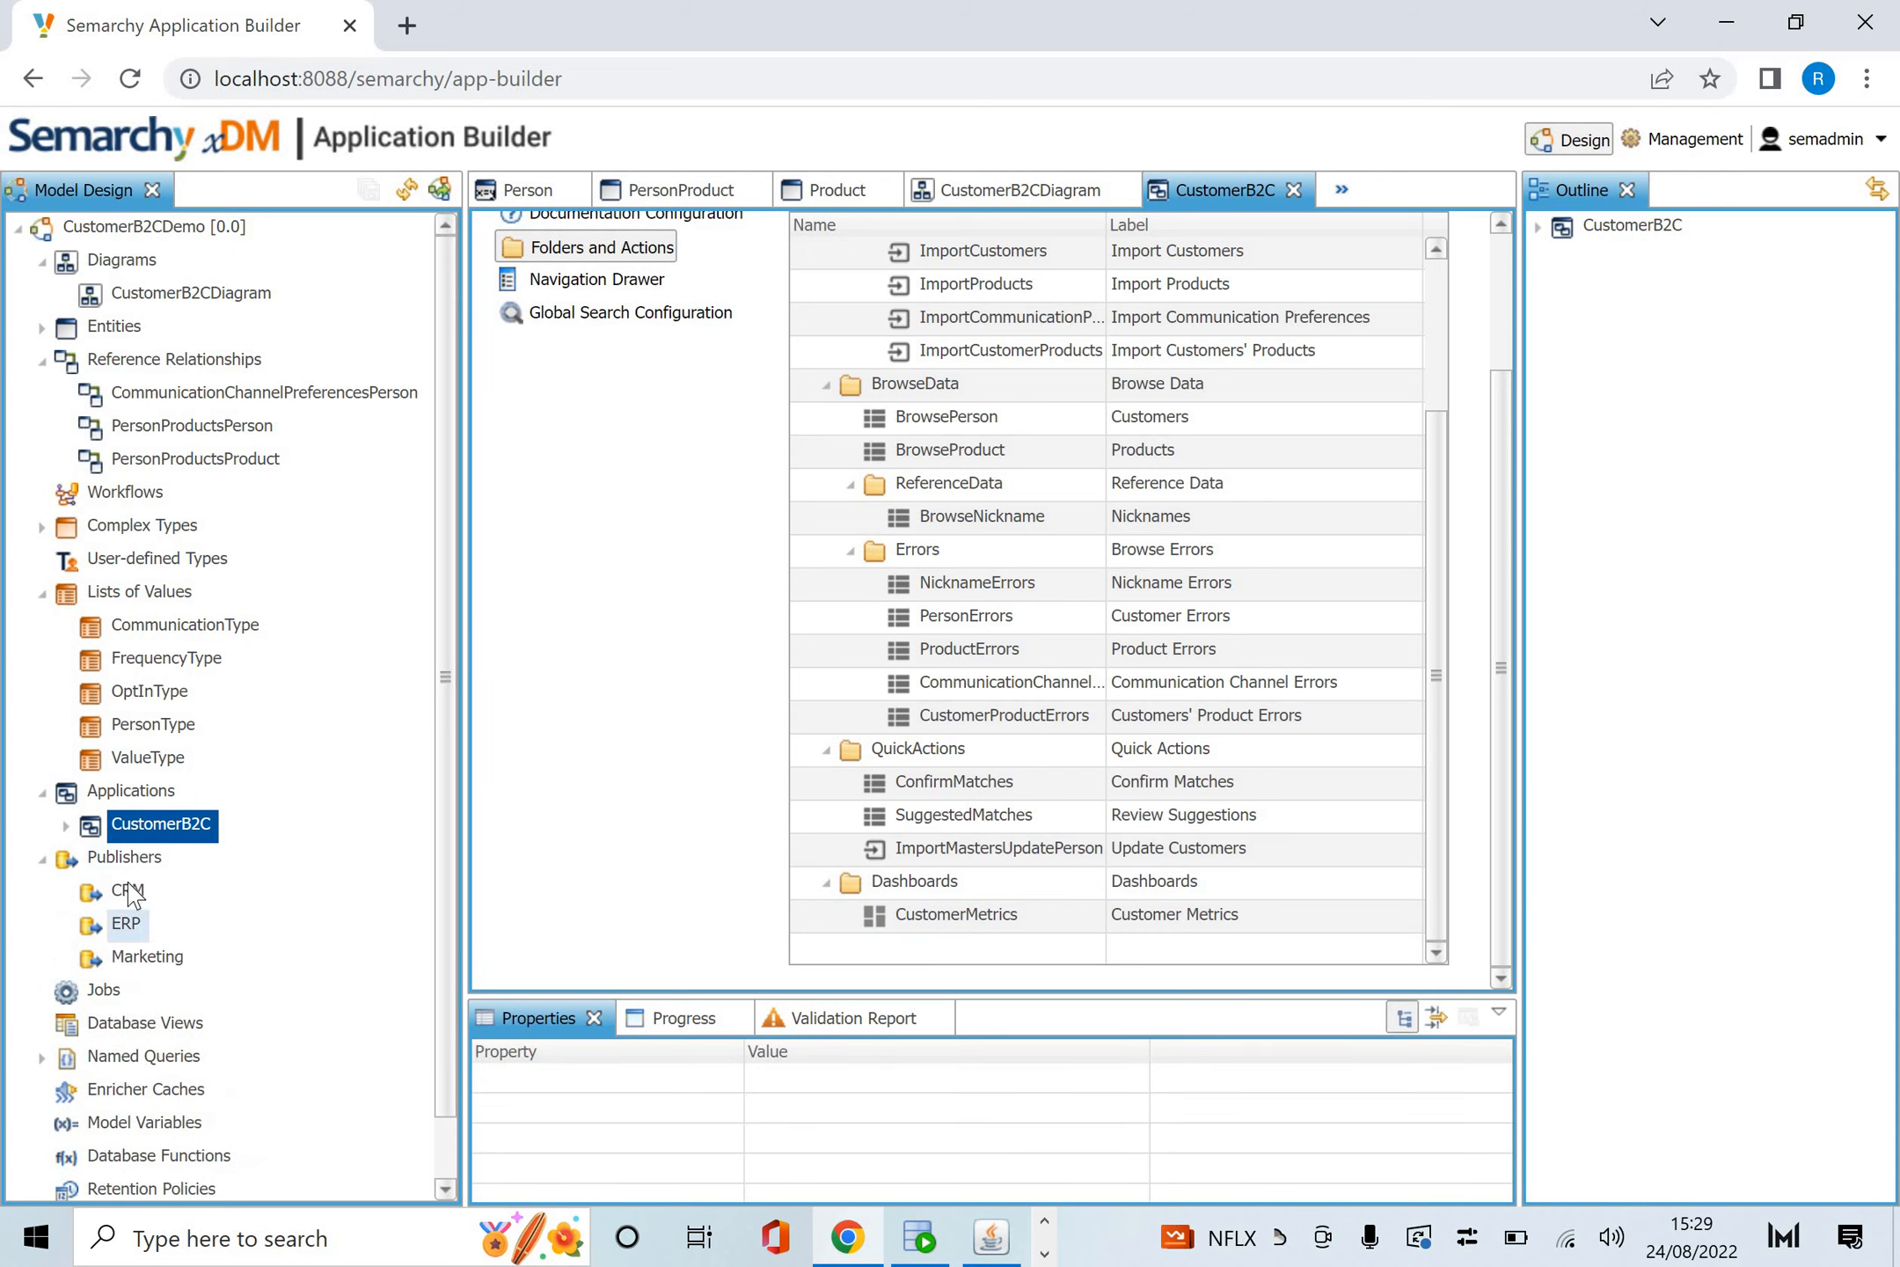
mouse_move(144, 956)
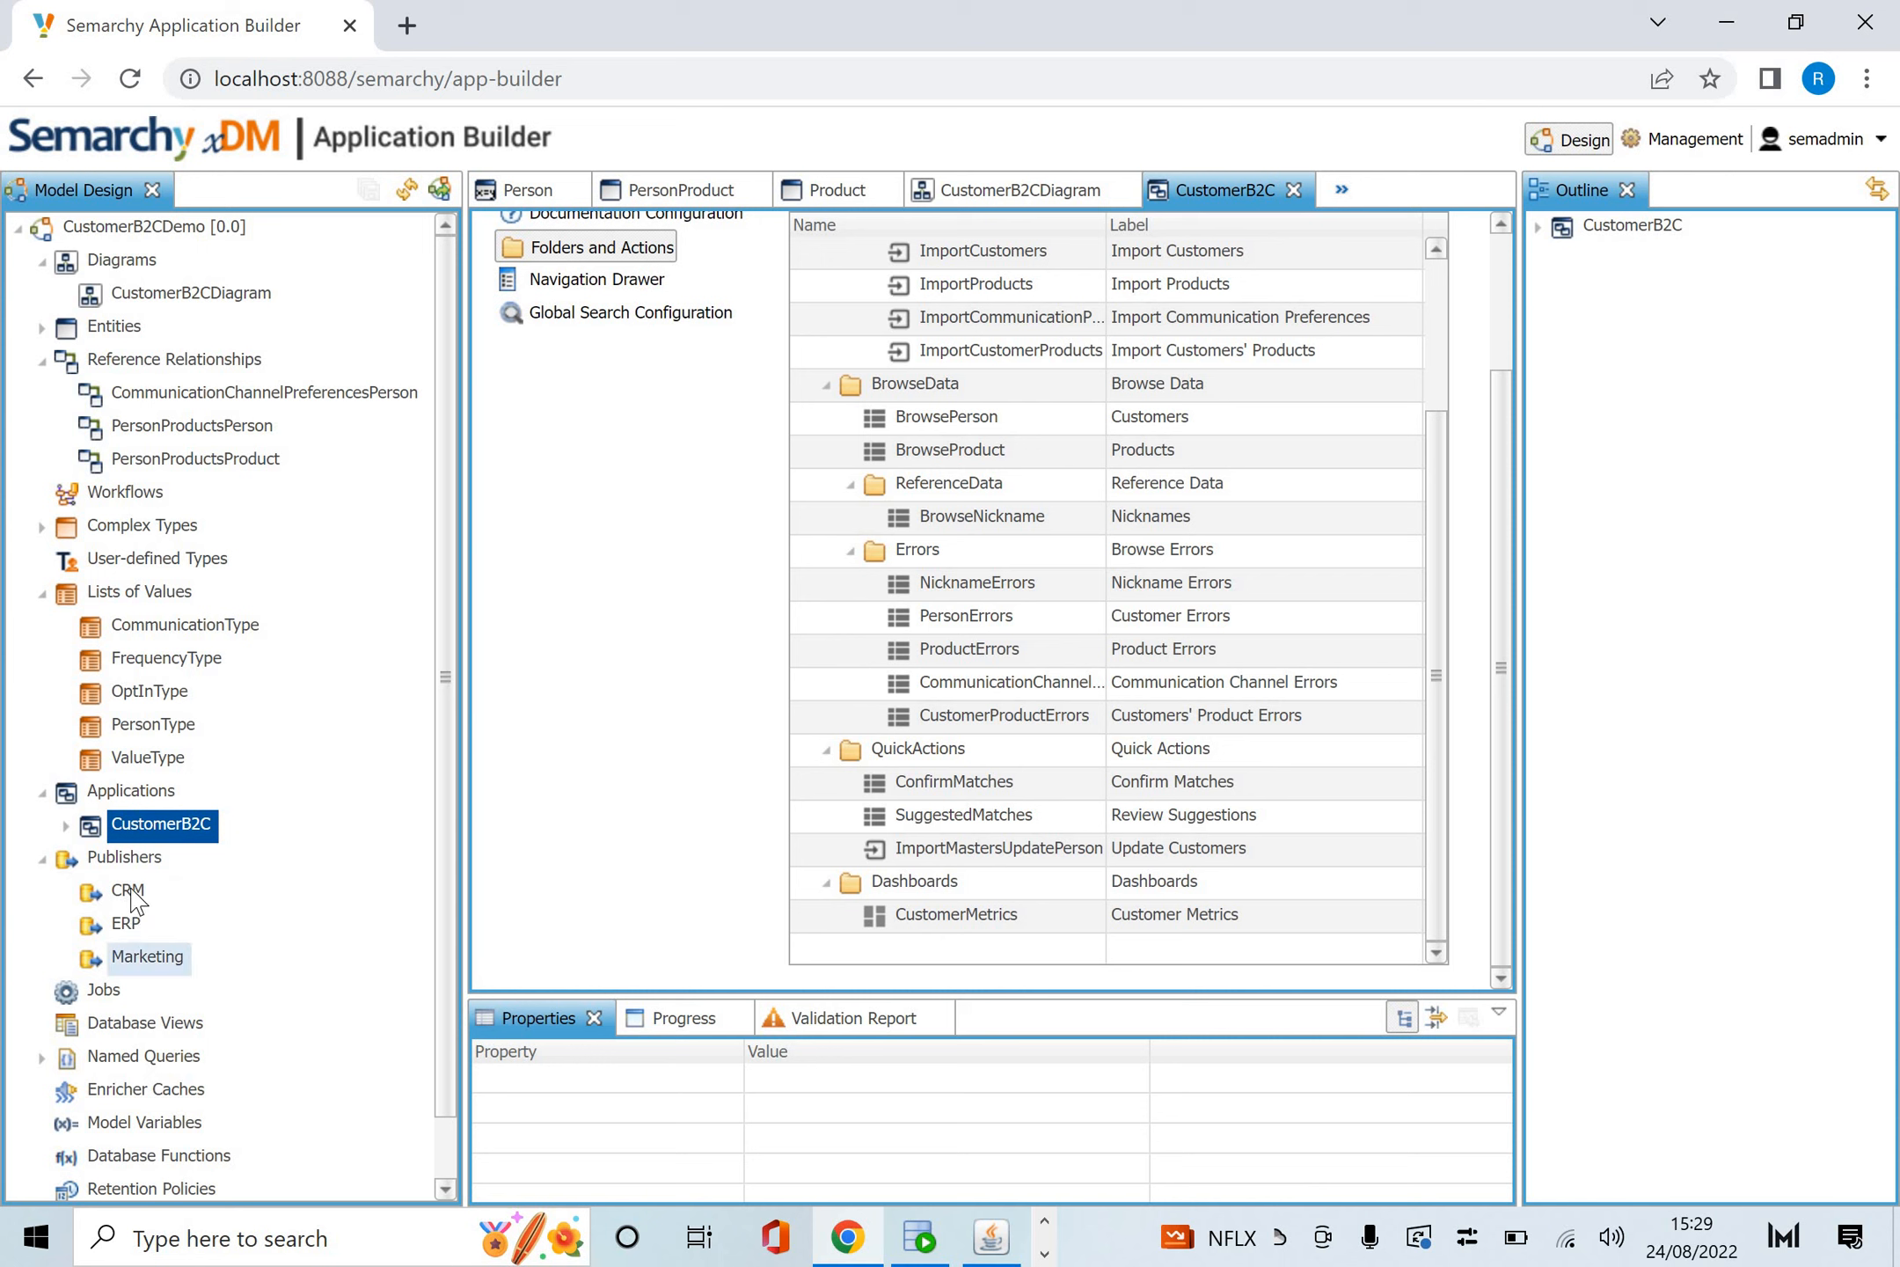
mouse_move(144, 969)
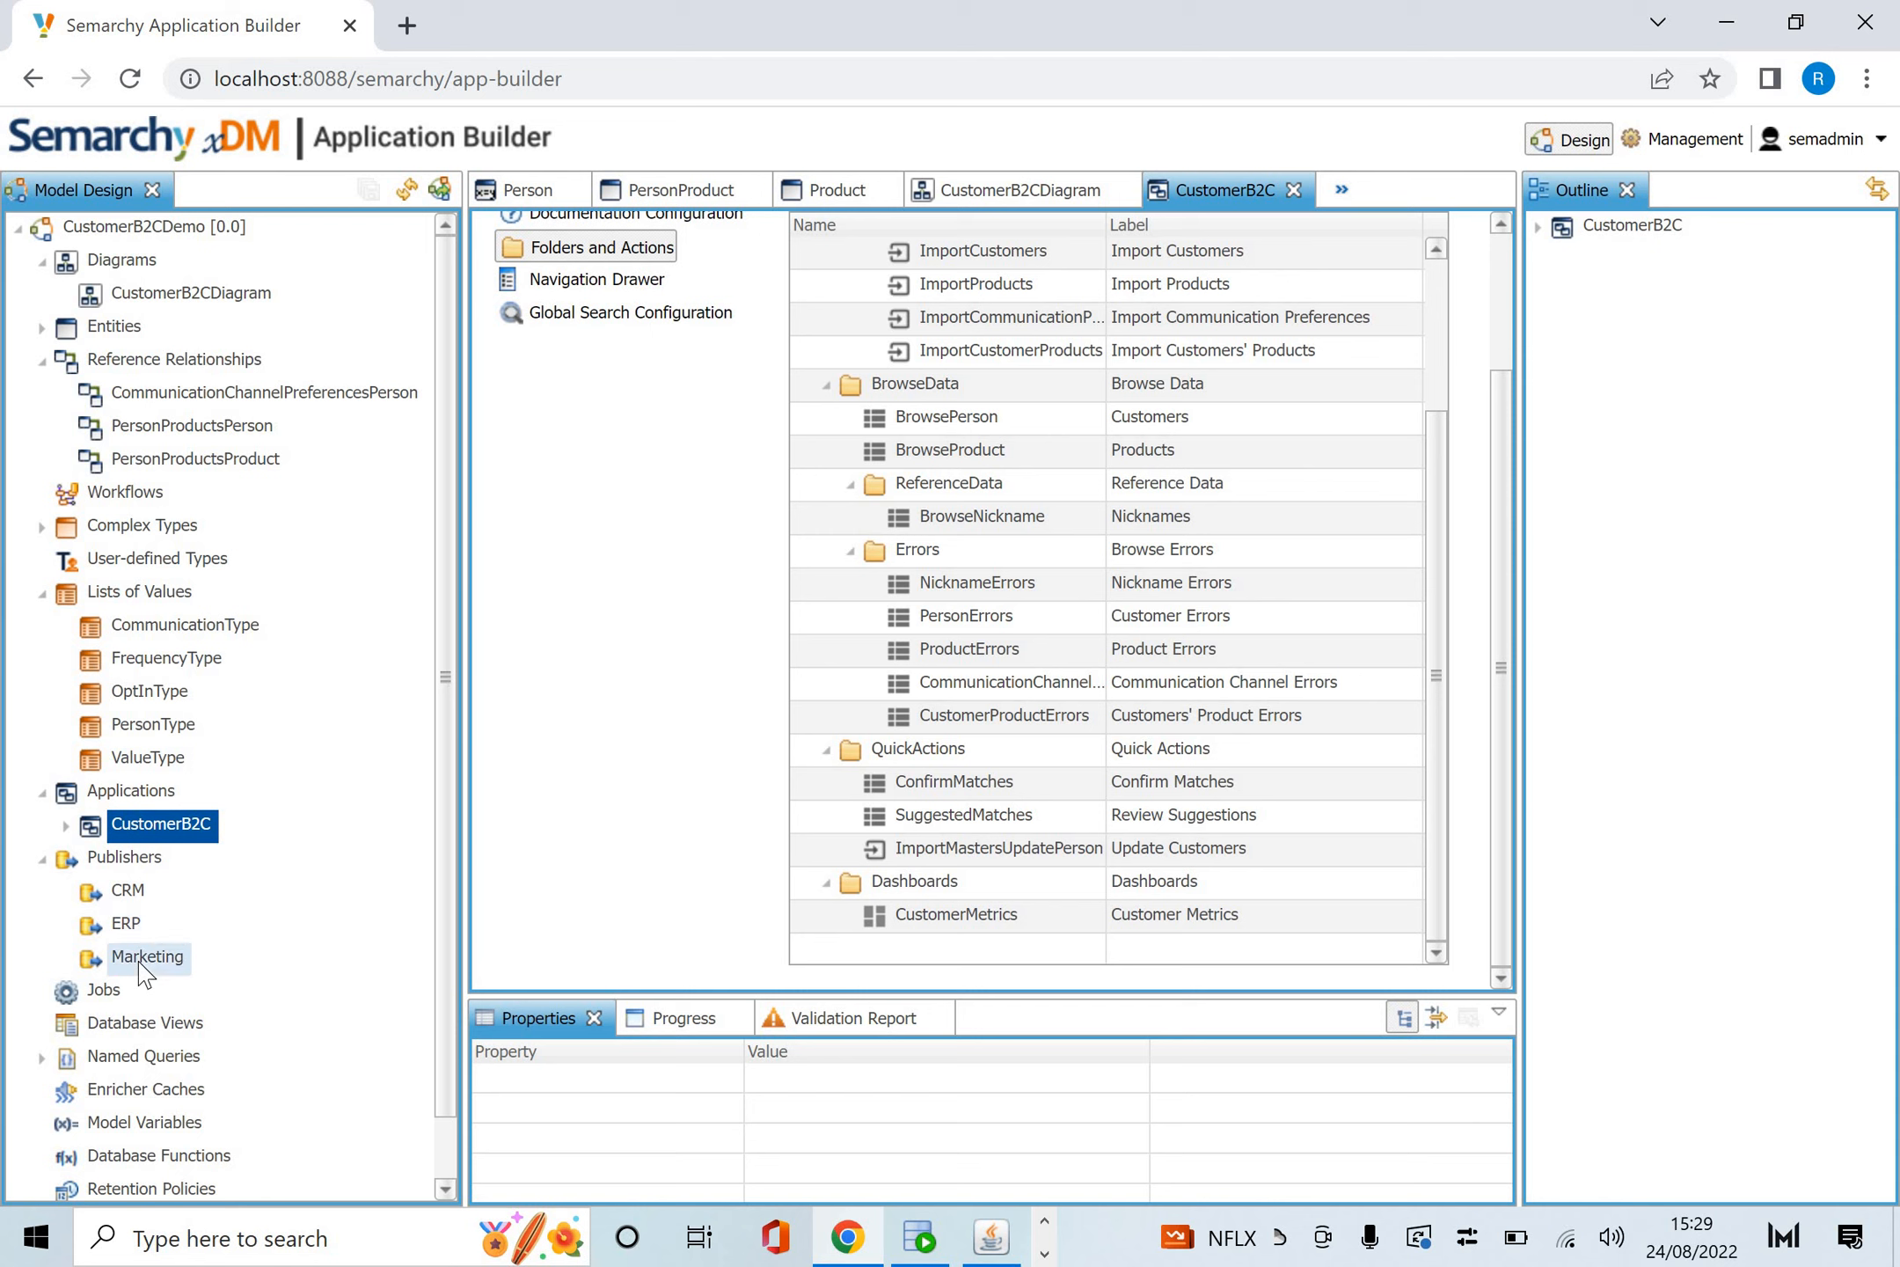
left_click(145, 1024)
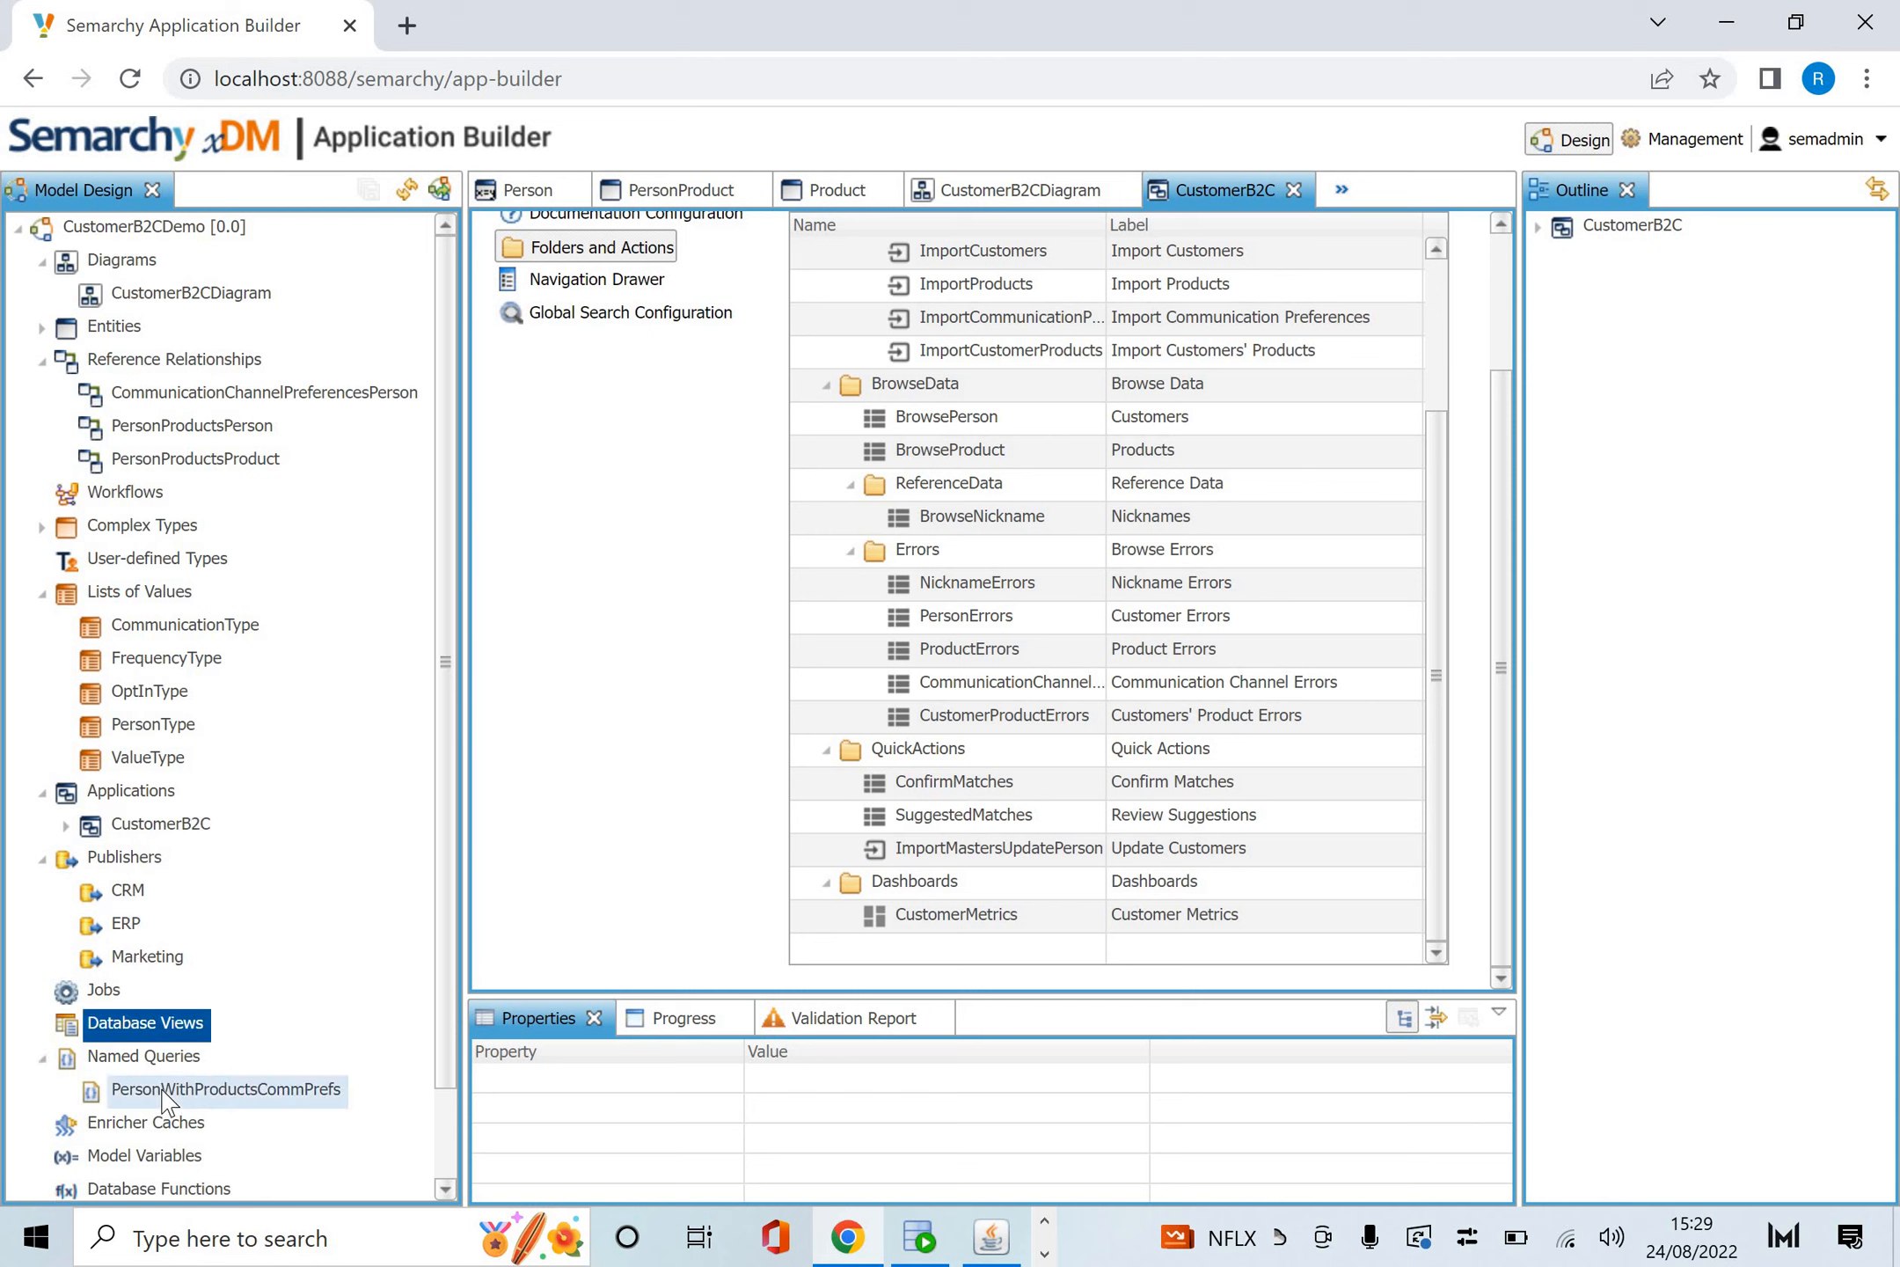
Open the PersonWithProductsCommPrefs named query and review its ID filter and Person object properties.
double_click(225, 1088)
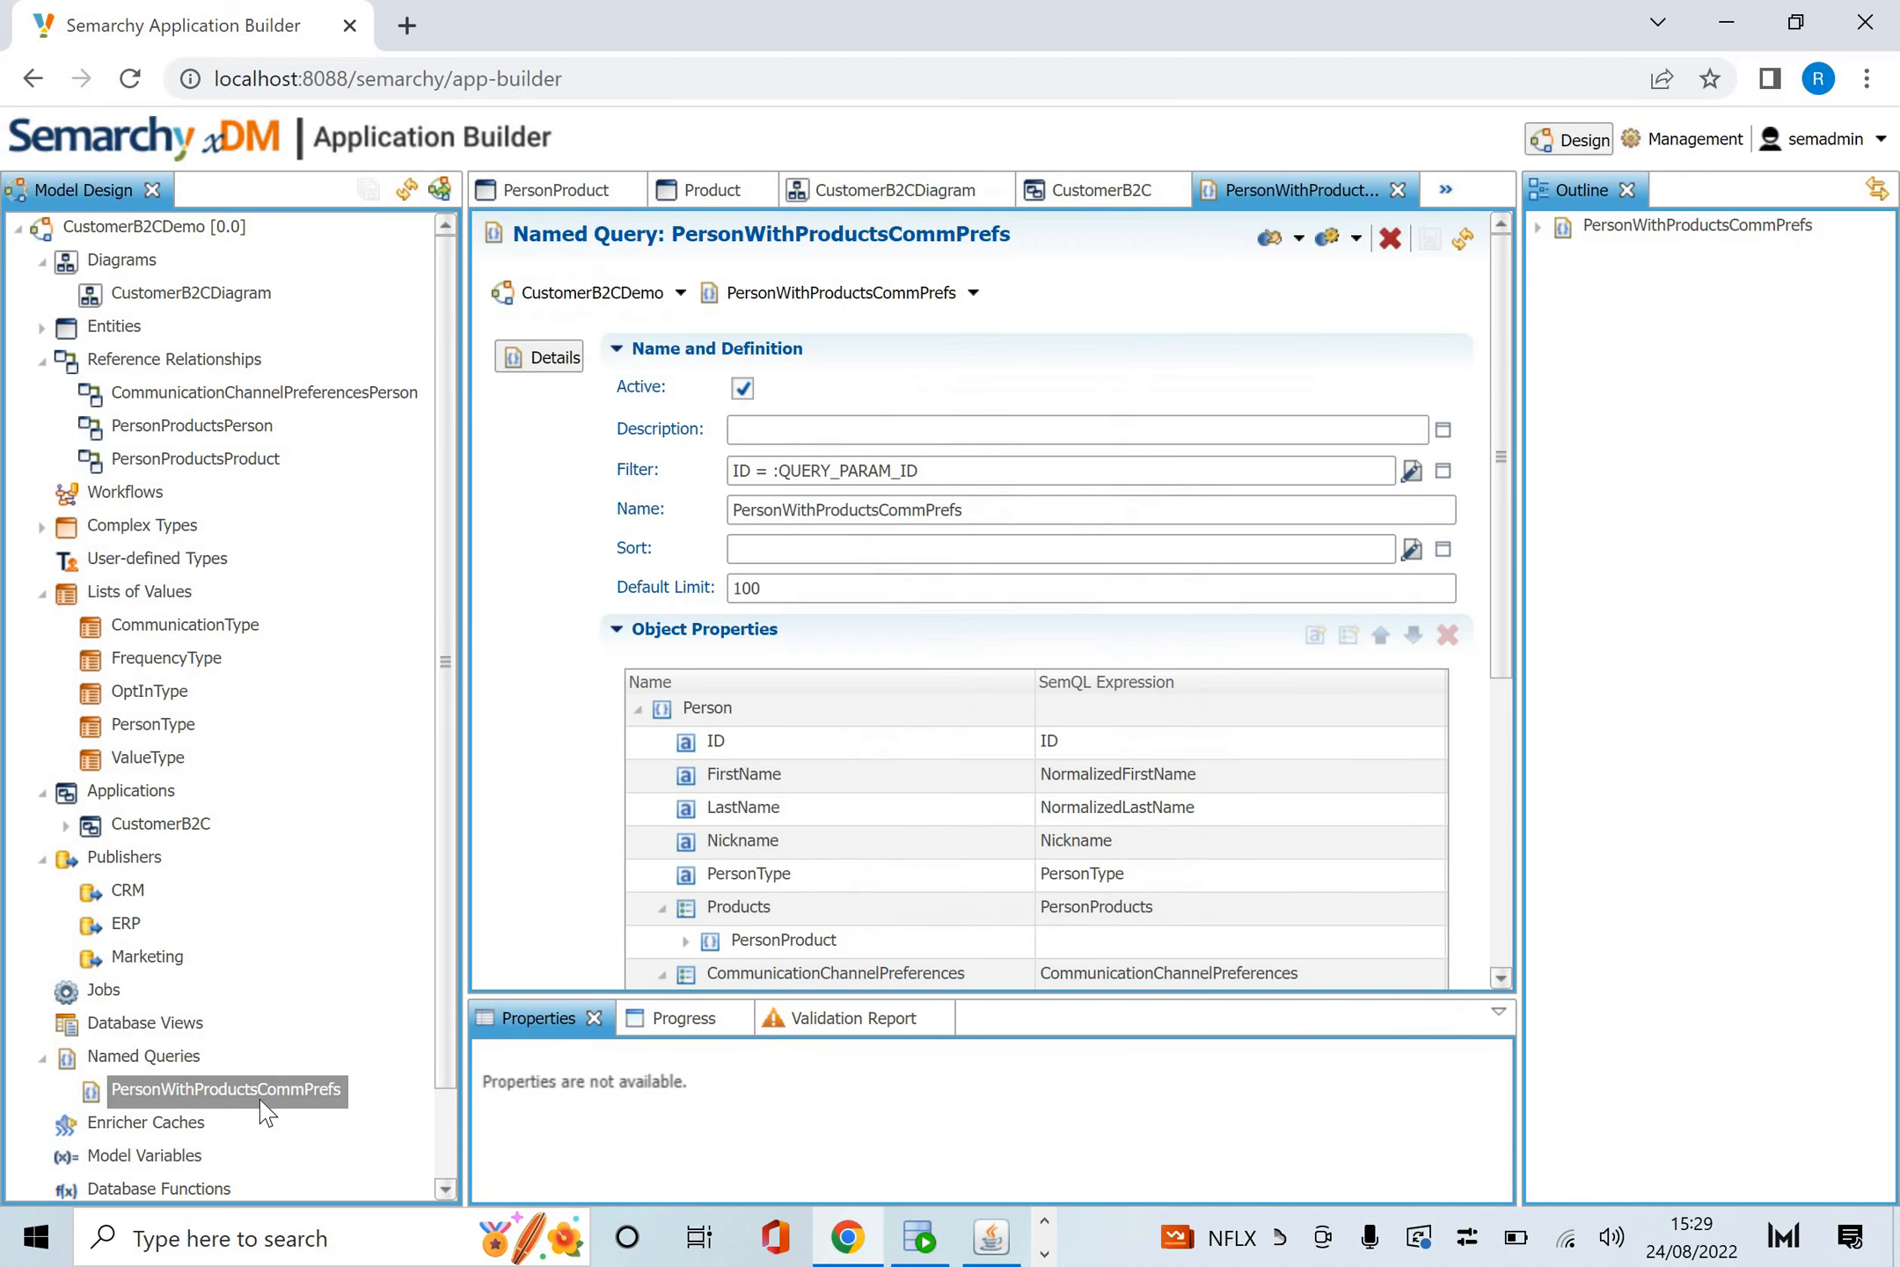
scroll("down", 3)
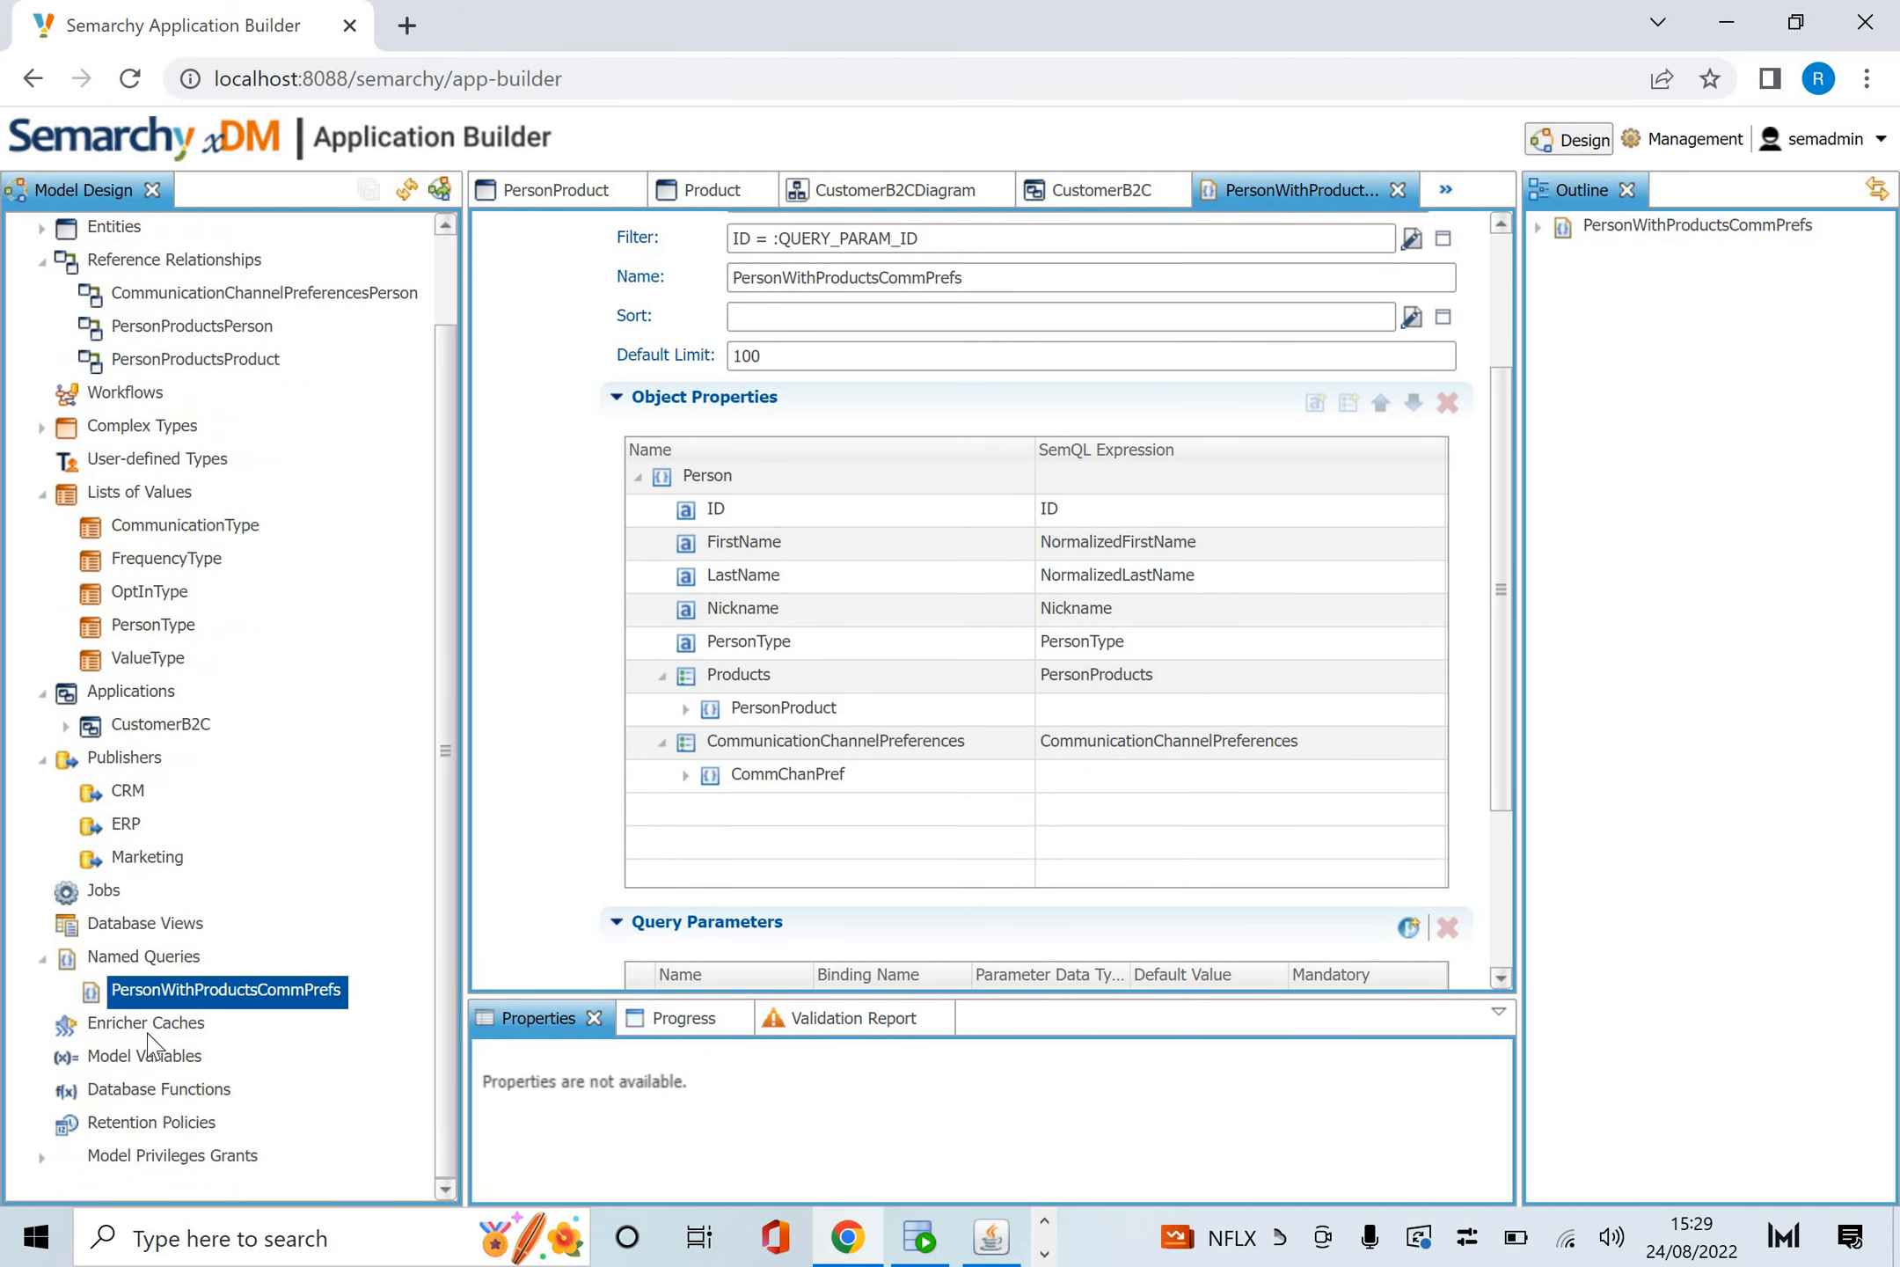
left_click(144, 1055)
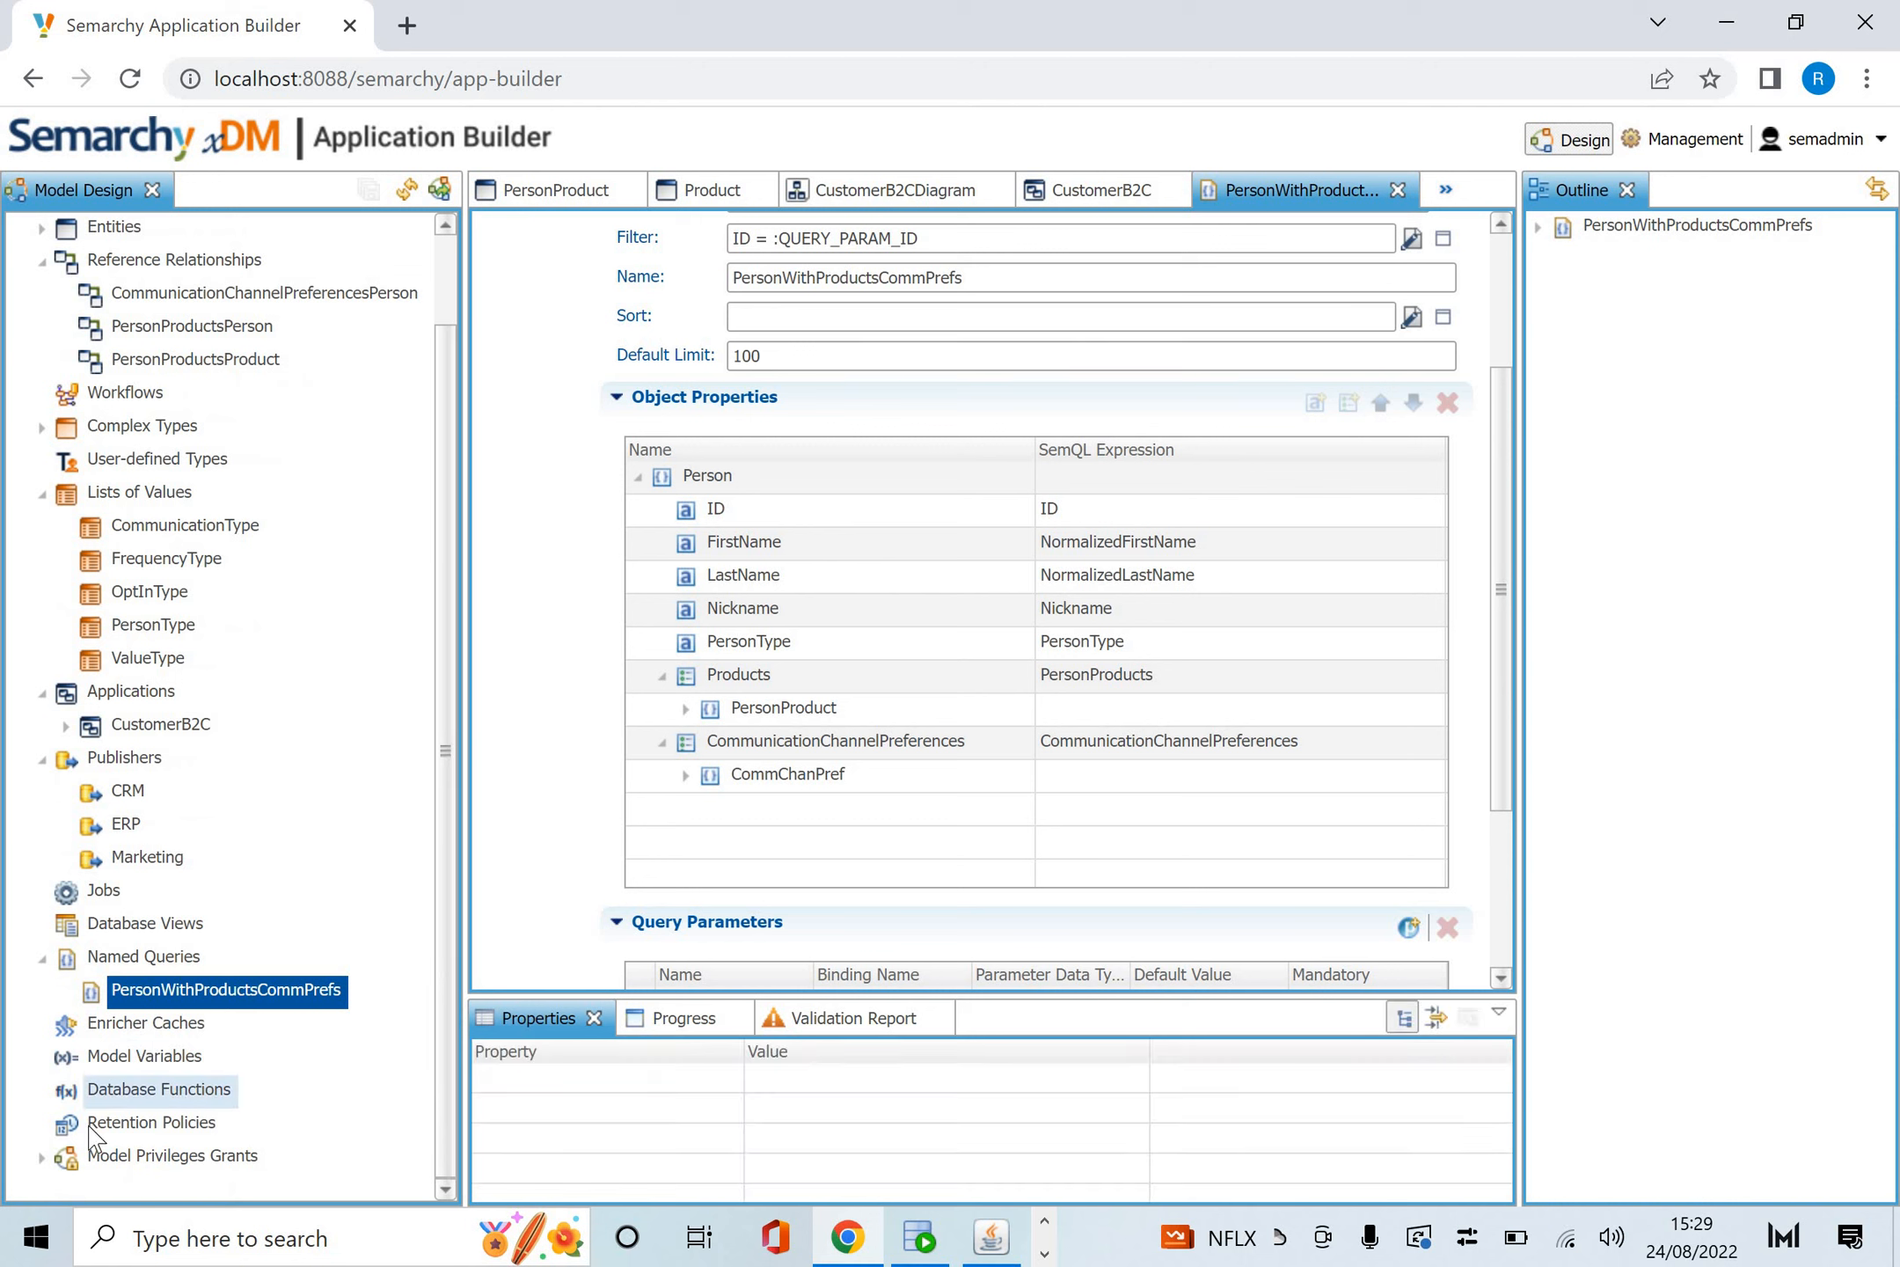
mouse_move(55, 1167)
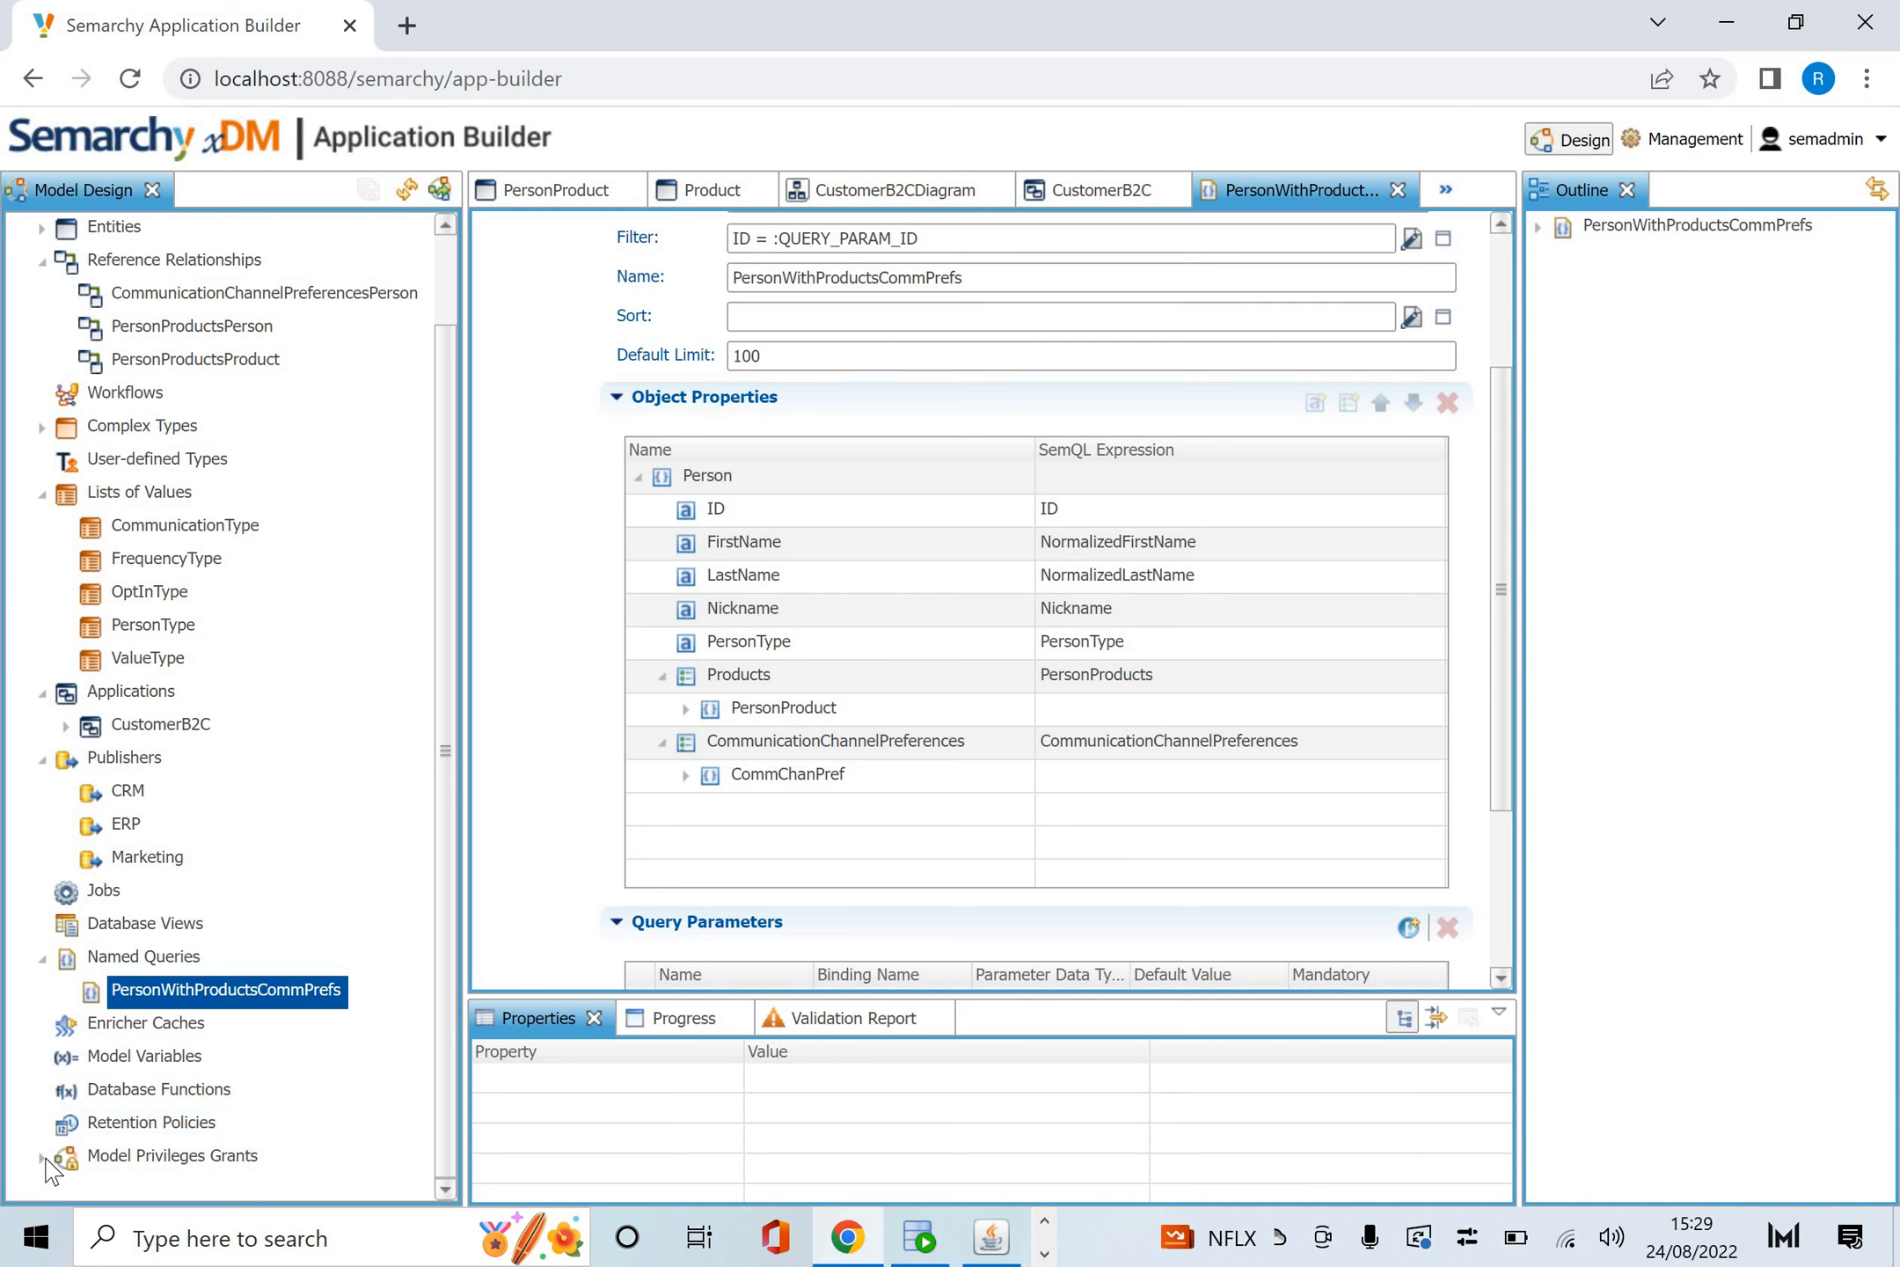
Open the DataSteward privileges grant and review its full model, integration API and publishing access.
left_click(42, 1161)
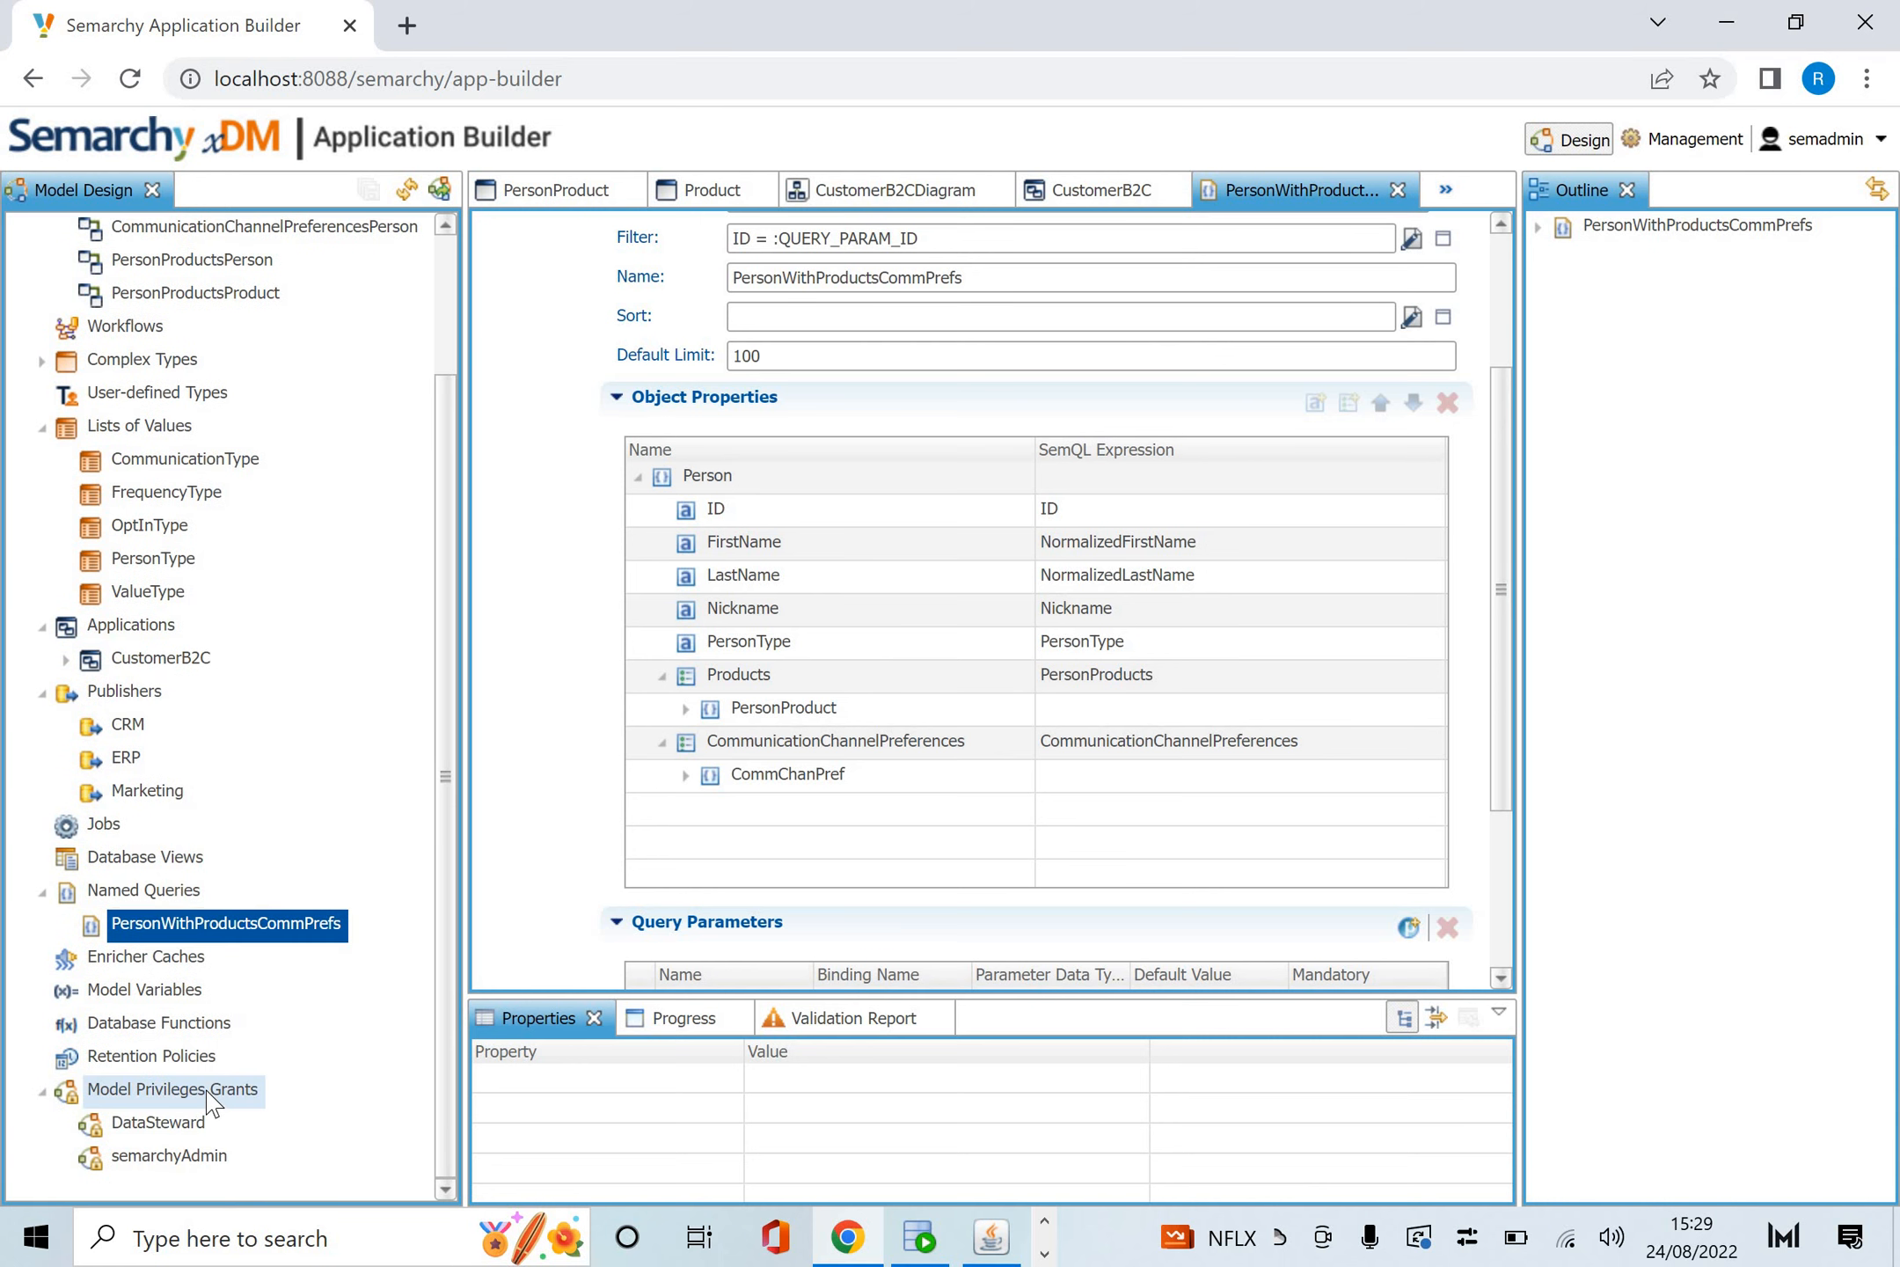
mouse_move(169, 1155)
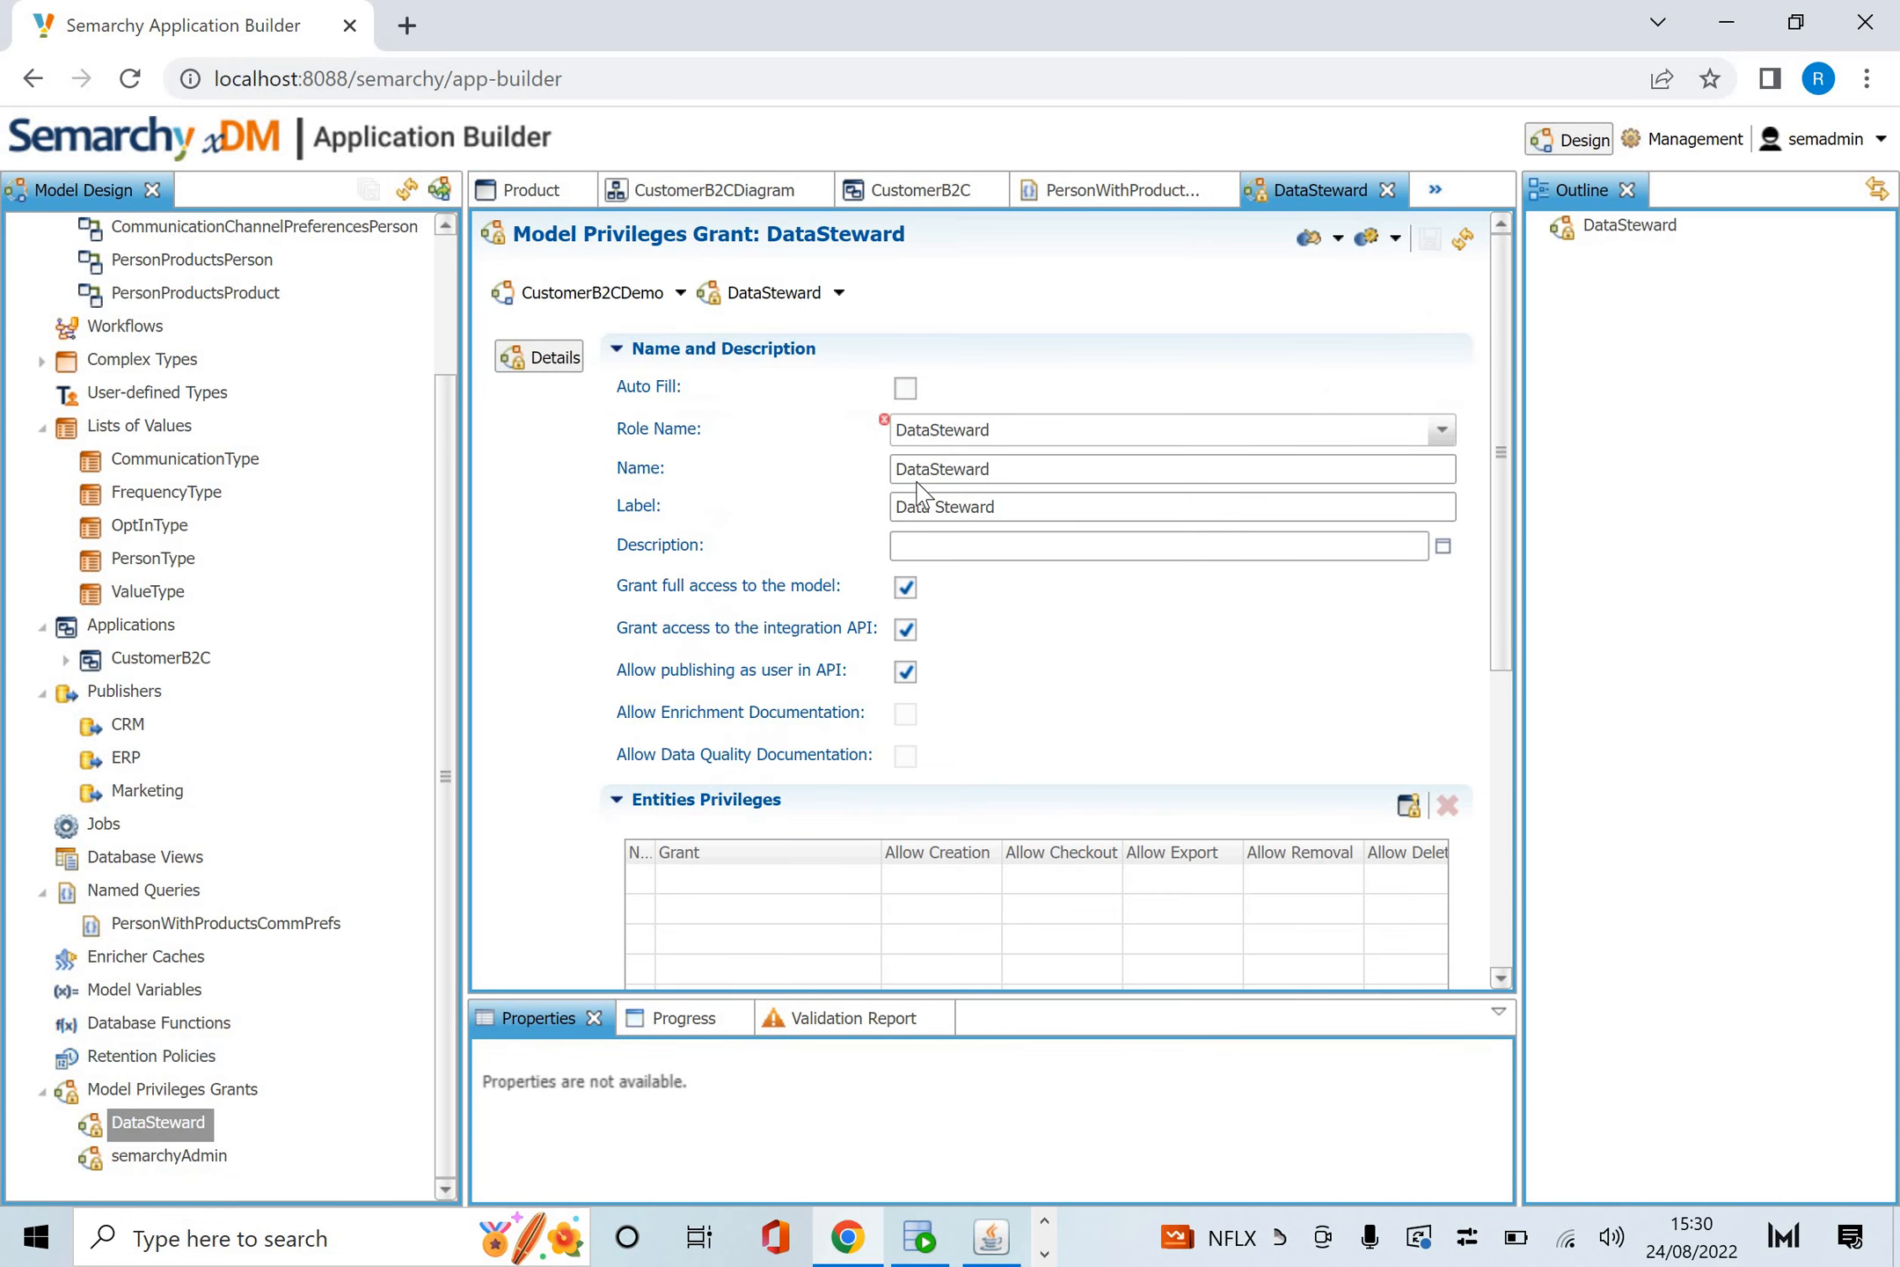
mouse_move(729, 642)
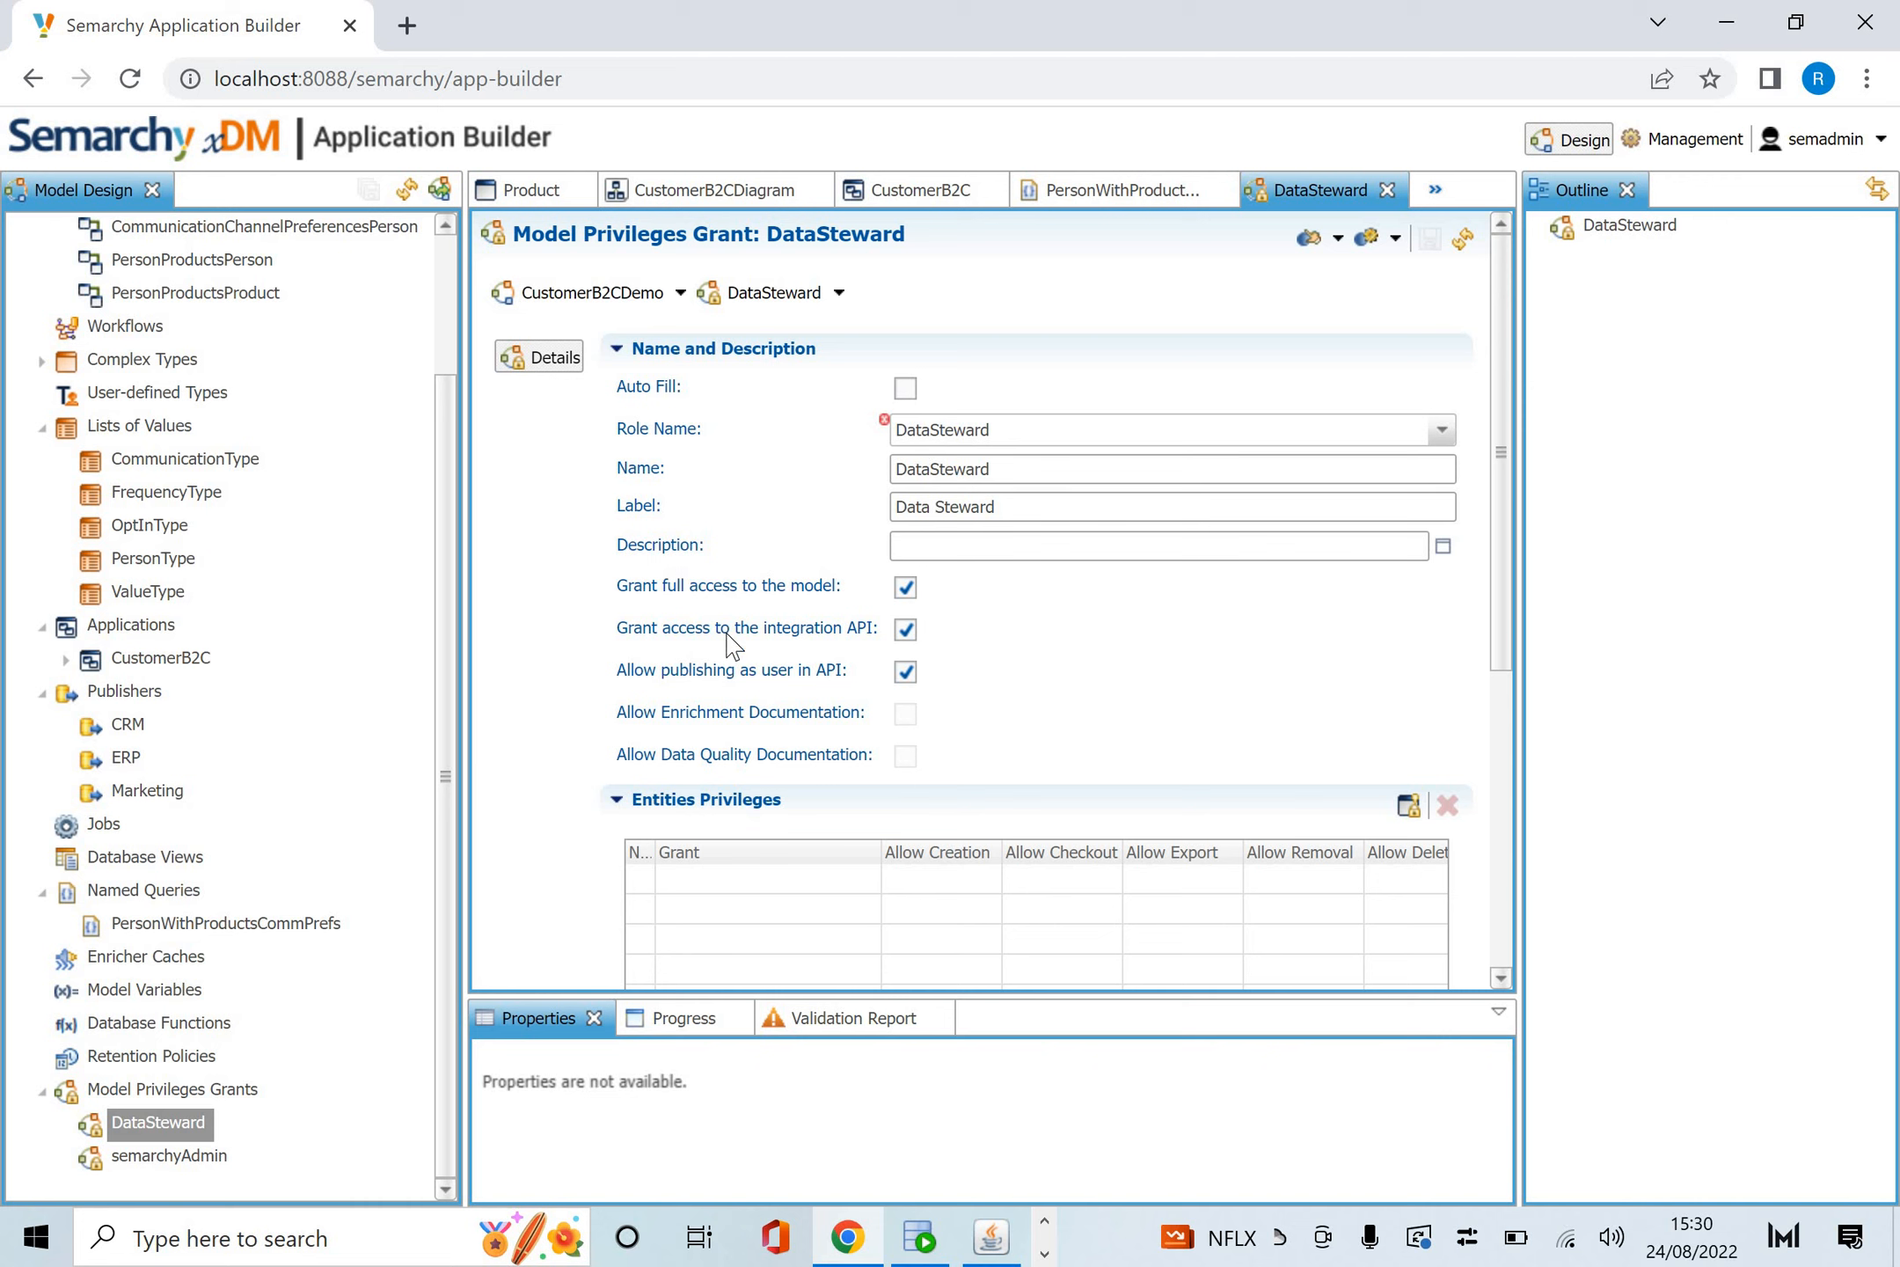
mouse_move(747, 628)
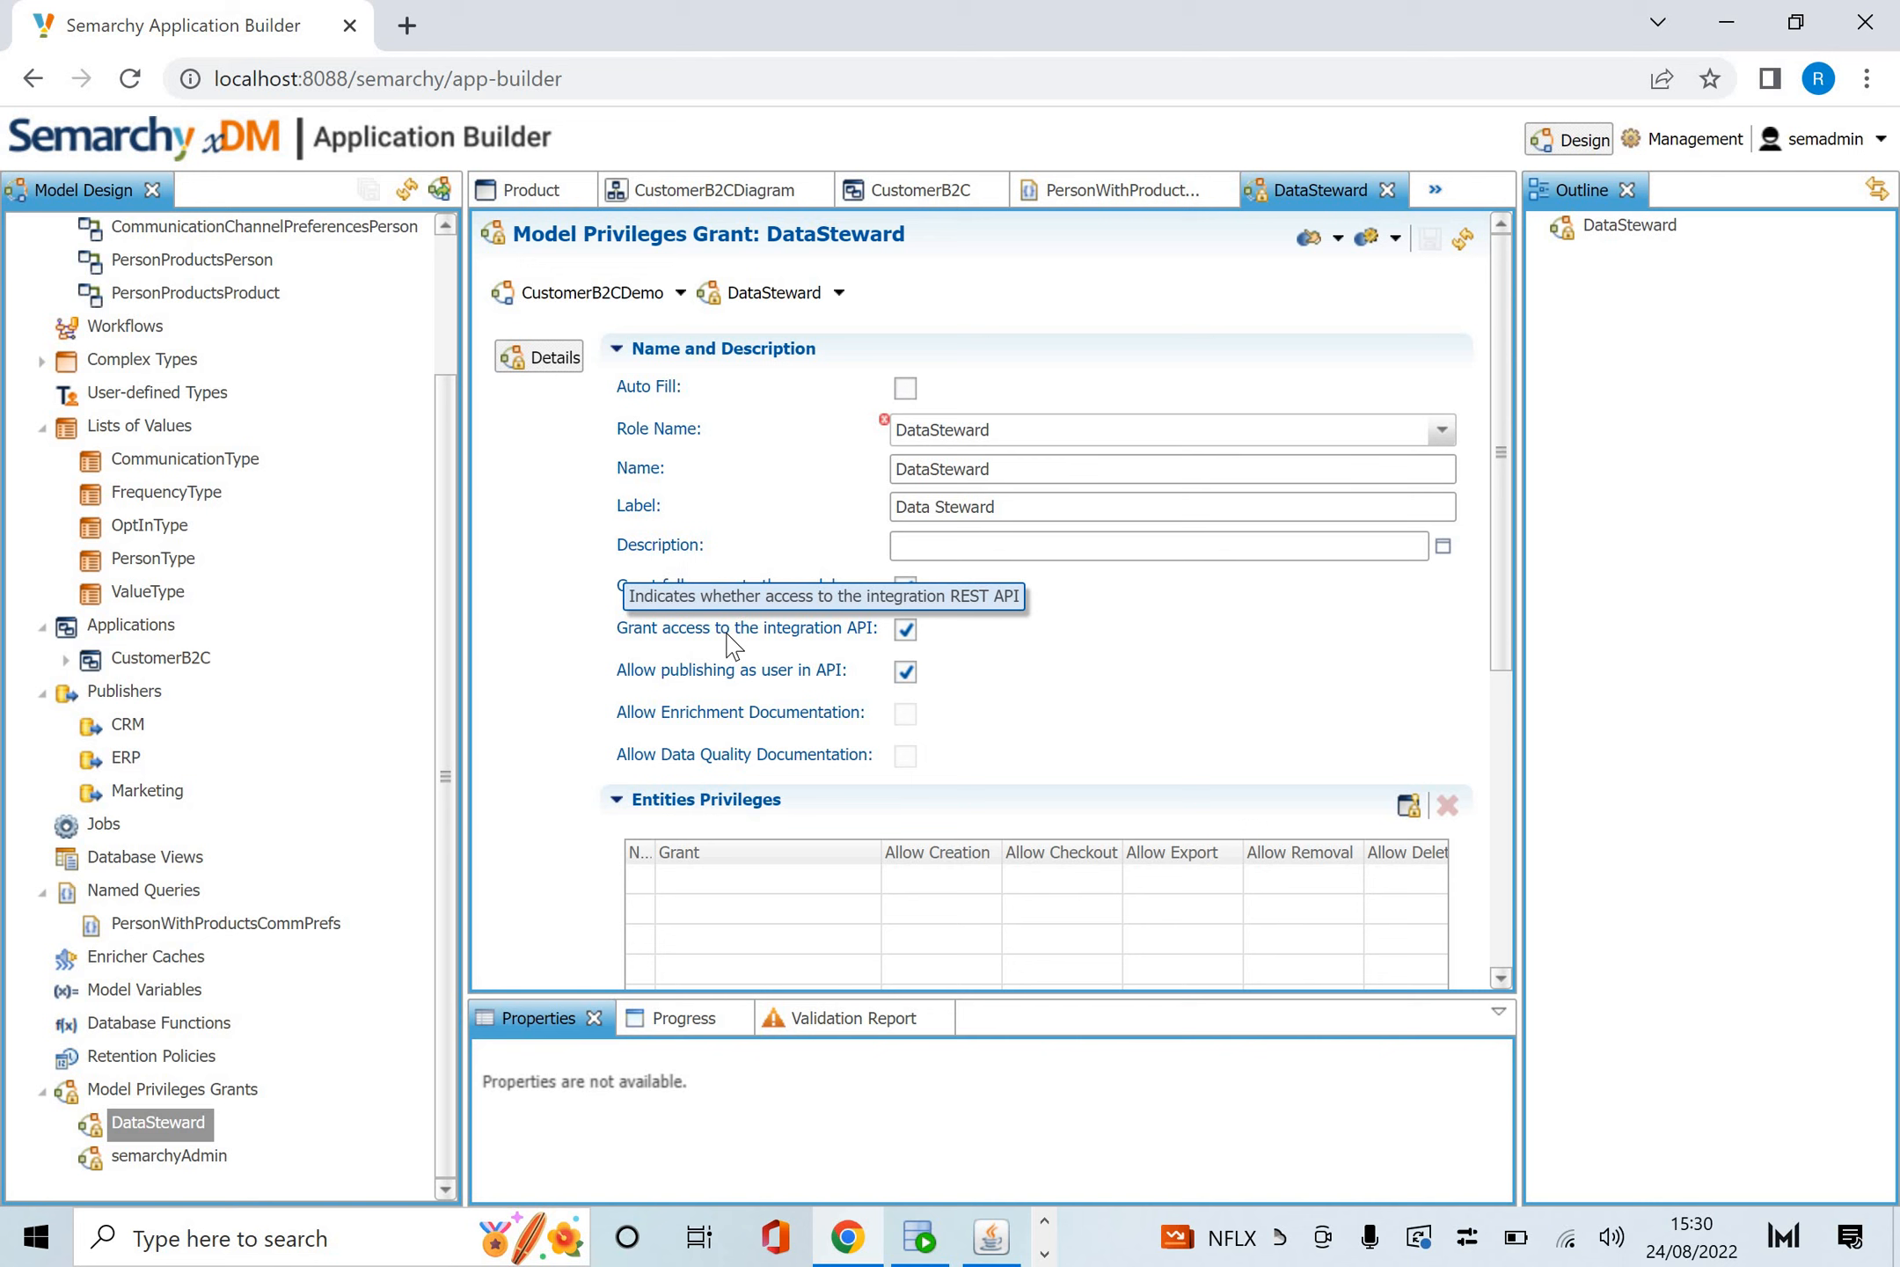
mouse_move(885, 421)
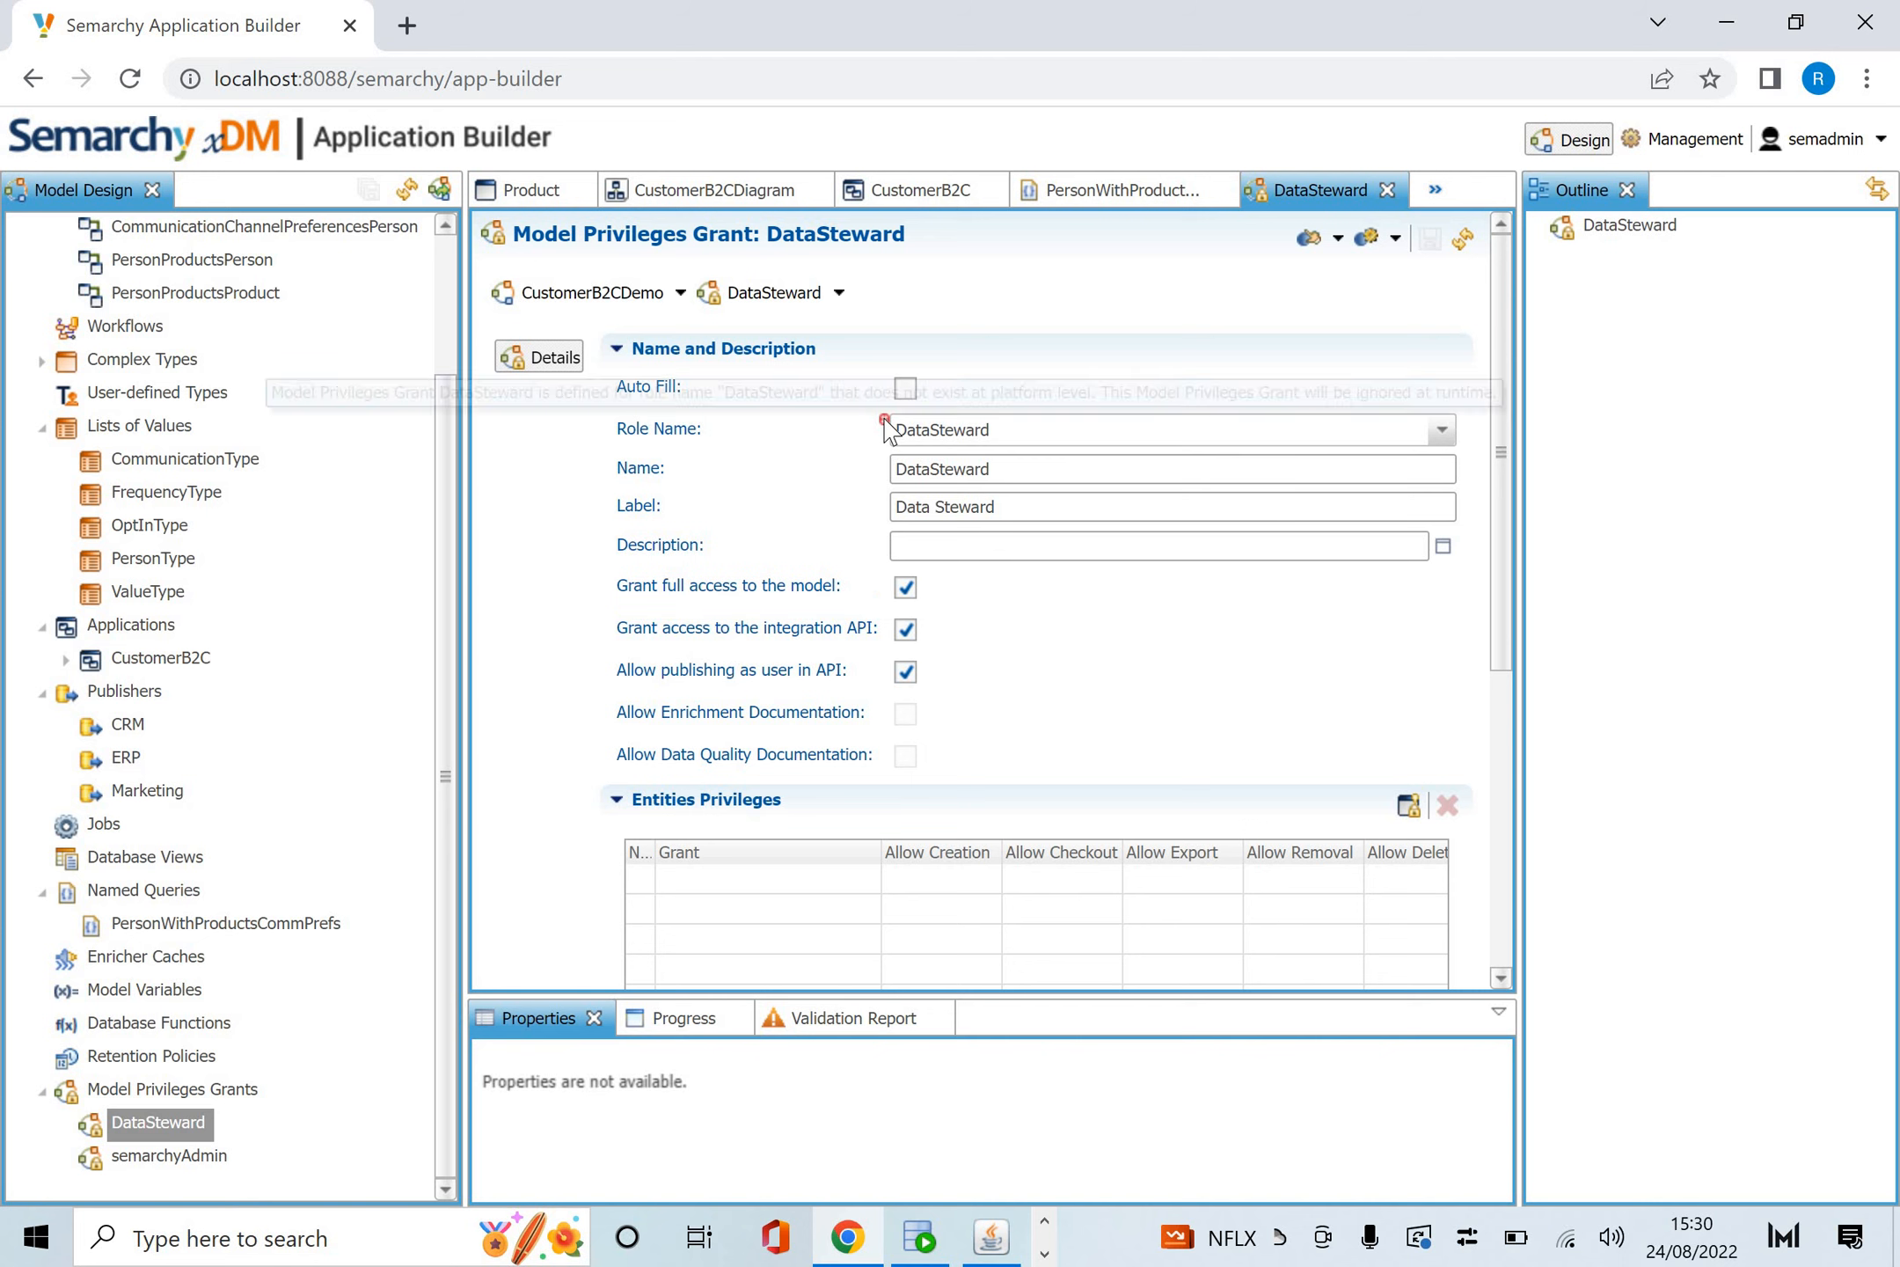
mouse_move(885, 421)
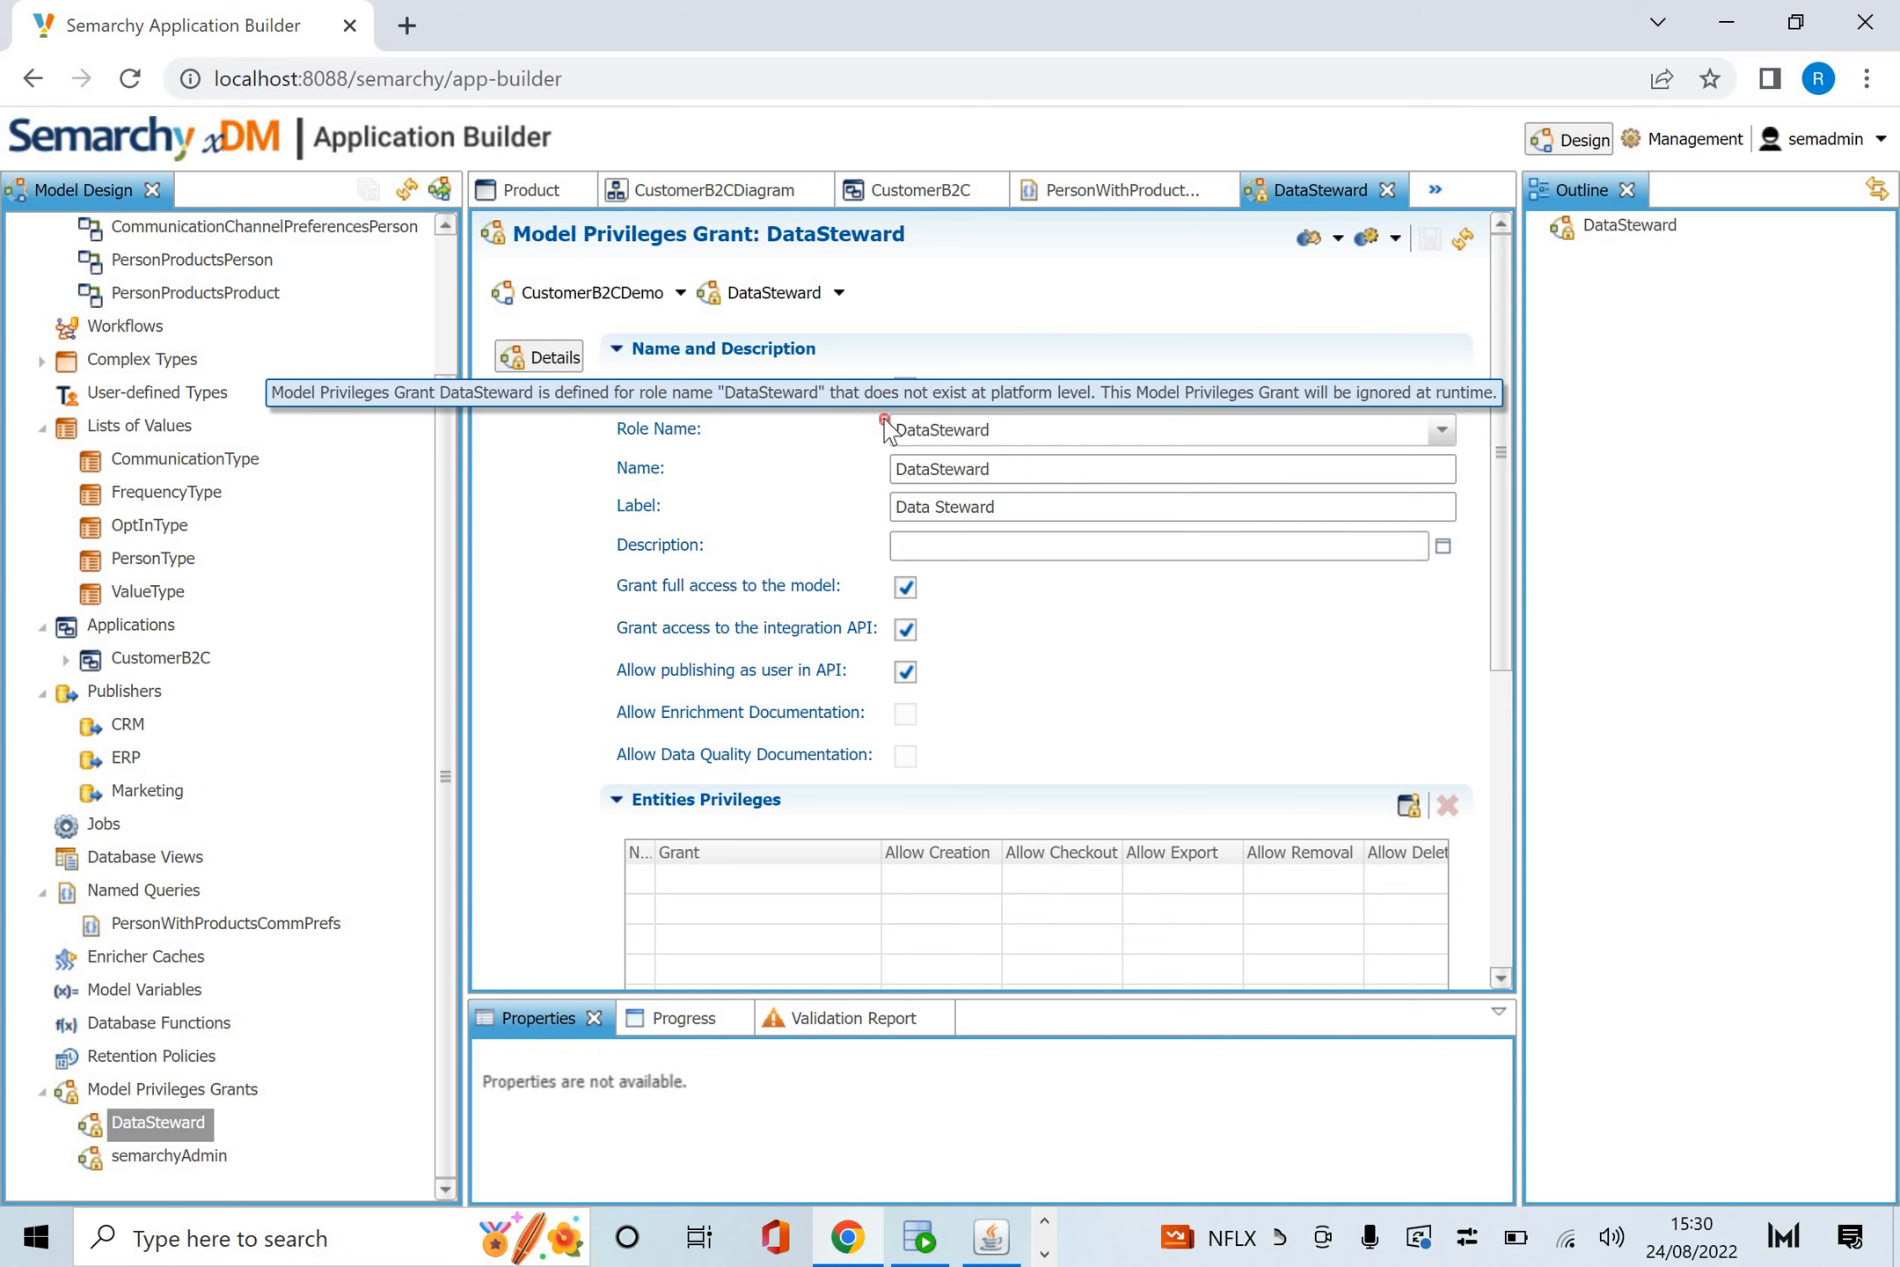
scroll("down", 3)
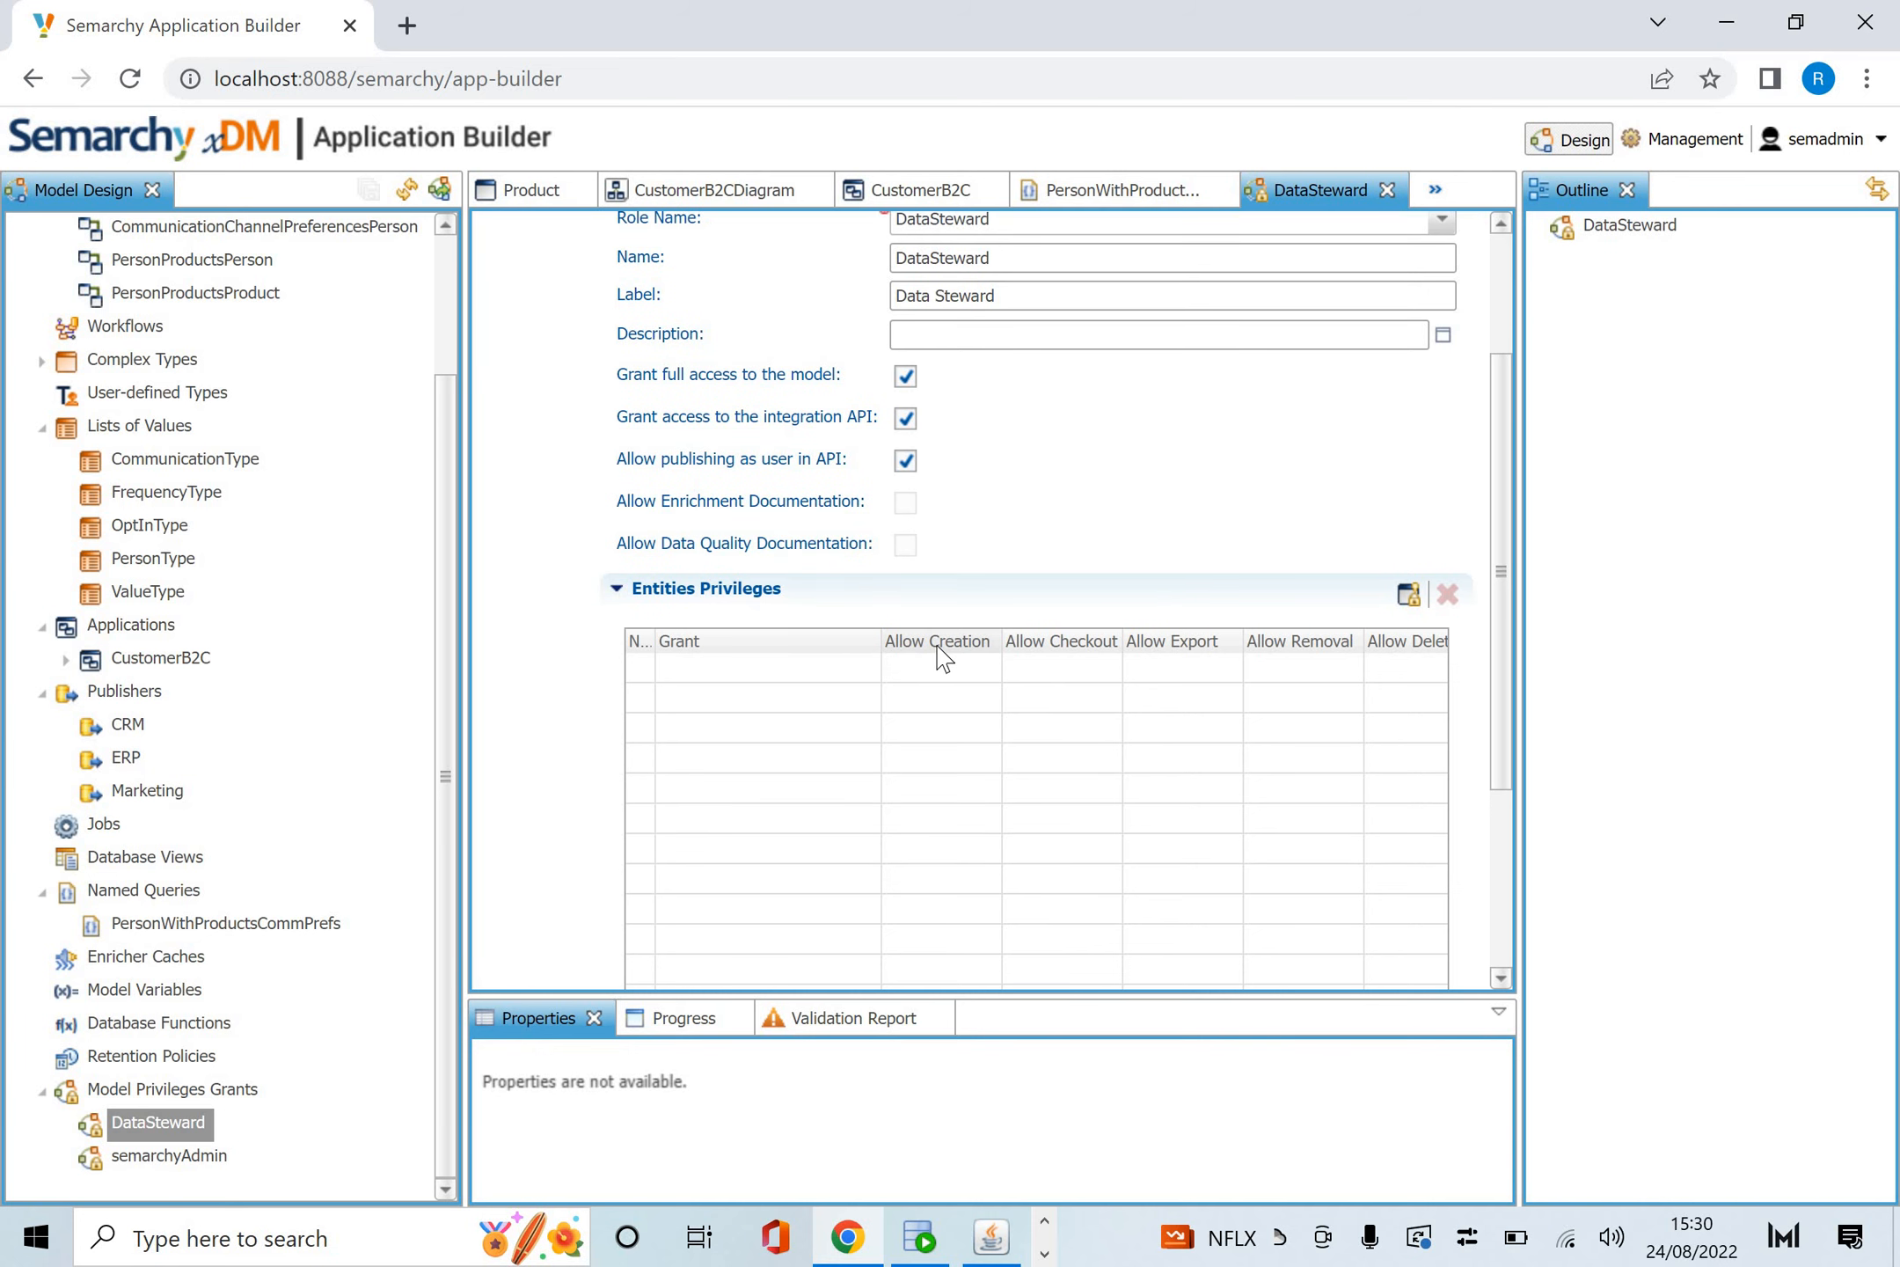
scroll("up", 3)
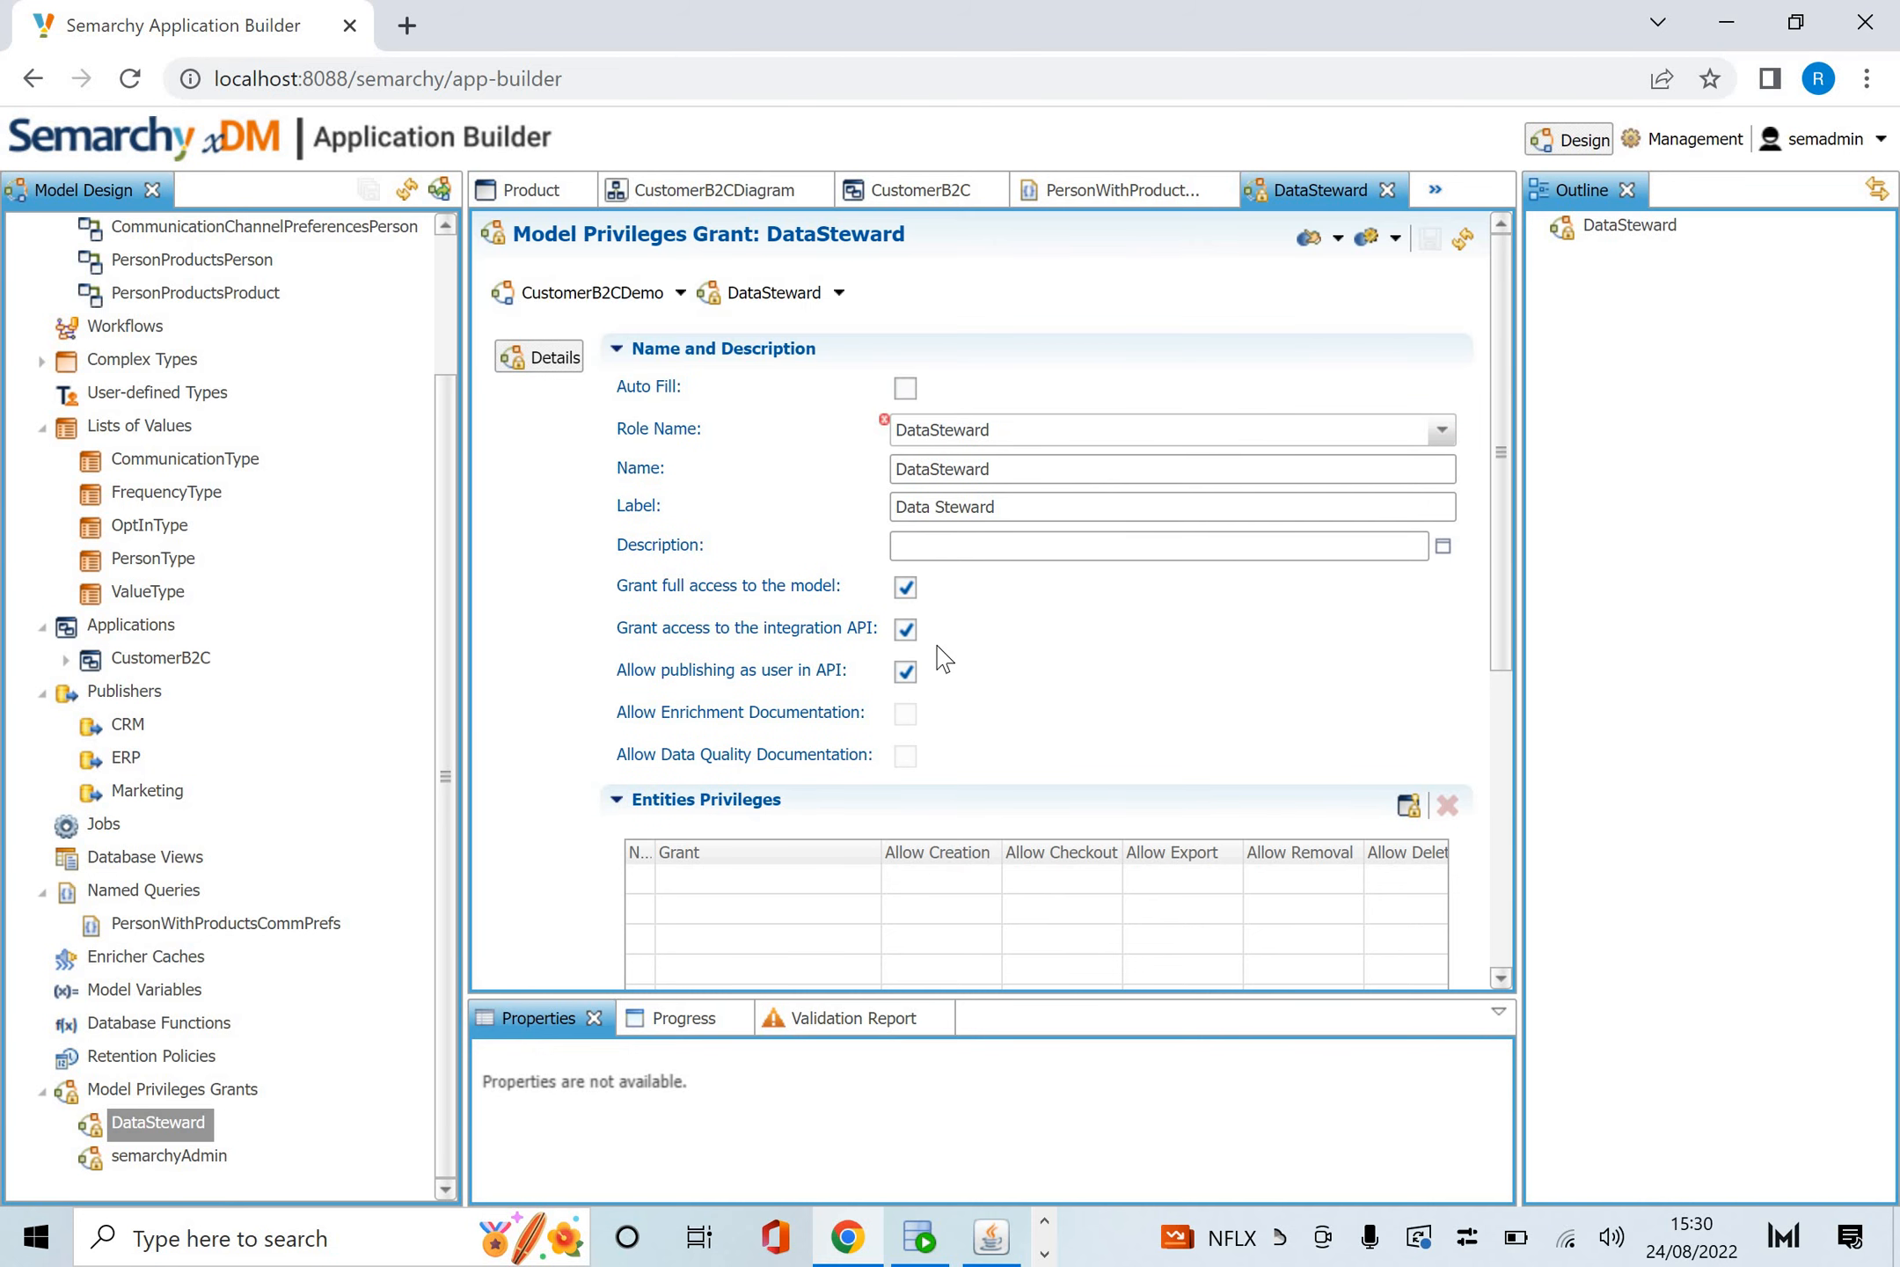
mouse_move(782, 616)
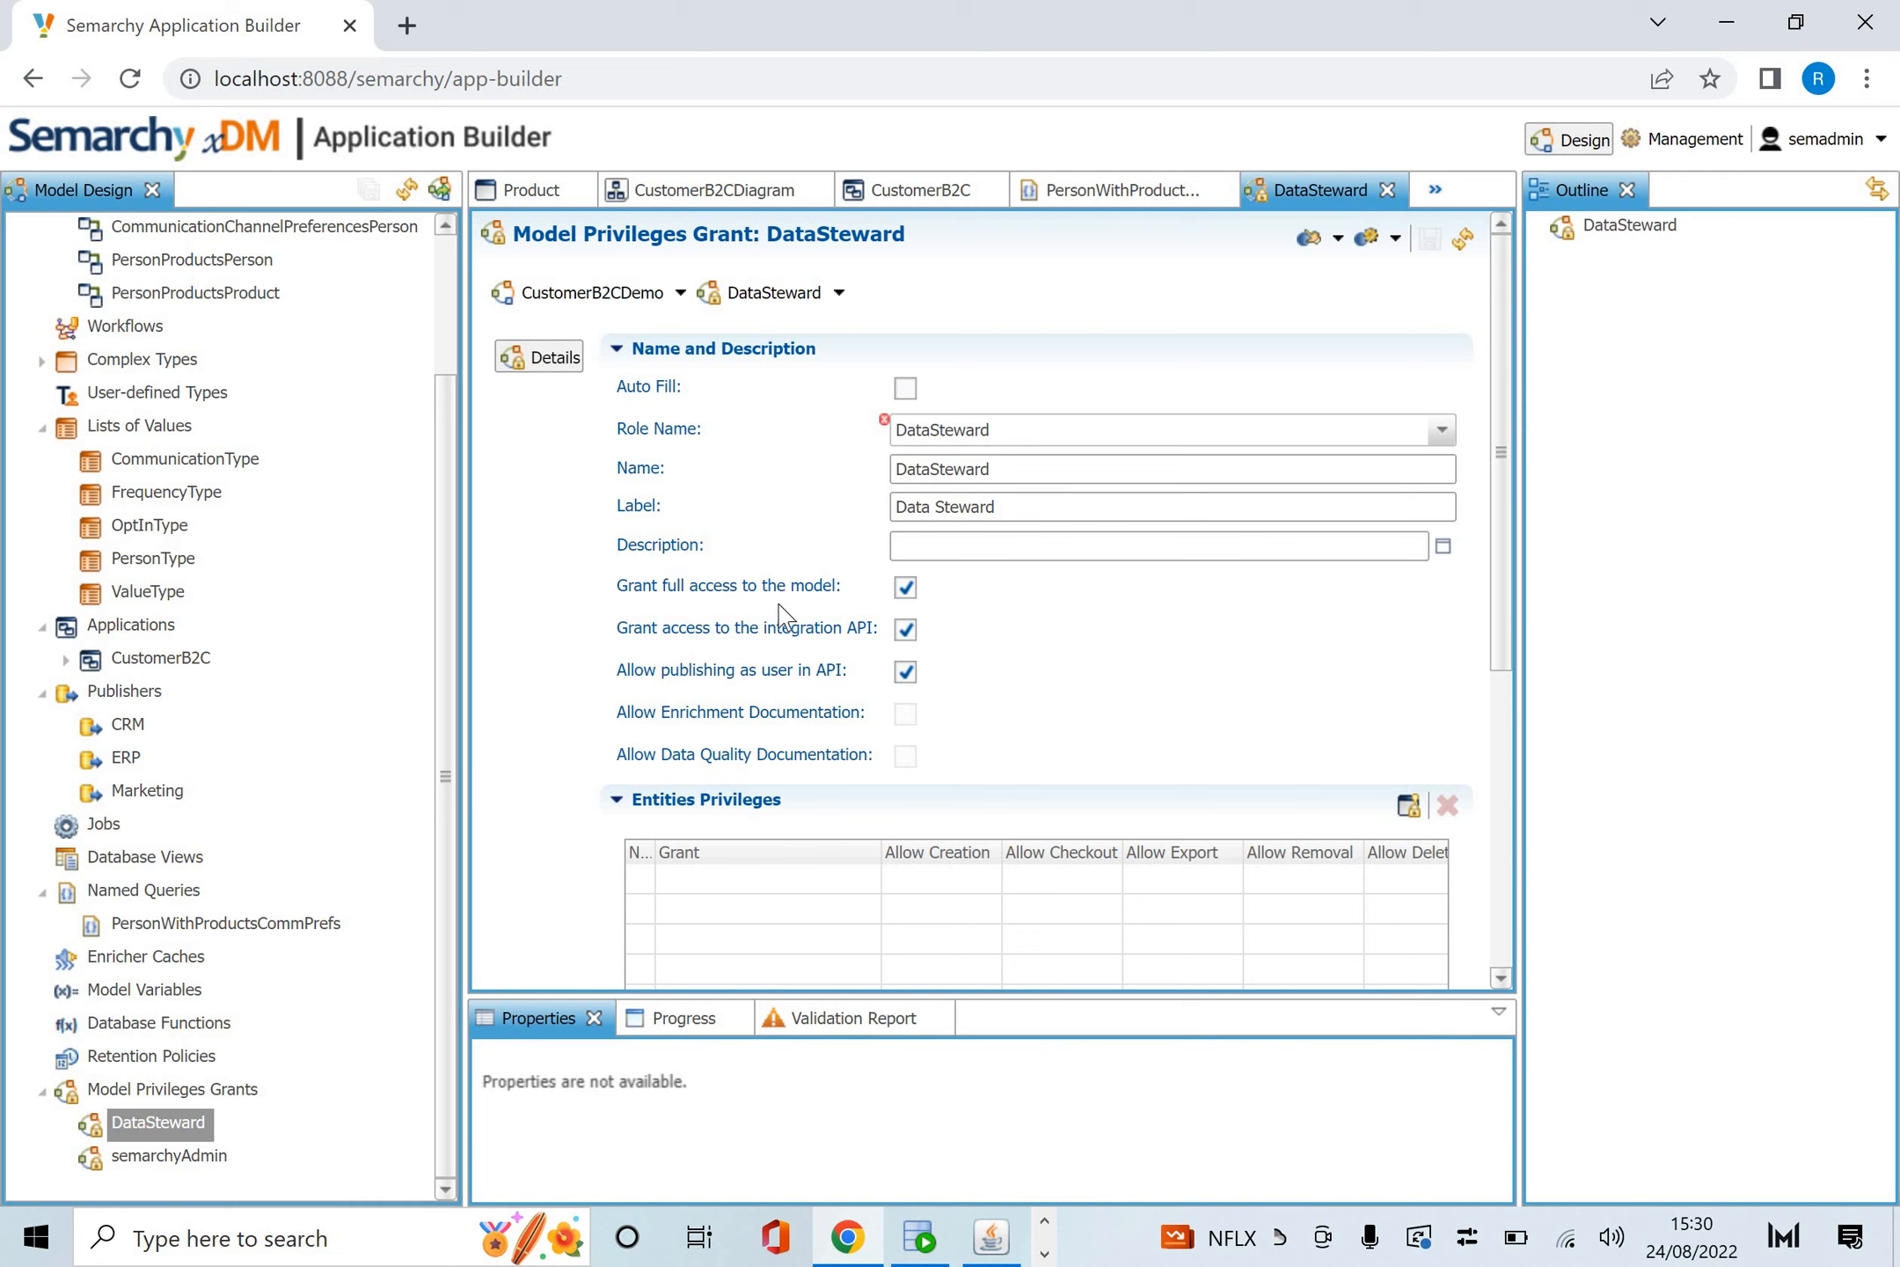
mouse_move(514, 521)
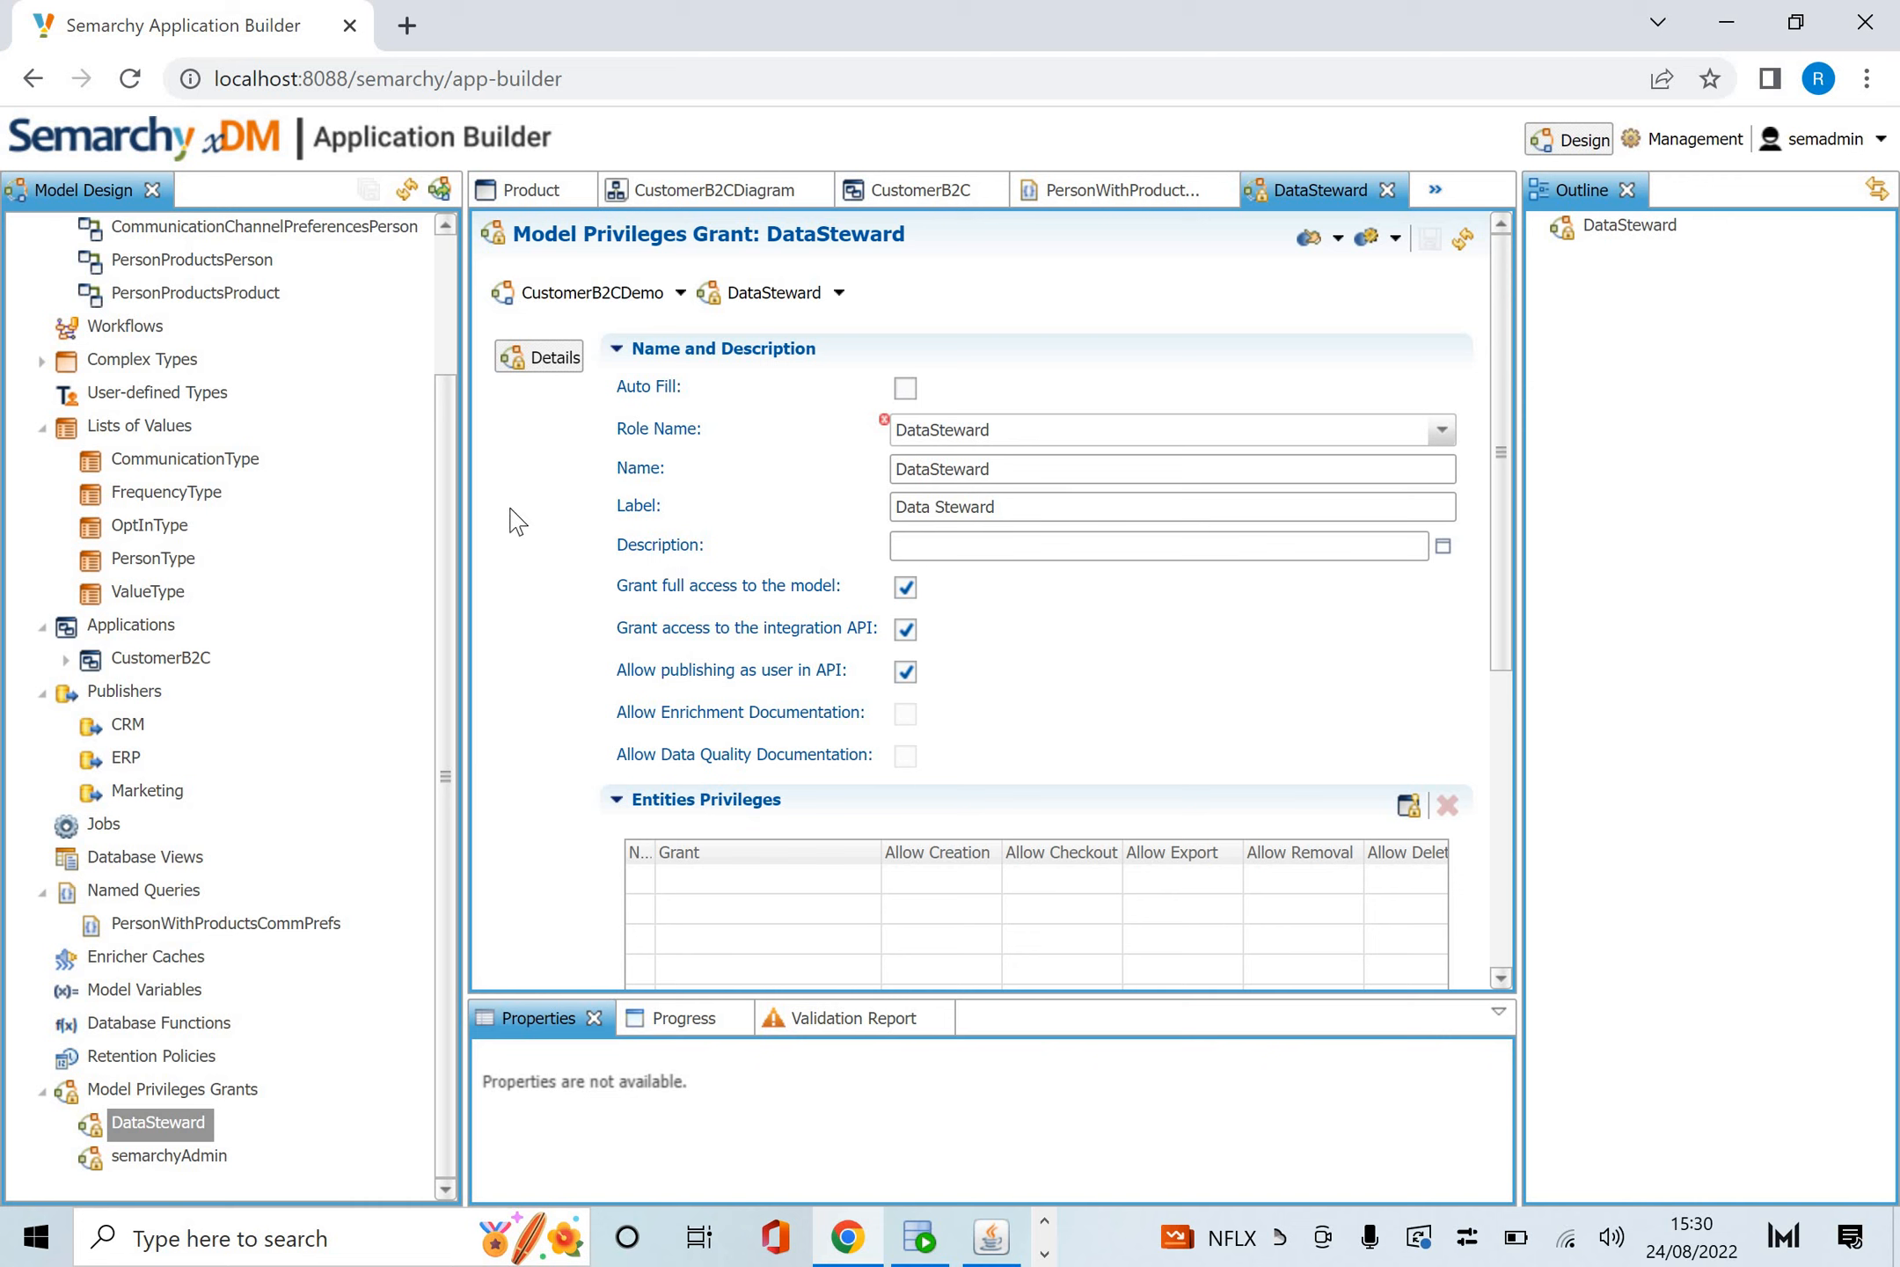
scroll("up", 3)
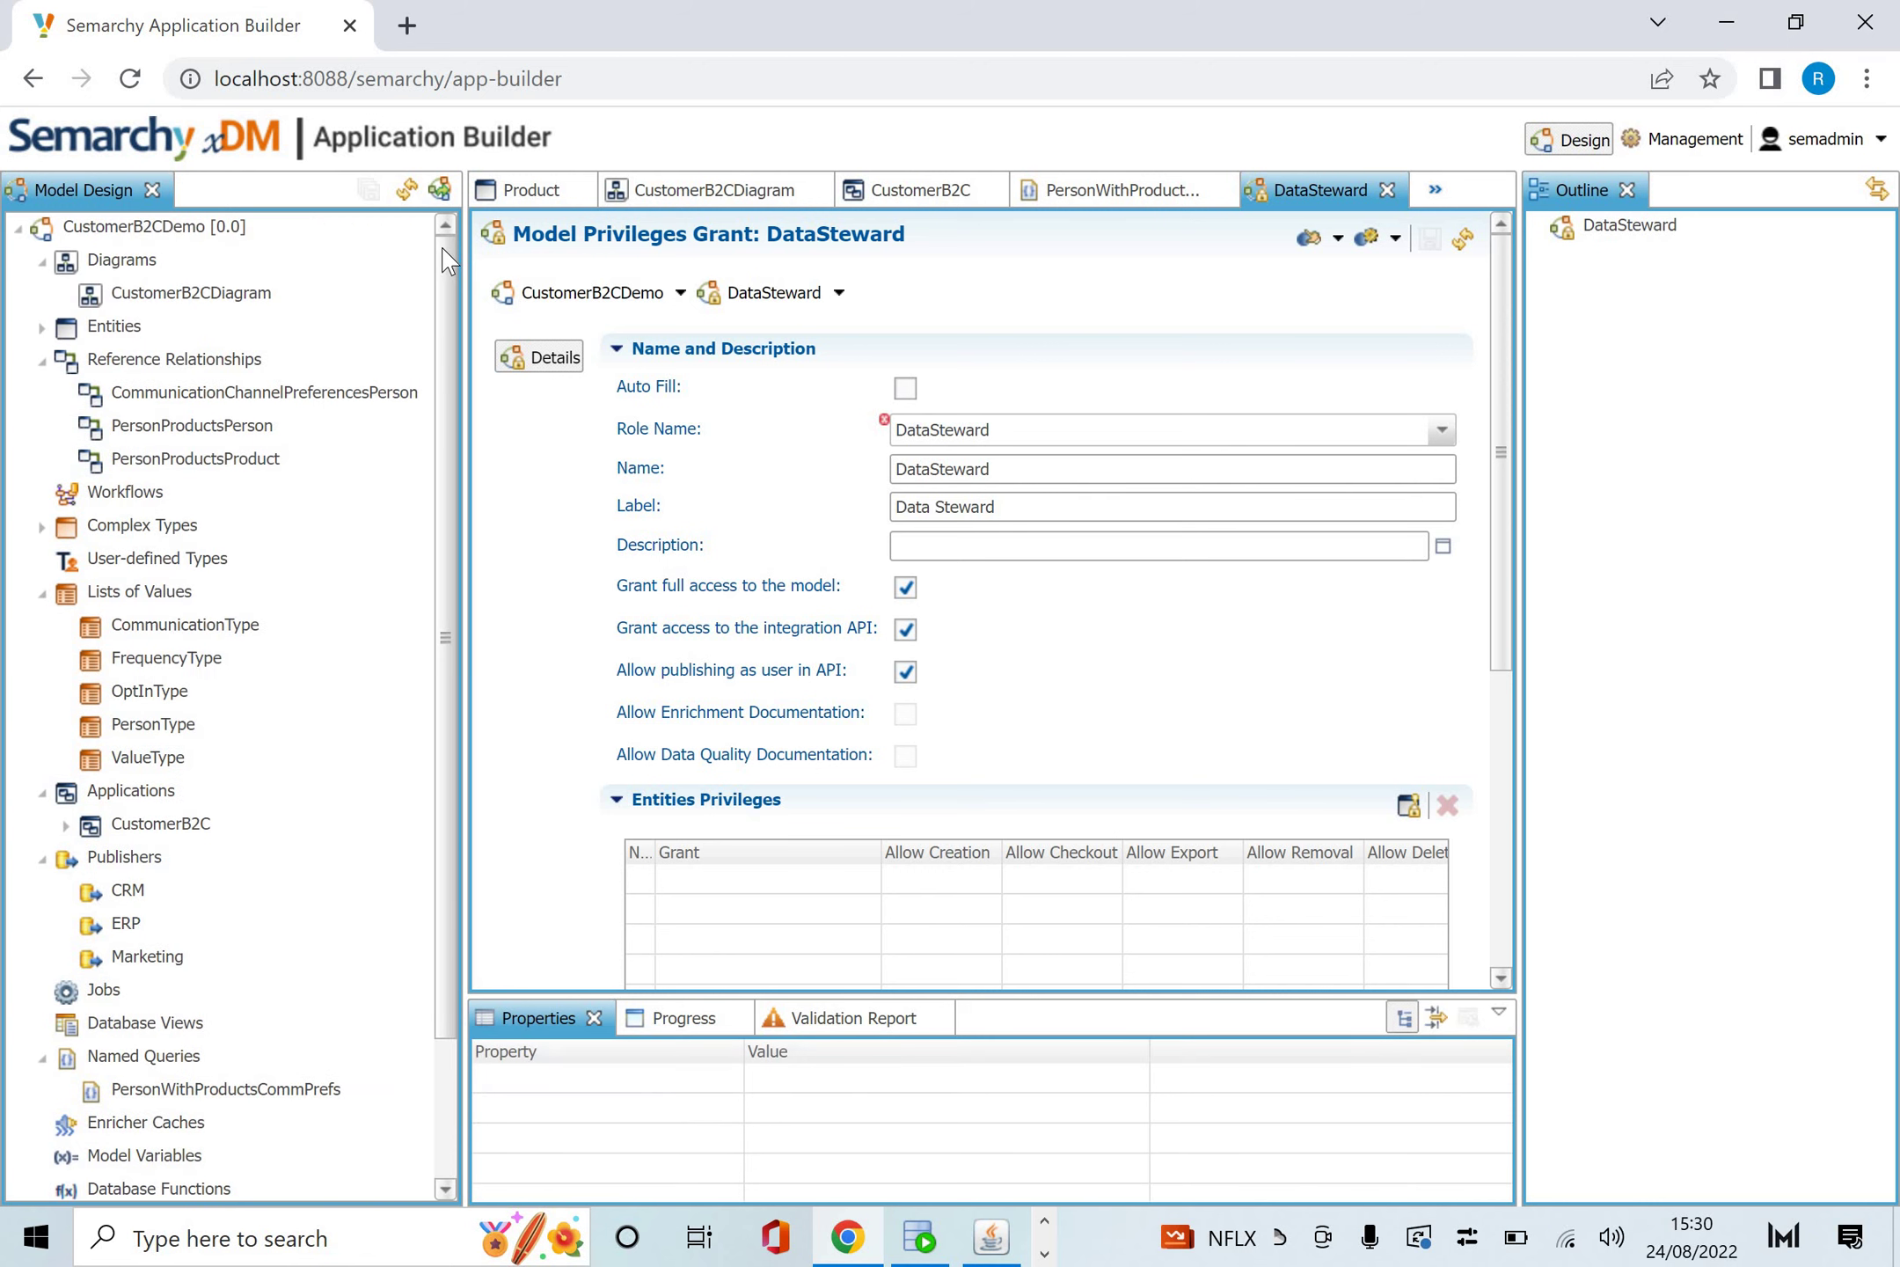